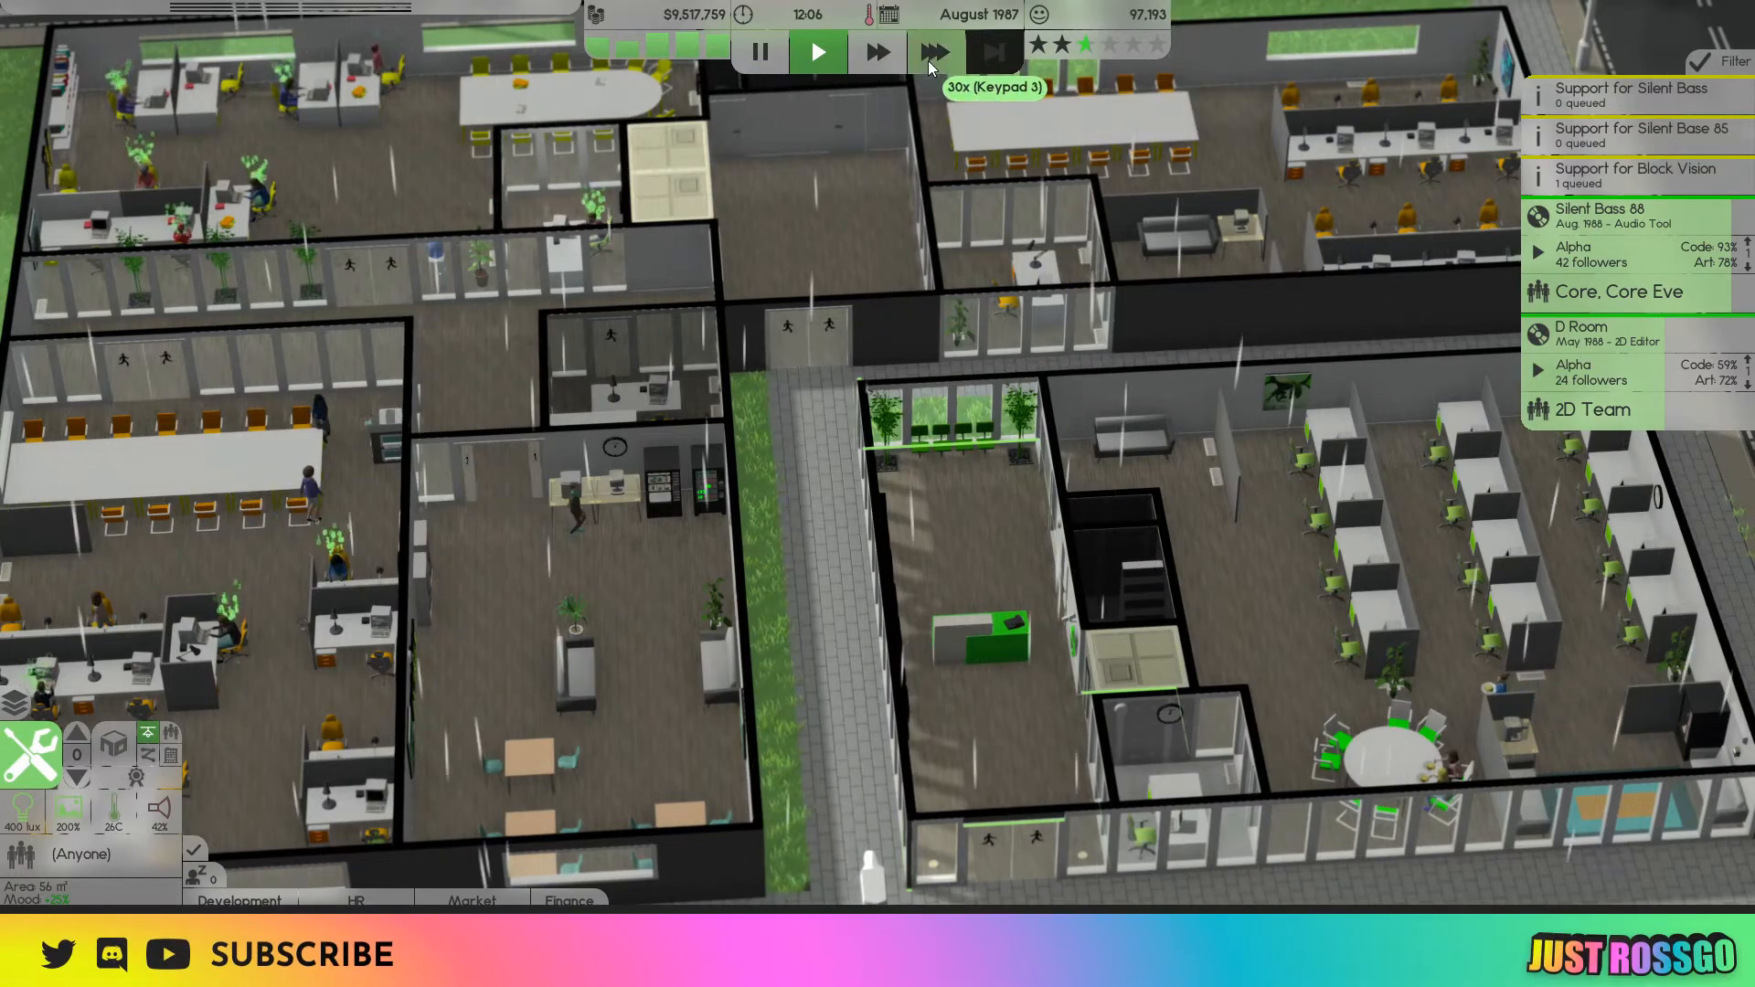
# - Fast-forward briefly, return to normal speed, and begin a hiring search for a high-salary HR lead
pyautogui.click(933, 52)
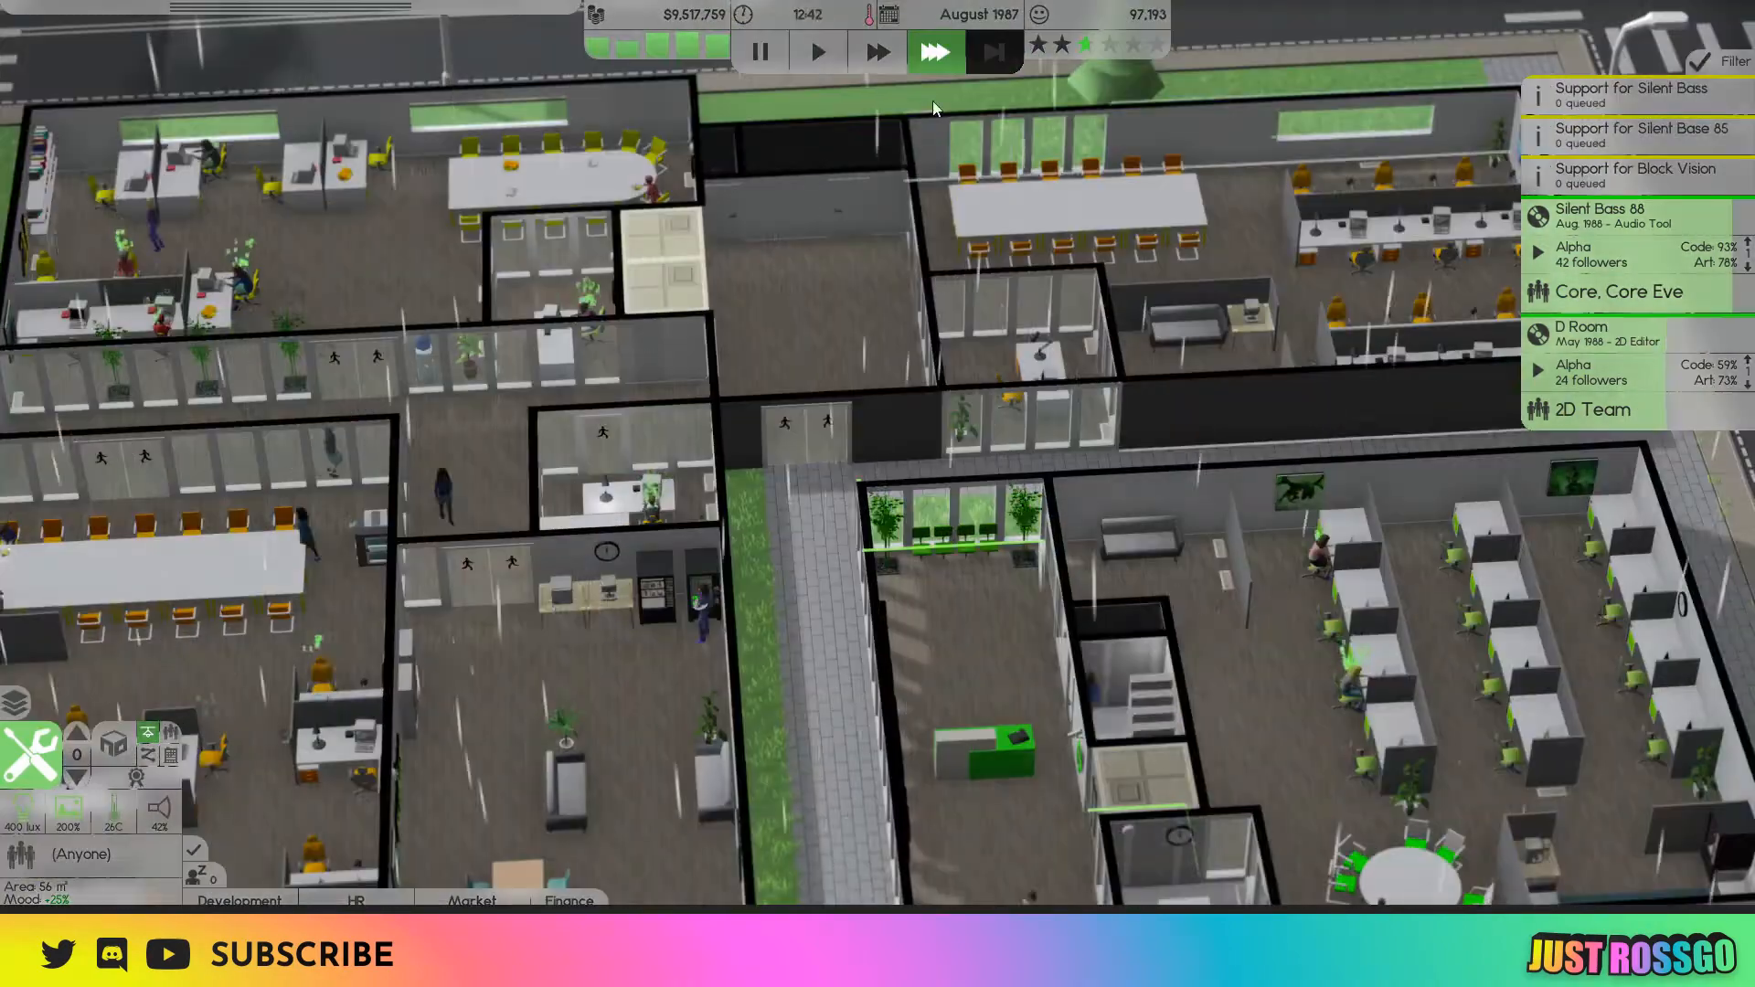
pyautogui.click(815, 49)
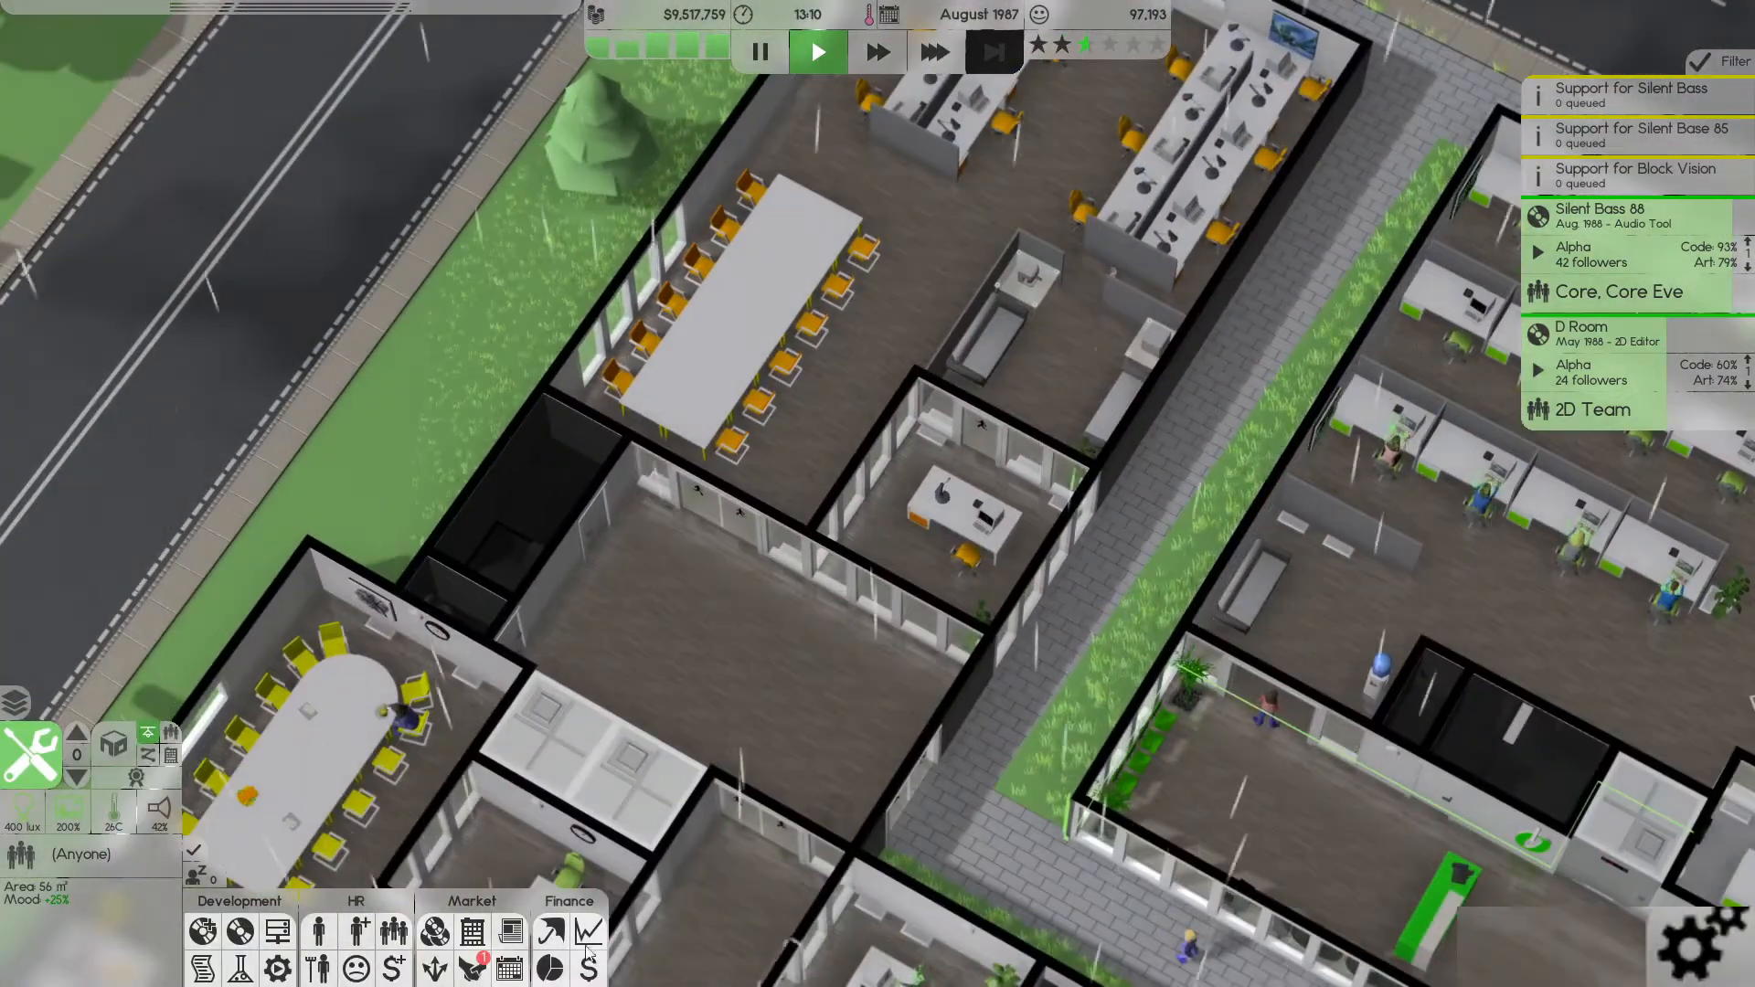
pyautogui.click(356, 930)
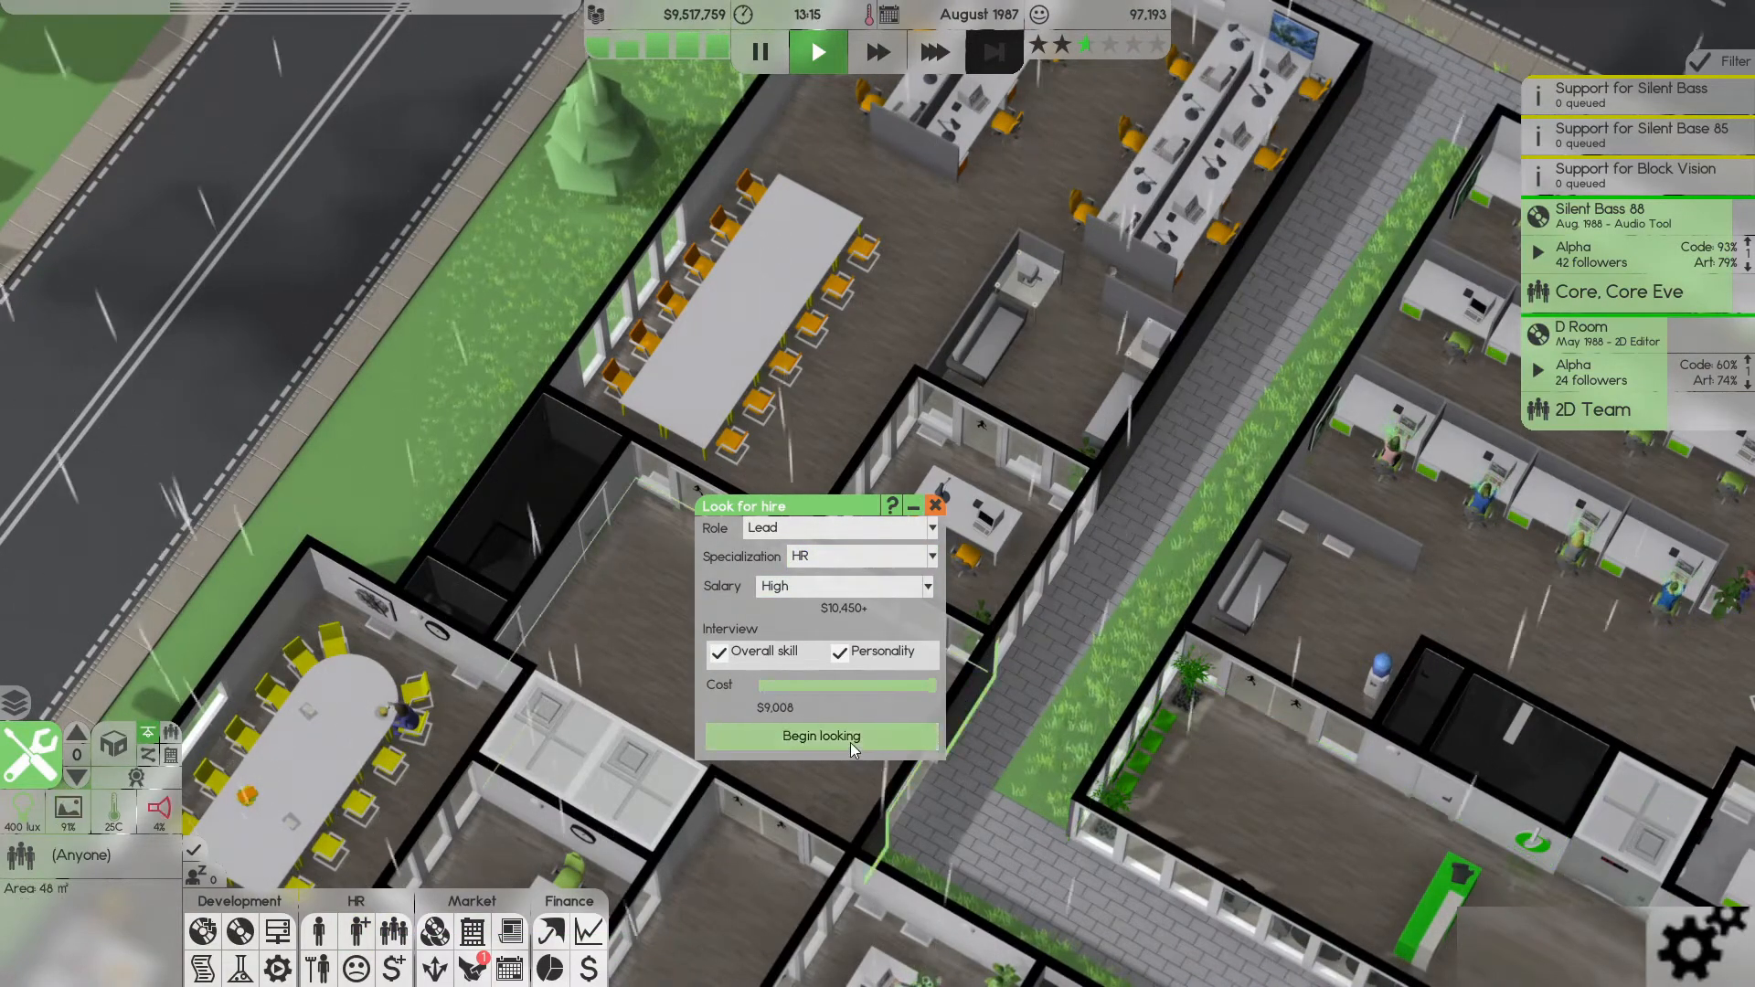
# - Begin looking for HR lead candidates and compare their compatibility against the Saber team
pyautogui.click(821, 735)
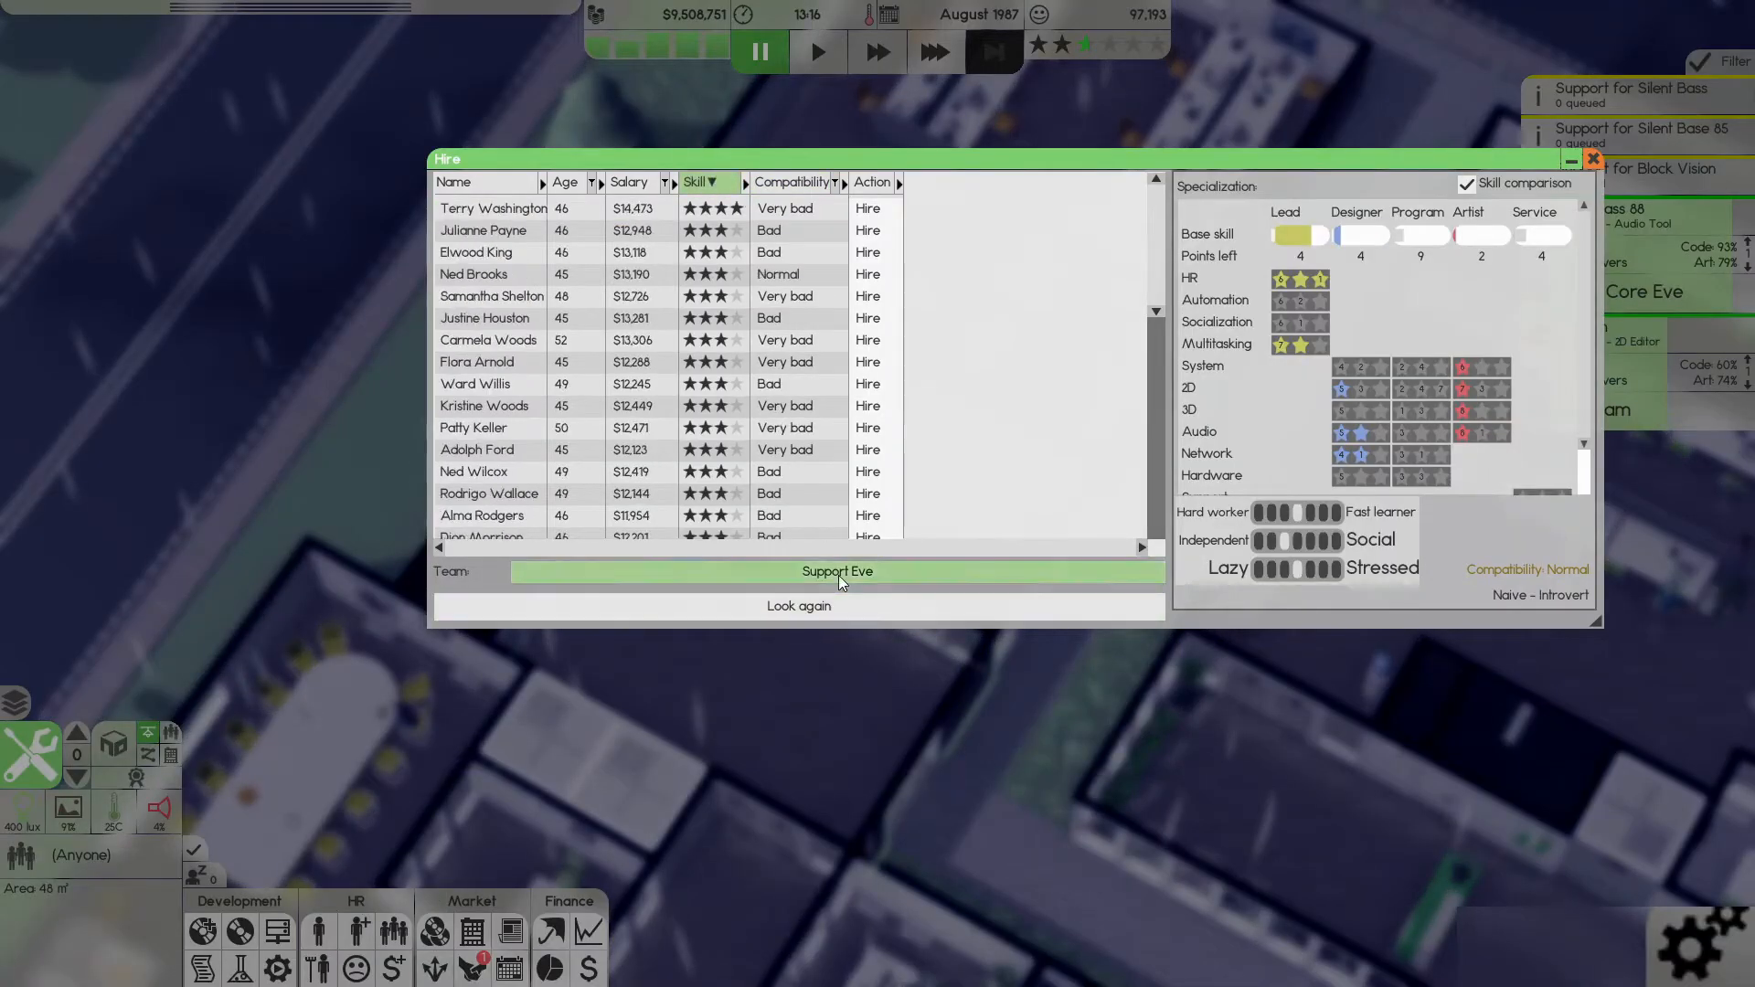
pyautogui.click(836, 573)
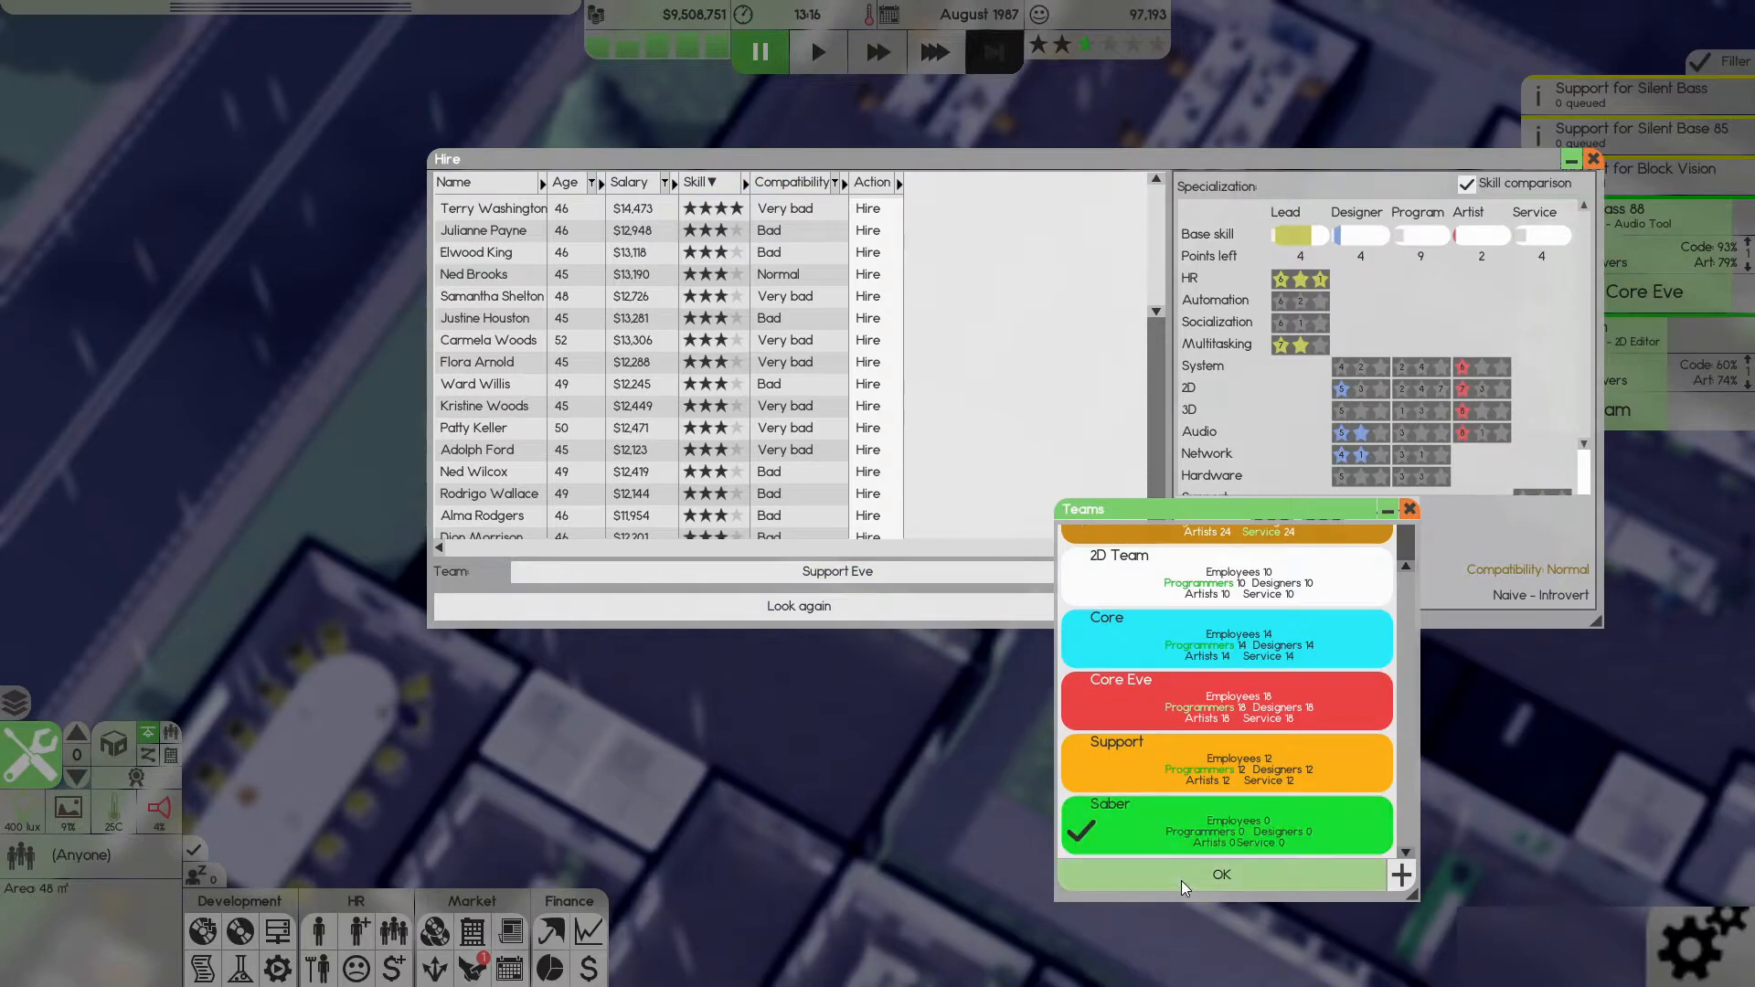
pyautogui.scroll(3)
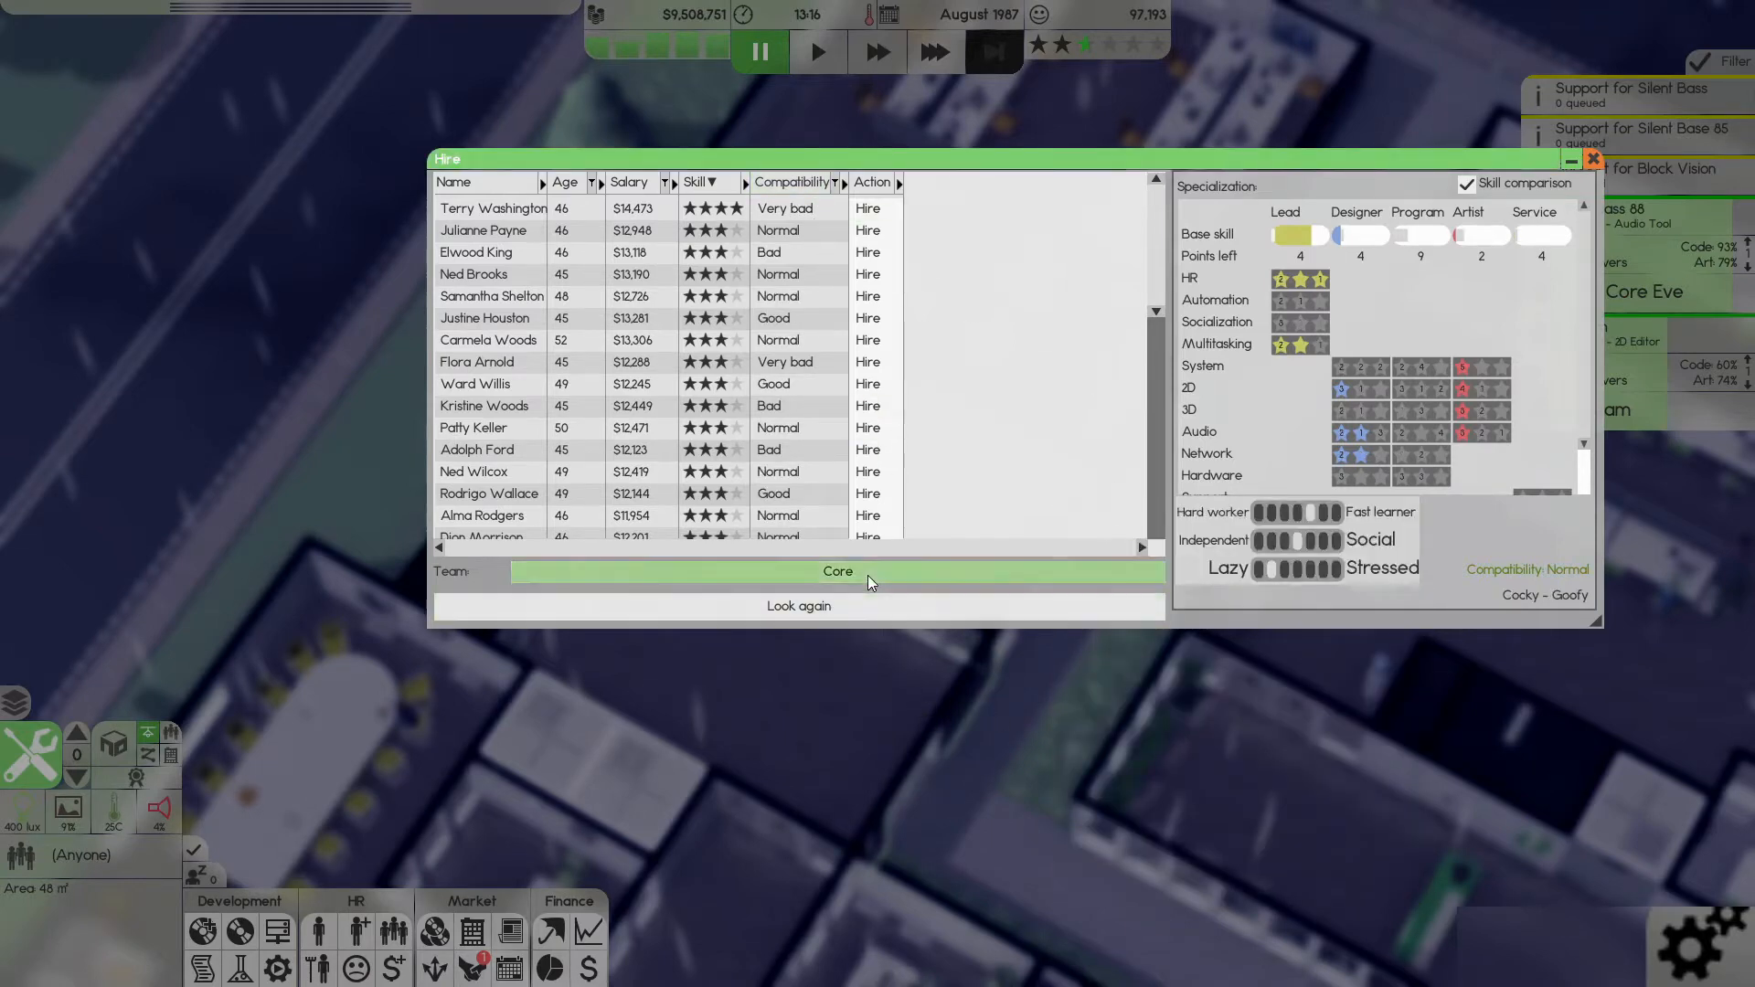
pyautogui.click(837, 572)
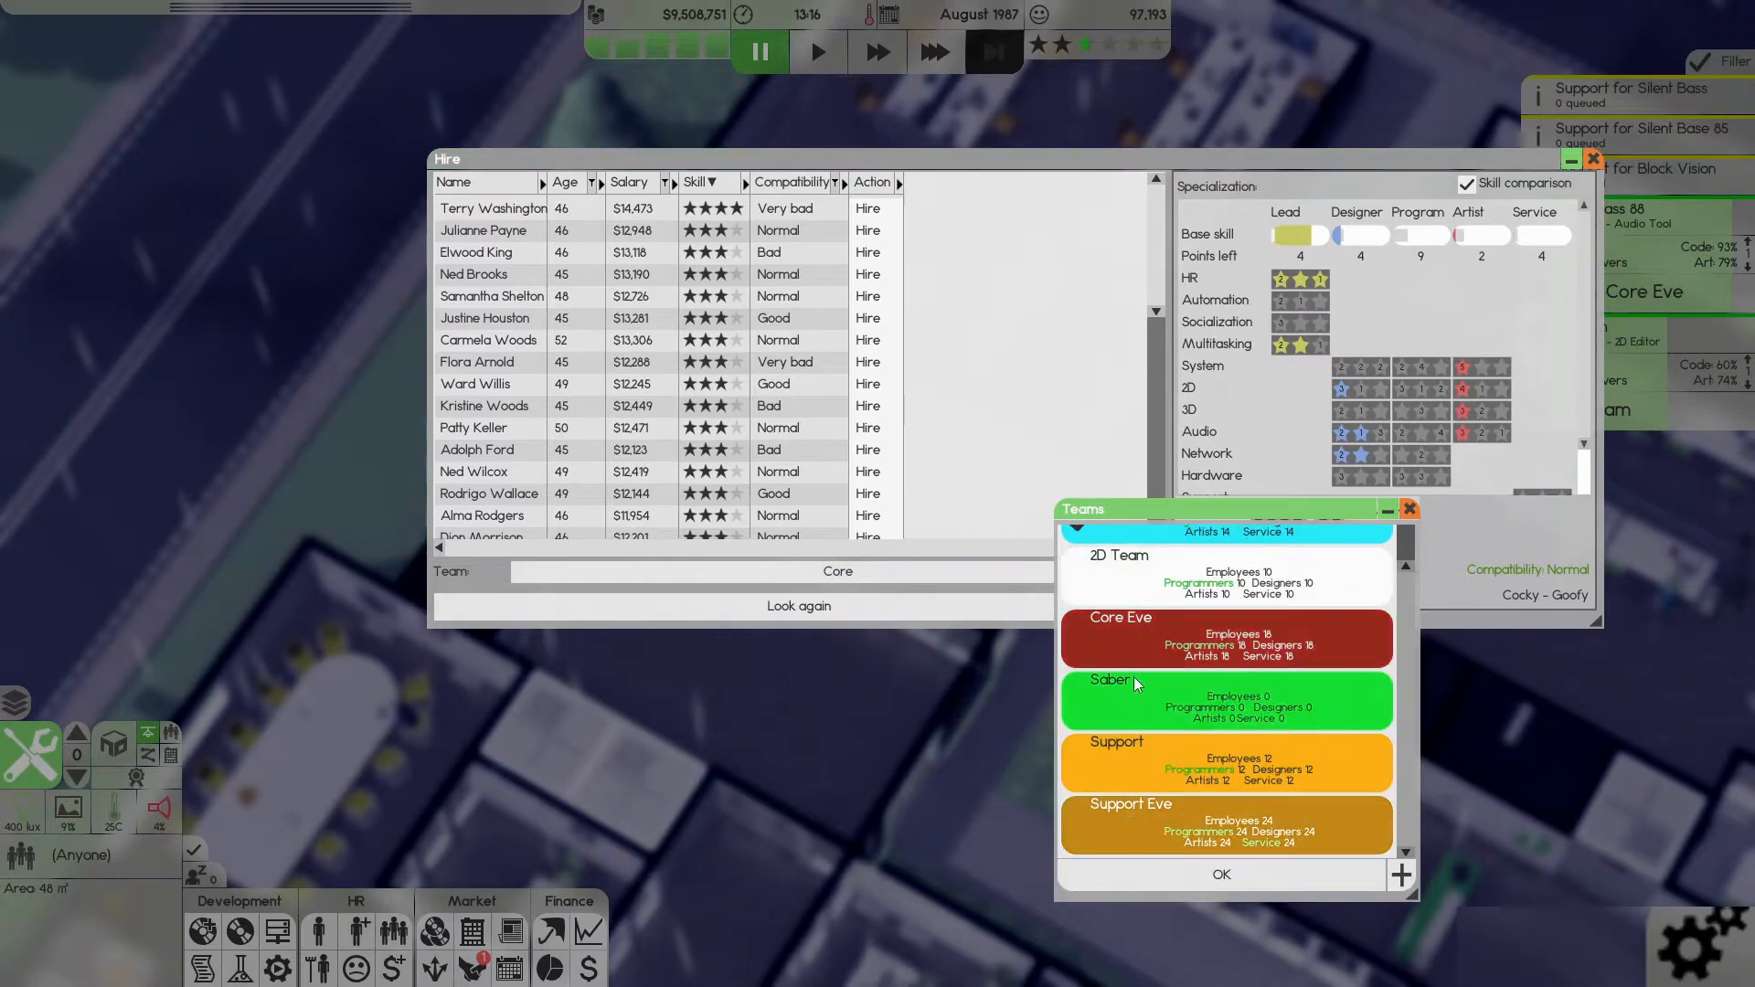
pyautogui.click(1225, 682)
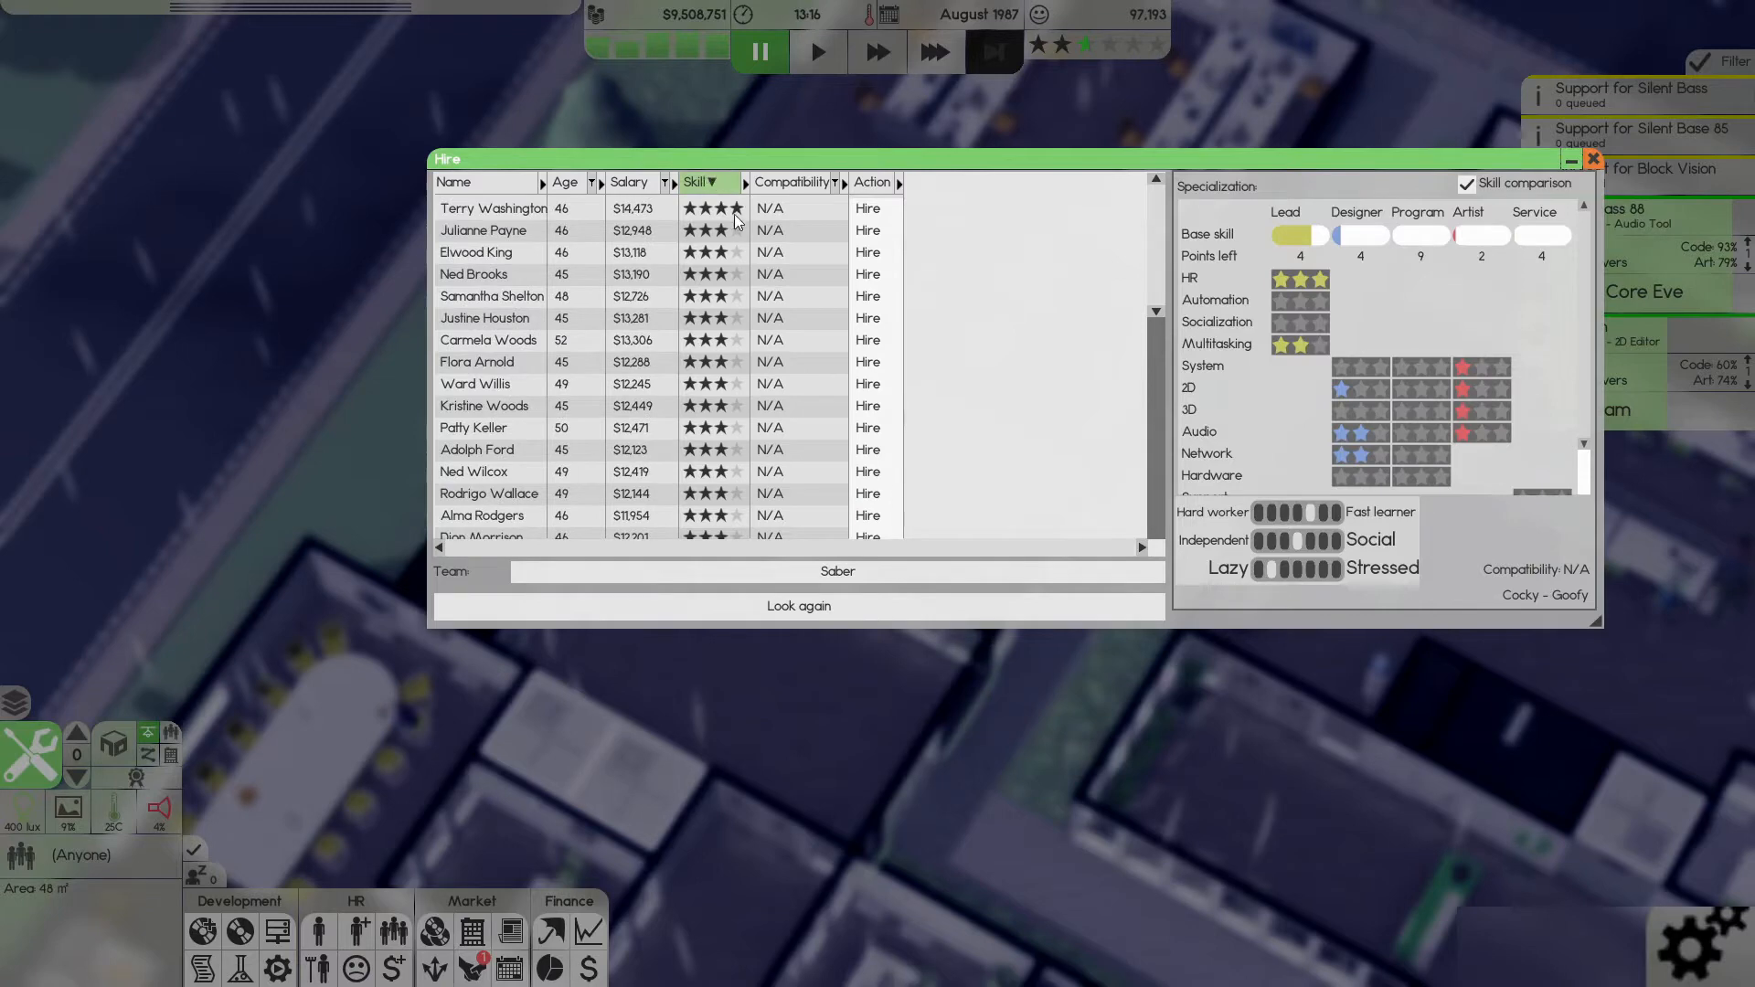
pyautogui.click(492, 208)
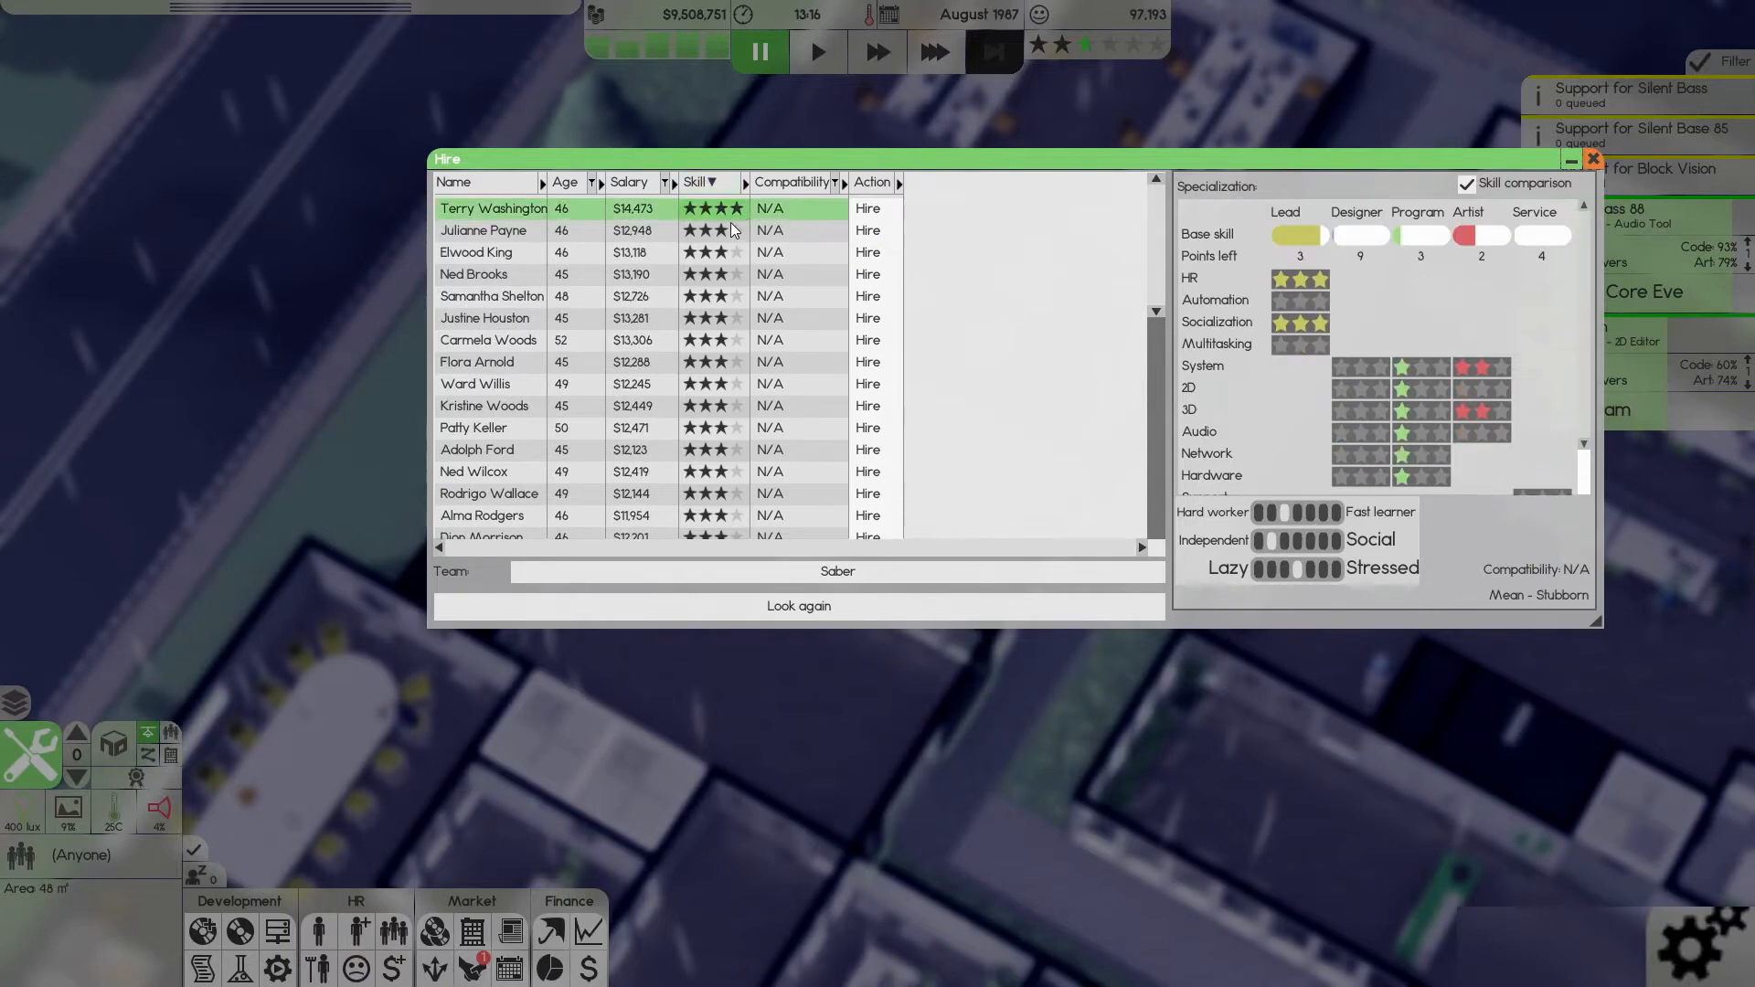
pyautogui.moveTo(1108, 302)
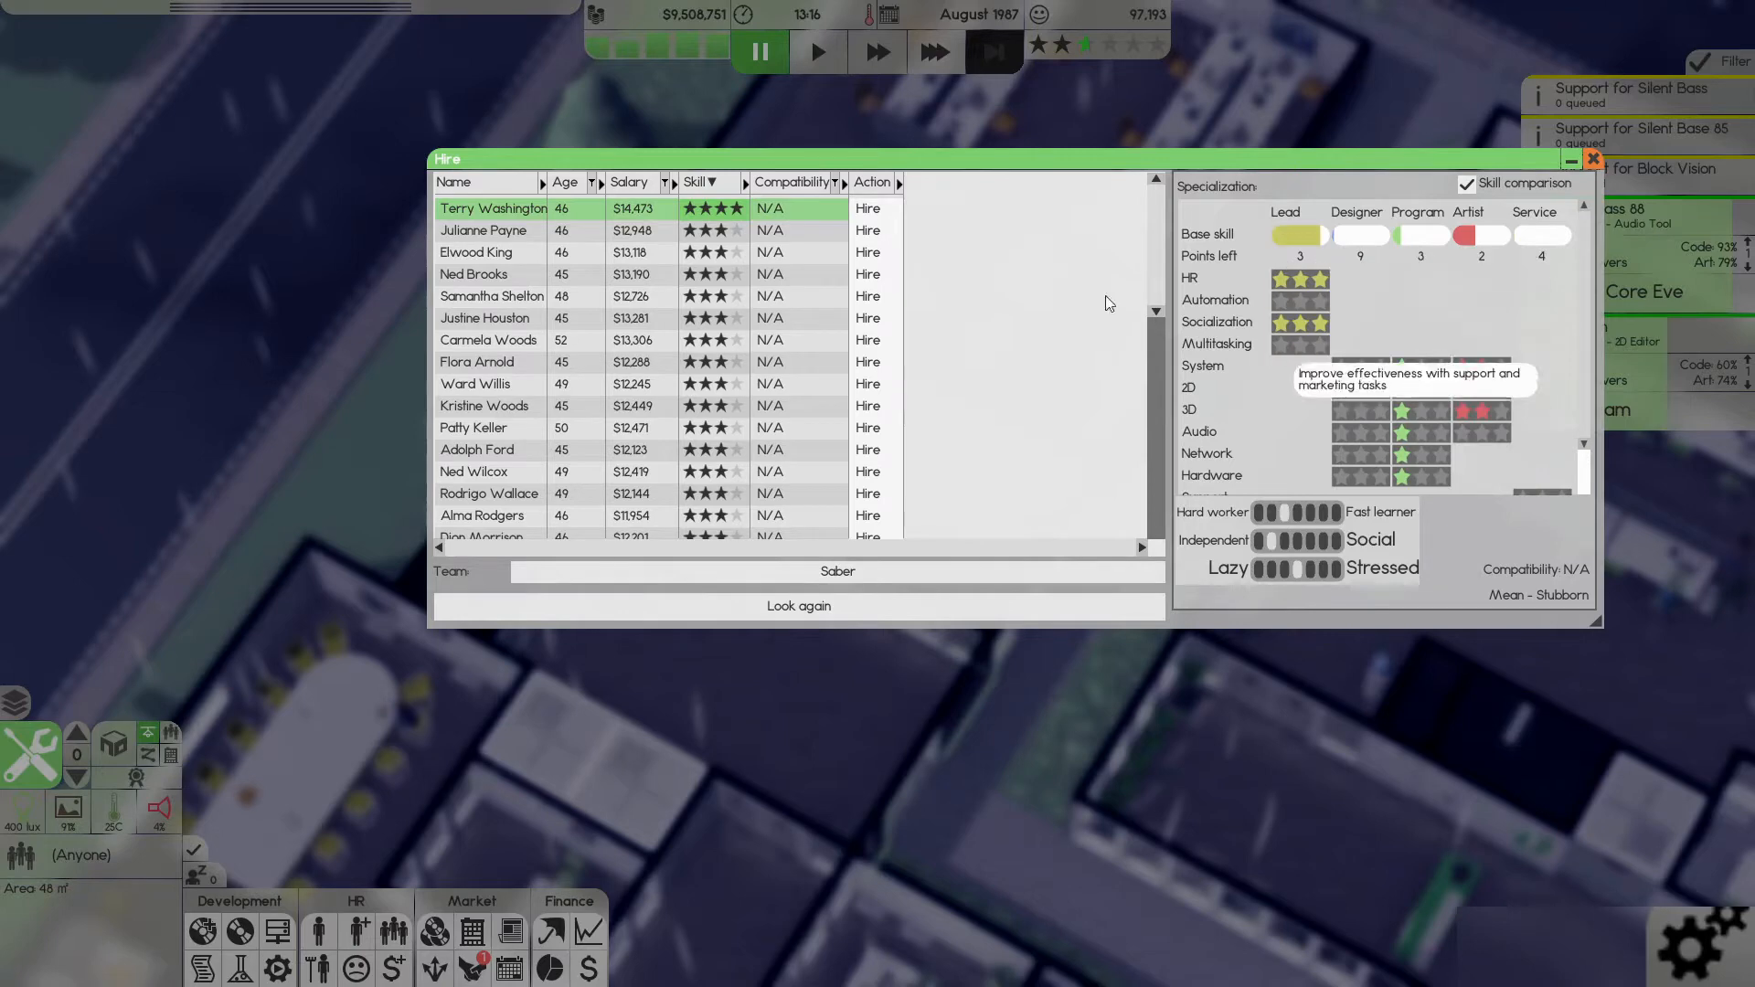
pyautogui.click(492, 252)
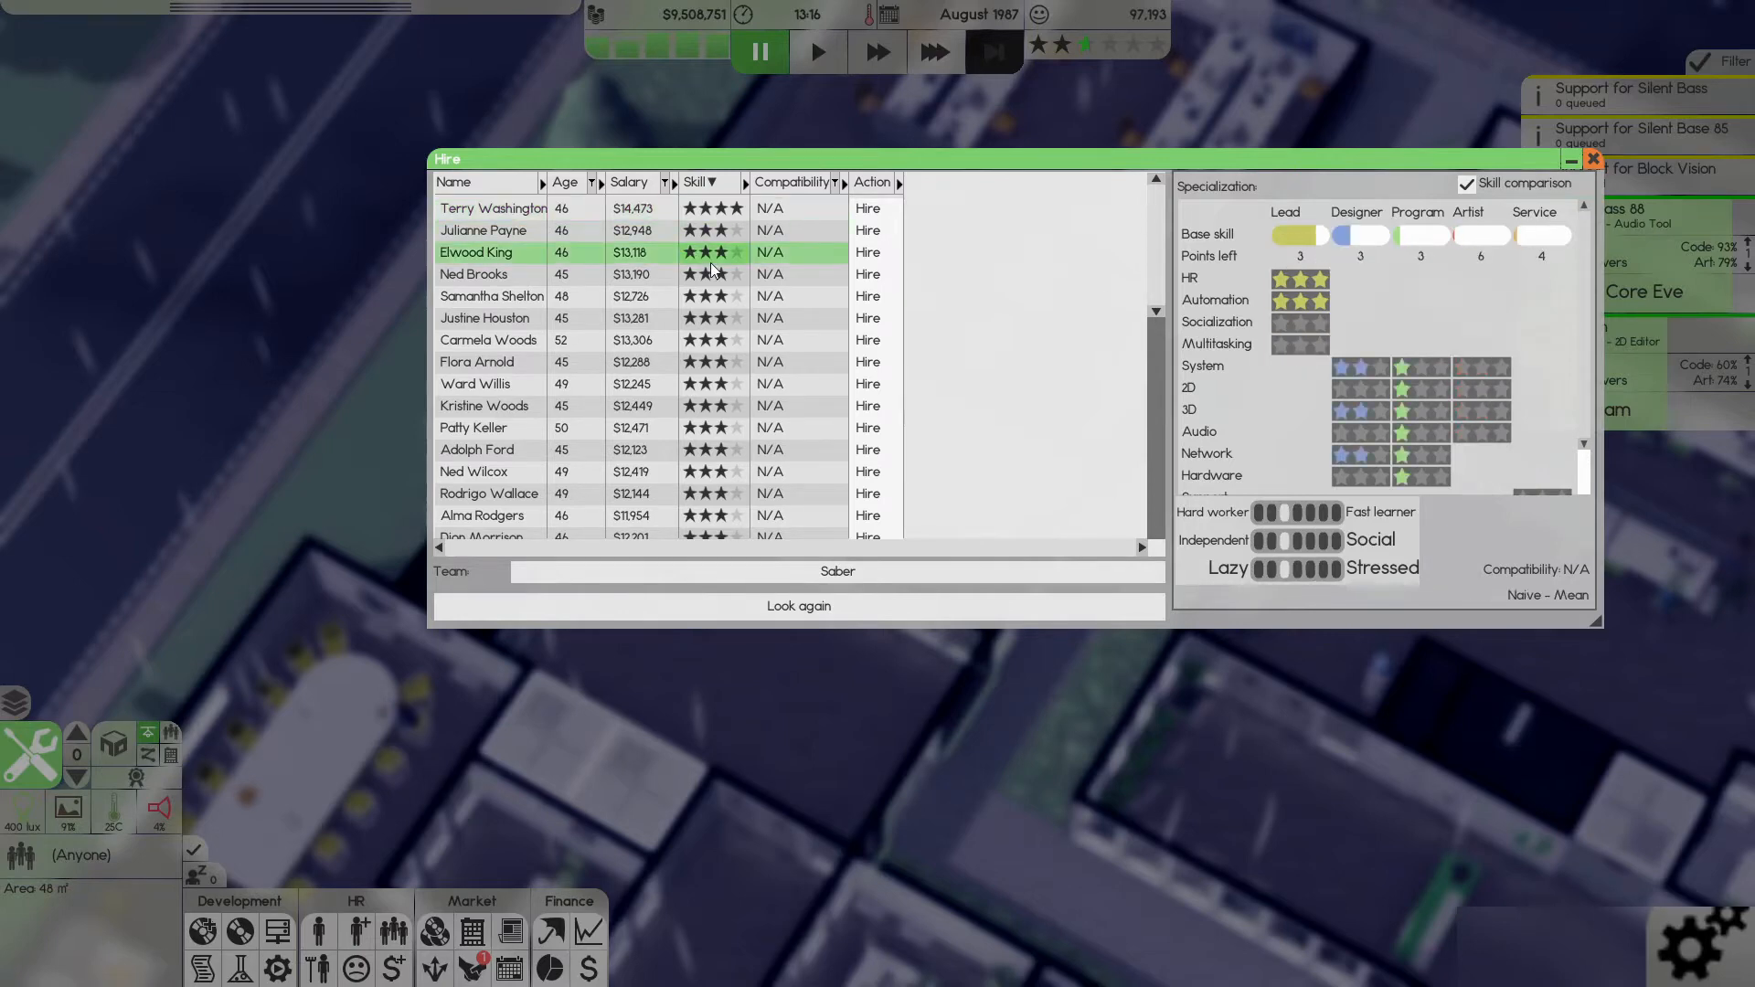
pyautogui.click(481, 275)
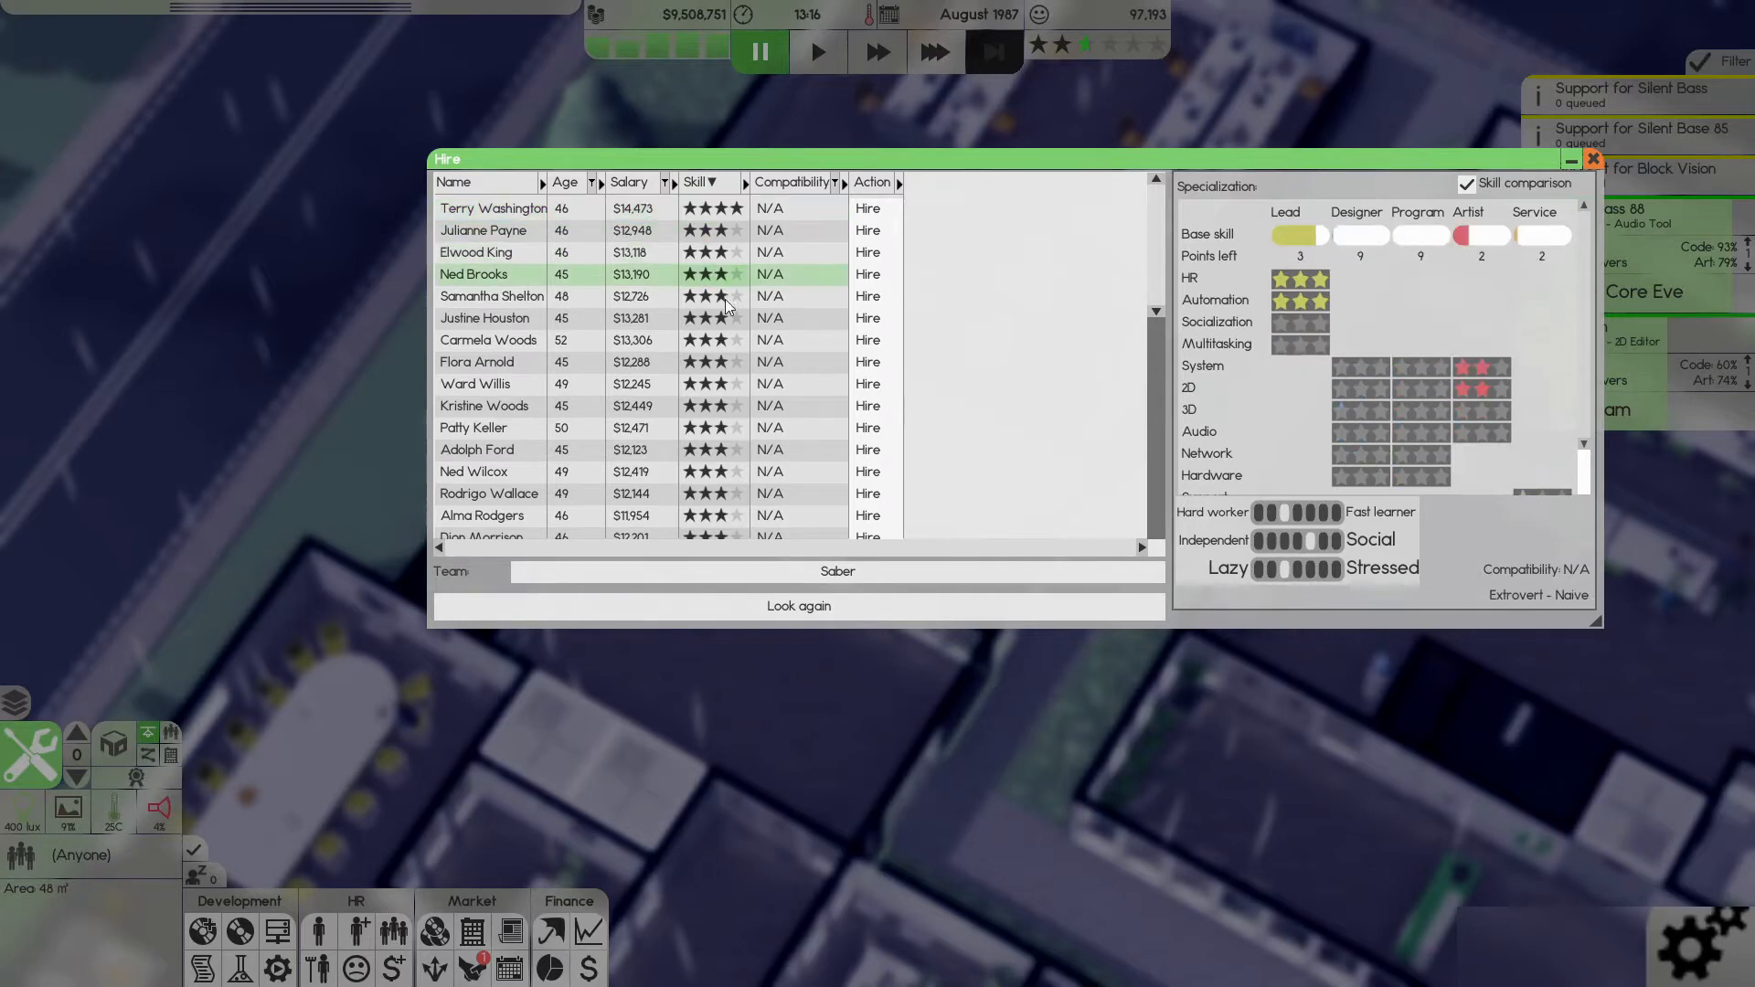
pyautogui.click(492, 208)
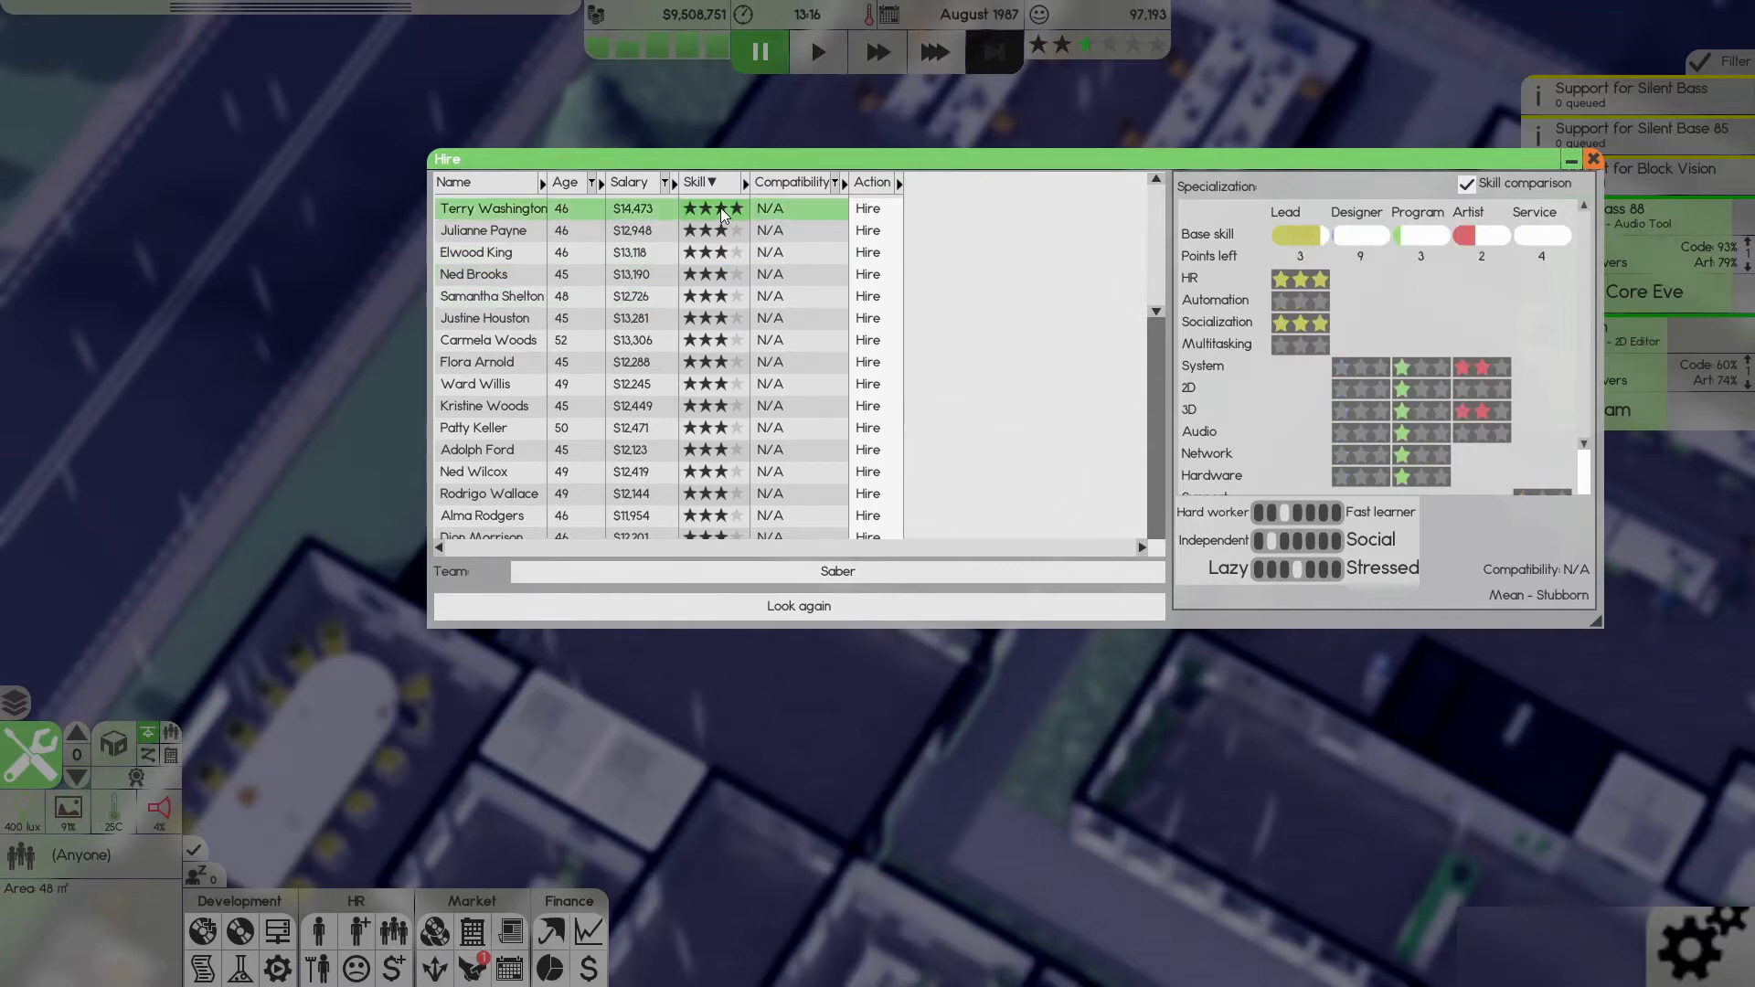
pyautogui.moveTo(1293, 358)
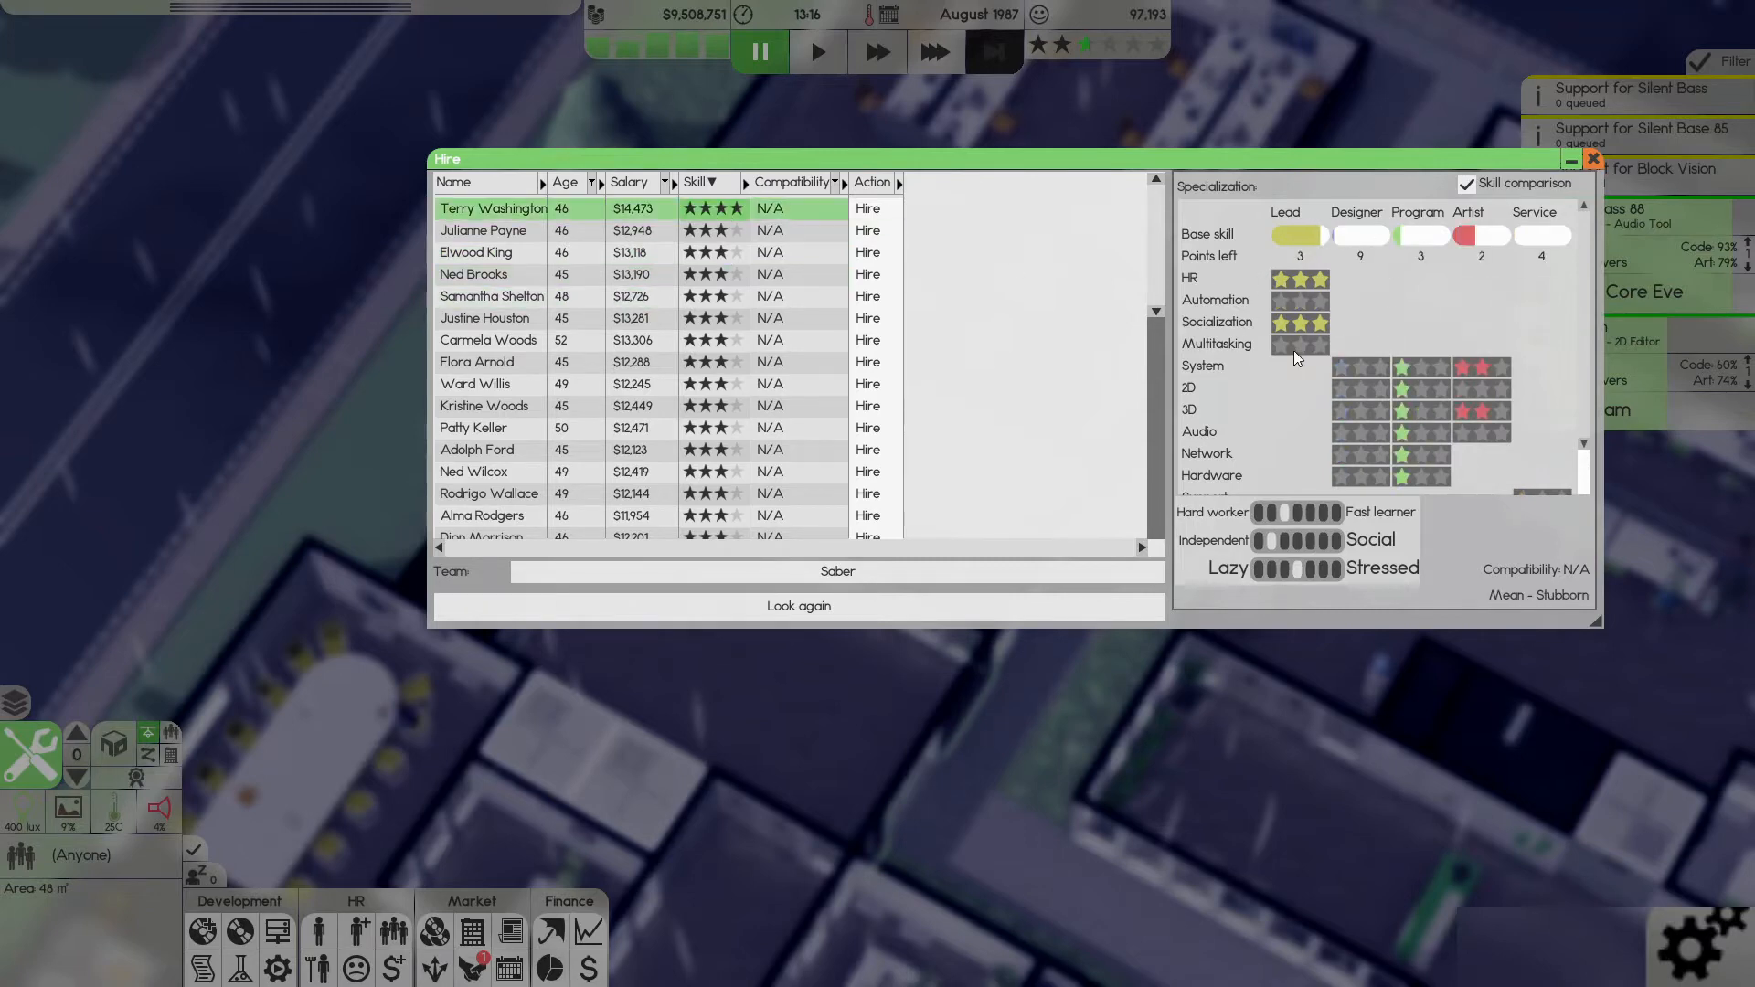
pyautogui.moveTo(1299, 325)
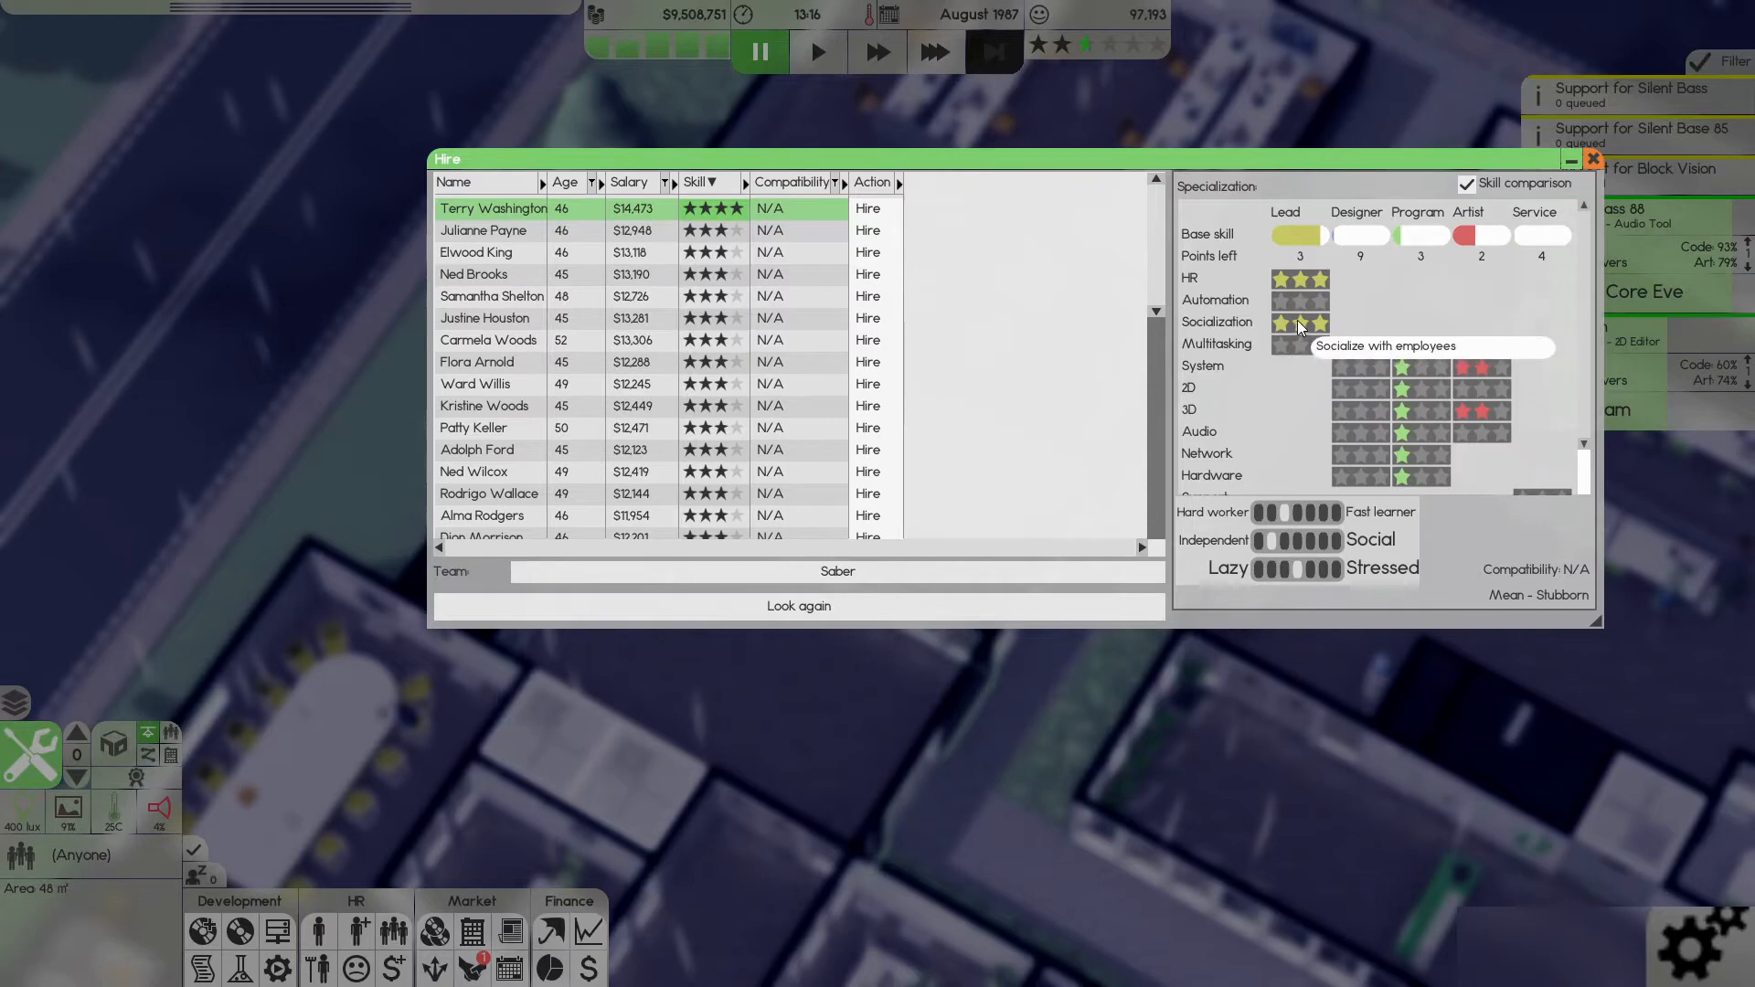
pyautogui.moveTo(1287, 333)
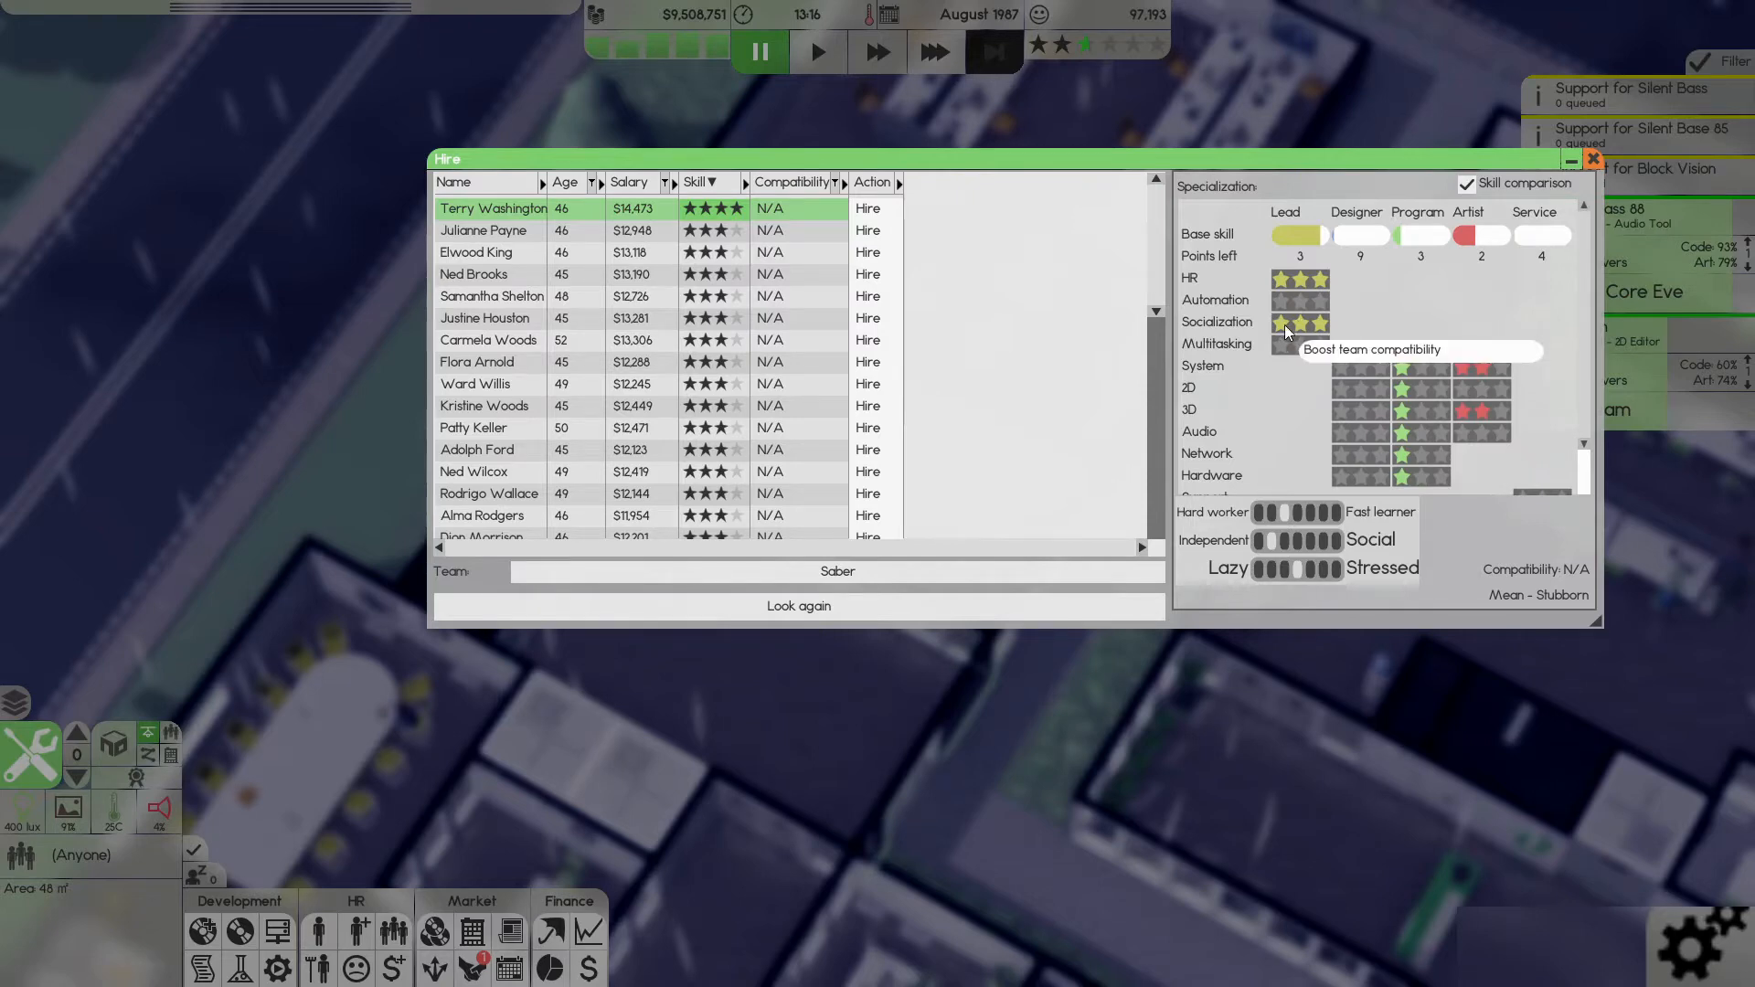
pyautogui.moveTo(1293, 356)
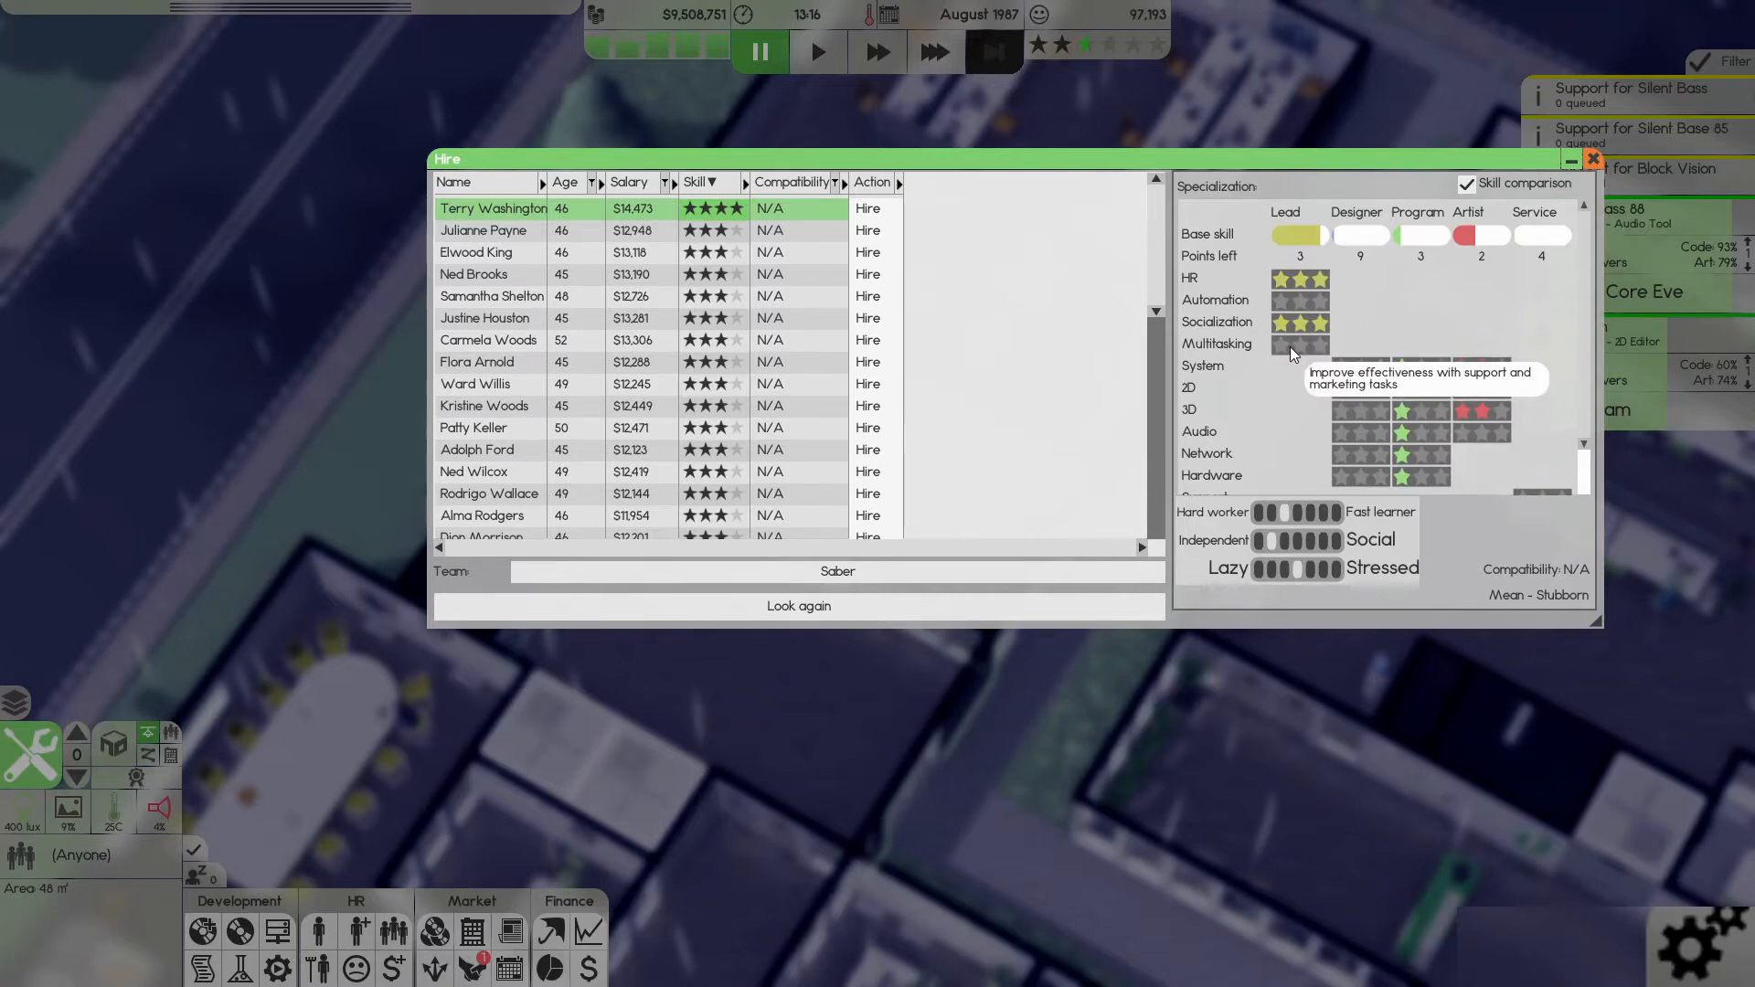
pyautogui.moveTo(1289, 313)
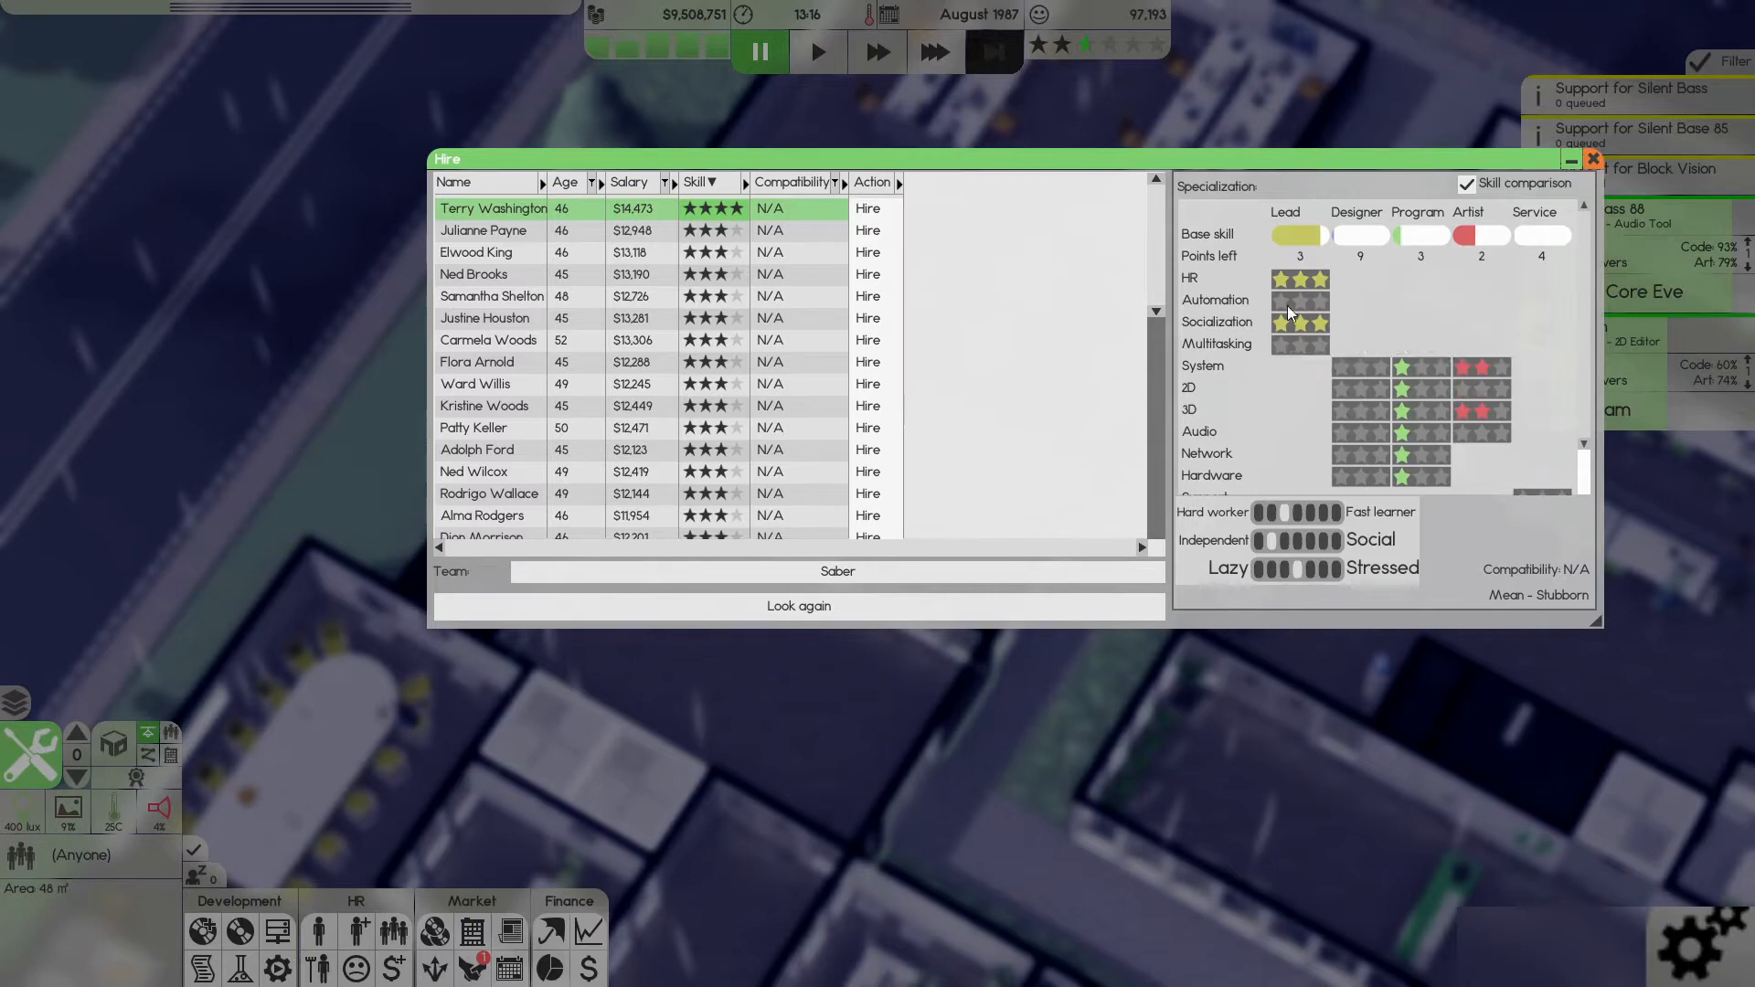
pyautogui.moveTo(1291, 313)
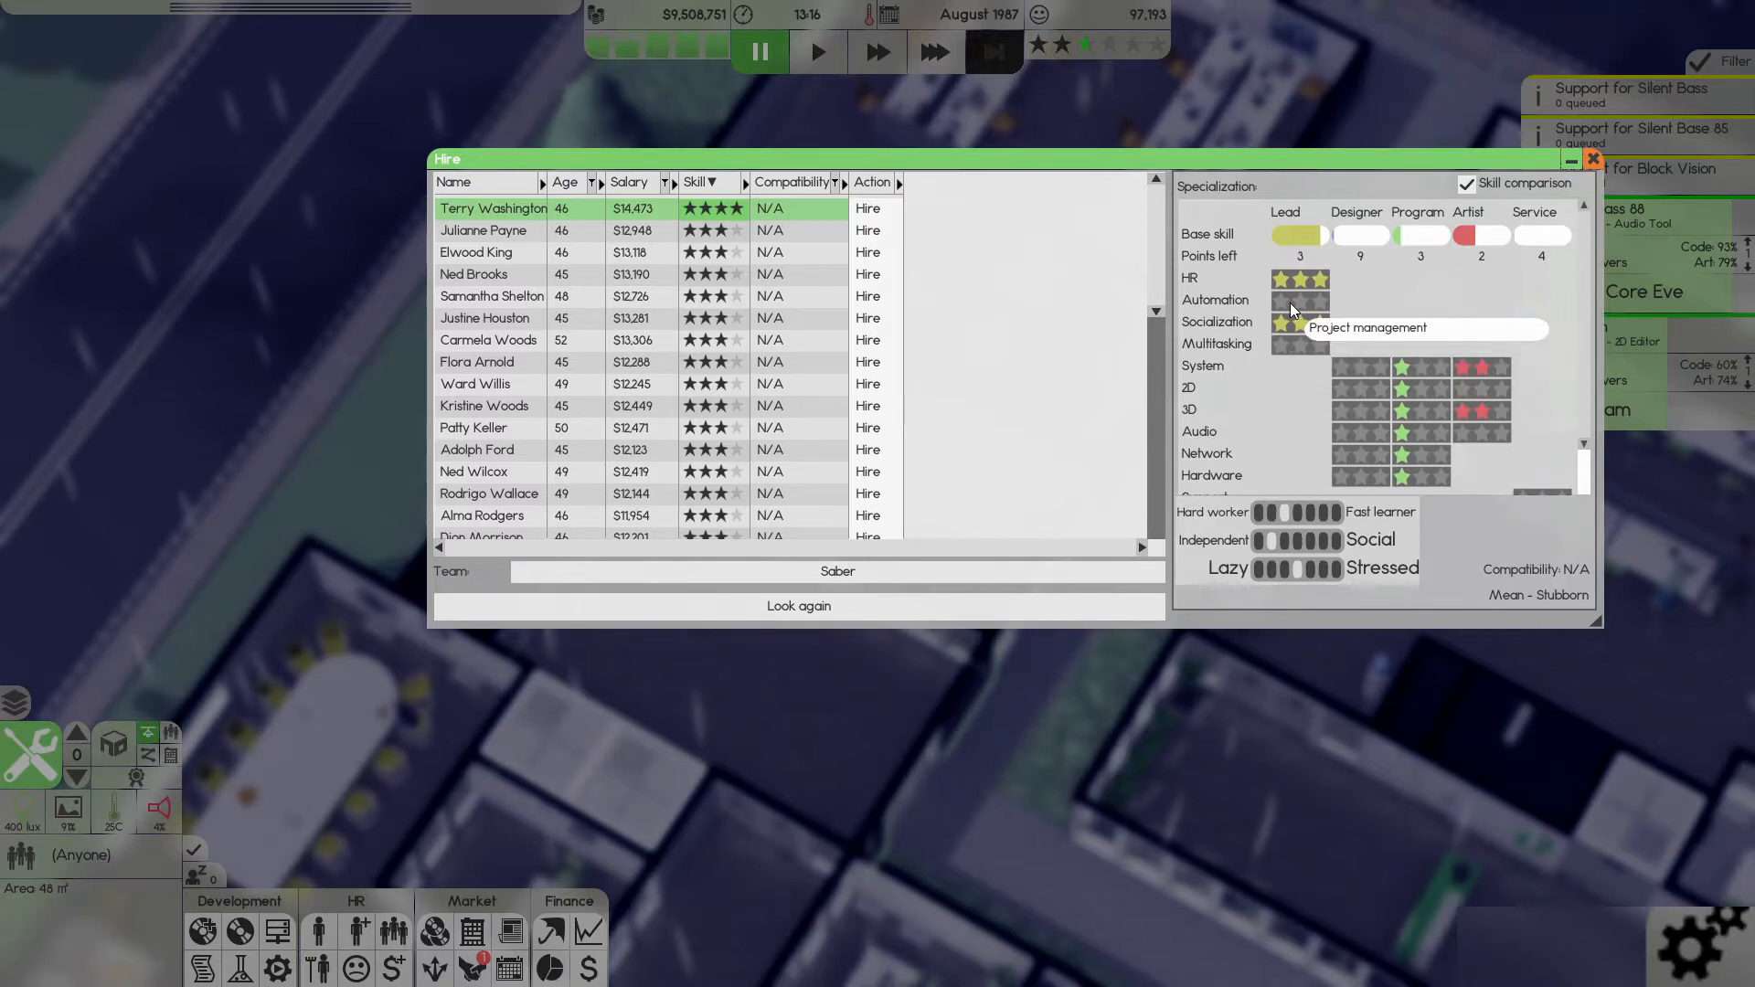
pyautogui.moveTo(1572, 152)
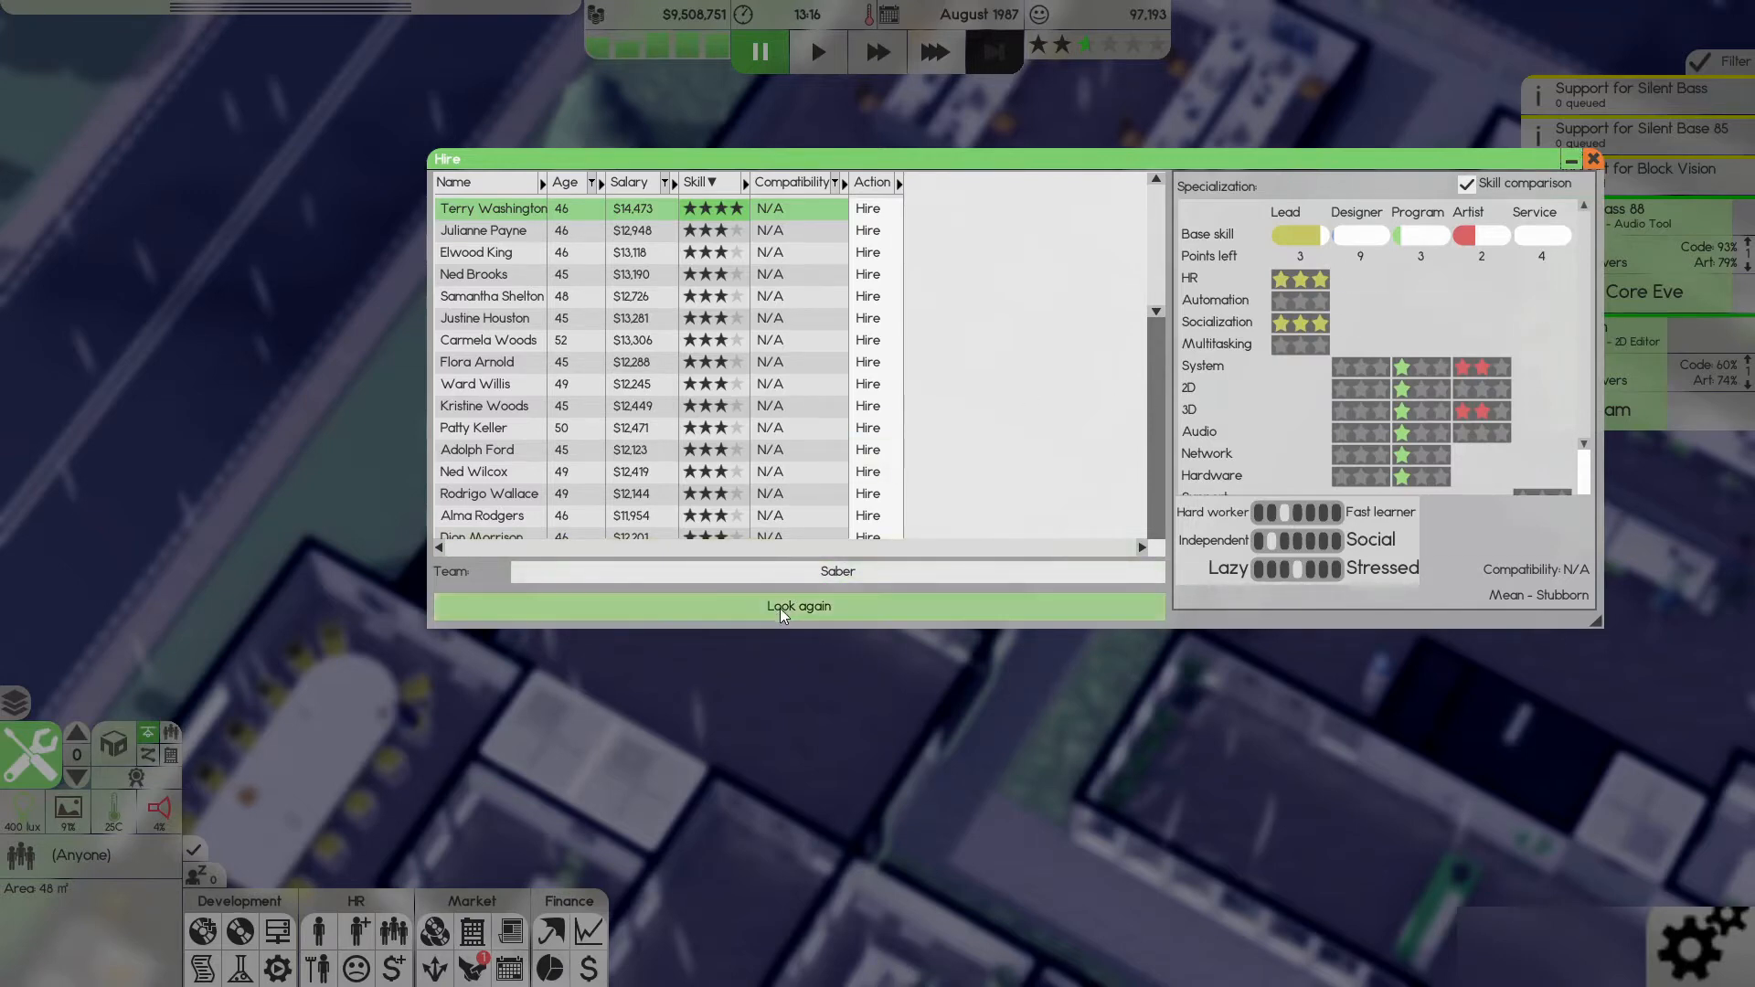
pyautogui.click(799, 605)
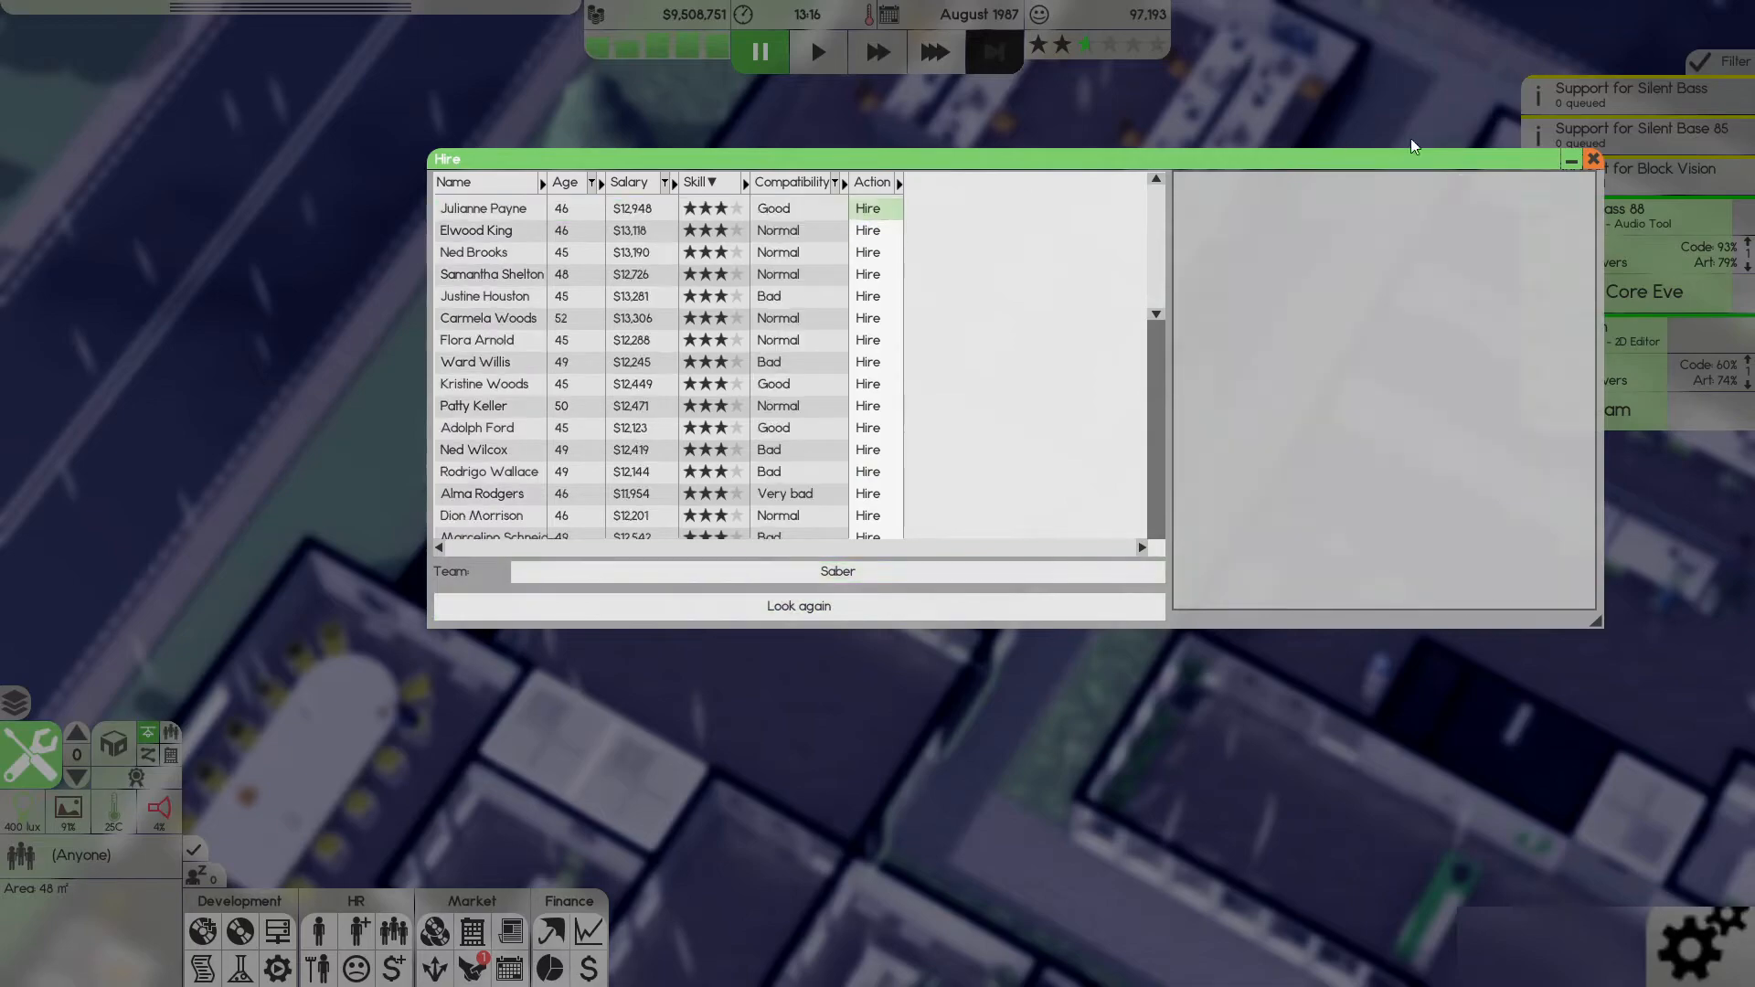
# - Close the candidate list and start a new search with role Programmer, choosing a specialization
pyautogui.click(1589, 161)
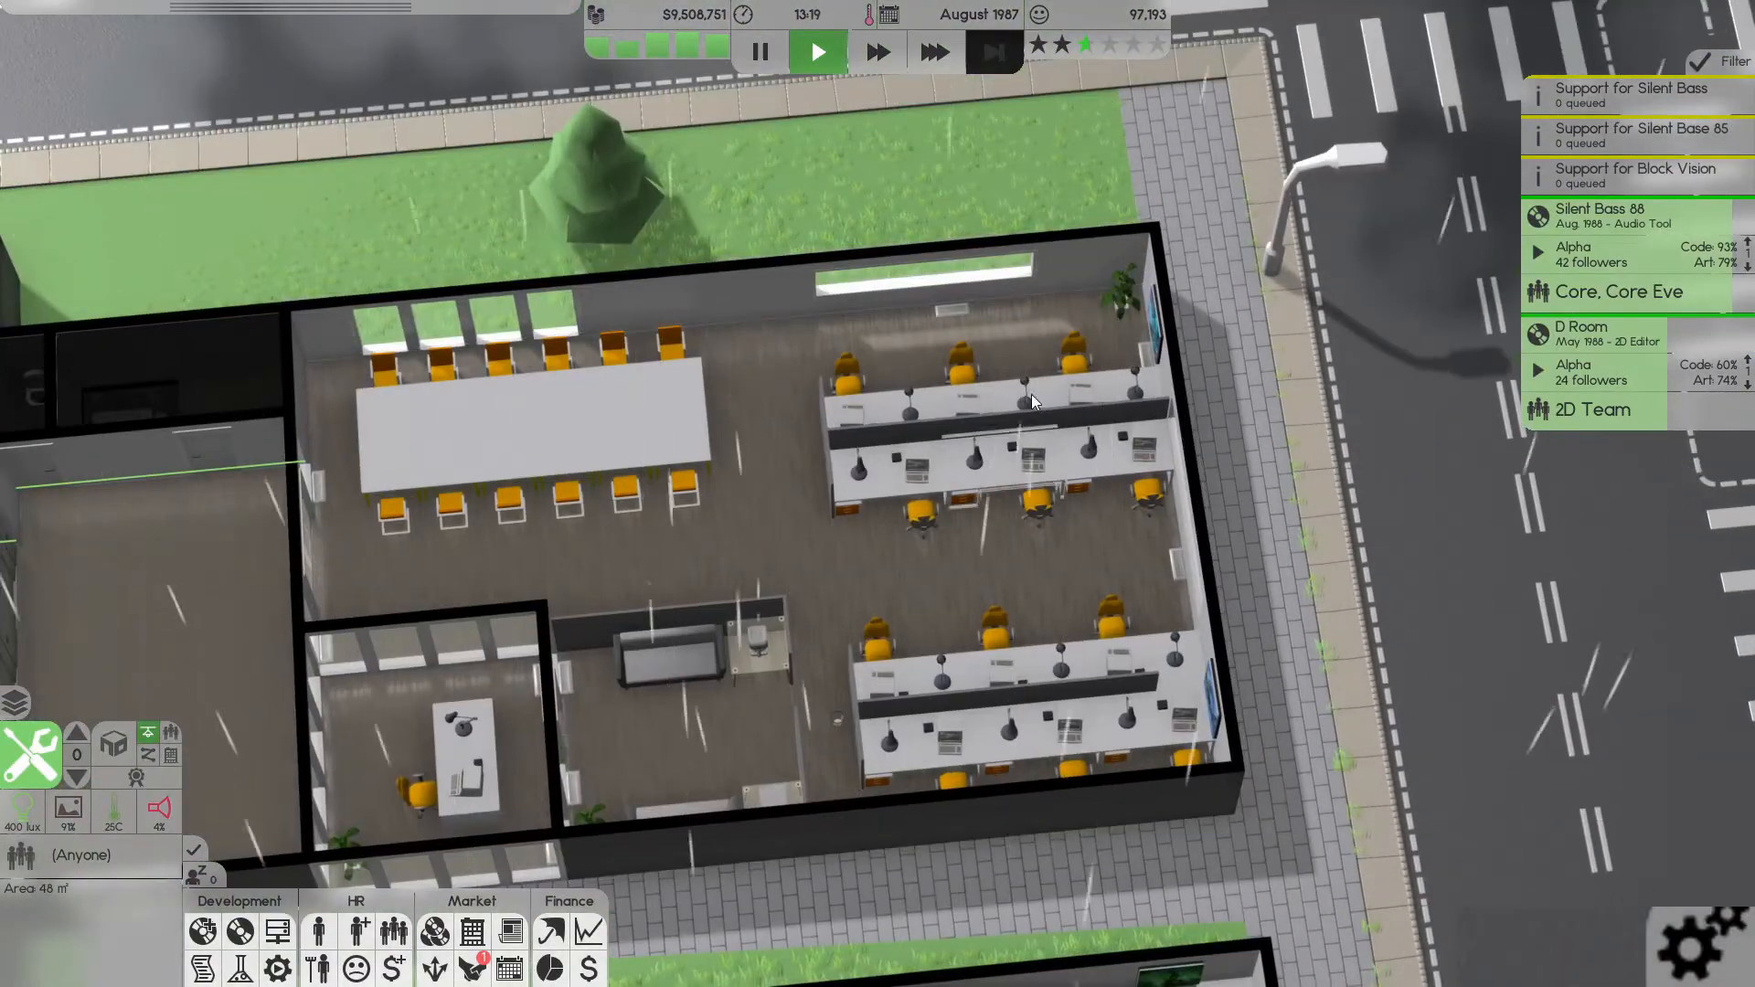
pyautogui.moveTo(1203, 691)
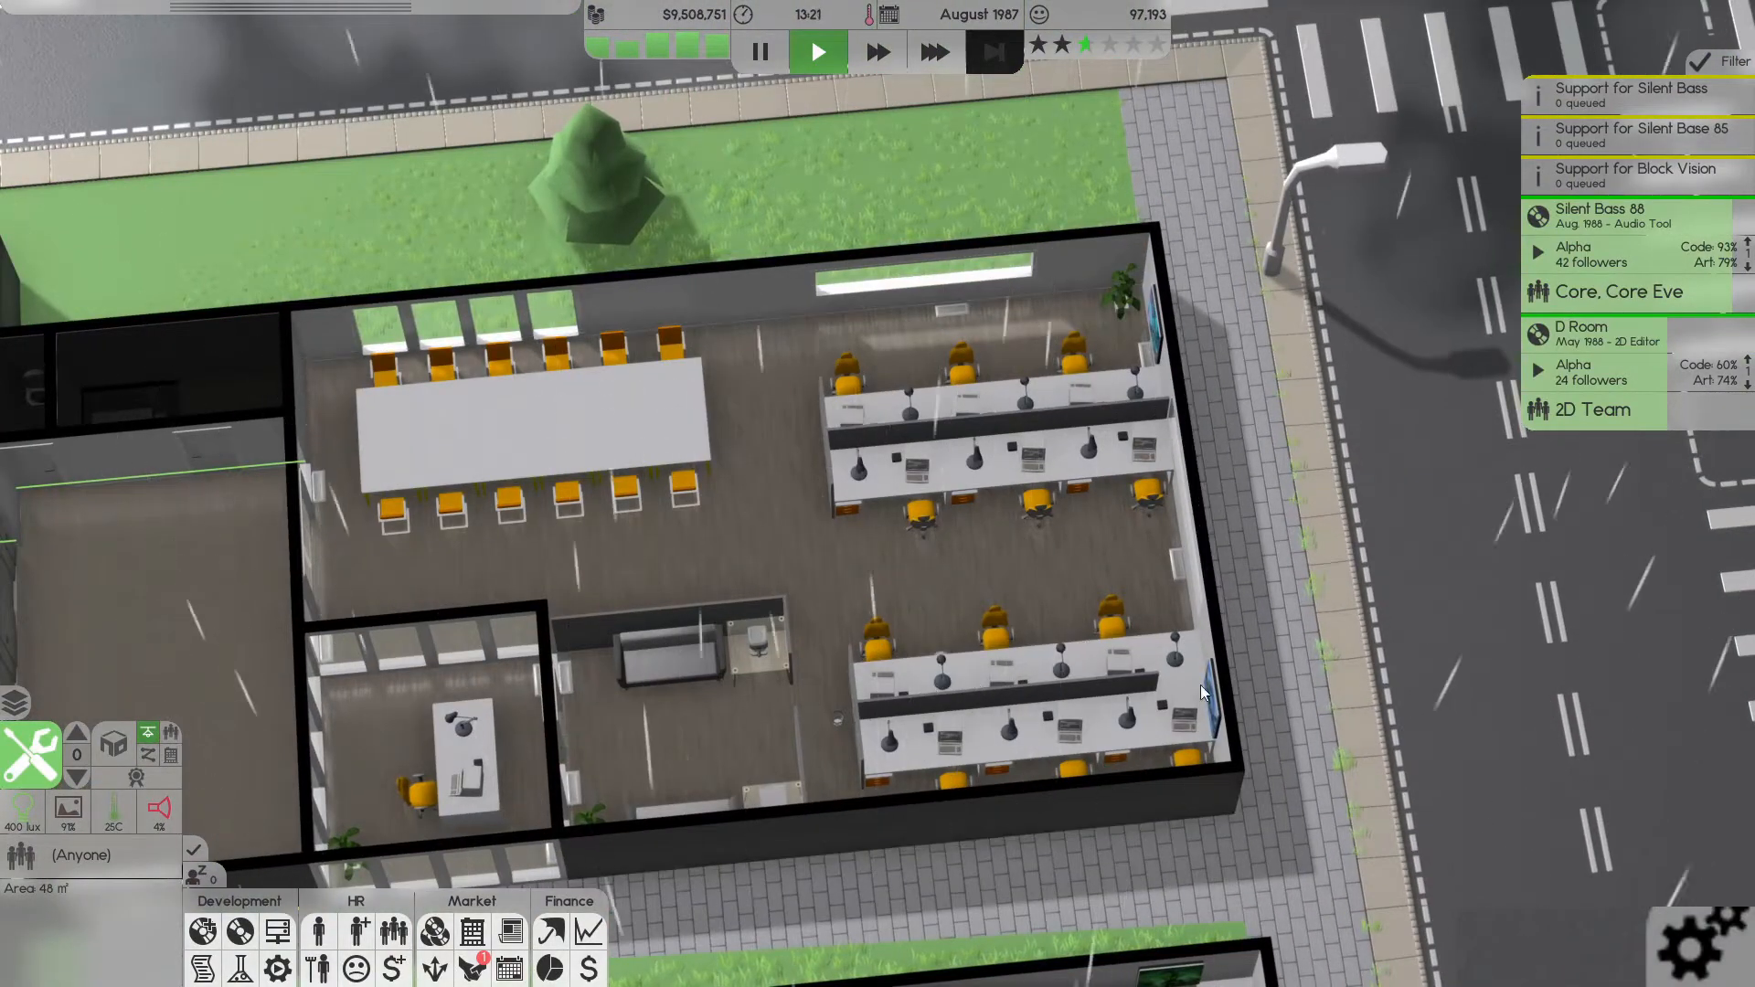
pyautogui.click(357, 931)
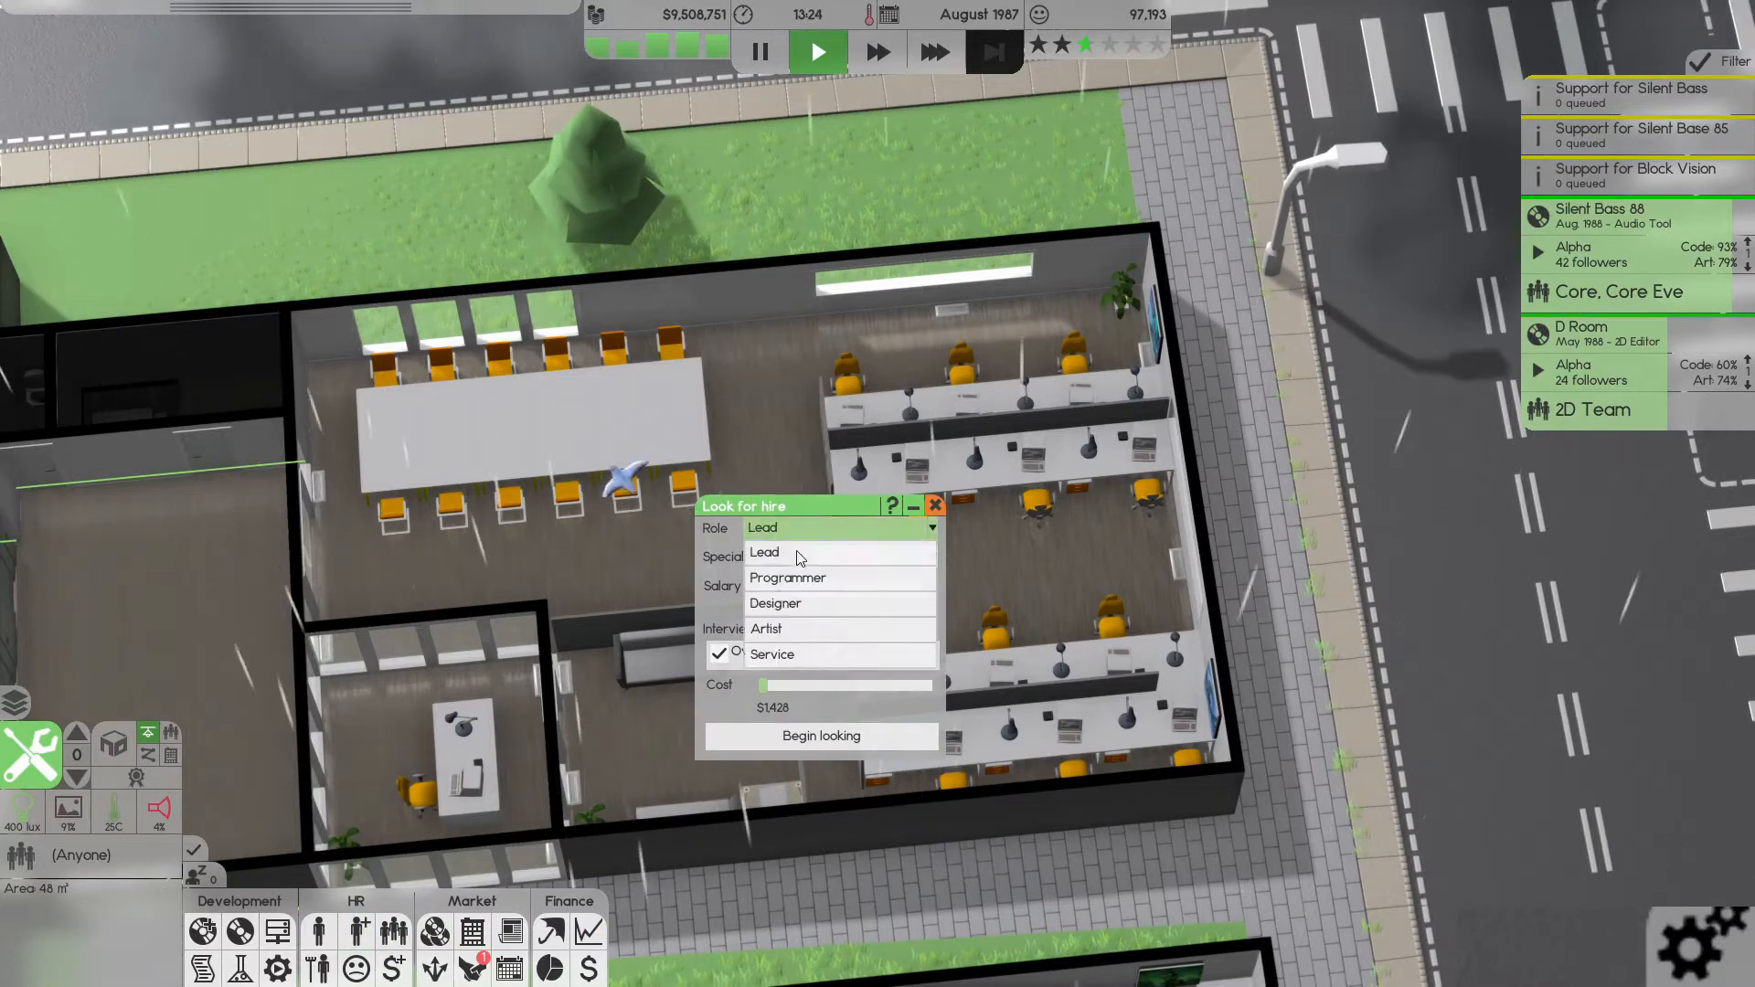
pyautogui.click(786, 578)
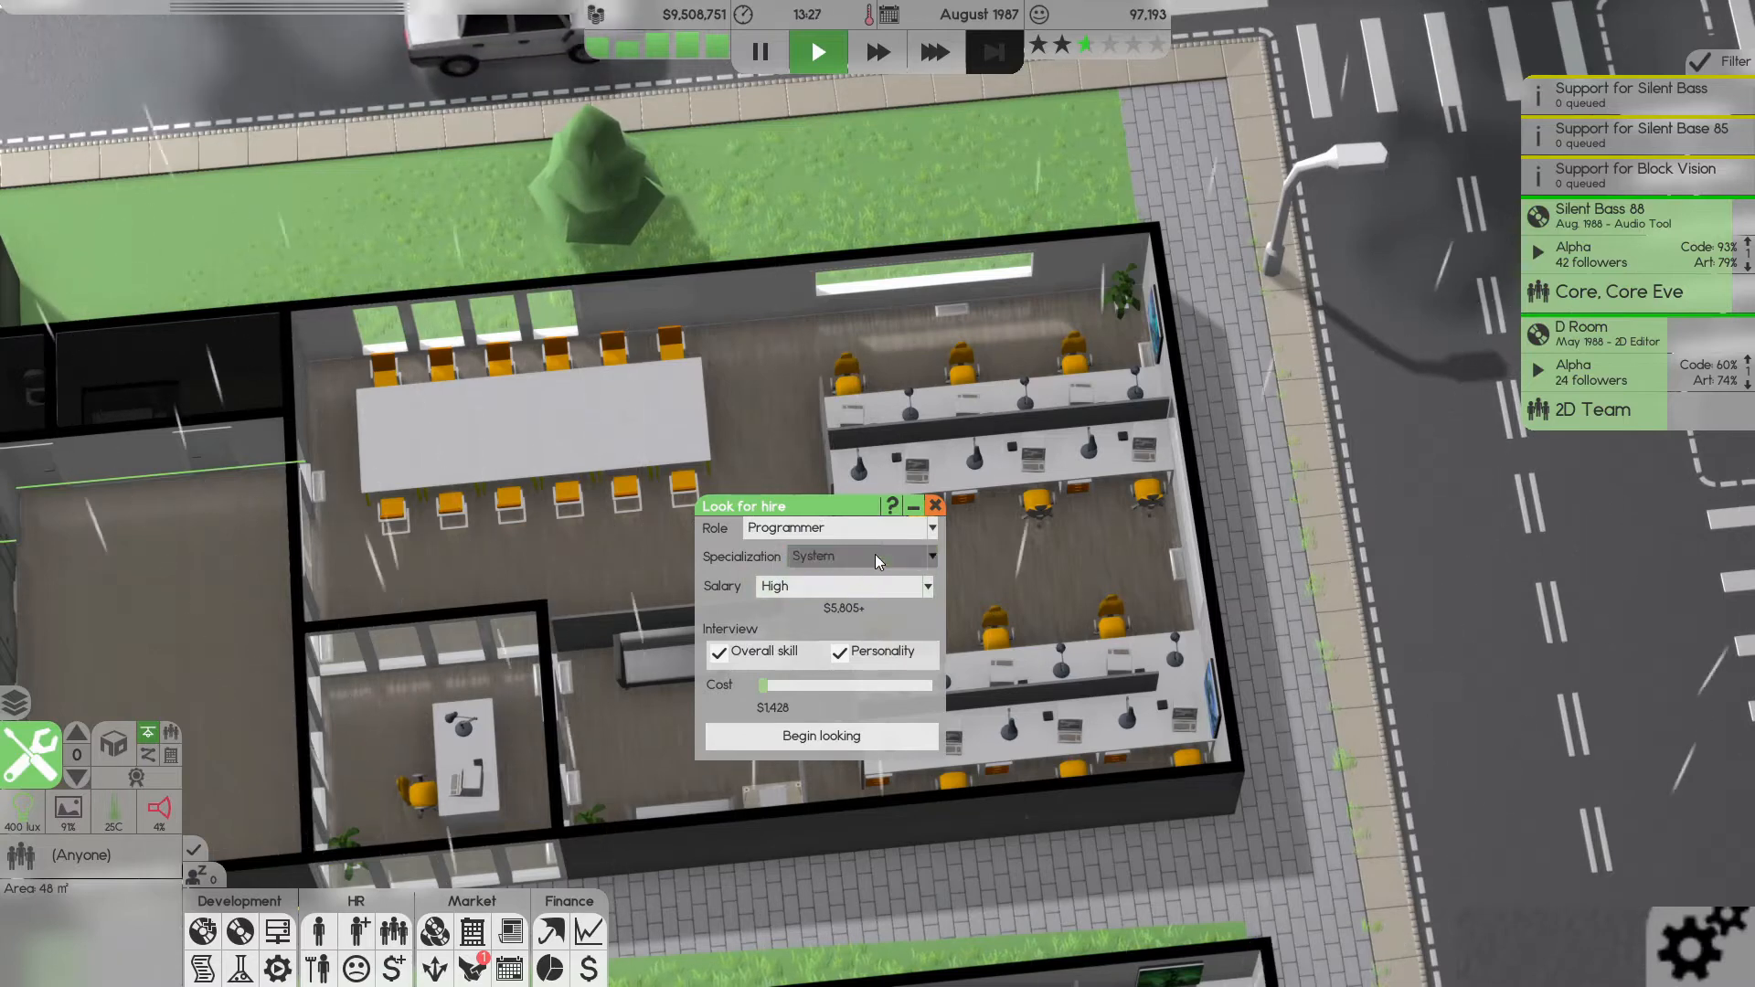
pyautogui.click(929, 556)
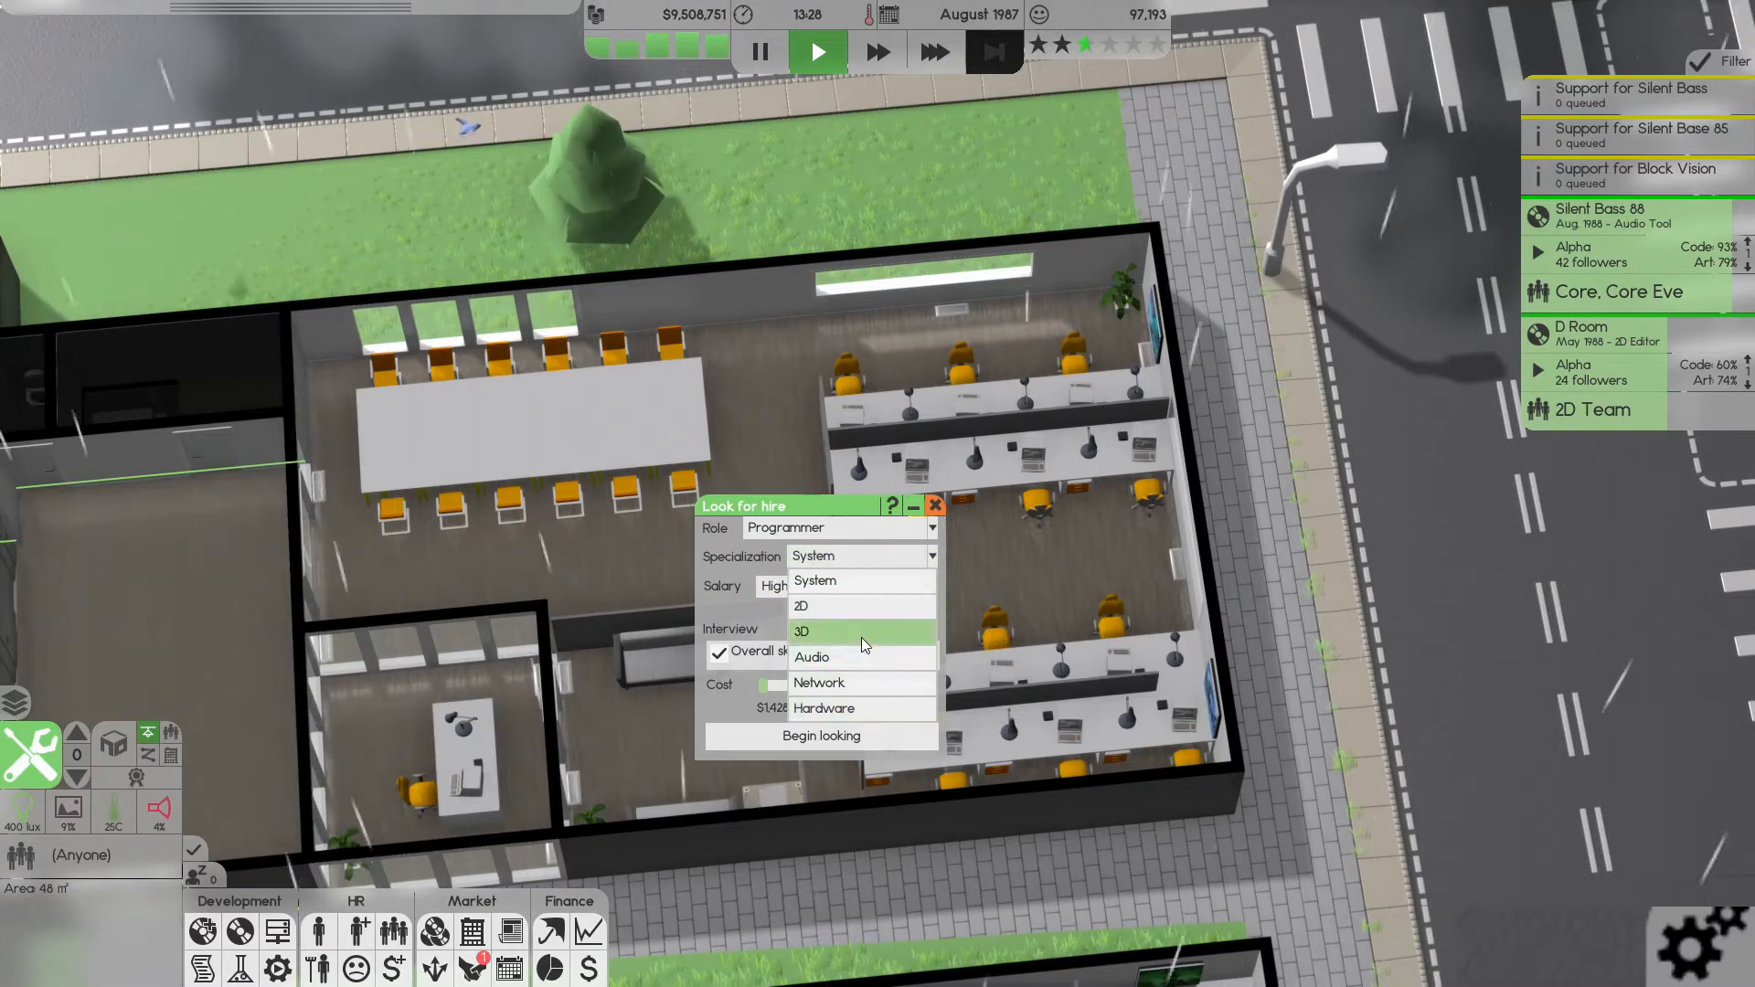
pyautogui.moveTo(847, 591)
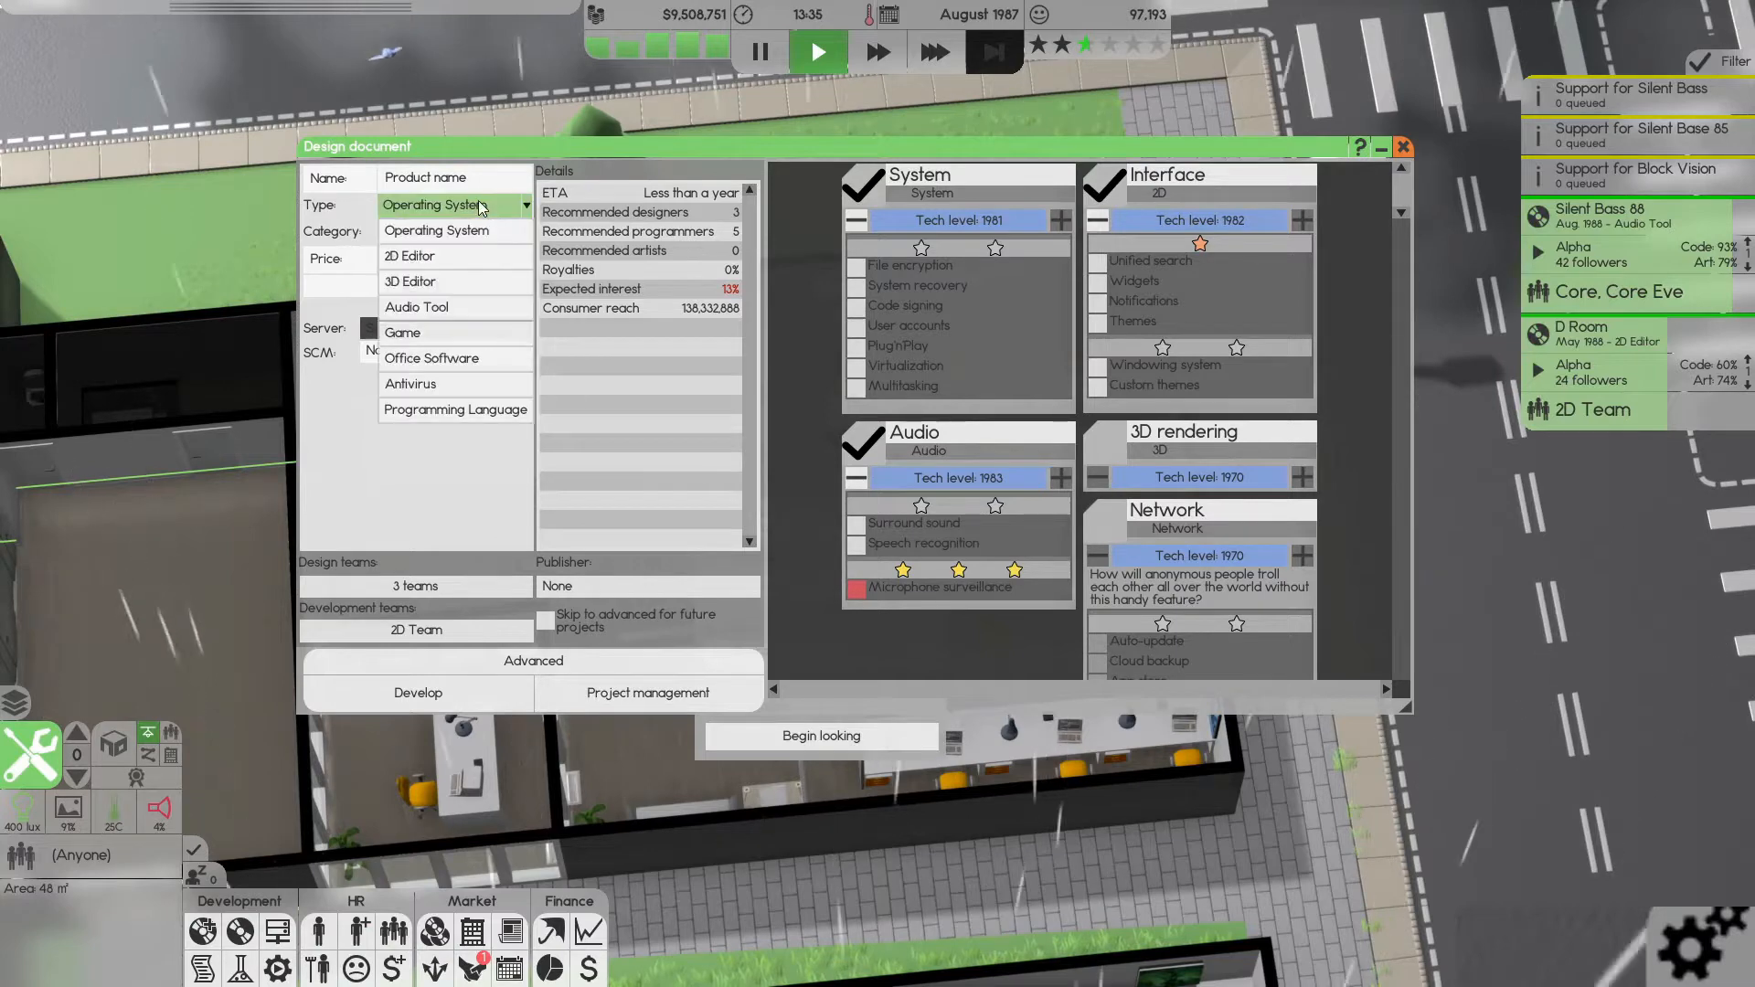
# - Make the product a Simulation game, enable extra features, and advance through the design pages to the summary
pyautogui.click(402, 333)
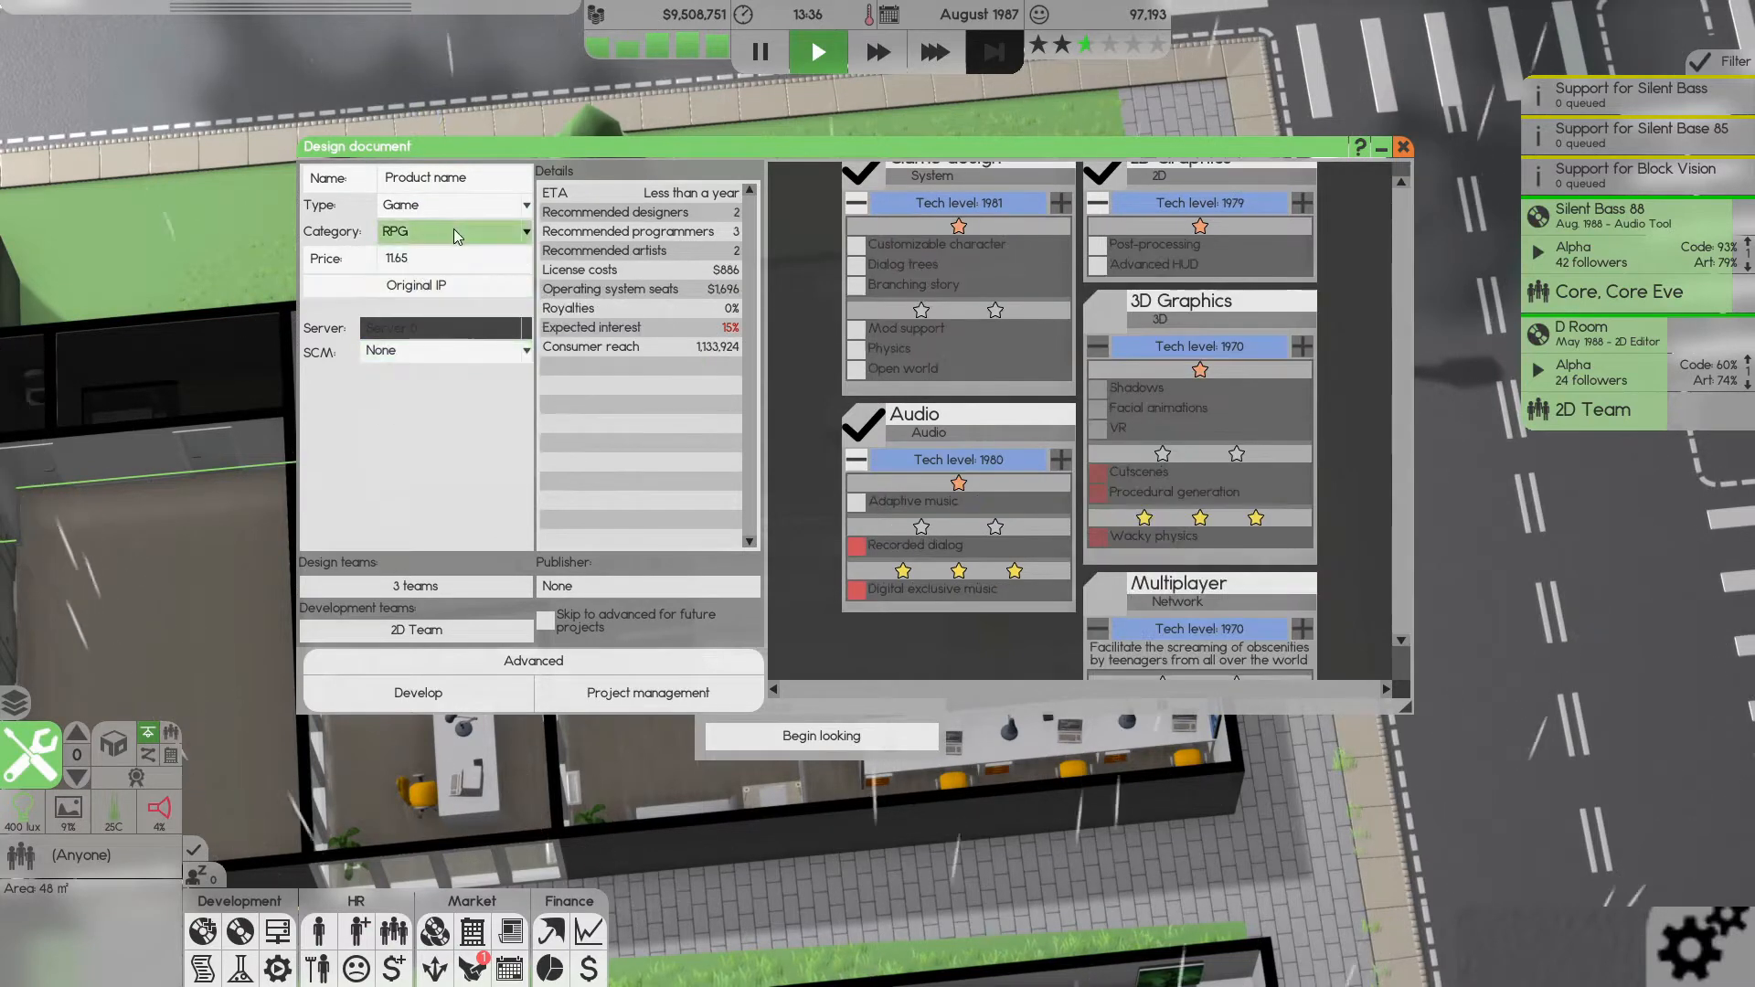
pyautogui.click(453, 232)
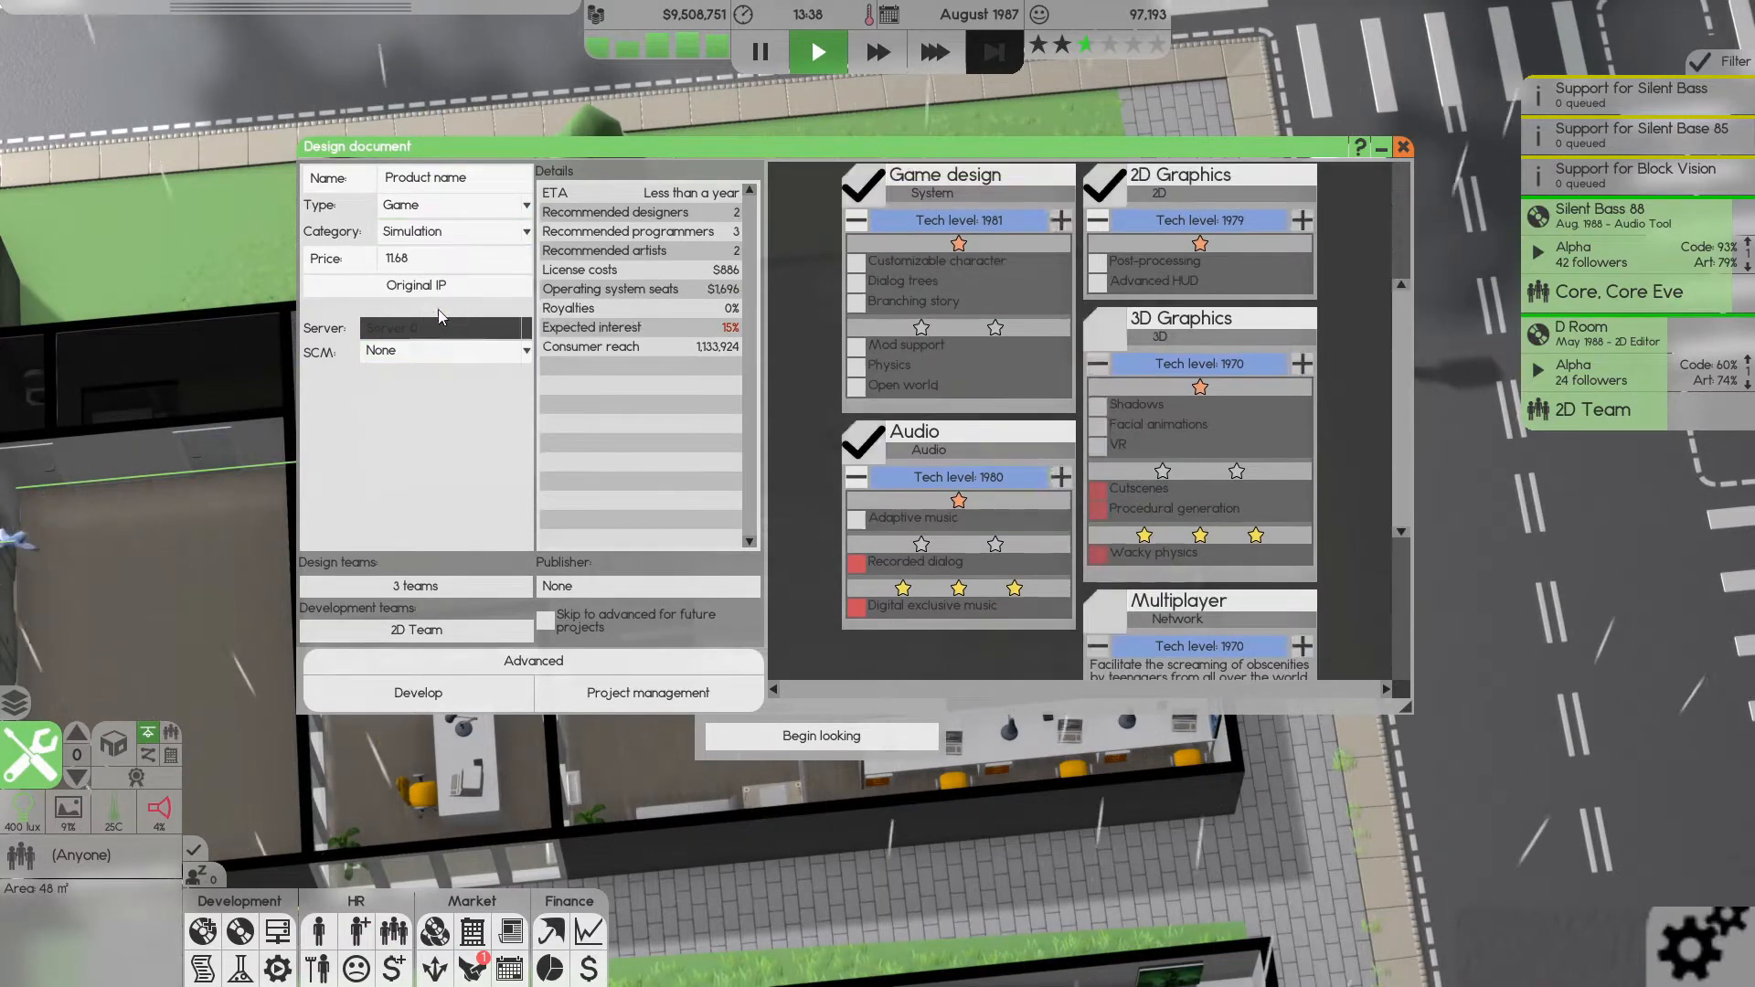
pyautogui.moveTo(477, 475)
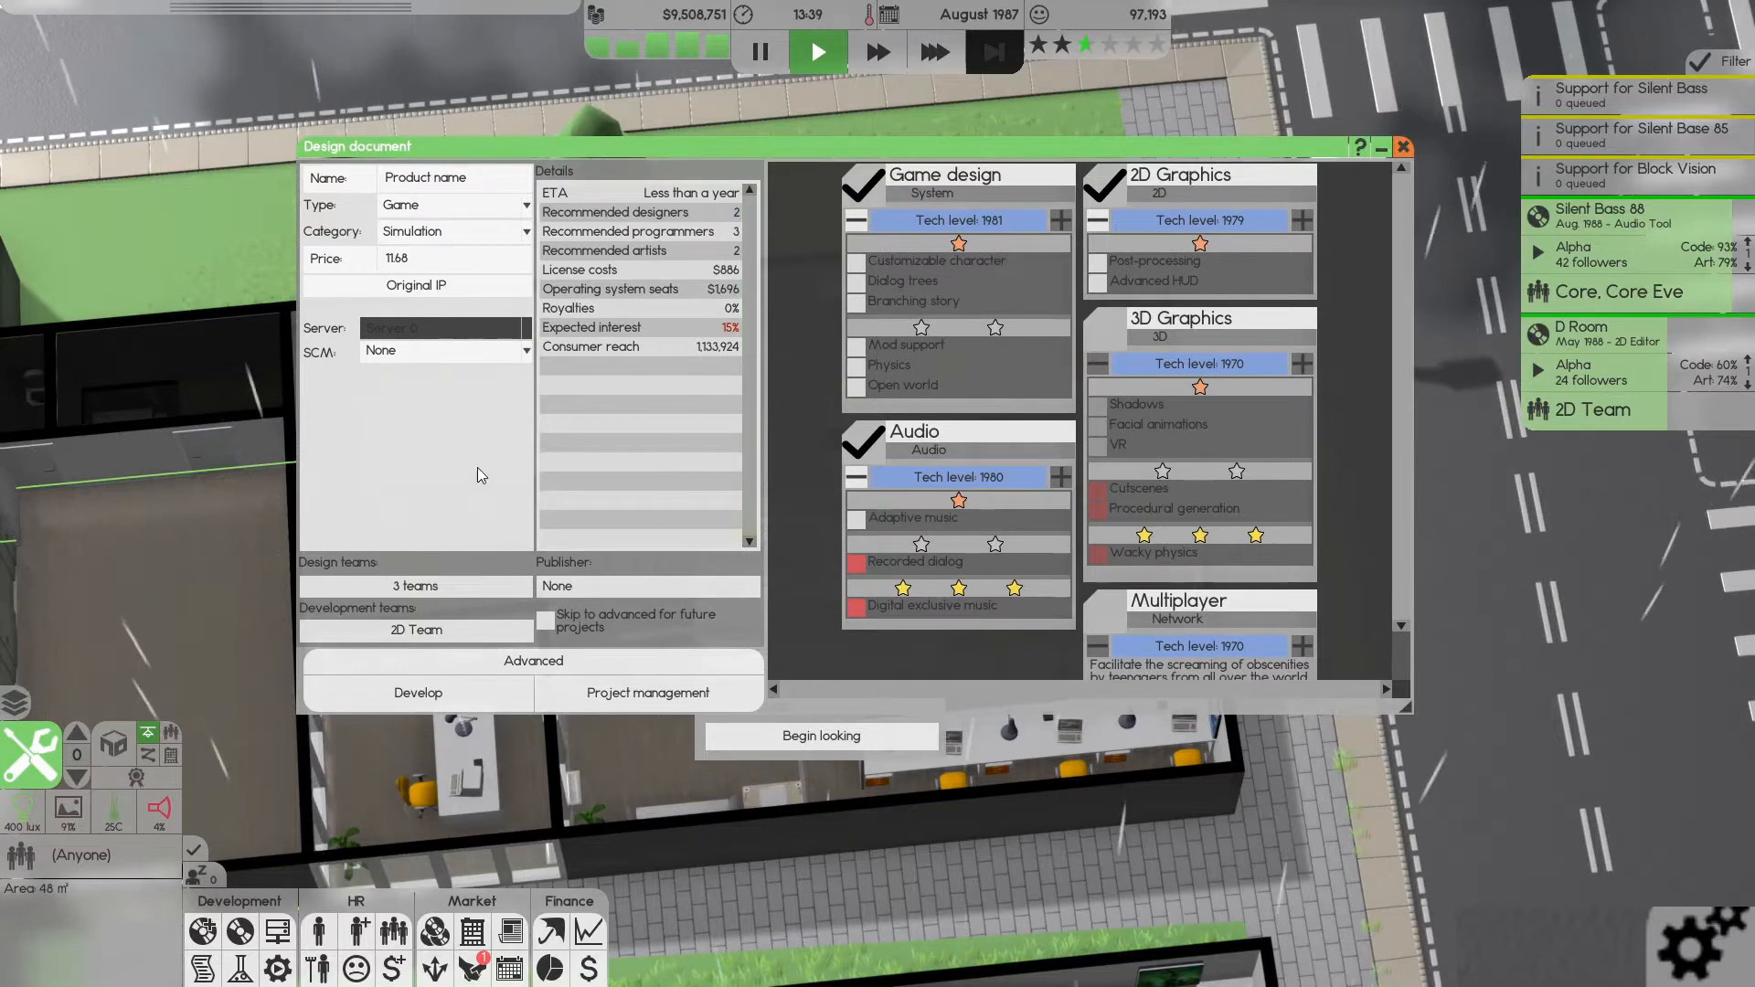
pyautogui.moveTo(516, 498)
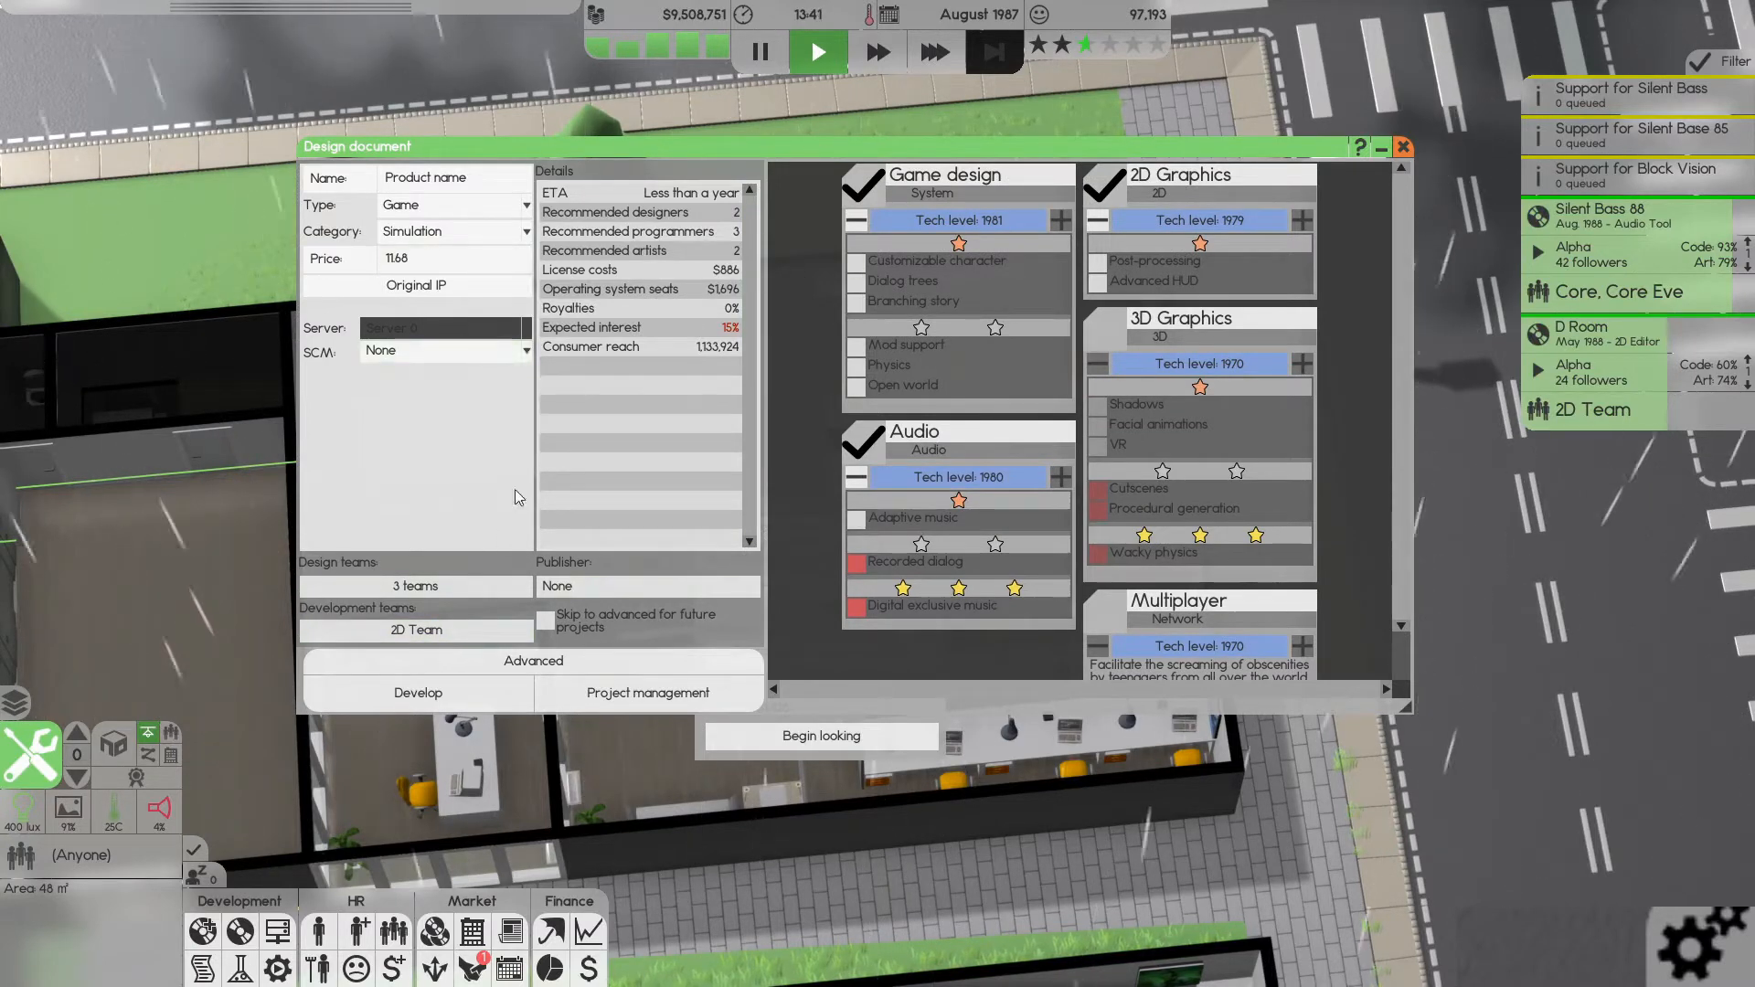
pyautogui.click(855, 261)
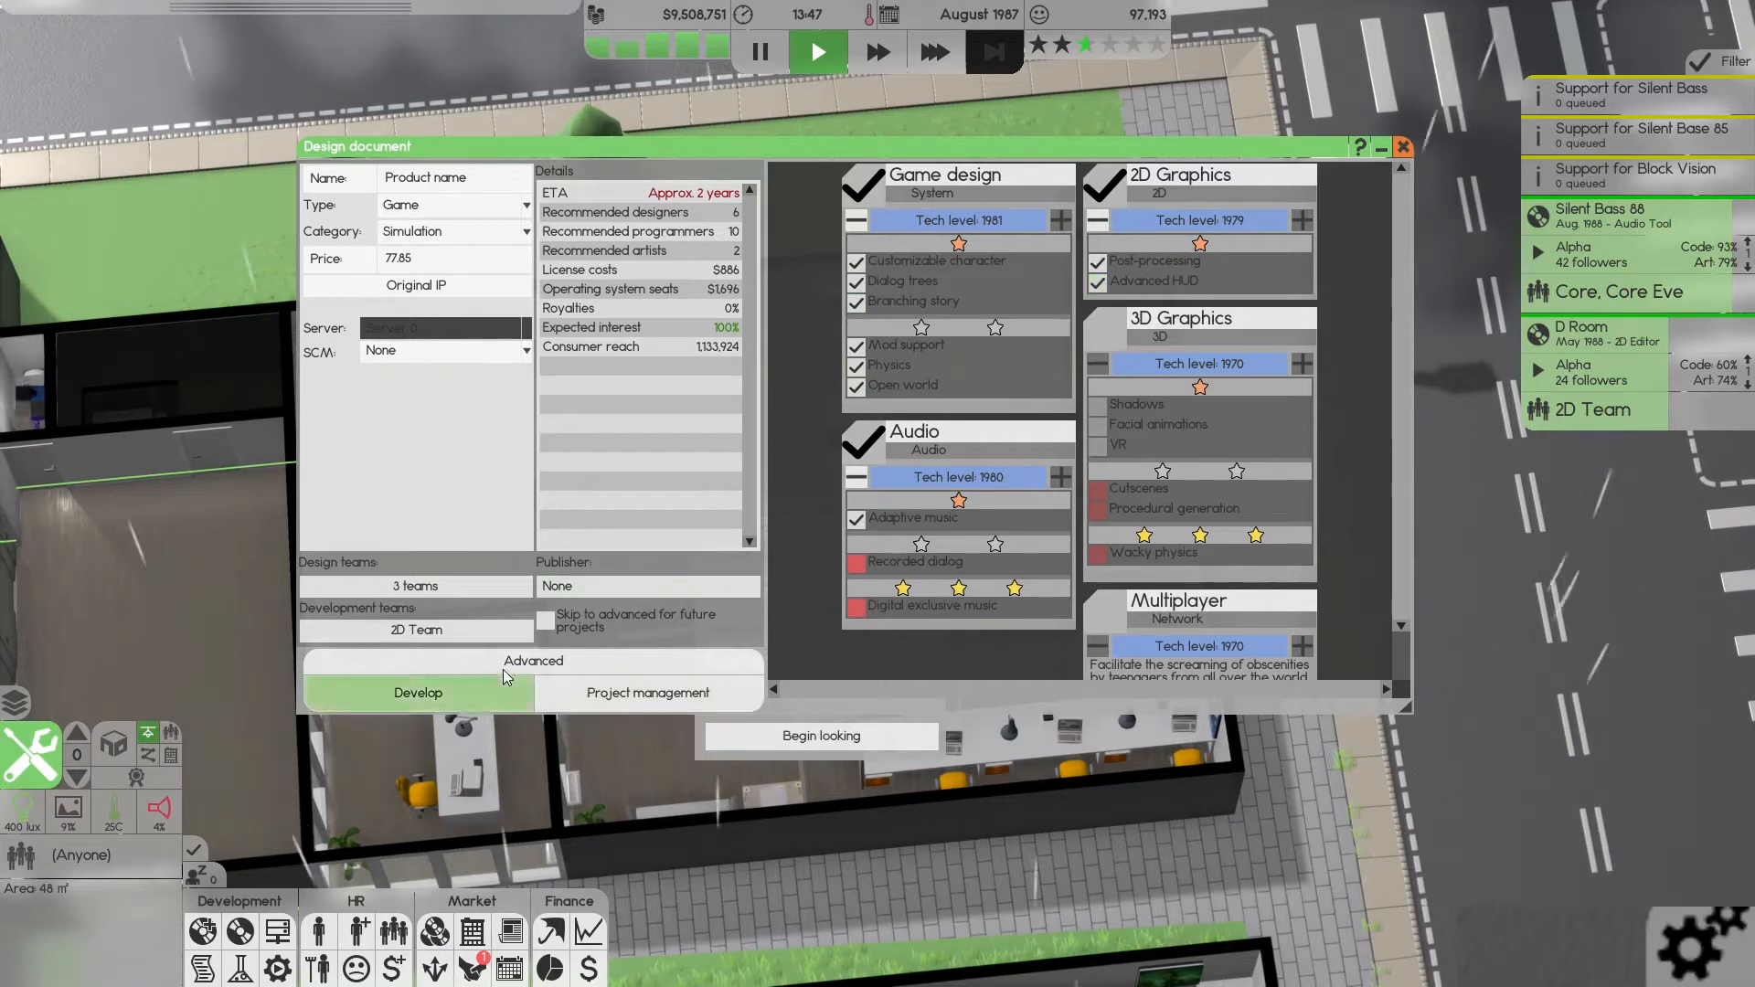
pyautogui.click(532, 660)
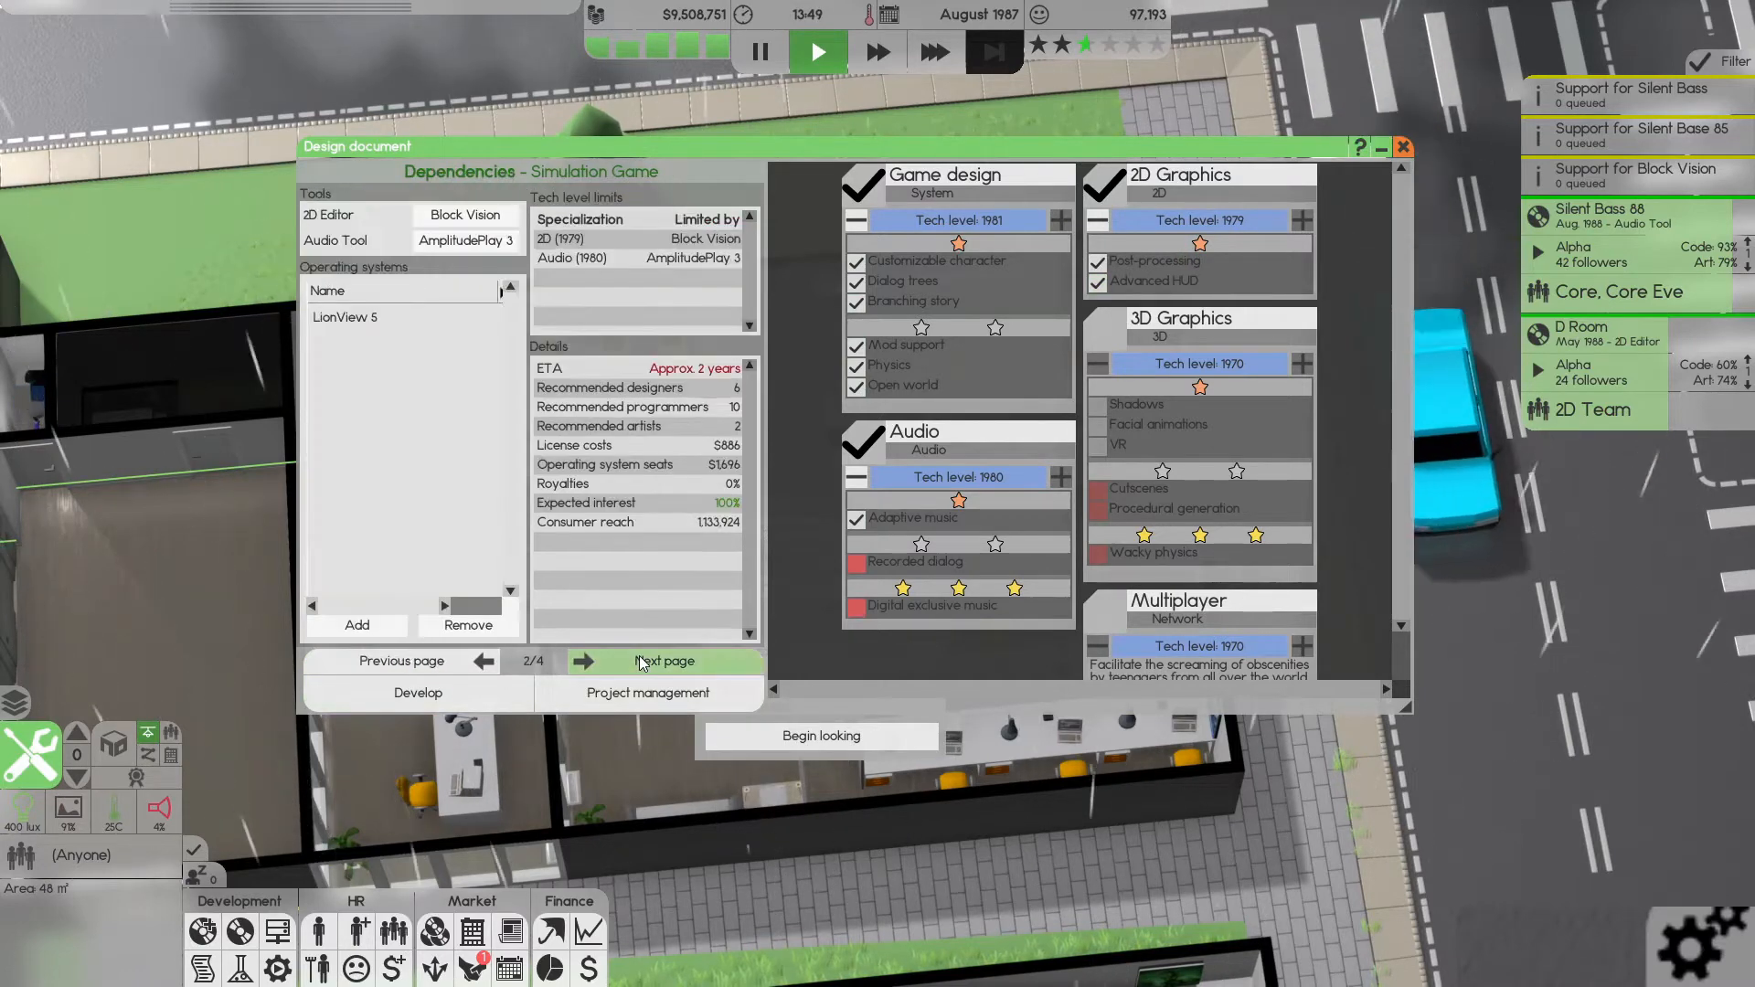
pyautogui.click(662, 660)
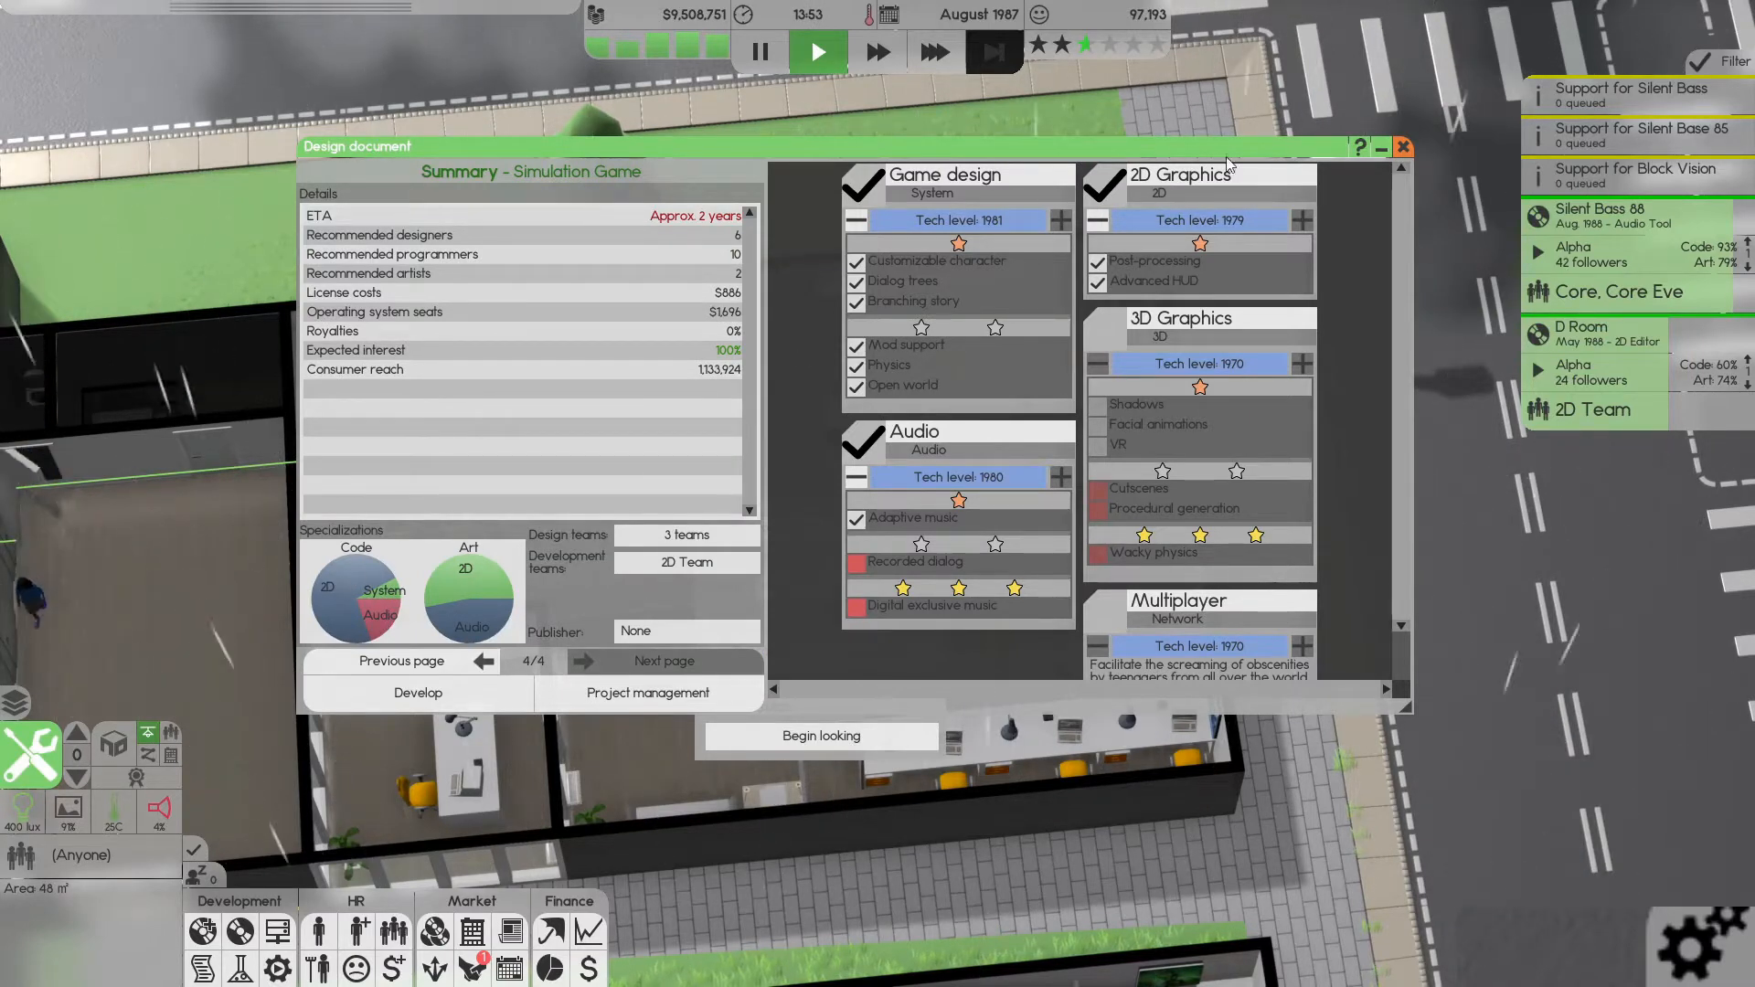
pyautogui.moveTo(1402, 146)
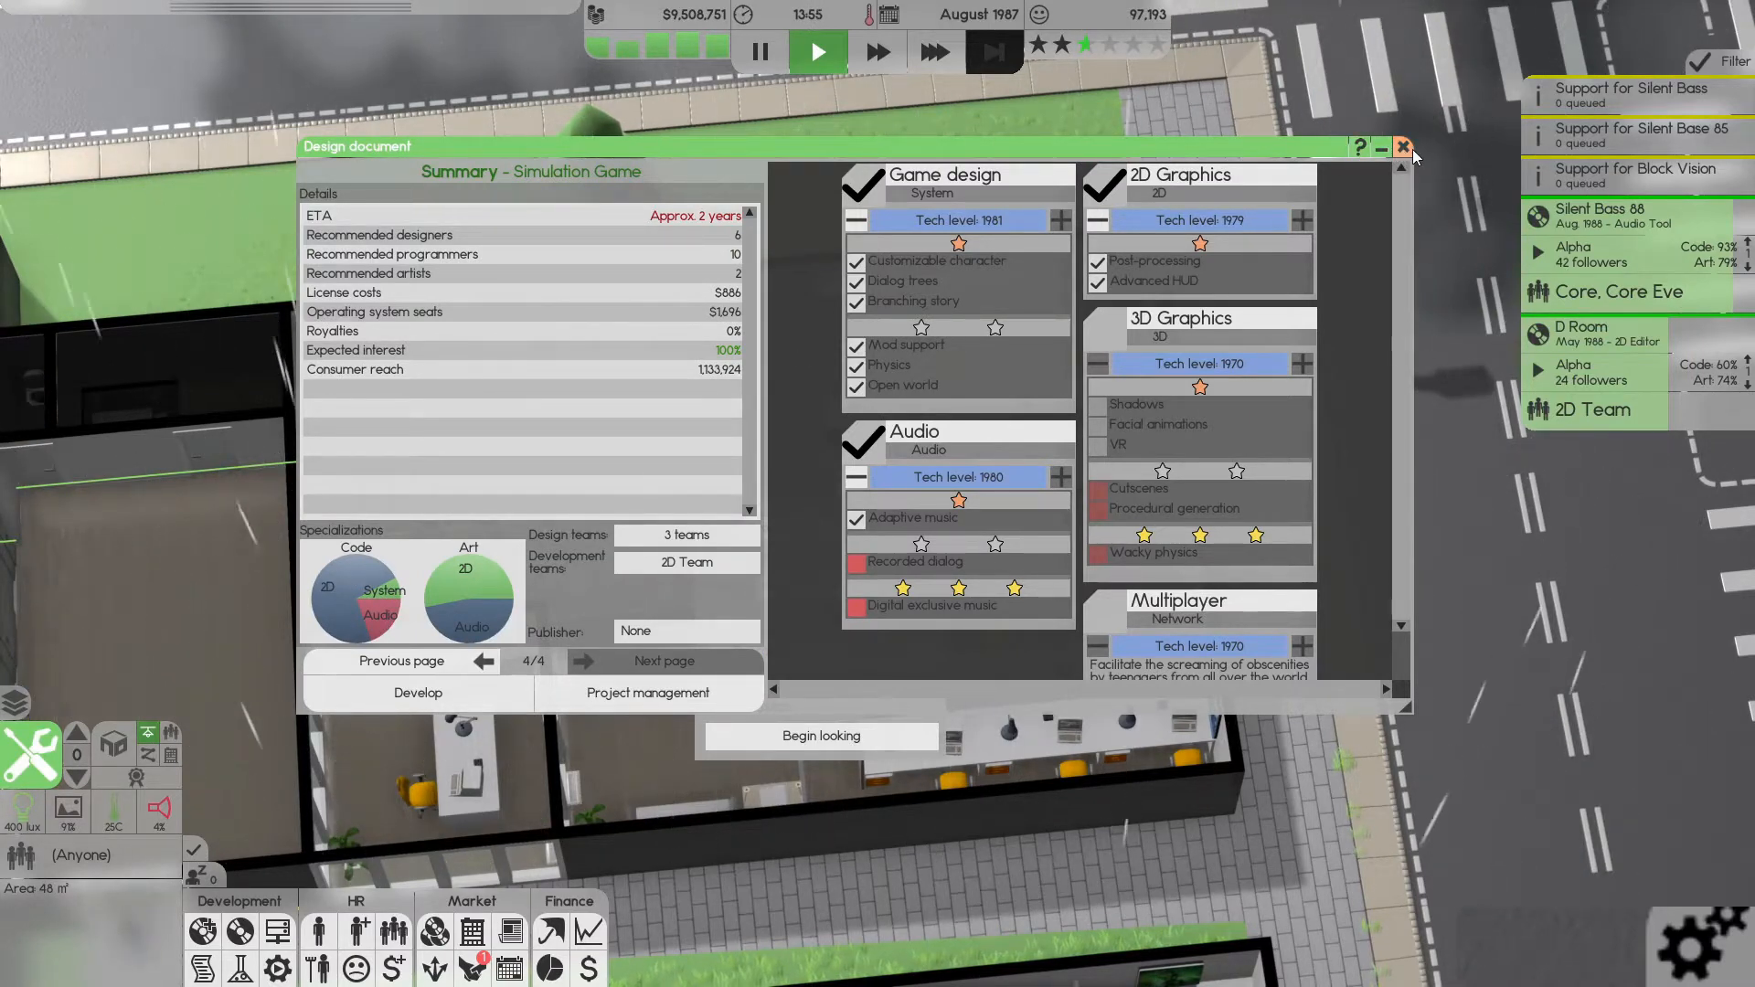
# - Close the design document and search for system programmers, hiring the four-star candidate
pyautogui.click(1402, 146)
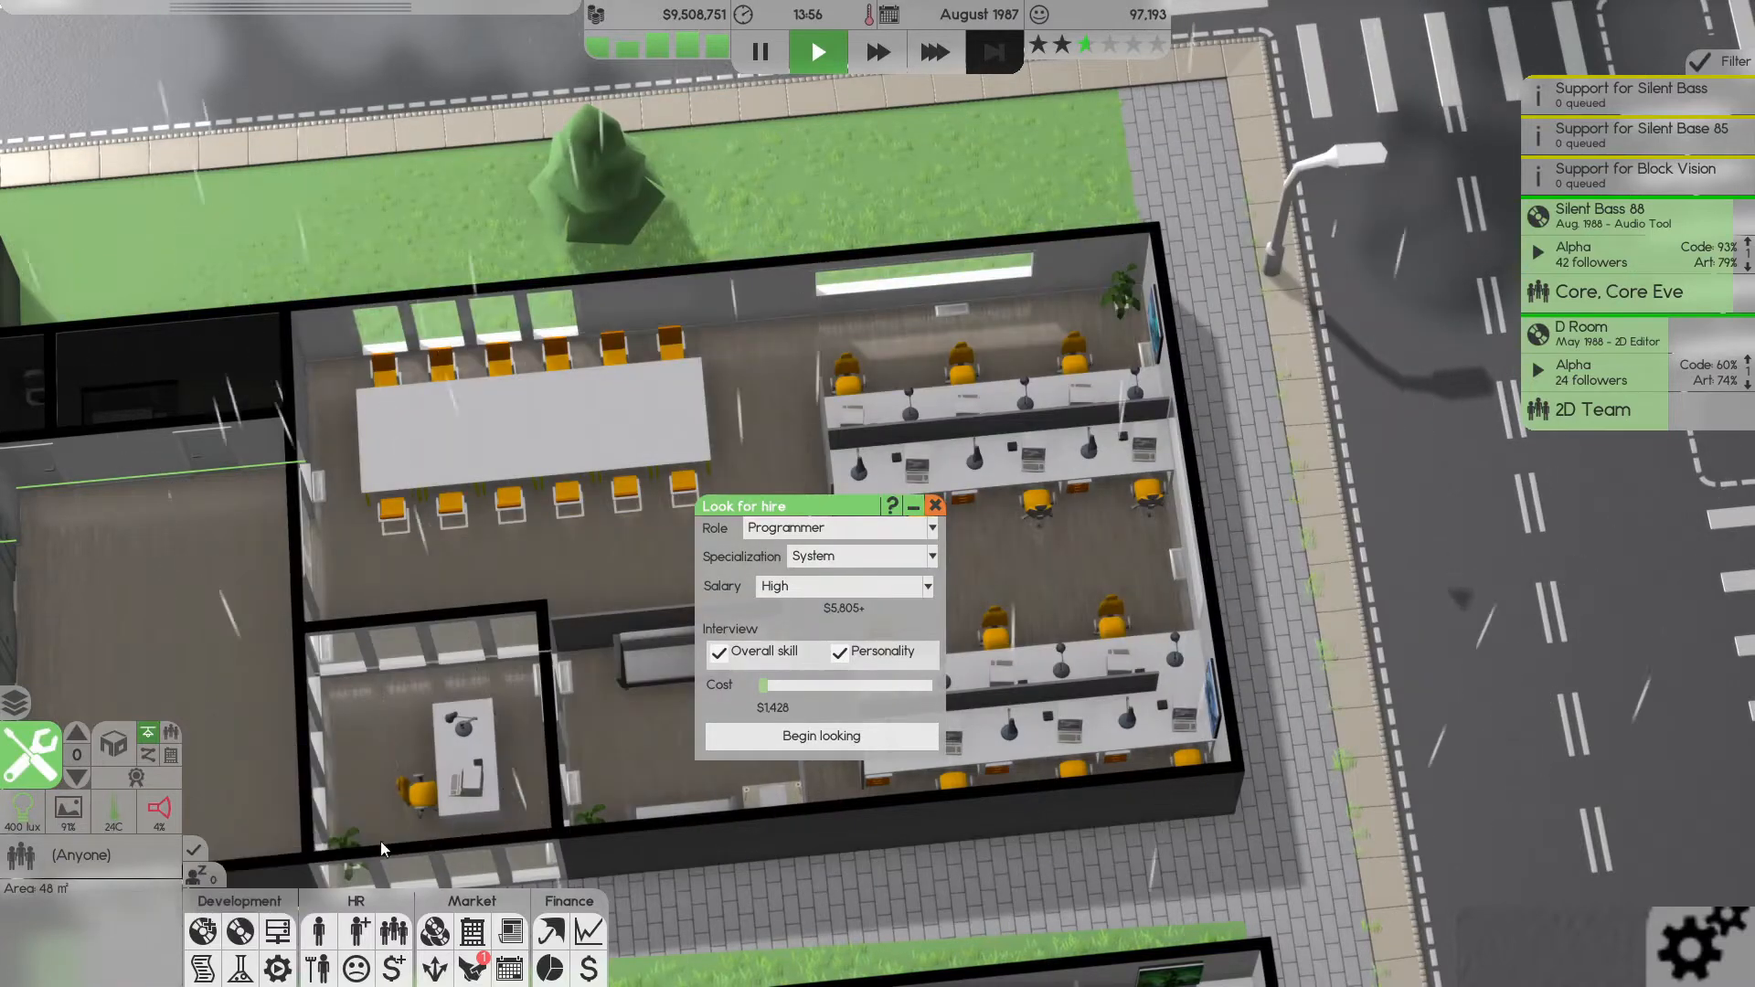
pyautogui.click(934, 505)
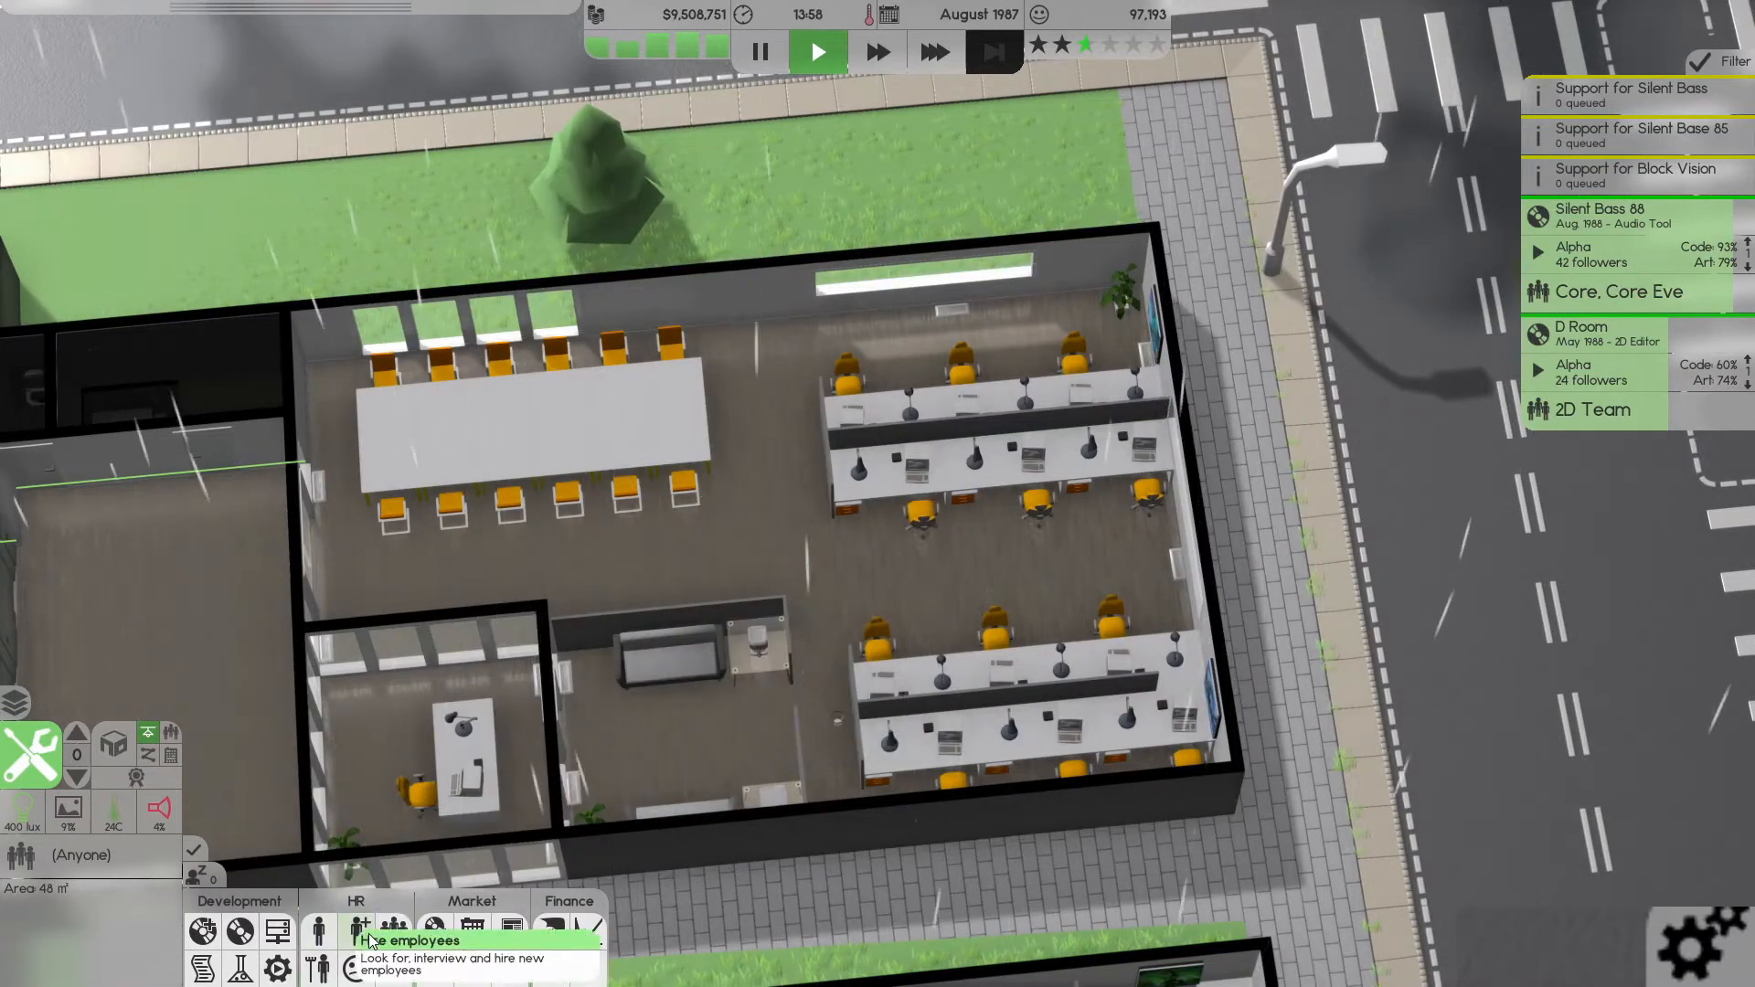
pyautogui.click(318, 931)
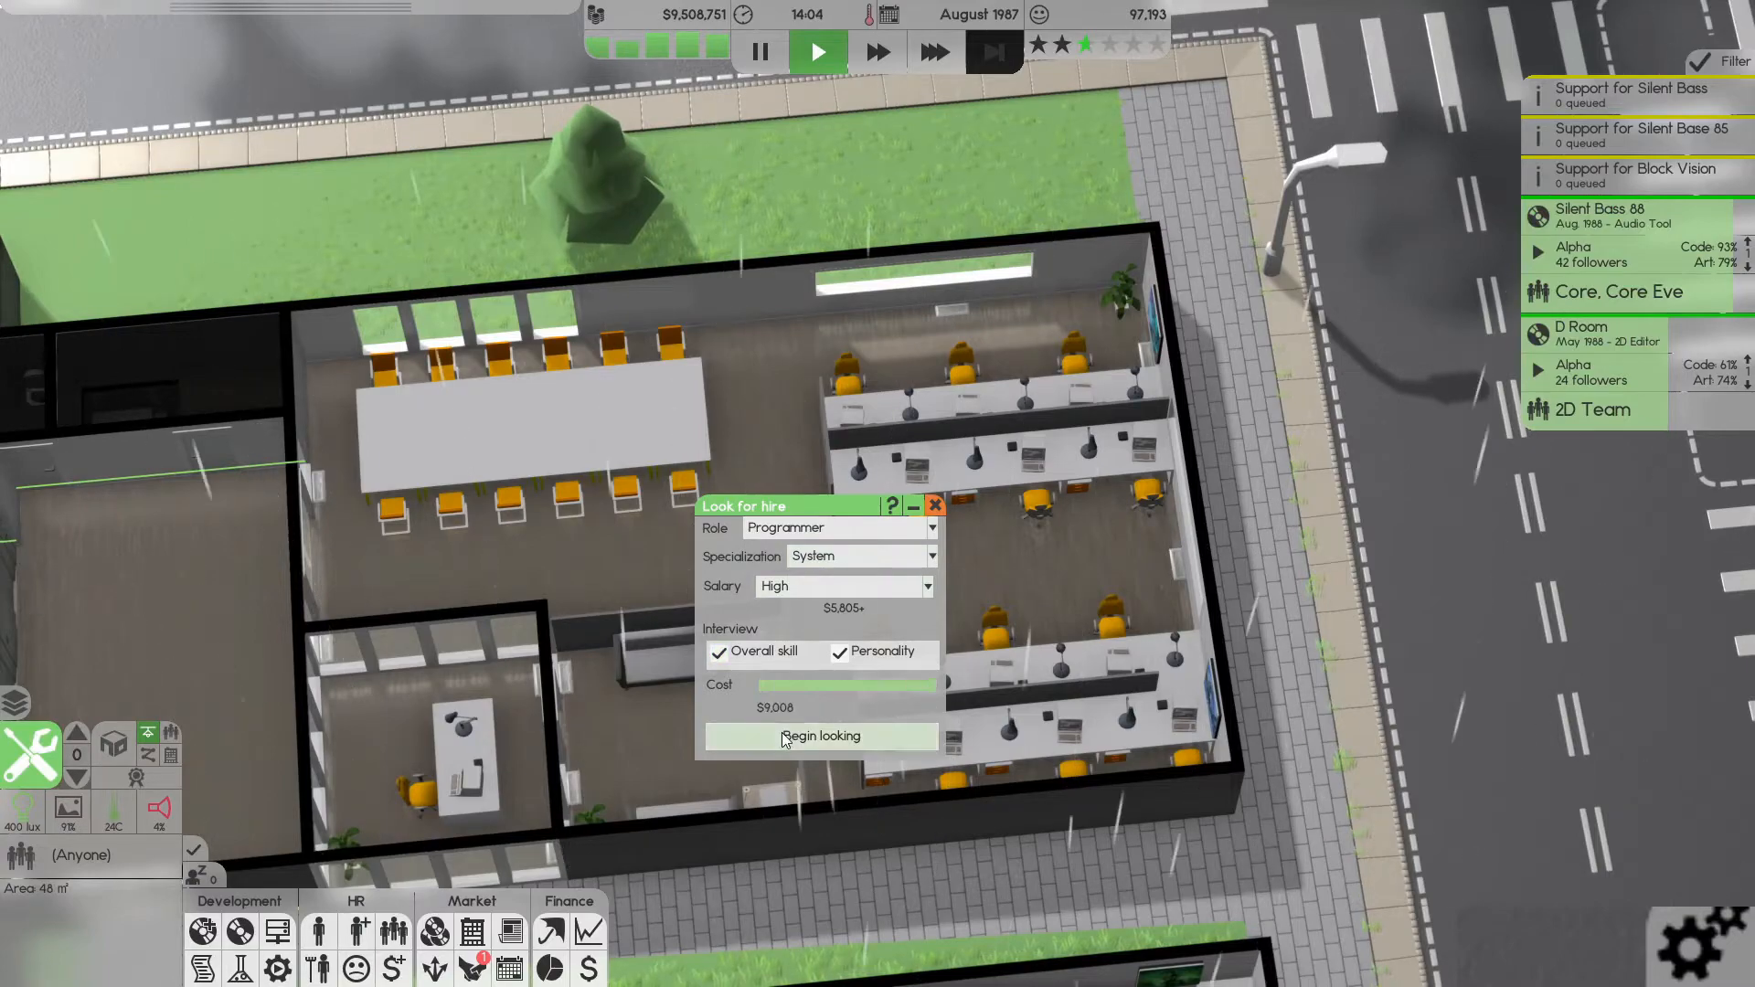
pyautogui.click(821, 735)
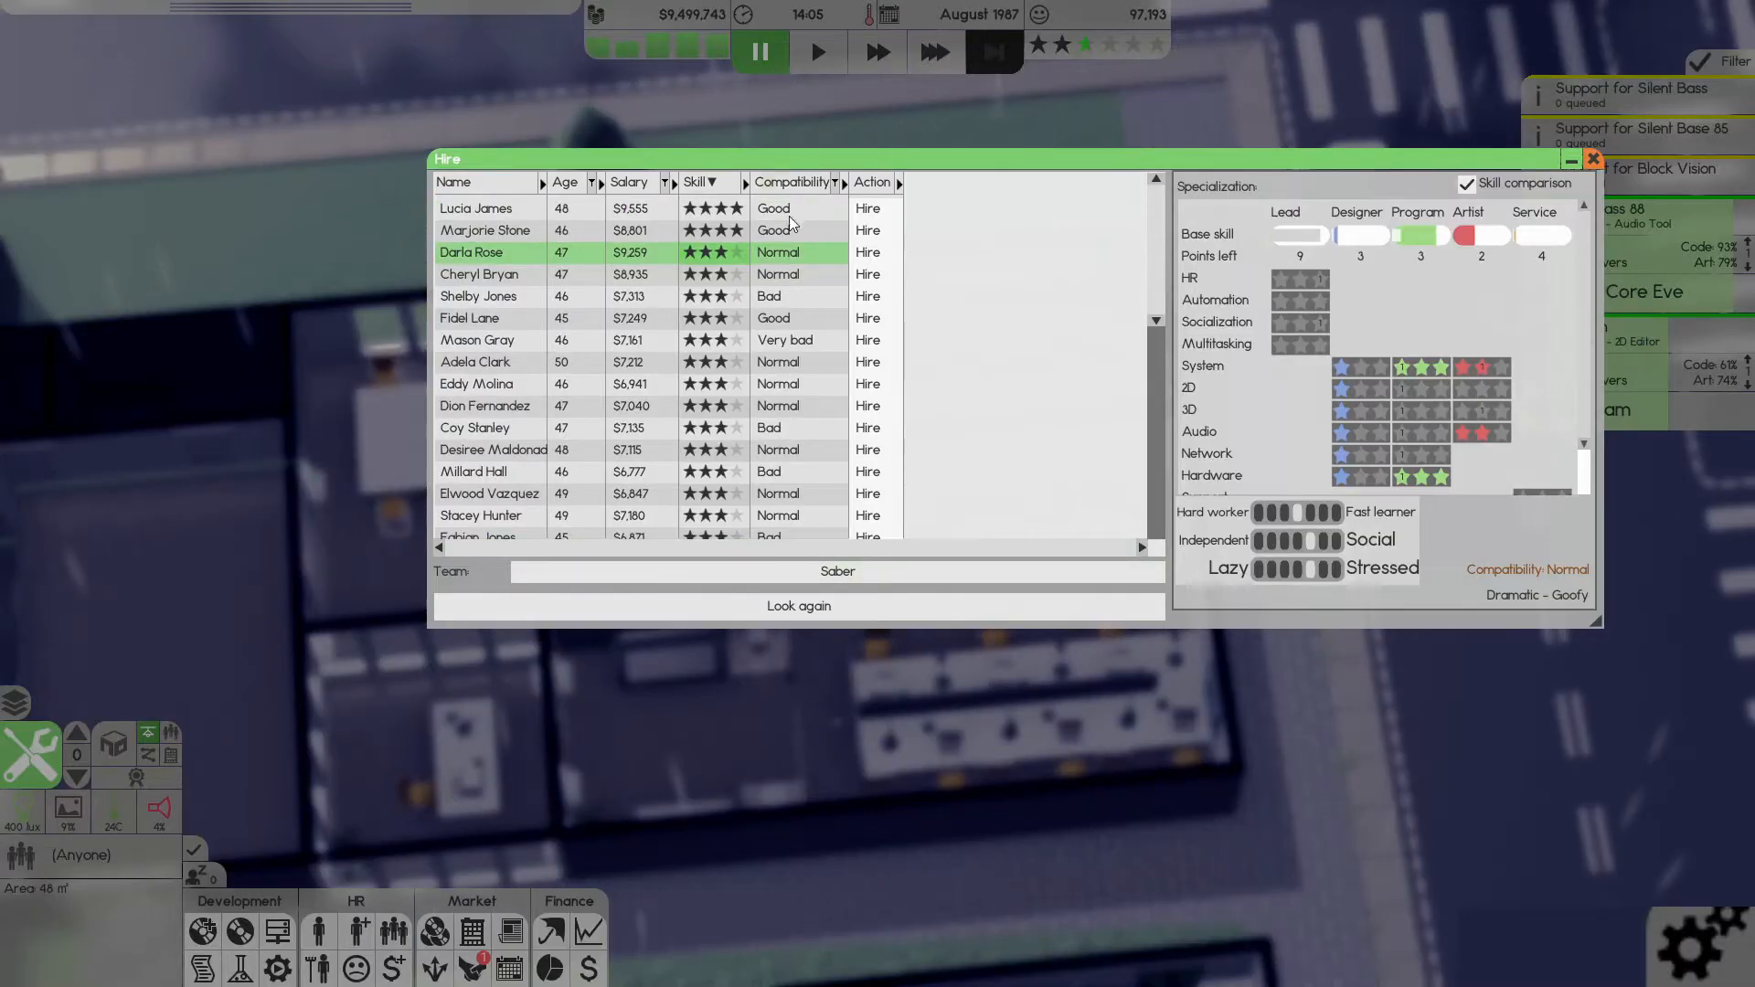
pyautogui.moveTo(718, 203)
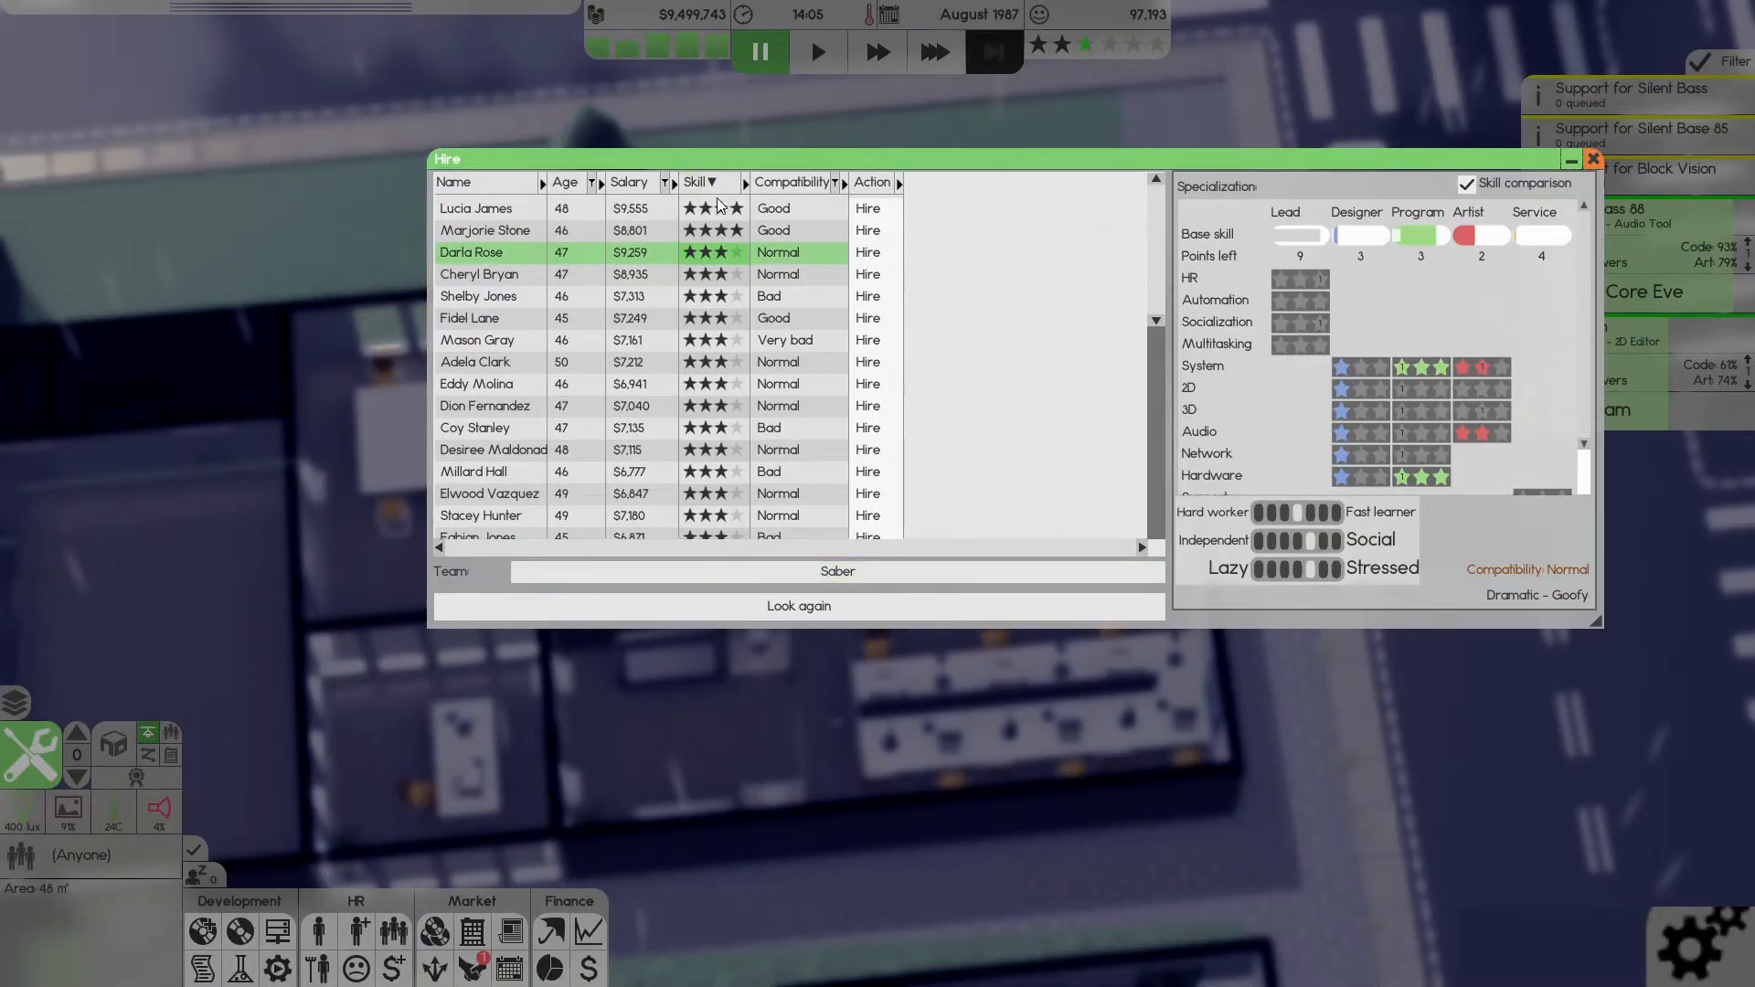
pyautogui.click(481, 208)
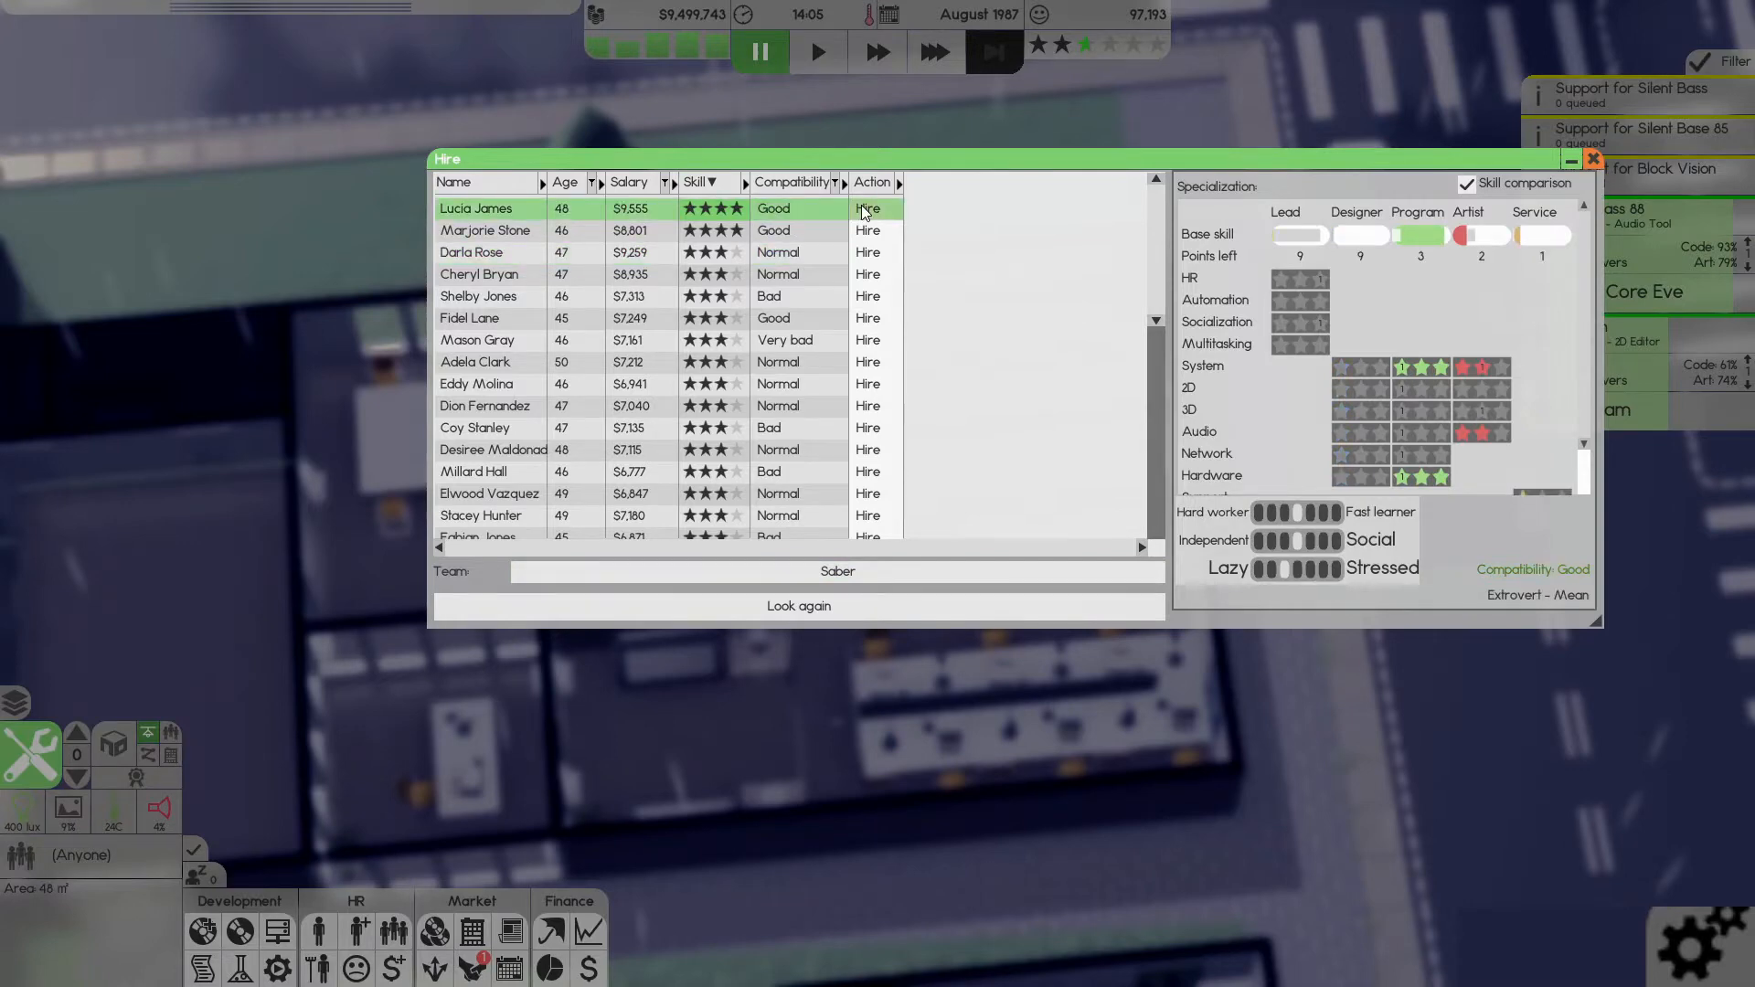
pyautogui.click(1591, 159)
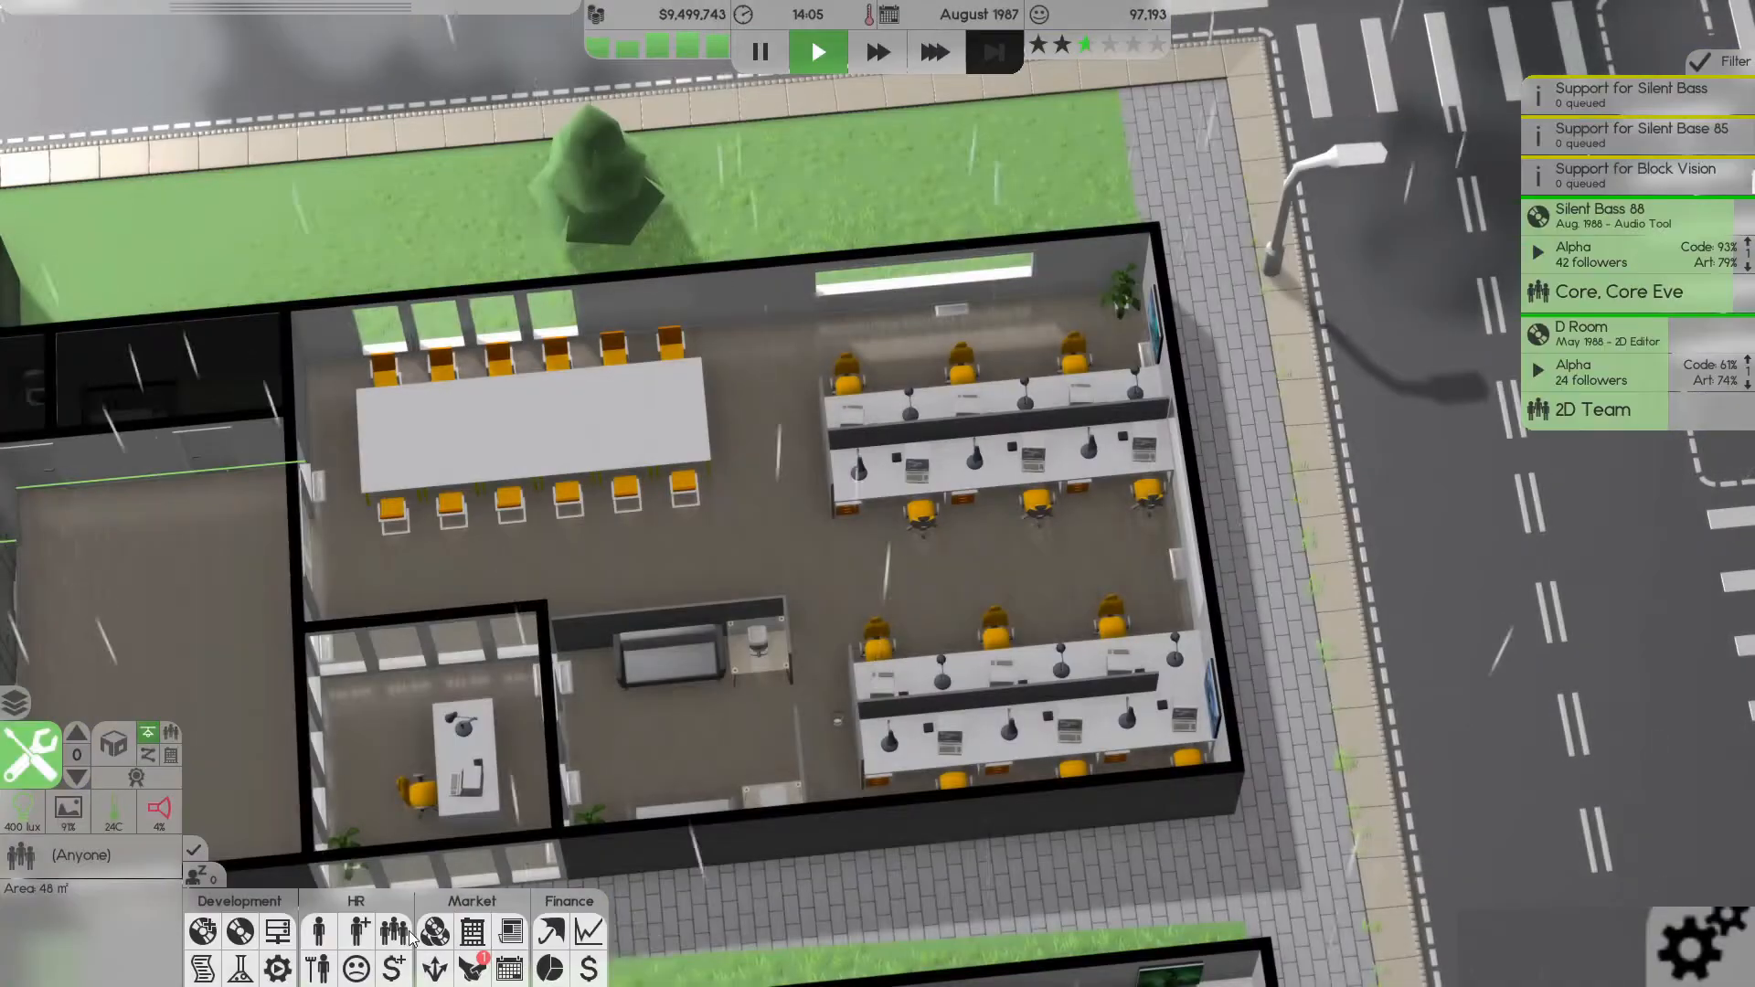
# - Search for Audio programmers and hire the four-star candidate with good compatibility
pyautogui.click(357, 931)
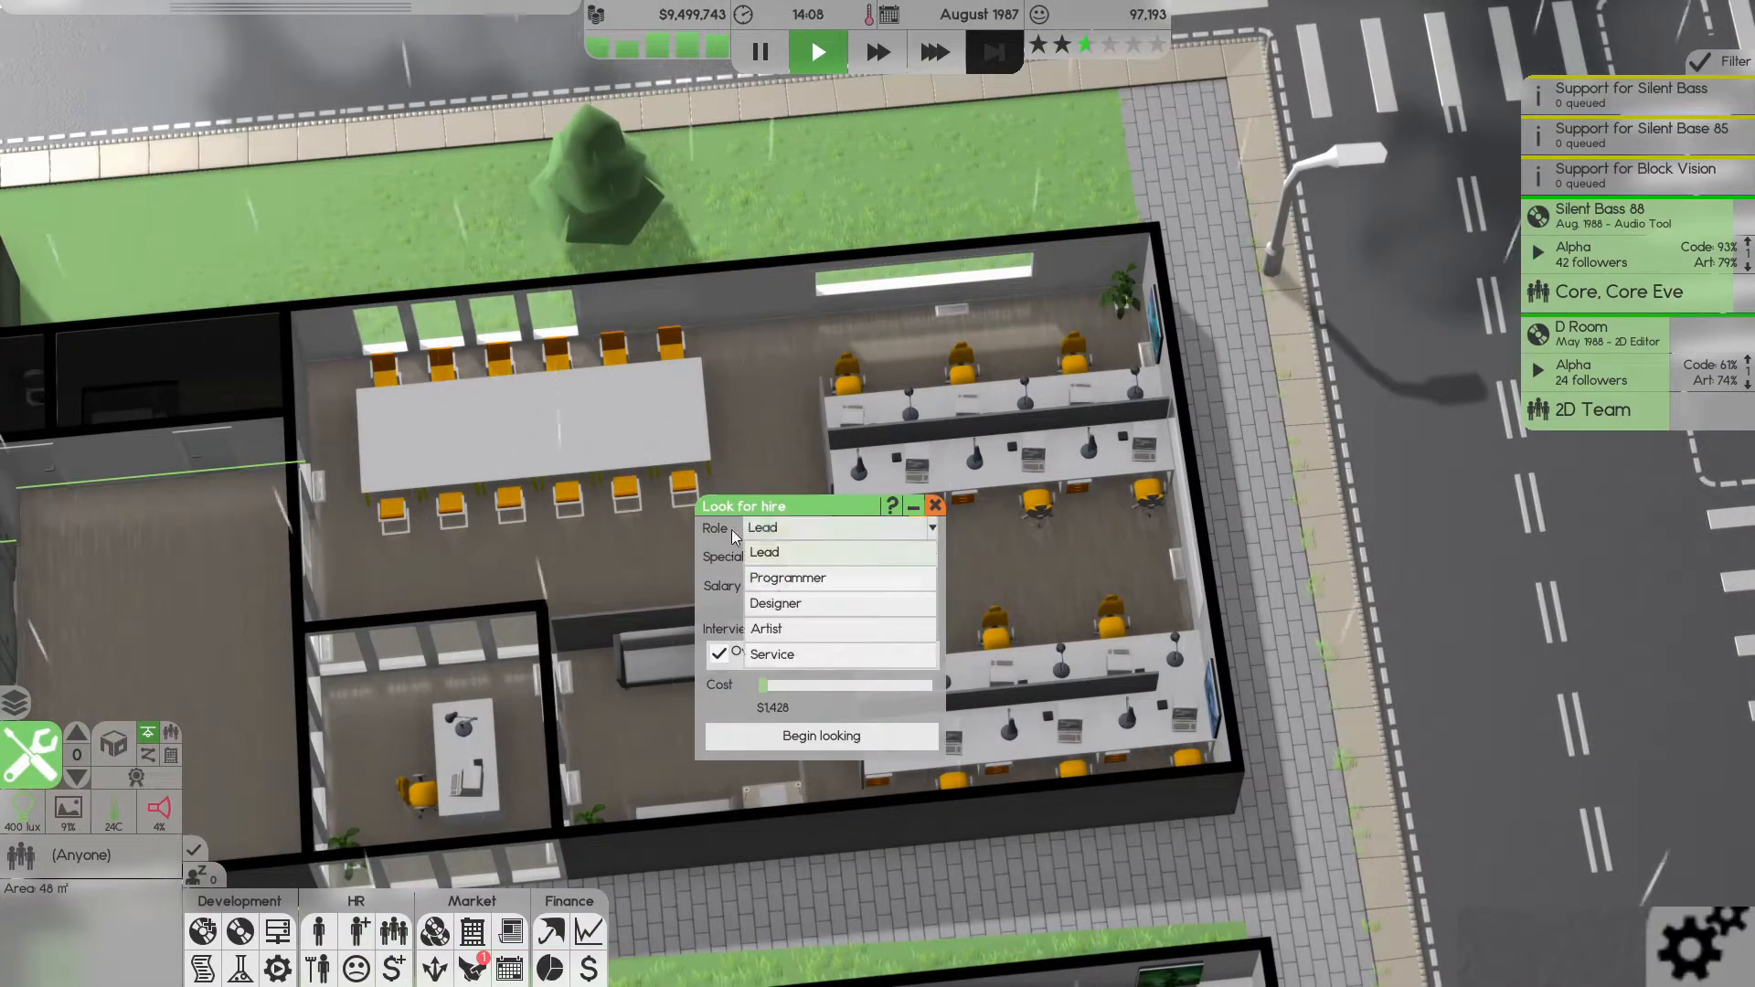
pyautogui.click(786, 577)
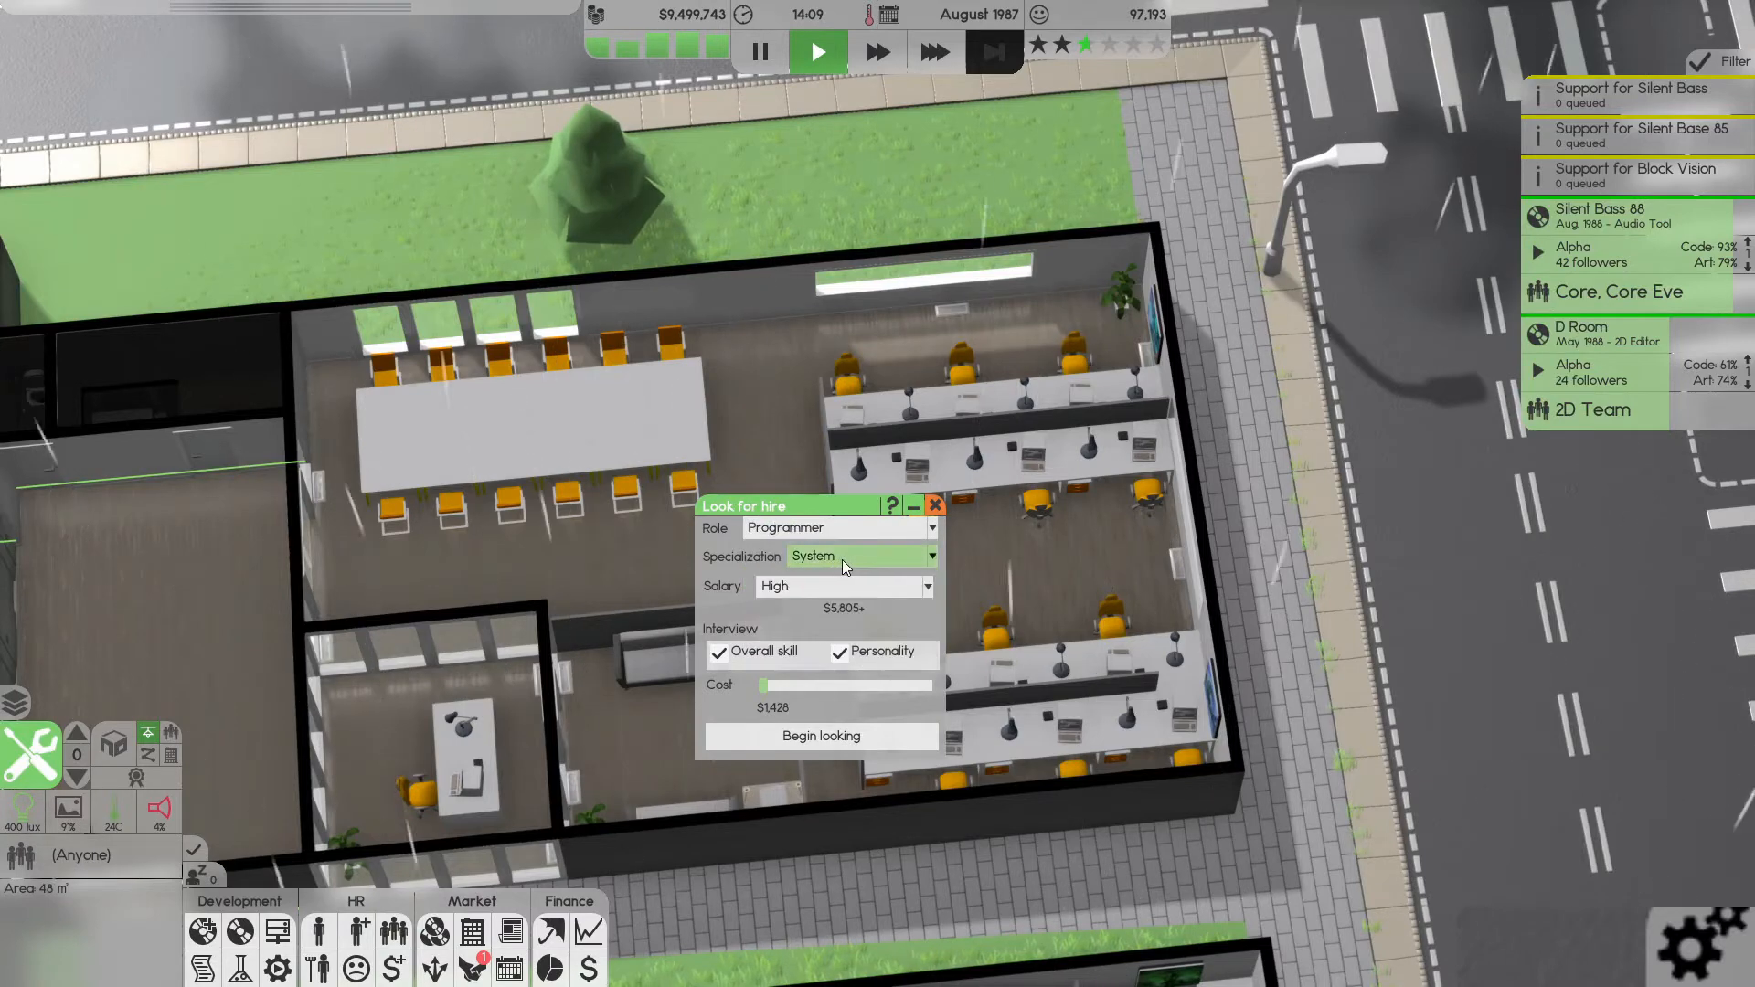
pyautogui.click(927, 556)
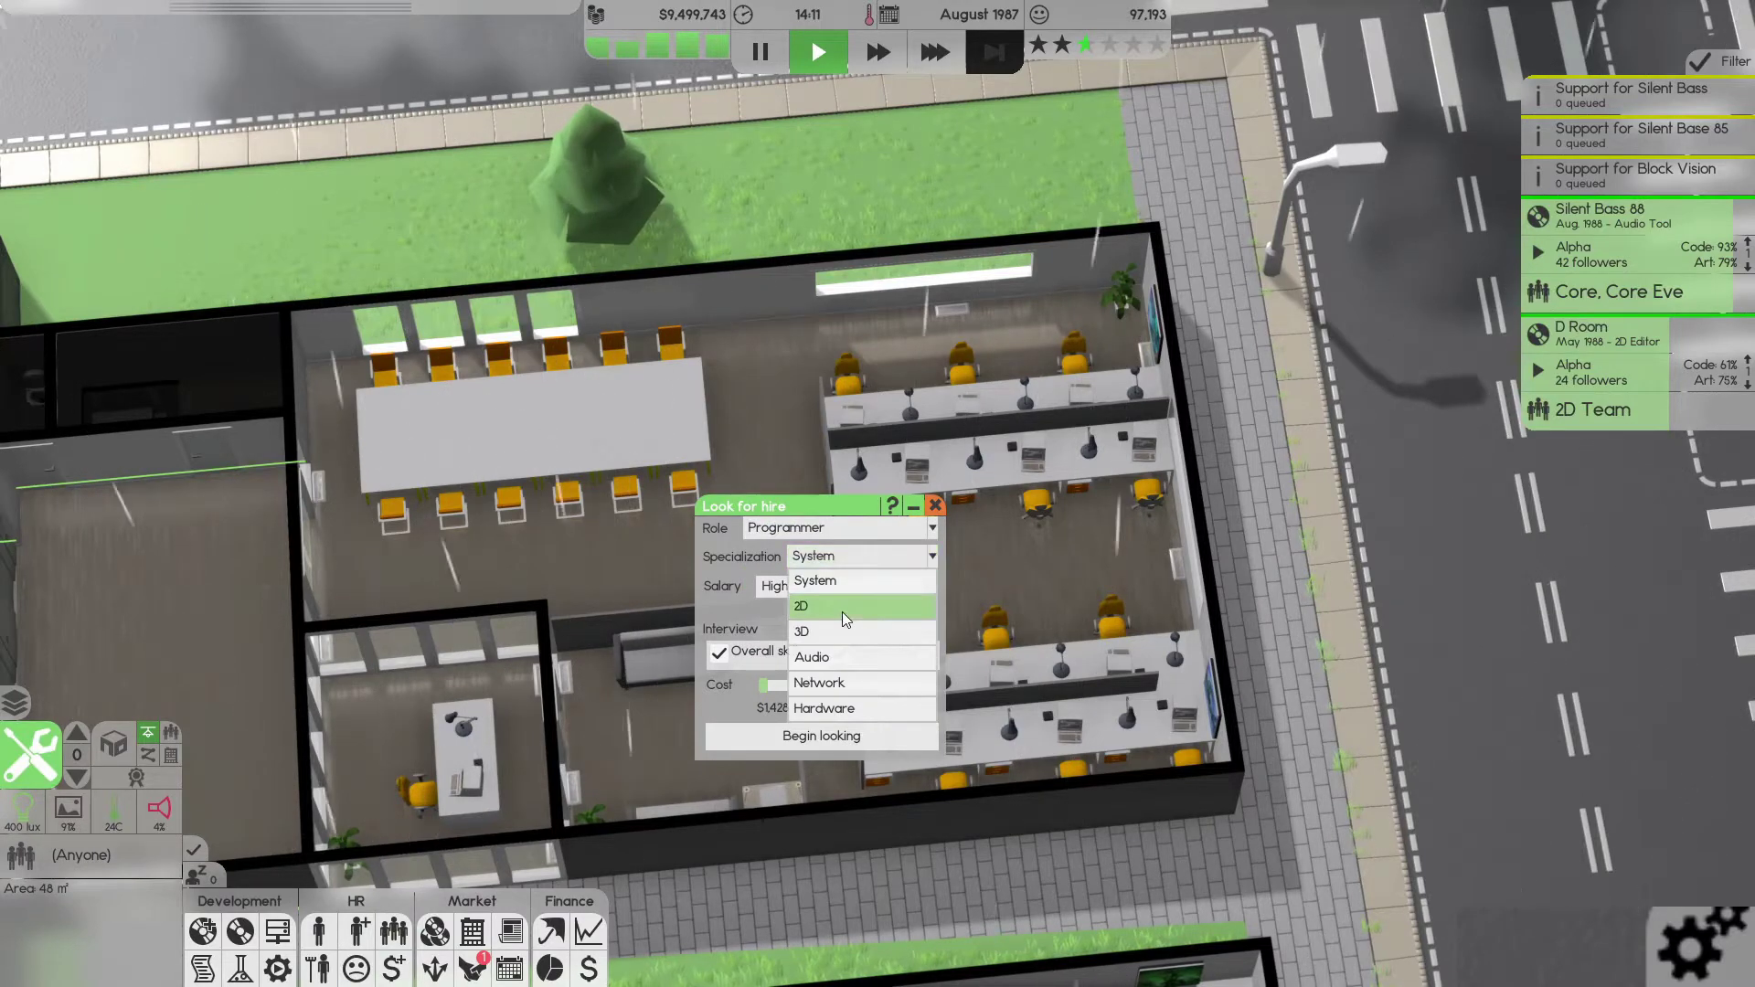
pyautogui.click(810, 656)
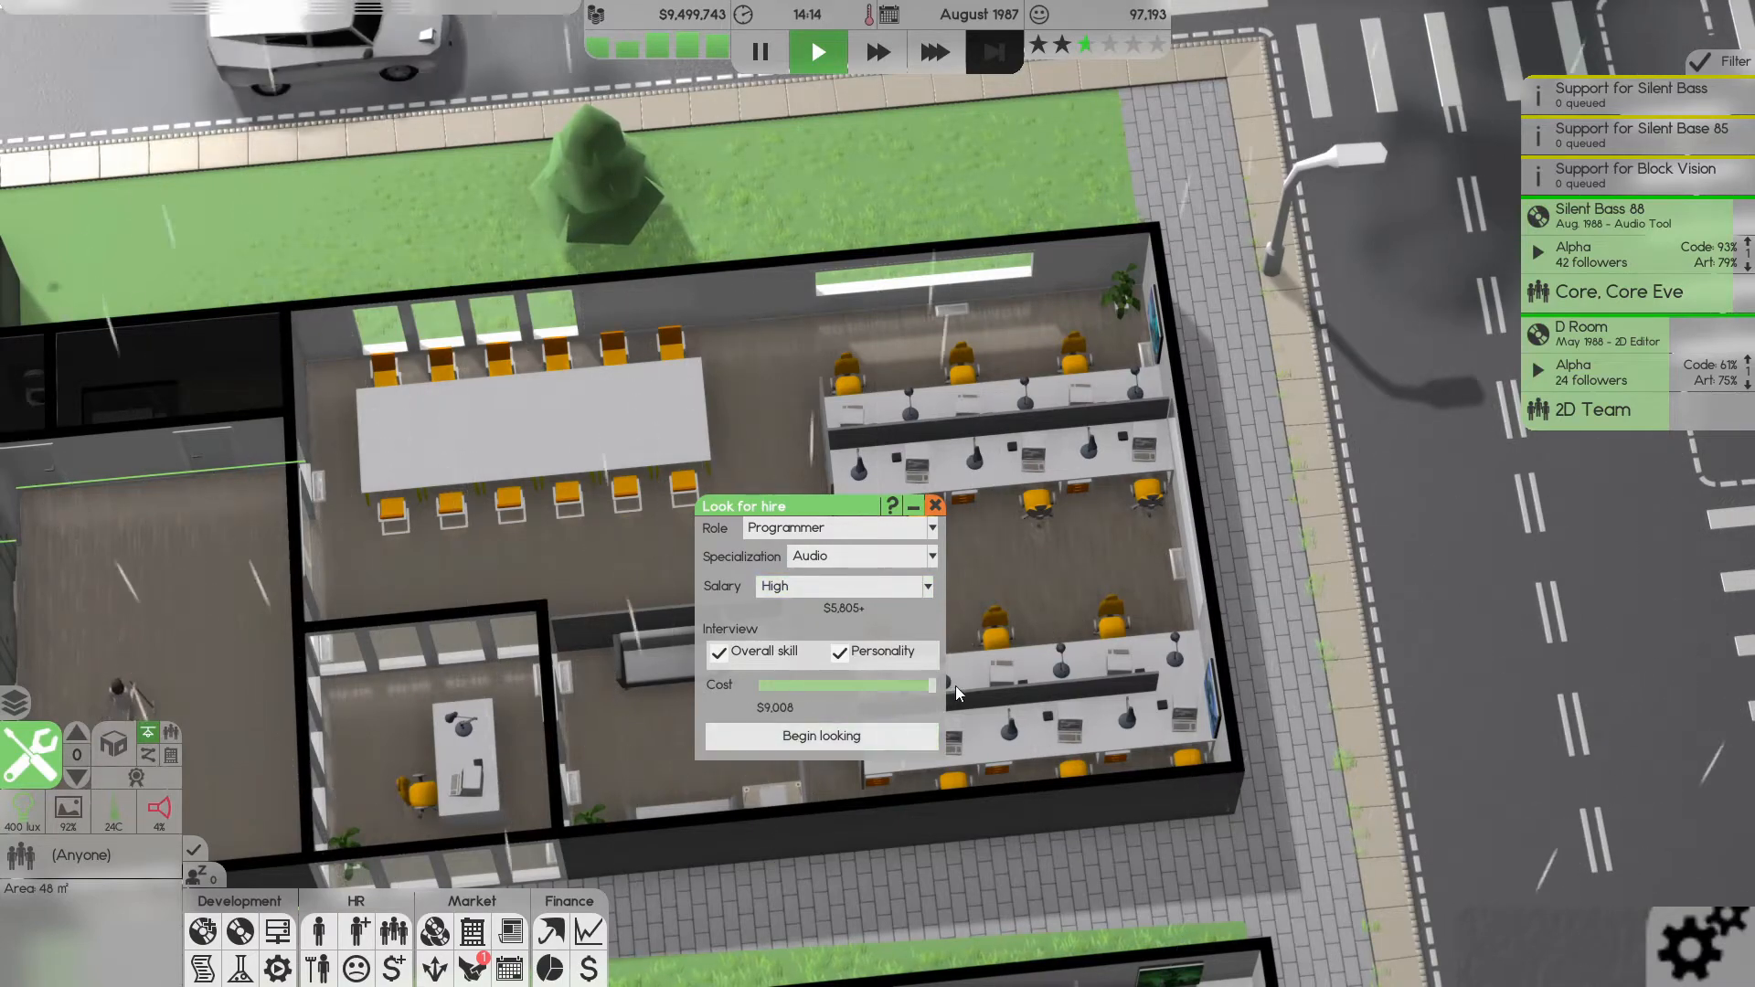
pyautogui.click(821, 735)
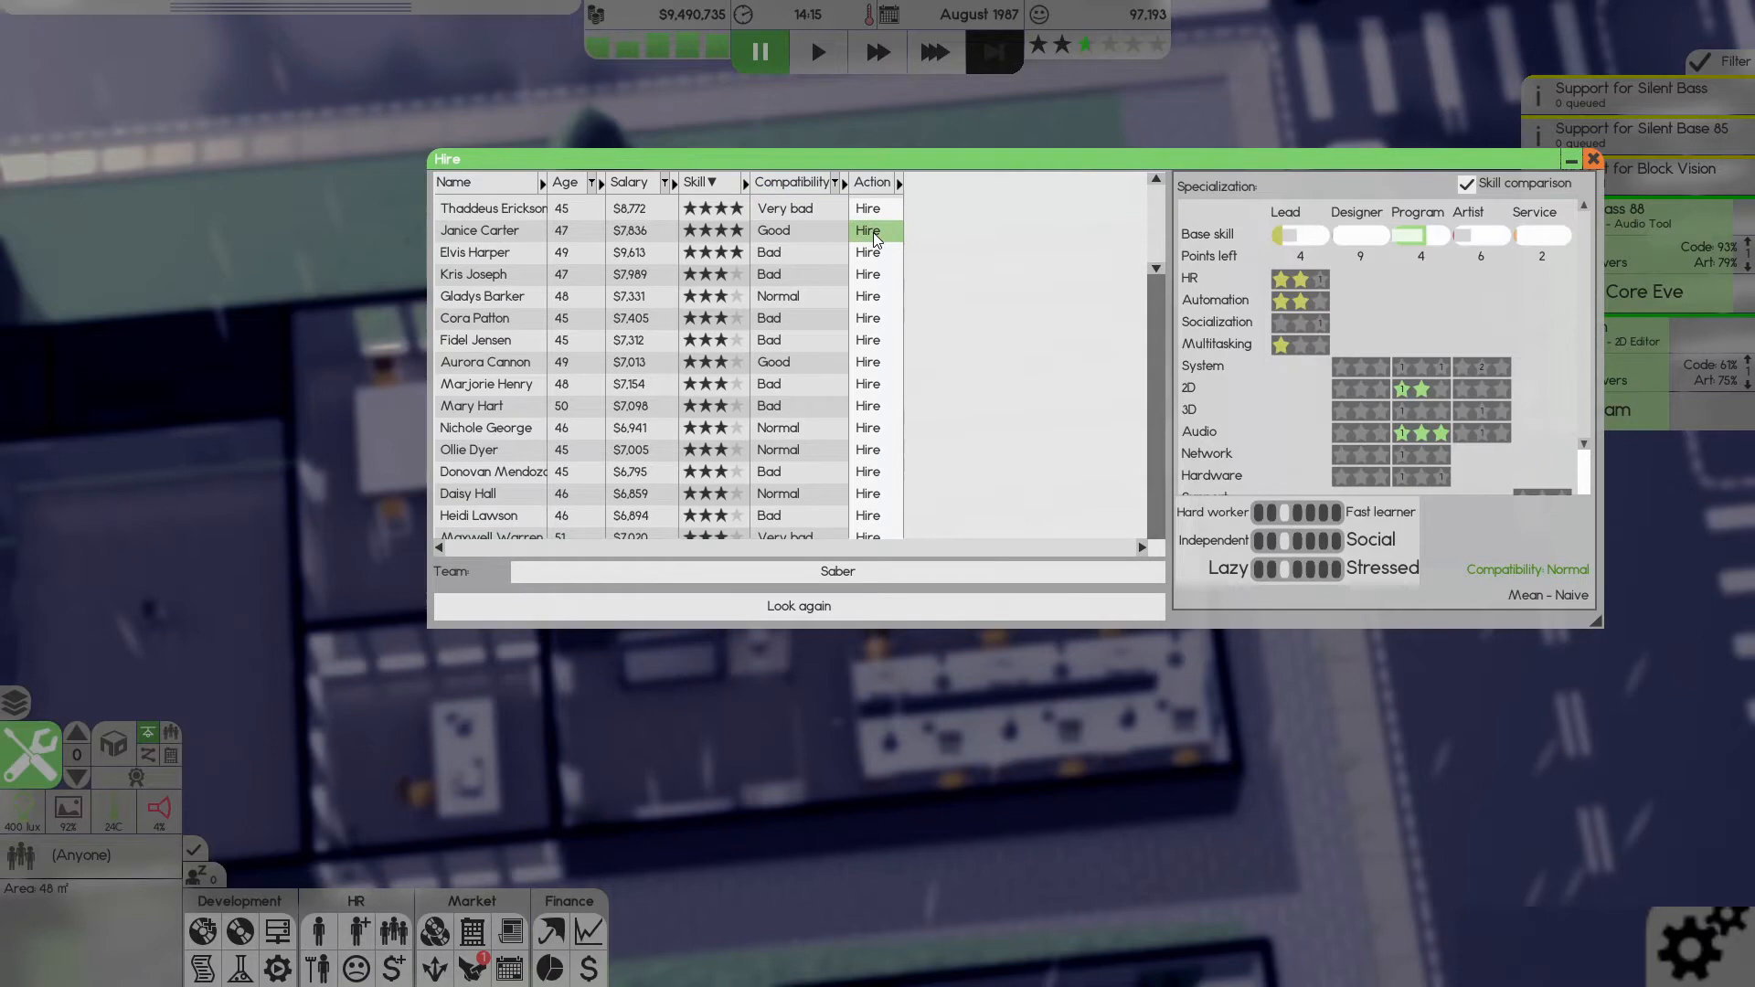
pyautogui.click(866, 231)
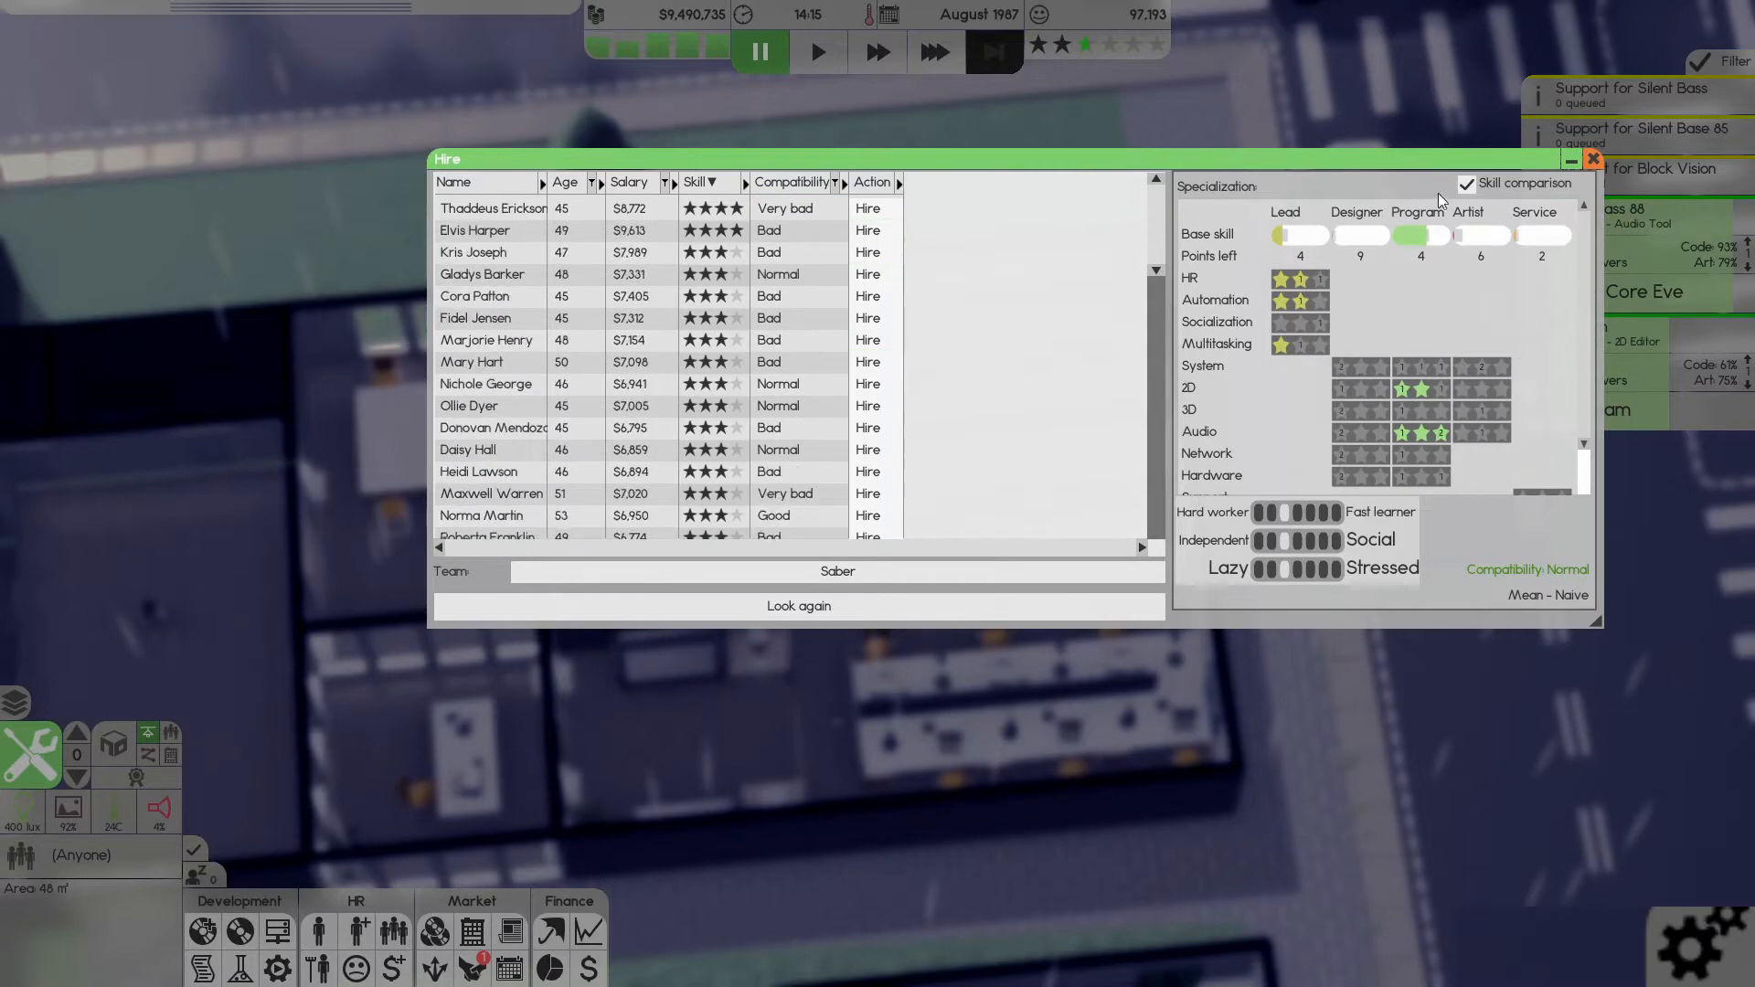
pyautogui.click(1592, 159)
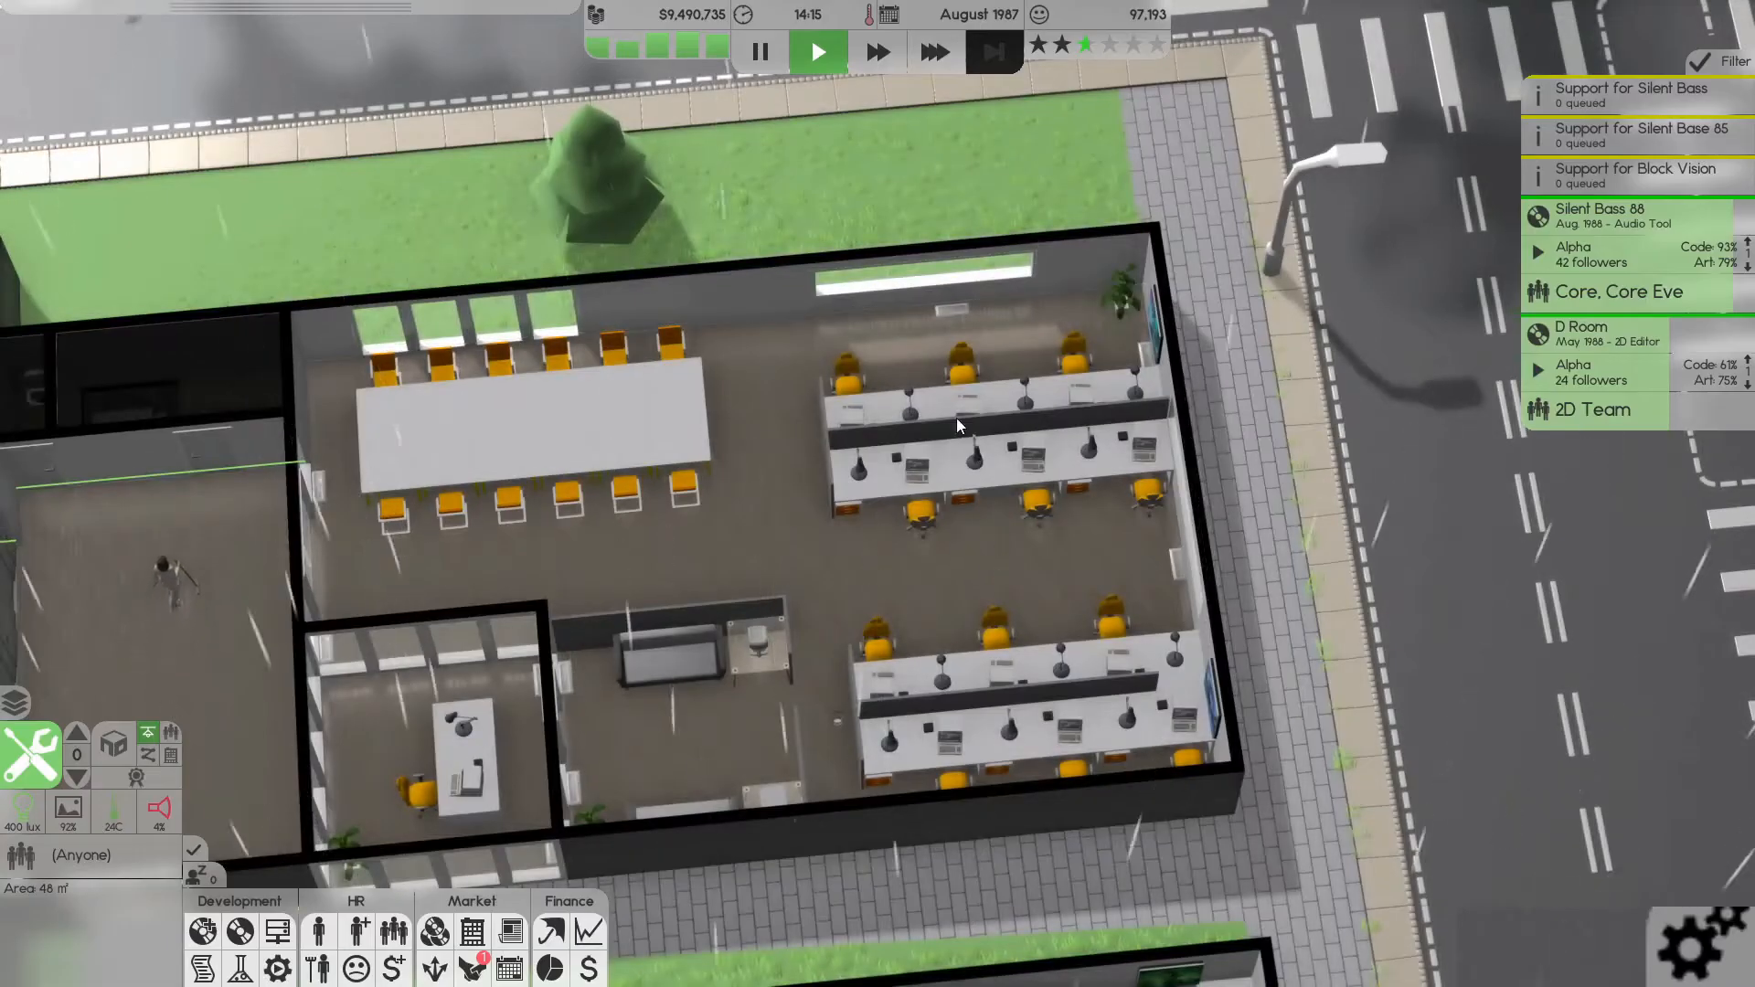
# - Search for 2D programmer candidates, review the results and close the list
pyautogui.click(358, 930)
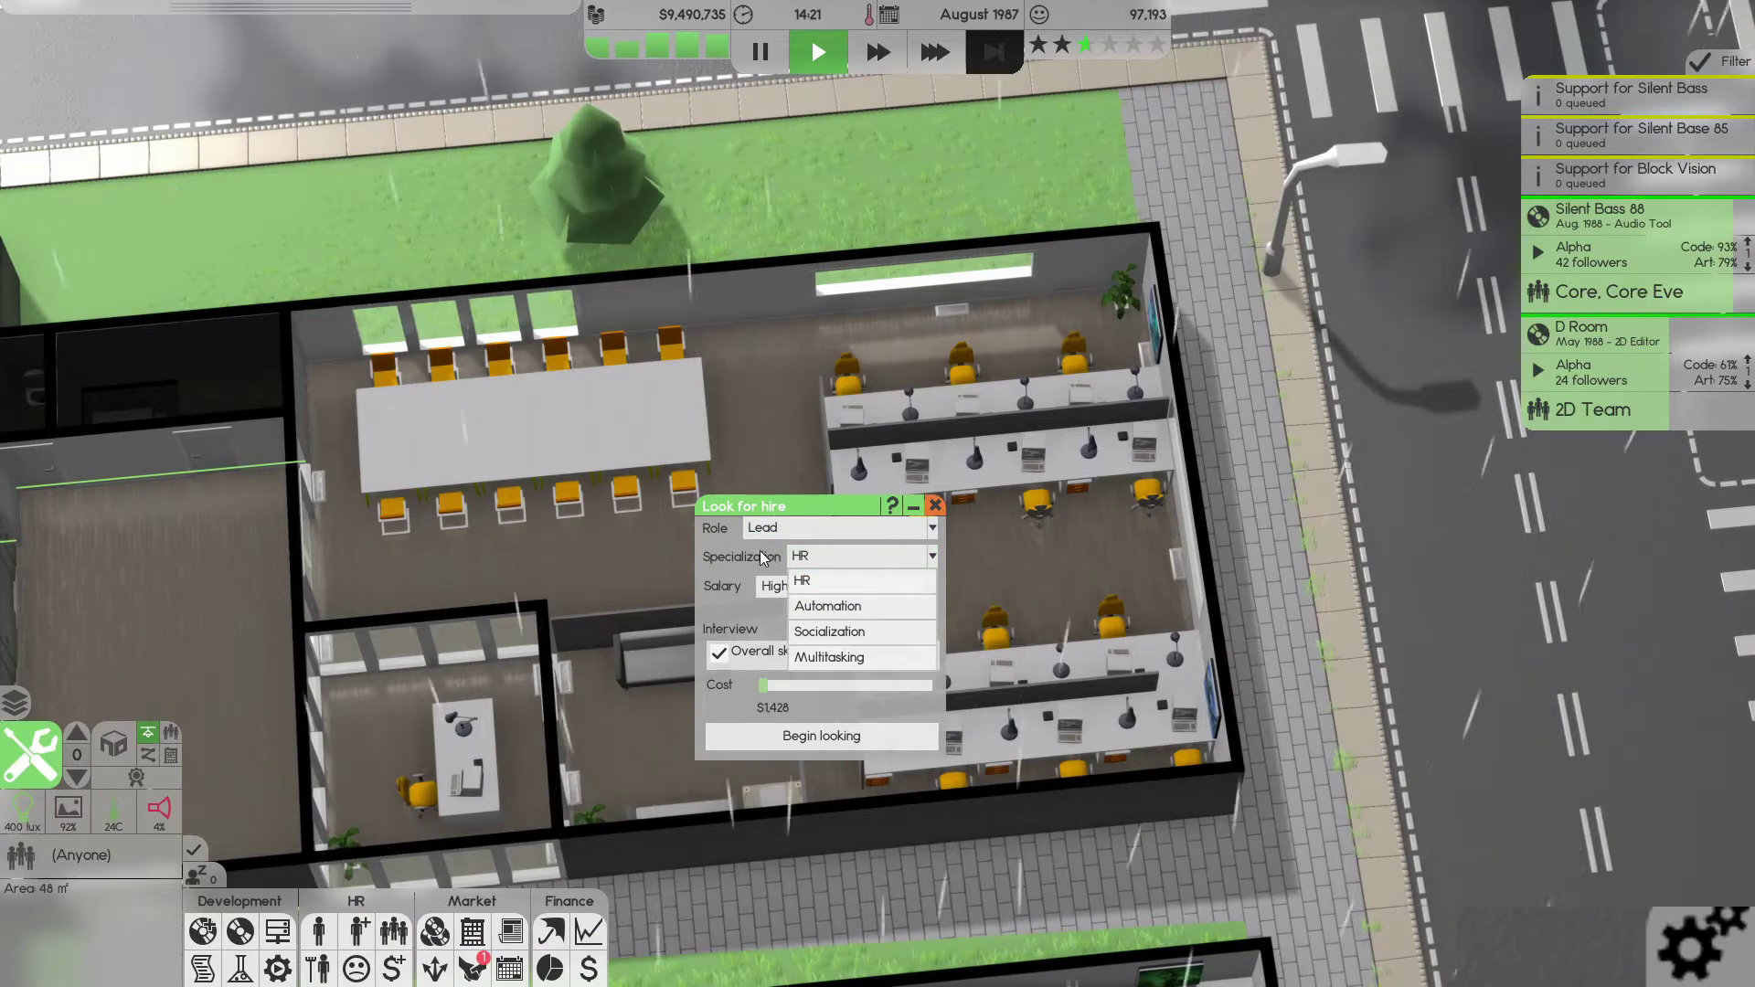
pyautogui.click(929, 528)
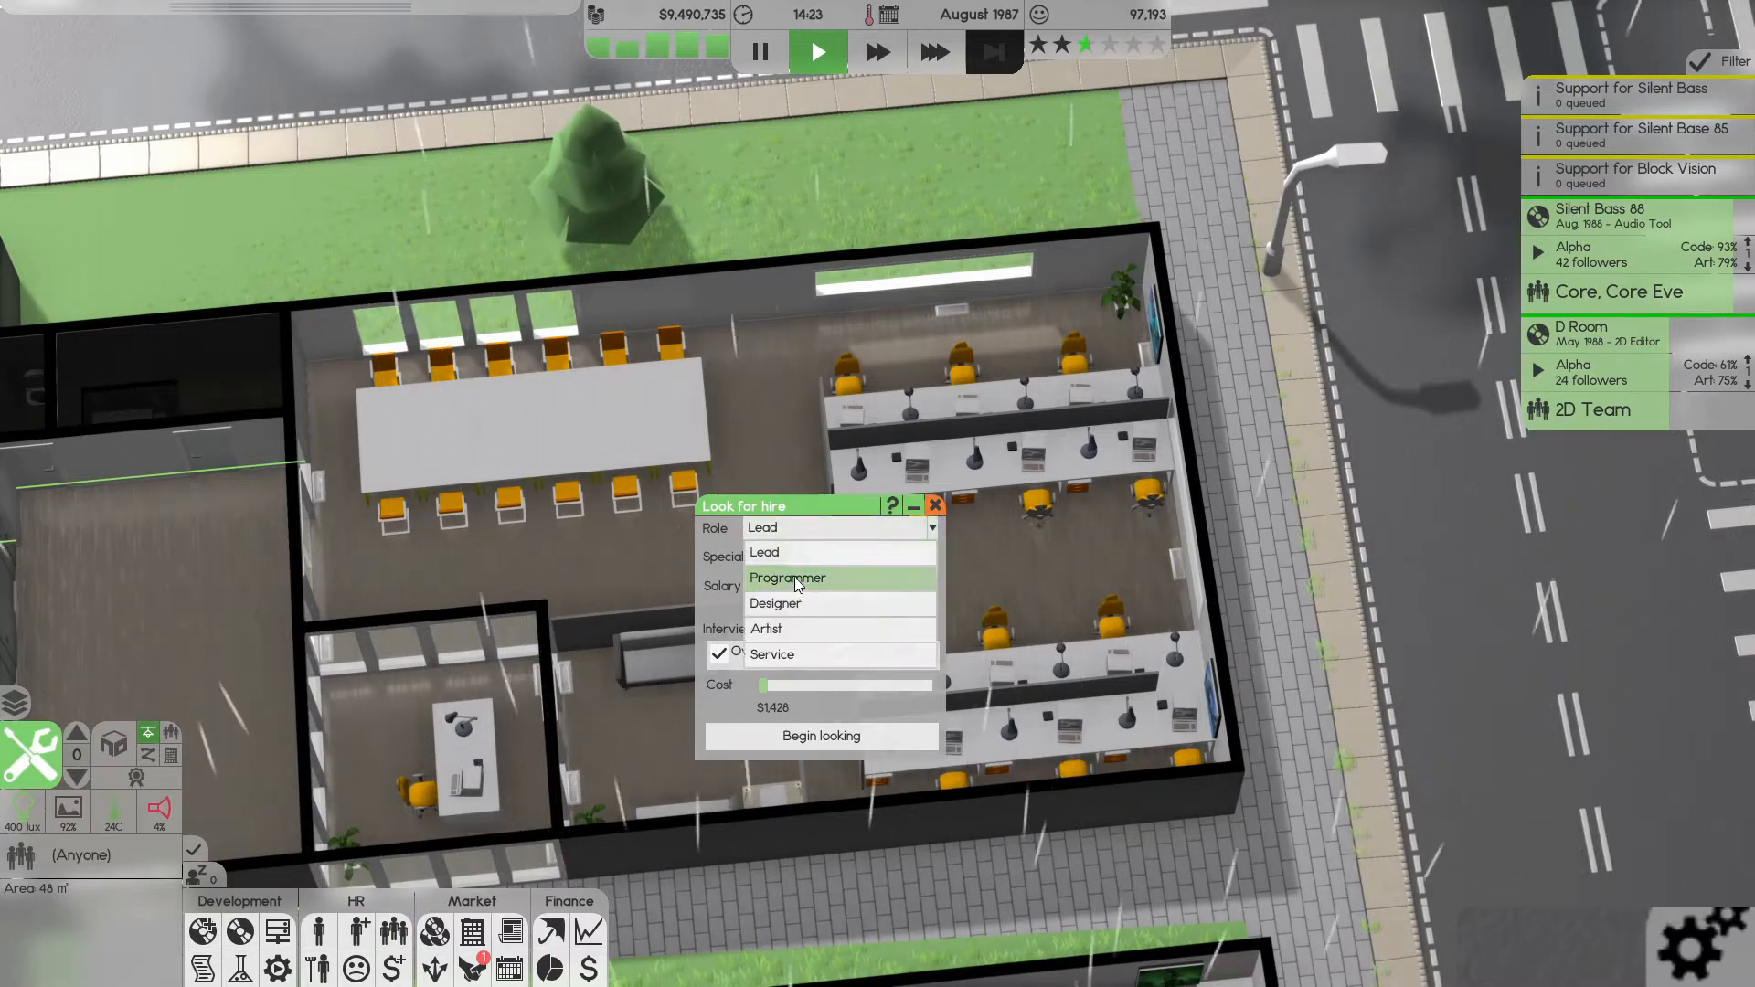
pyautogui.click(786, 578)
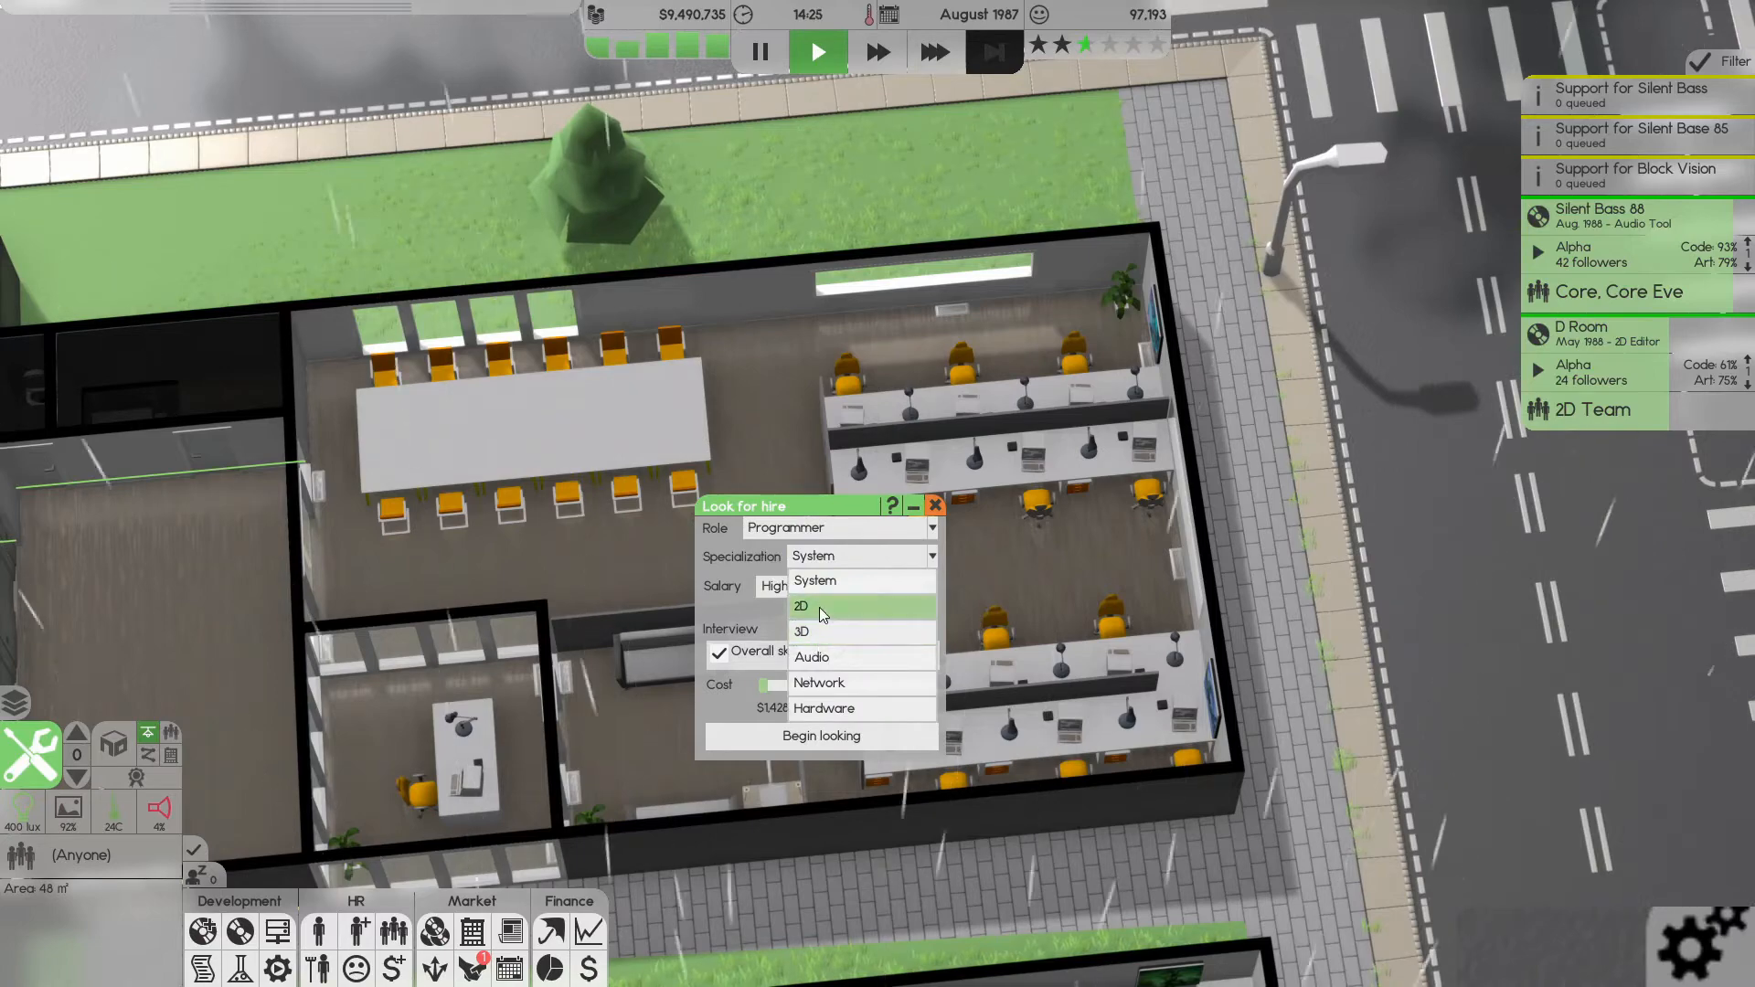
pyautogui.click(801, 605)
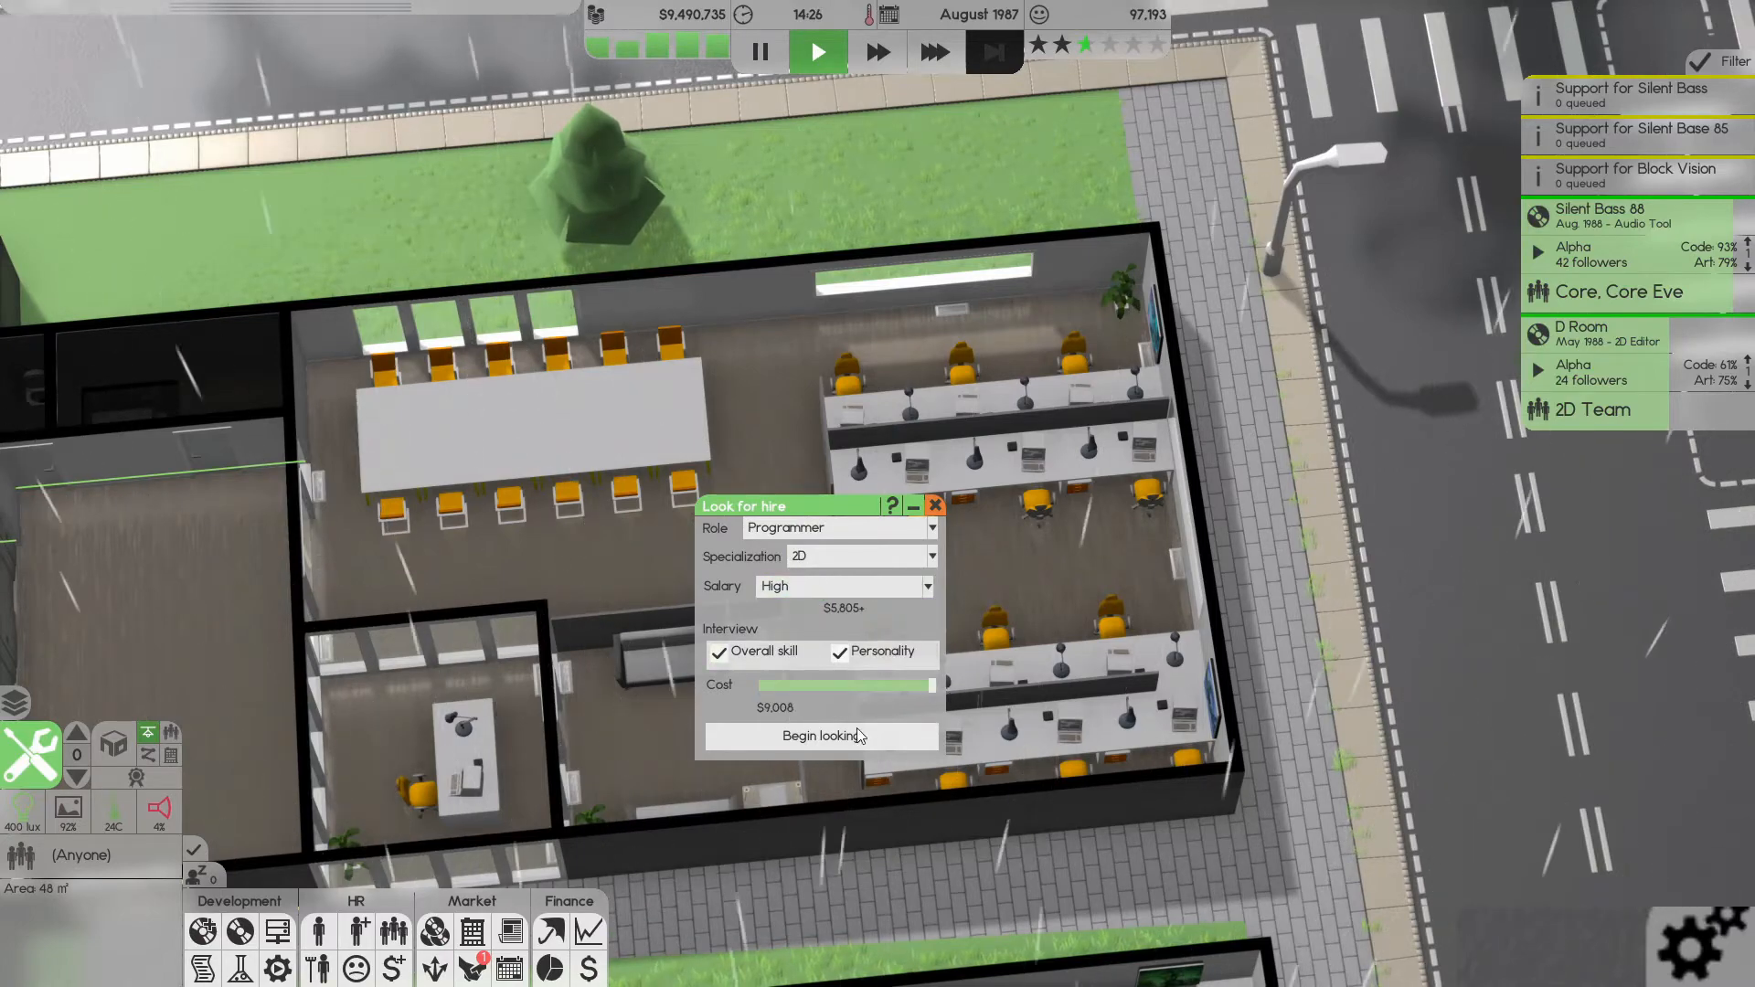
pyautogui.click(821, 736)
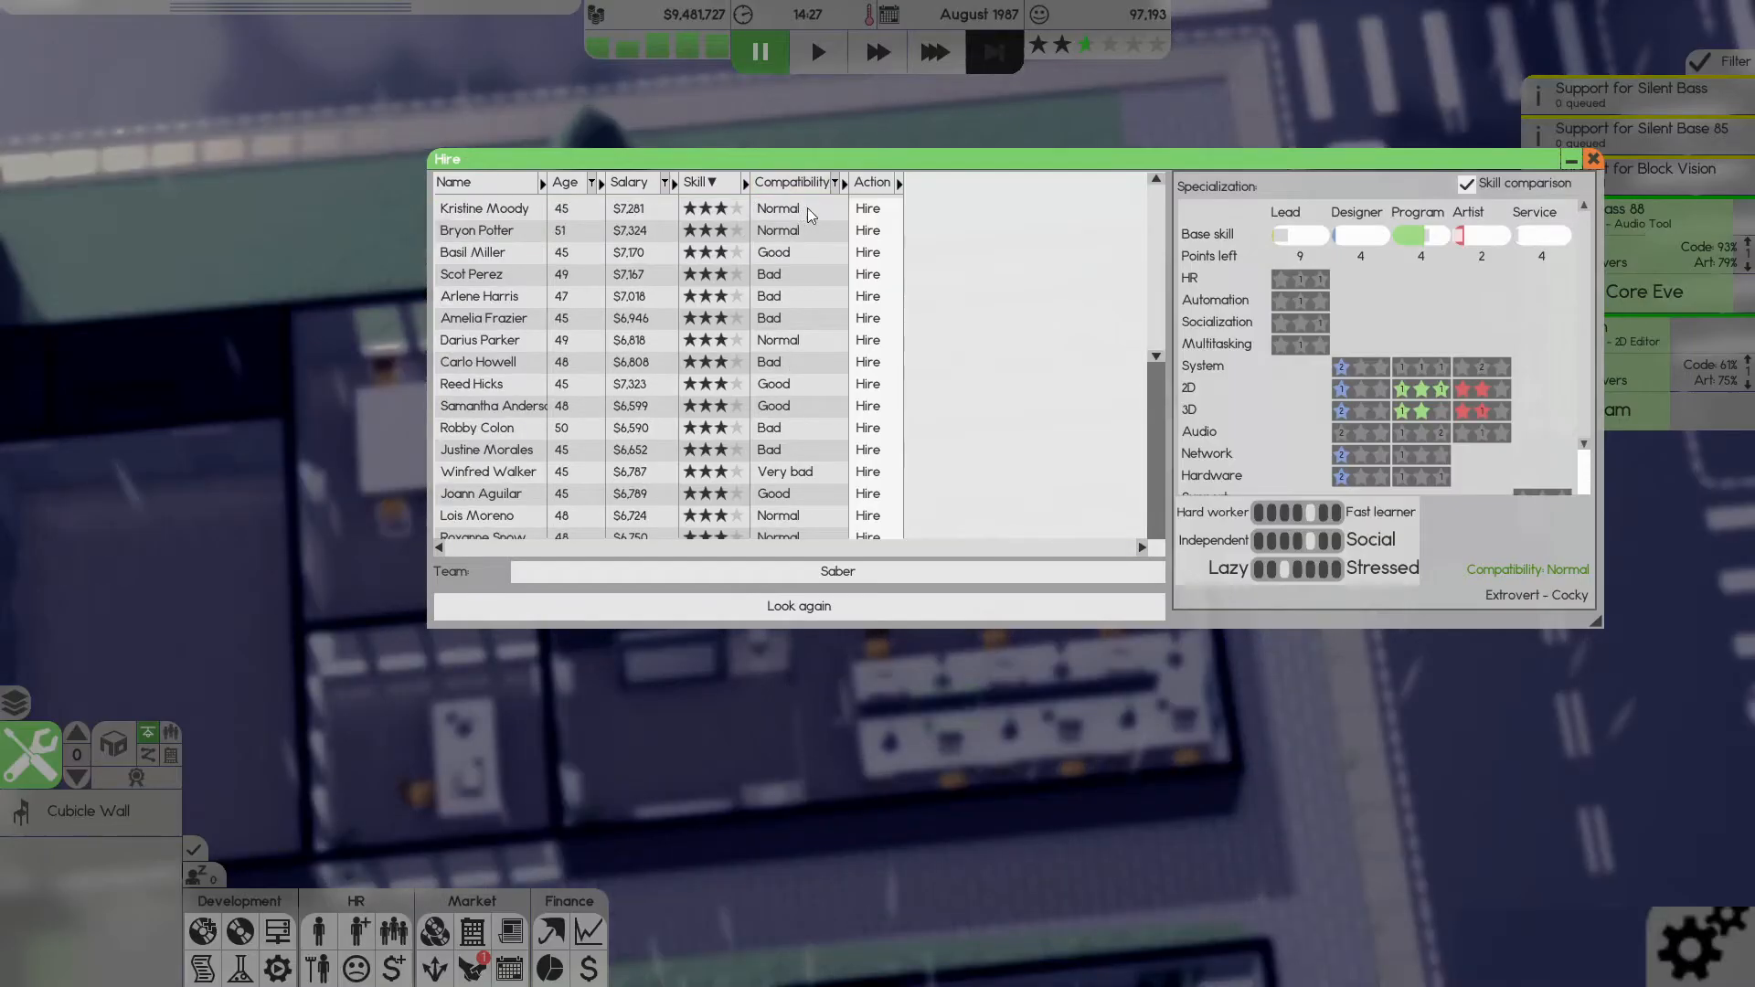
pyautogui.scroll(-3)
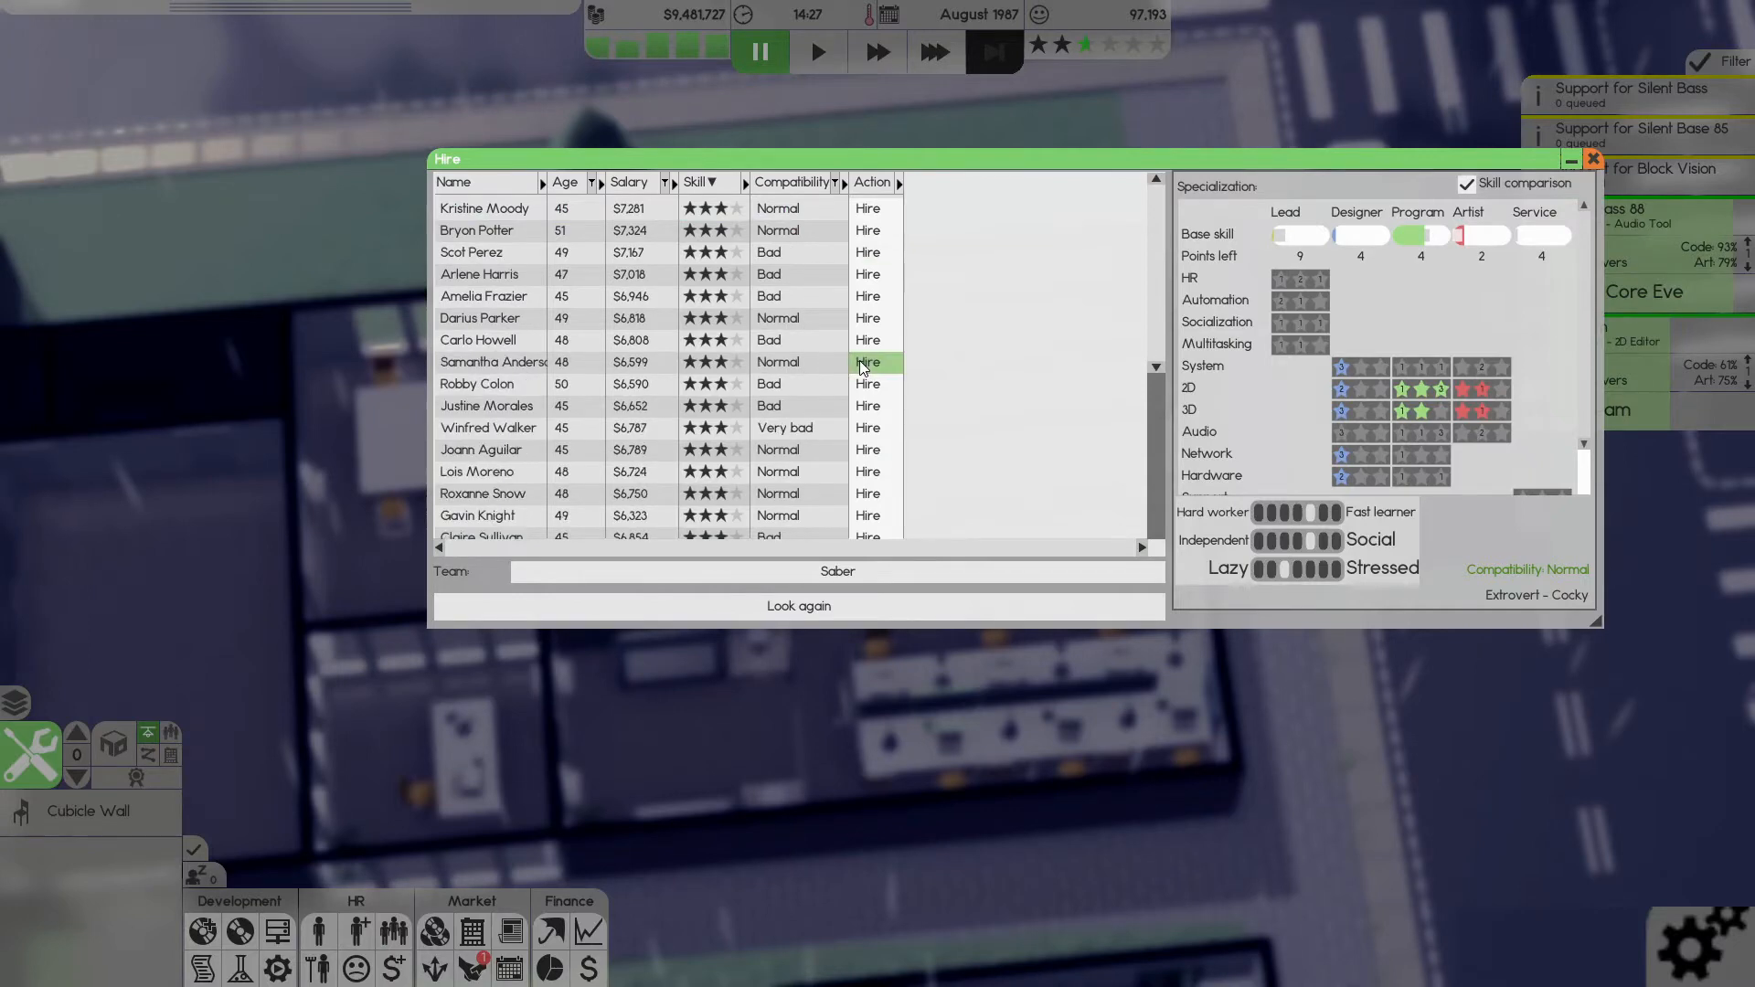
pyautogui.moveTo(816, 459)
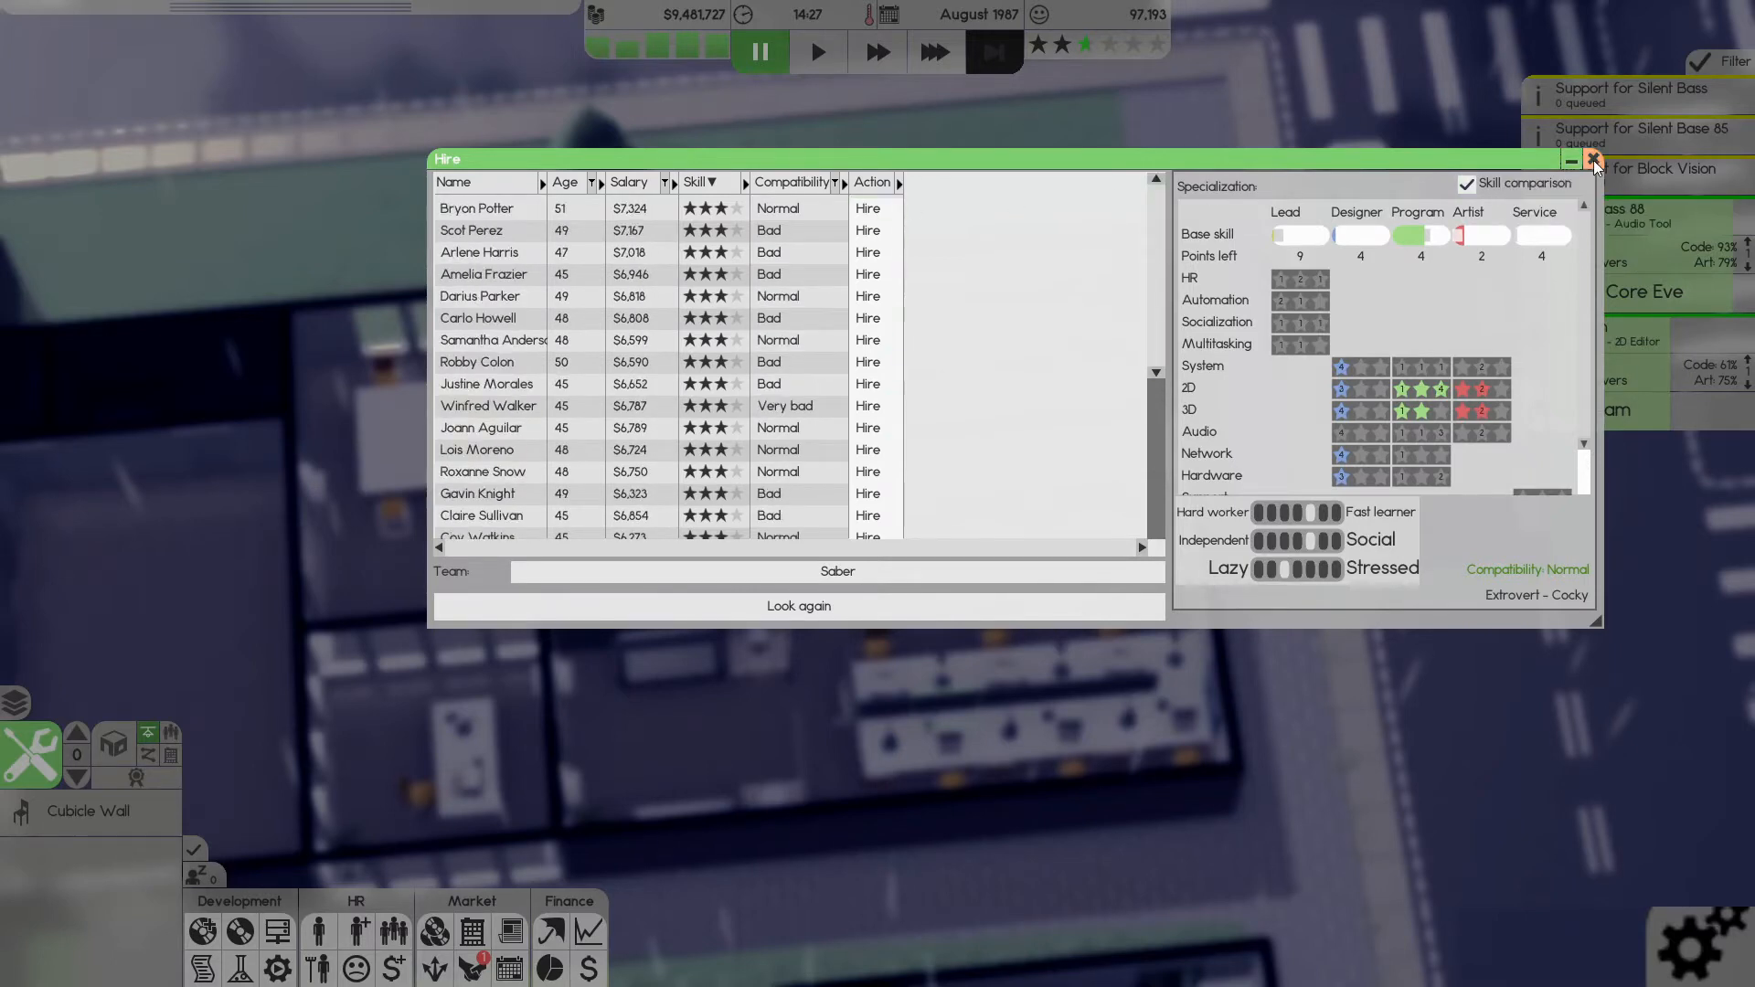
pyautogui.click(1584, 160)
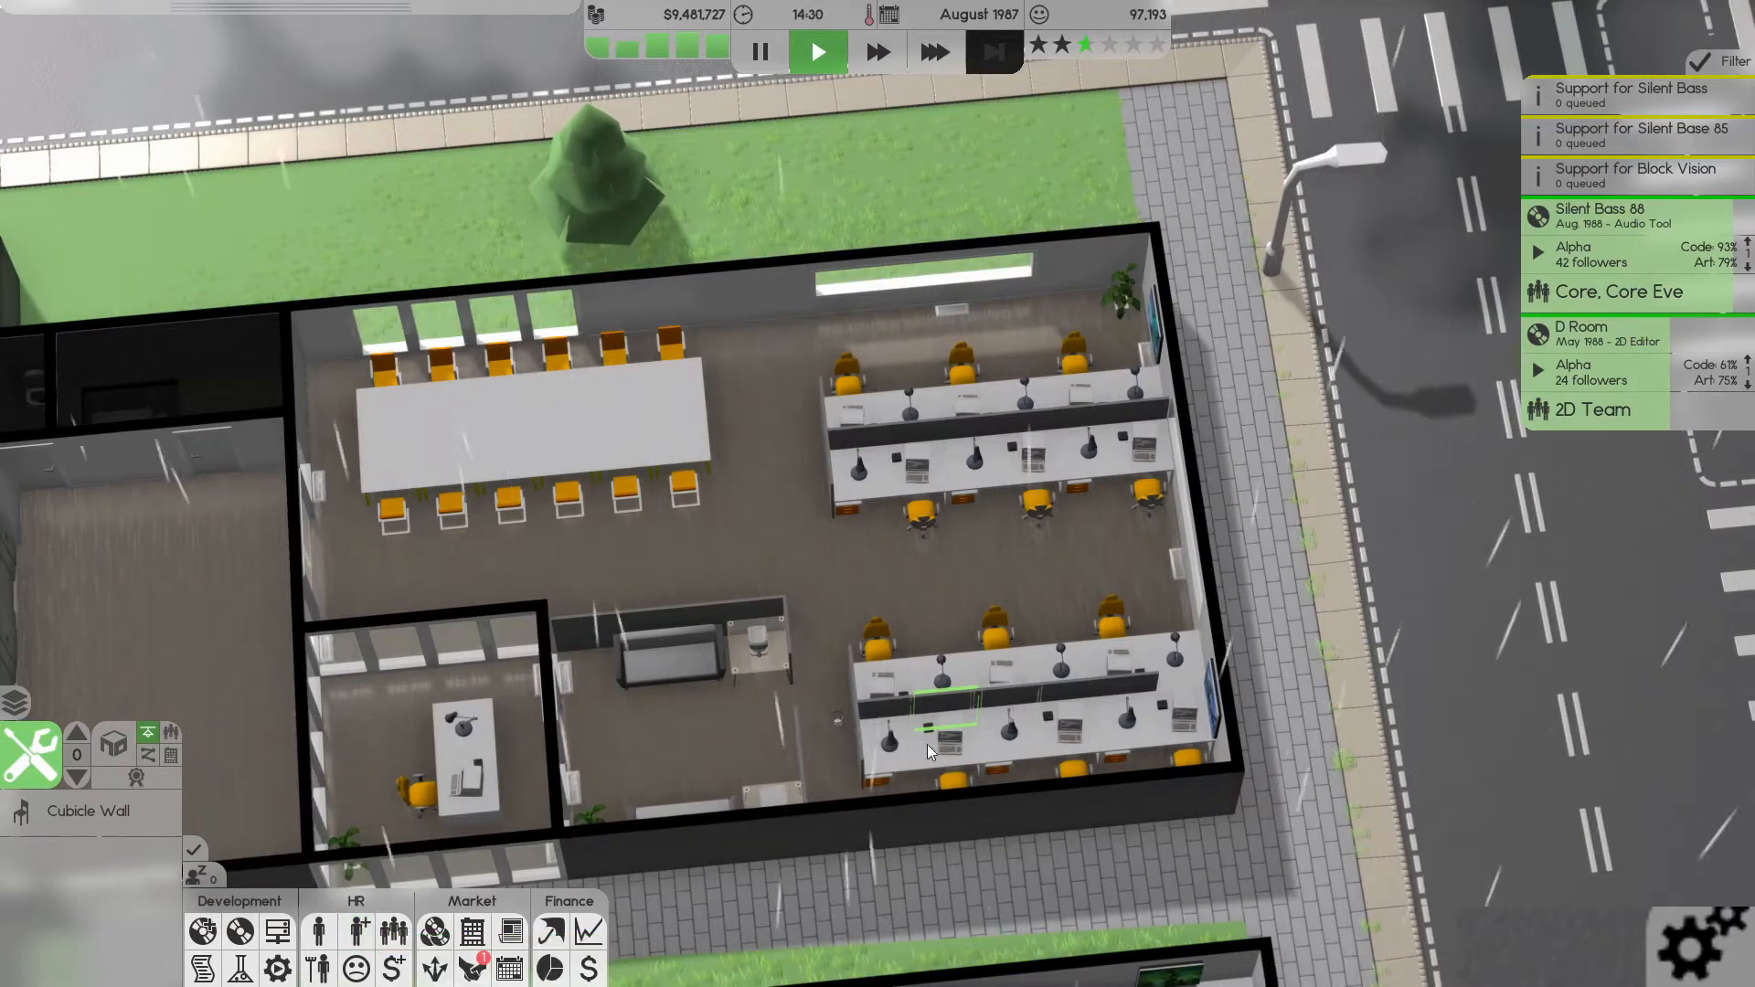
pyautogui.moveTo(318, 930)
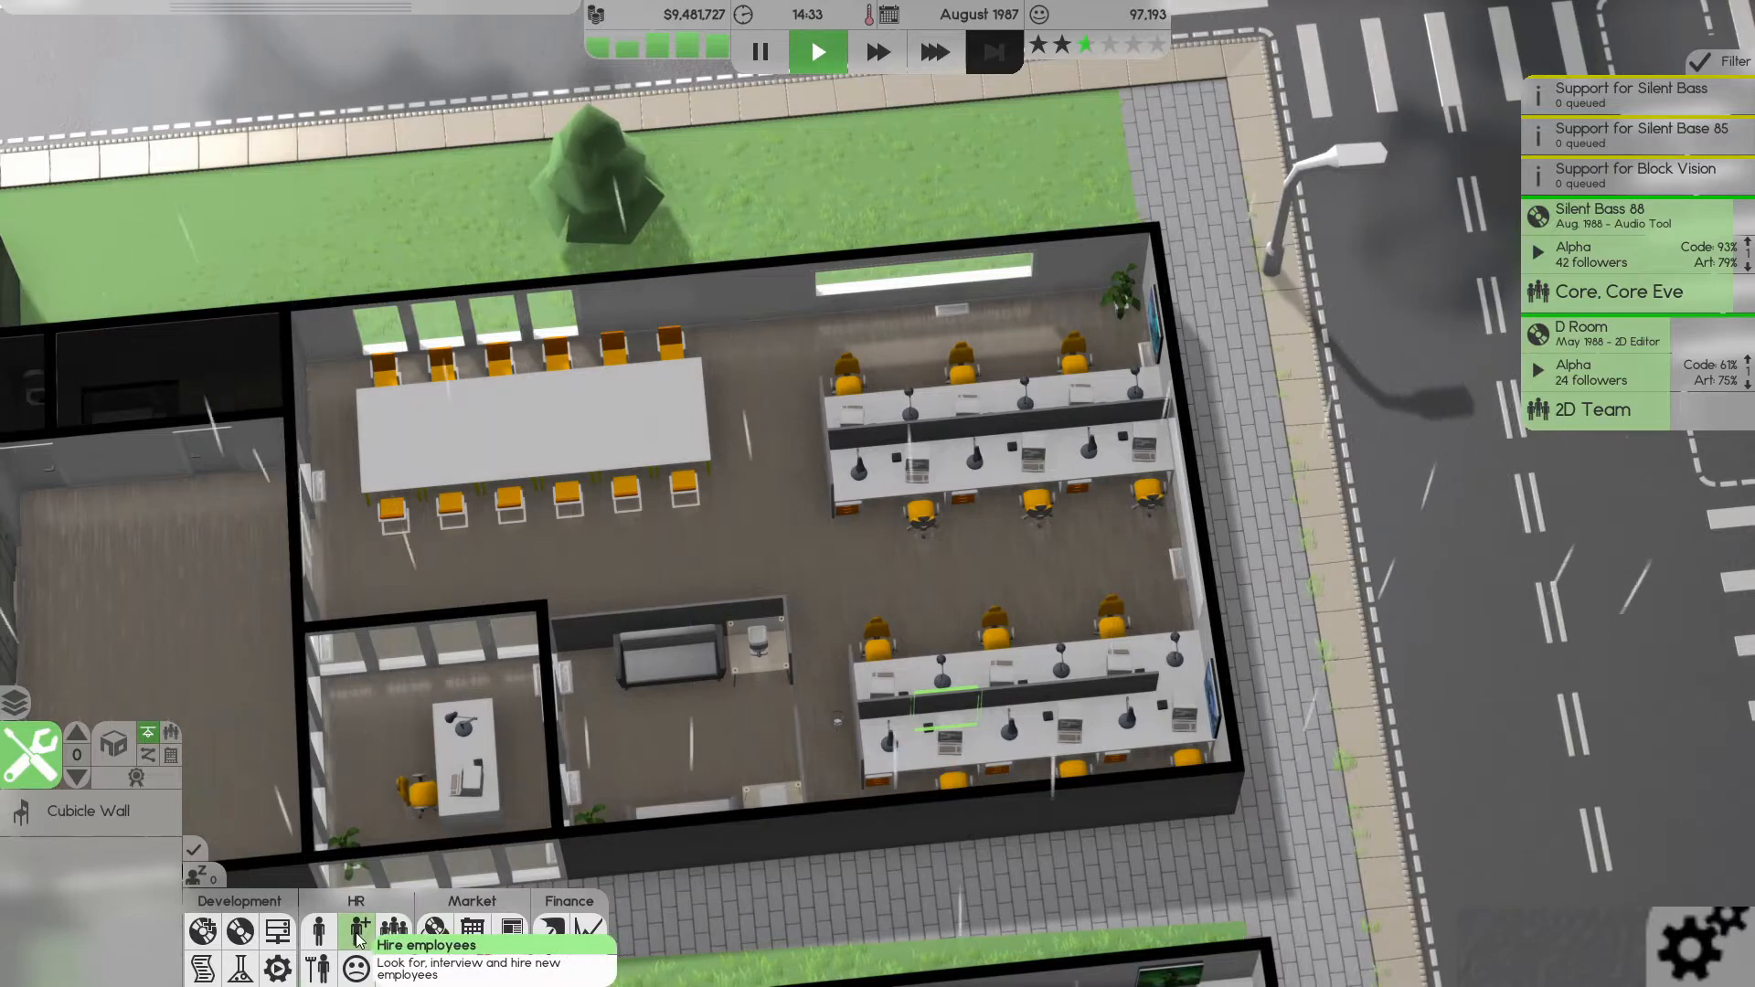
# - Search for high-salary 2D designer applicants
pyautogui.click(359, 930)
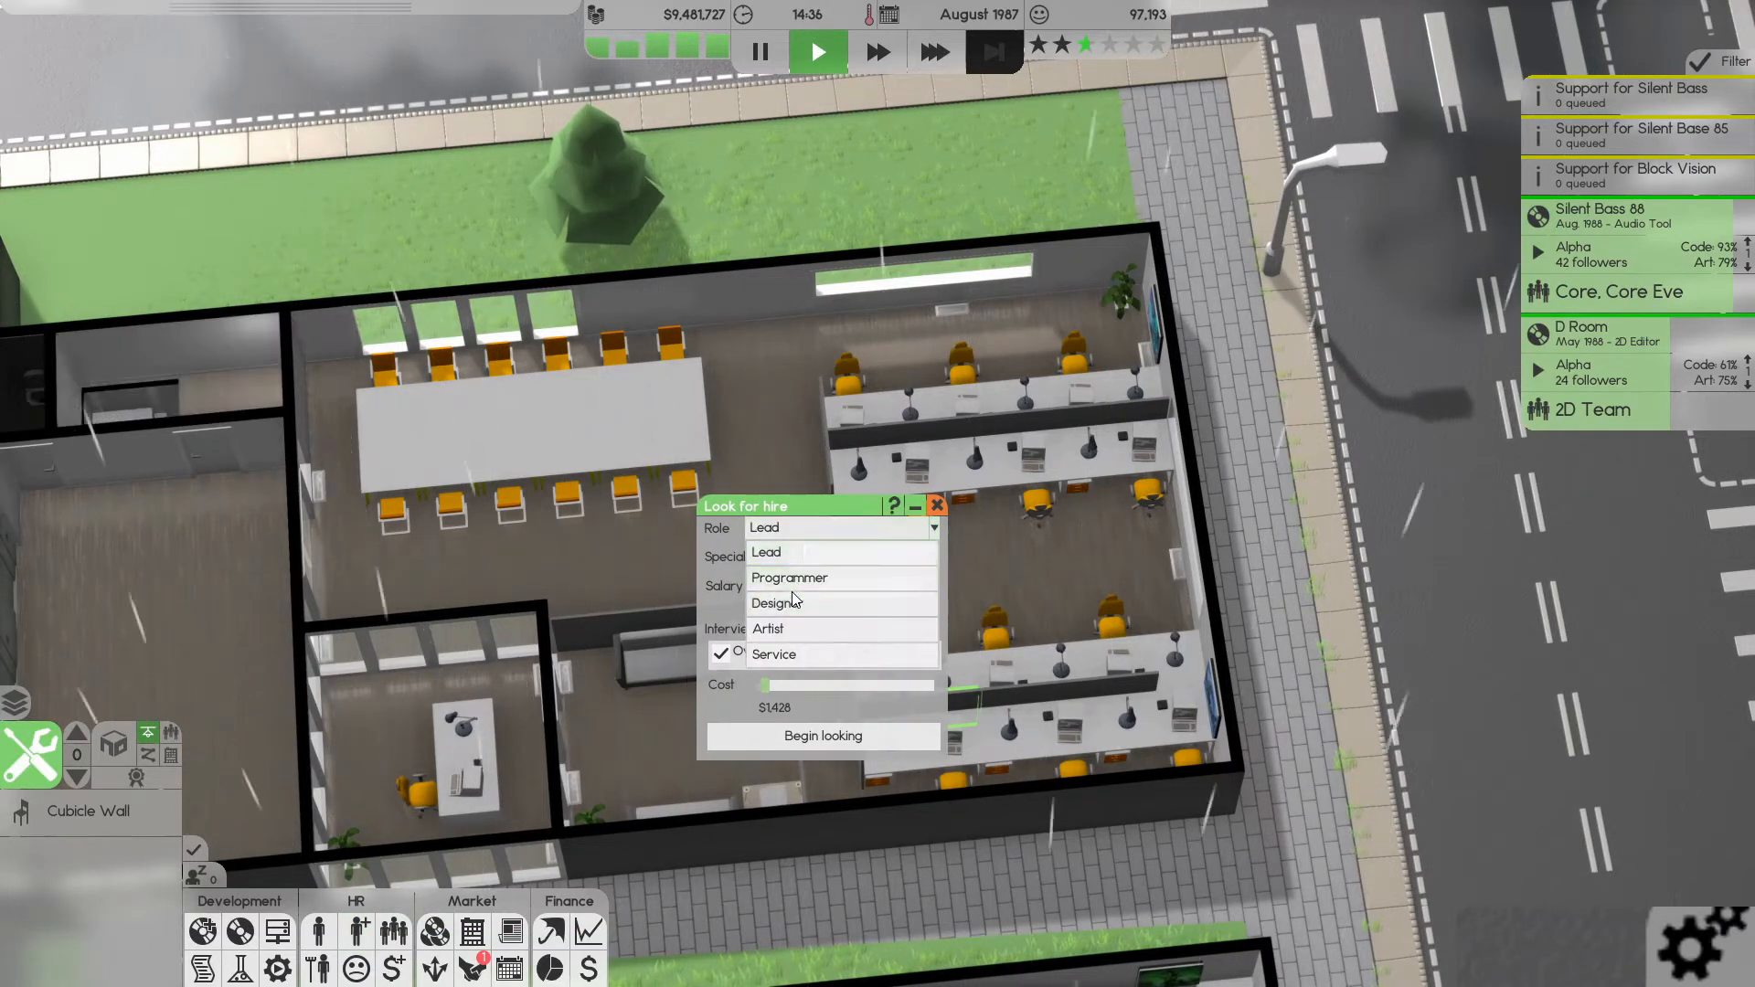
pyautogui.click(776, 602)
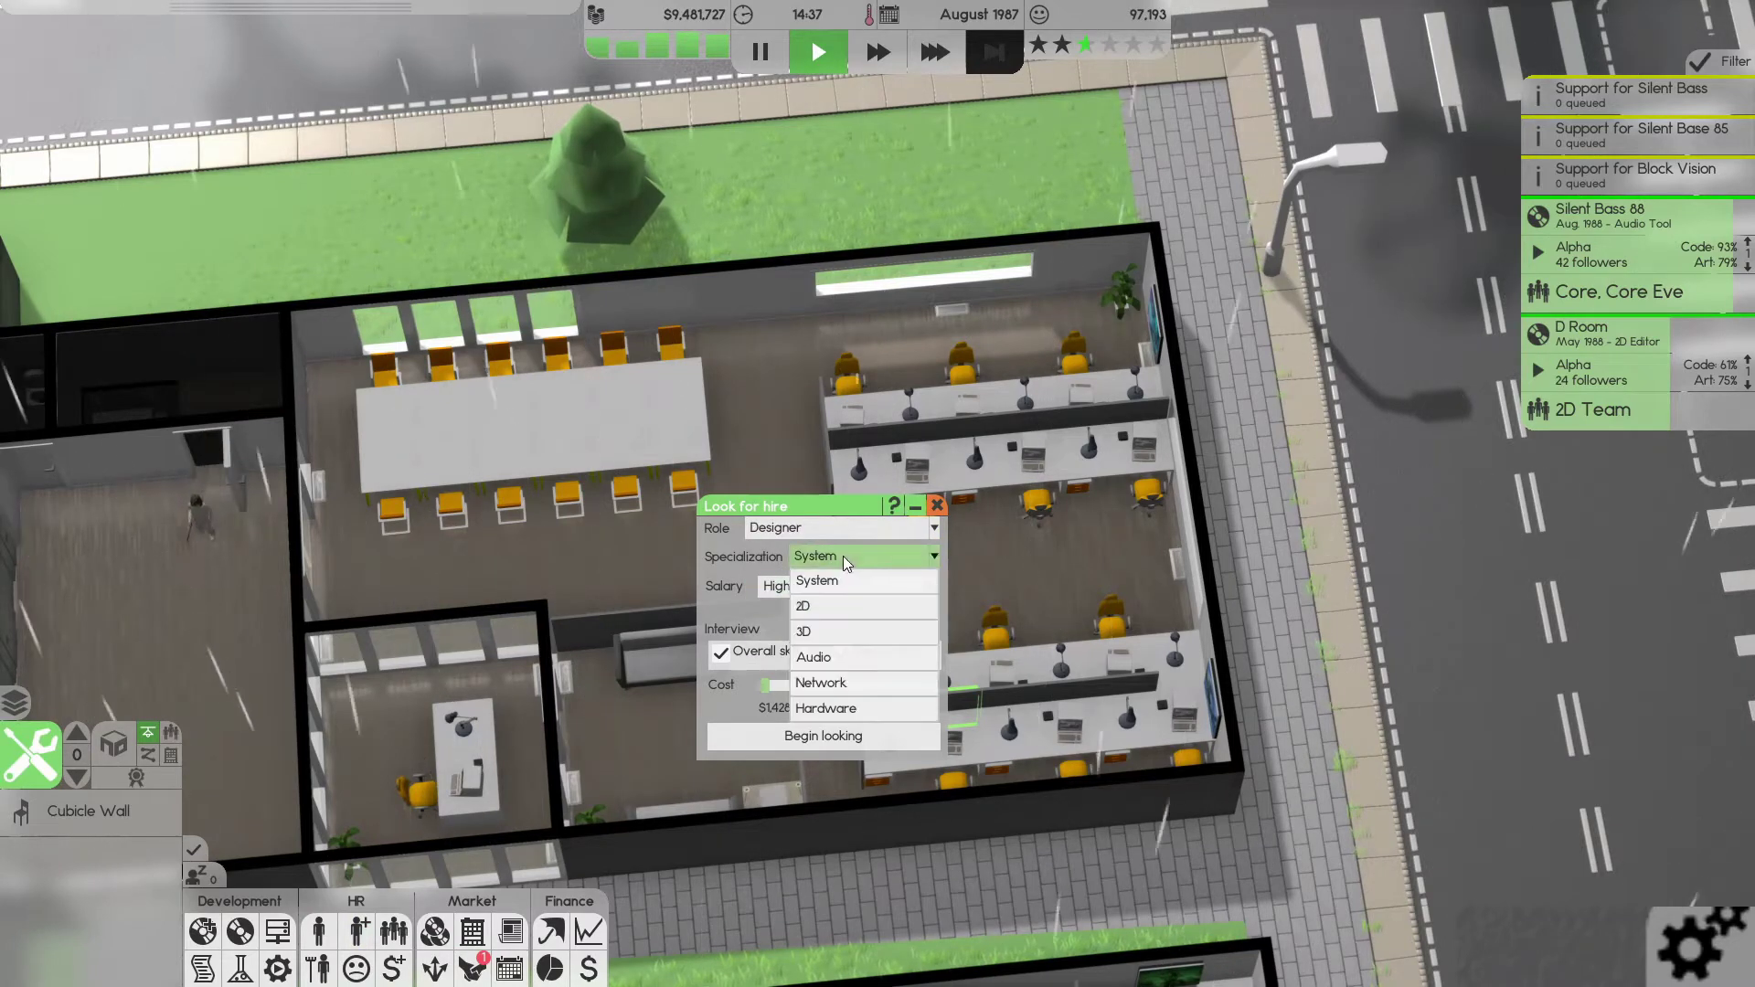
pyautogui.click(804, 605)
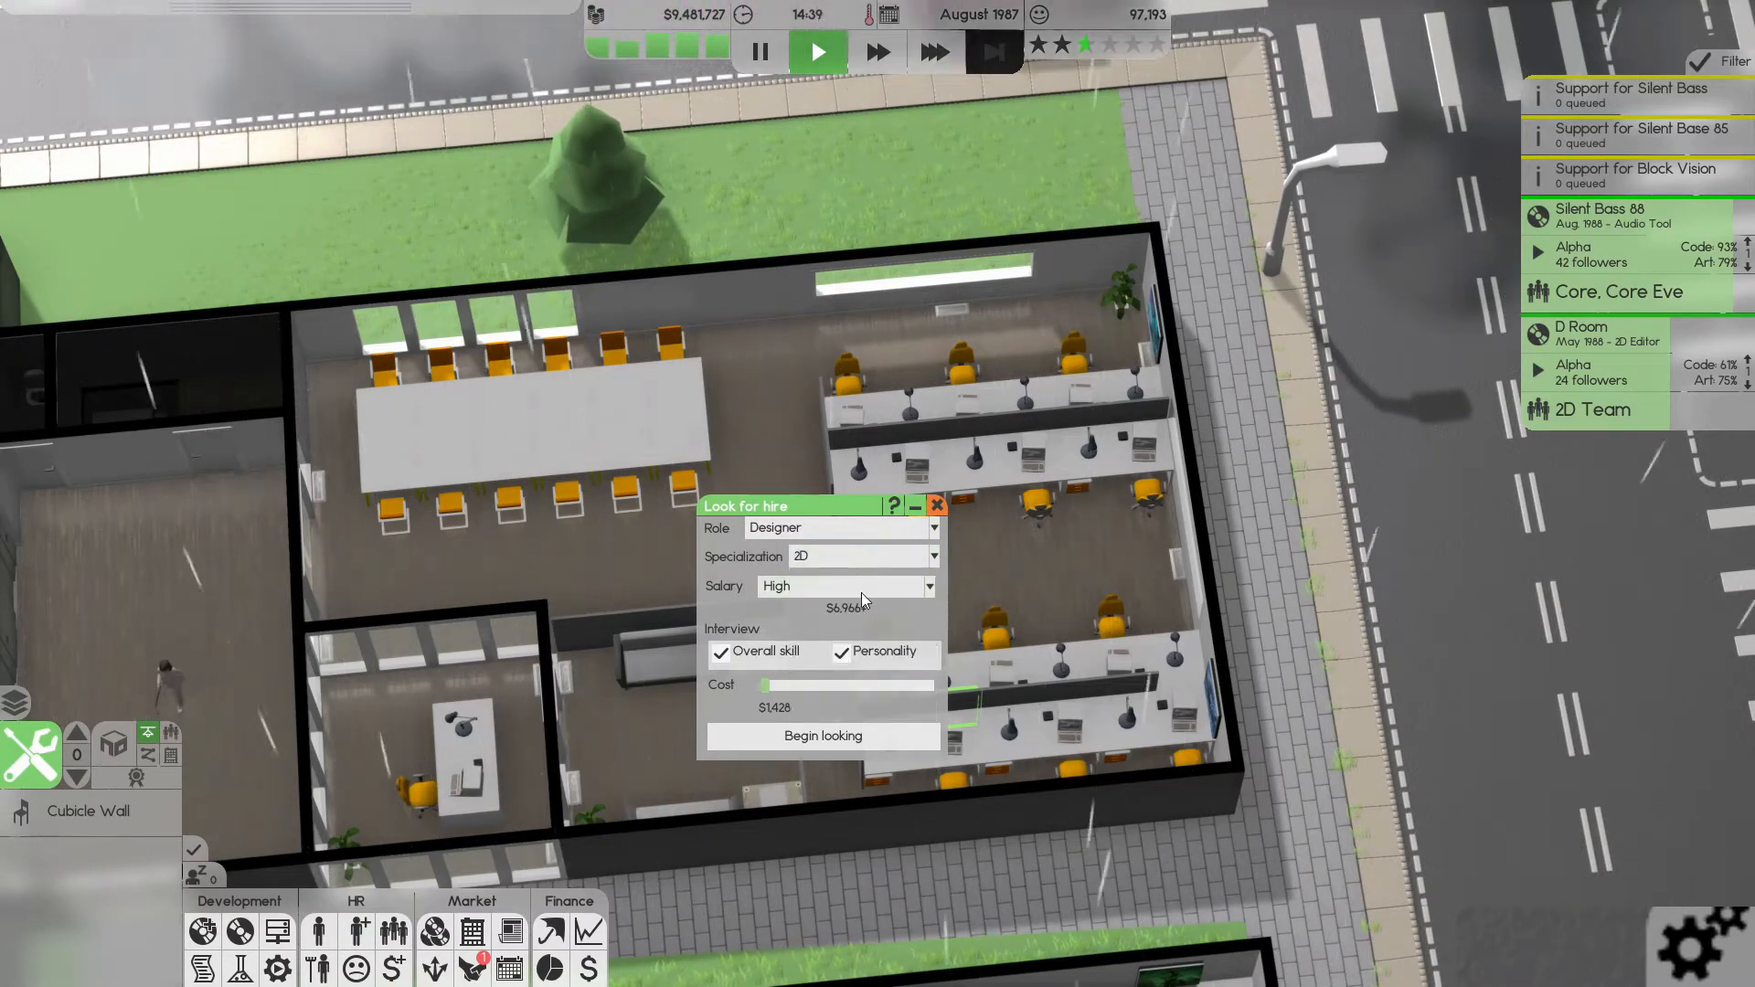
pyautogui.click(927, 587)
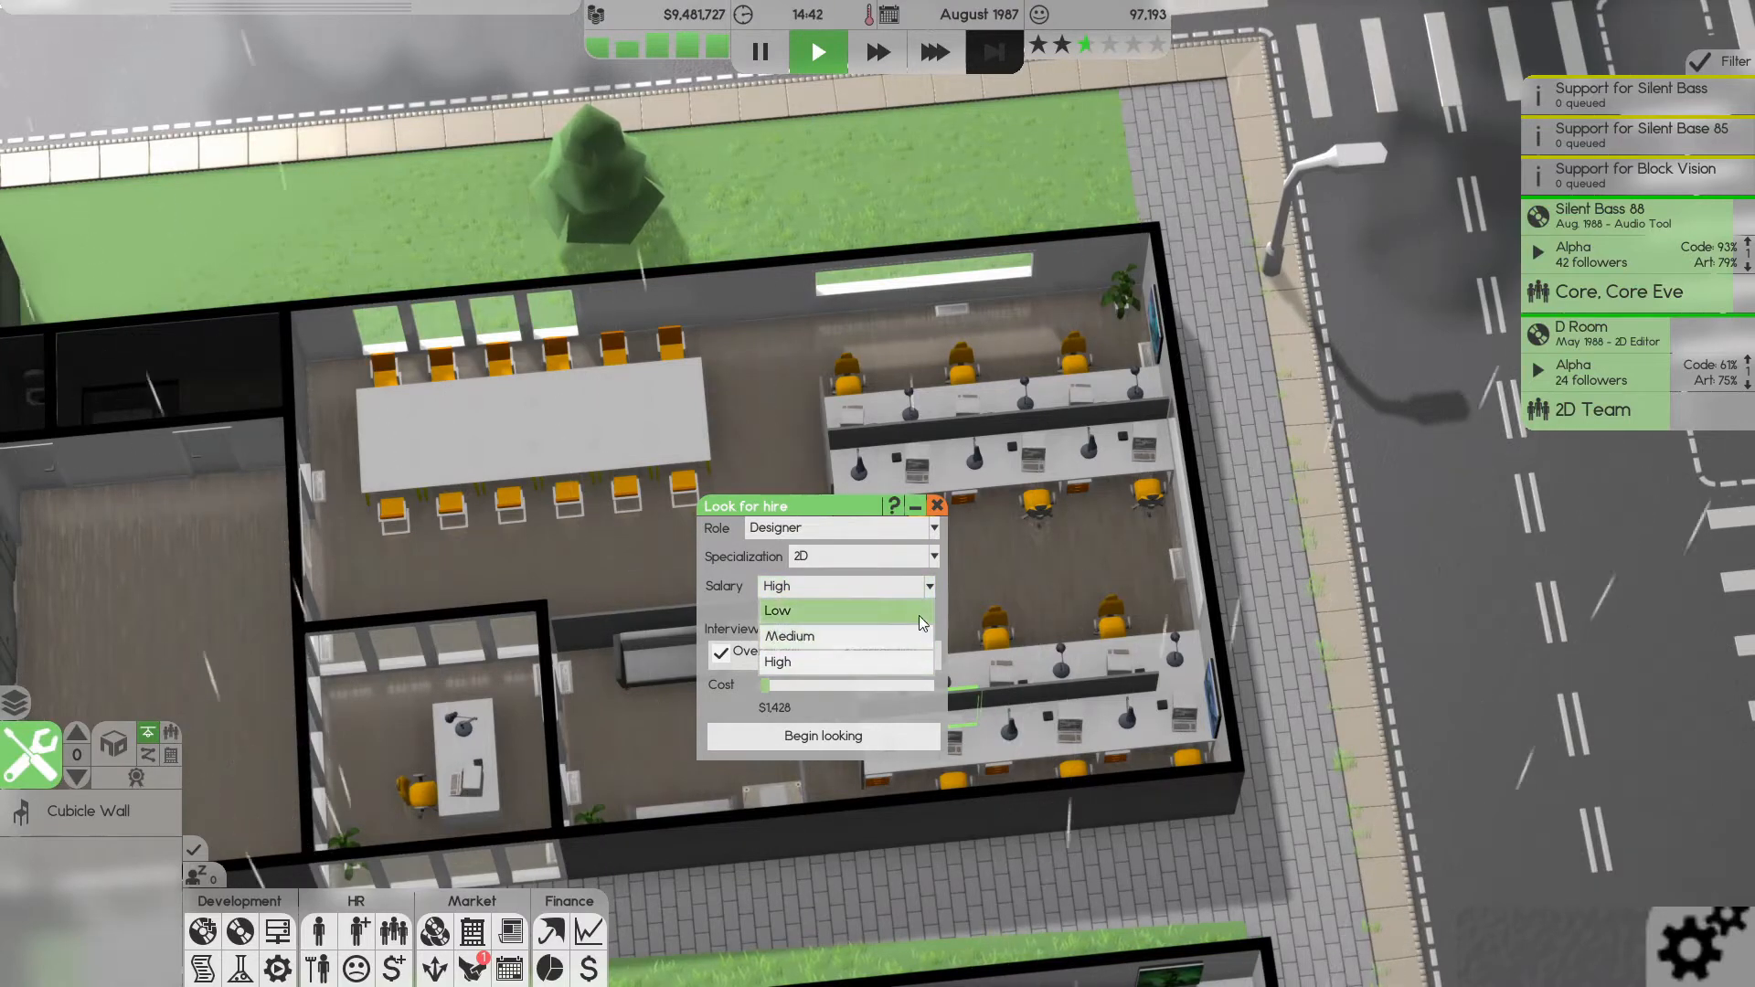
pyautogui.moveTo(815, 615)
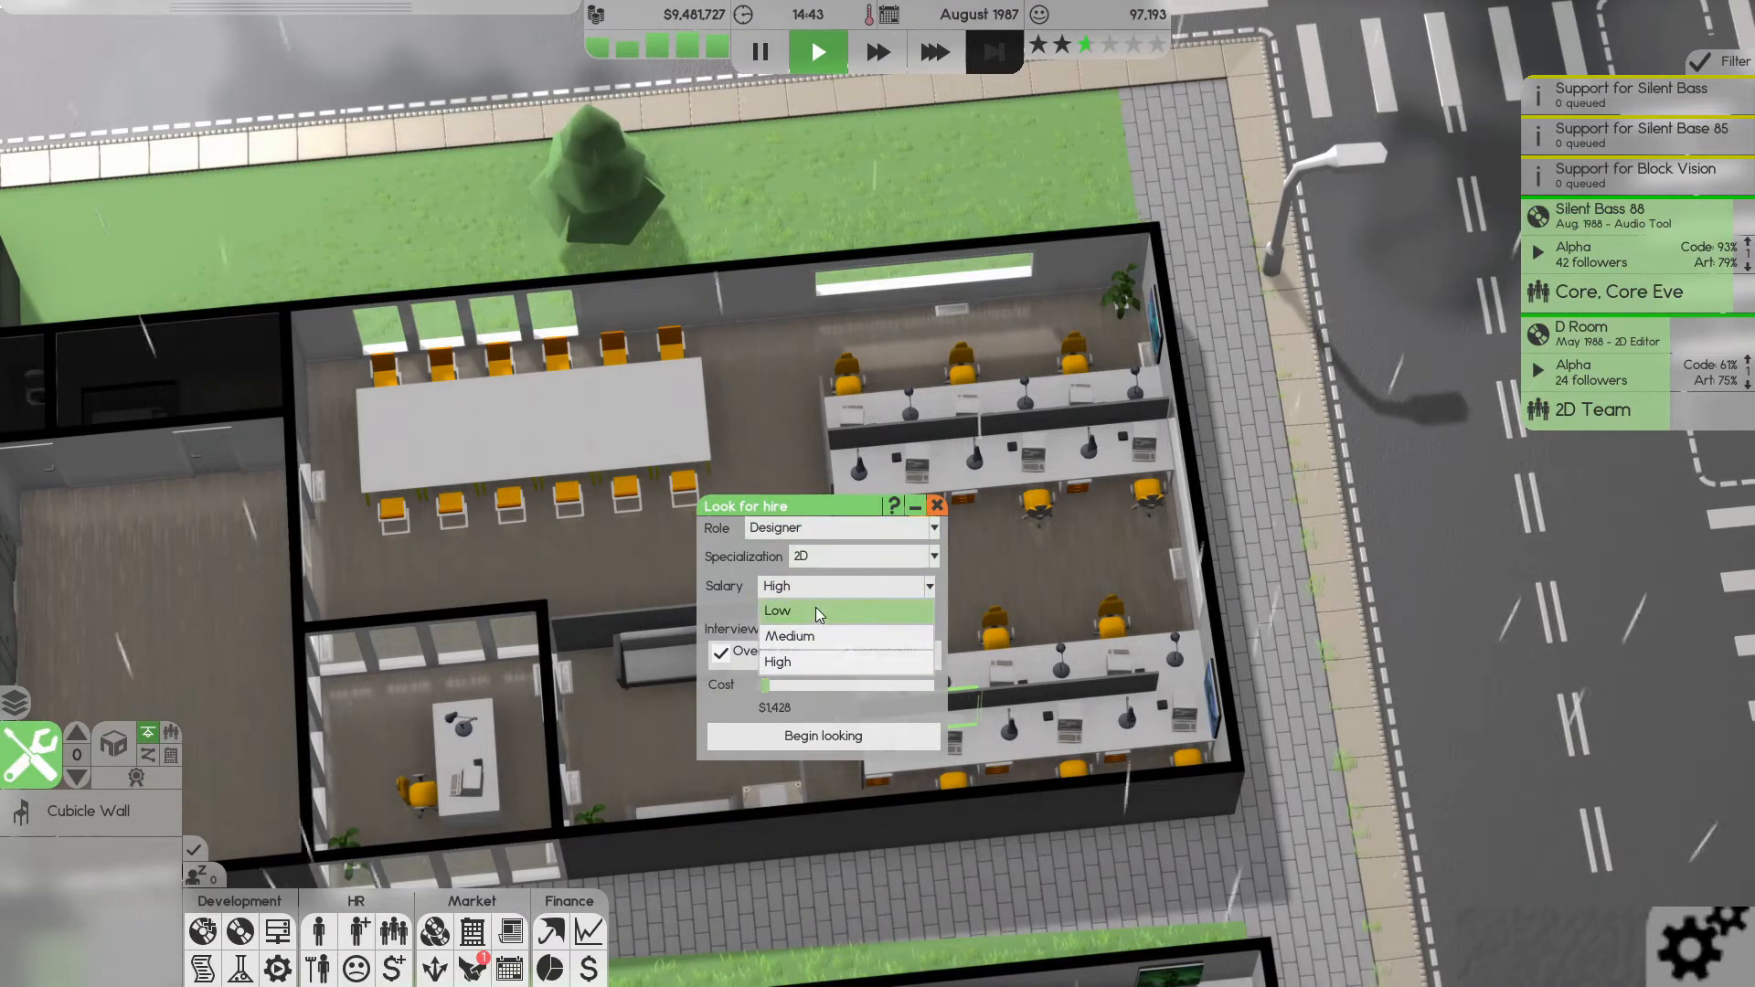
pyautogui.click(776, 662)
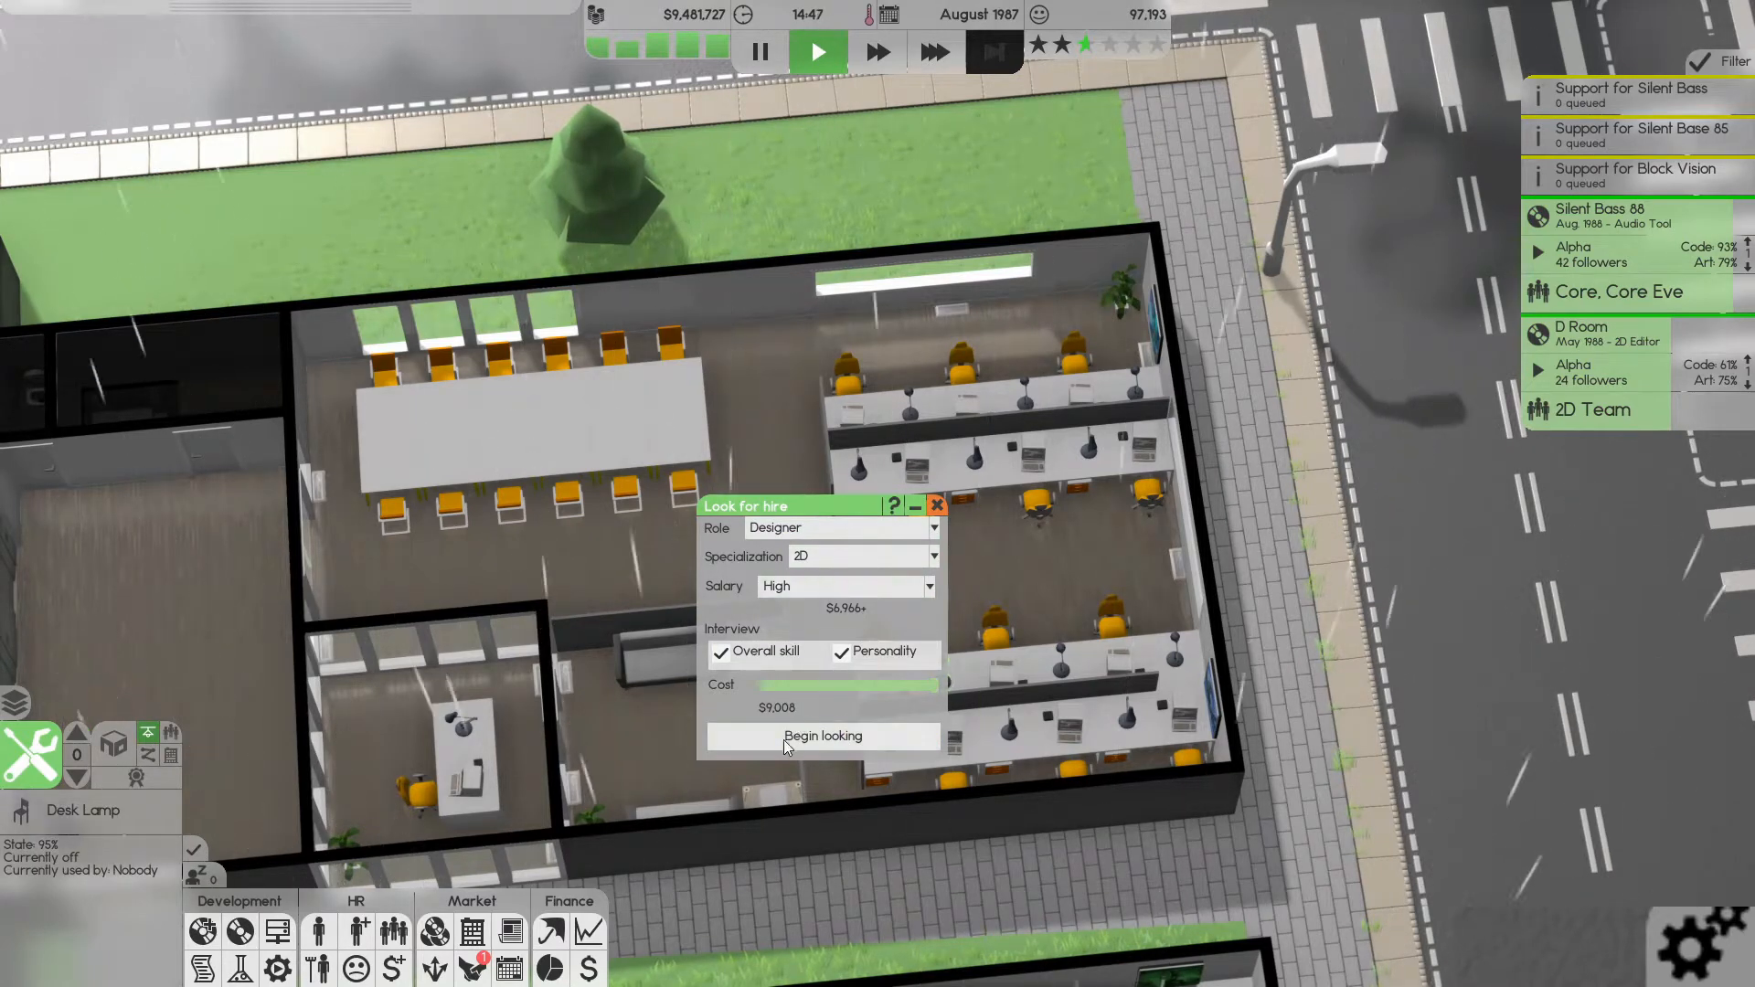
pyautogui.click(821, 735)
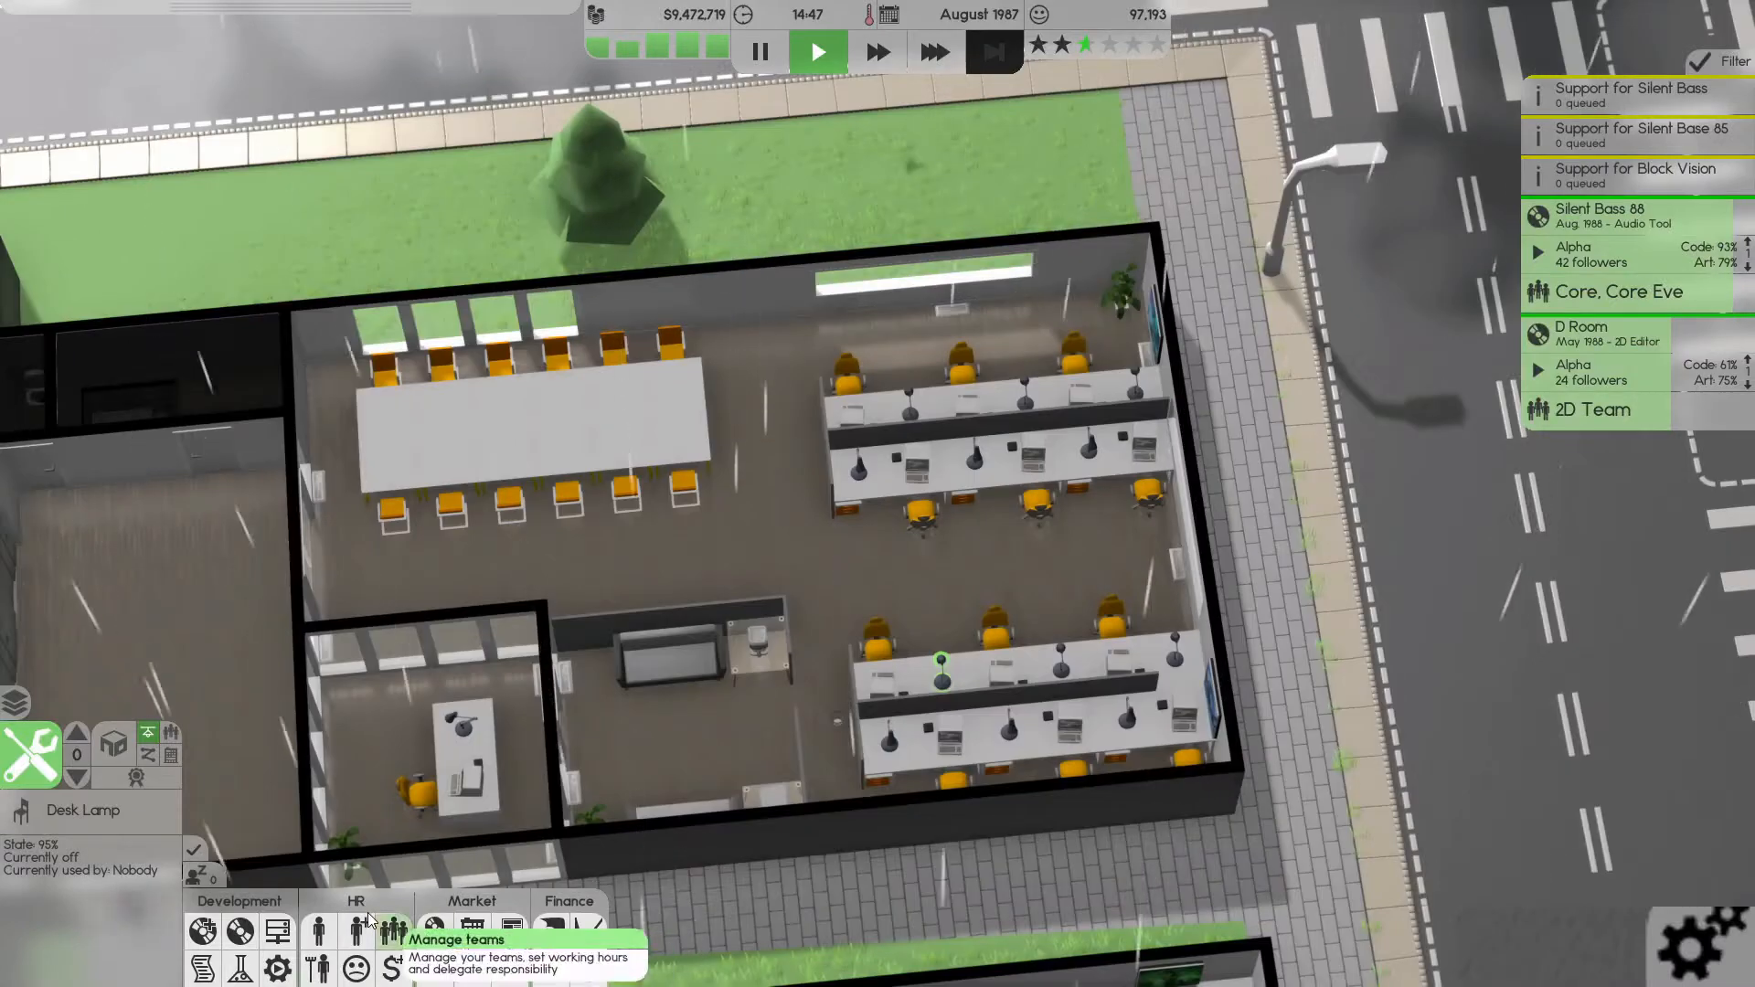
# - Search for Audio designers, hire one and close the applicant list
pyautogui.click(357, 930)
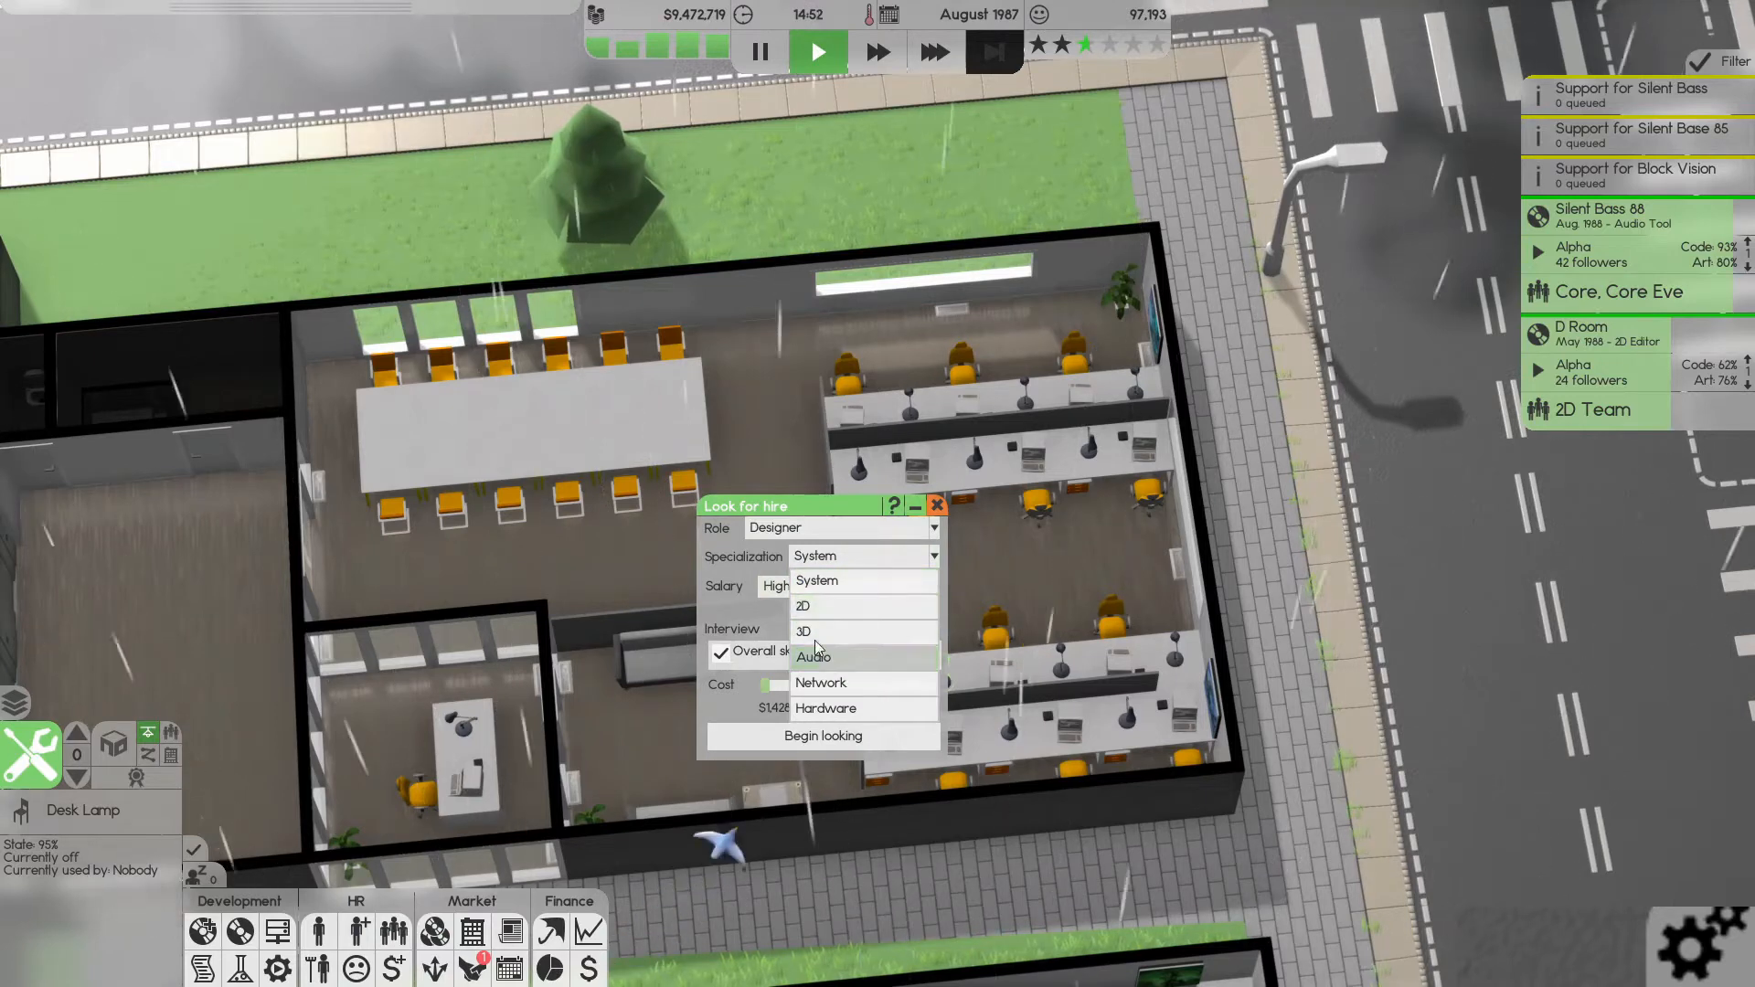
pyautogui.click(814, 656)
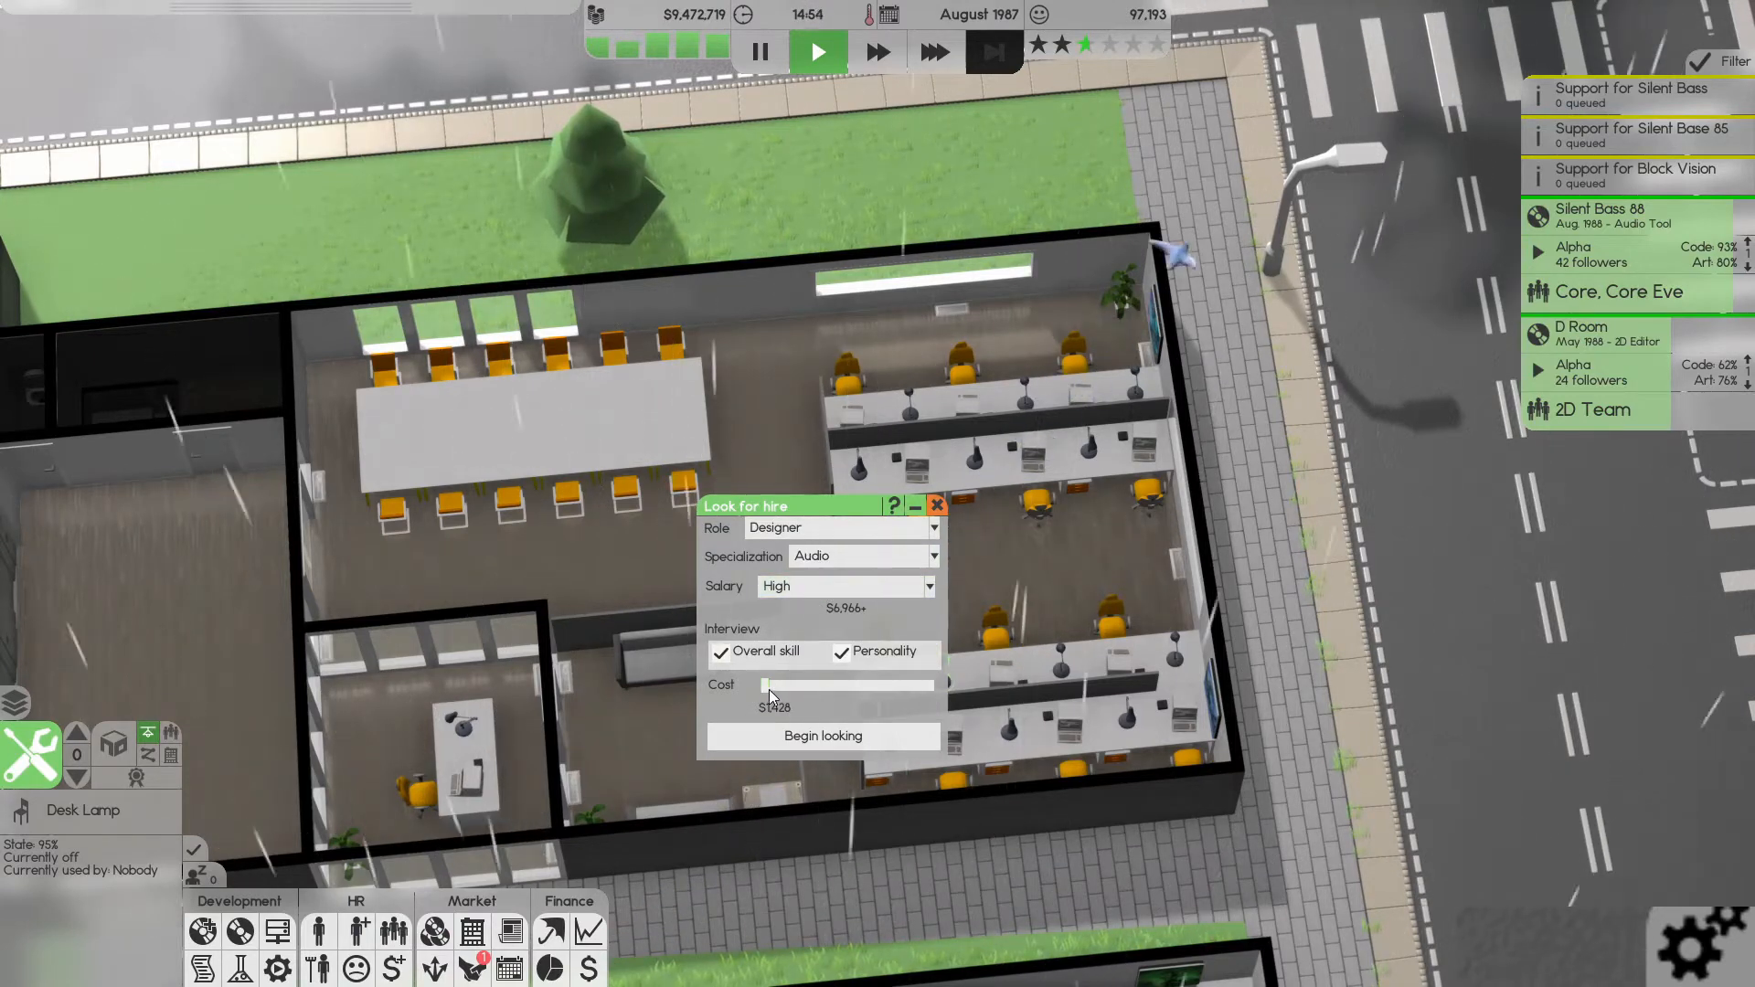
pyautogui.click(823, 735)
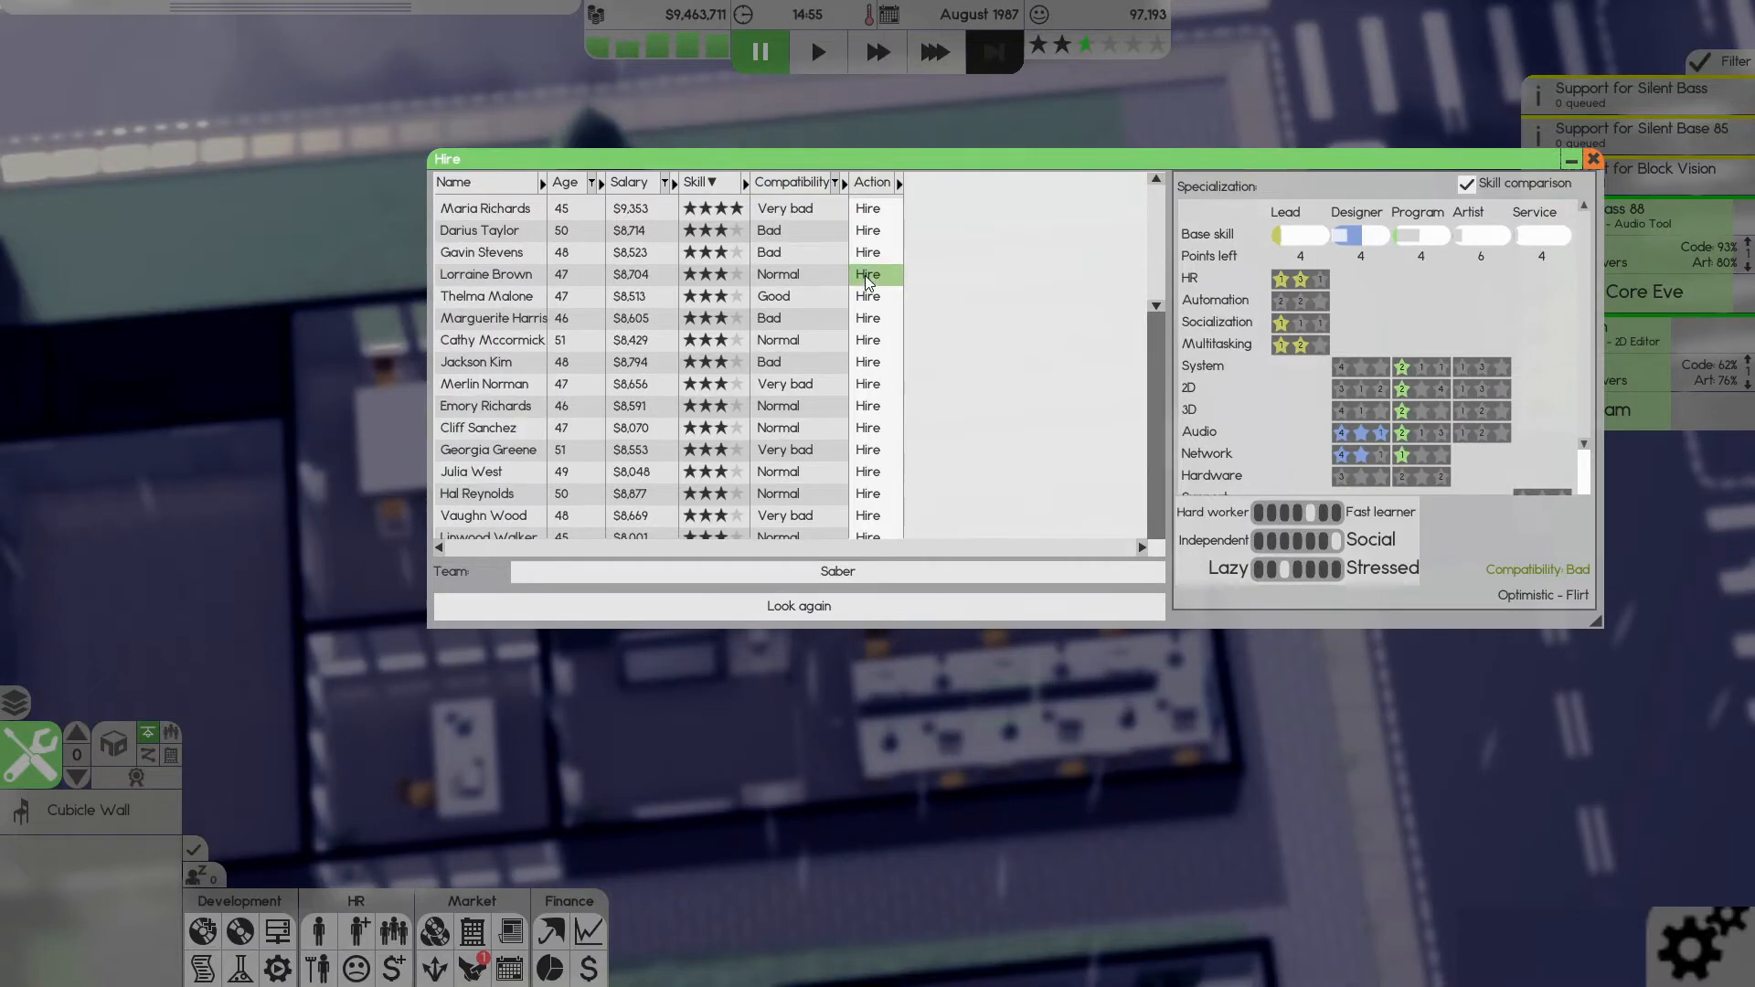
pyautogui.moveTo(1468, 183)
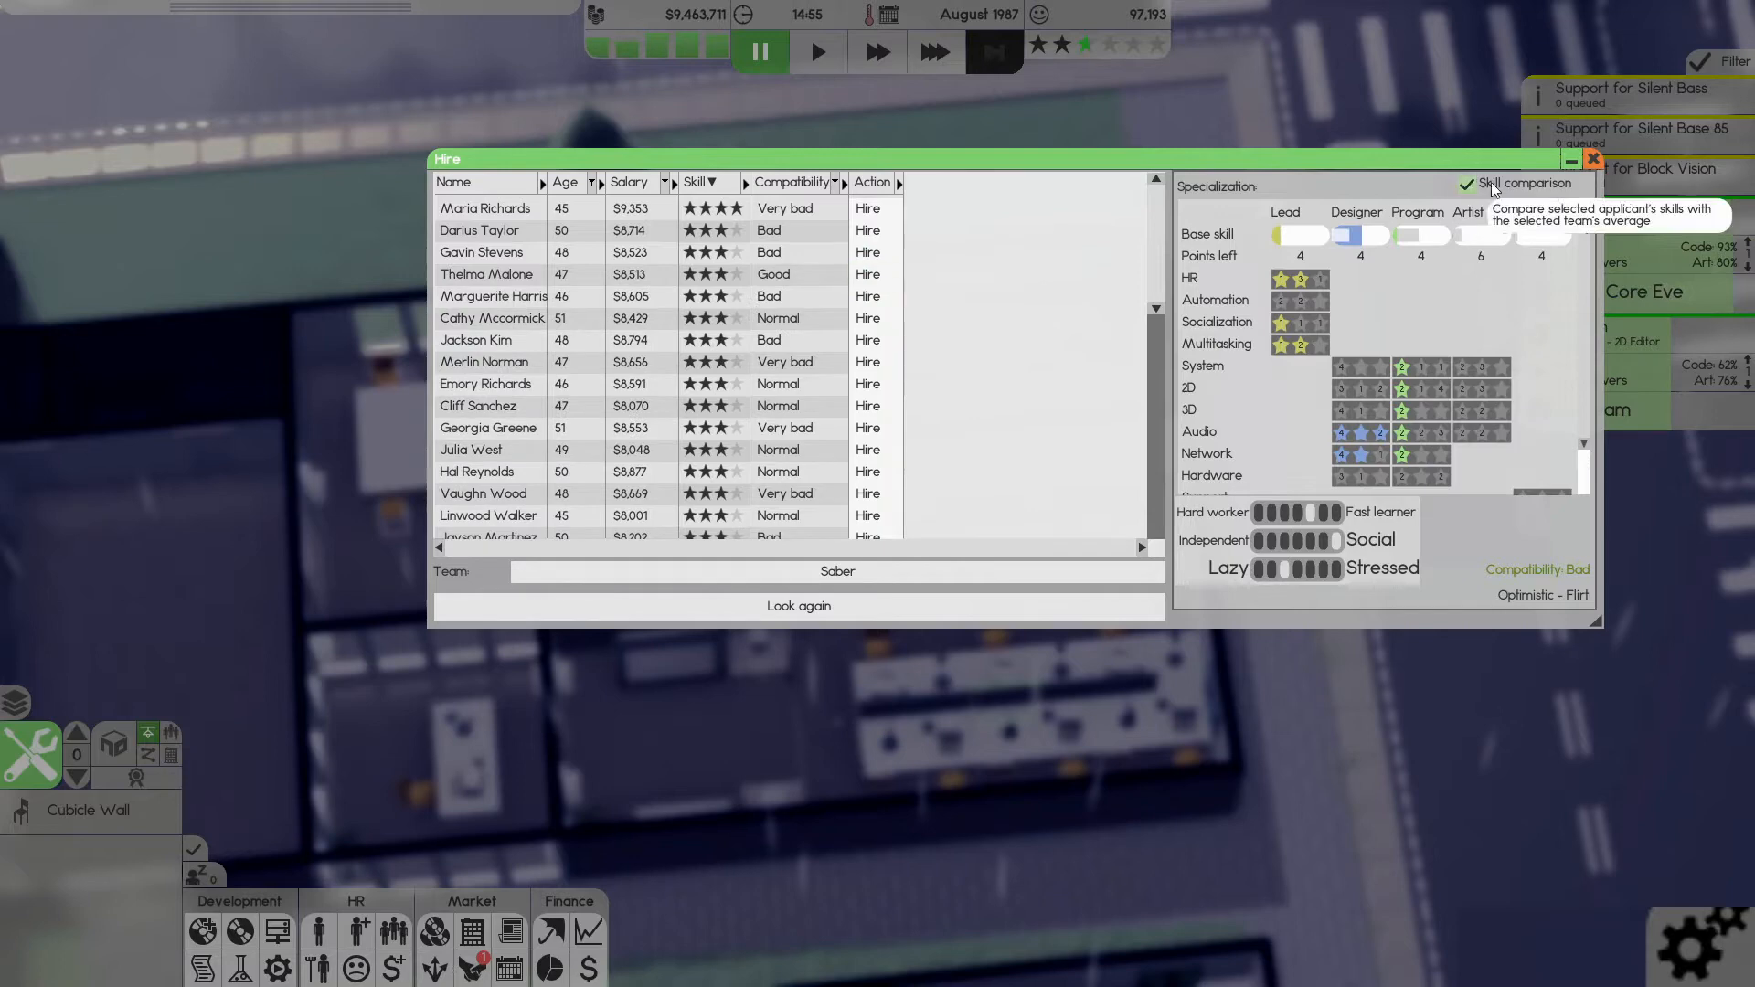
pyautogui.click(1591, 158)
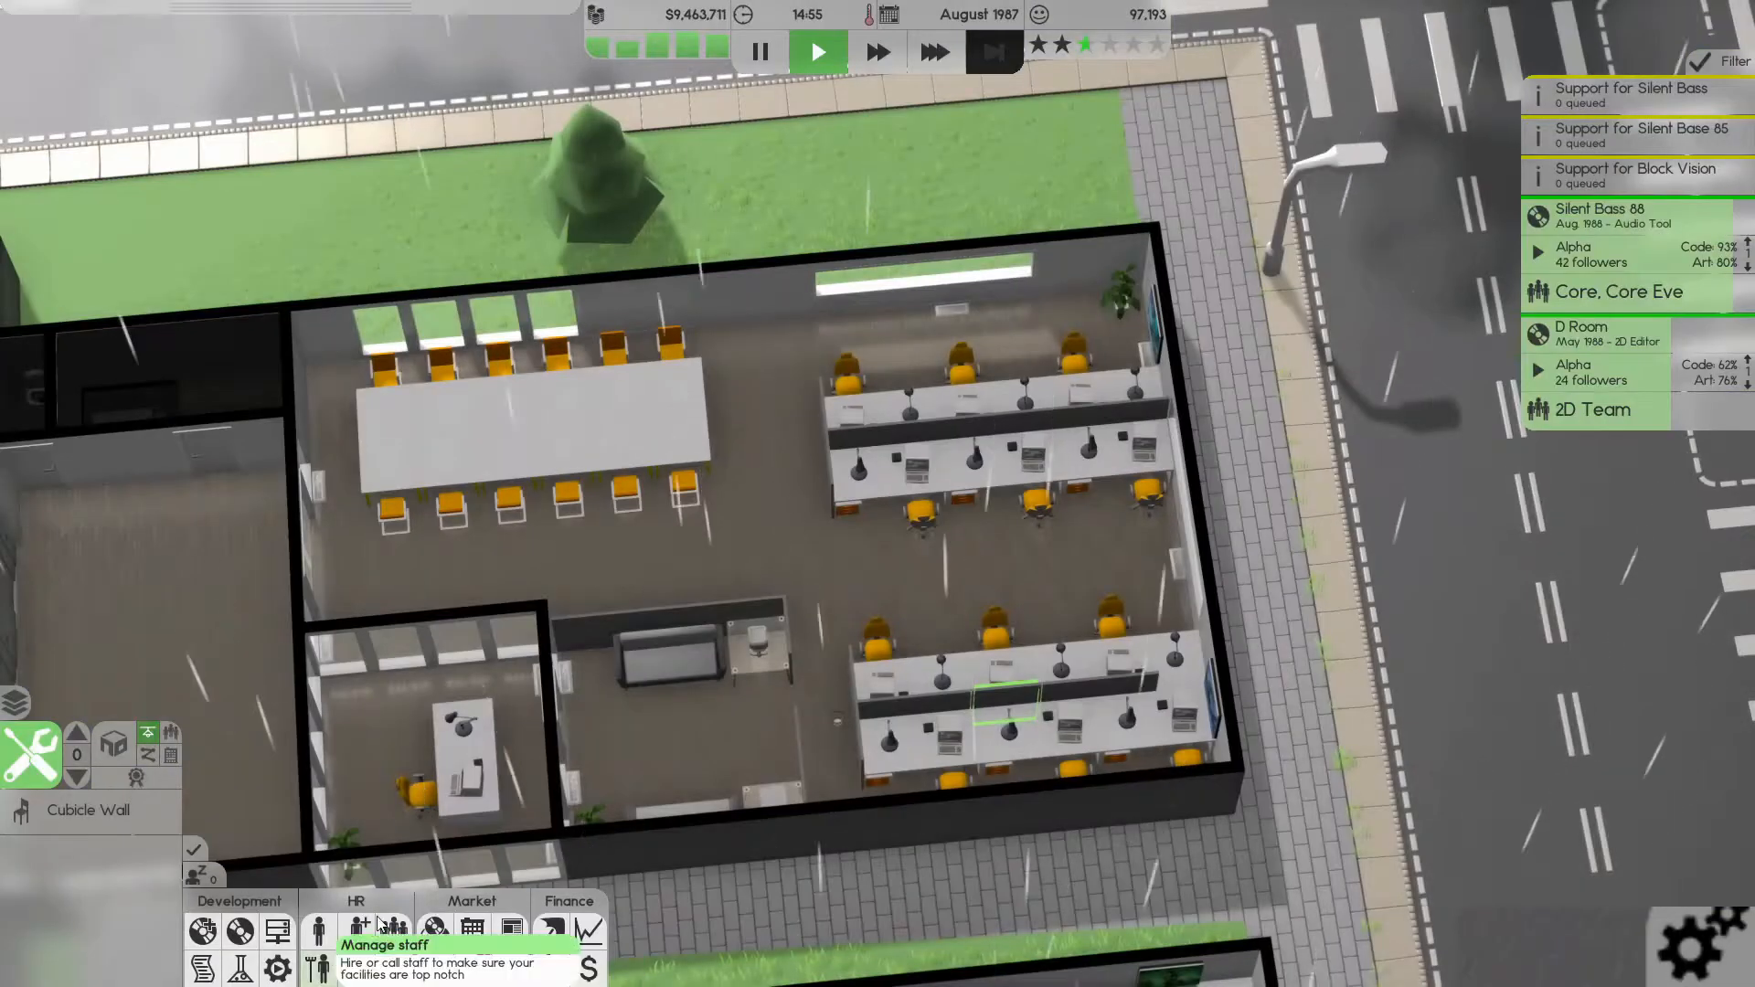
# - Search for high-salary 2D artists and hire the applicant with good compatibility
pyautogui.click(360, 931)
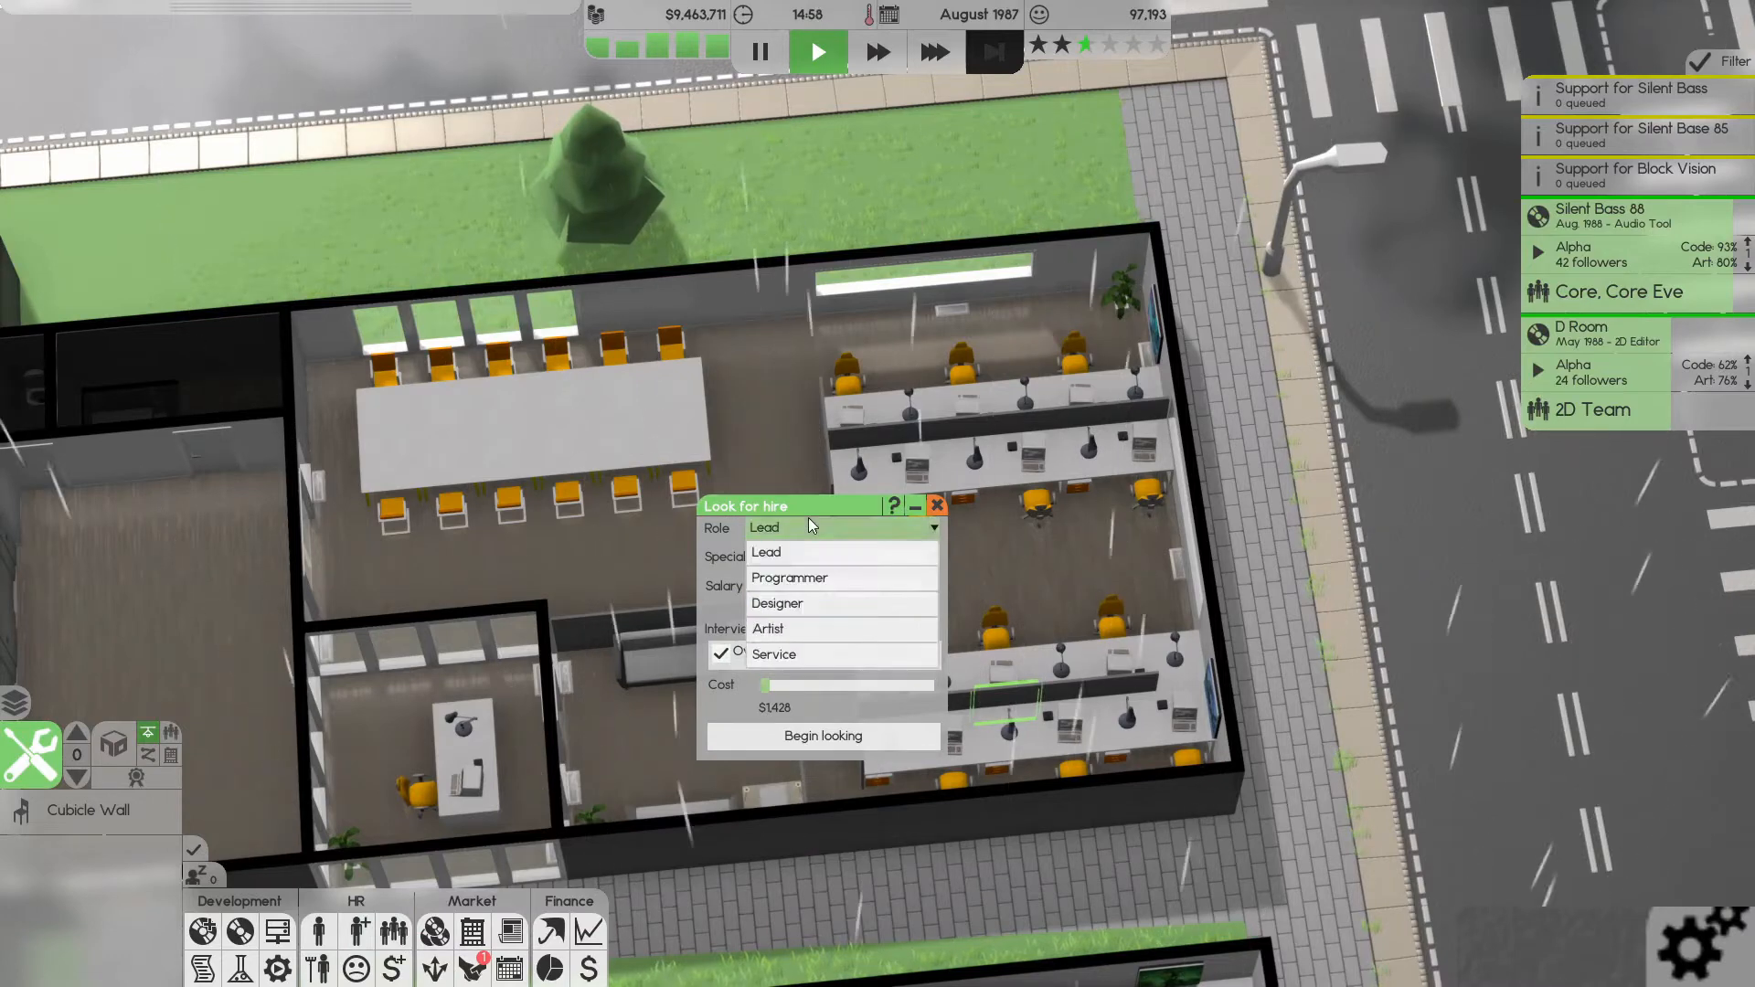
pyautogui.click(766, 627)
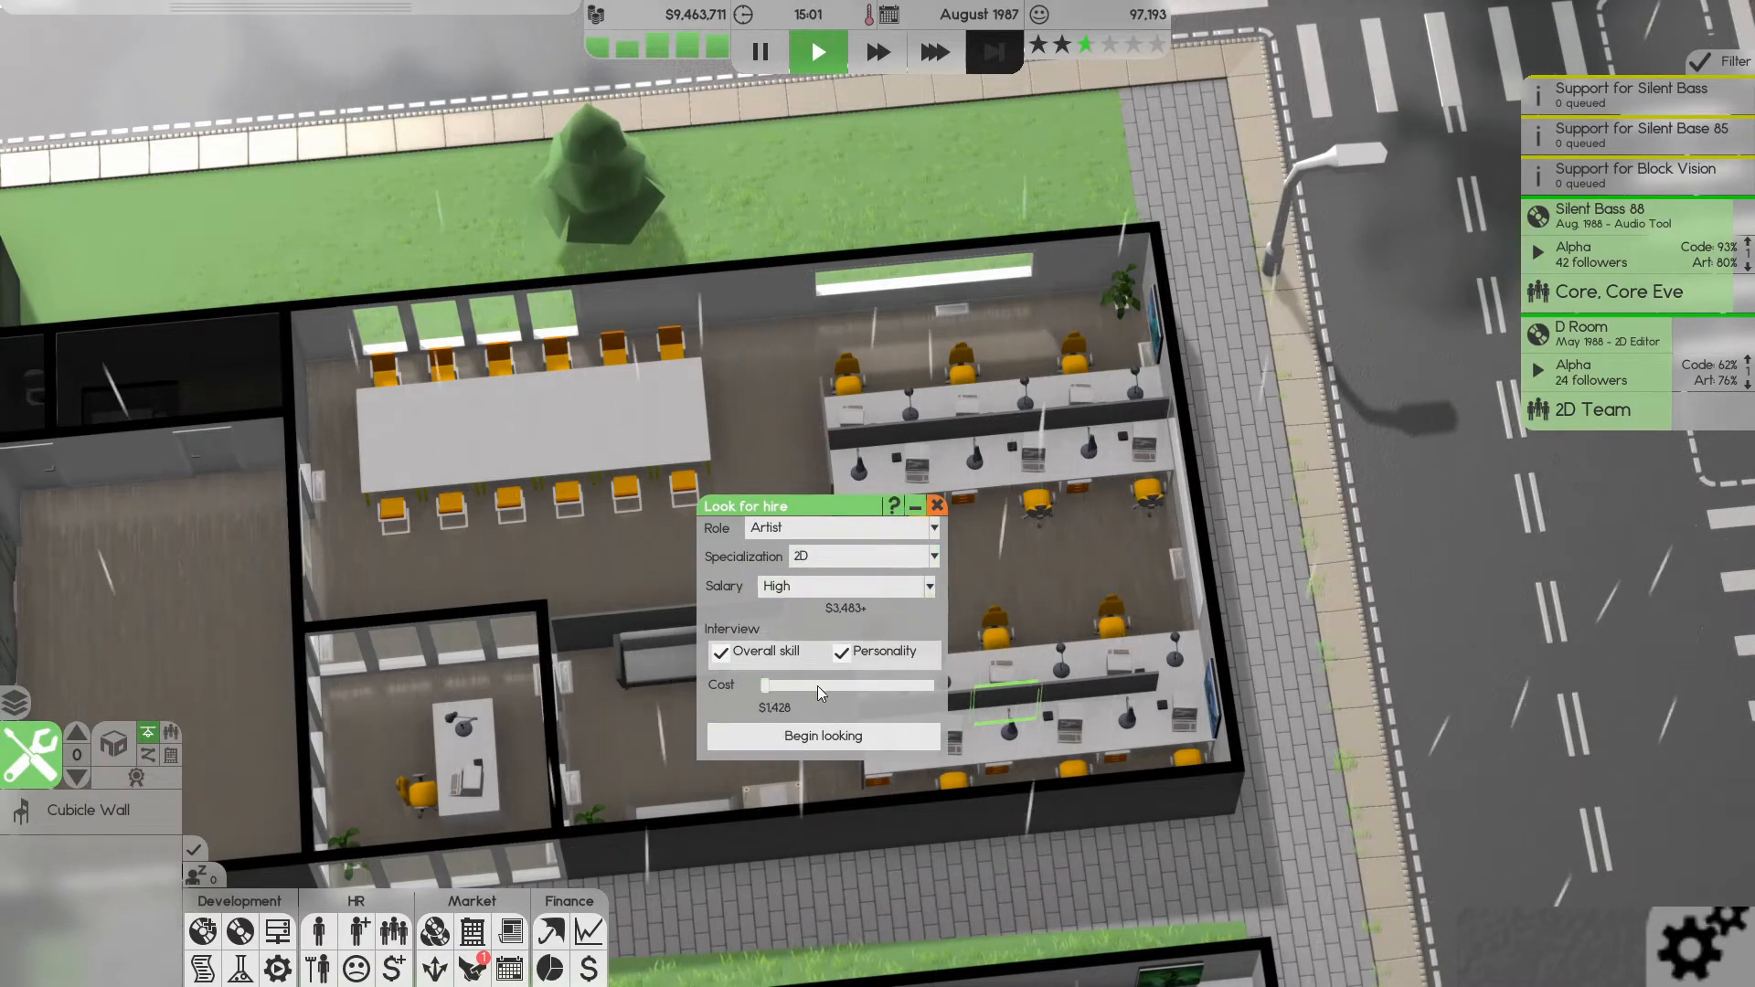
pyautogui.click(823, 735)
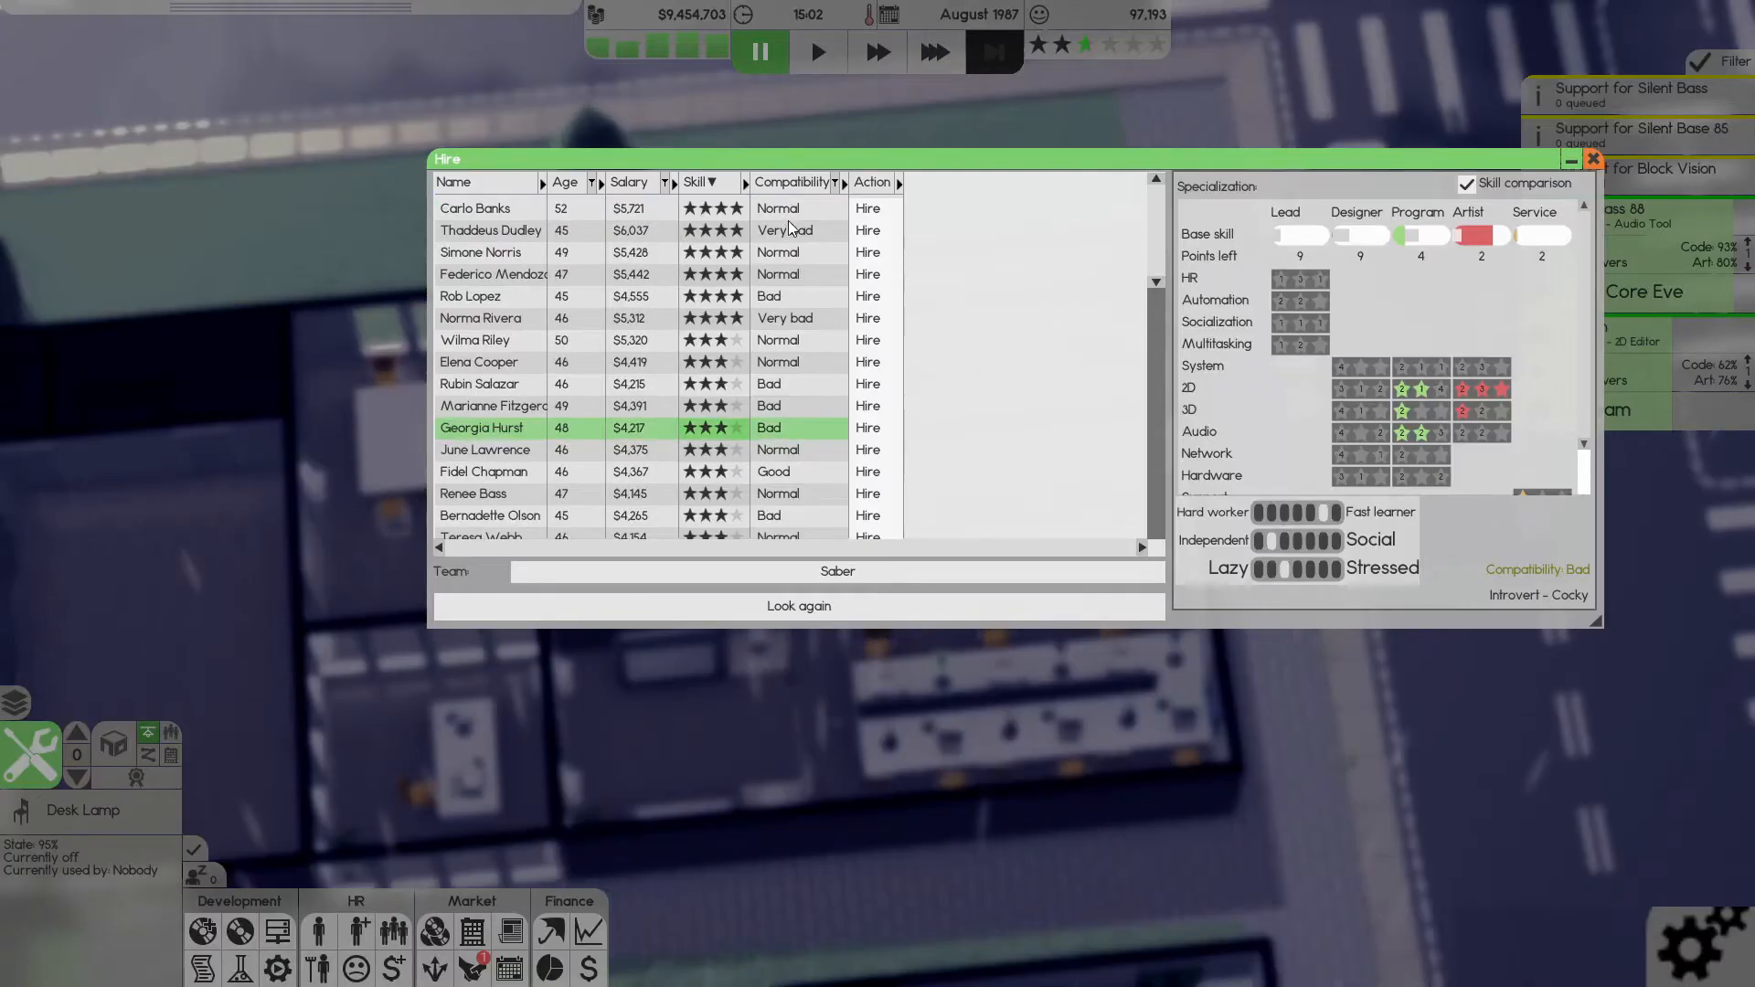
pyautogui.moveTo(855, 481)
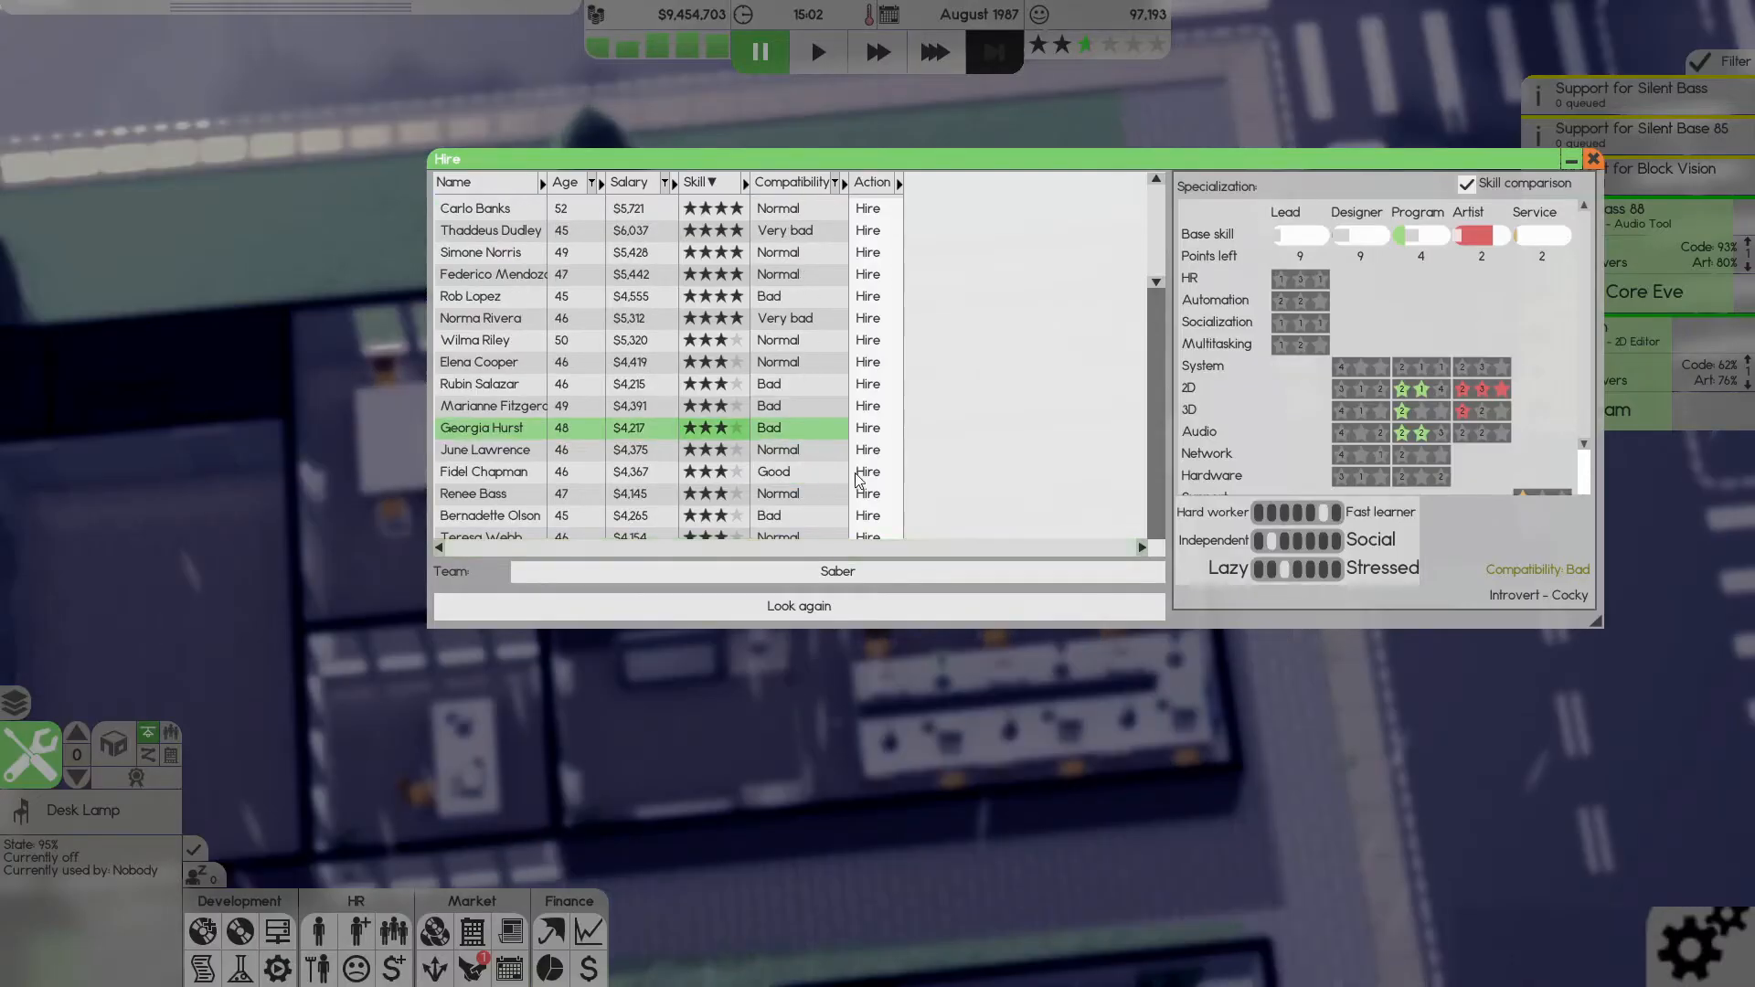
pyautogui.click(484, 471)
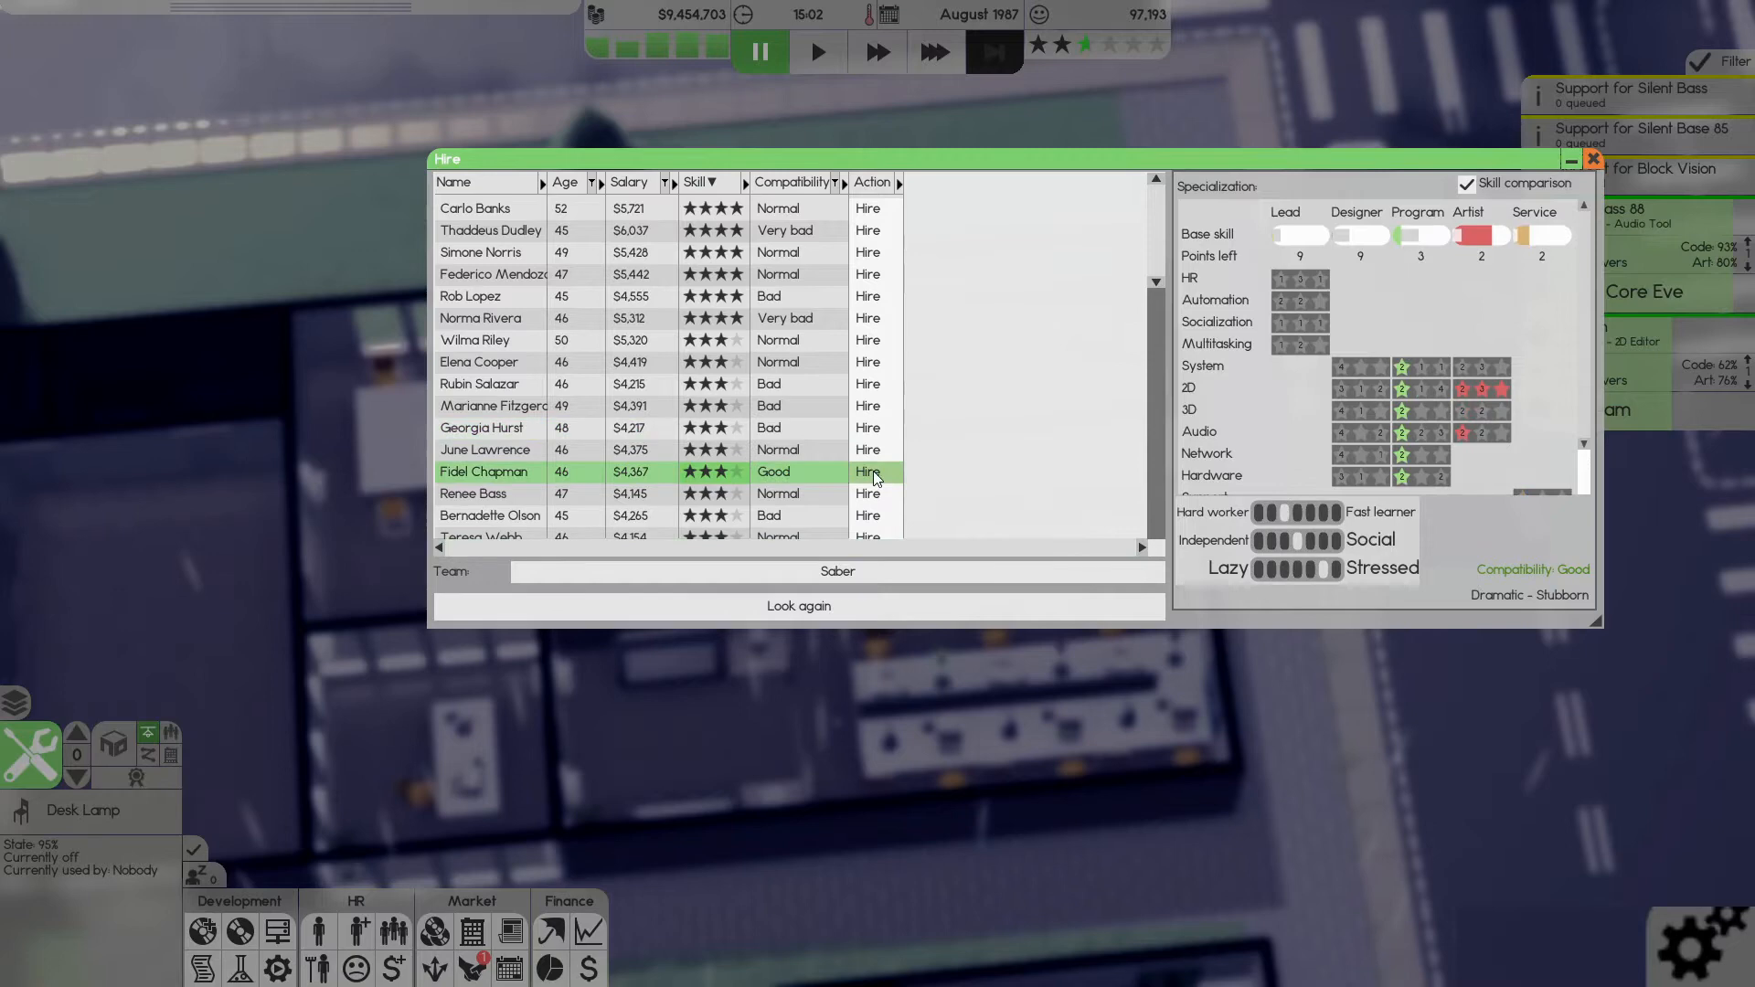
pyautogui.click(867, 472)
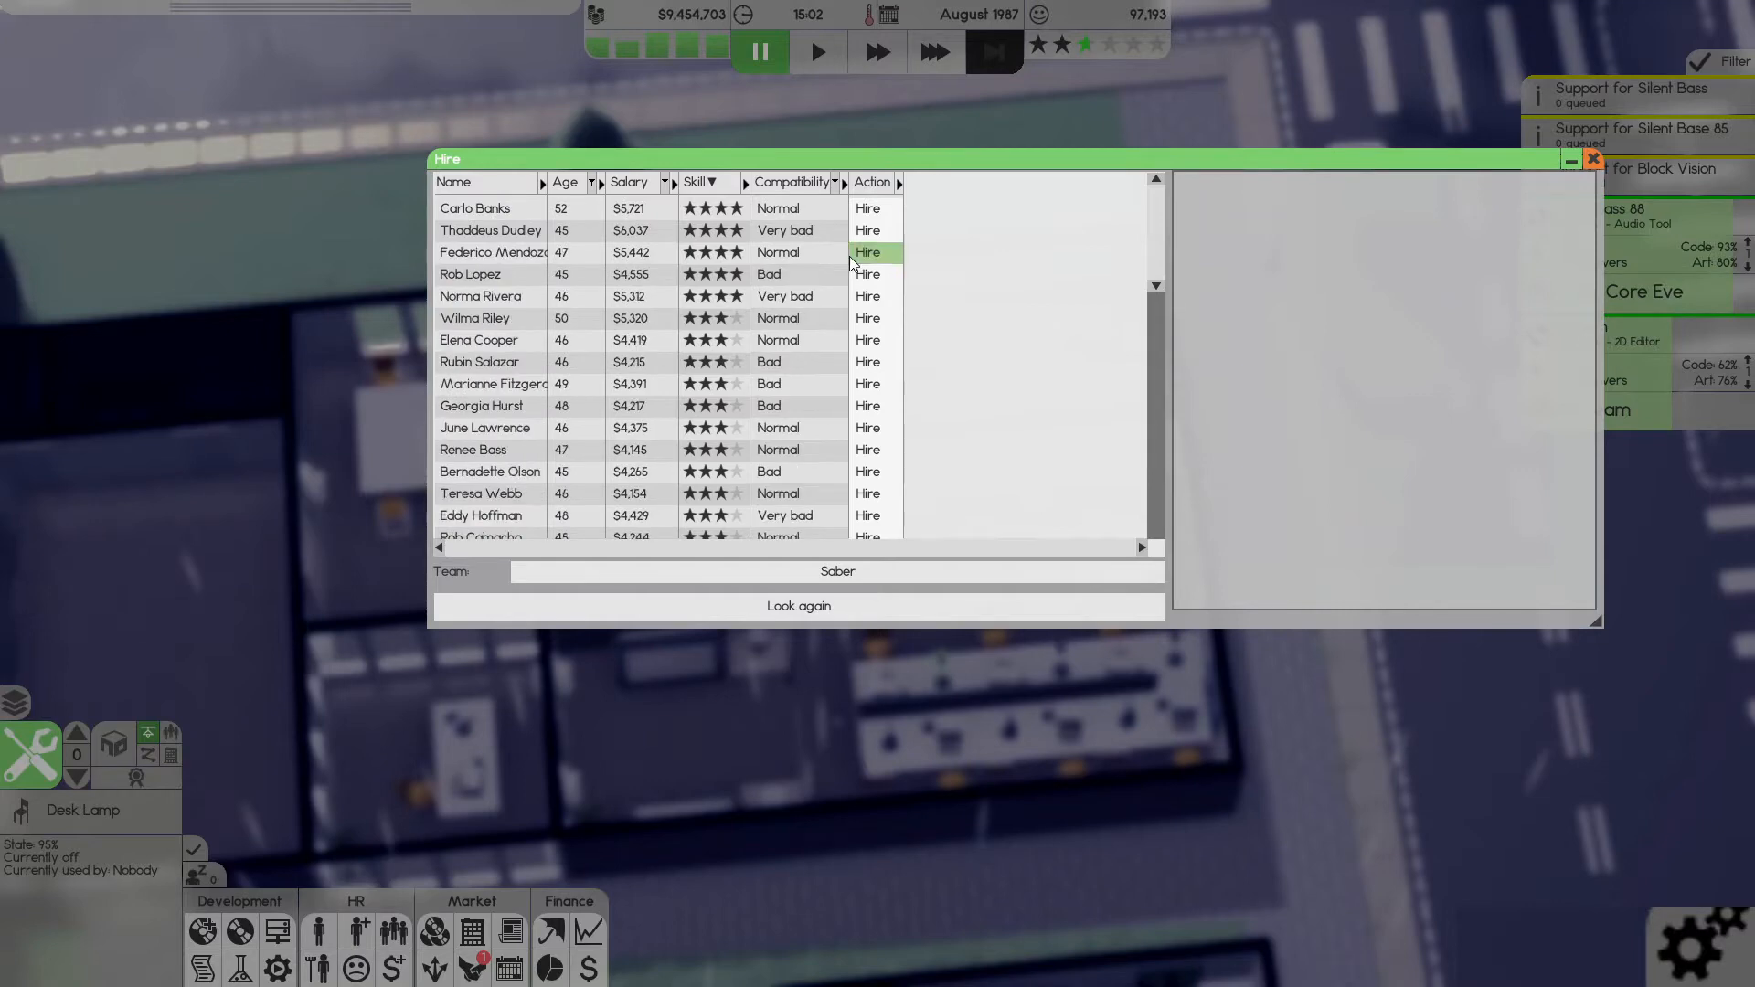
pyautogui.moveTo(1536, 236)
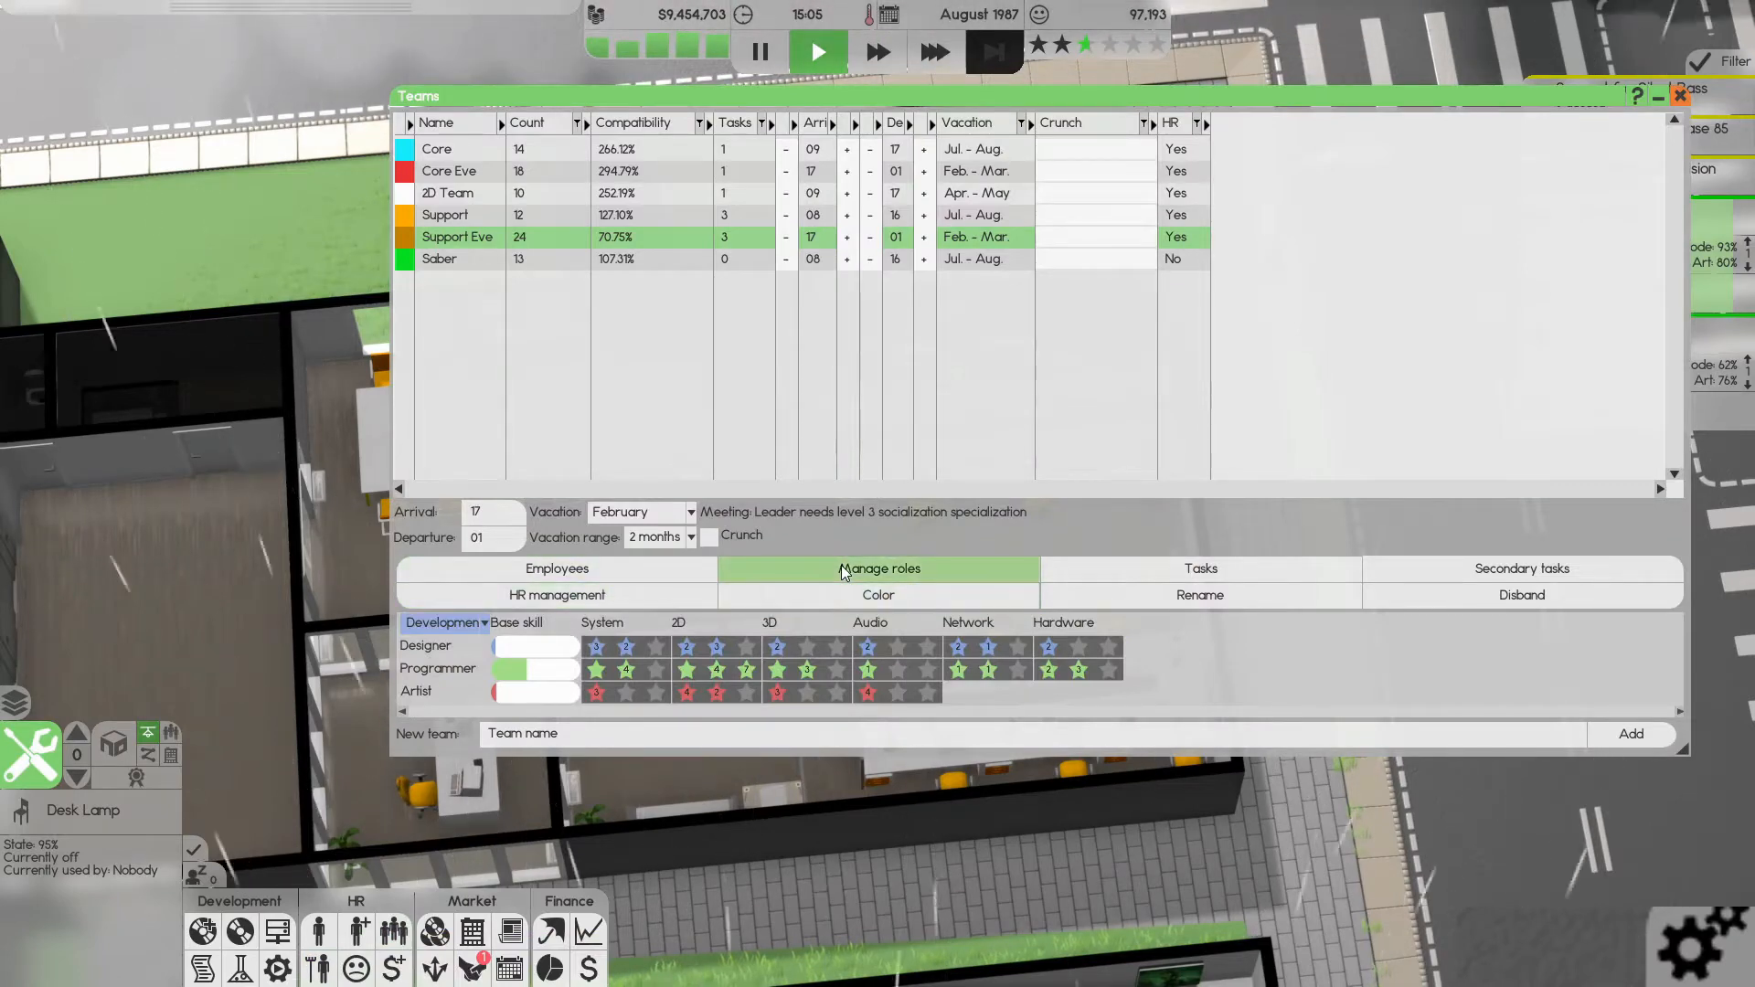
# - Review the role breakdowns of the Support Eve and Saber teams
pyautogui.click(878, 568)
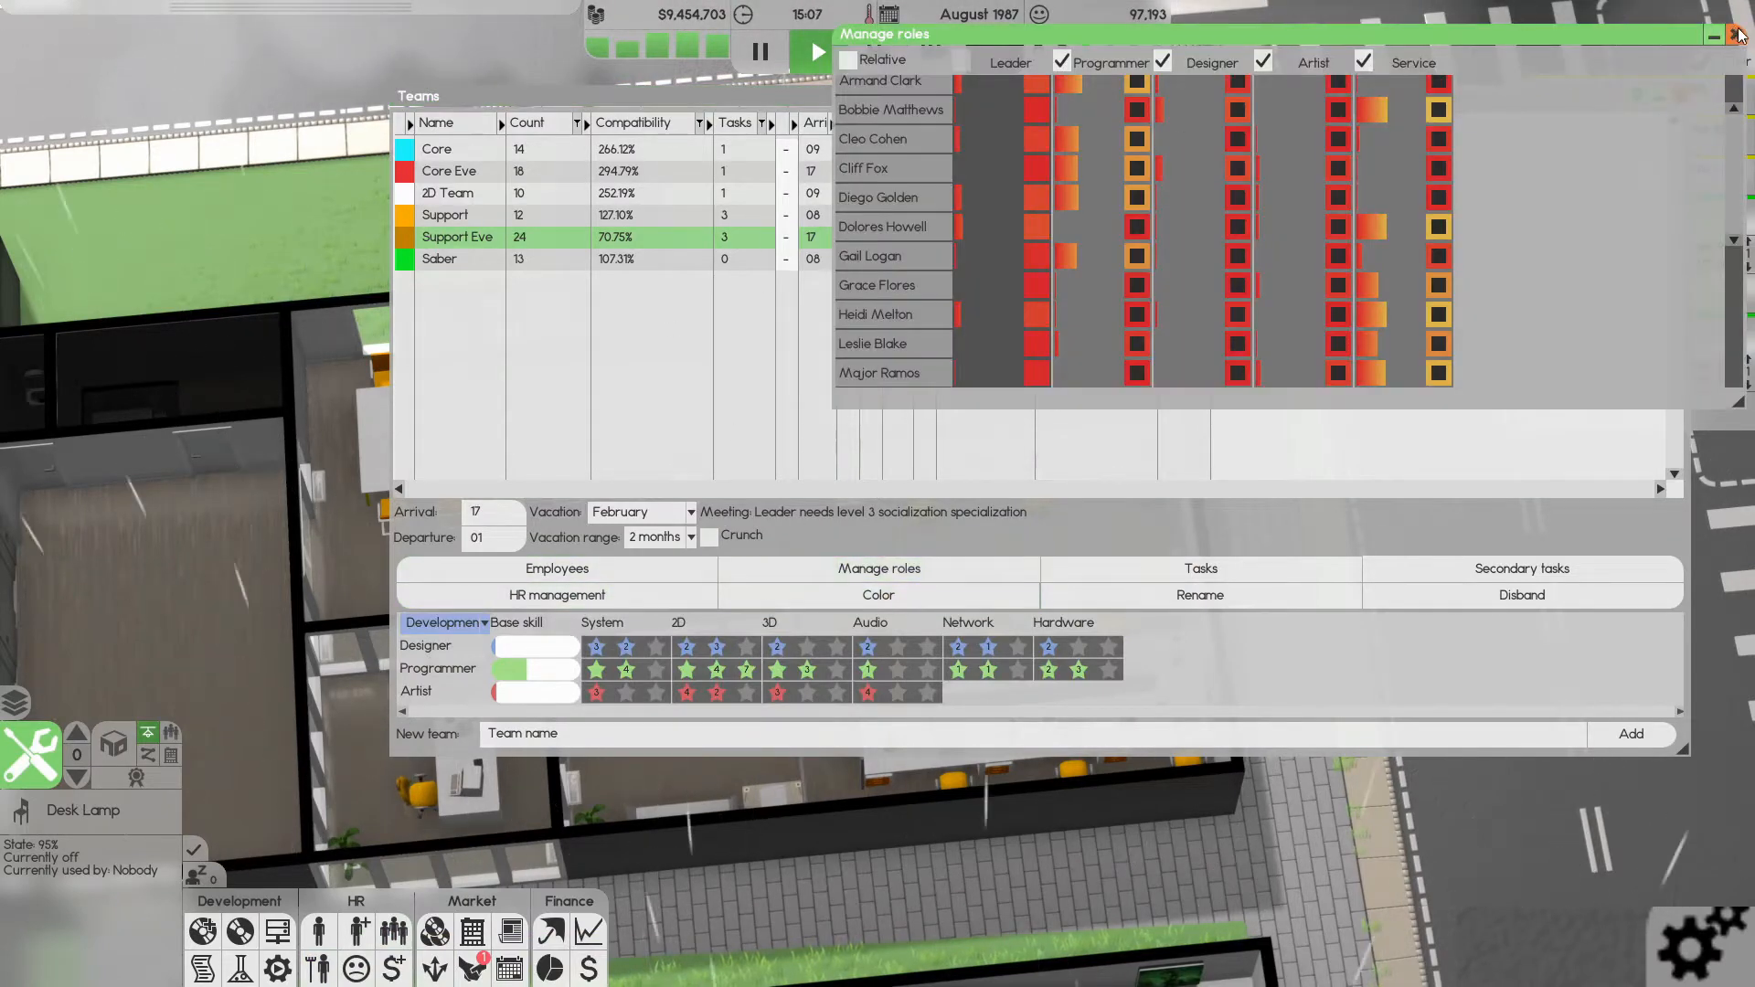
pyautogui.click(1742, 35)
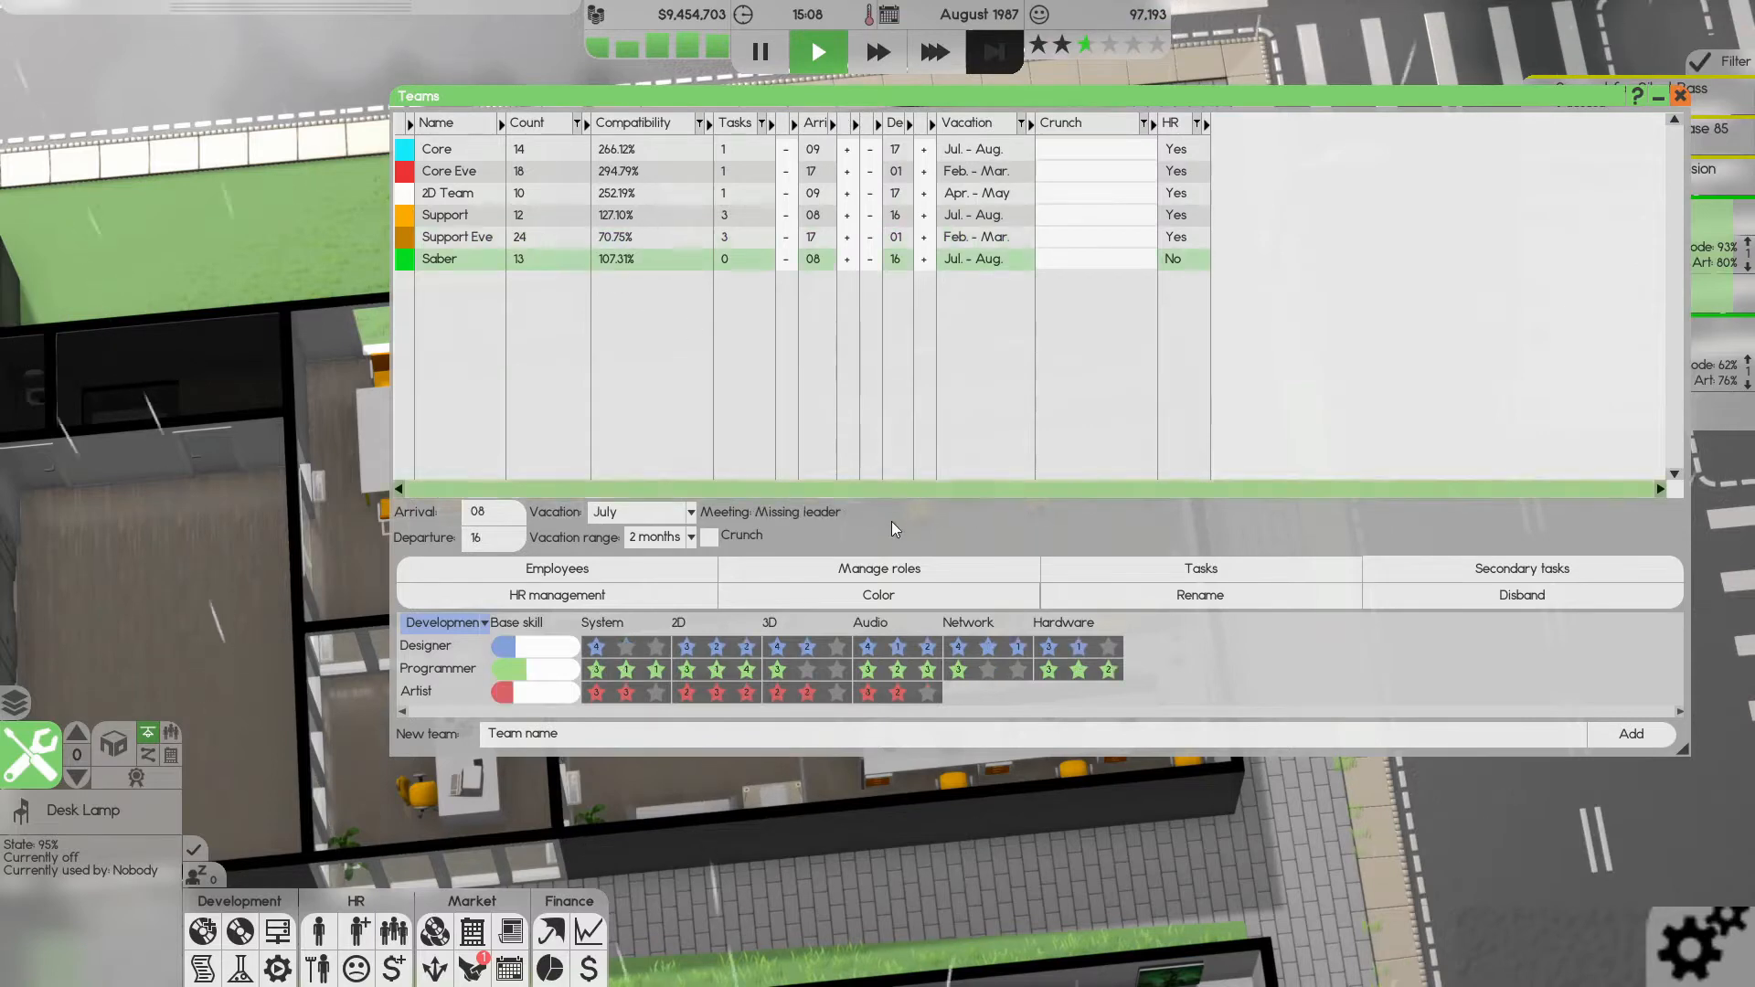
pyautogui.click(878, 567)
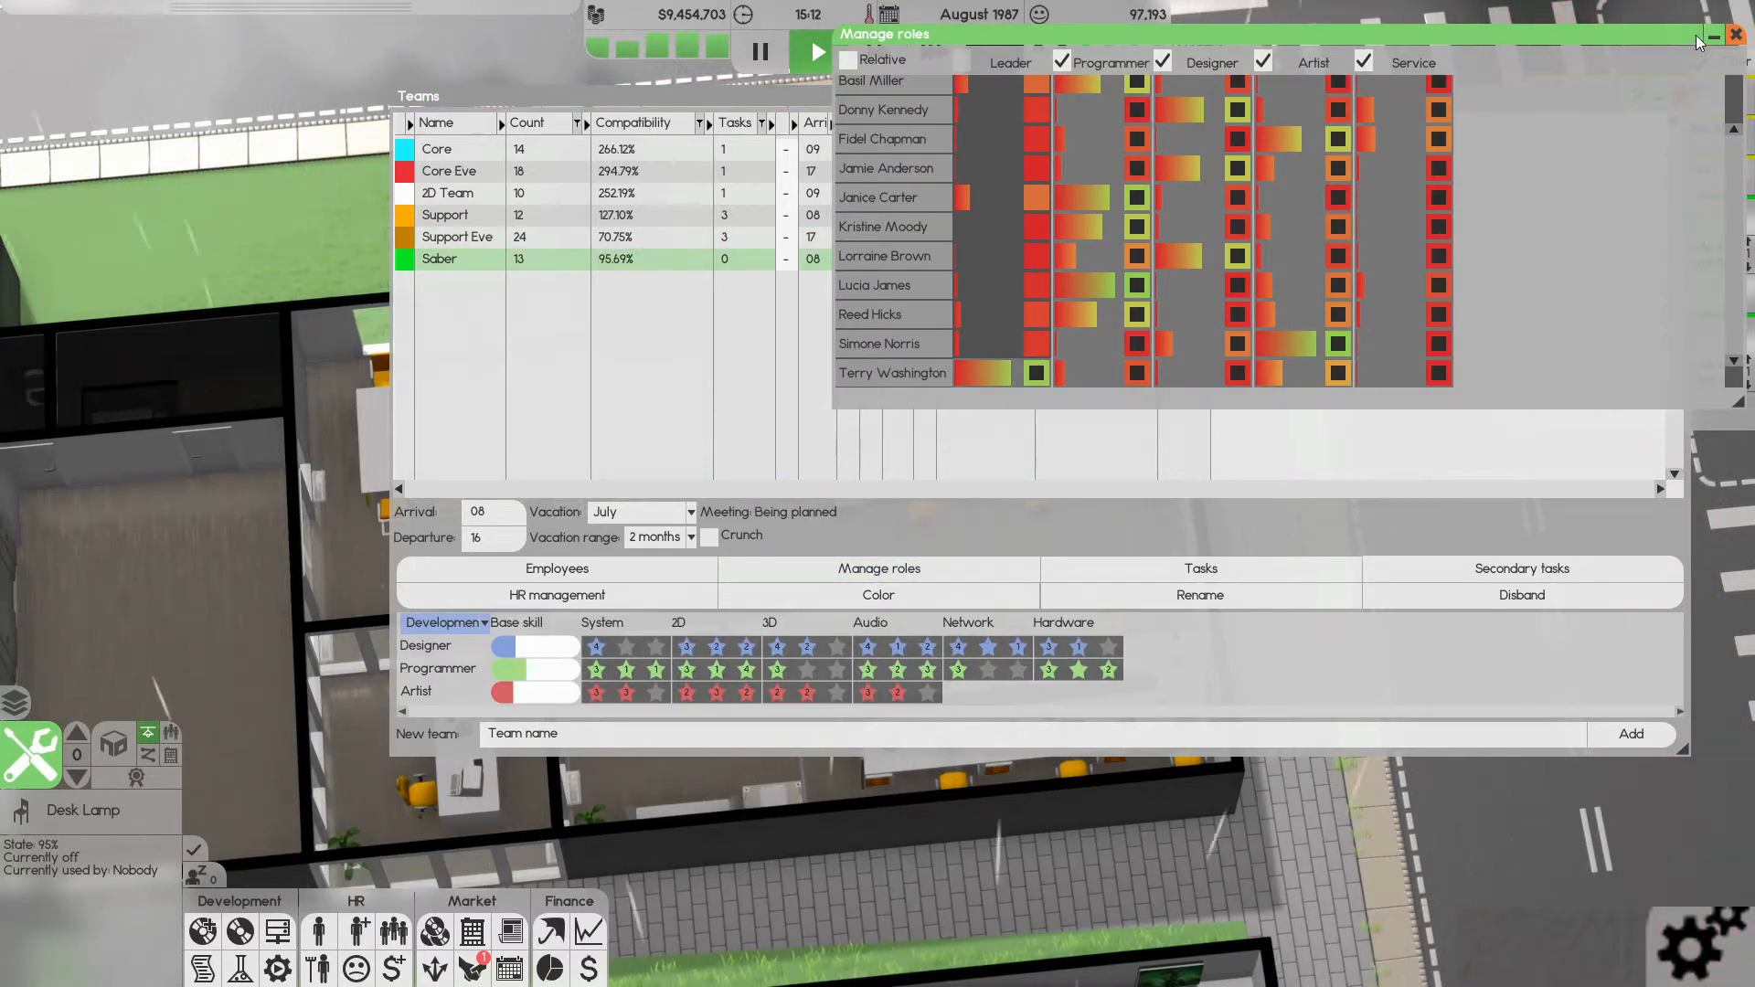
pyautogui.click(1739, 35)
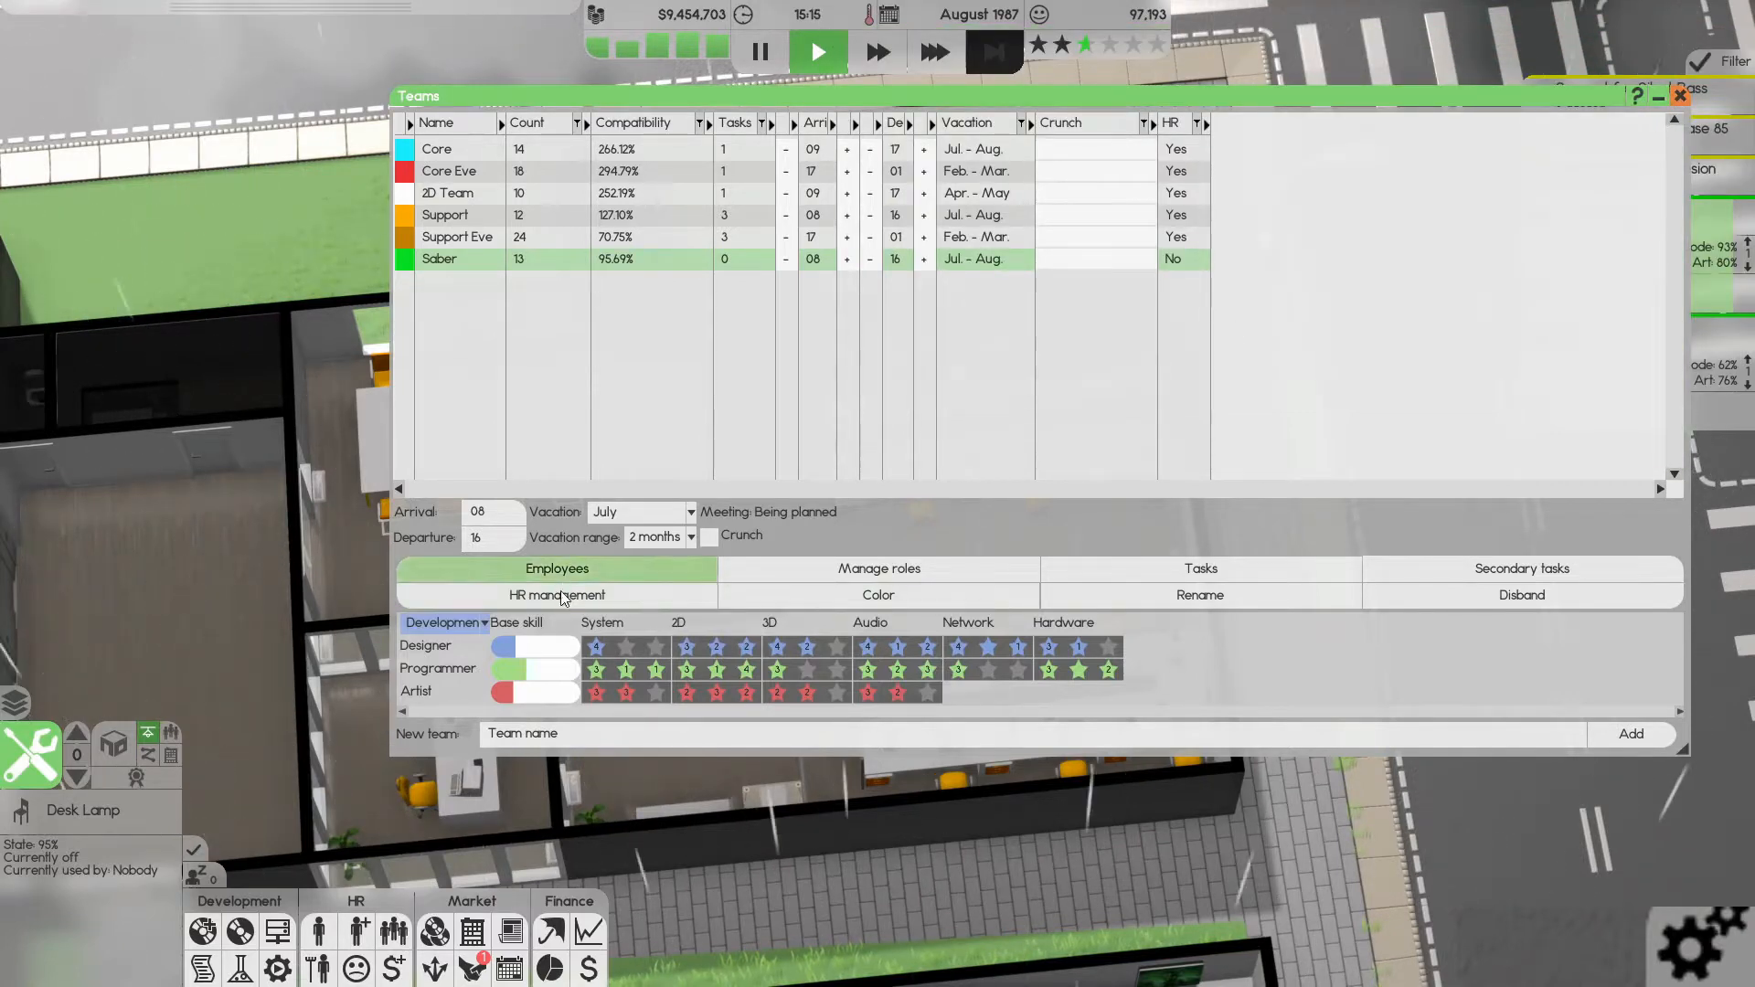
# - Give Saber's HR management a 150000 budget and set how many staff may take courses
pyautogui.click(556, 594)
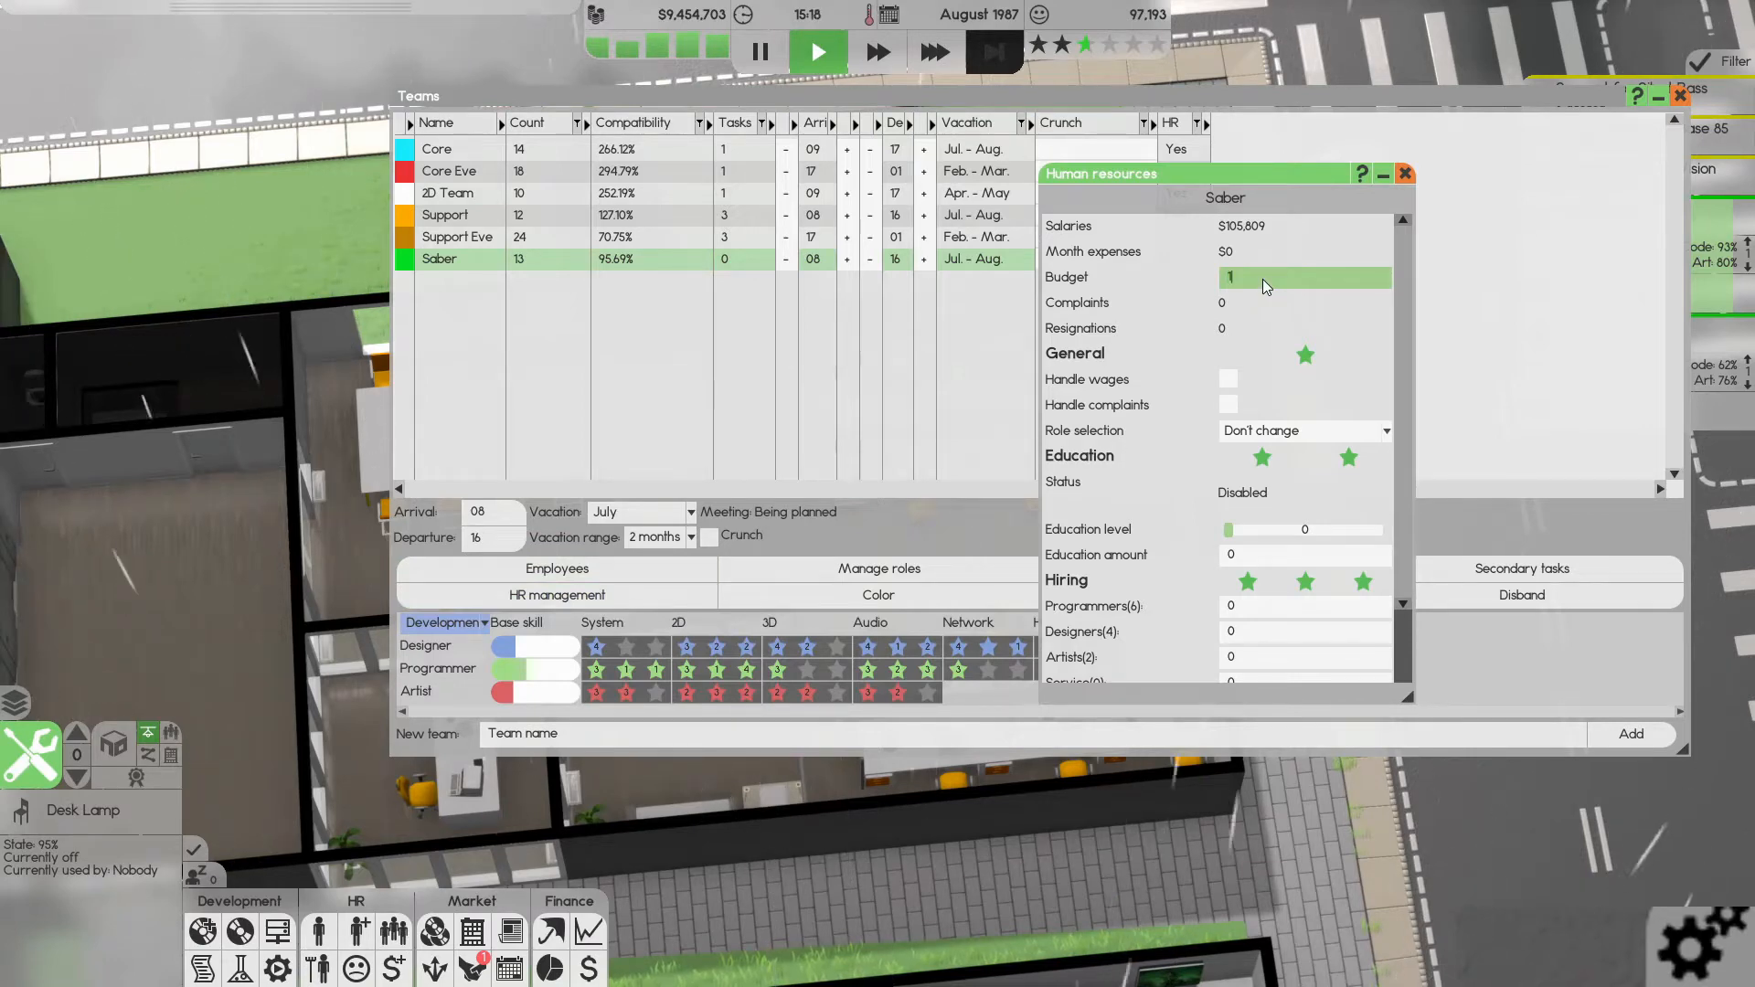
pyautogui.write('150000')
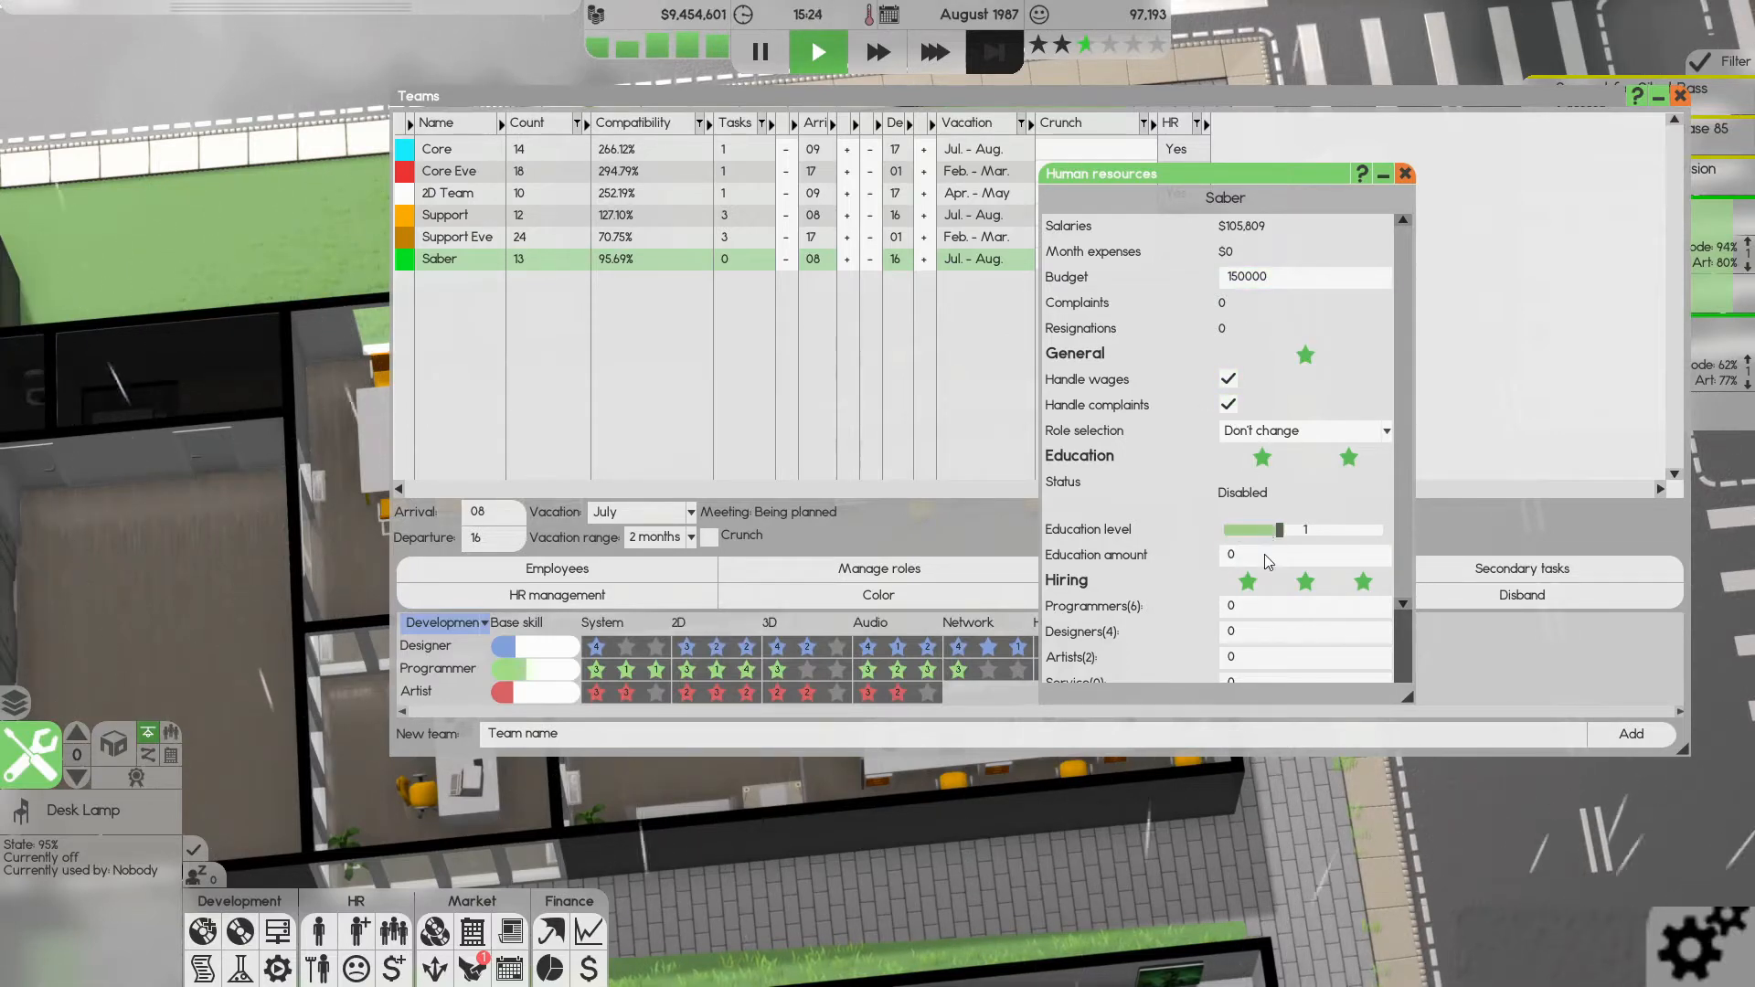
pyautogui.click(1271, 554)
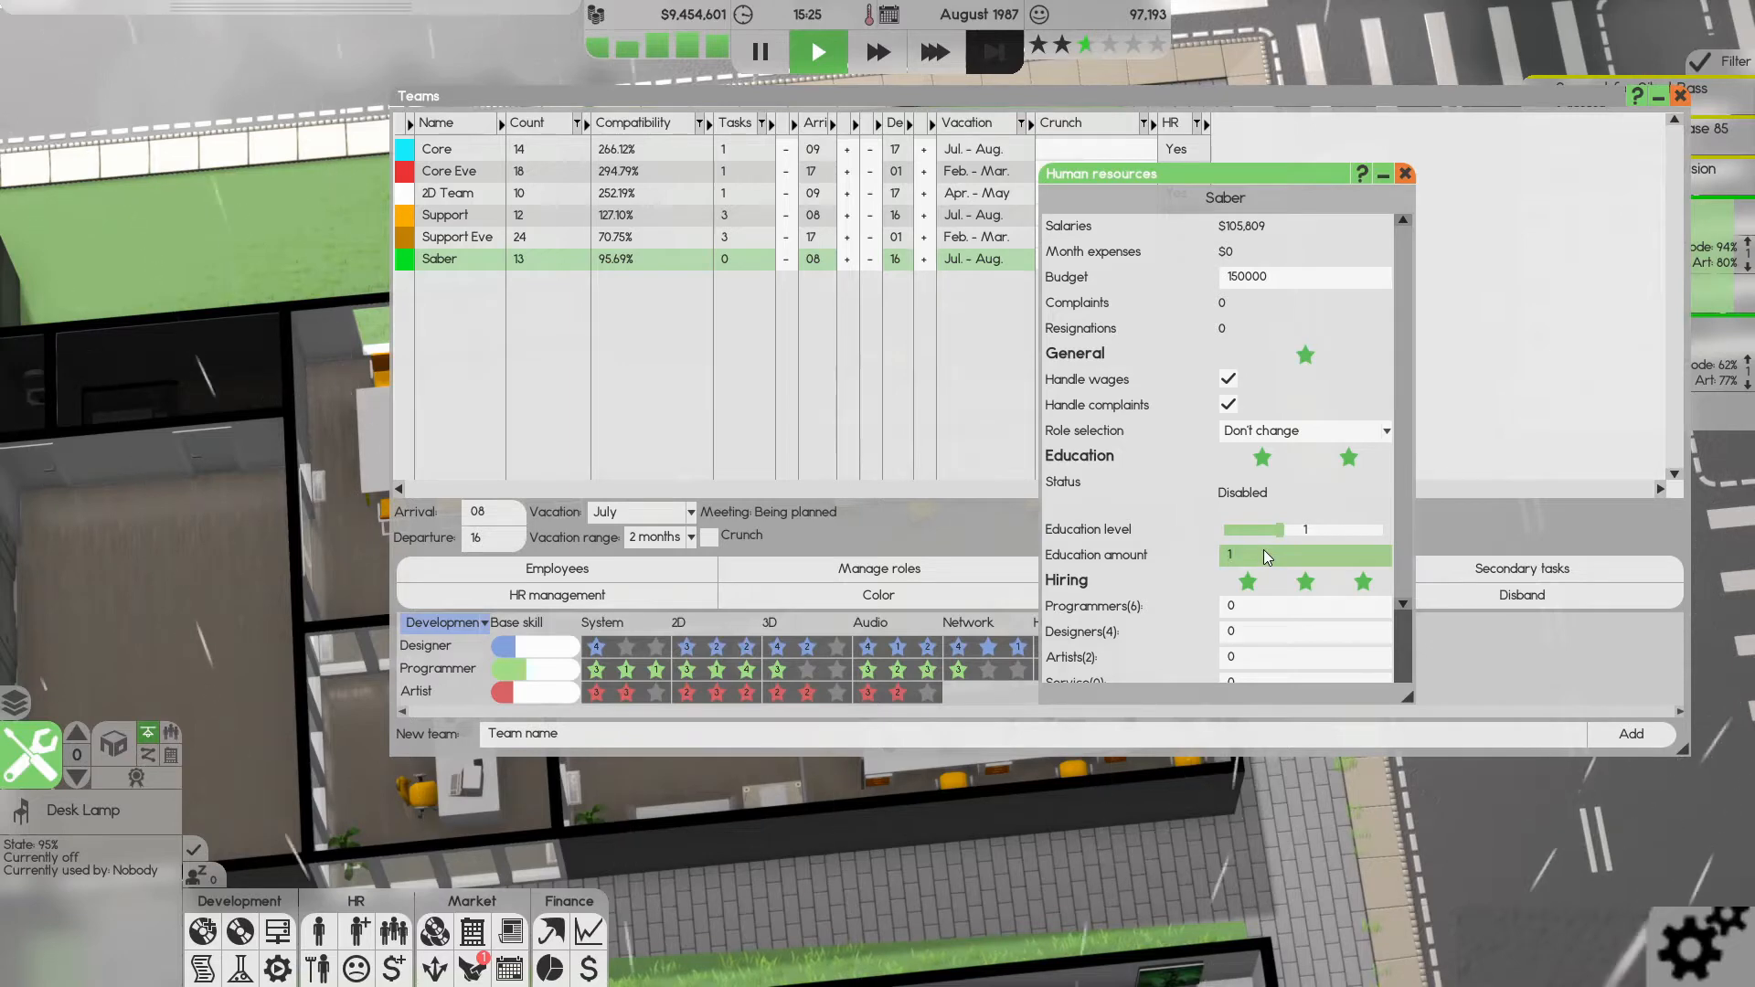
pyautogui.scroll(-3)
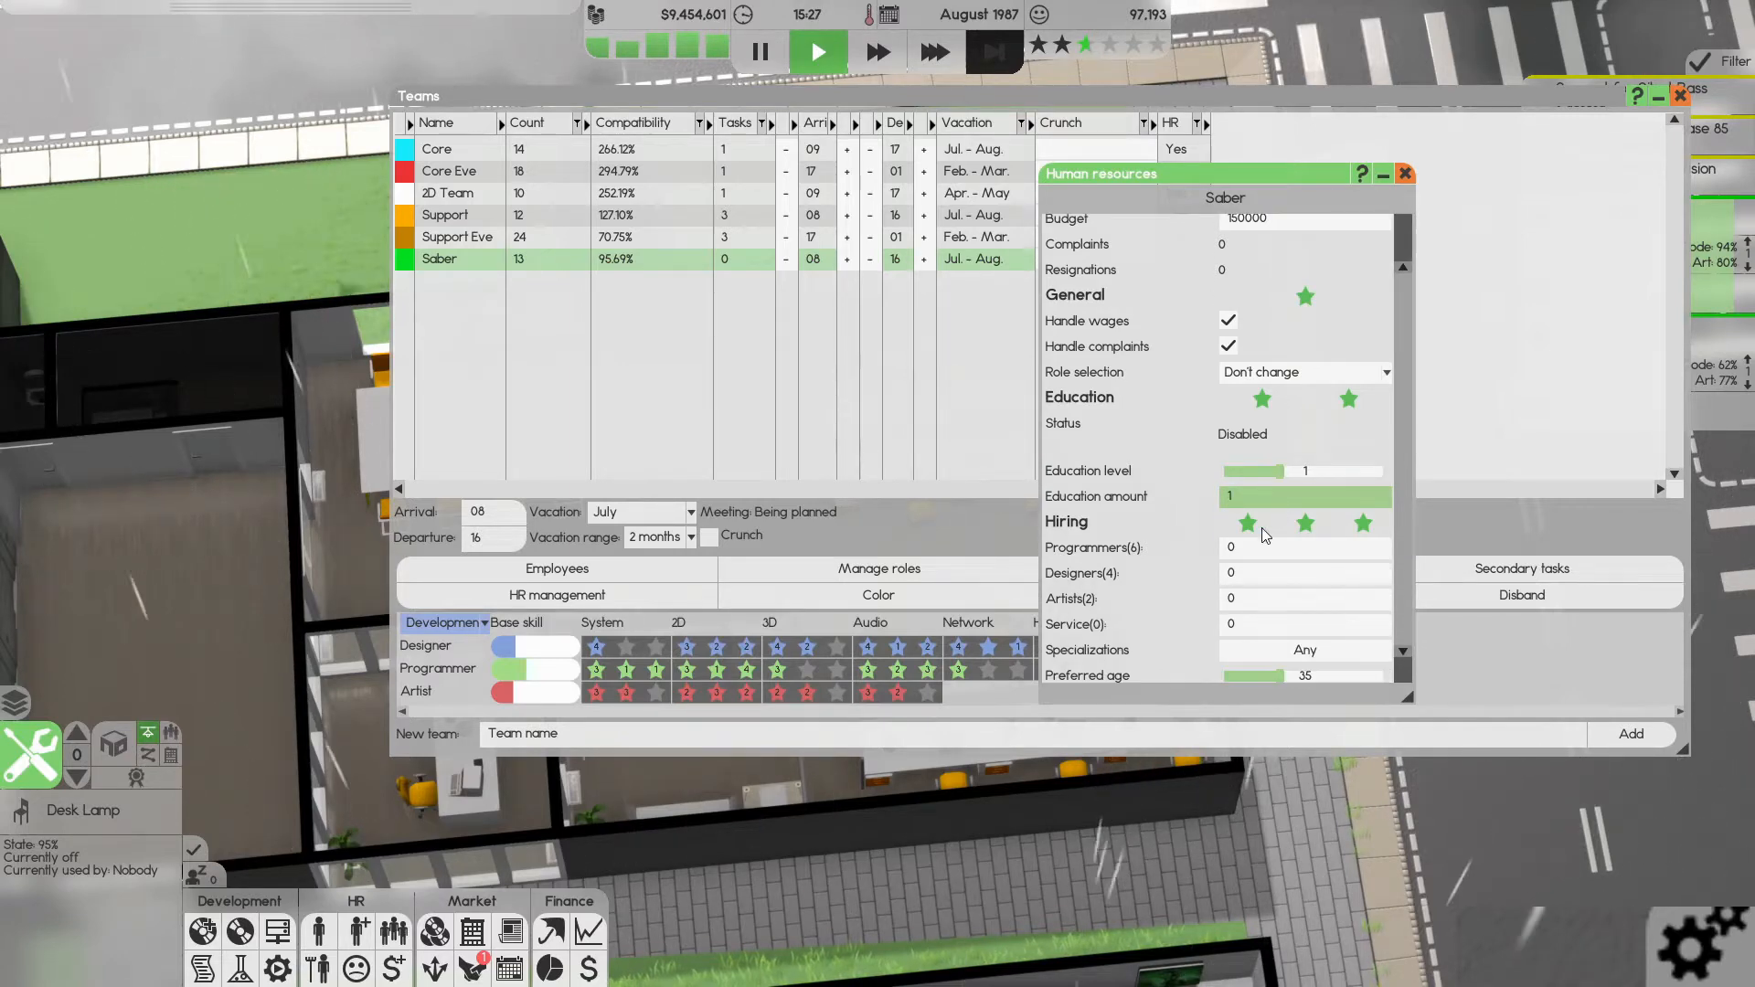
pyautogui.moveTo(1318, 472)
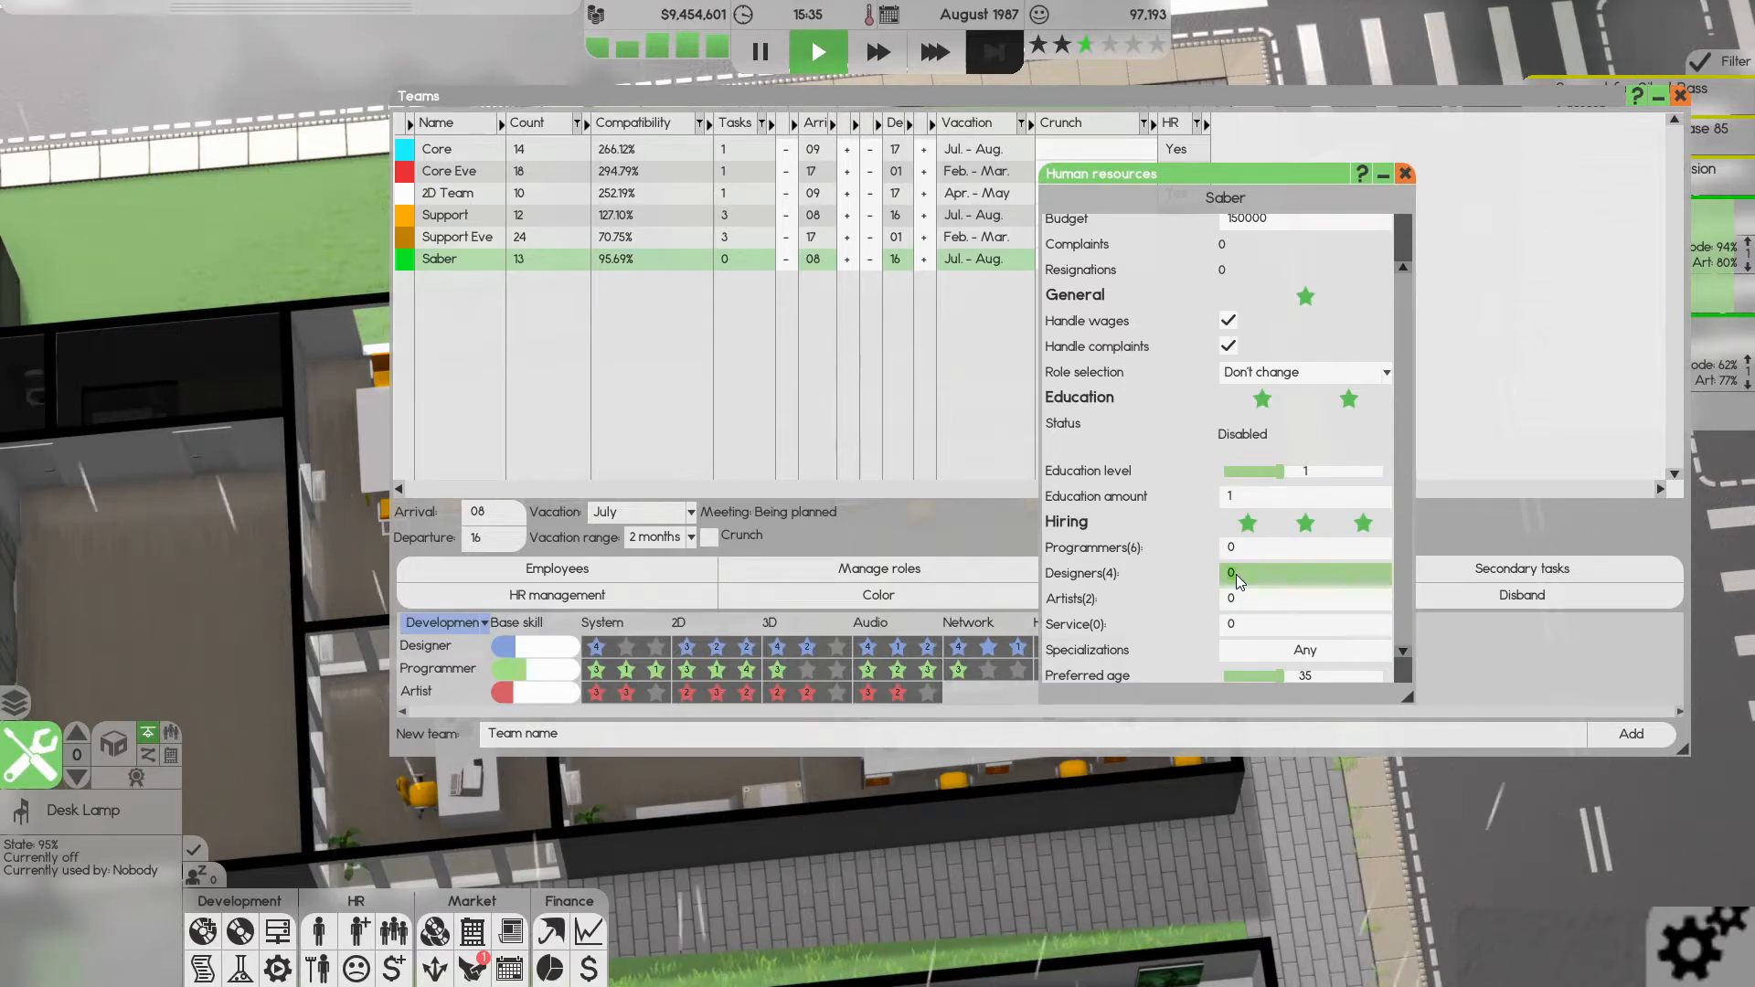
# - Set HR hiring targets of 6 programmers and 4 designers at High salary, then close the settings
pyautogui.click(1304, 572)
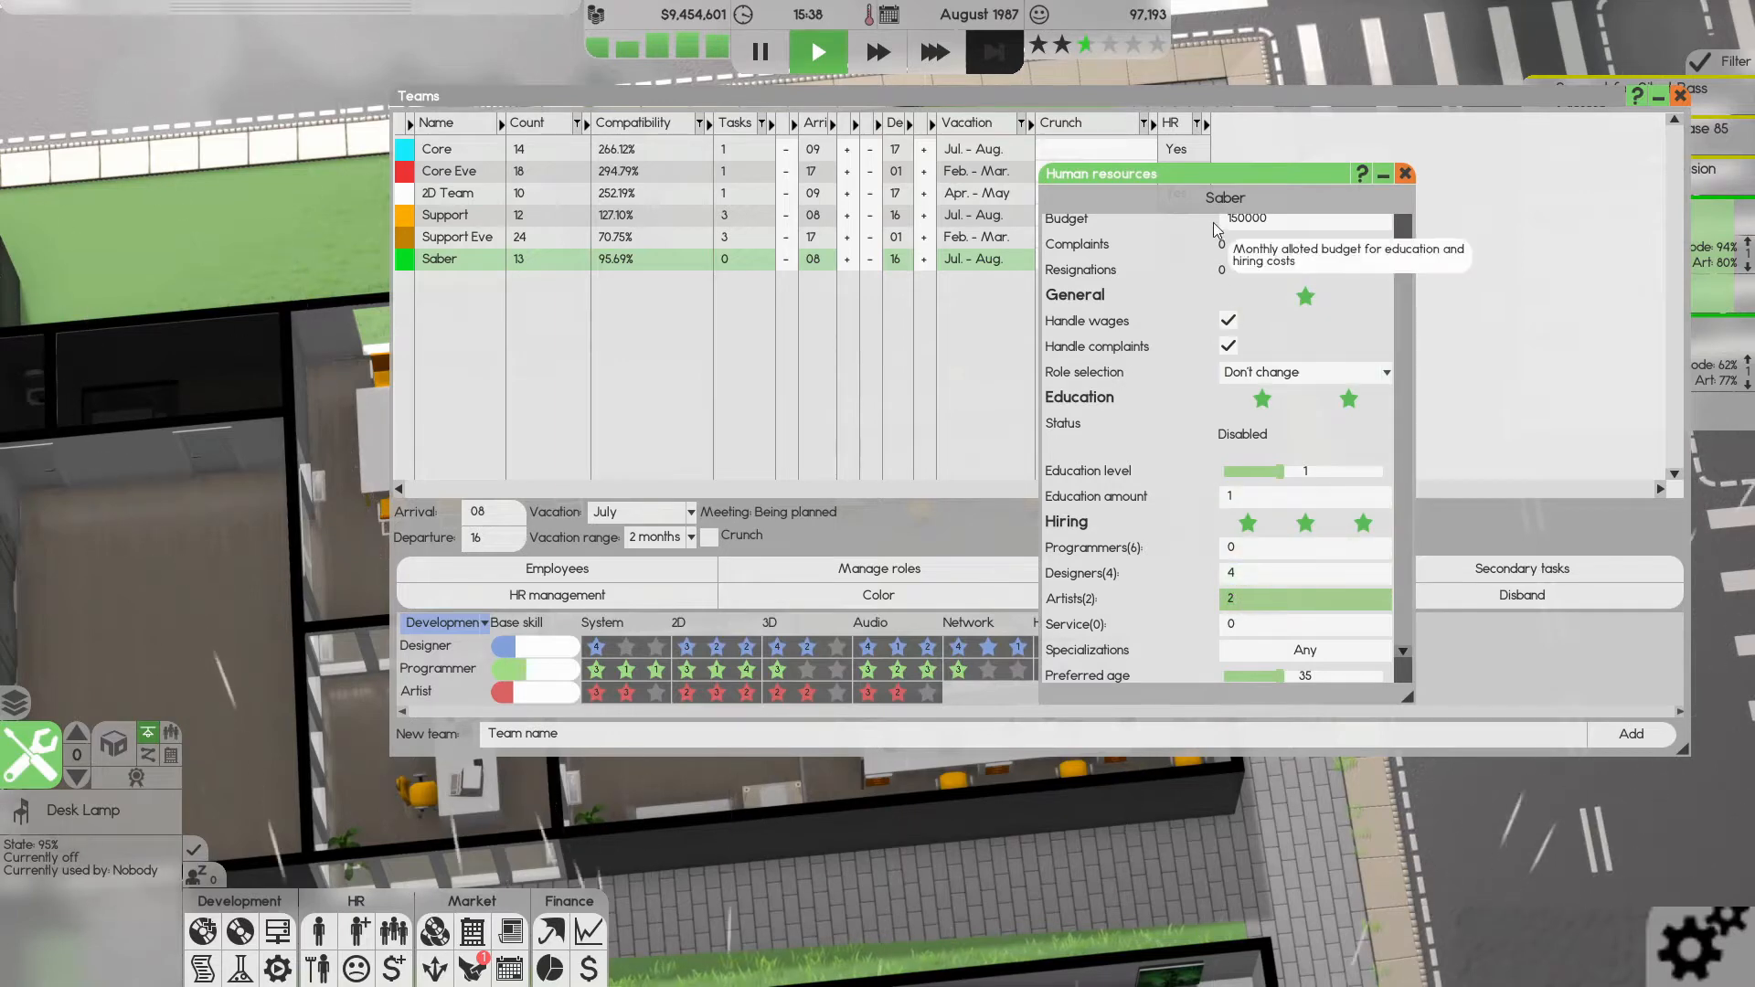
pyautogui.moveTo(1082, 591)
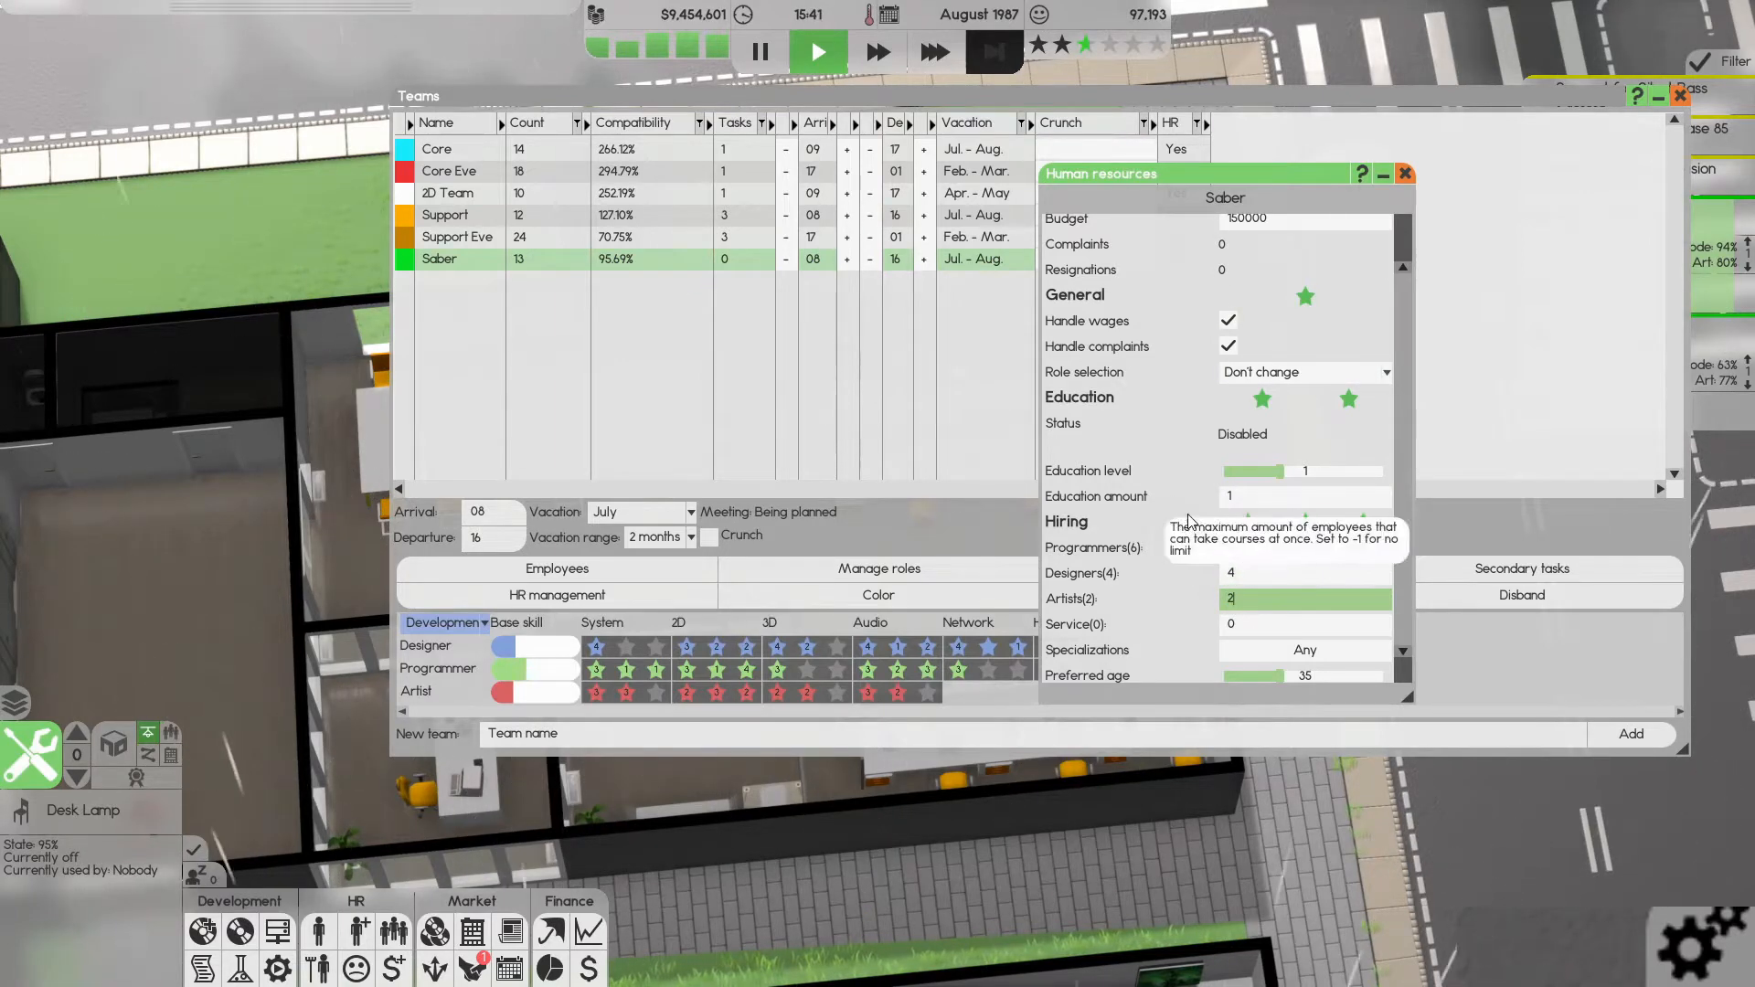
pyautogui.click(1304, 547)
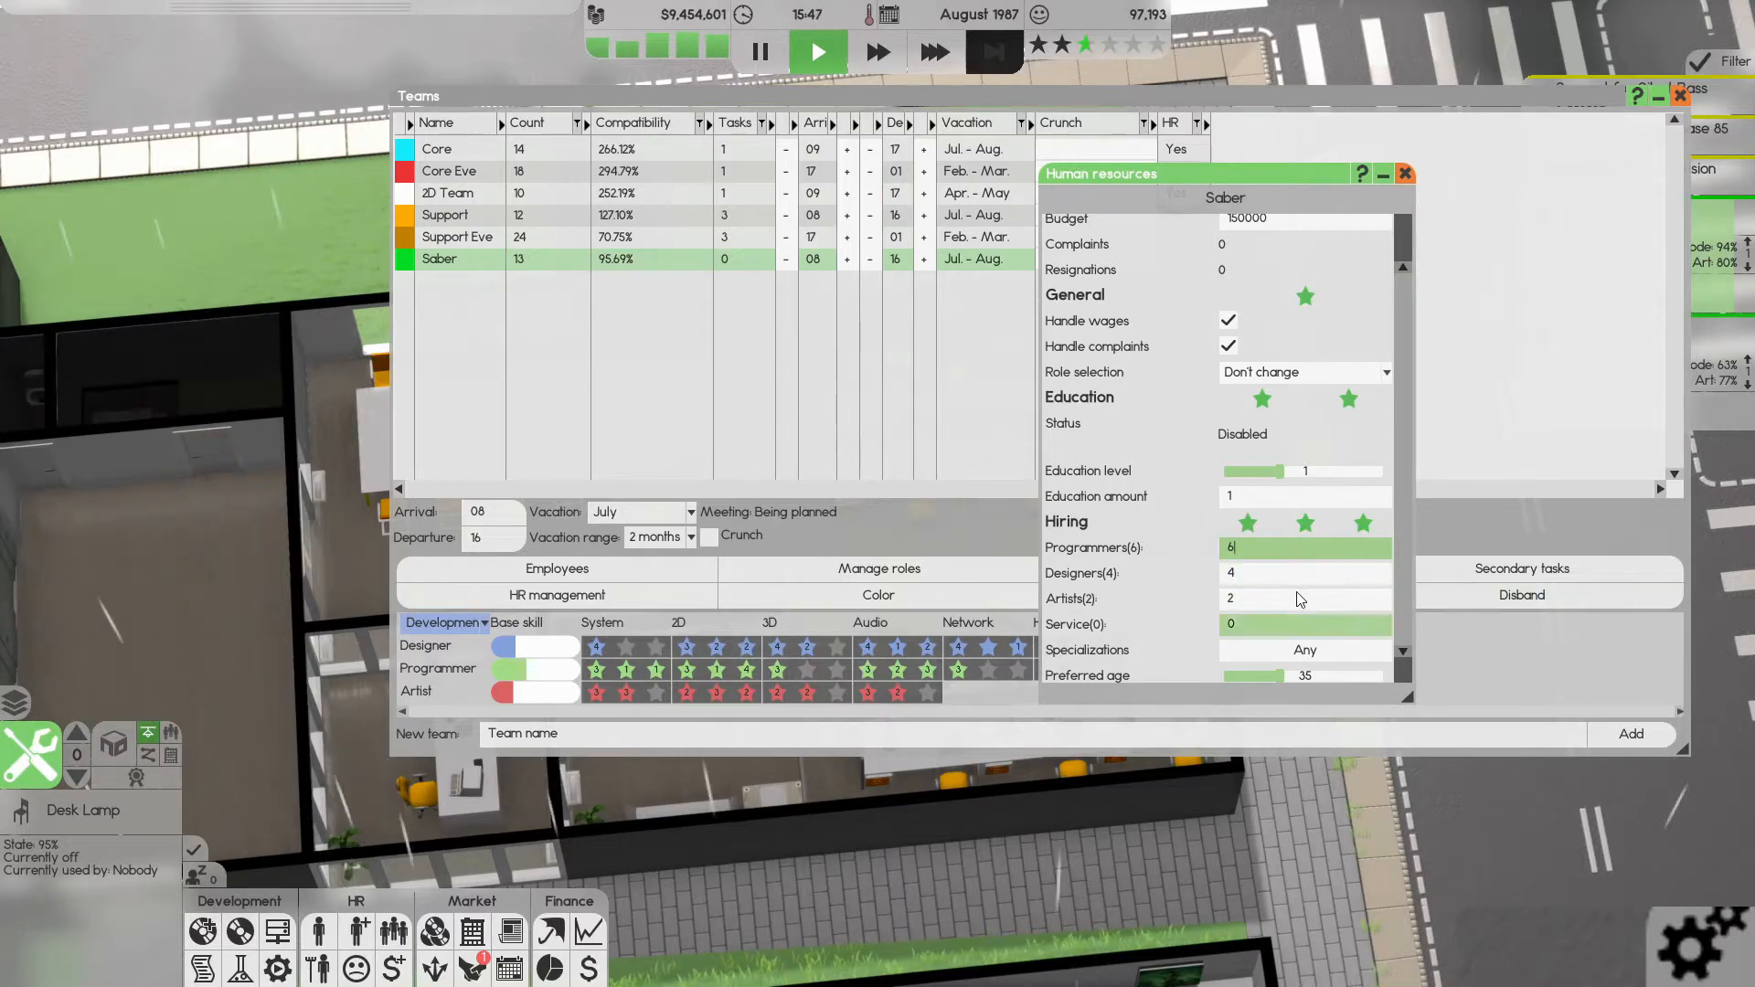
pyautogui.scroll(-3)
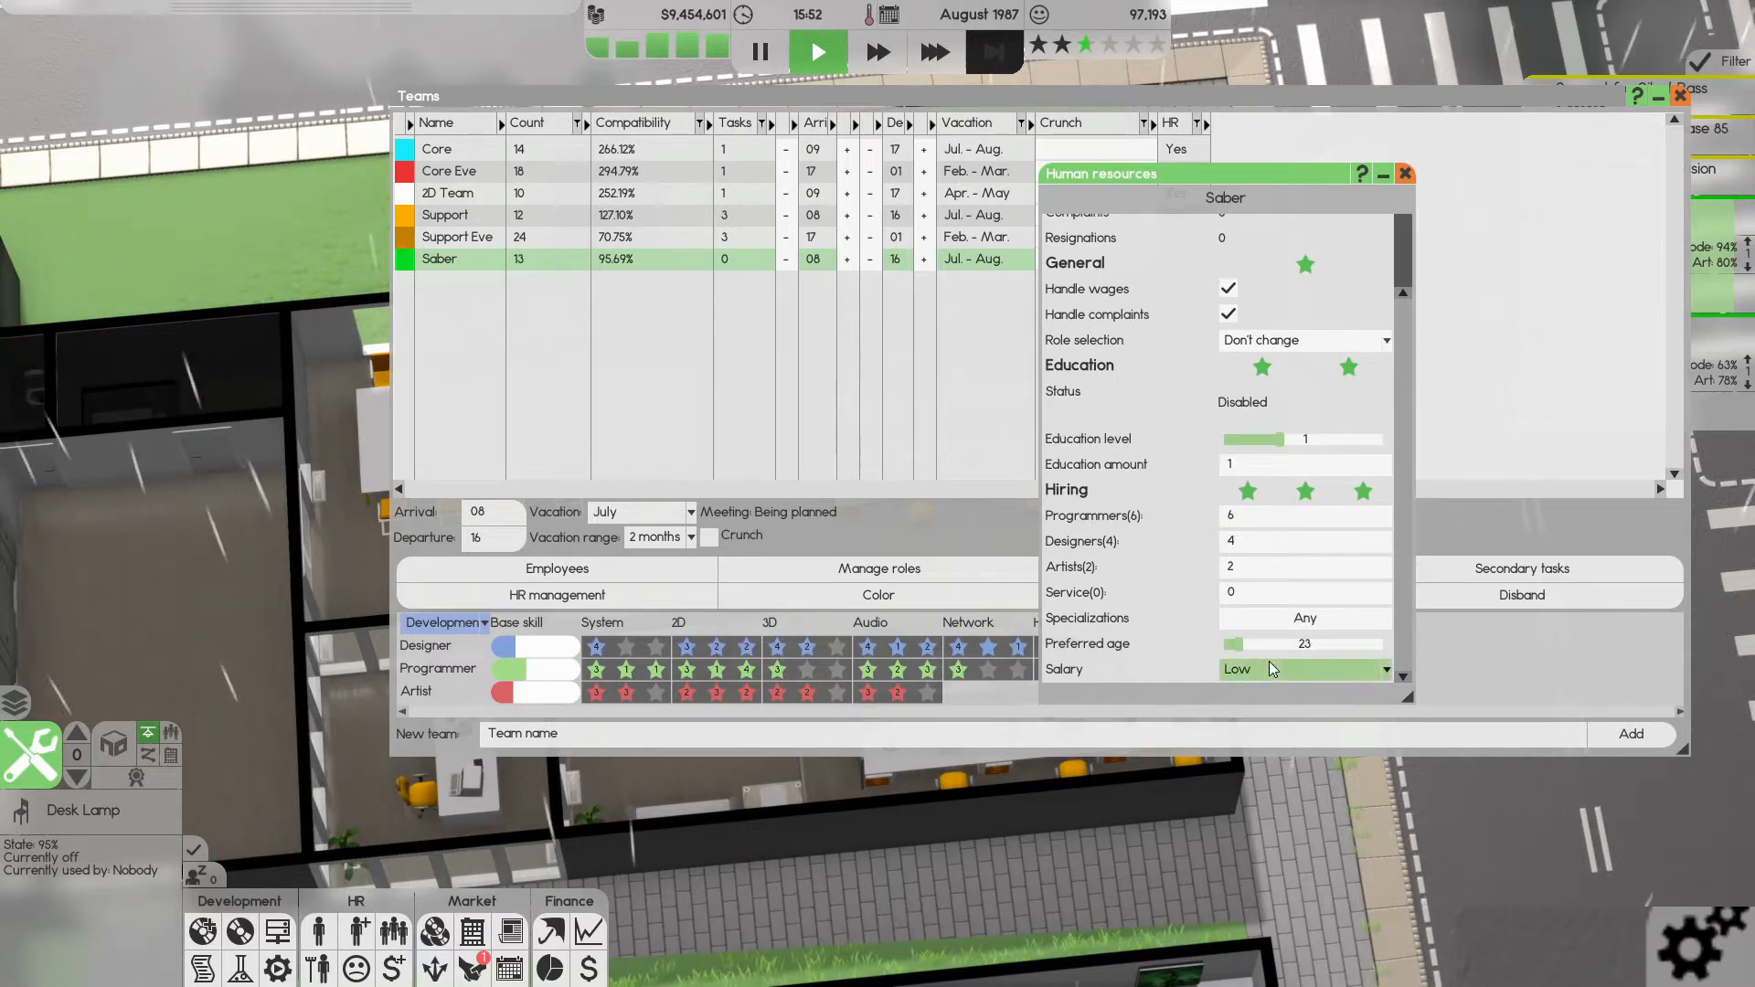
pyautogui.click(1301, 669)
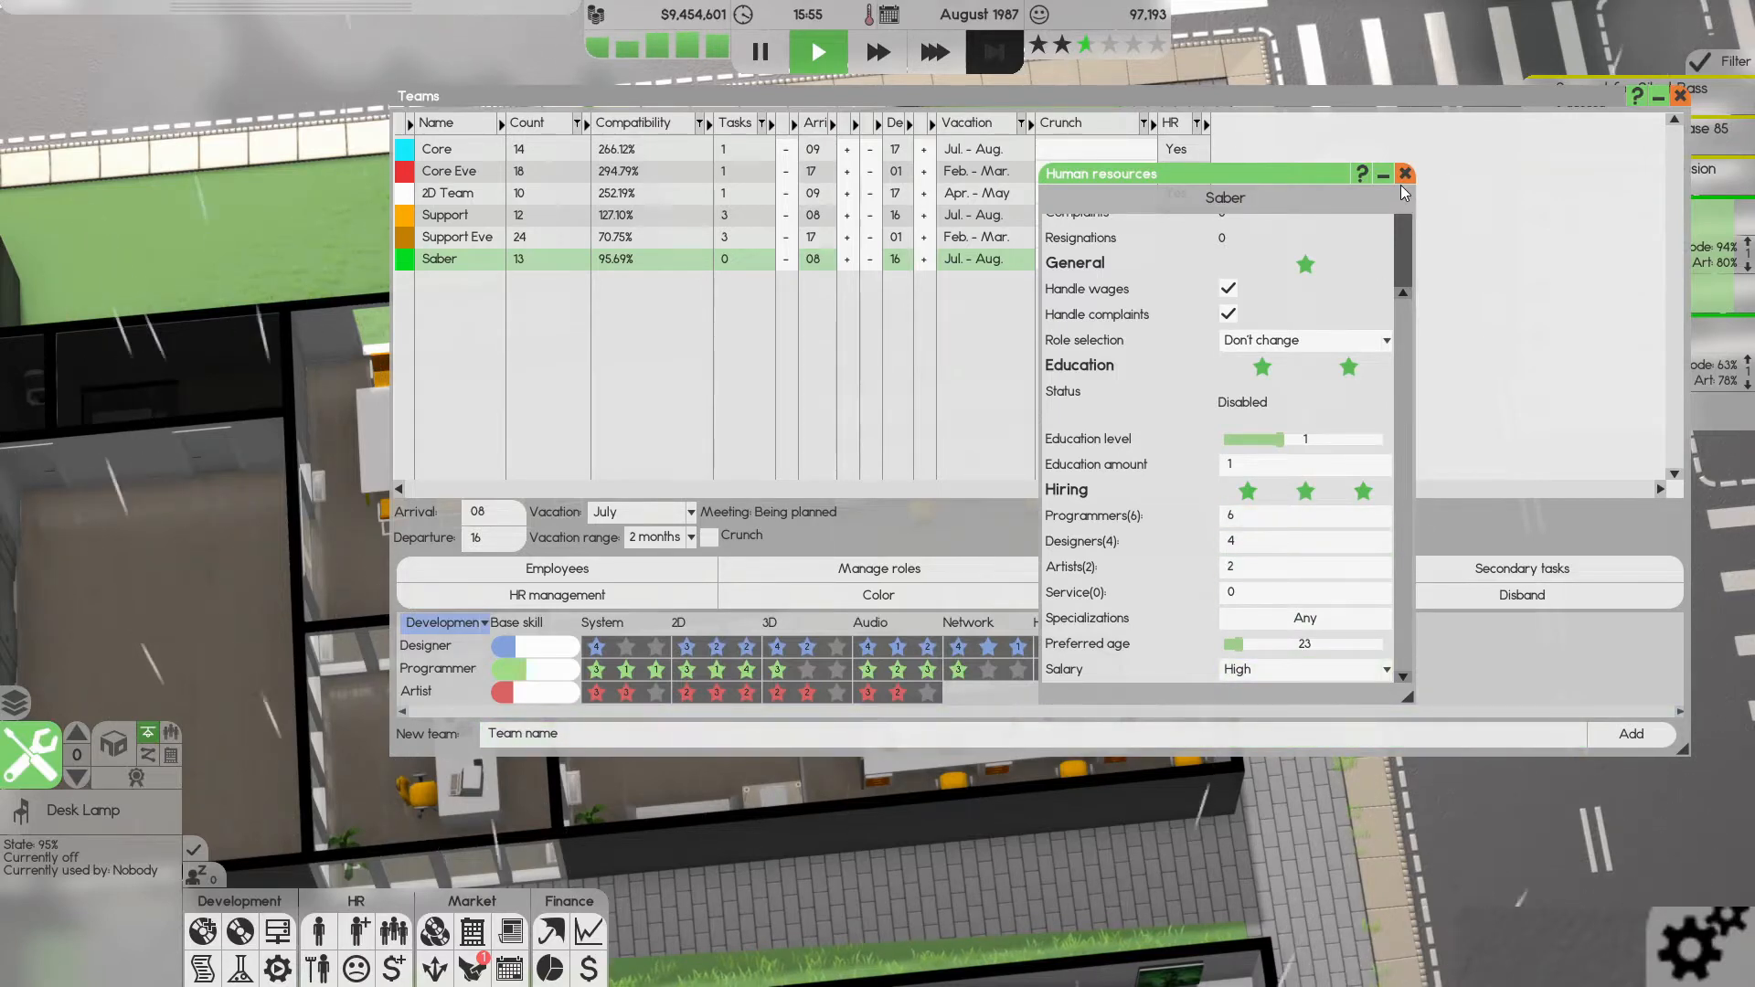
pyautogui.click(1406, 176)
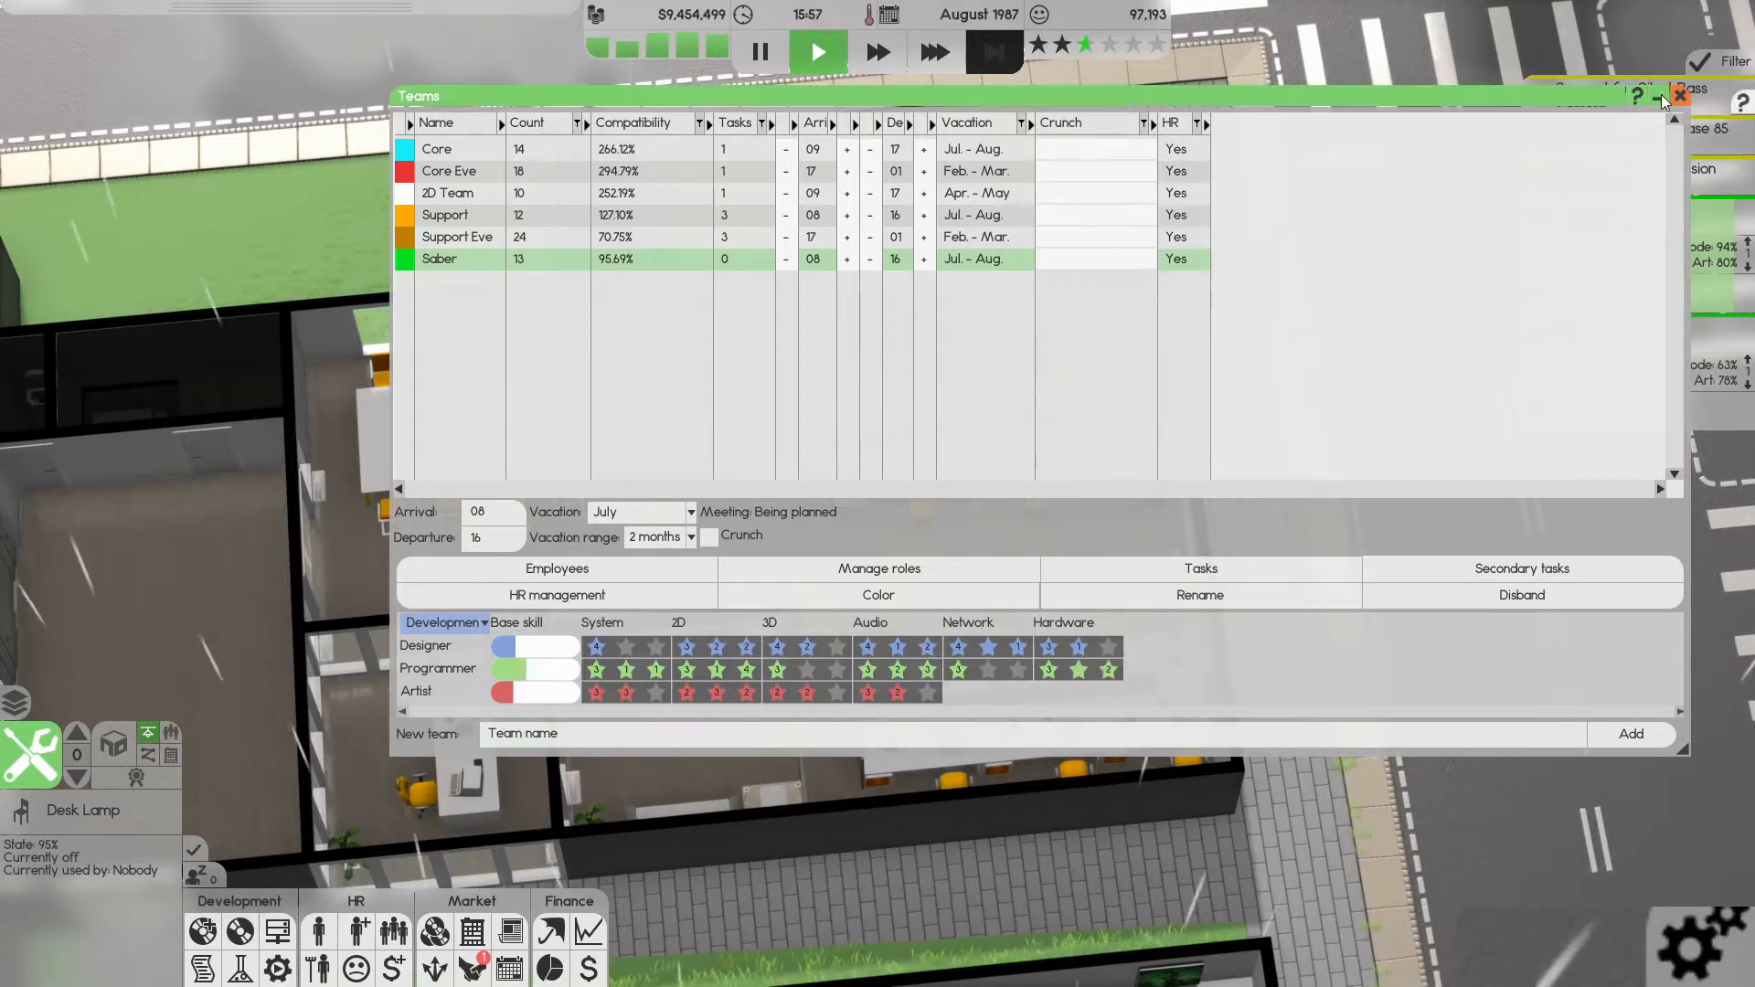
# - Bring up the hiring specializations list in Saber's HR management
pyautogui.click(1678, 94)
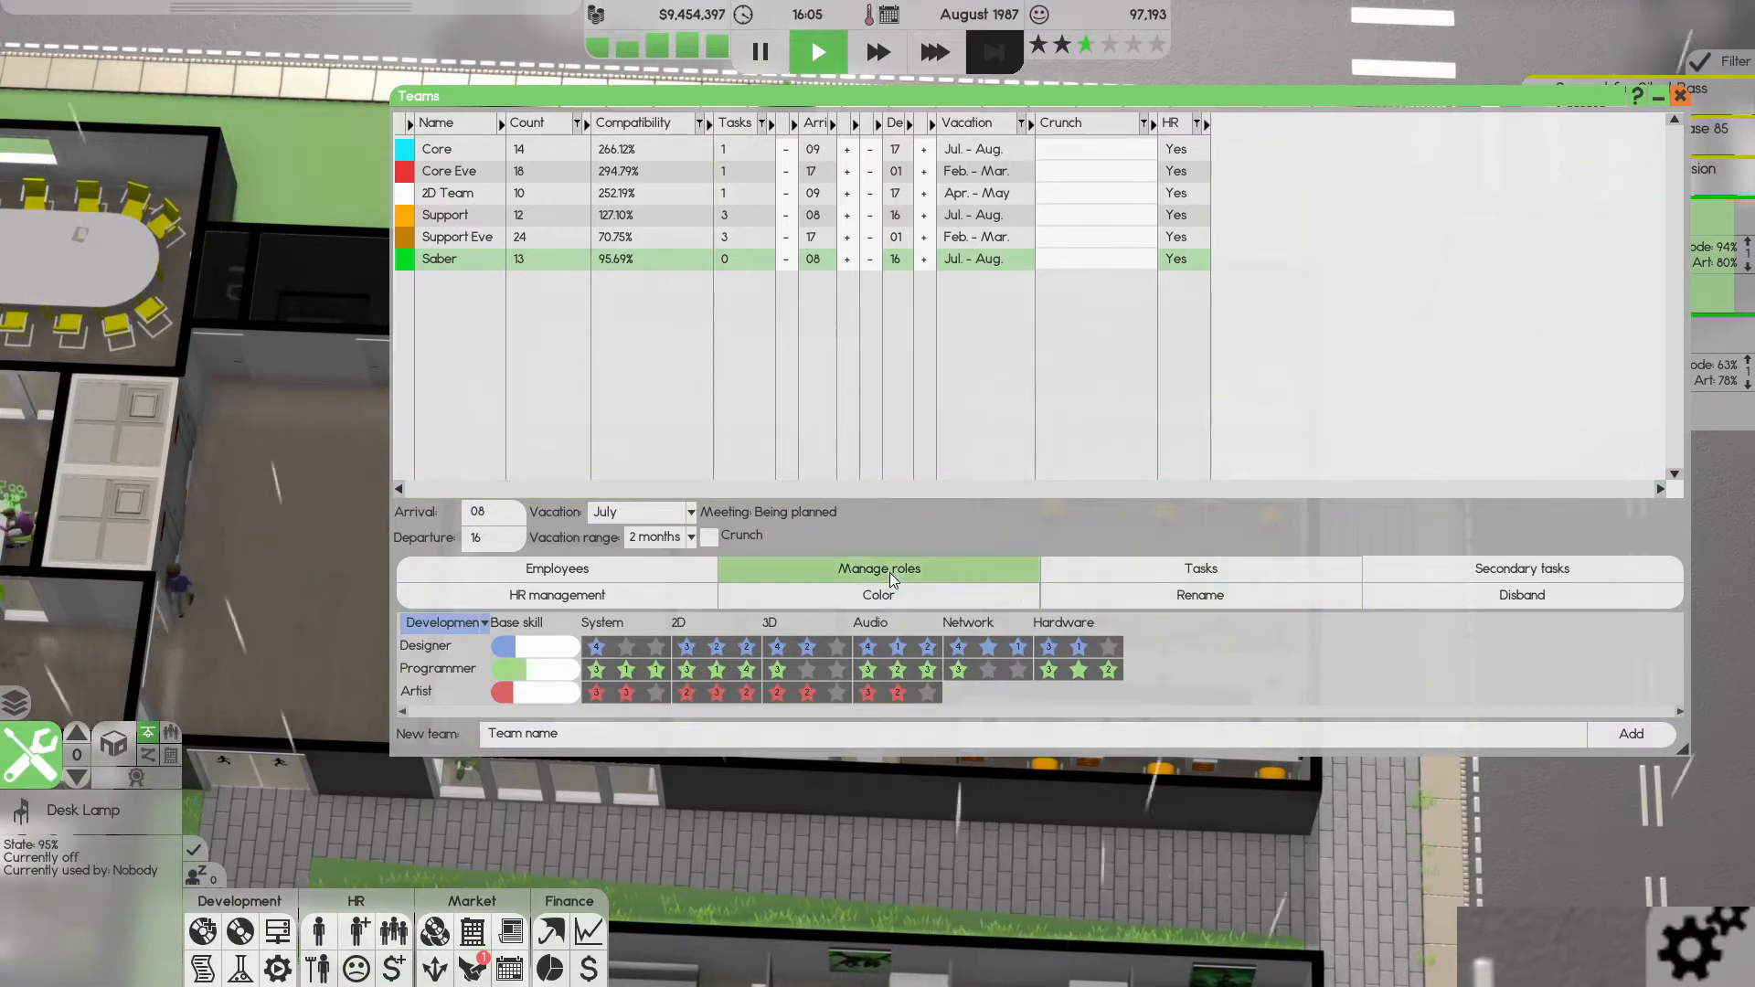
pyautogui.click(556, 594)
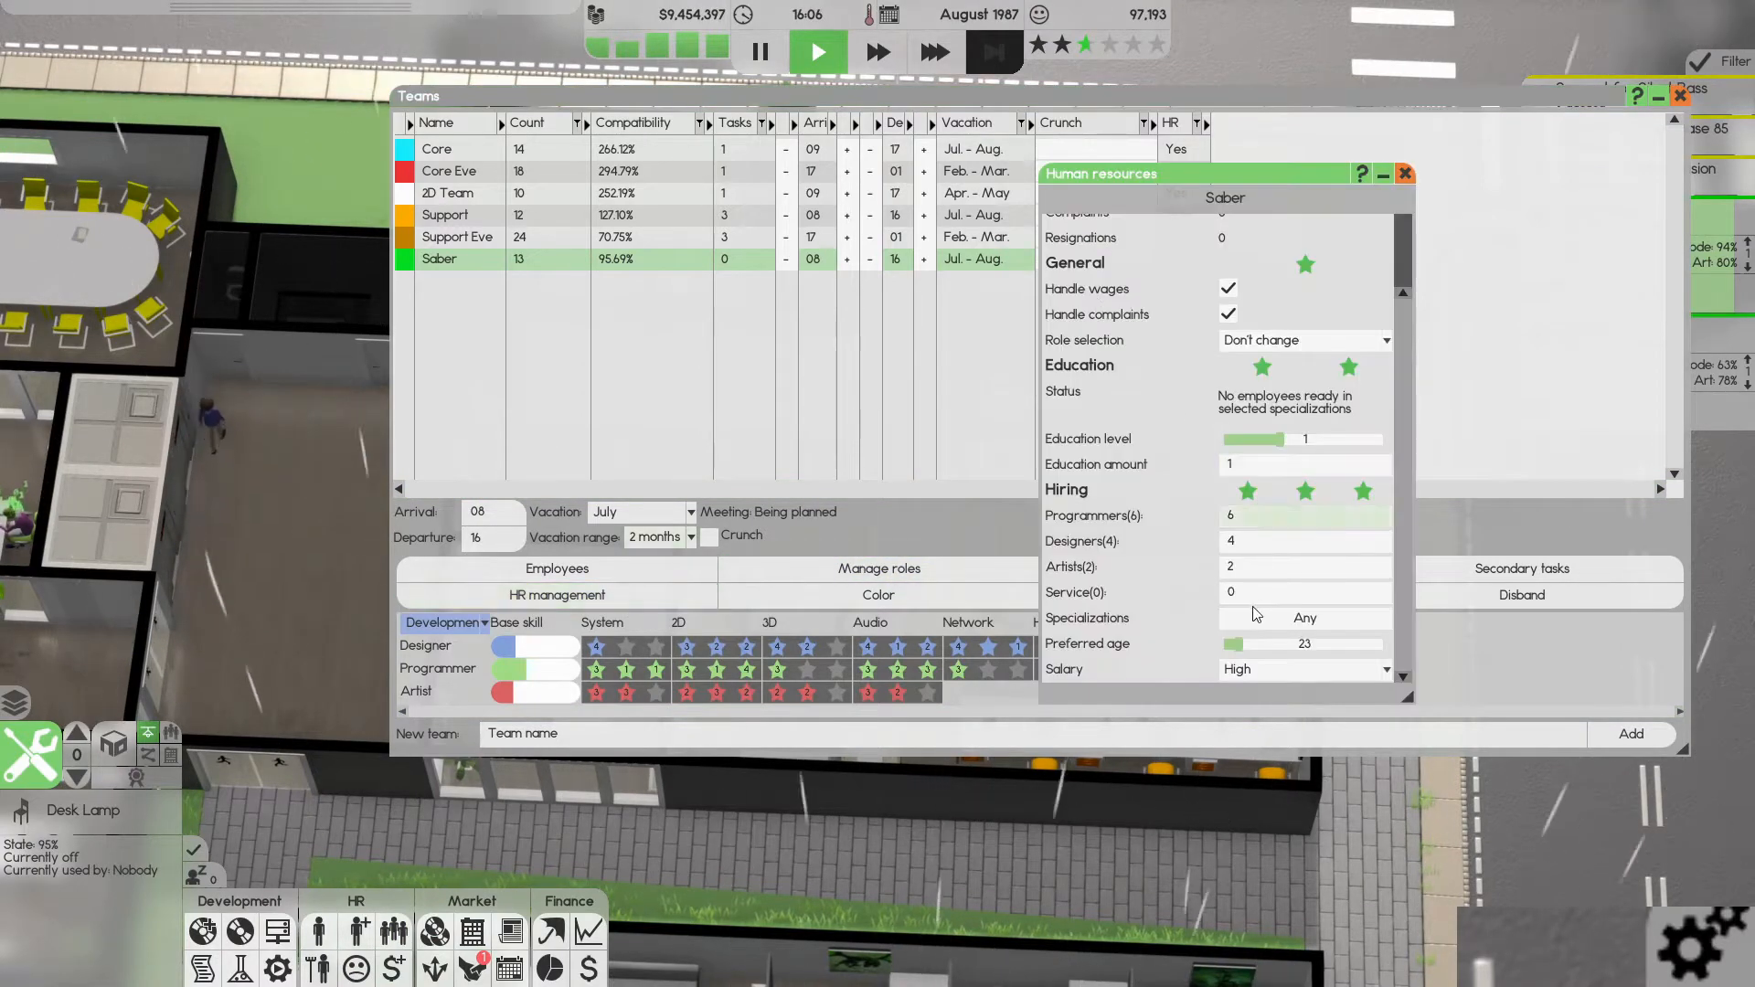
pyautogui.click(1303, 616)
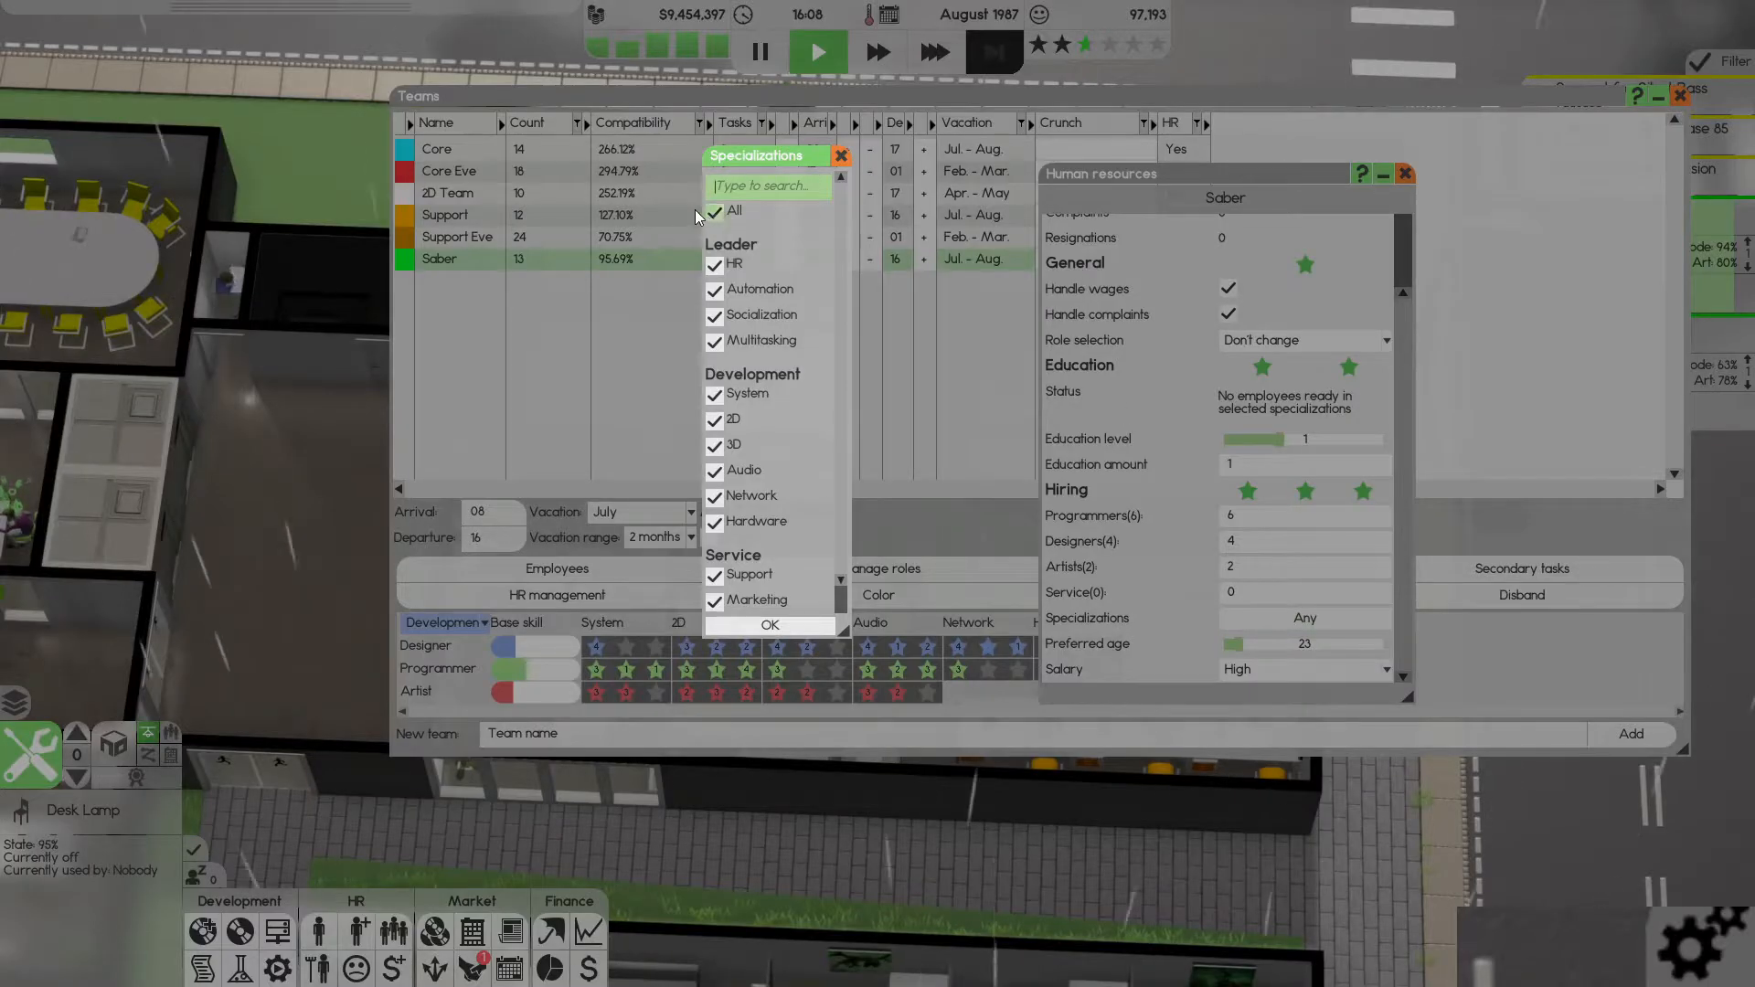
# - Restrict Saber's HR hiring to three specializations — System, 2D and Audio — and close its HR settings
pyautogui.click(715, 210)
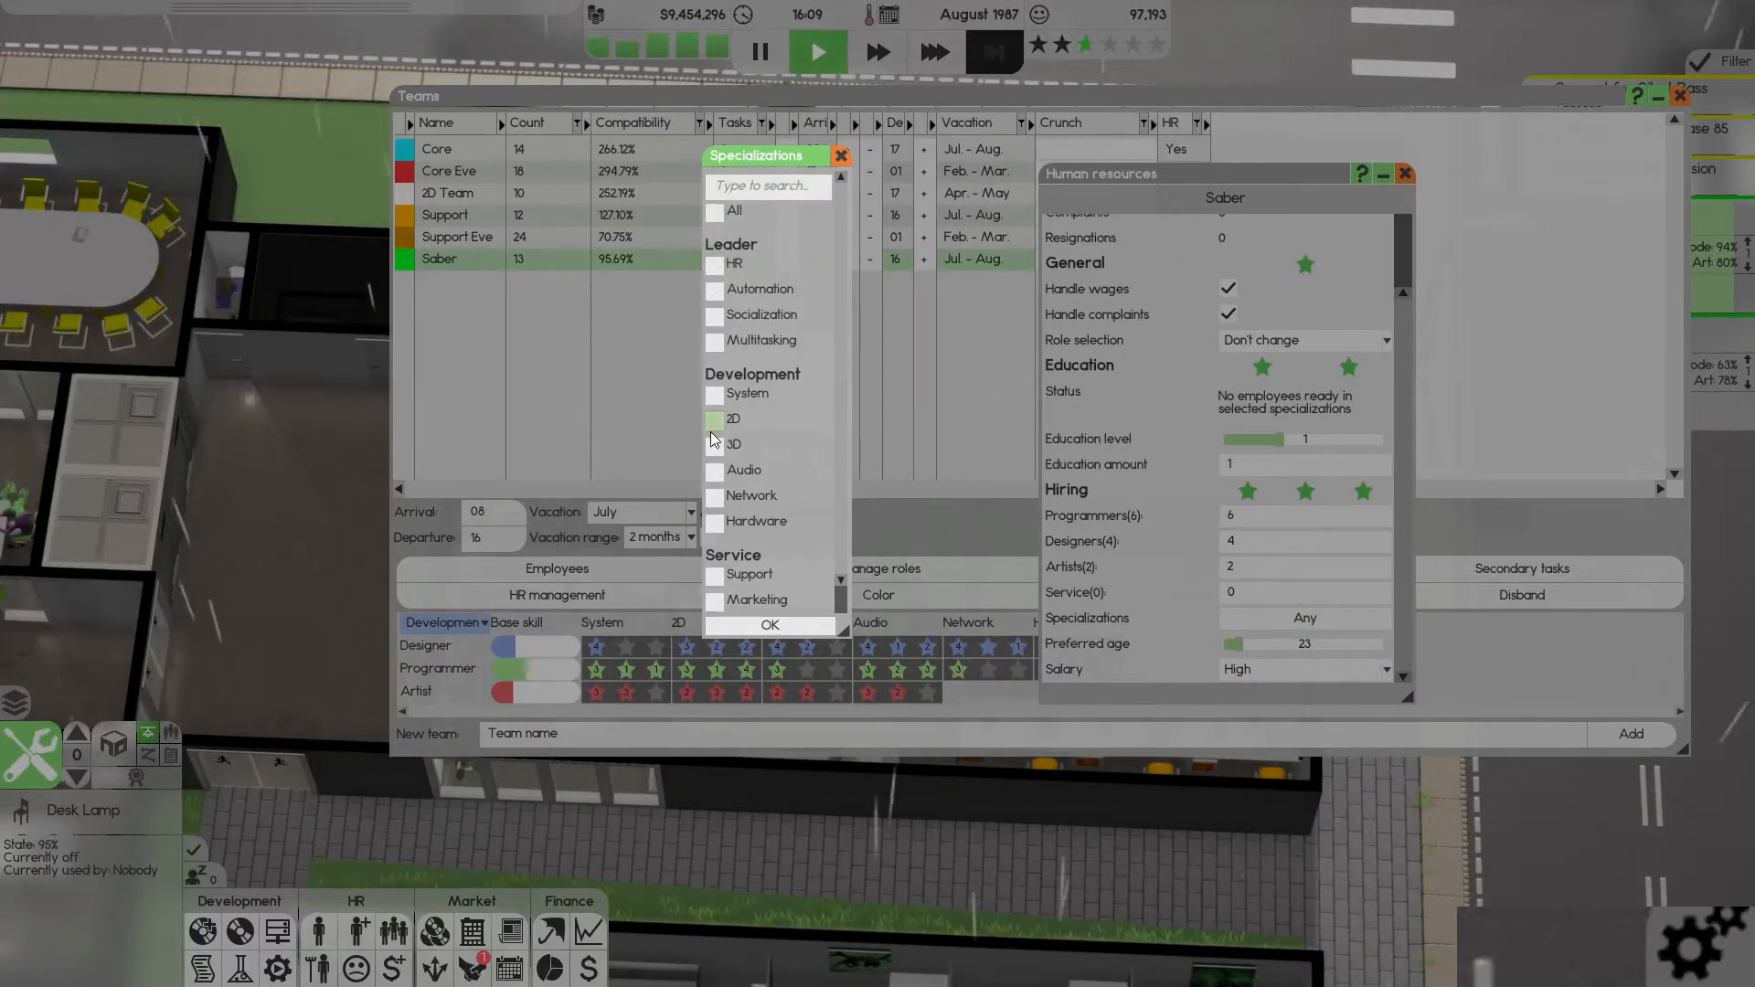
pyautogui.click(713, 419)
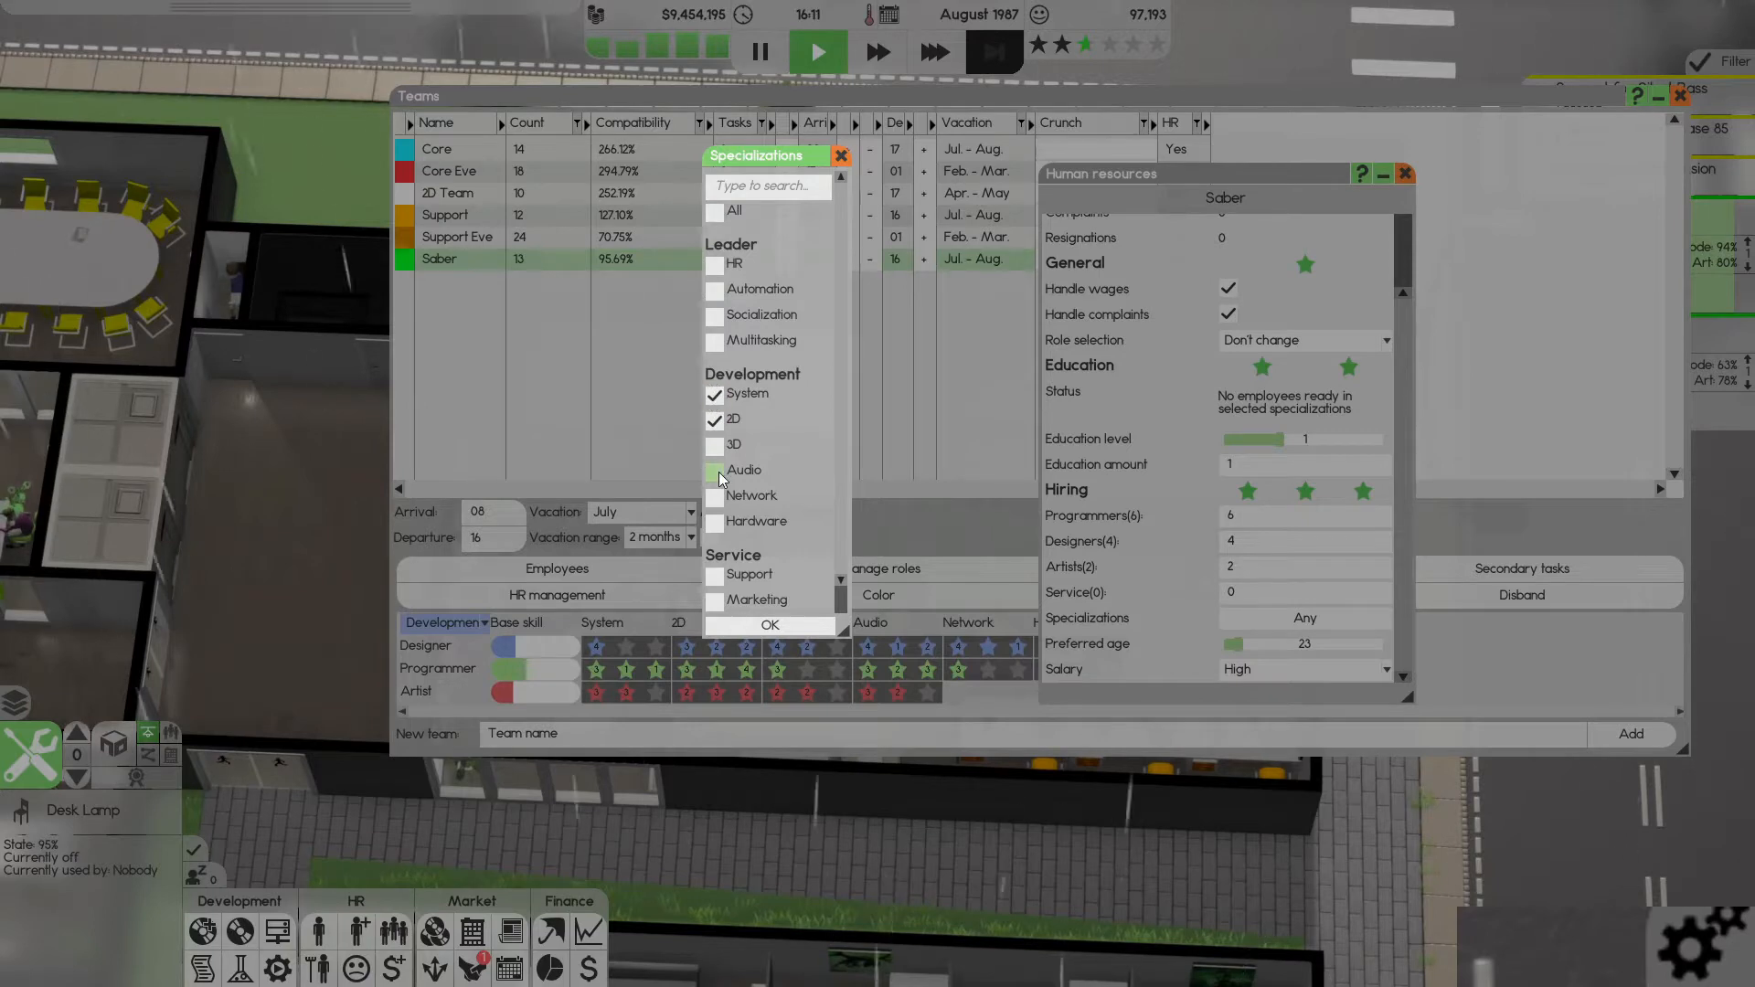
pyautogui.click(770, 626)
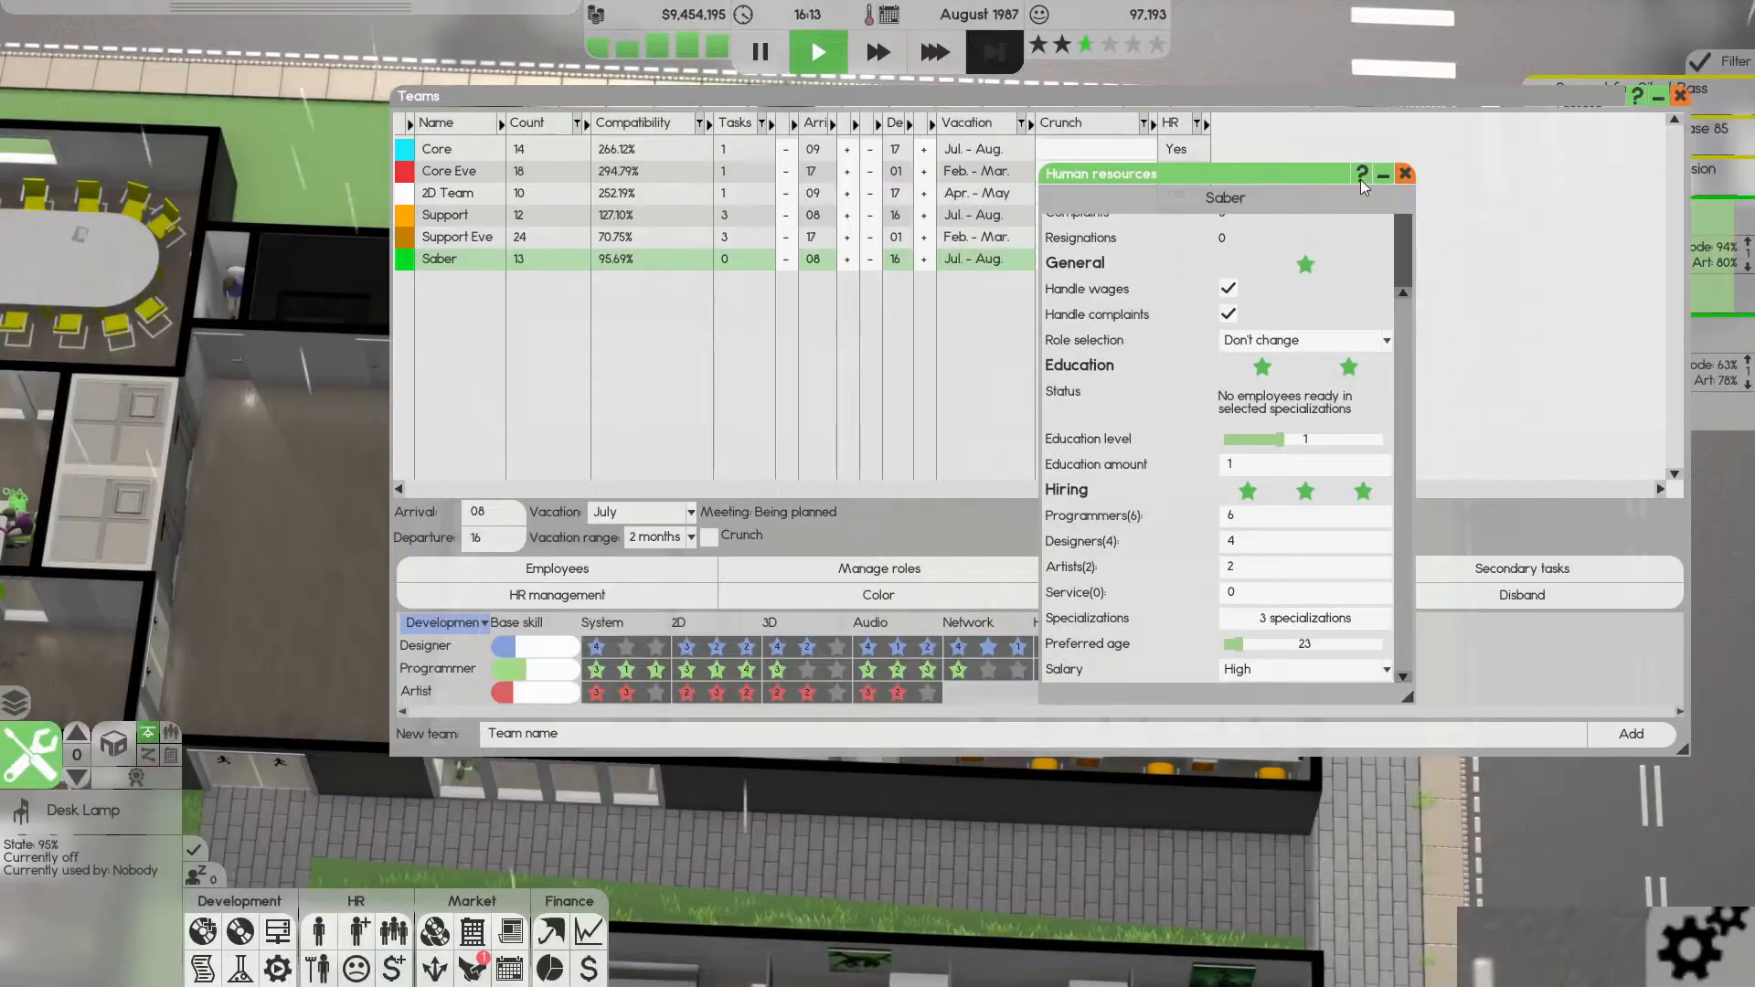
pyautogui.click(1405, 174)
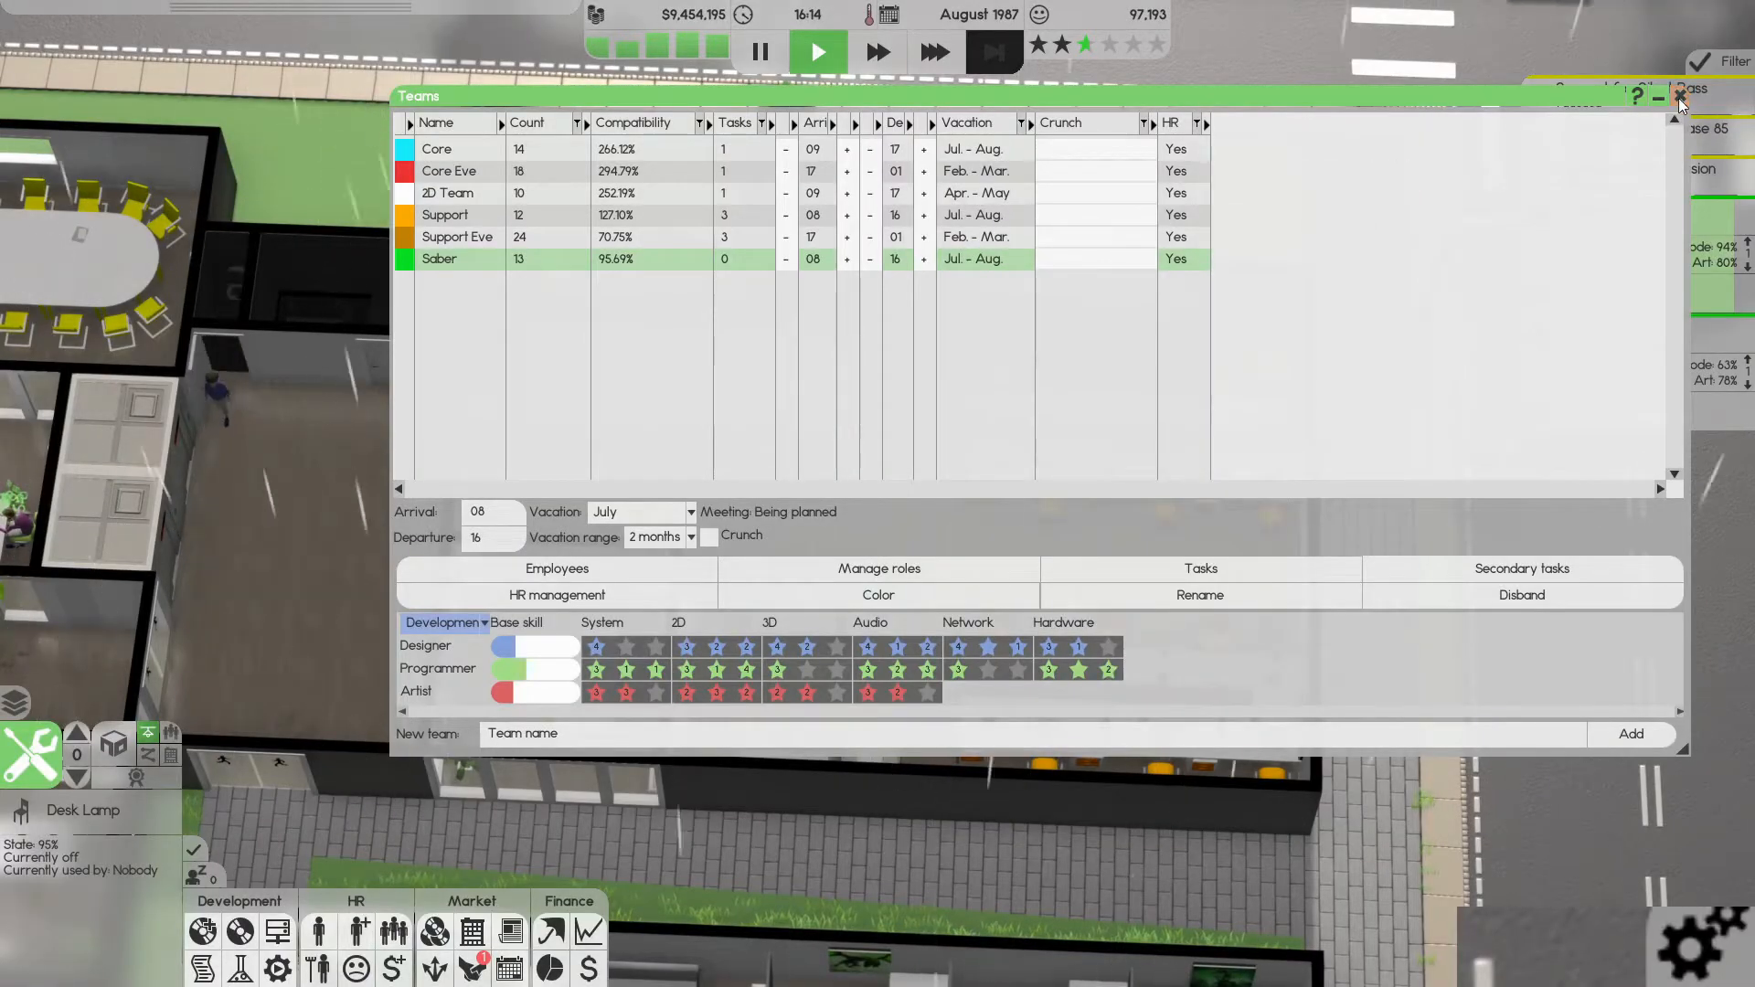
# - Close the teams overview before starting a new design document
pyautogui.click(1678, 95)
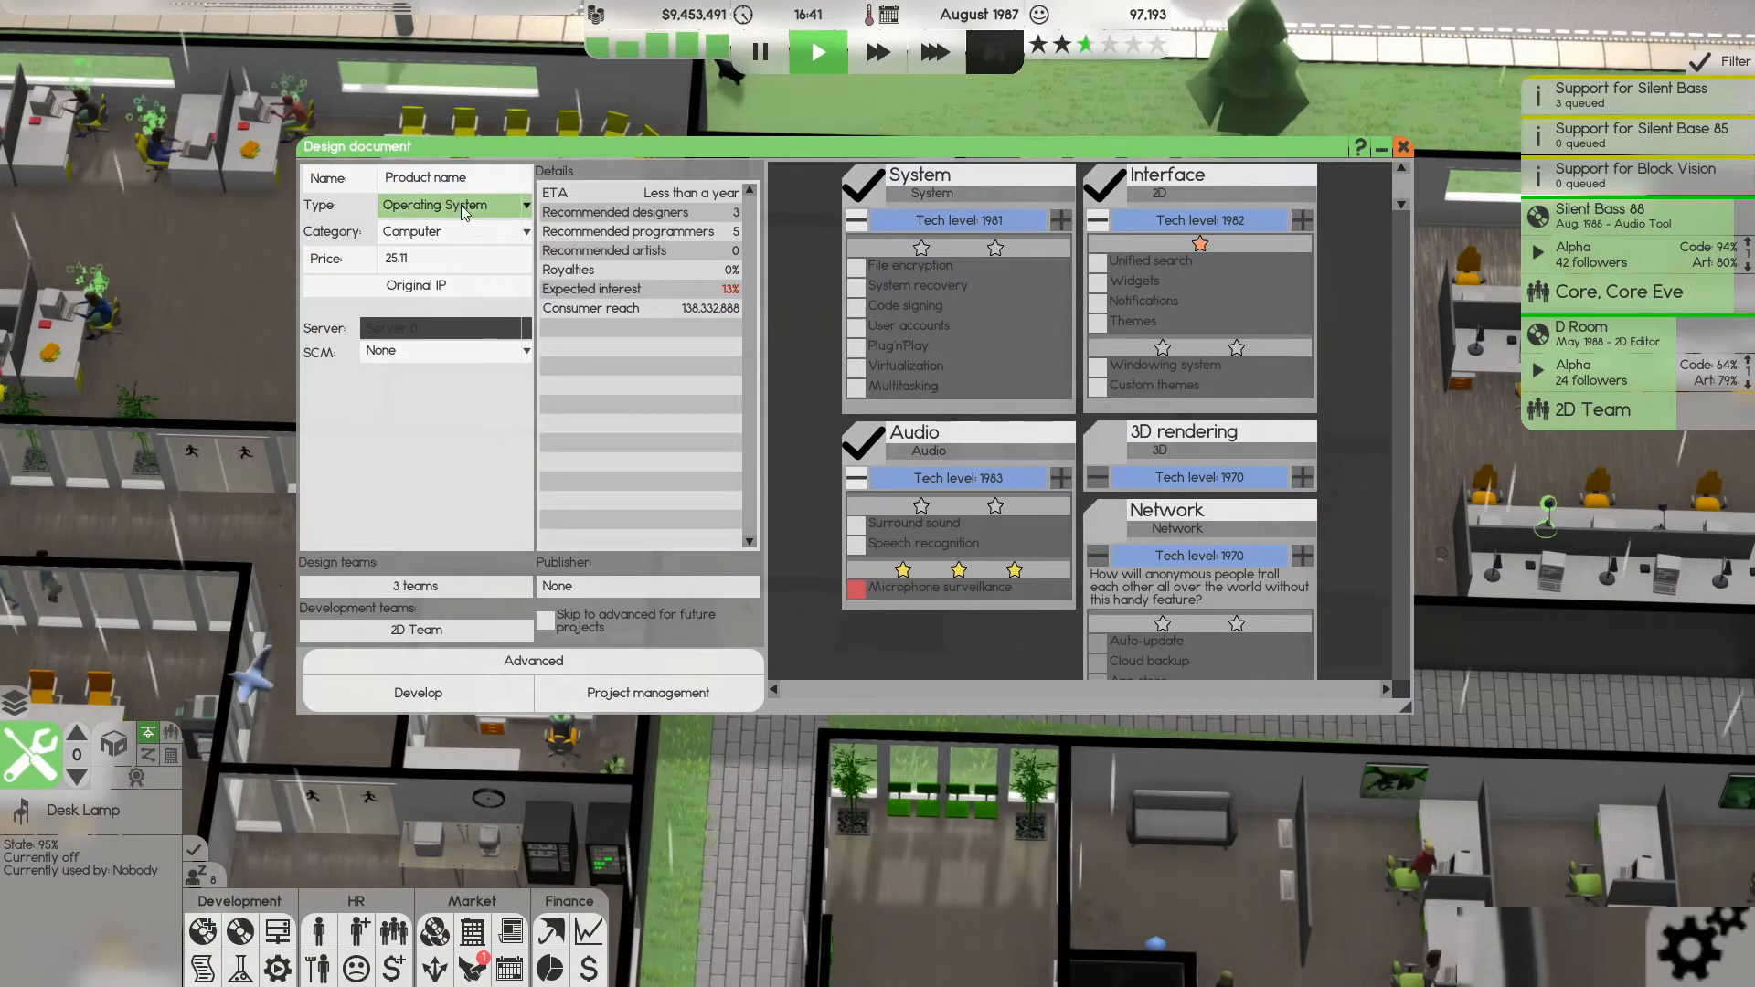
# - Make the product a Simulation game named Hospital Manager using Server 0 for SCM
pyautogui.click(454, 205)
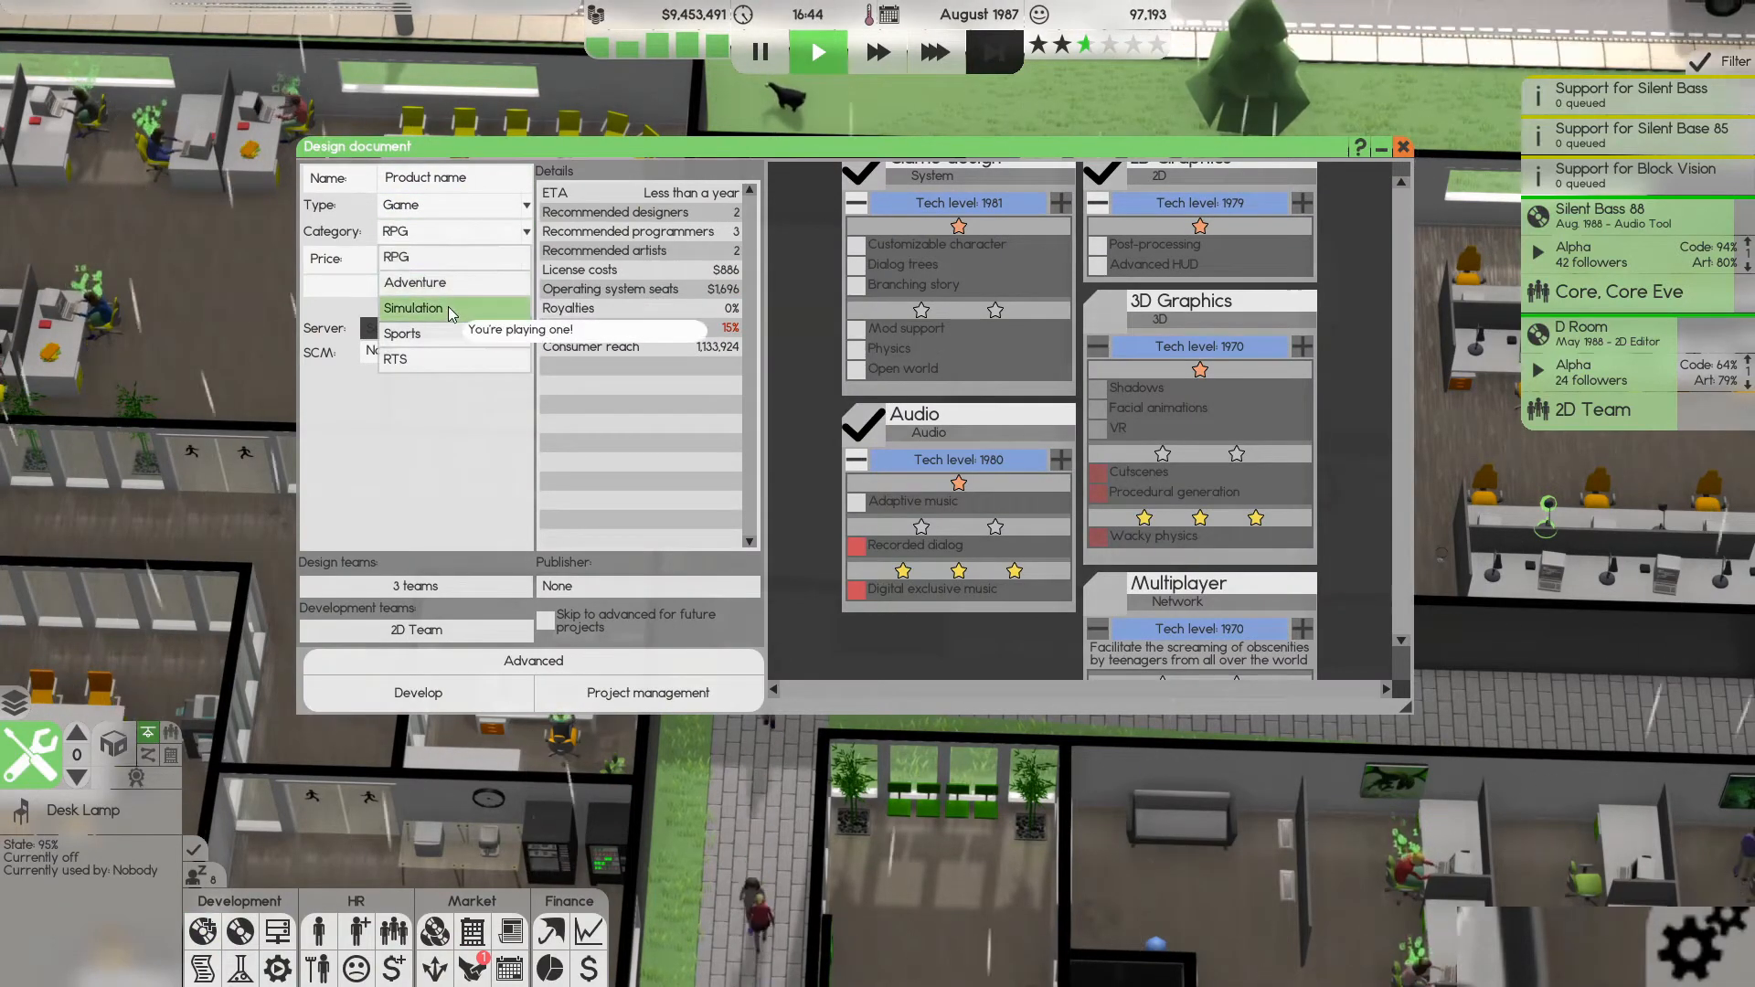
pyautogui.click(413, 308)
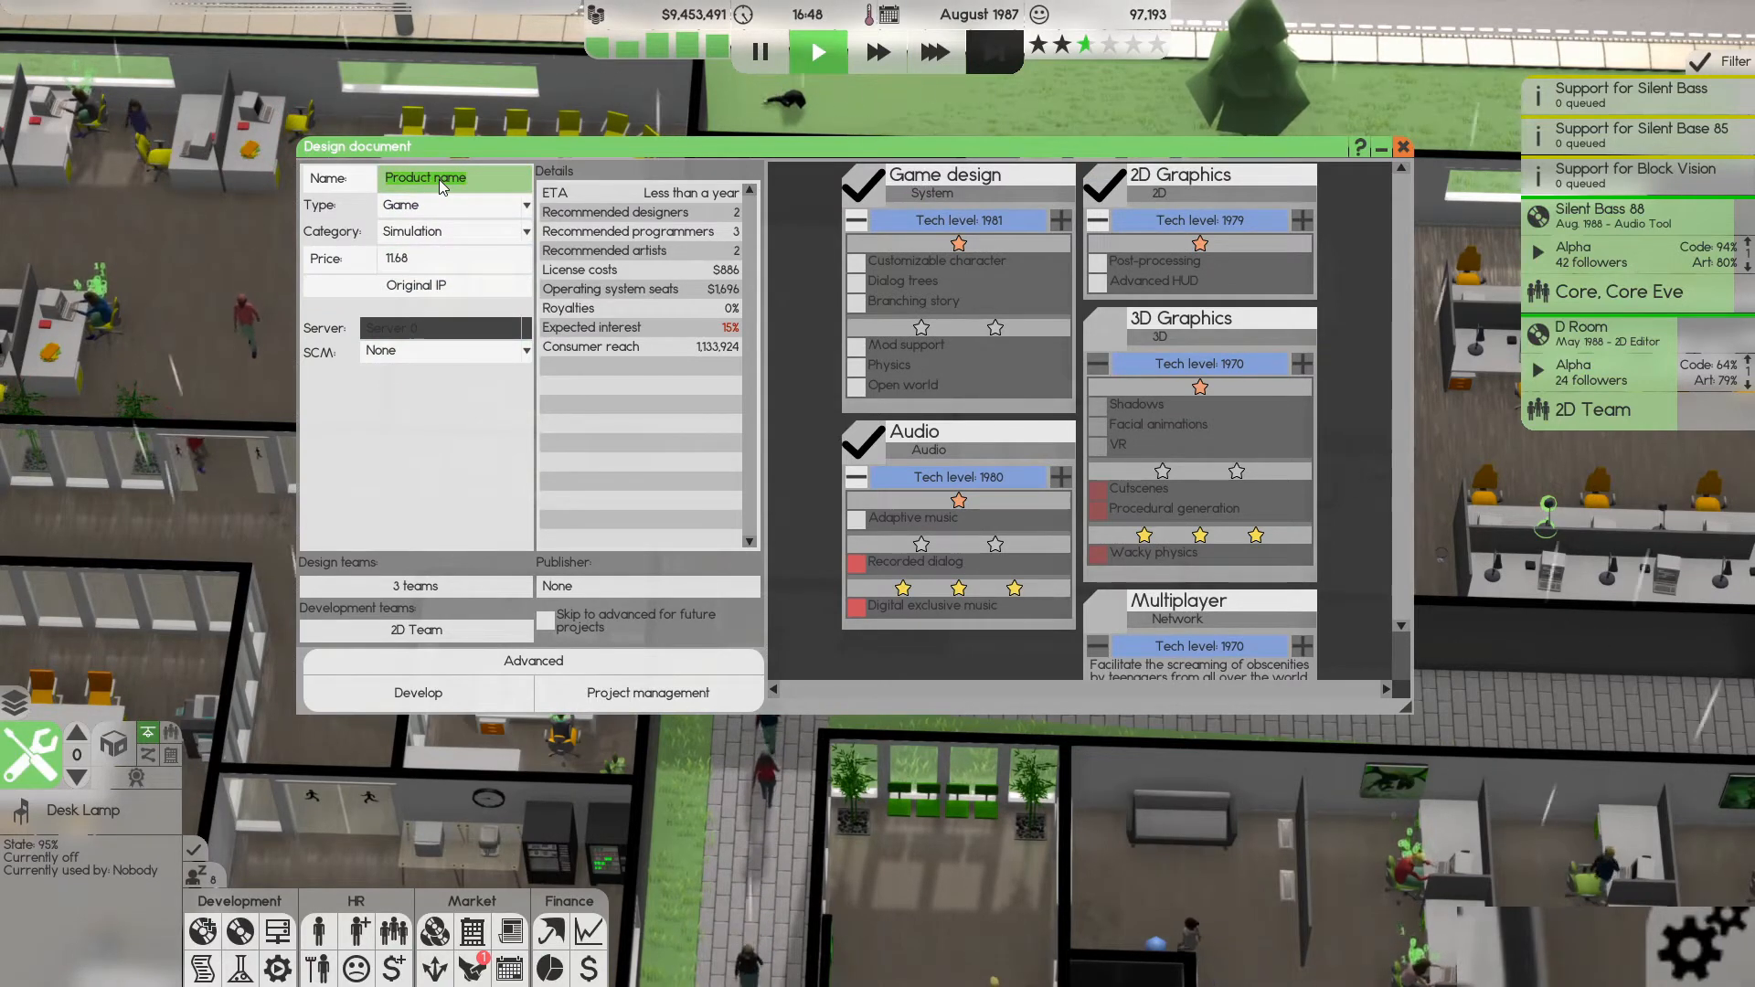
pyautogui.write('Hospital')
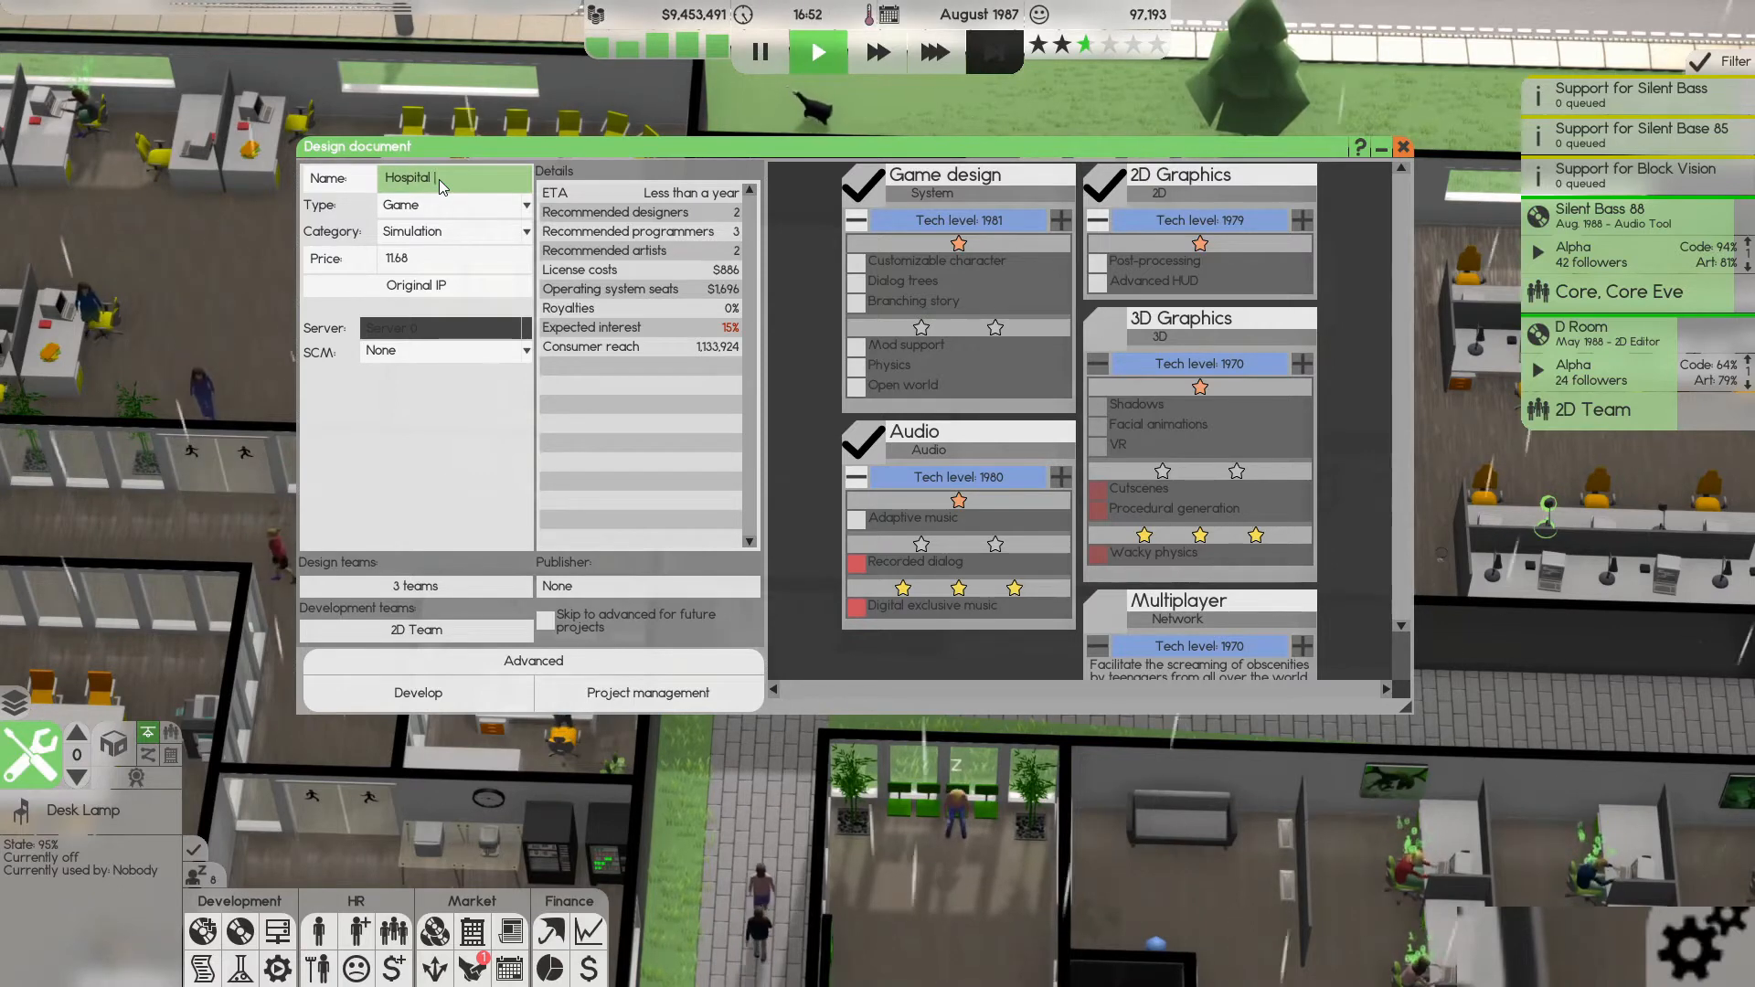
pyautogui.write('Manager')
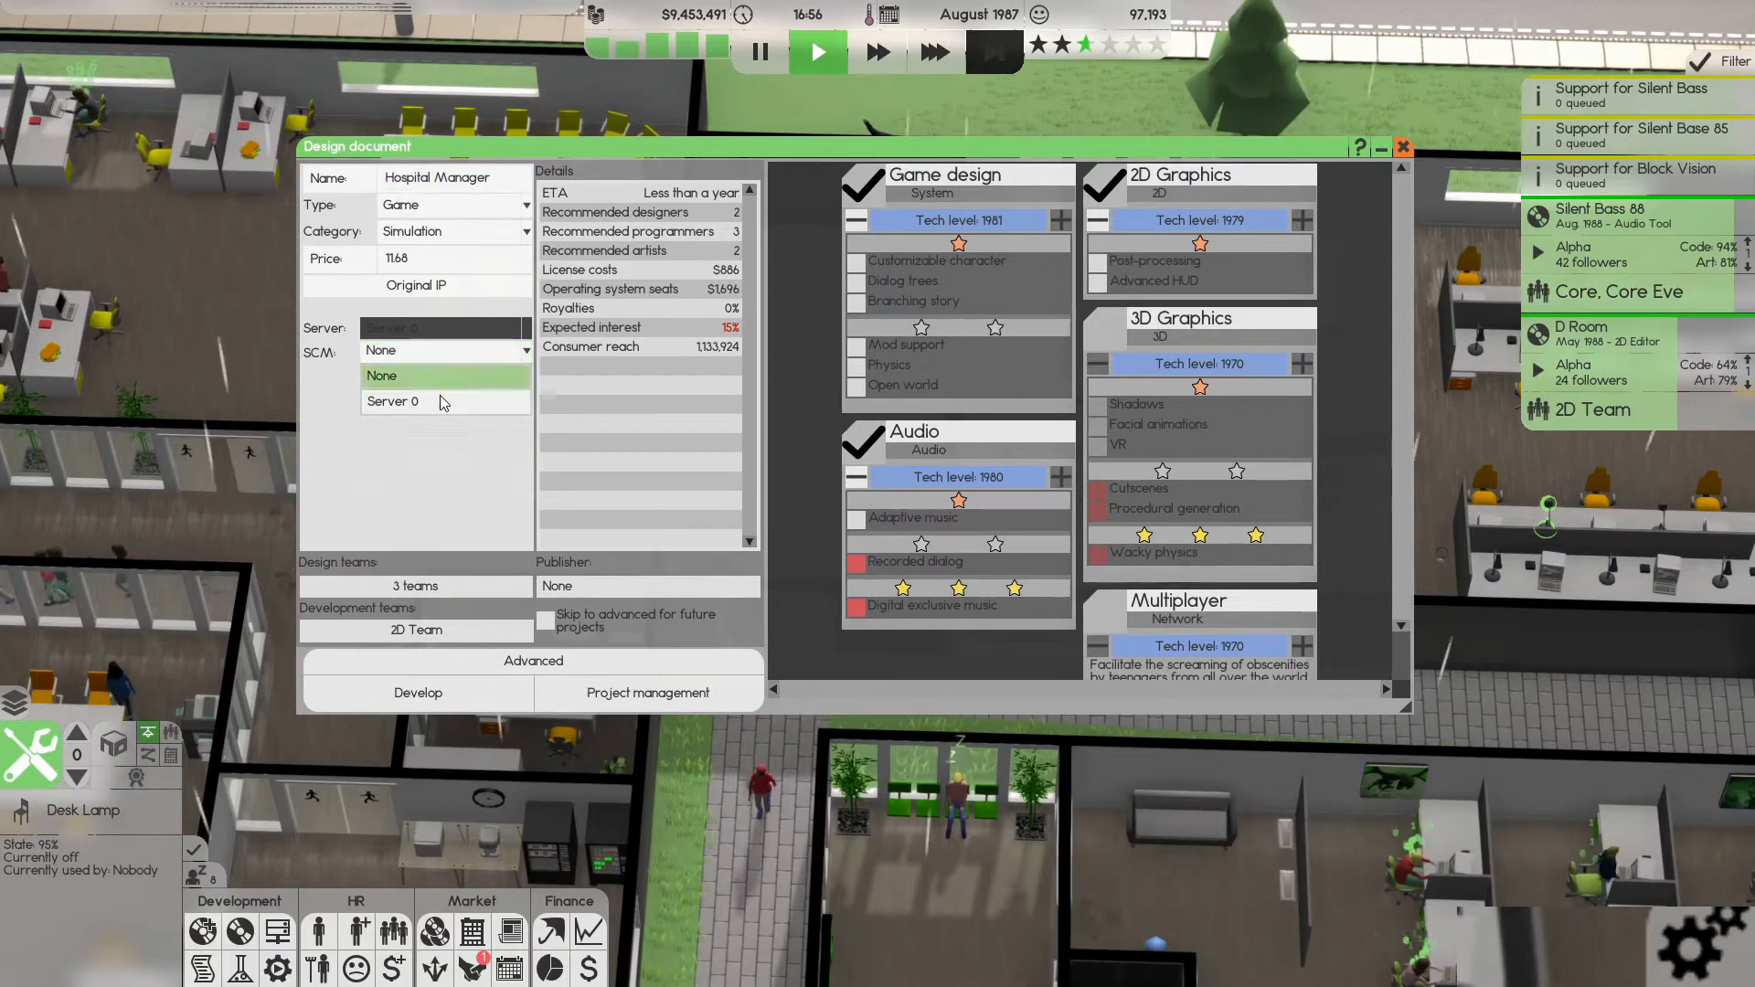
pyautogui.click(393, 401)
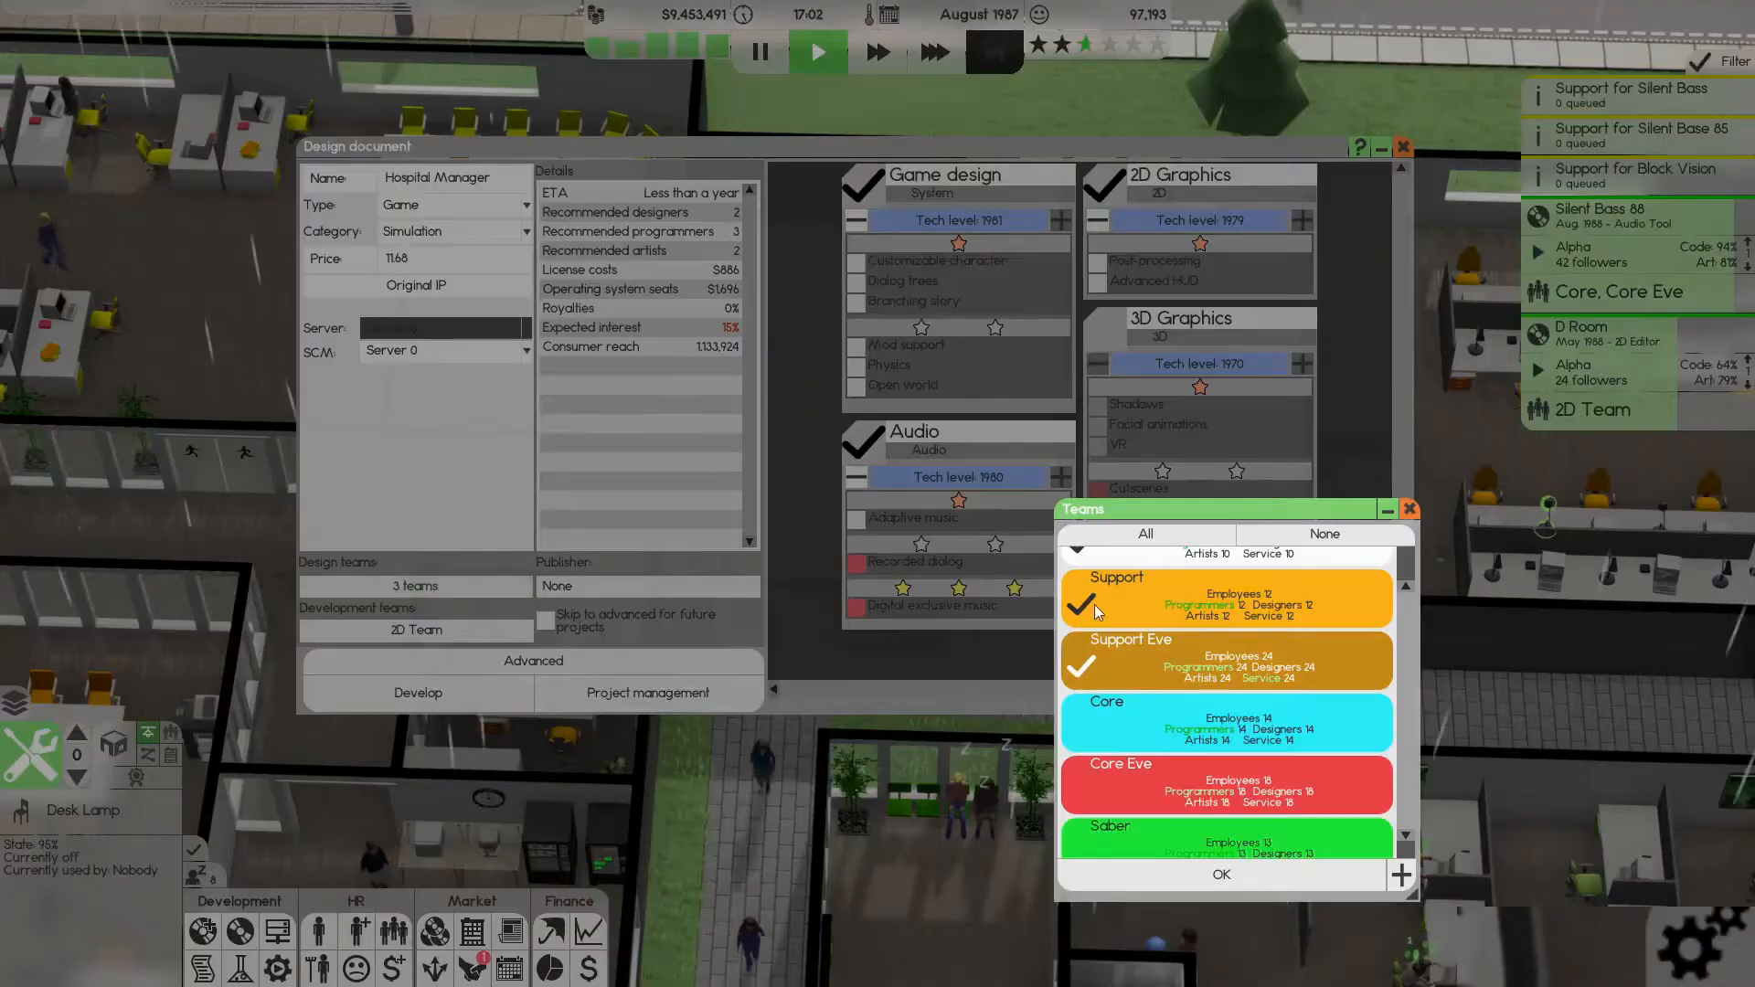
# - Confirm Saber as the sole design team for Hospital Manager
pyautogui.scroll(3)
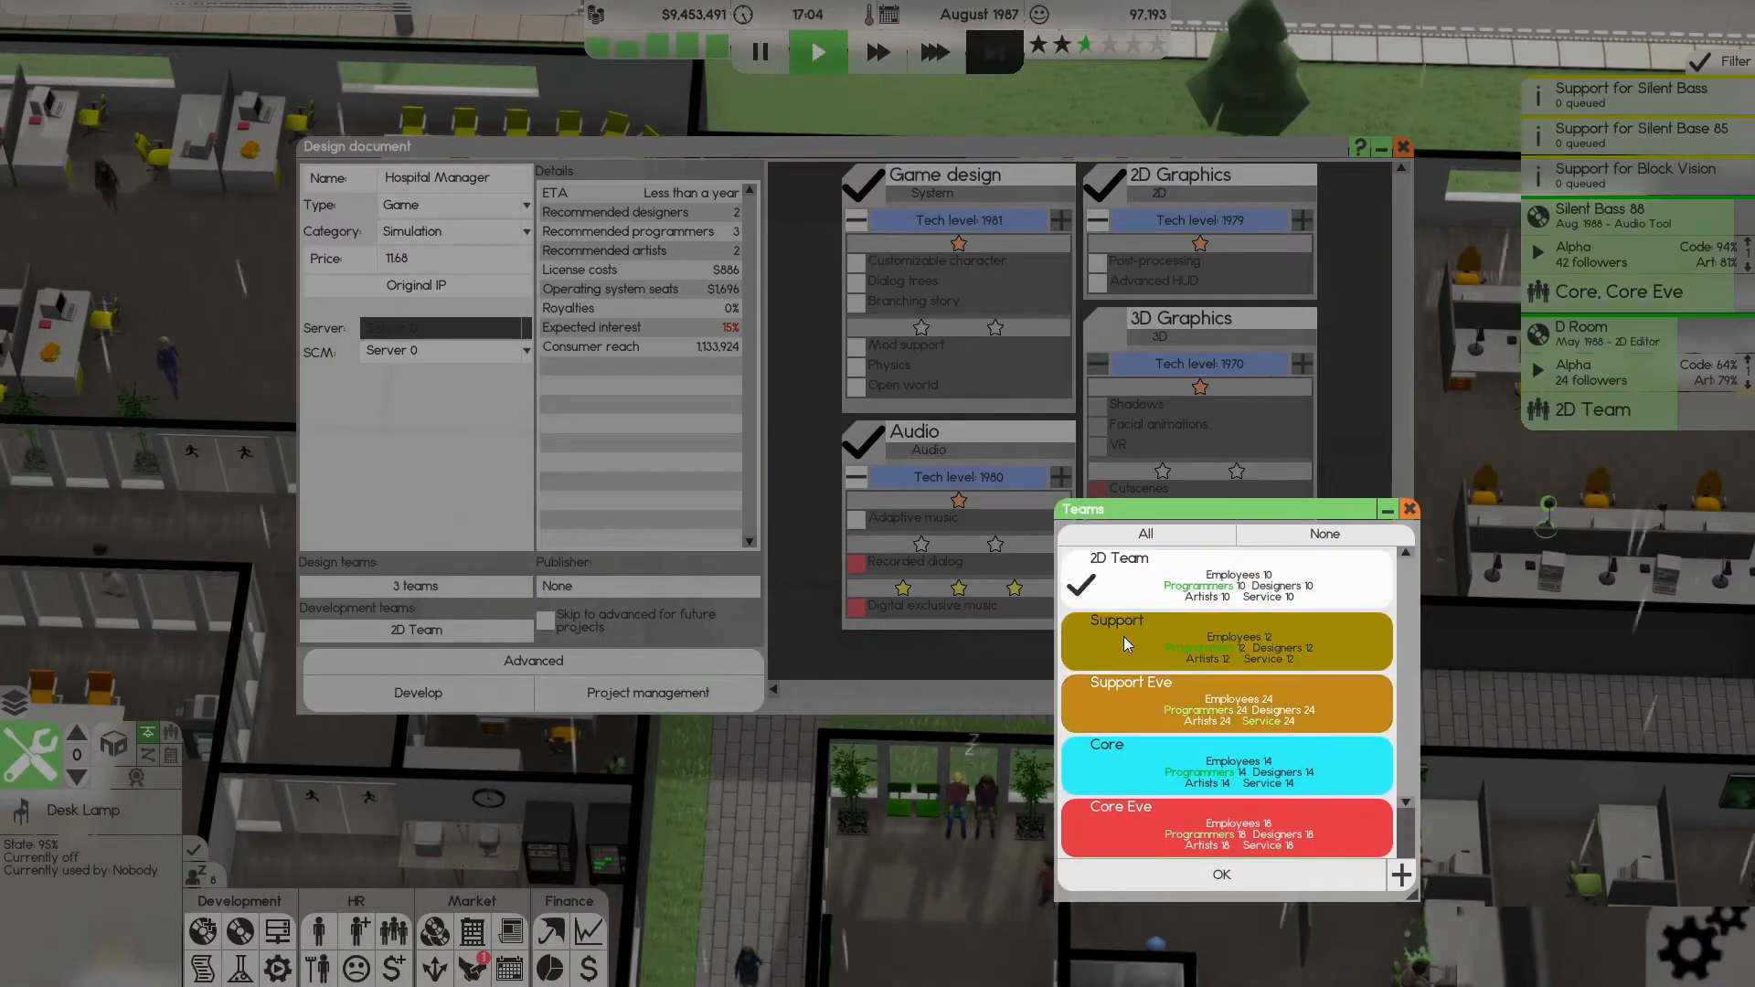
pyautogui.scroll(-3)
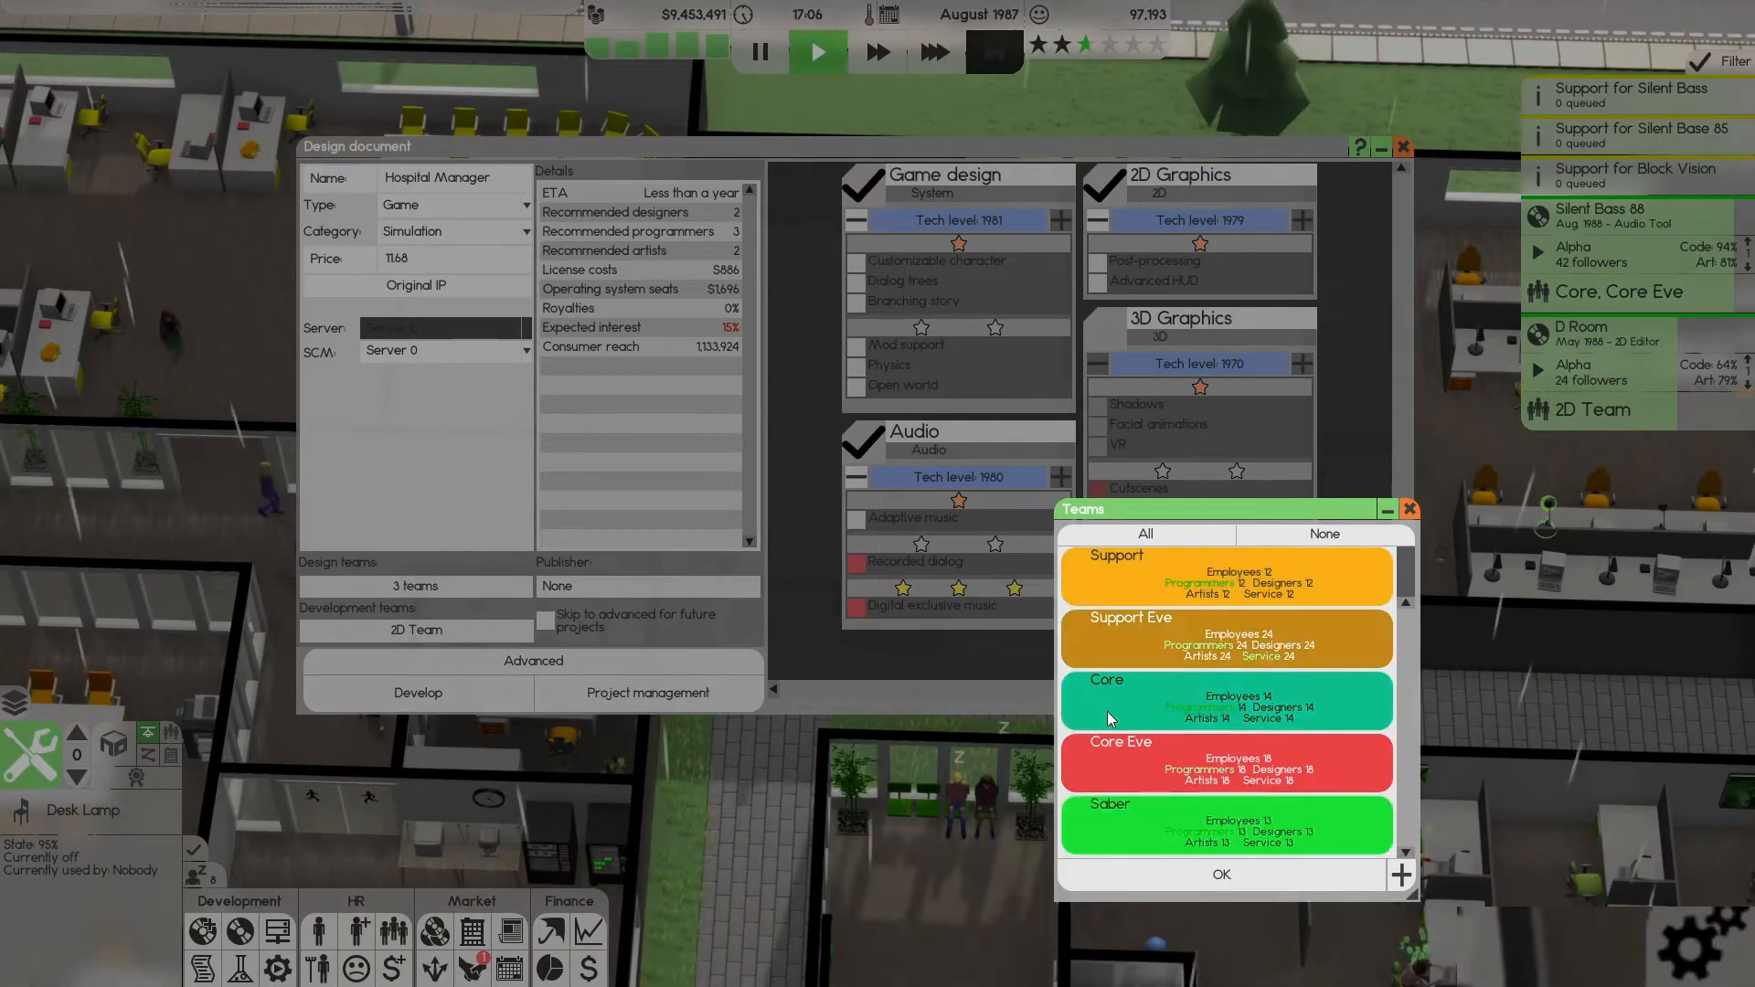
pyautogui.click(1219, 874)
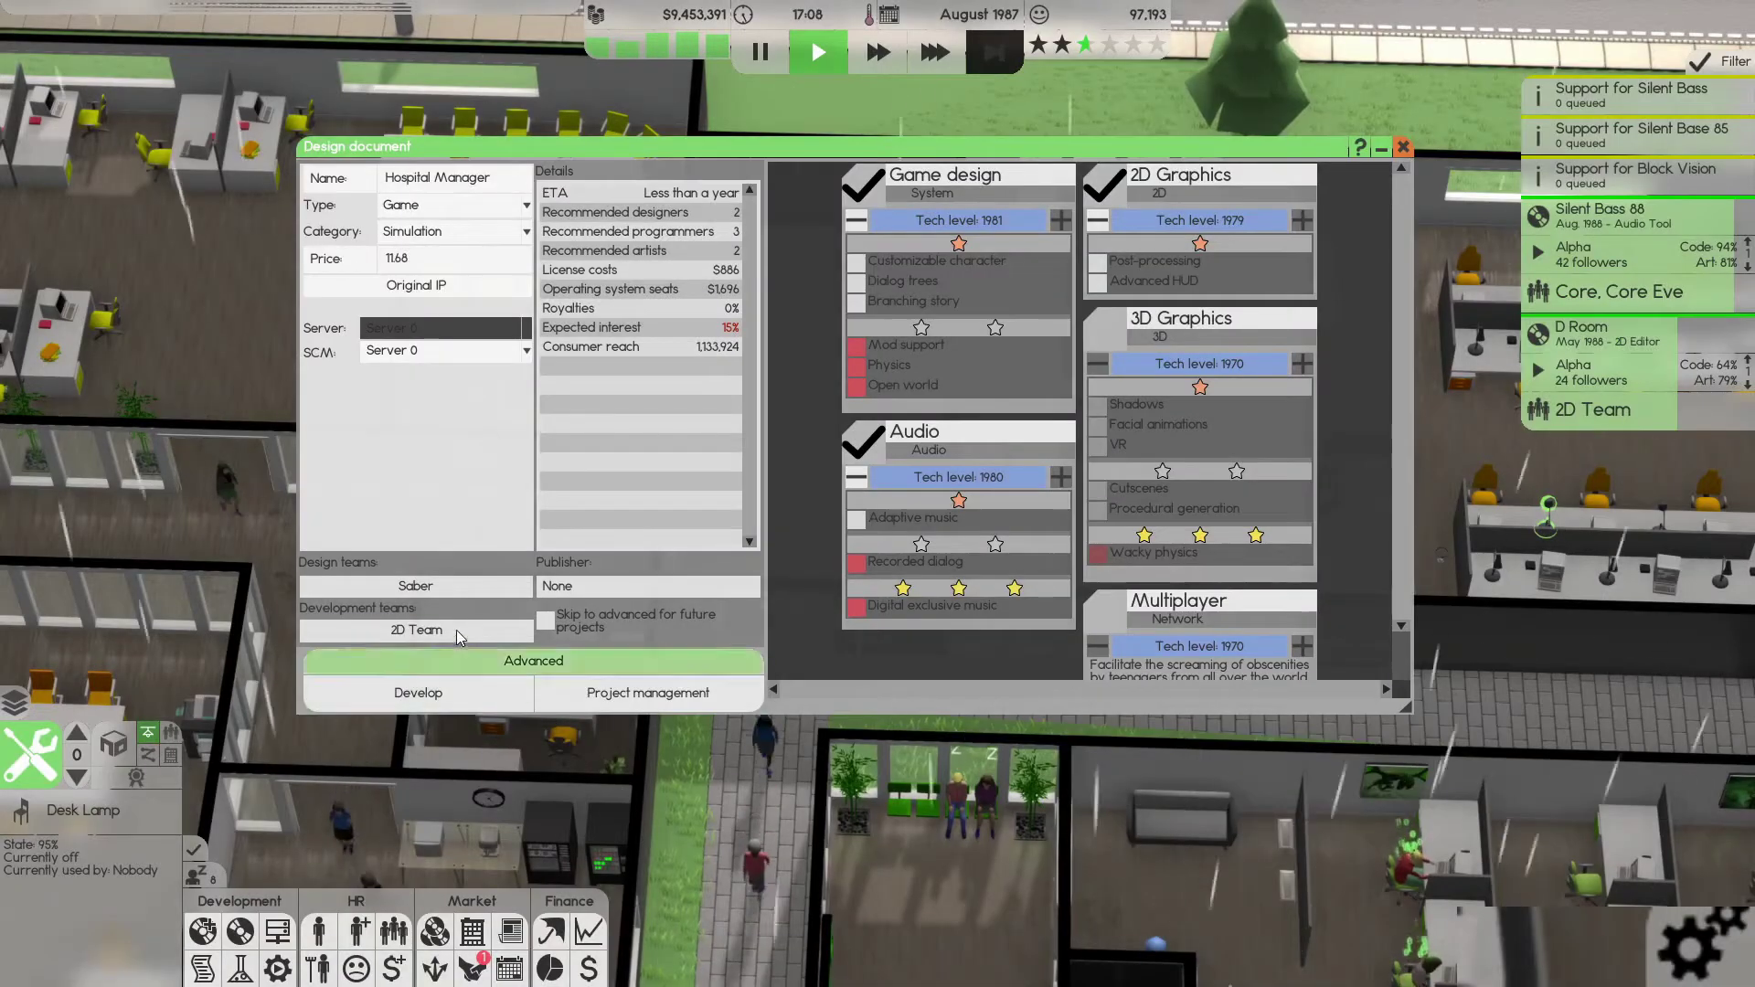
# - Set Saber as the development team and make future designs start with detailed options
pyautogui.click(415, 629)
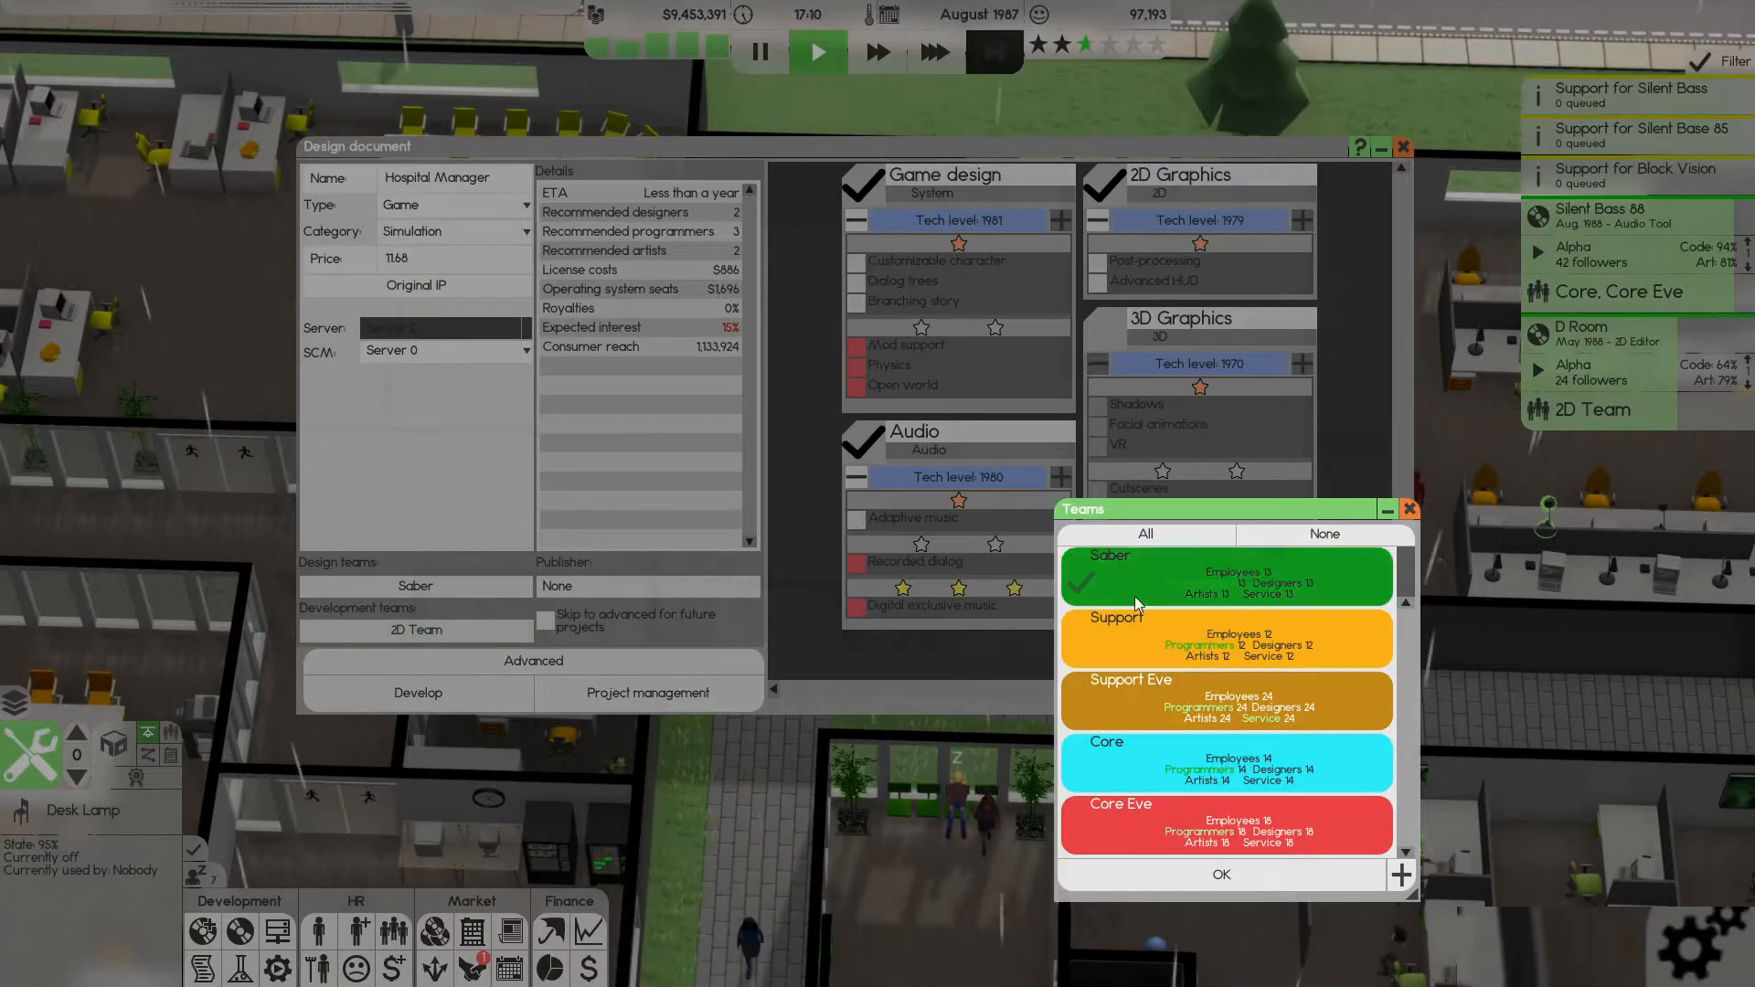
pyautogui.scroll(3)
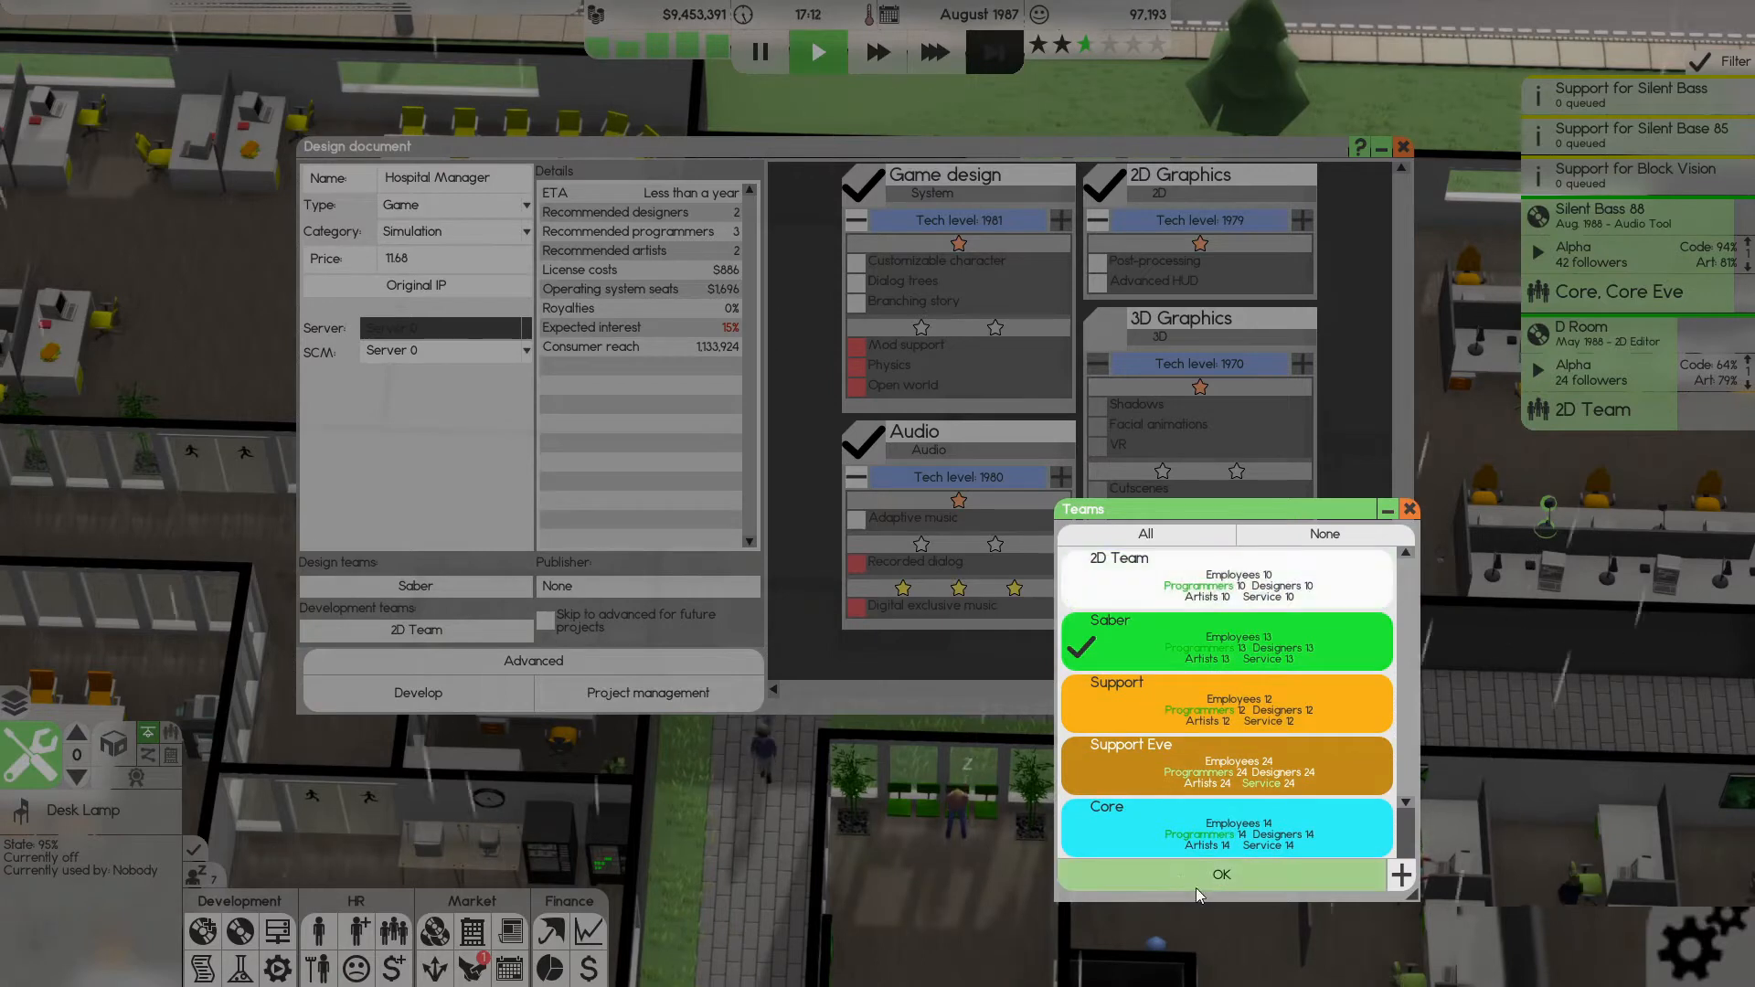
pyautogui.click(1220, 874)
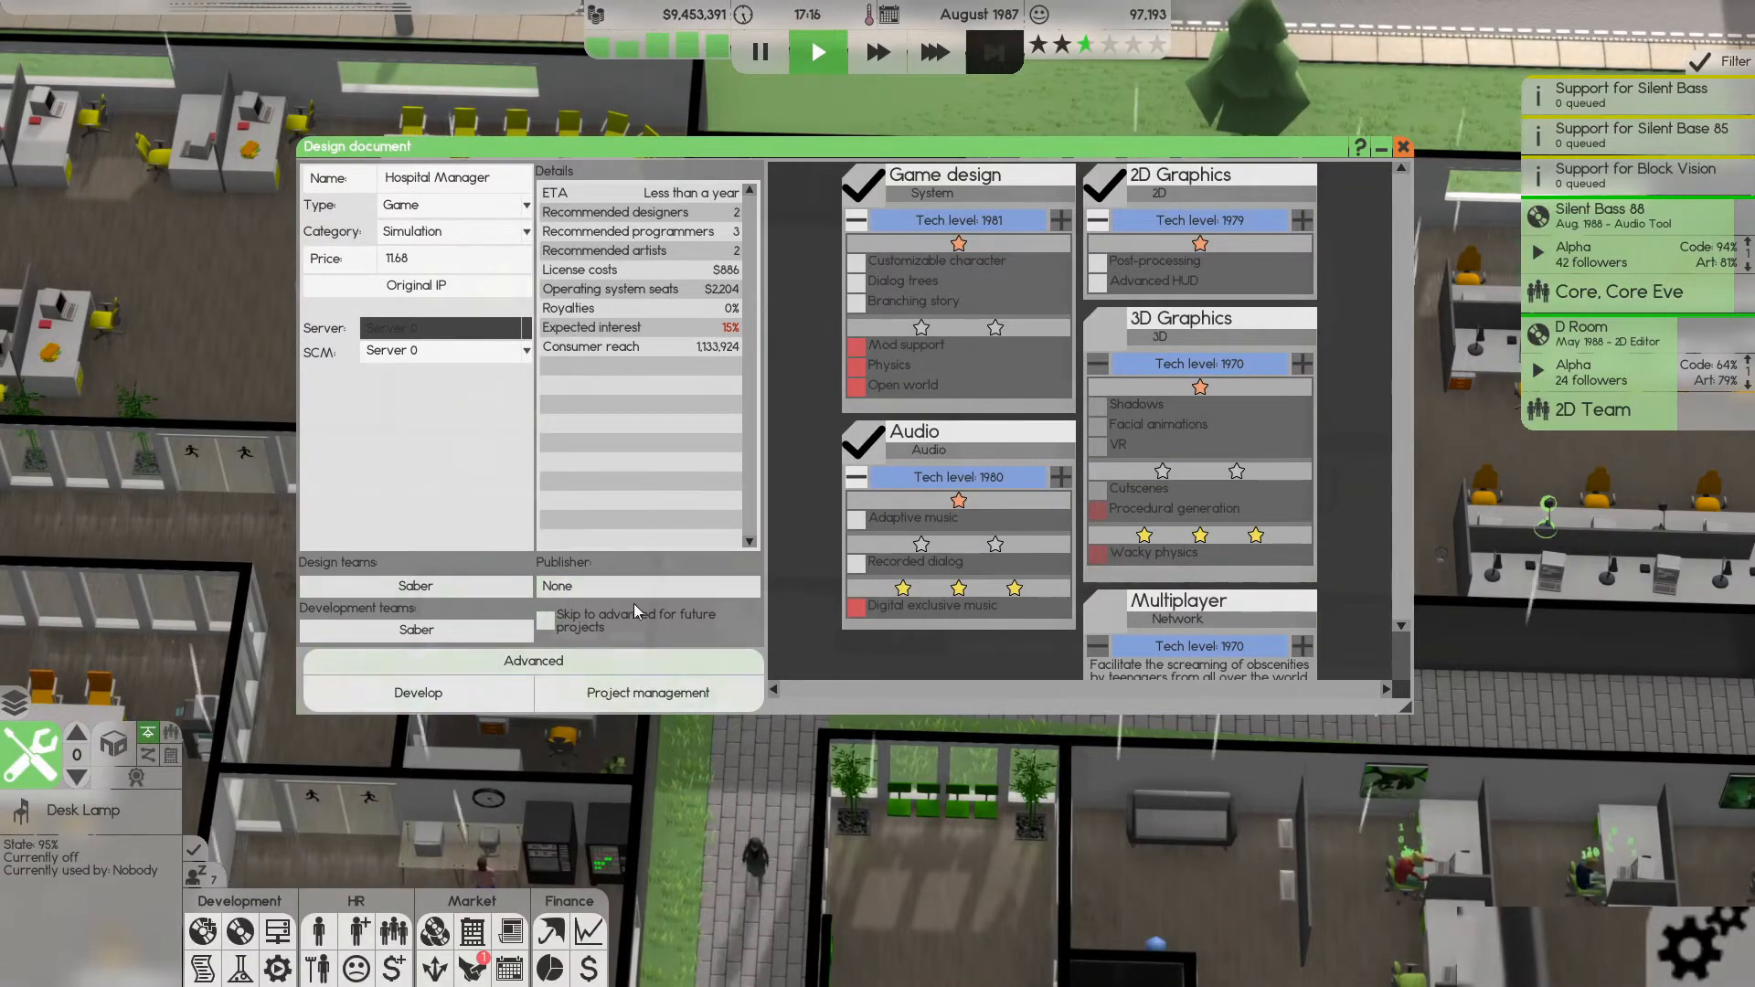
pyautogui.click(547, 621)
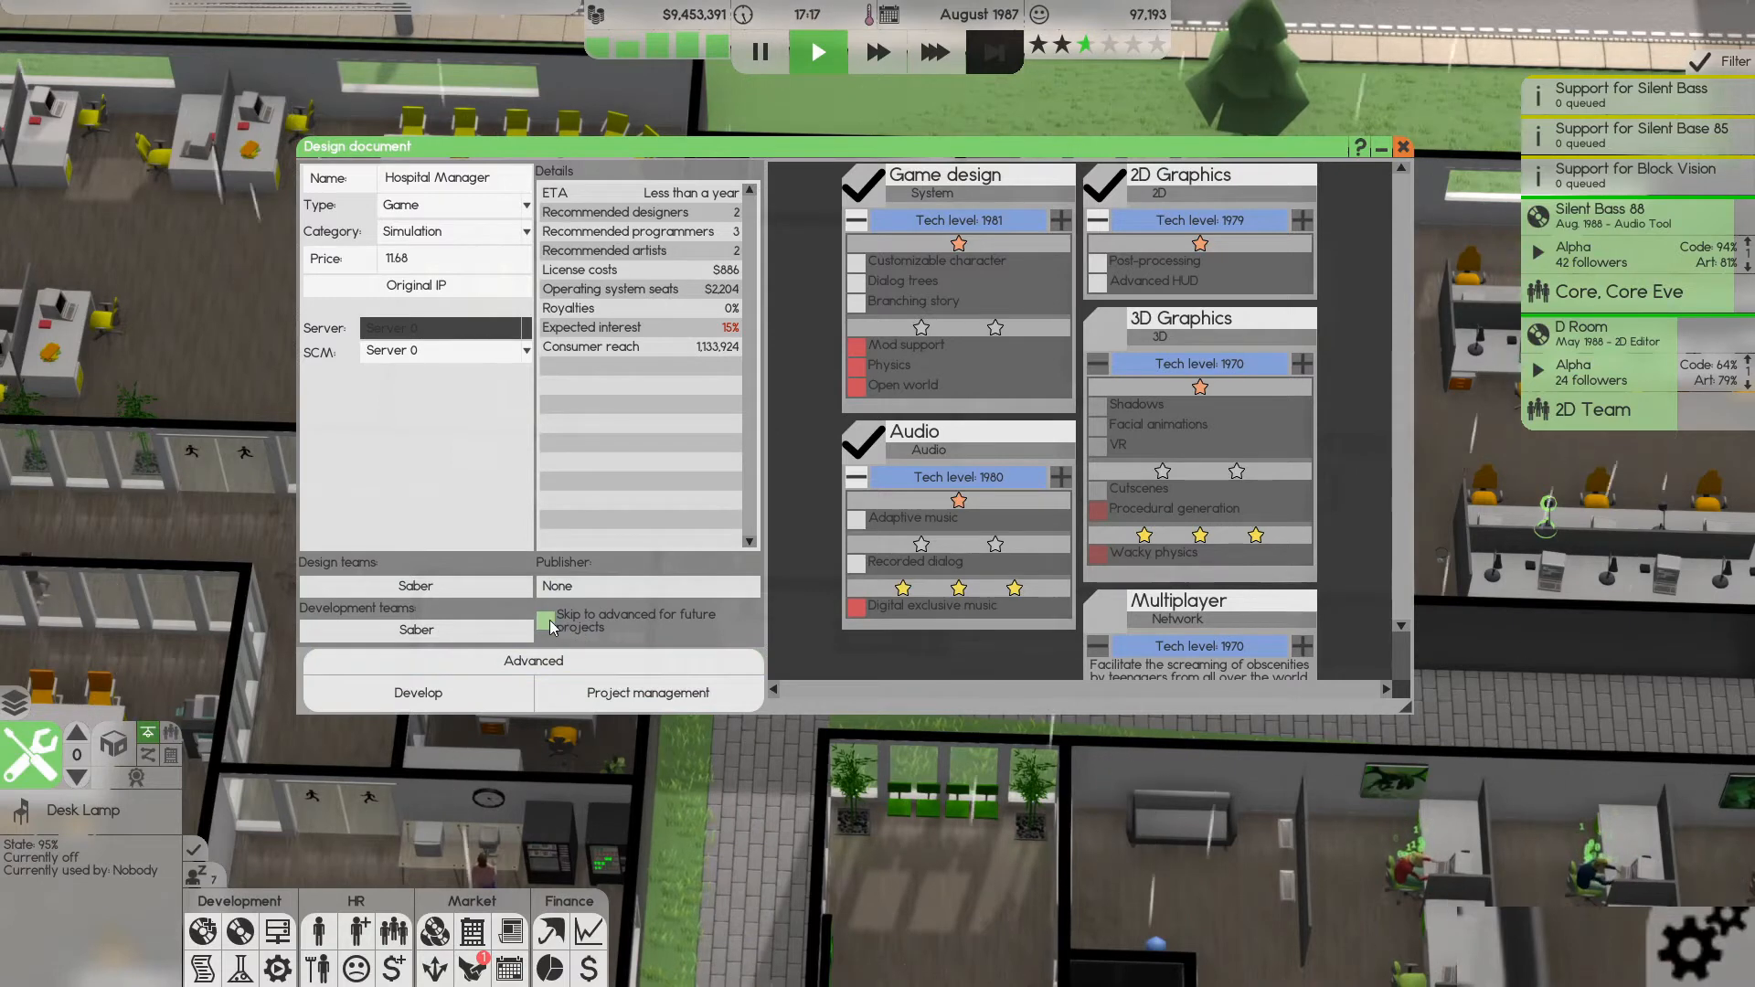
# - Show the advanced design pages and create a new framework, editing its name to FieldTrim 2
pyautogui.click(532, 660)
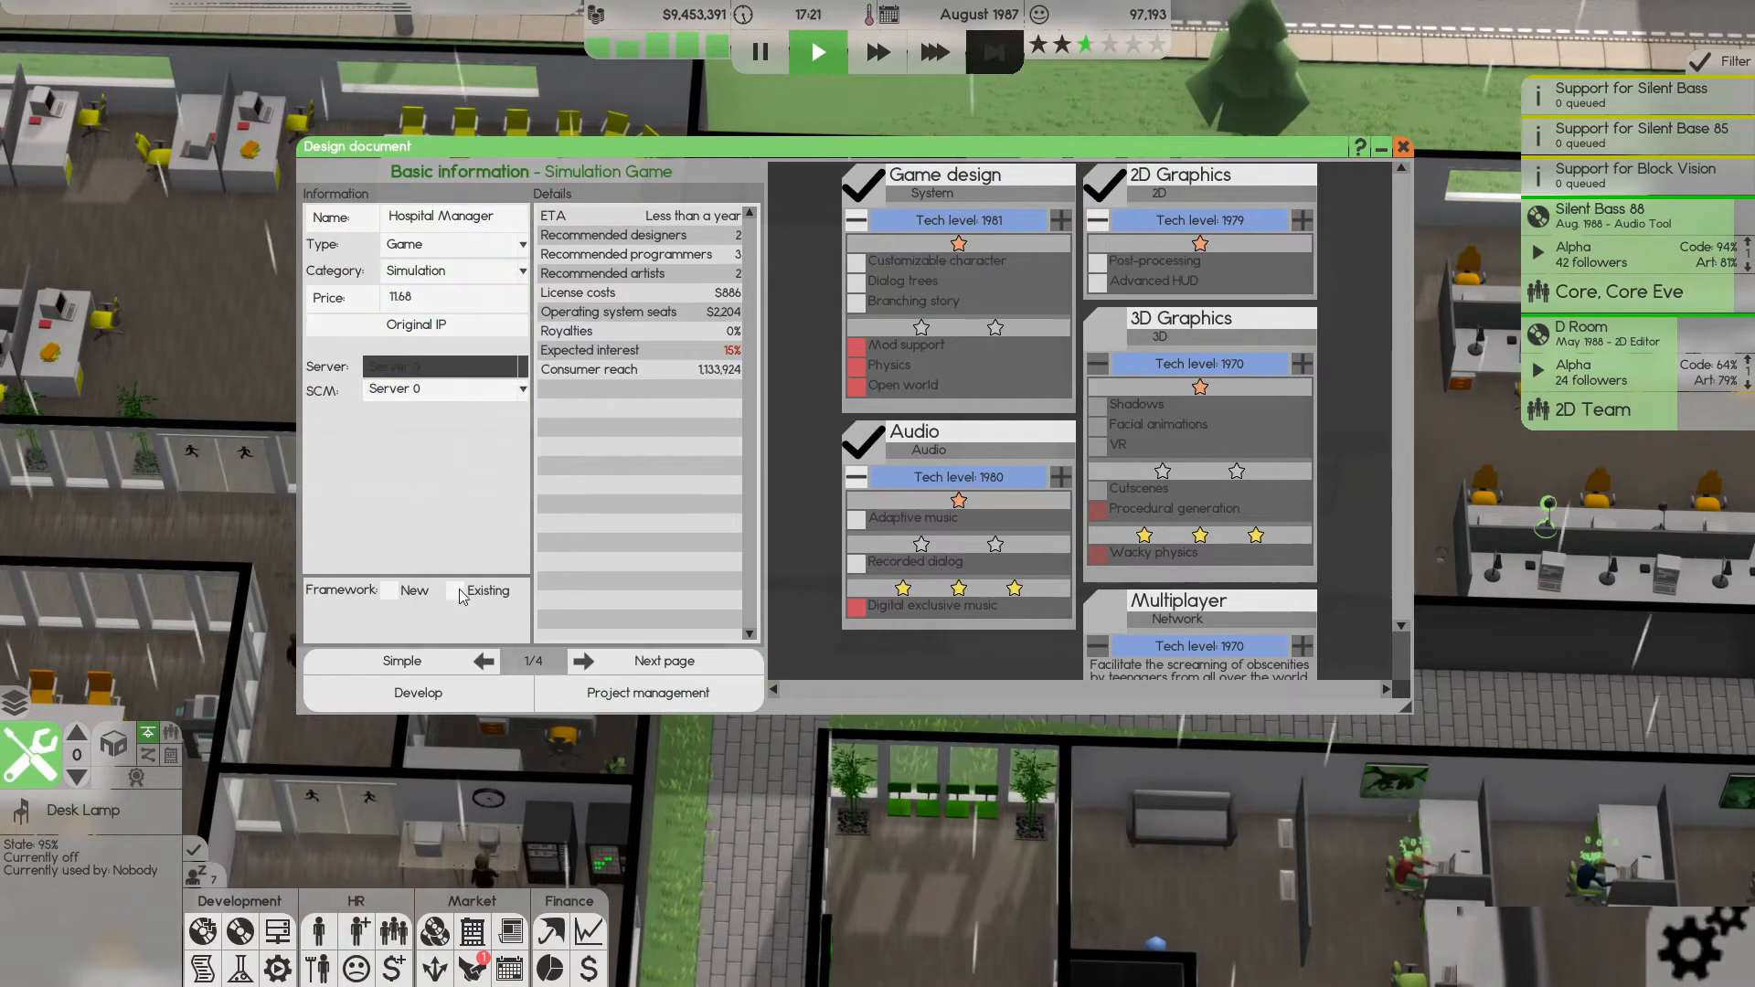
pyautogui.click(389, 590)
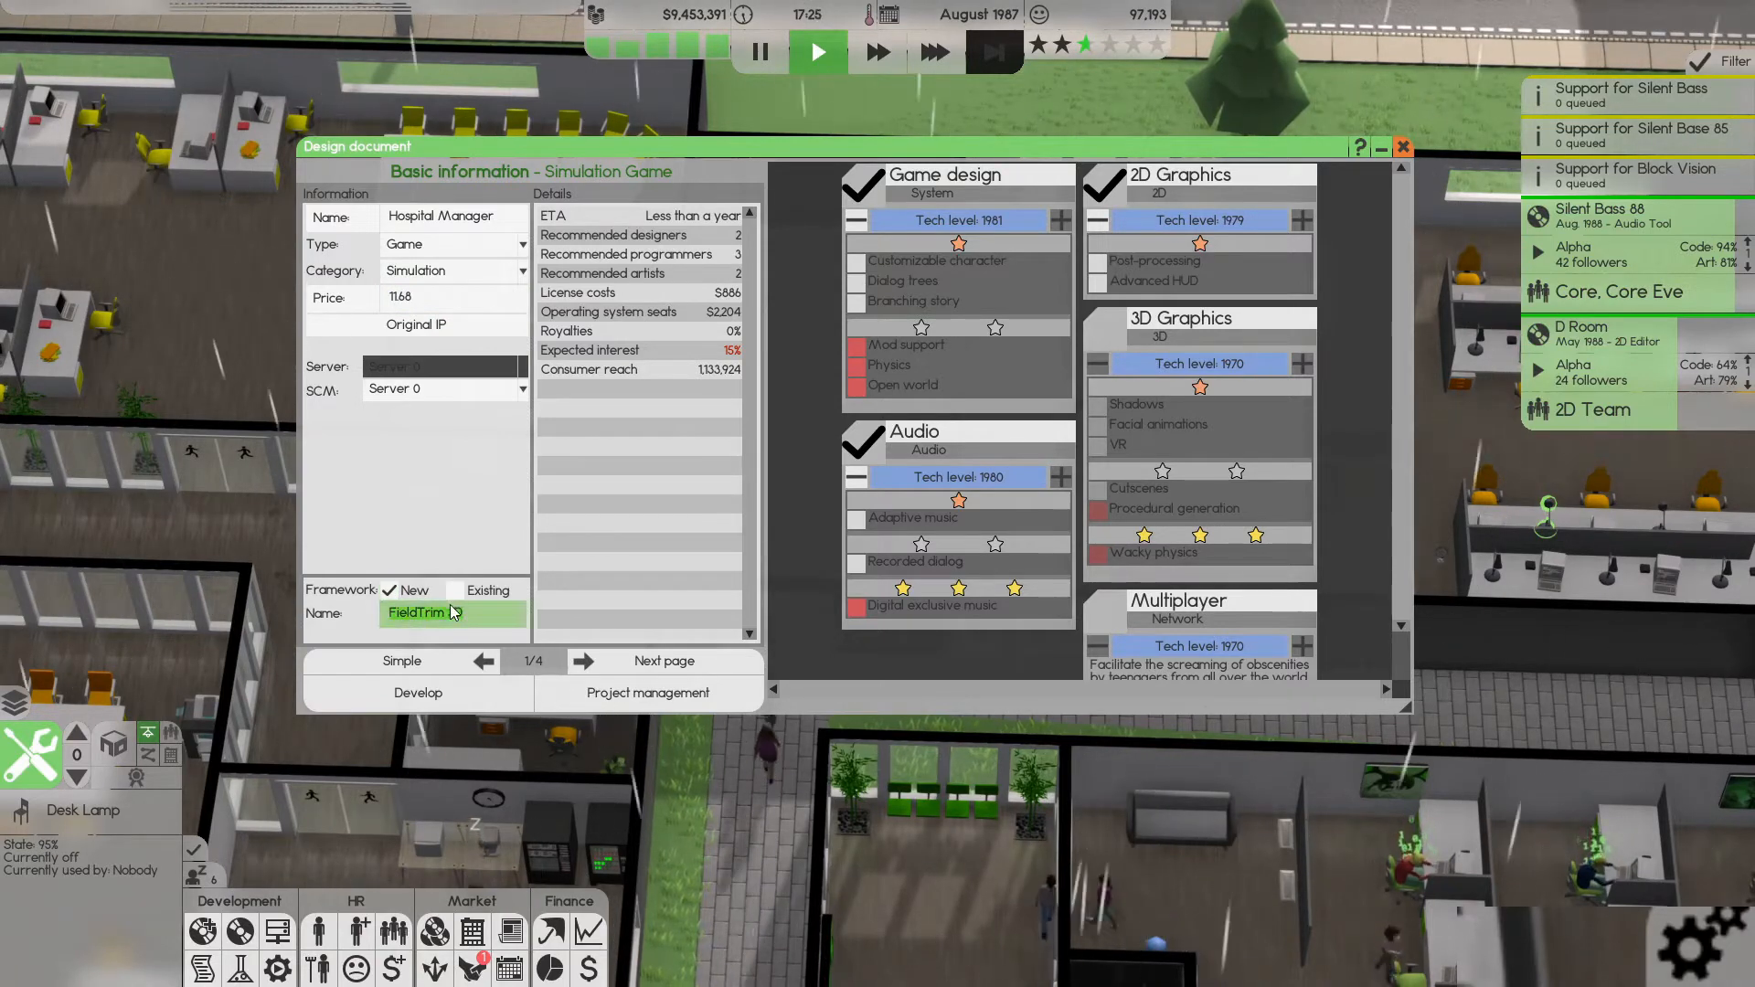
pyautogui.write('3D')
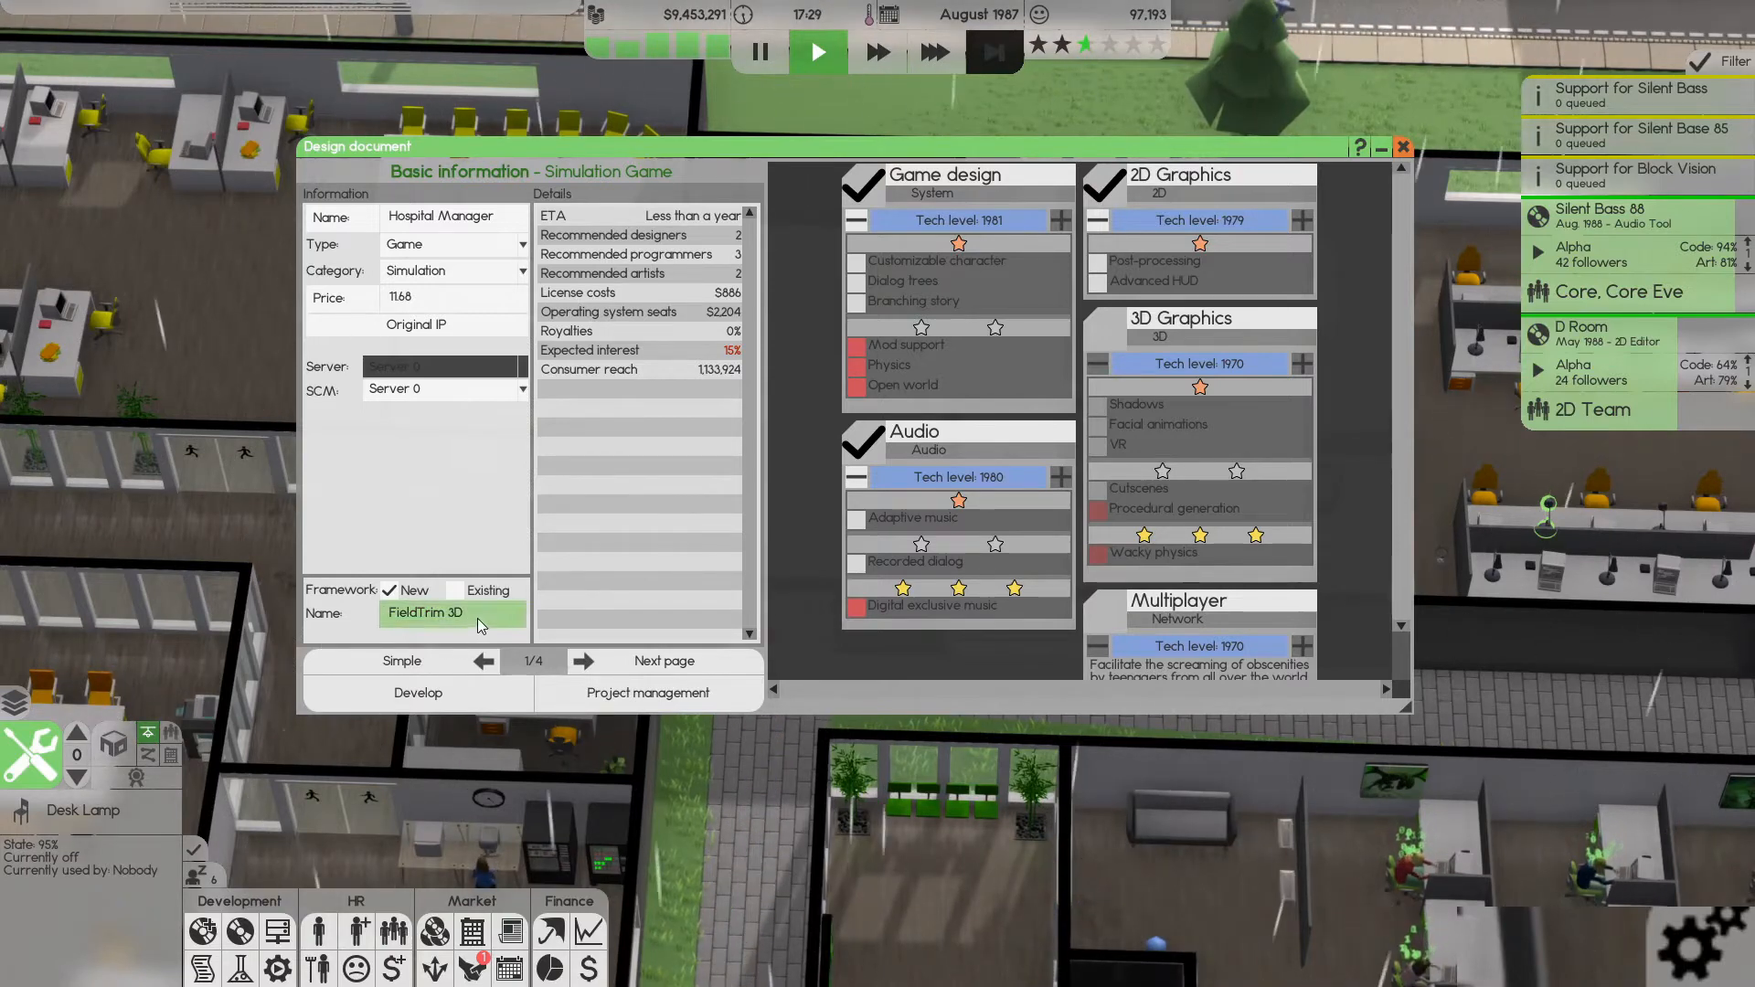
pyautogui.press('Backspace')
pyautogui.write('2')
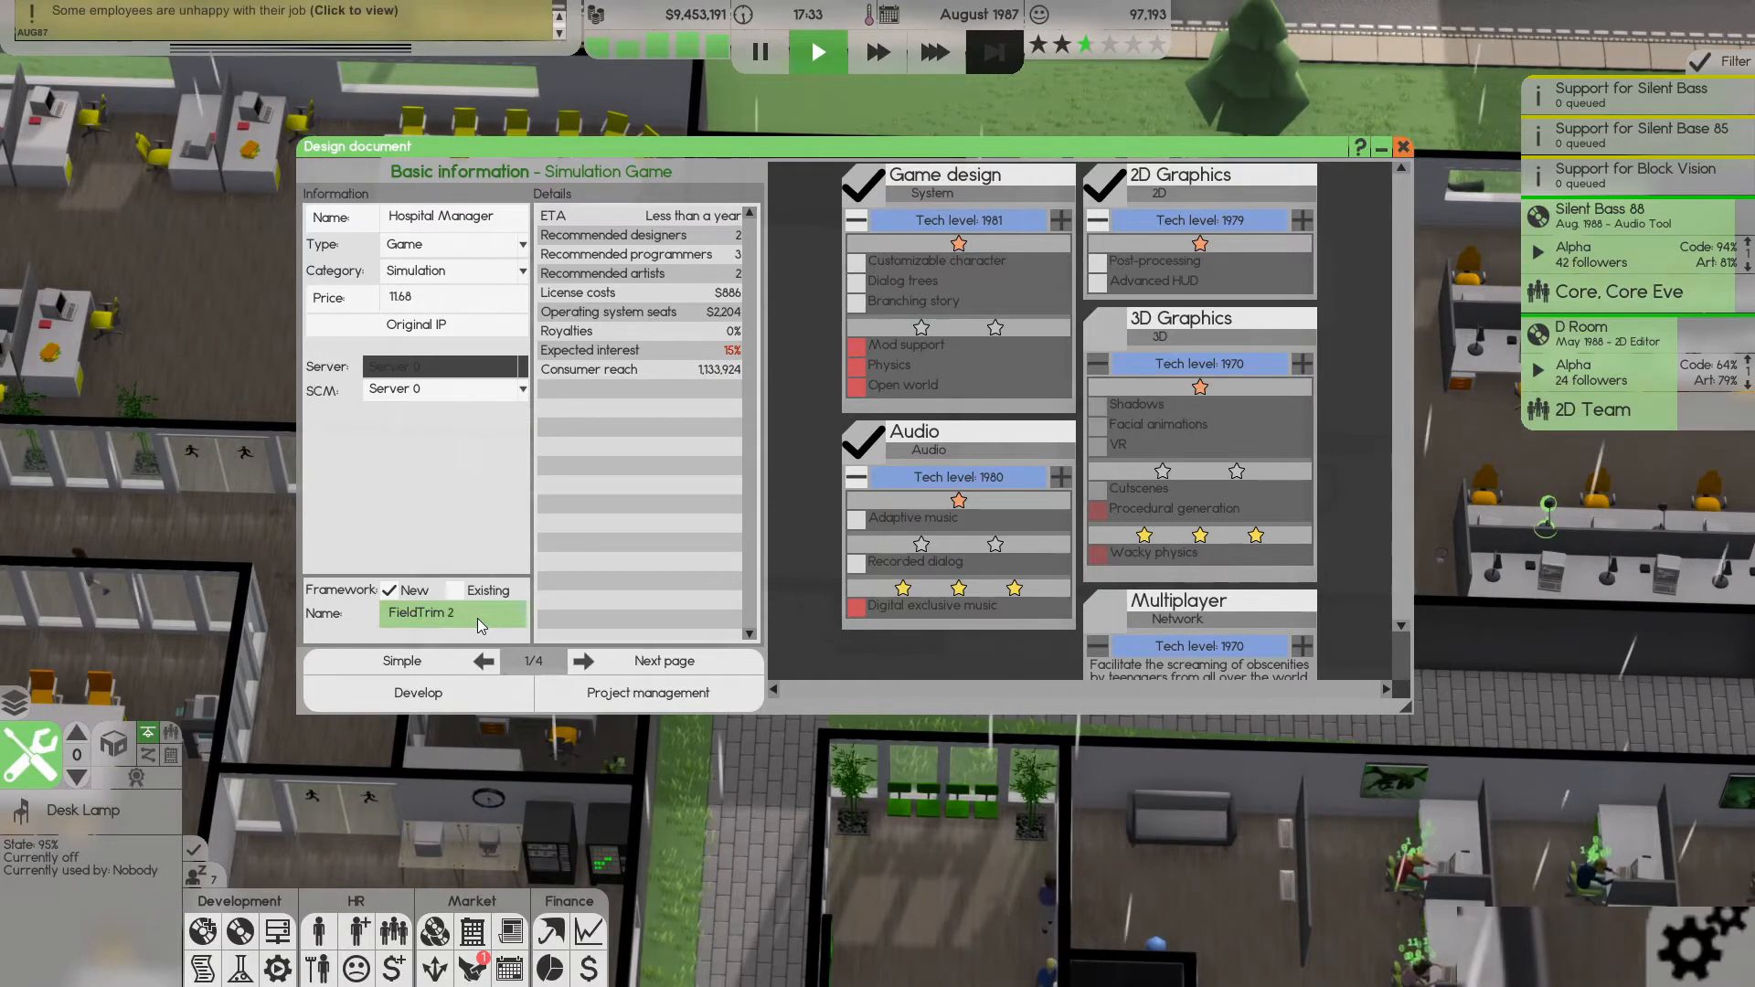
pyautogui.write('D')
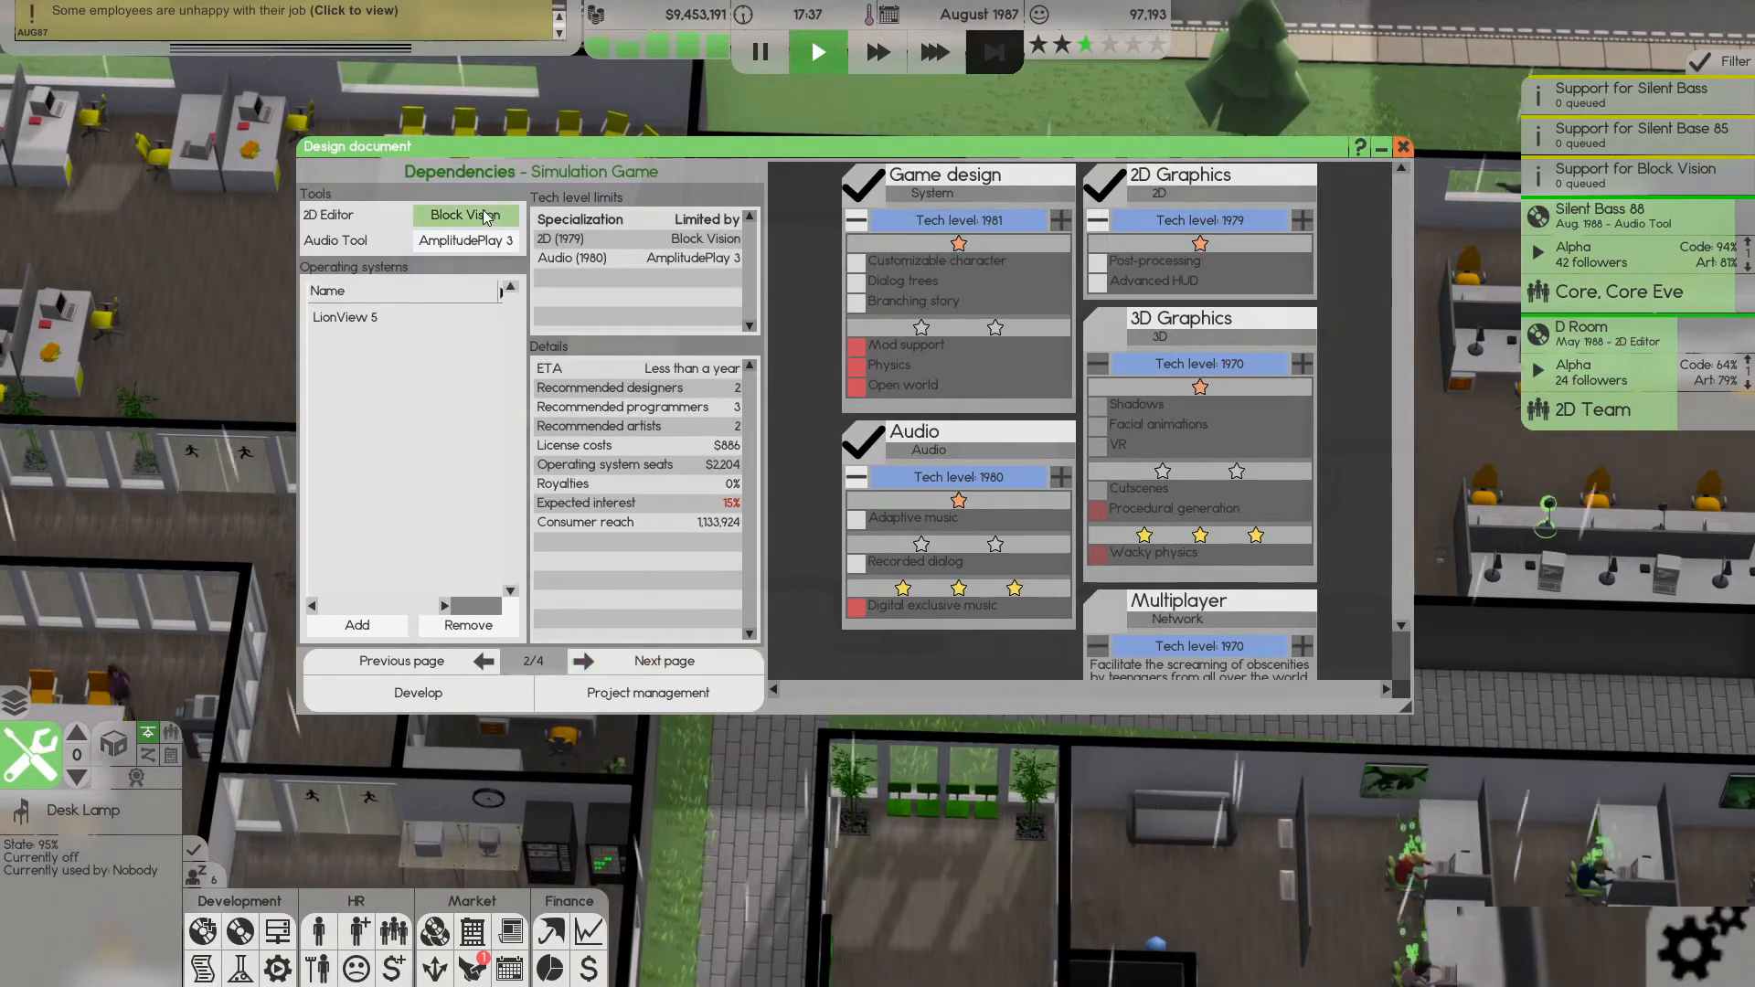
# - Replace the 2D editor dependency with Block Vision from the date-sorted list
pyautogui.click(464, 213)
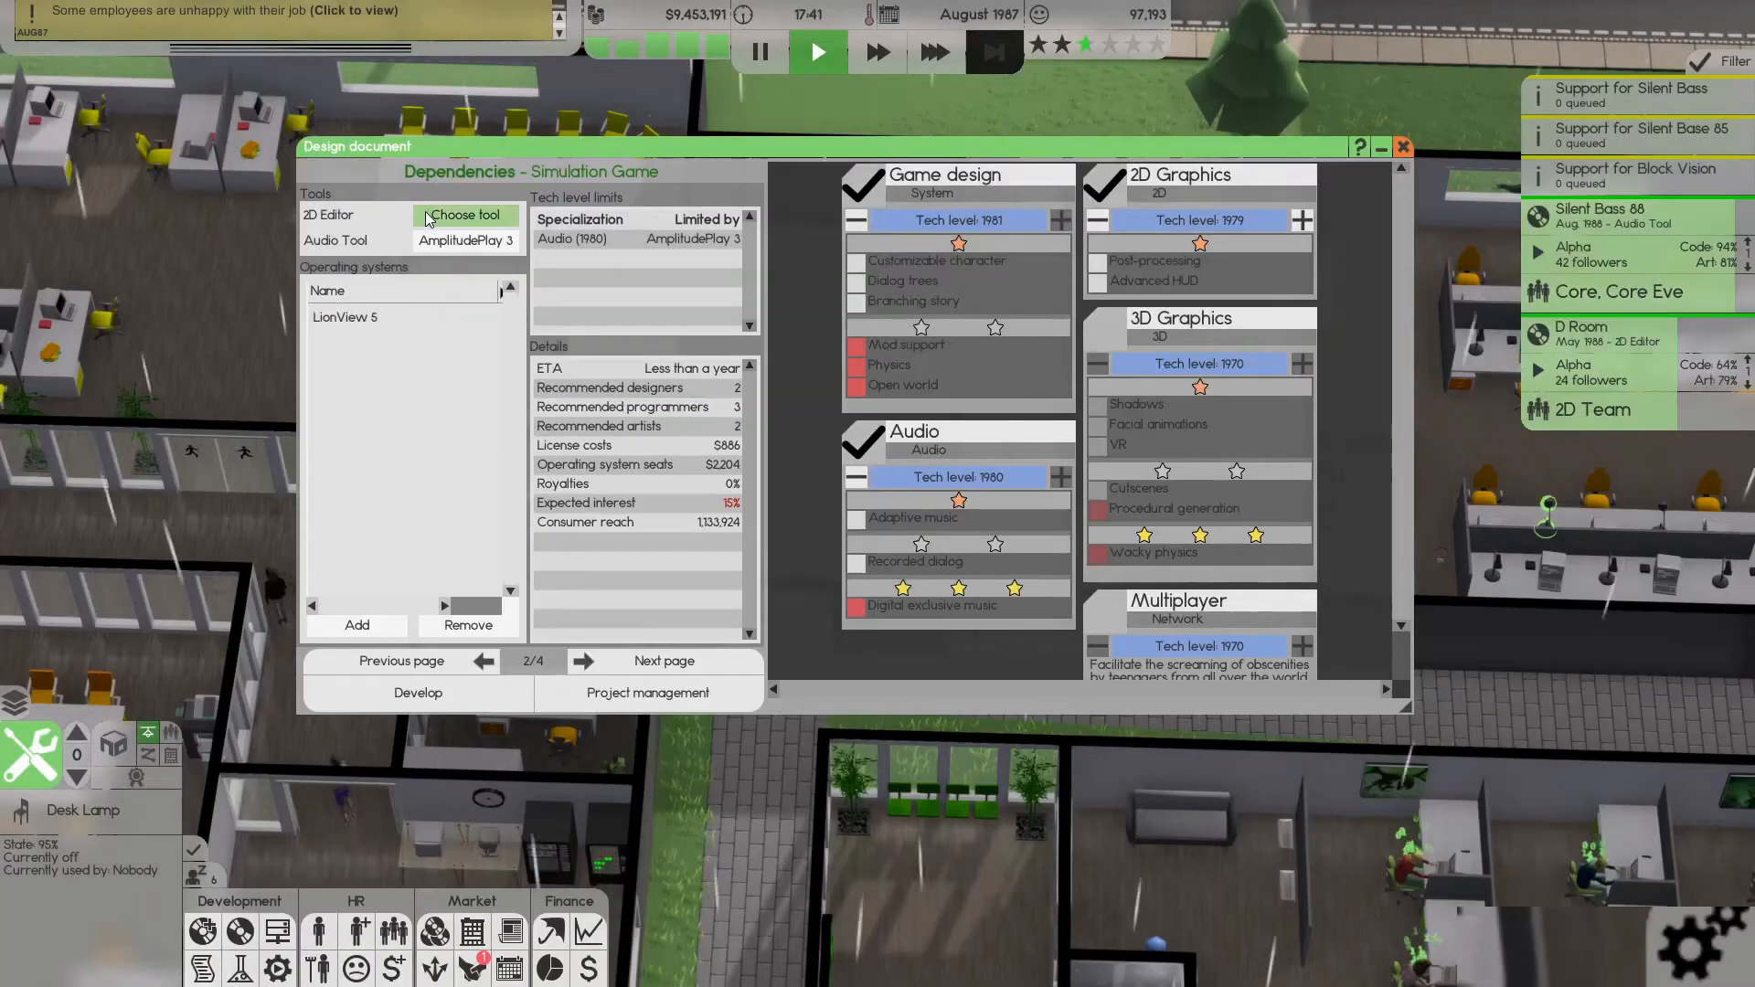
pyautogui.click(464, 214)
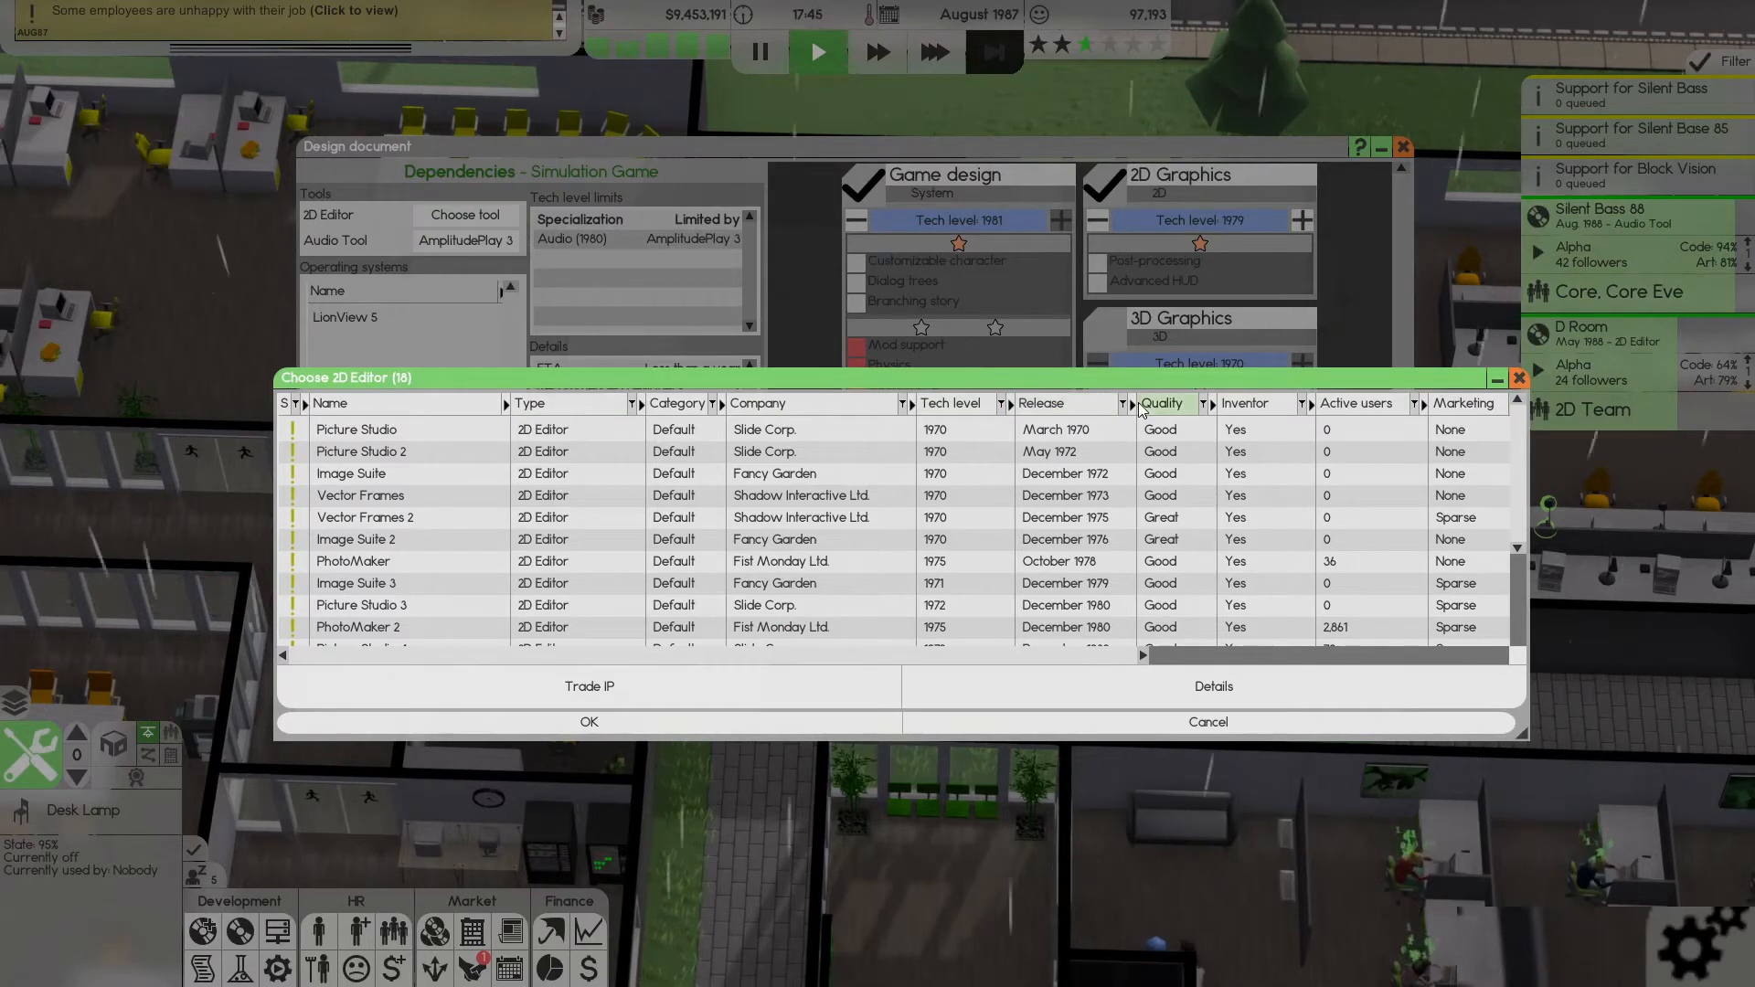
pyautogui.moveTo(1040, 402)
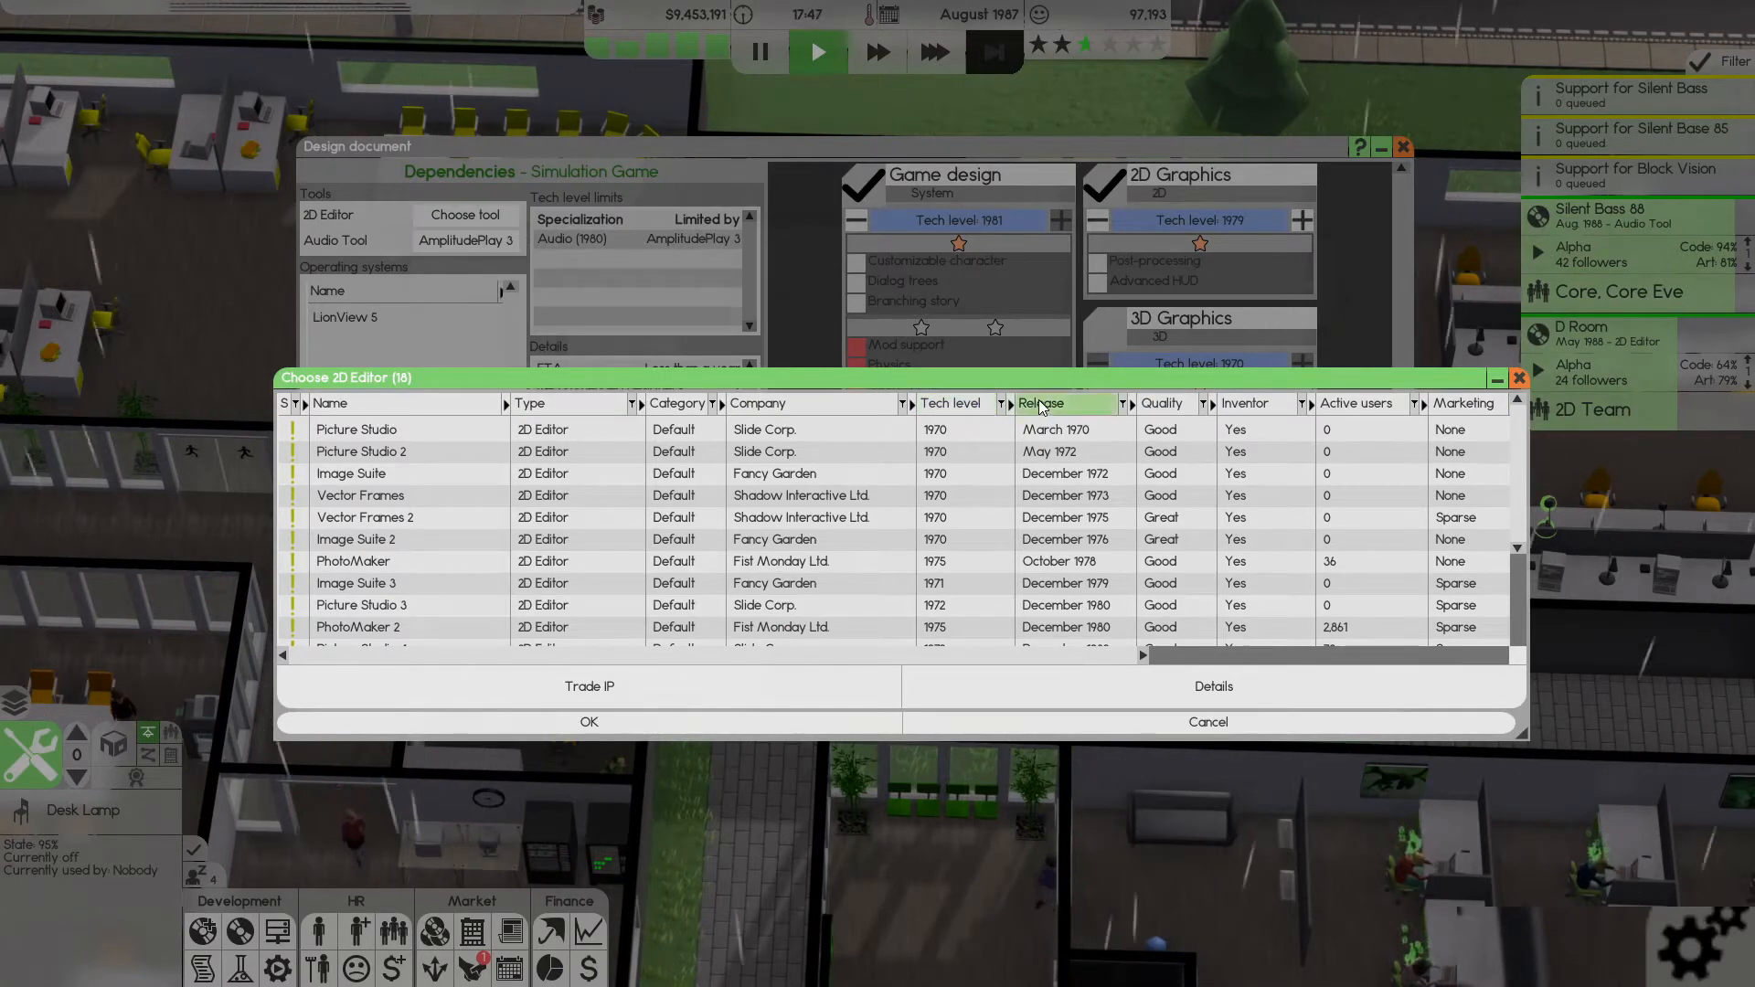
pyautogui.click(1041, 402)
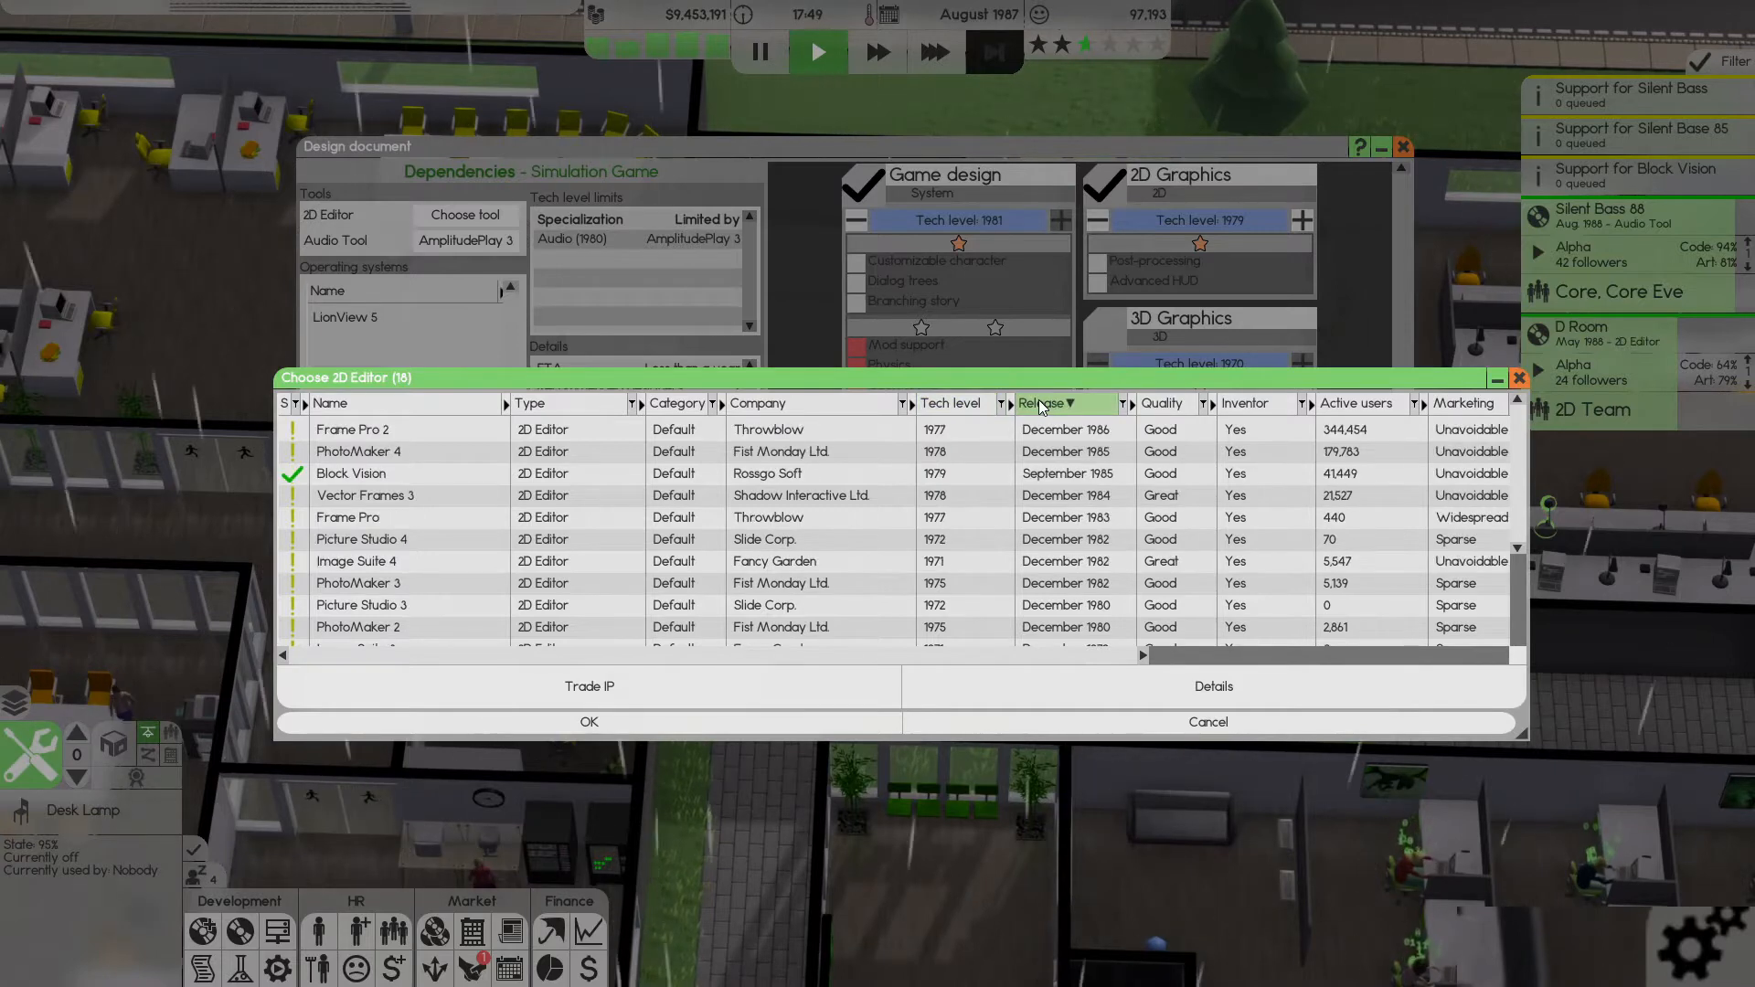
pyautogui.click(380, 474)
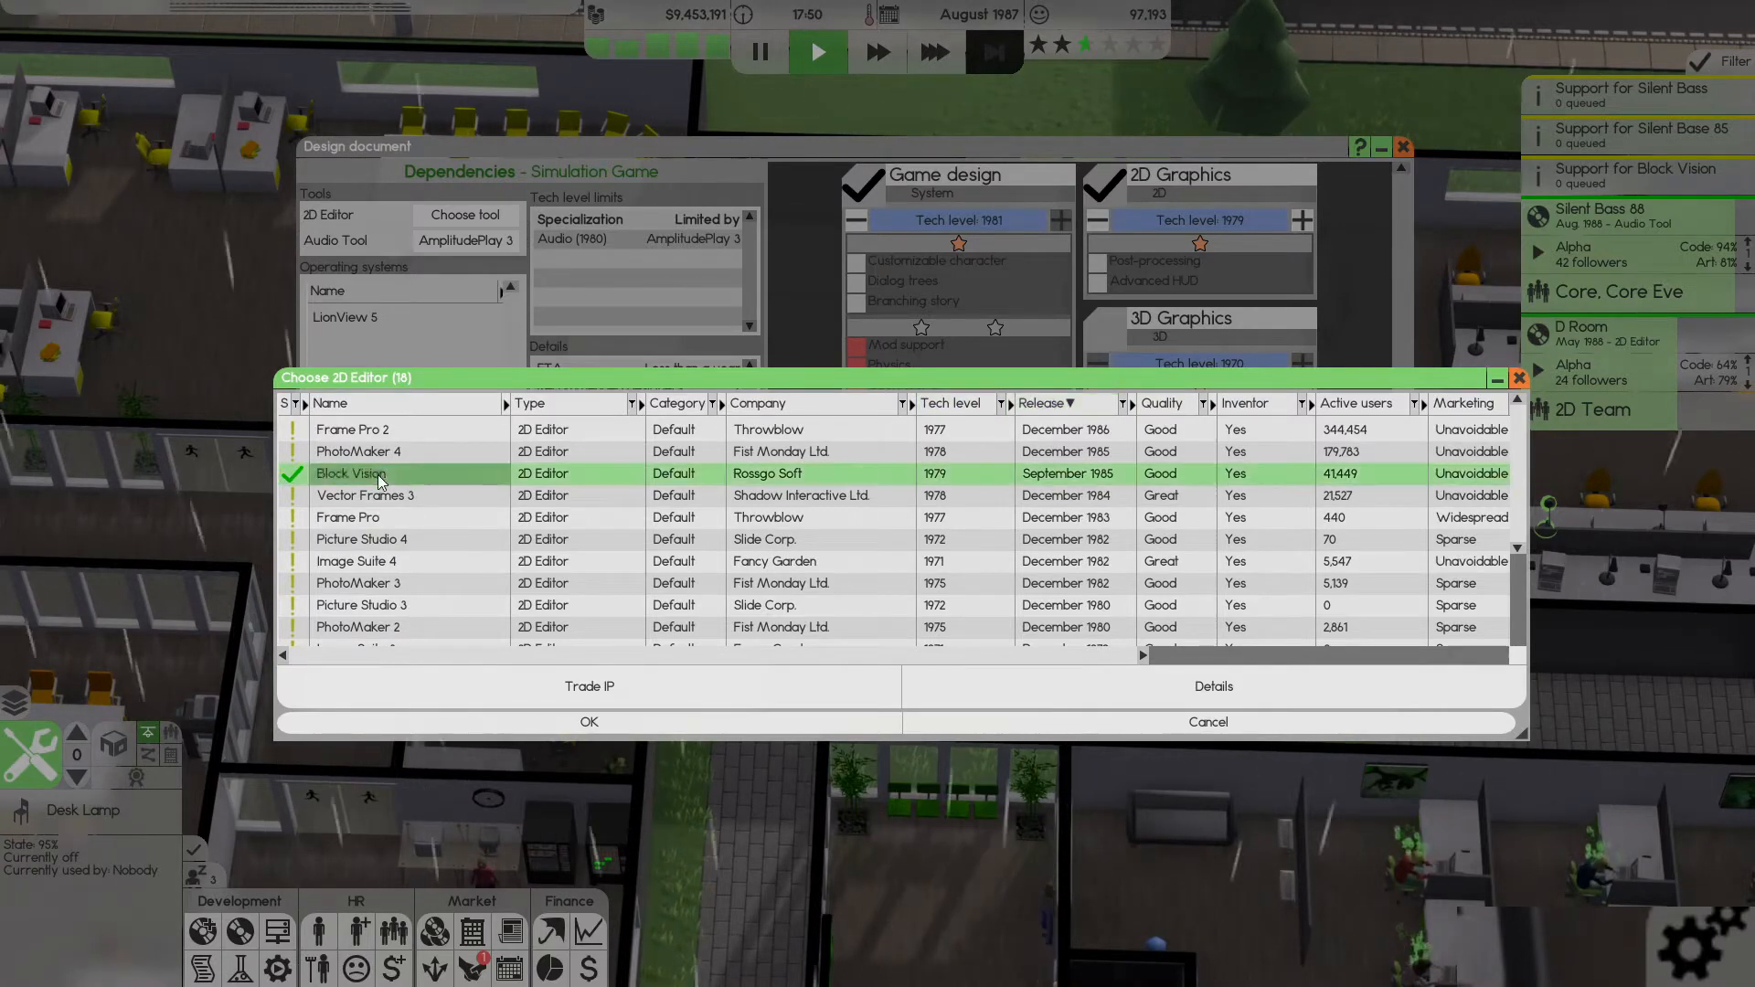
pyautogui.click(588, 722)
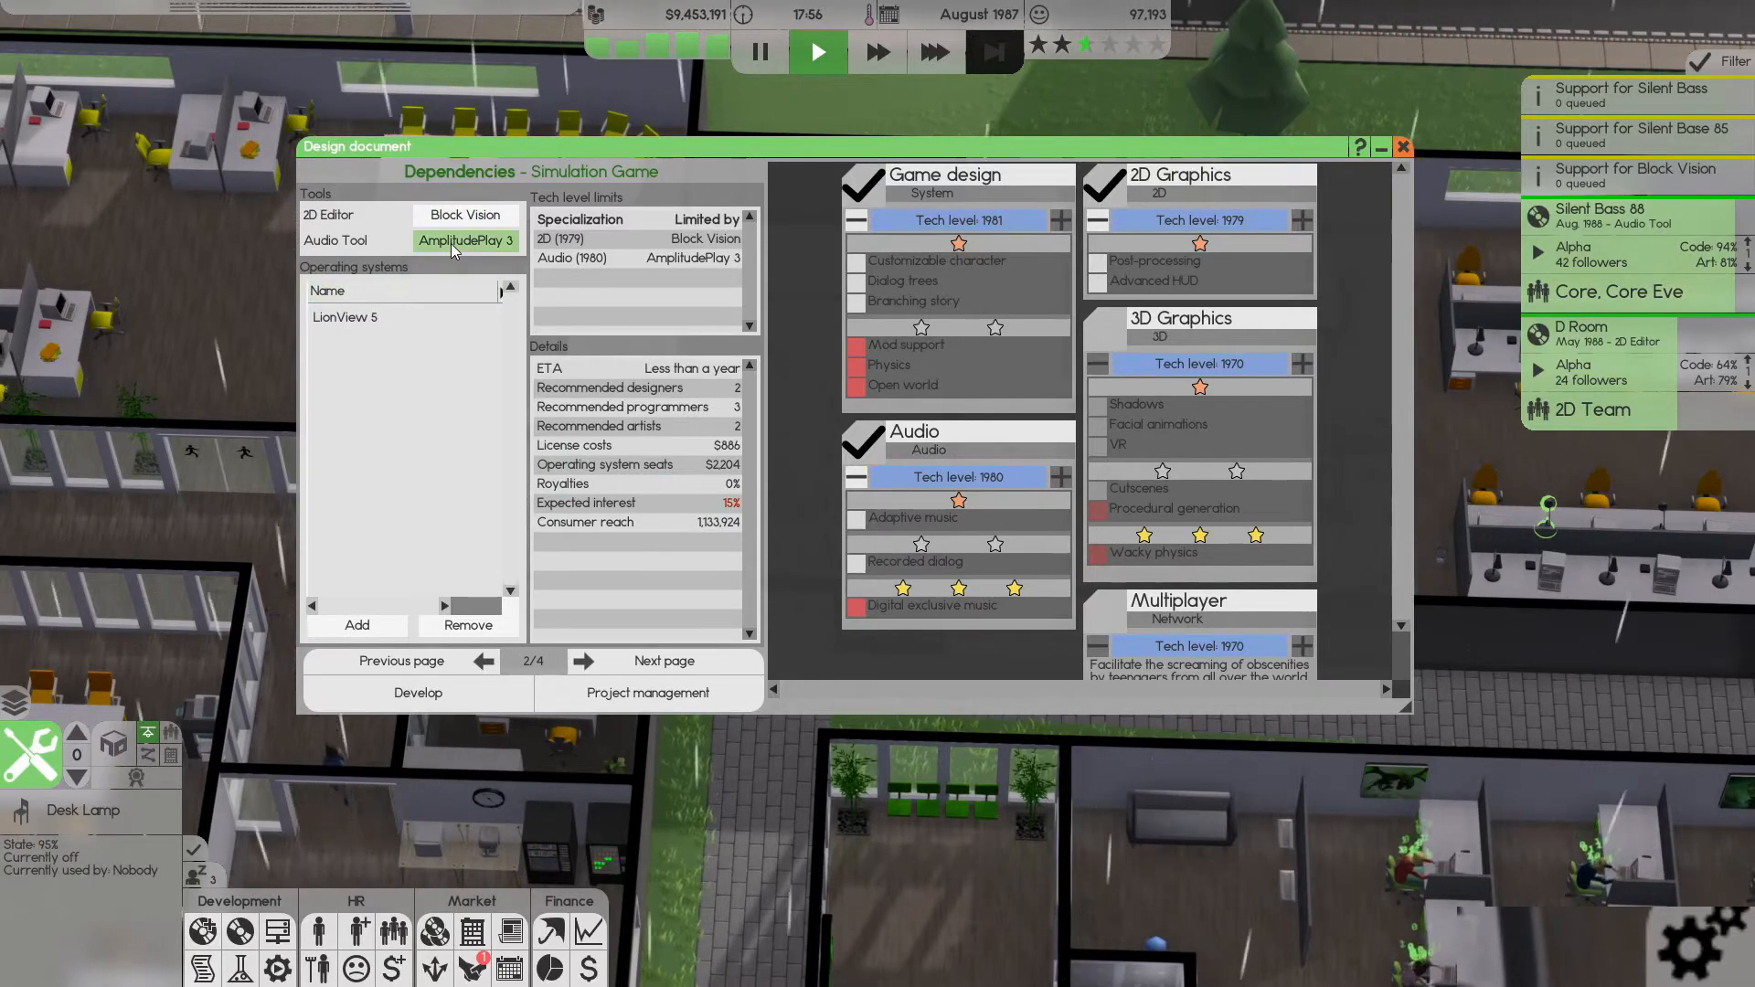
pyautogui.moveTo(1040, 252)
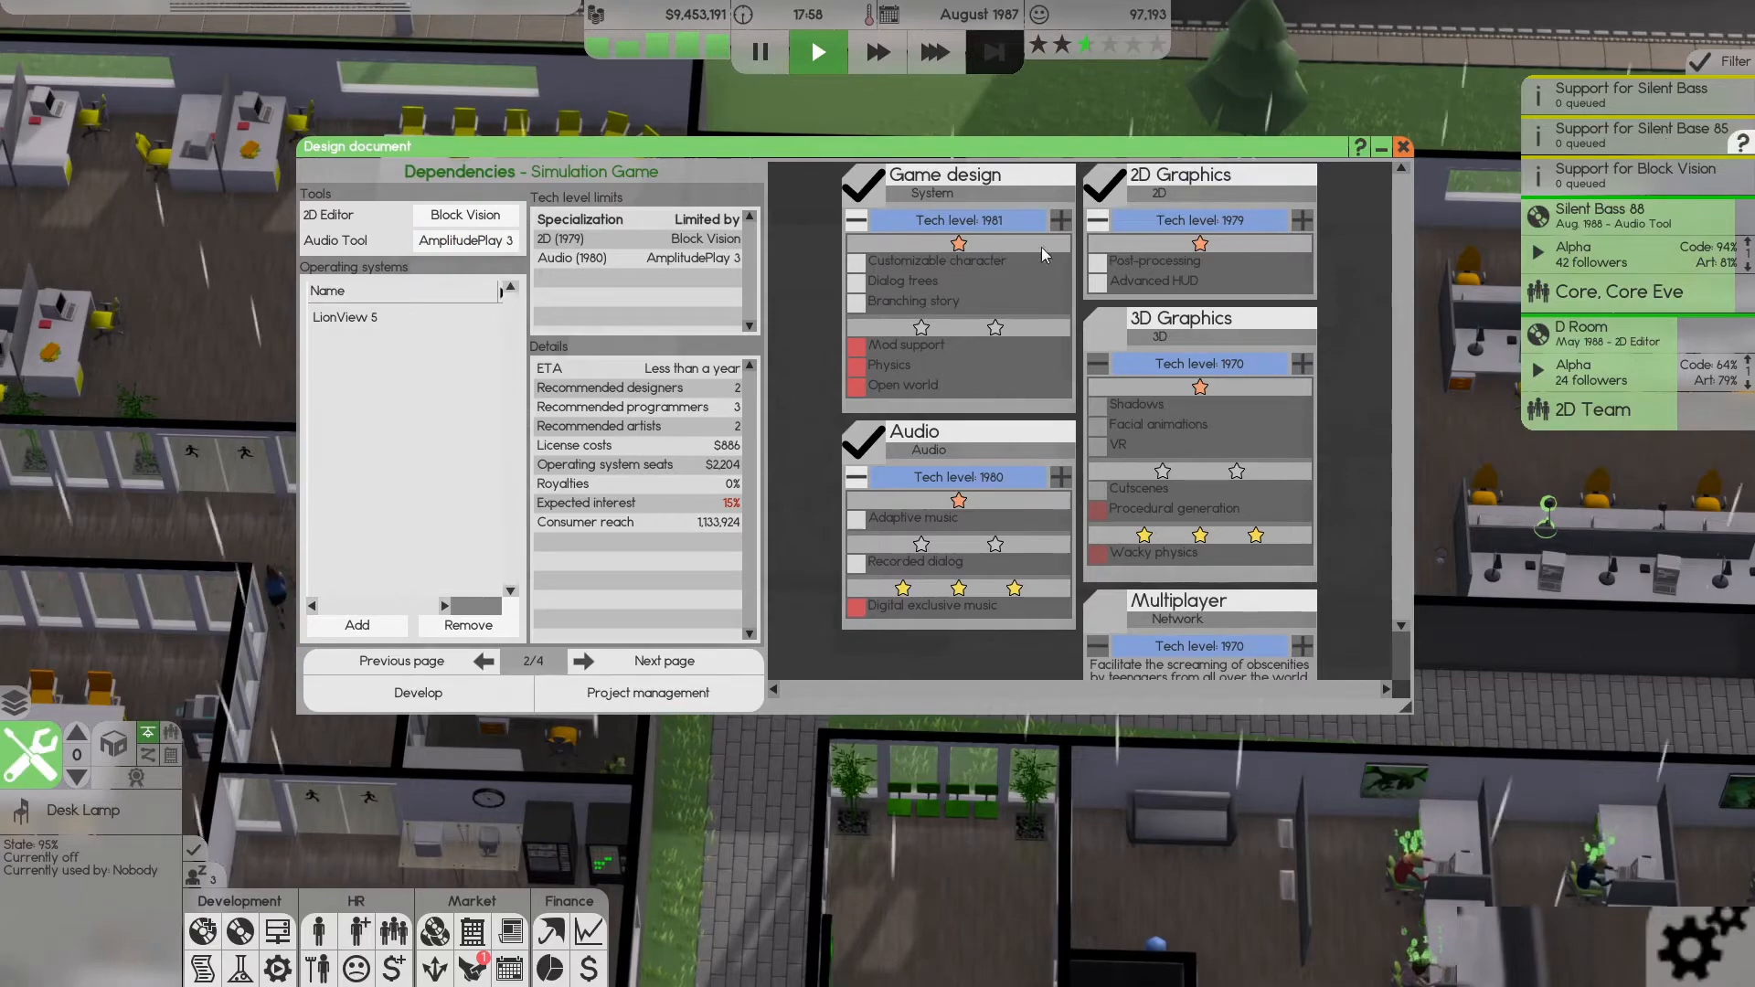
# - Set the audio tool dependency to The AudioMaker 3 instead of AmplitudePlay 3
pyautogui.click(464, 240)
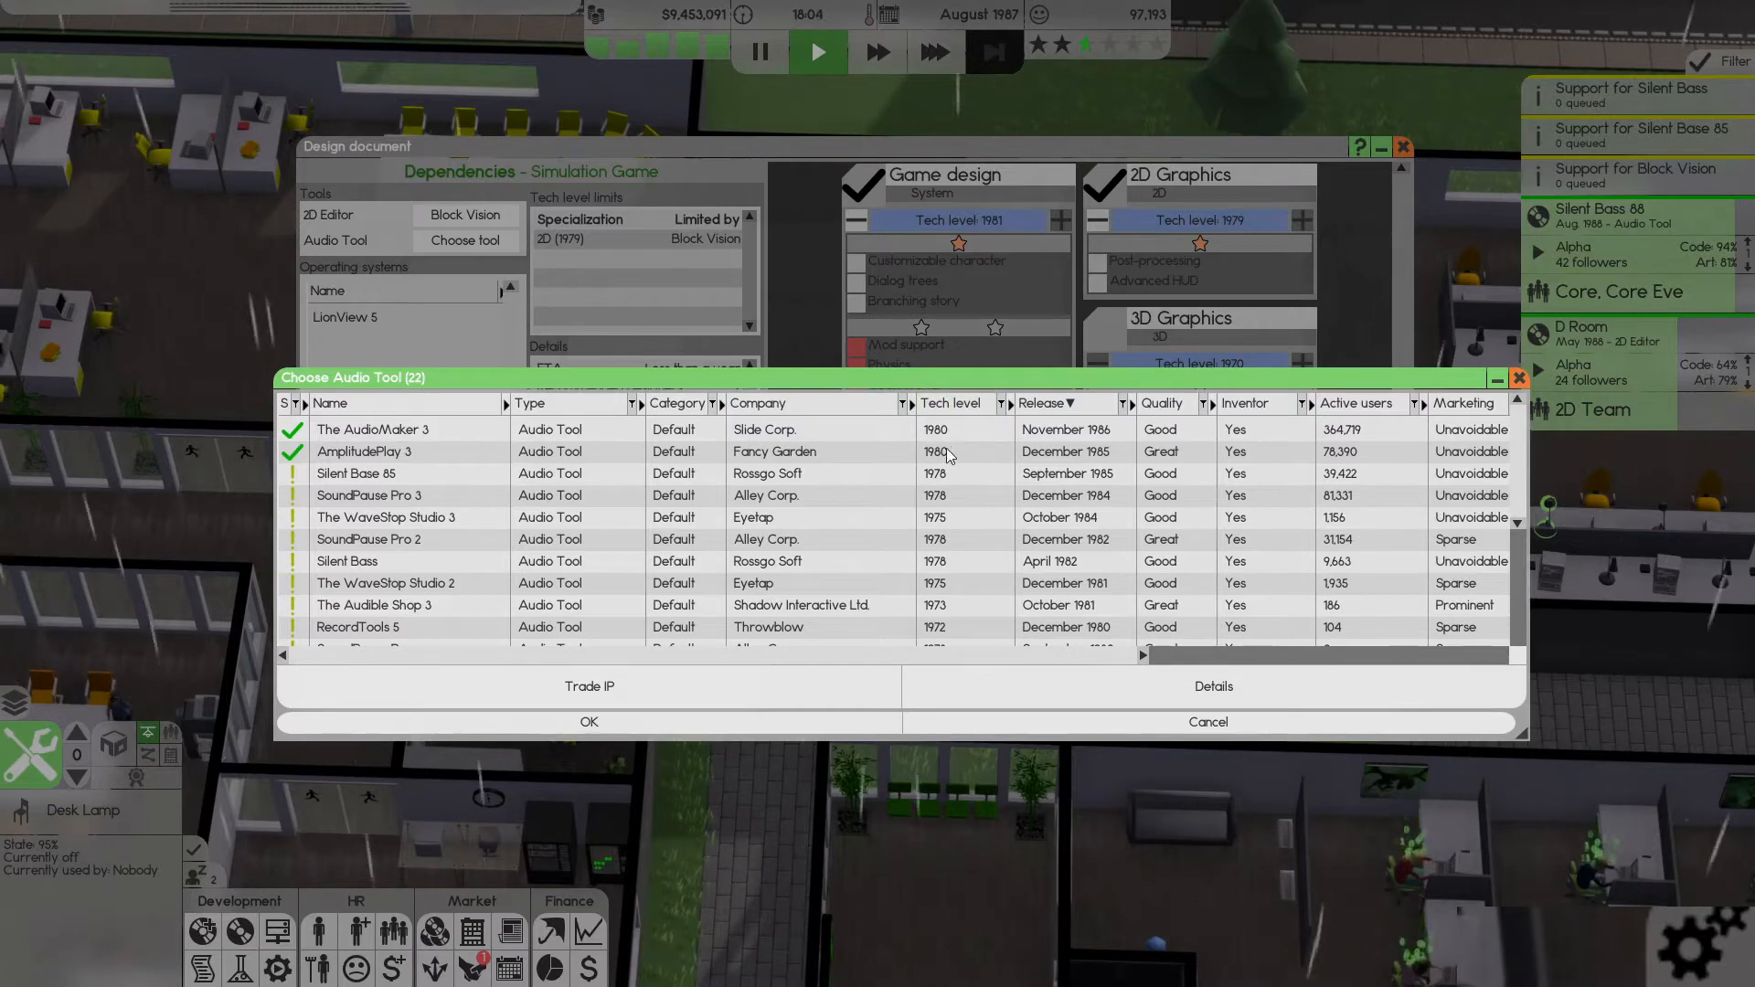
pyautogui.moveTo(408, 481)
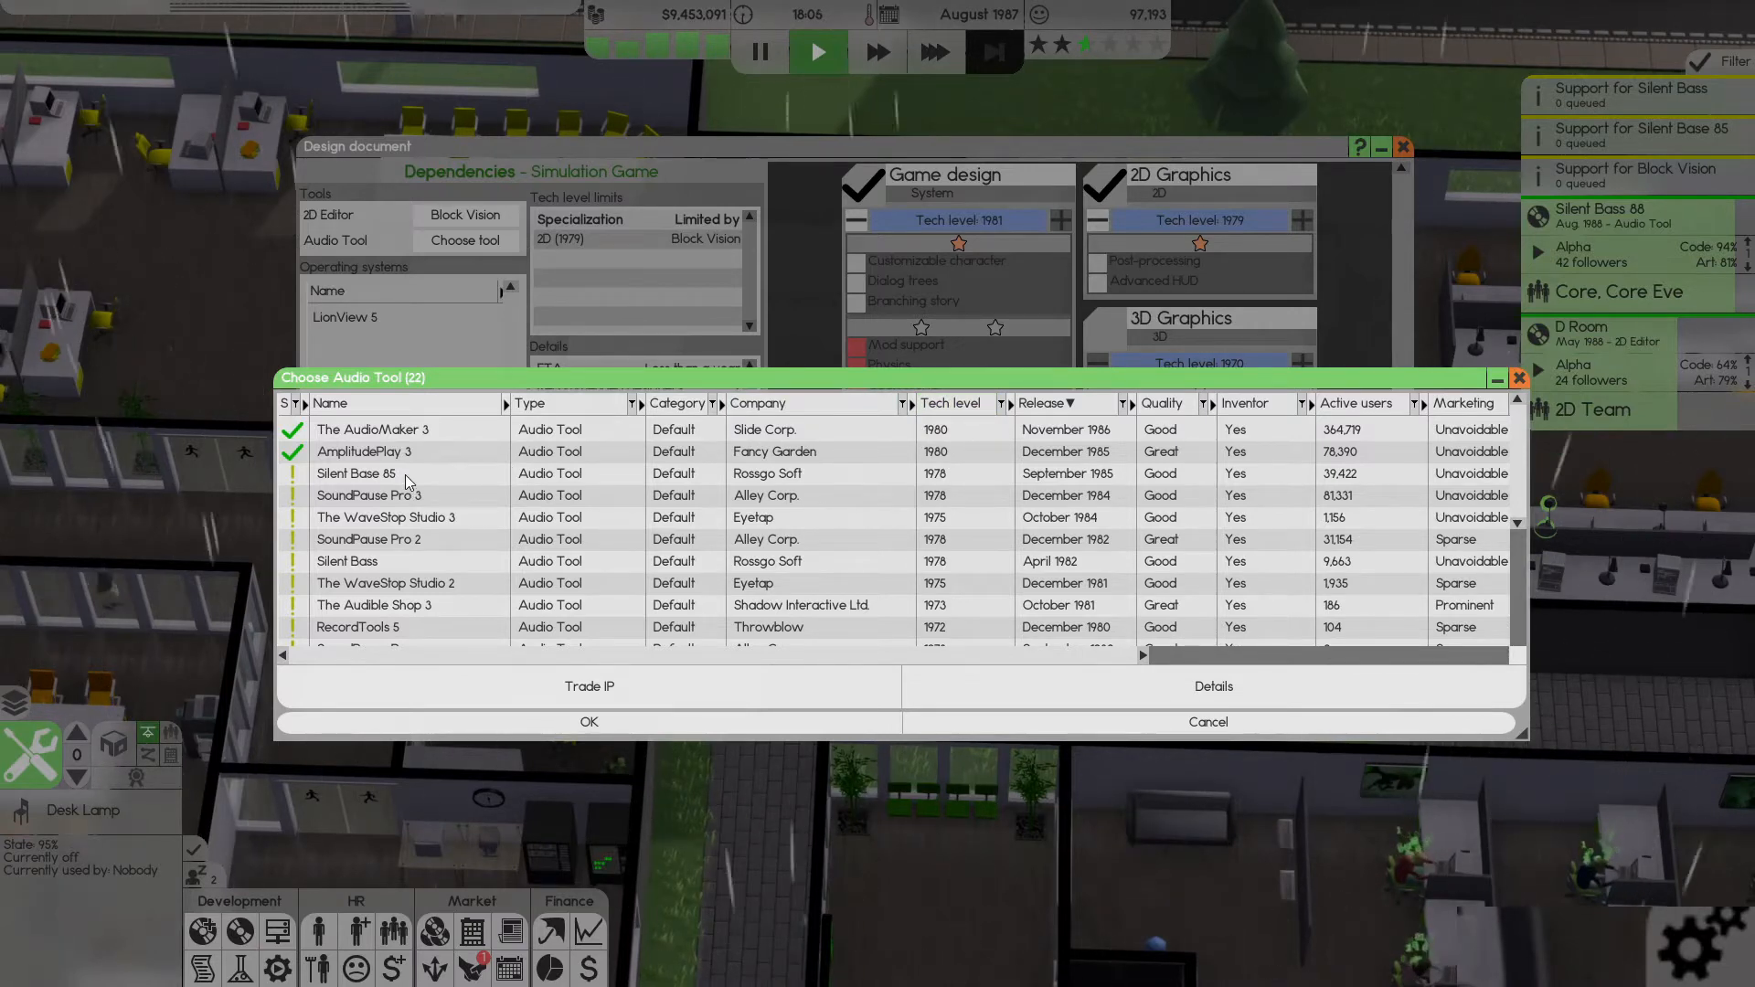
pyautogui.scroll(-3)
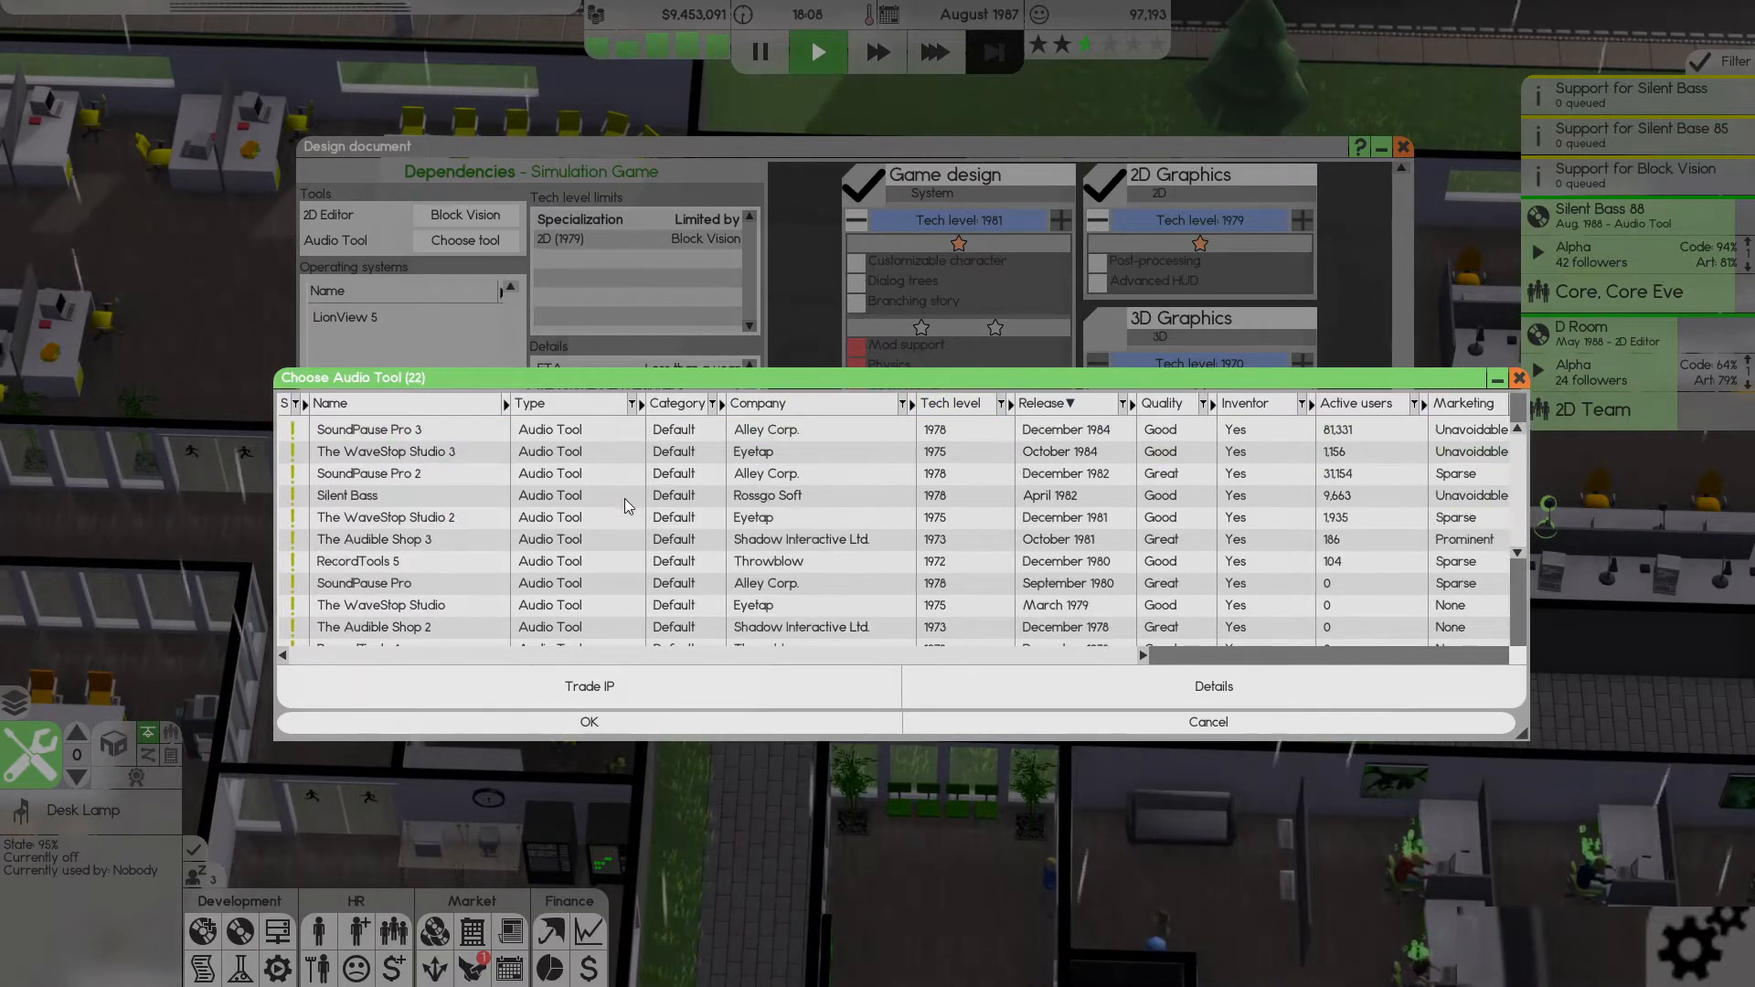
pyautogui.click(1041, 403)
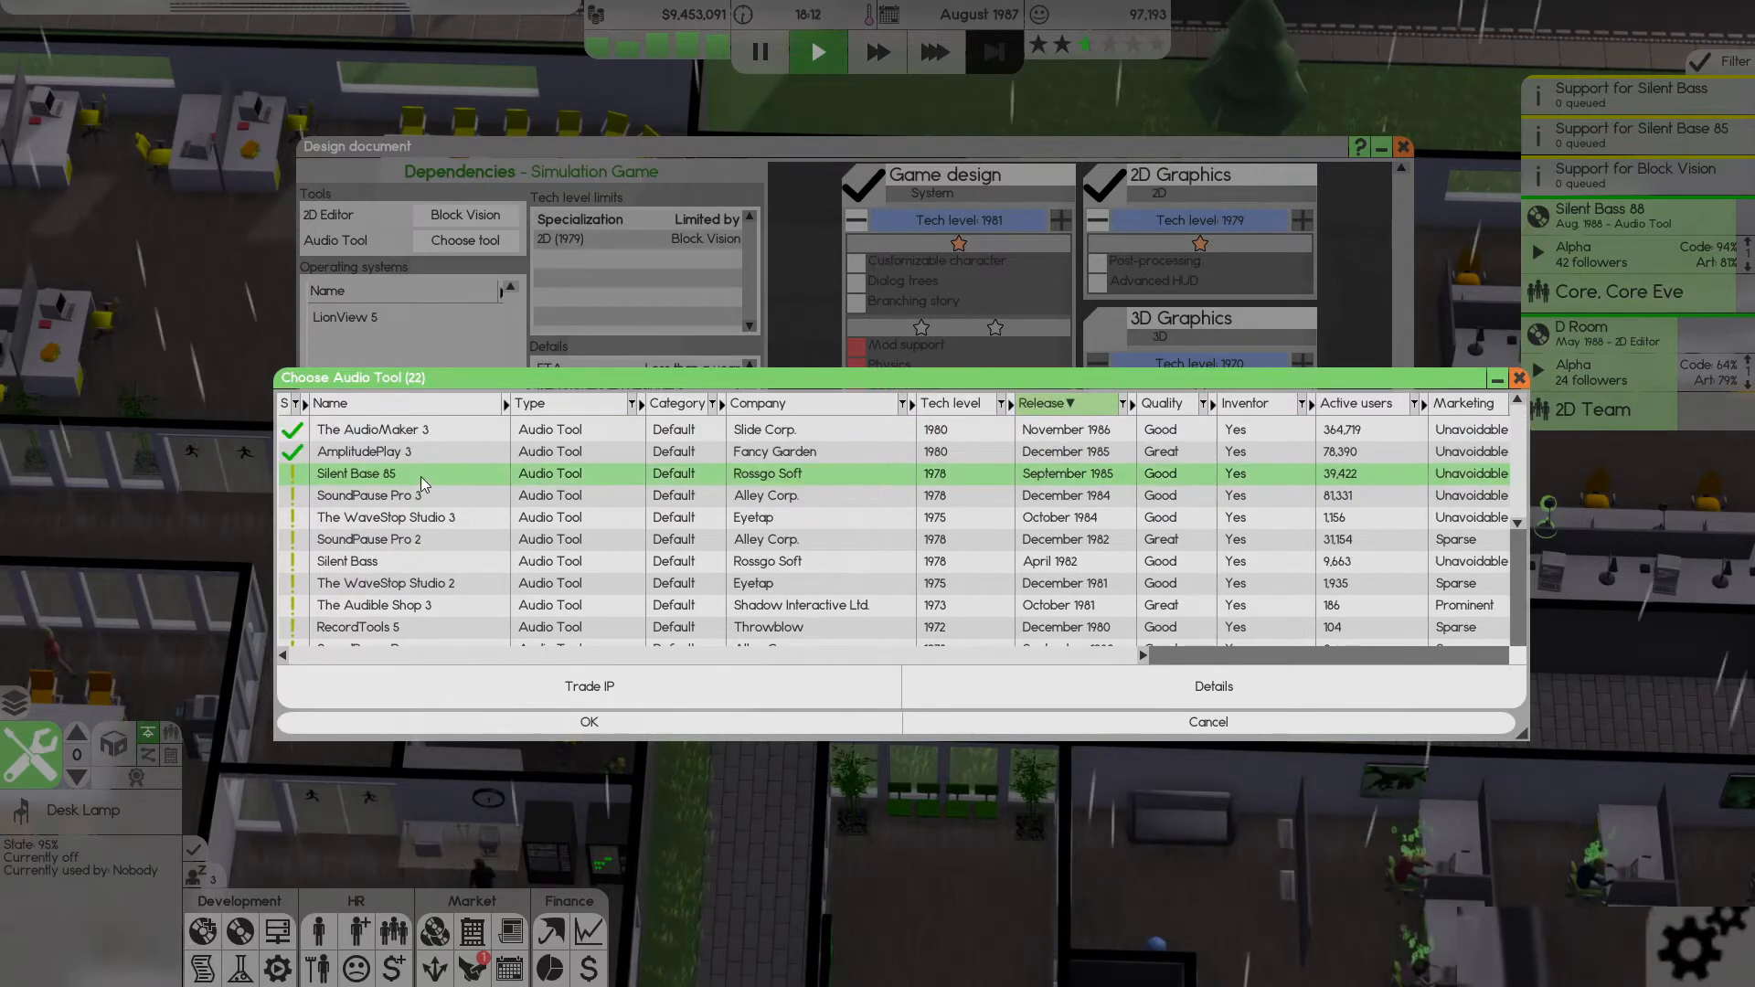
pyautogui.click(397, 473)
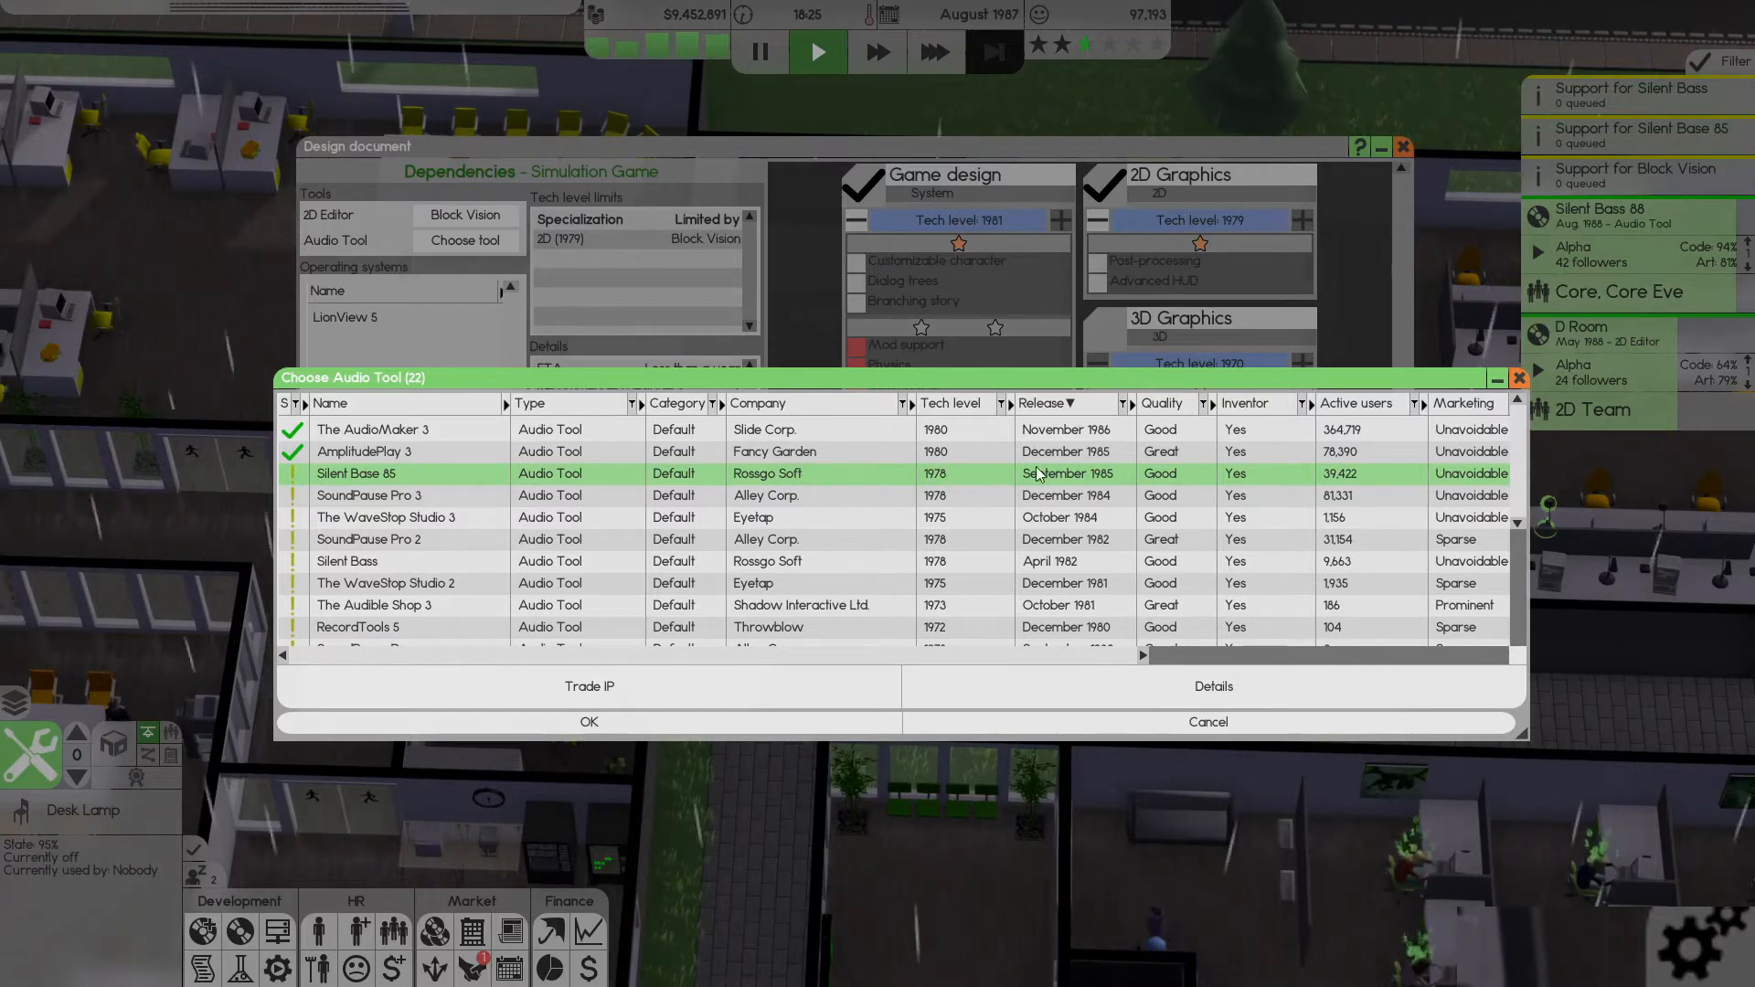
pyautogui.moveTo(951, 487)
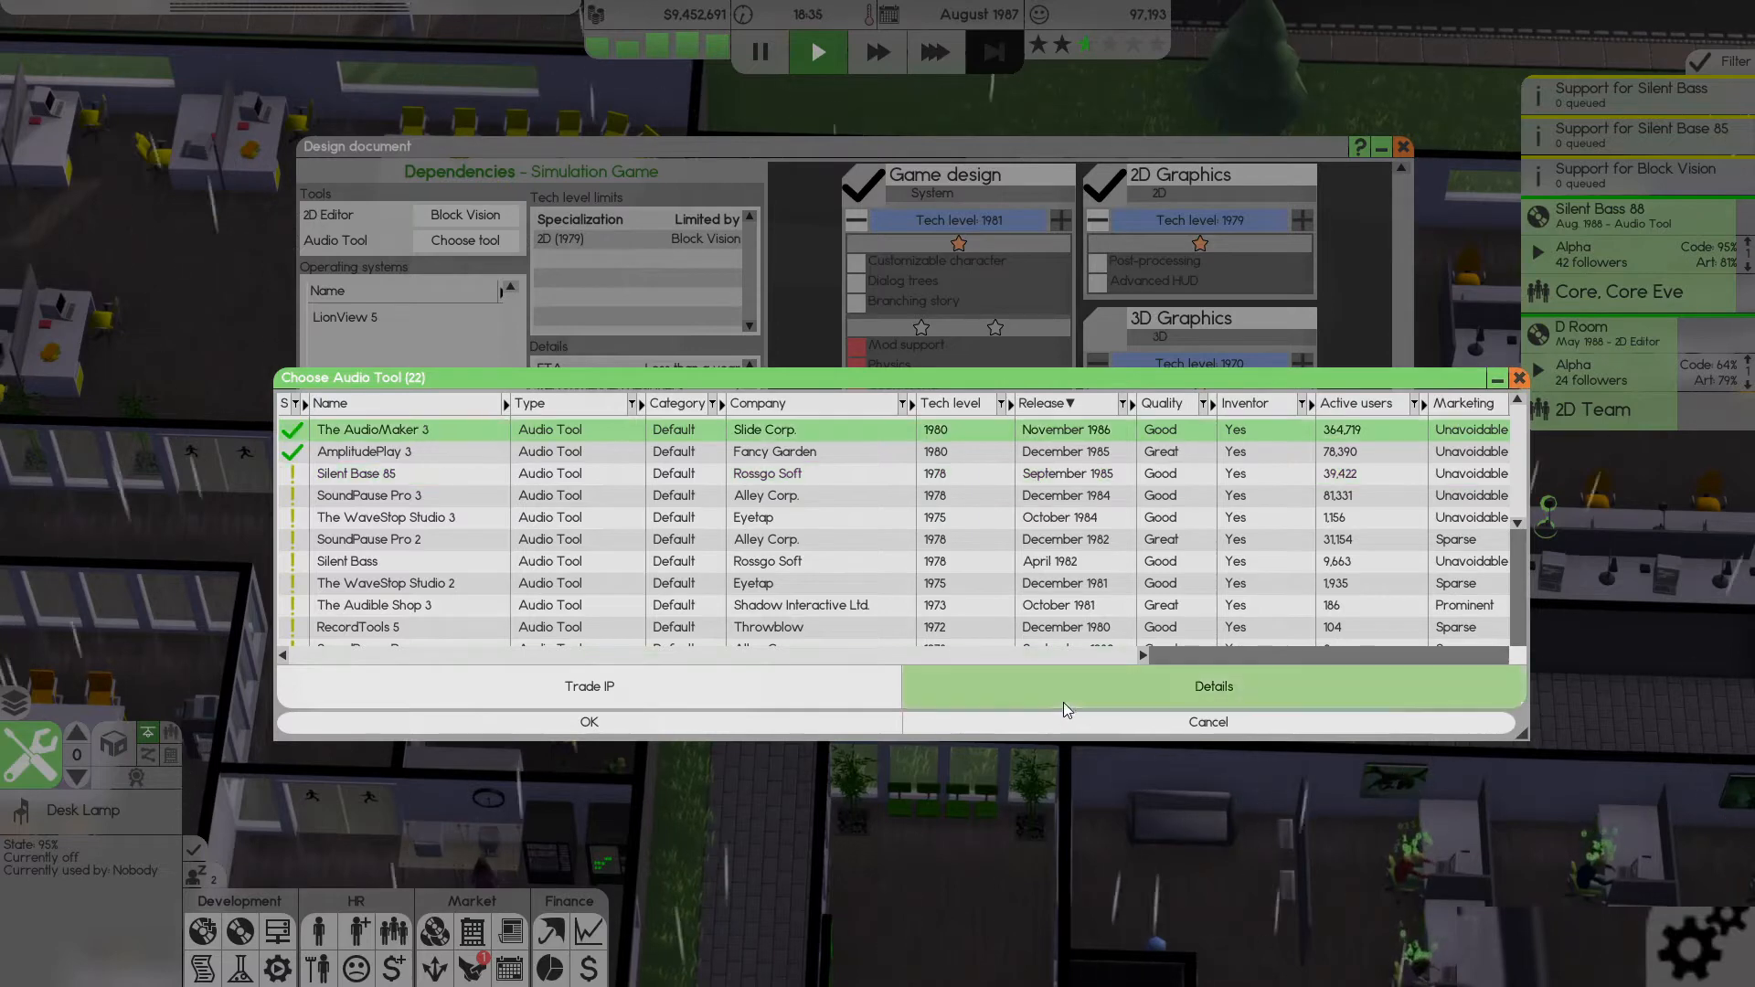
pyautogui.click(587, 720)
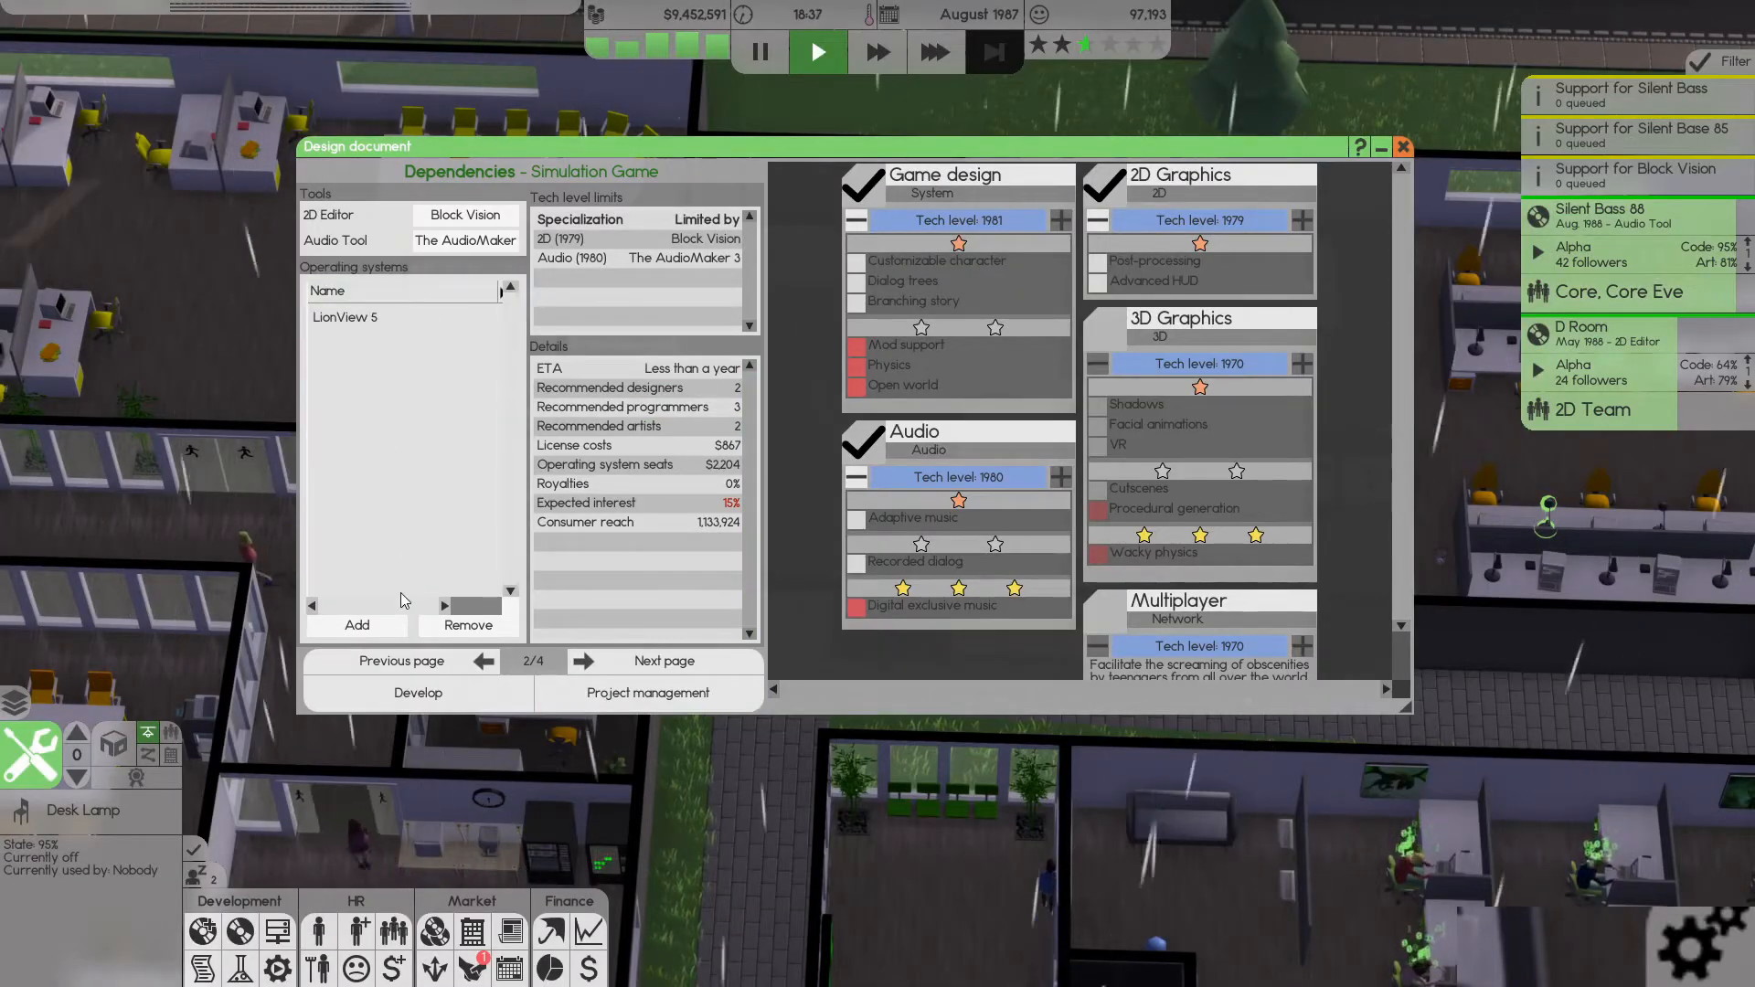
pyautogui.click(356, 625)
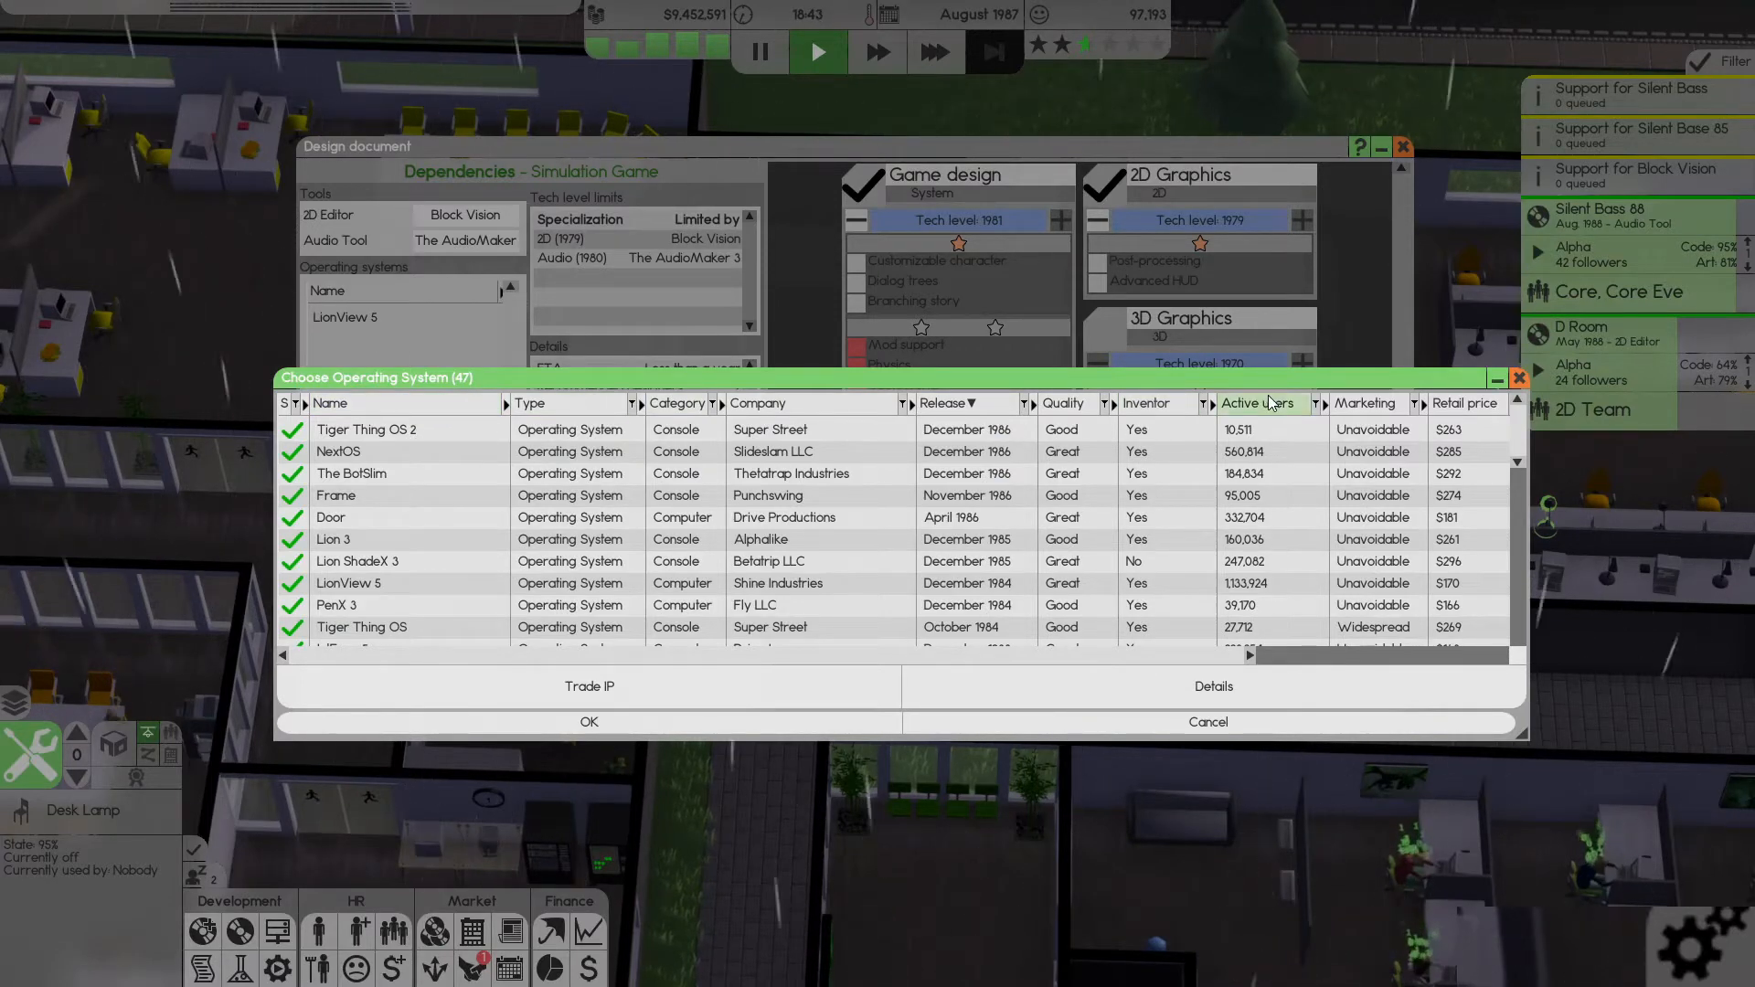
pyautogui.click(1254, 402)
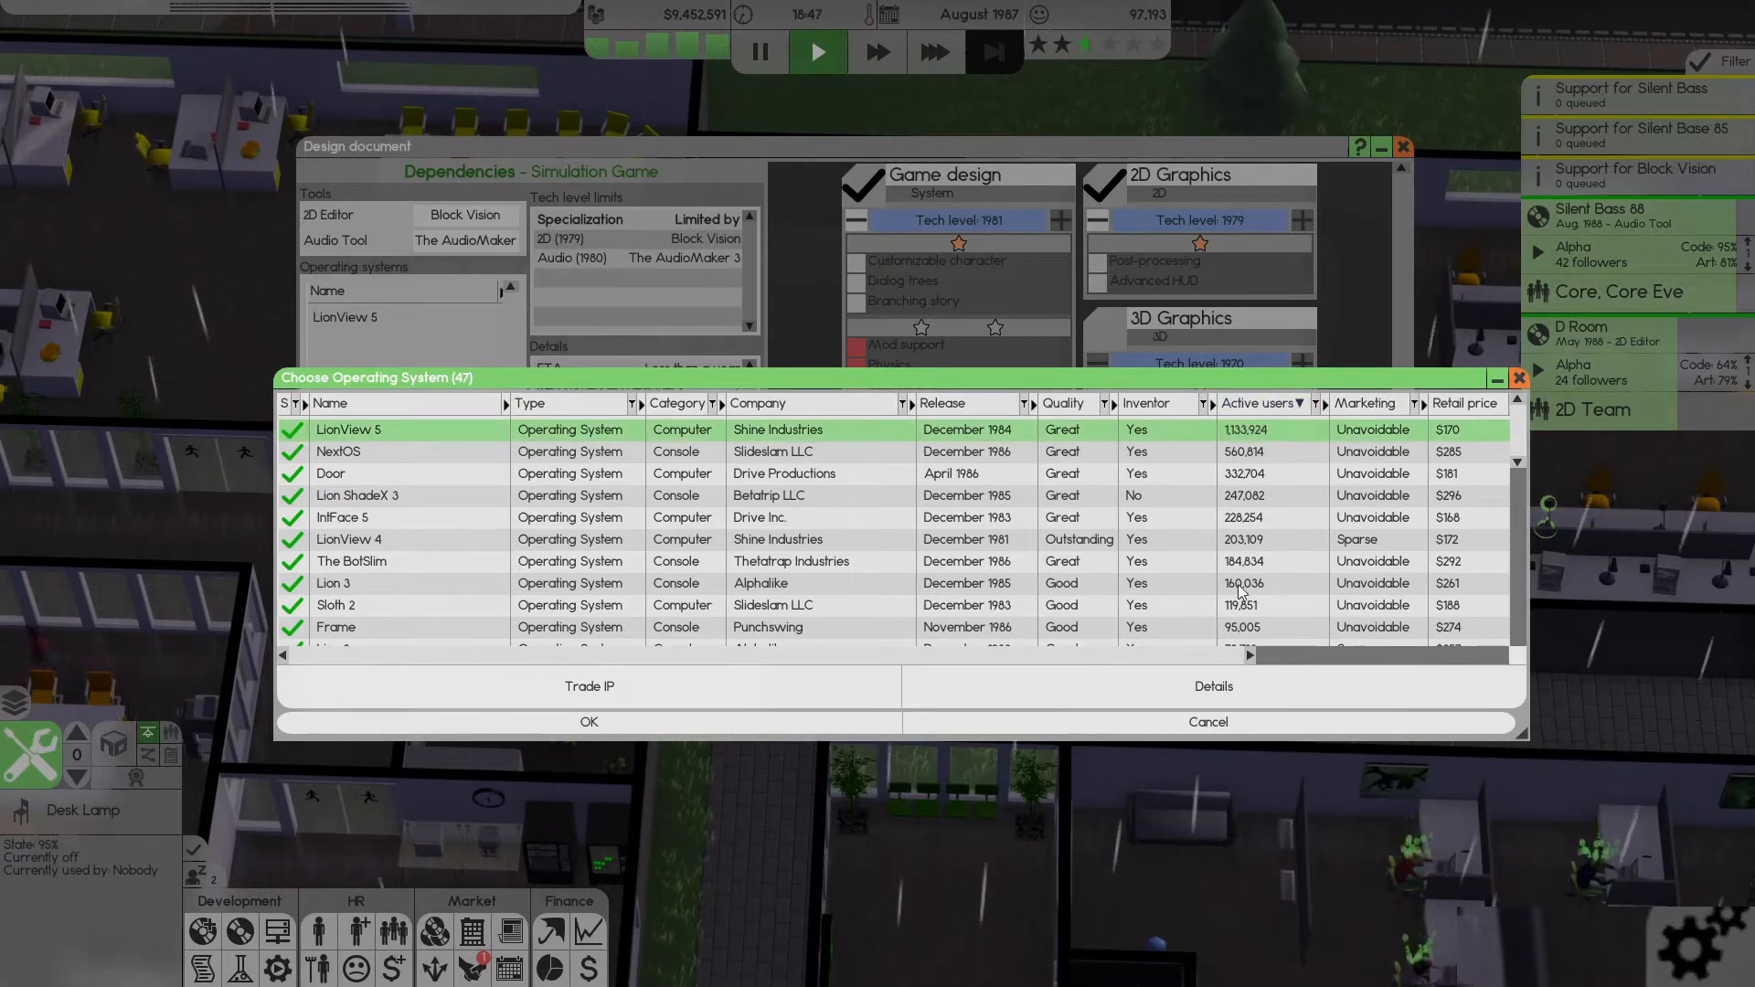
pyautogui.click(586, 722)
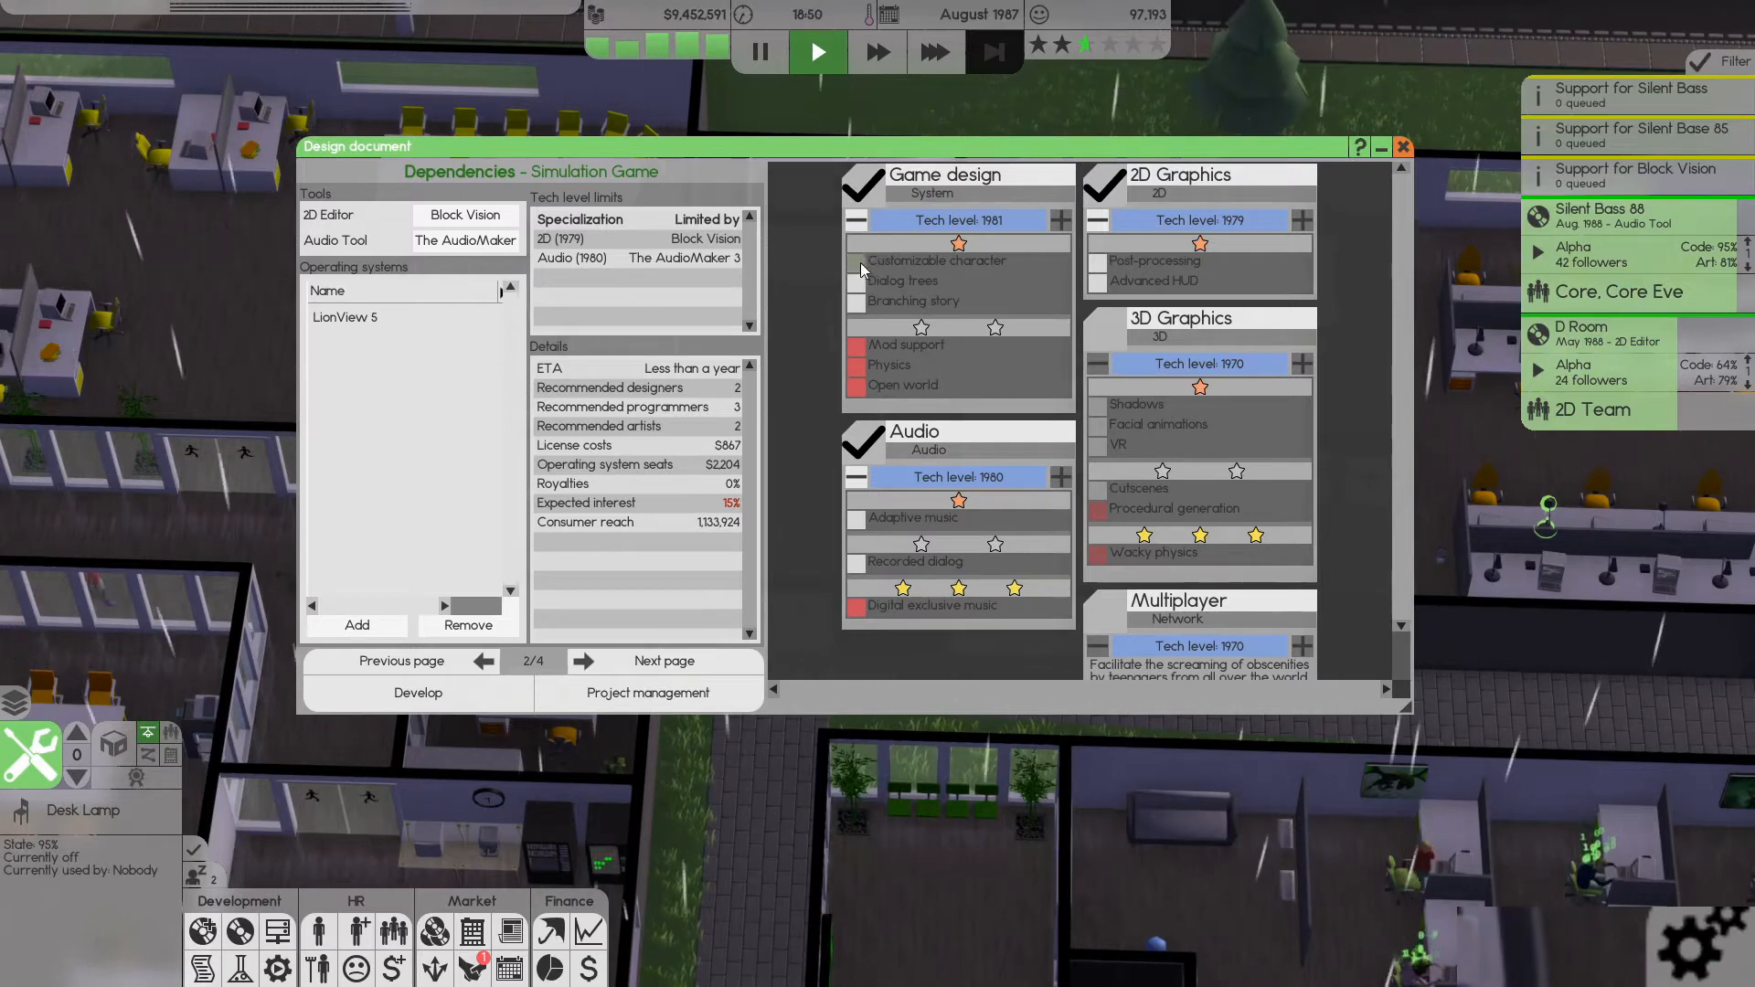
# - Add the story features and Adaptive music, toggling Recorded dialog on and back off
pyautogui.click(1099, 284)
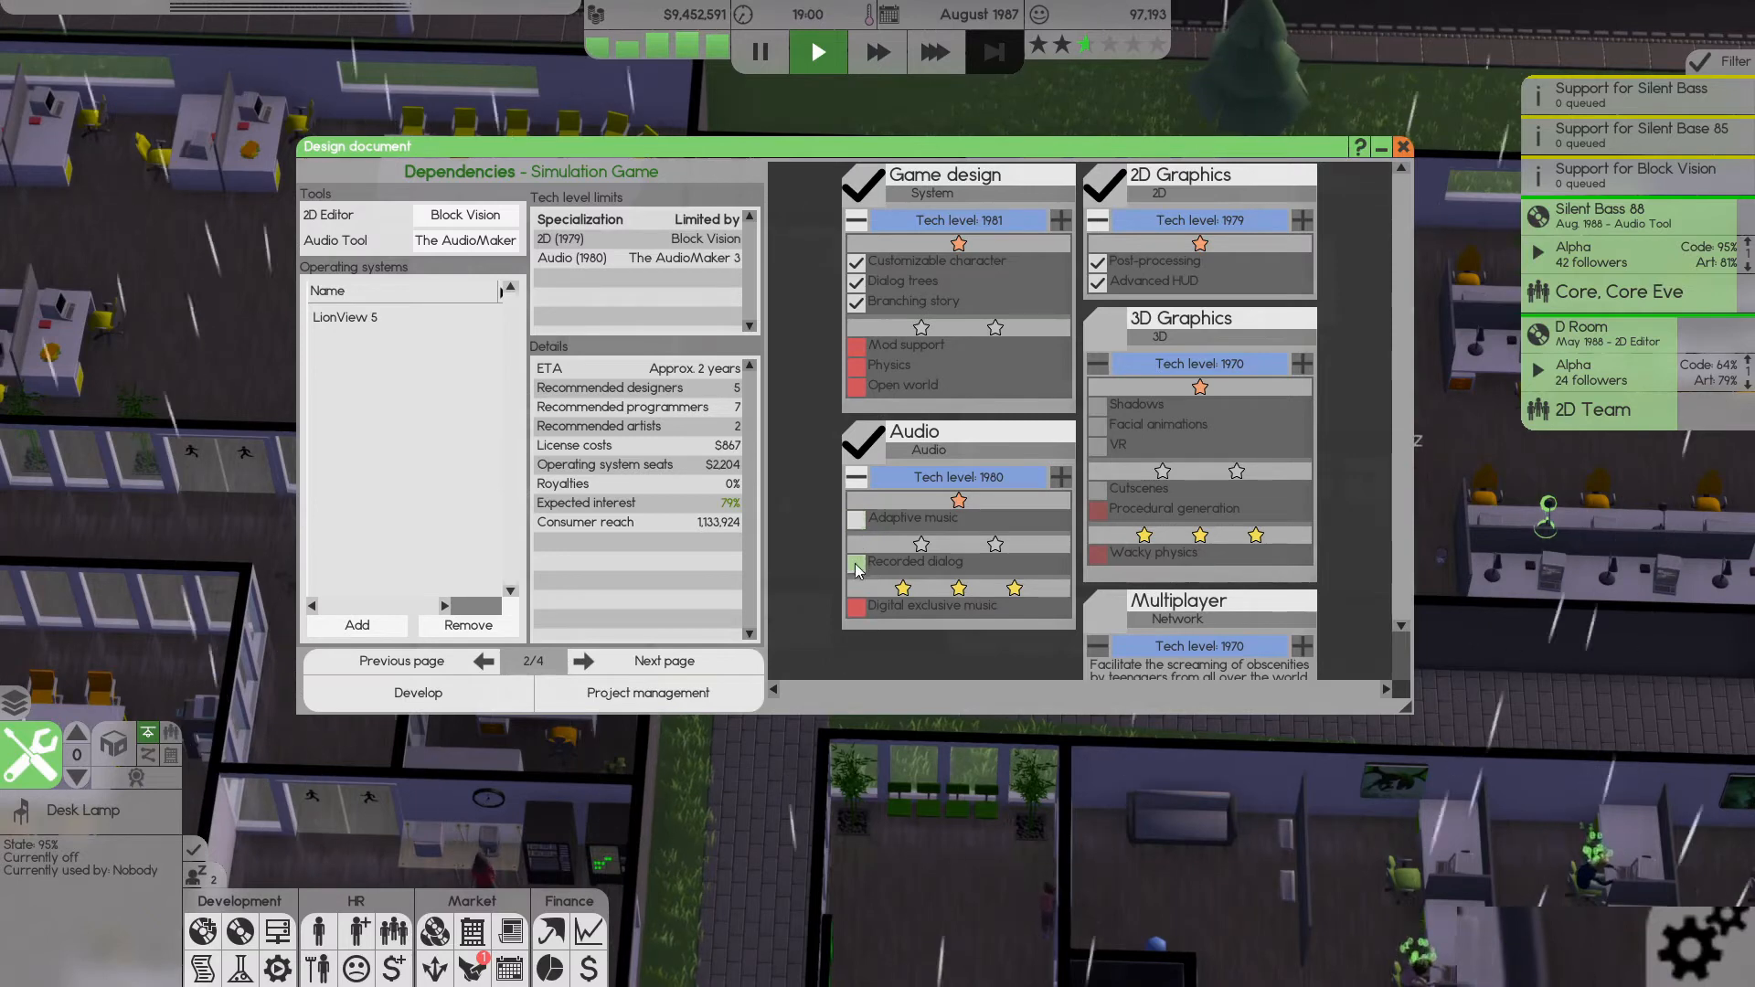
pyautogui.click(854, 565)
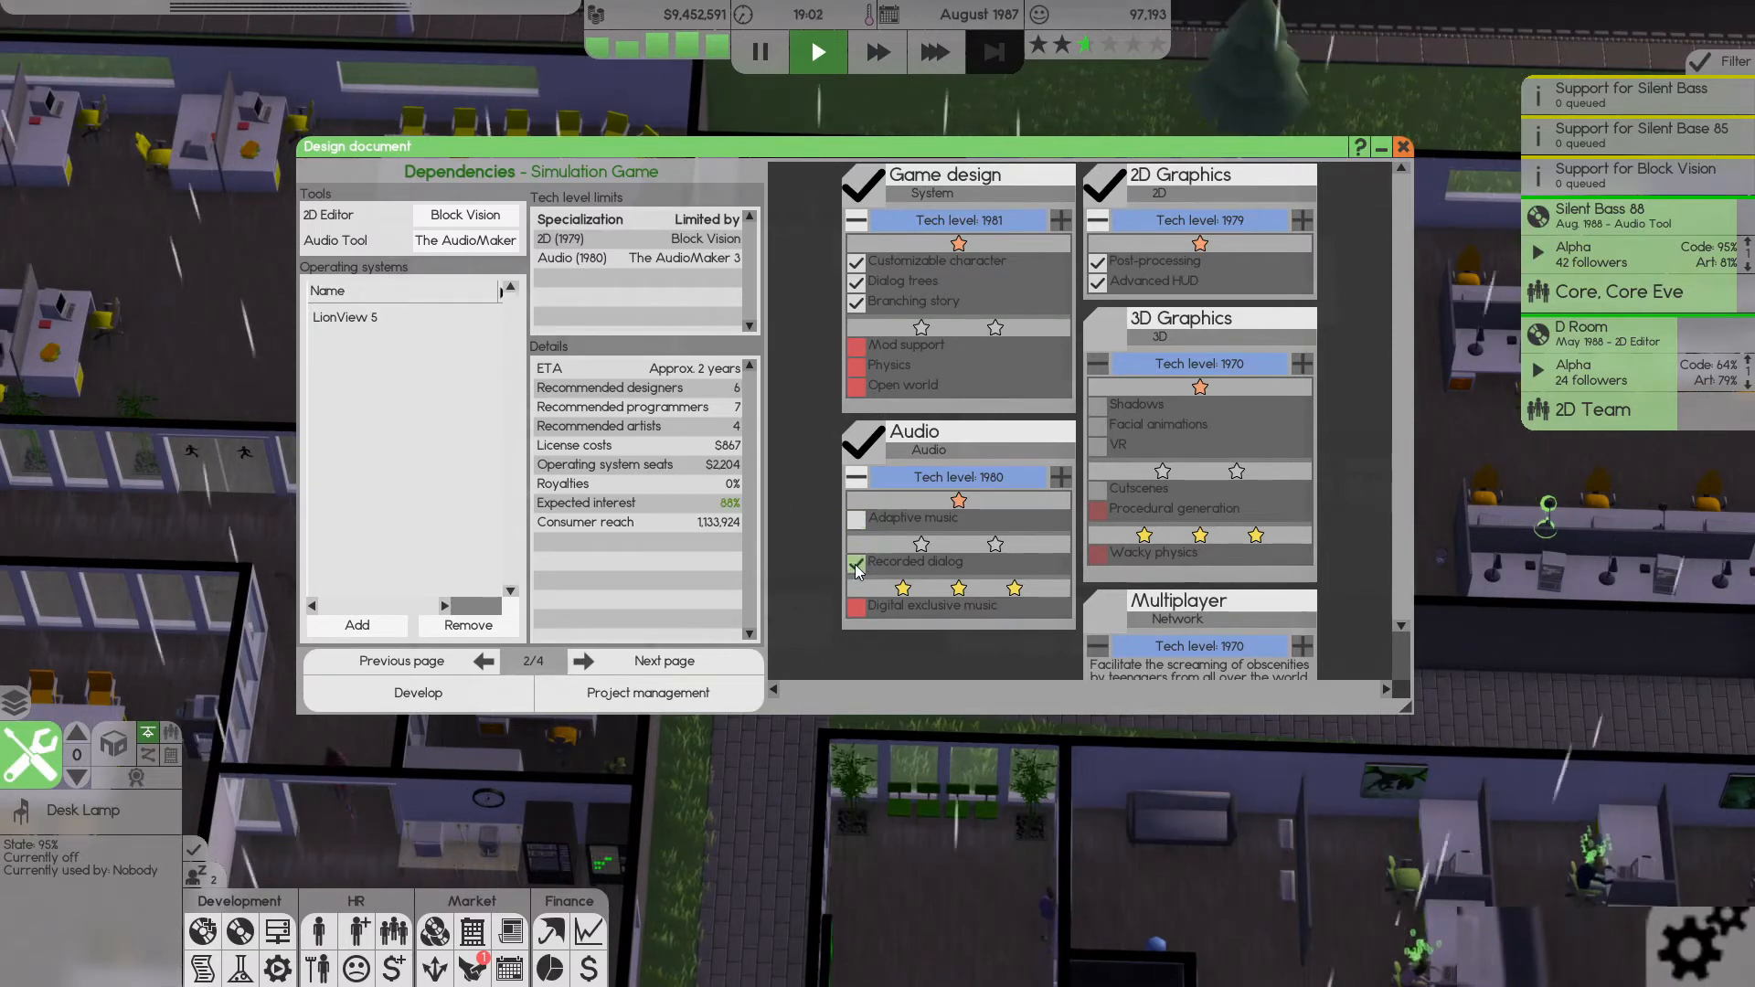
pyautogui.click(853, 567)
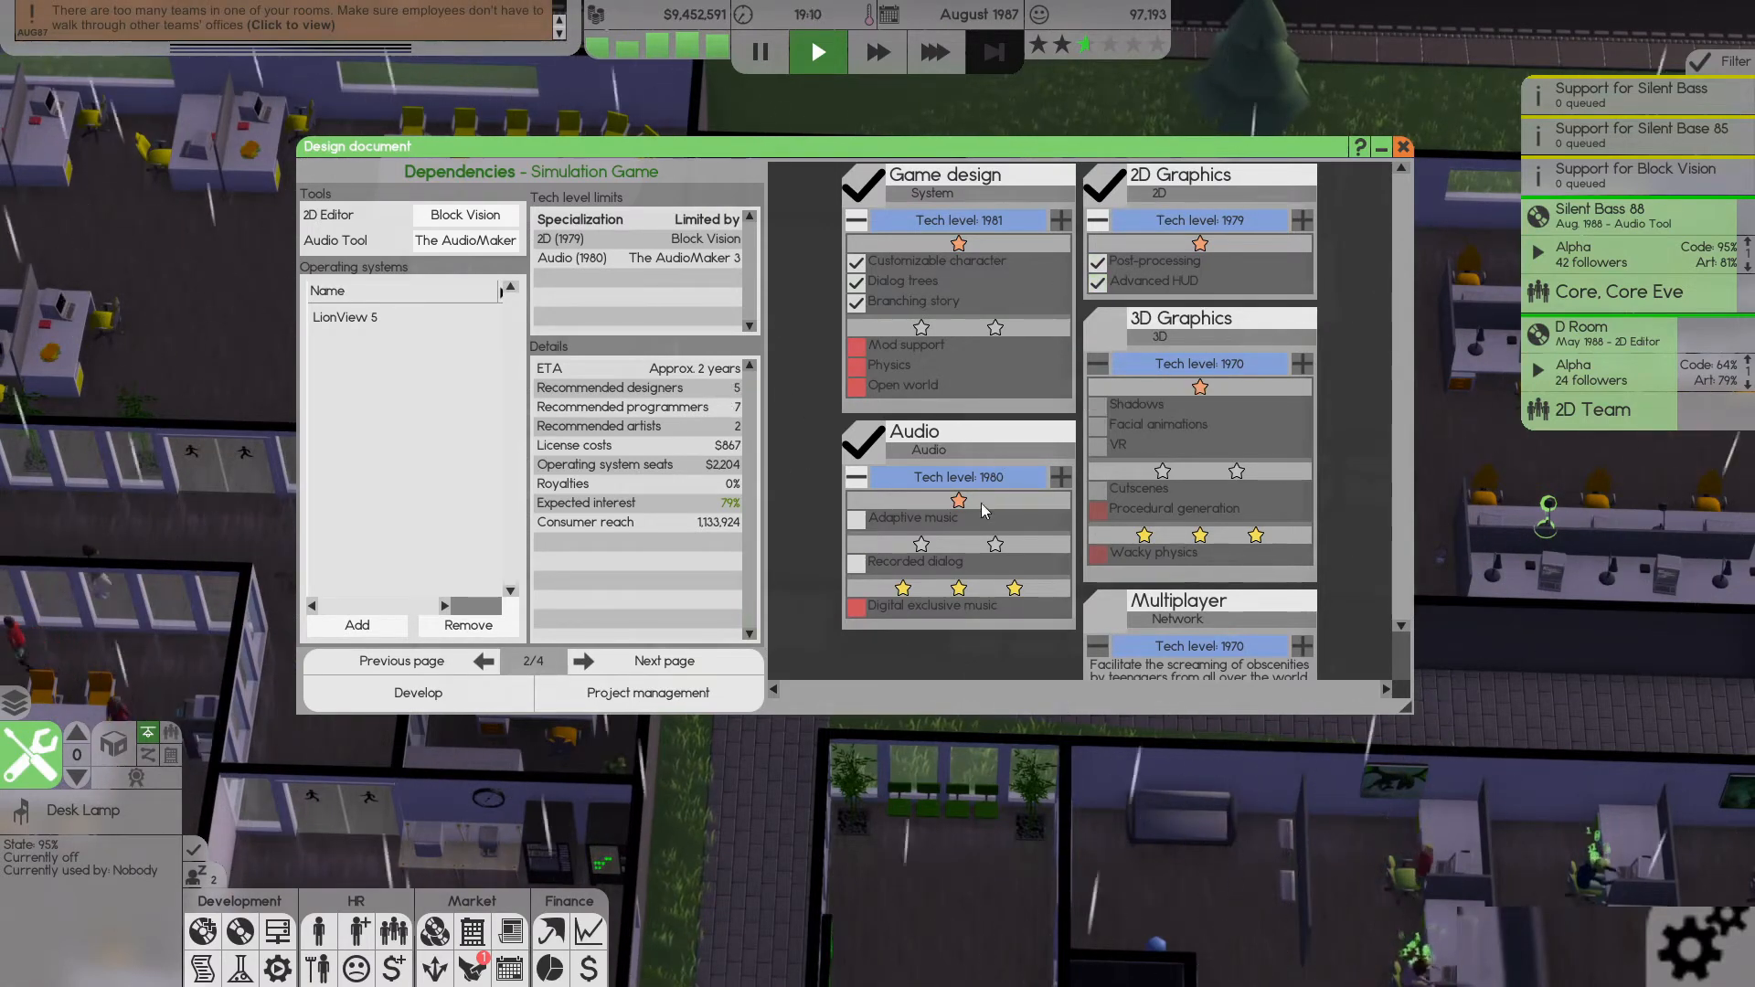
pyautogui.click(856, 521)
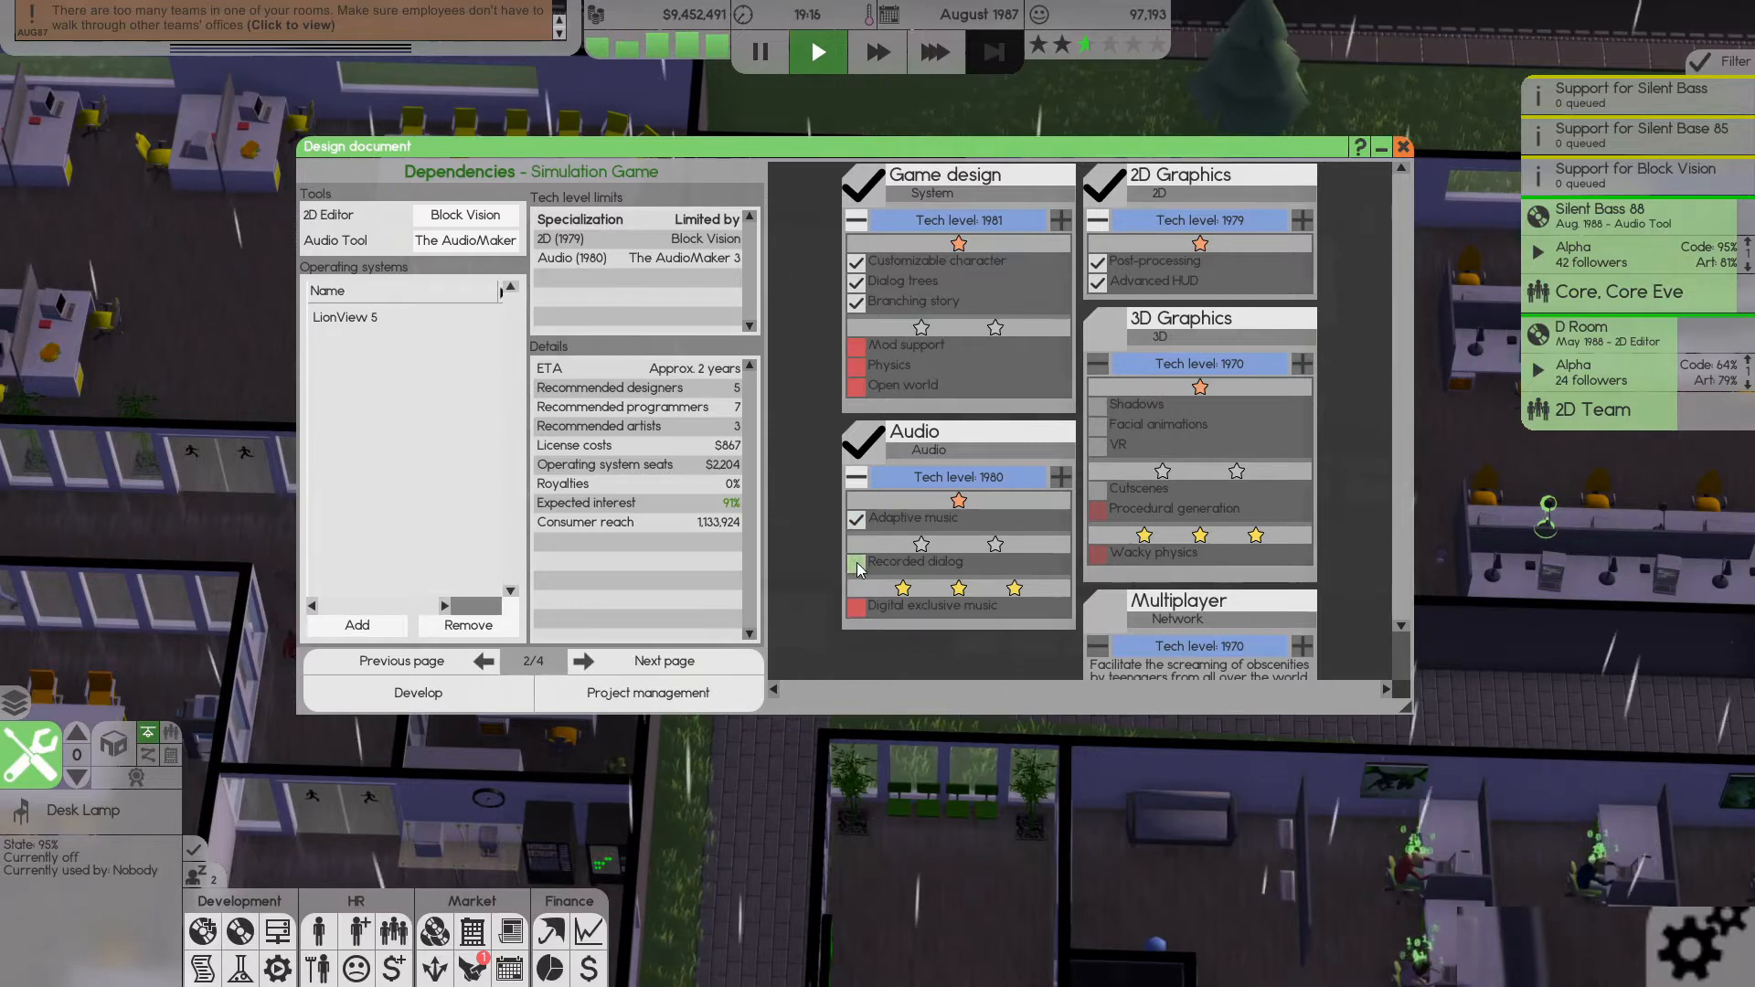
# - Leave Recorded dialog out after a second try and continue to market targeting
pyautogui.click(856, 561)
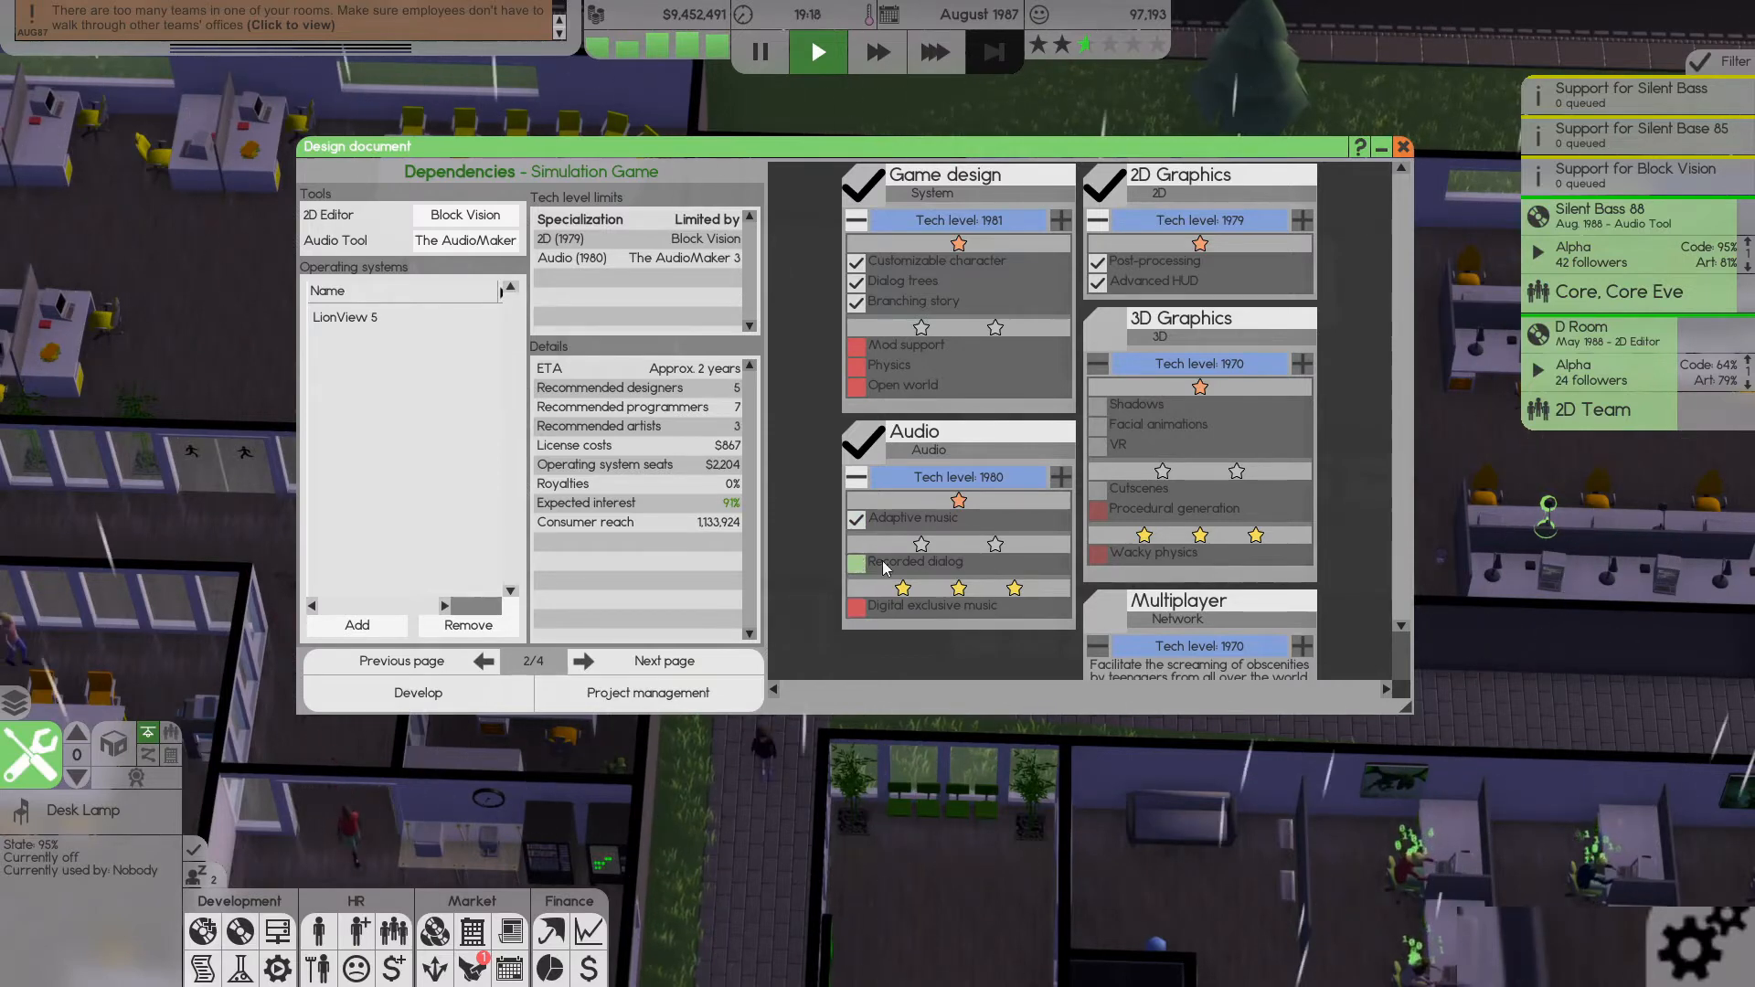
pyautogui.click(856, 561)
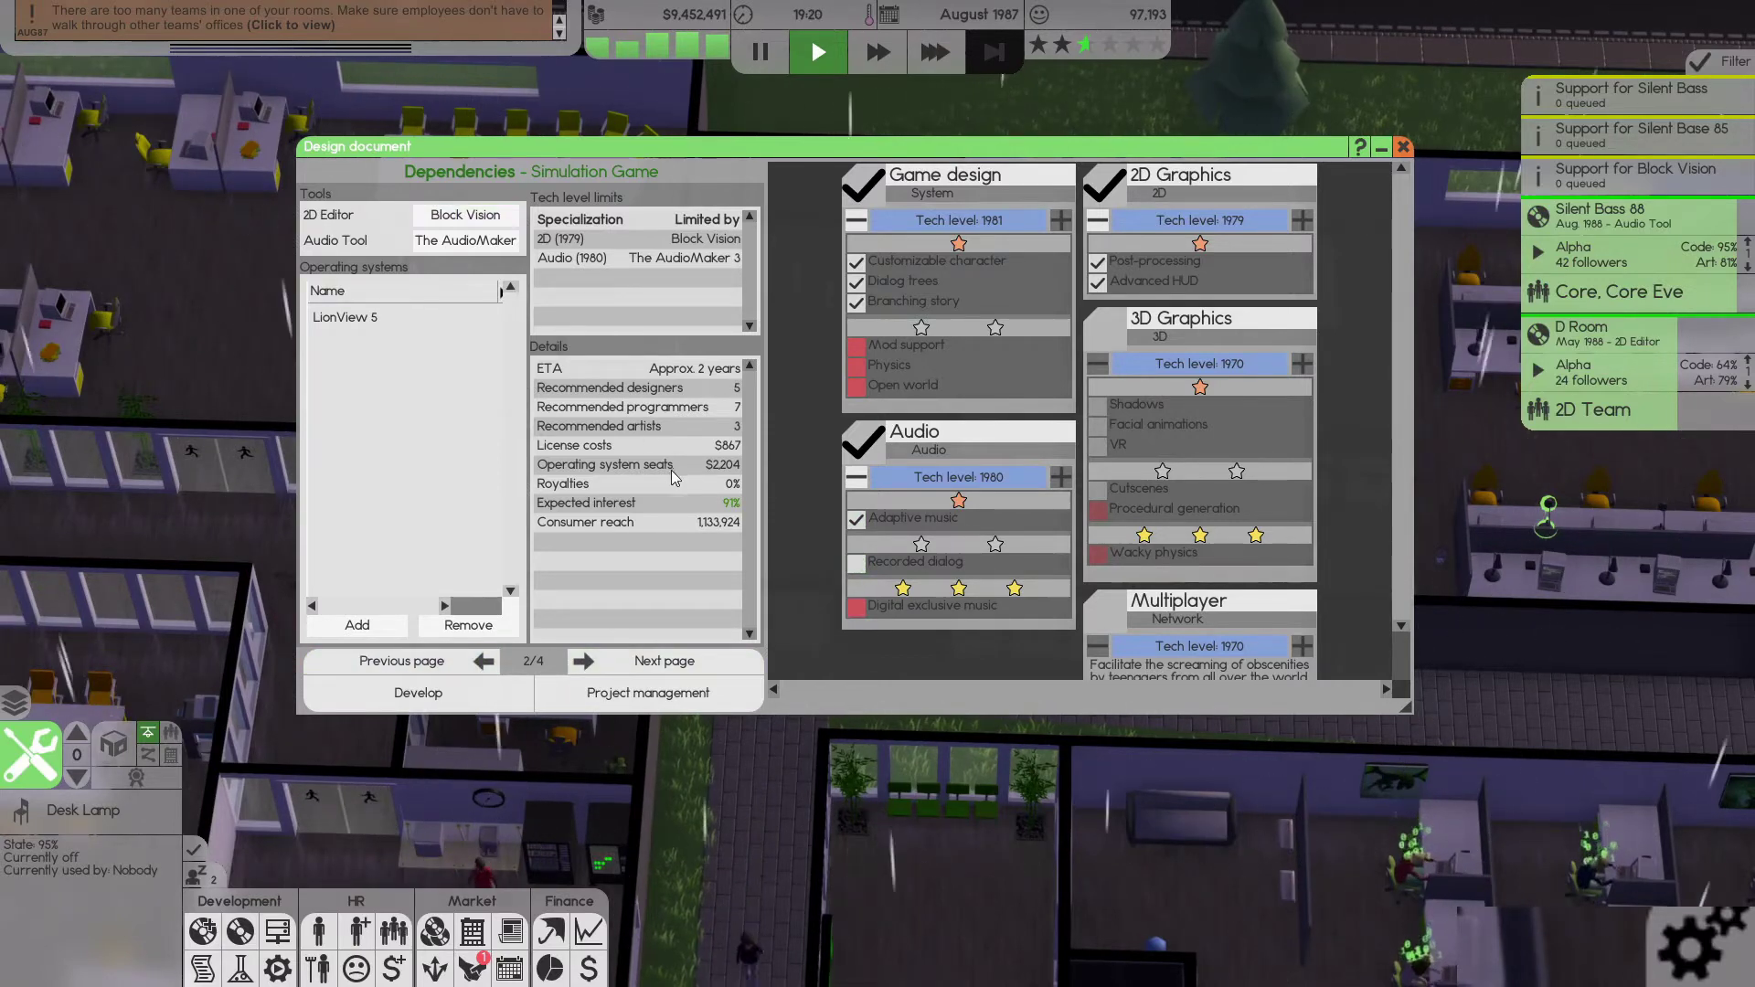
pyautogui.click(600, 661)
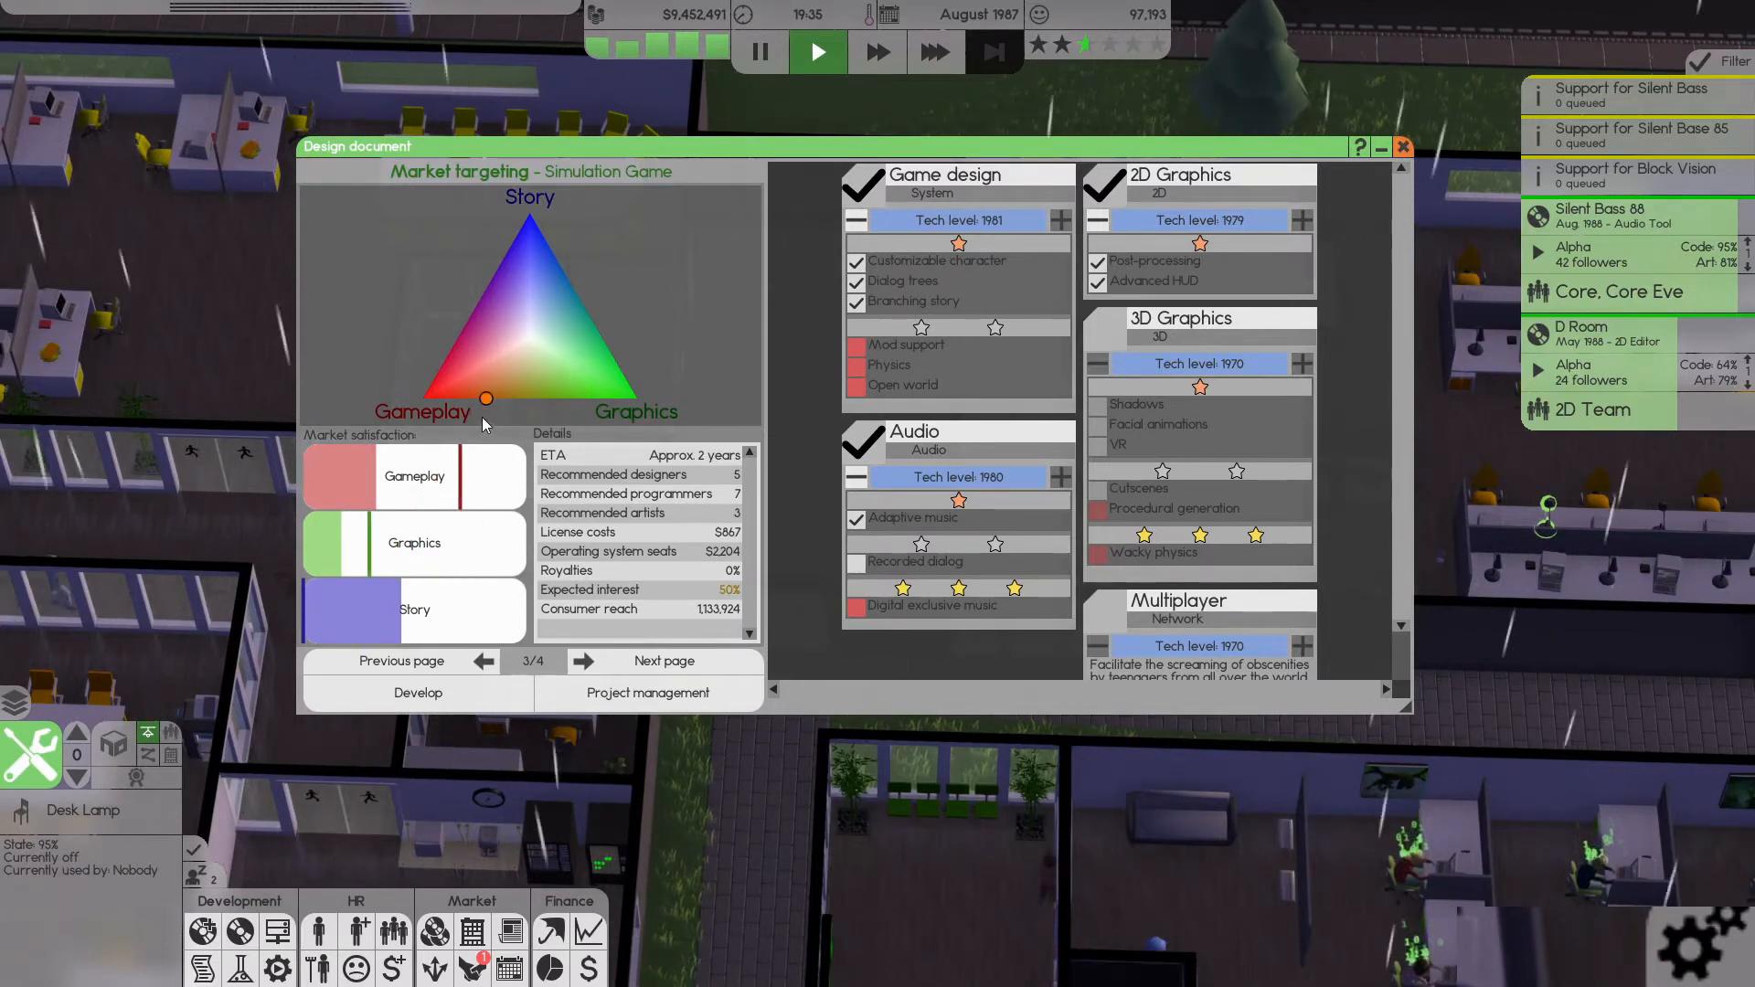
# - Drag the market marker to balance gameplay, graphics and story, then proceed to develop
pyautogui.moveTo(485, 397); pyautogui.dragTo(485, 350)
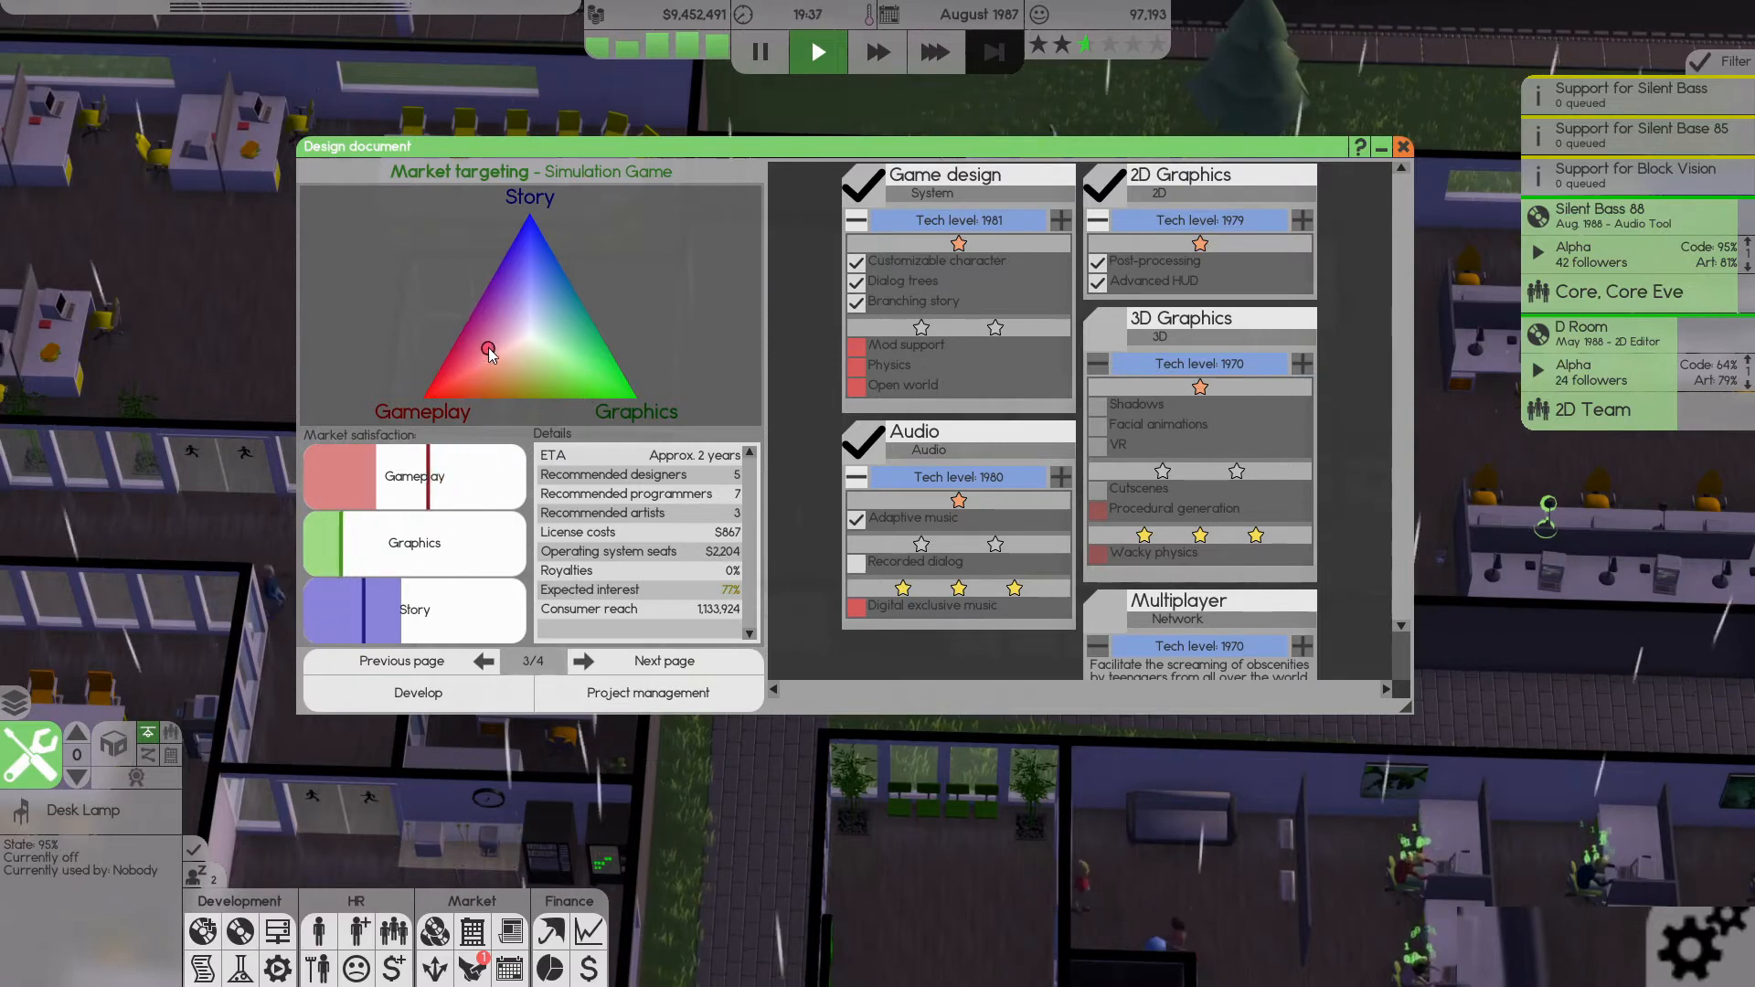
pyautogui.moveTo(486, 348); pyautogui.dragTo(511, 338)
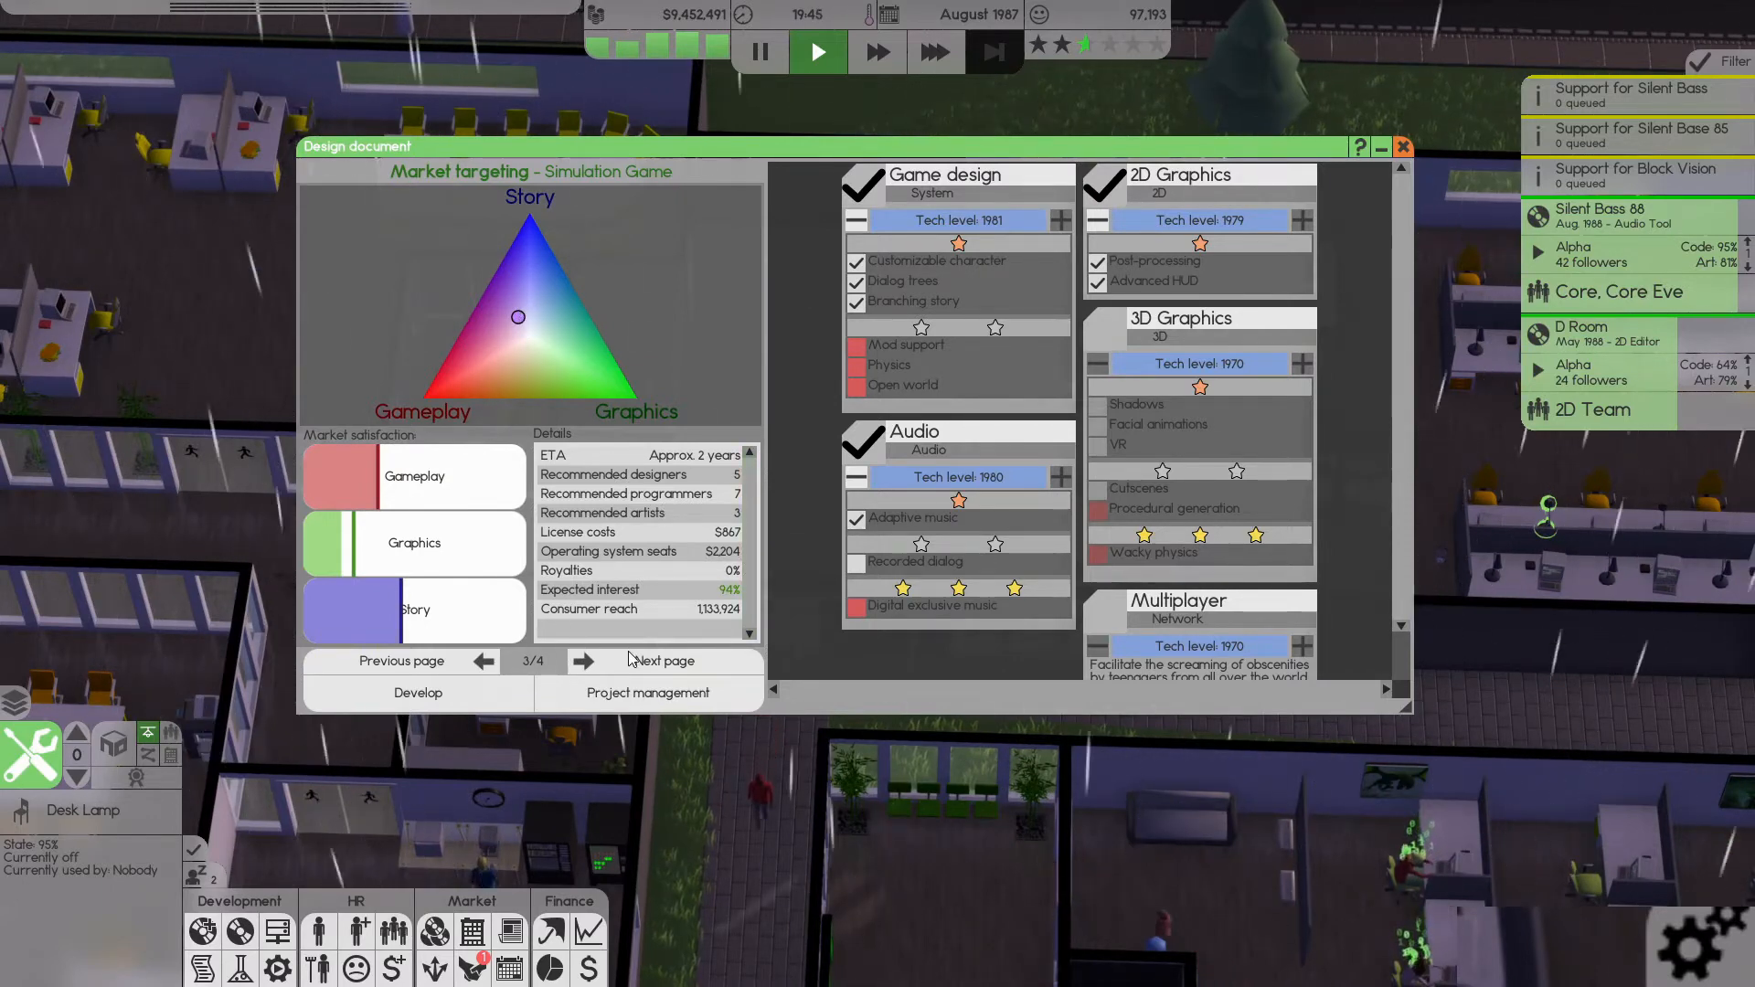
pyautogui.click(662, 660)
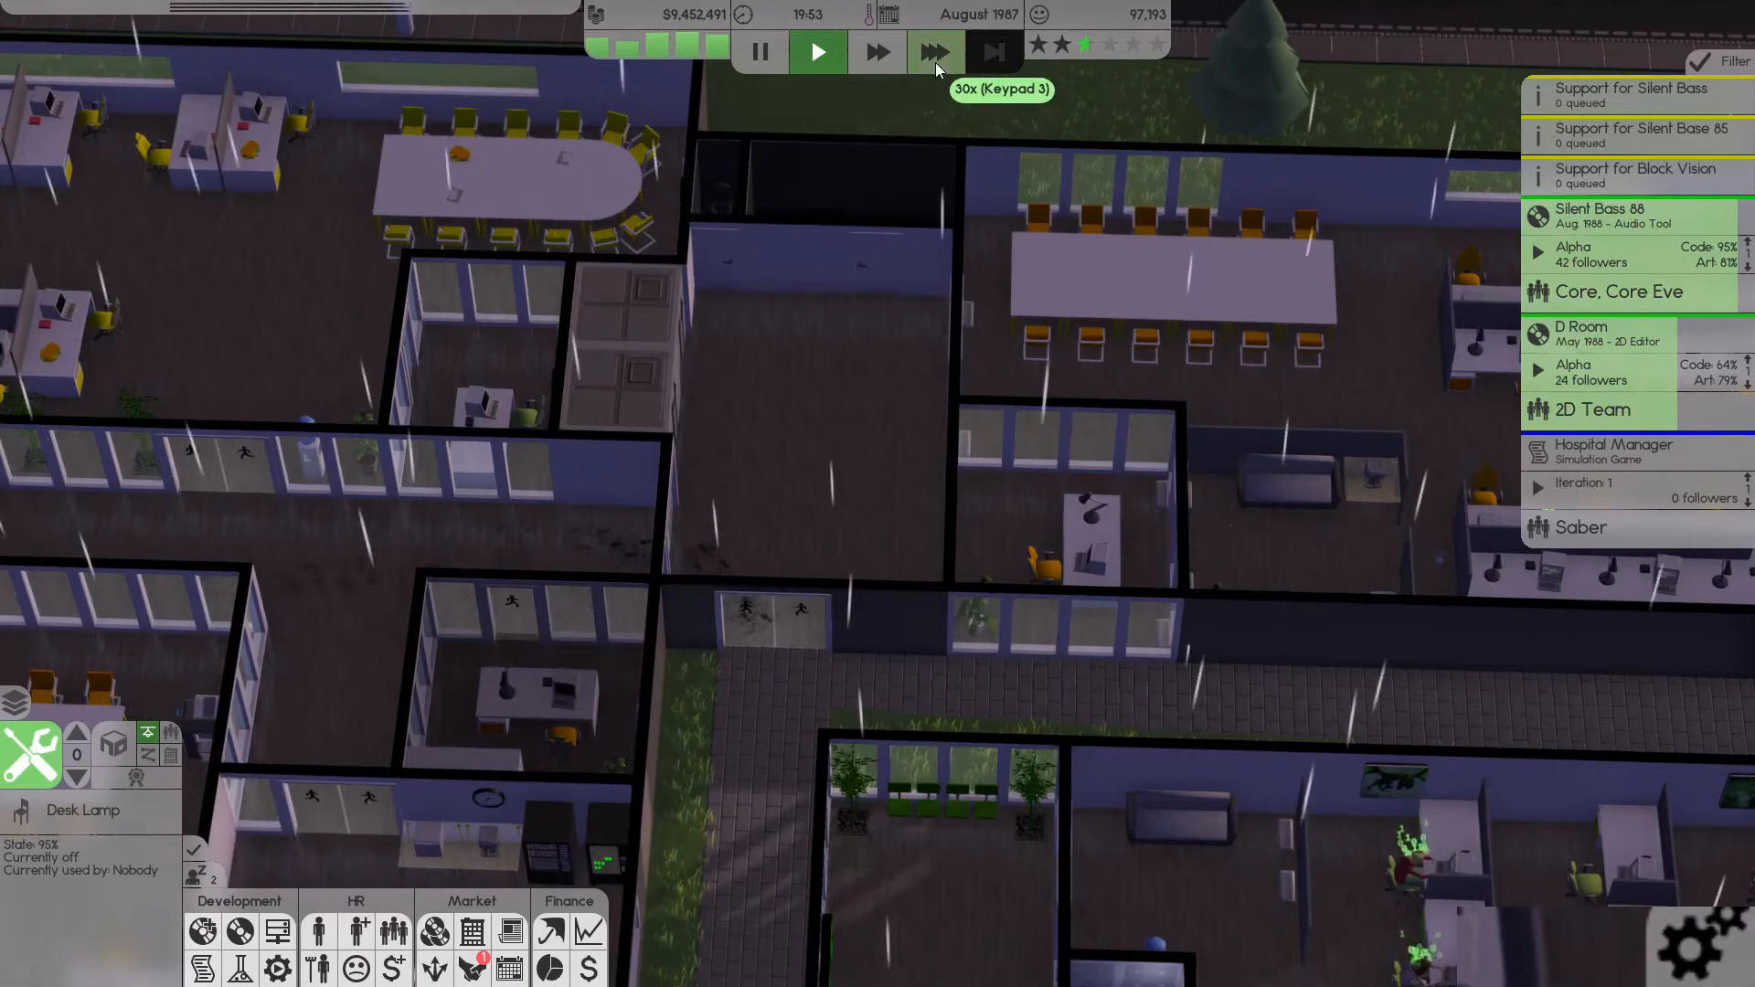
# - Set 30x speed, ignore the employee's discomfort complaint and close the Complaints window
pyautogui.click(936, 51)
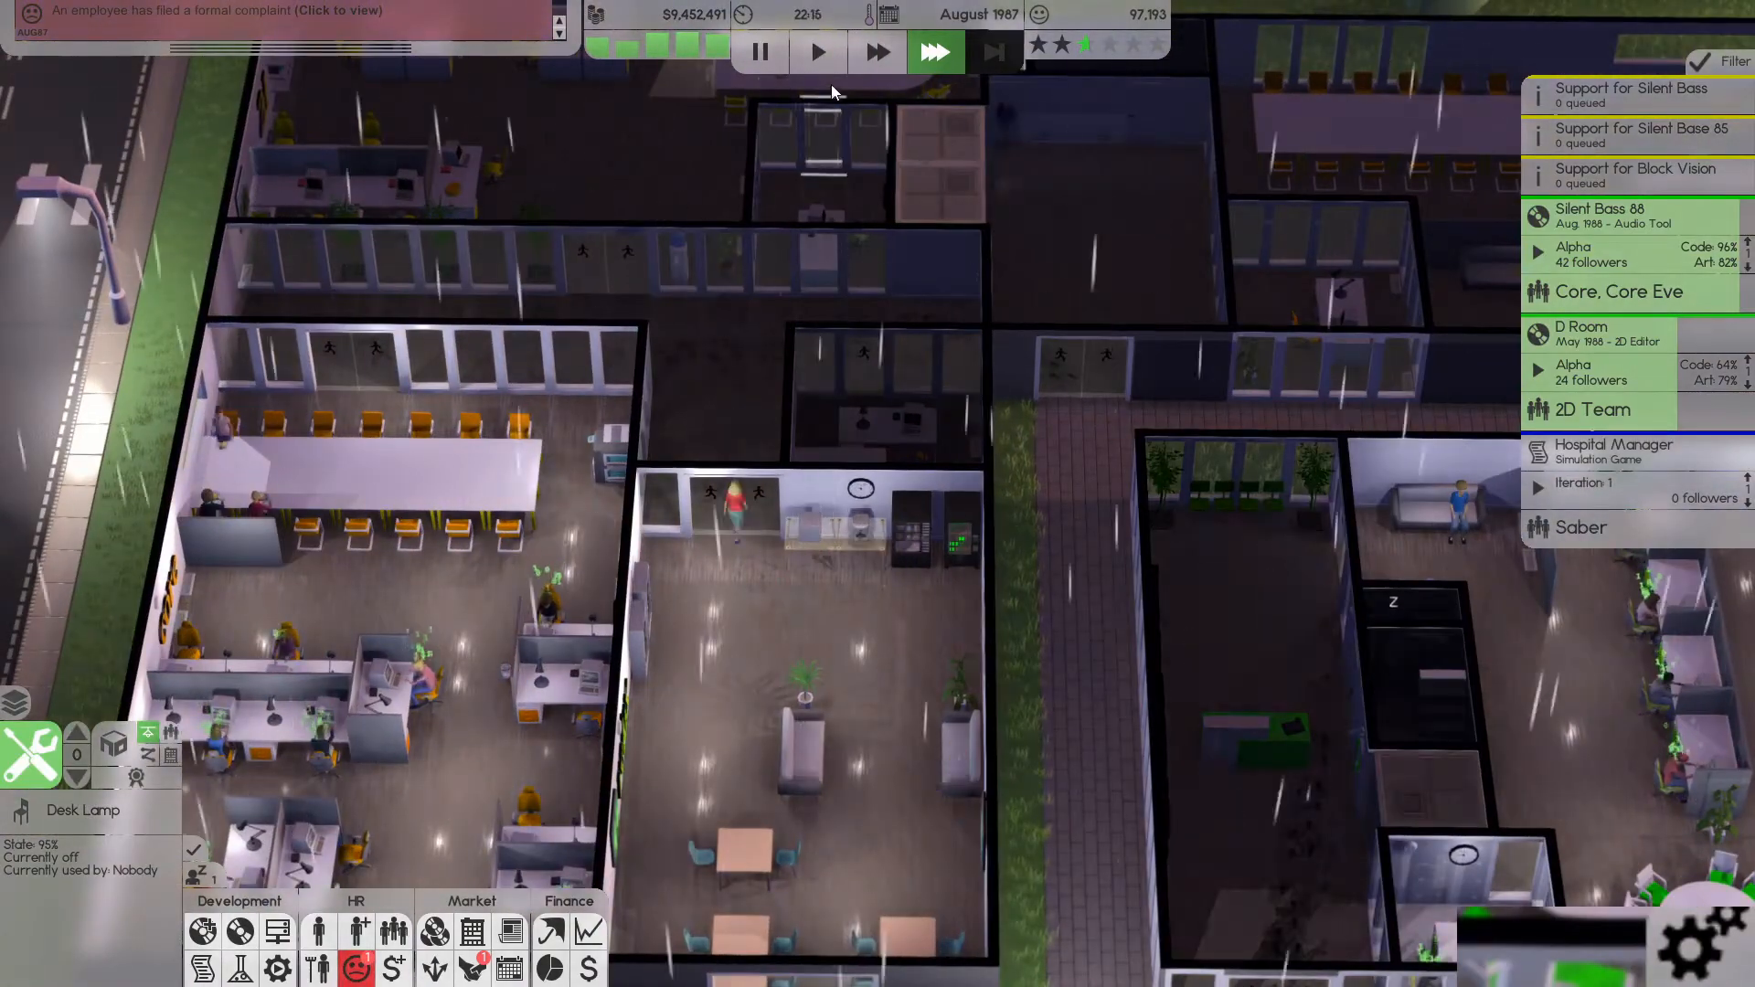
pyautogui.click(819, 51)
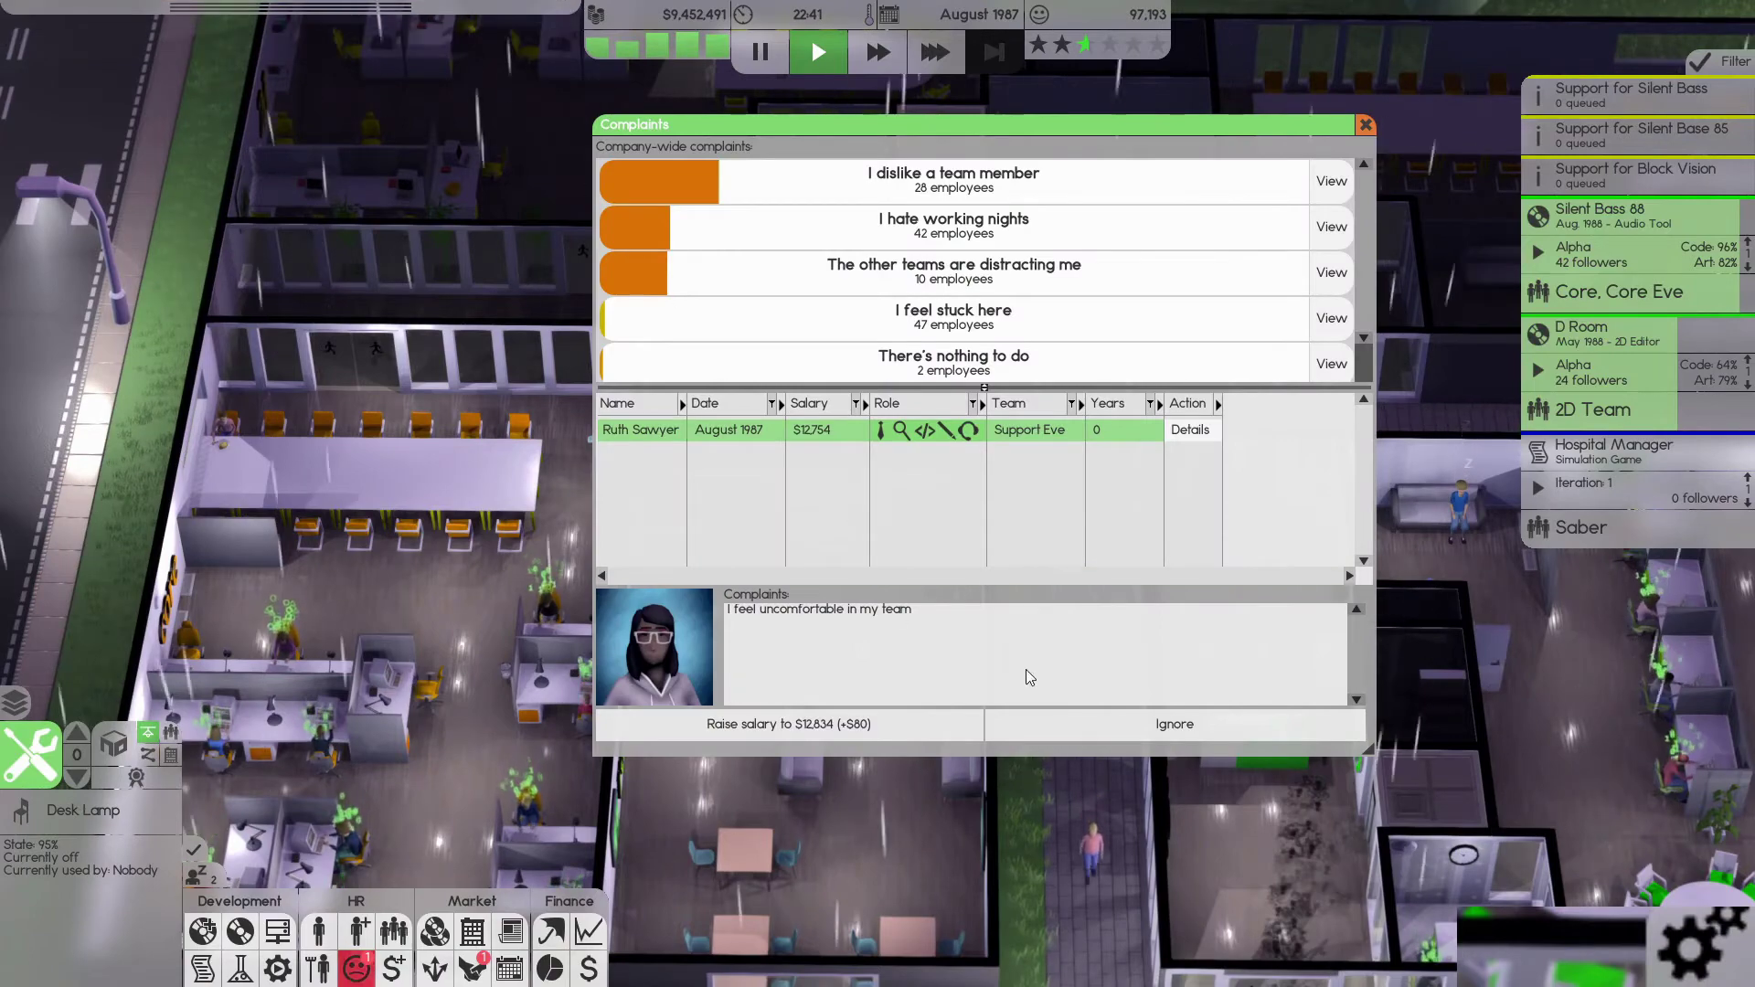
pyautogui.click(1172, 724)
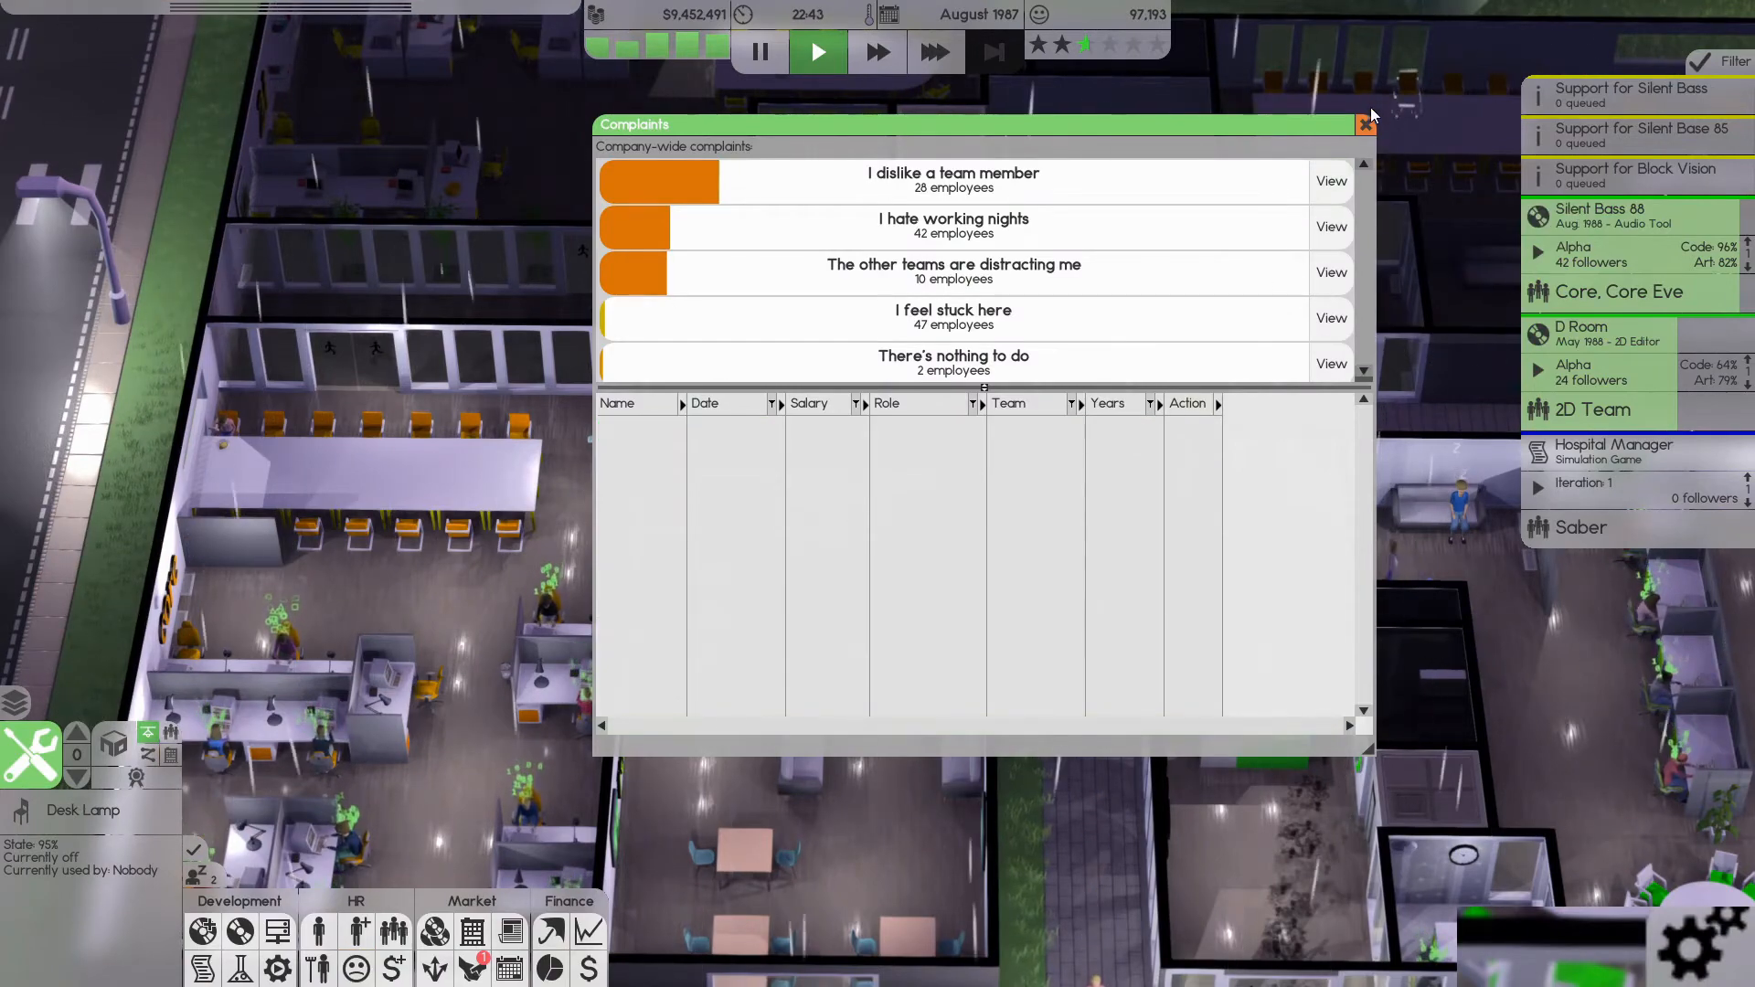
pyautogui.click(1367, 124)
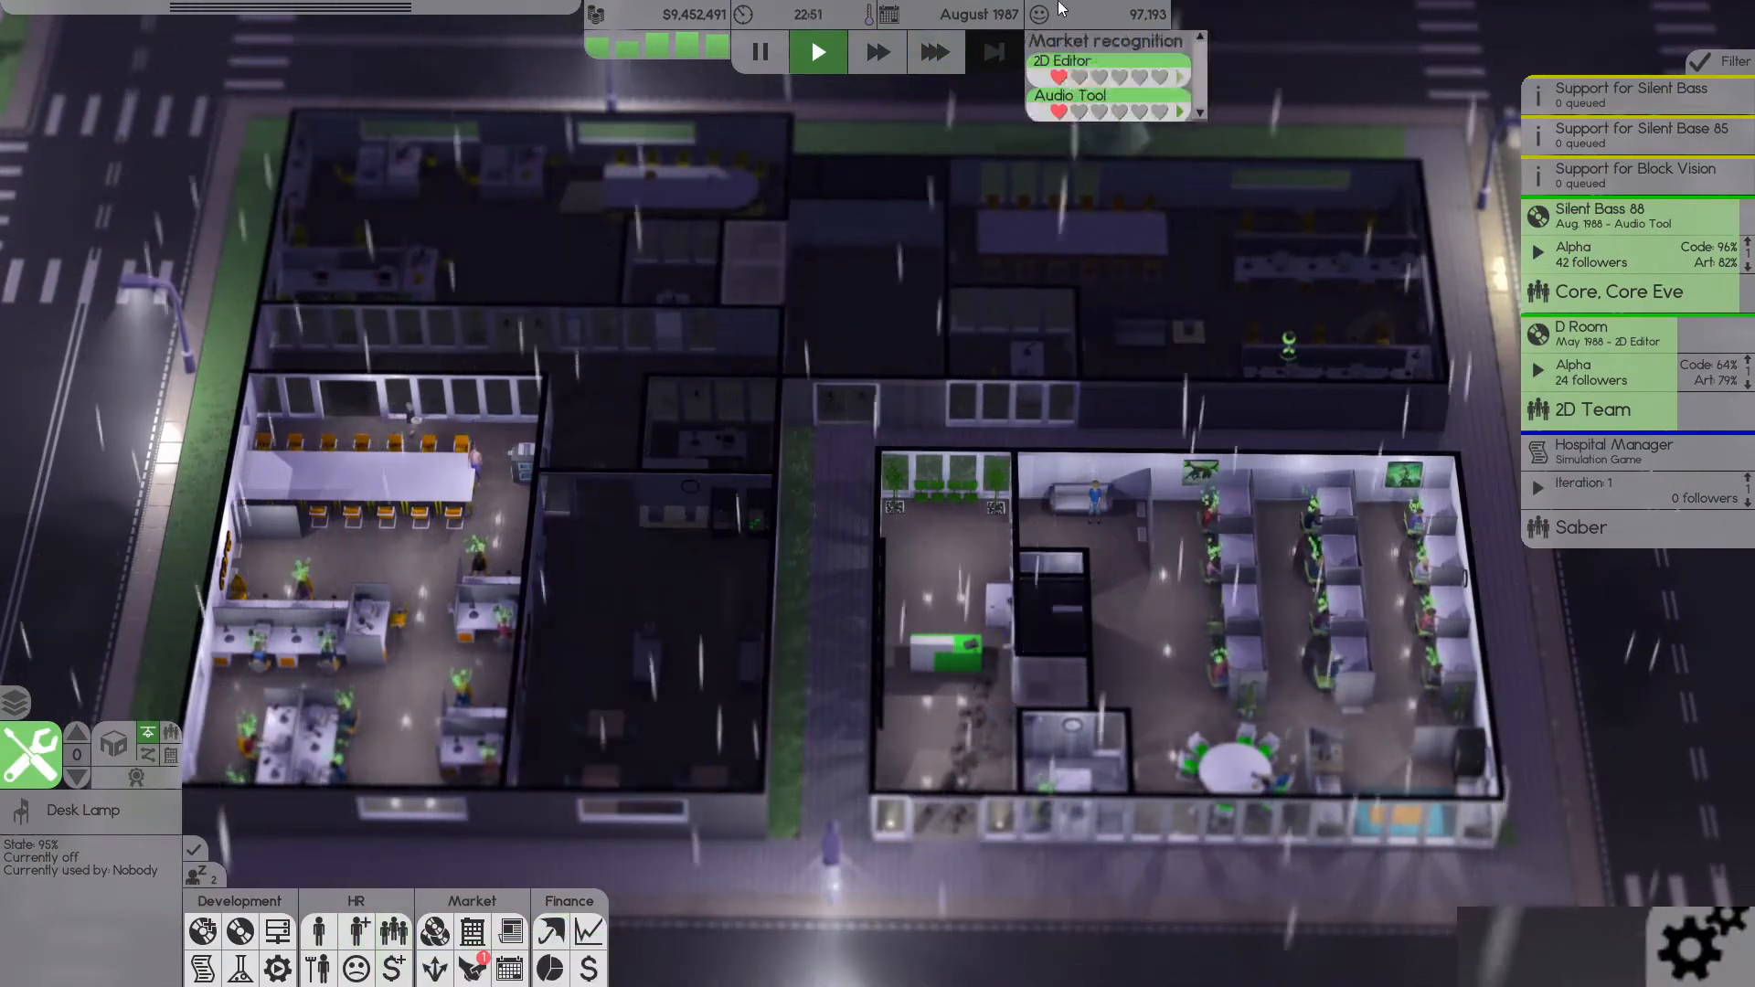
pyautogui.moveTo(393, 929)
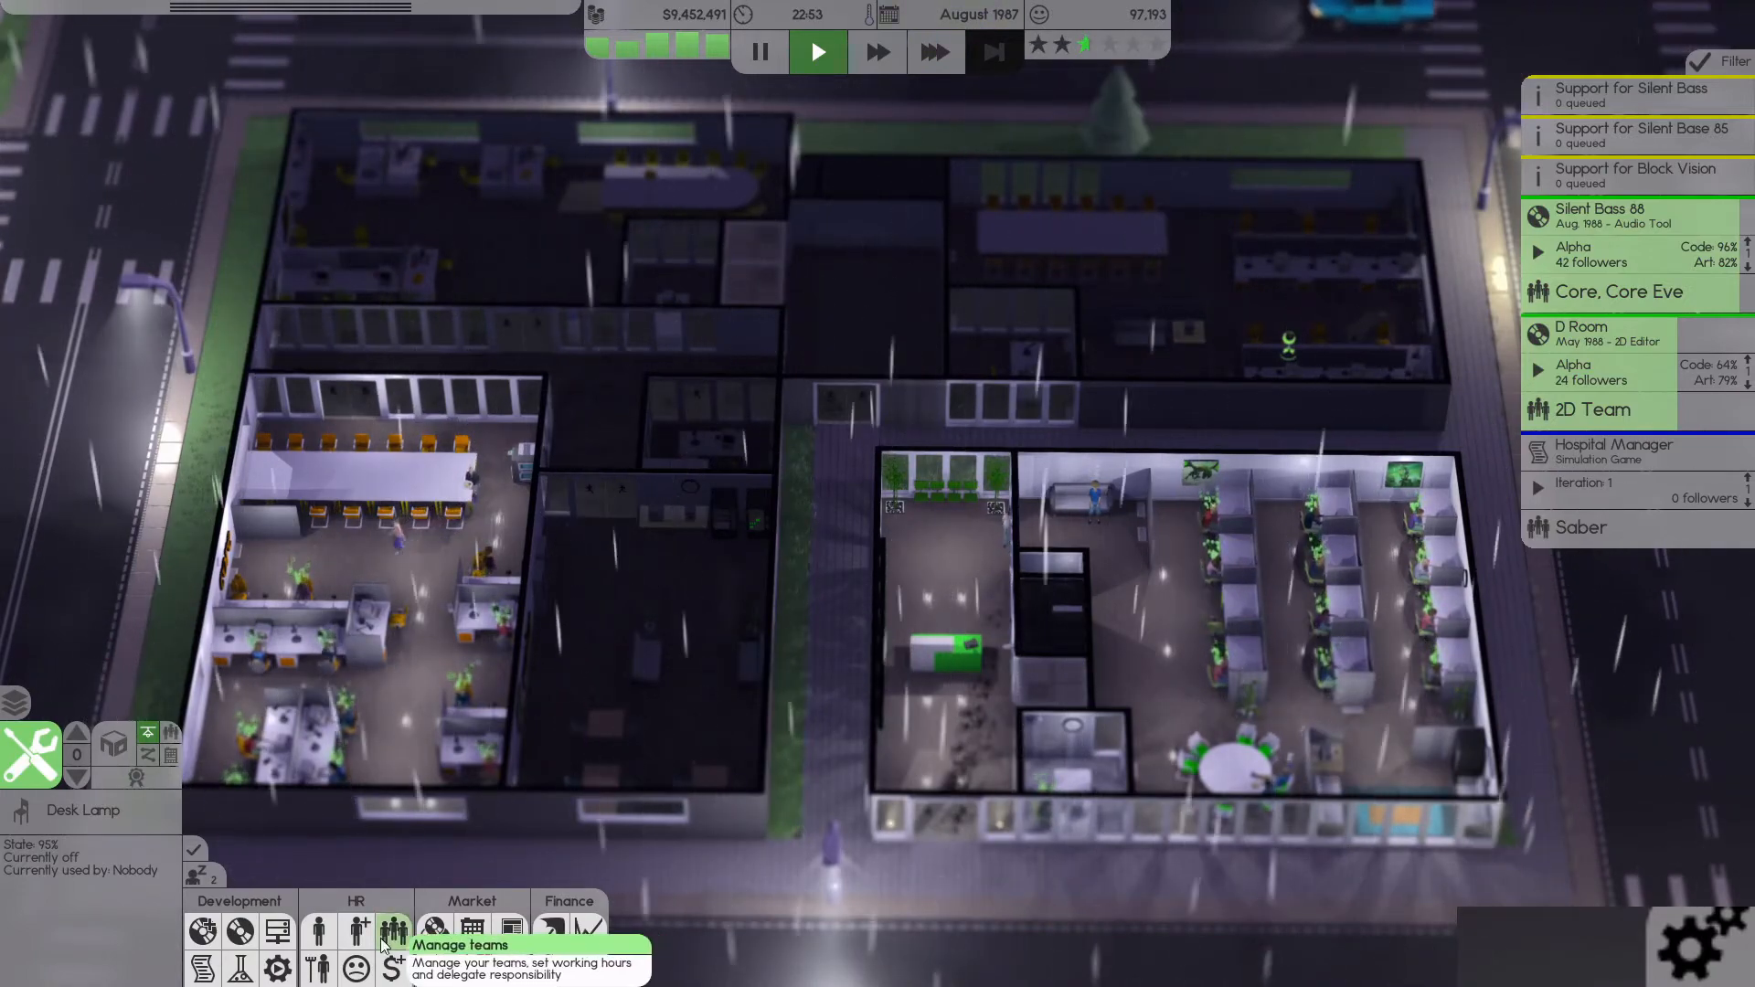
pyautogui.click(1612, 450)
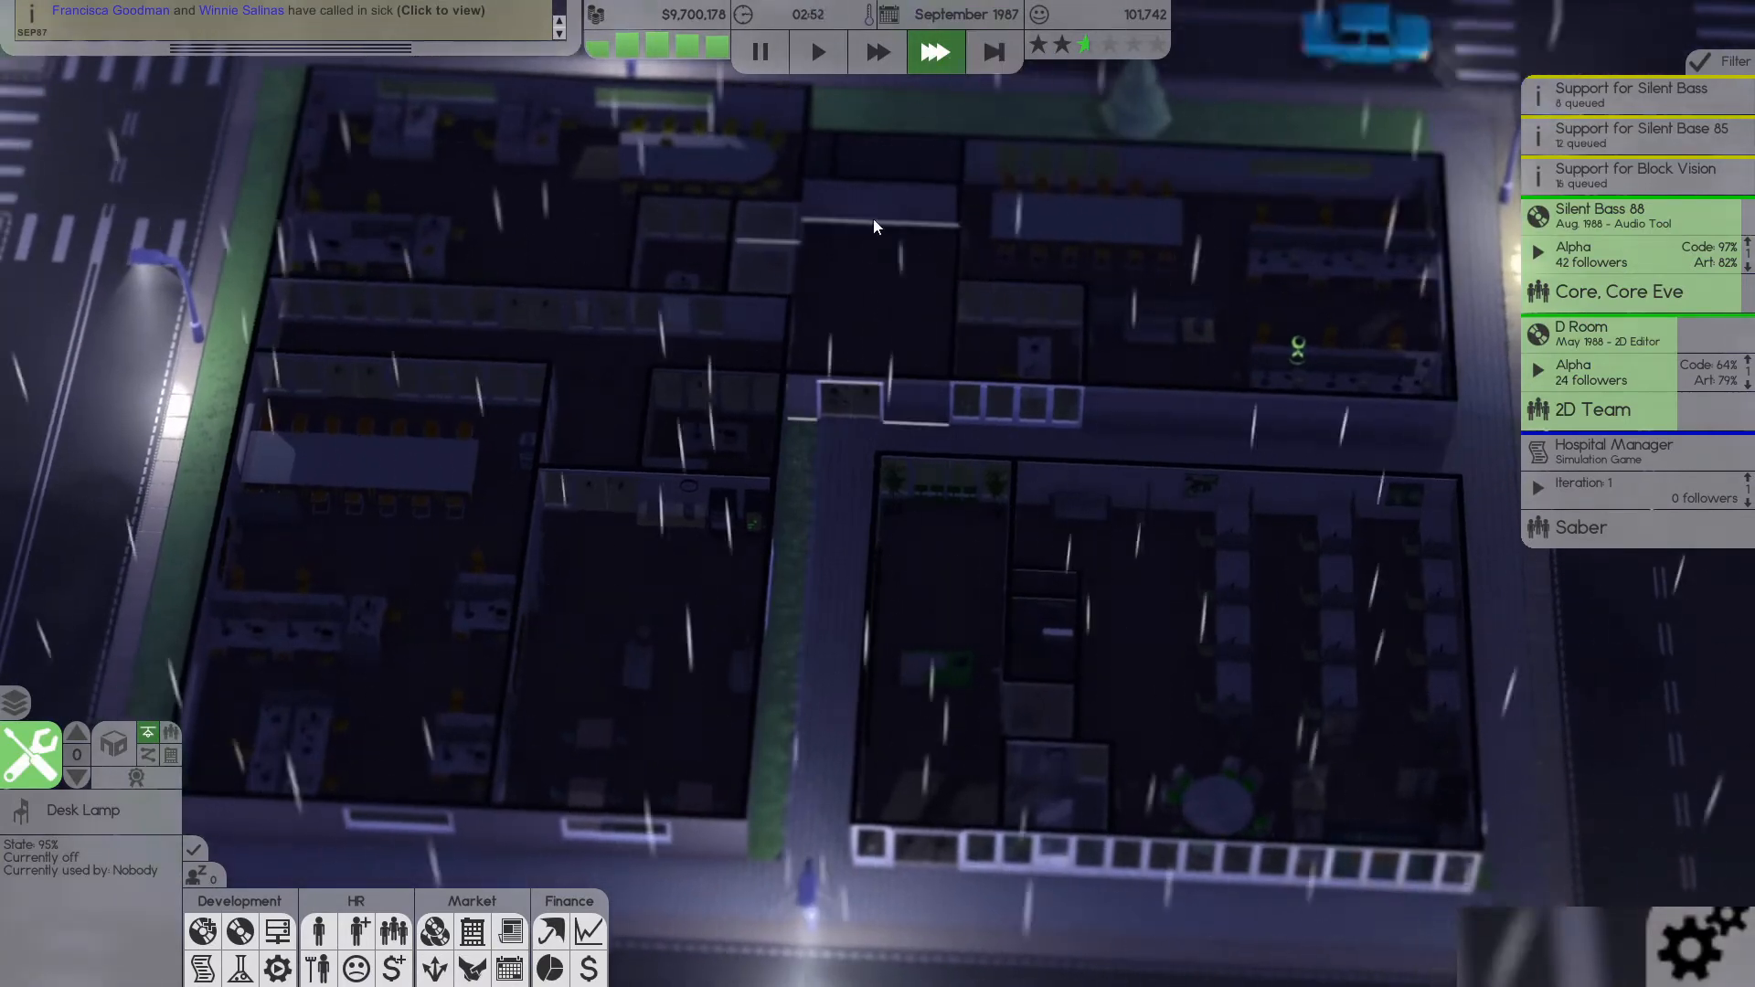
pyautogui.moveTo(991, 51)
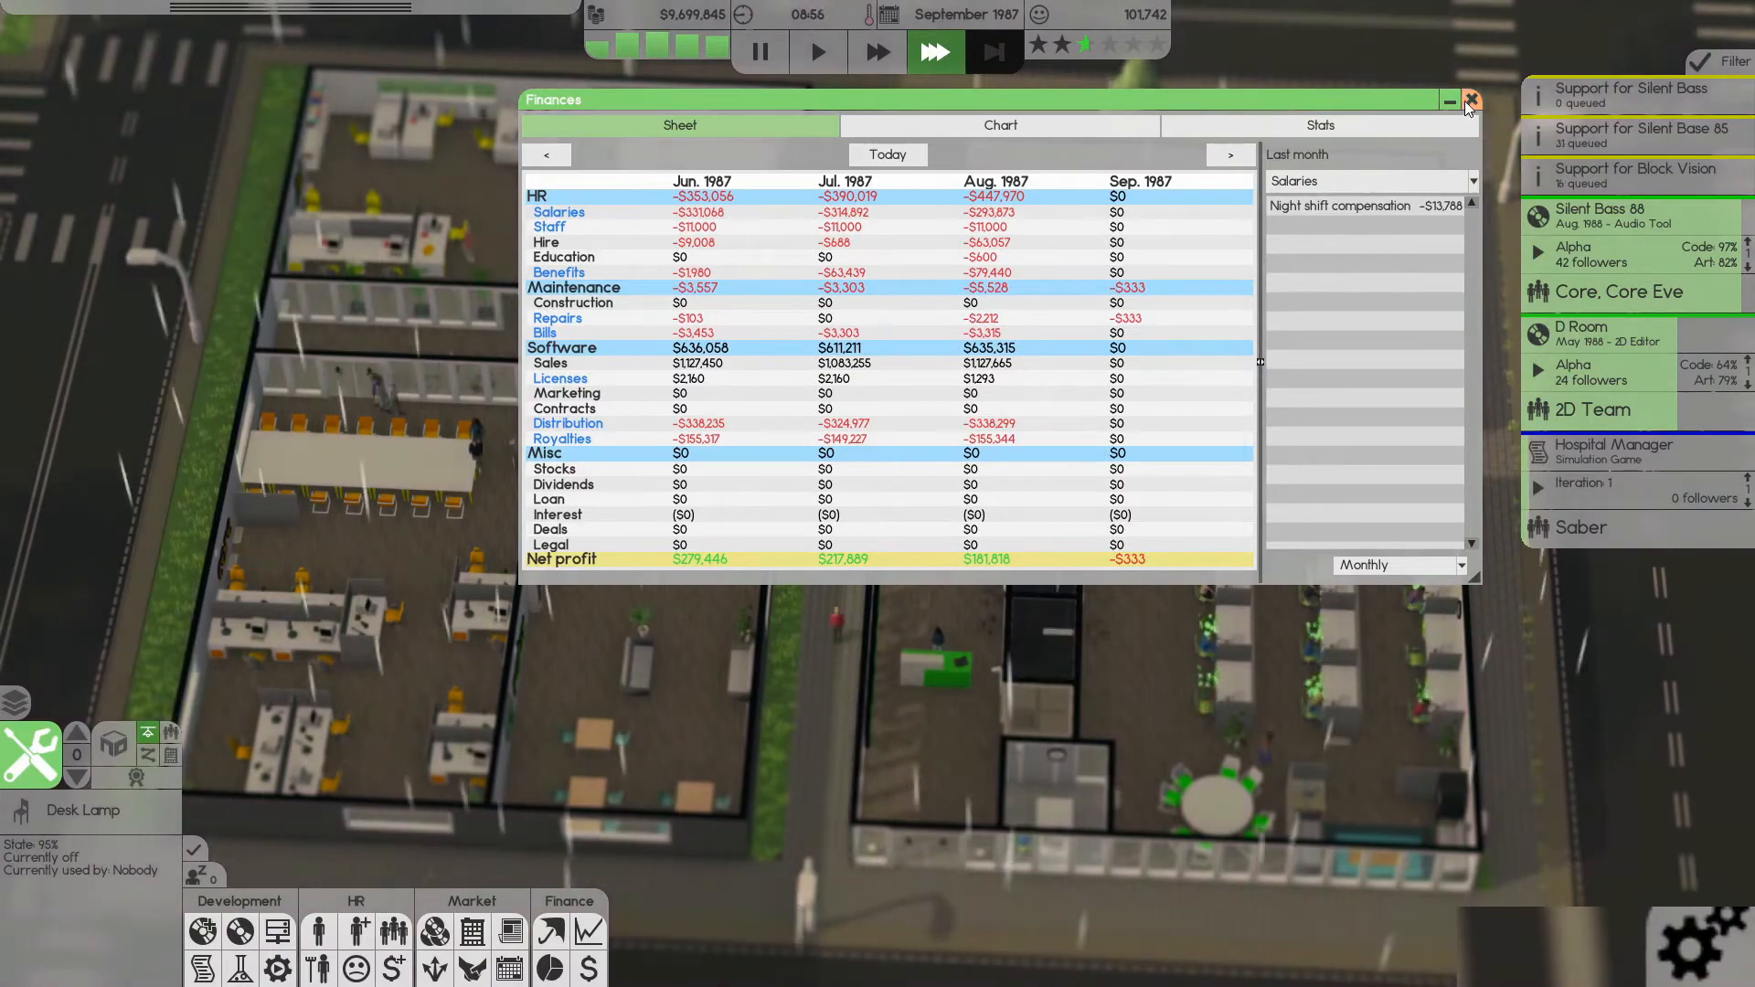
pyautogui.click(1470, 99)
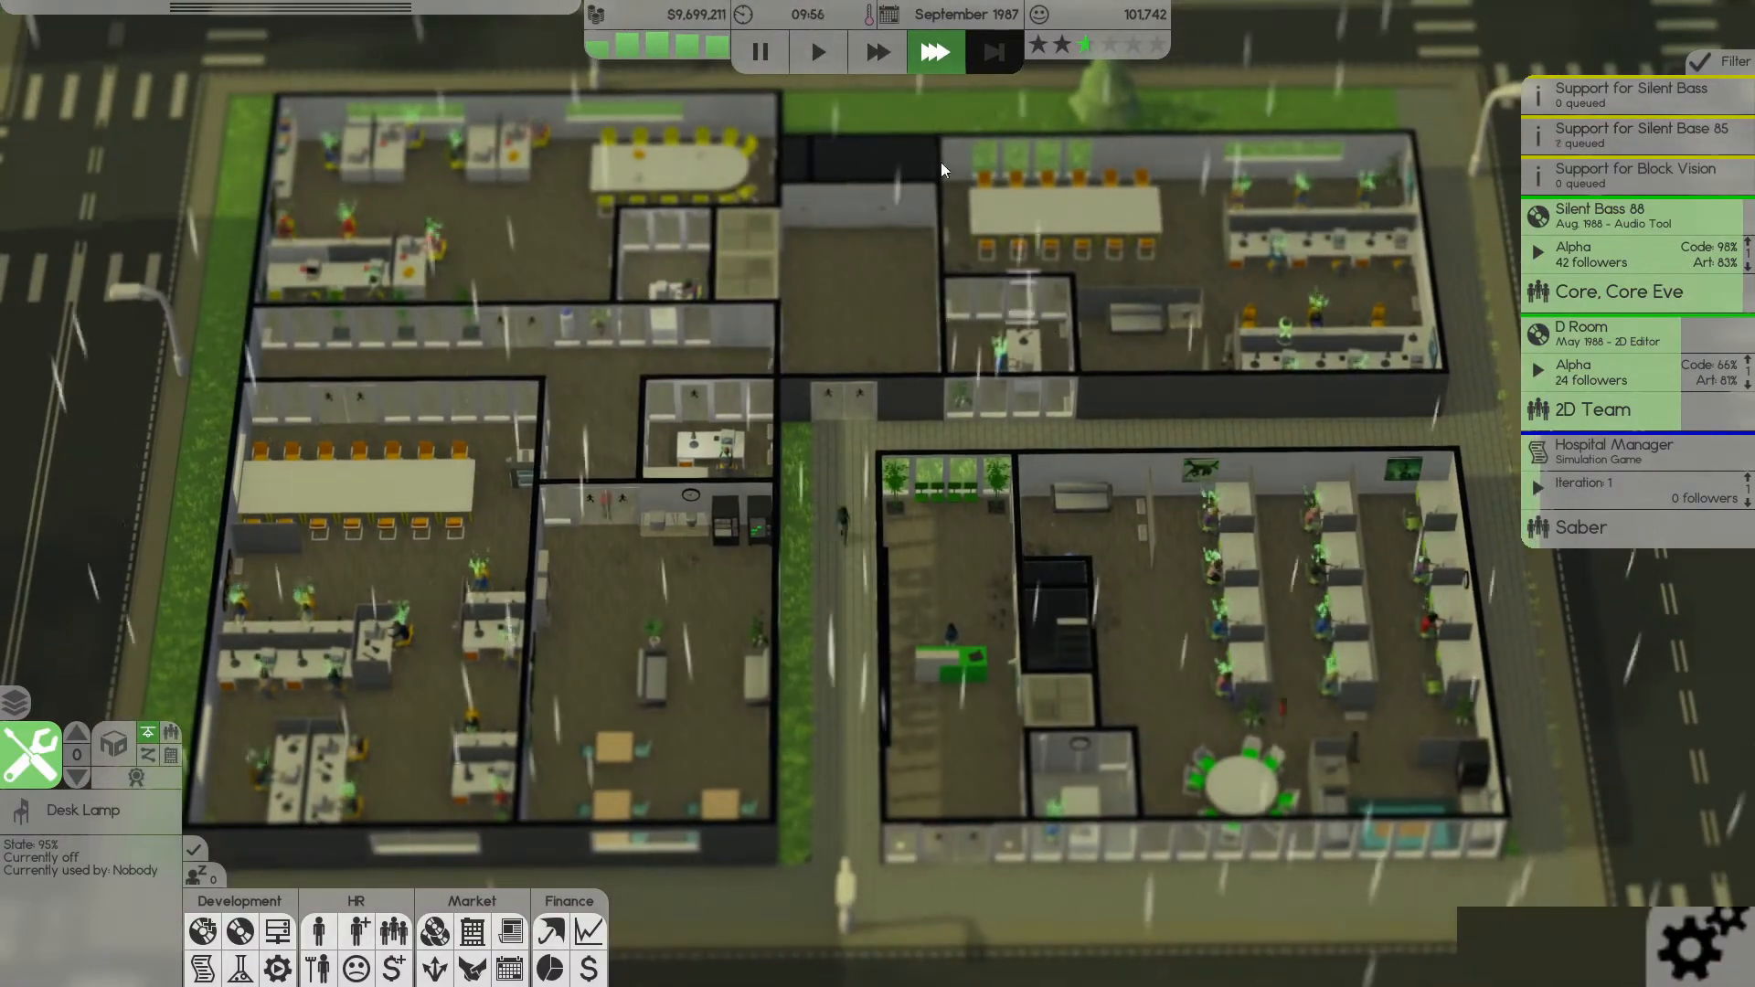
pyautogui.click(817, 51)
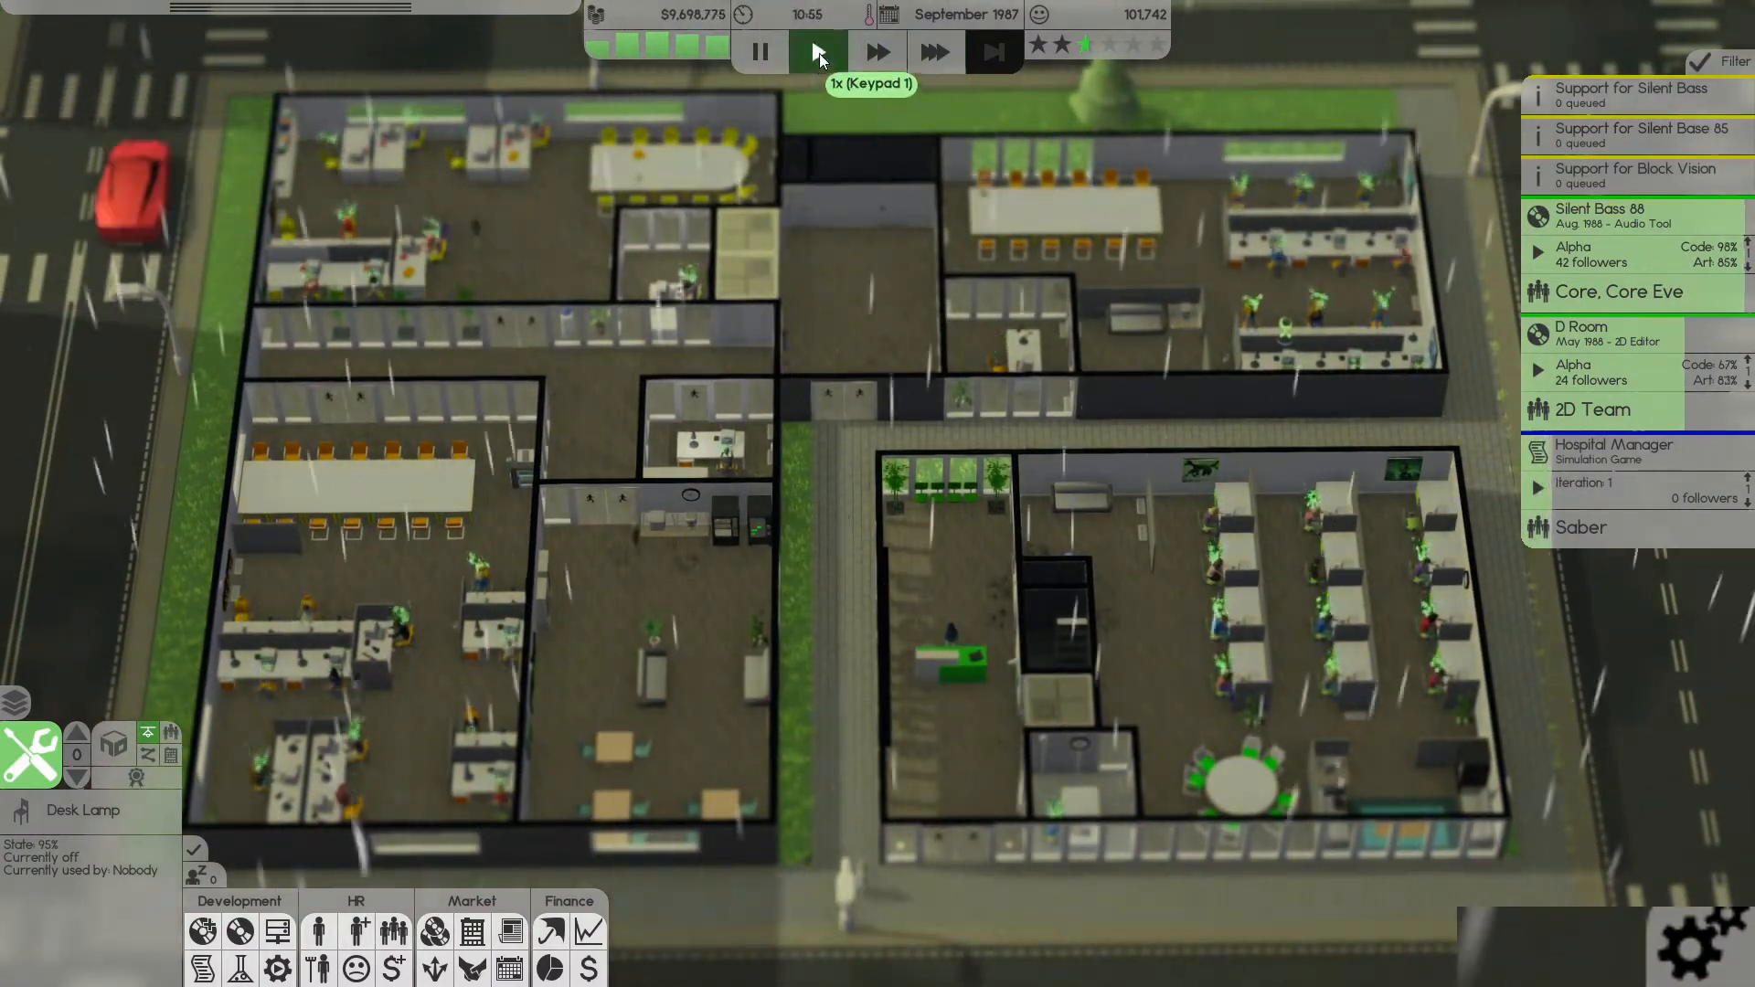
pyautogui.click(1633, 93)
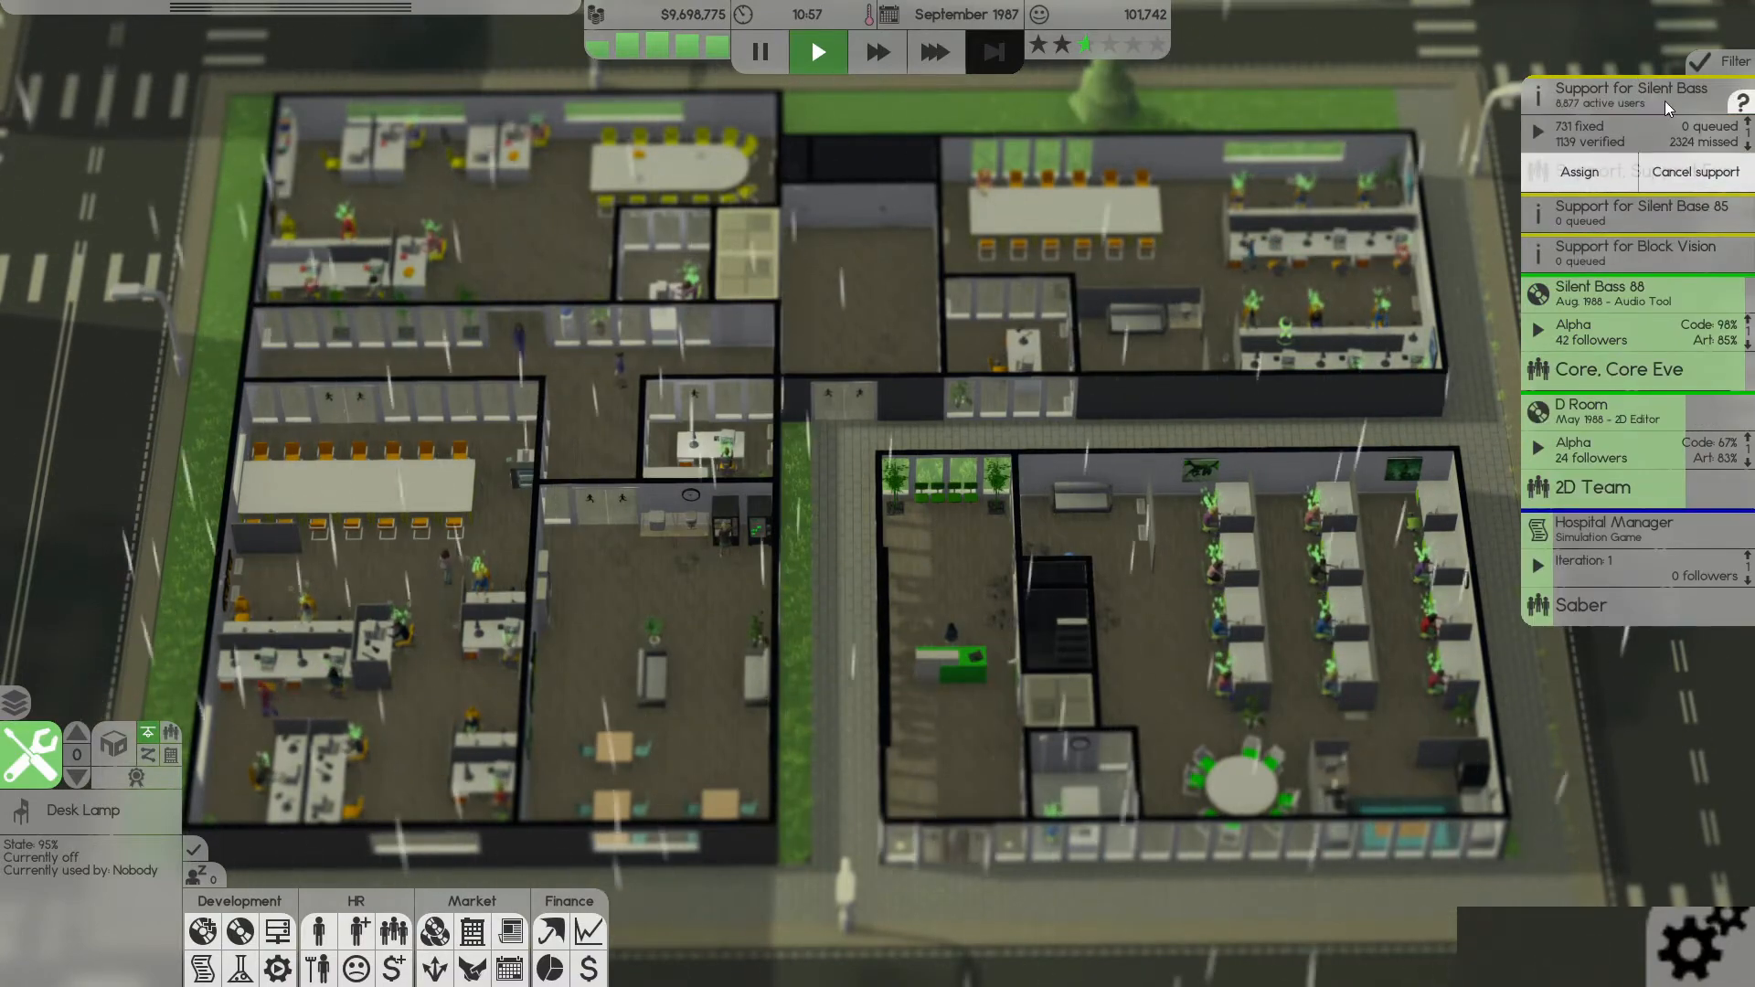
pyautogui.click(1634, 133)
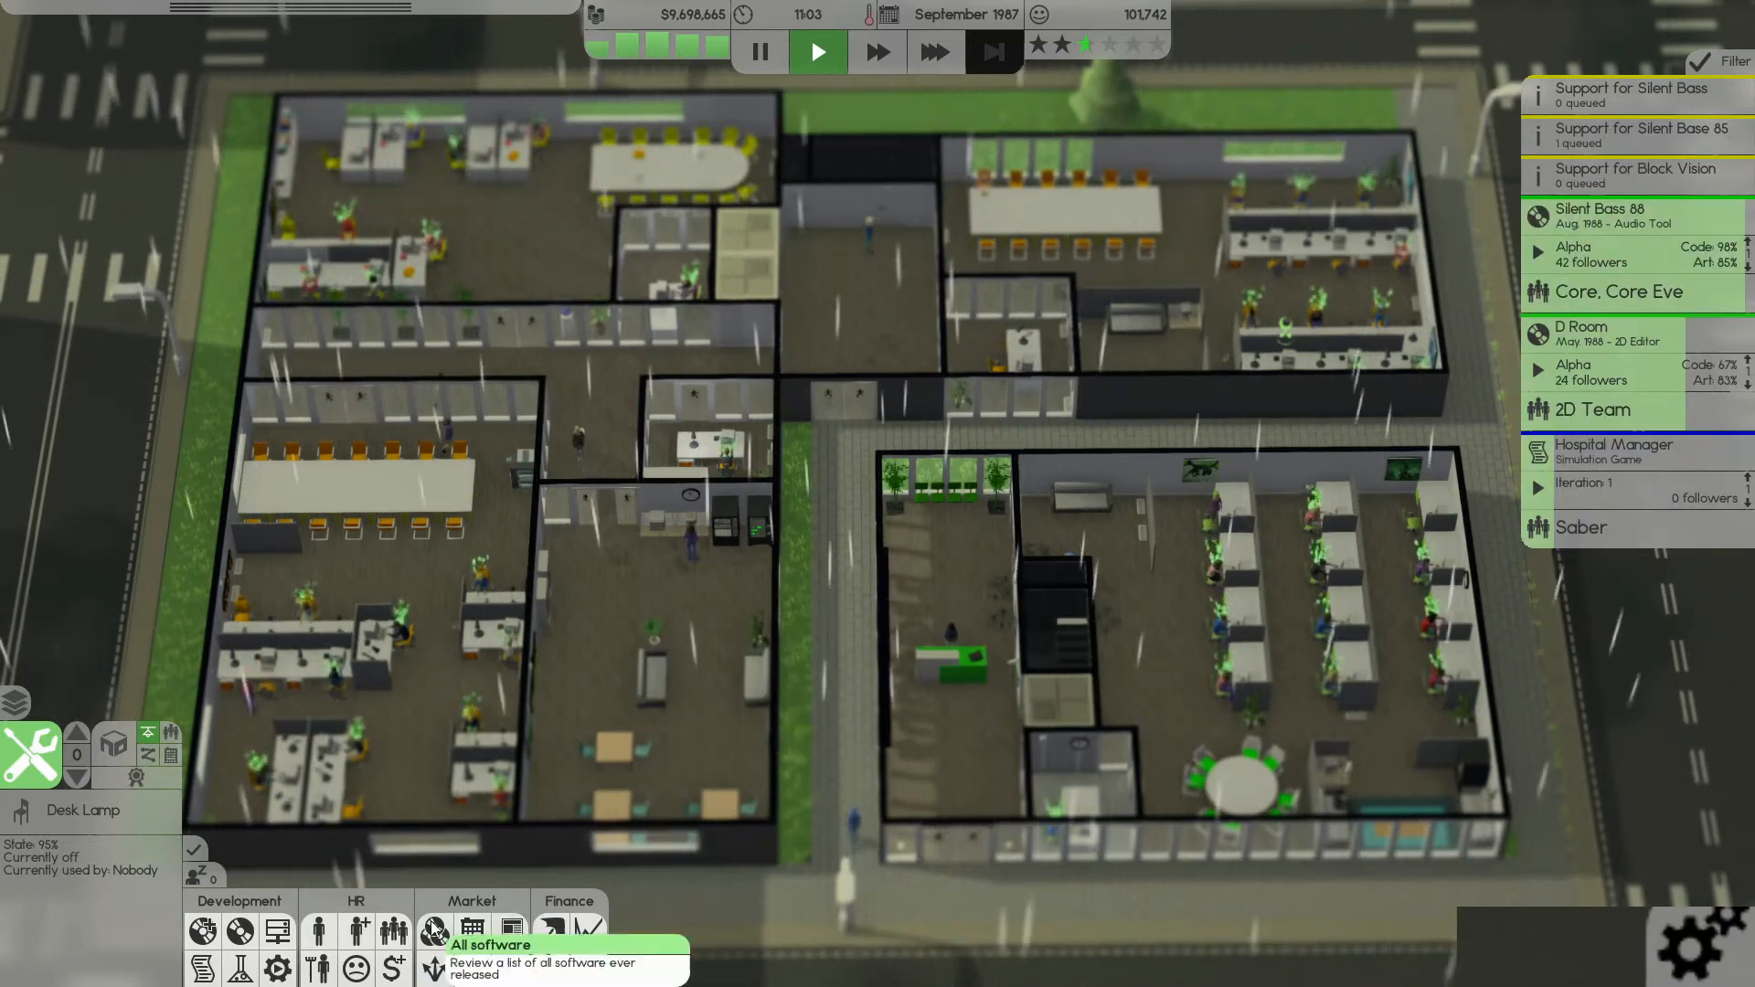
# - Review the released products list and the porting options for the third release
pyautogui.click(431, 930)
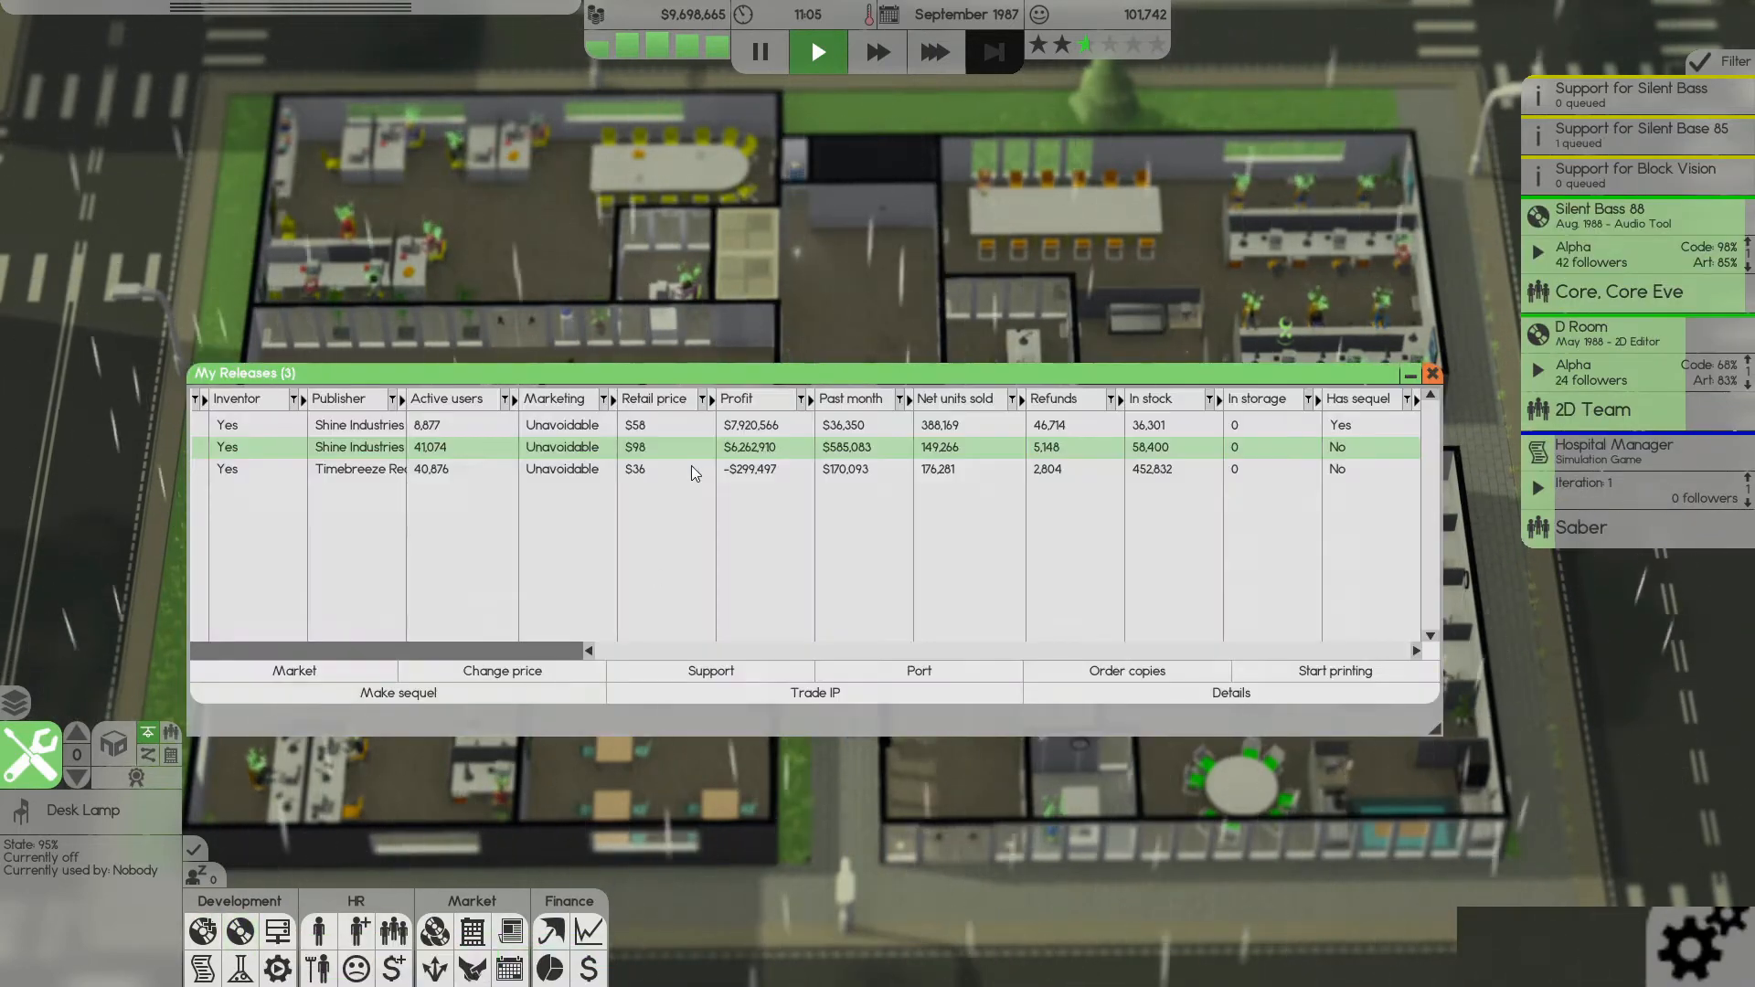
pyautogui.click(709, 671)
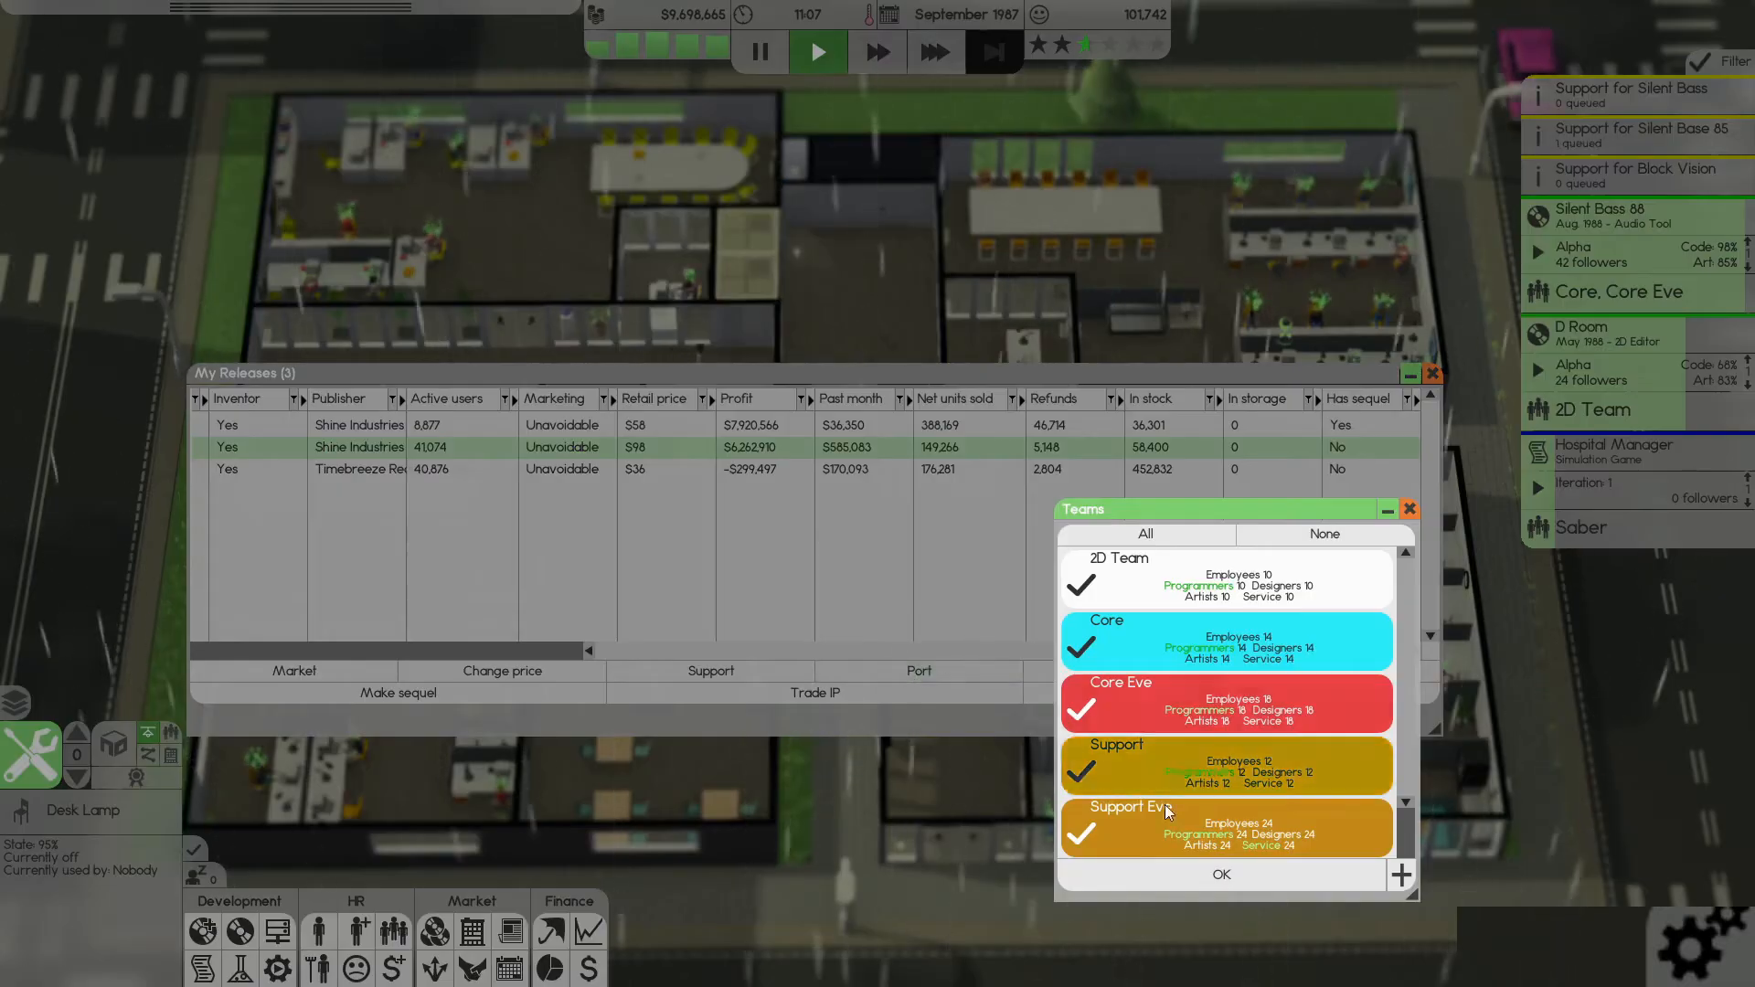
pyautogui.click(1220, 874)
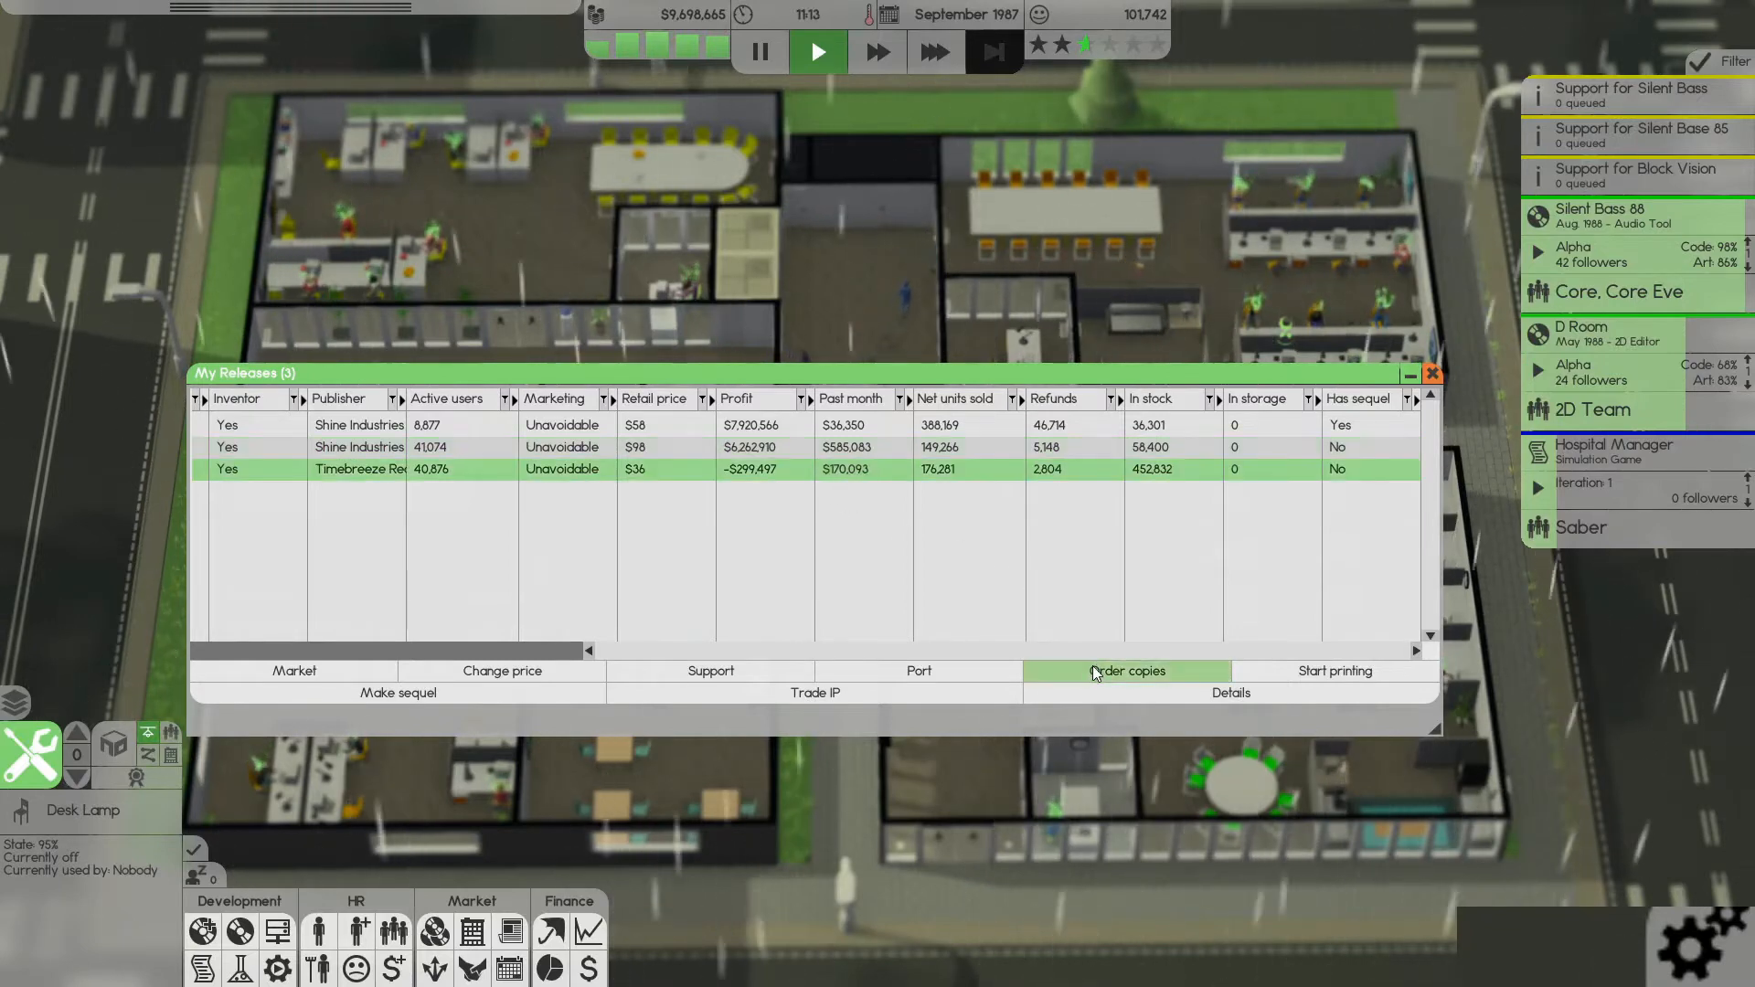
pyautogui.click(916, 671)
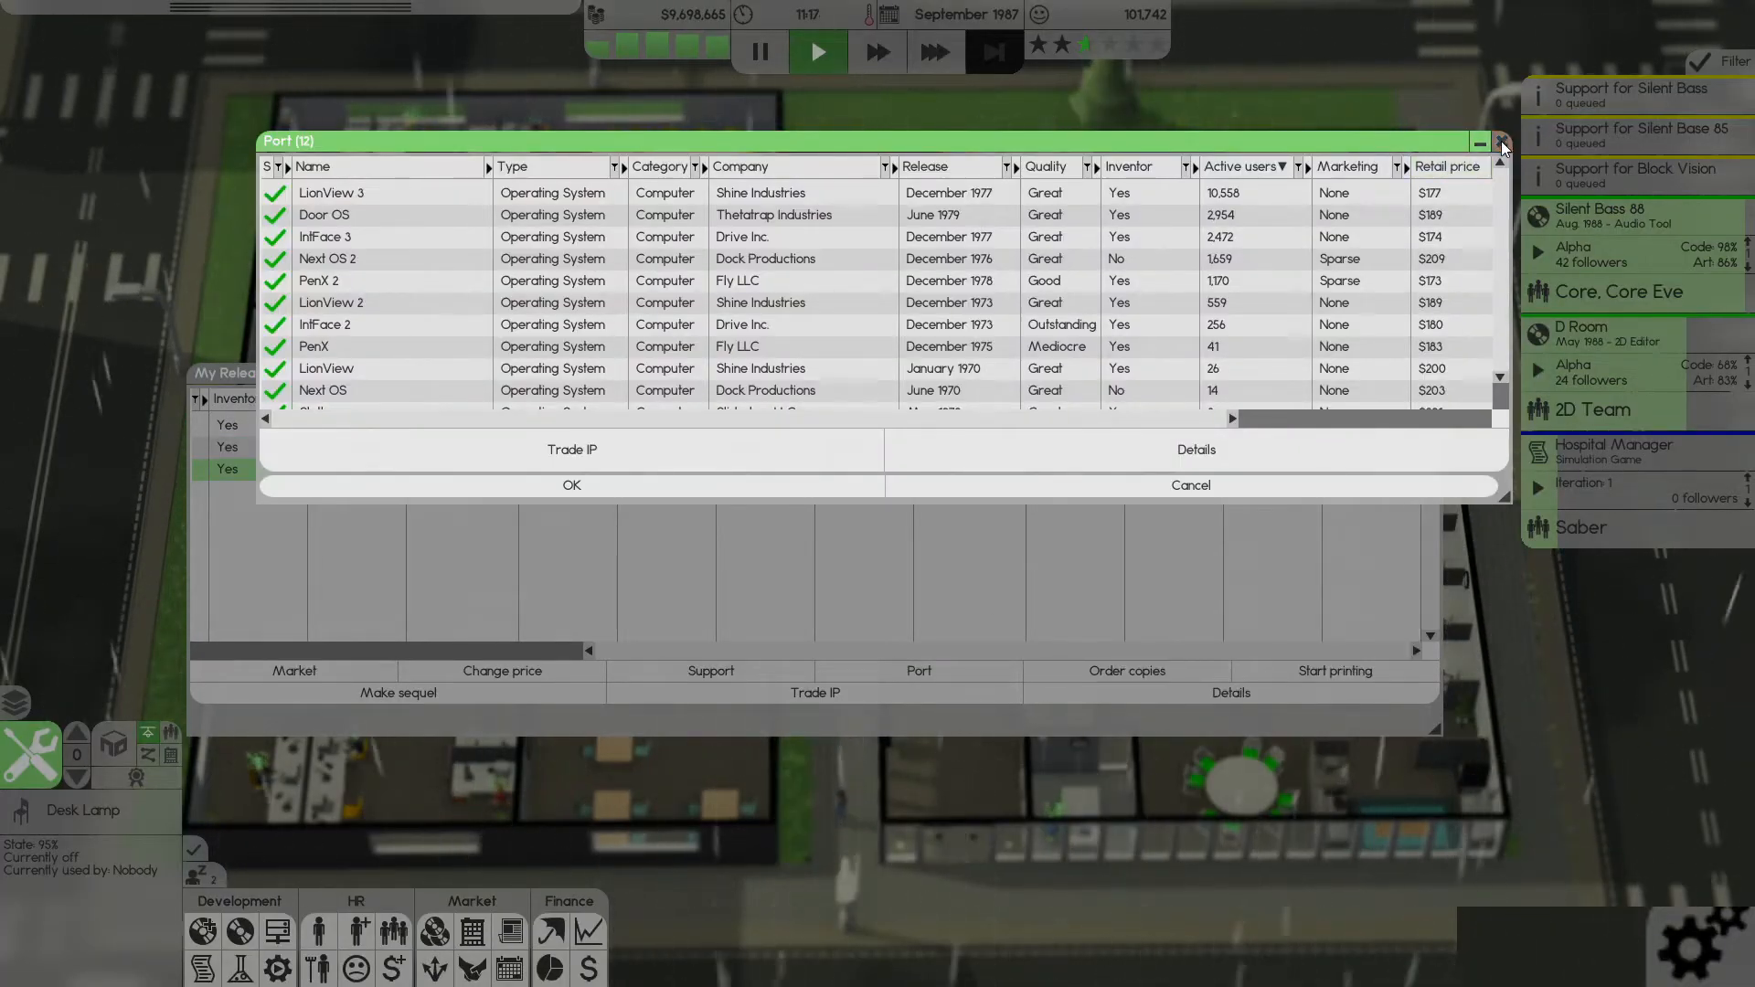
# - Close the porting and release dialogs and resume at 30x speed
pyautogui.click(1503, 143)
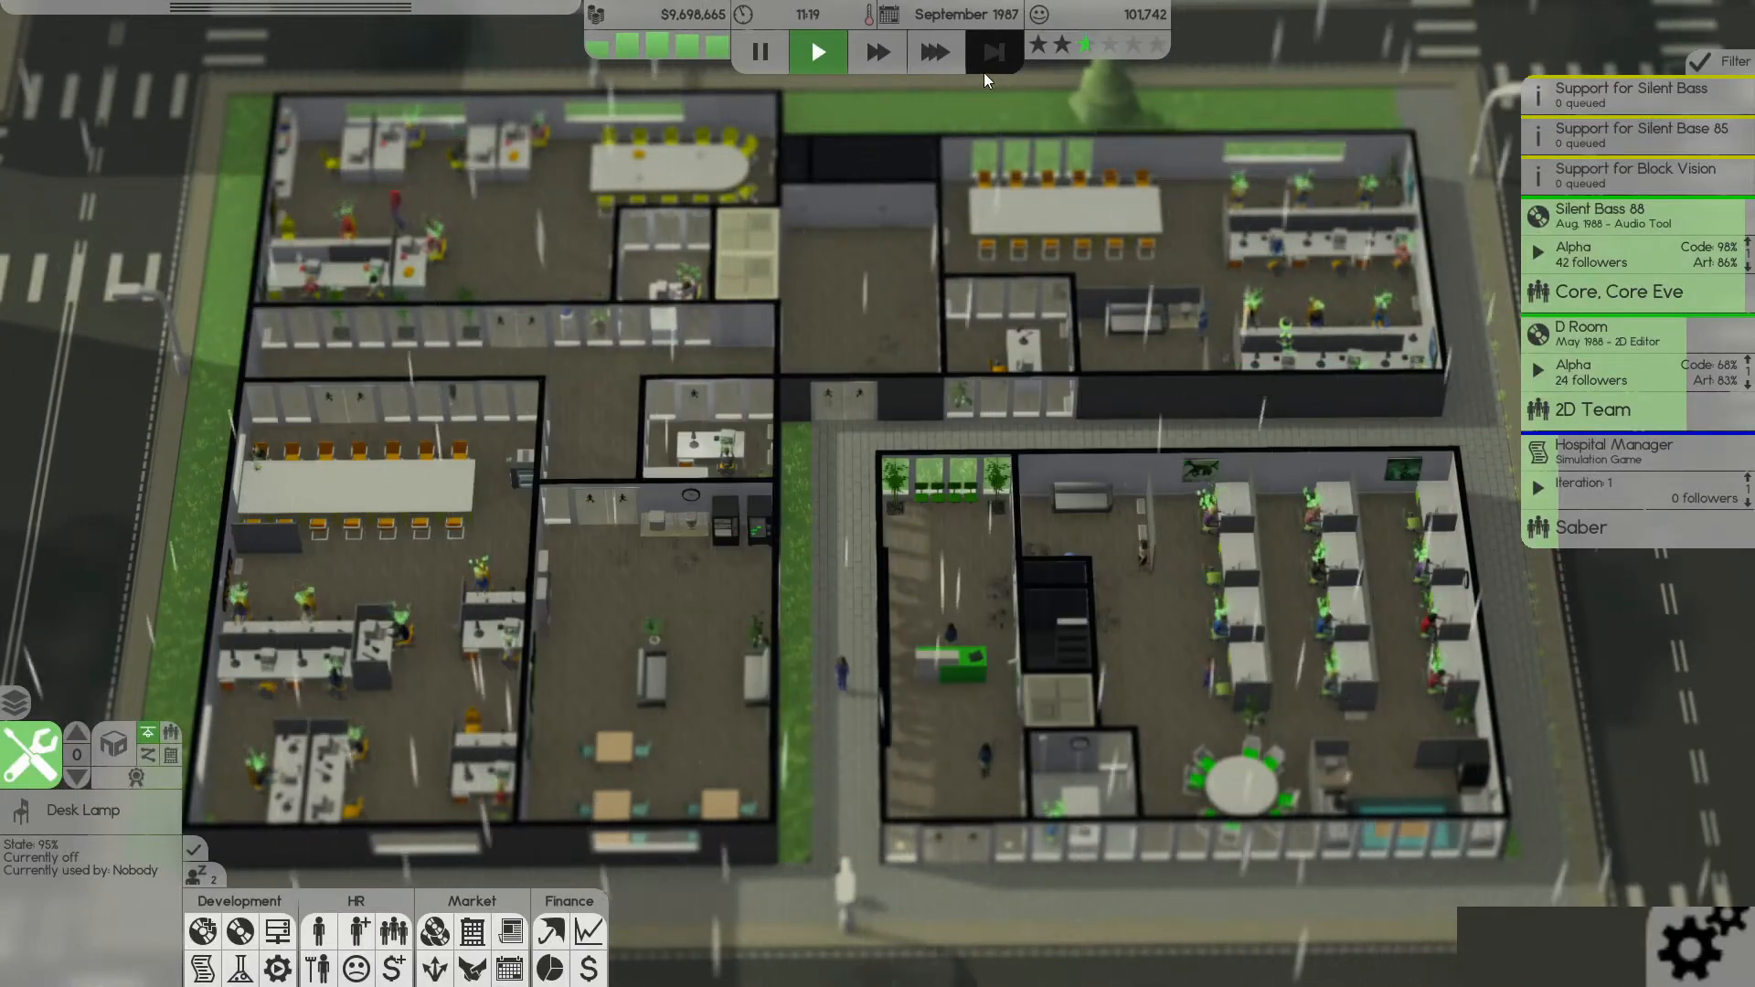
pyautogui.click(934, 51)
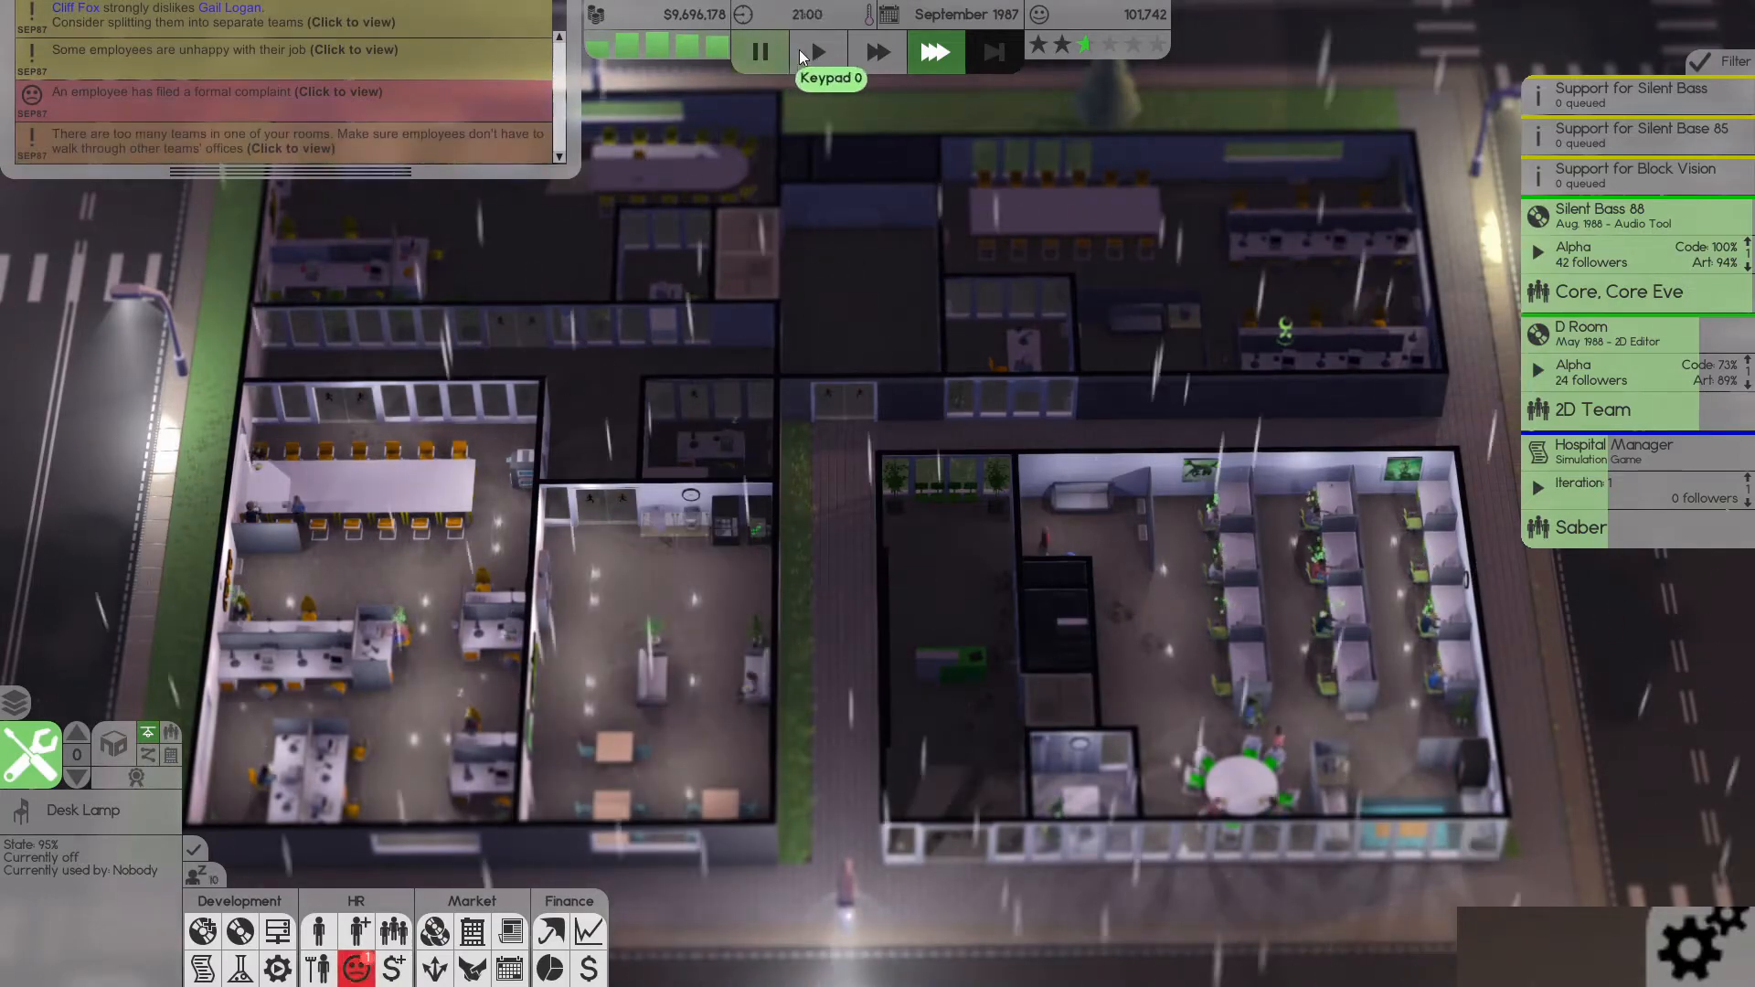
# - At normal speed, ignore the Support Eve employee's formal complaint without a raise and close Complaints
pyautogui.click(815, 51)
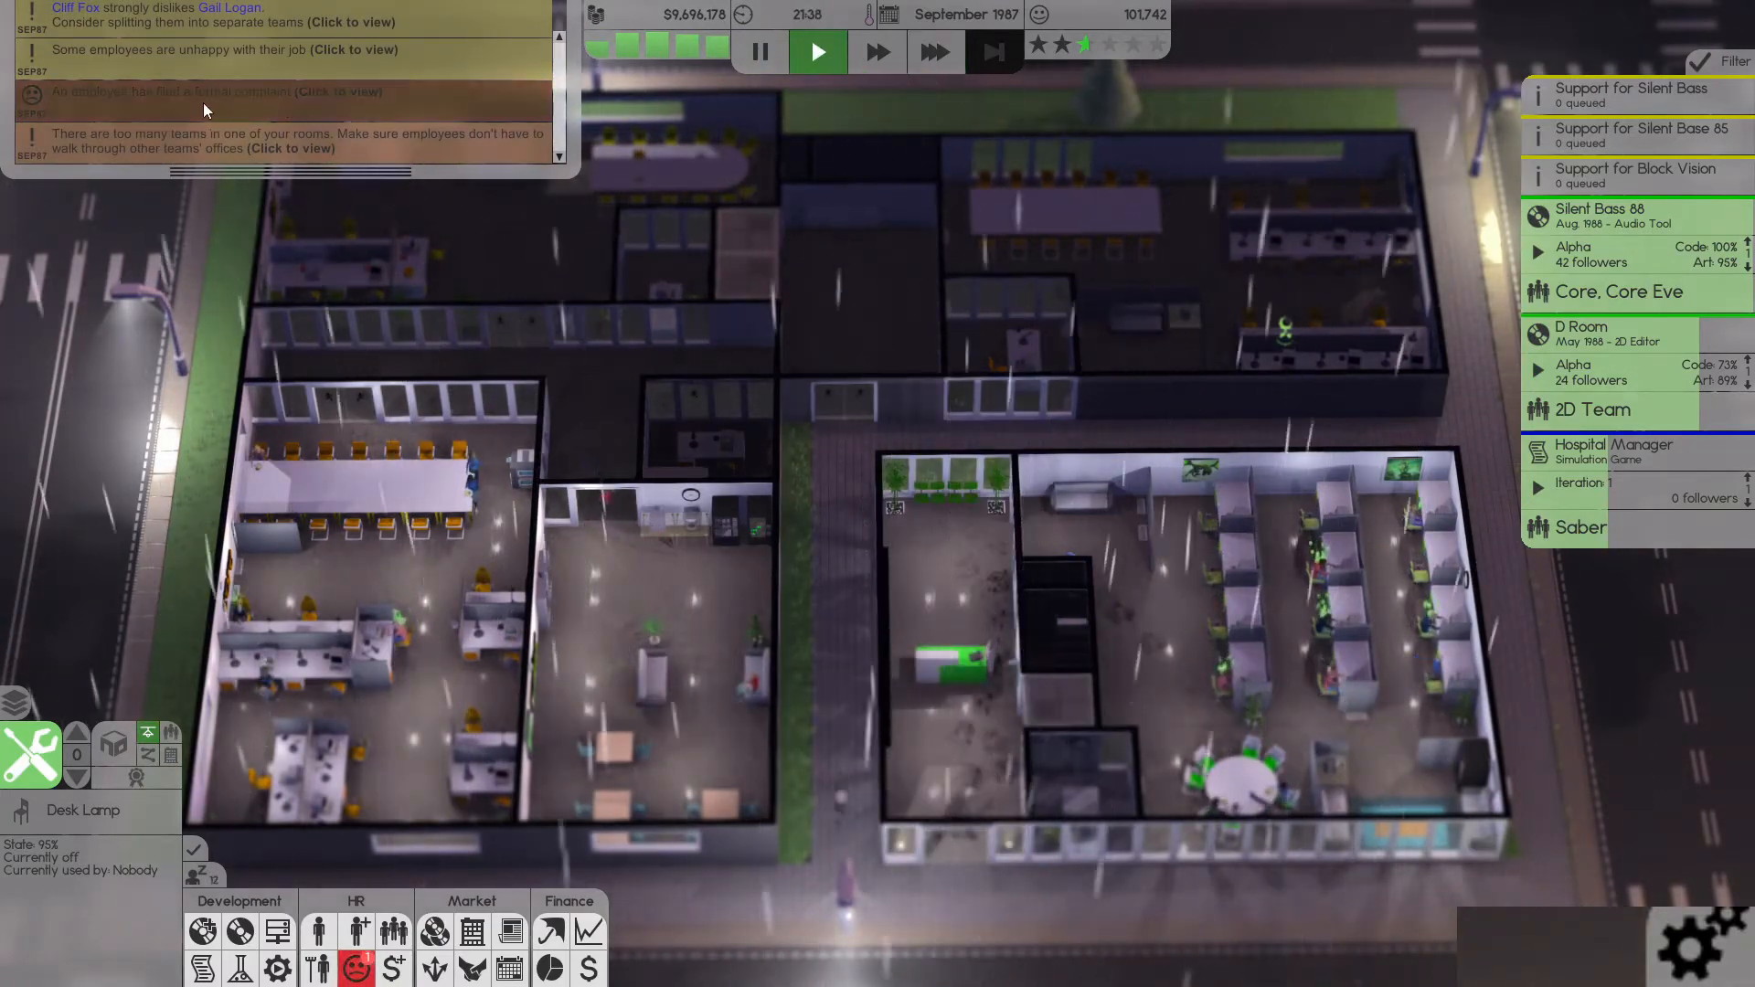
pyautogui.click(216, 91)
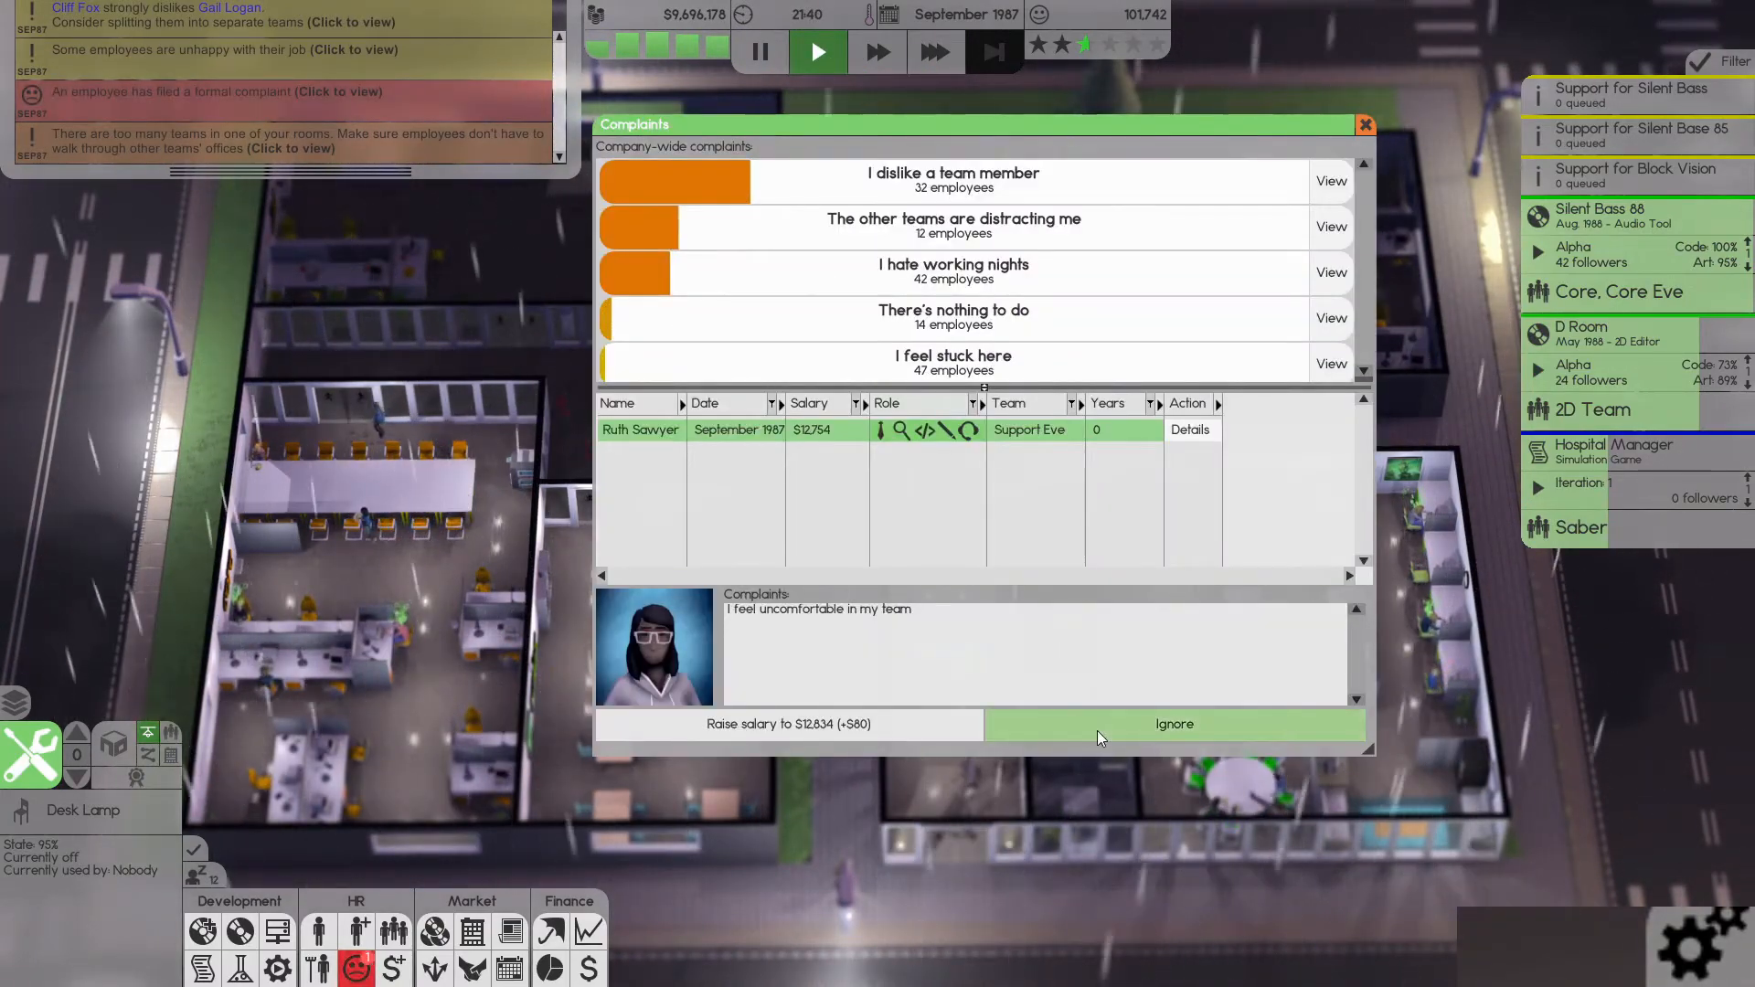
pyautogui.click(1174, 724)
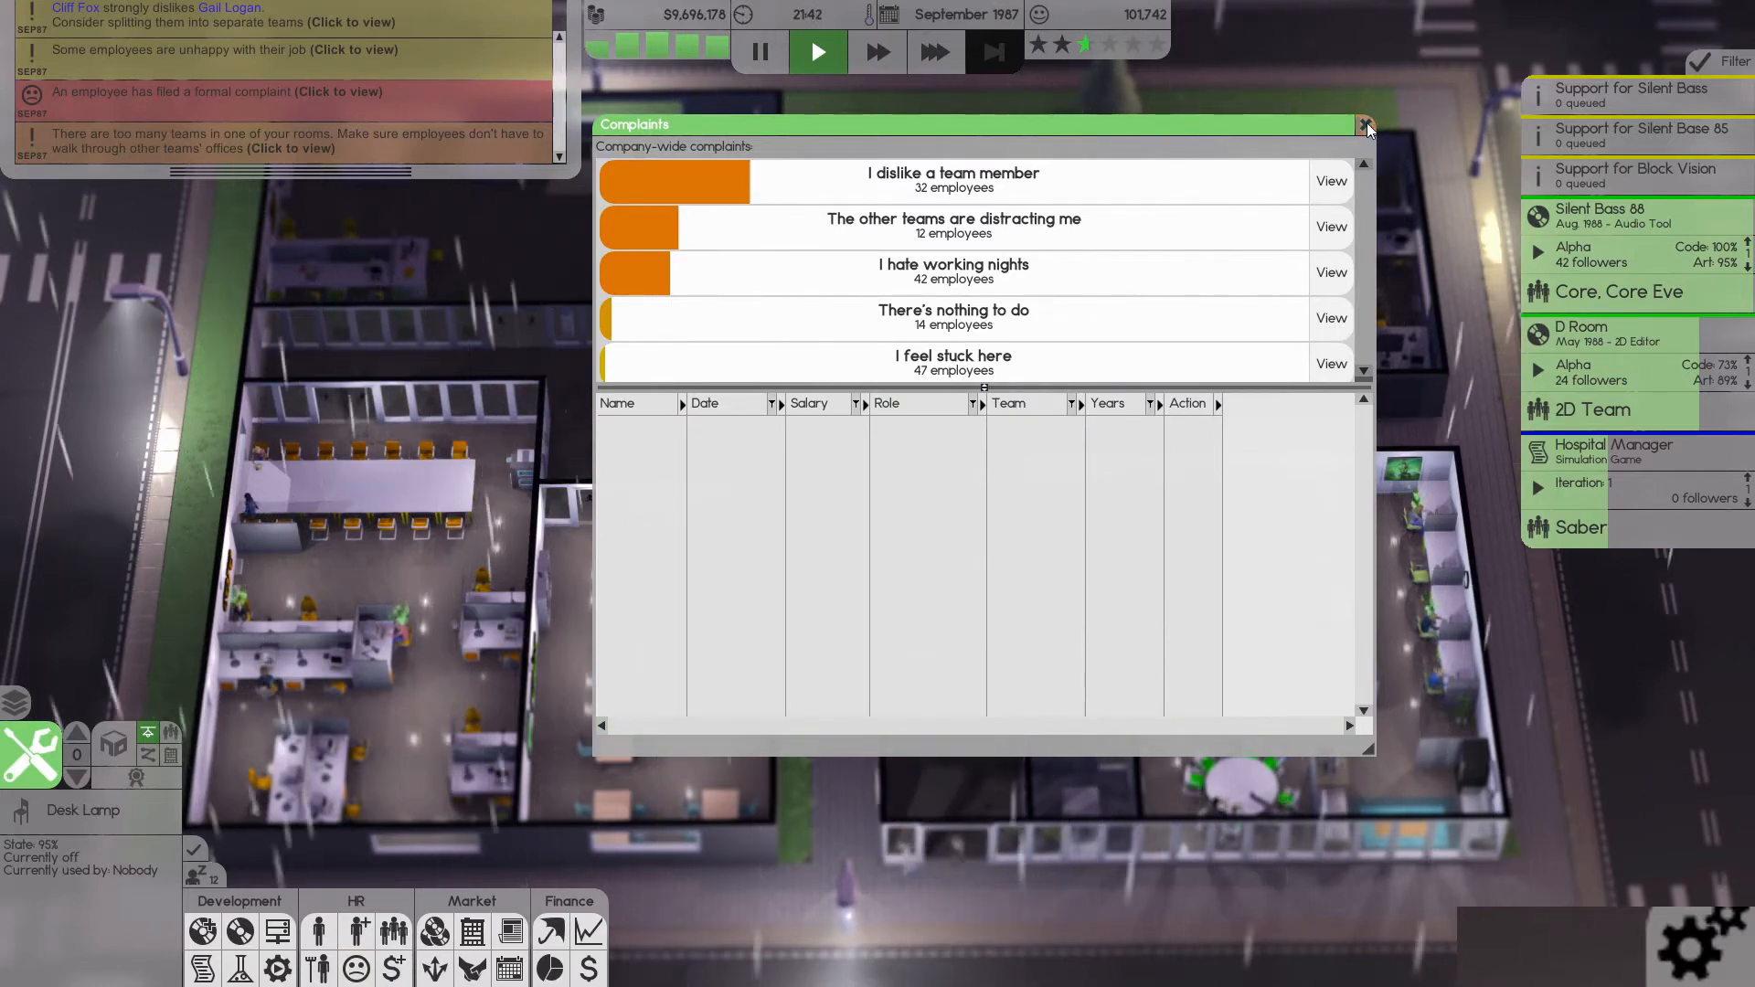
pyautogui.click(1364, 124)
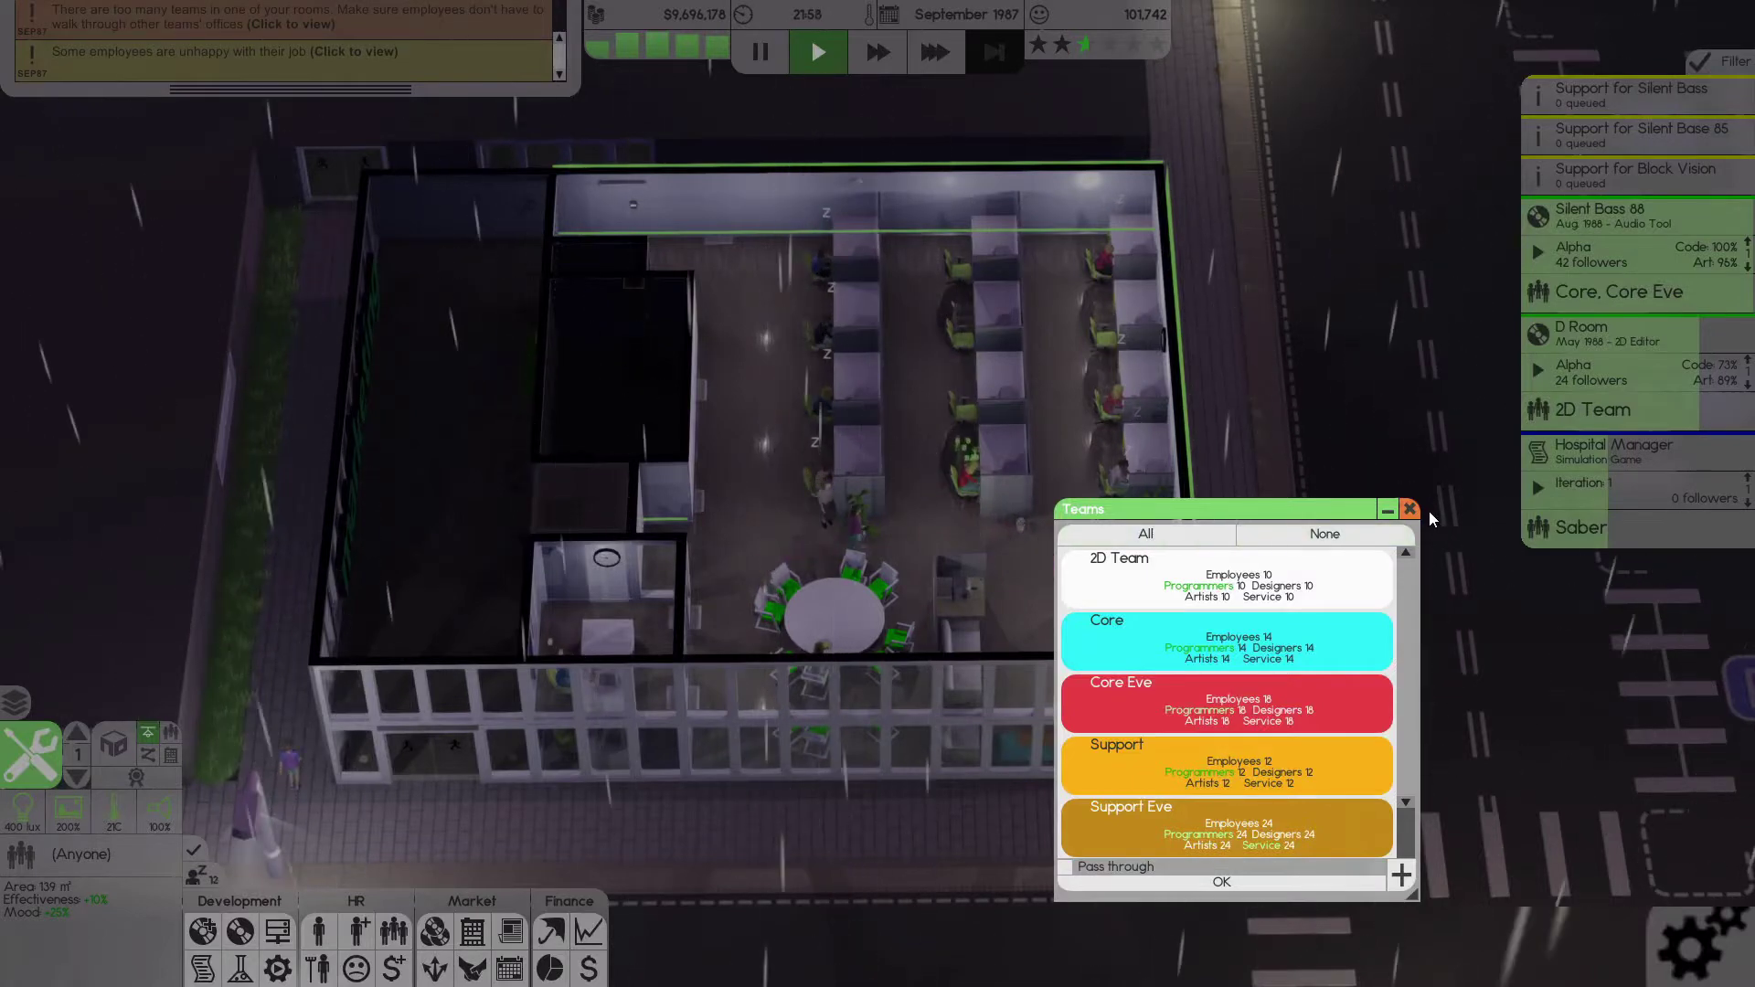
# - In HR team management, add a new team named 'Marketing'
pyautogui.click(1407, 511)
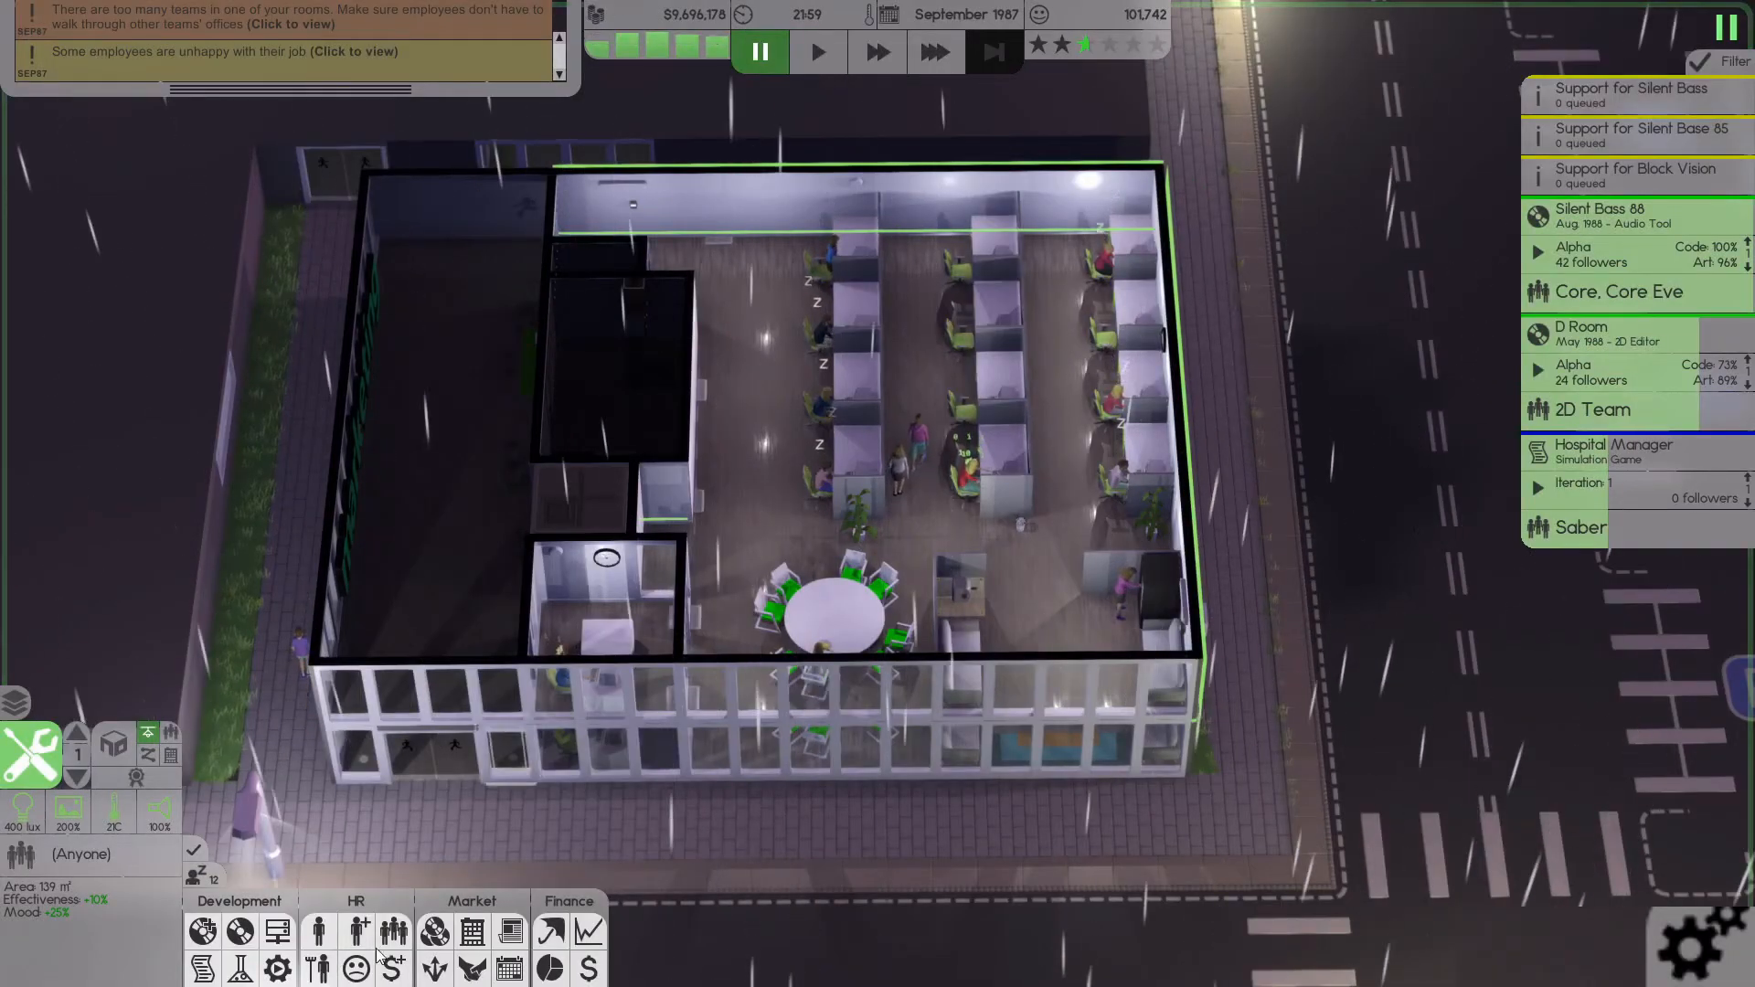
pyautogui.click(393, 930)
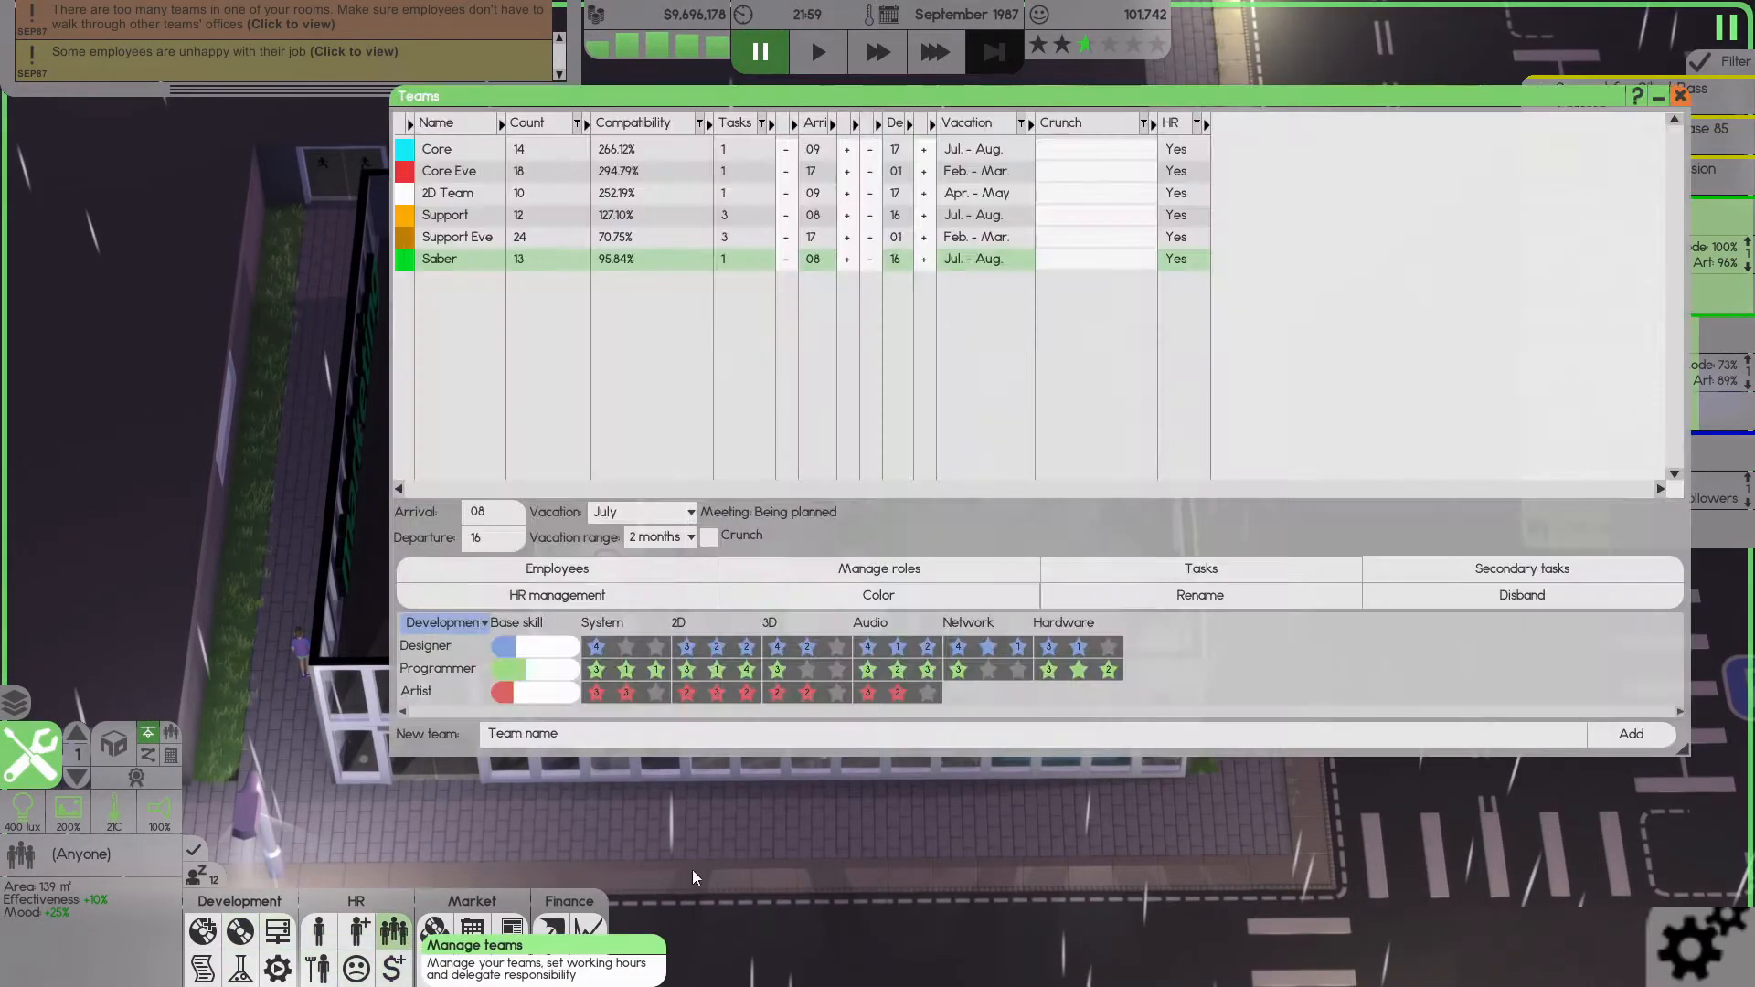
pyautogui.moveTo(549, 507)
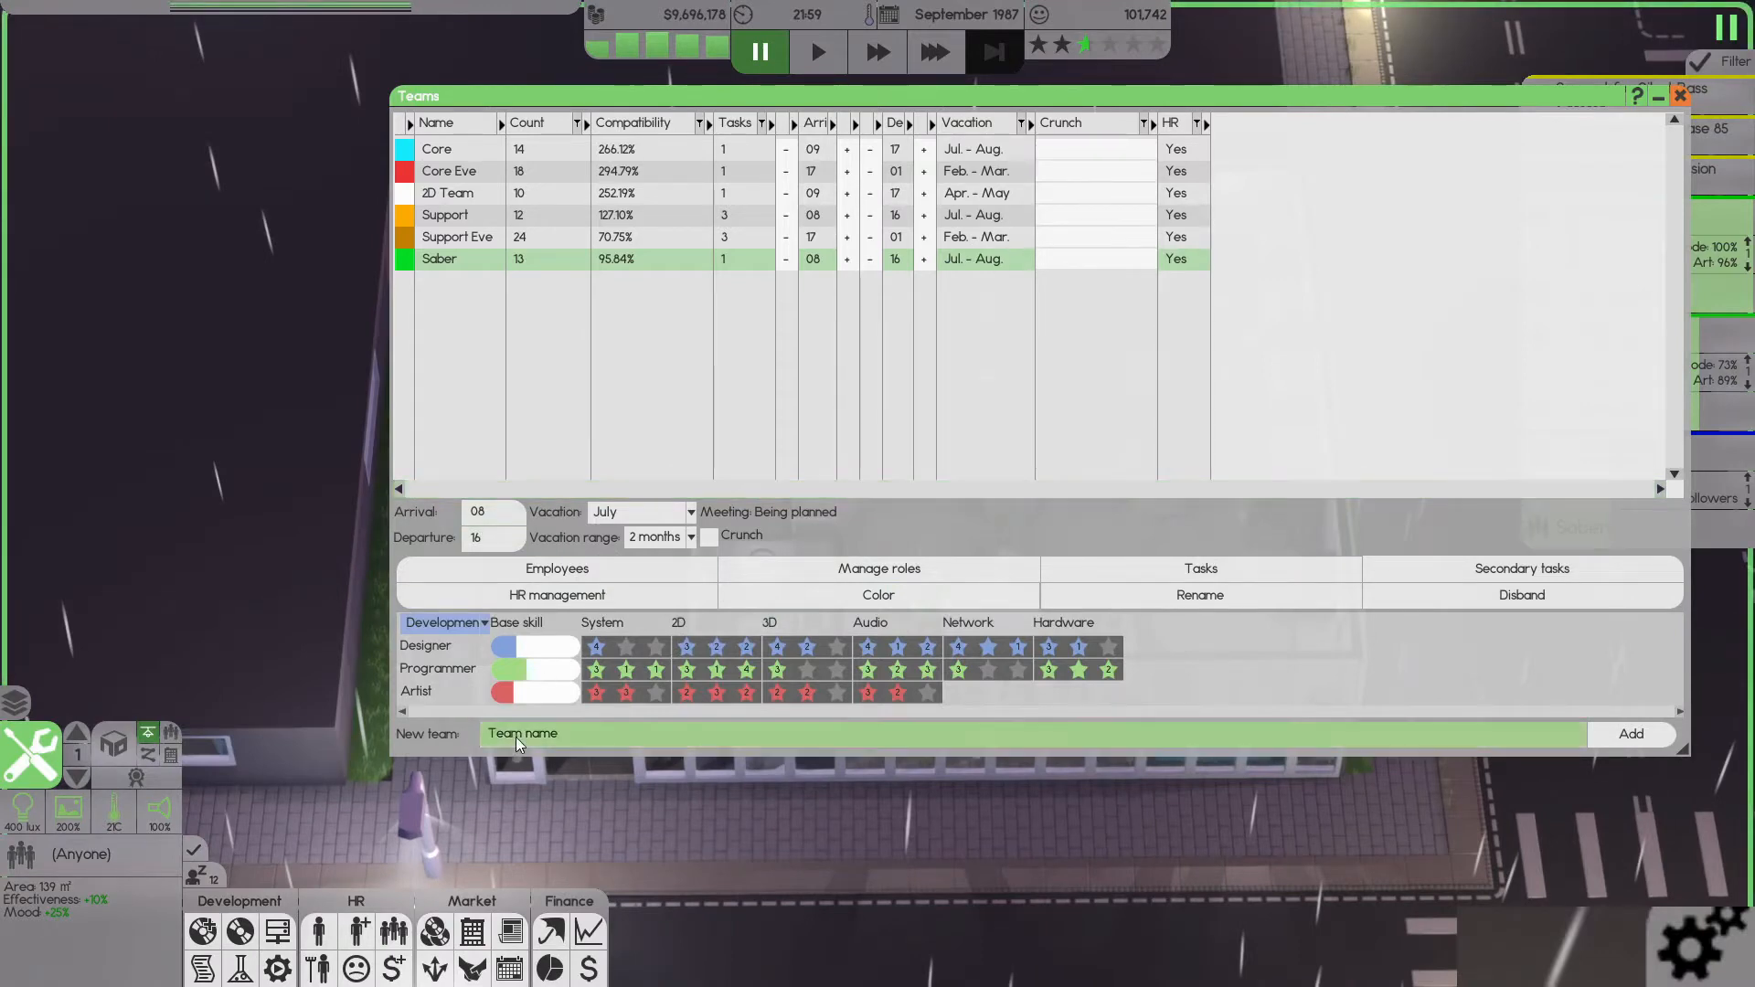
pyautogui.write('Mar')
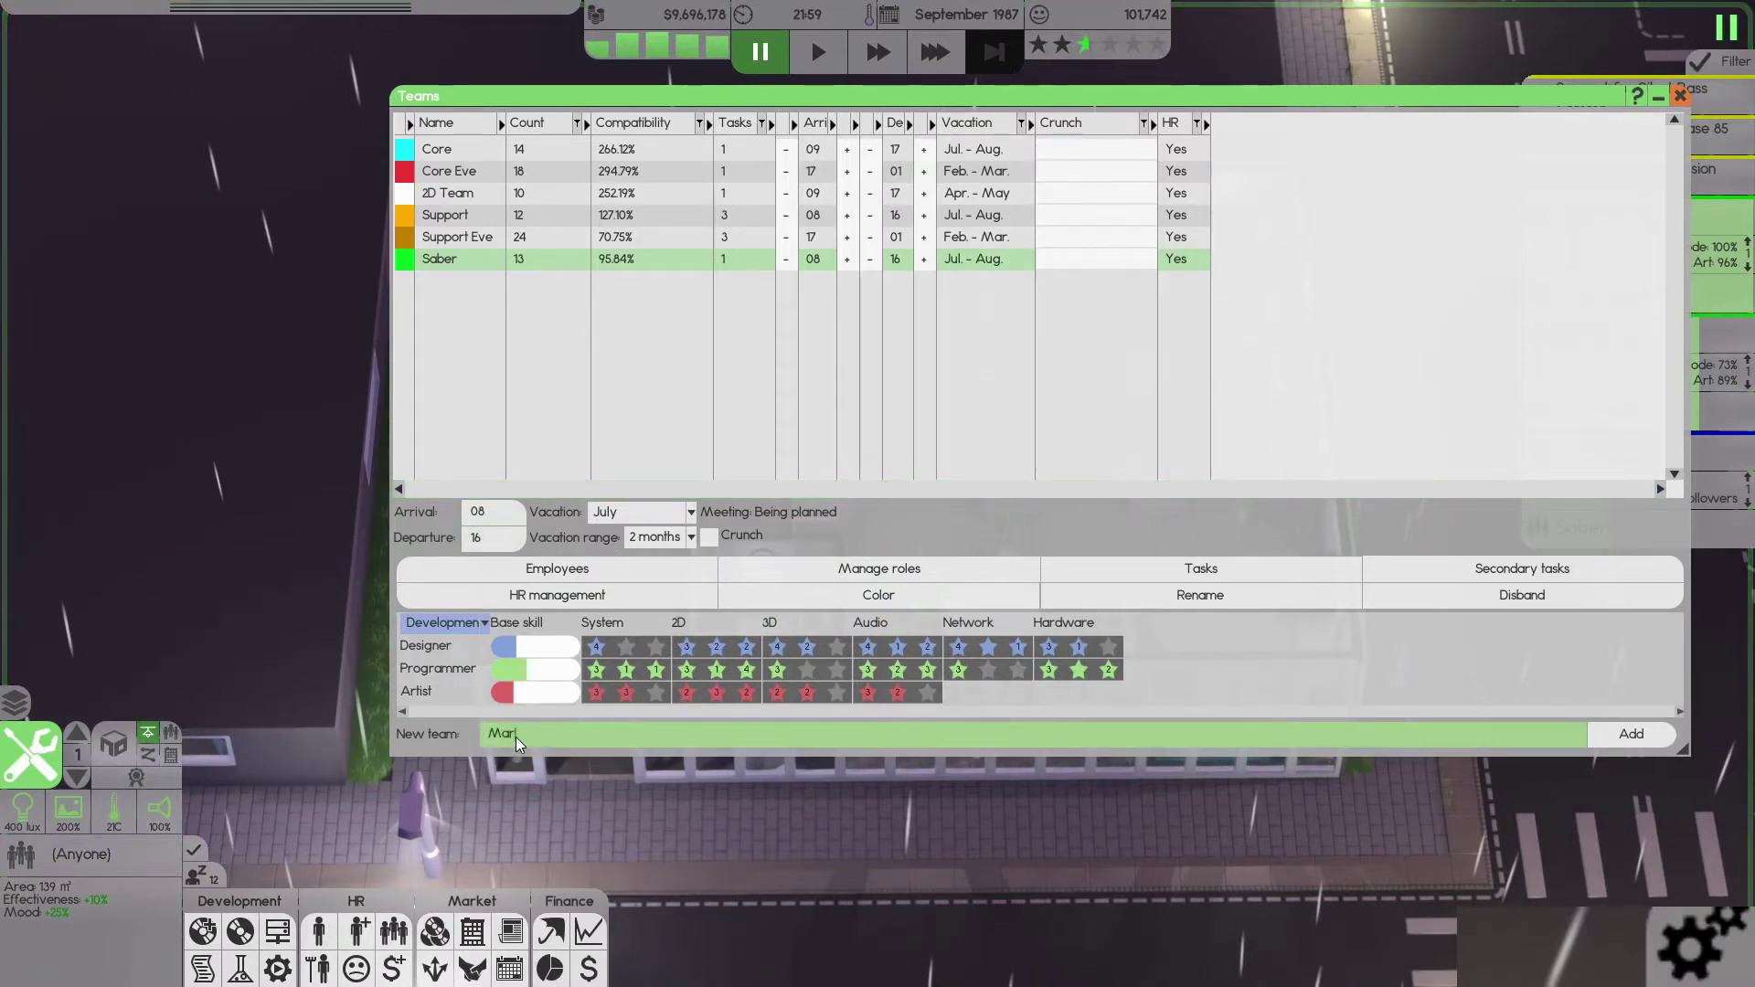
pyautogui.write('keting')
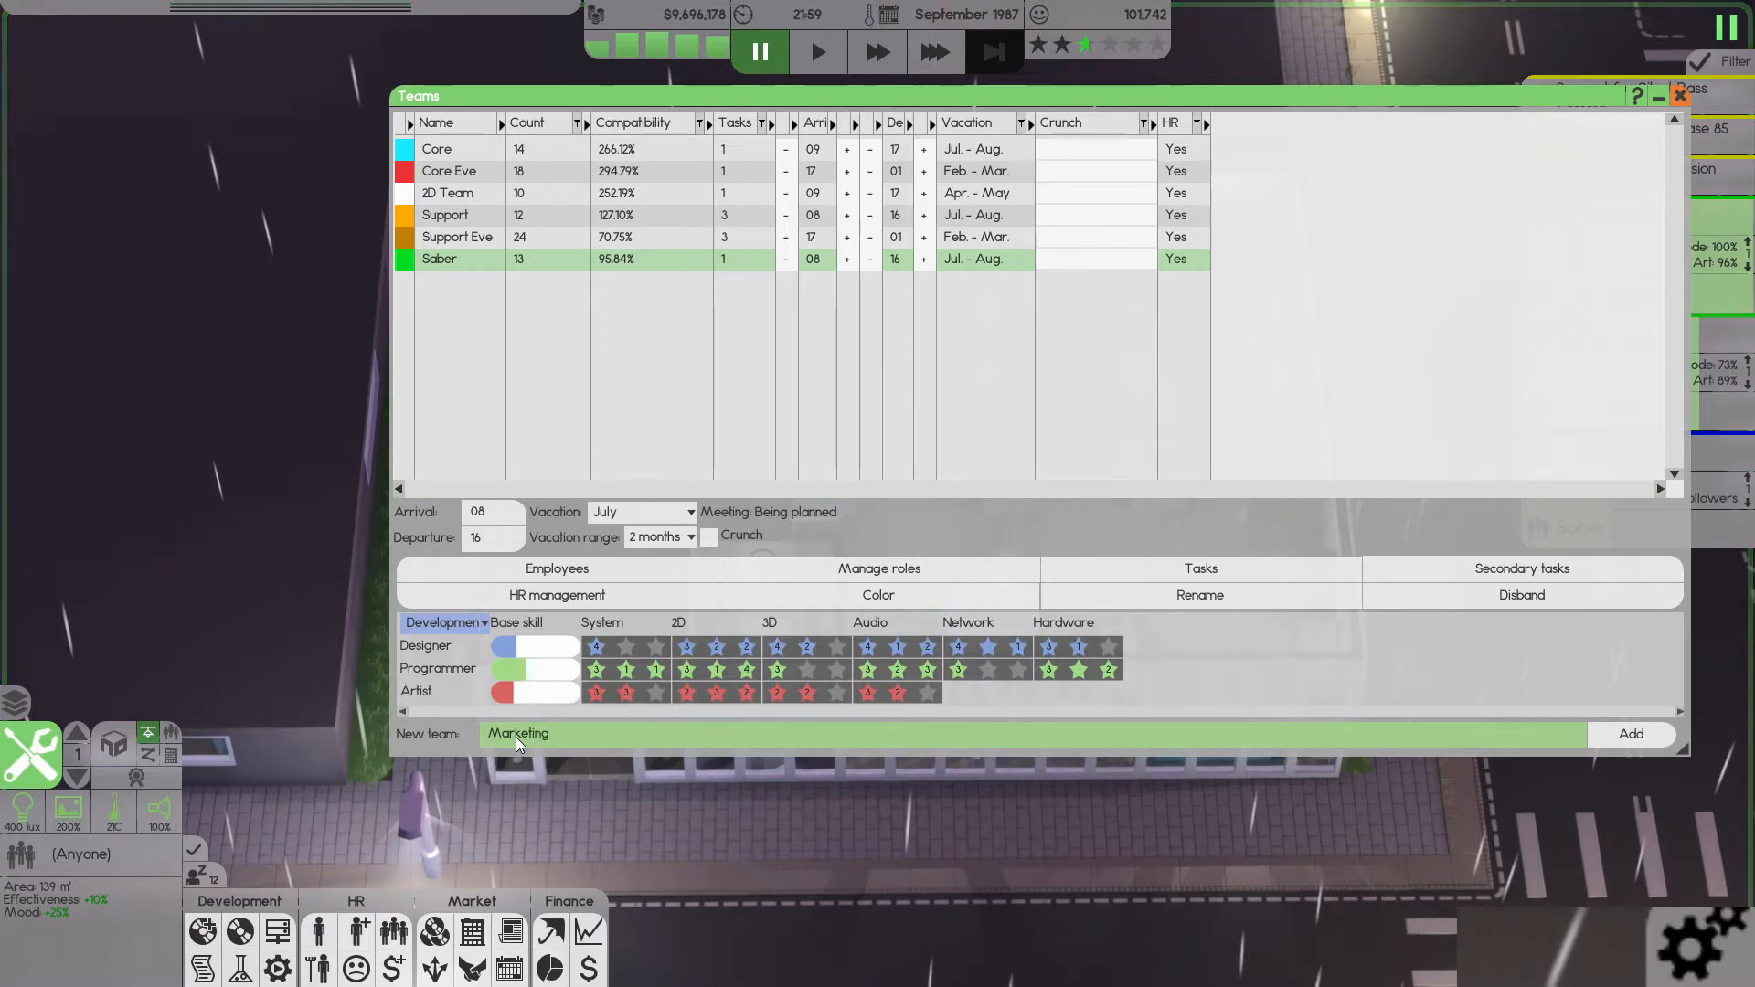
pyautogui.click(1630, 734)
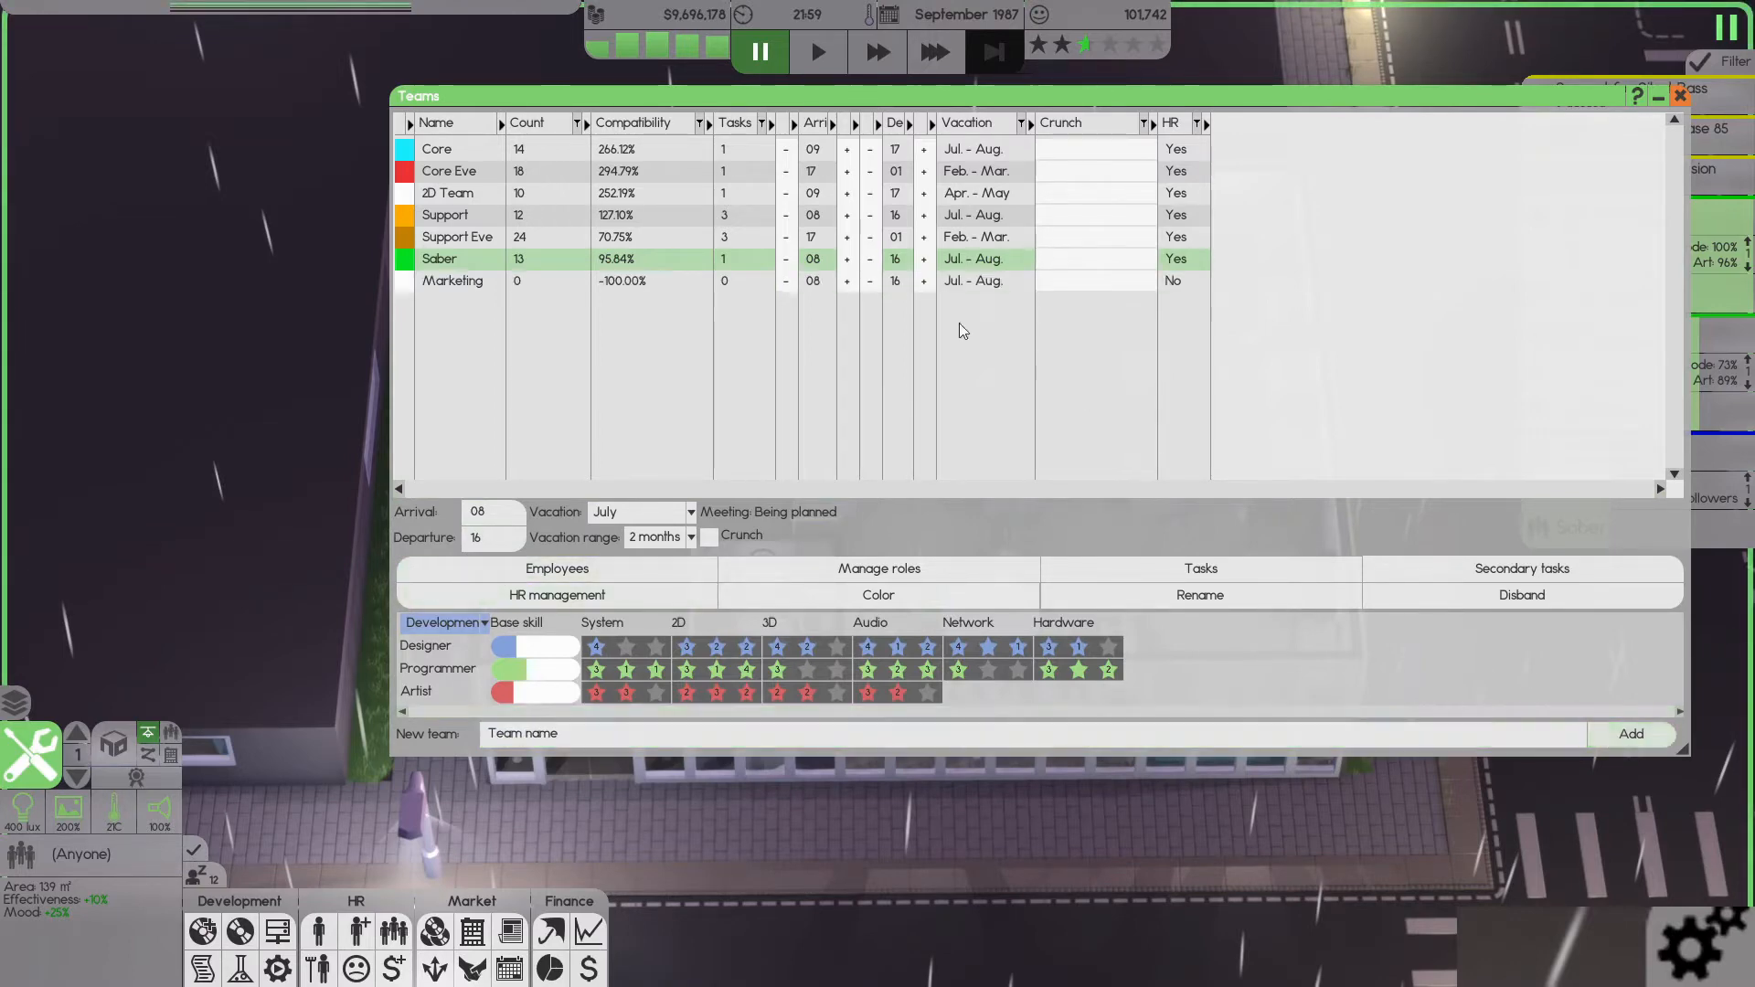
# - Give the Marketing team a pink colour and leave team management
pyautogui.click(876, 594)
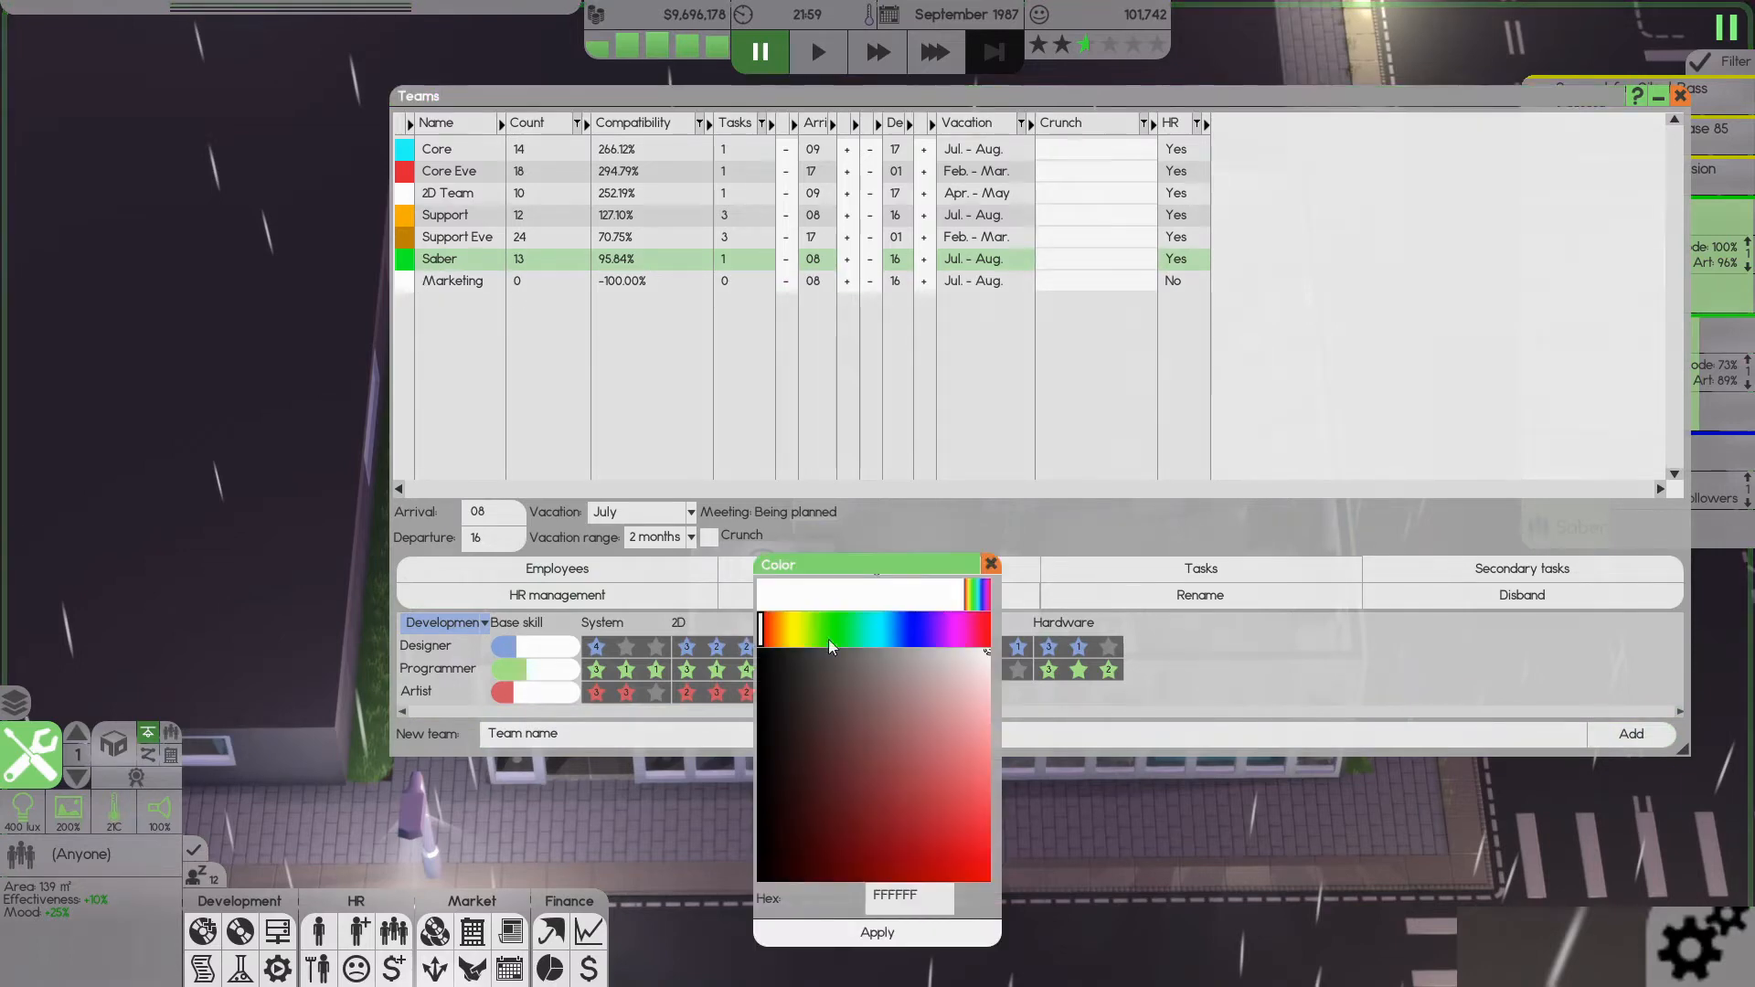
pyautogui.click(974, 627)
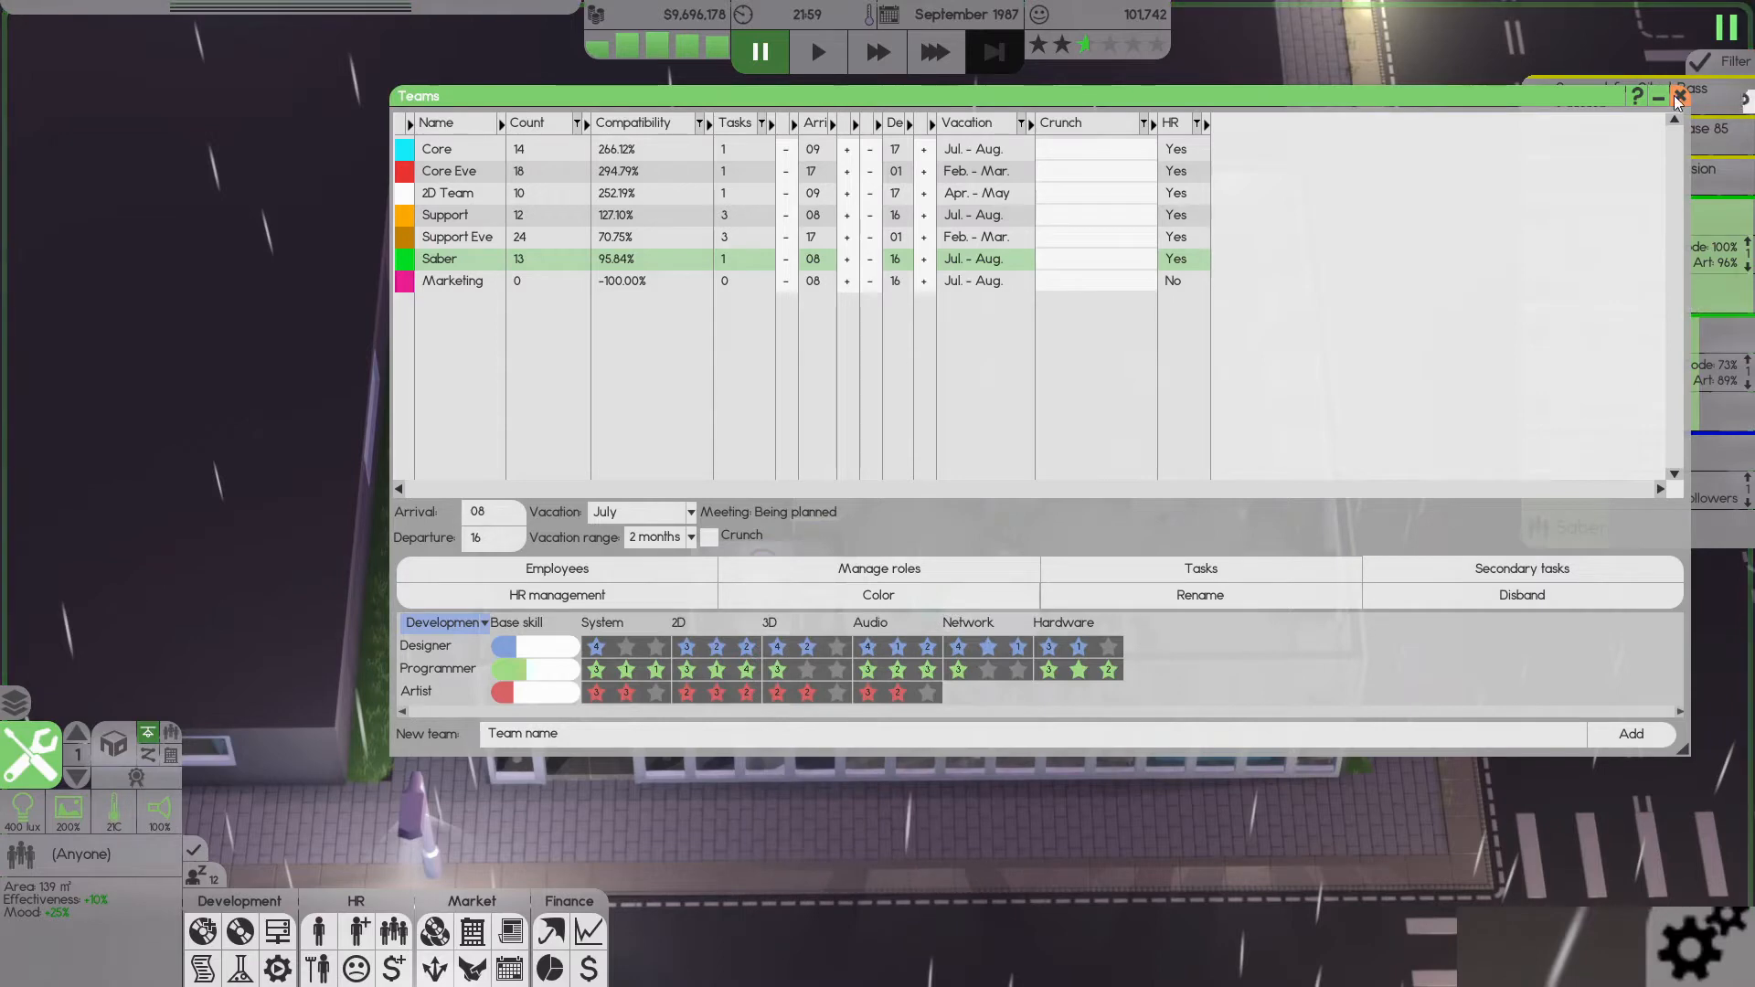
pyautogui.click(1677, 96)
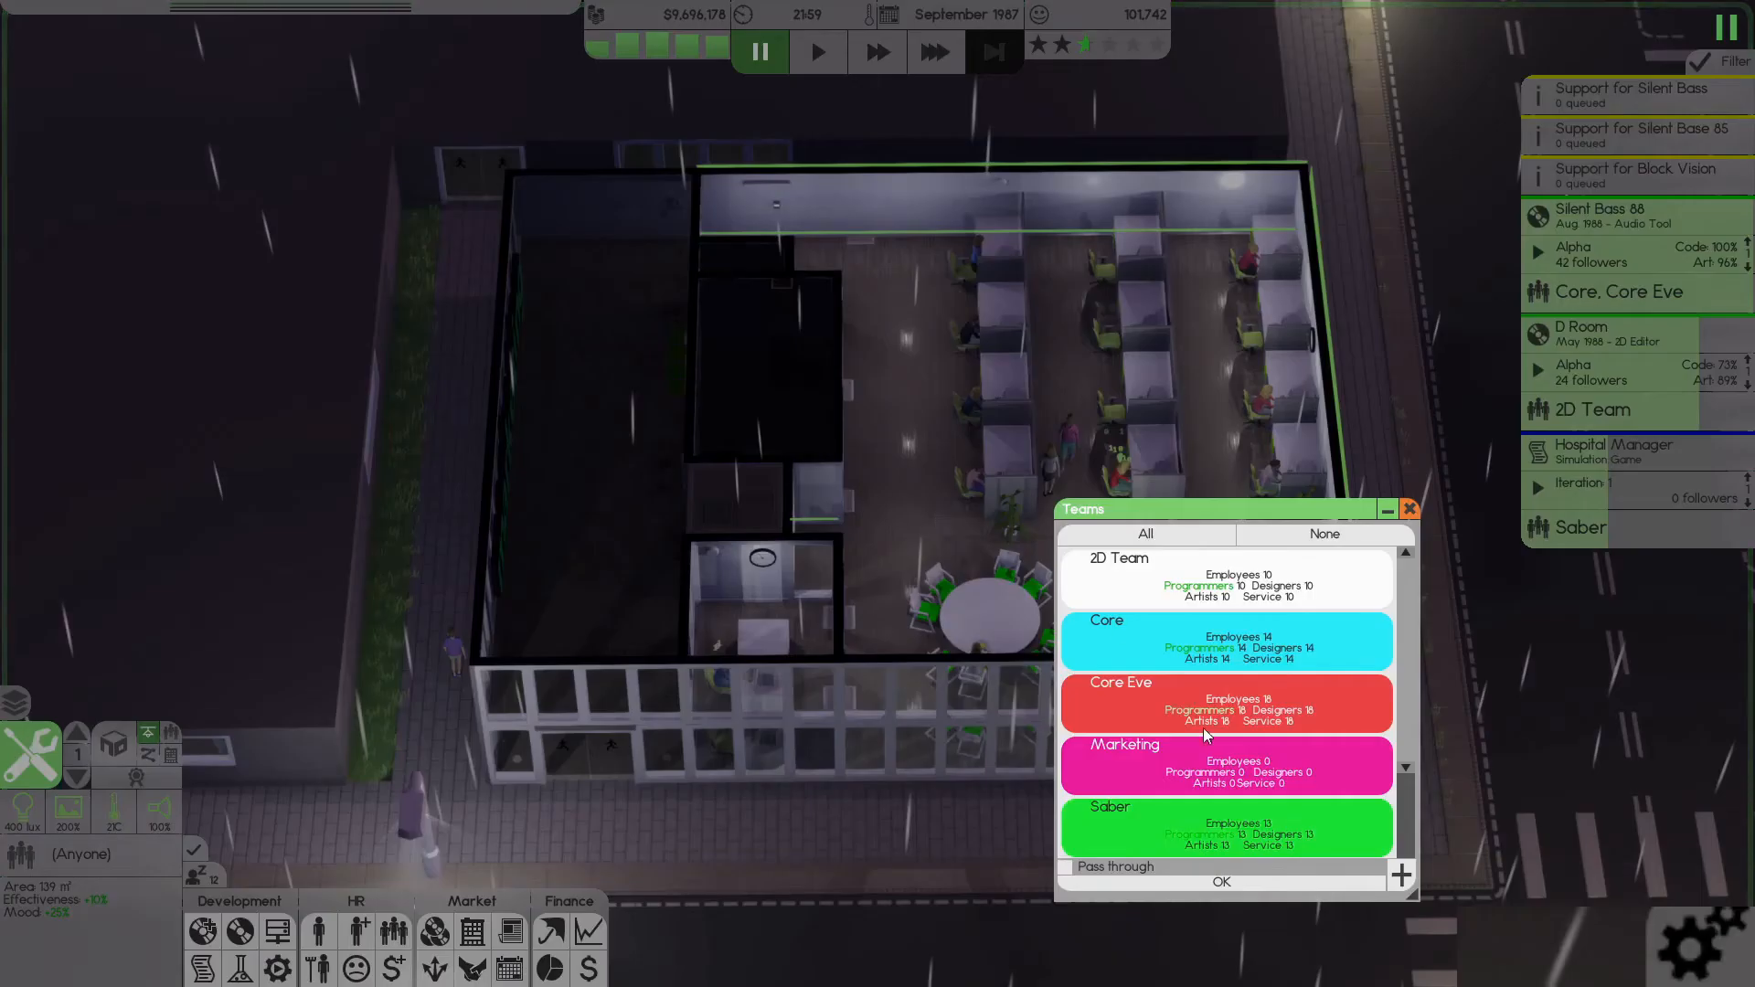
# - Assign the small office to Marketing, reserve it for leaders, and bring up the finance sheet
pyautogui.click(1225, 767)
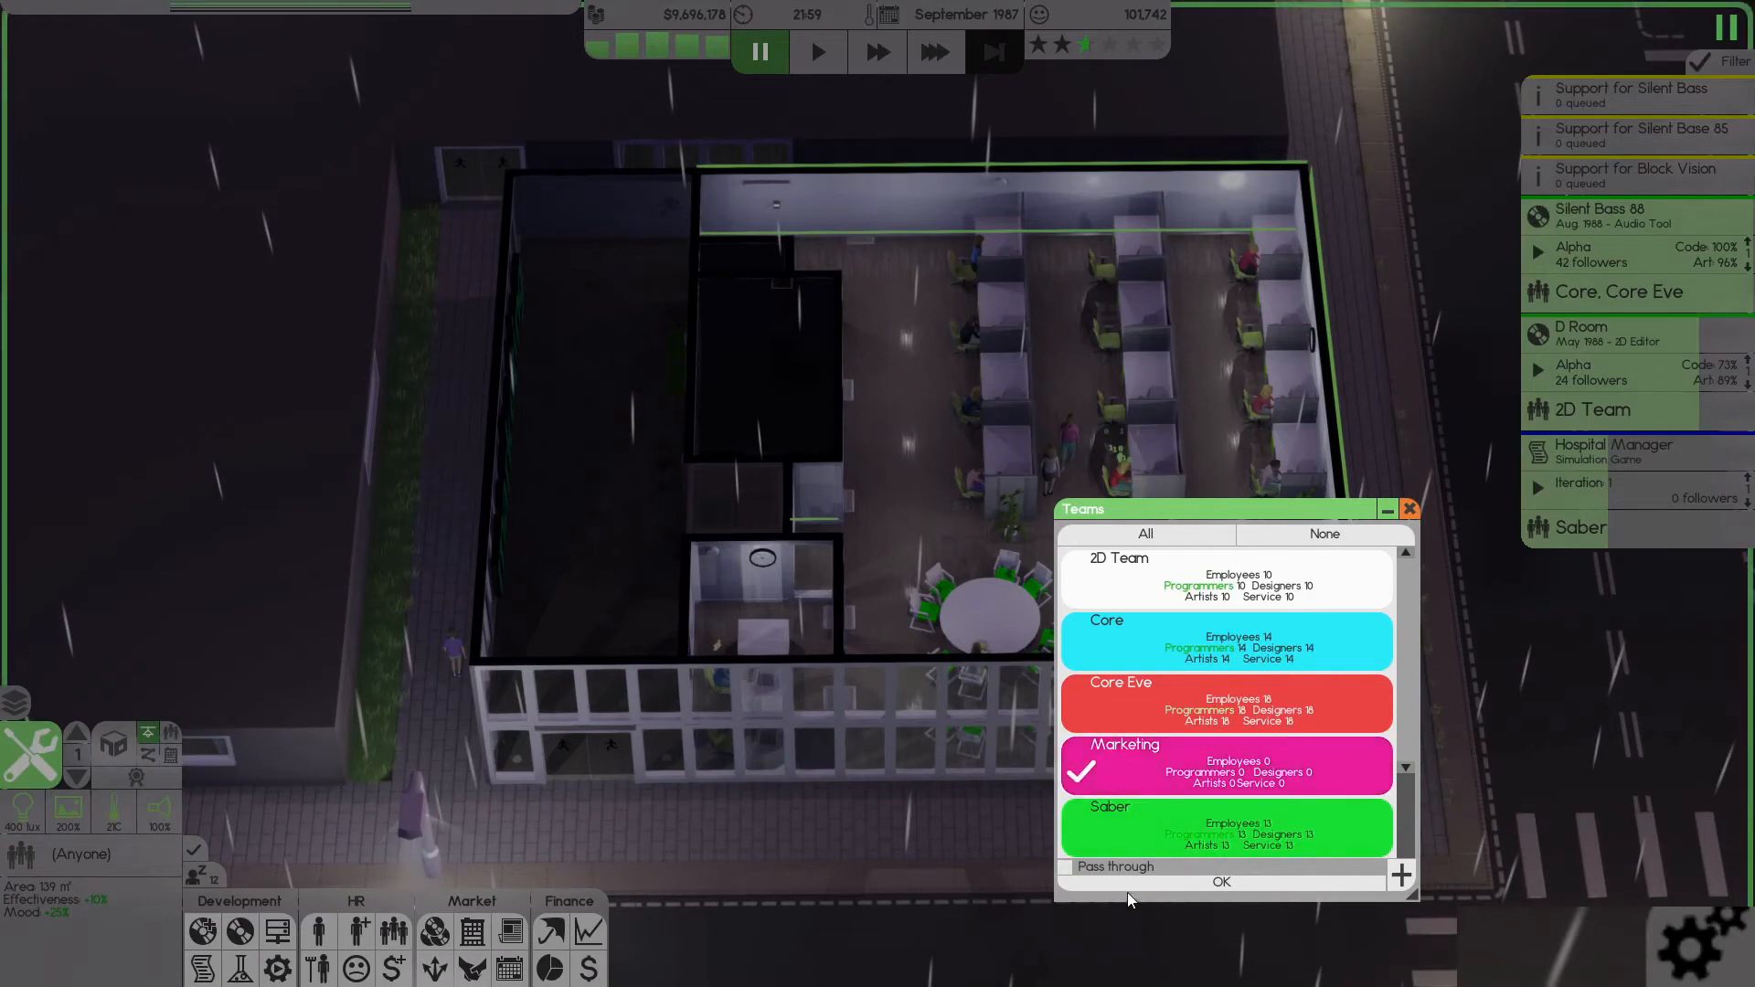
pyautogui.moveTo(1160, 893)
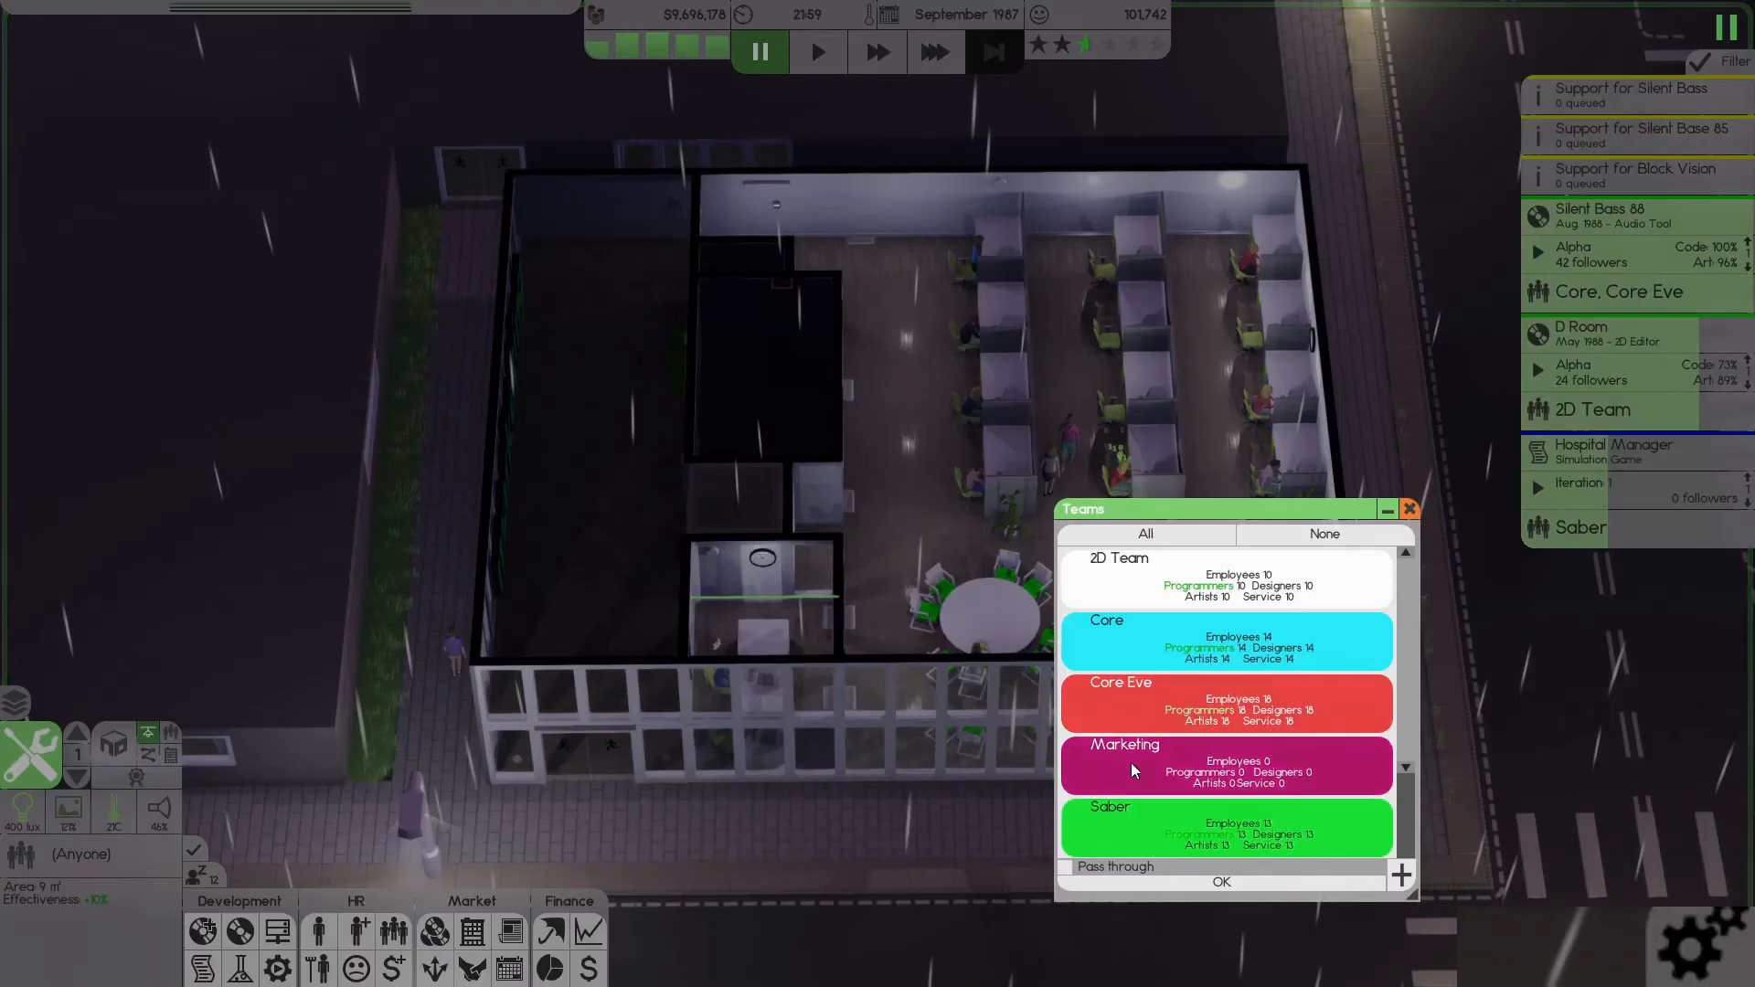
pyautogui.click(1219, 881)
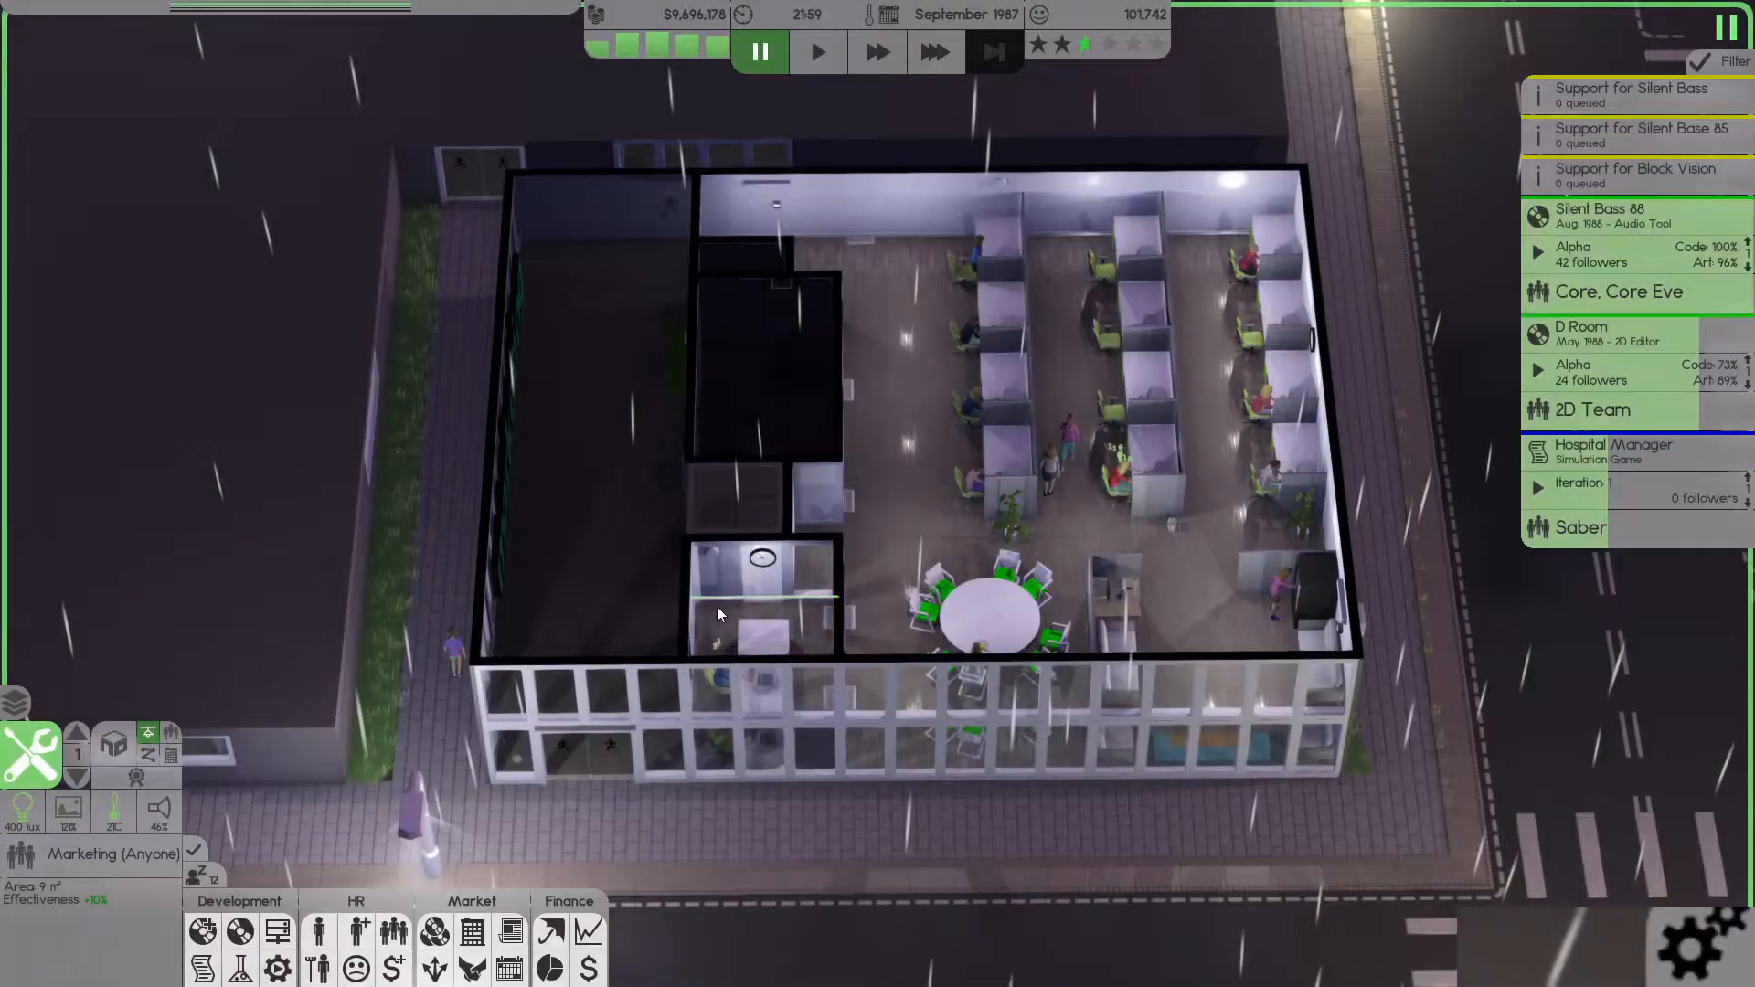
pyautogui.rightClick(717, 614)
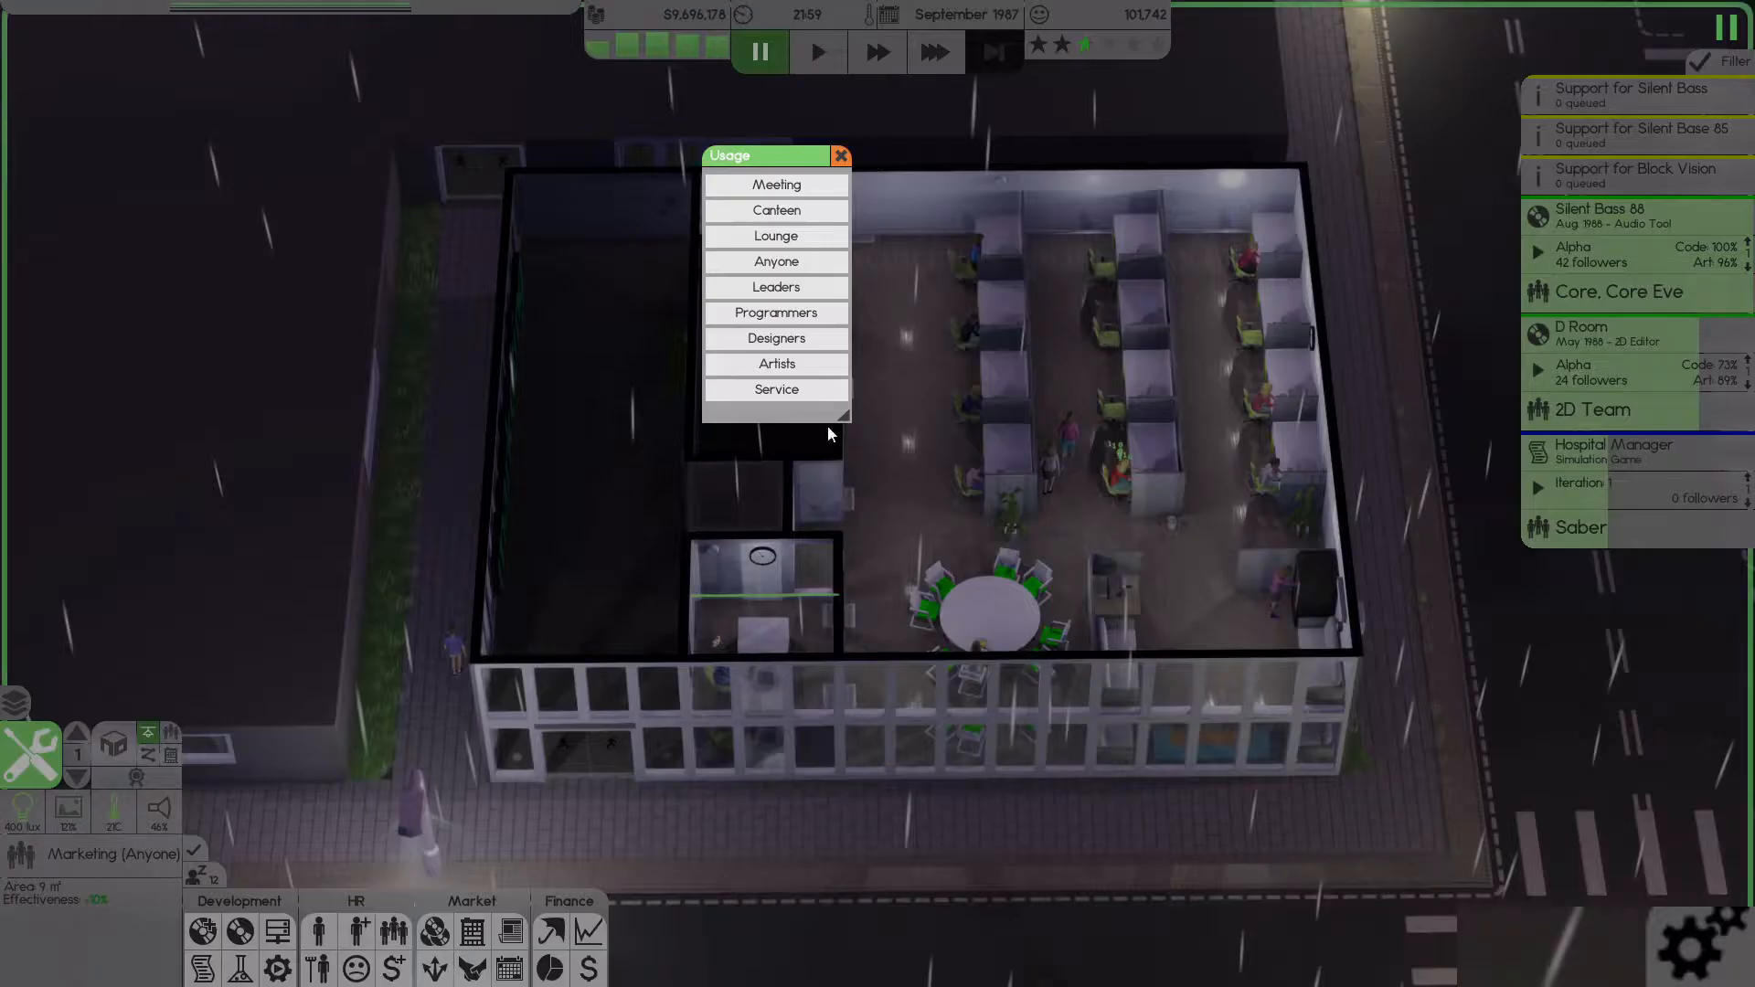
pyautogui.click(775, 288)
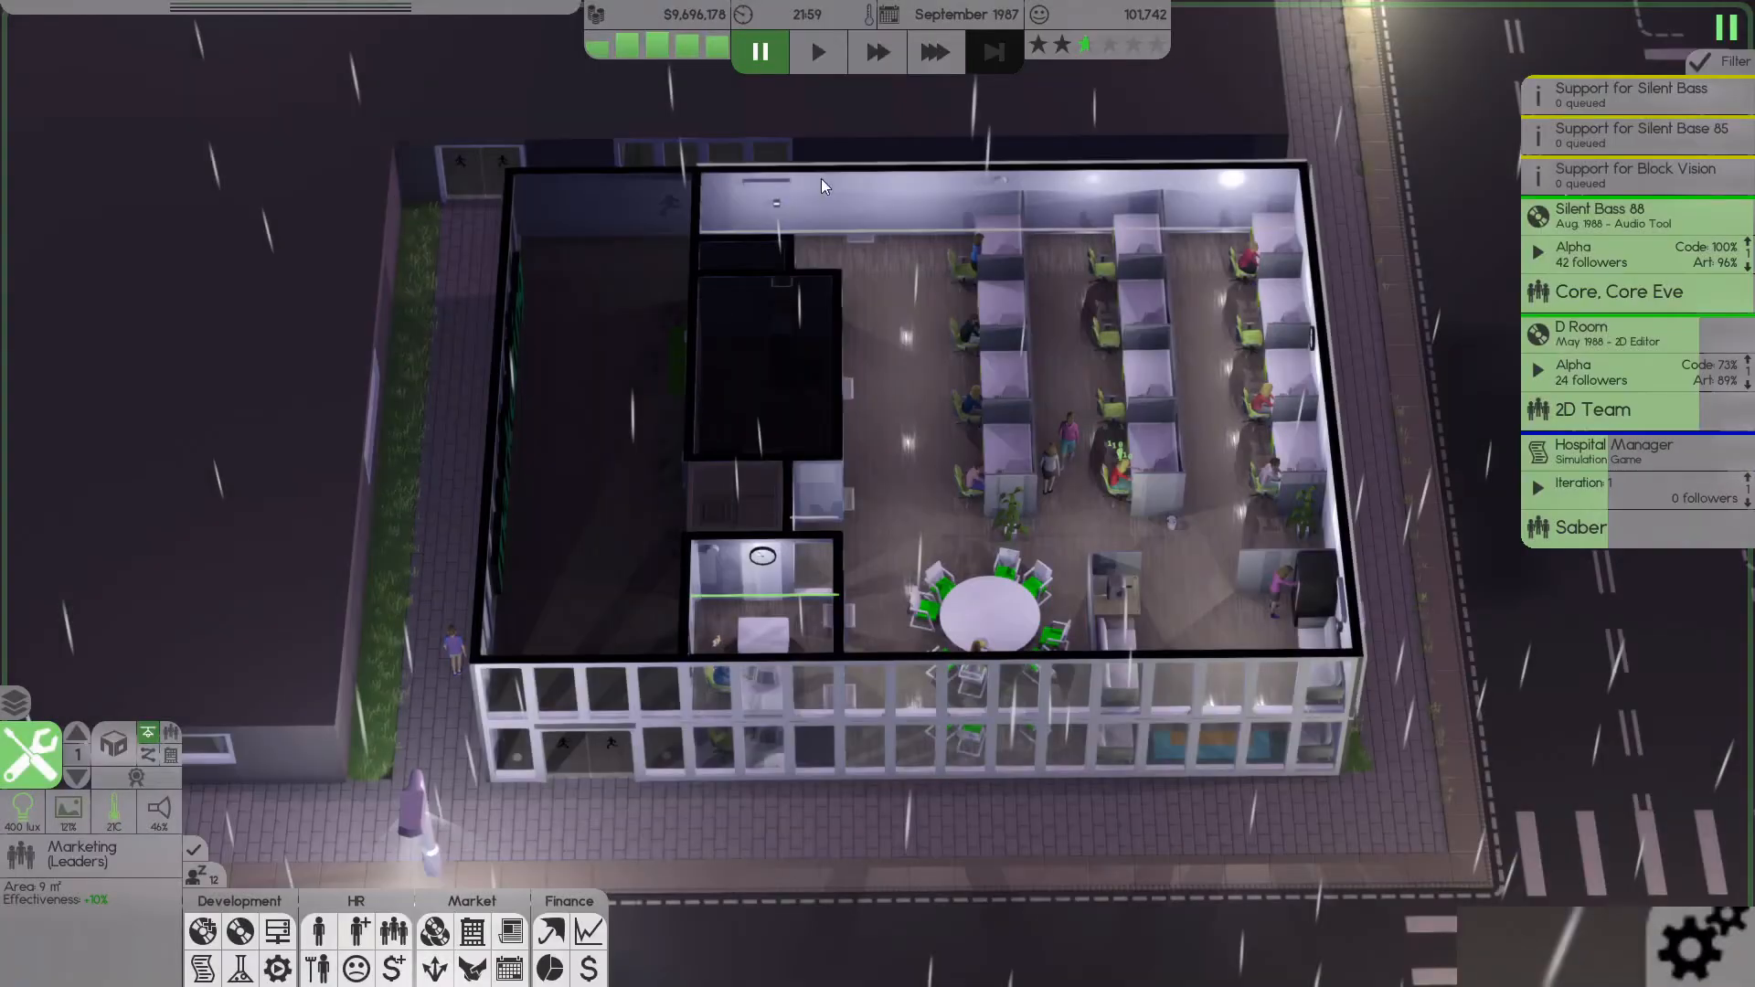
pyautogui.click(934, 51)
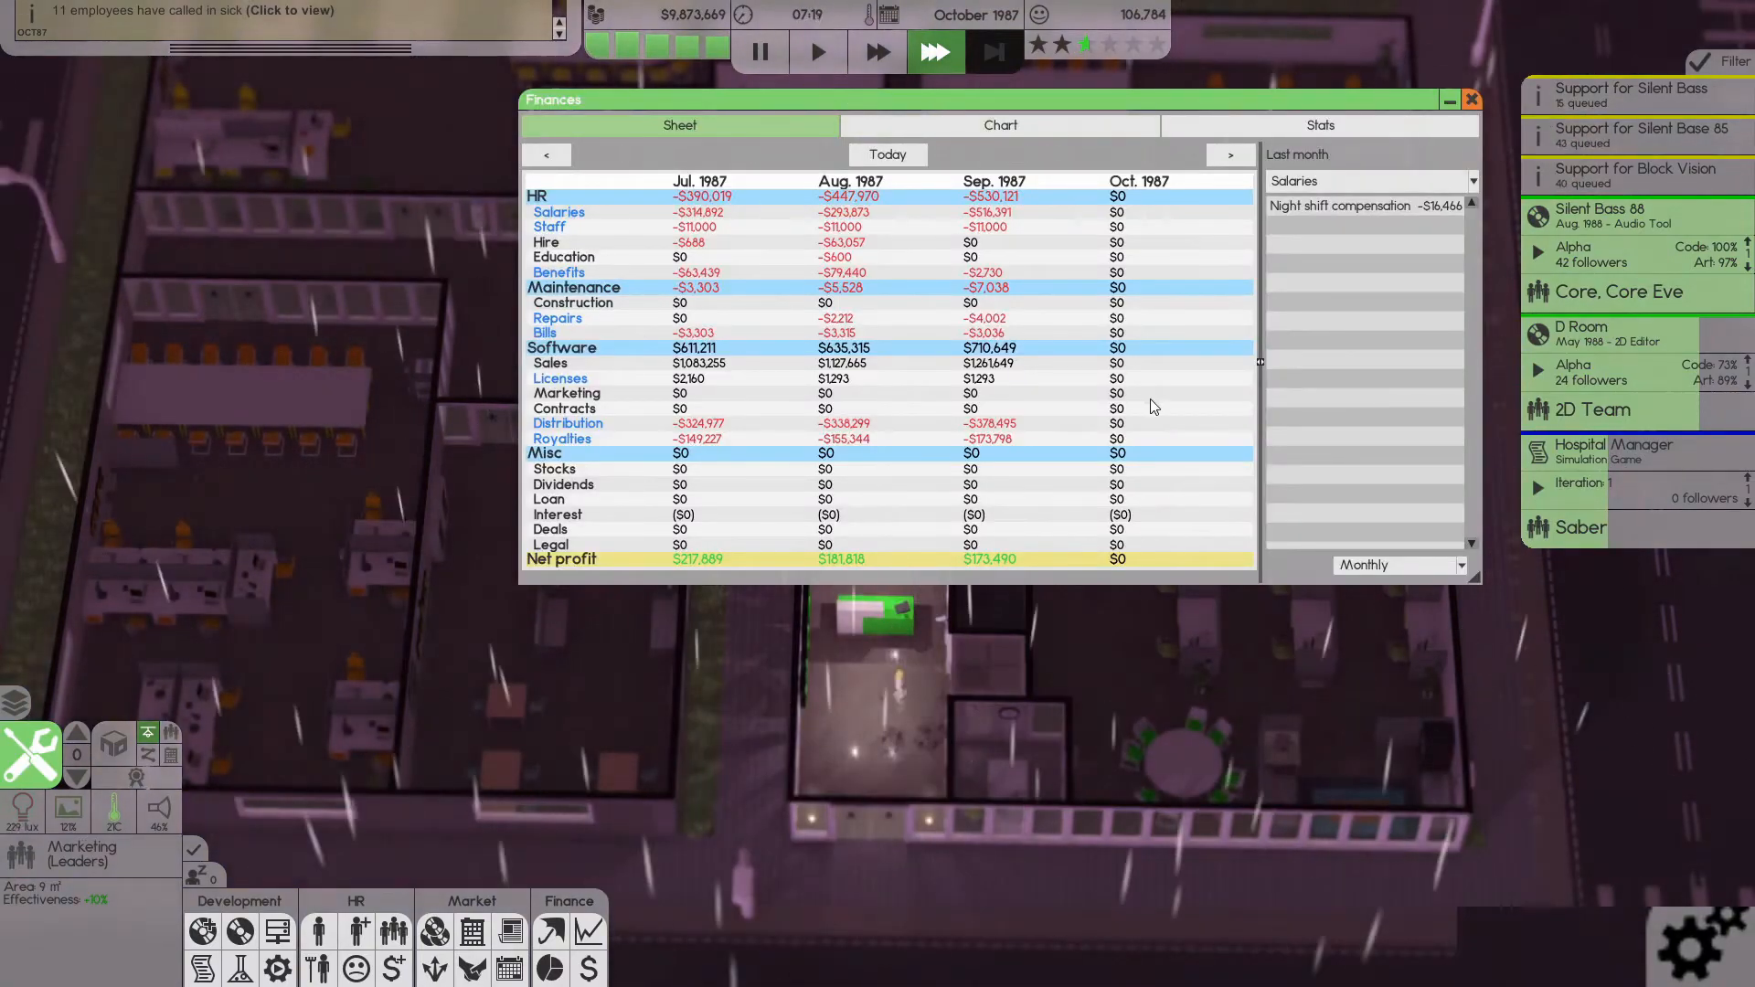
# - Request a peer review of Silent Bass 88, let time run, and dismiss its 8.7/10 results
pyautogui.click(1470, 99)
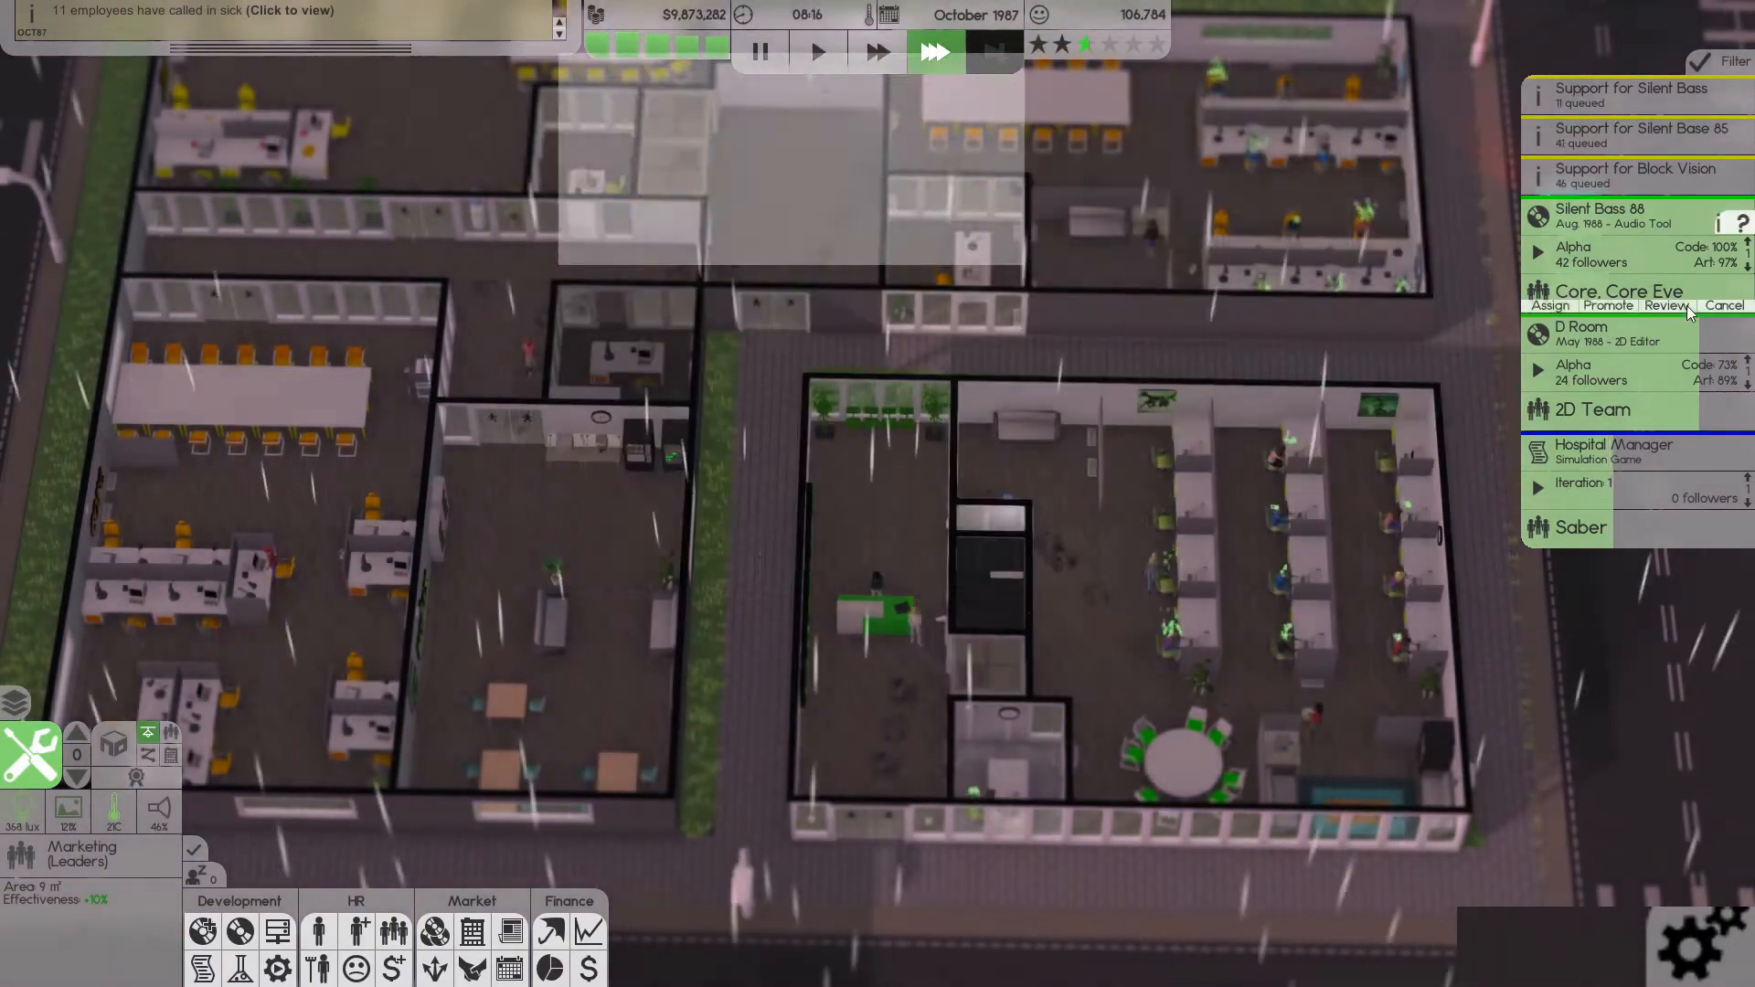
pyautogui.click(819, 51)
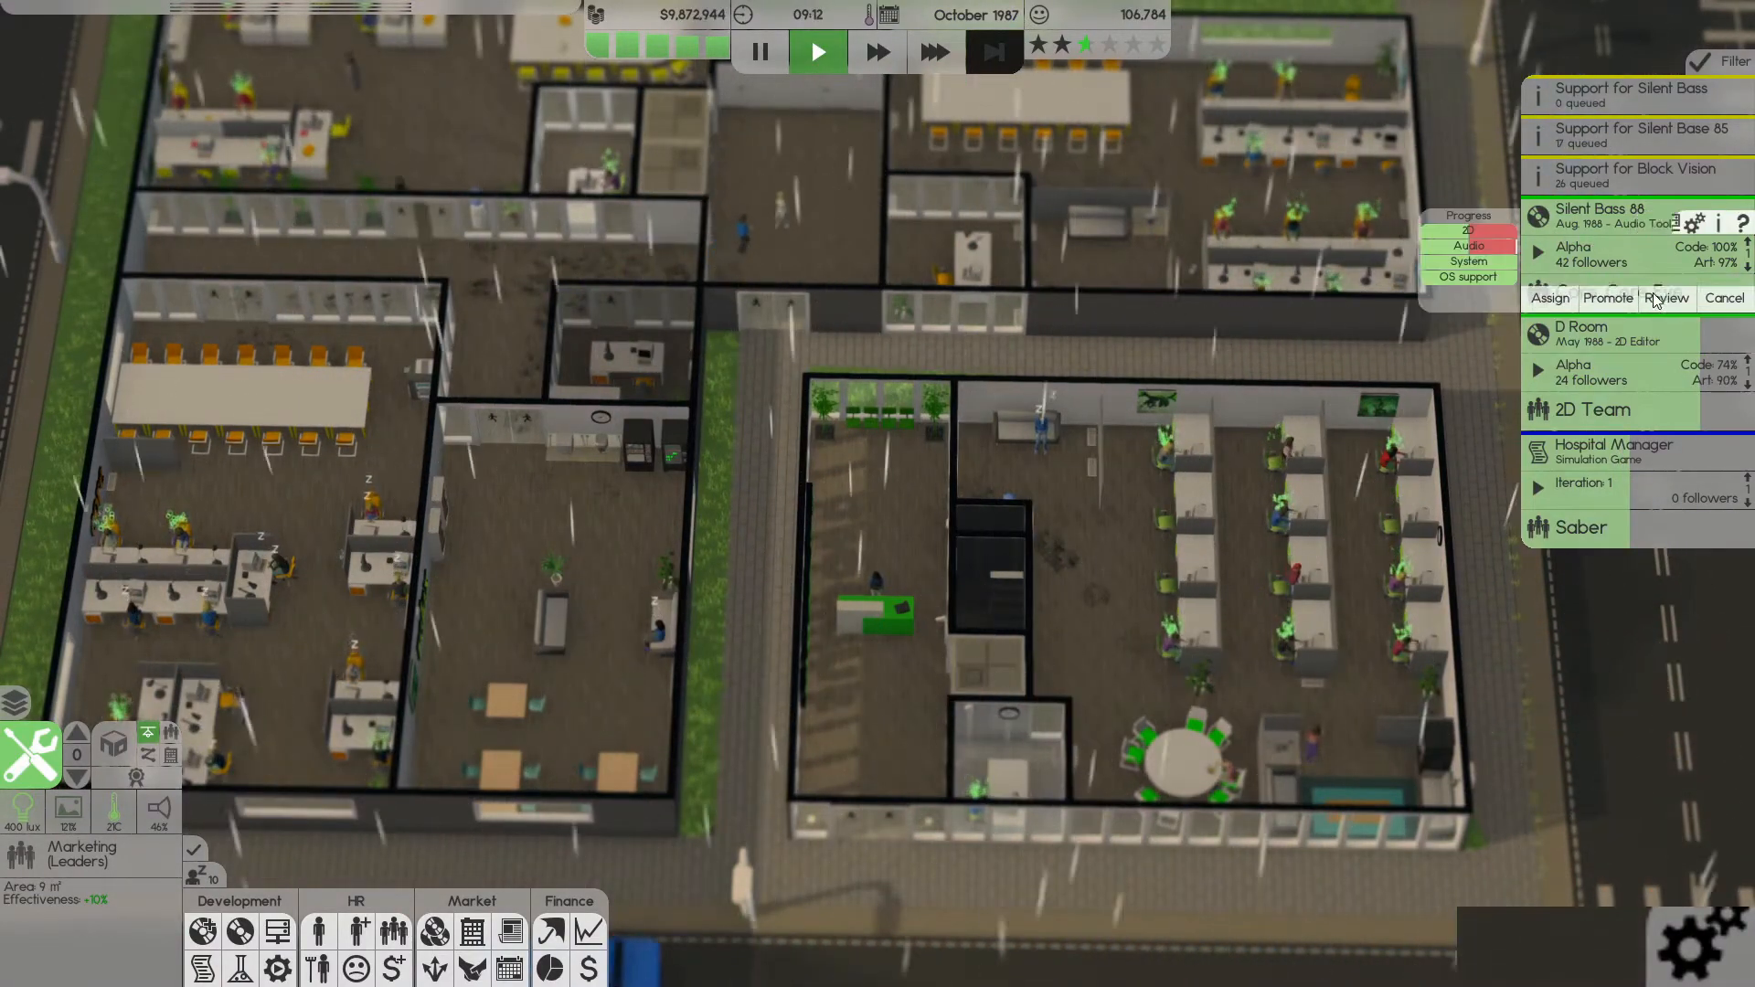
pyautogui.click(1668, 298)
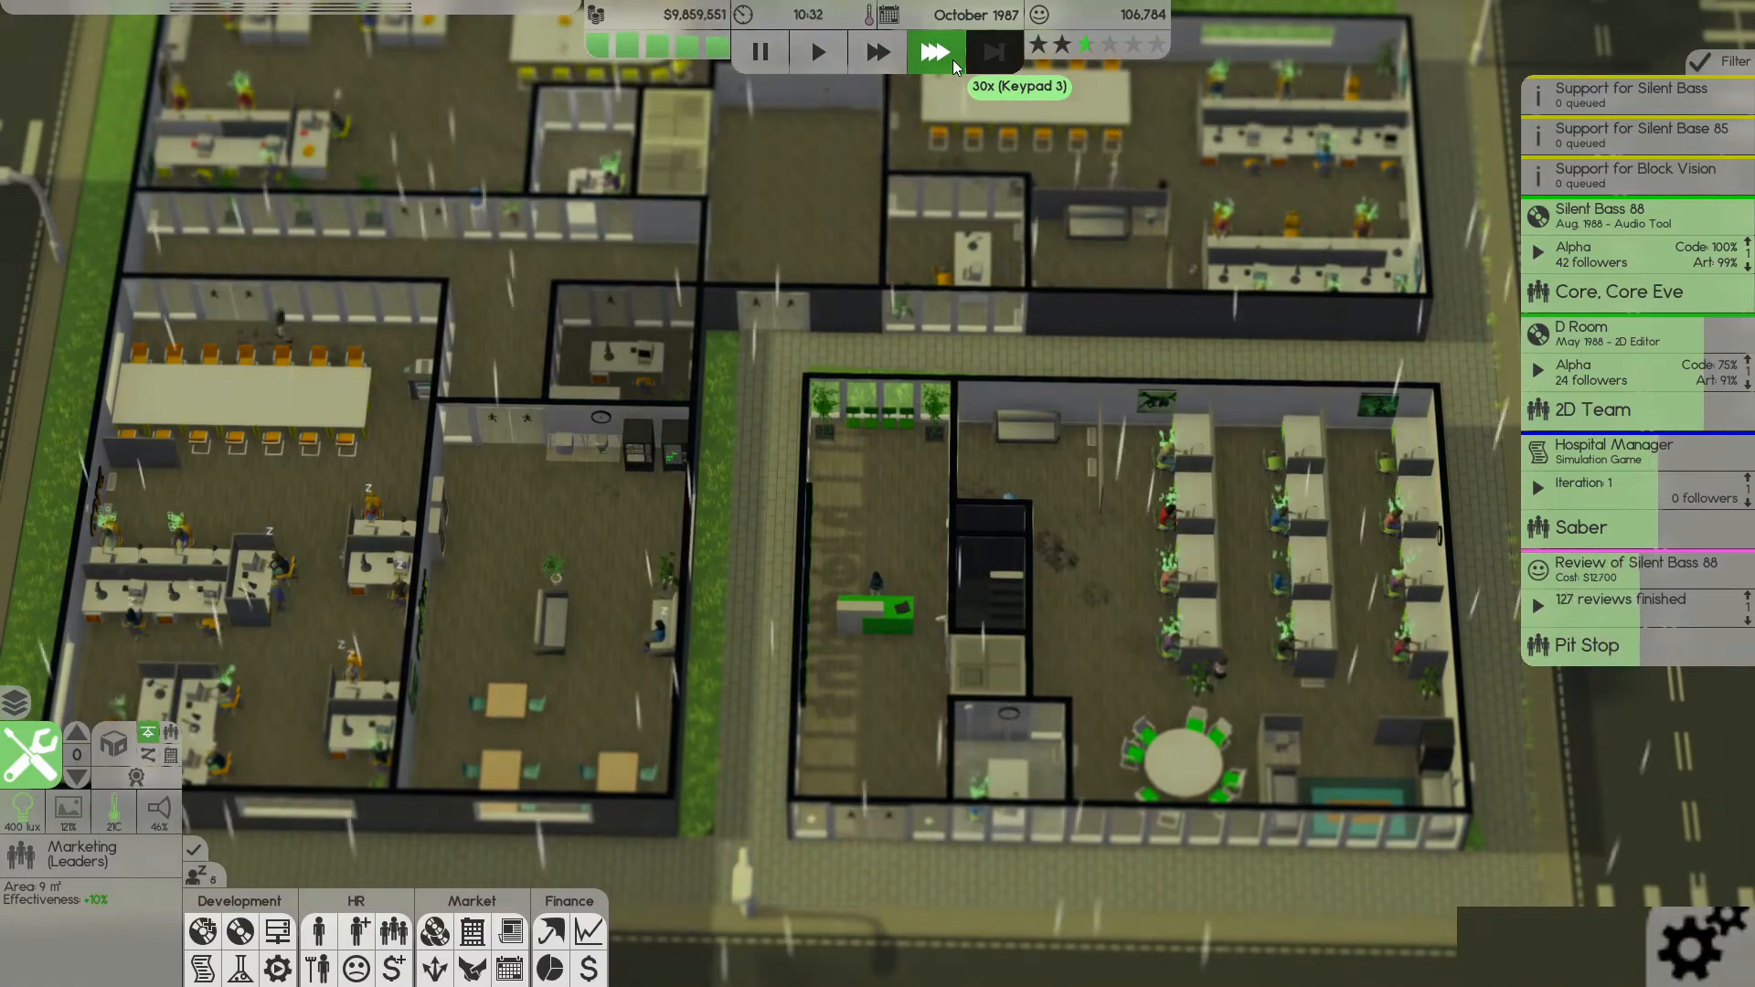
pyautogui.click(815, 50)
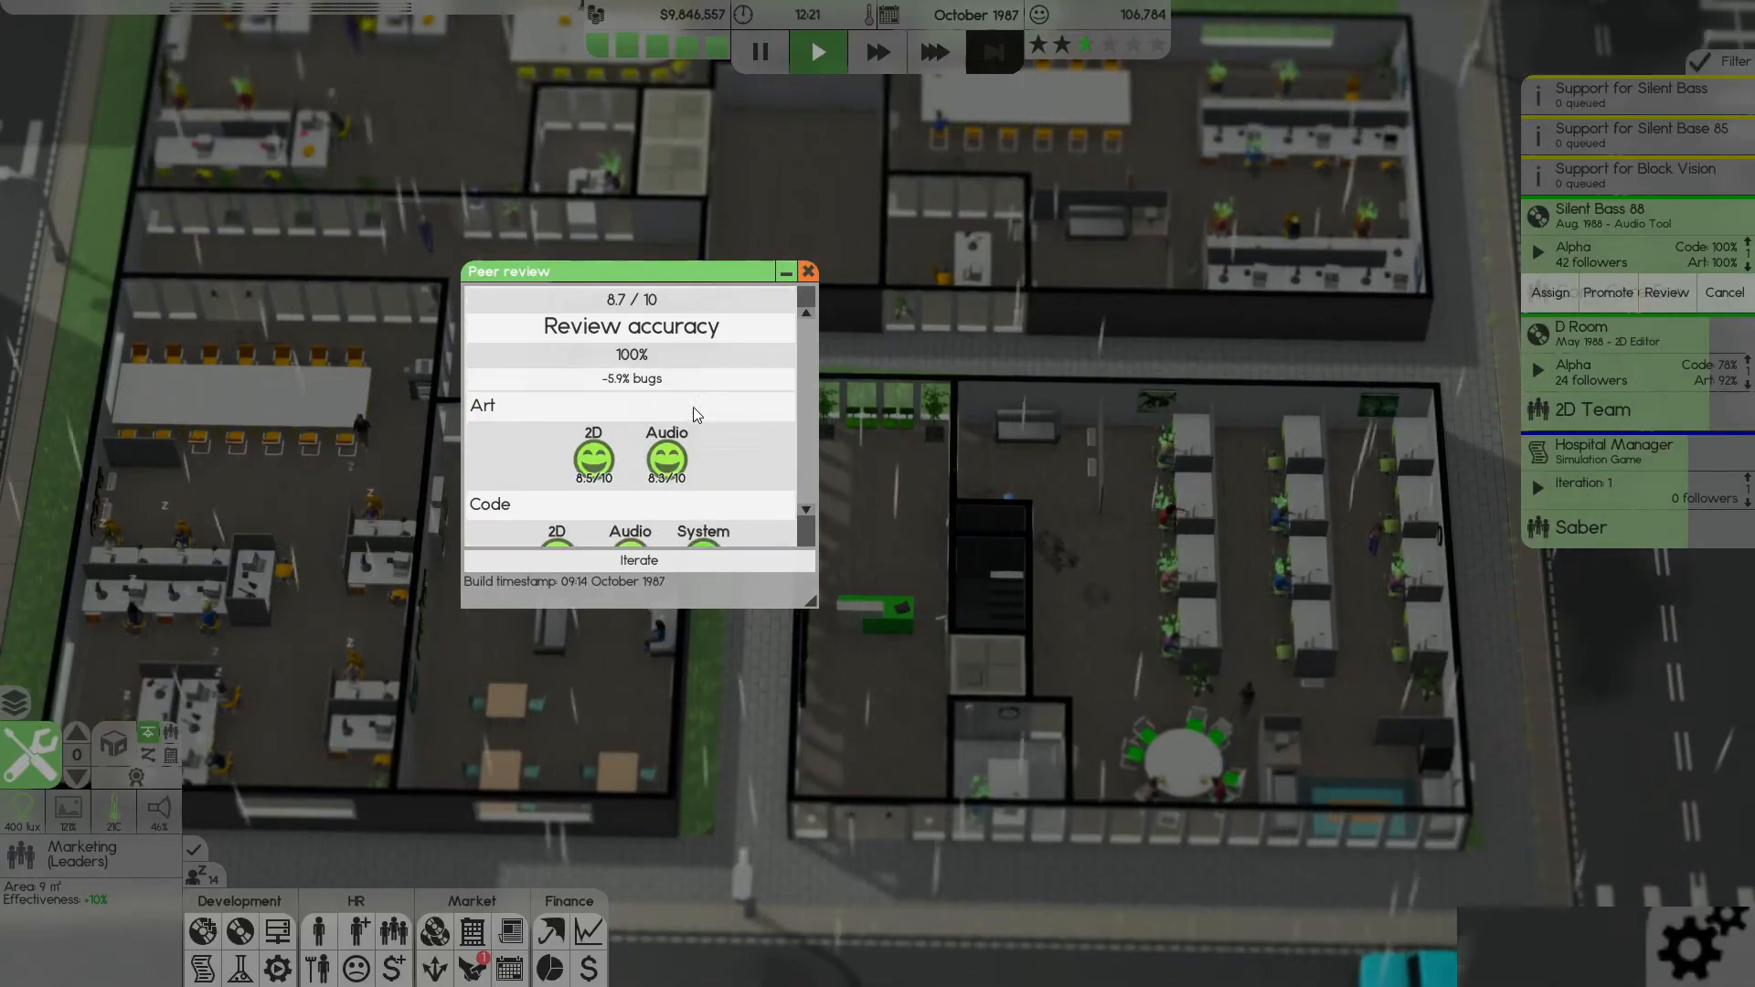
pyautogui.scroll(-3)
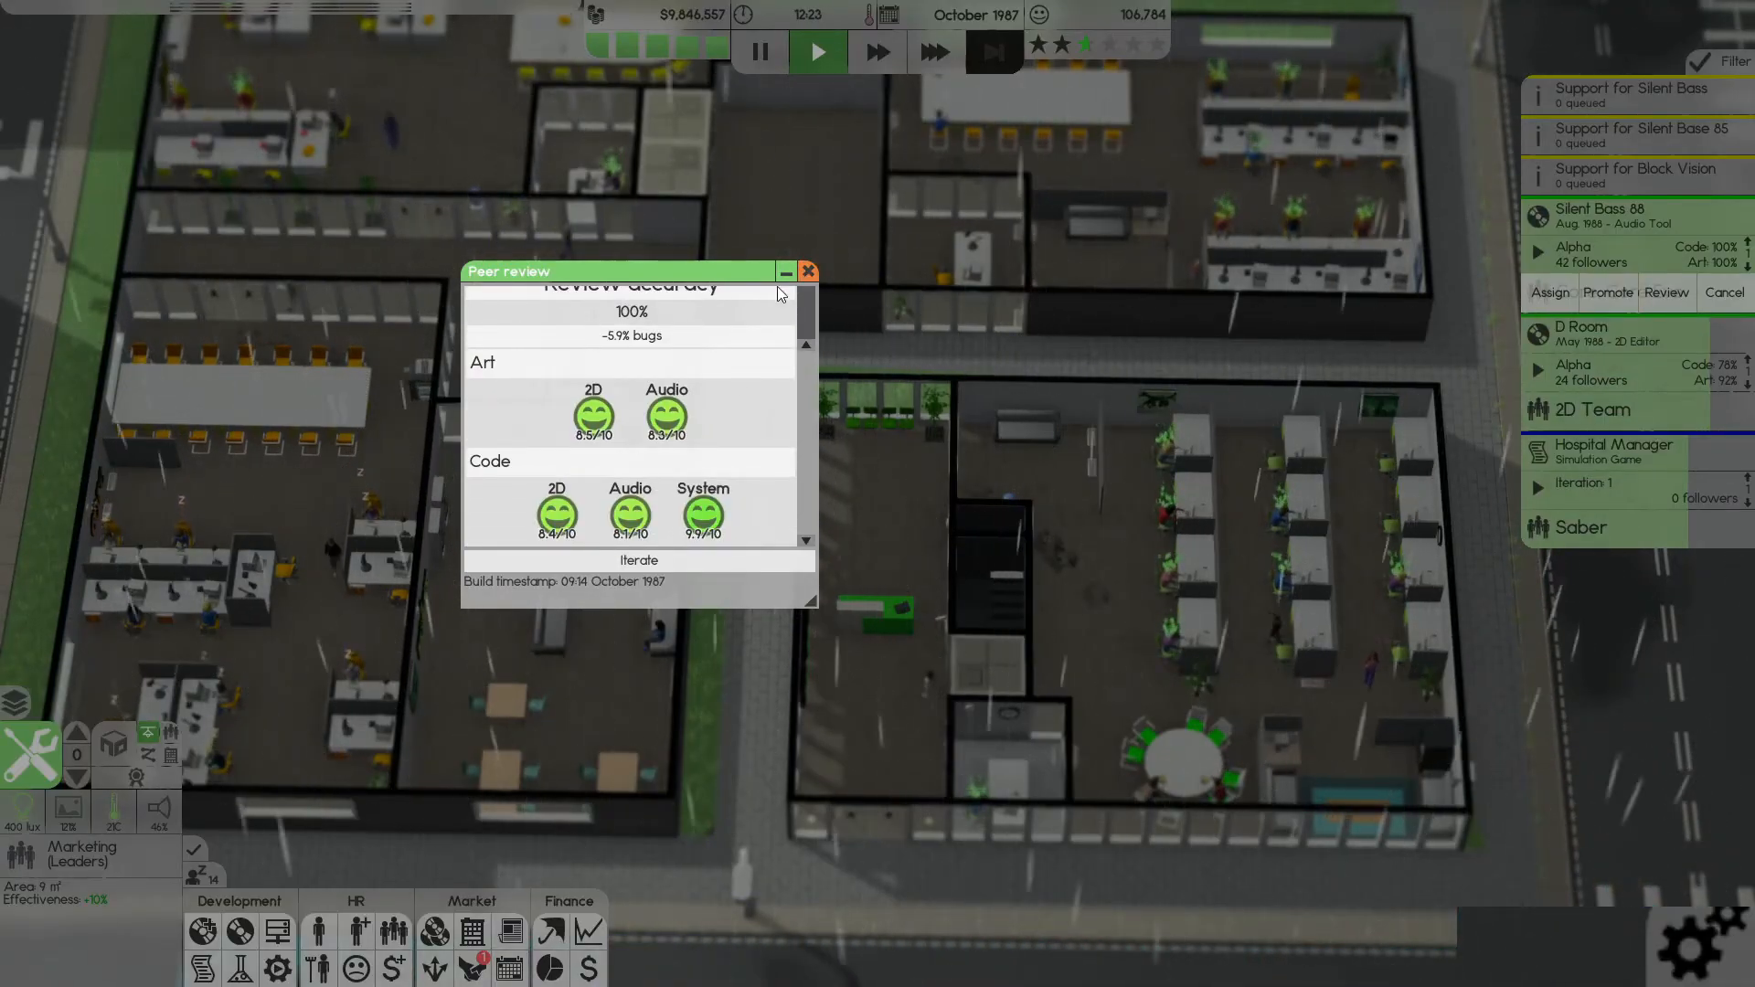
pyautogui.click(804, 270)
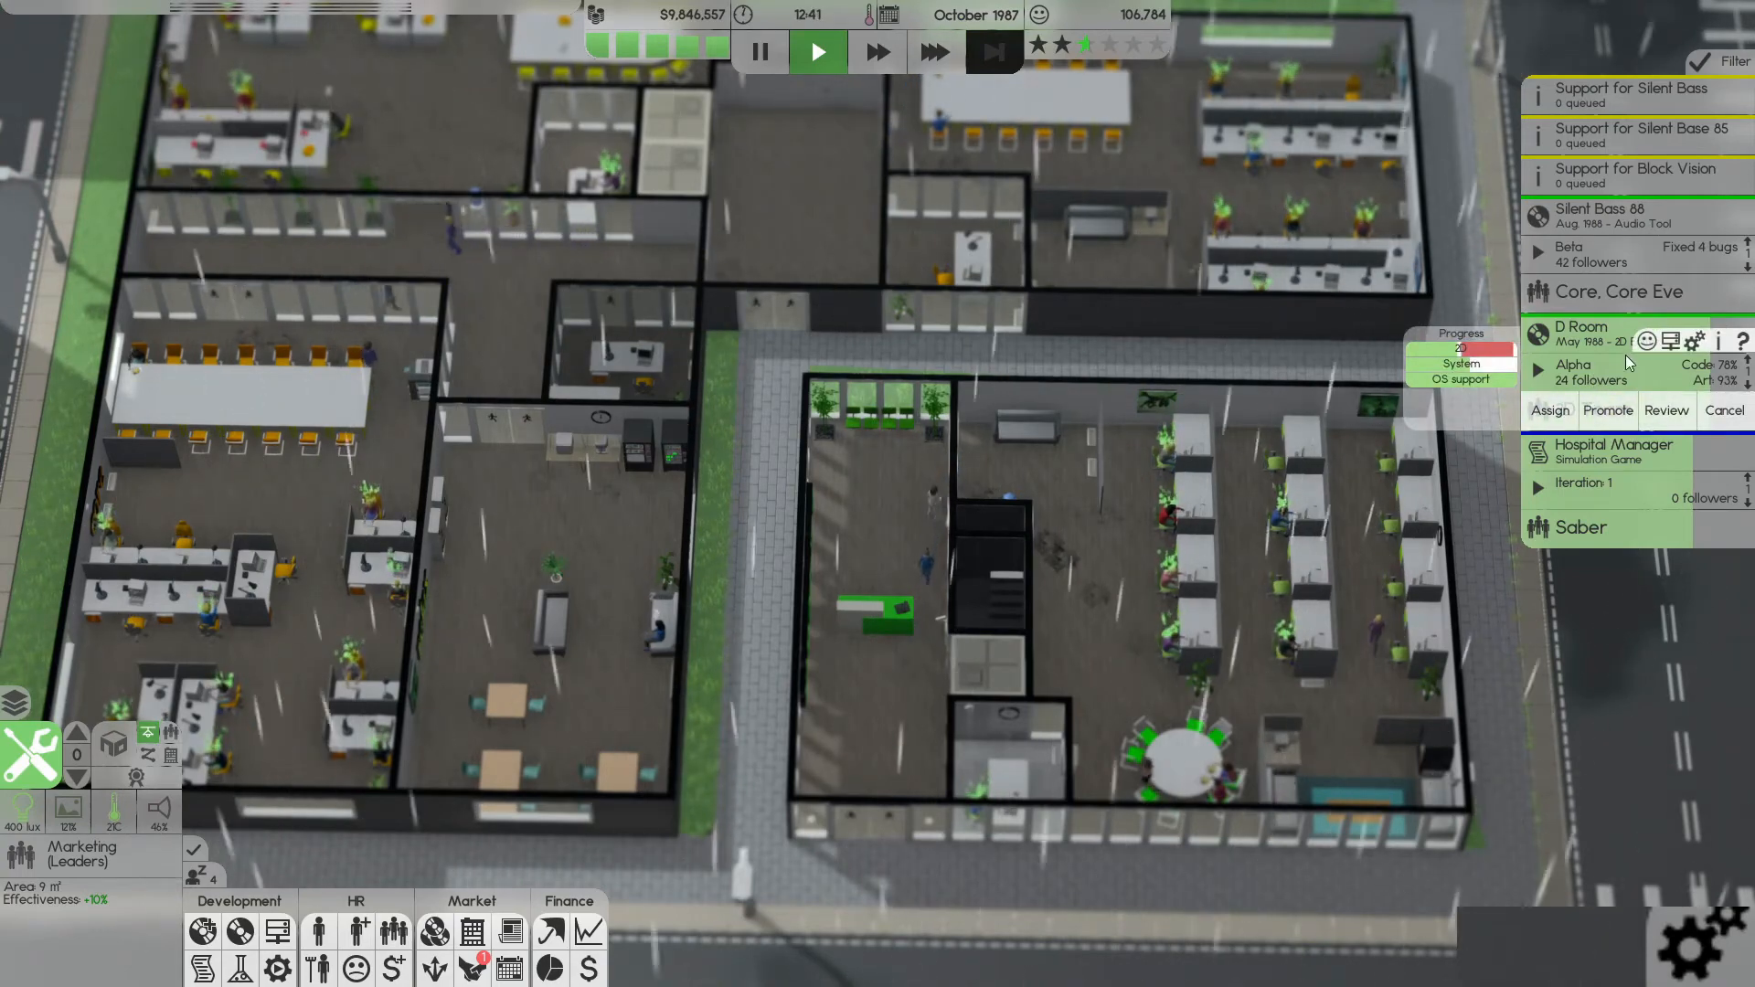
# - Add the Core team to D Room beside the 2D Team and fast-forward into November 1987
pyautogui.click(1549, 410)
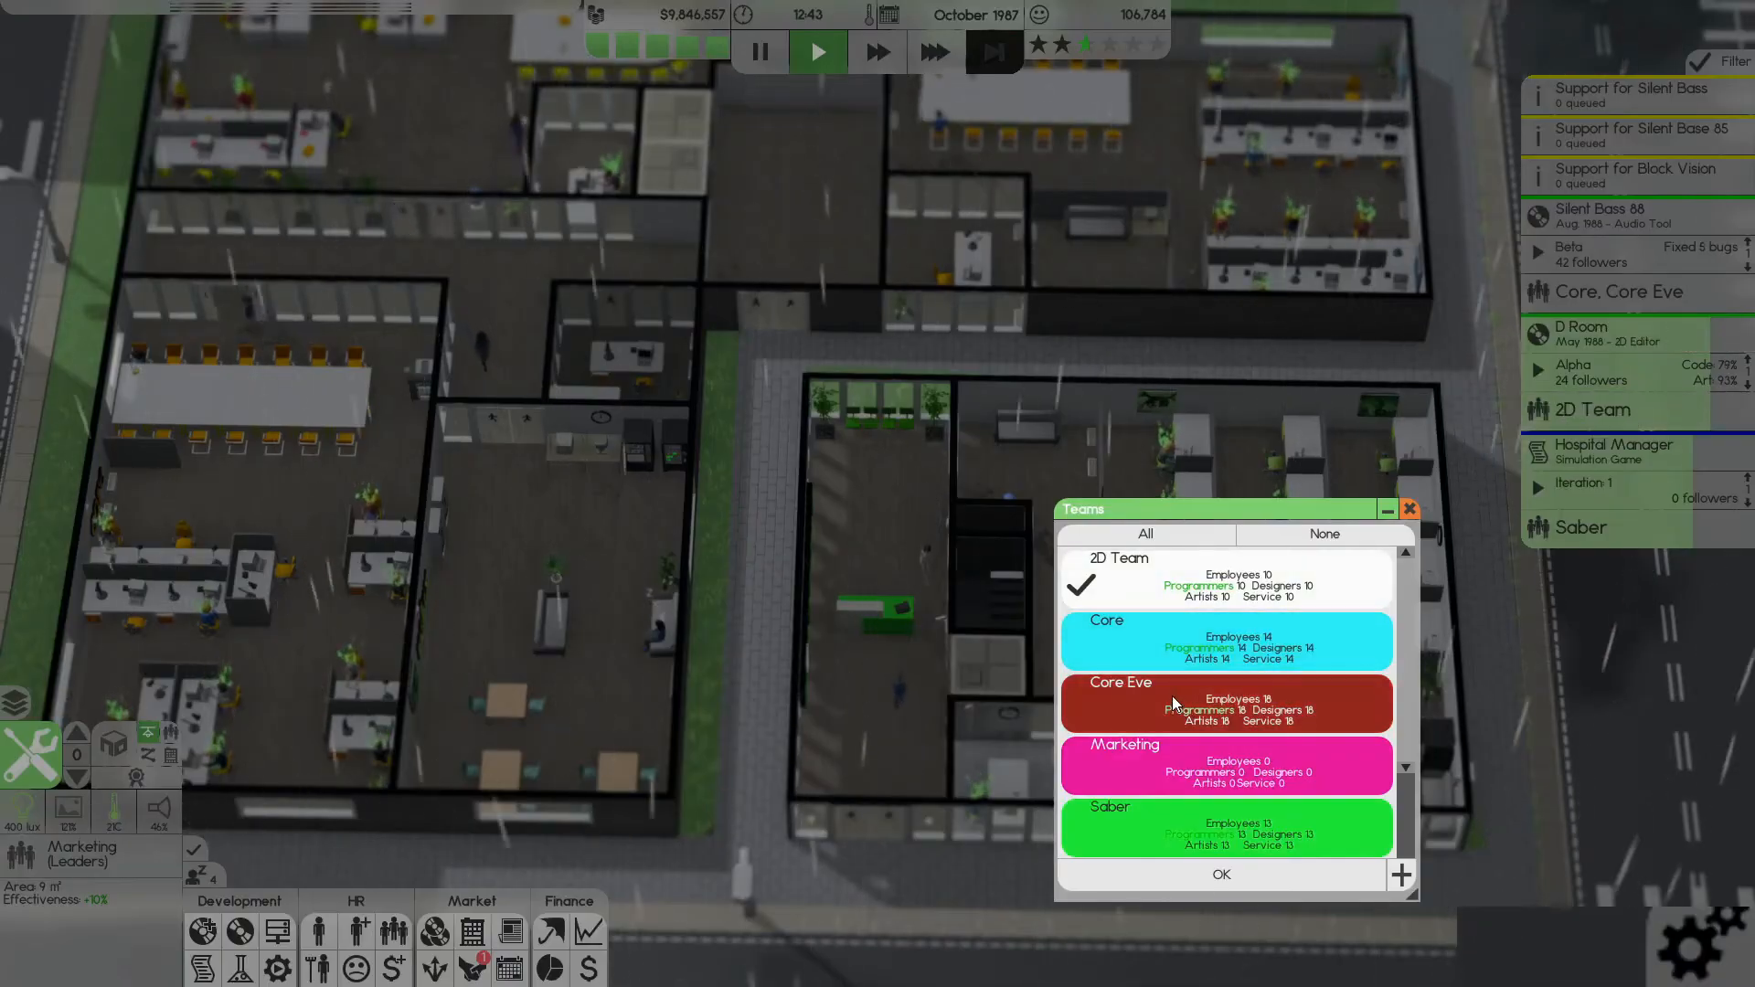
pyautogui.click(1219, 874)
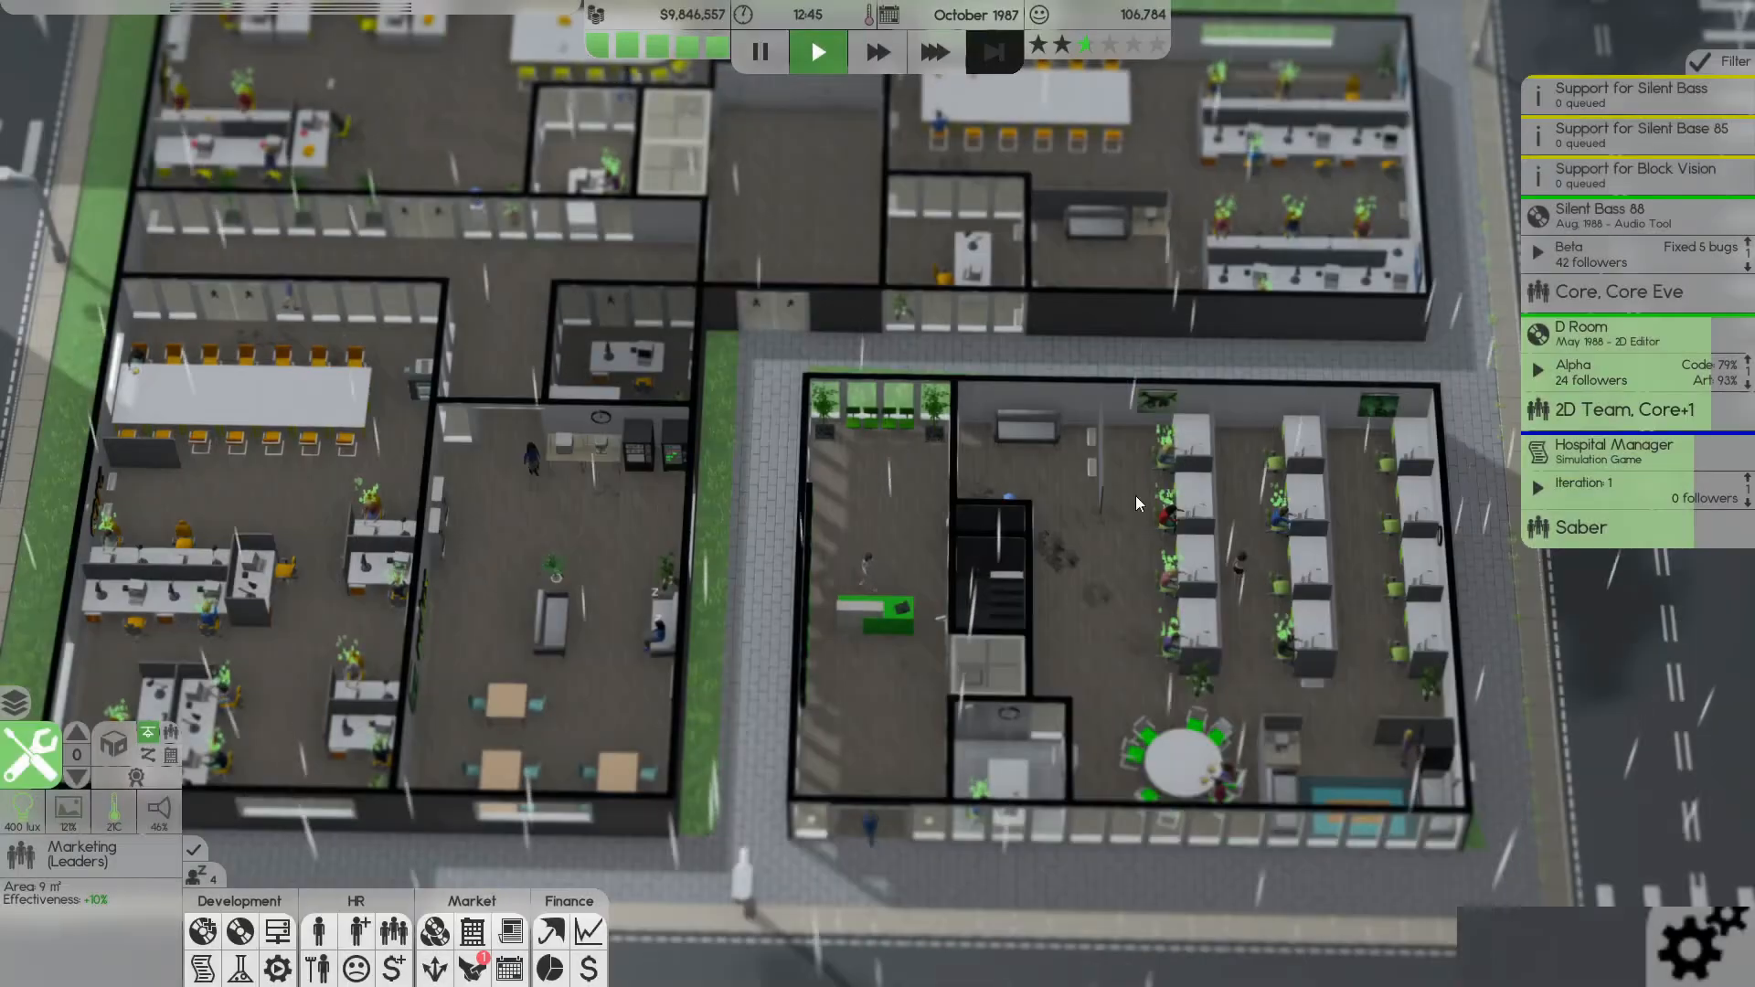
pyautogui.click(932, 51)
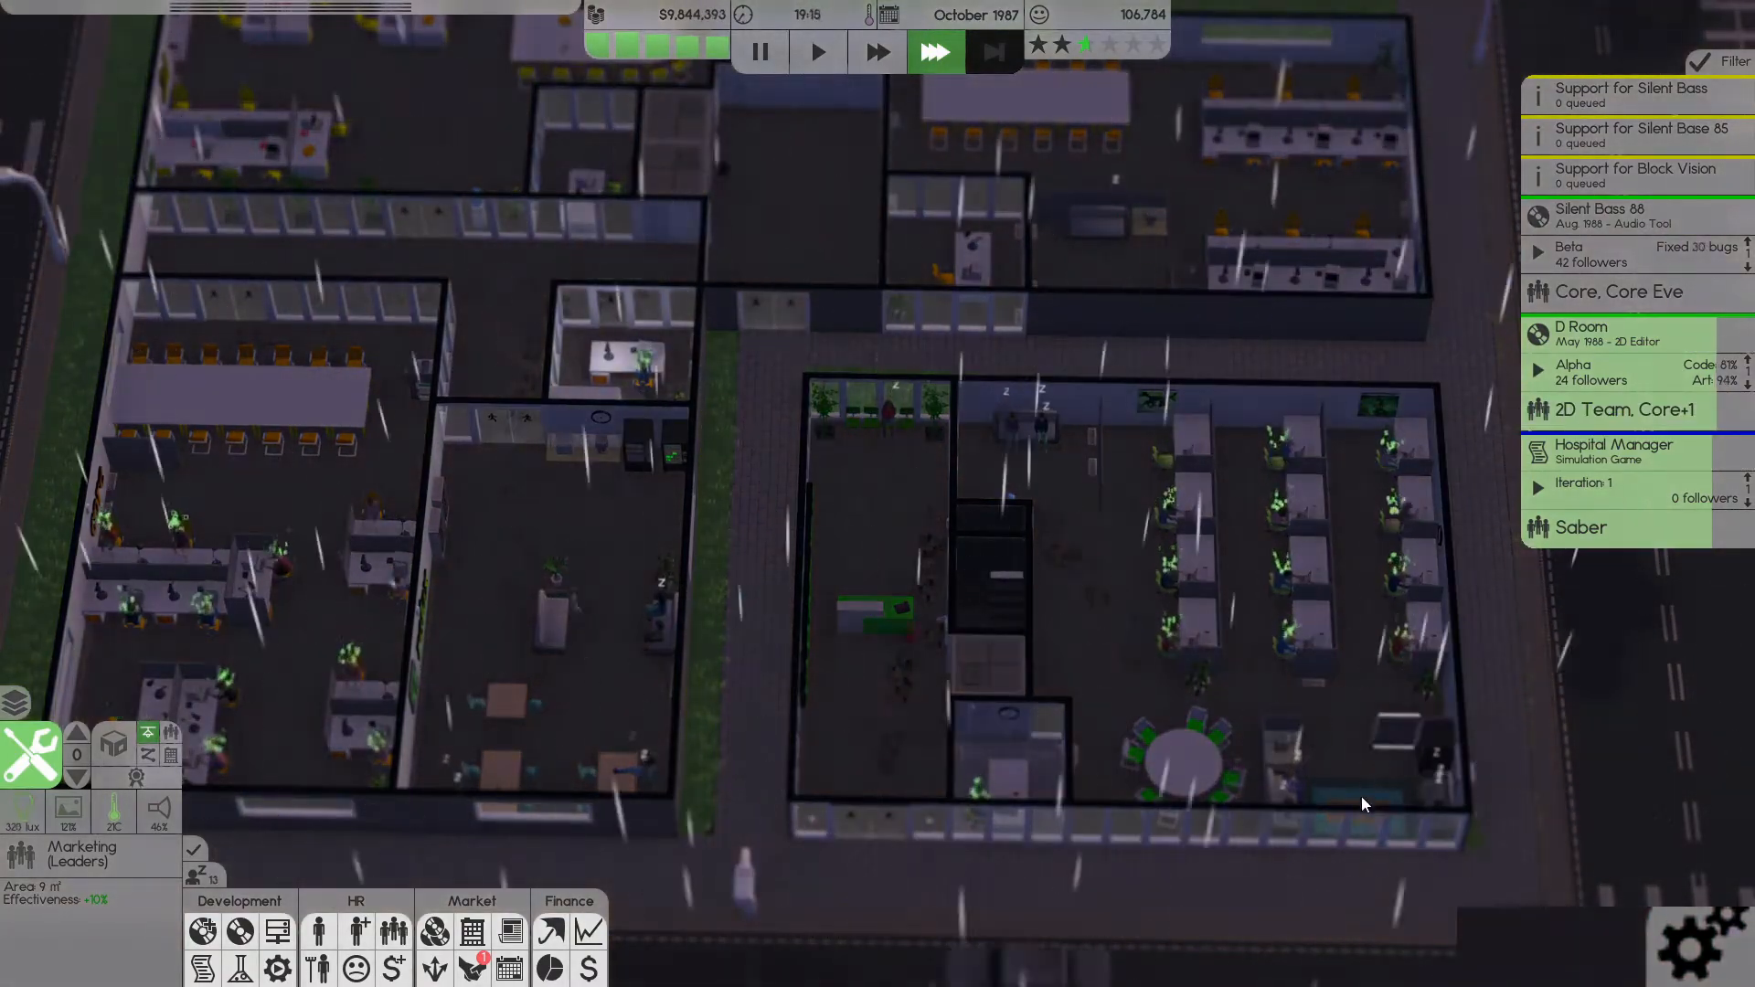
pyautogui.click(815, 51)
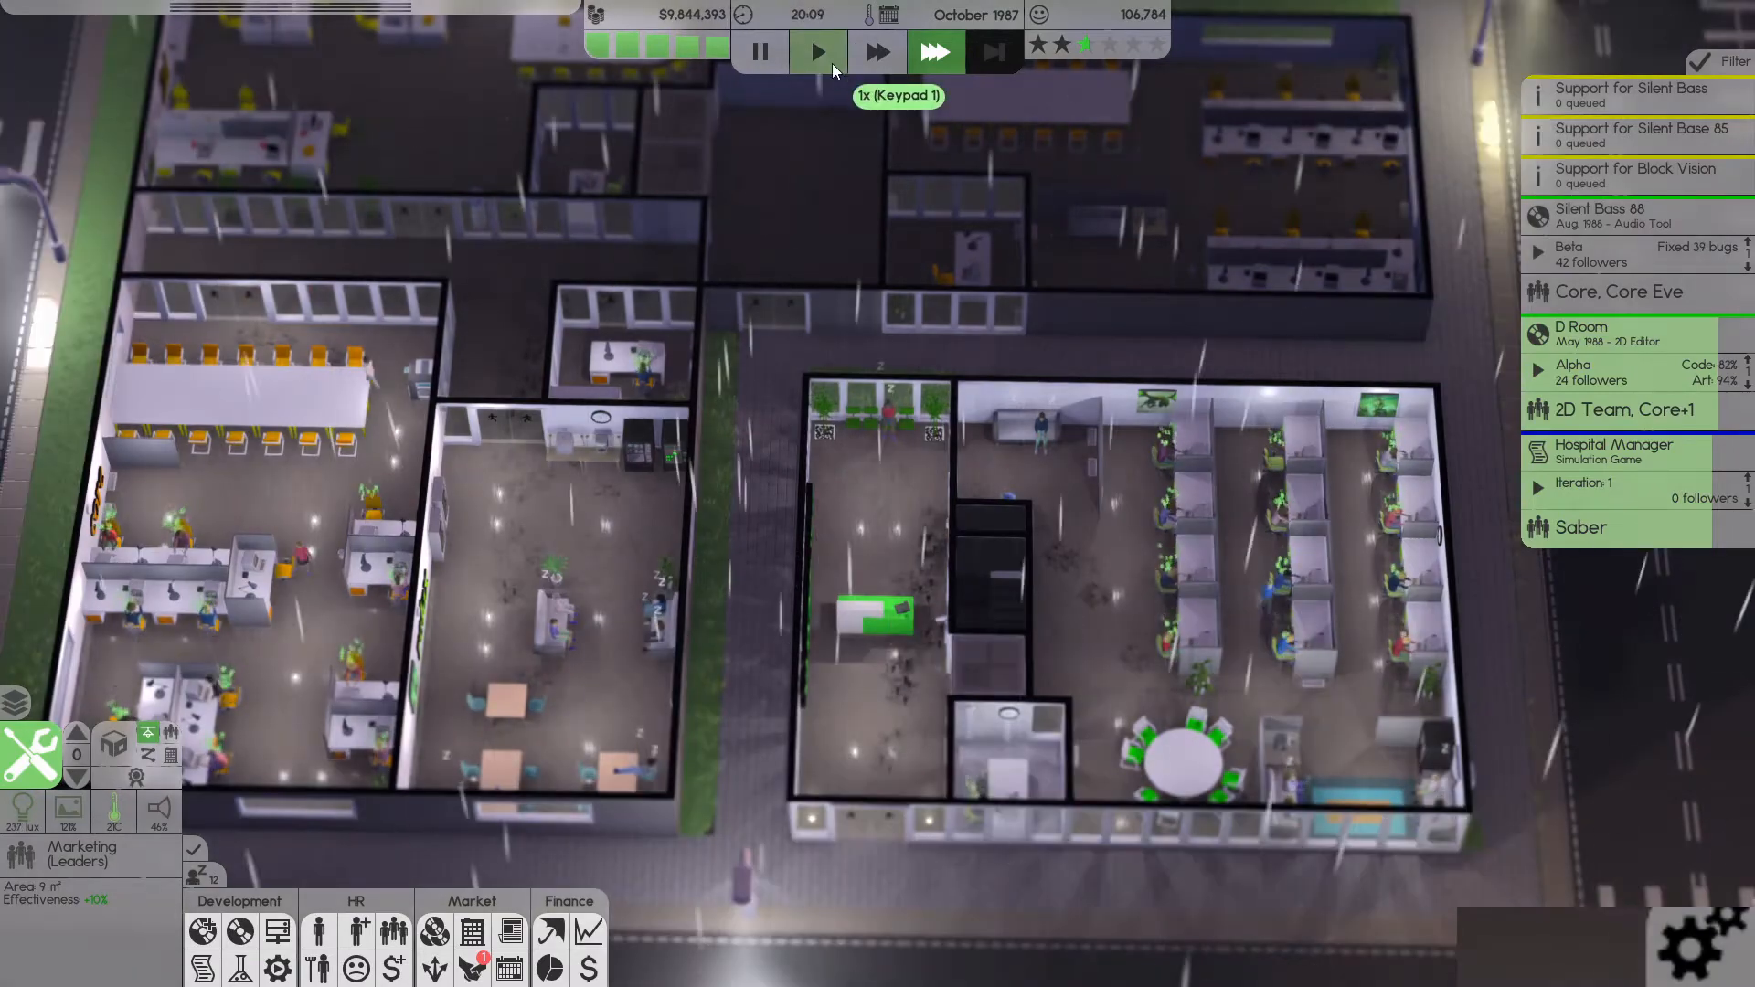
pyautogui.click(816, 51)
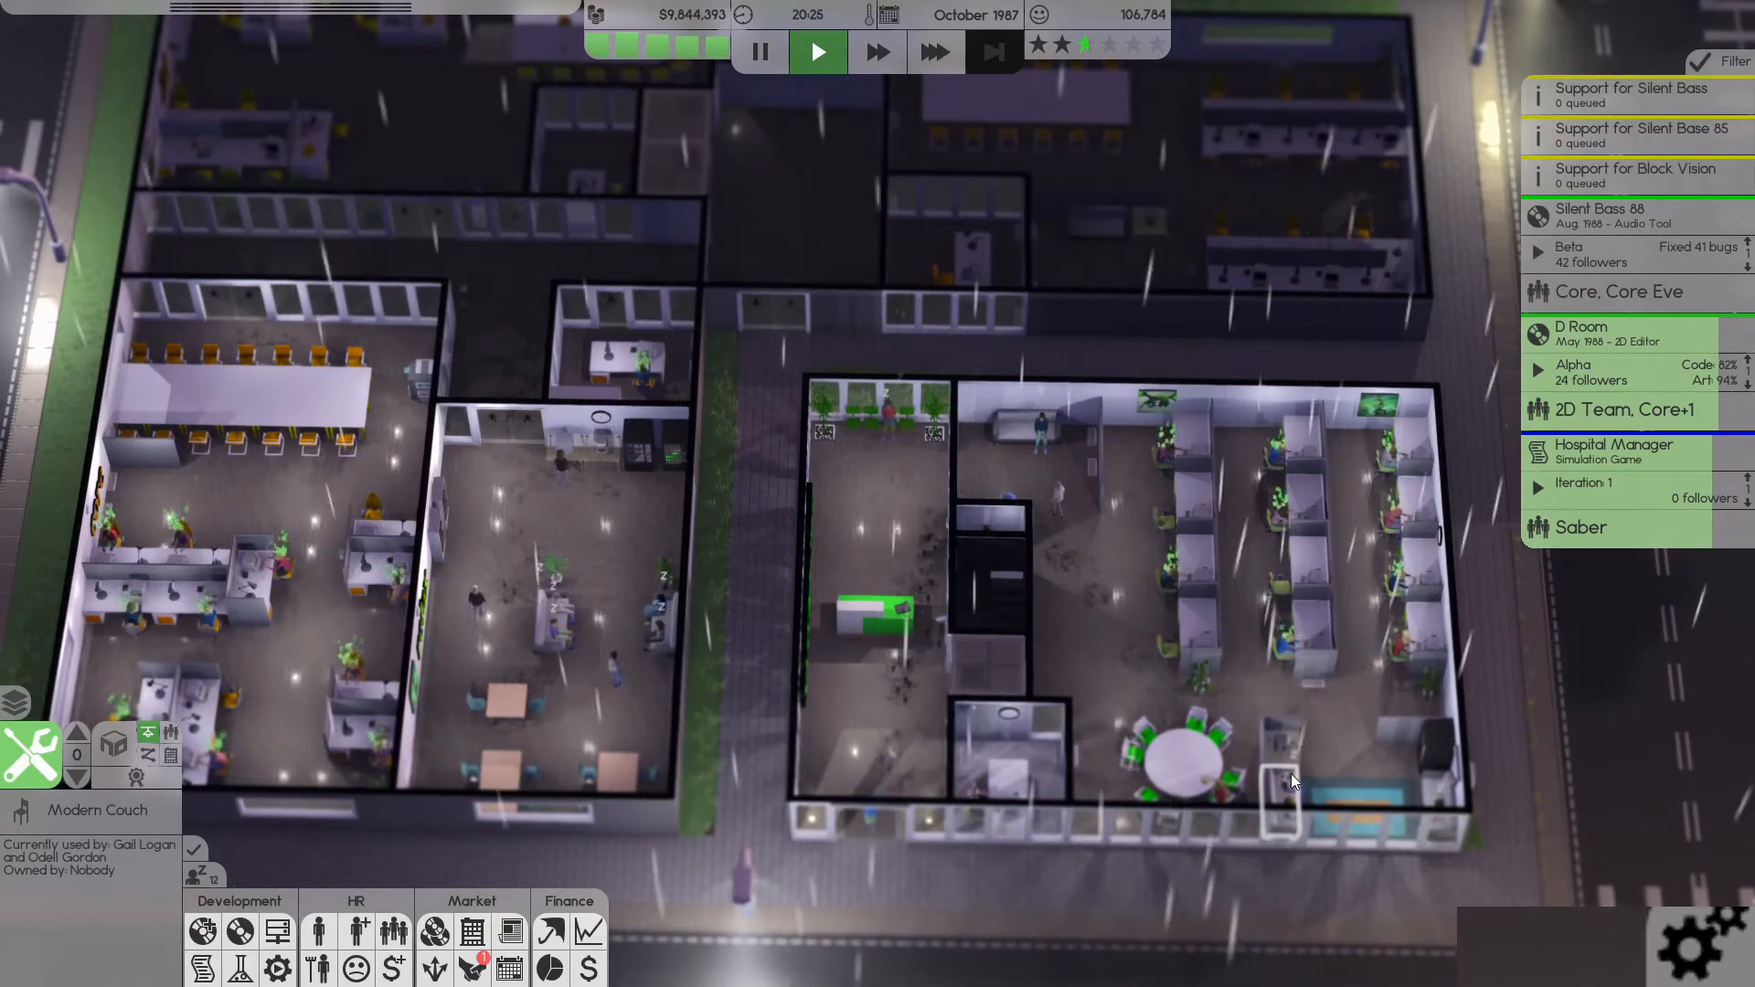
pyautogui.click(934, 51)
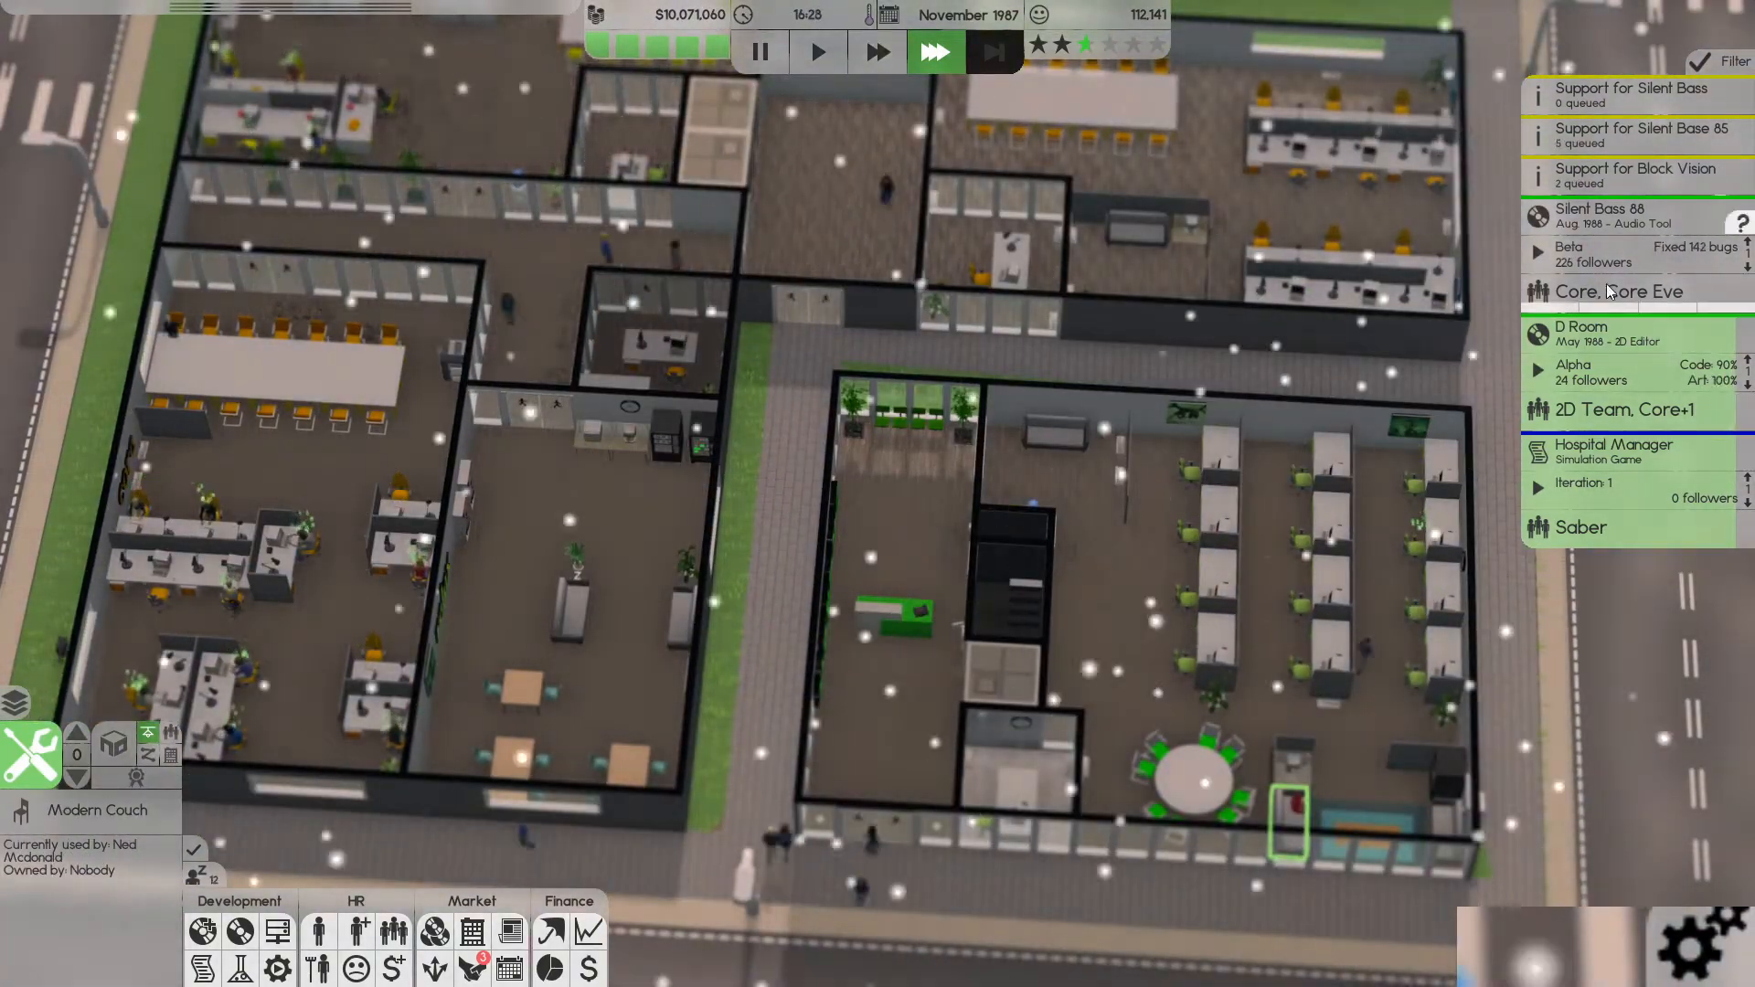
# - Request a peer review of D Room and dismiss the wage negotiation requests
pyautogui.click(819, 51)
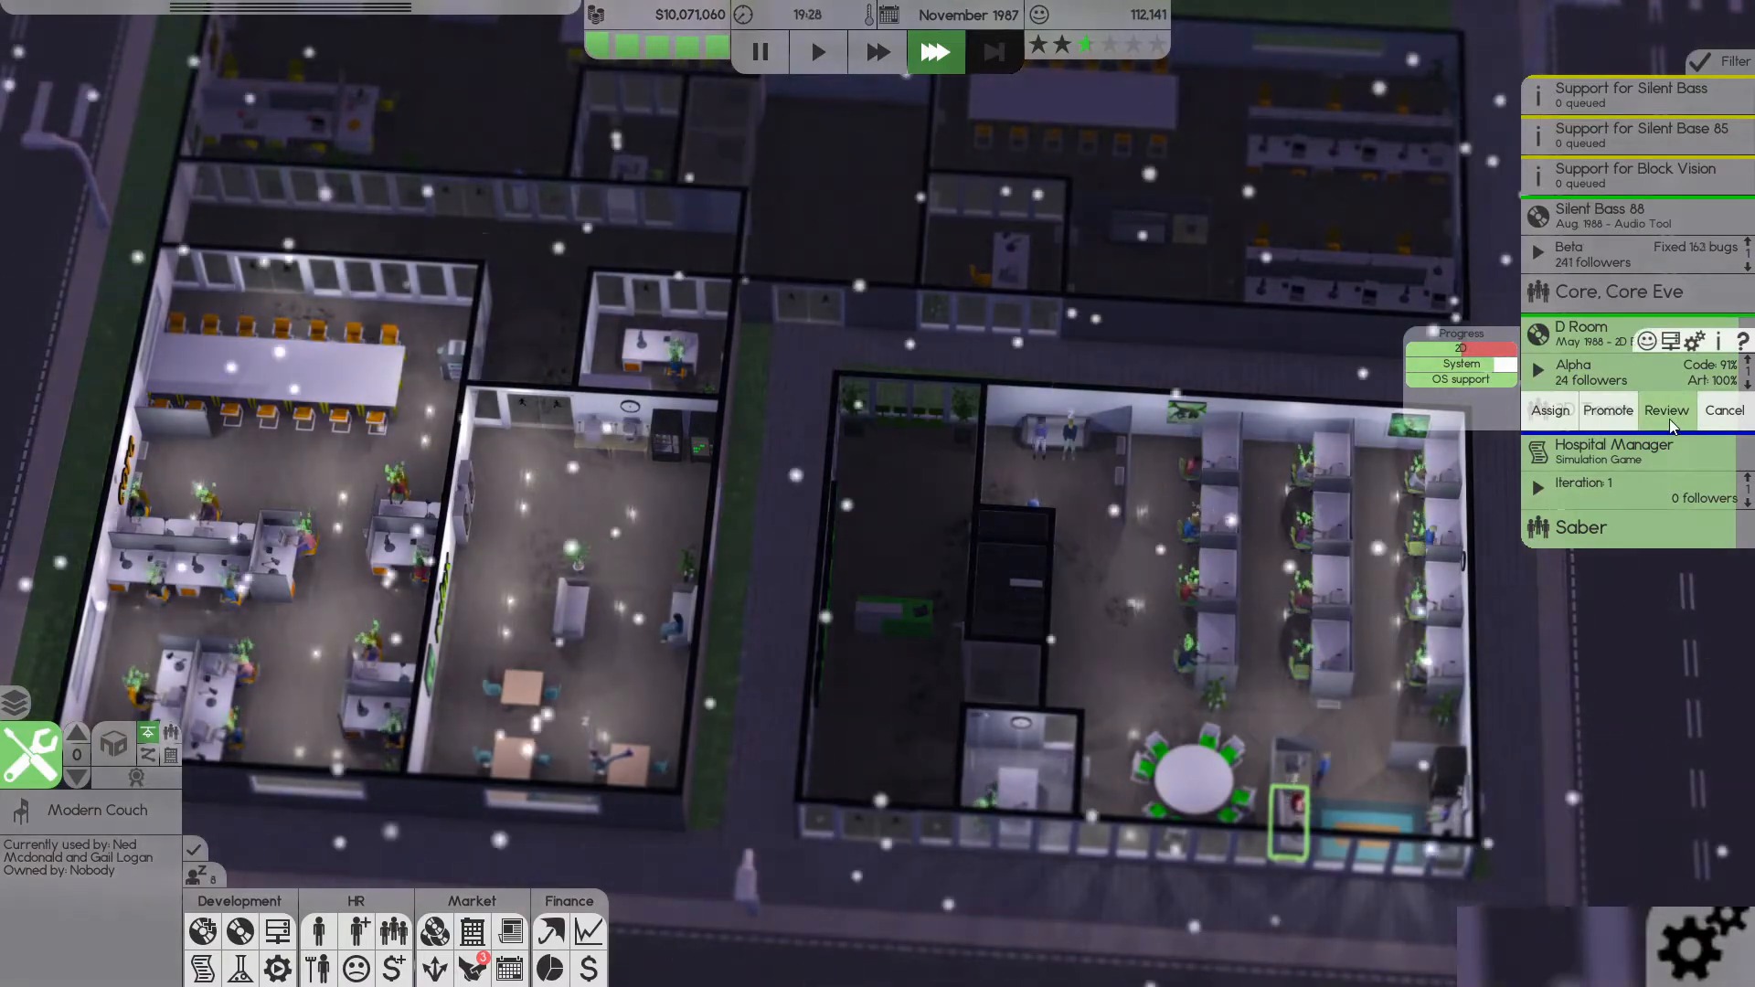
pyautogui.click(1668, 410)
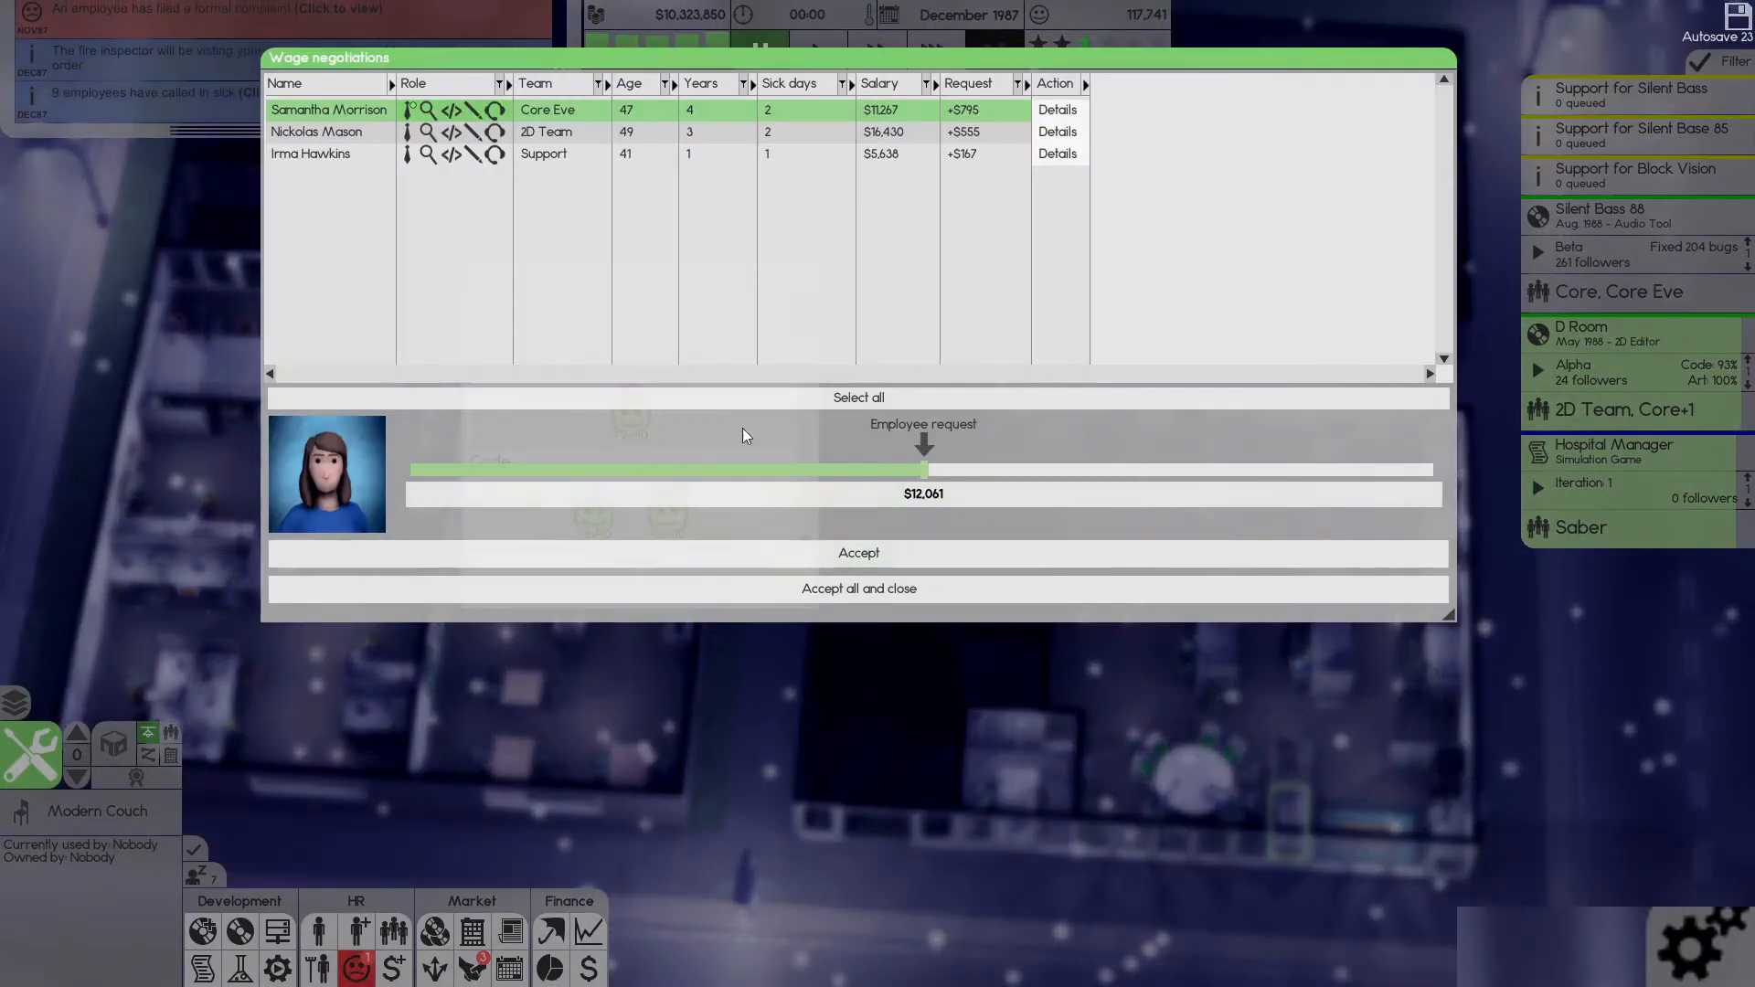
pyautogui.moveTo(857, 552)
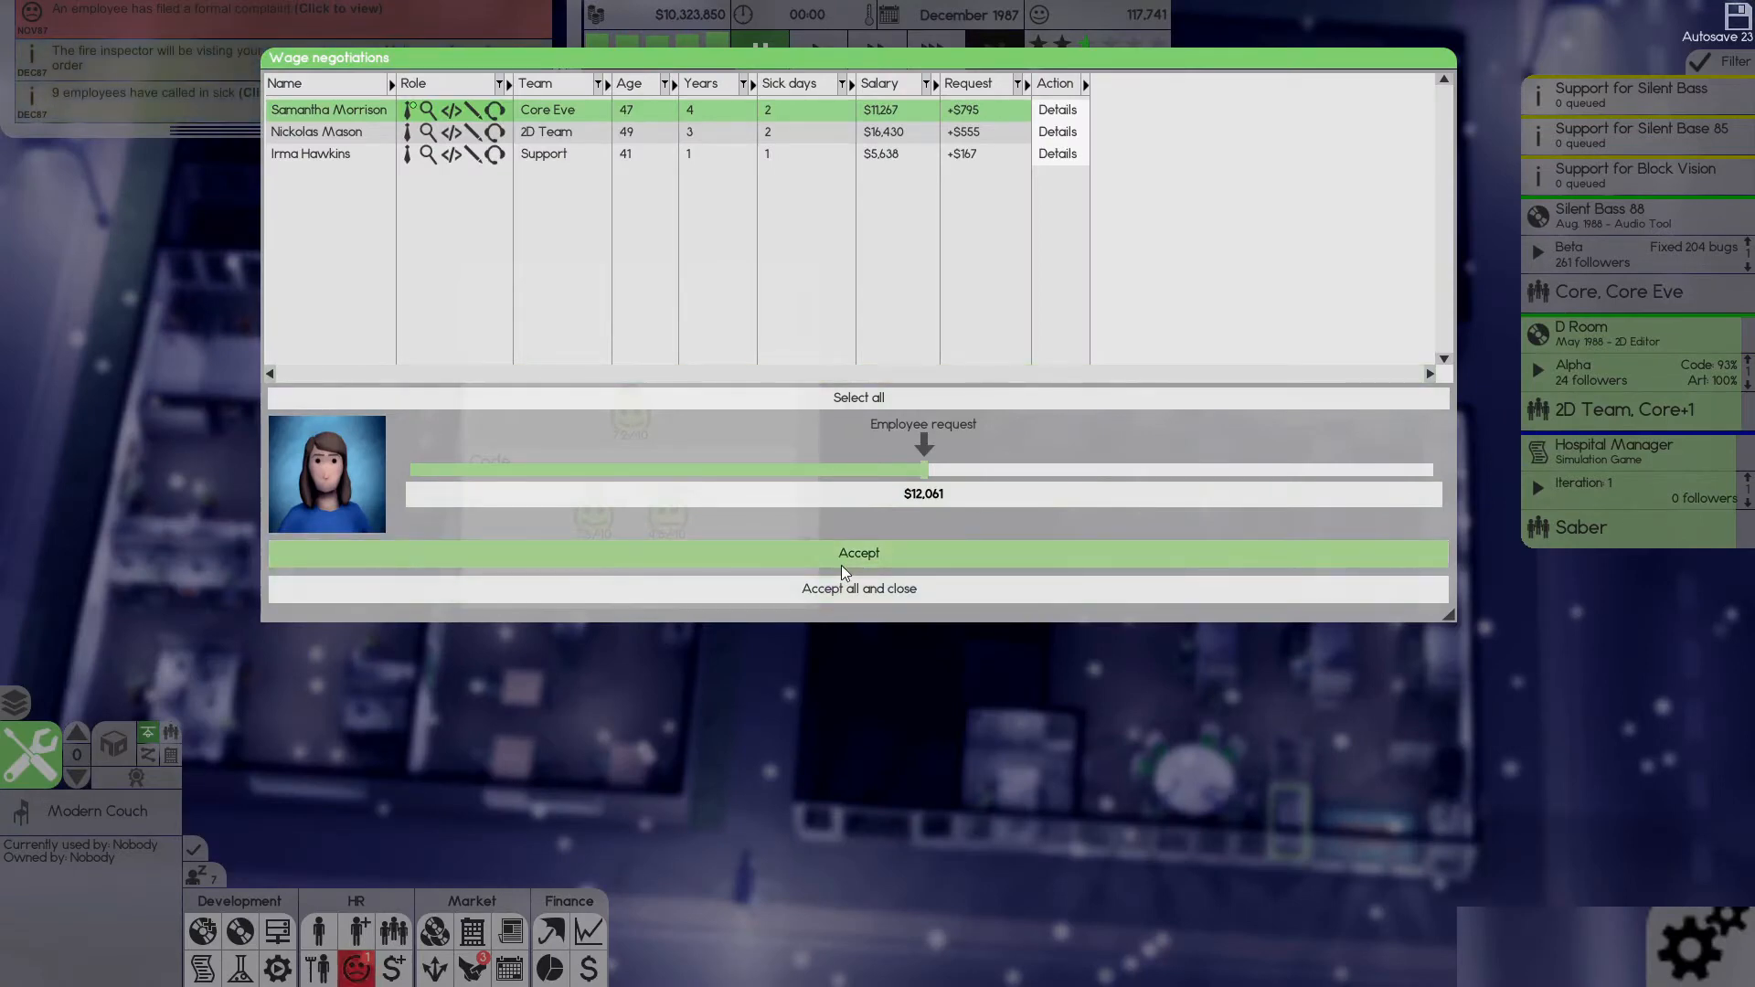
pyautogui.moveTo(969, 109)
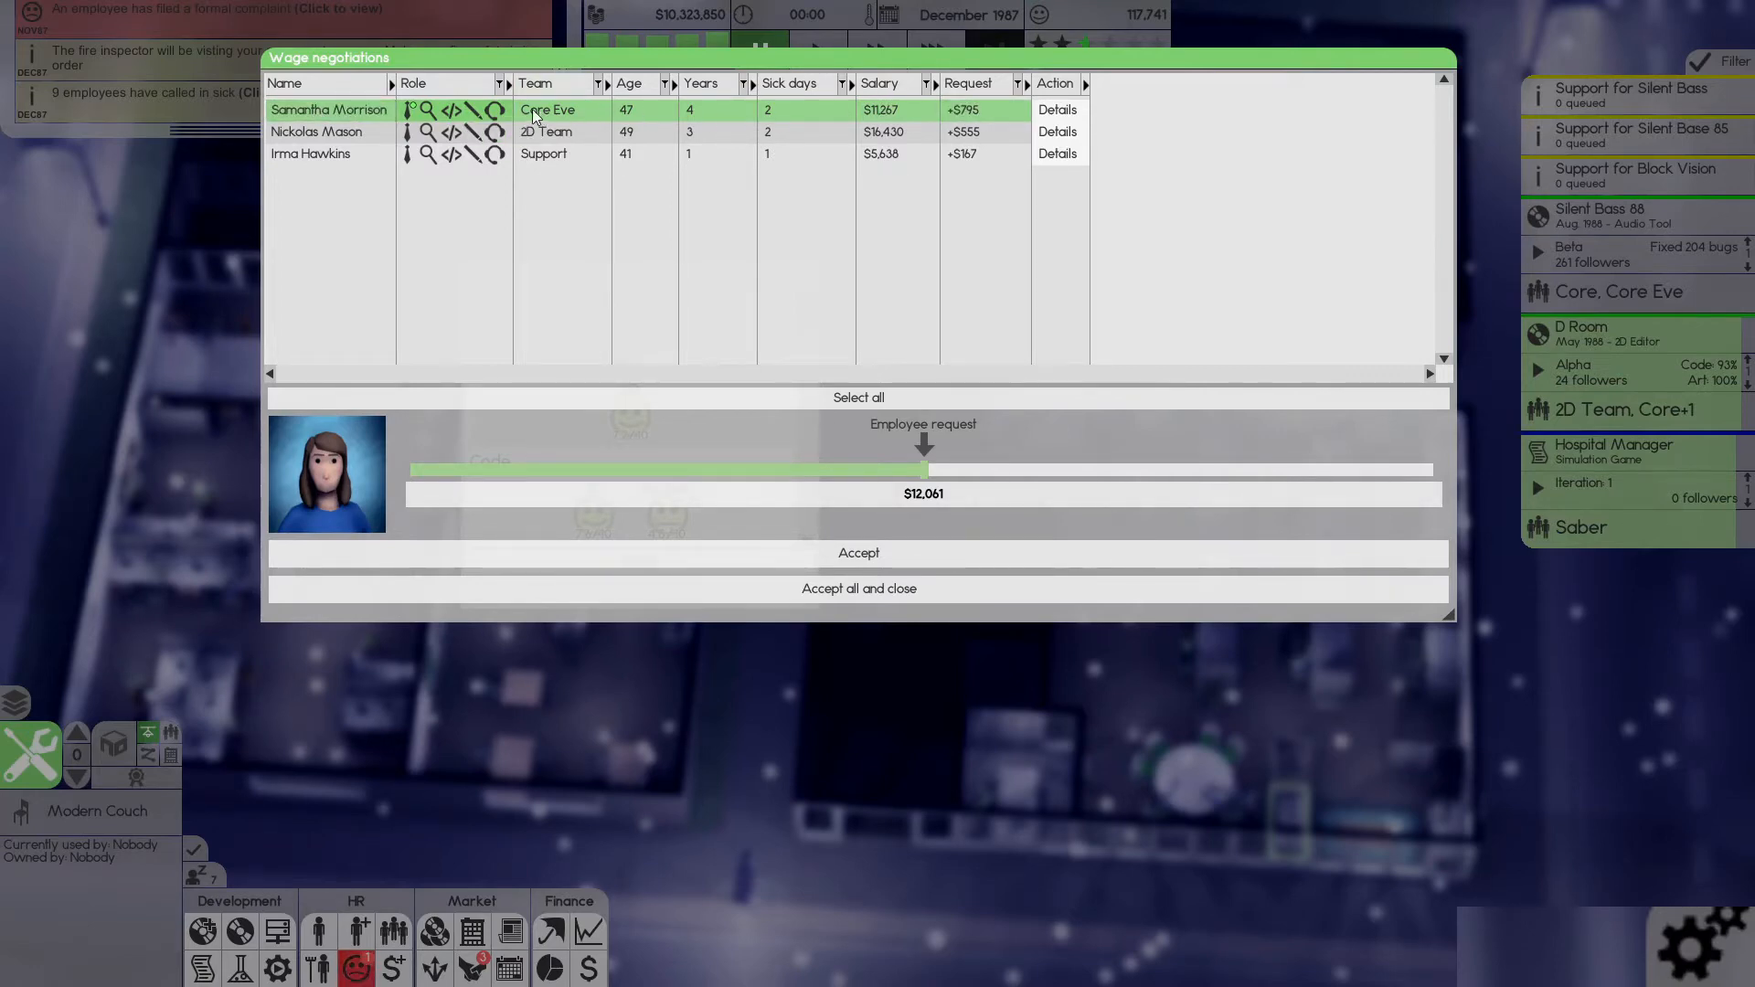
pyautogui.moveTo(400, 121)
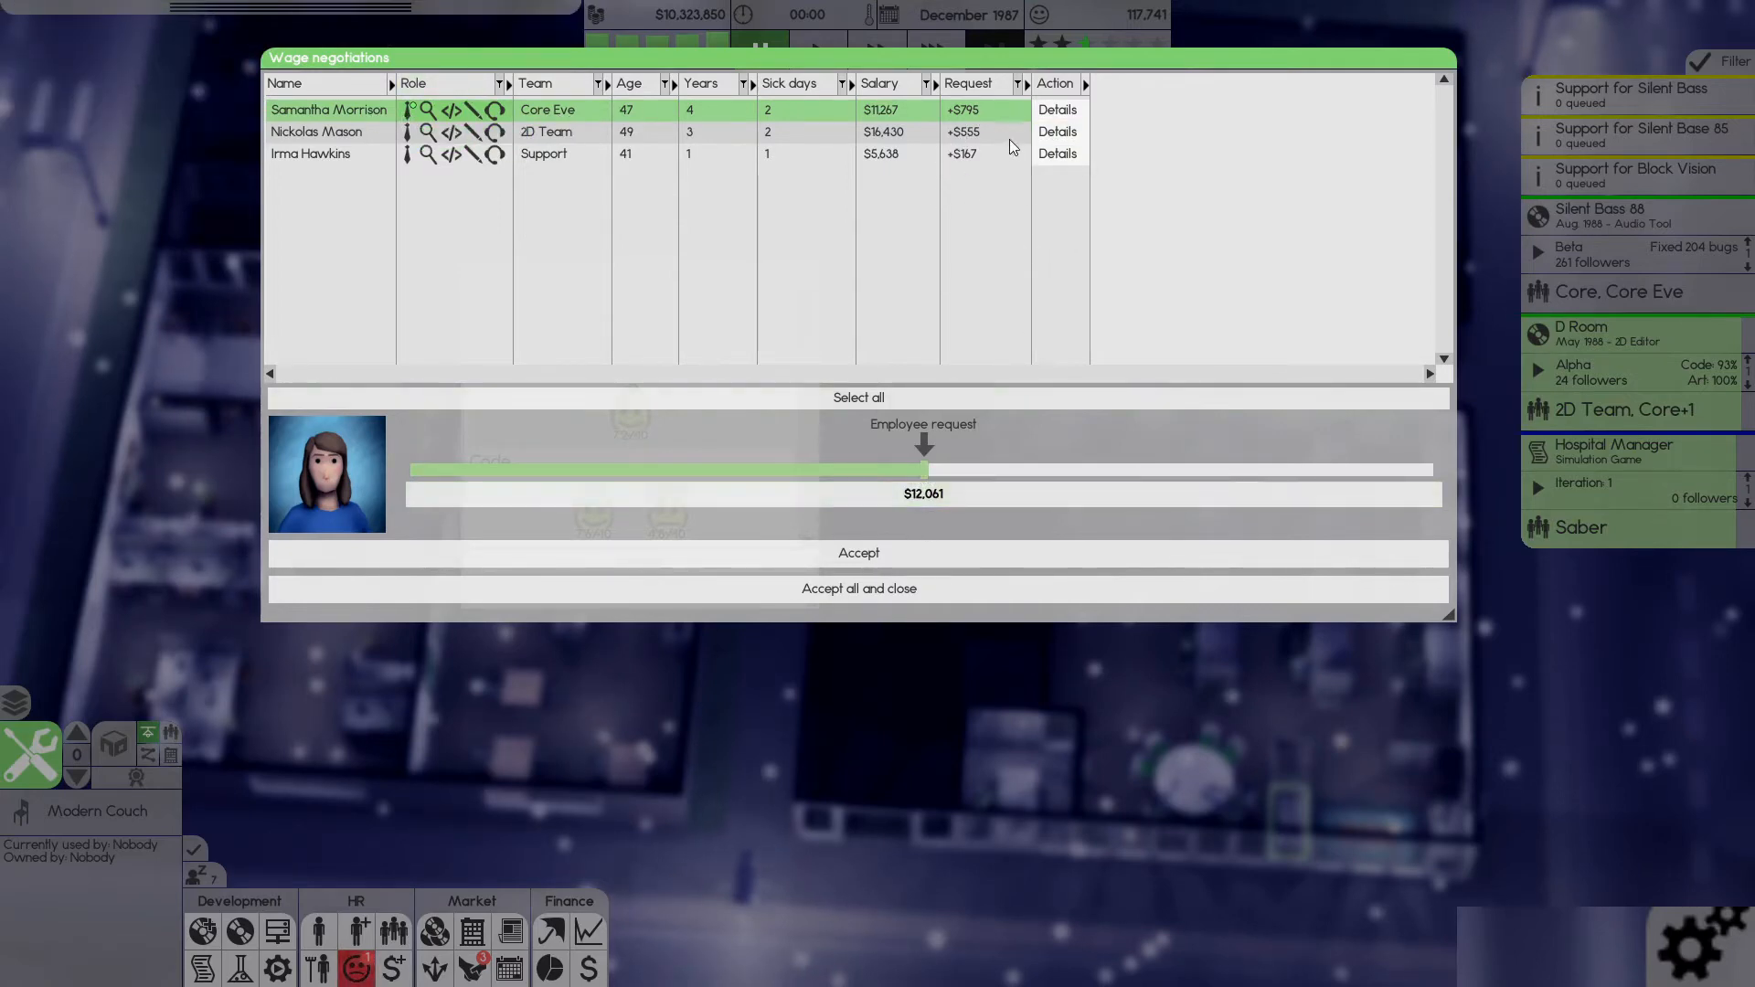
pyautogui.click(858, 589)
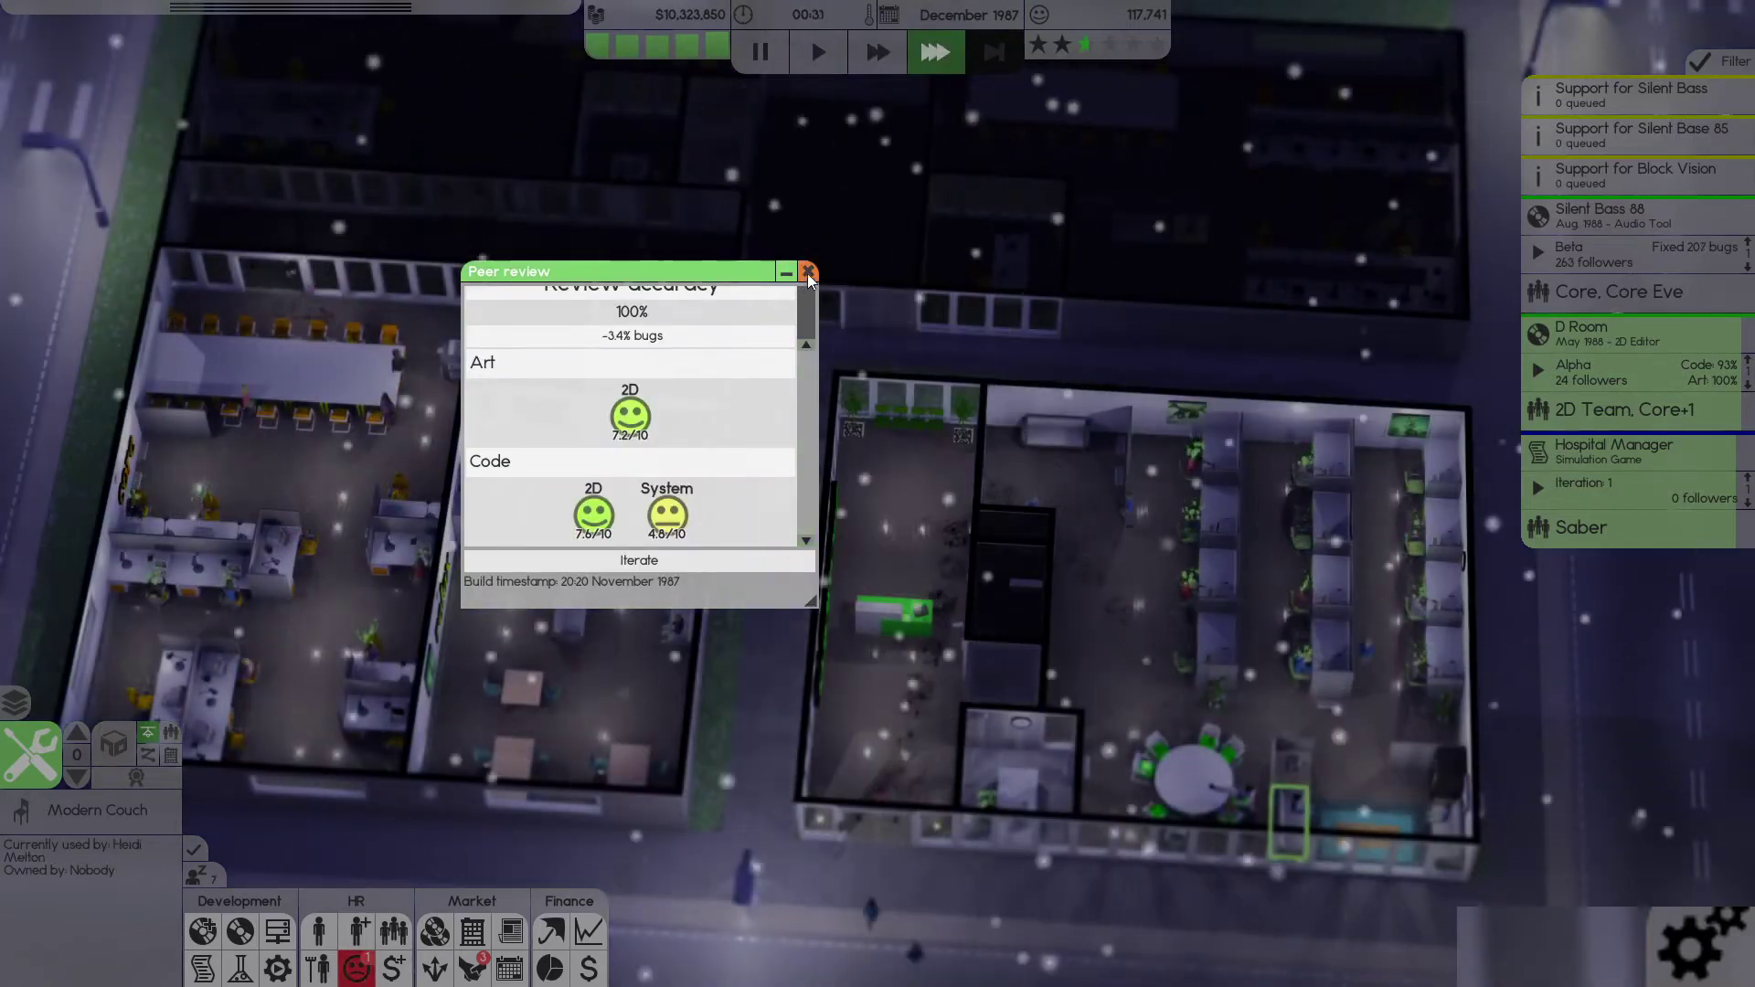
# - Dismiss D Room's peer review and run time until D Room enters beta
pyautogui.click(807, 272)
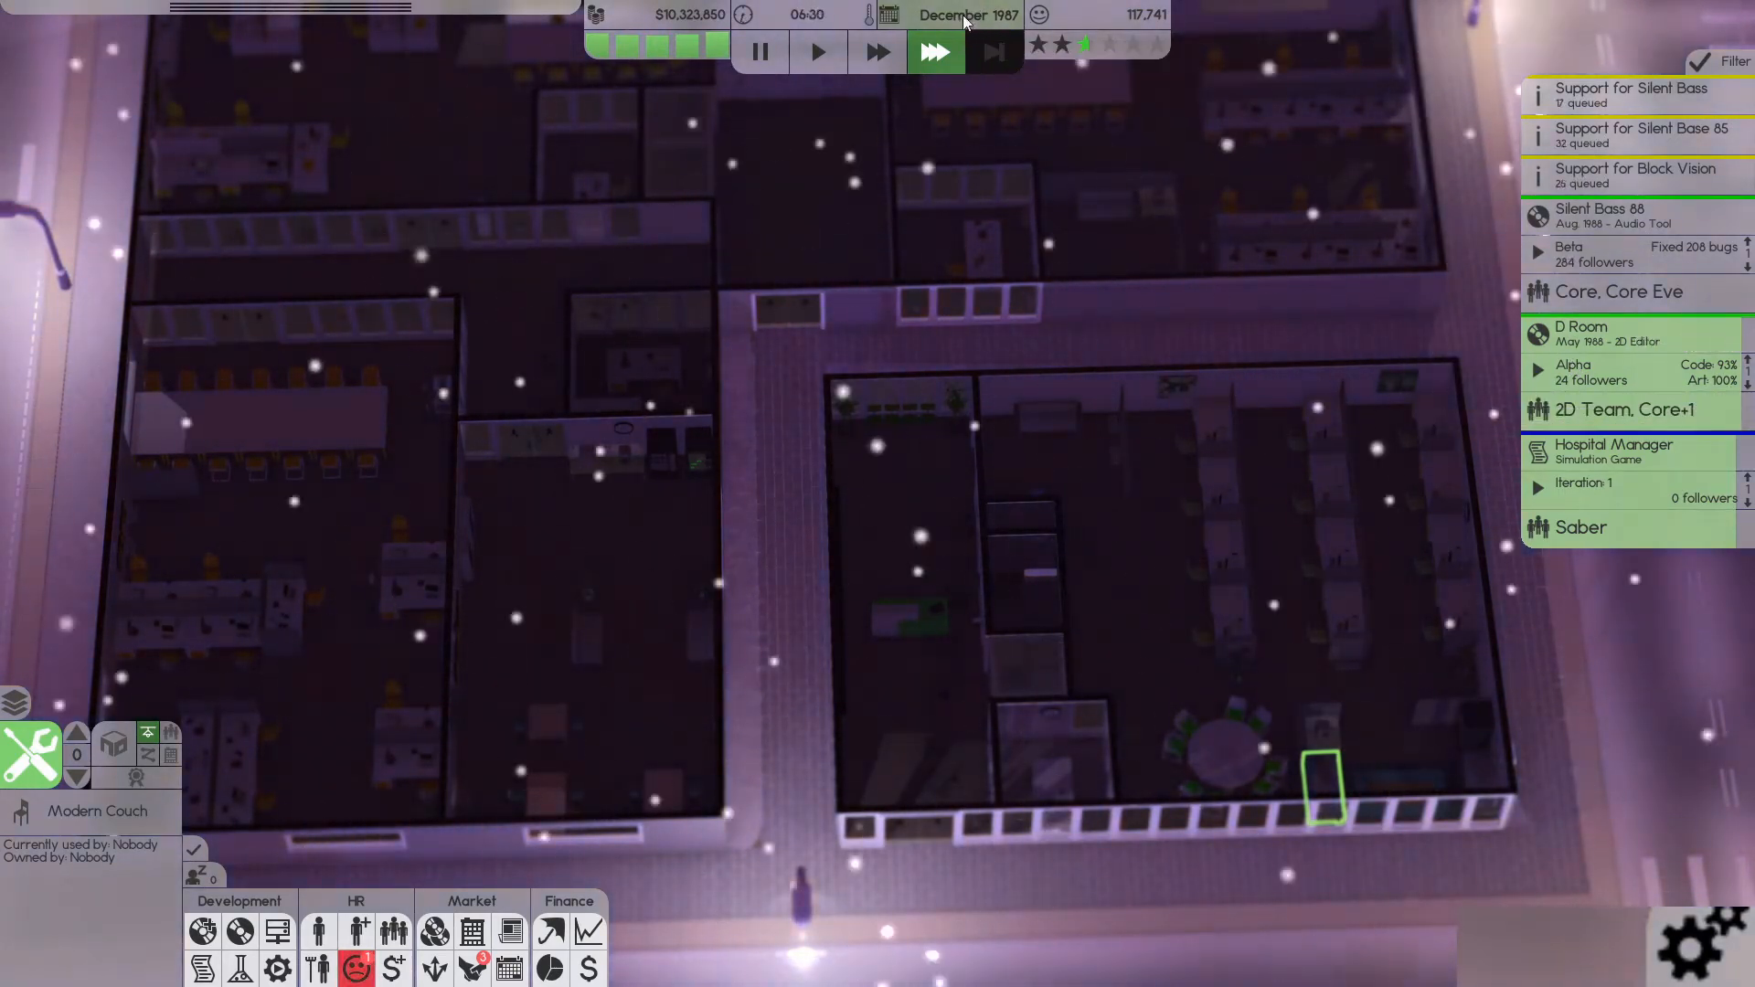
pyautogui.click(1589, 333)
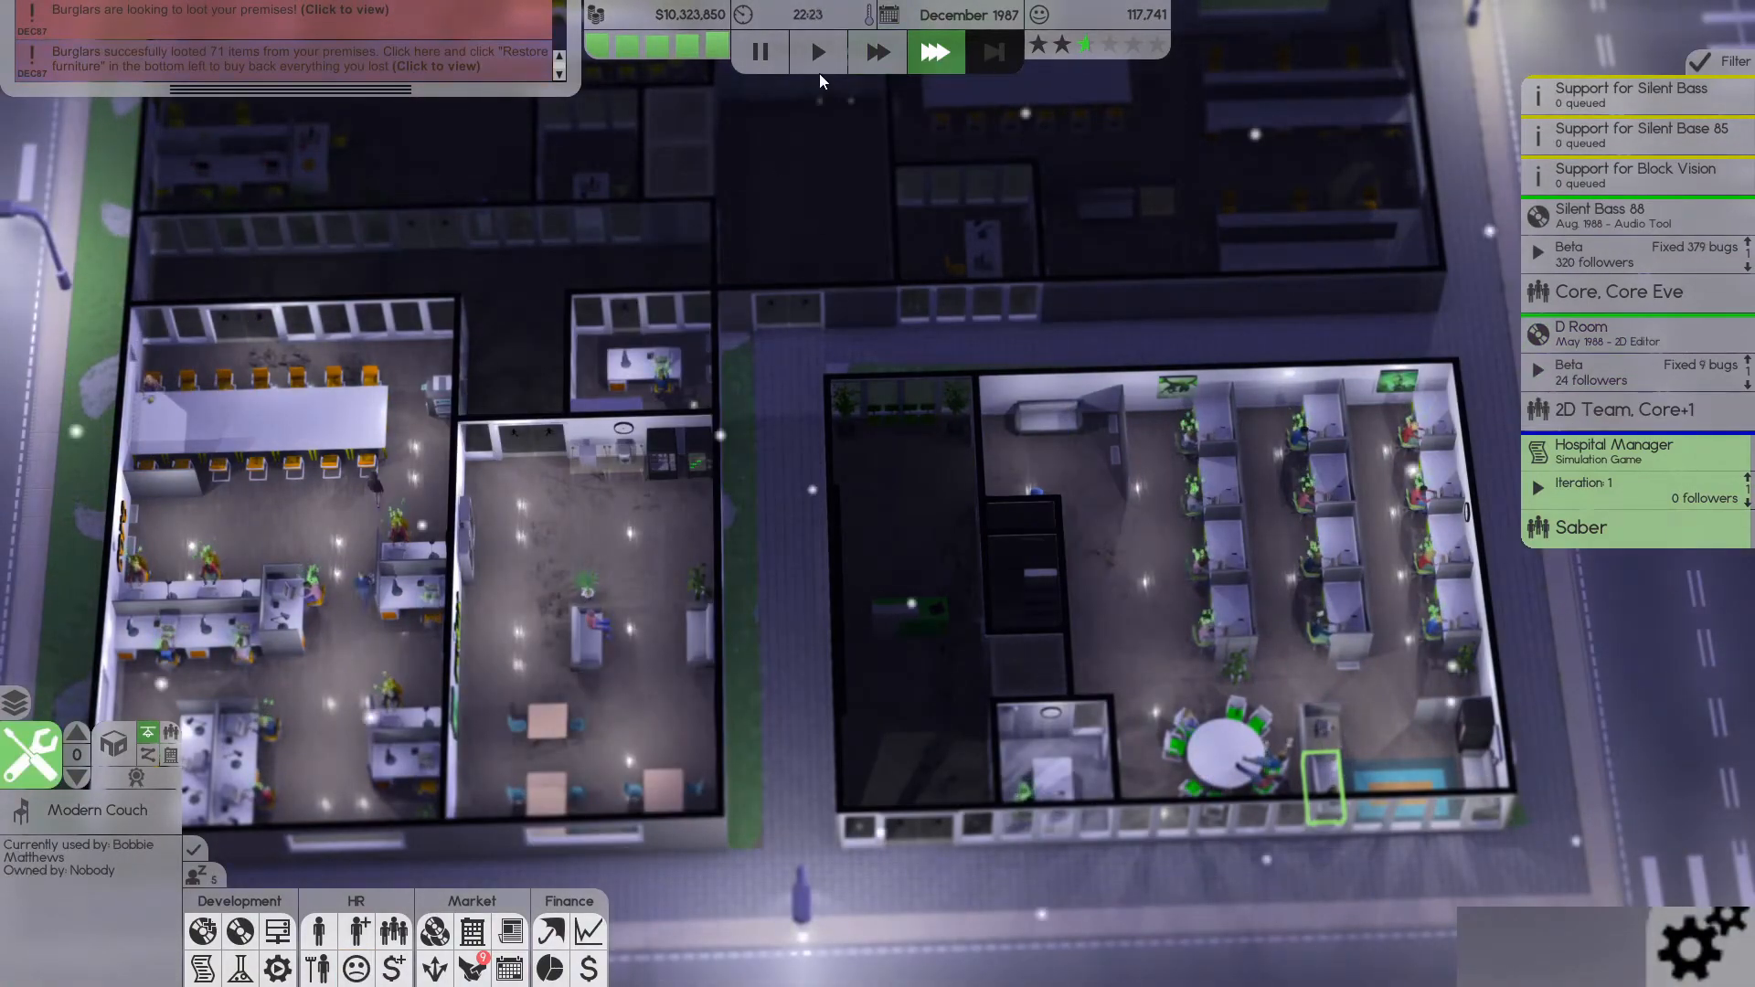
pyautogui.click(816, 51)
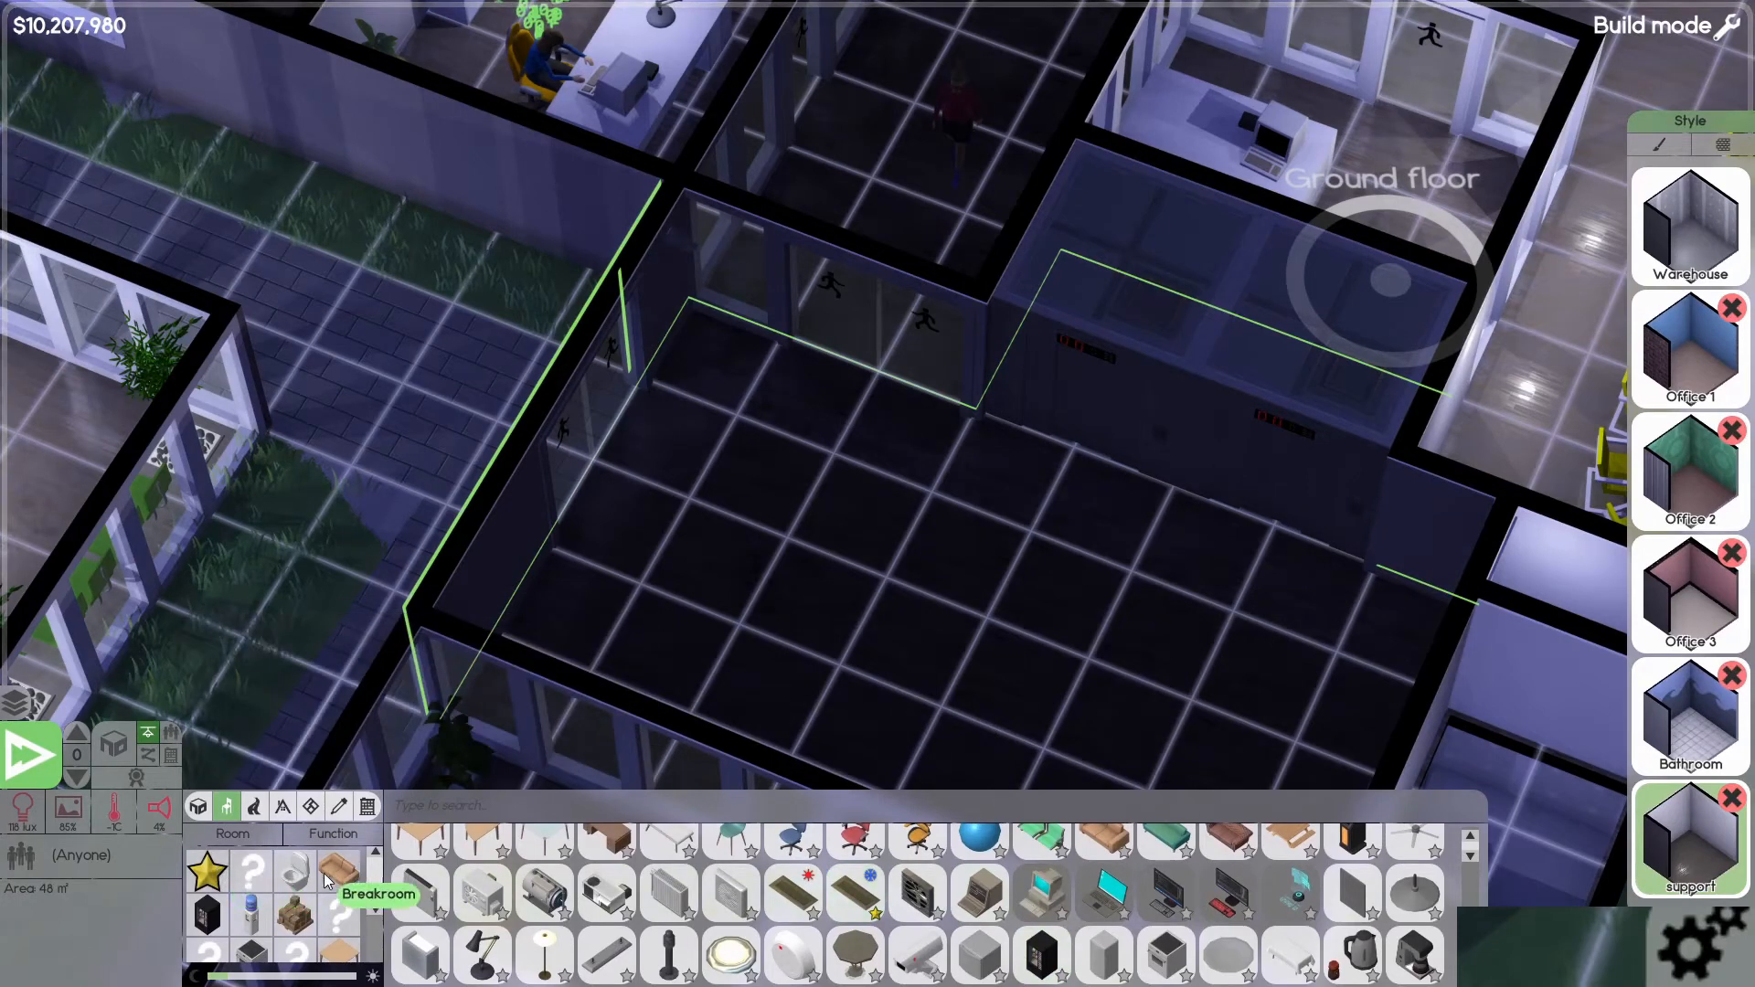
pyautogui.moveTo(207, 871)
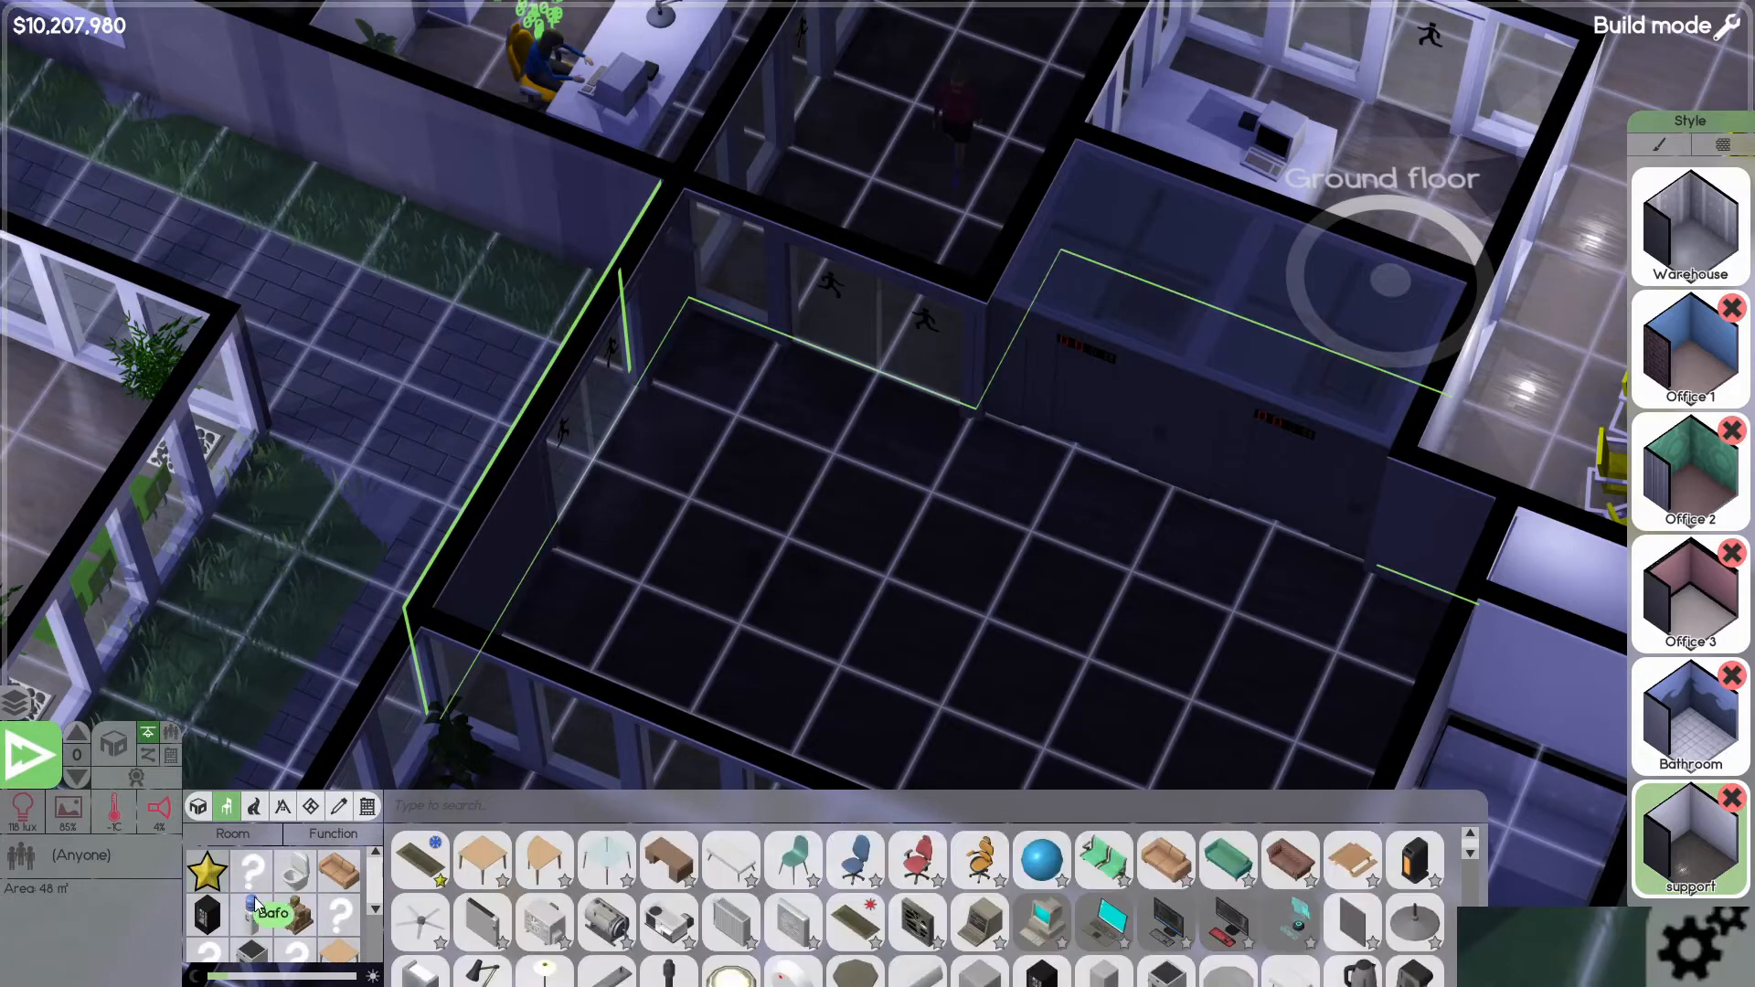
pyautogui.moveTo(292, 907)
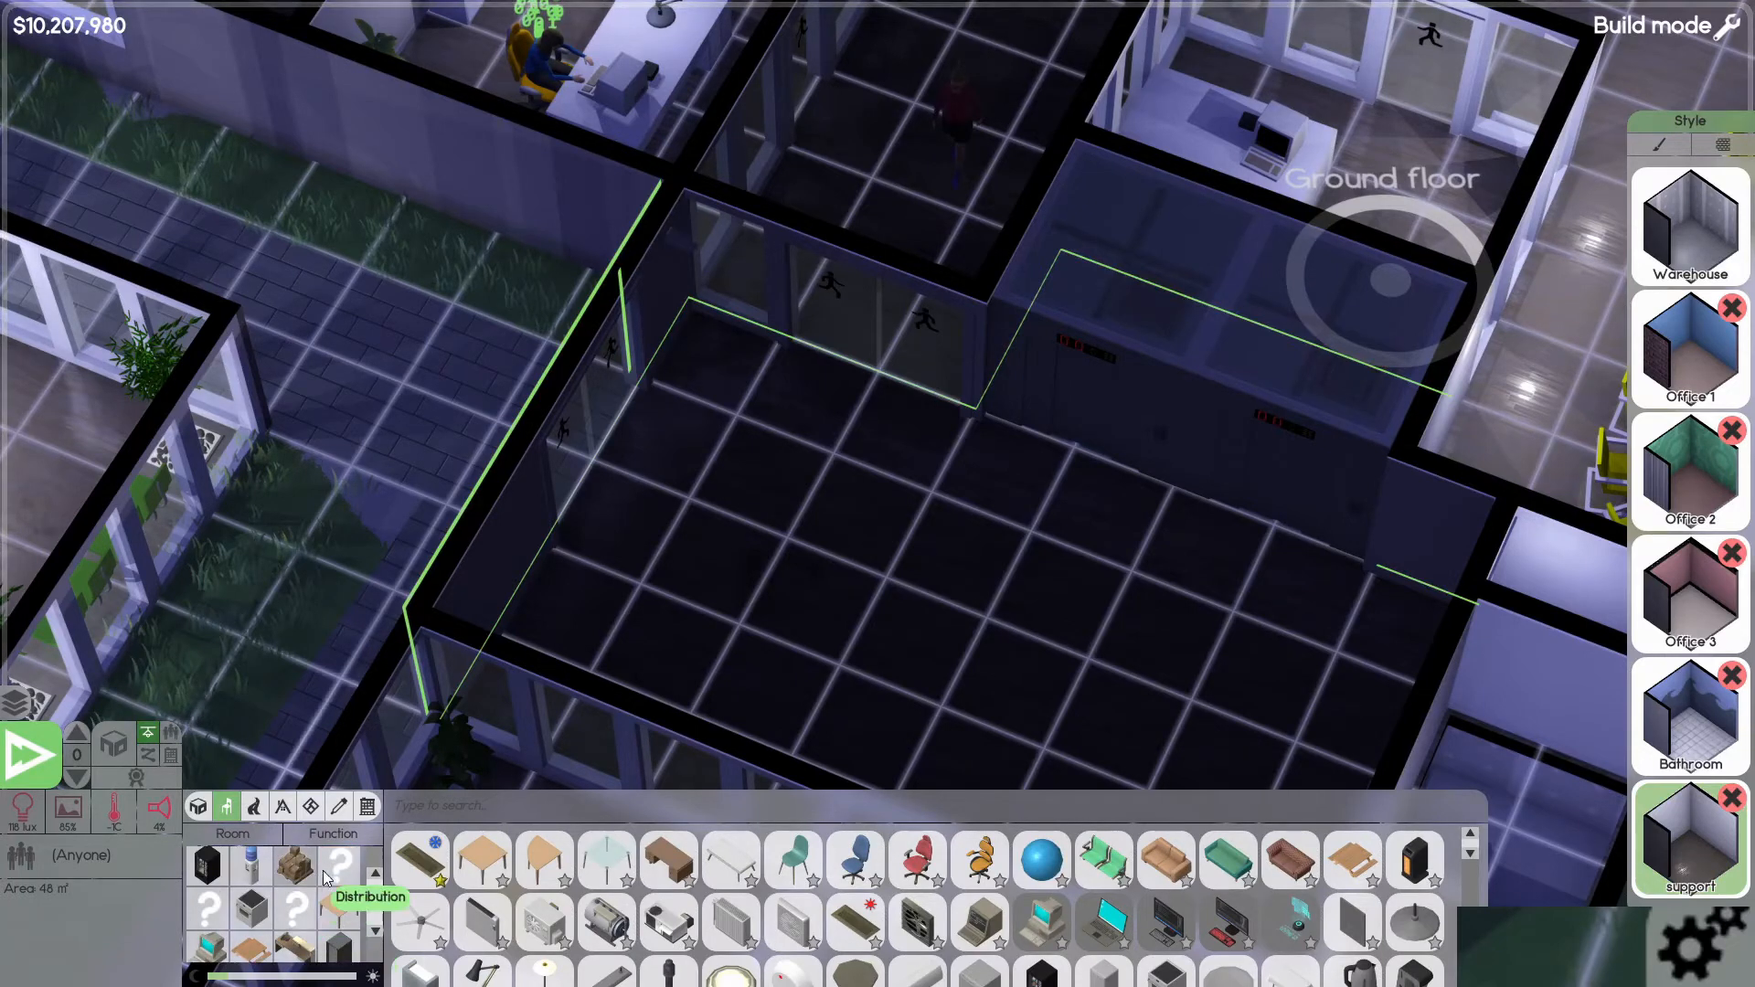
pyautogui.moveTo(669, 923)
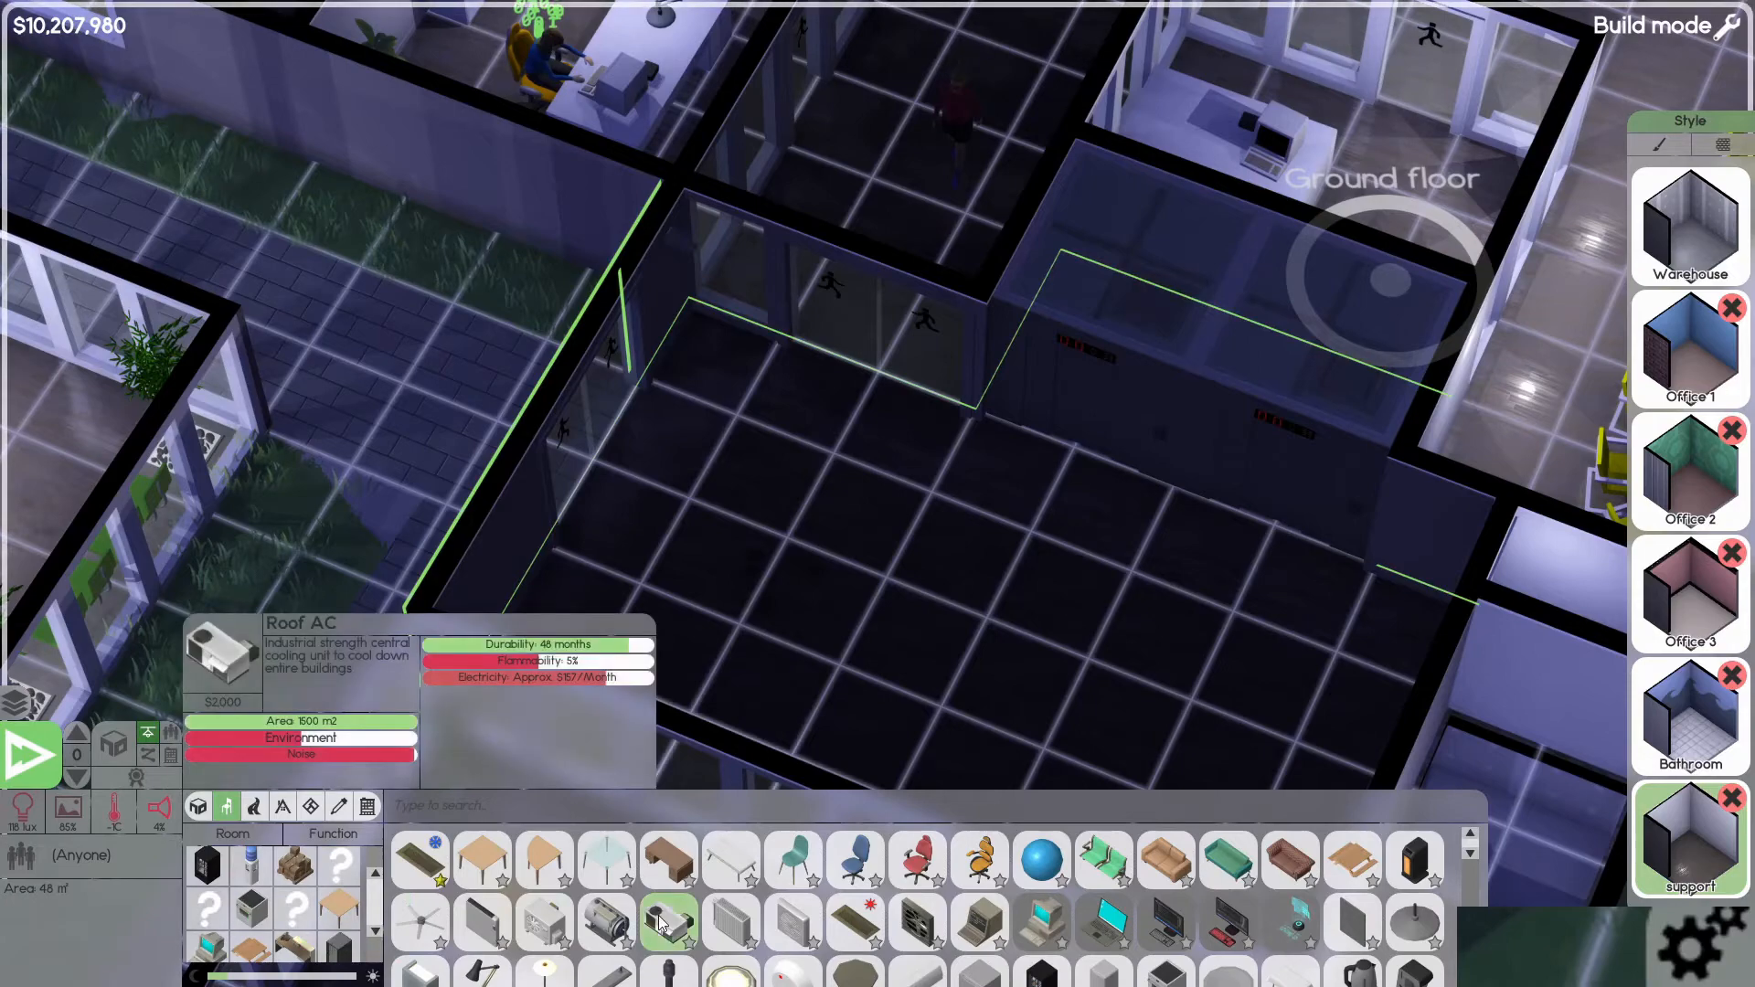
pyautogui.moveTo(1042, 859)
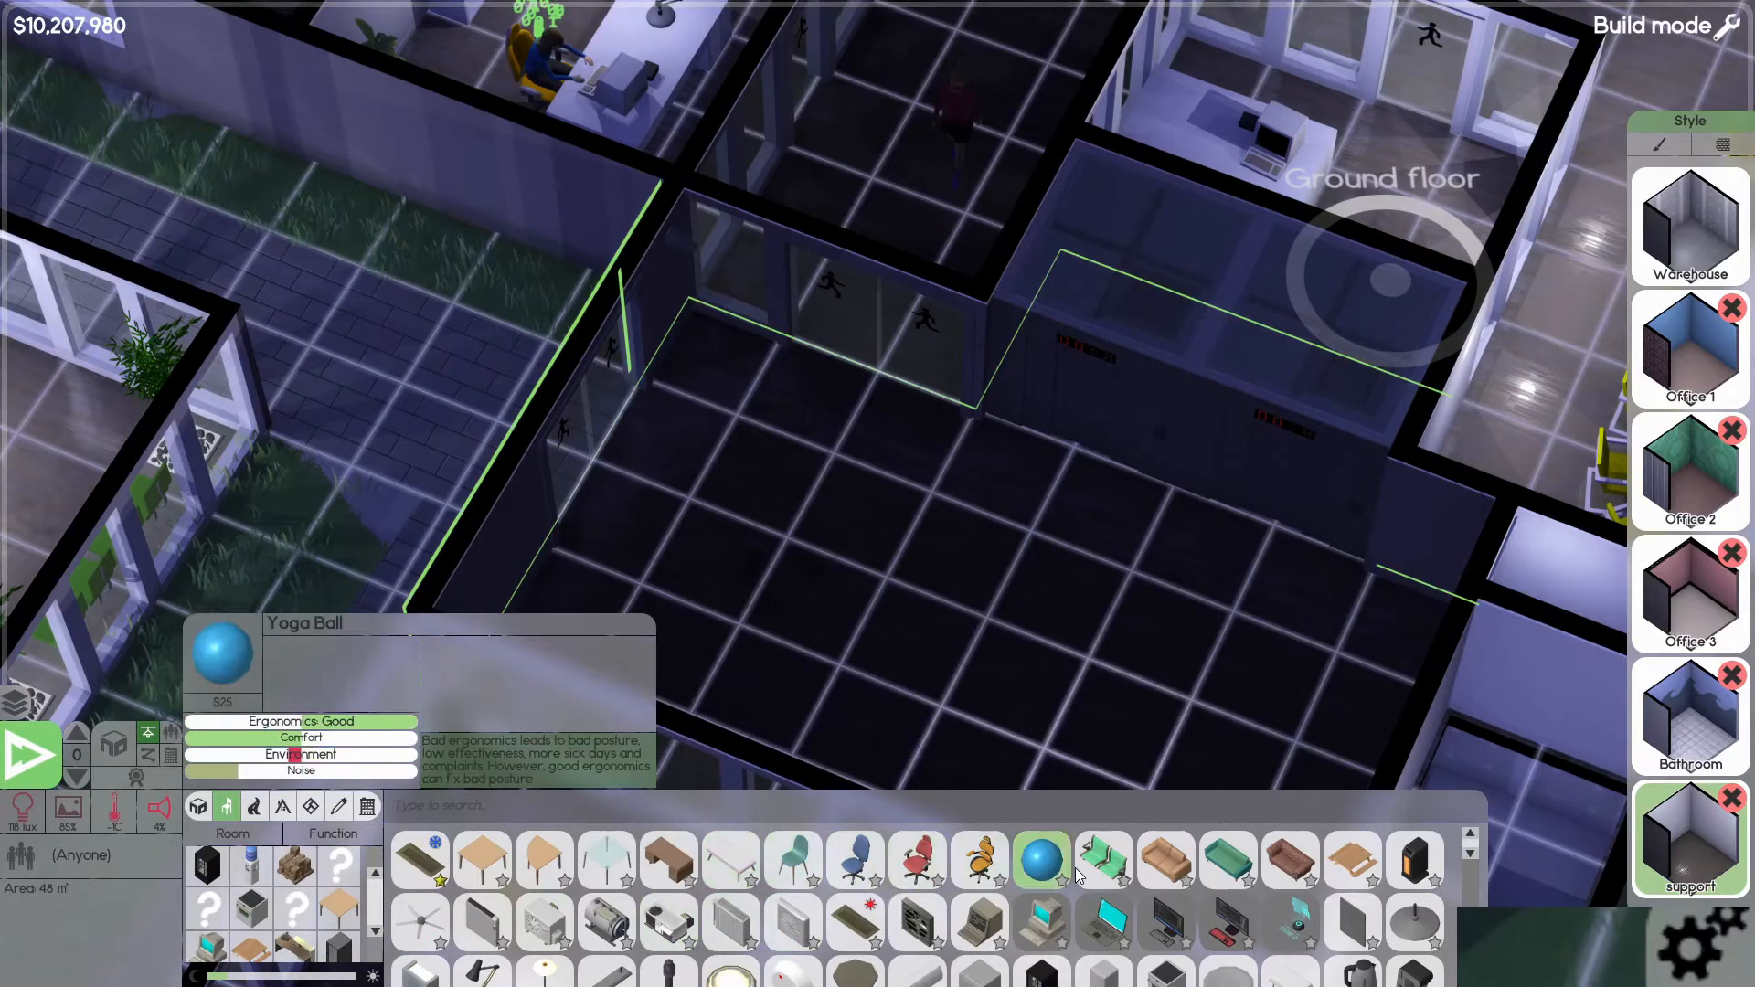
# - Pick a $150 table from the Furniture catalogue for the empty ground-floor room
pyautogui.click(795, 896)
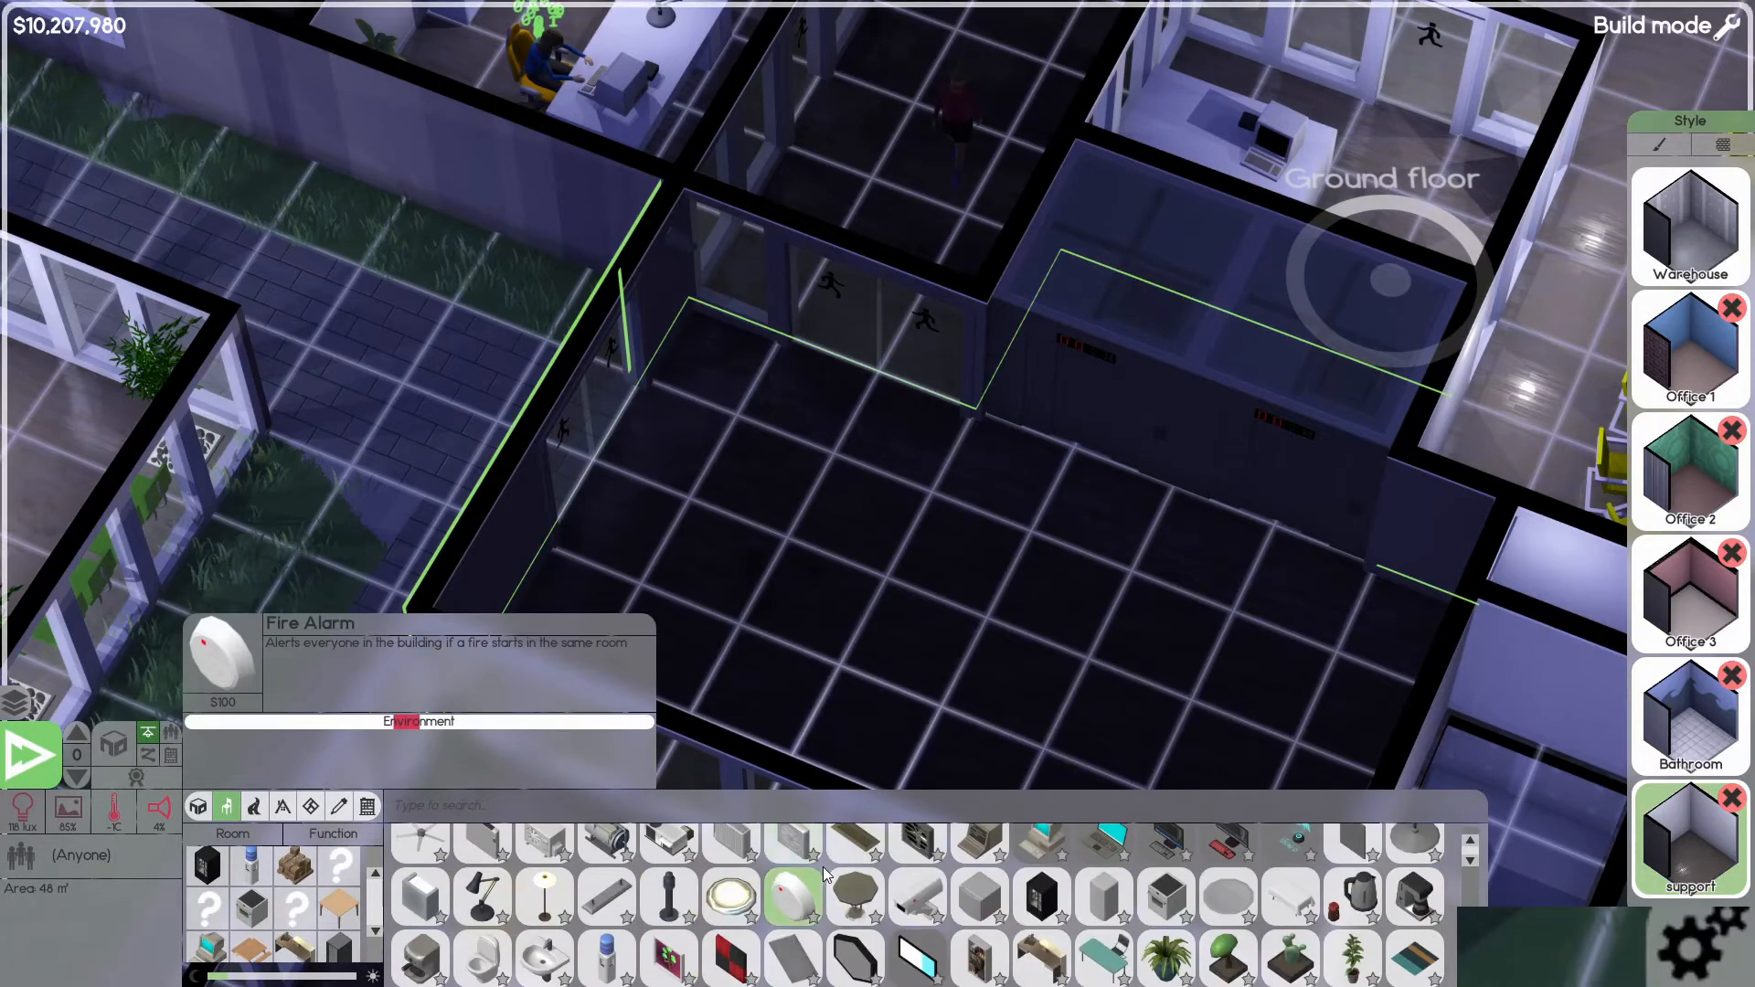
pyautogui.scroll(-3)
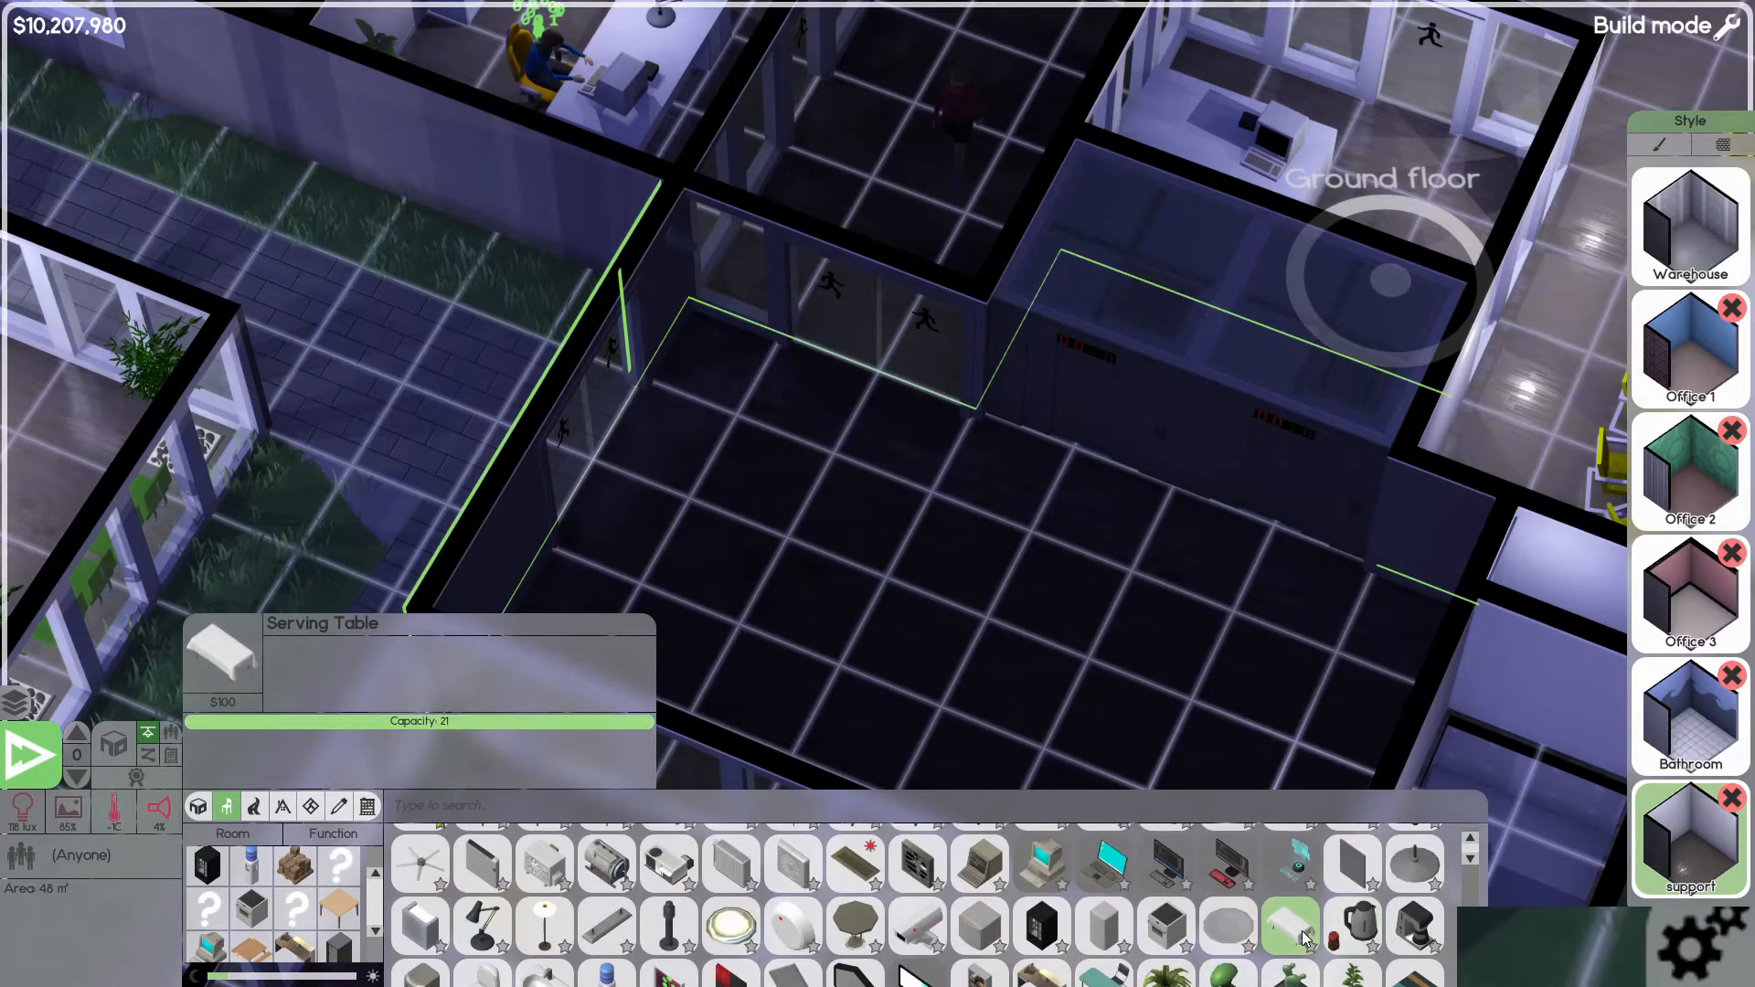
pyautogui.click(1293, 925)
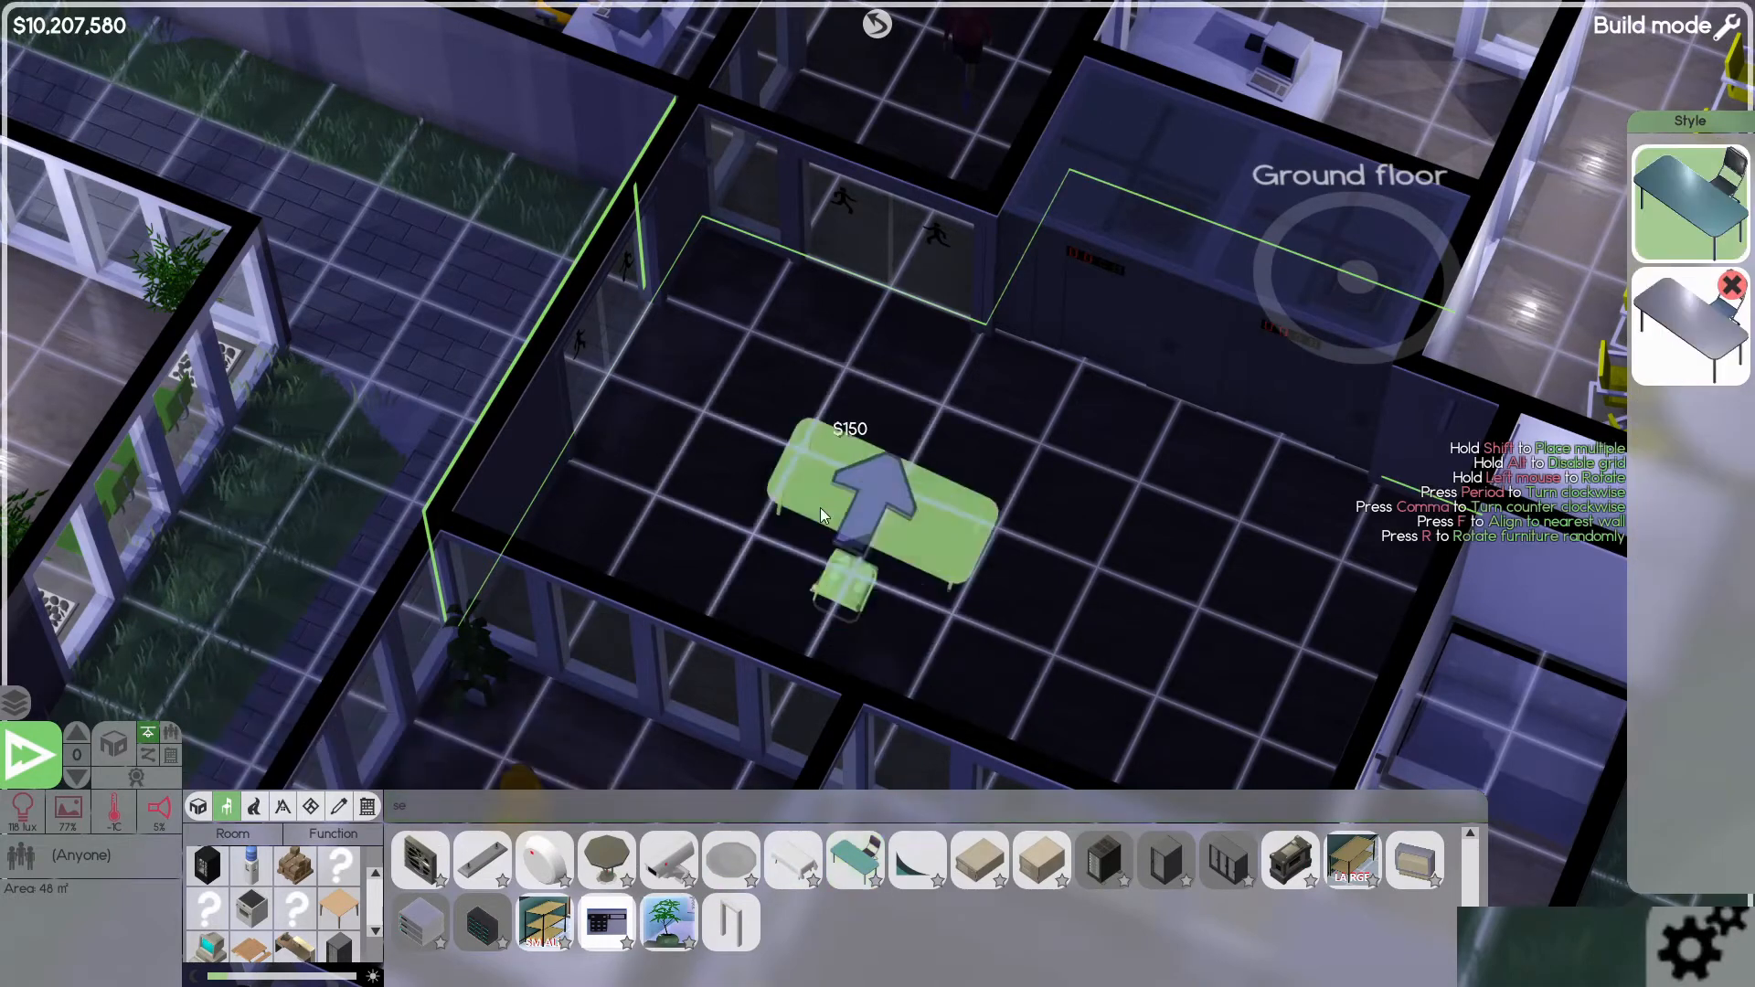
pyautogui.moveTo(627, 593)
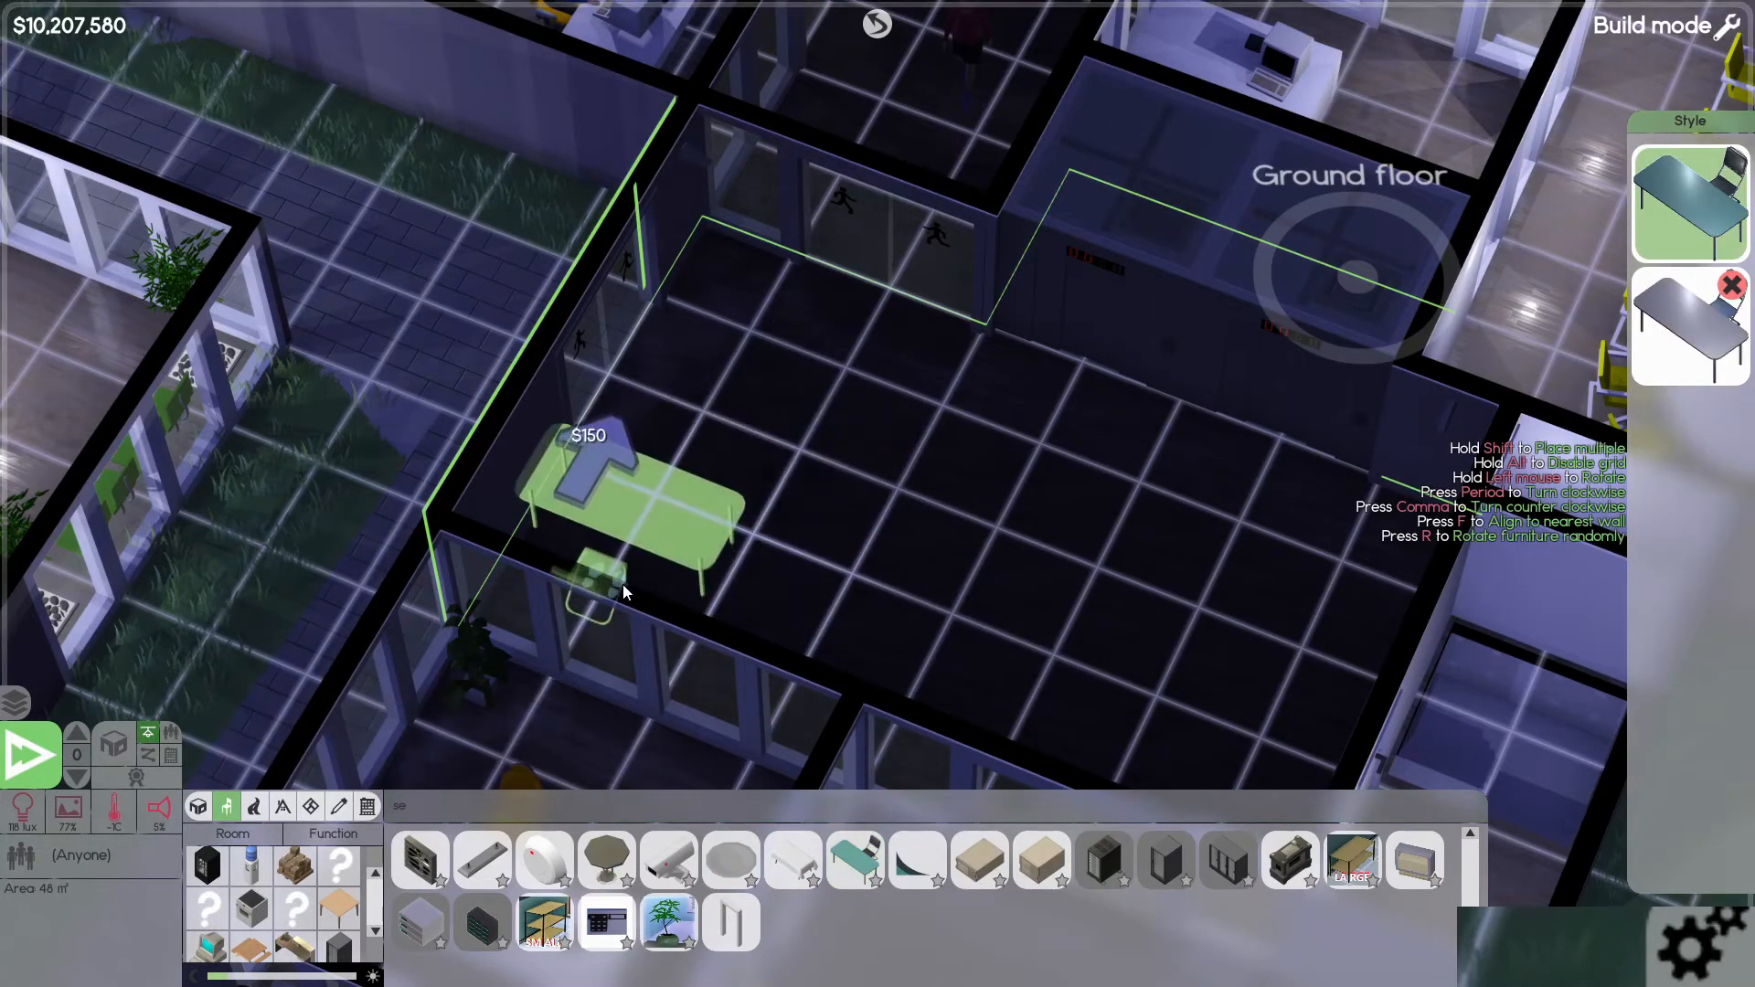
pyautogui.moveTo(596, 565)
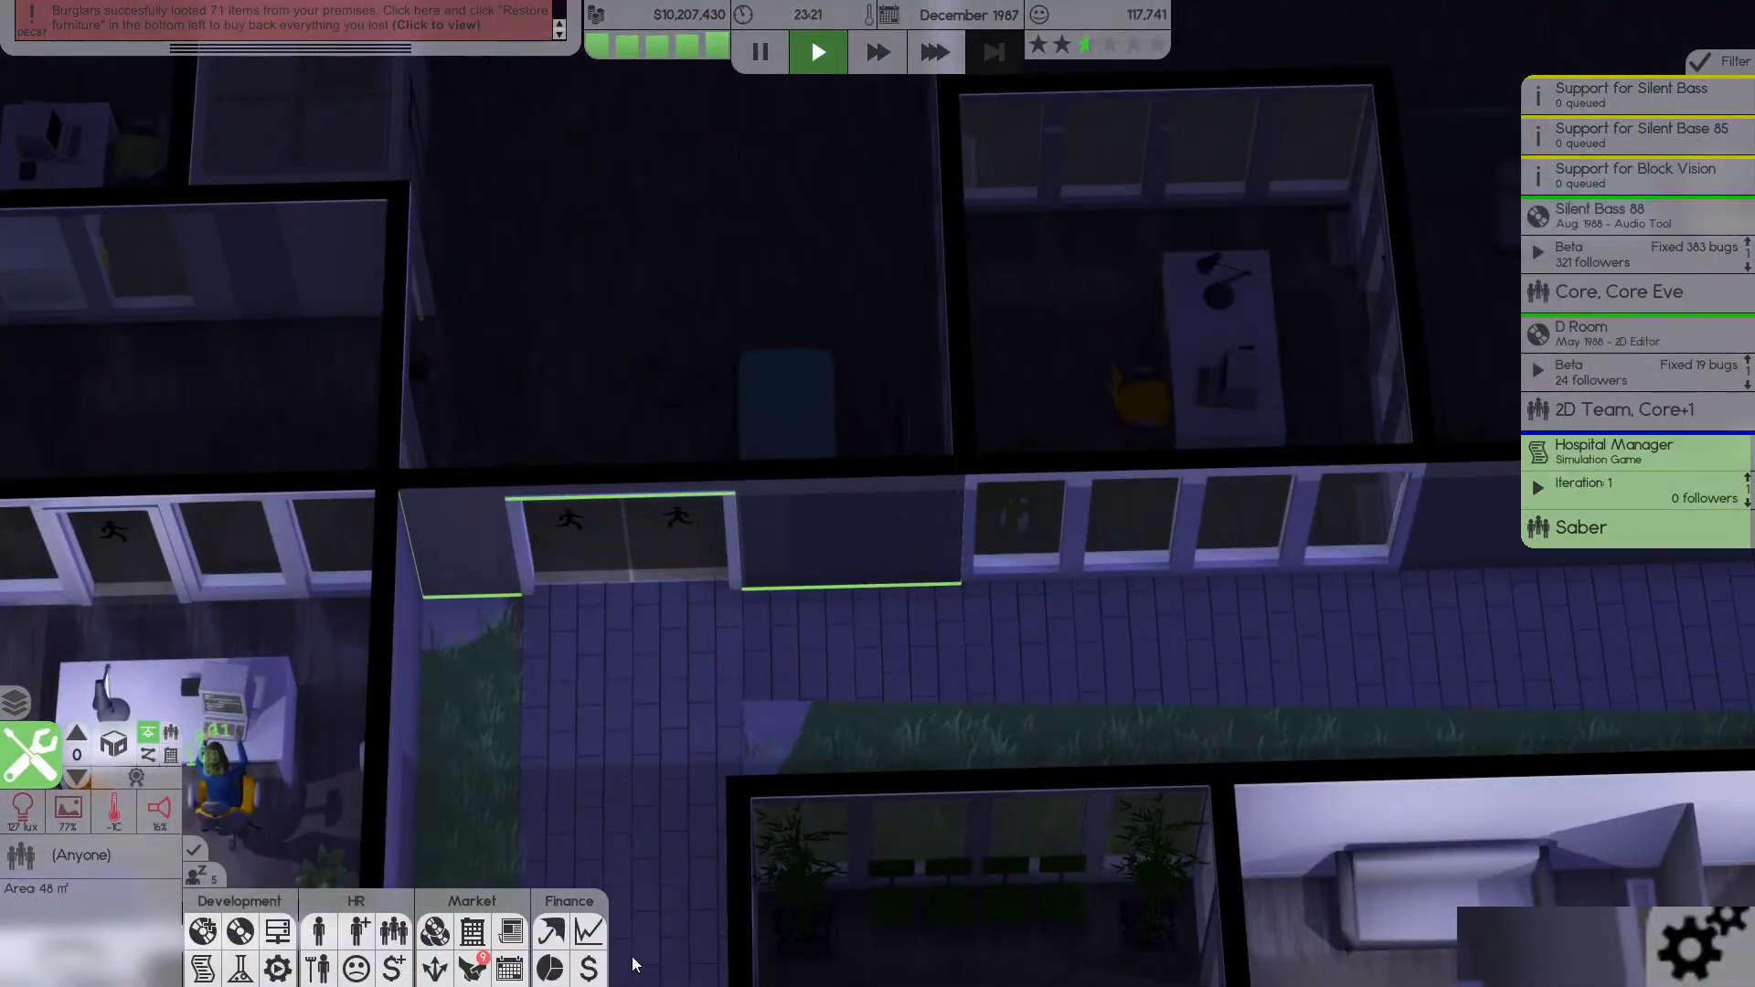
pyautogui.moveTo(356, 931)
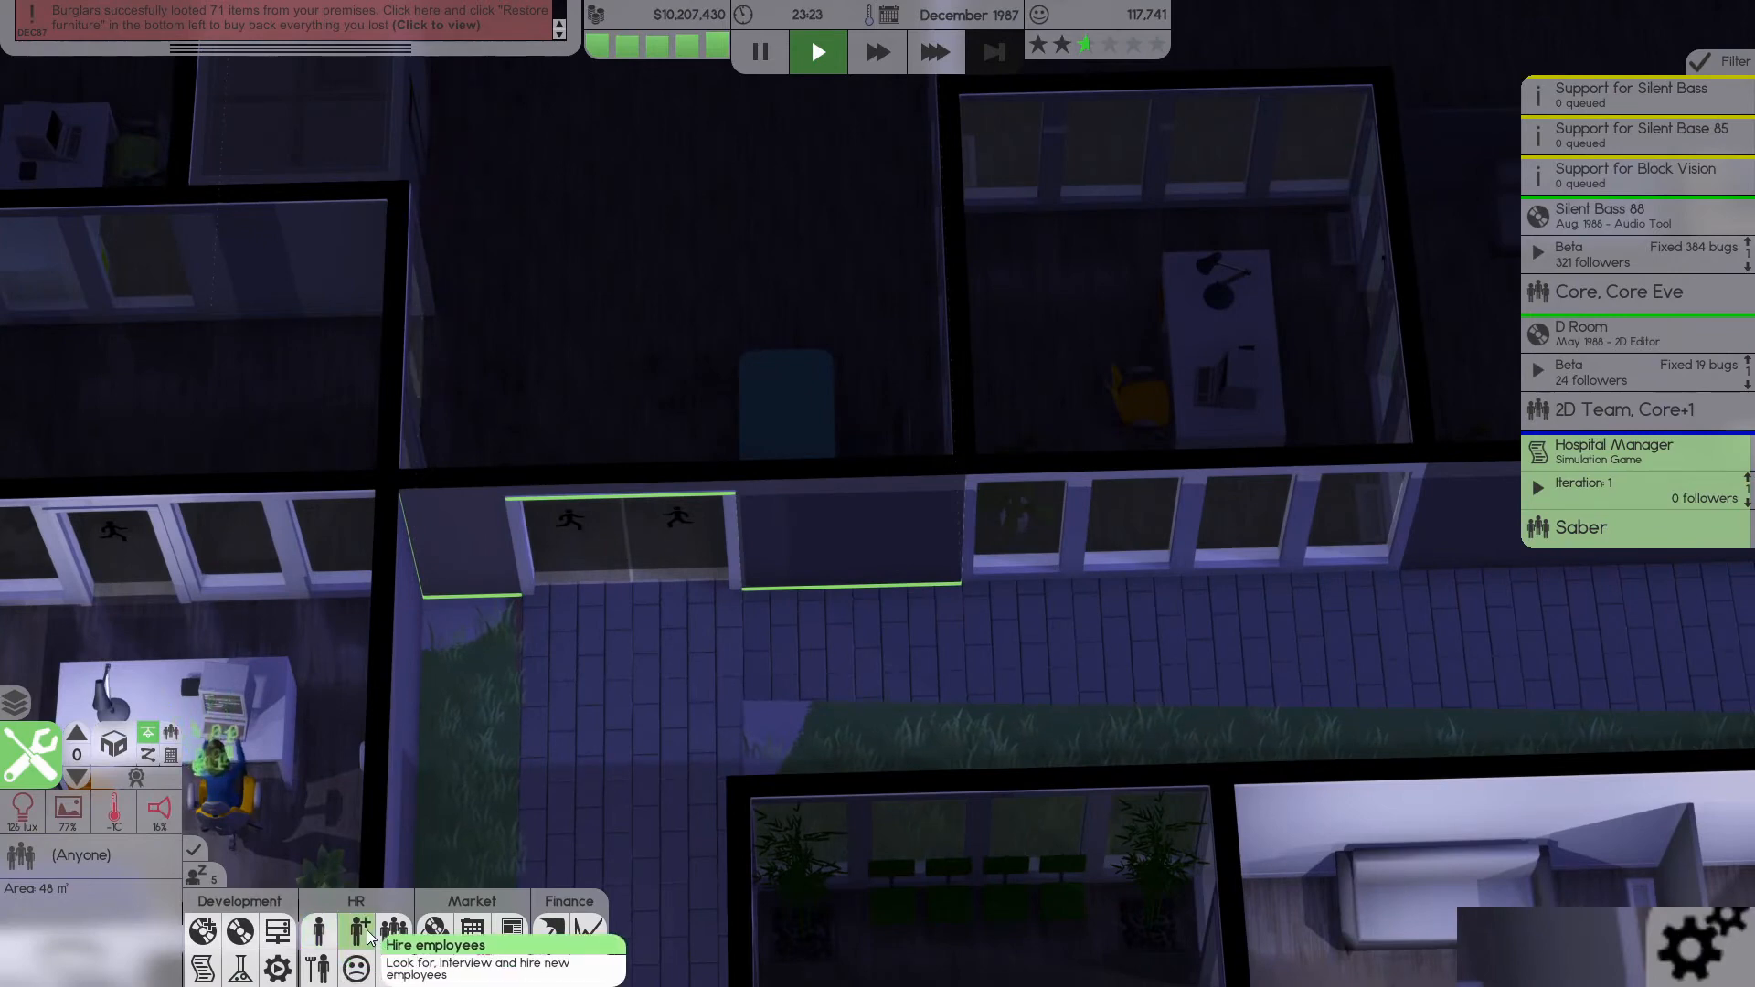
pyautogui.moveTo(318, 949)
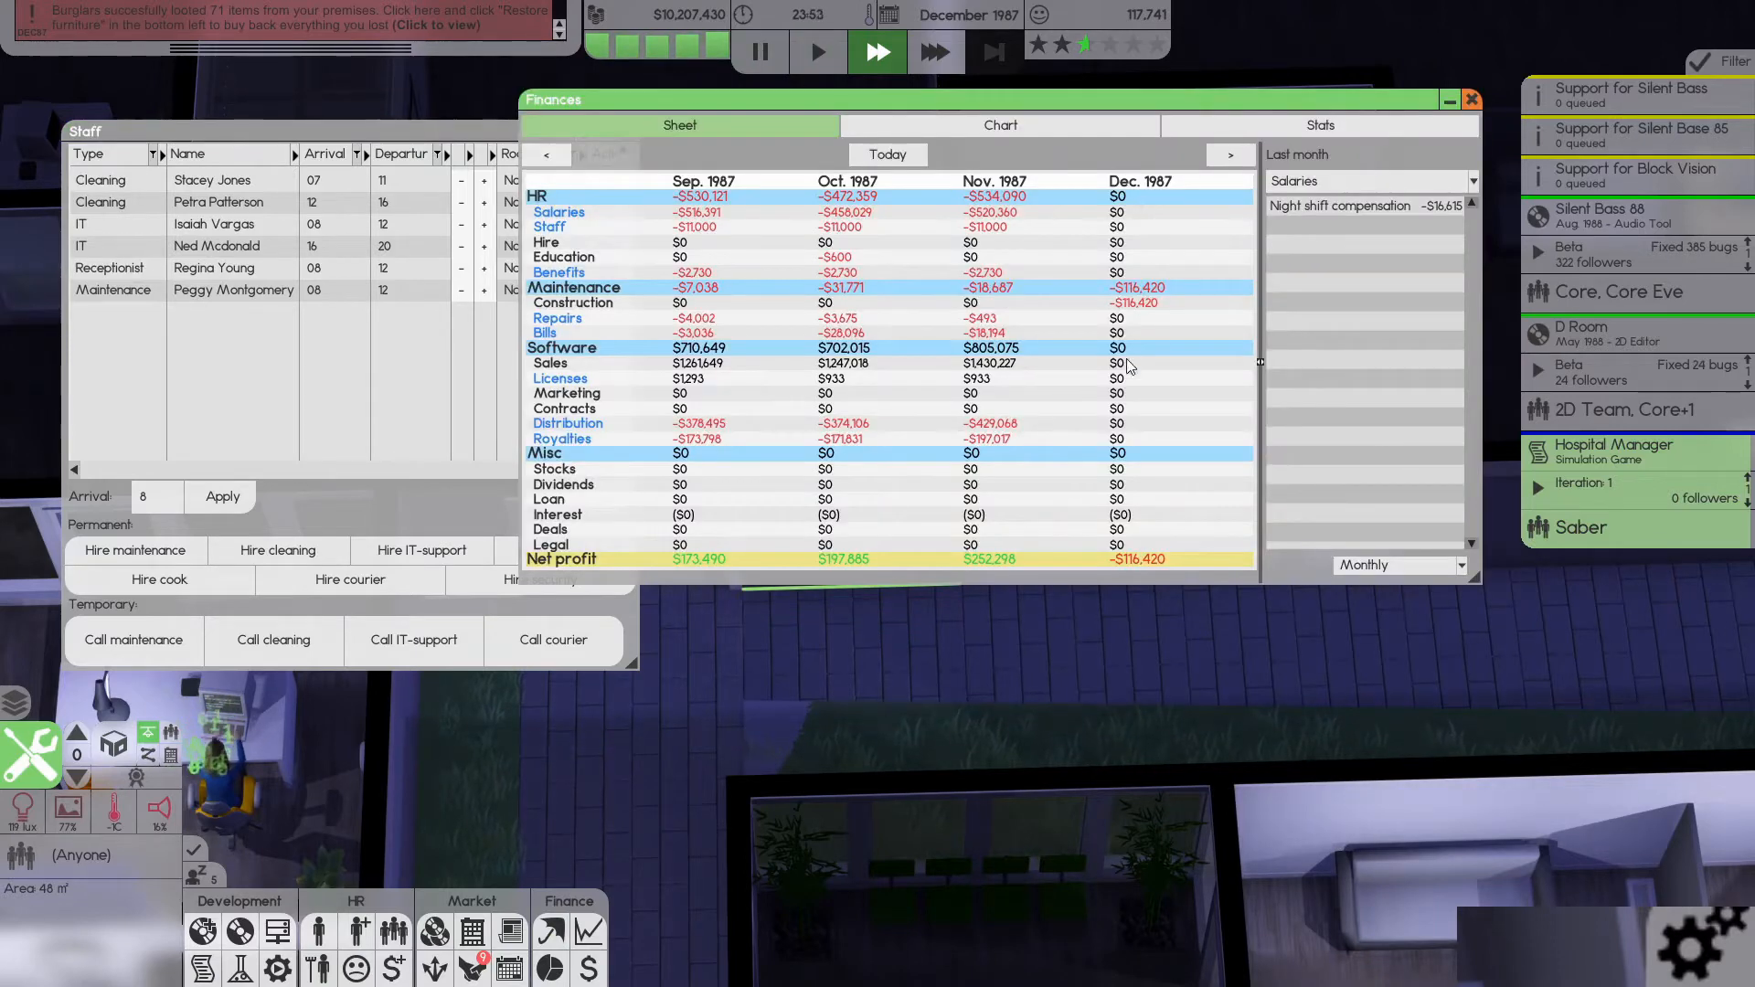
# - Leave the finances sheet and bring up the security staff list at normal speed
pyautogui.click(1470, 98)
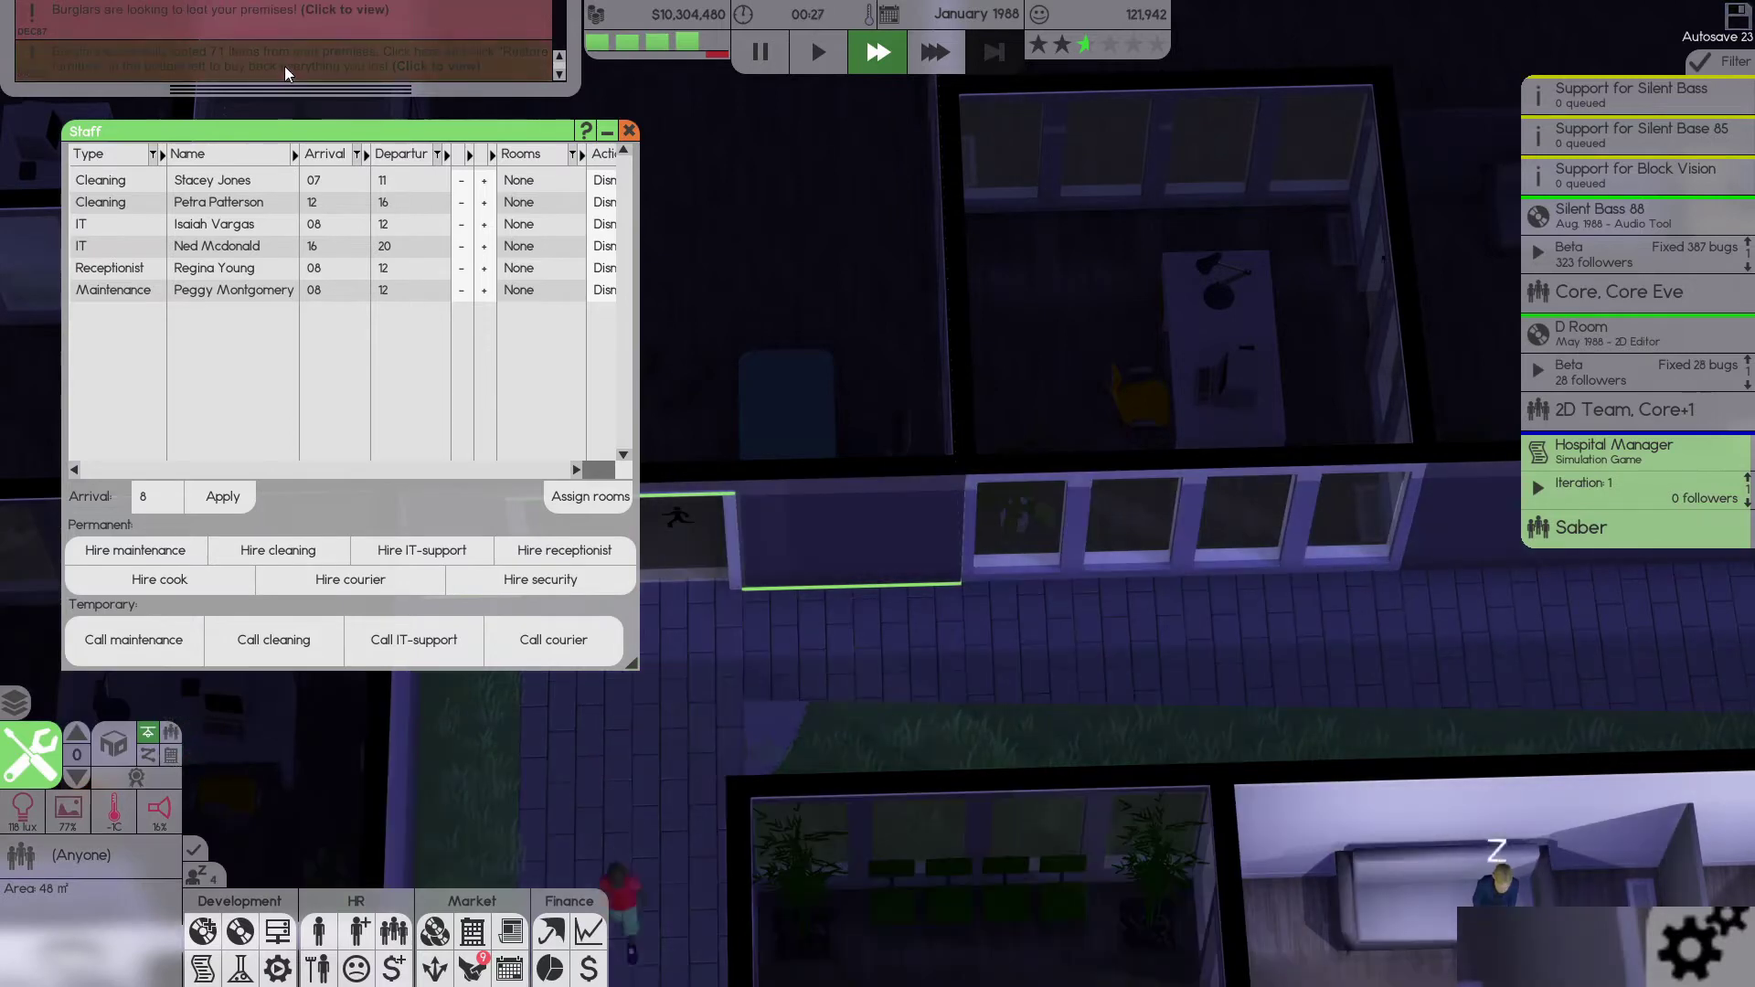
pyautogui.click(820, 51)
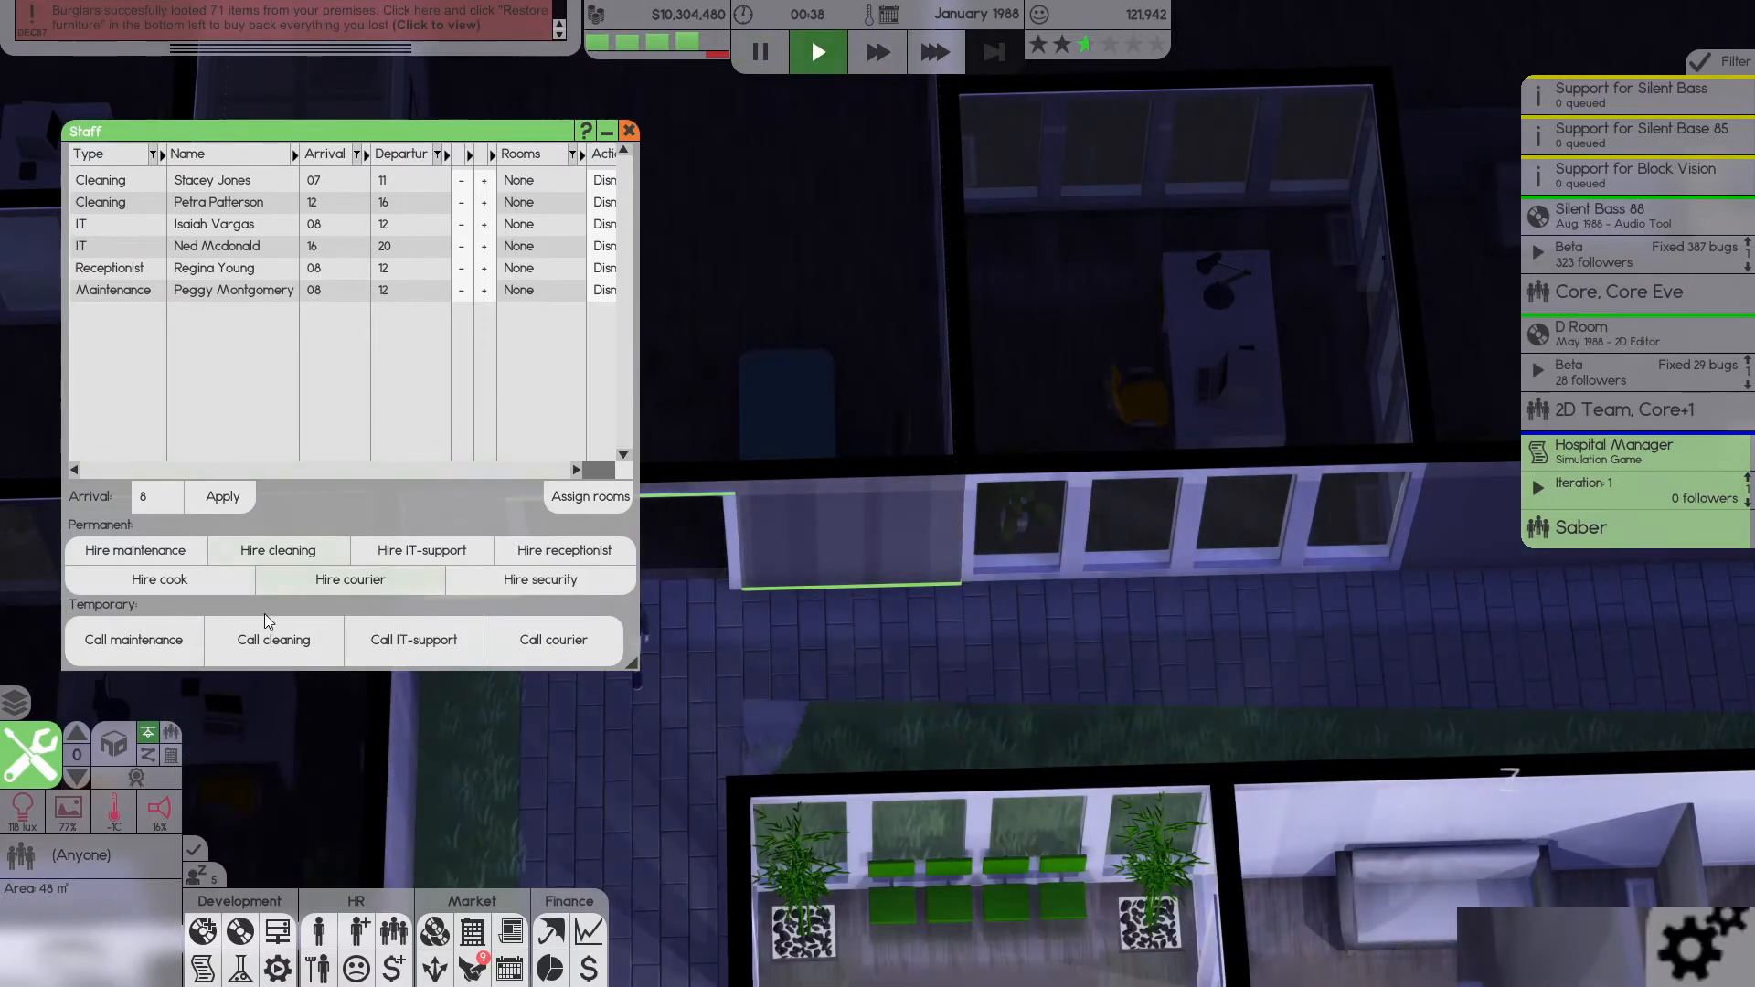
pyautogui.moveTo(541, 579)
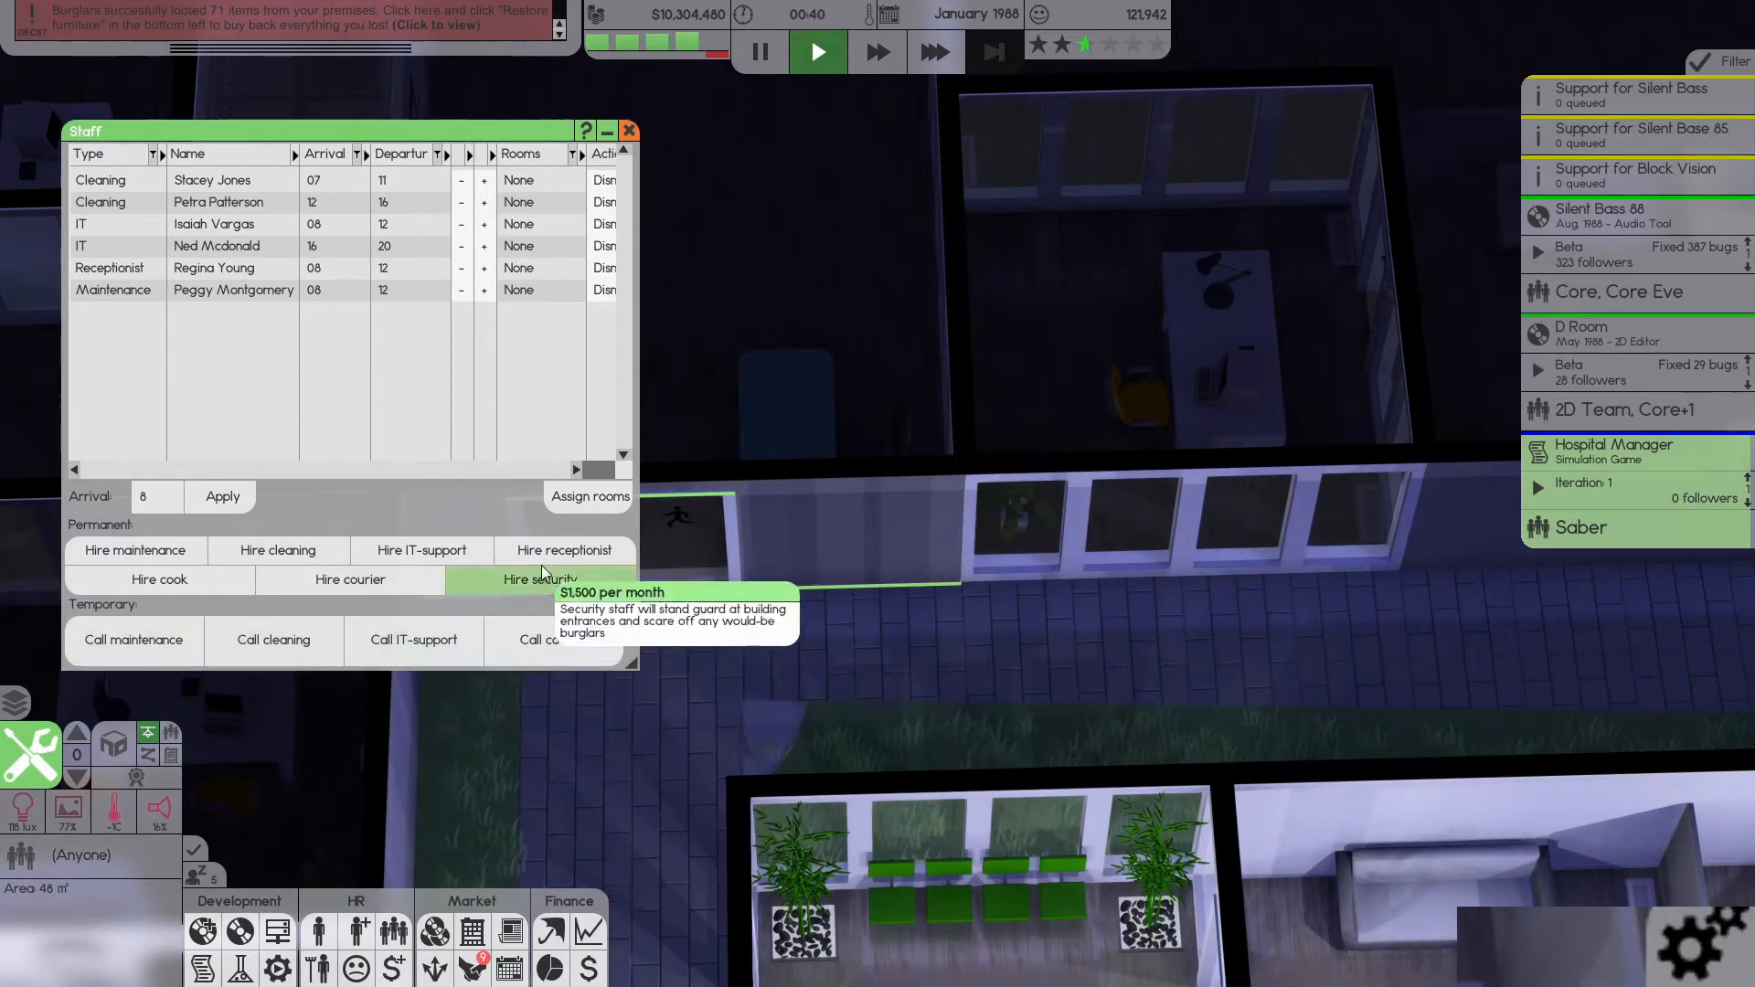
pyautogui.click(543, 579)
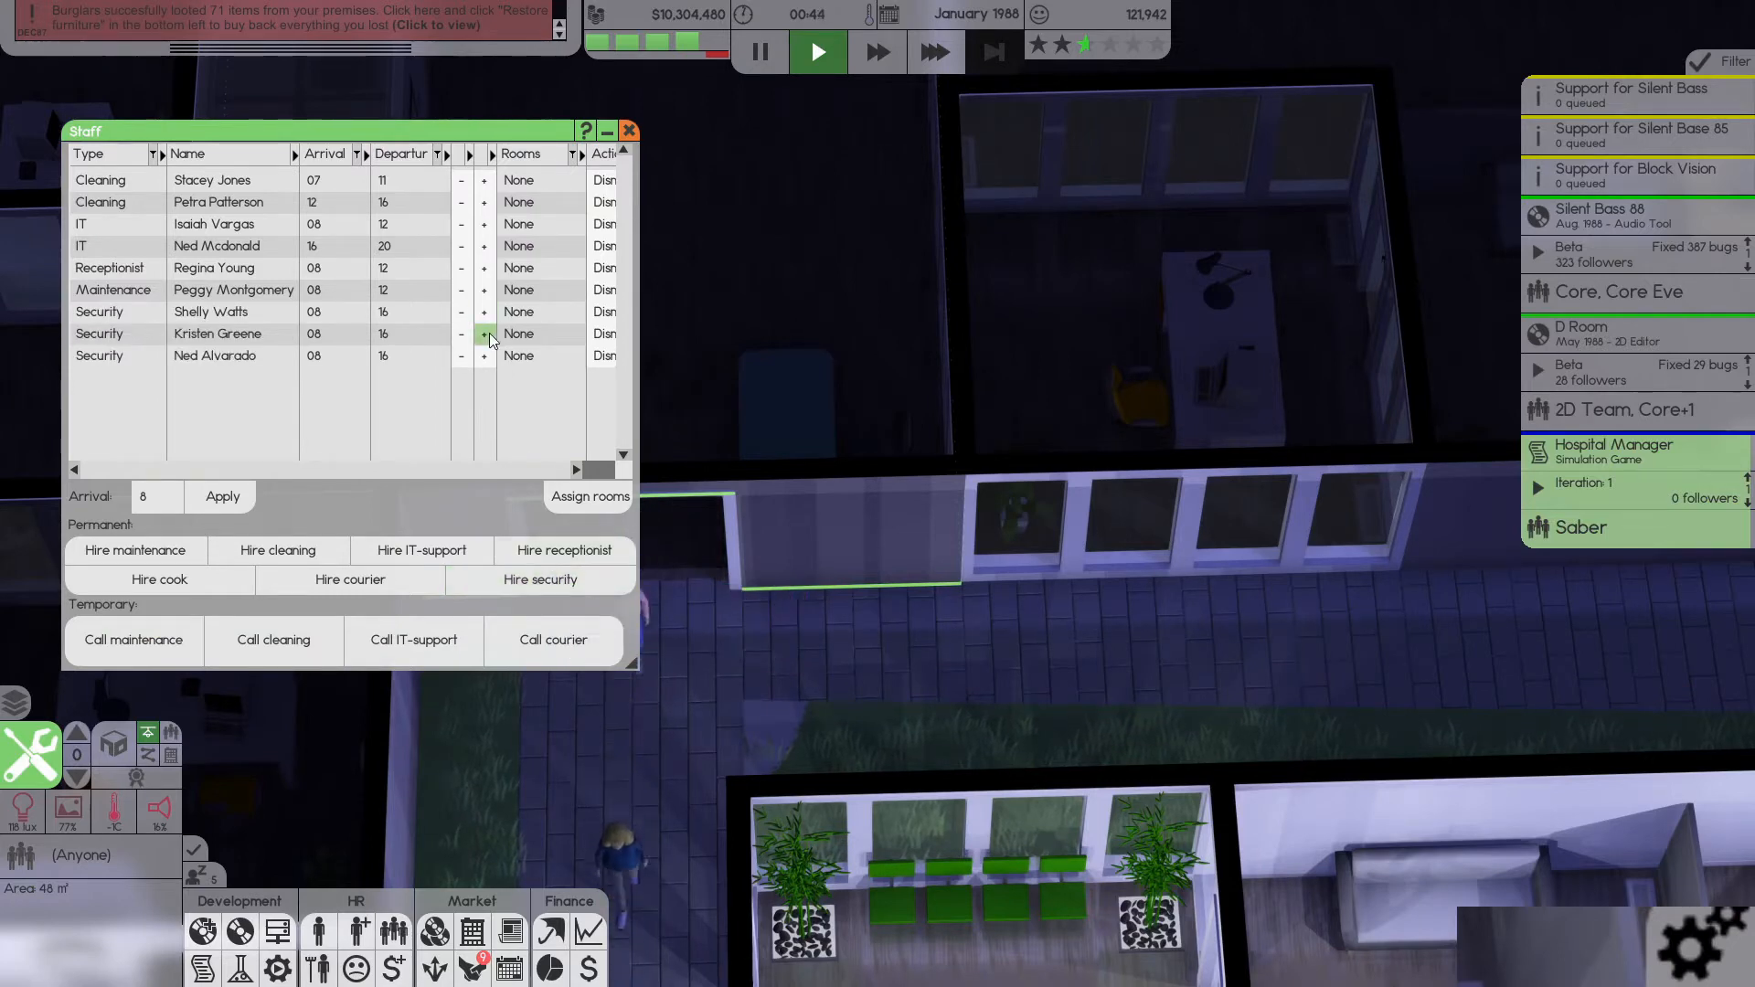
# - Shift the second guard to 16–00 and the third to 00–08, then close the staff list
pyautogui.click(484, 333)
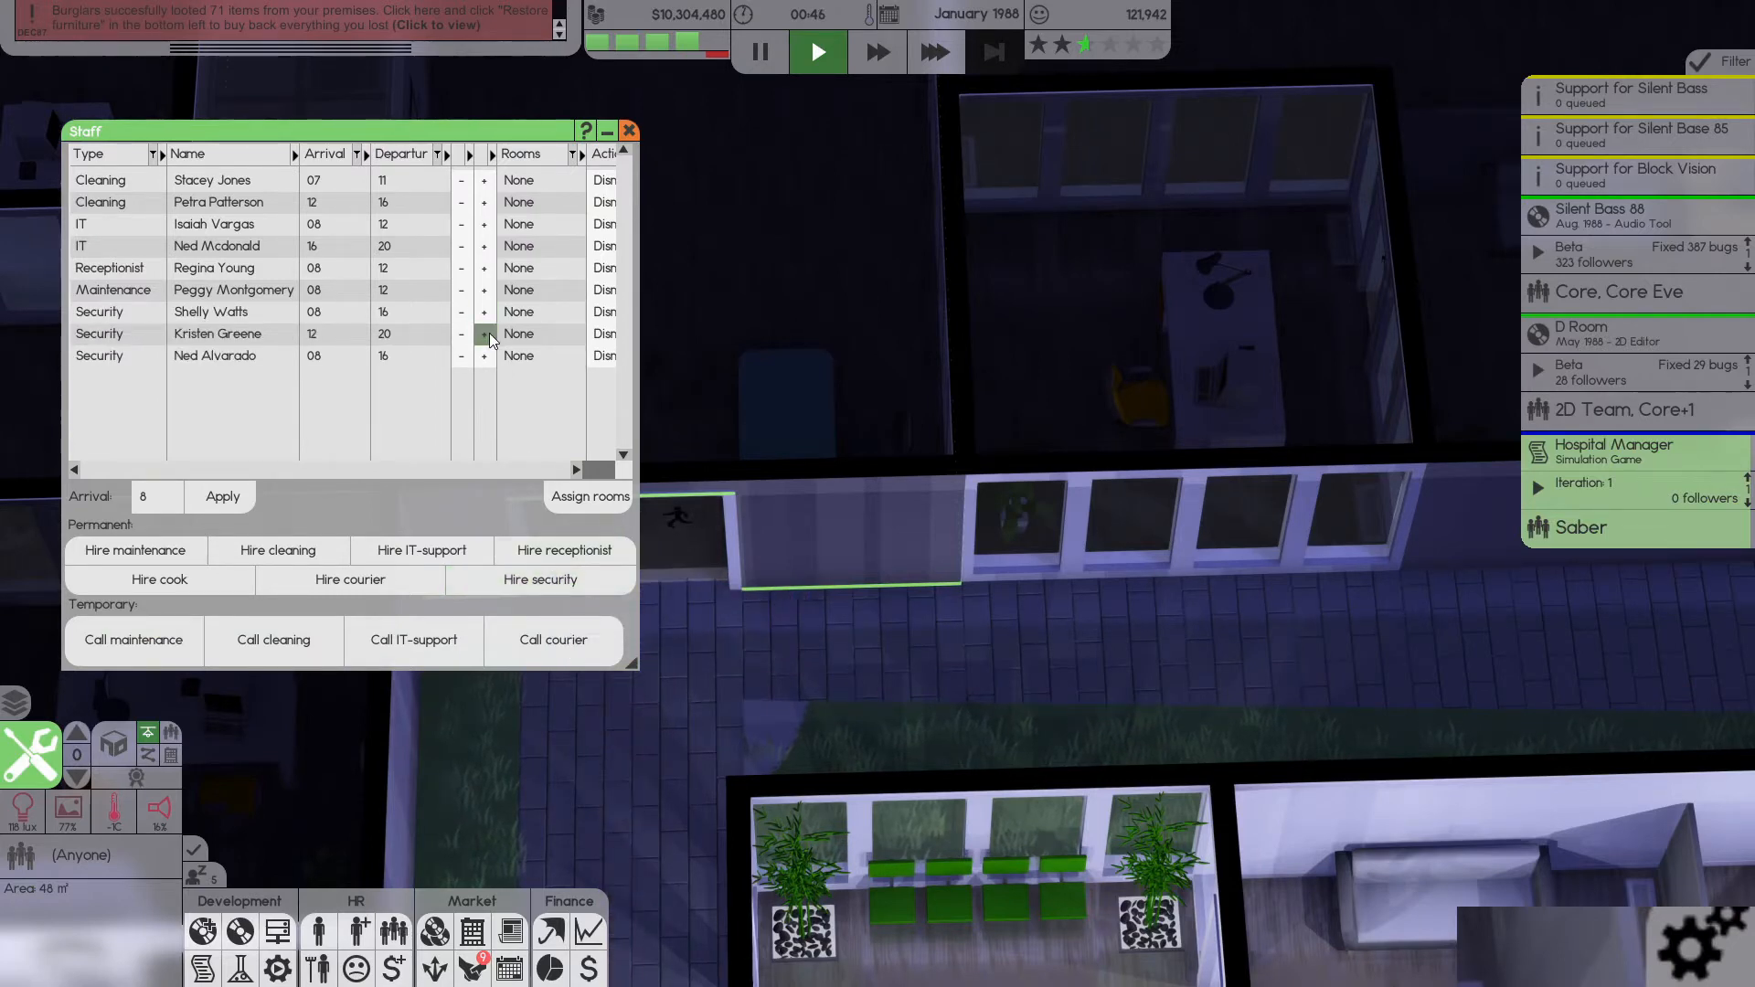
pyautogui.click(483, 333)
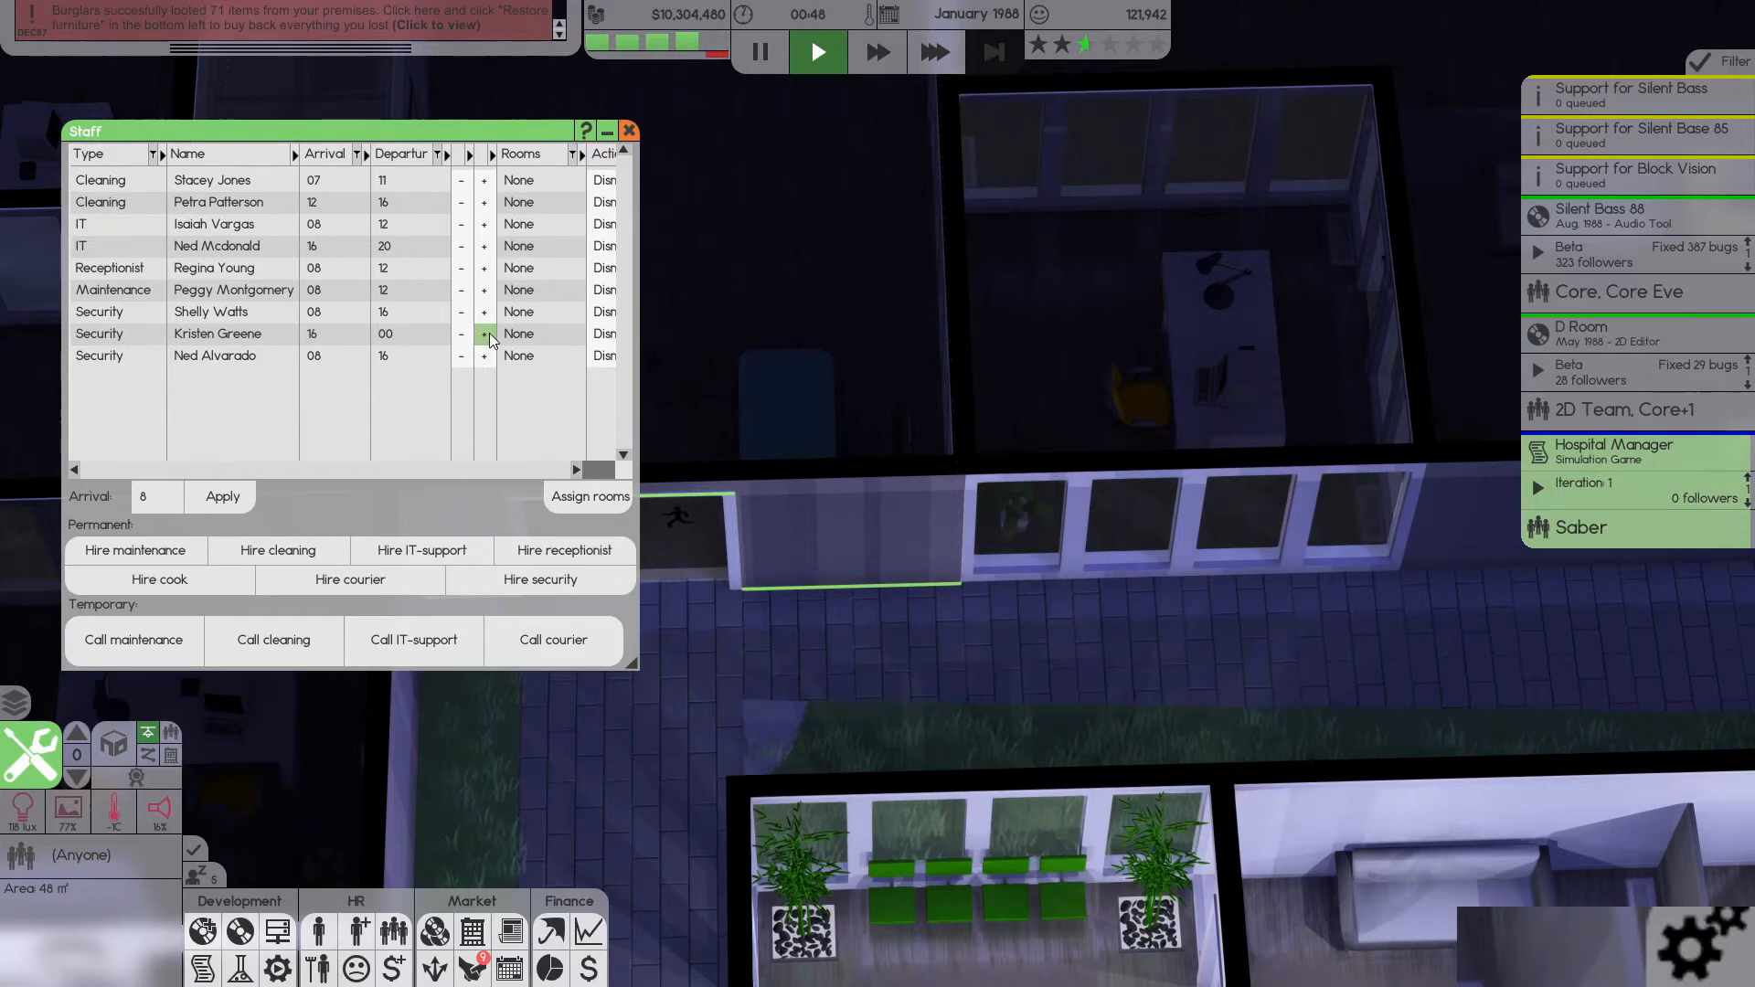
pyautogui.click(482, 357)
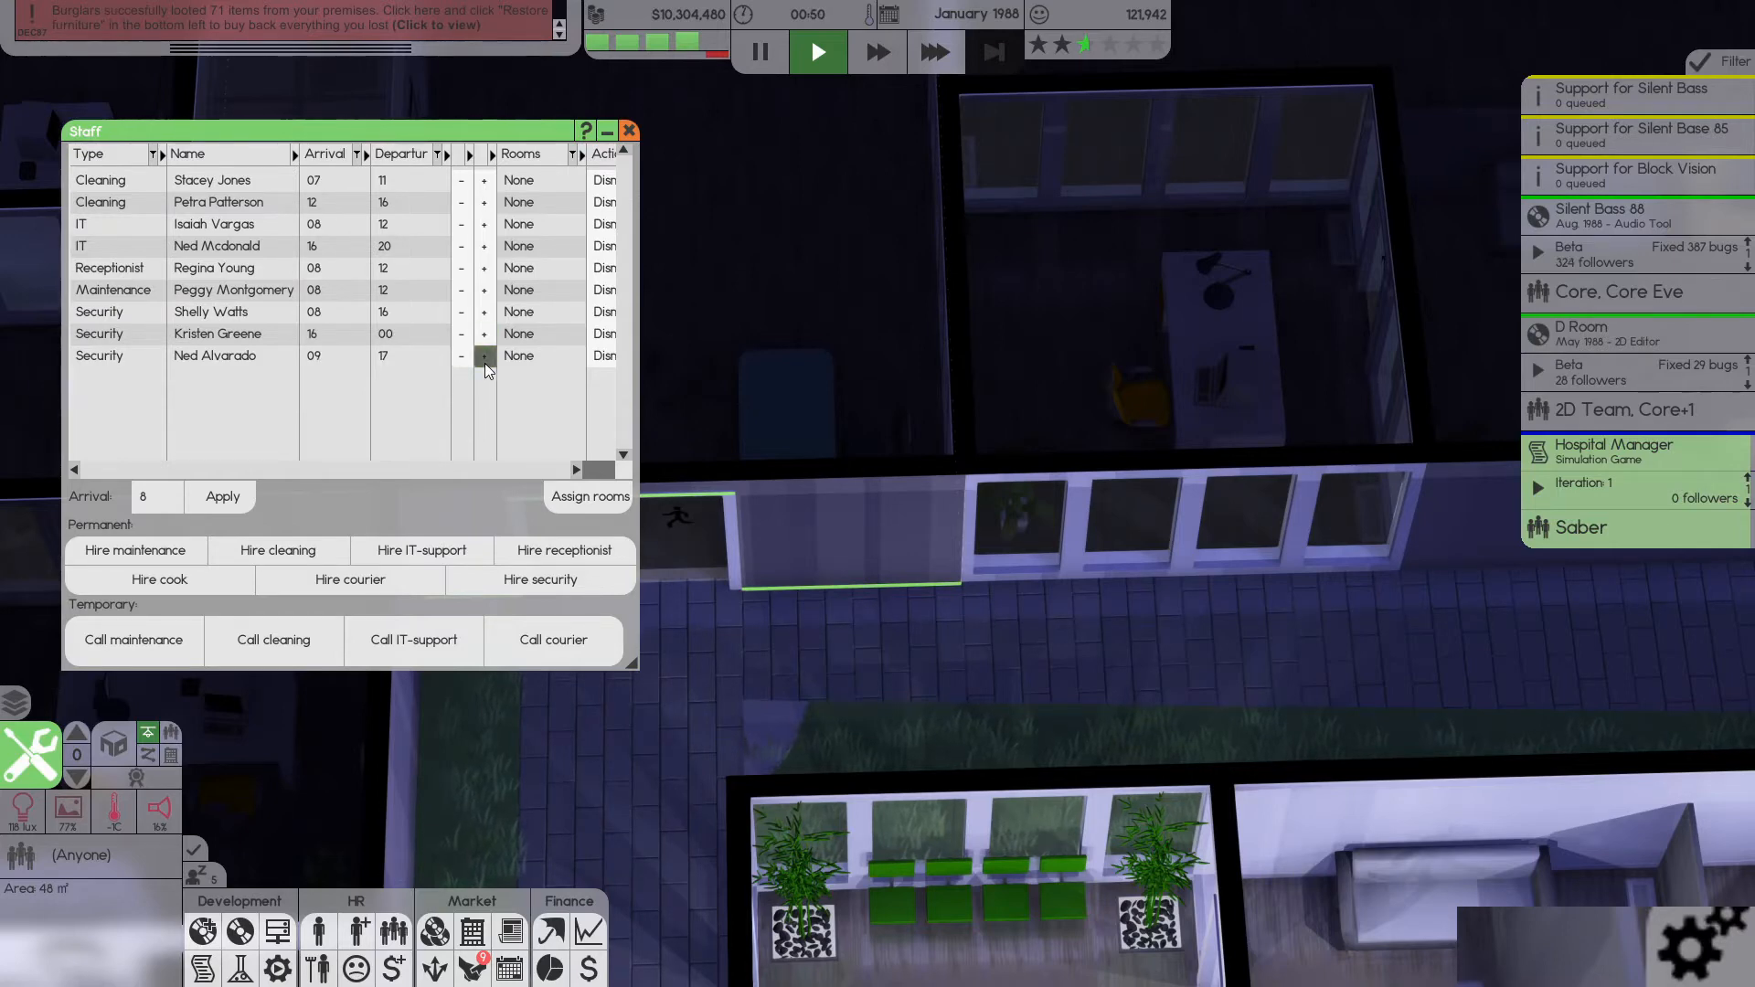
pyautogui.click(482, 356)
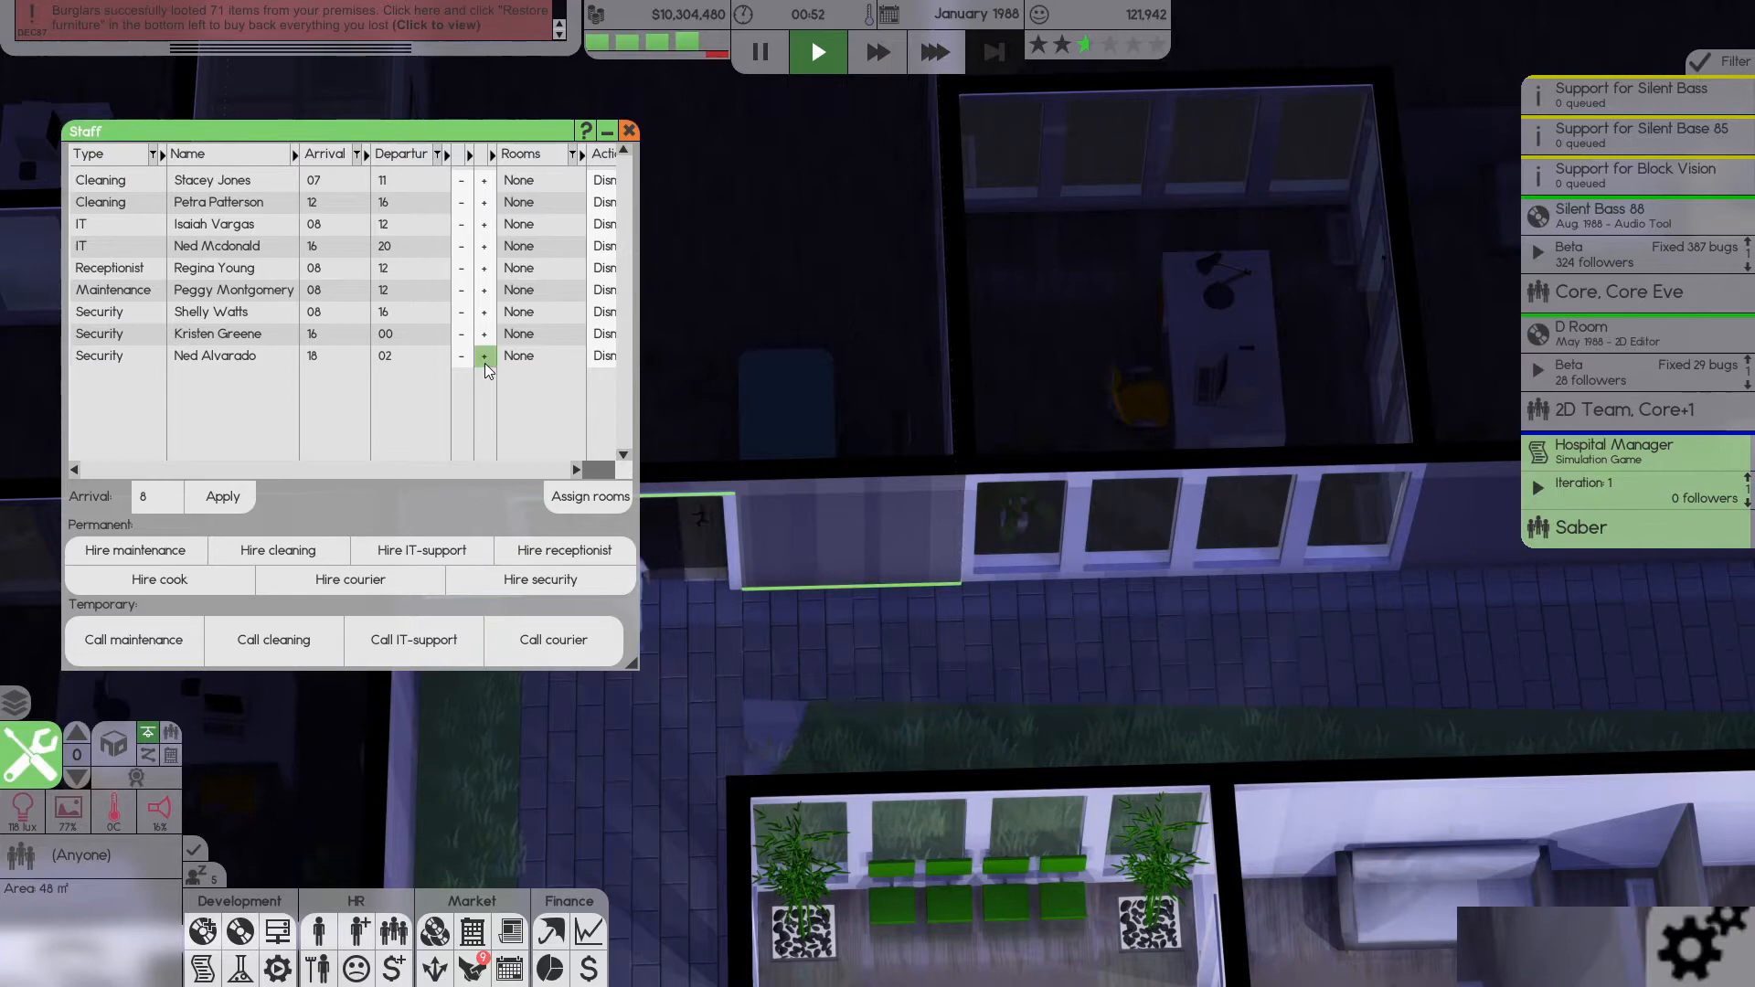
pyautogui.click(482, 356)
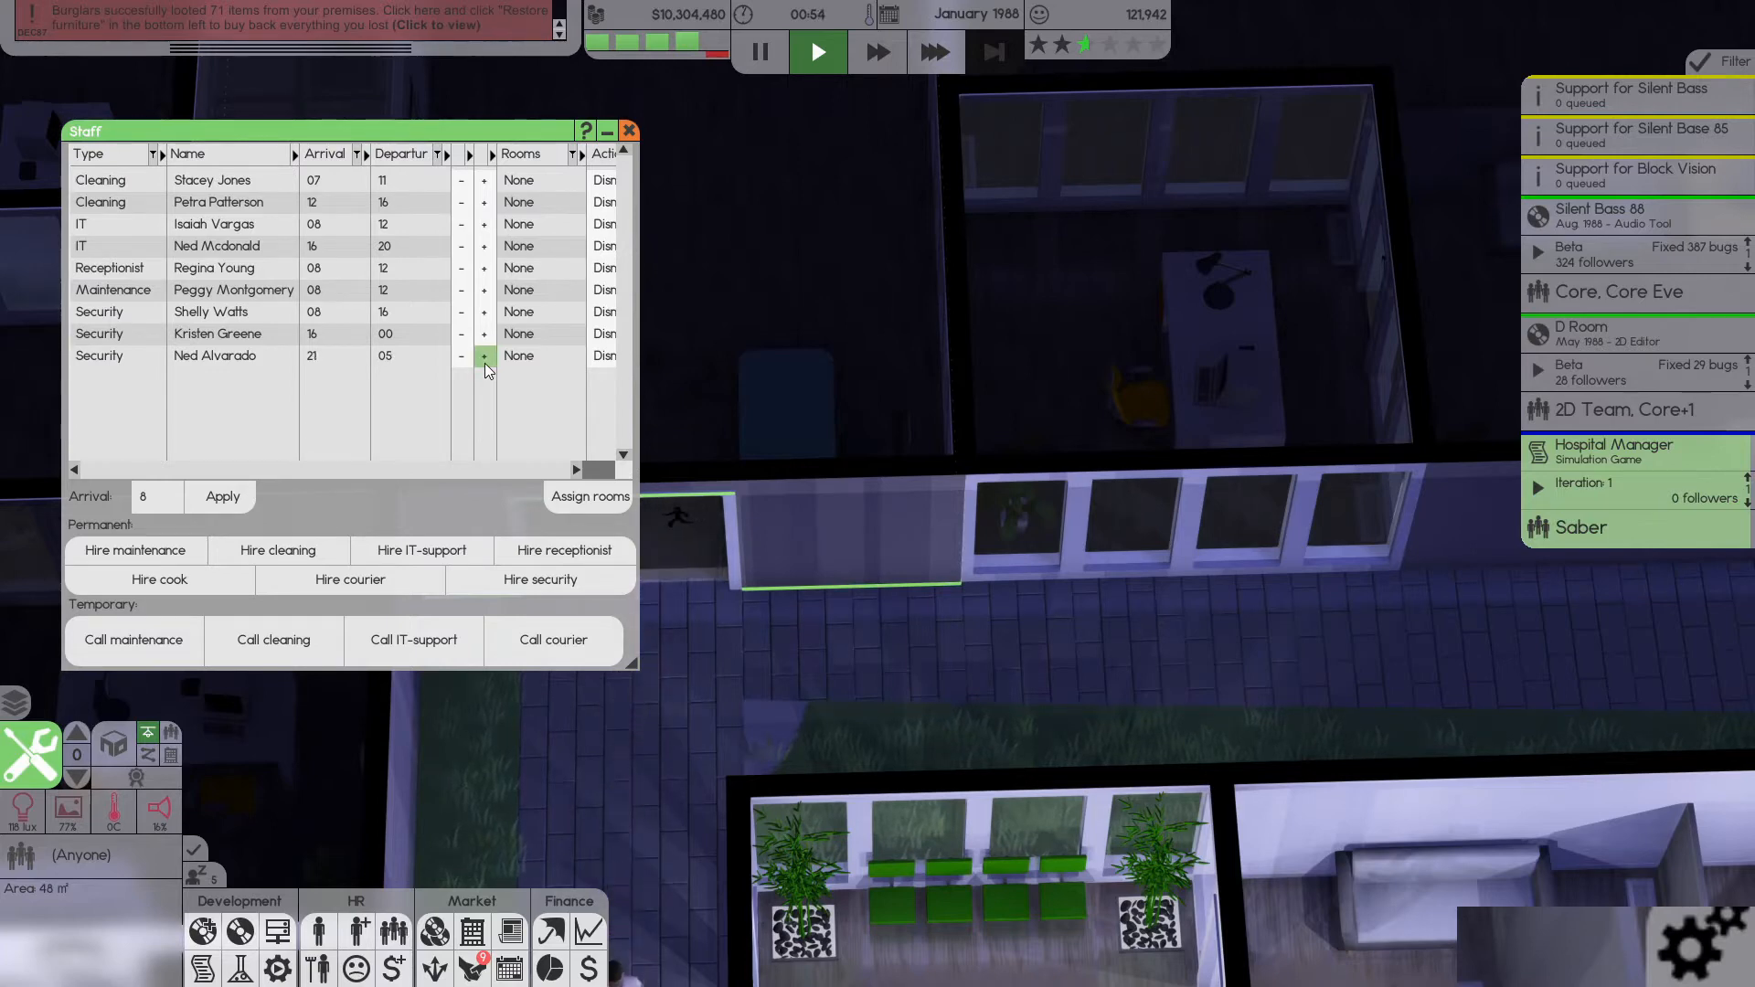
pyautogui.click(483, 357)
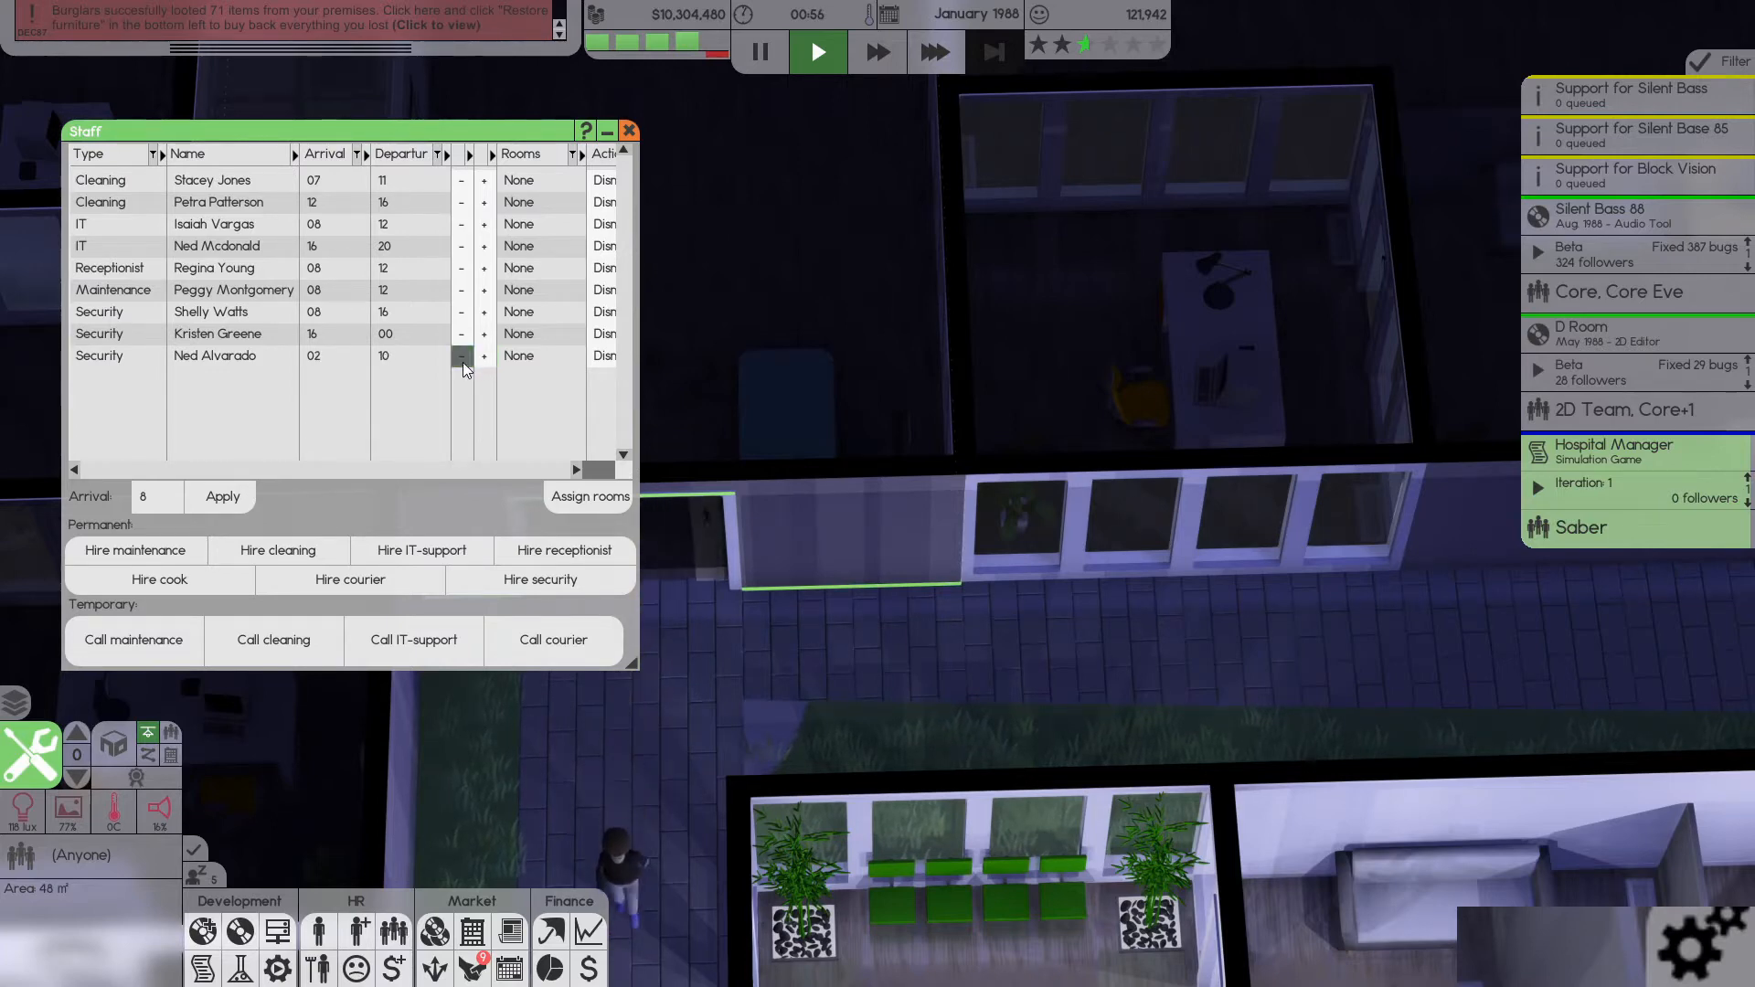
pyautogui.click(461, 357)
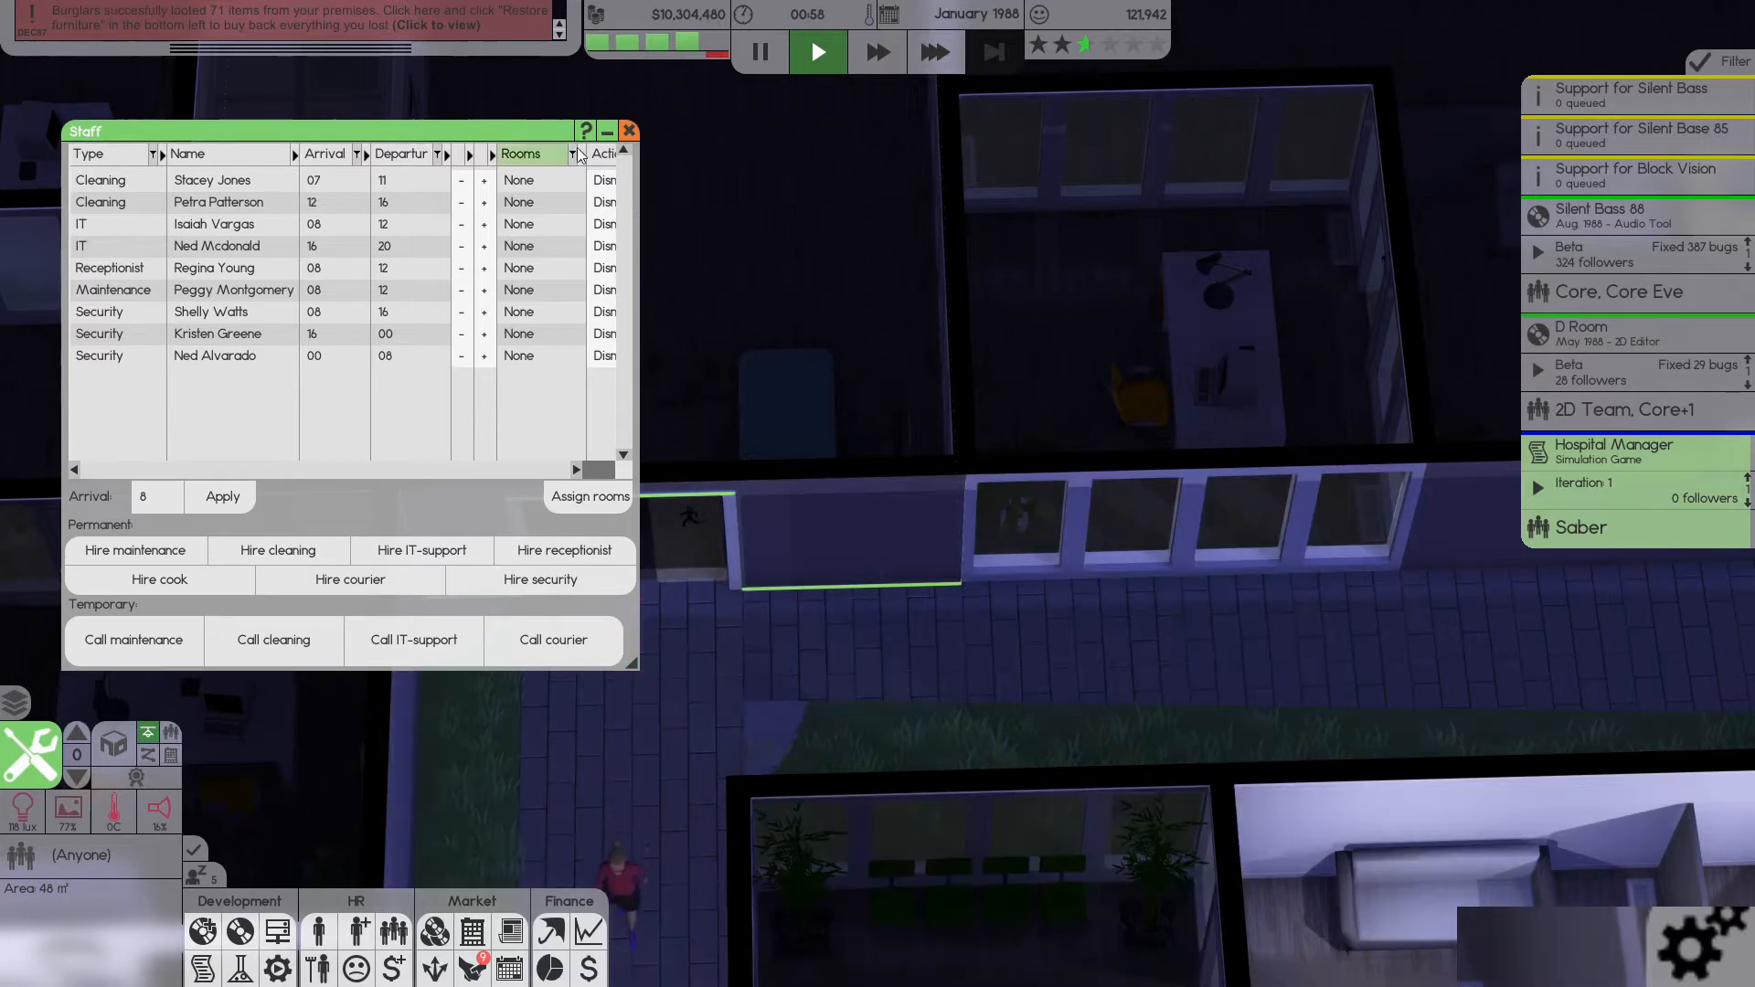
pyautogui.click(936, 51)
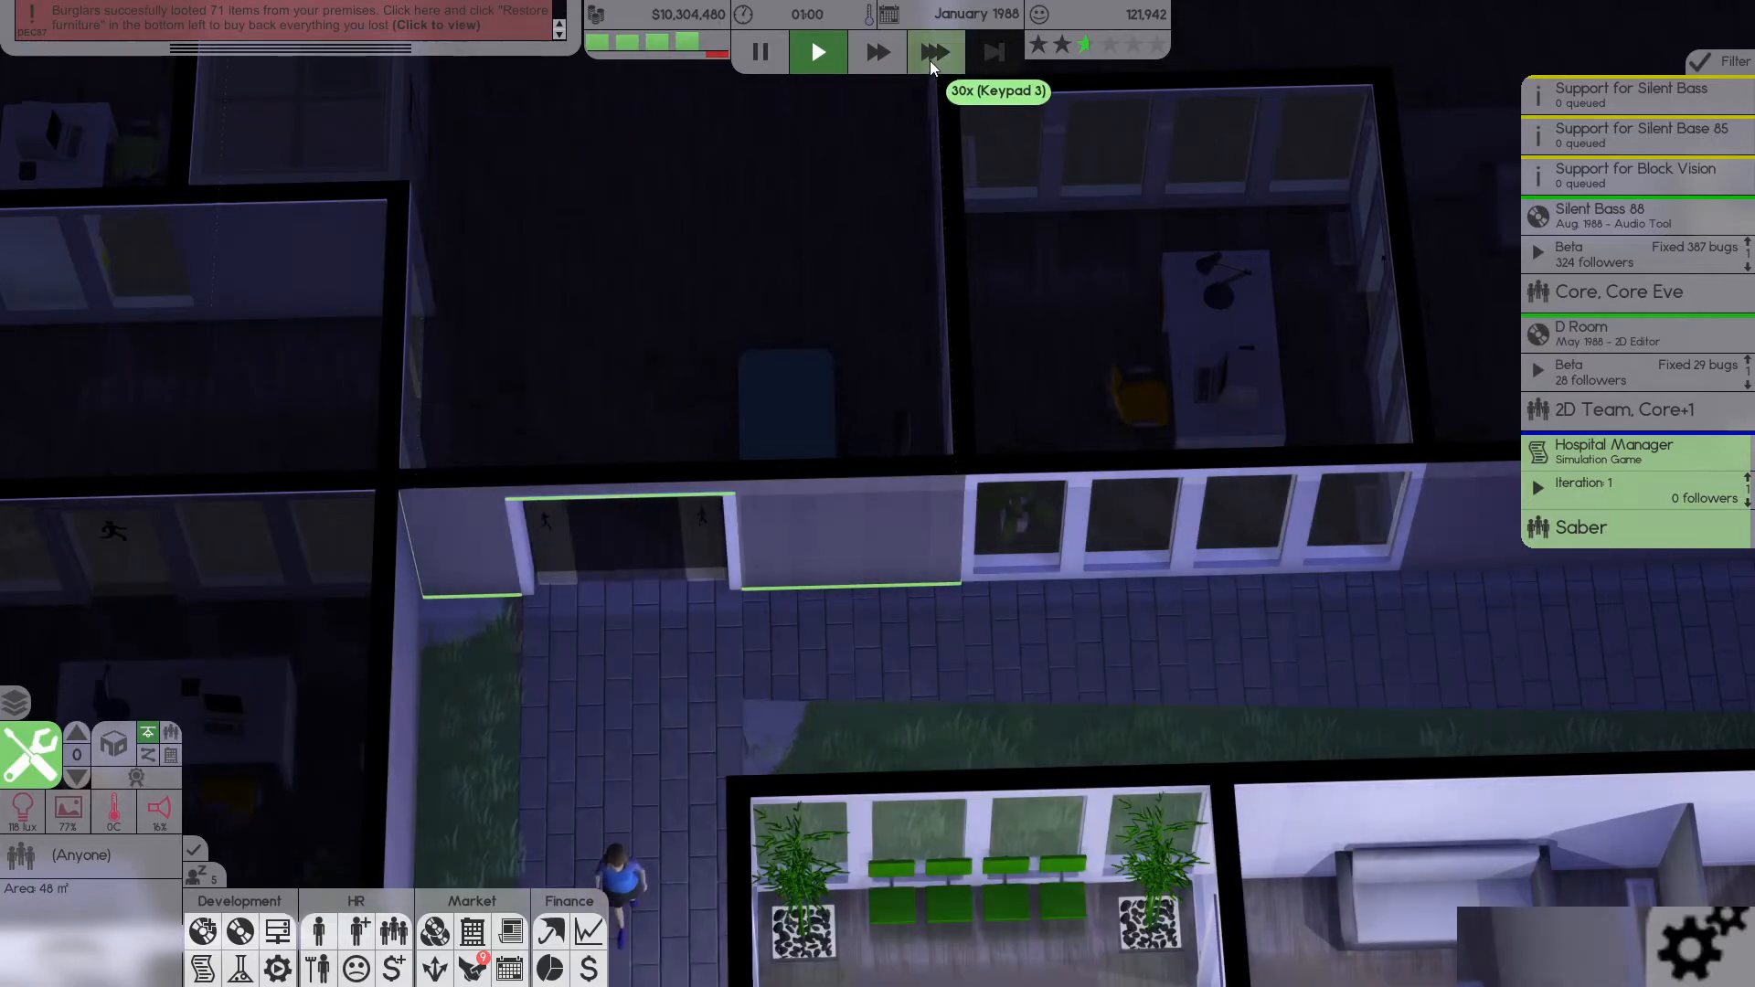
# - Review the monthly finances, then fast-forward until the failed fire inspection report appears
pyautogui.click(935, 51)
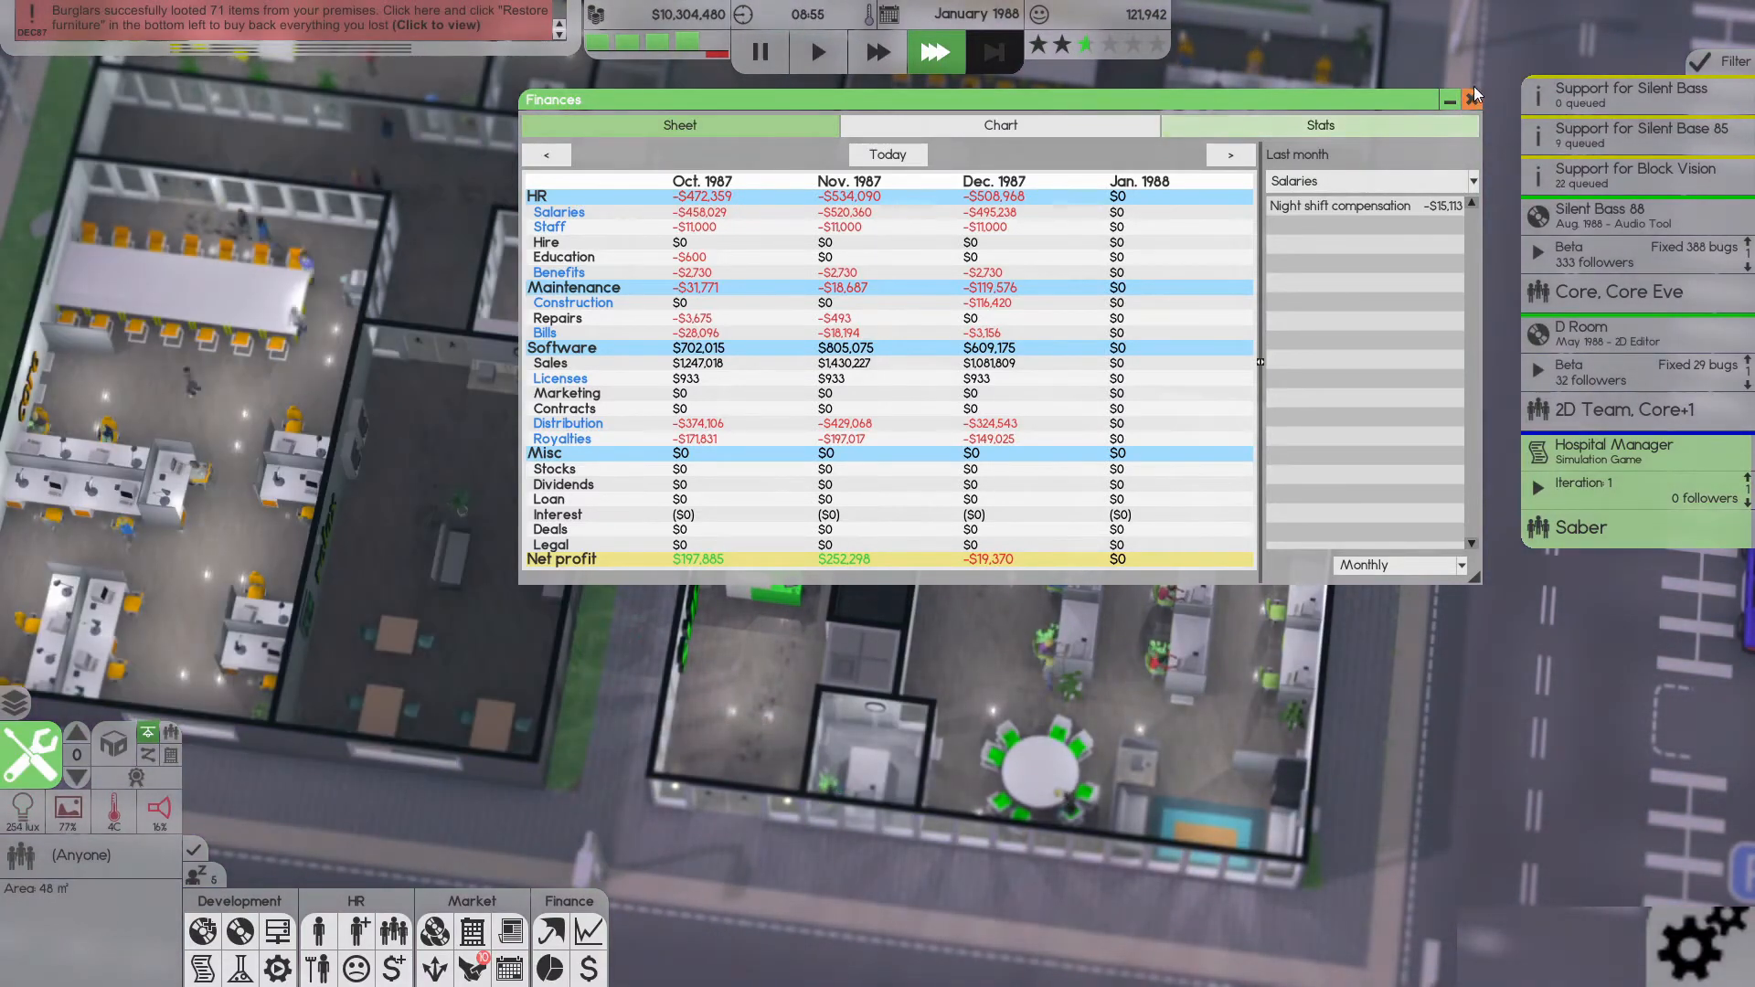
pyautogui.click(1474, 99)
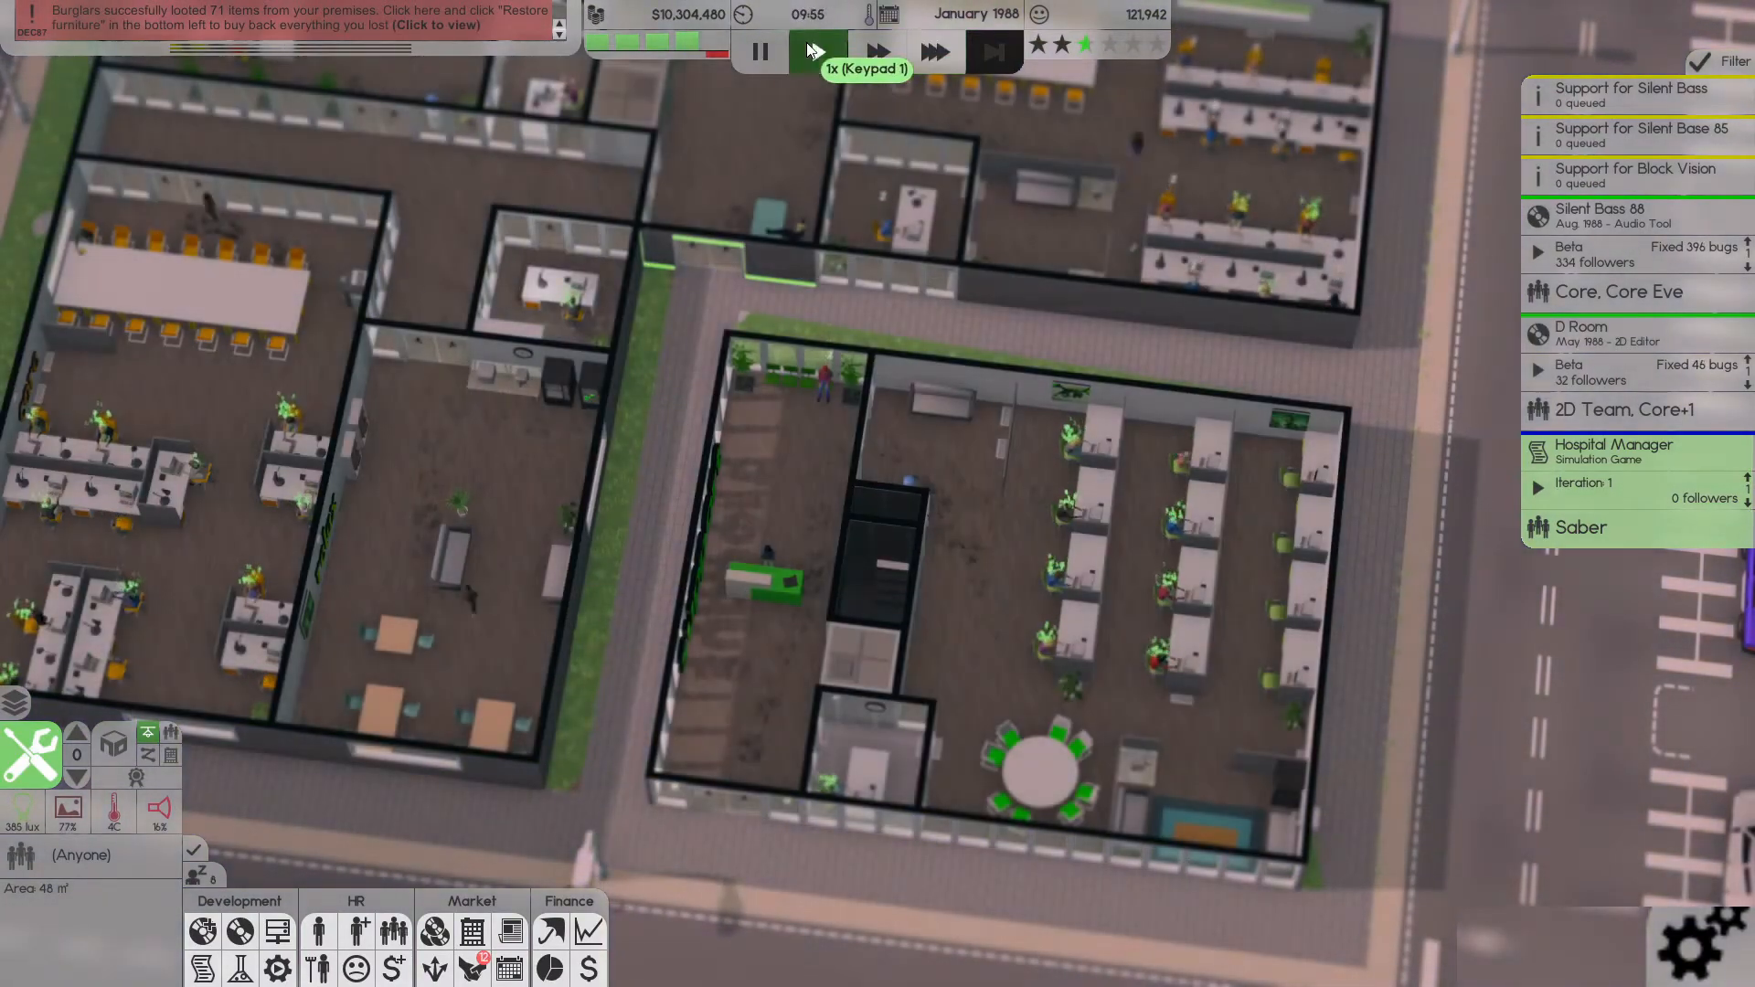
pyautogui.click(819, 51)
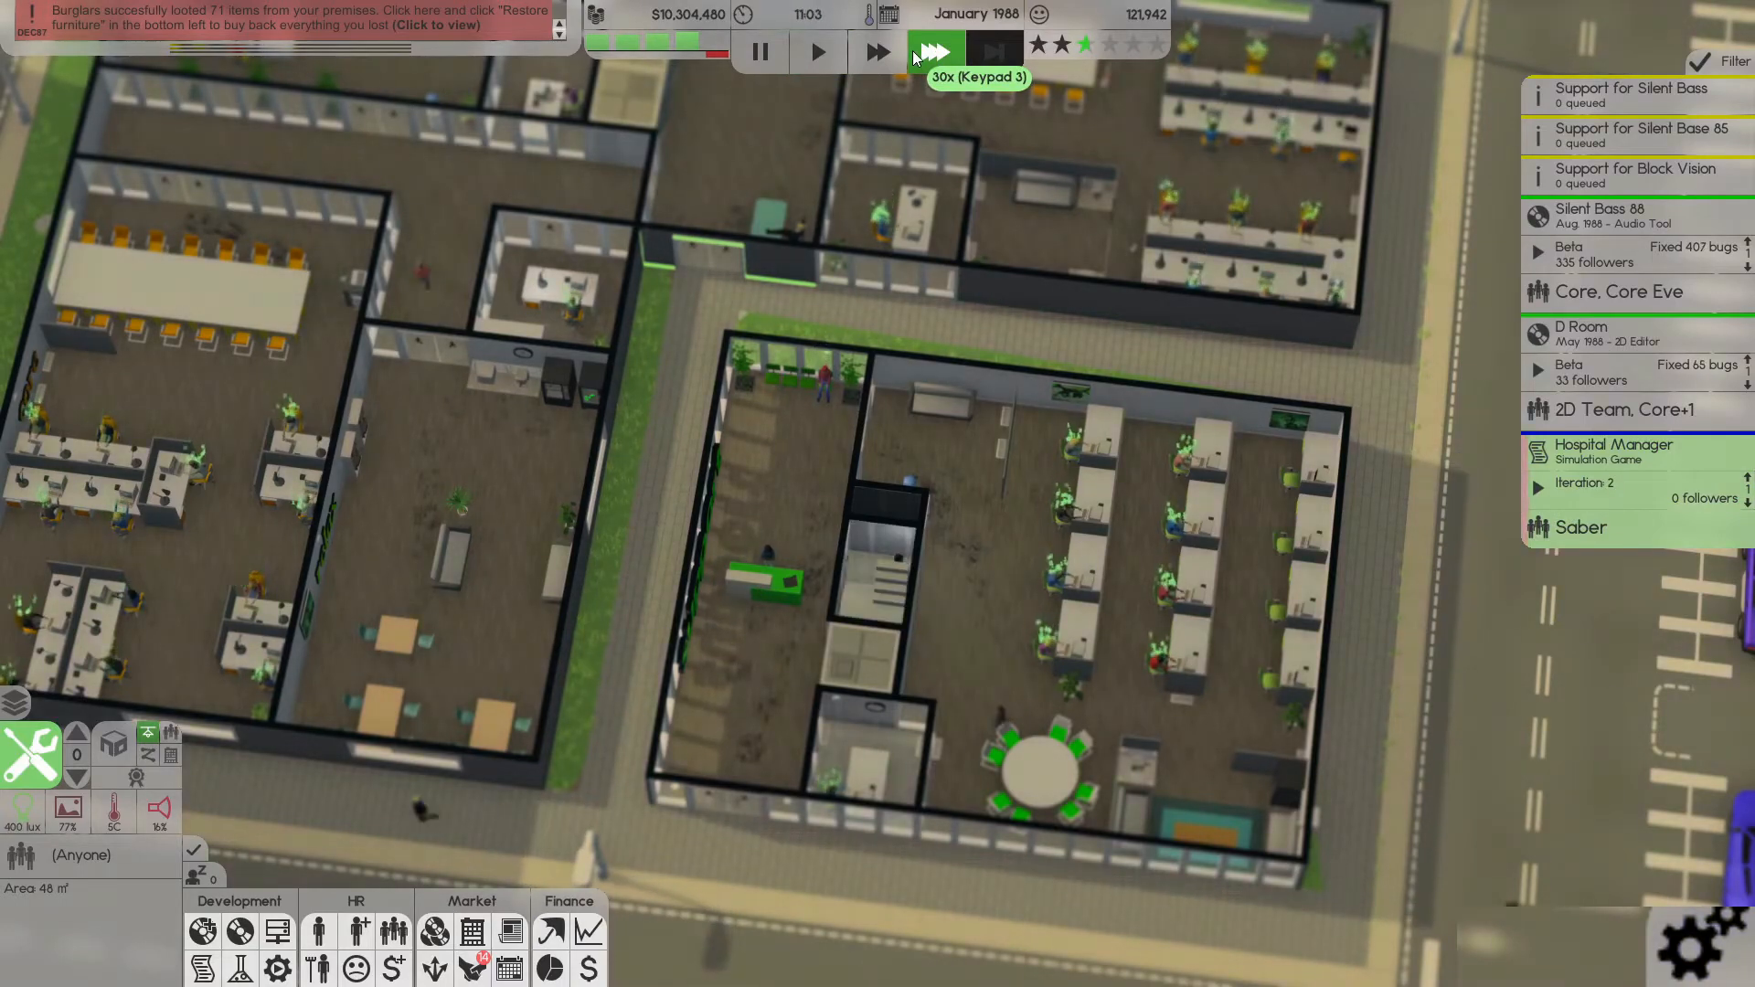
pyautogui.click(1612, 453)
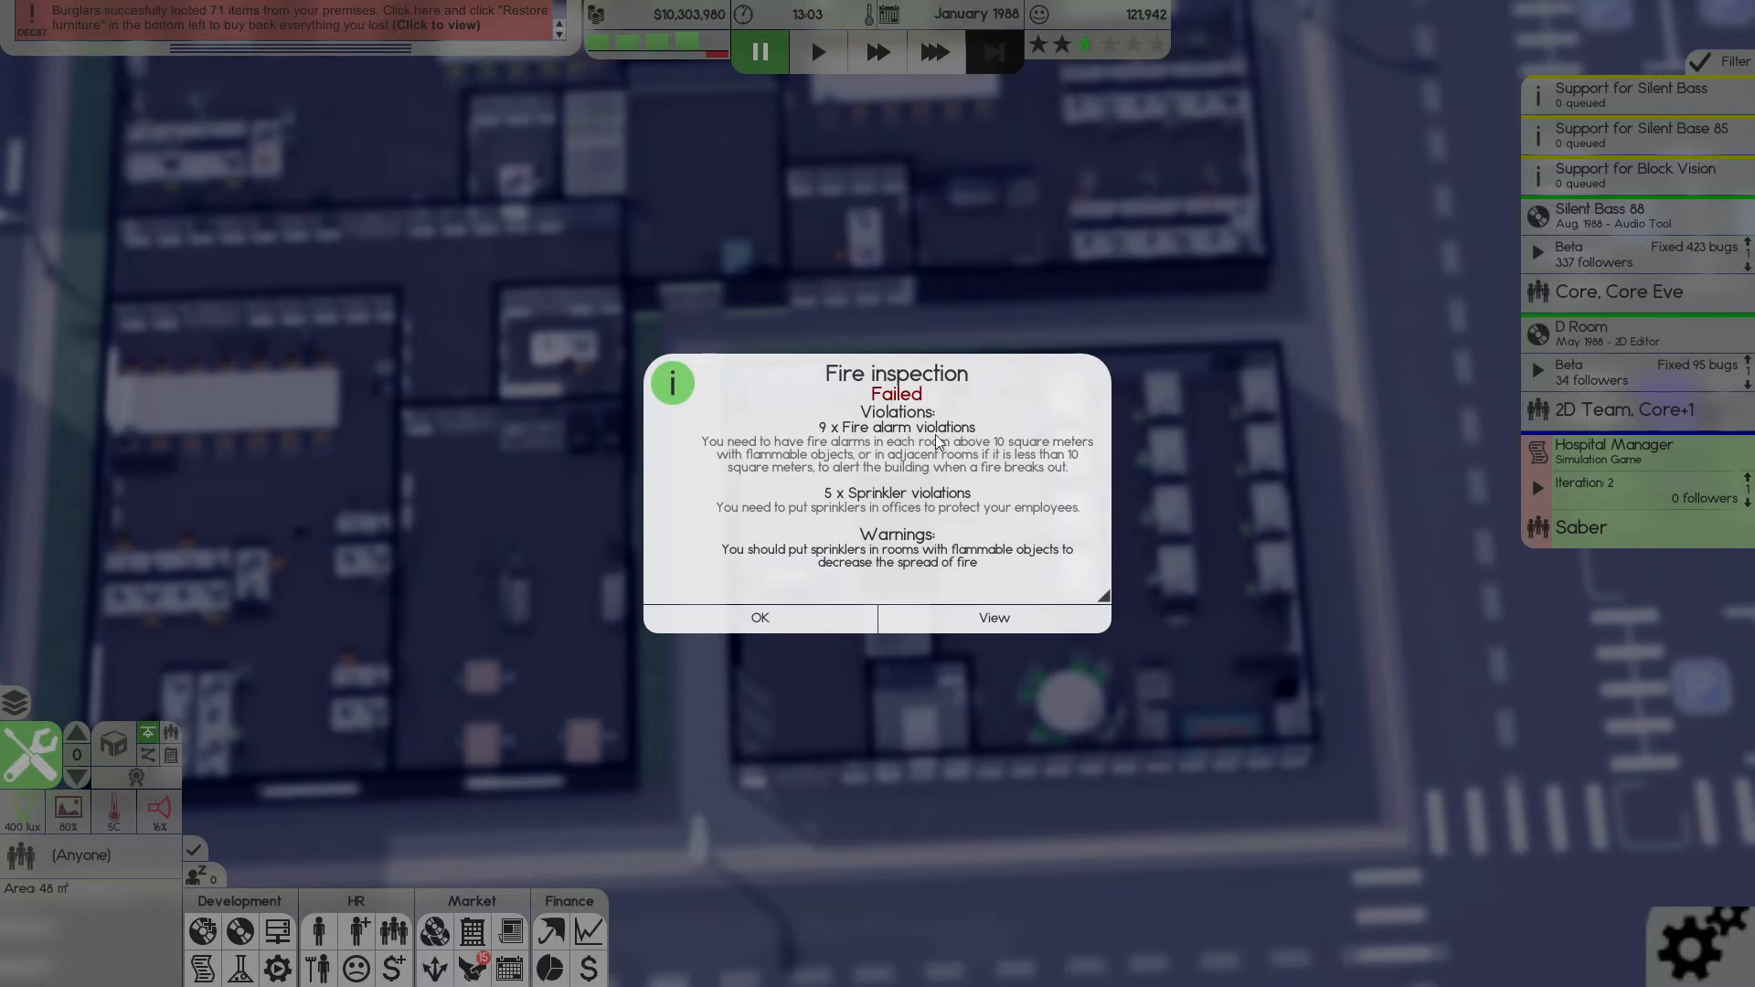
pyautogui.moveTo(875, 515)
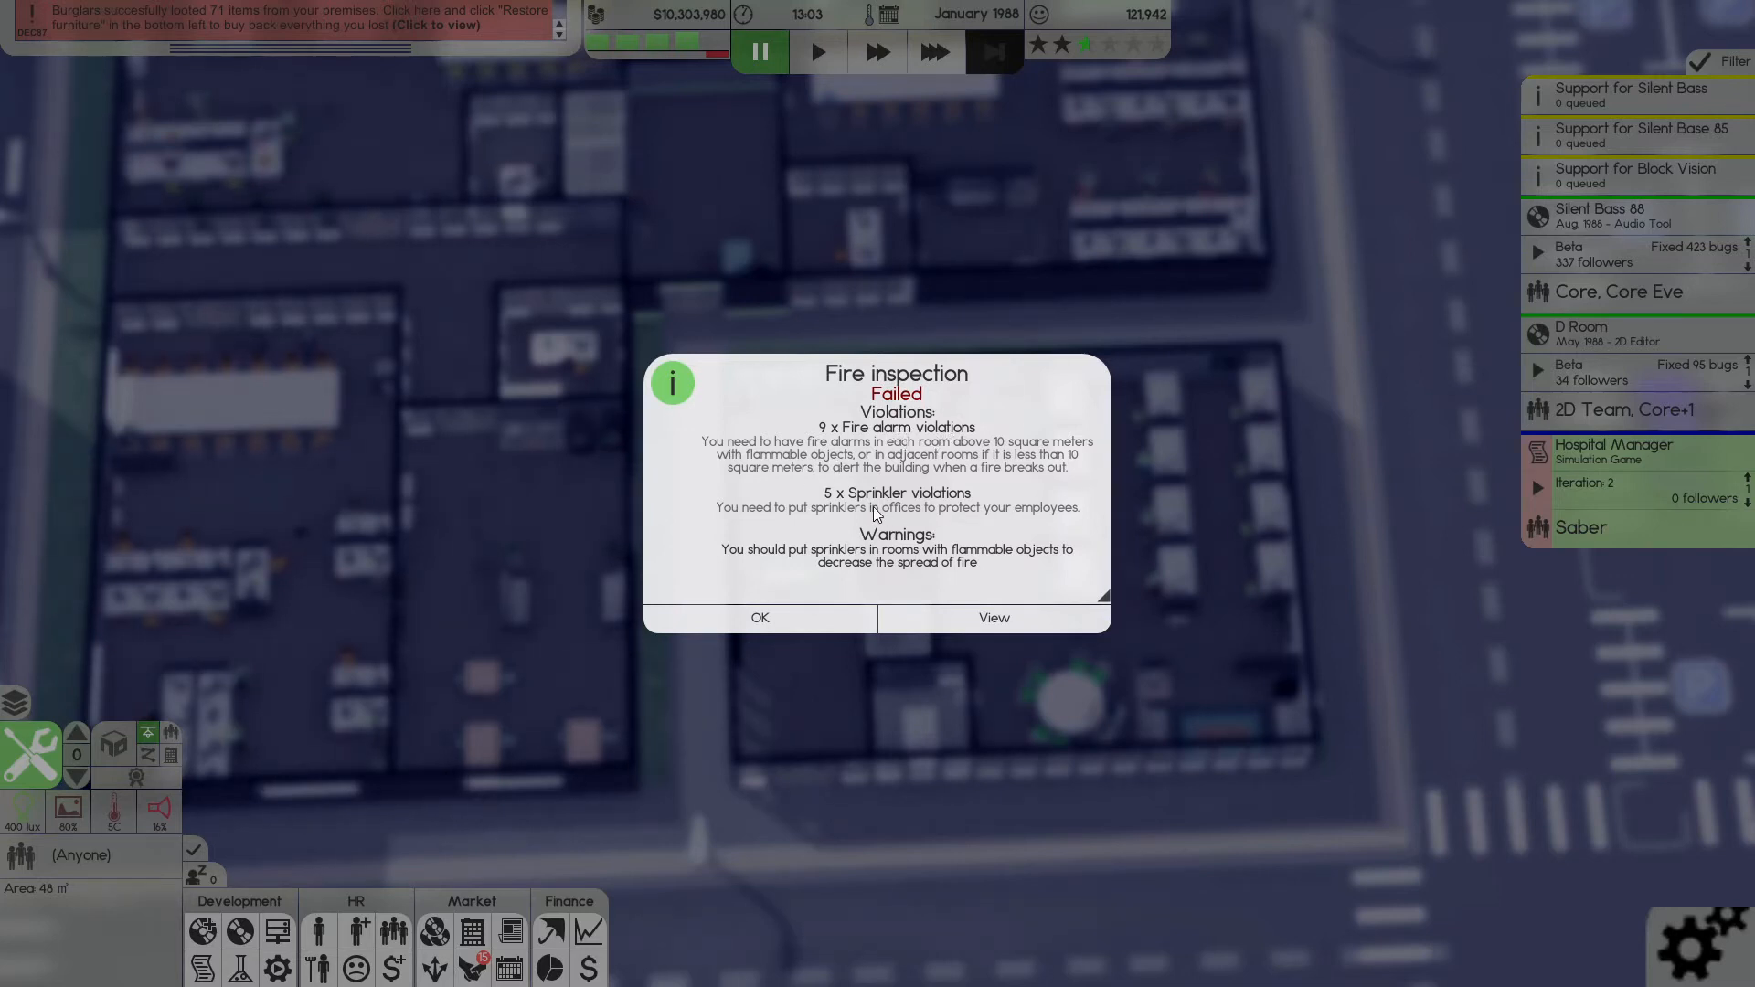
pyautogui.moveTo(844, 591)
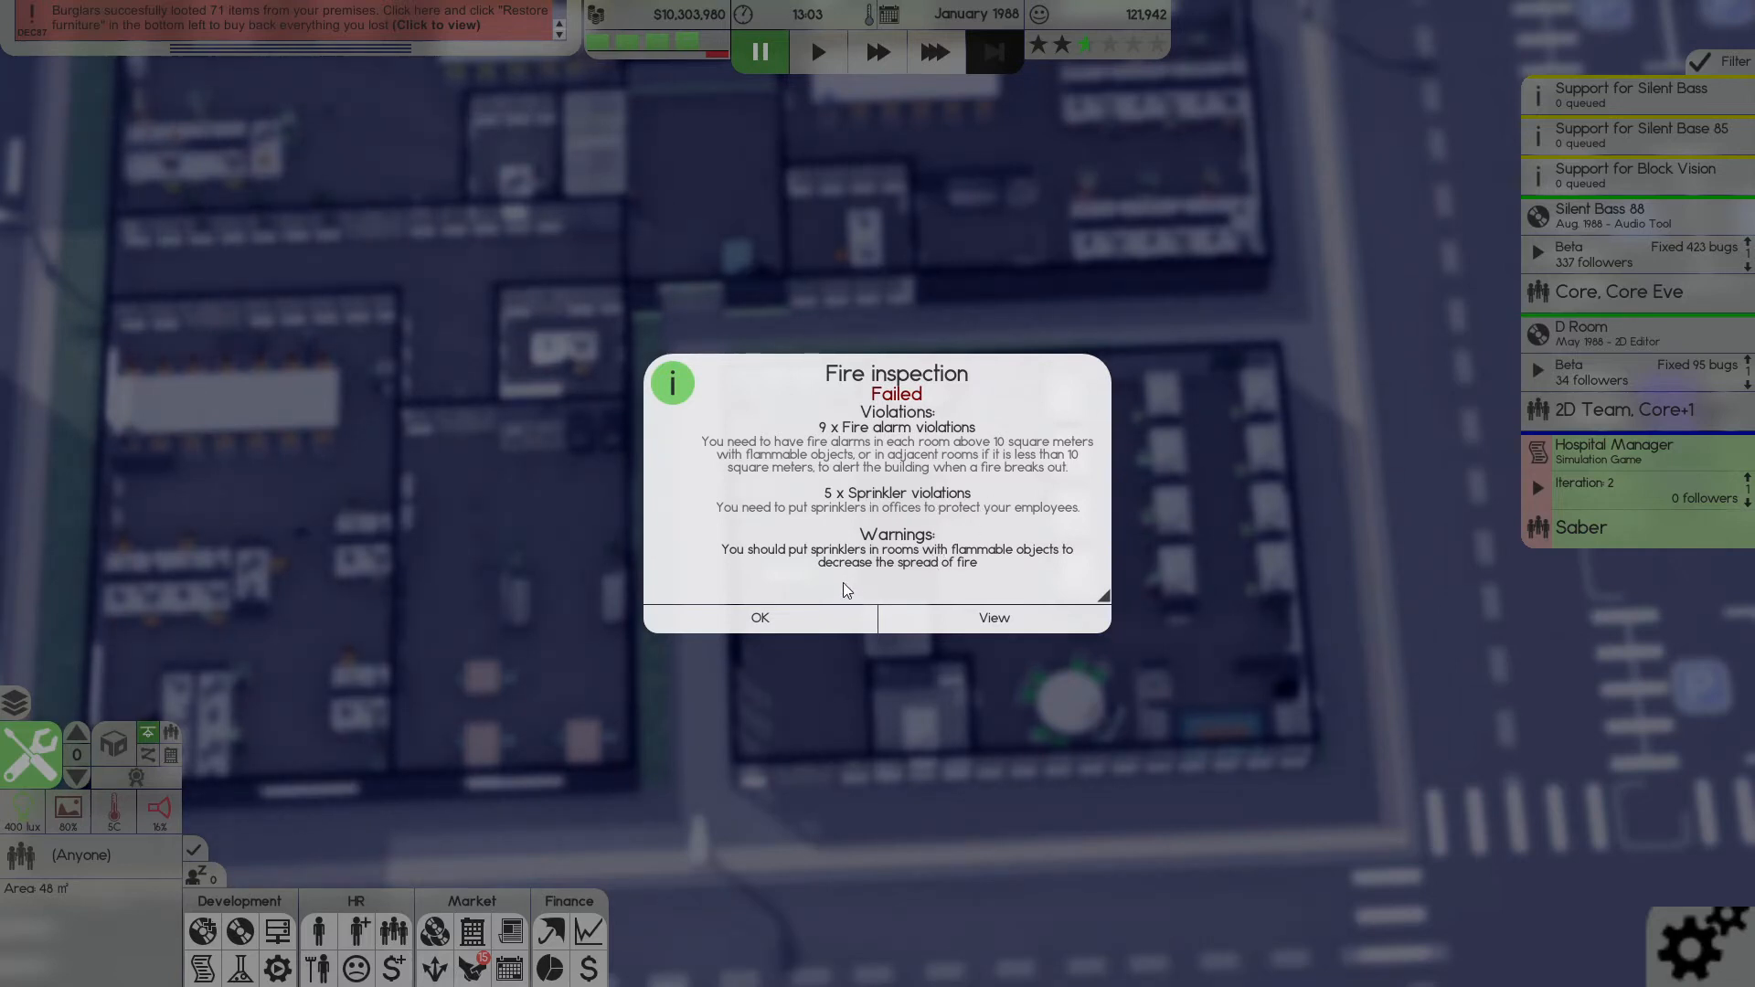
pyautogui.moveTo(861, 570)
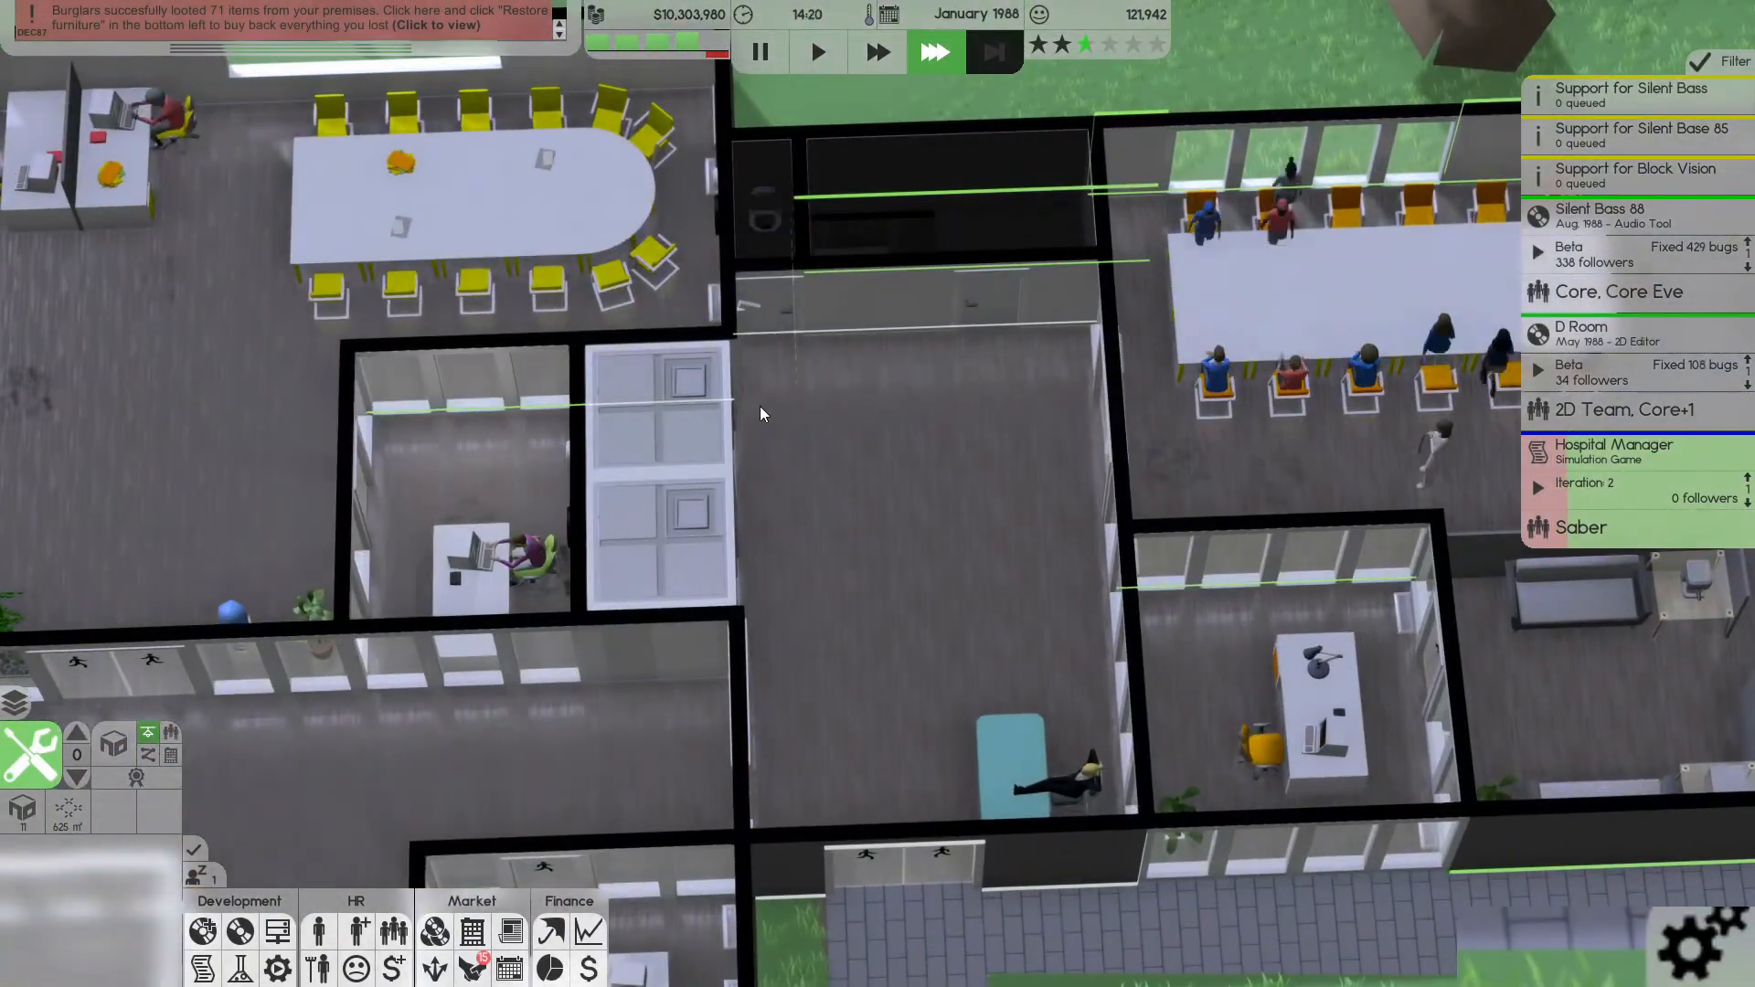
# - Place $100 fire alarms on the walls of the ground- and first-floor rooms, including support
pyautogui.click(817, 51)
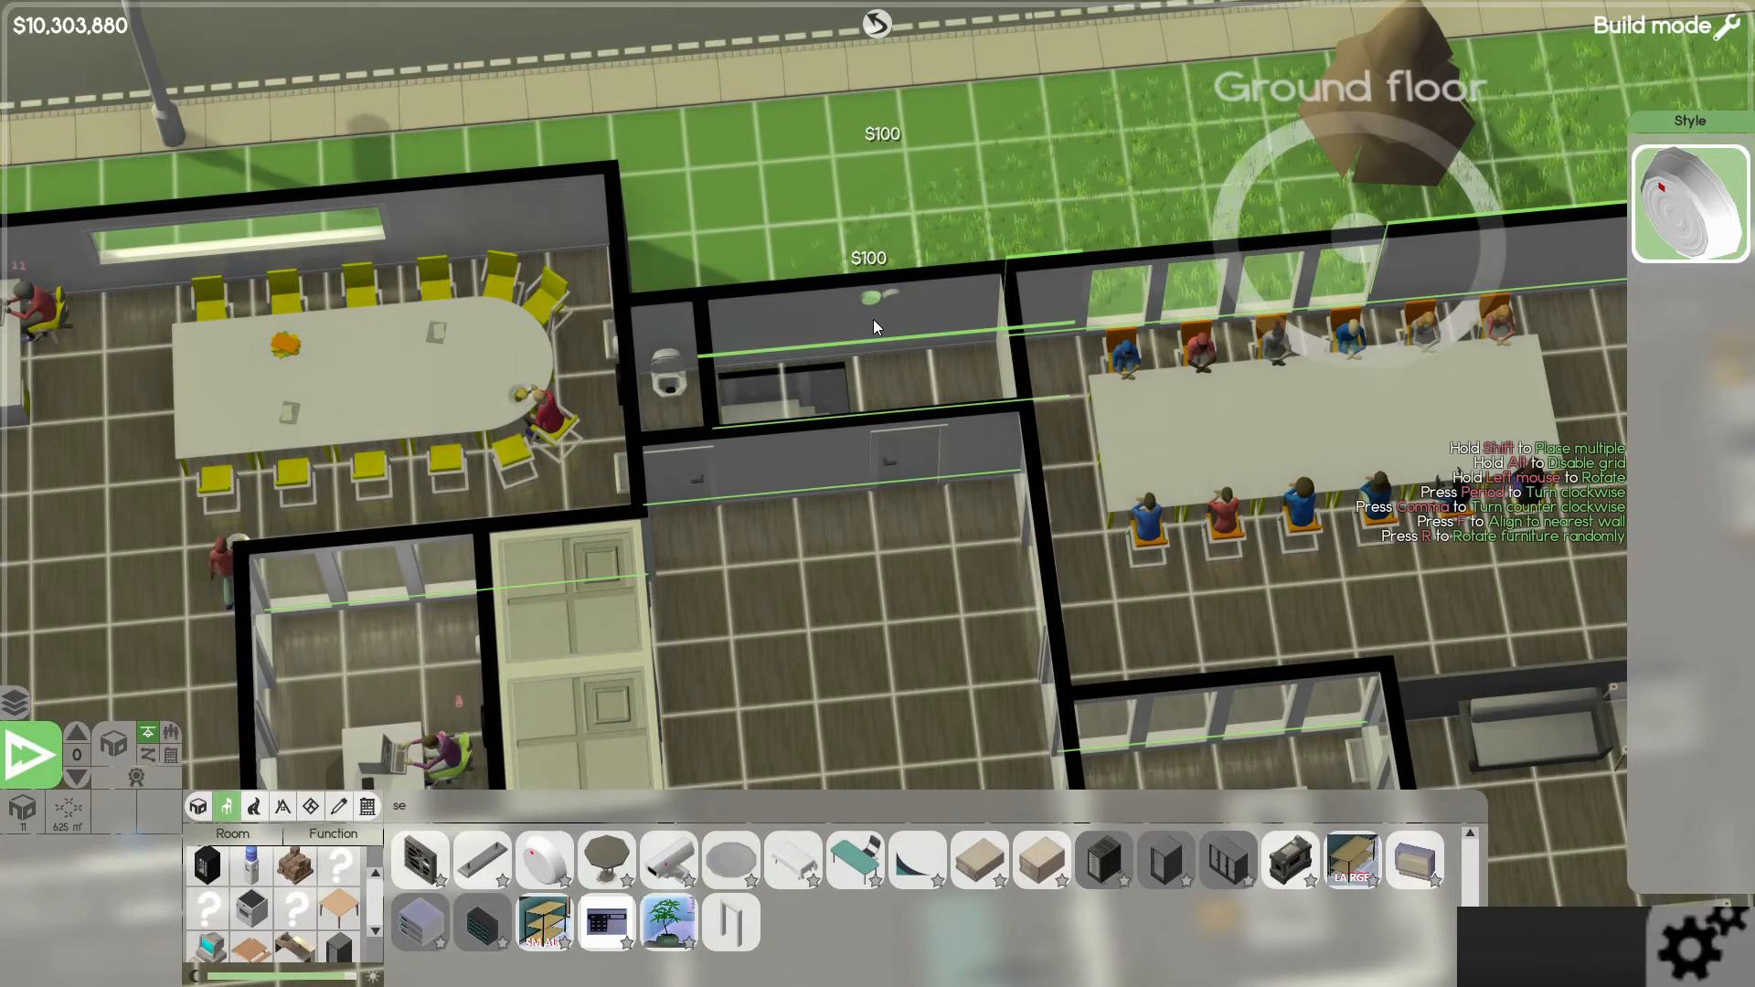
pyautogui.click(76, 775)
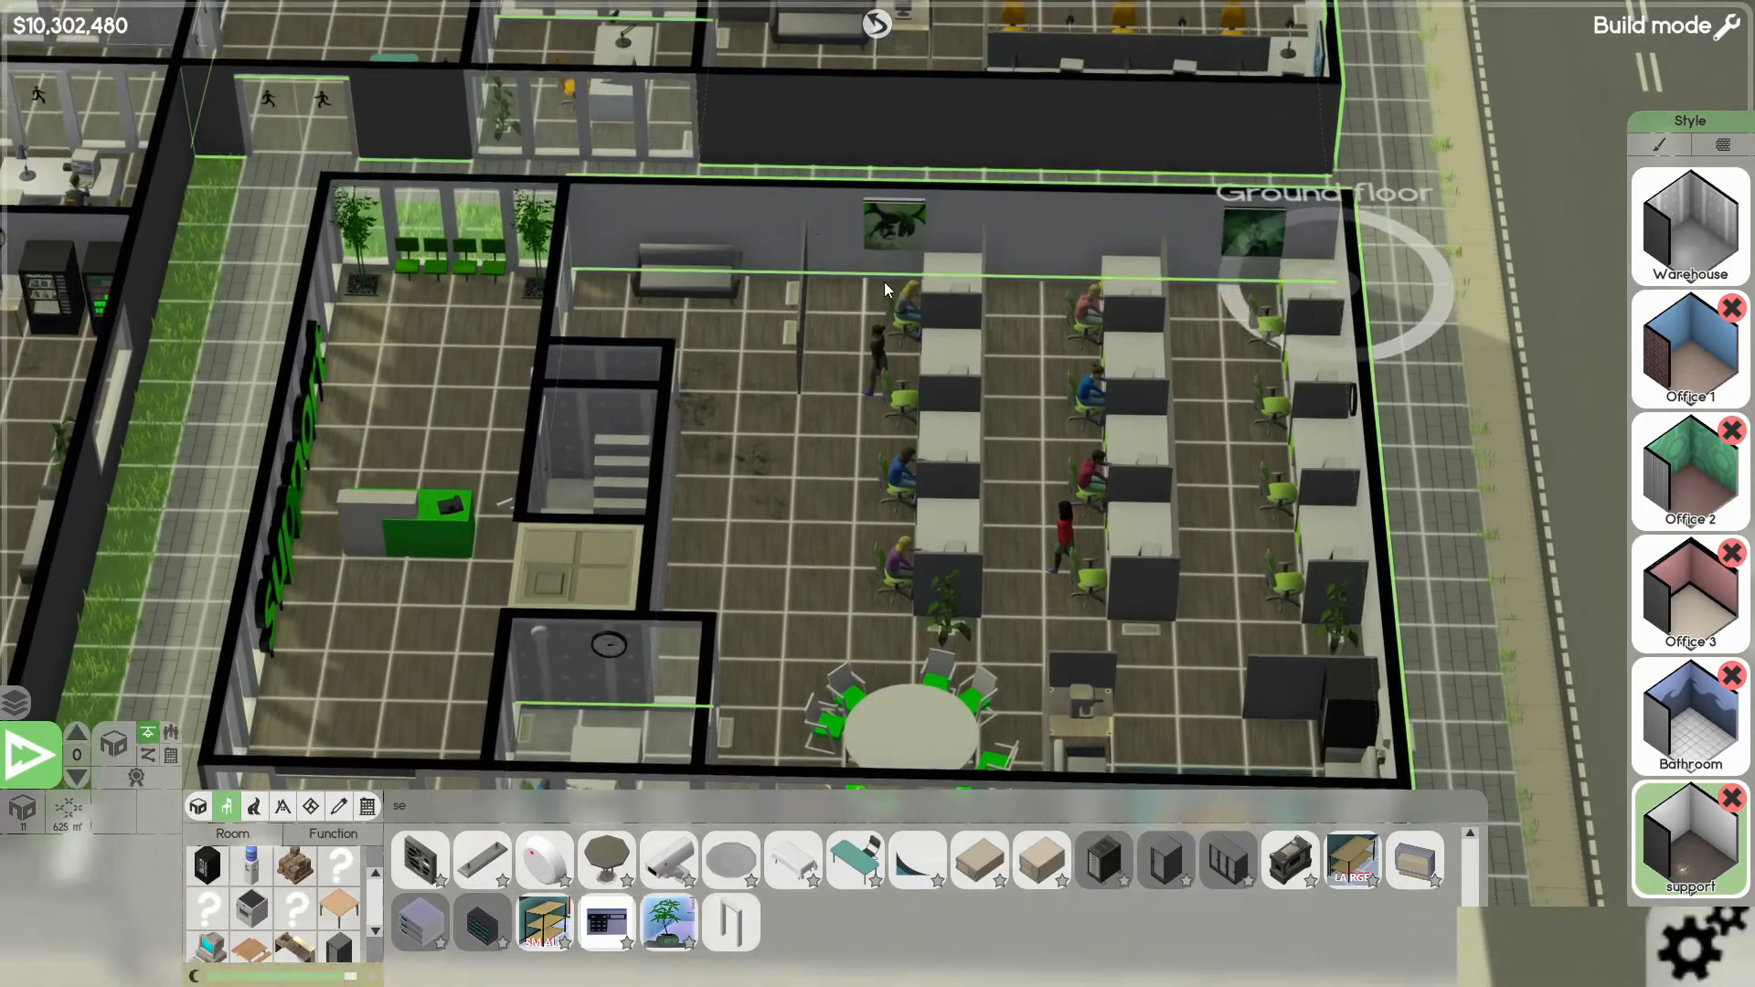
pyautogui.click(545, 857)
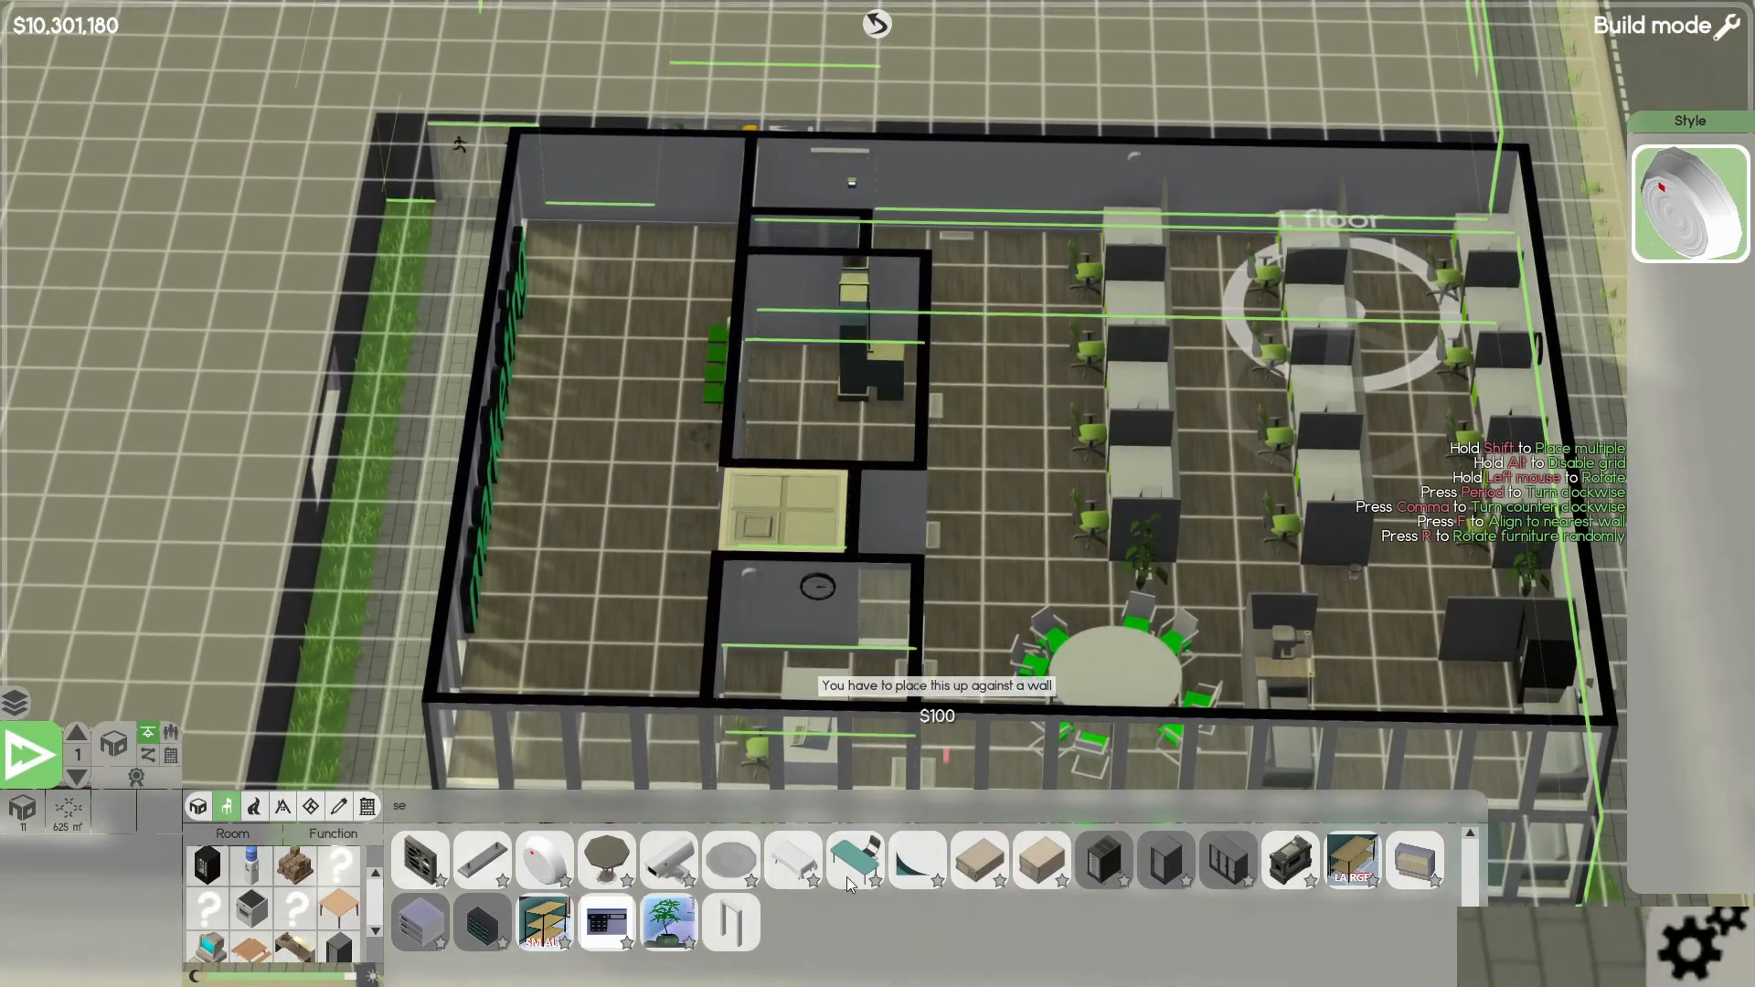
pyautogui.moveTo(1046, 269)
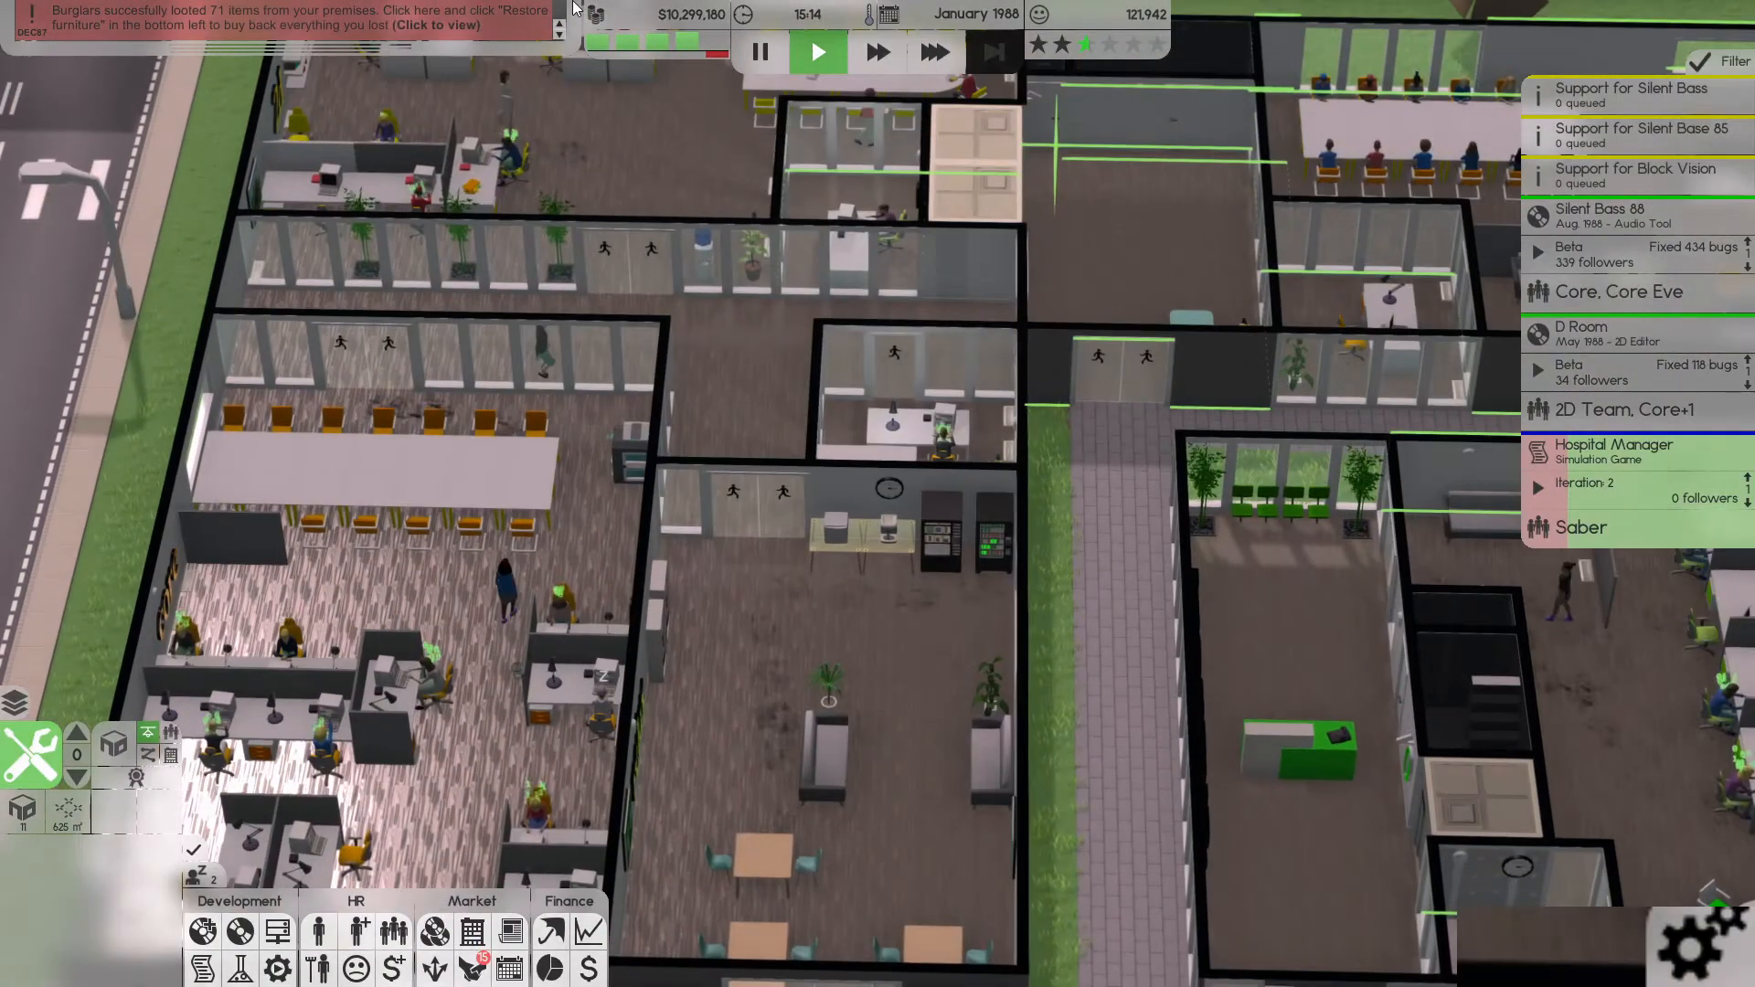
pyautogui.moveTo(989, 54)
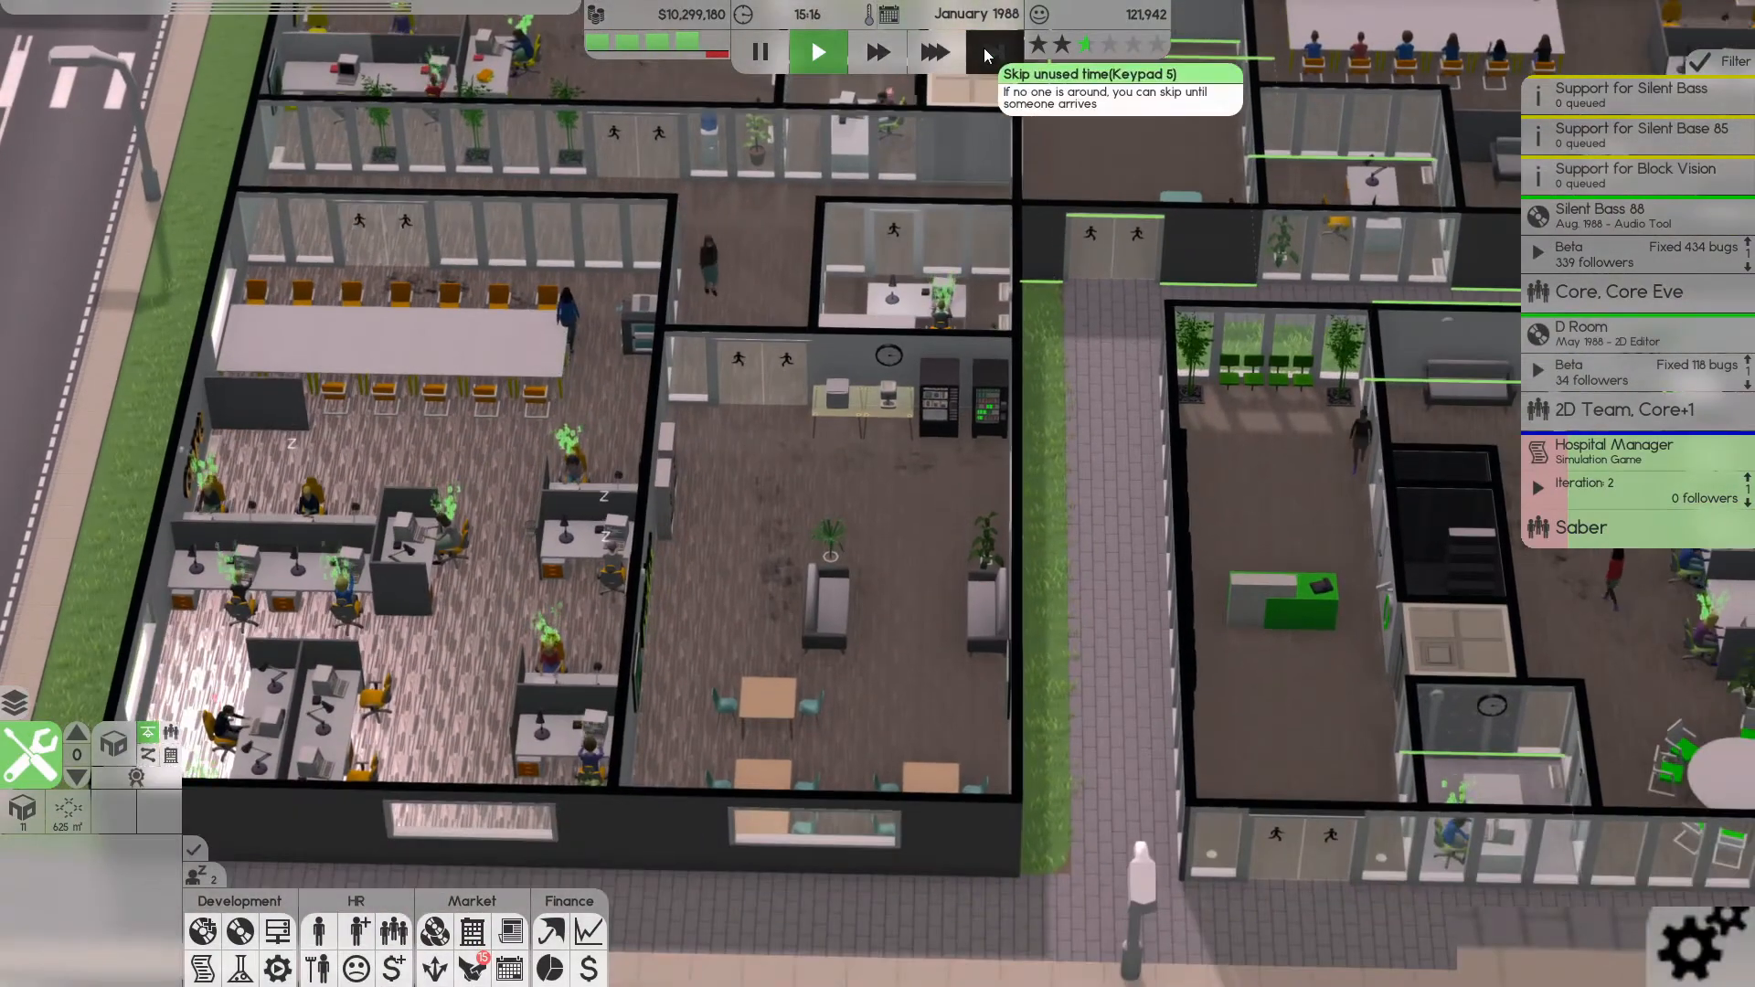
# - Advance time into February 1988 using Skip unused time and 30x speed
pyautogui.click(936, 51)
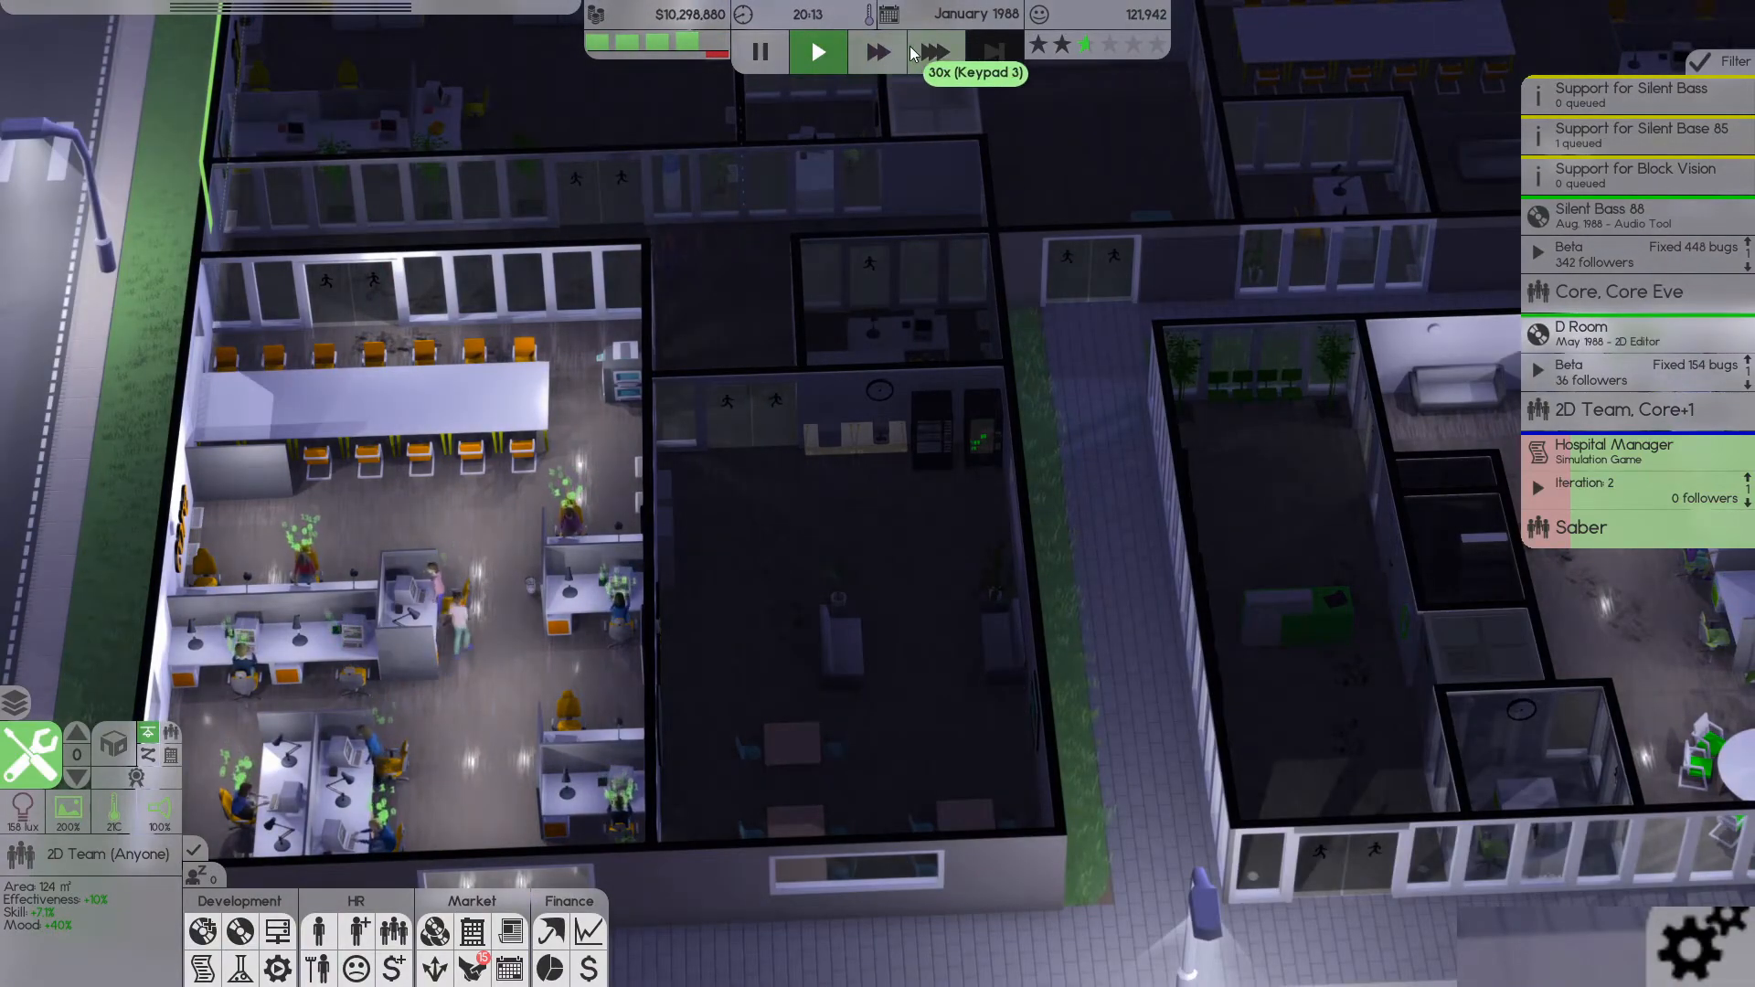
pyautogui.click(935, 51)
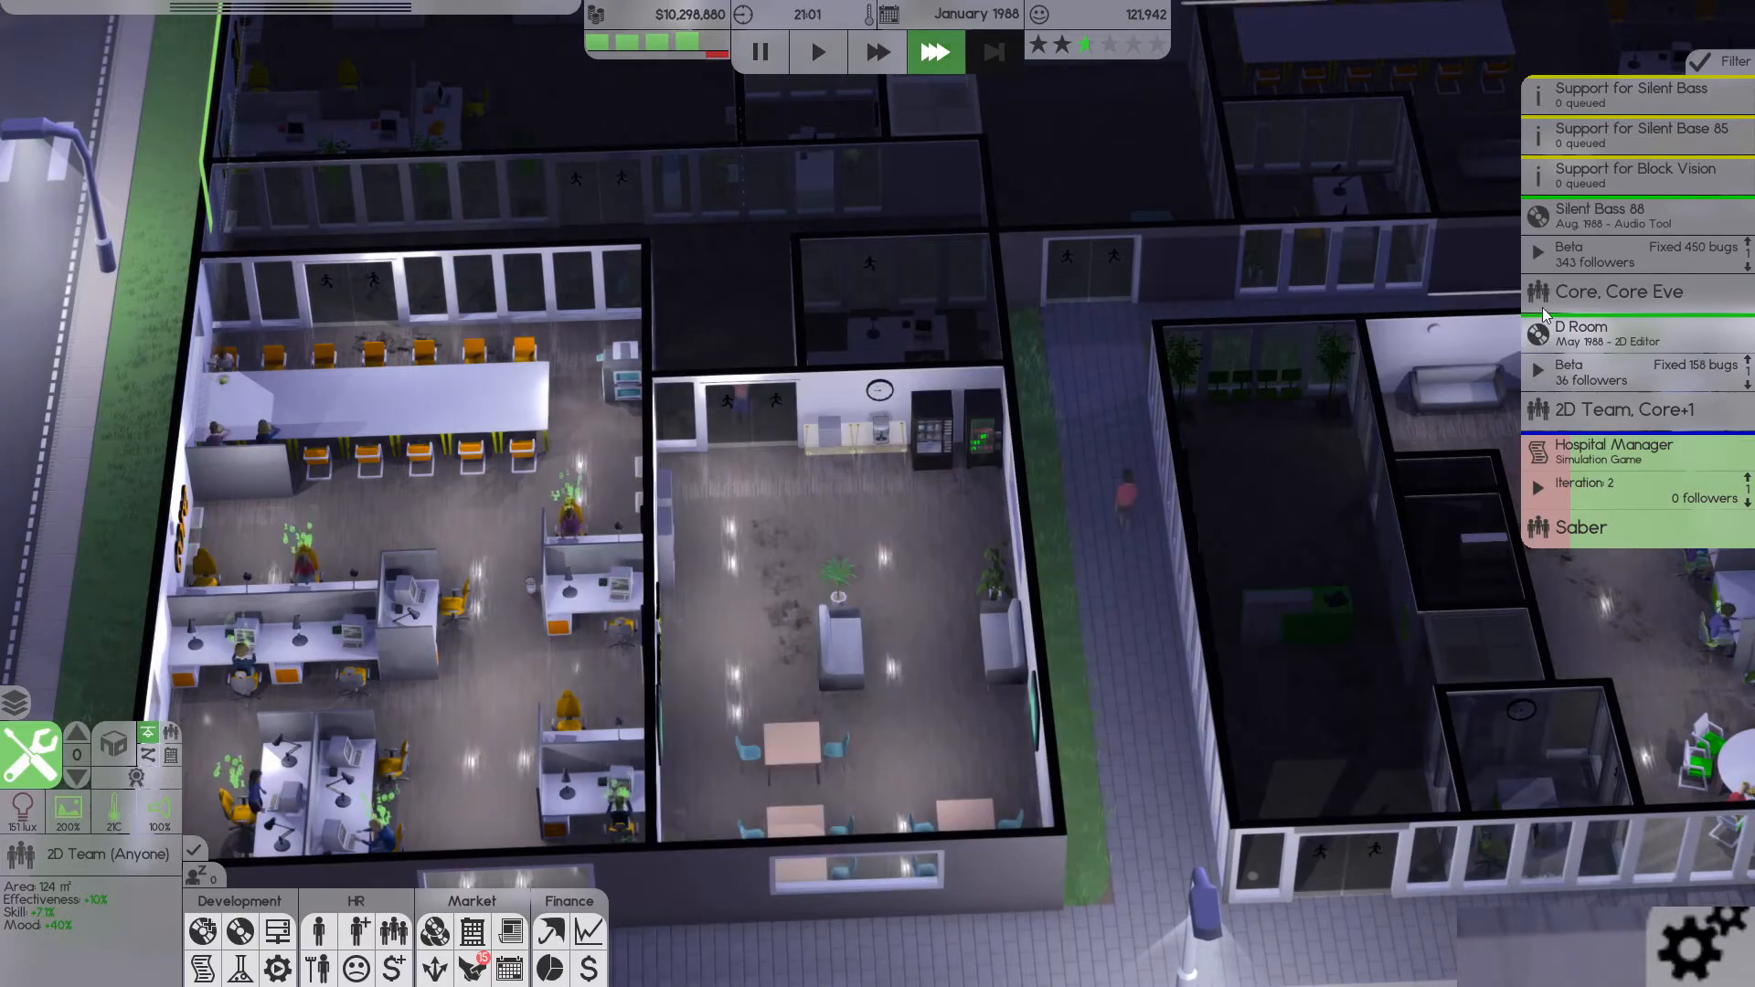
pyautogui.click(1602, 215)
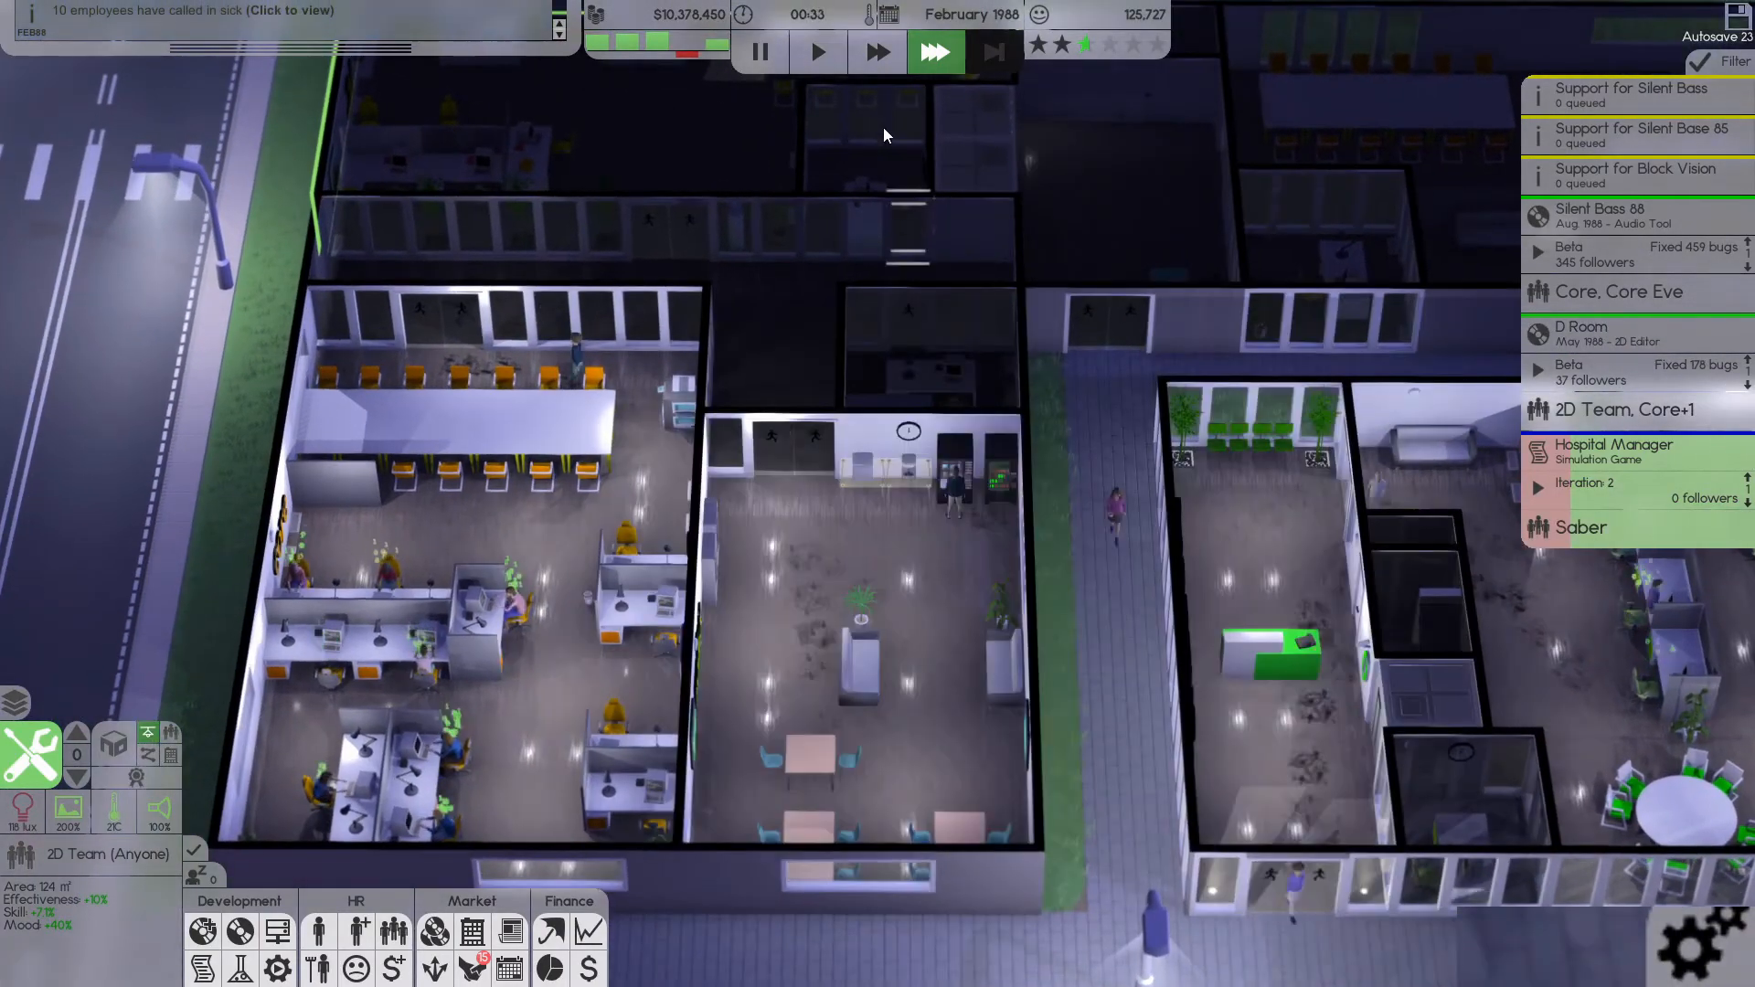
# - Review the Silent Bass support project details and the latest monthly Finances sheet
pyautogui.click(818, 51)
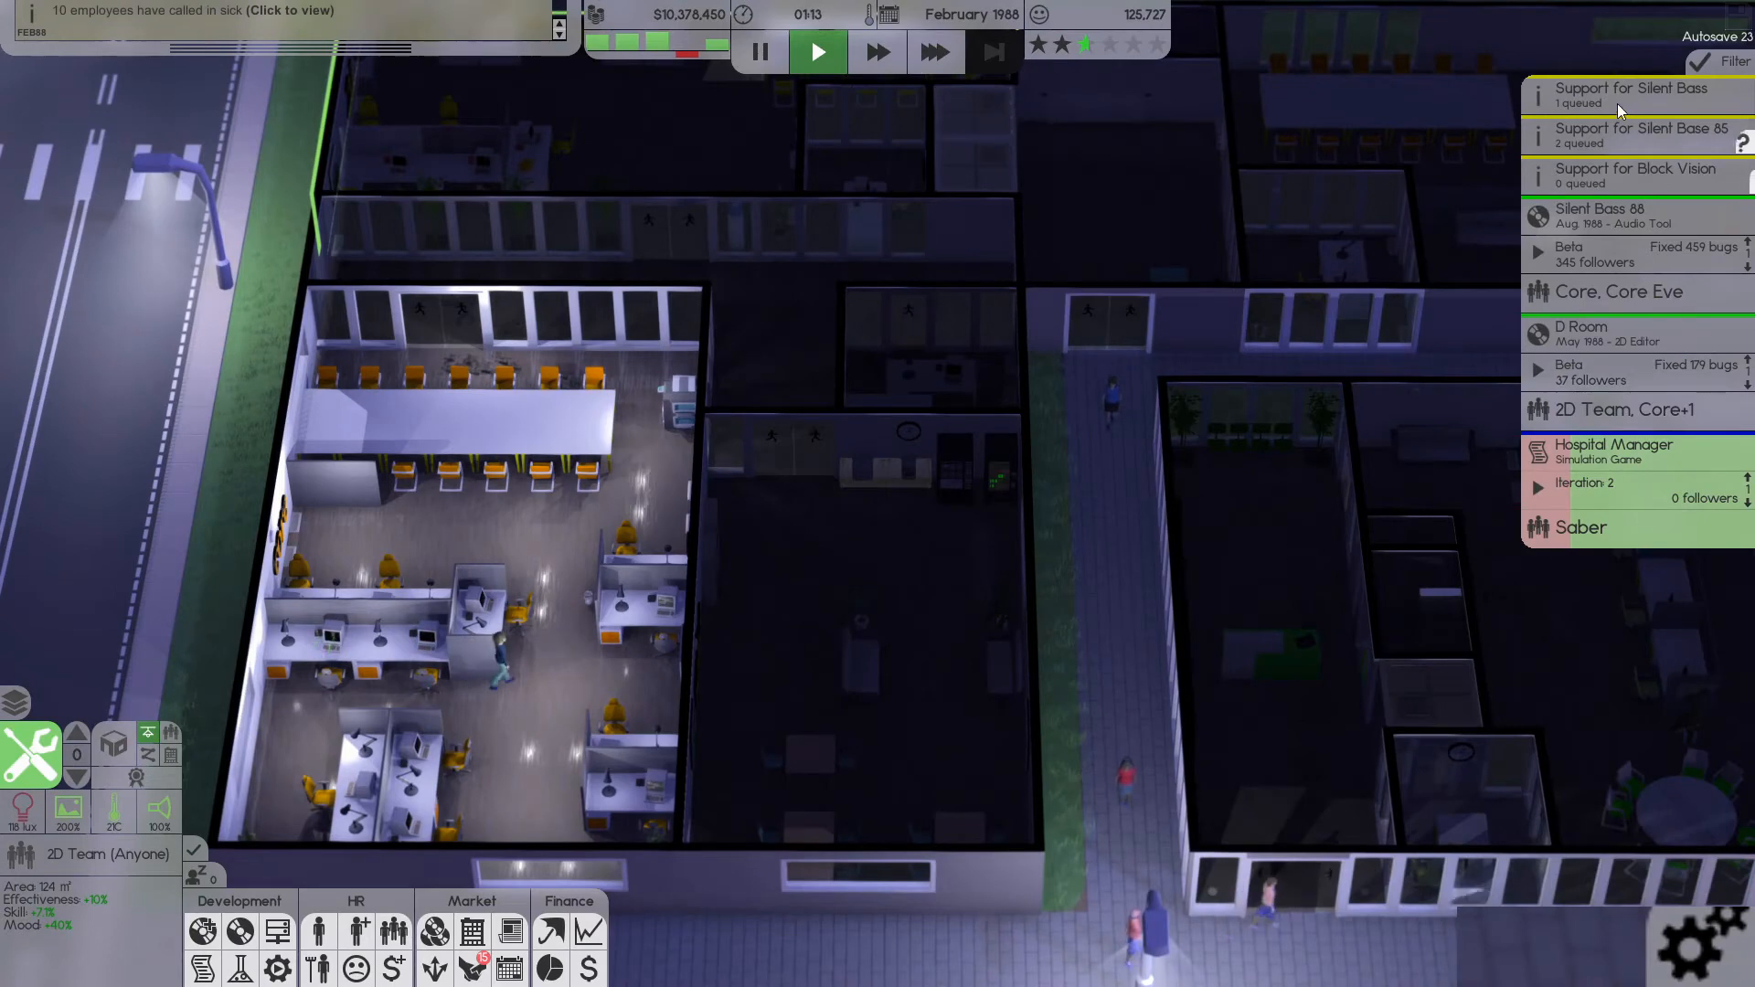
pyautogui.click(1633, 95)
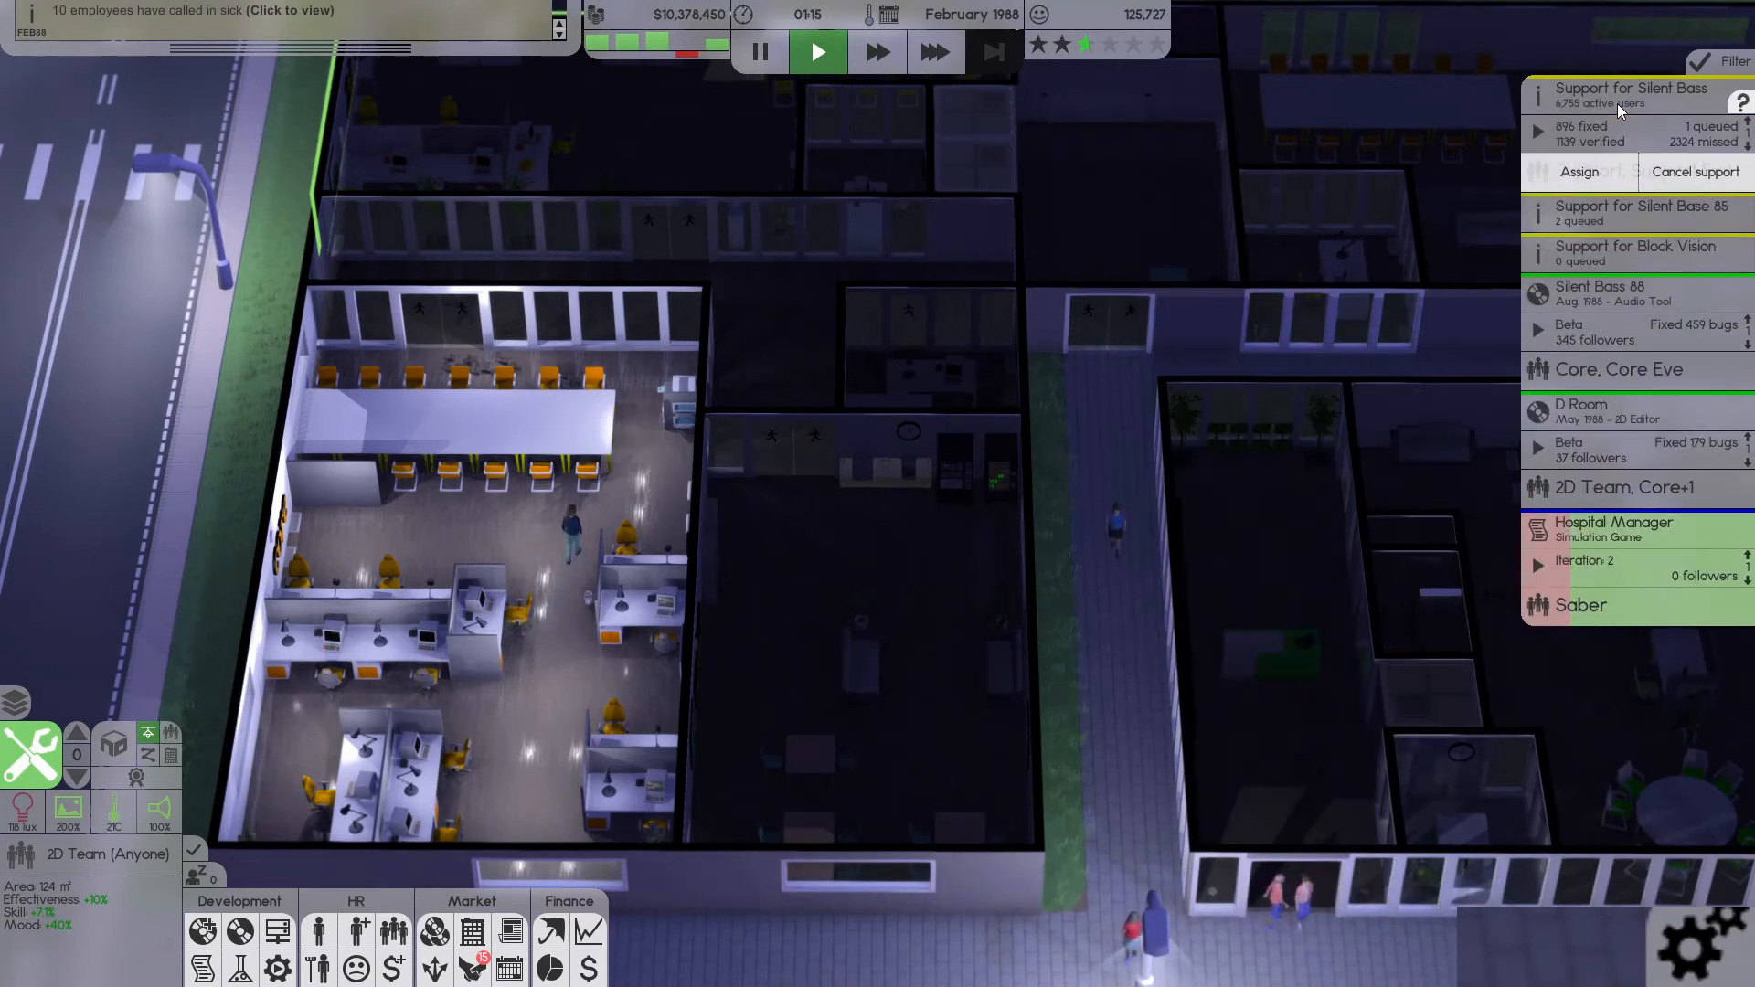
pyautogui.click(1634, 95)
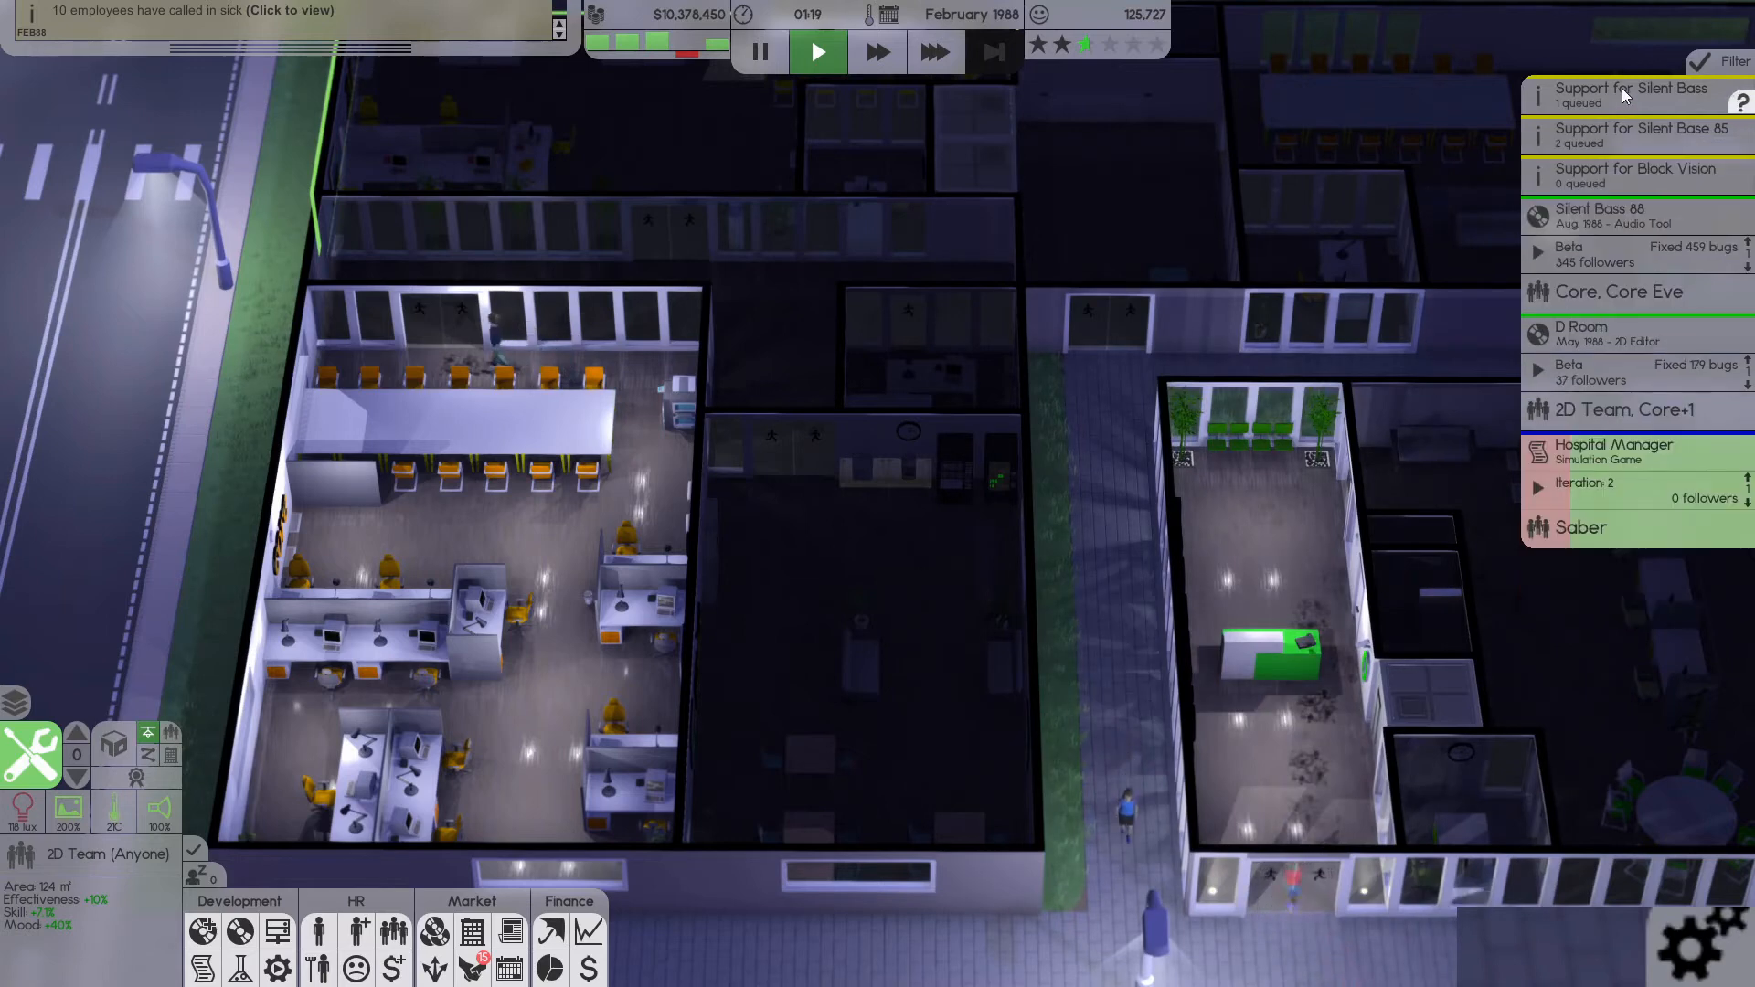
pyautogui.click(1629, 93)
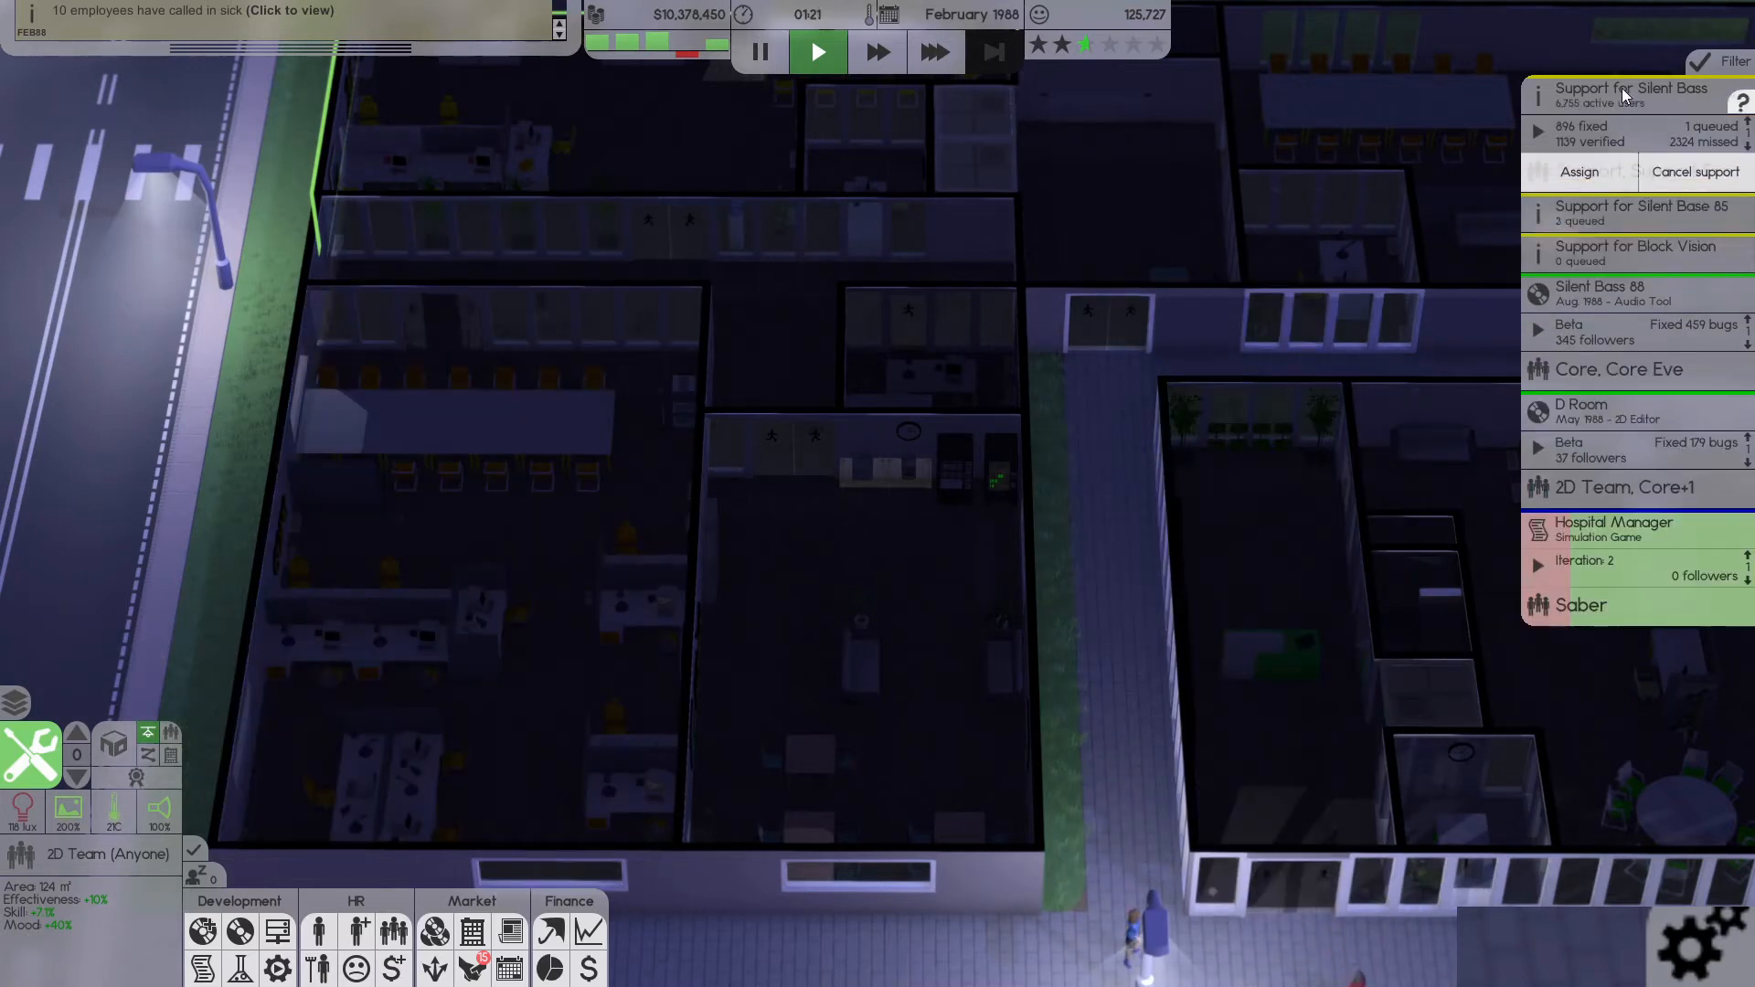
pyautogui.click(936, 51)
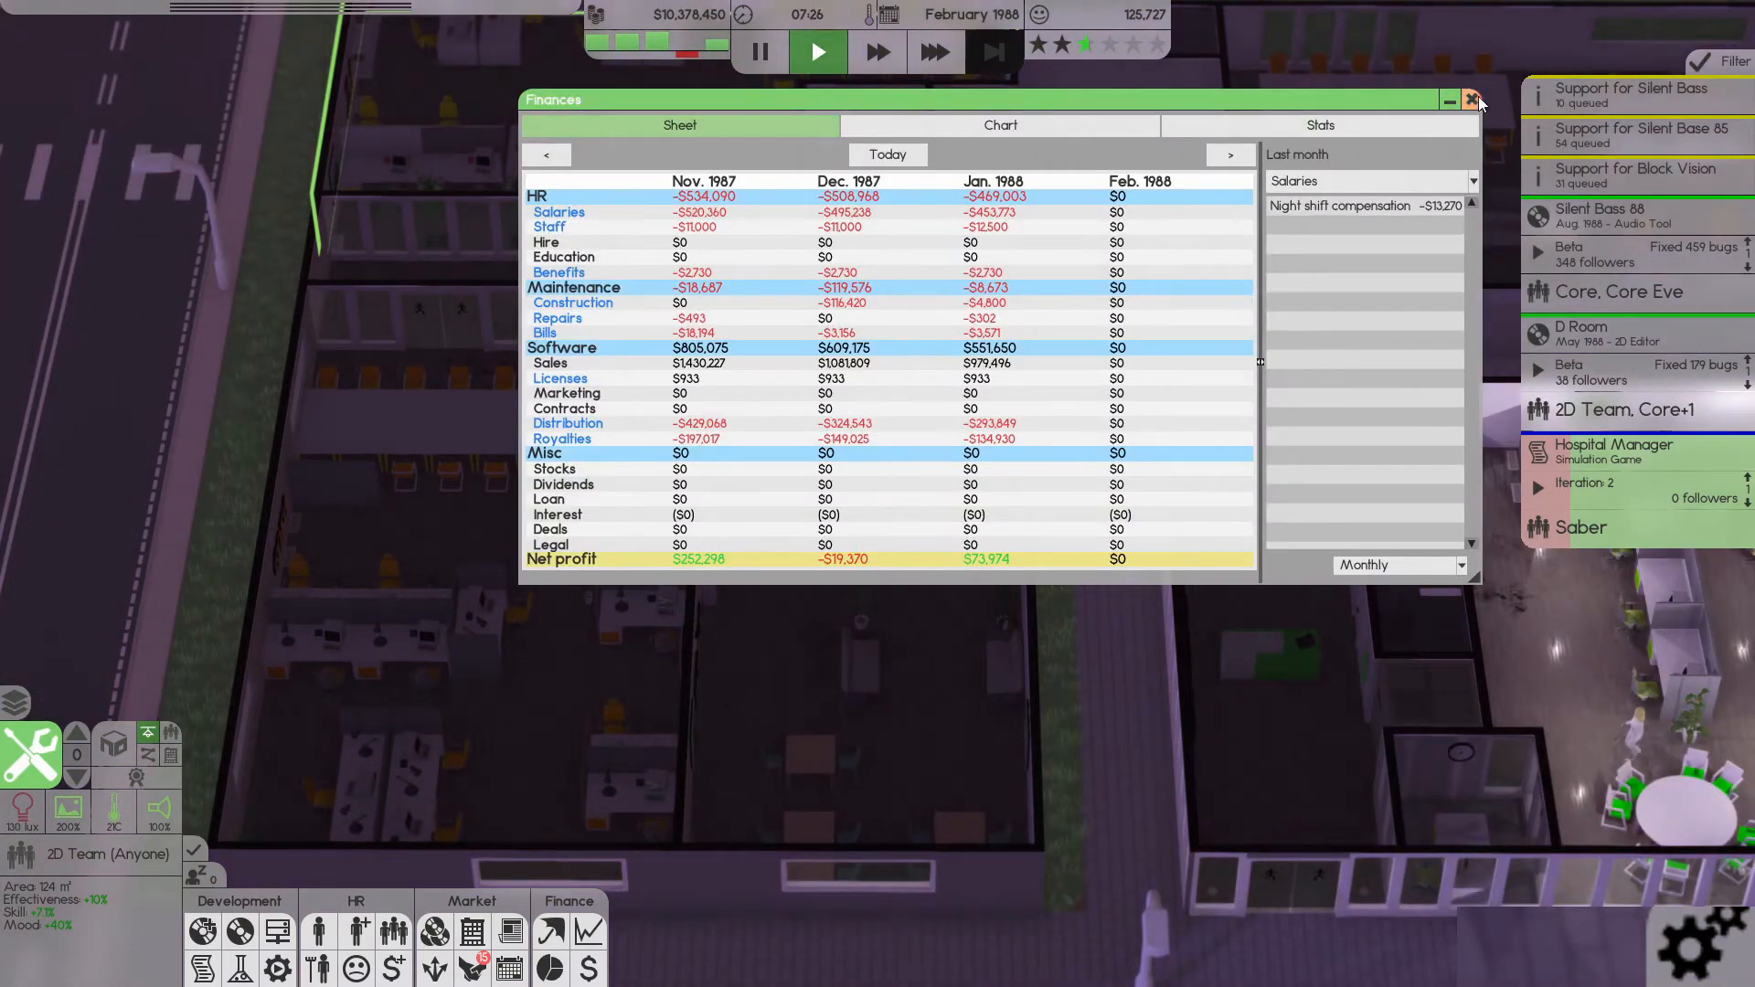
pyautogui.click(1473, 99)
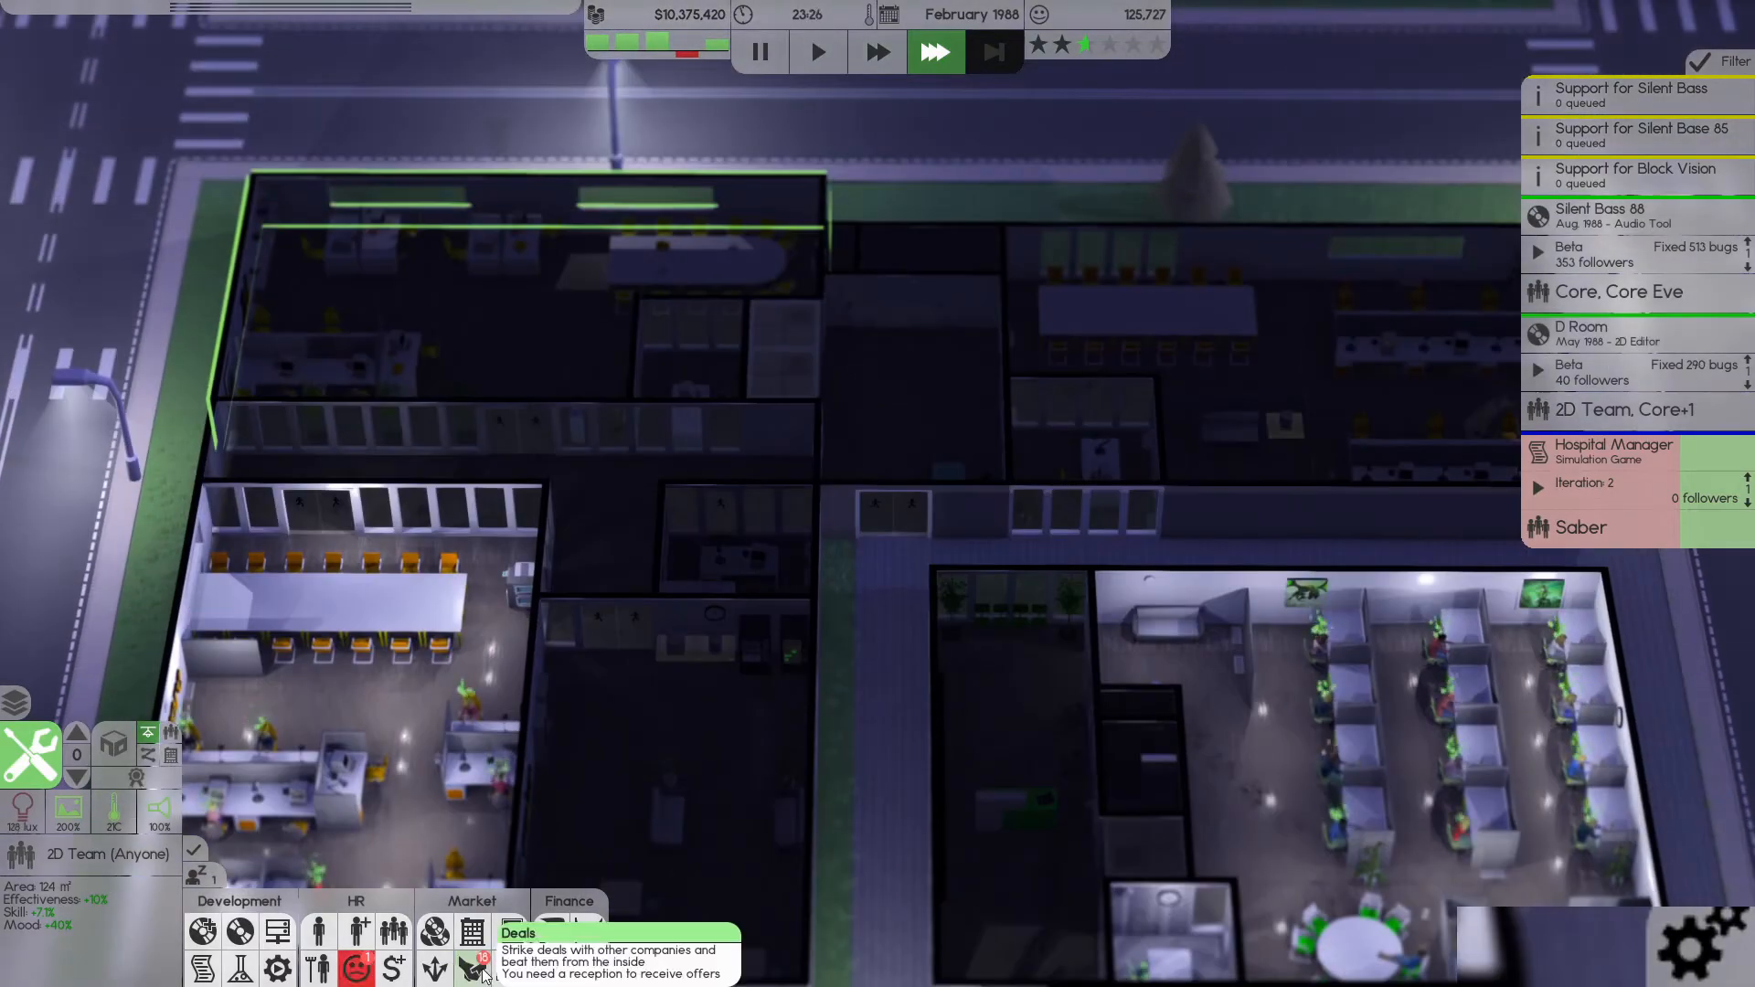
# - Review the incoming Deals list sorted by description, dismiss it and run time at 30x
pyautogui.click(471, 969)
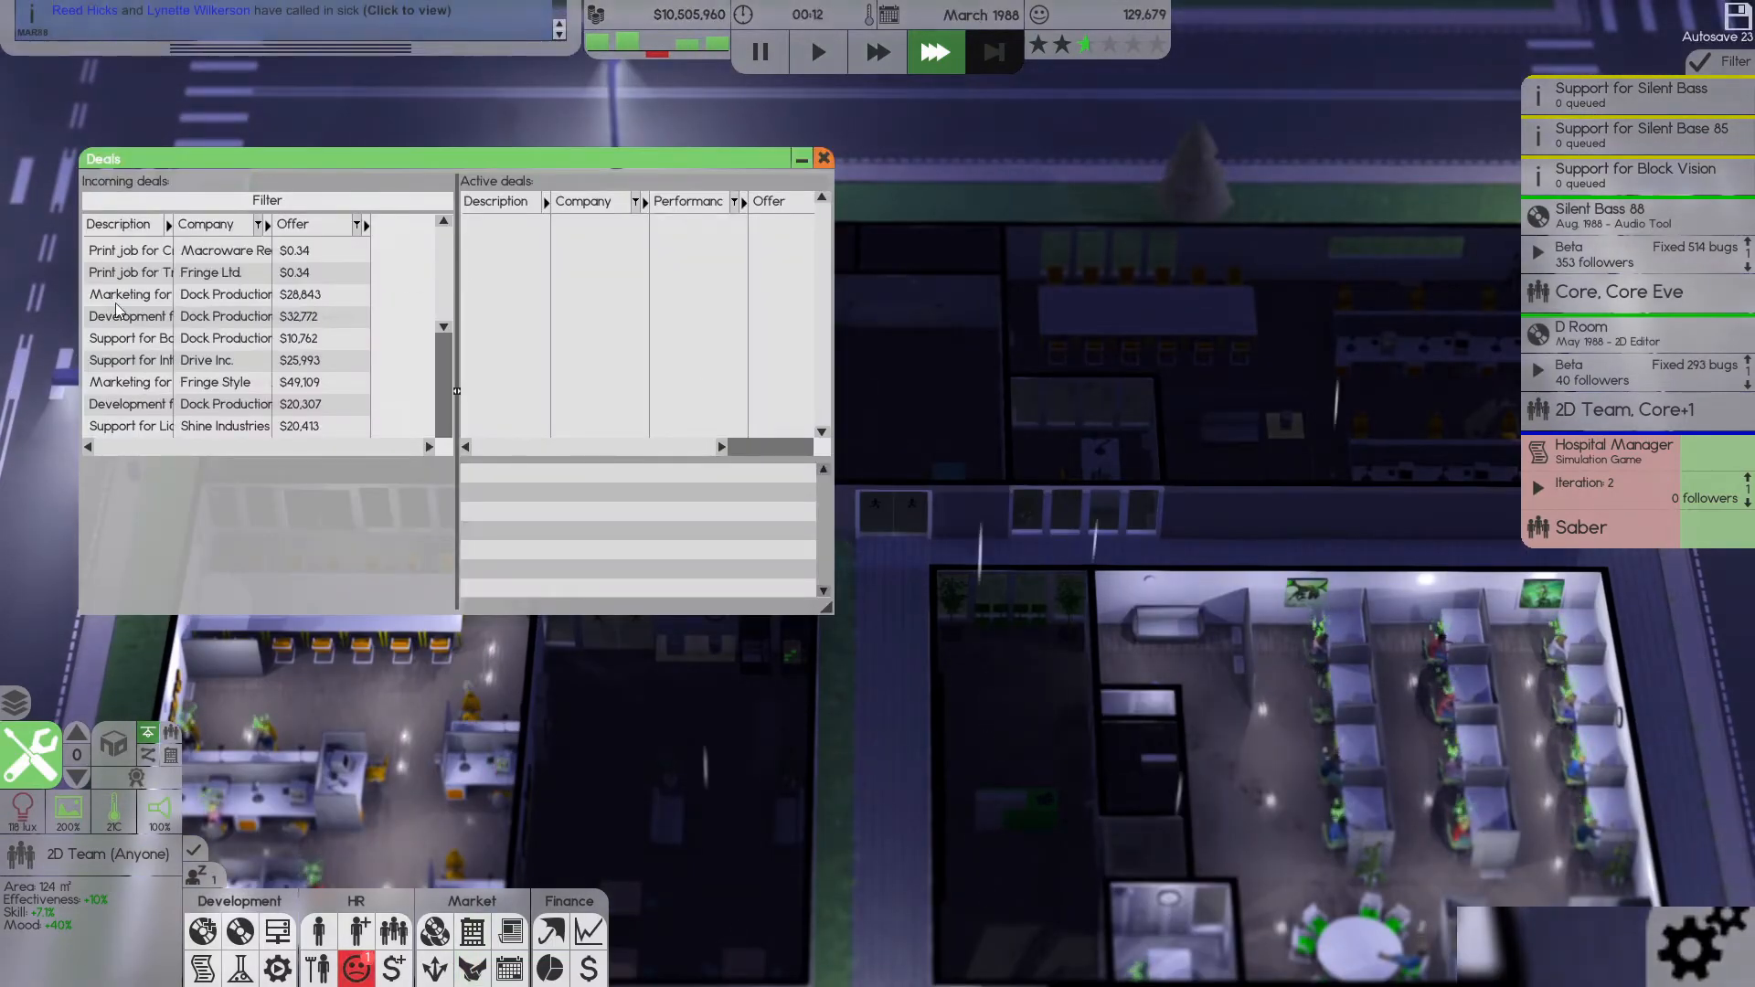
pyautogui.click(117, 223)
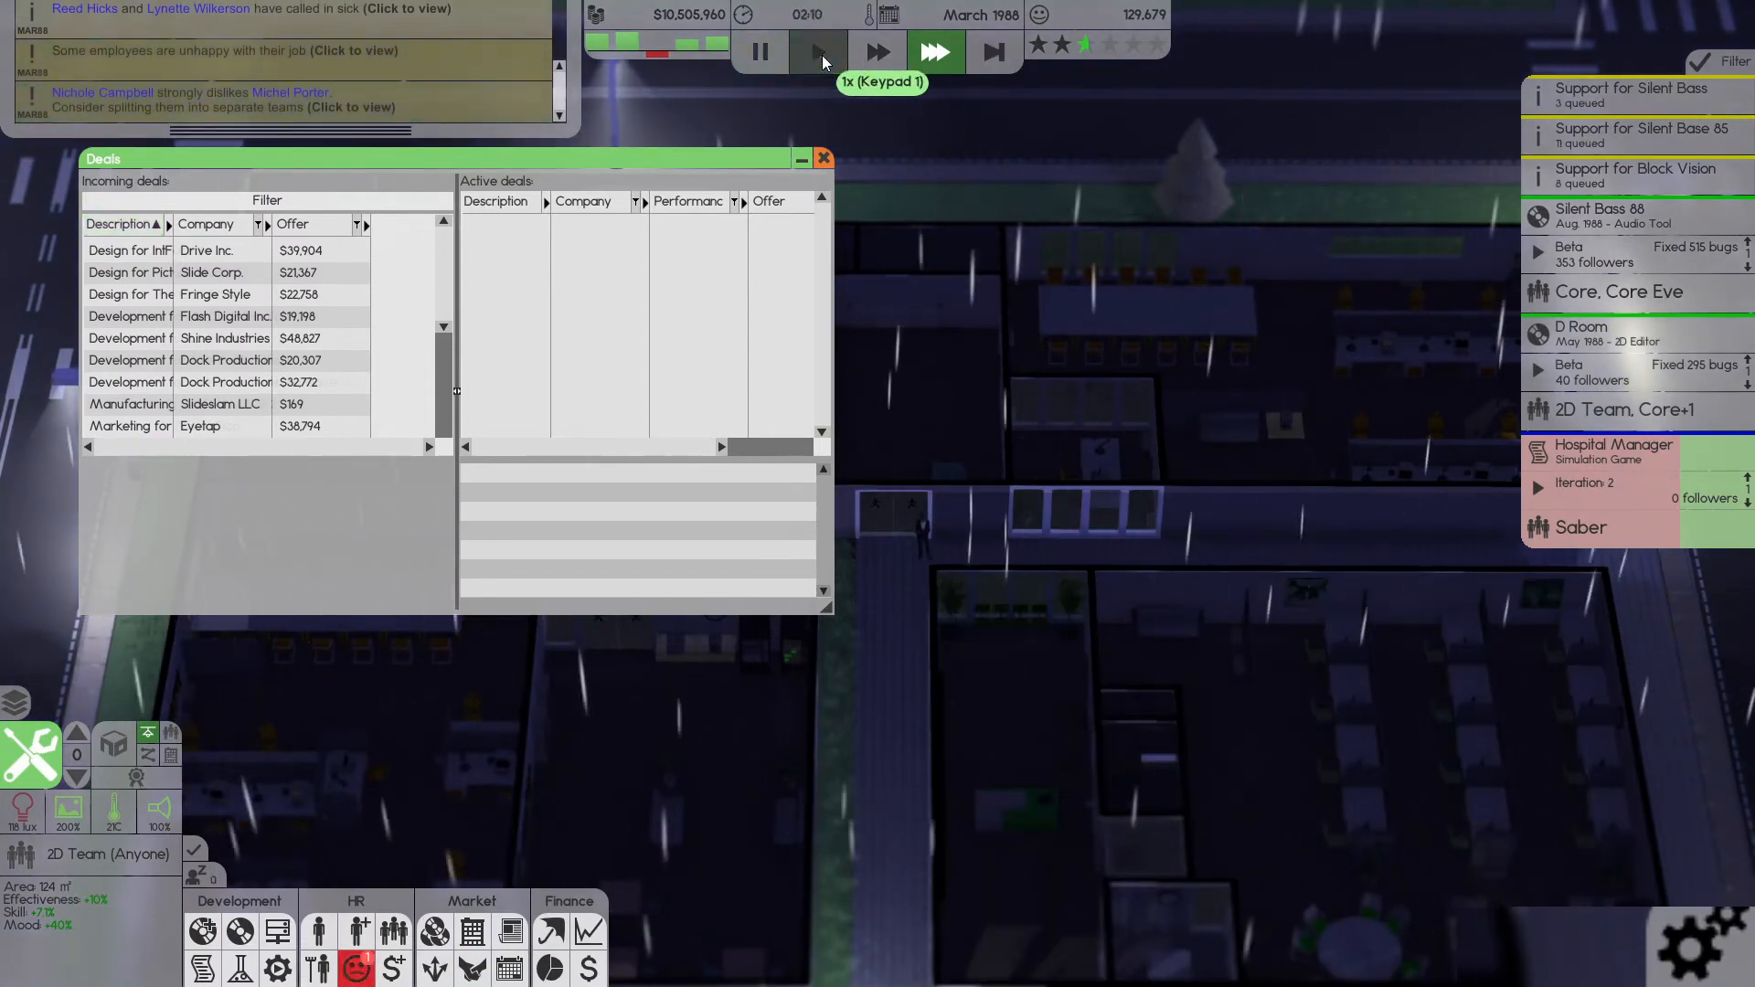
pyautogui.click(819, 51)
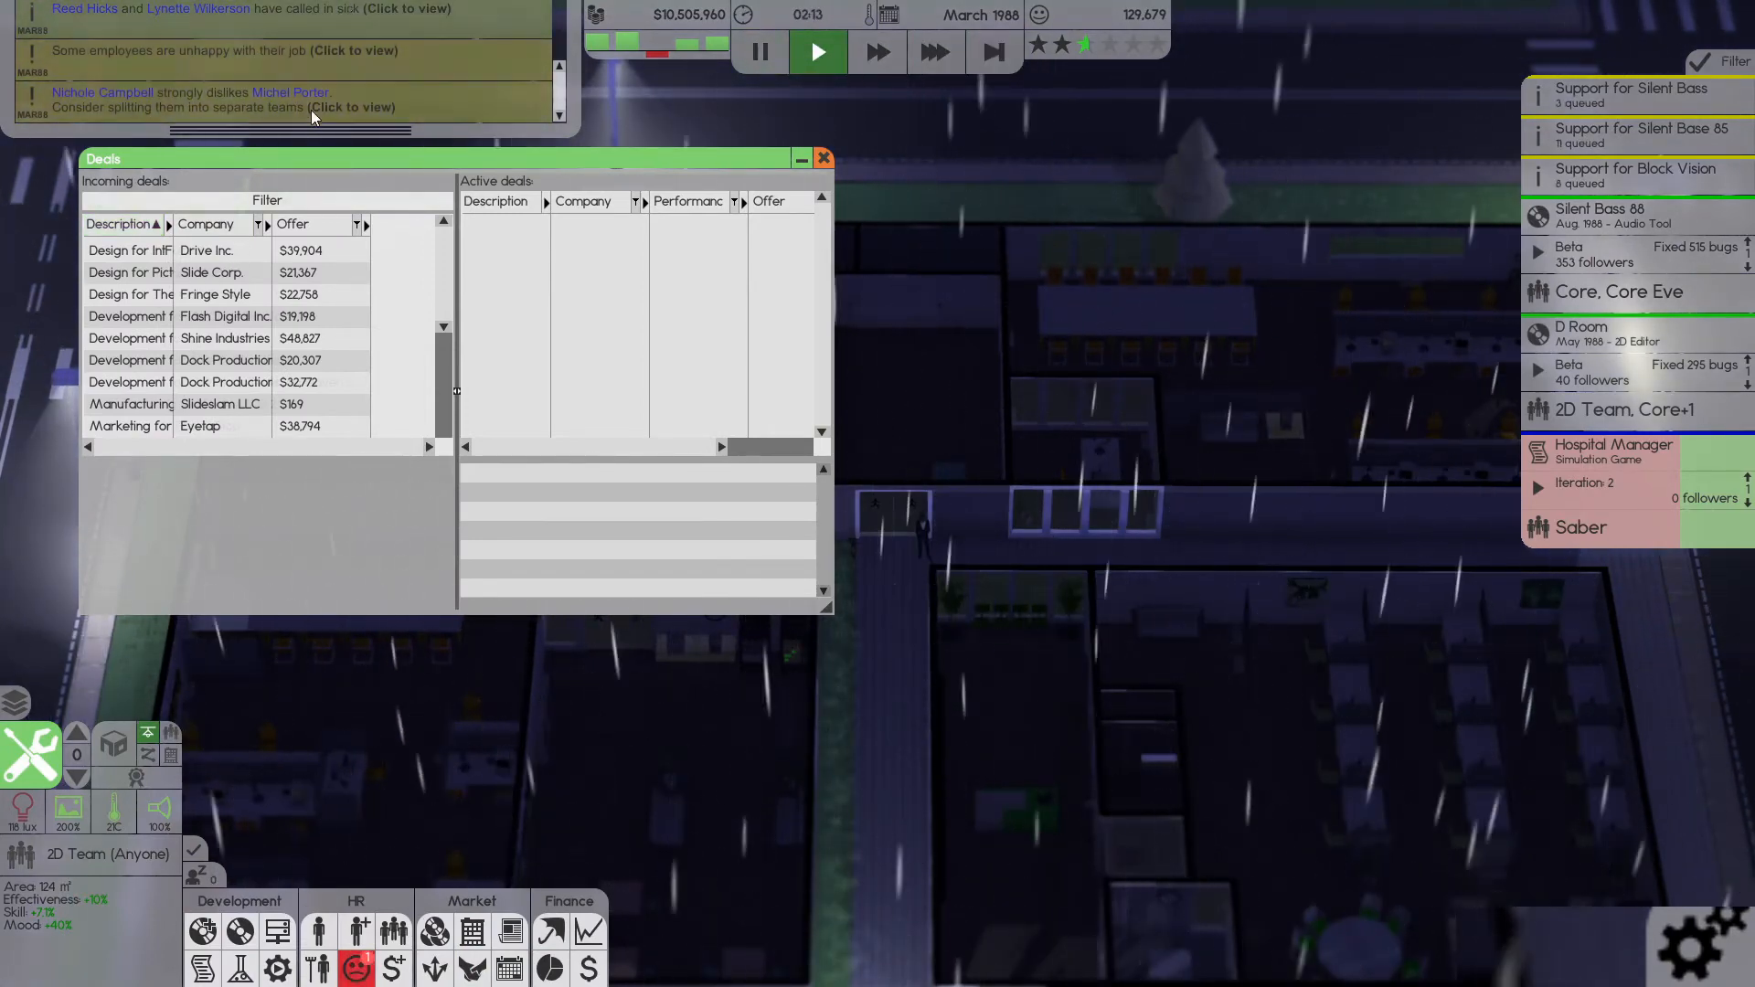
pyautogui.moveTo(878, 52)
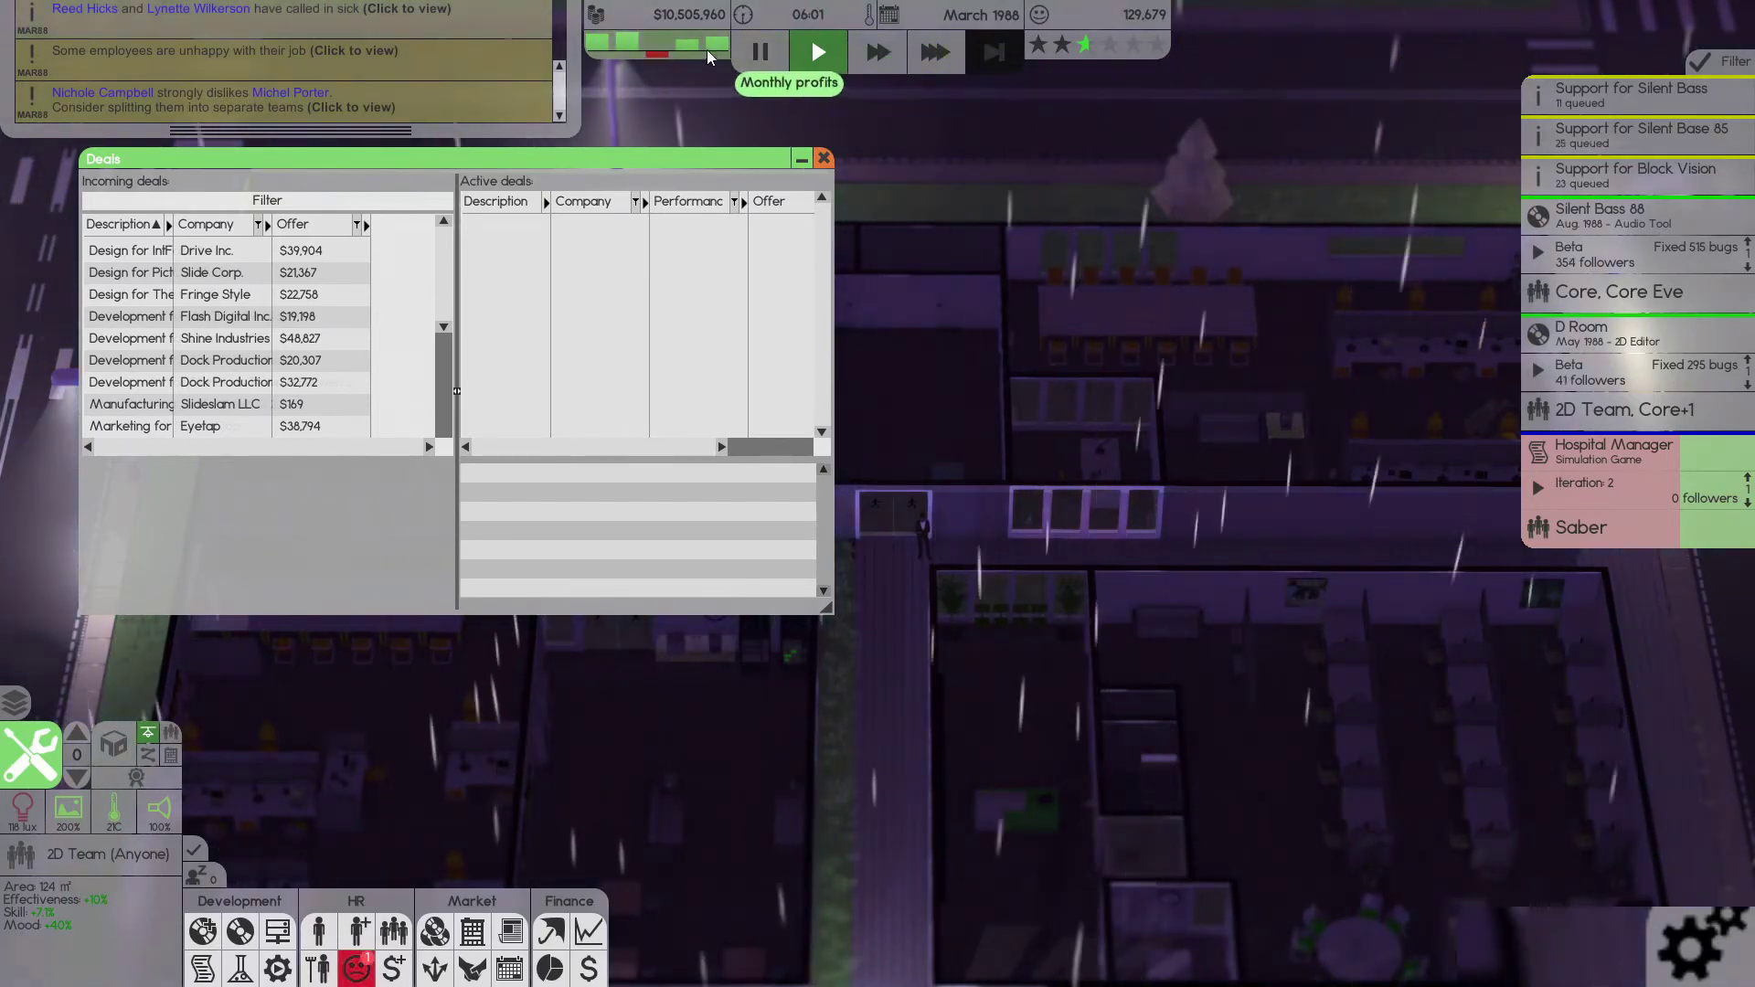
pyautogui.click(587, 967)
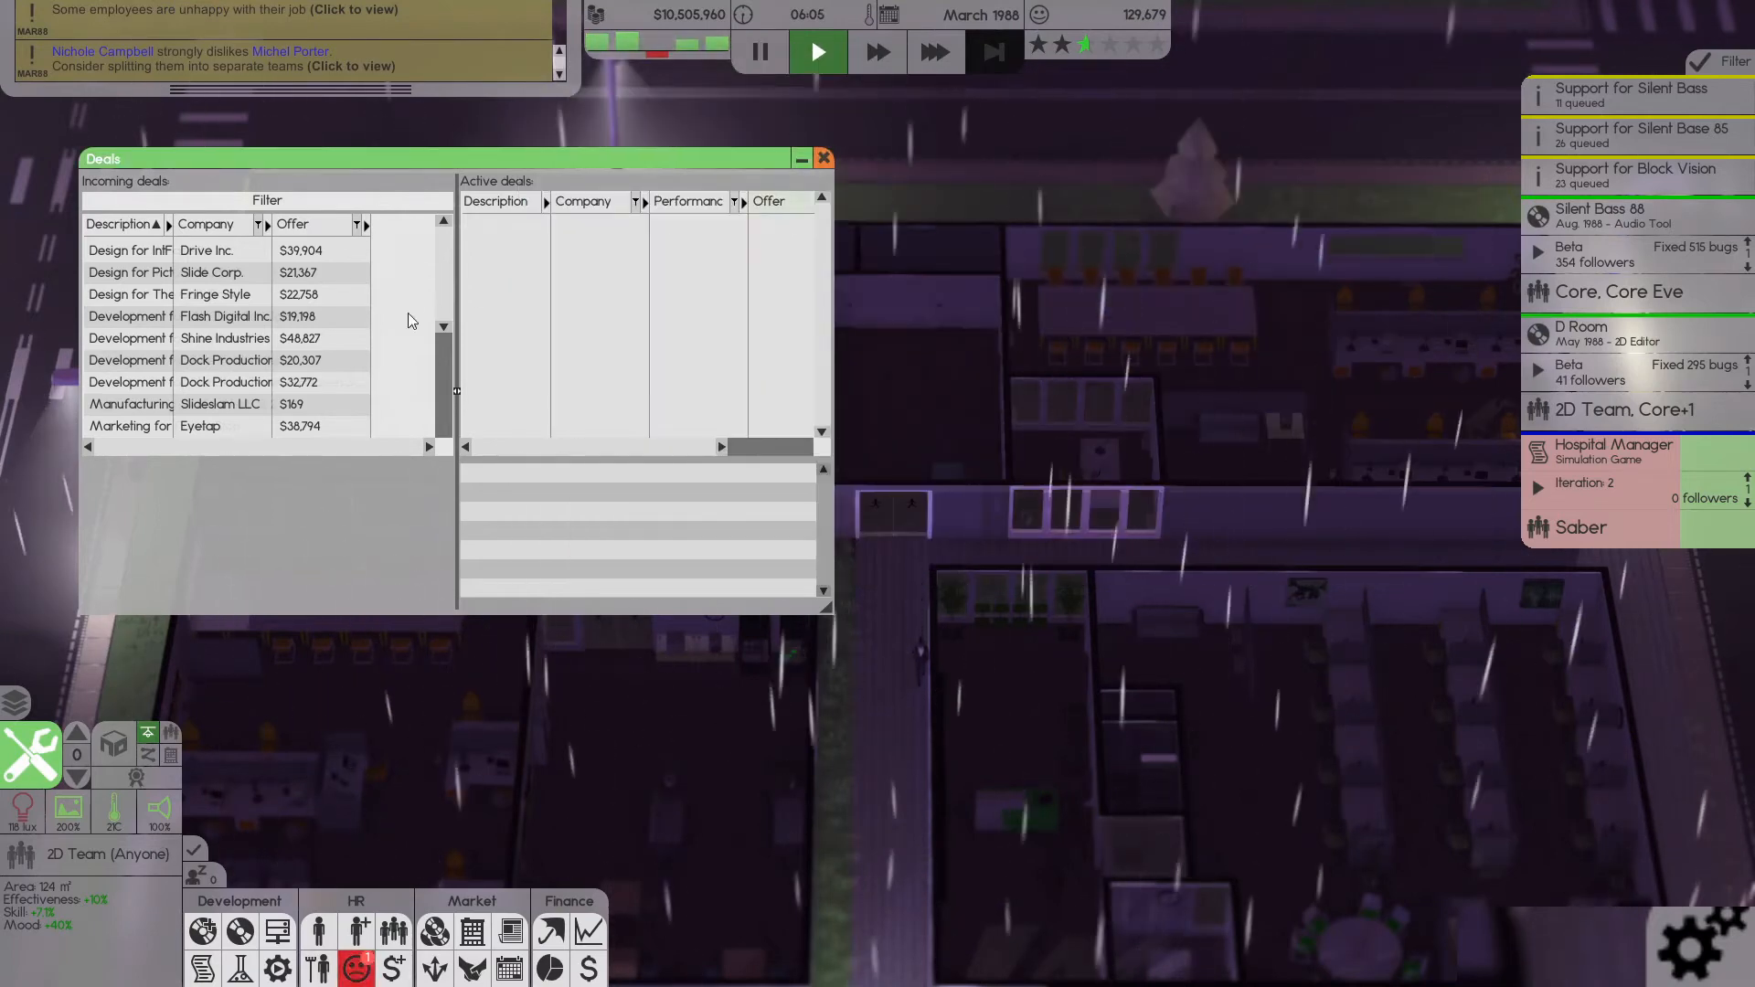
pyautogui.moveTo(327, 365)
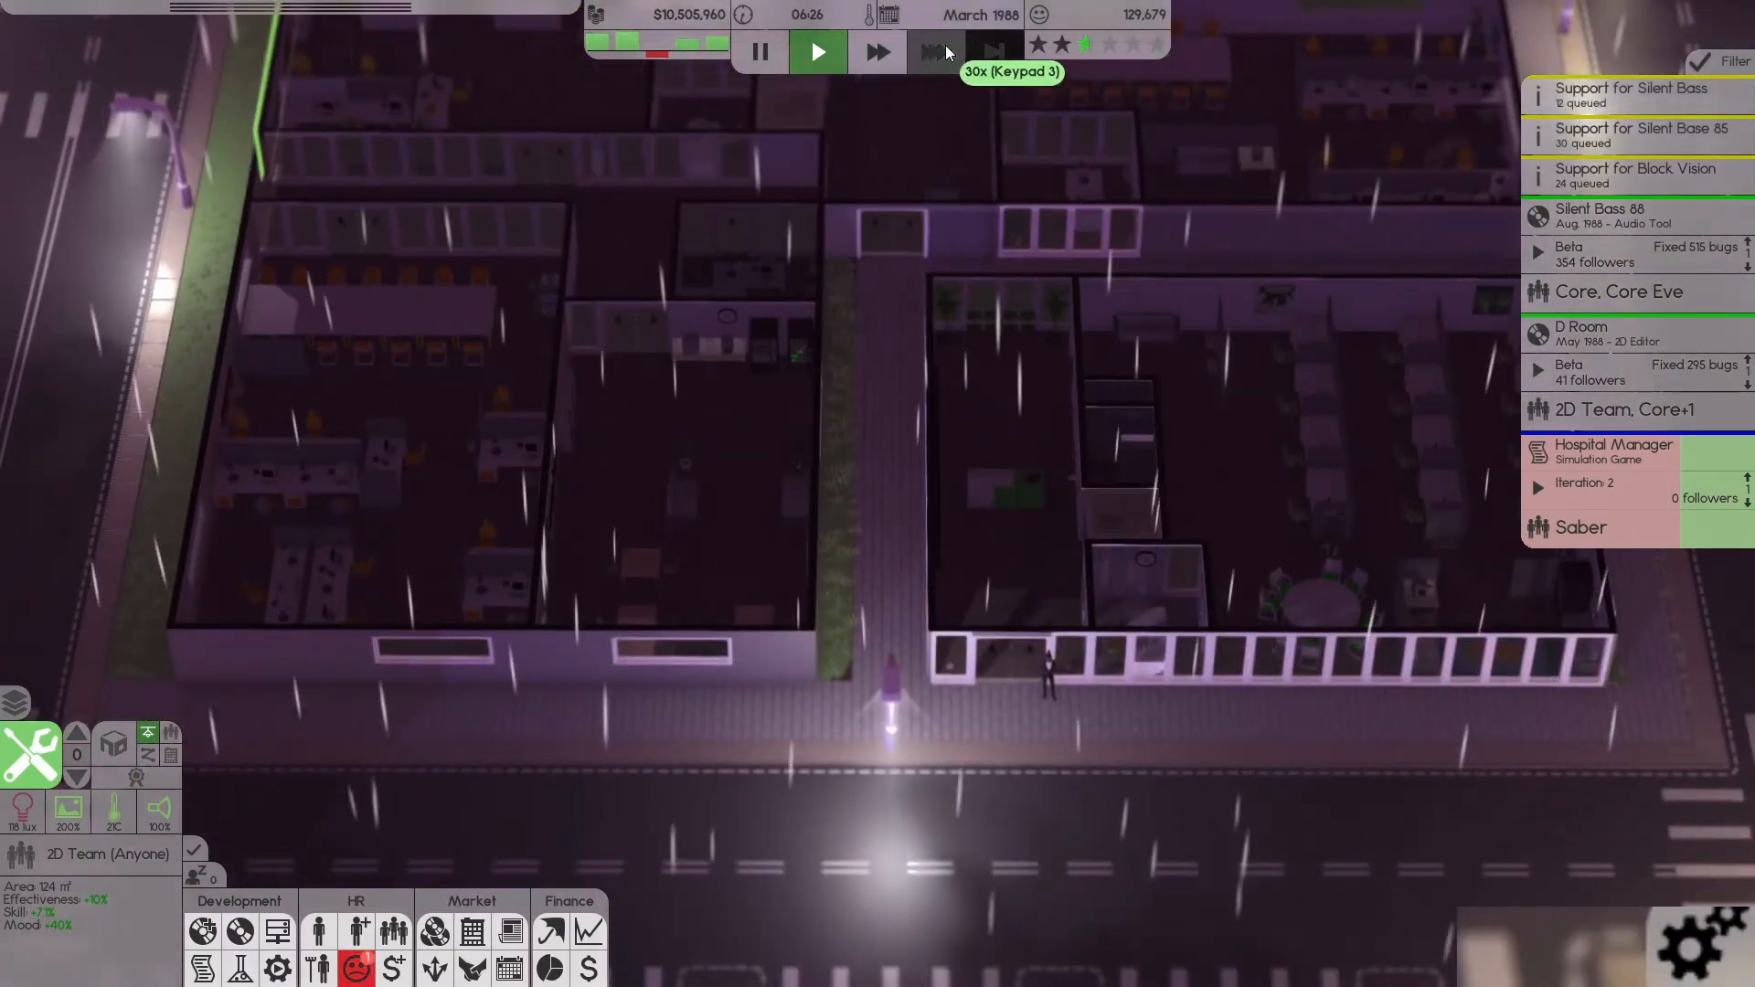
pyautogui.click(936, 51)
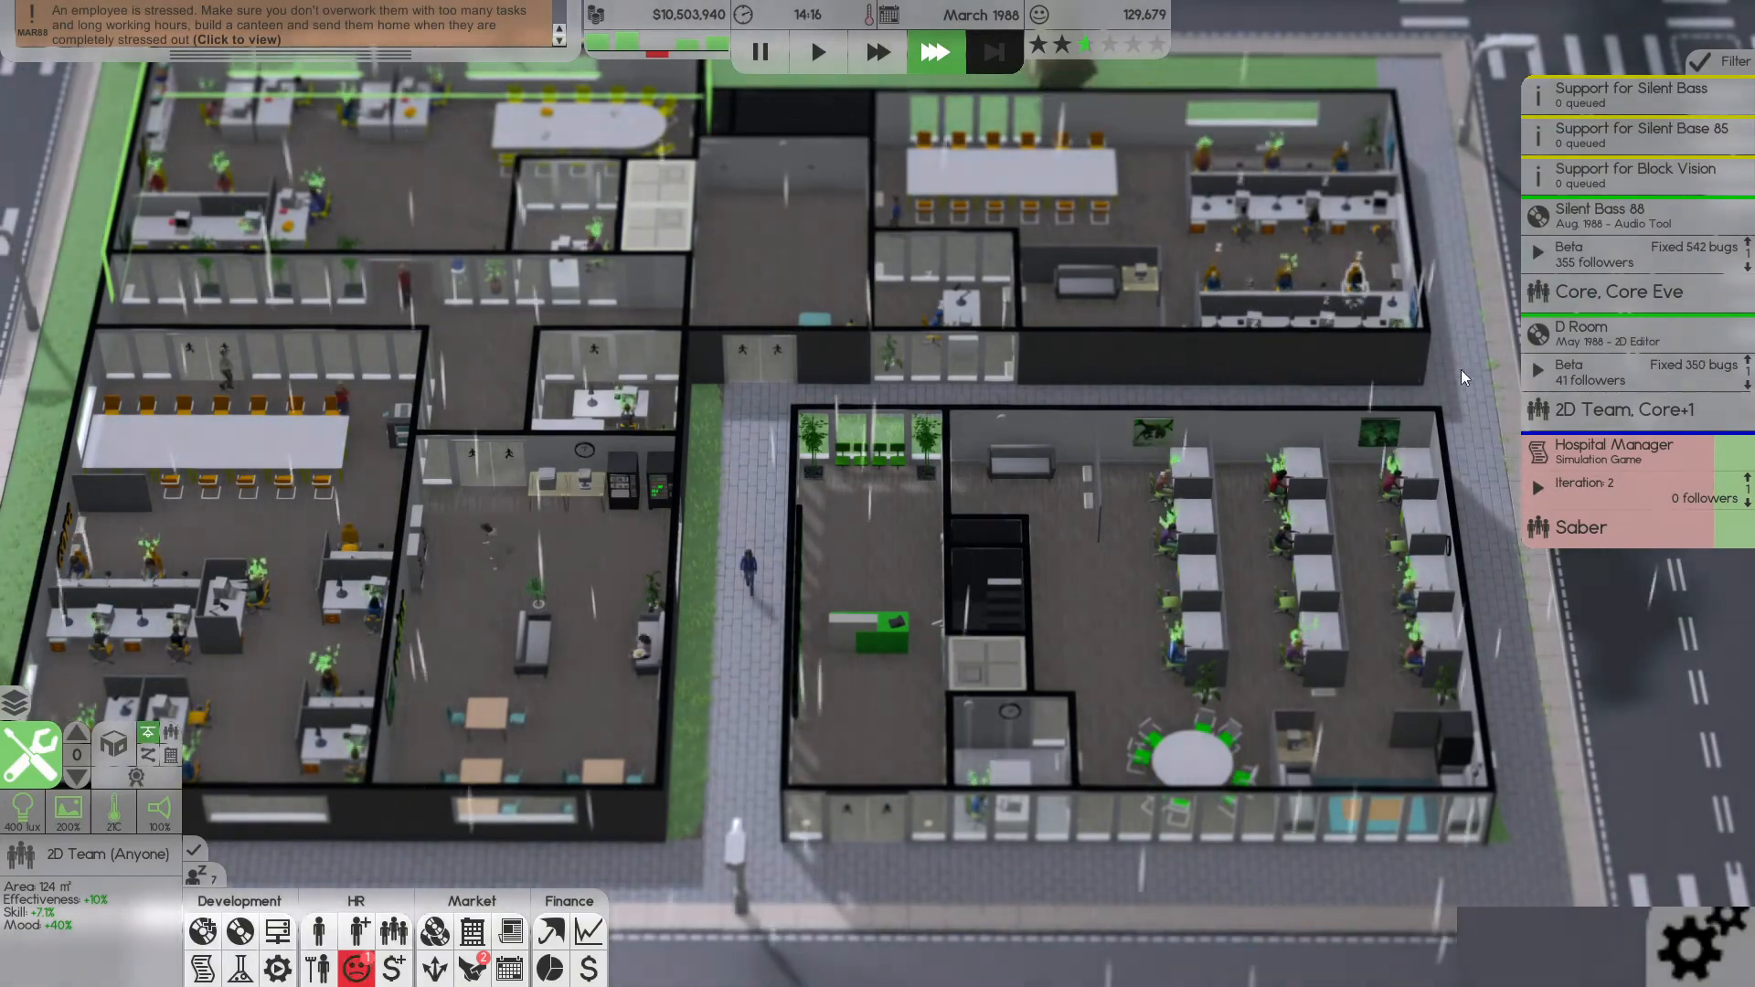
pyautogui.click(1614, 444)
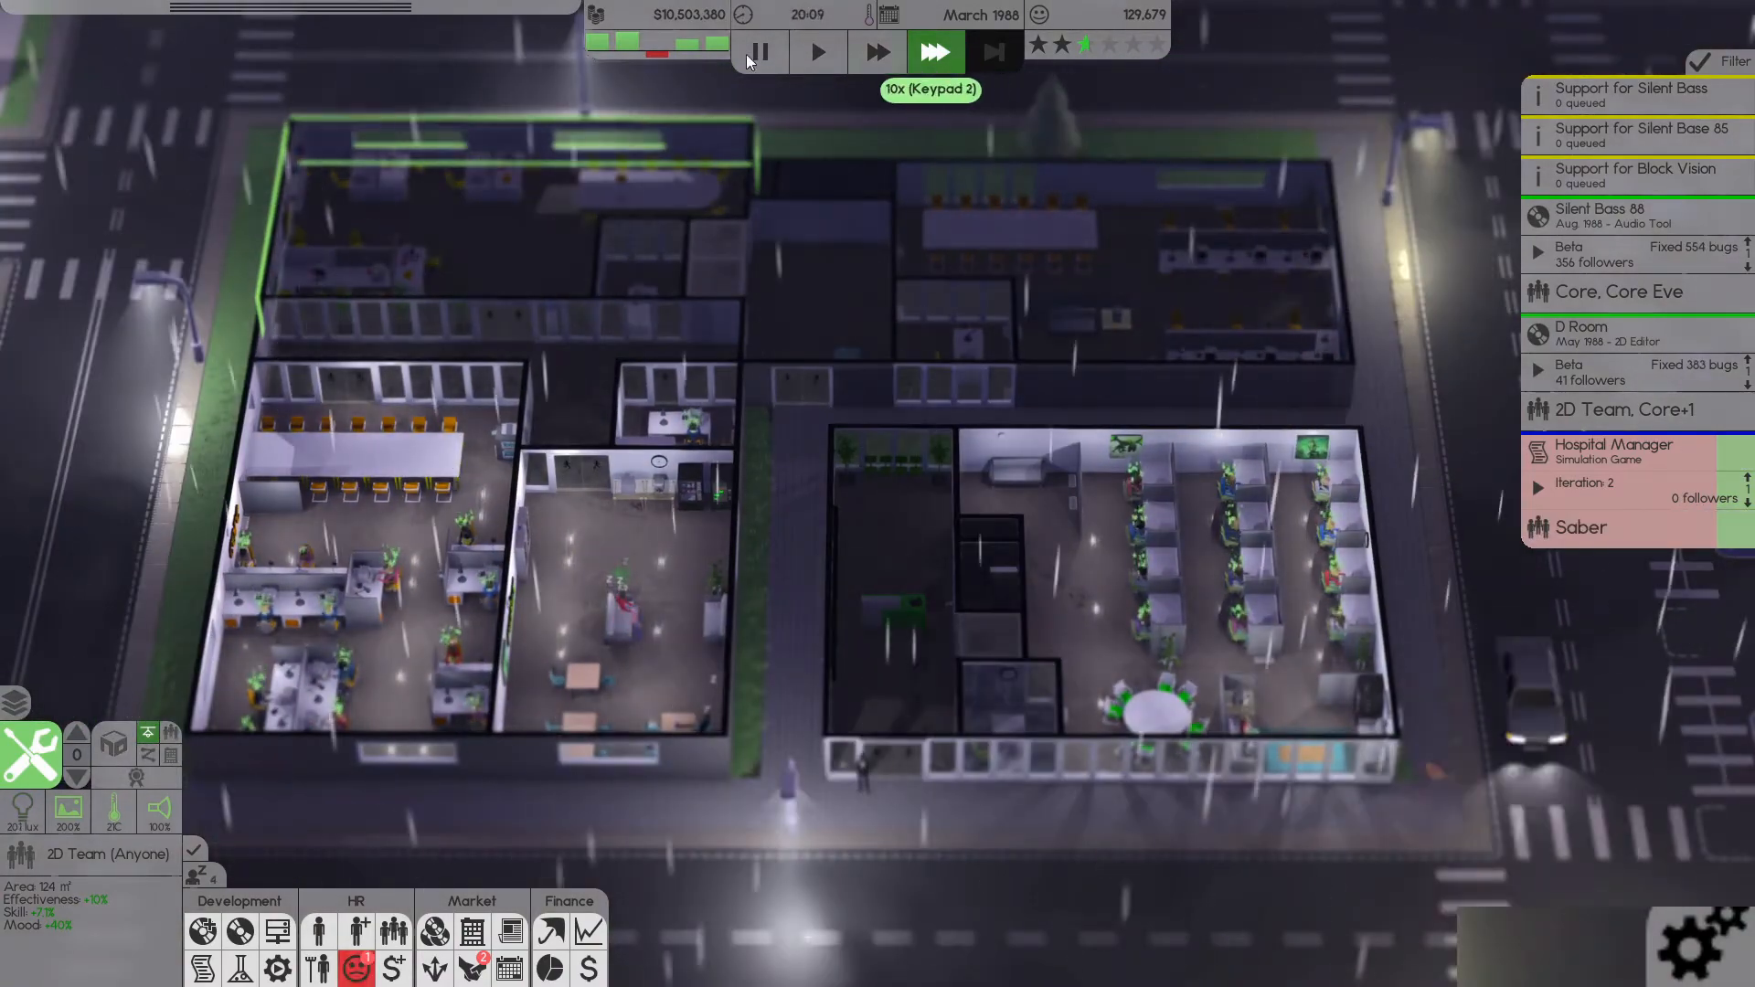
pyautogui.moveTo(1457, 198)
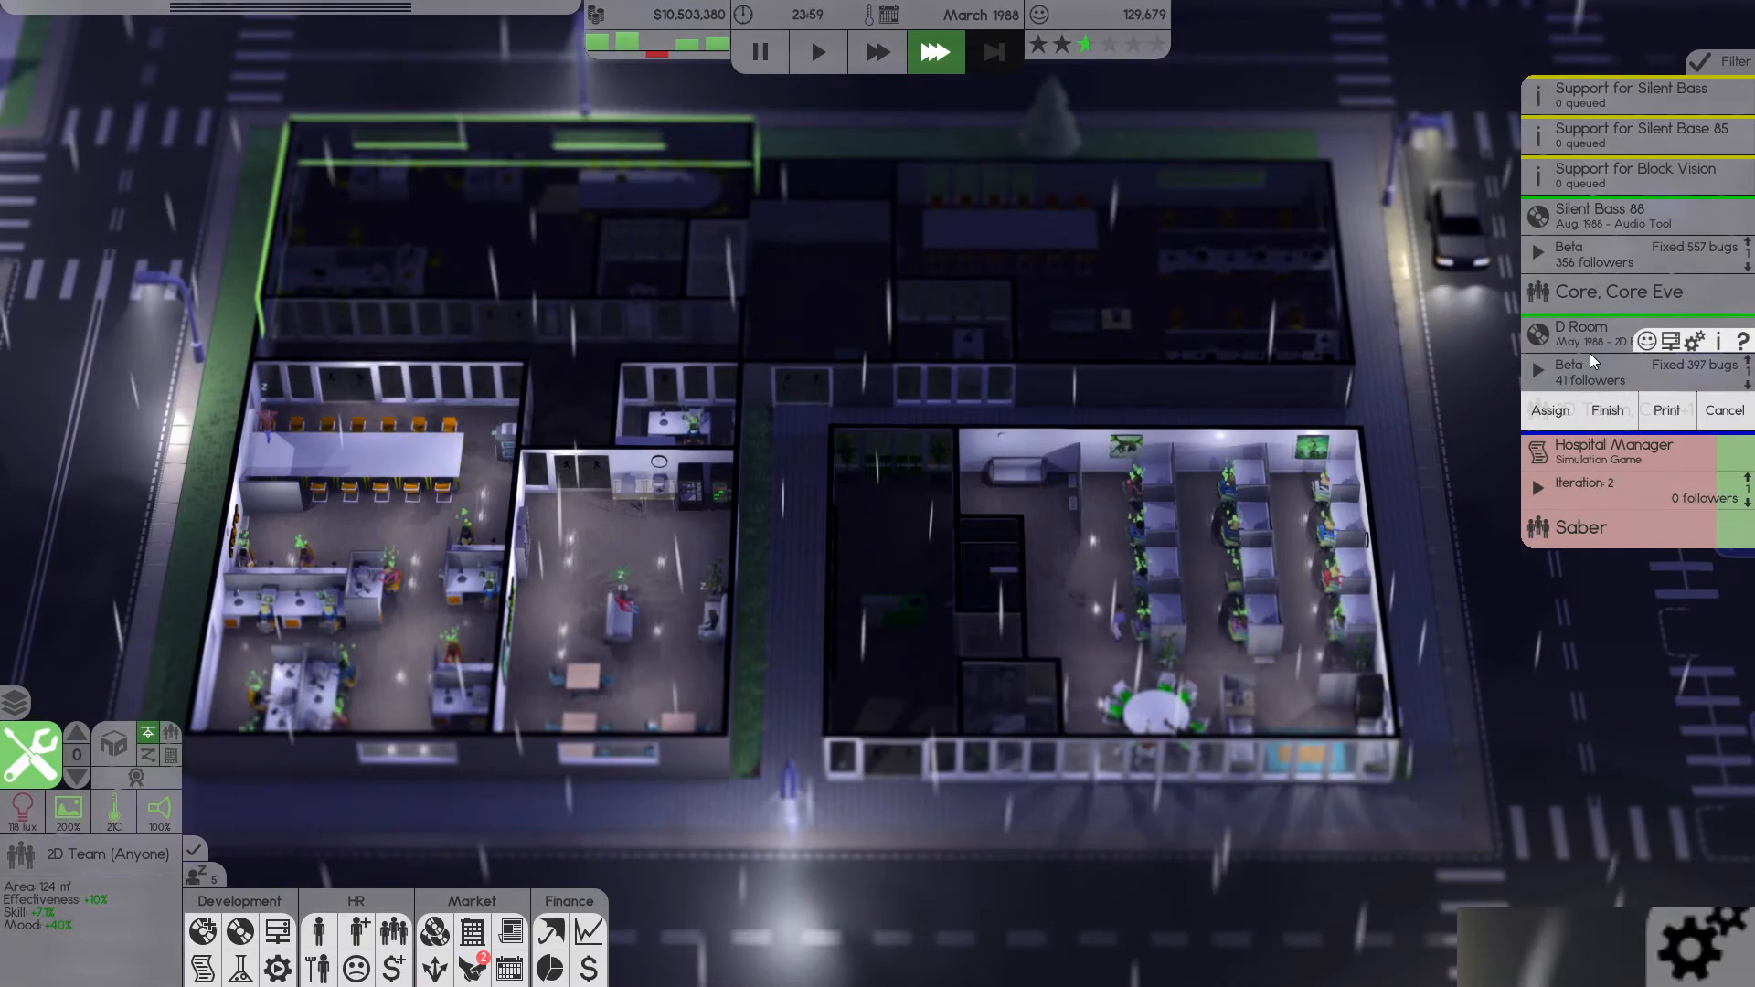
pyautogui.moveTo(1079, 53)
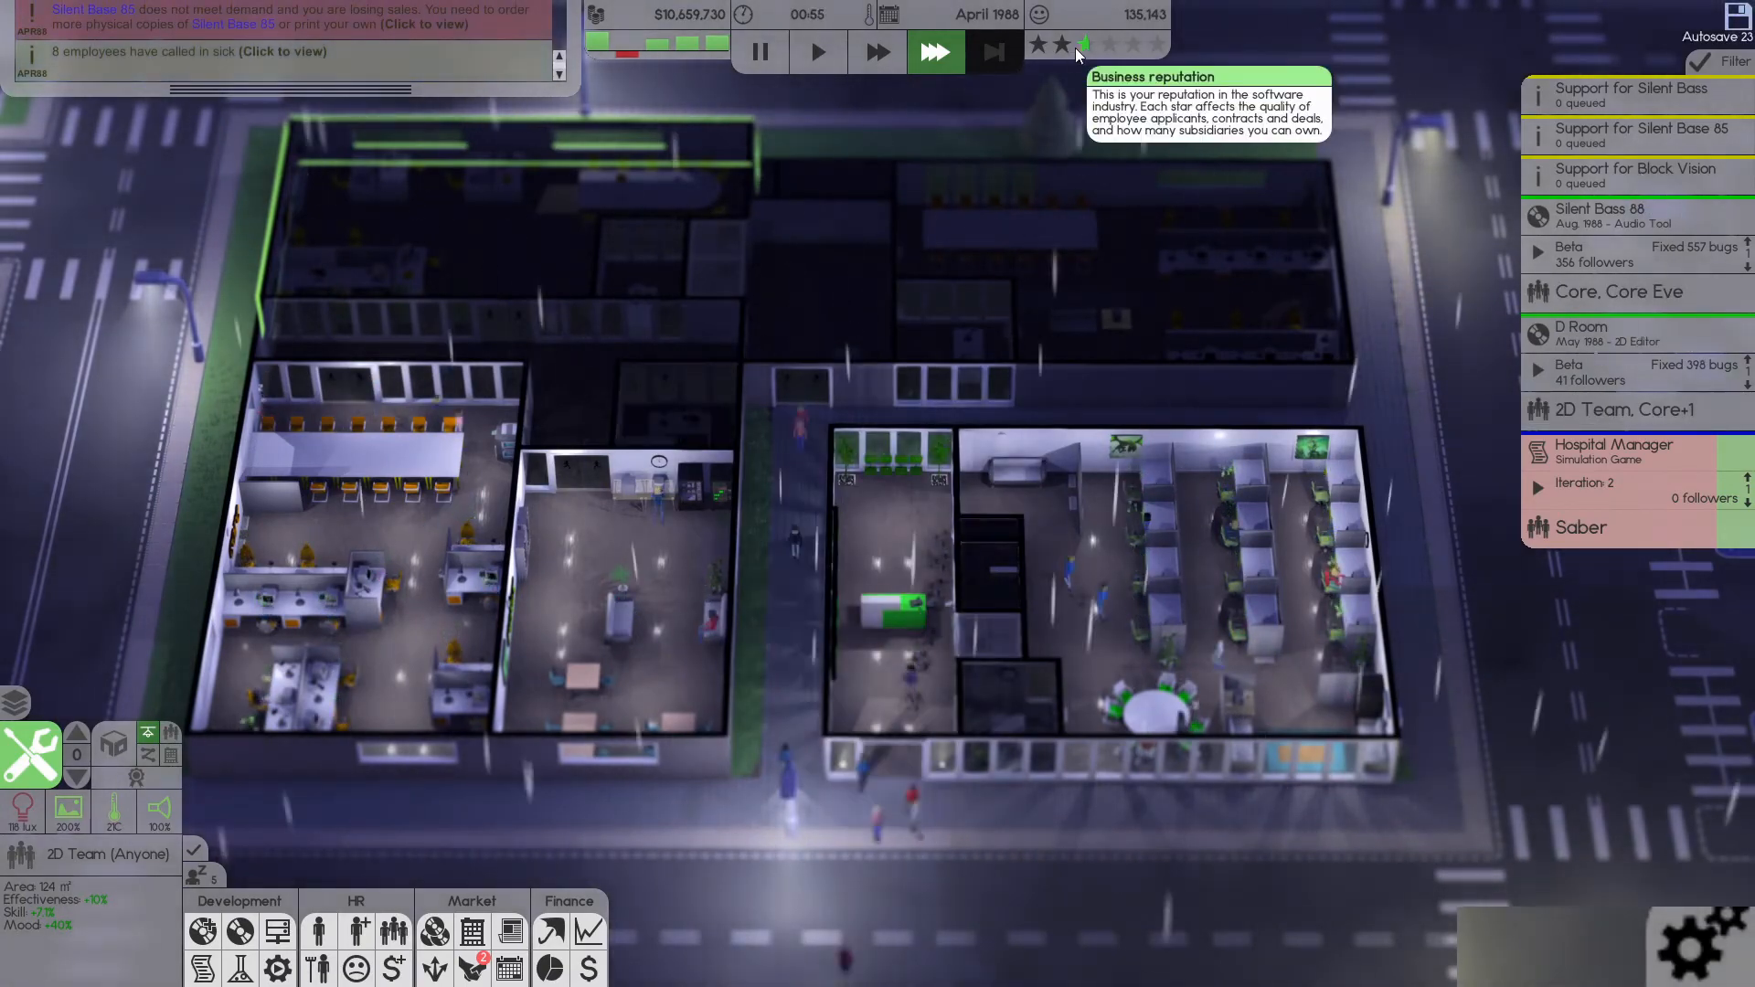
pyautogui.moveTo(1038, 14)
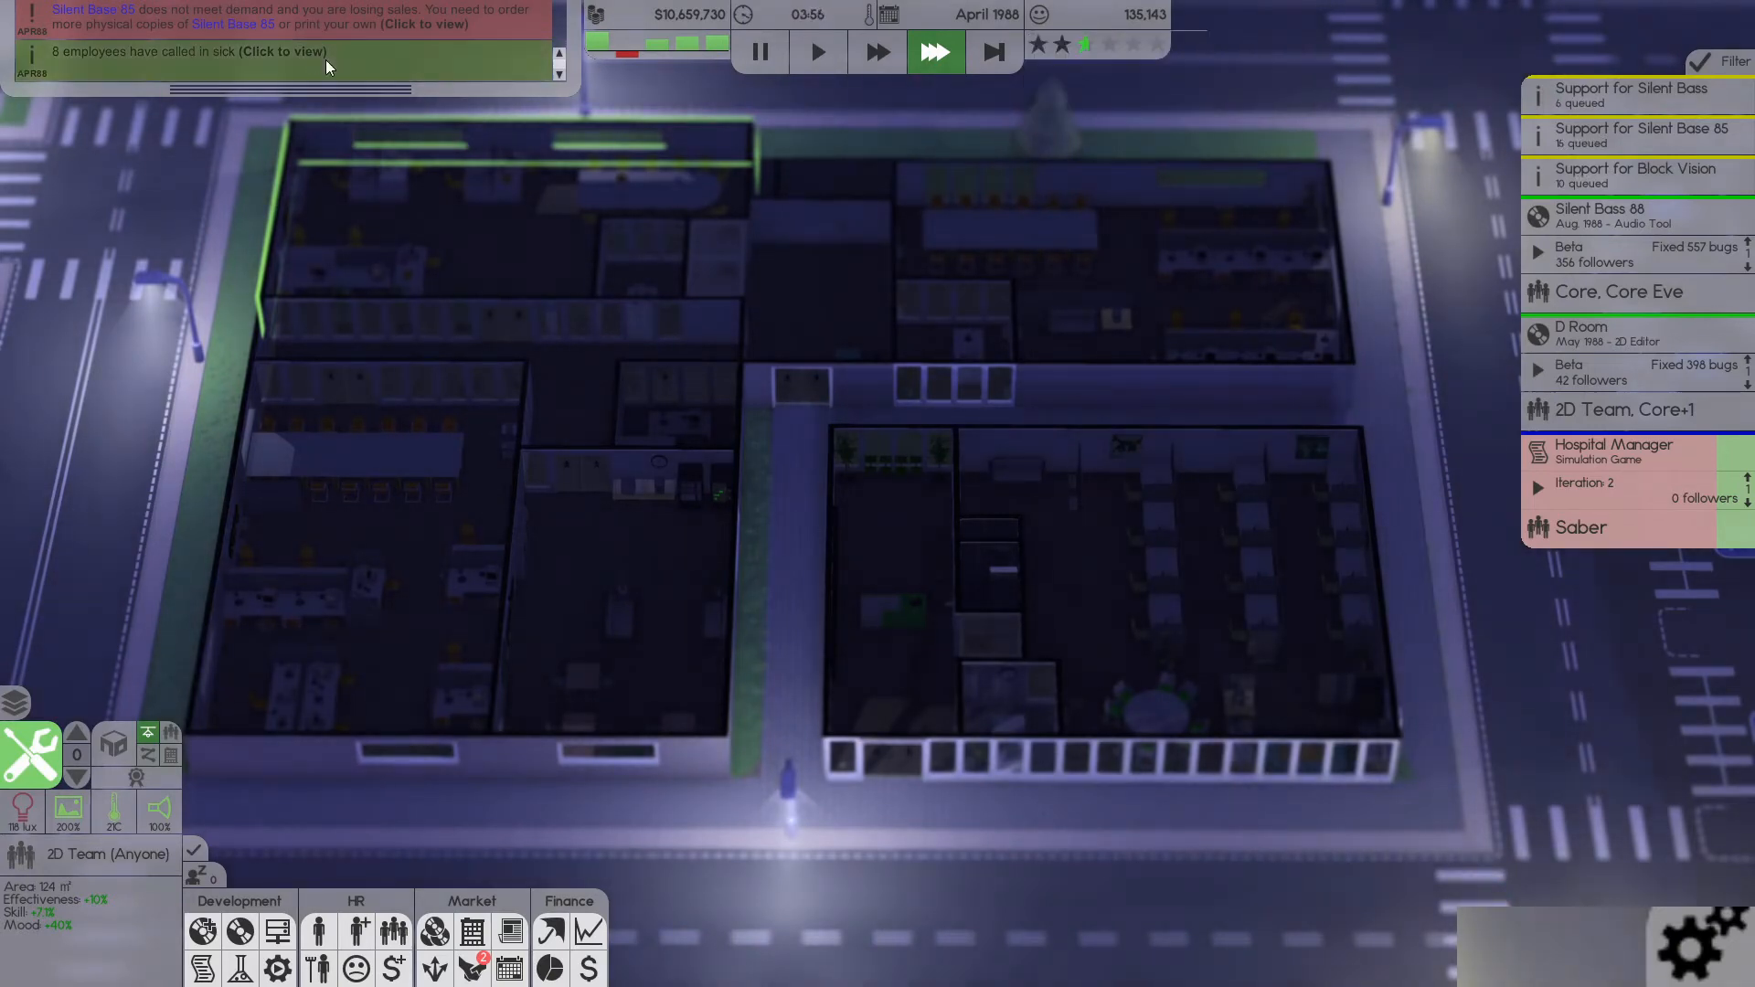
# - Order 200,000 physical copies of Silent Base 85 from My Releases
pyautogui.click(820, 51)
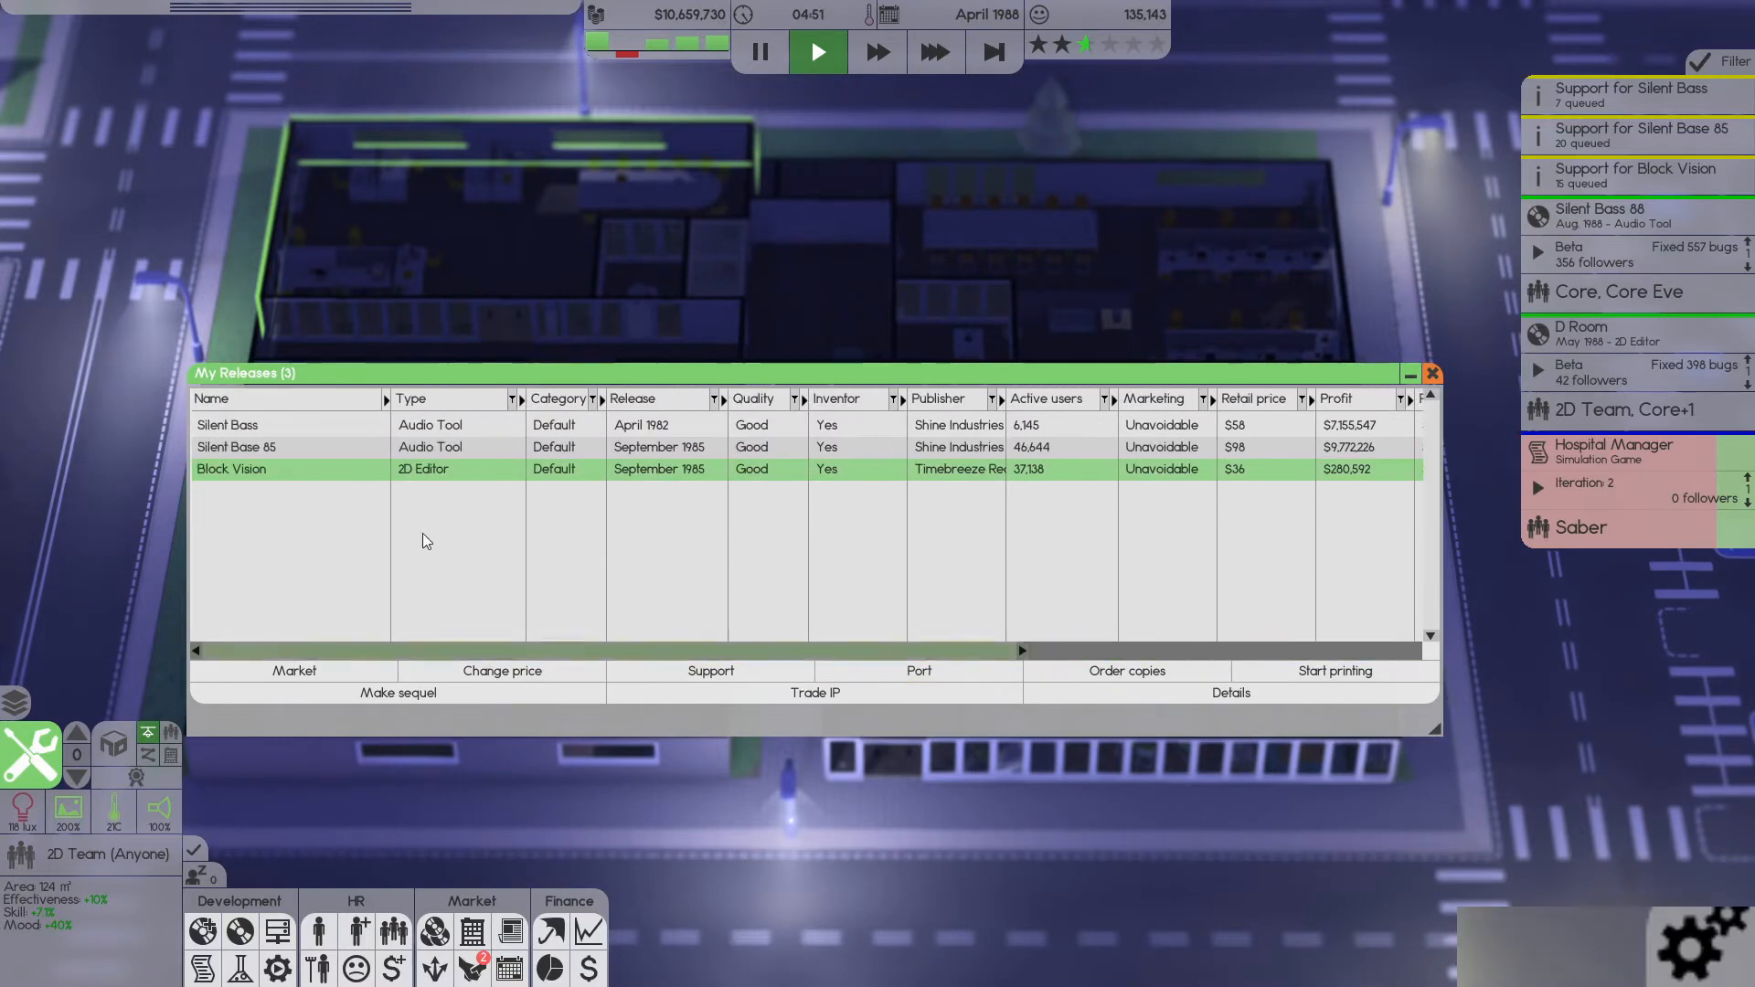
pyautogui.click(235, 446)
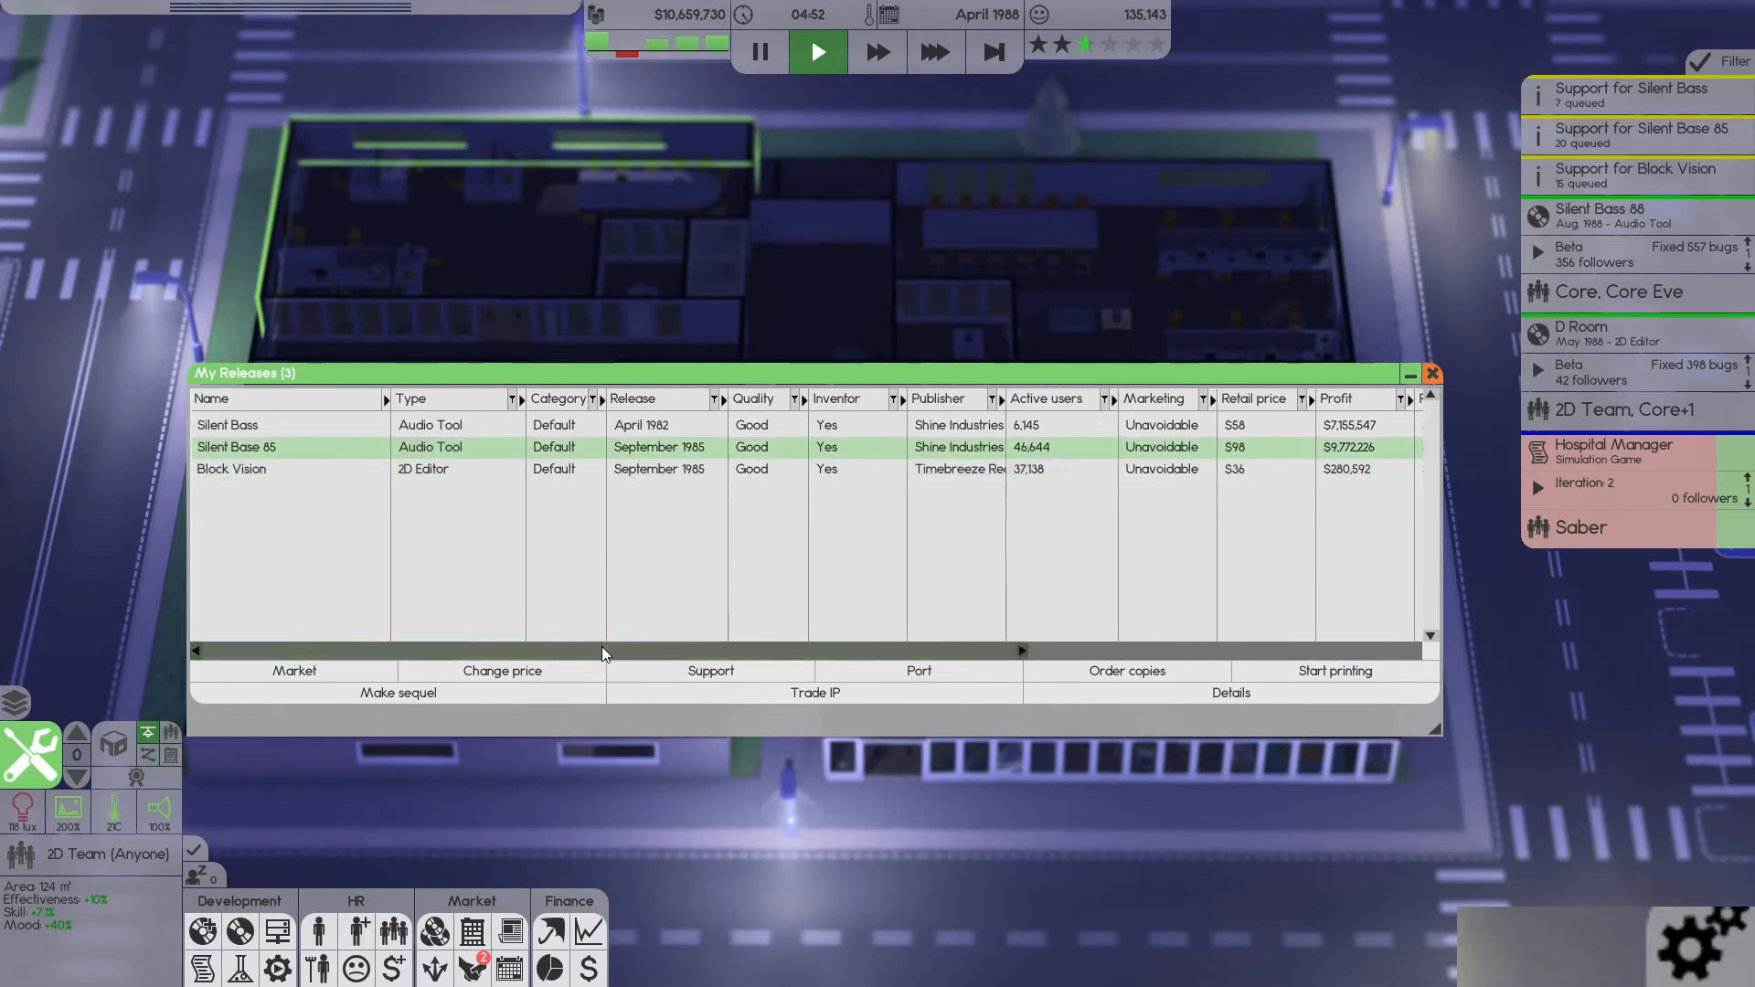
pyautogui.hscroll(3)
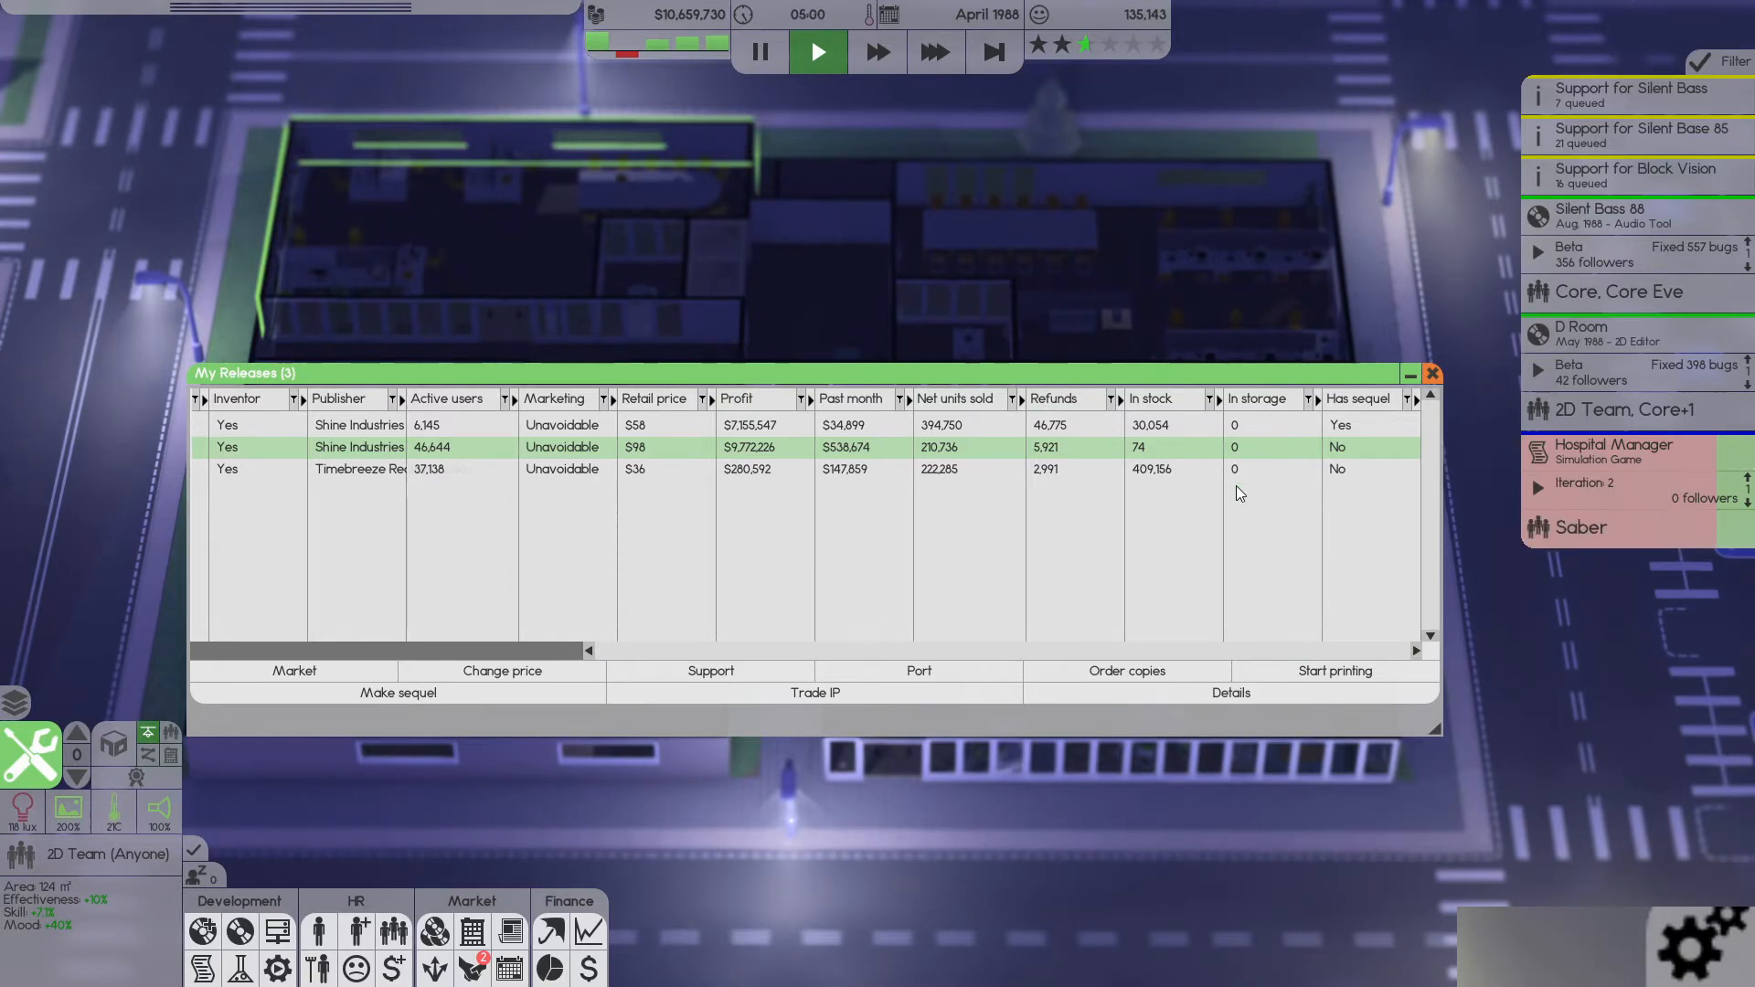
pyautogui.click(1124, 671)
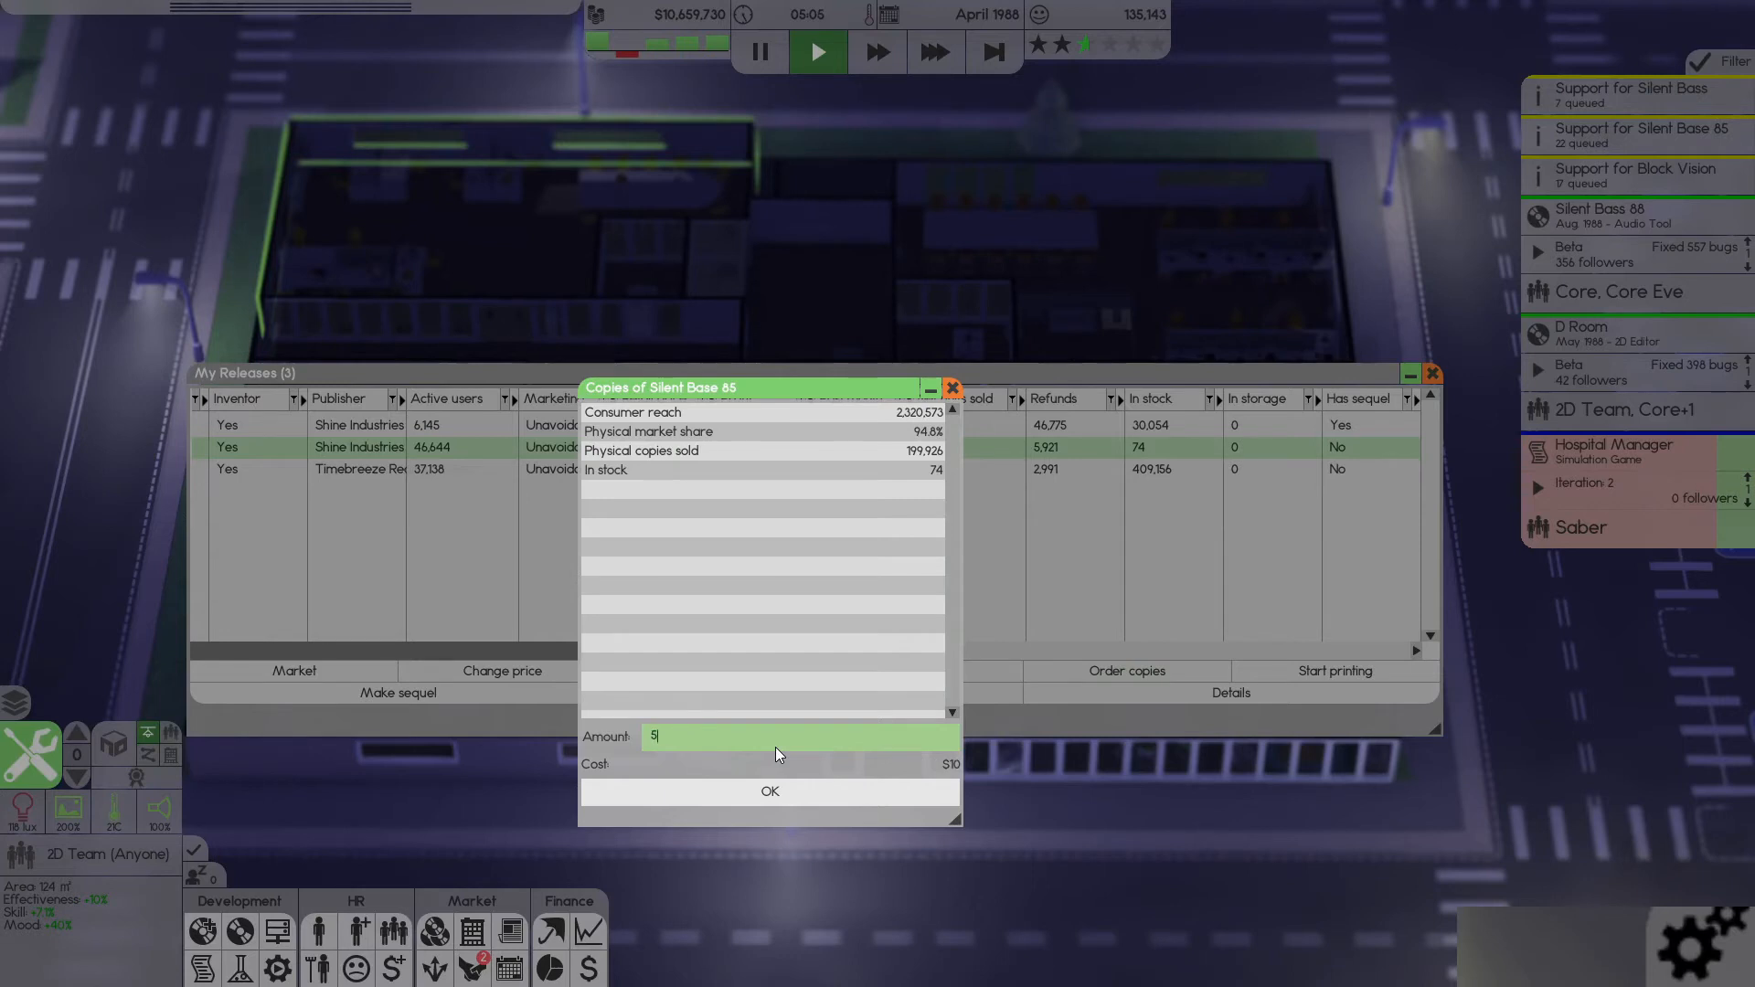
pyautogui.write('500000')
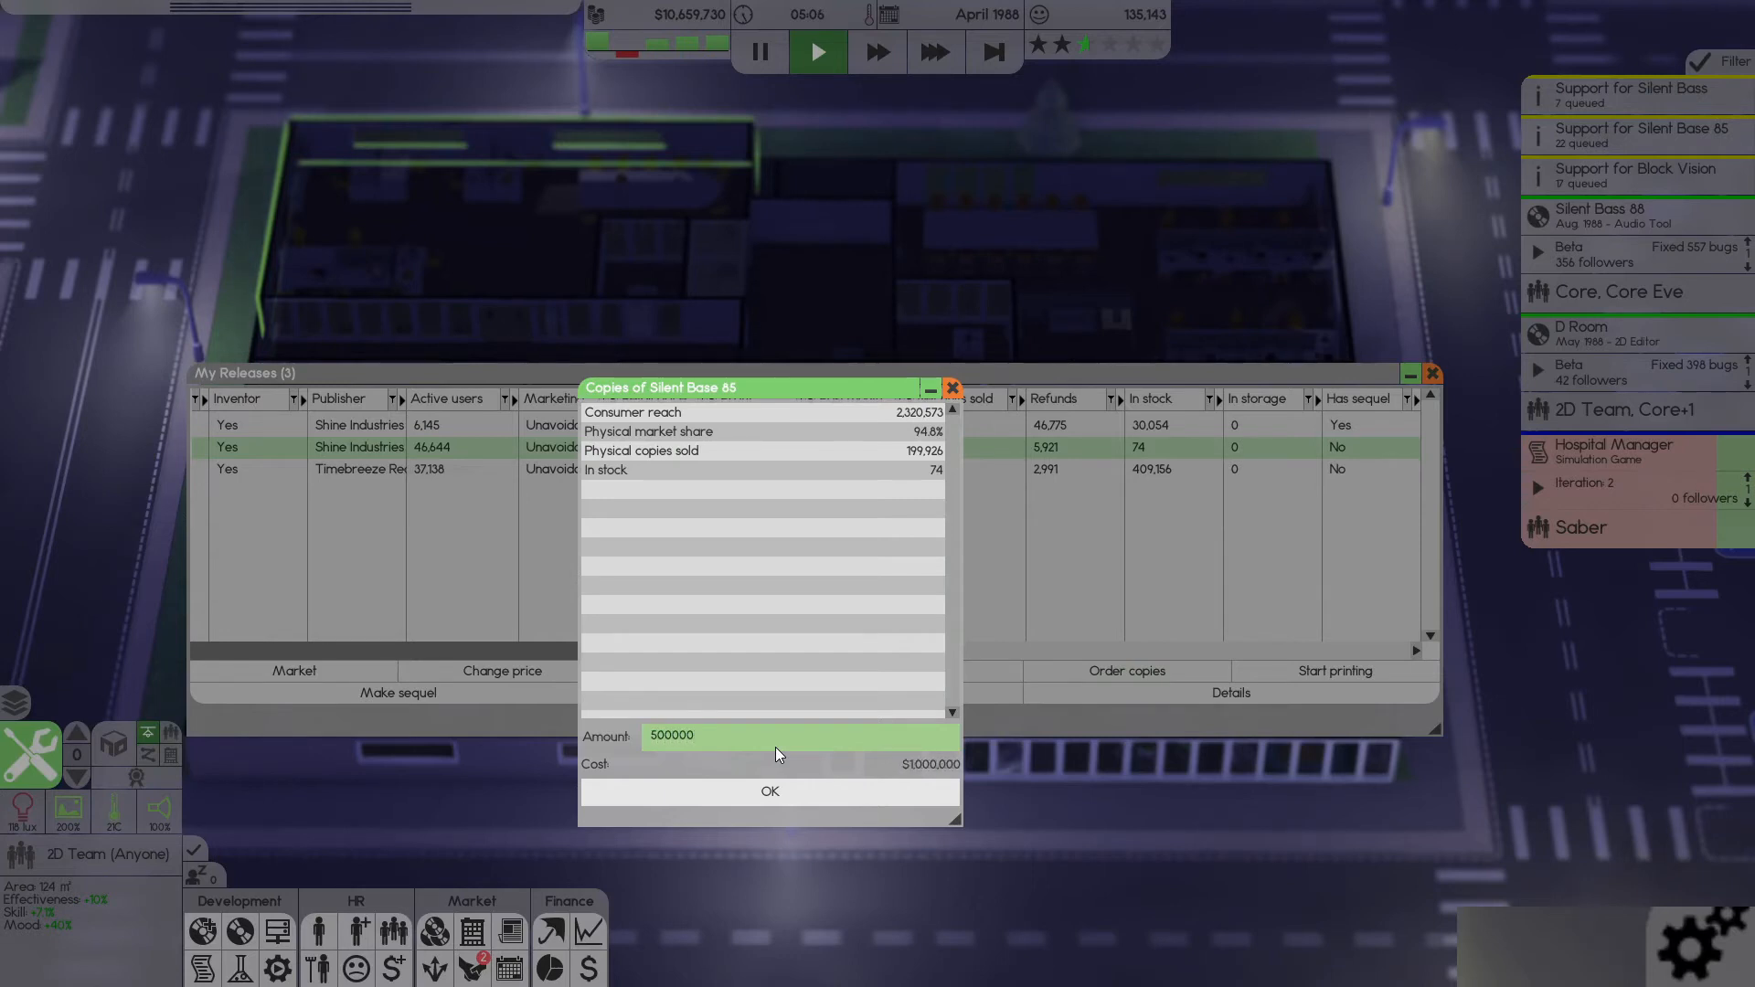
pyautogui.write('5000')
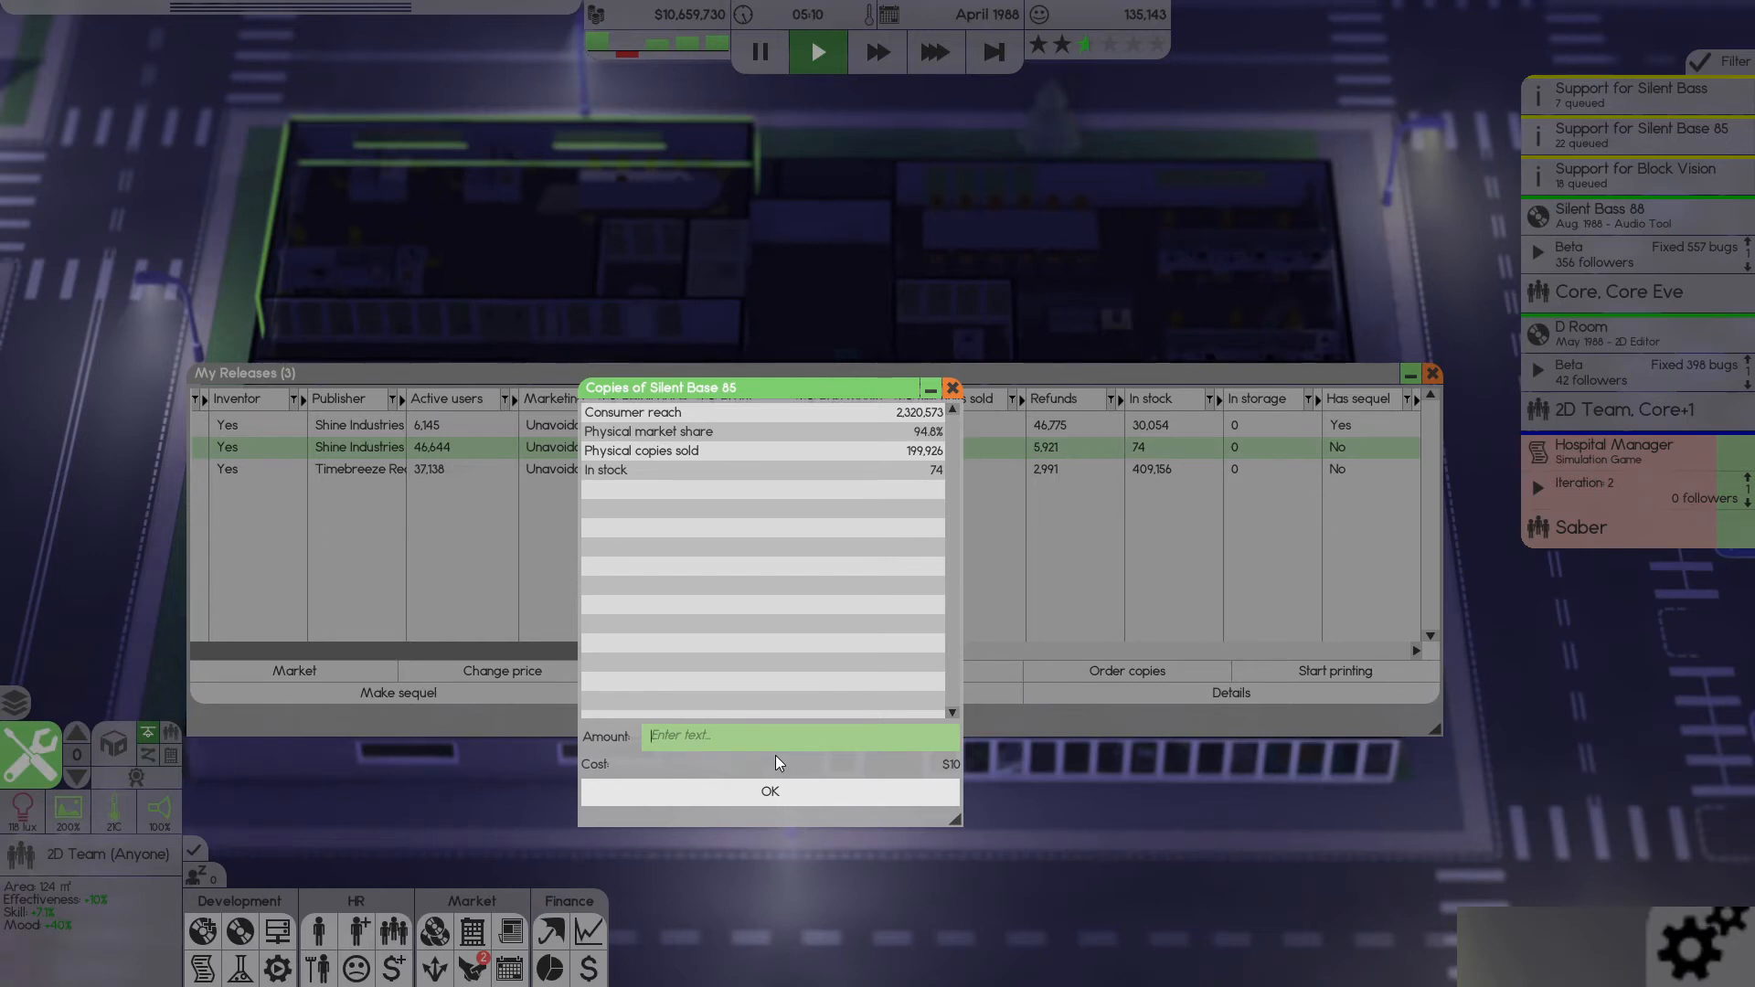
pyautogui.write('20')
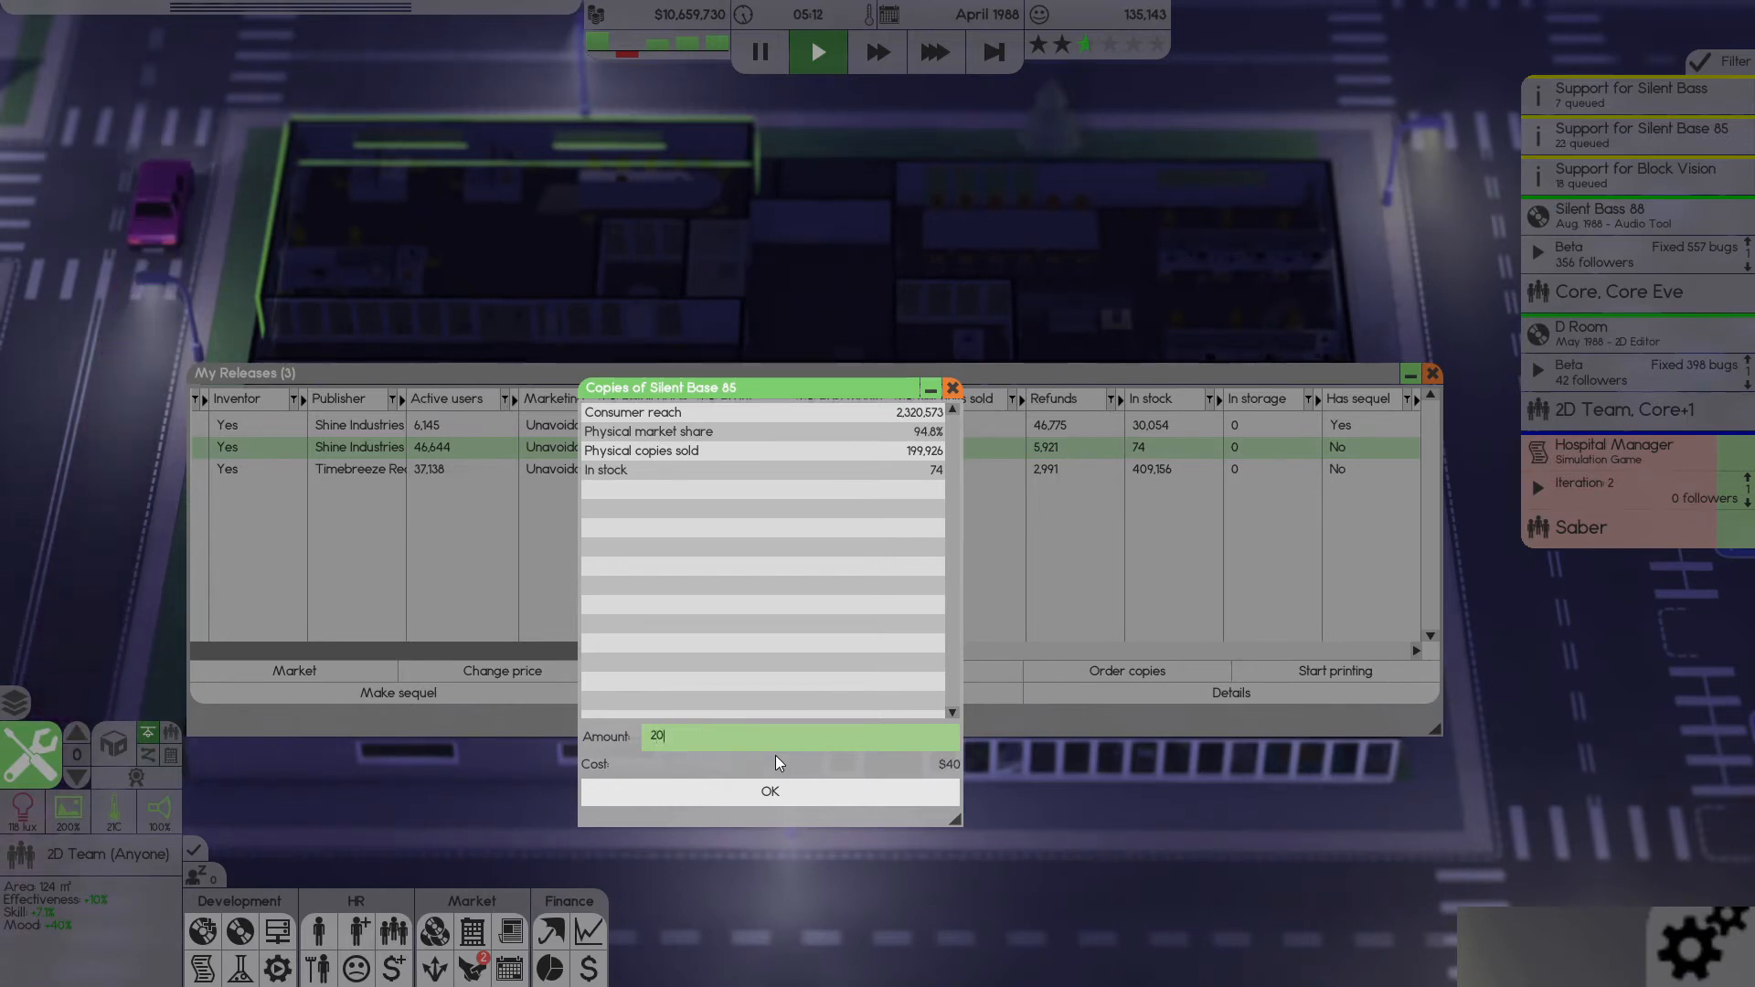
pyautogui.write('200000')
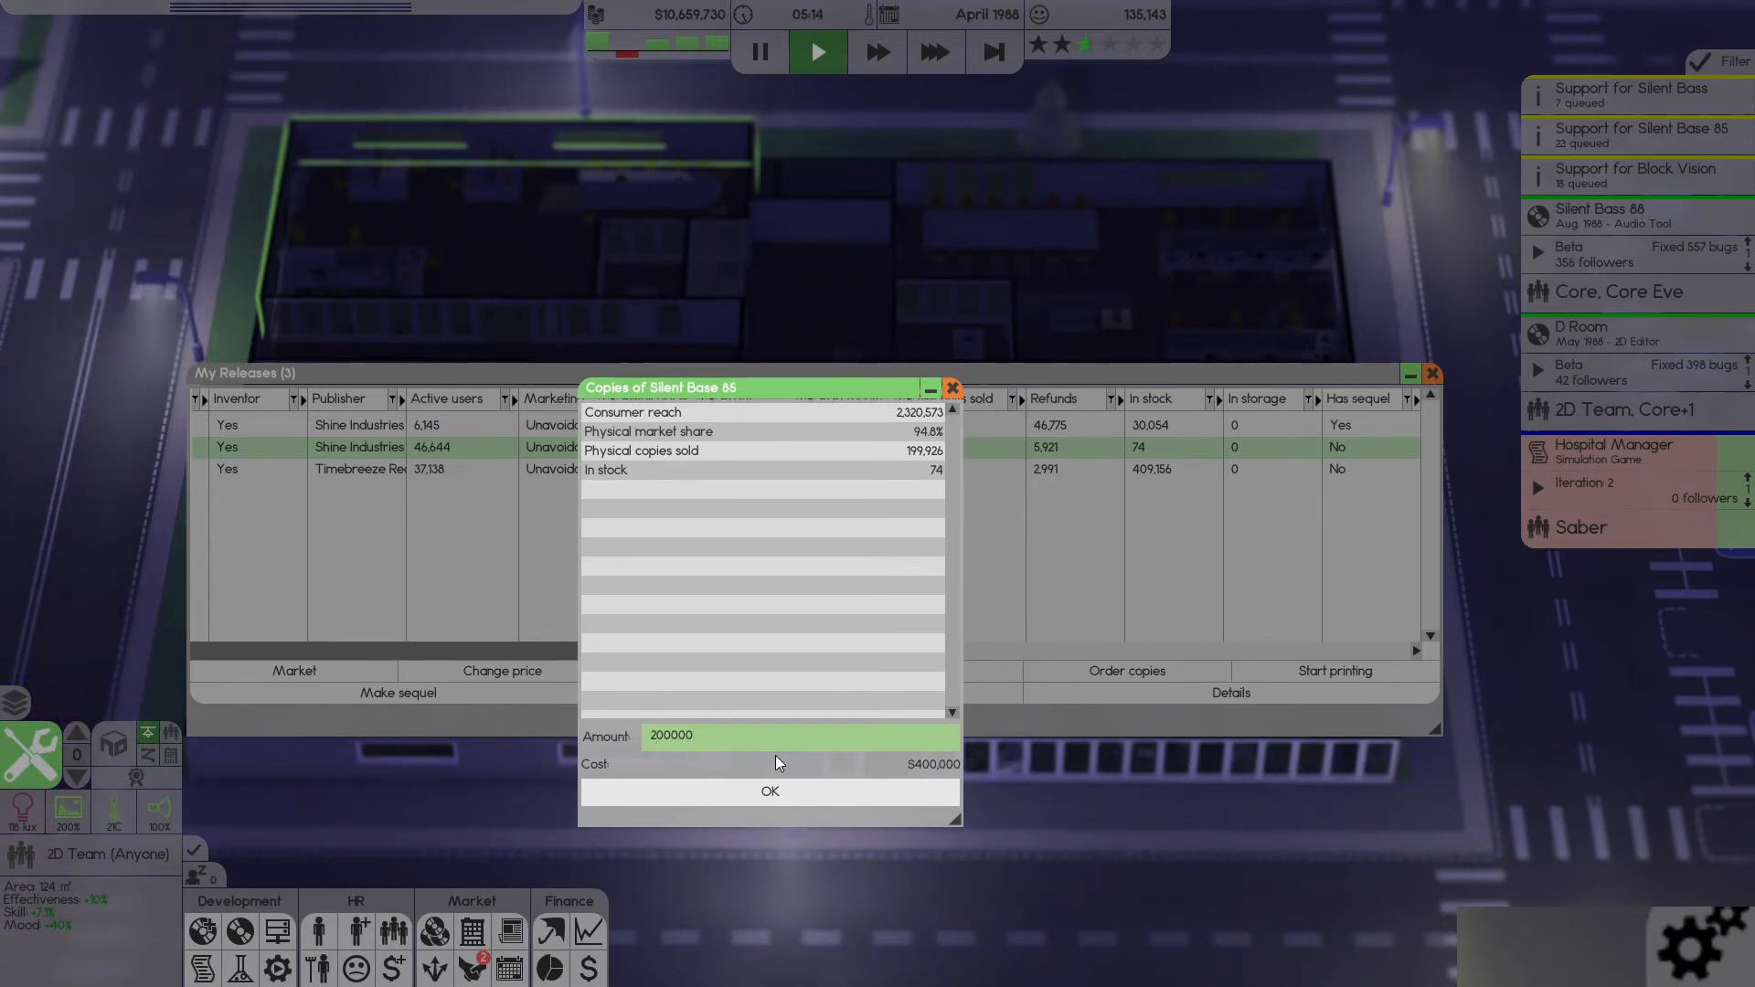
pyautogui.click(770, 791)
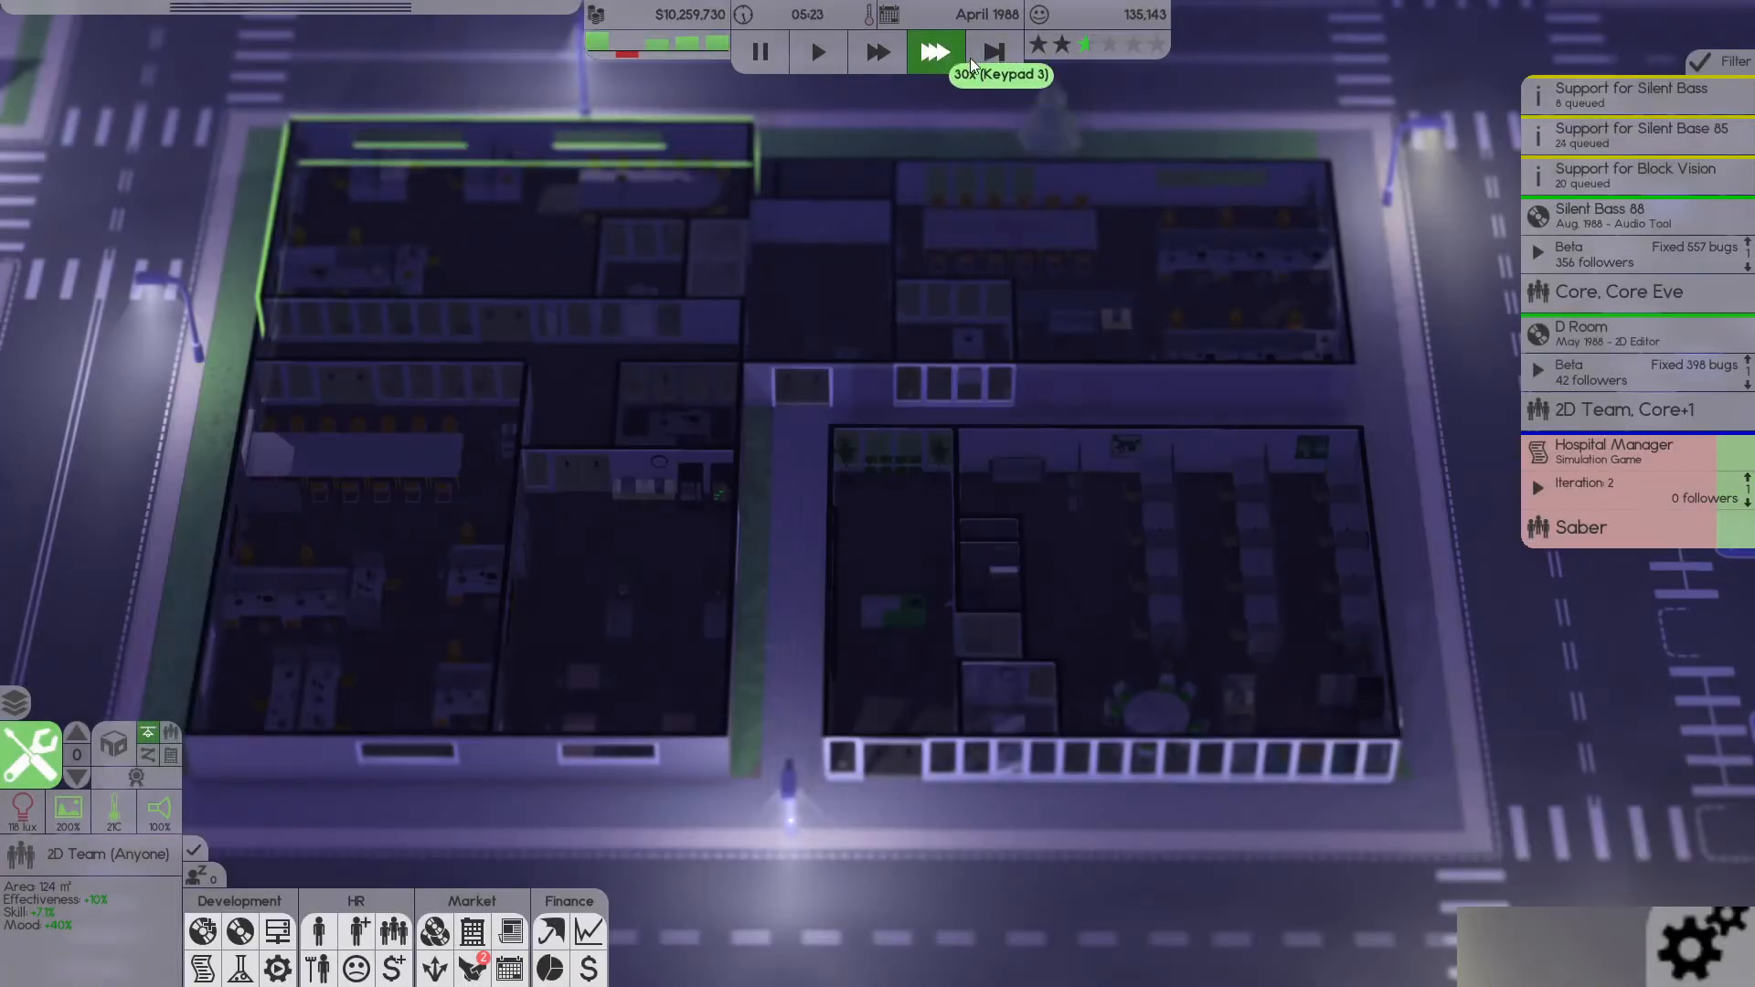
pyautogui.moveTo(990, 51)
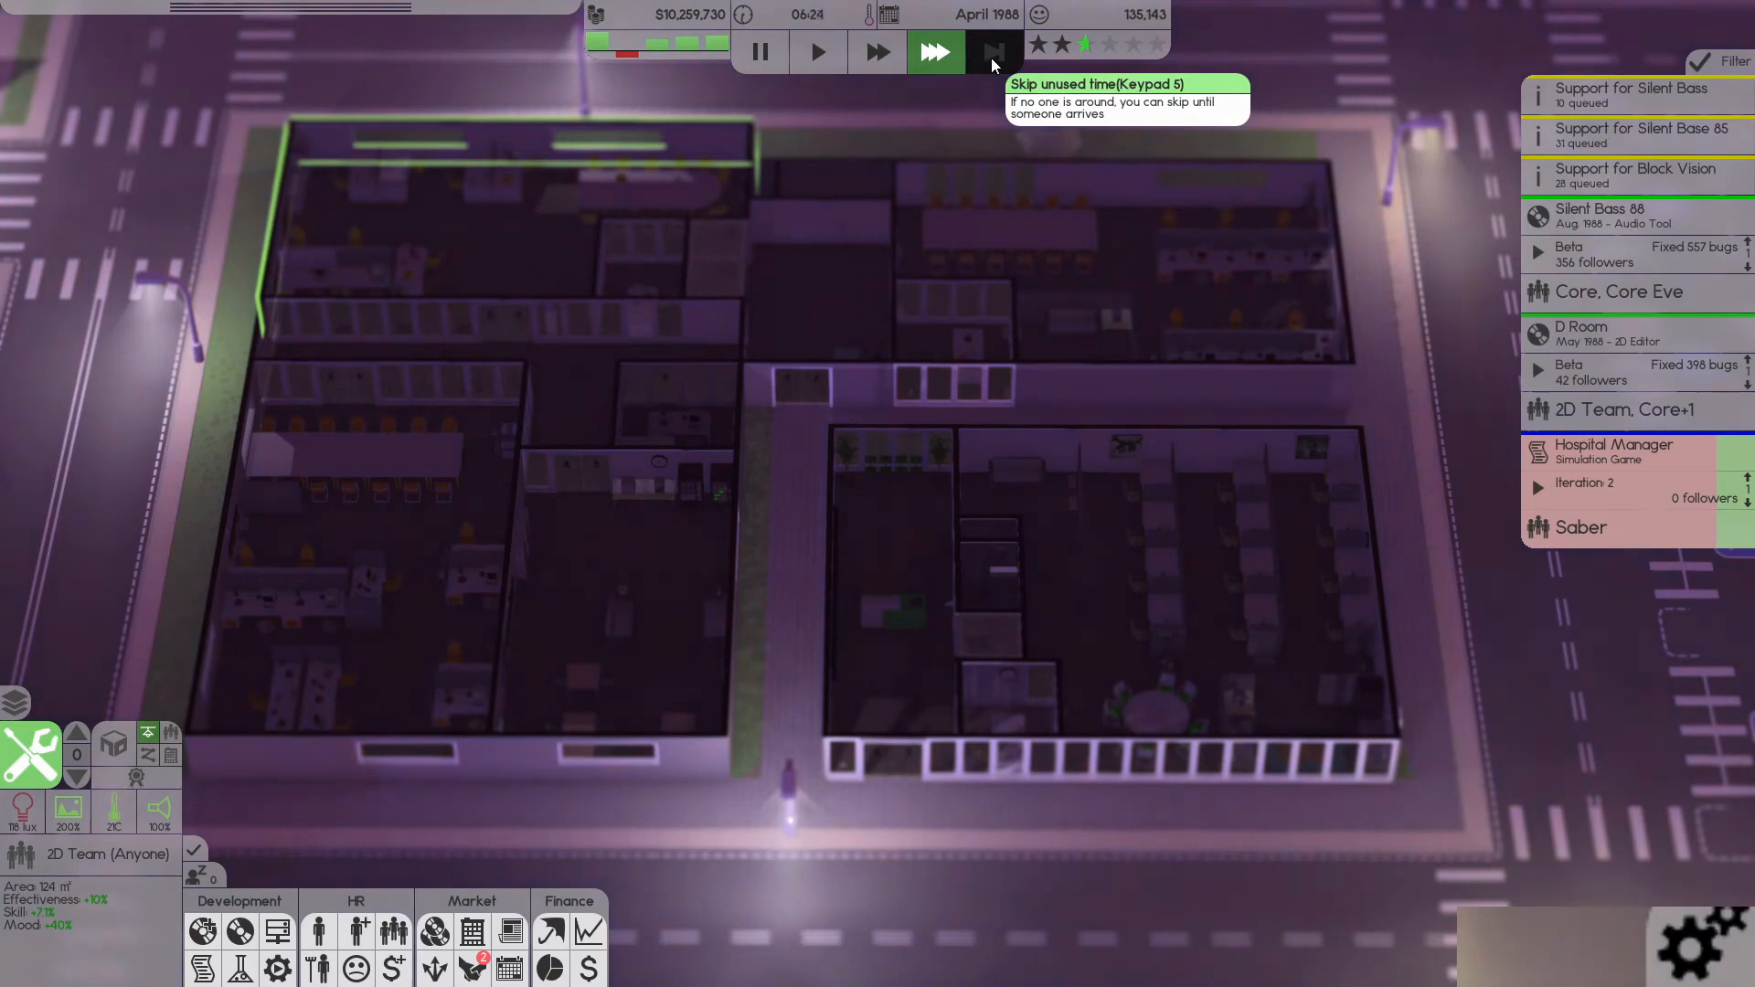
pyautogui.click(989, 52)
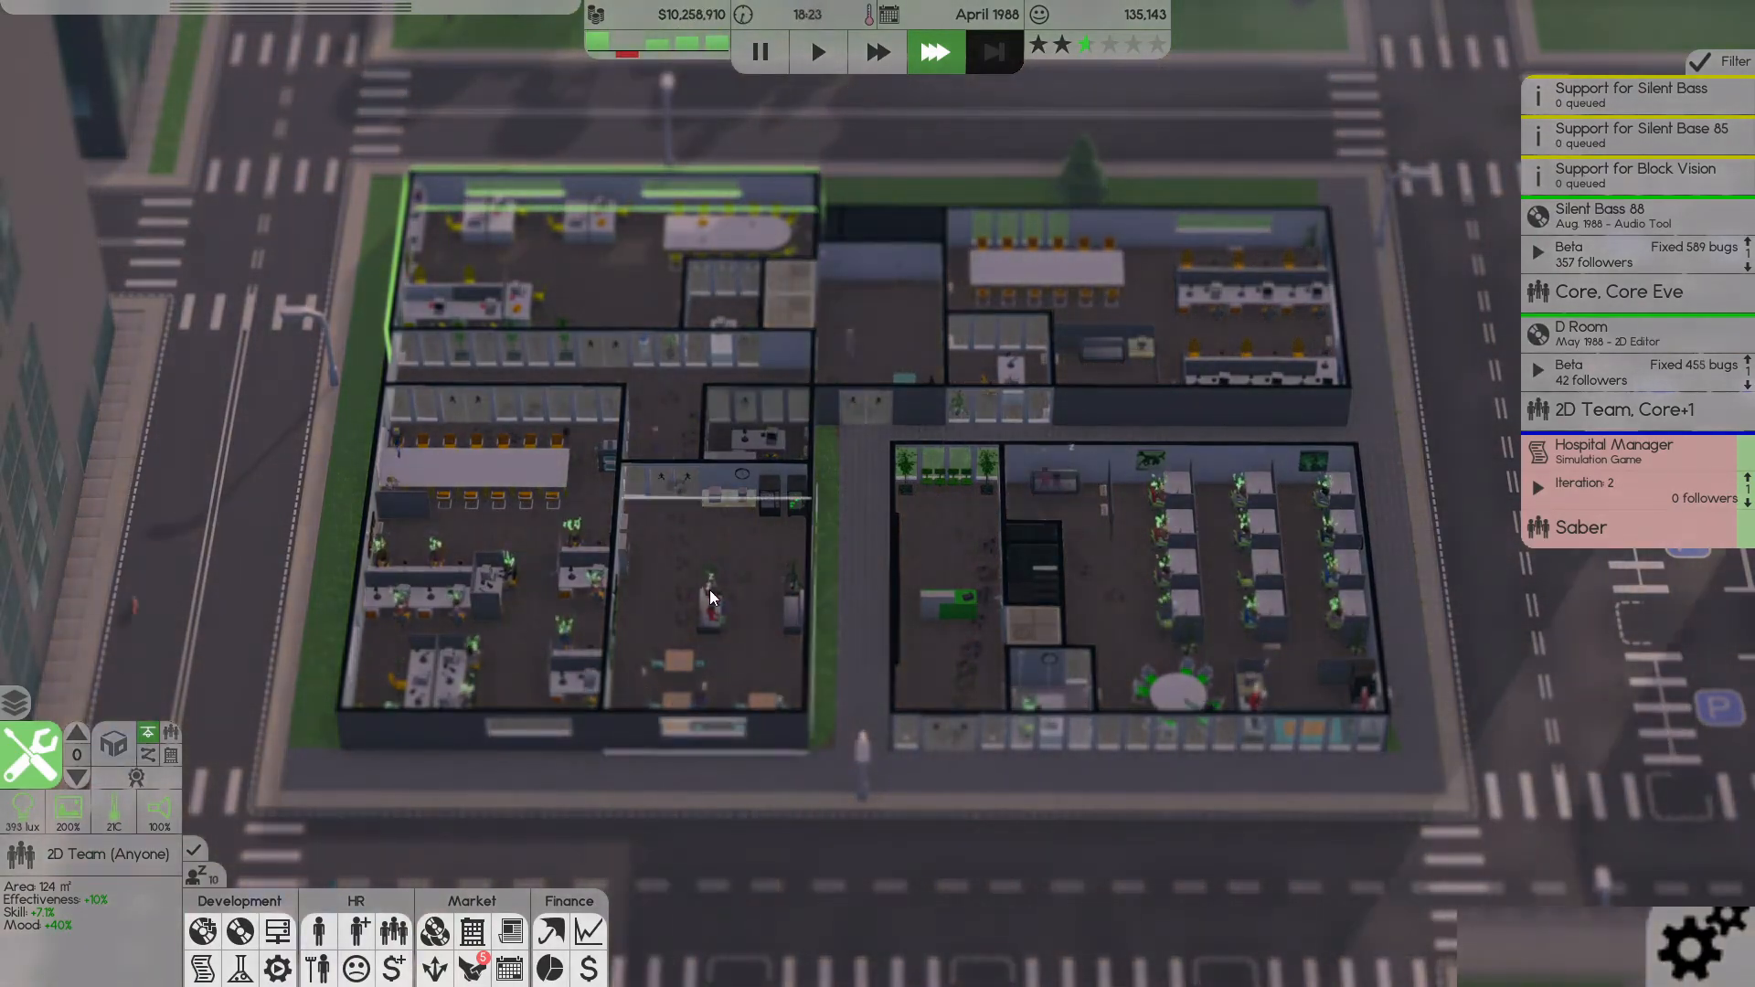
pyautogui.click(1613, 452)
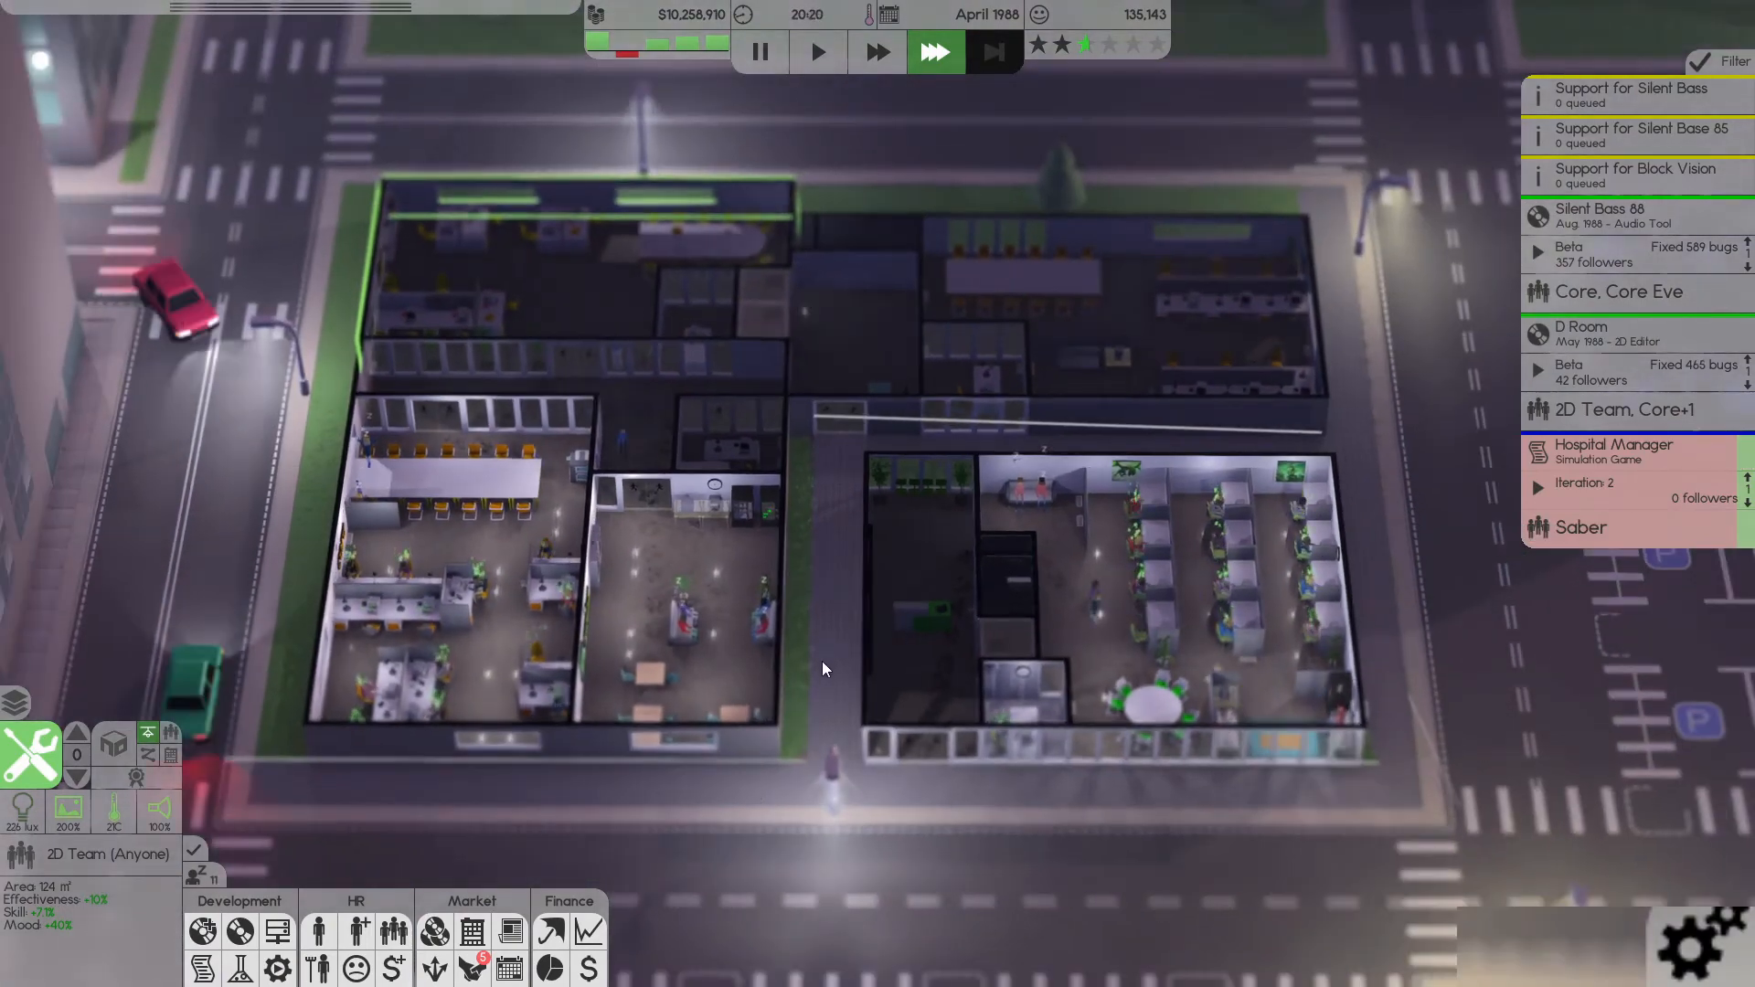
pyautogui.moveTo(587, 931)
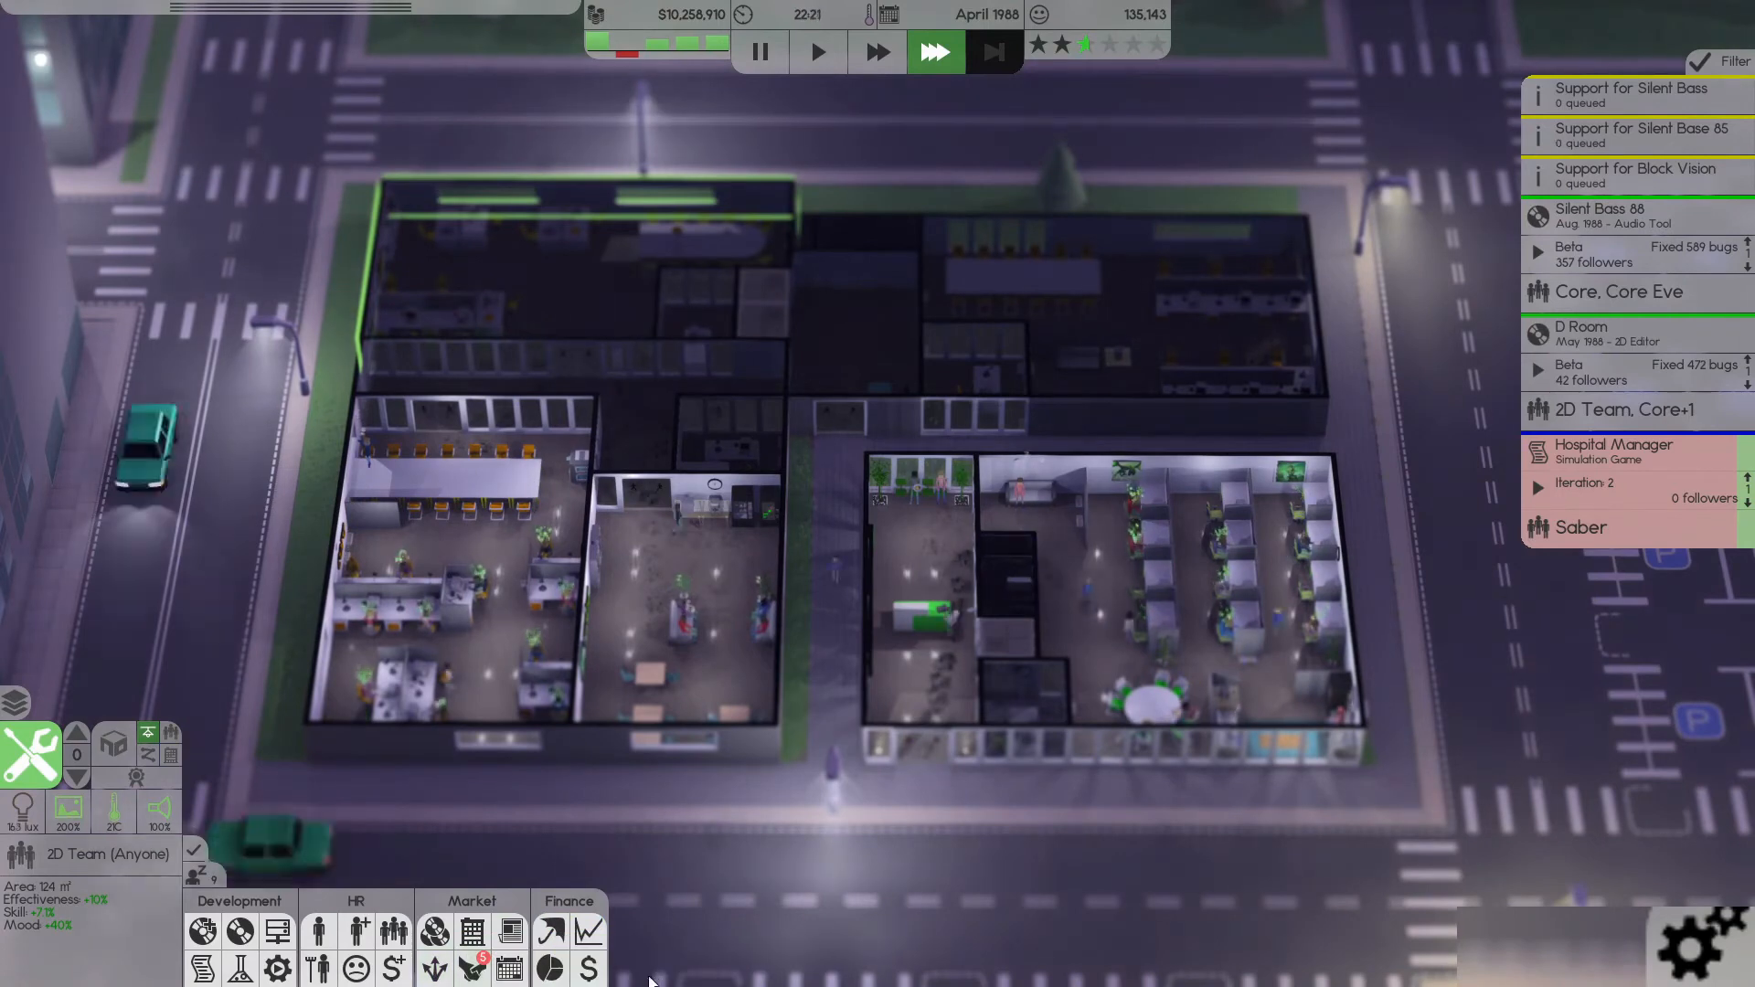
# - Check the loans overview, then deposit $2,000,000 into bonds under Insurance and investments
pyautogui.click(587, 969)
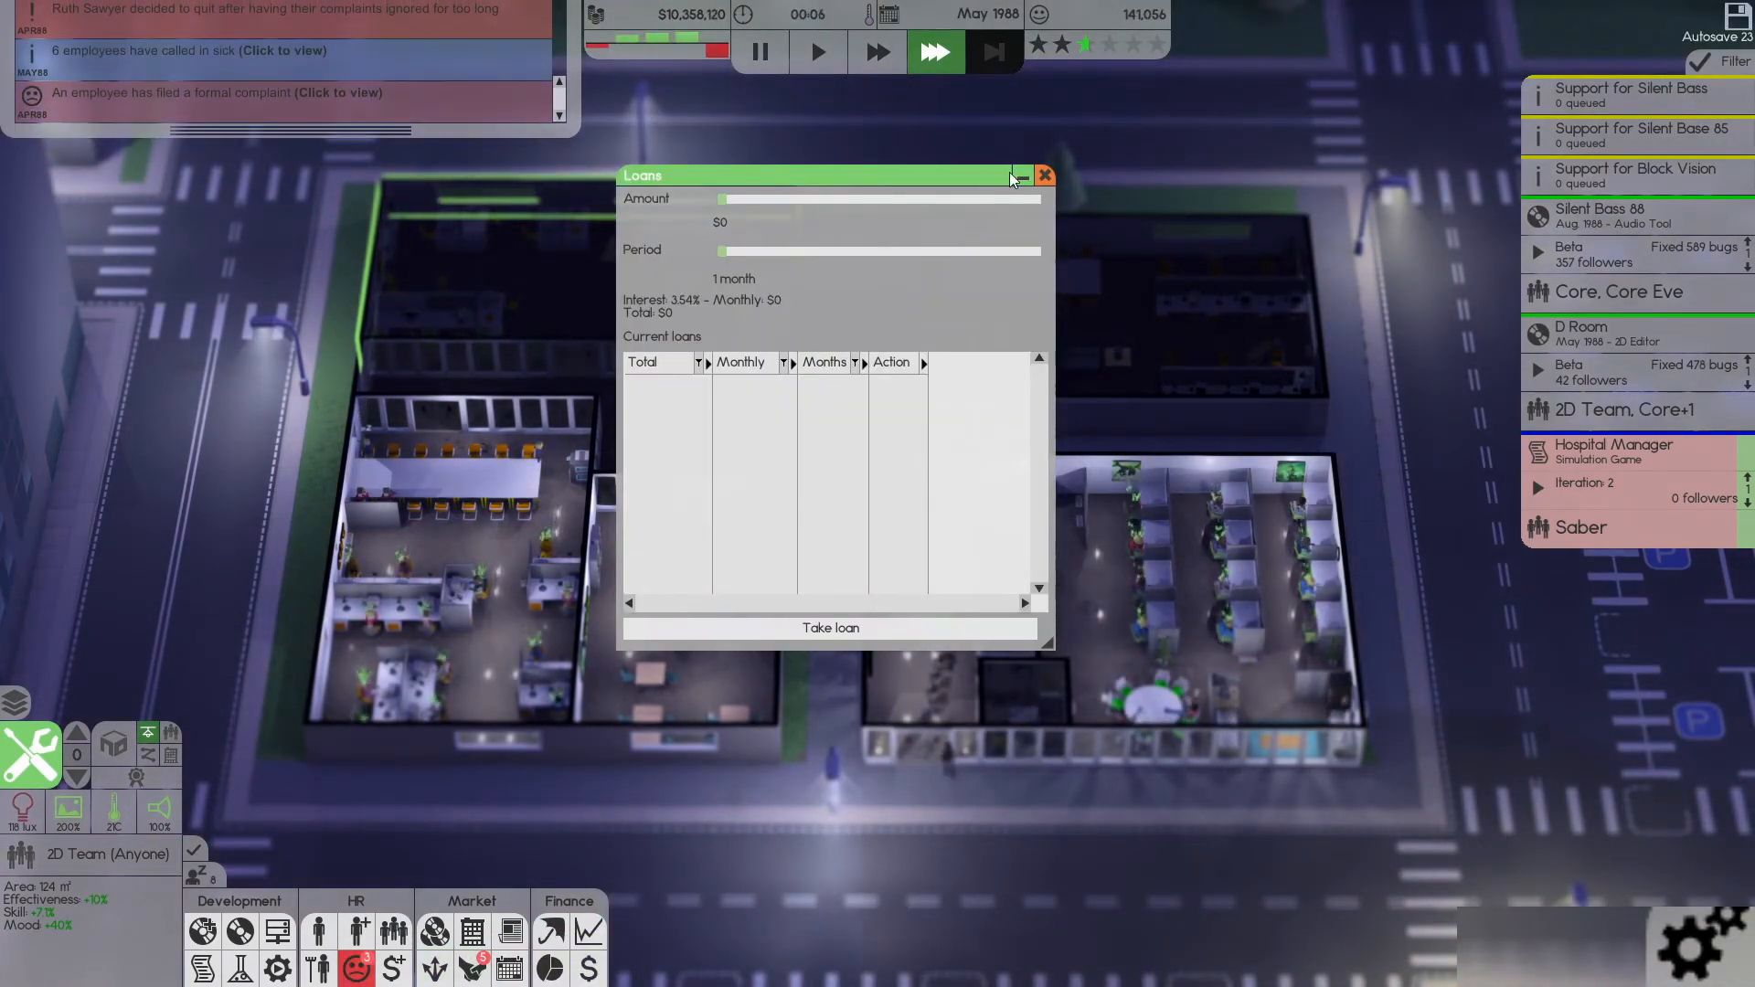
pyautogui.click(1044, 175)
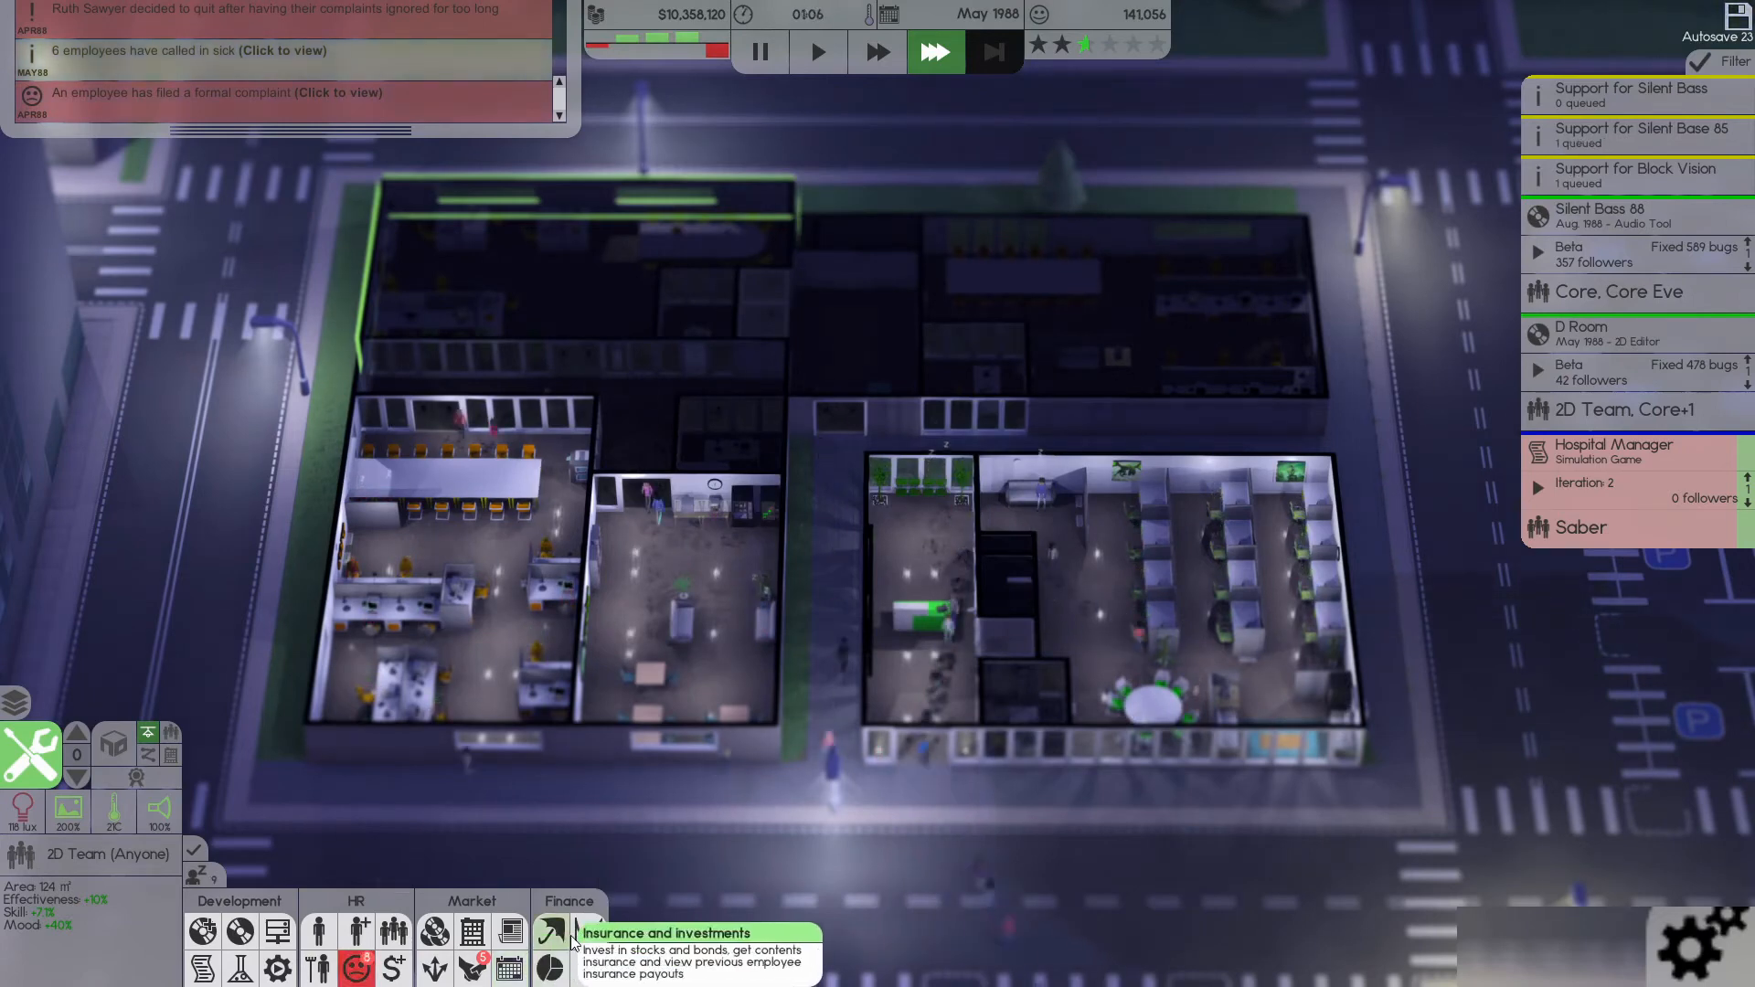
pyautogui.click(551, 930)
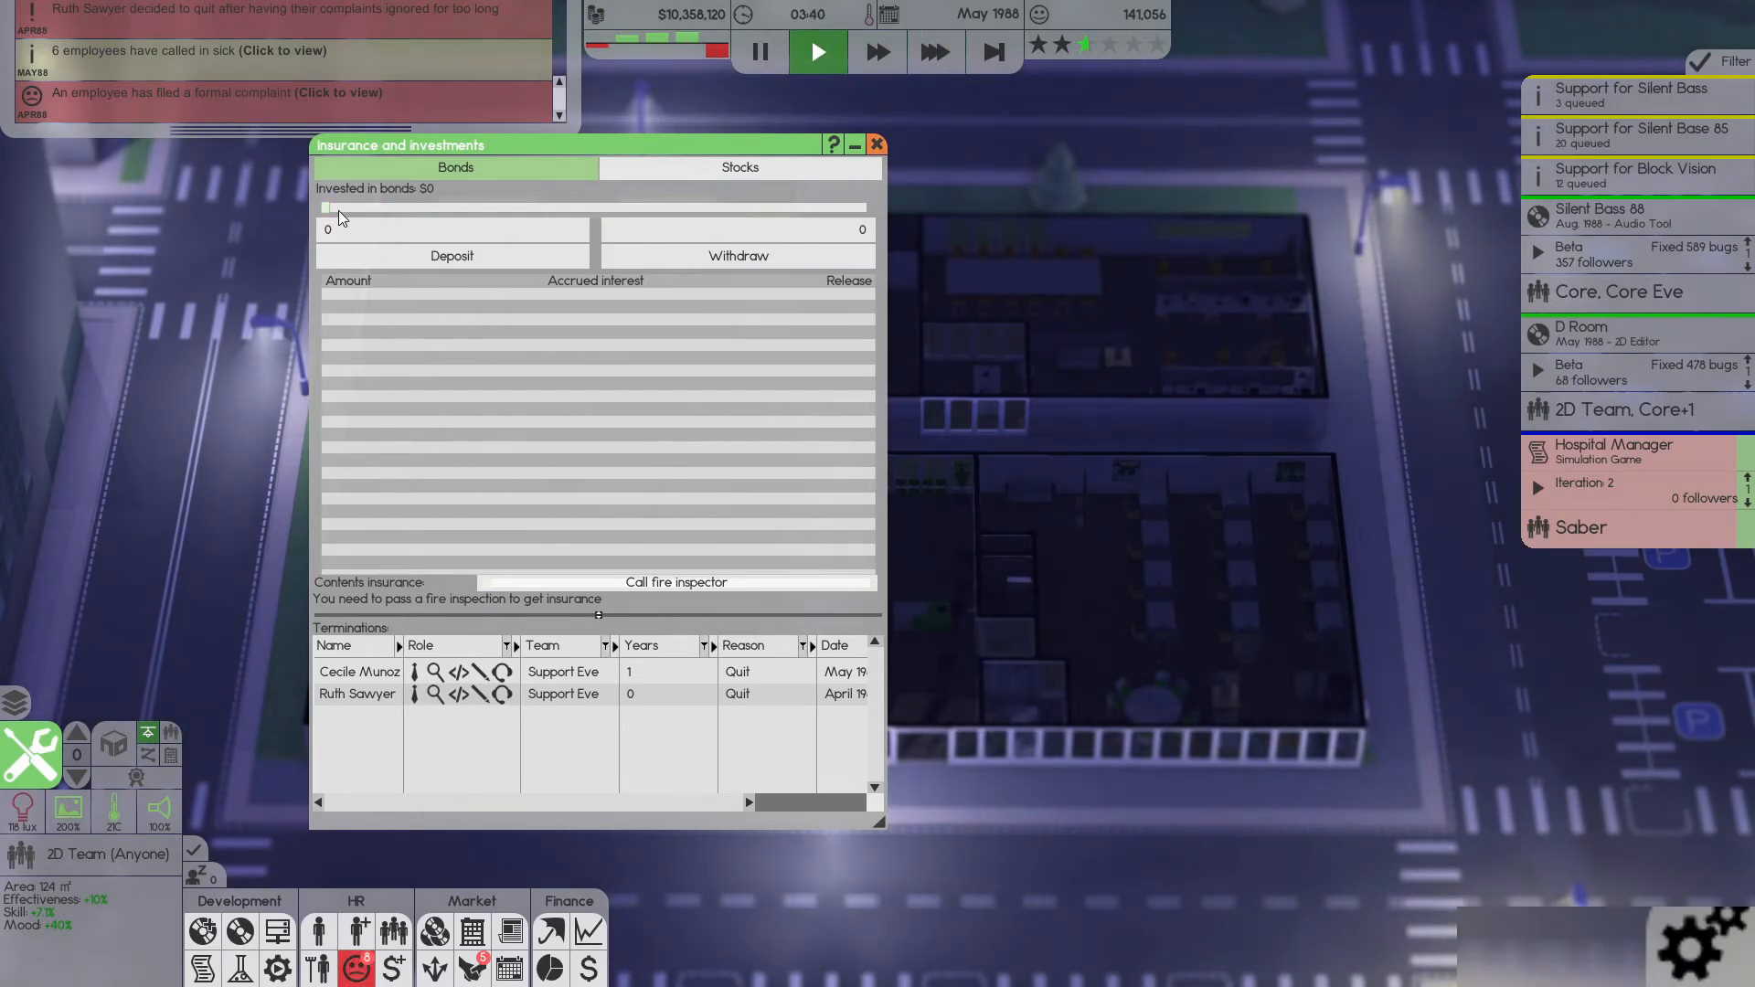
pyautogui.moveTo(325, 207); pyautogui.dragTo(501, 207)
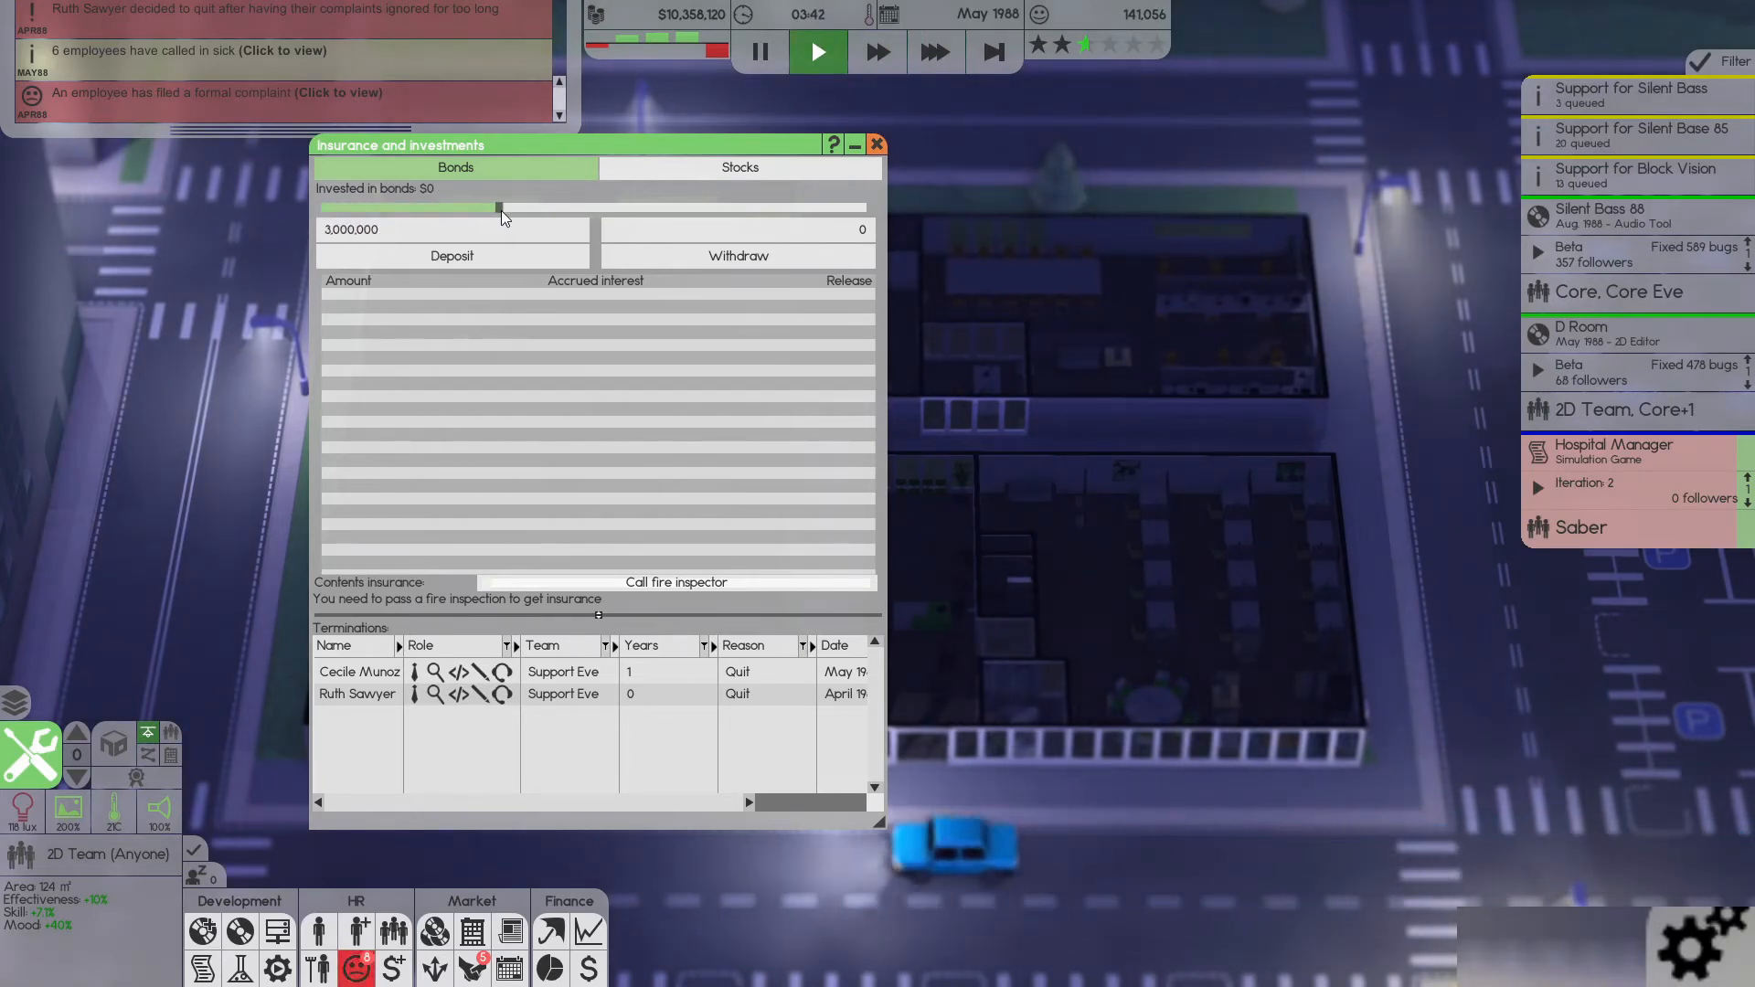
pyautogui.moveTo(501, 207); pyautogui.dragTo(448, 206)
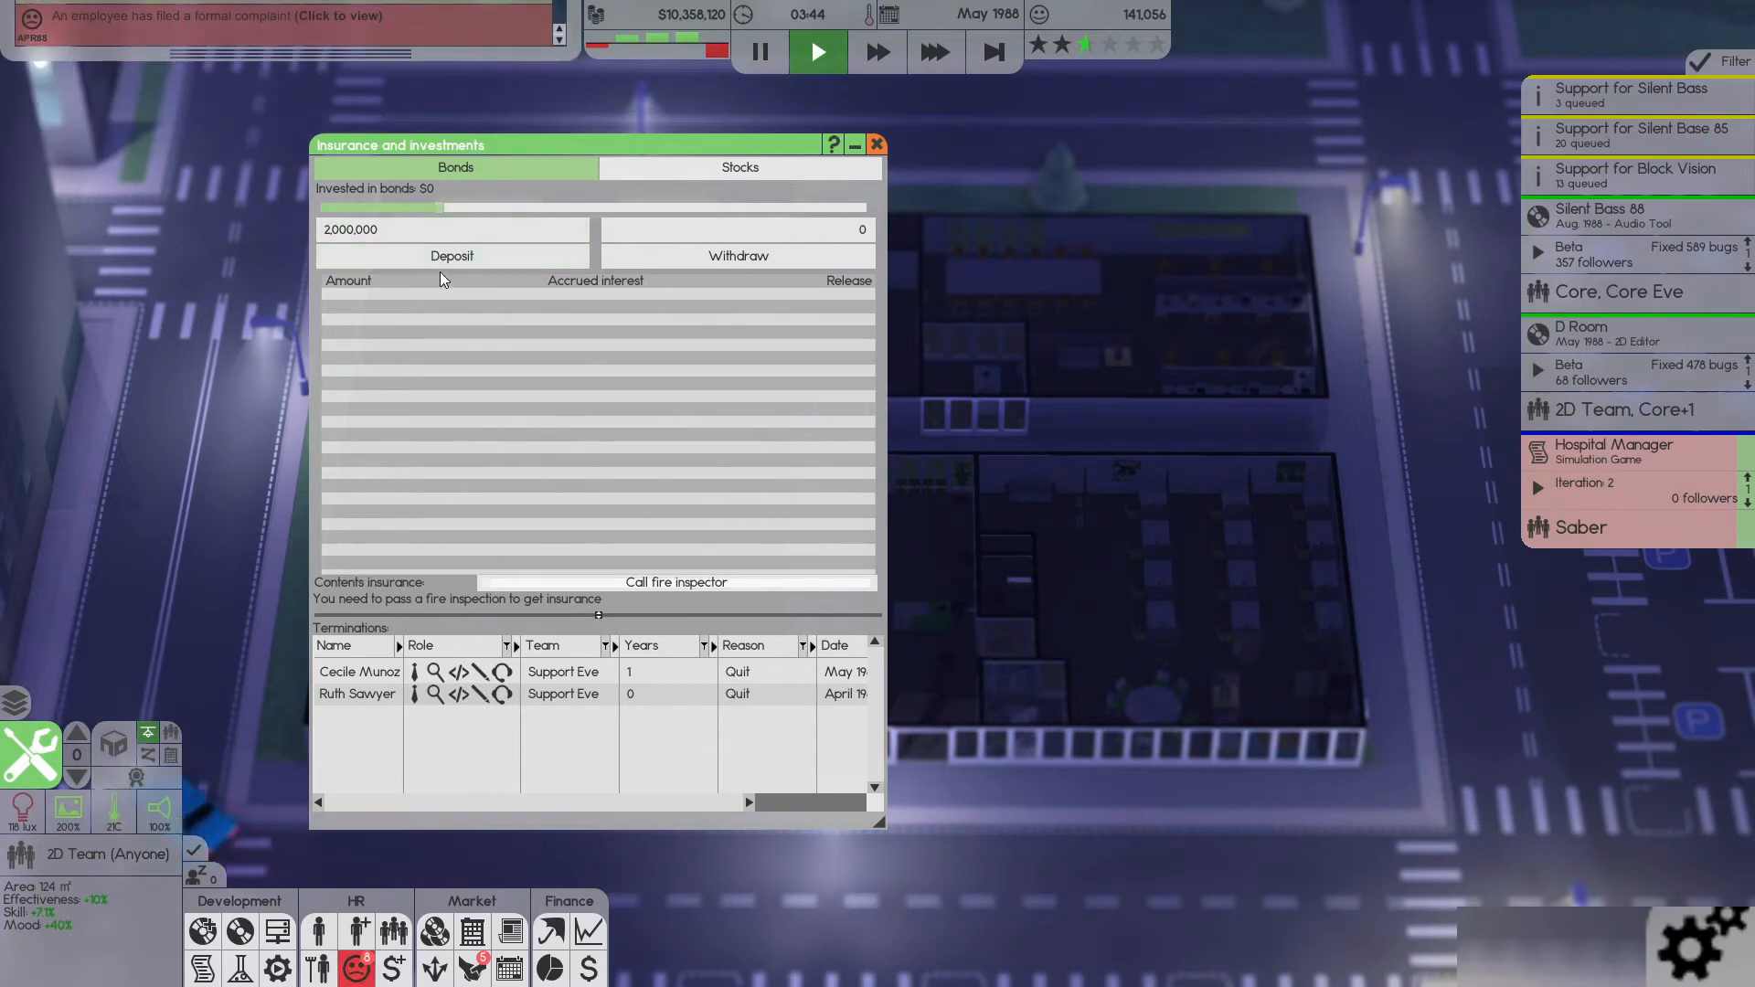
pyautogui.click(451, 256)
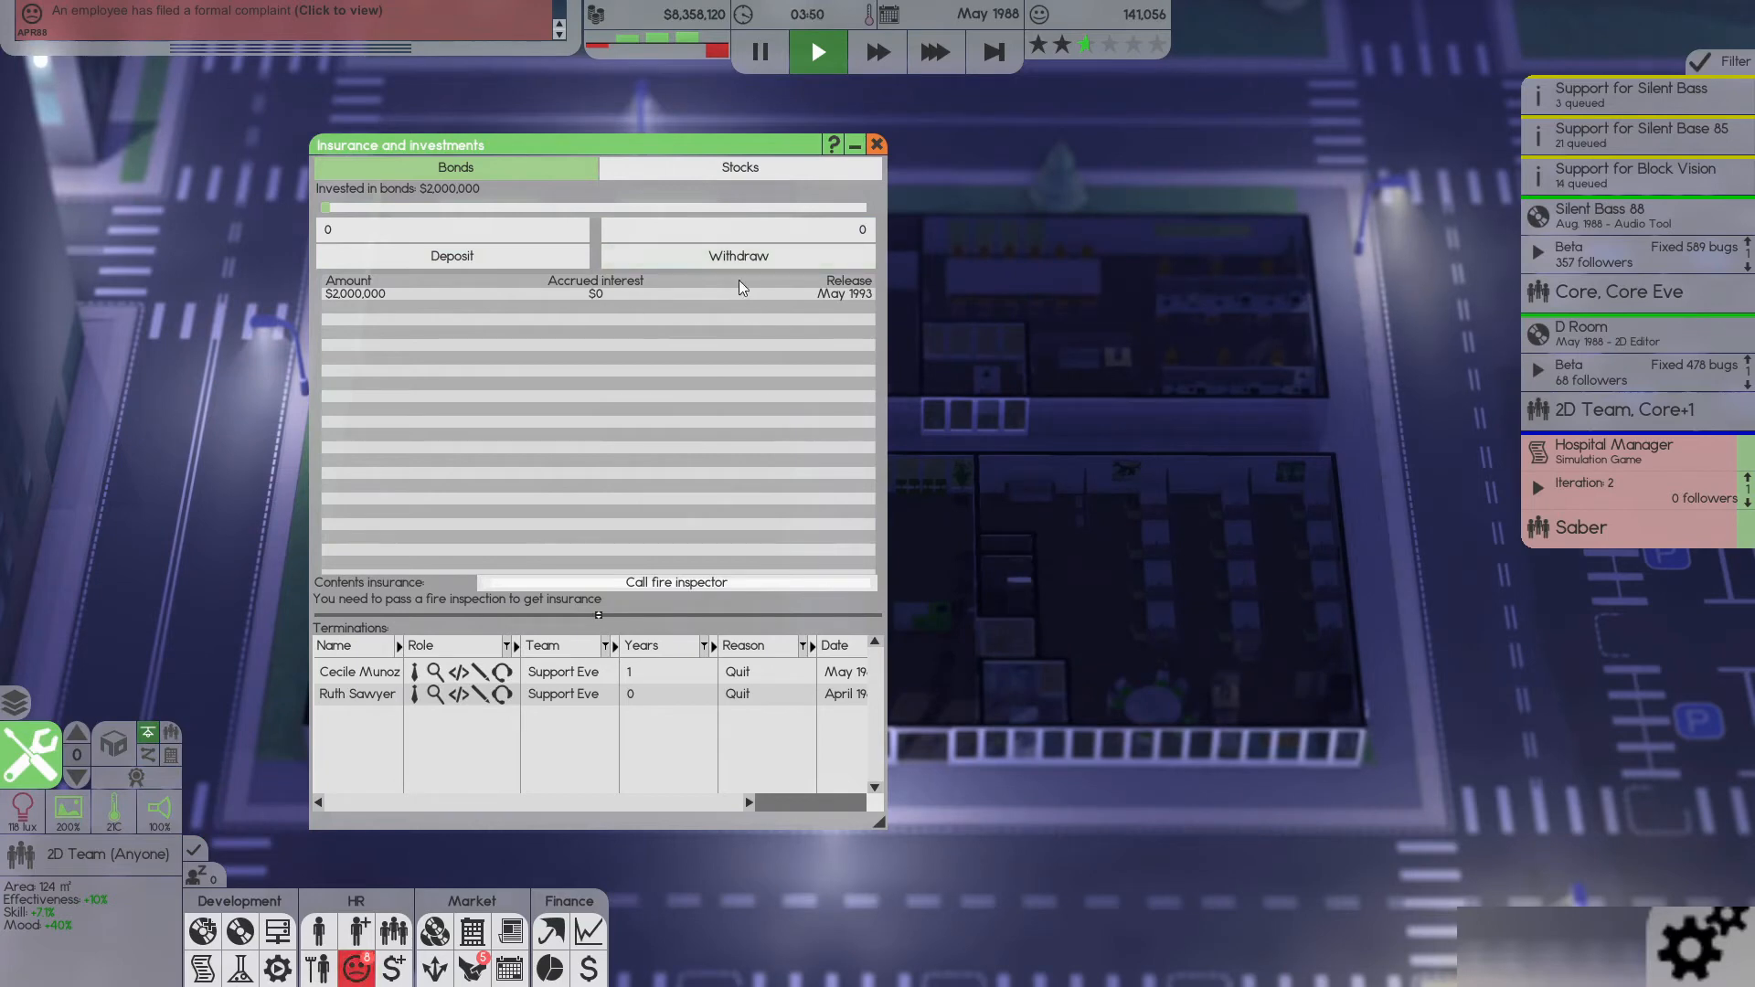
# - Review the February–May 1988 Finances sheet and return to the office view
pyautogui.click(875, 144)
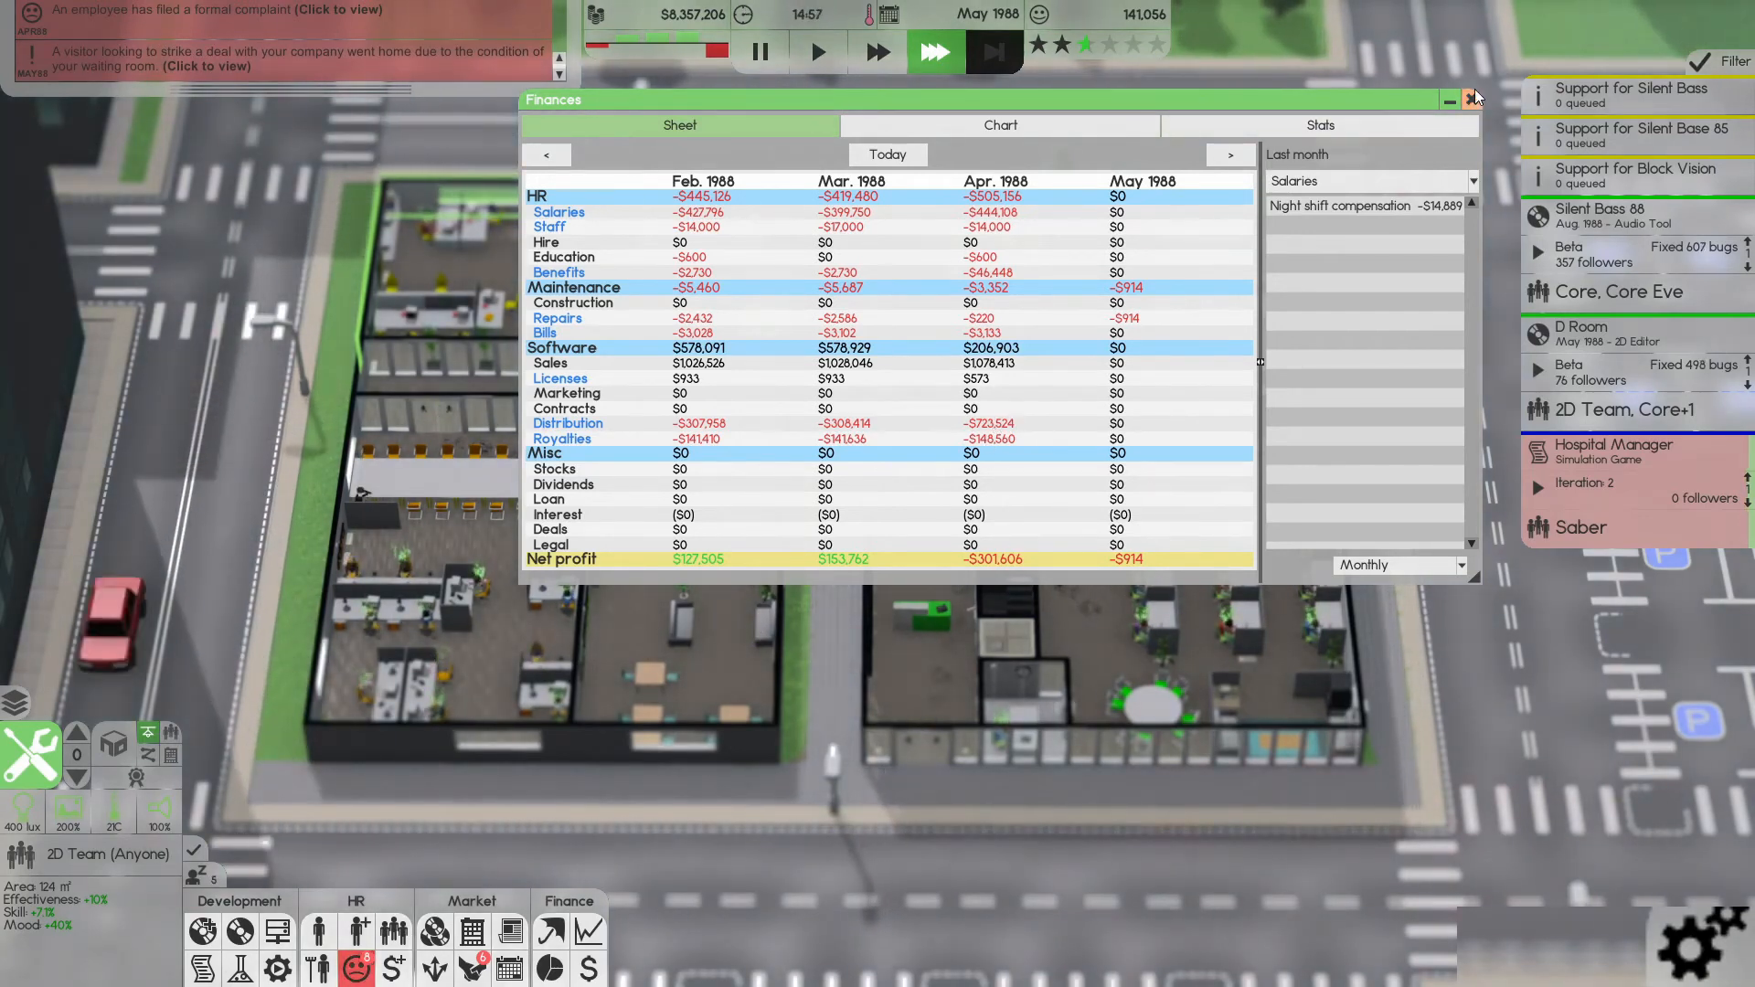
pyautogui.click(1461, 99)
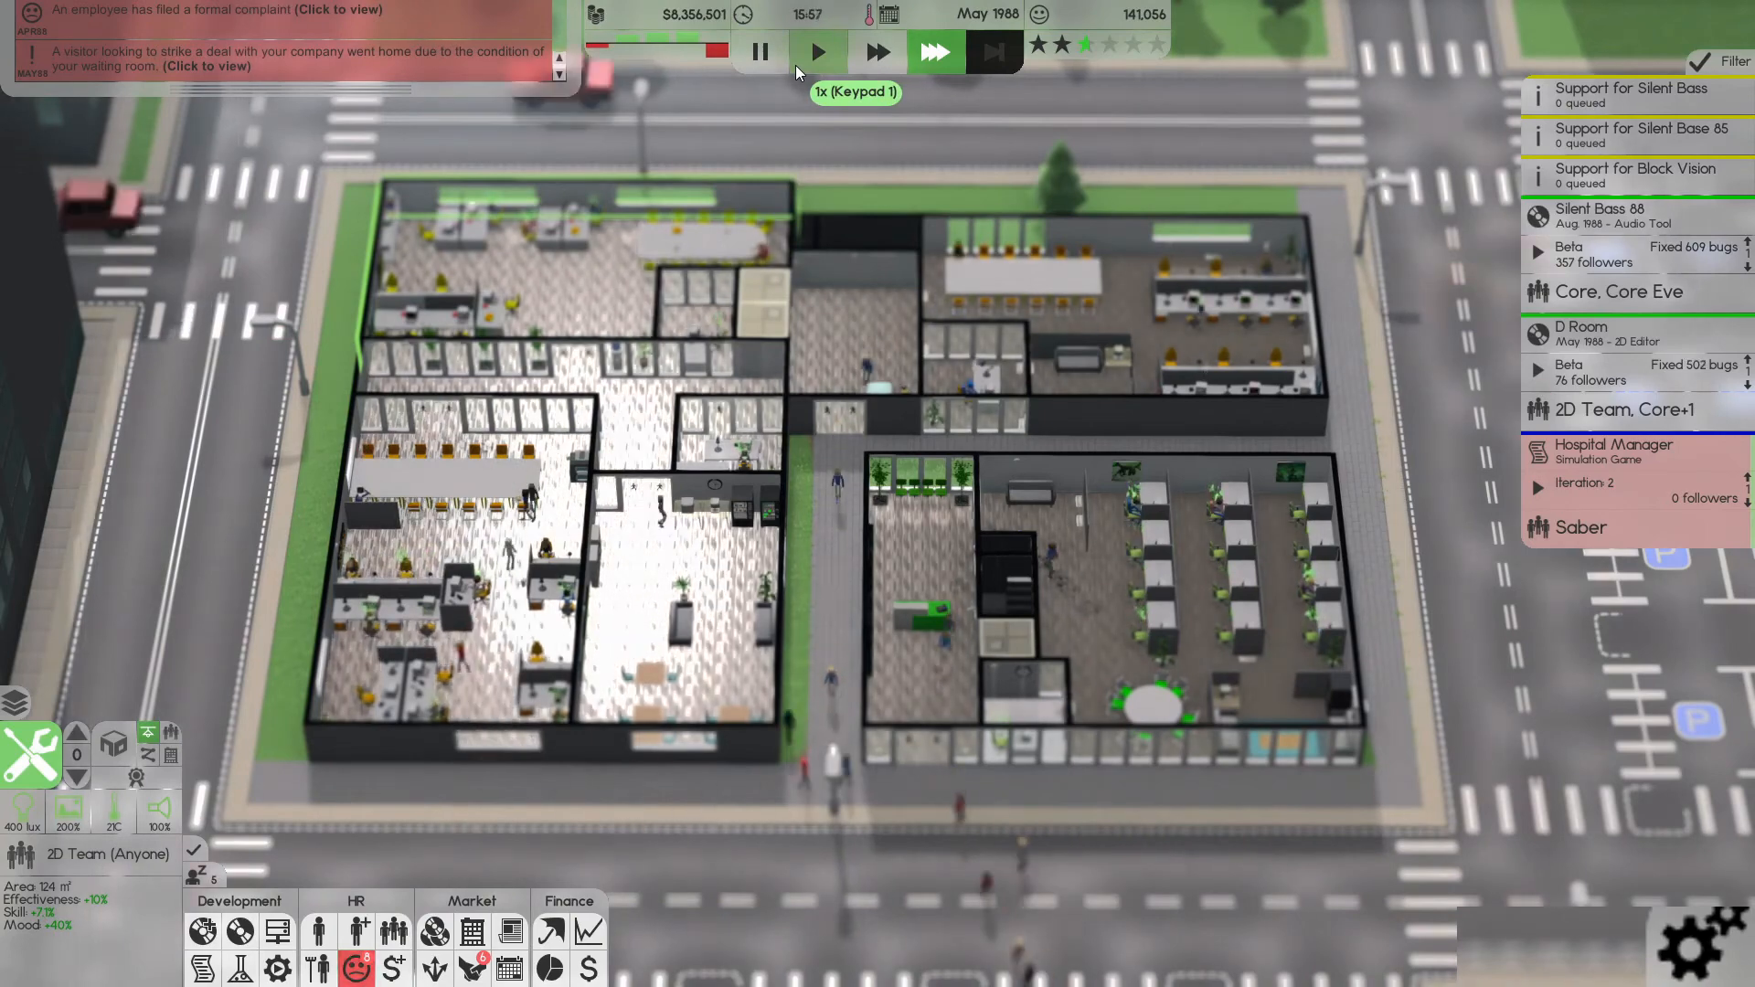
pyautogui.click(815, 52)
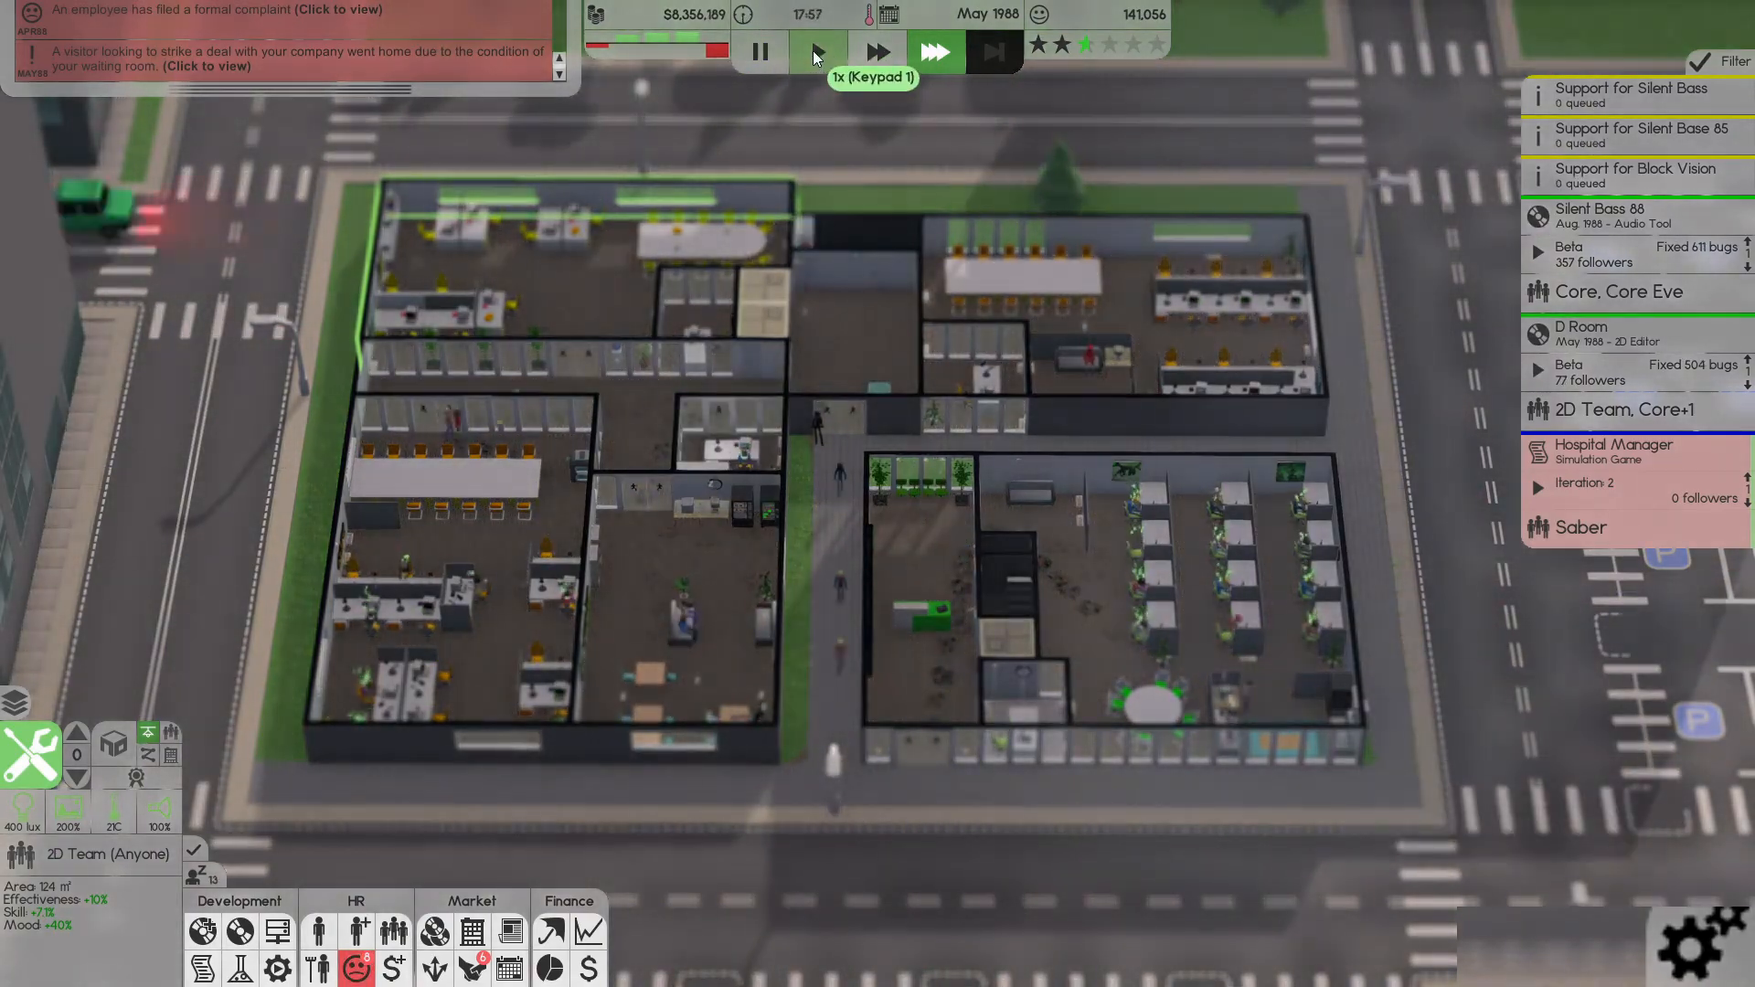
# - Run briefly at fastest speed, then pause with D Room's Assign/Finish/Print/Cancel options shown
pyautogui.click(817, 52)
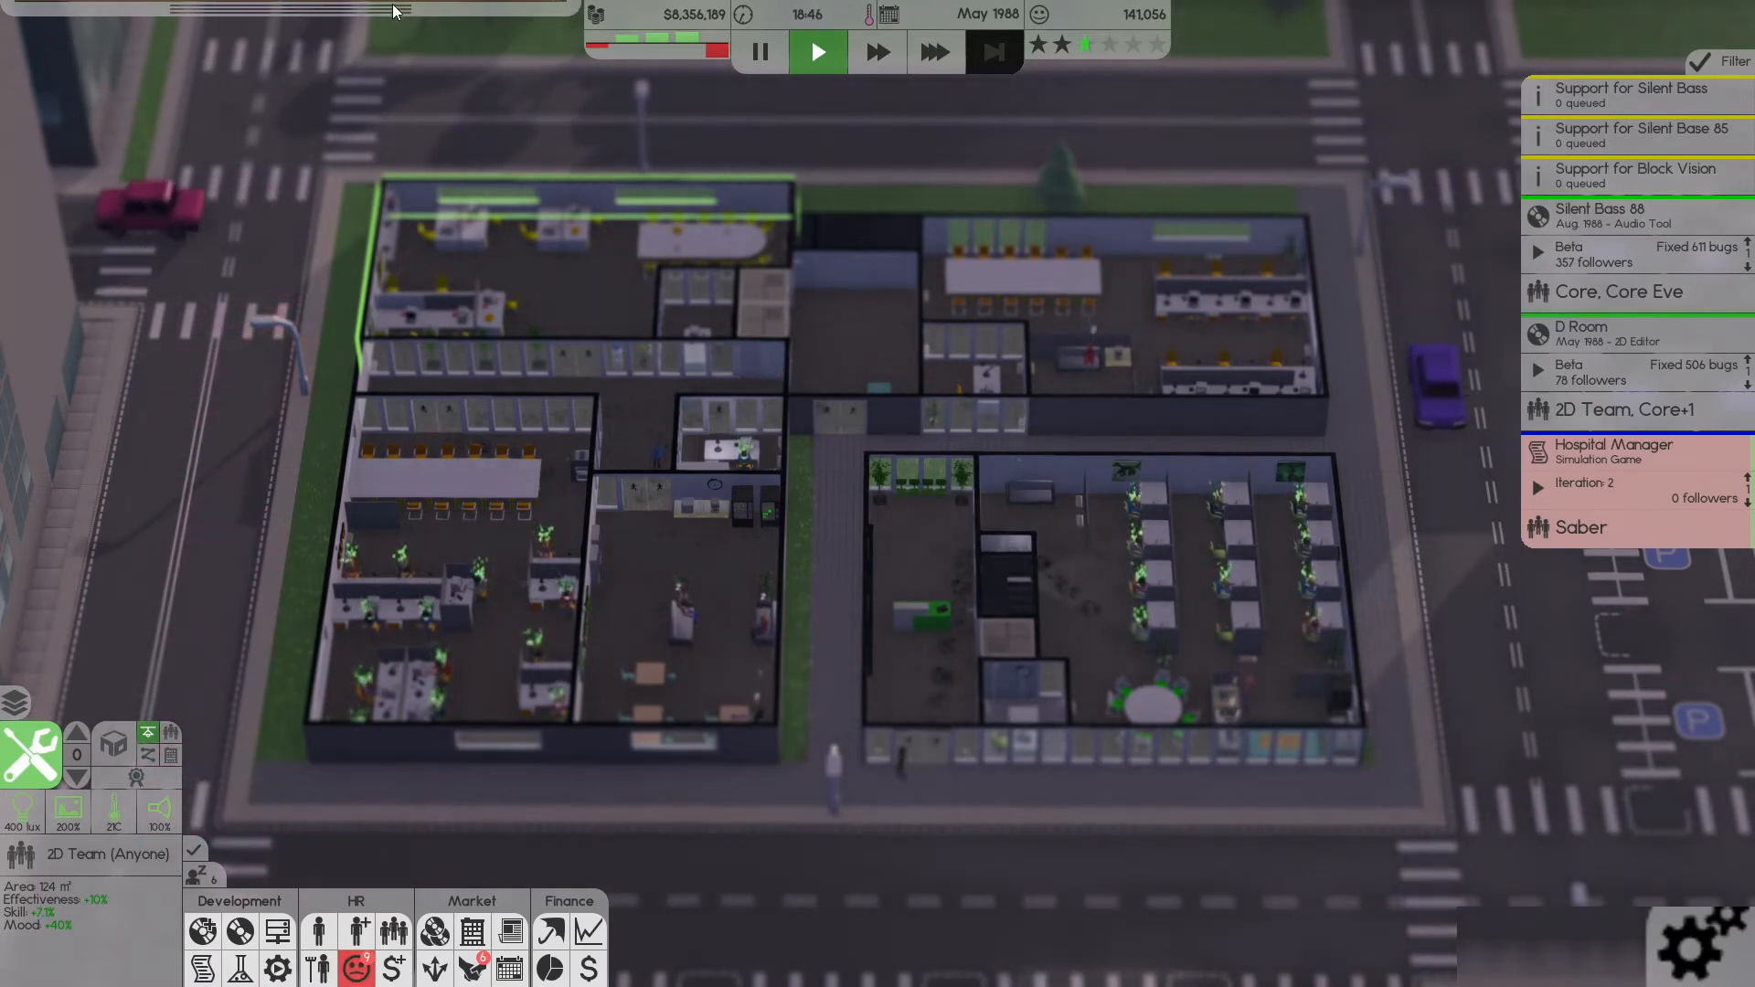
pyautogui.click(934, 51)
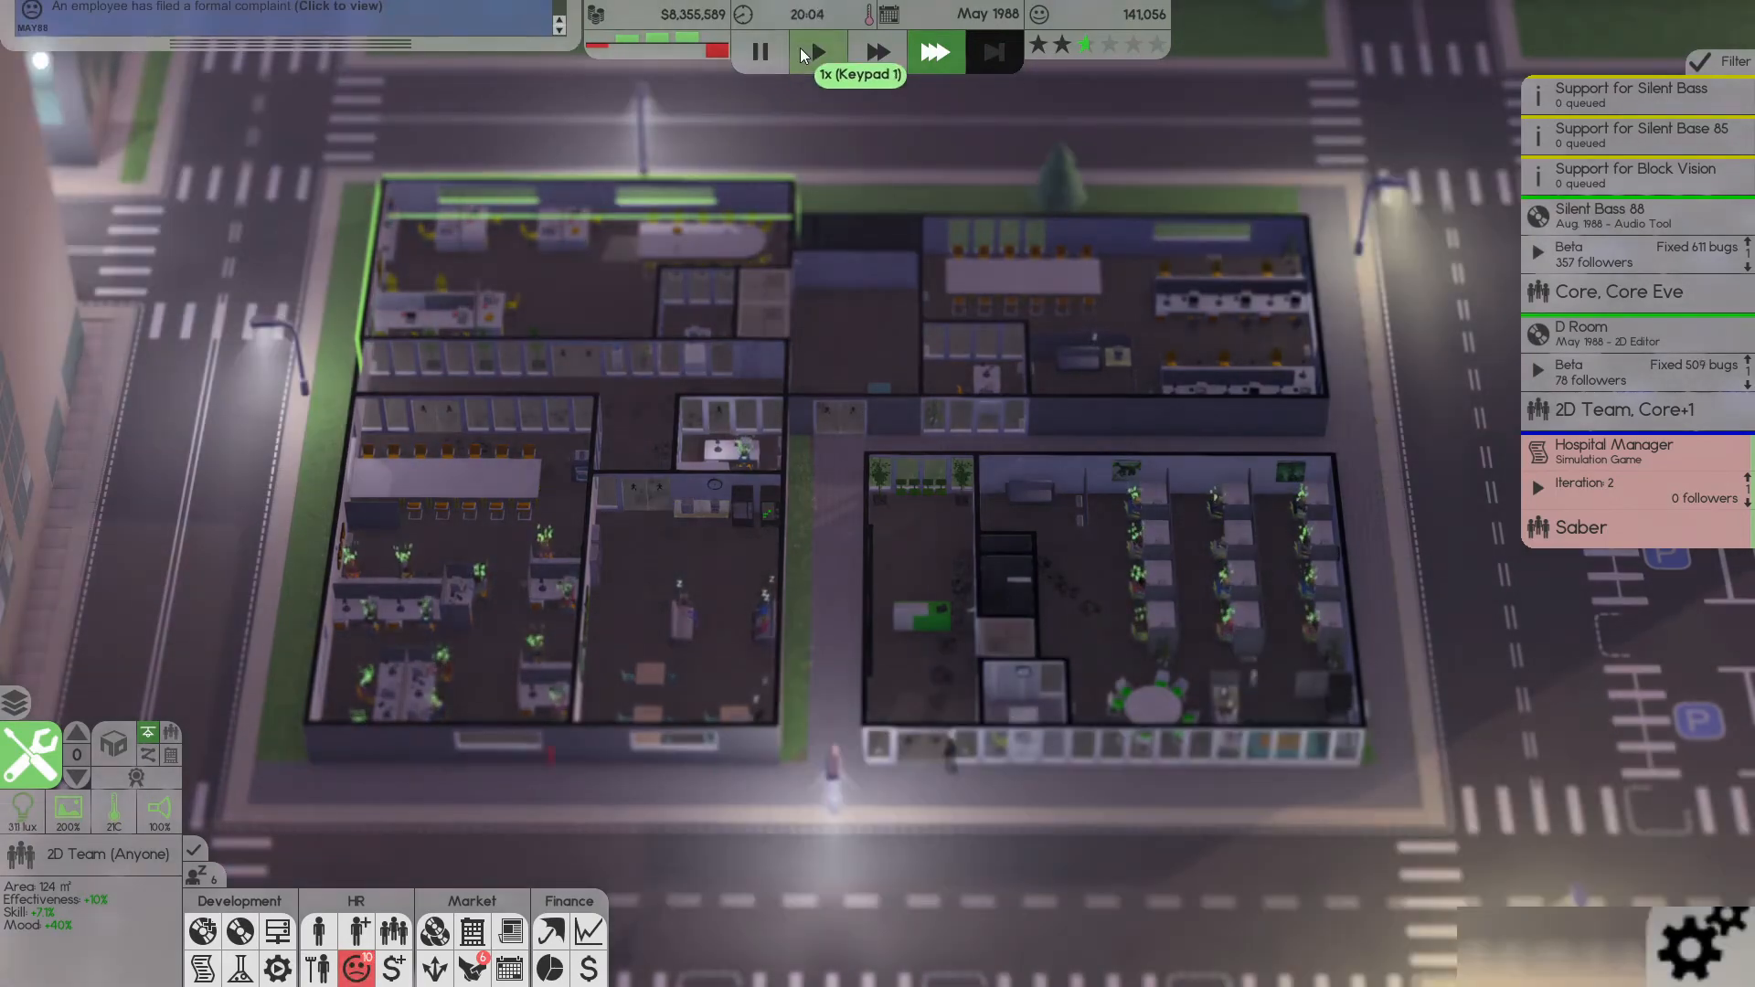
pyautogui.click(816, 51)
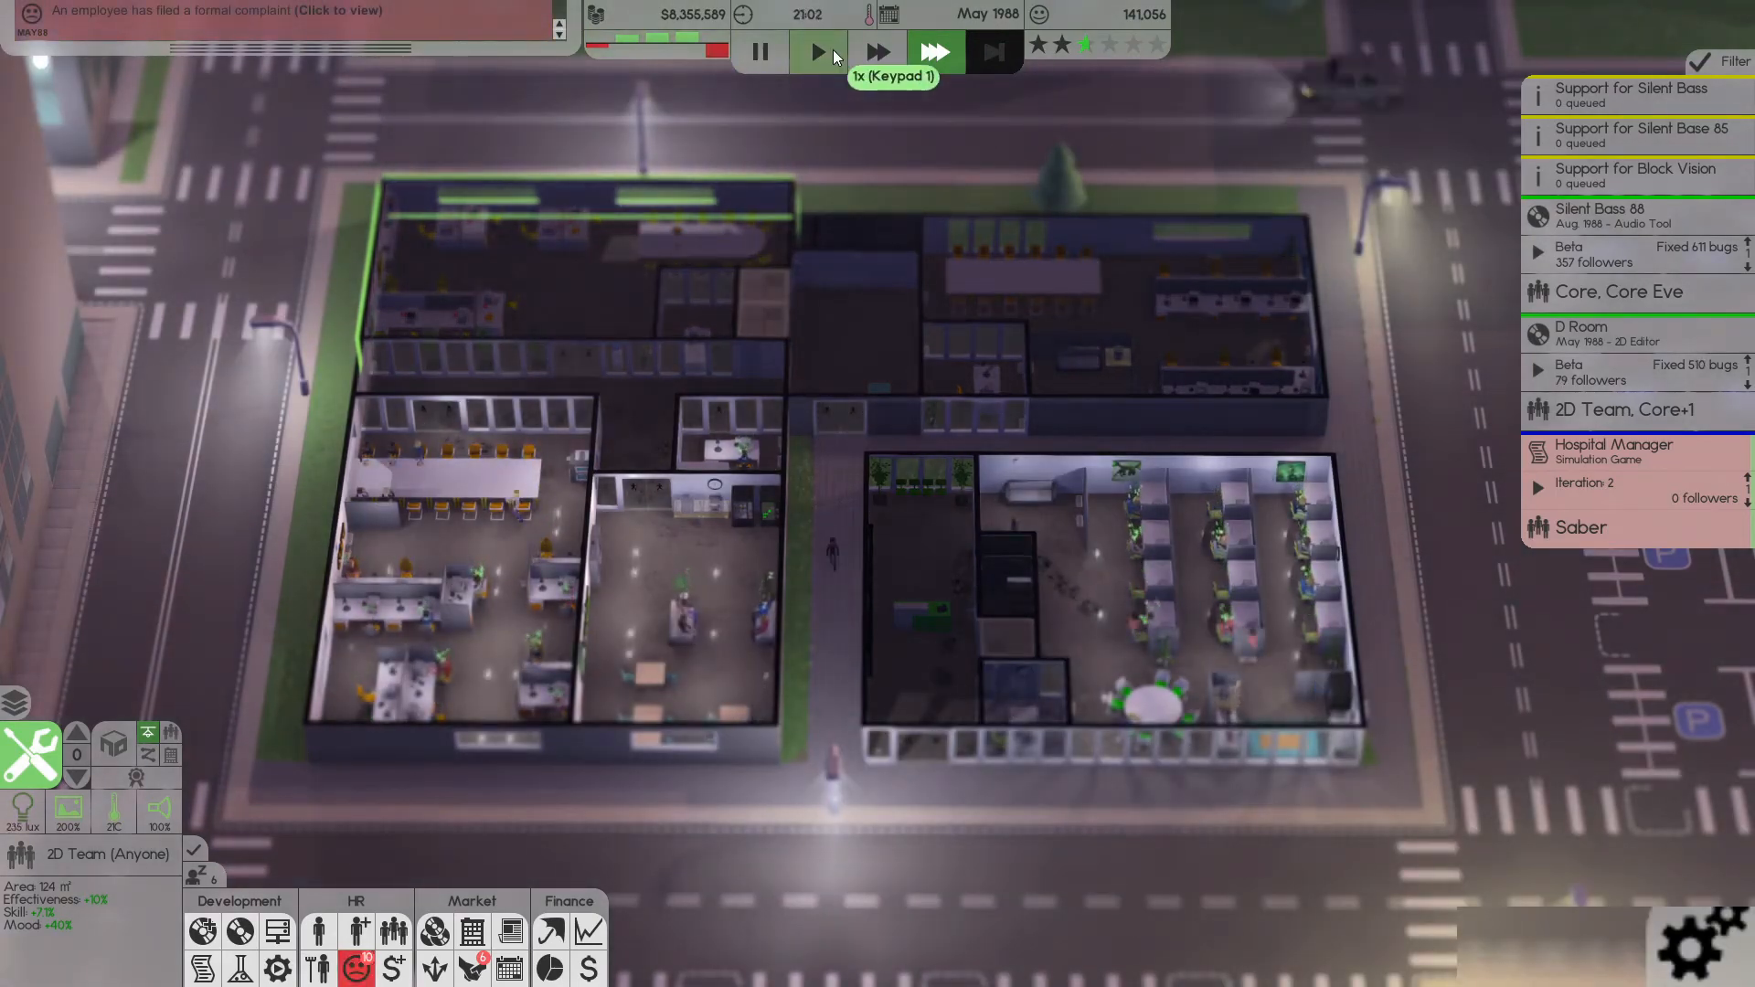
pyautogui.click(818, 52)
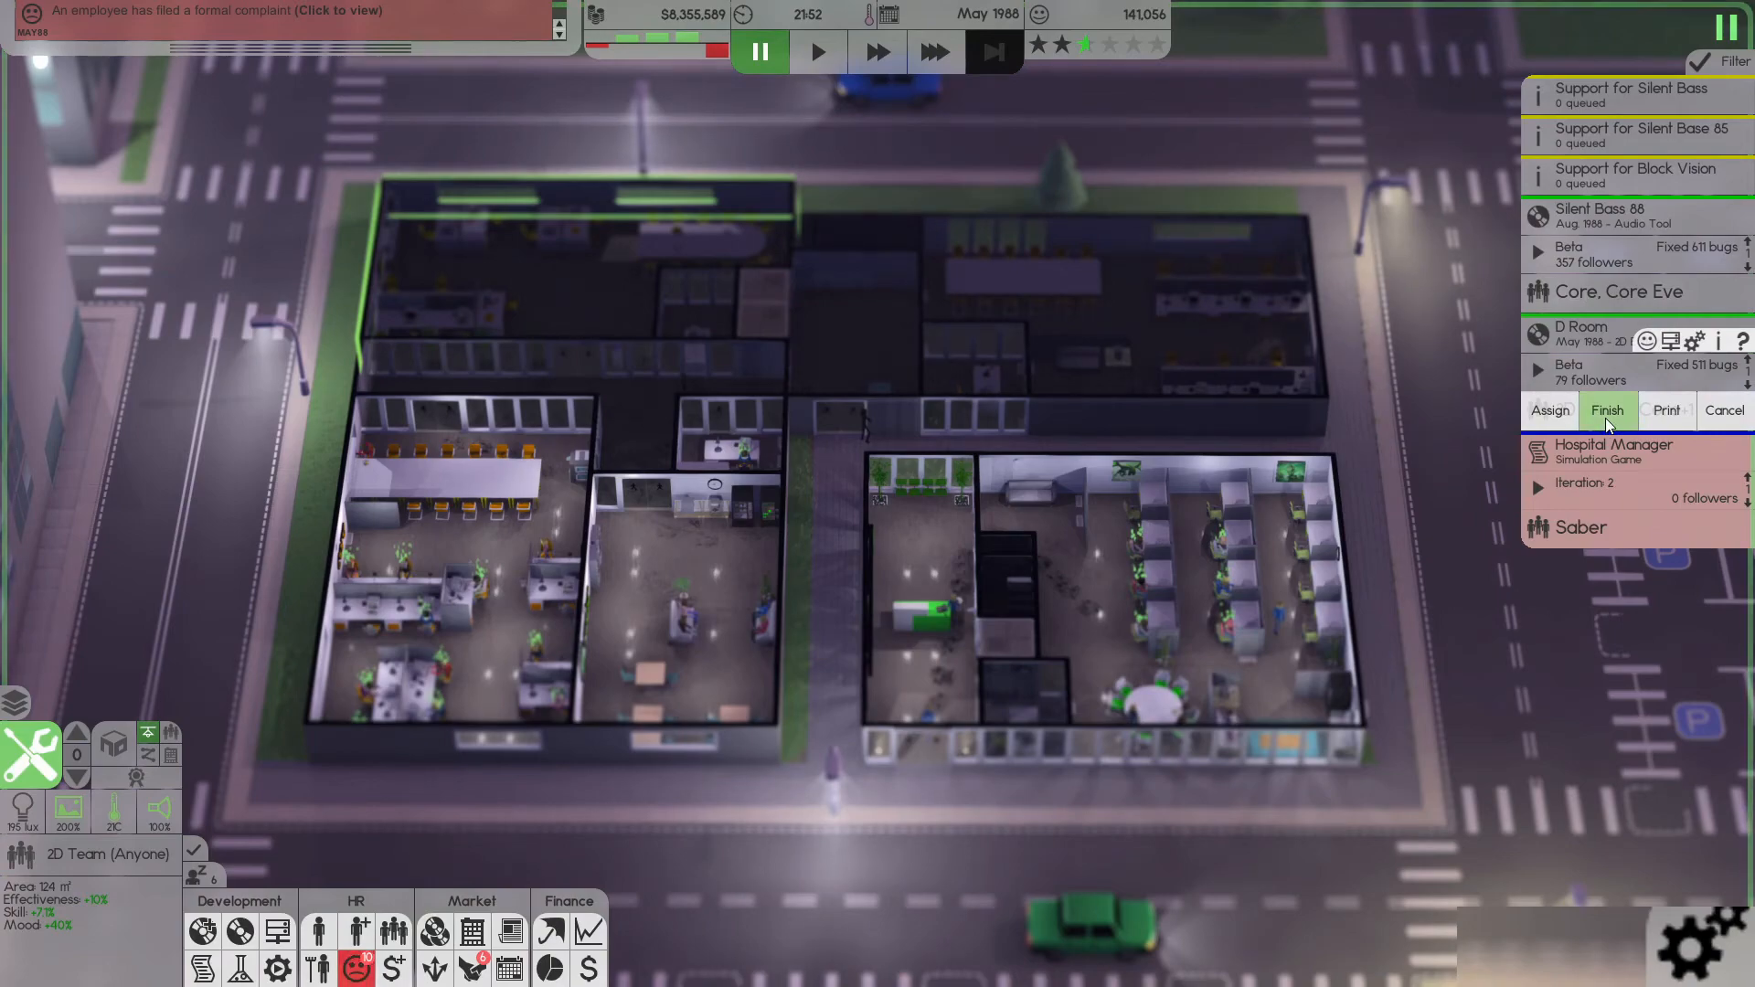
# - Finish and release D Room, printing 500,000 physical copies
pyautogui.click(1607, 410)
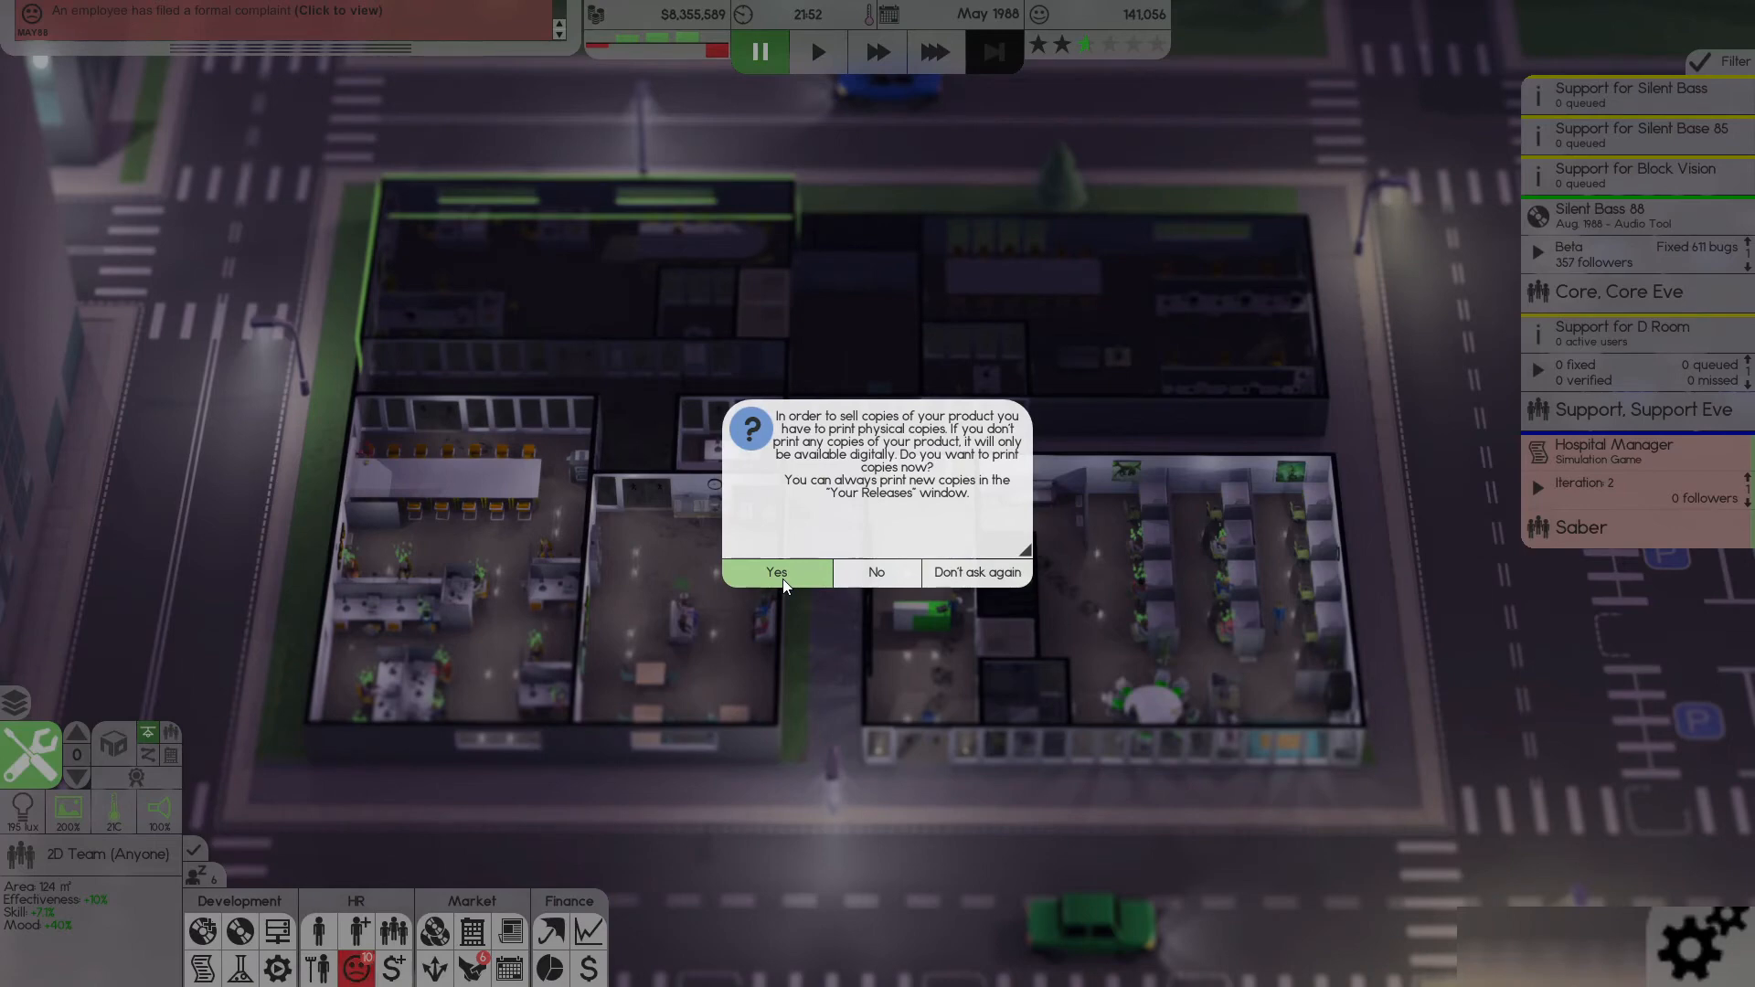
pyautogui.click(775, 572)
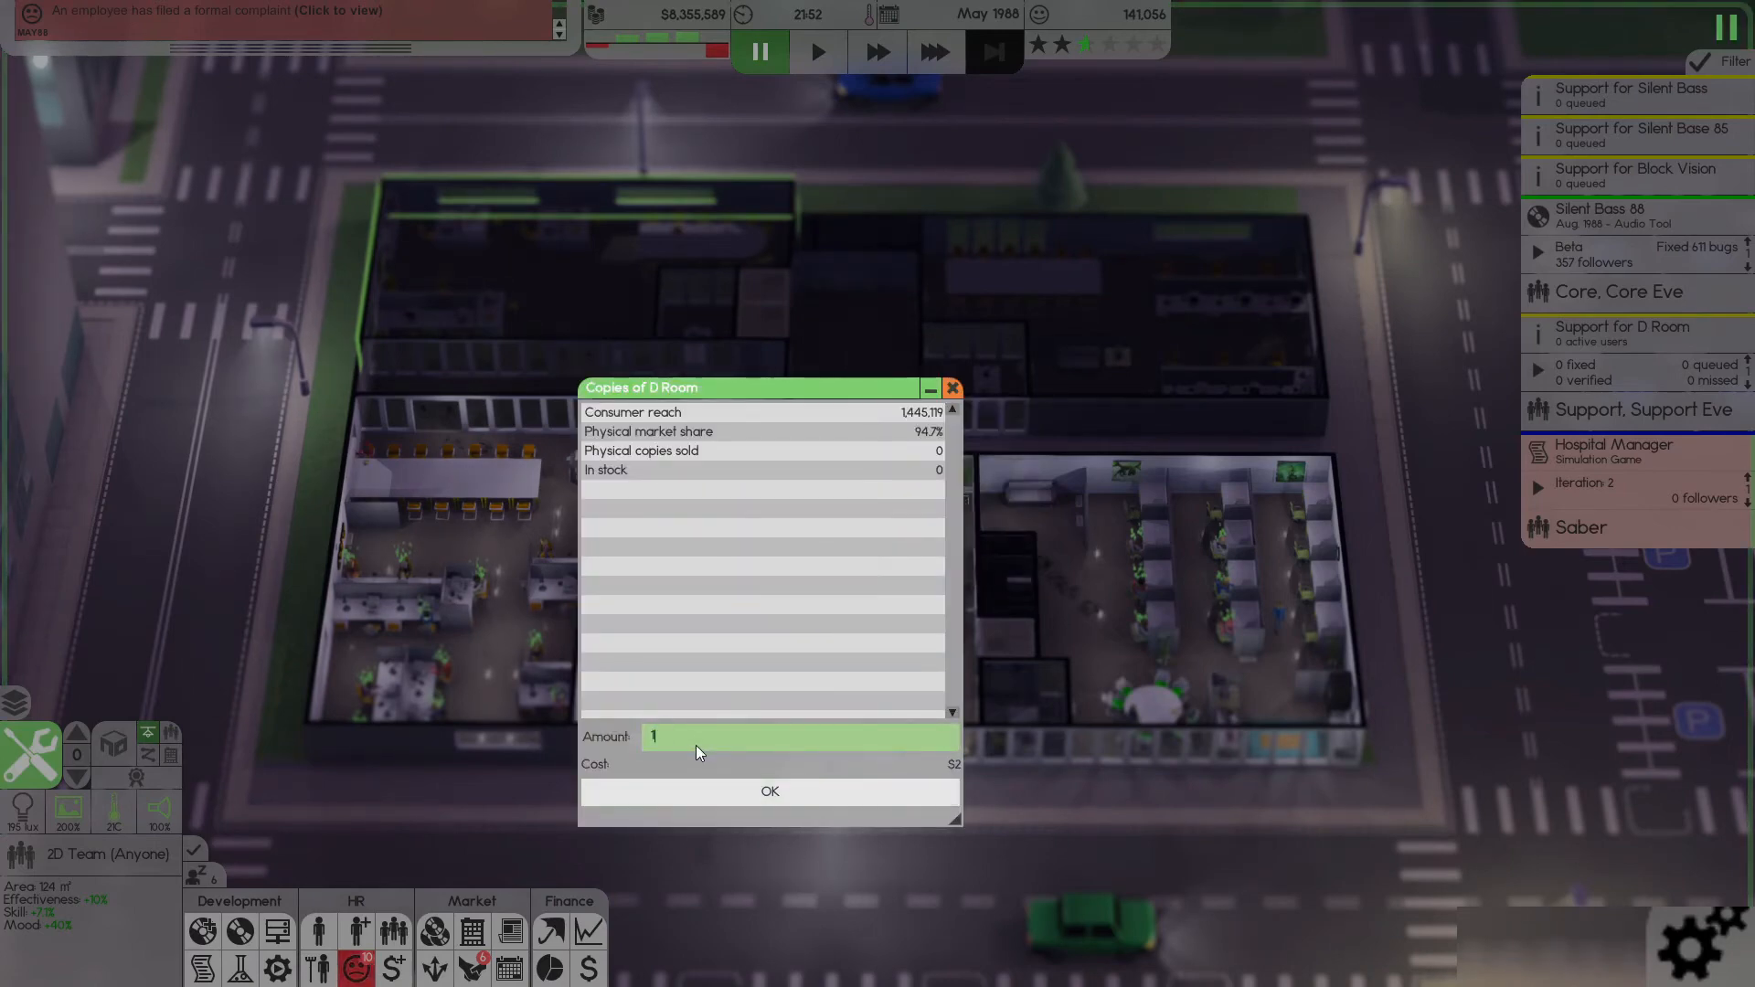
pyautogui.write('1000000')
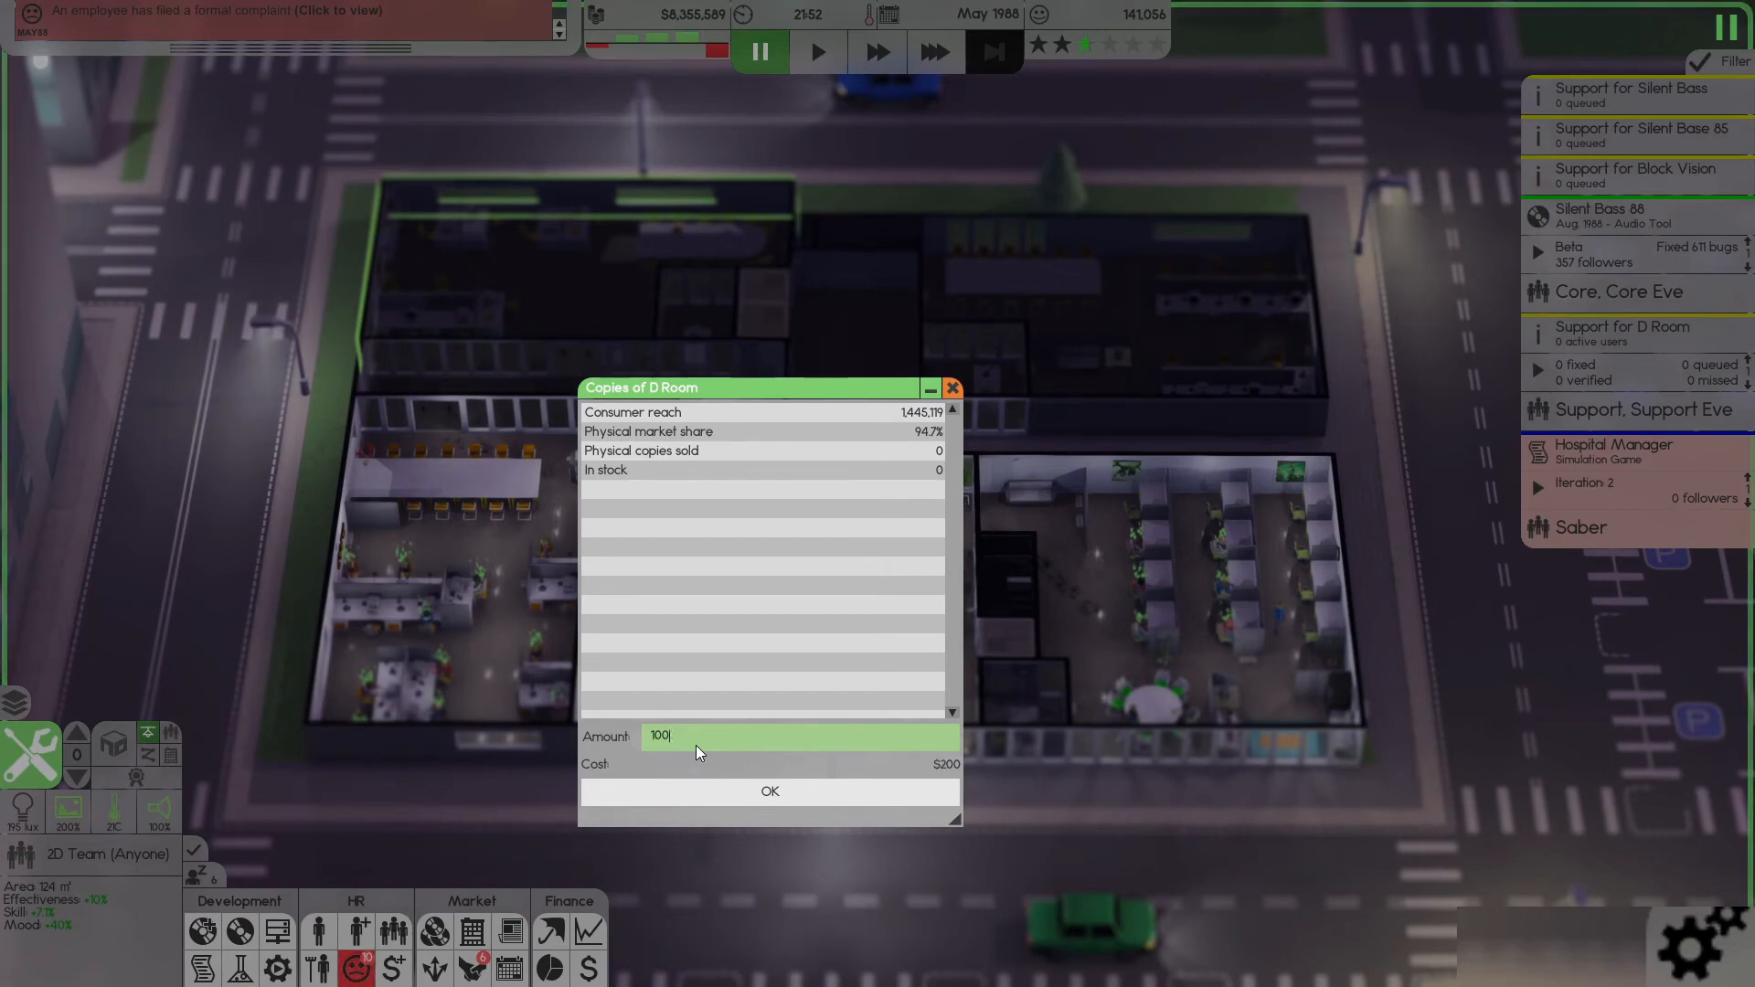
pyautogui.write('5')
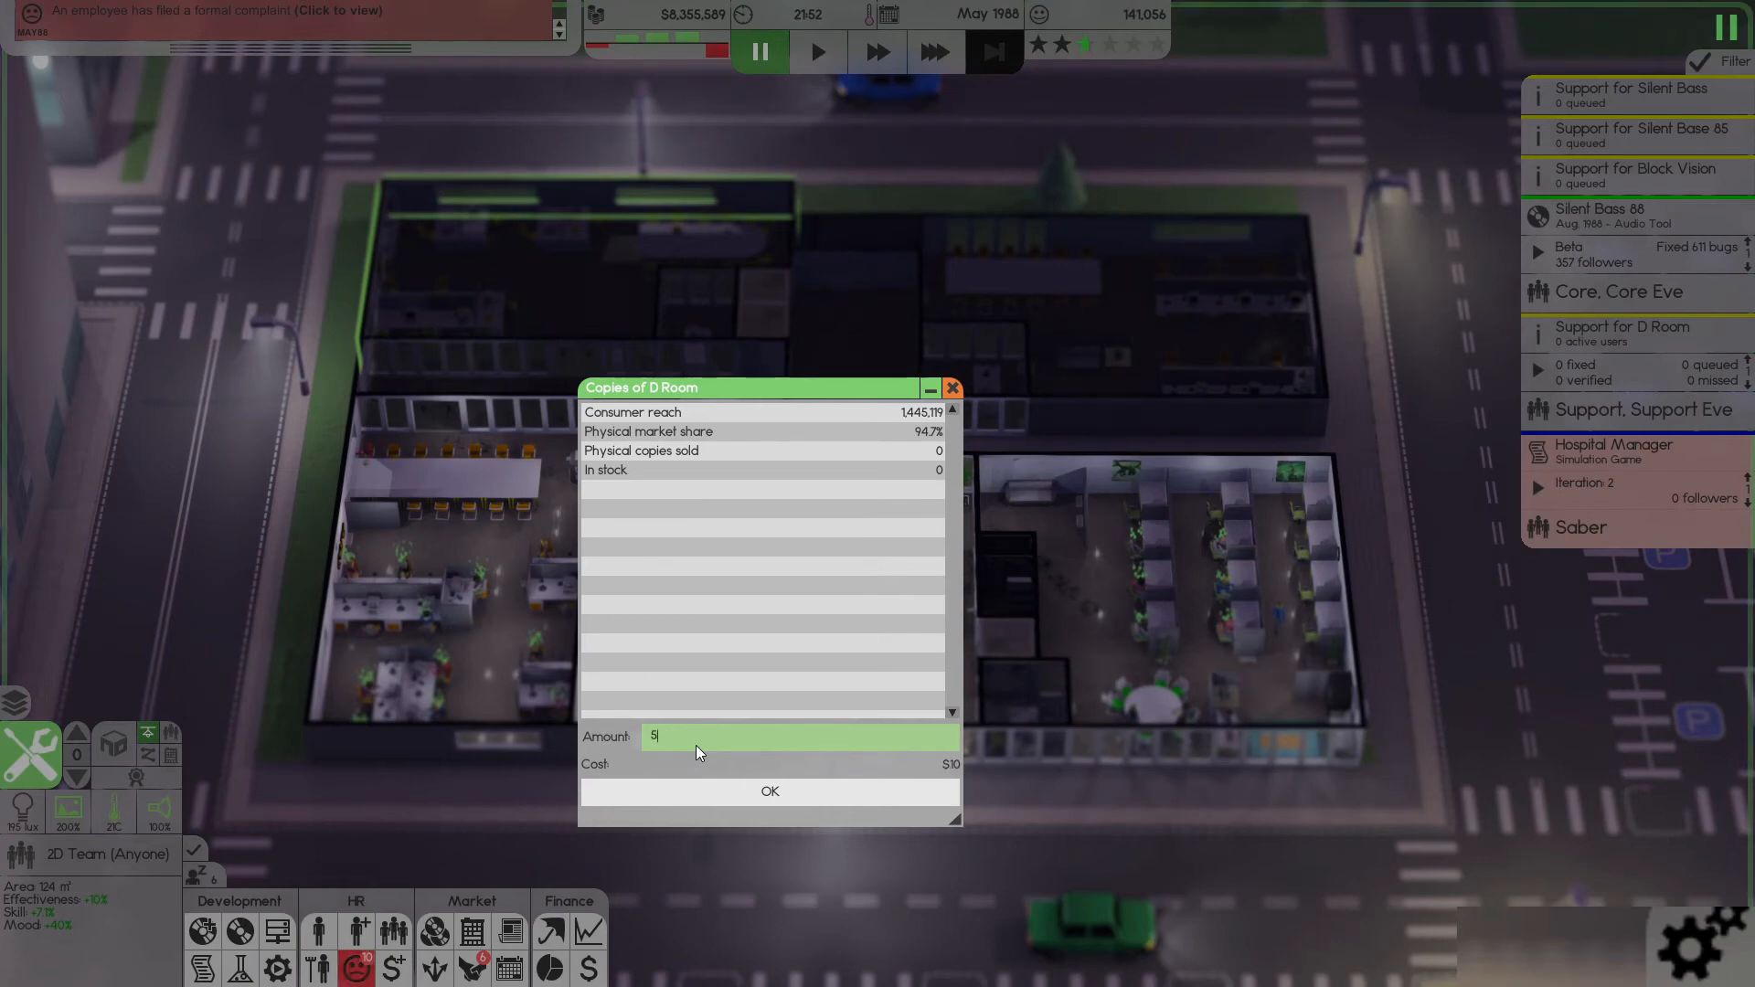
pyautogui.write('00000')
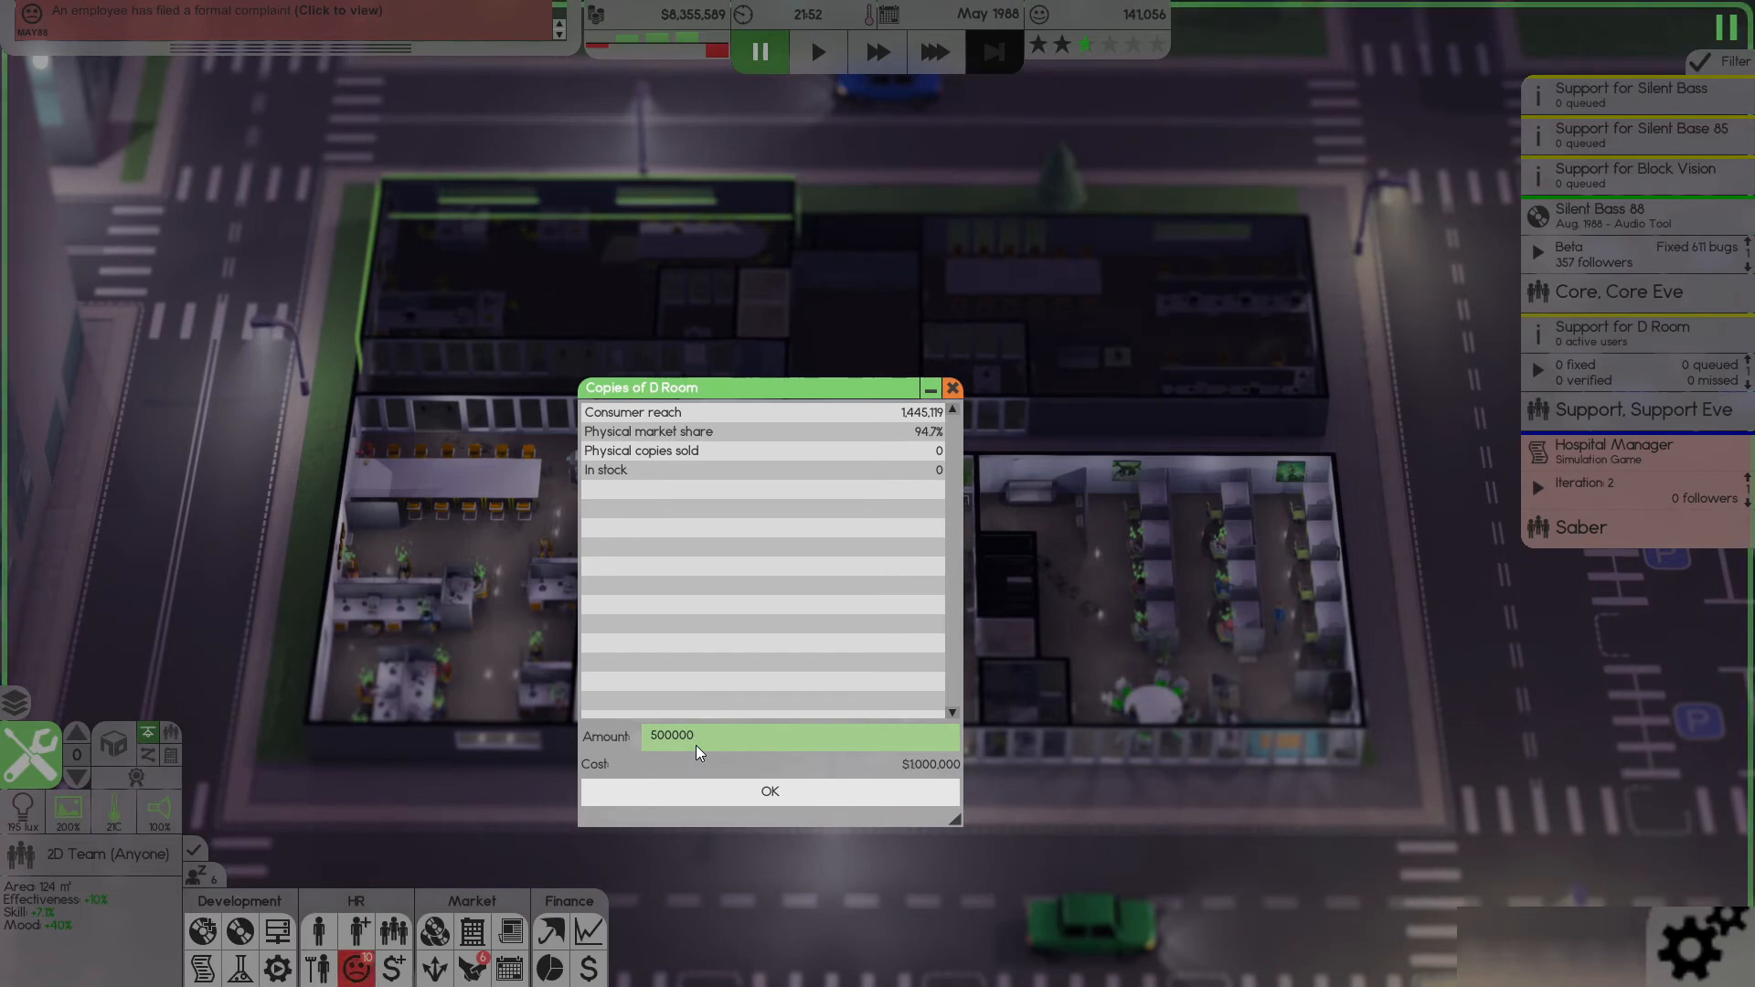
pyautogui.click(769, 792)
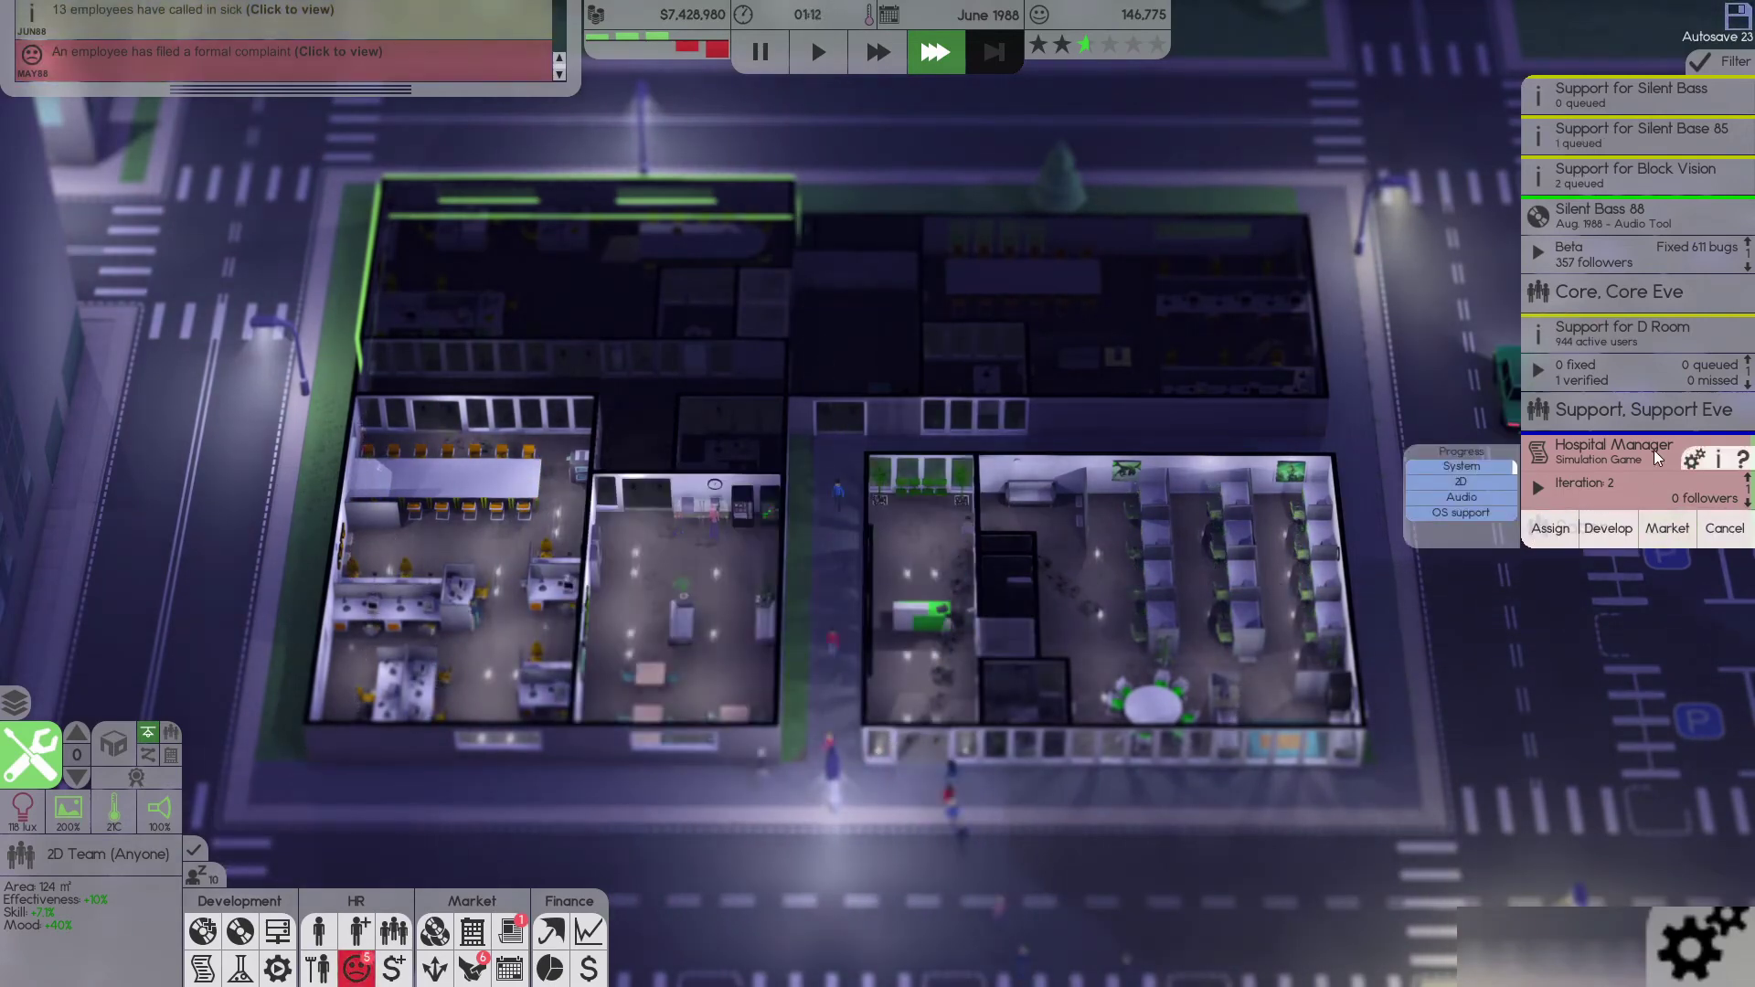
# - Return to 1x speed and bring up The Software Times review of D Room
pyautogui.click(936, 51)
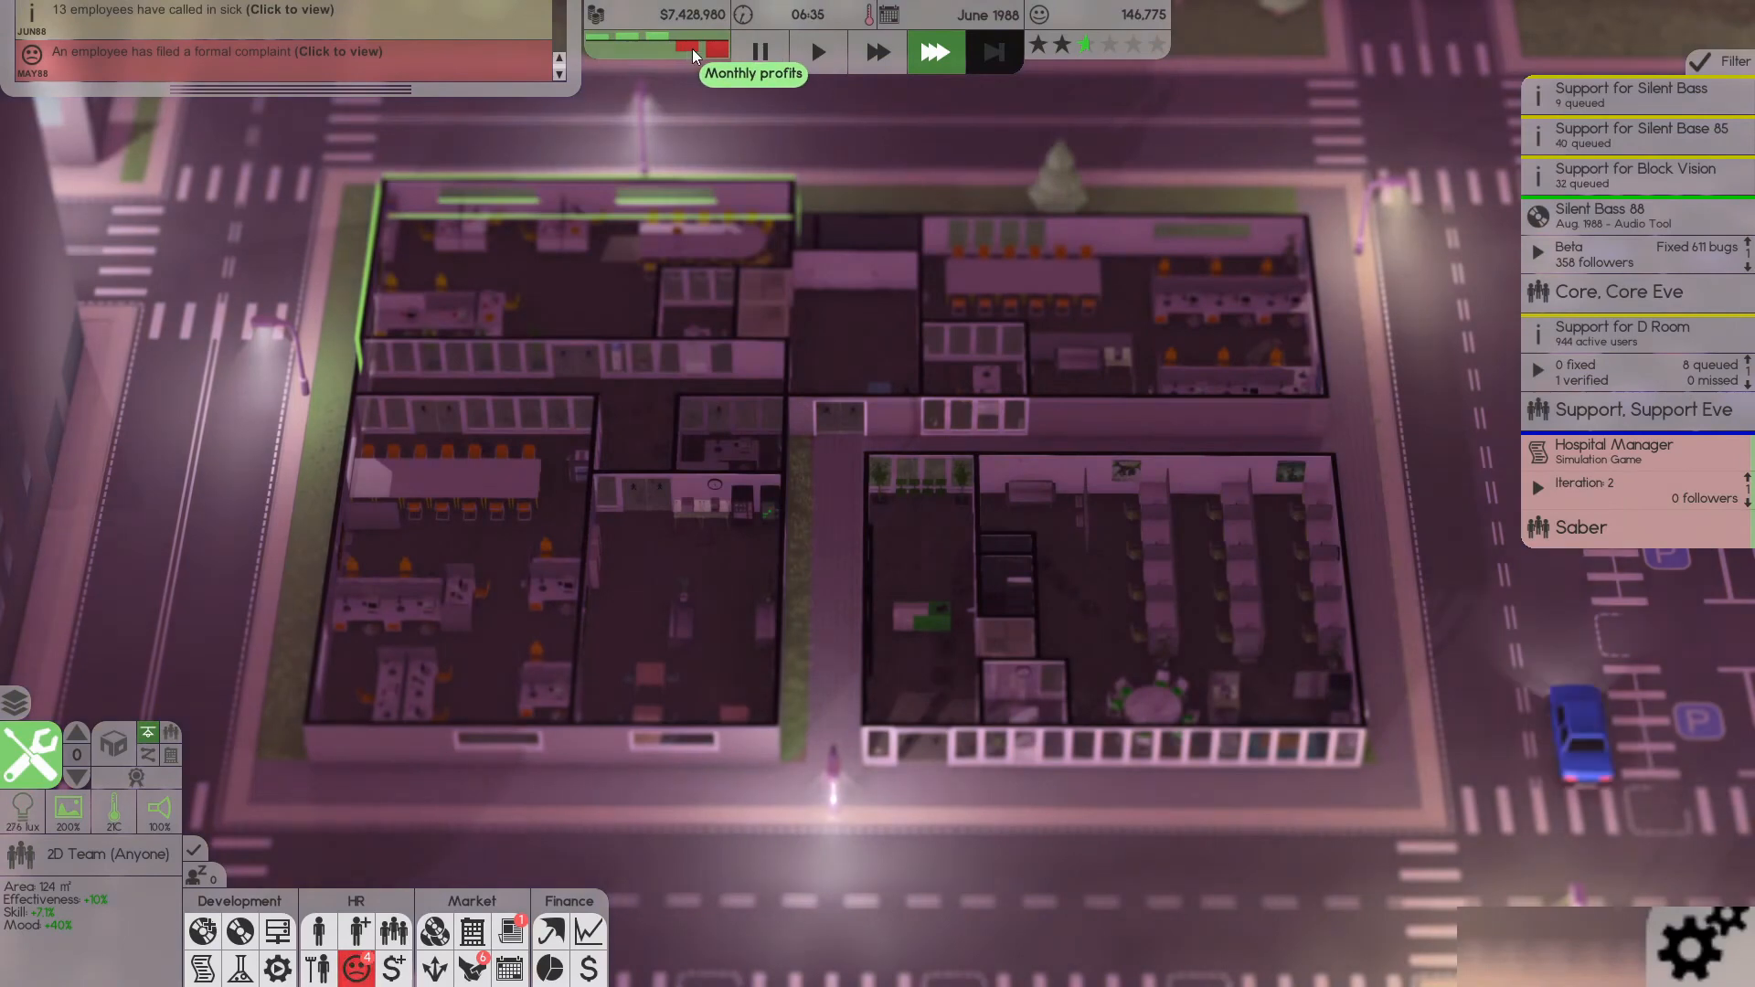
pyautogui.click(819, 51)
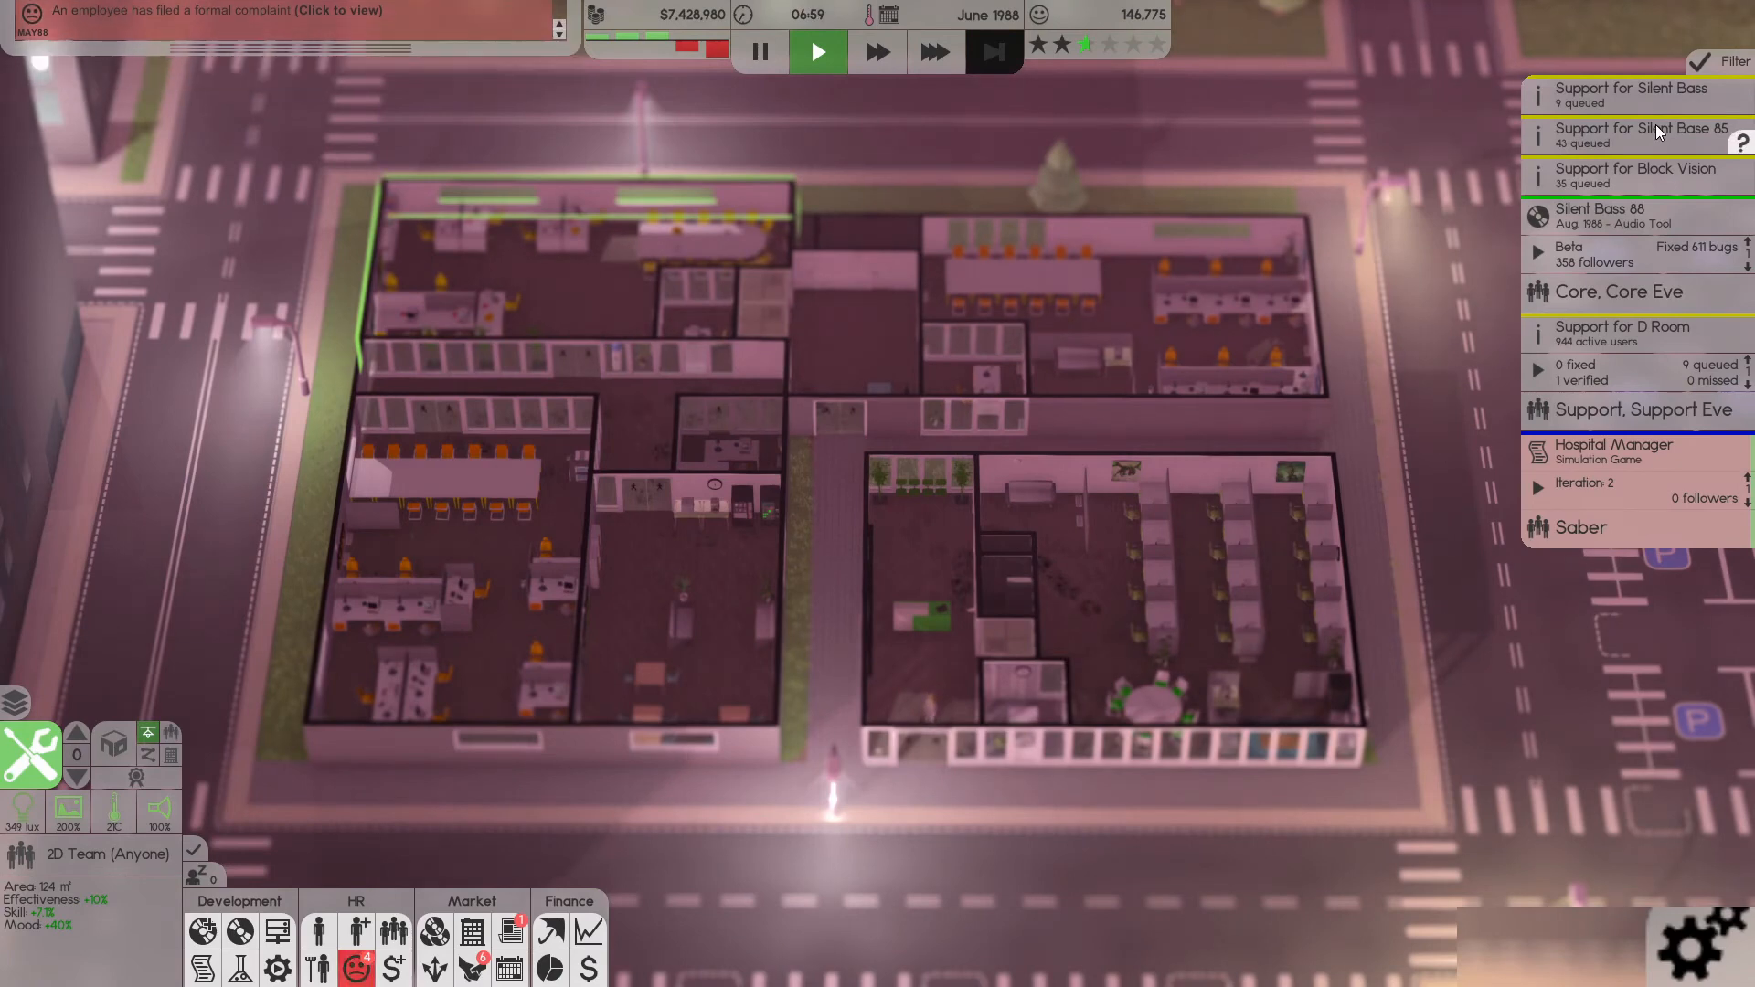
pyautogui.click(1622, 333)
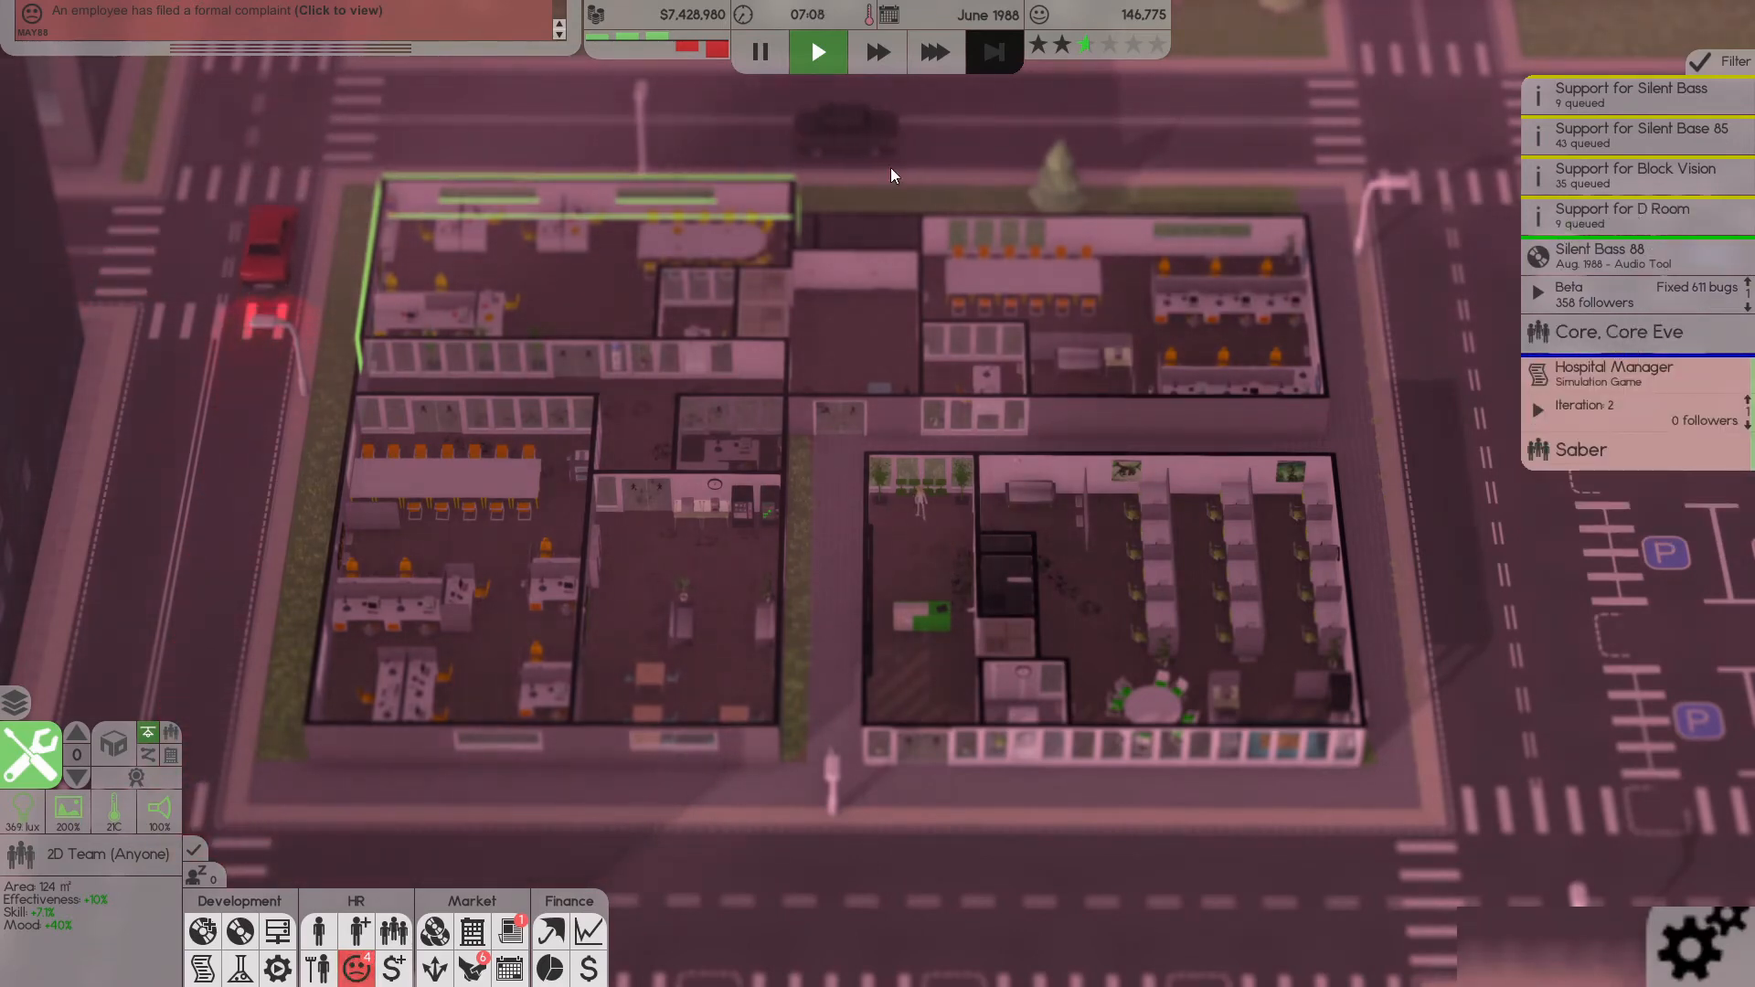
pyautogui.click(510, 930)
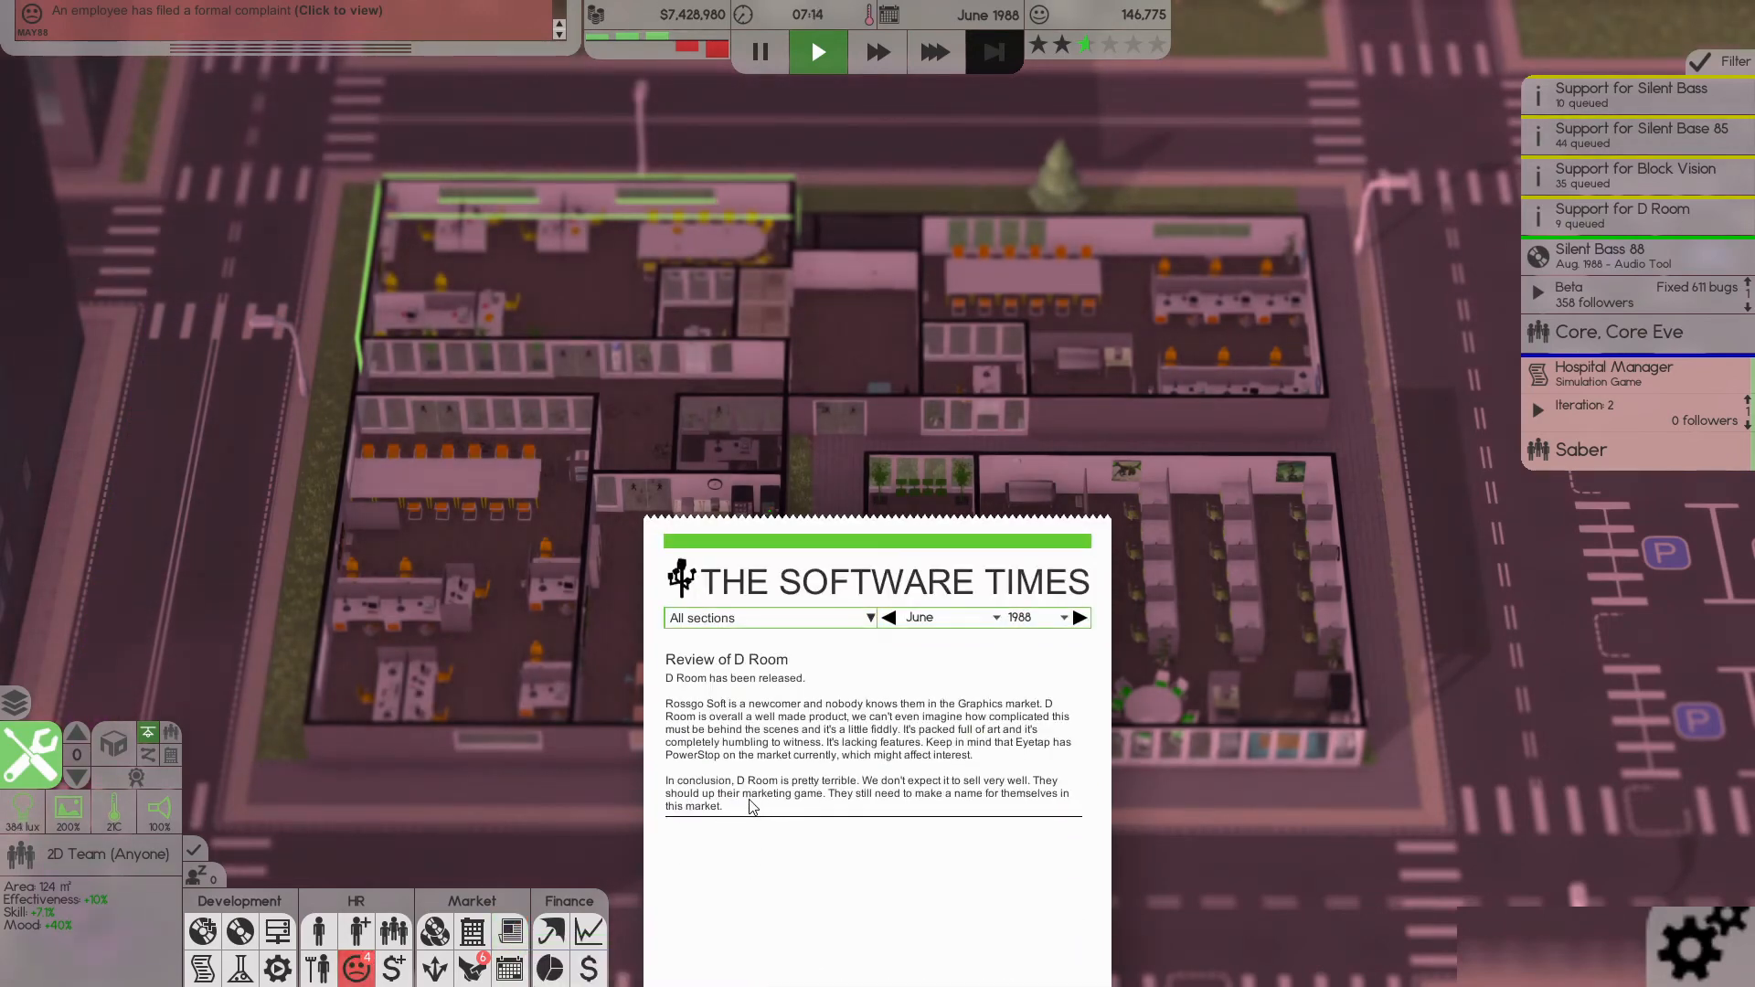
pyautogui.moveTo(1066, 845)
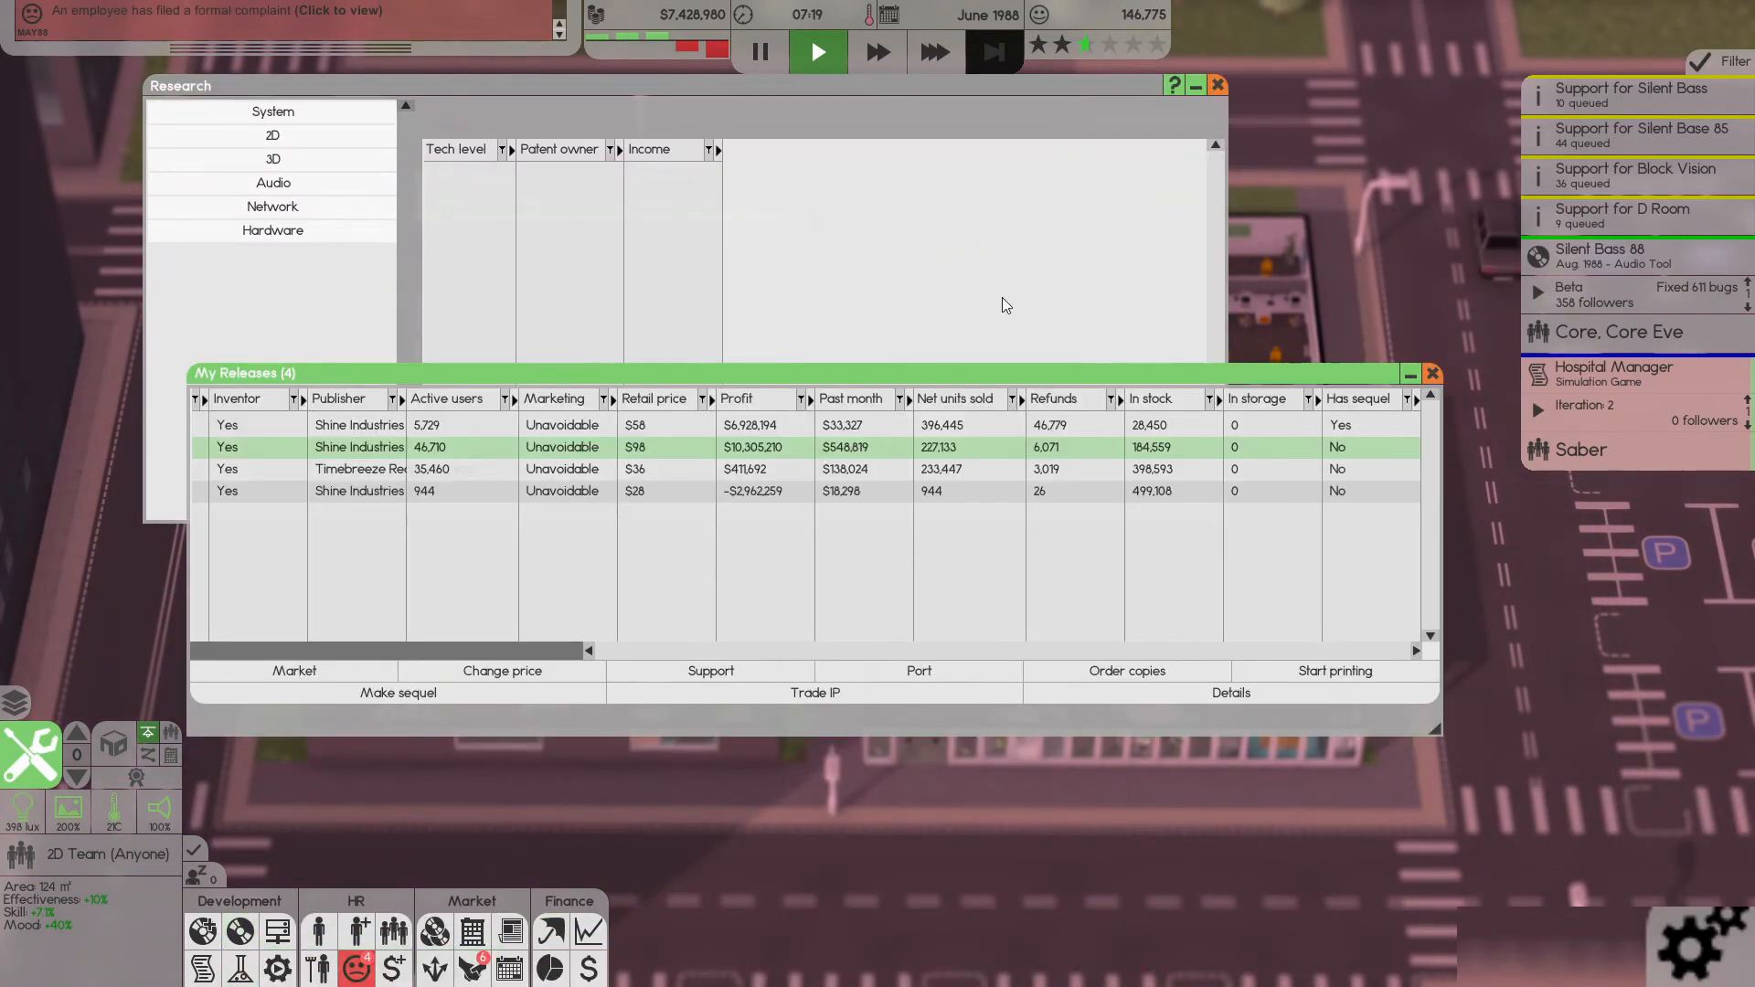
# - Start porting D Room to LionView 6 with Core, Core Eve and three more teams
pyautogui.click(1218, 86)
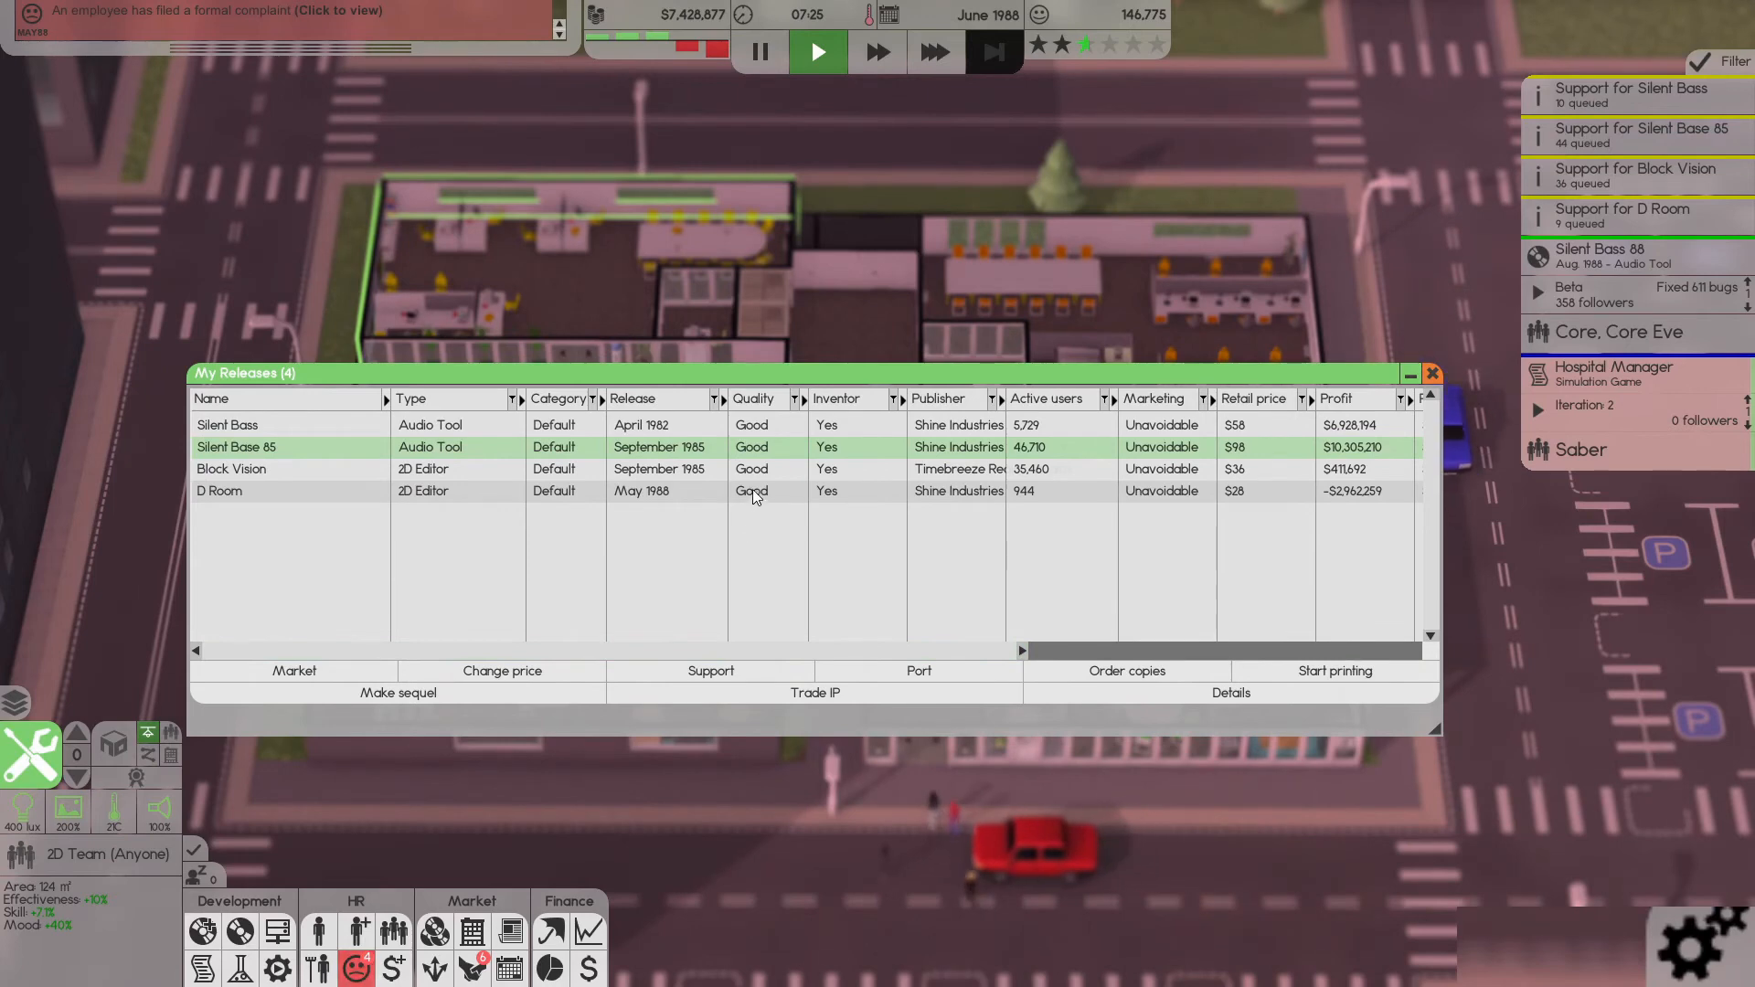
pyautogui.click(710, 671)
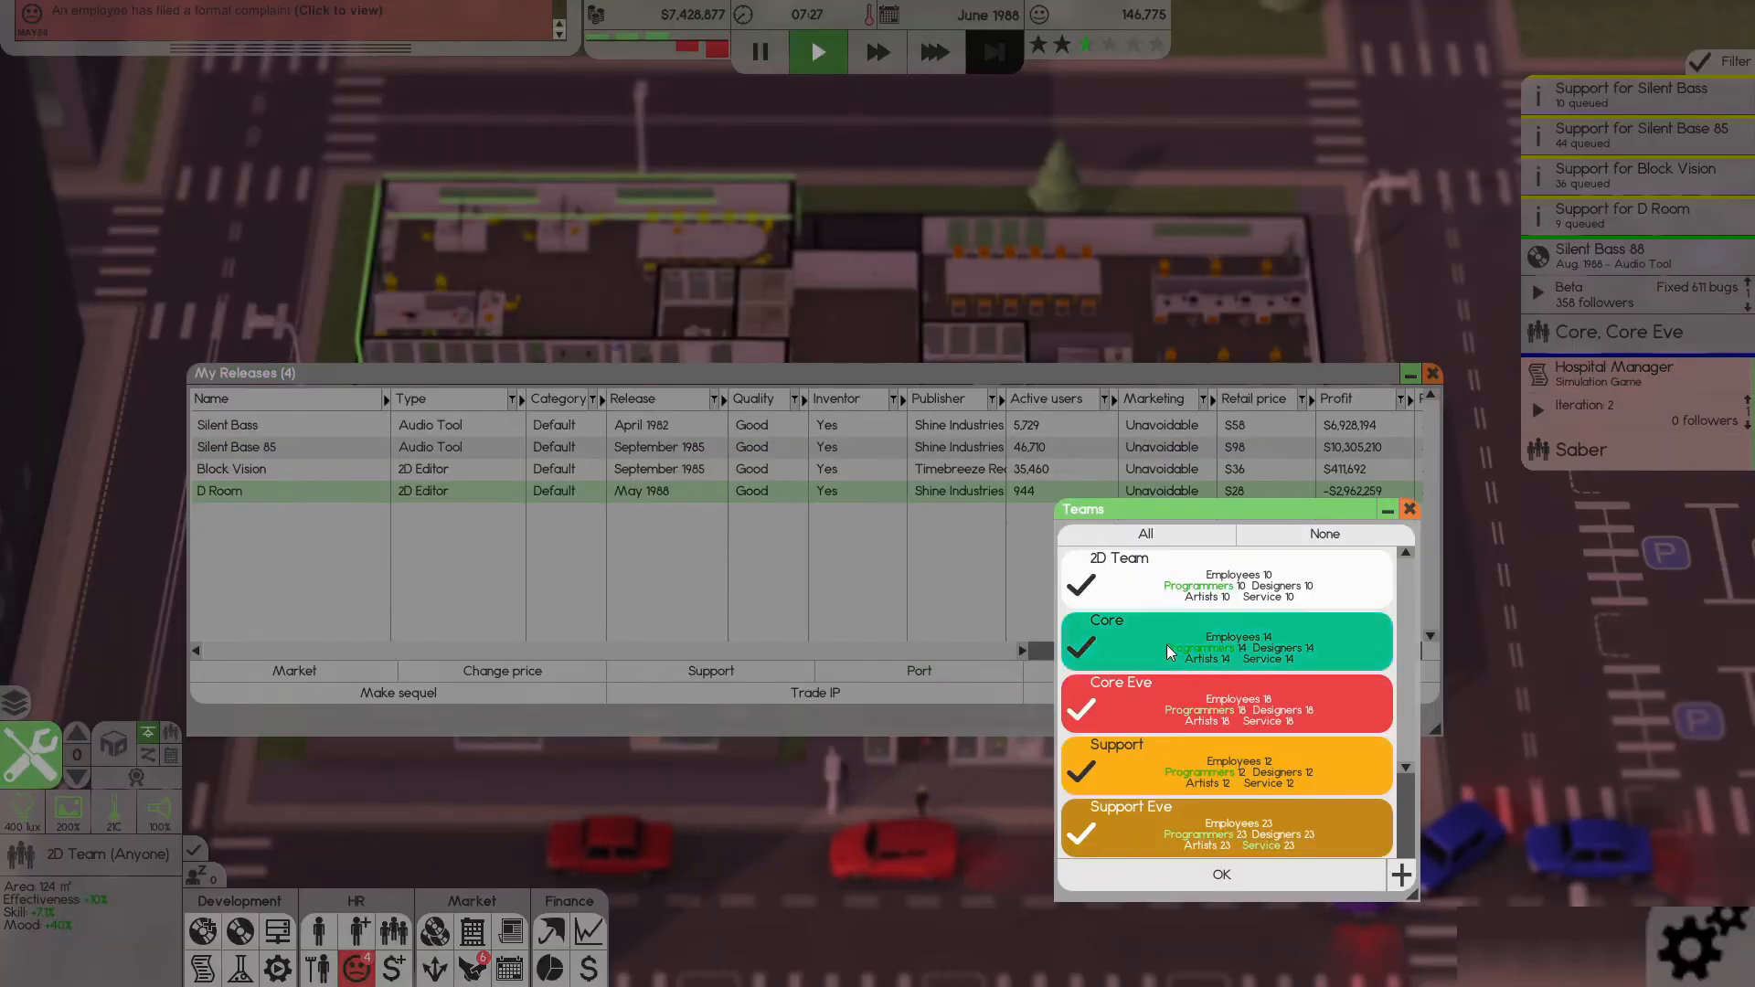
pyautogui.click(1219, 874)
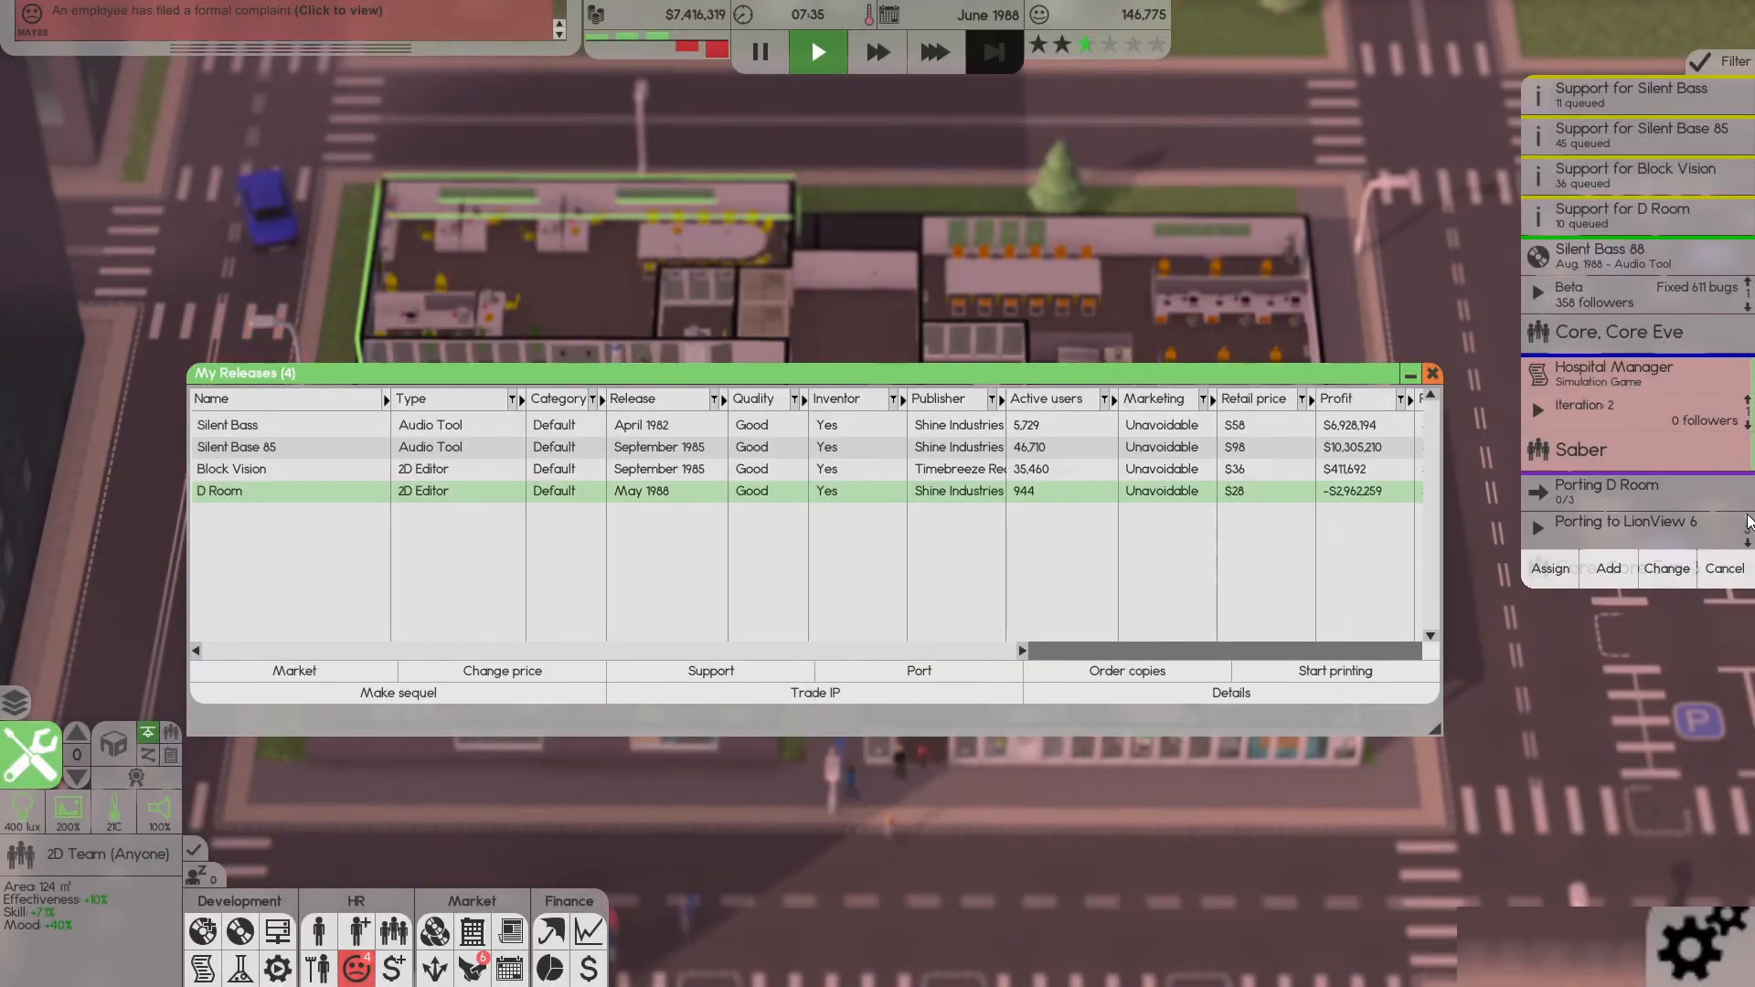
pyautogui.click(1431, 373)
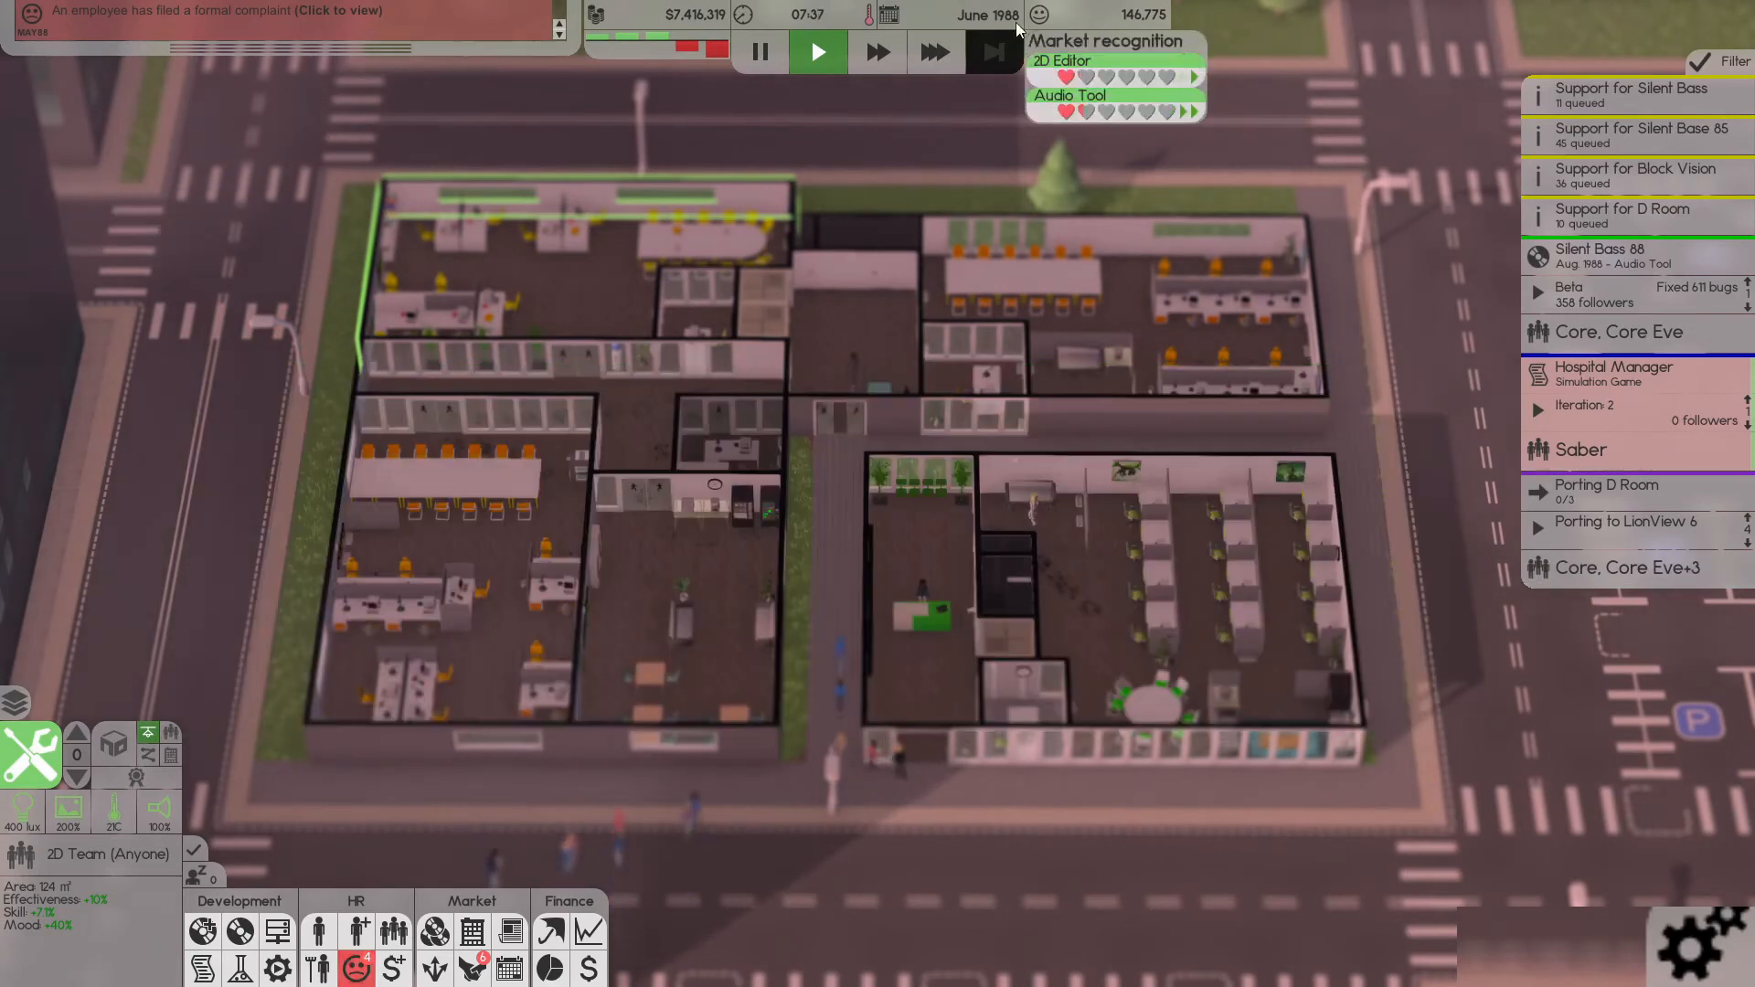
# - Run at 30x speed, check Hospital Manager's project card, then drop back to 10x
pyautogui.click(937, 51)
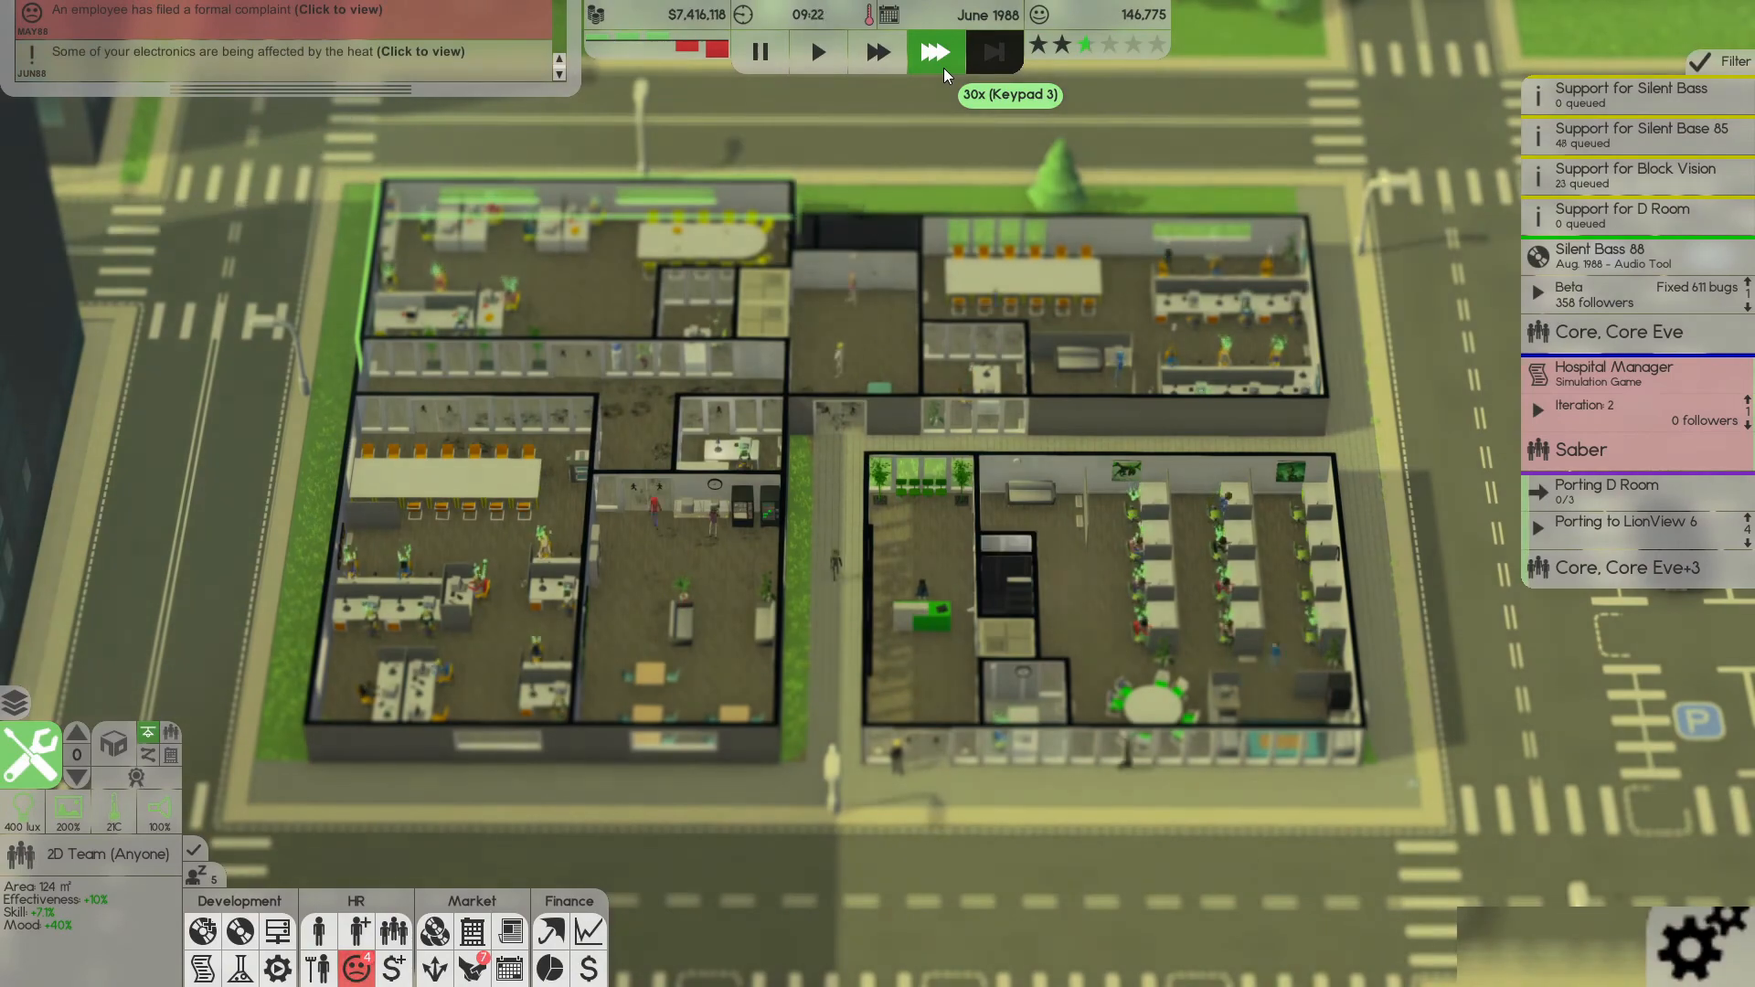
pyautogui.click(1618, 375)
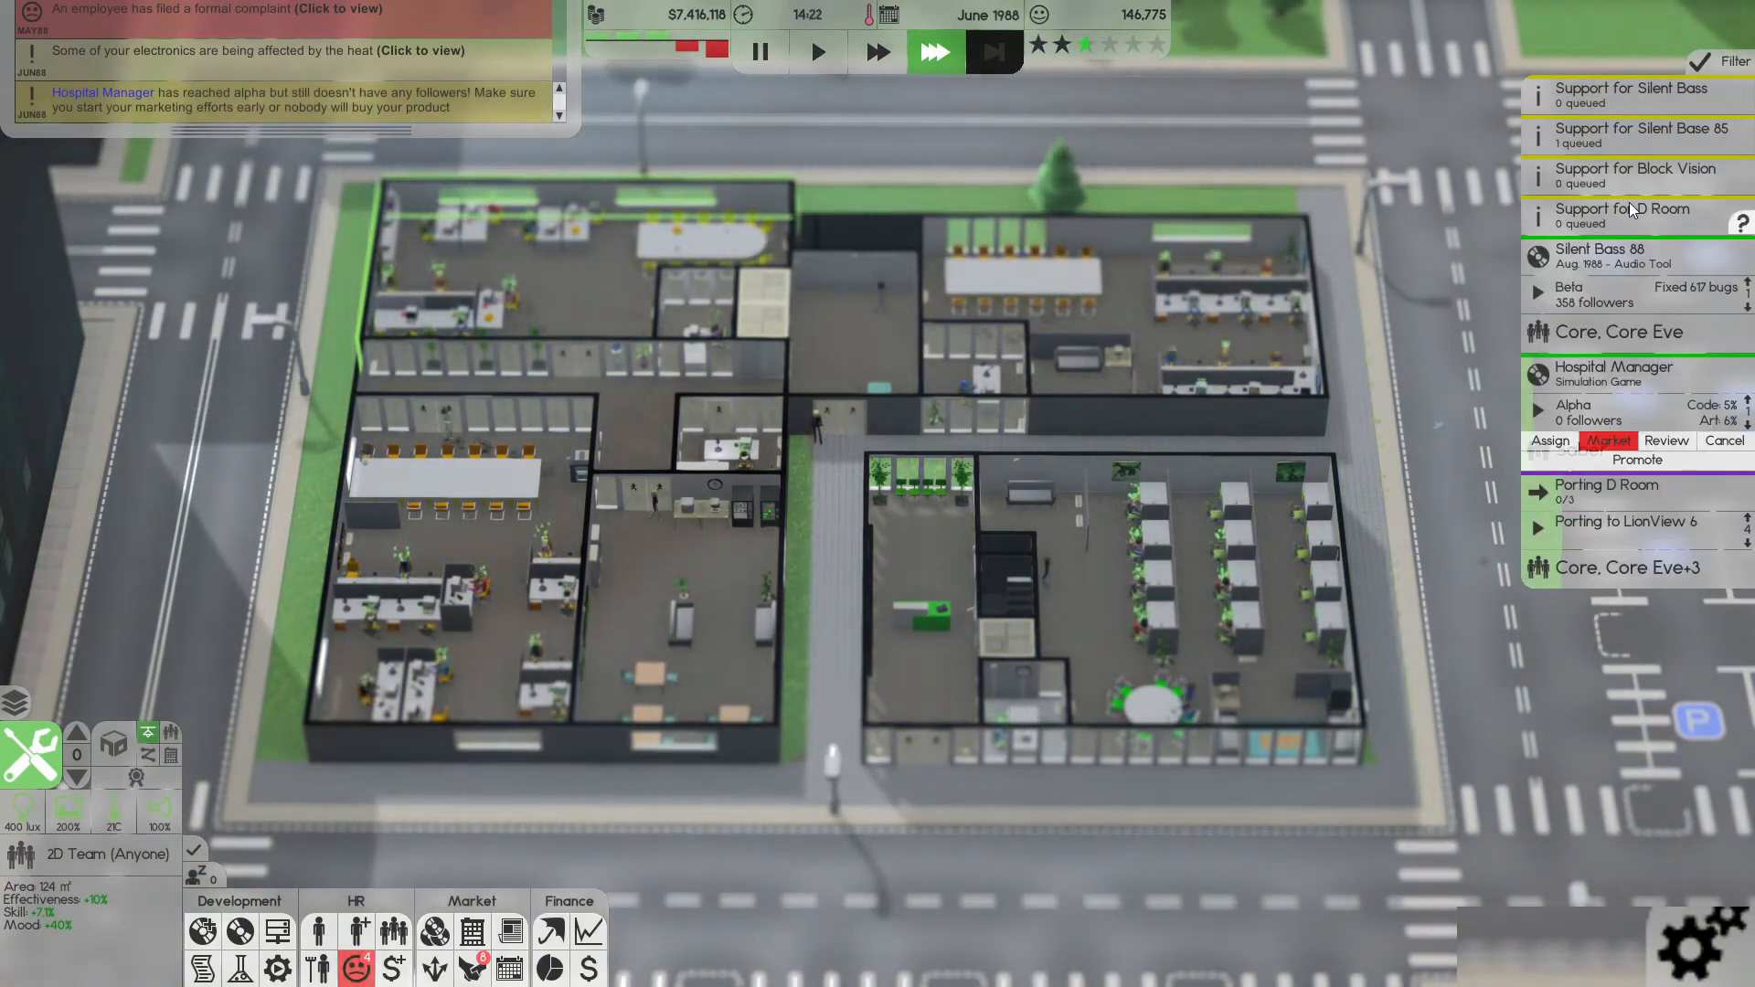
pyautogui.moveTo(994, 51)
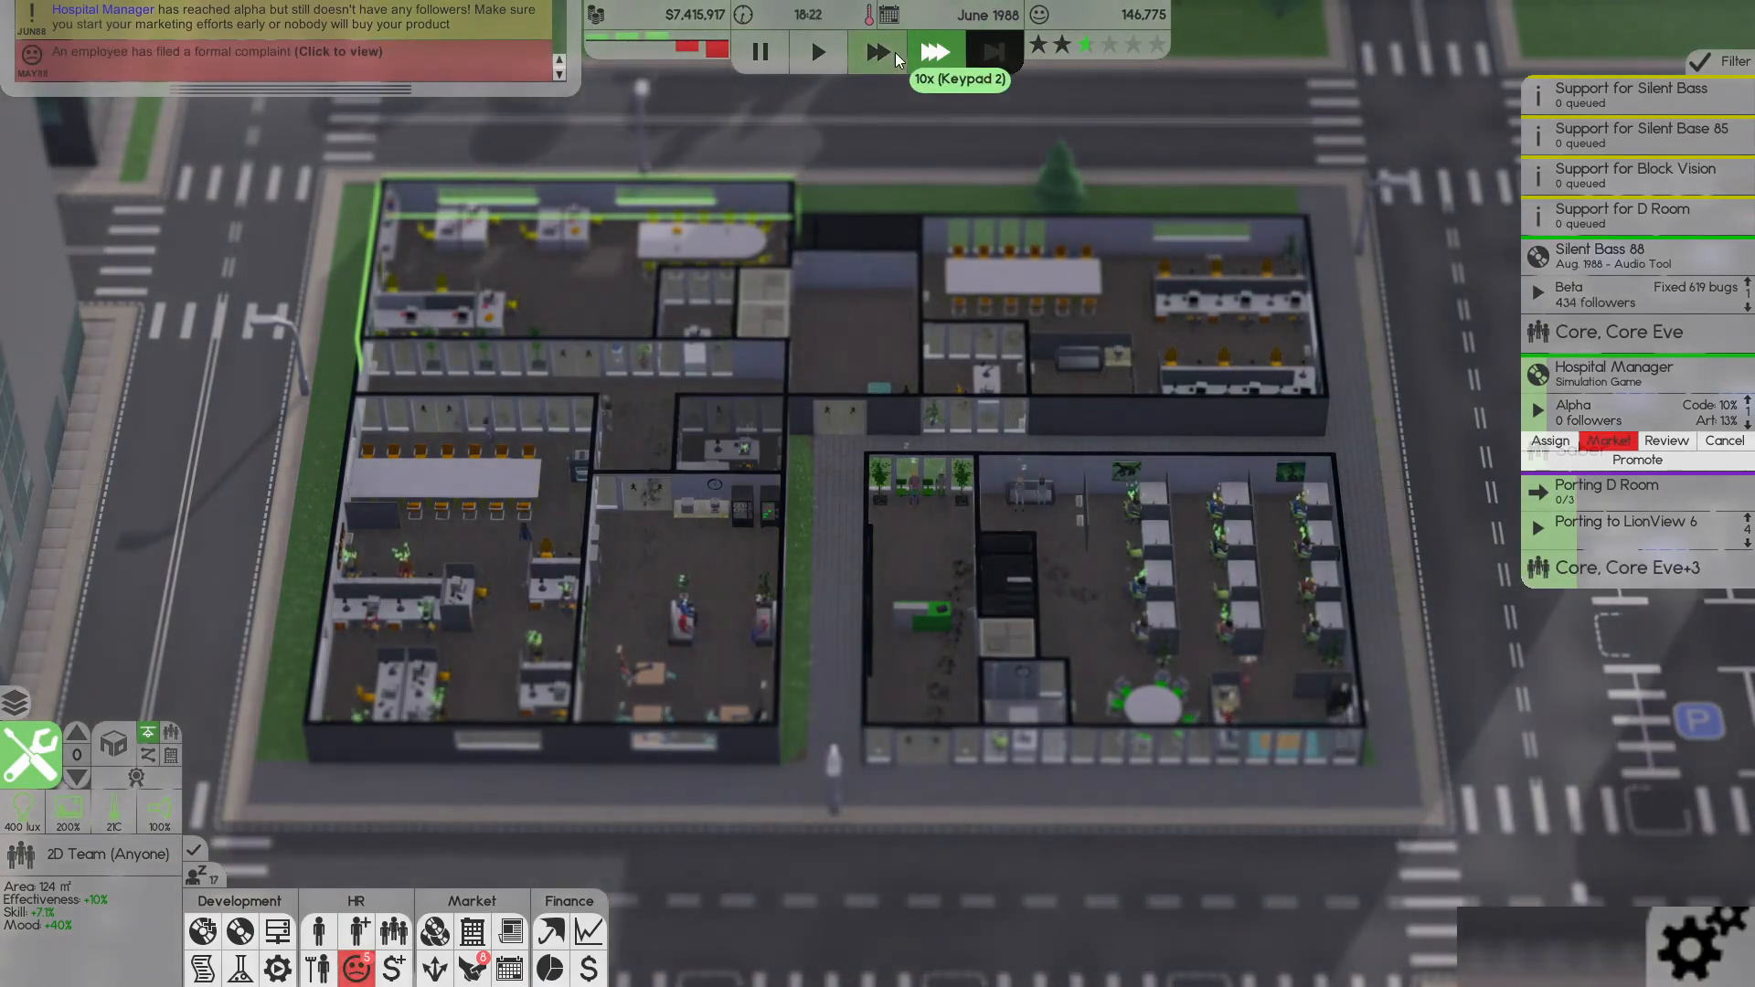
pyautogui.click(815, 51)
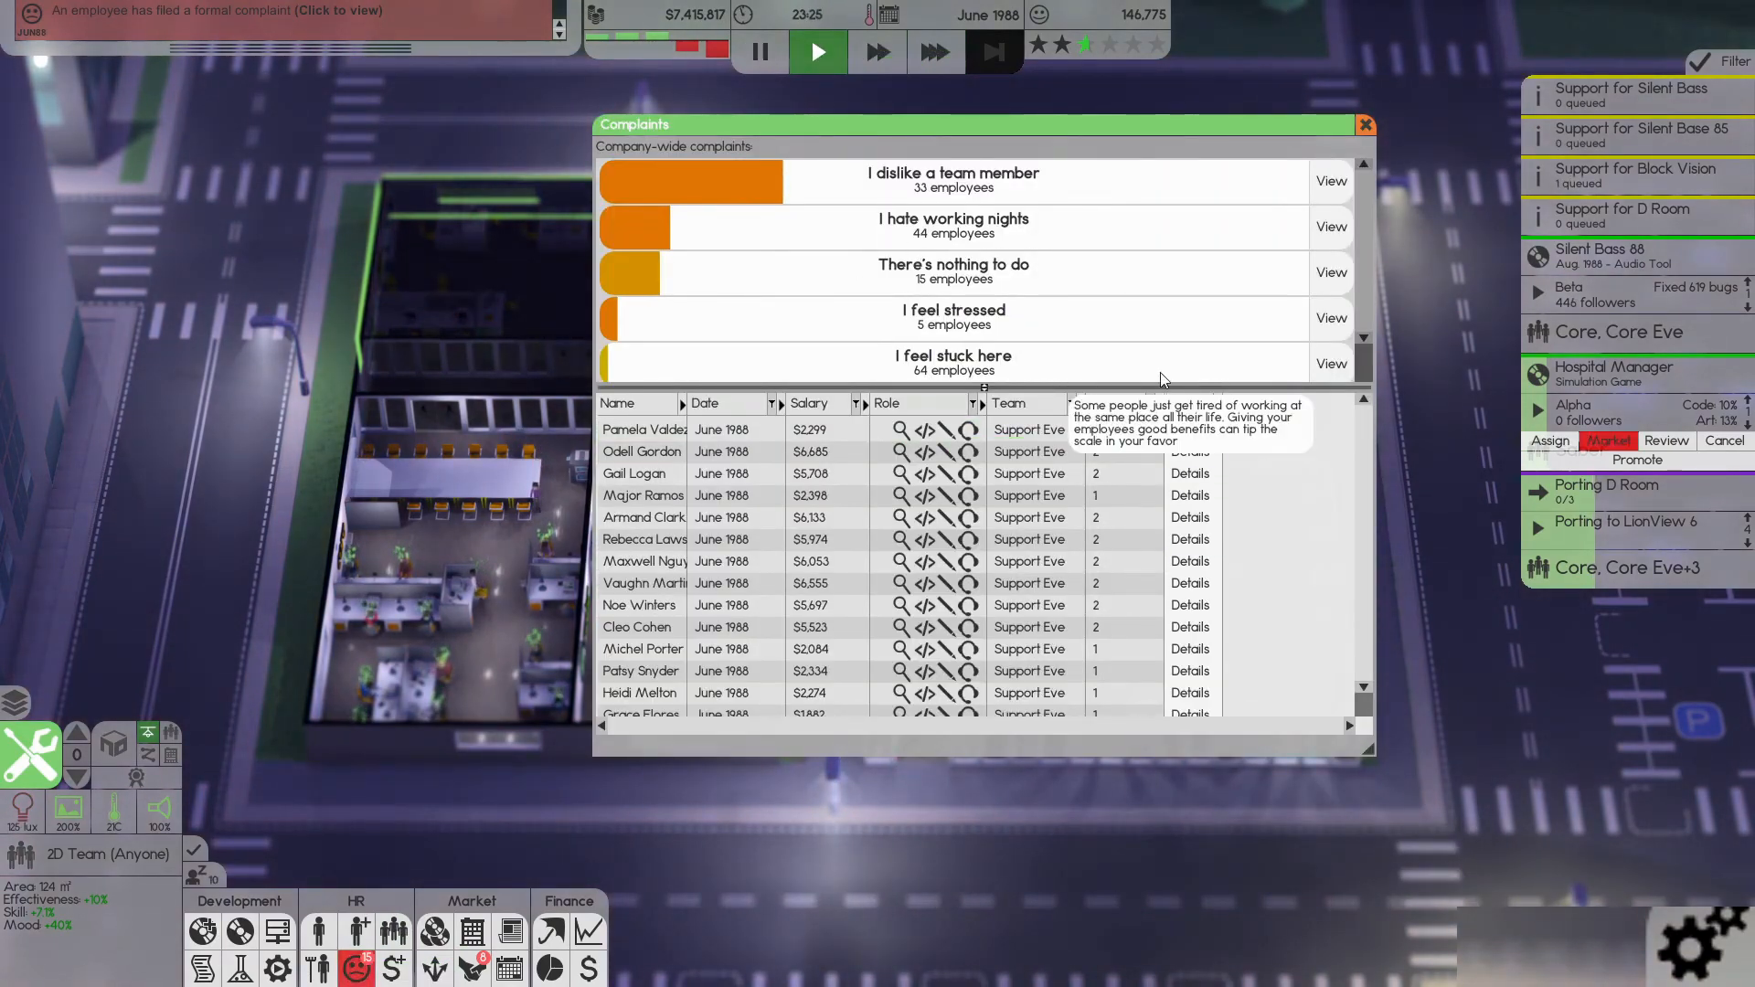
# - Ignore each Support Eve employee's complaint in turn until the list is empty, then close the overview
pyautogui.scroll(-3)
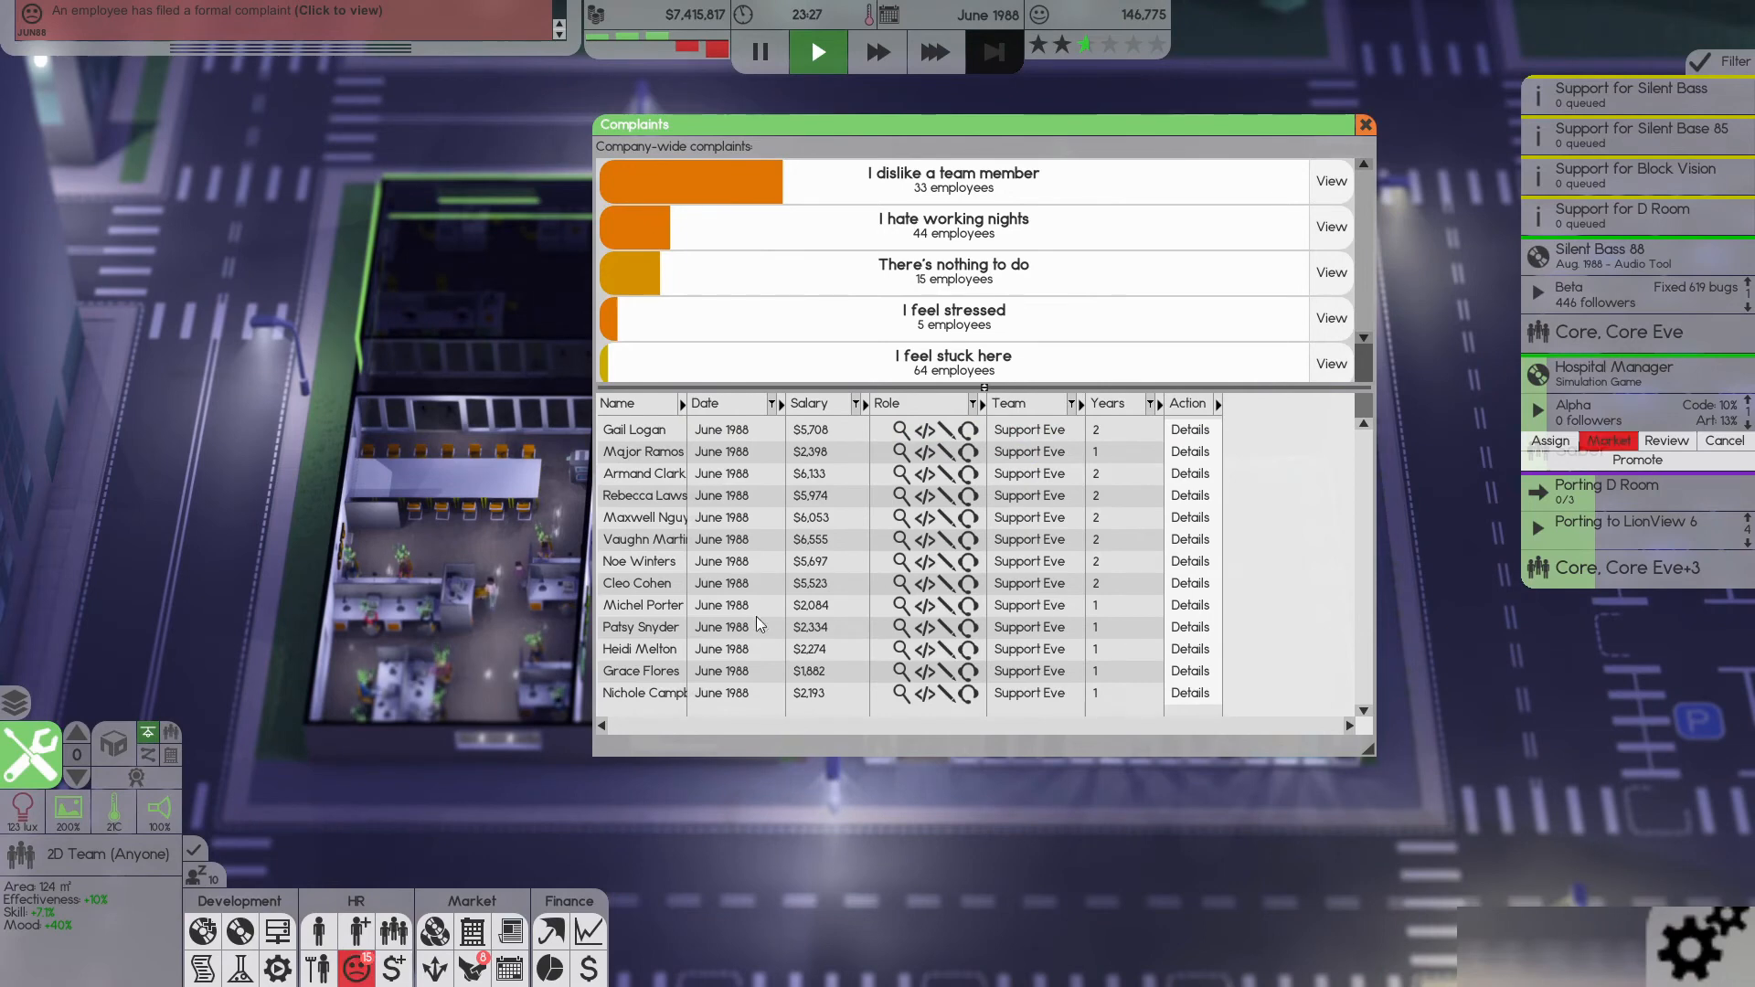
pyautogui.click(640, 627)
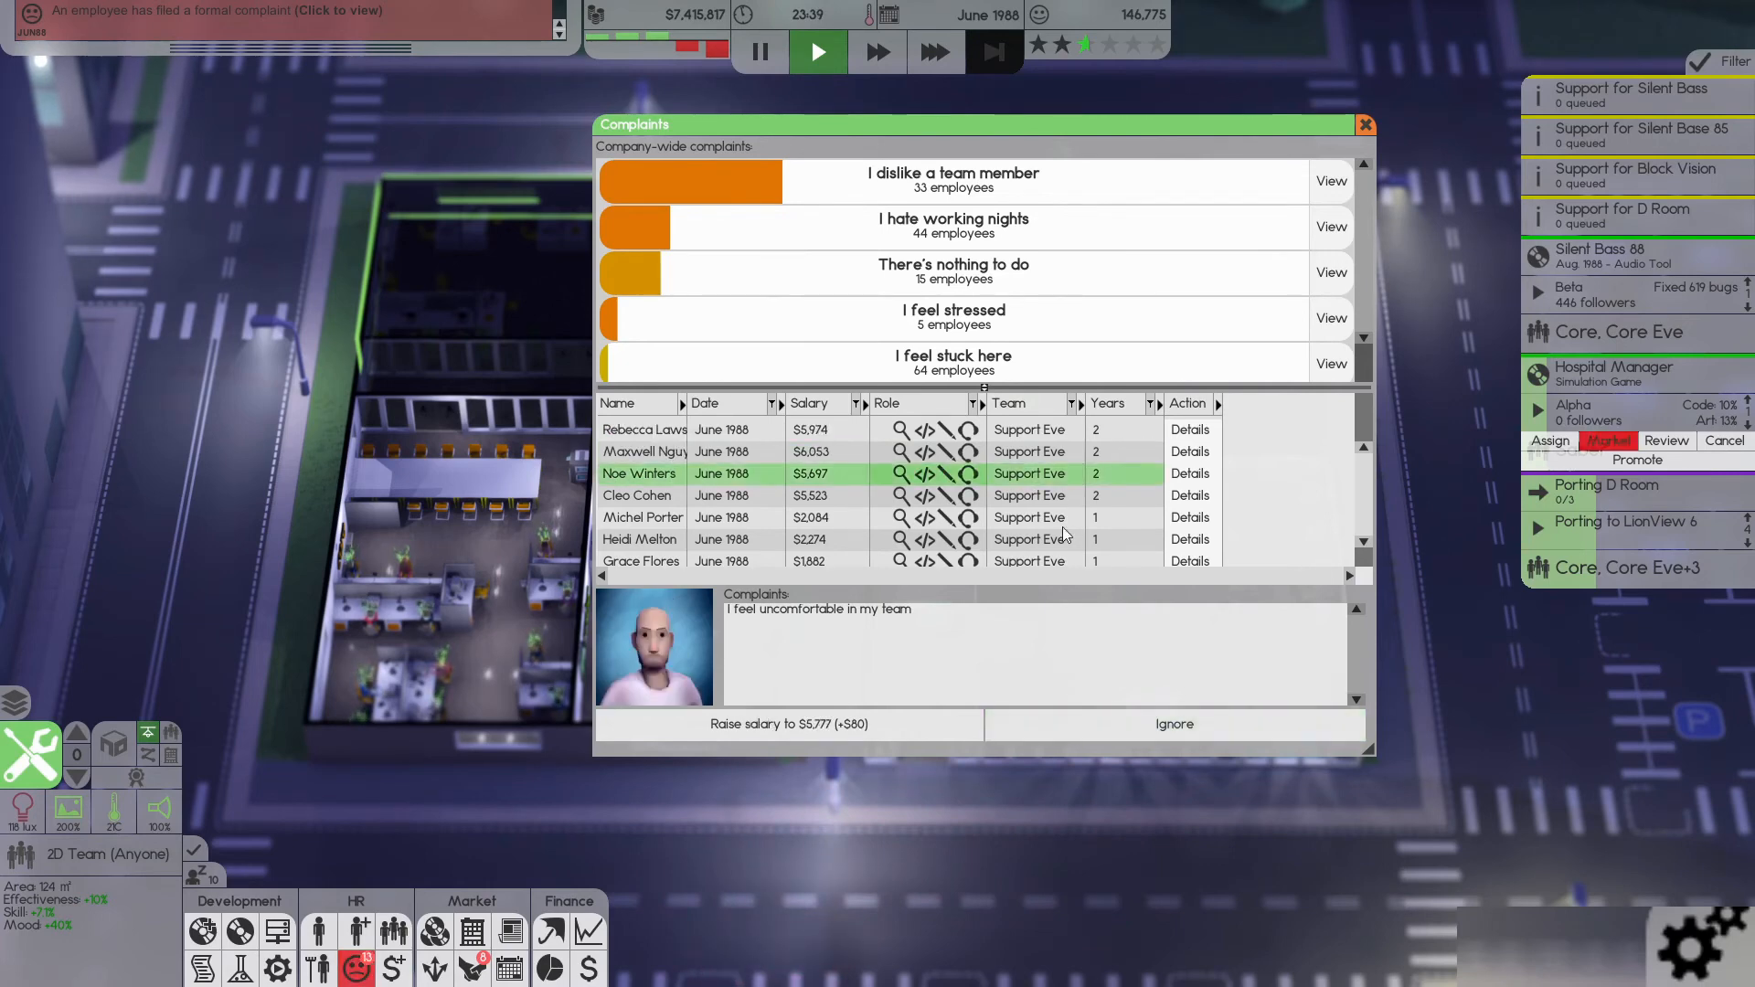
pyautogui.moveTo(1173, 724)
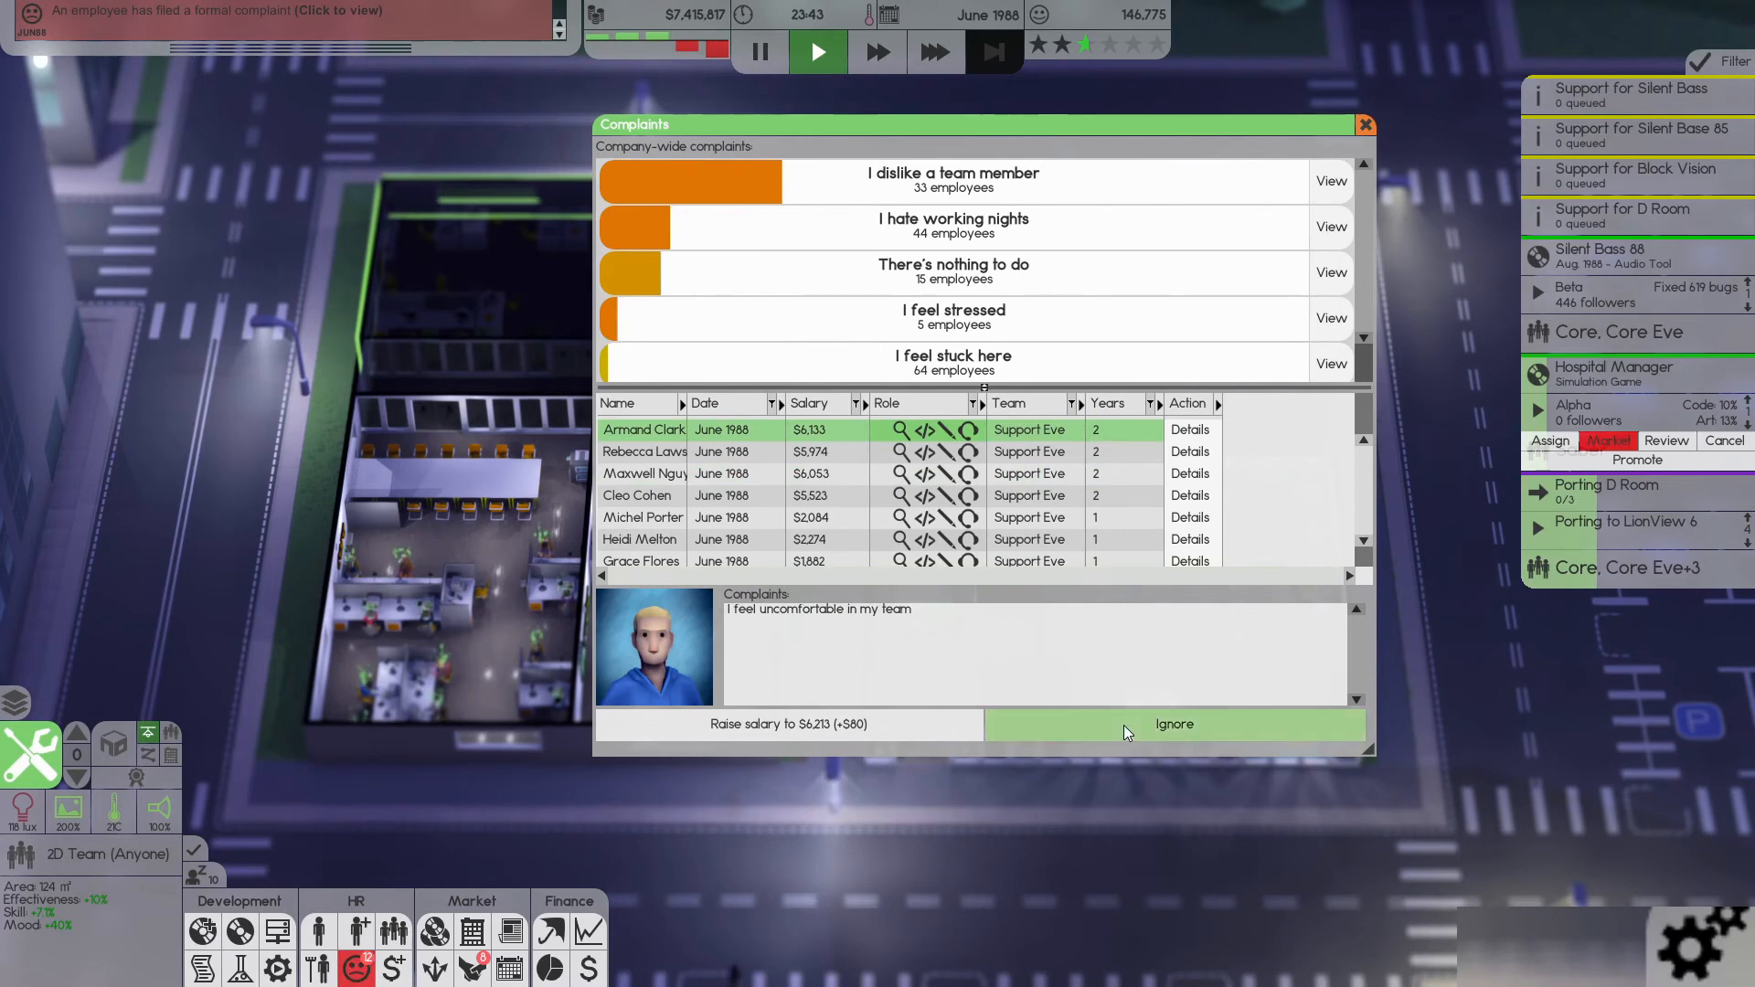
pyautogui.click(1174, 724)
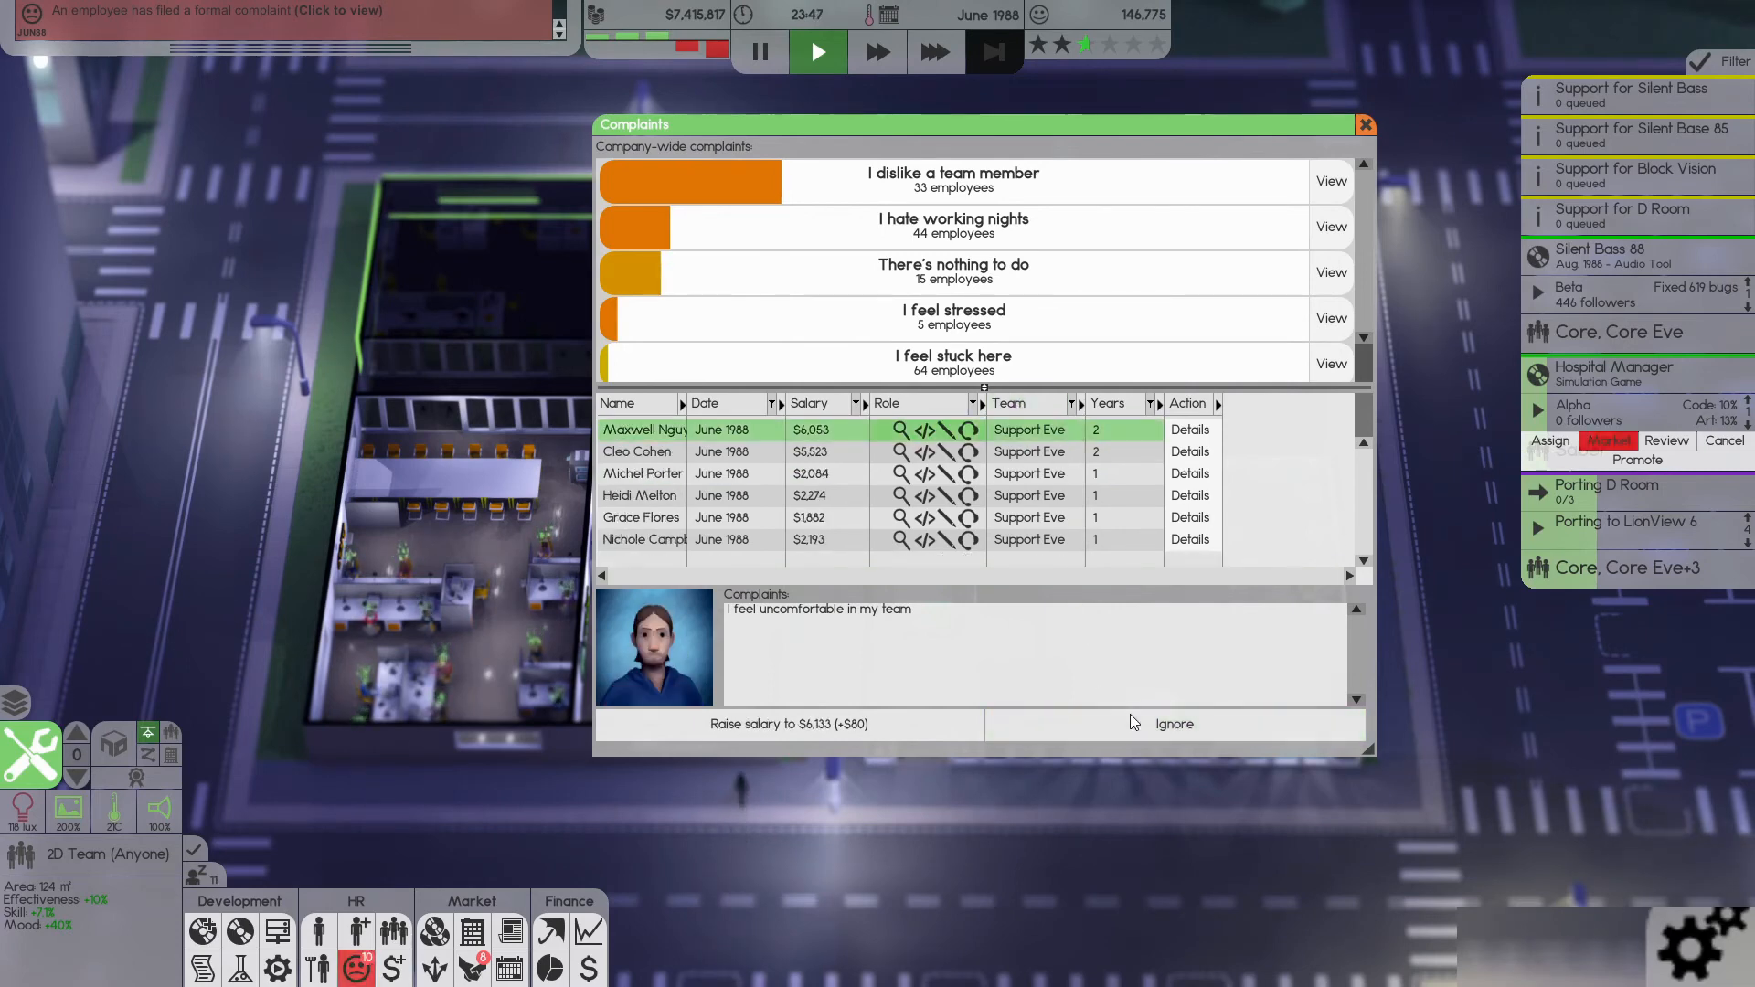
pyautogui.click(1174, 724)
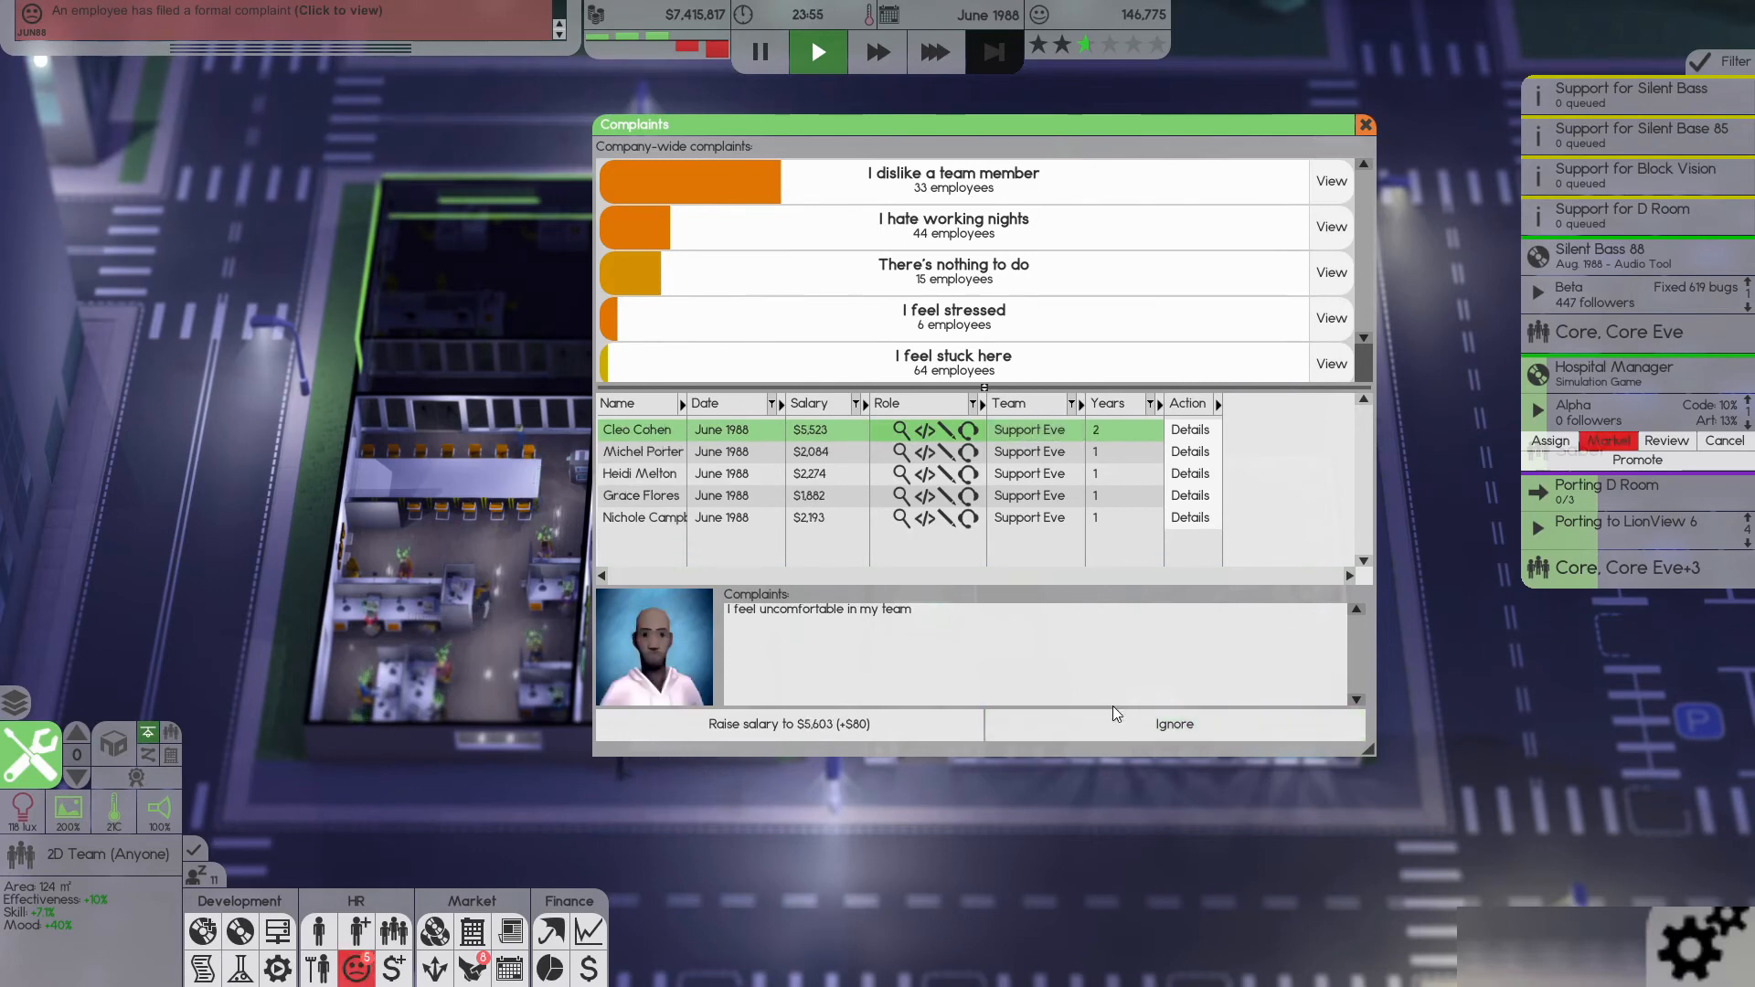
pyautogui.click(1174, 724)
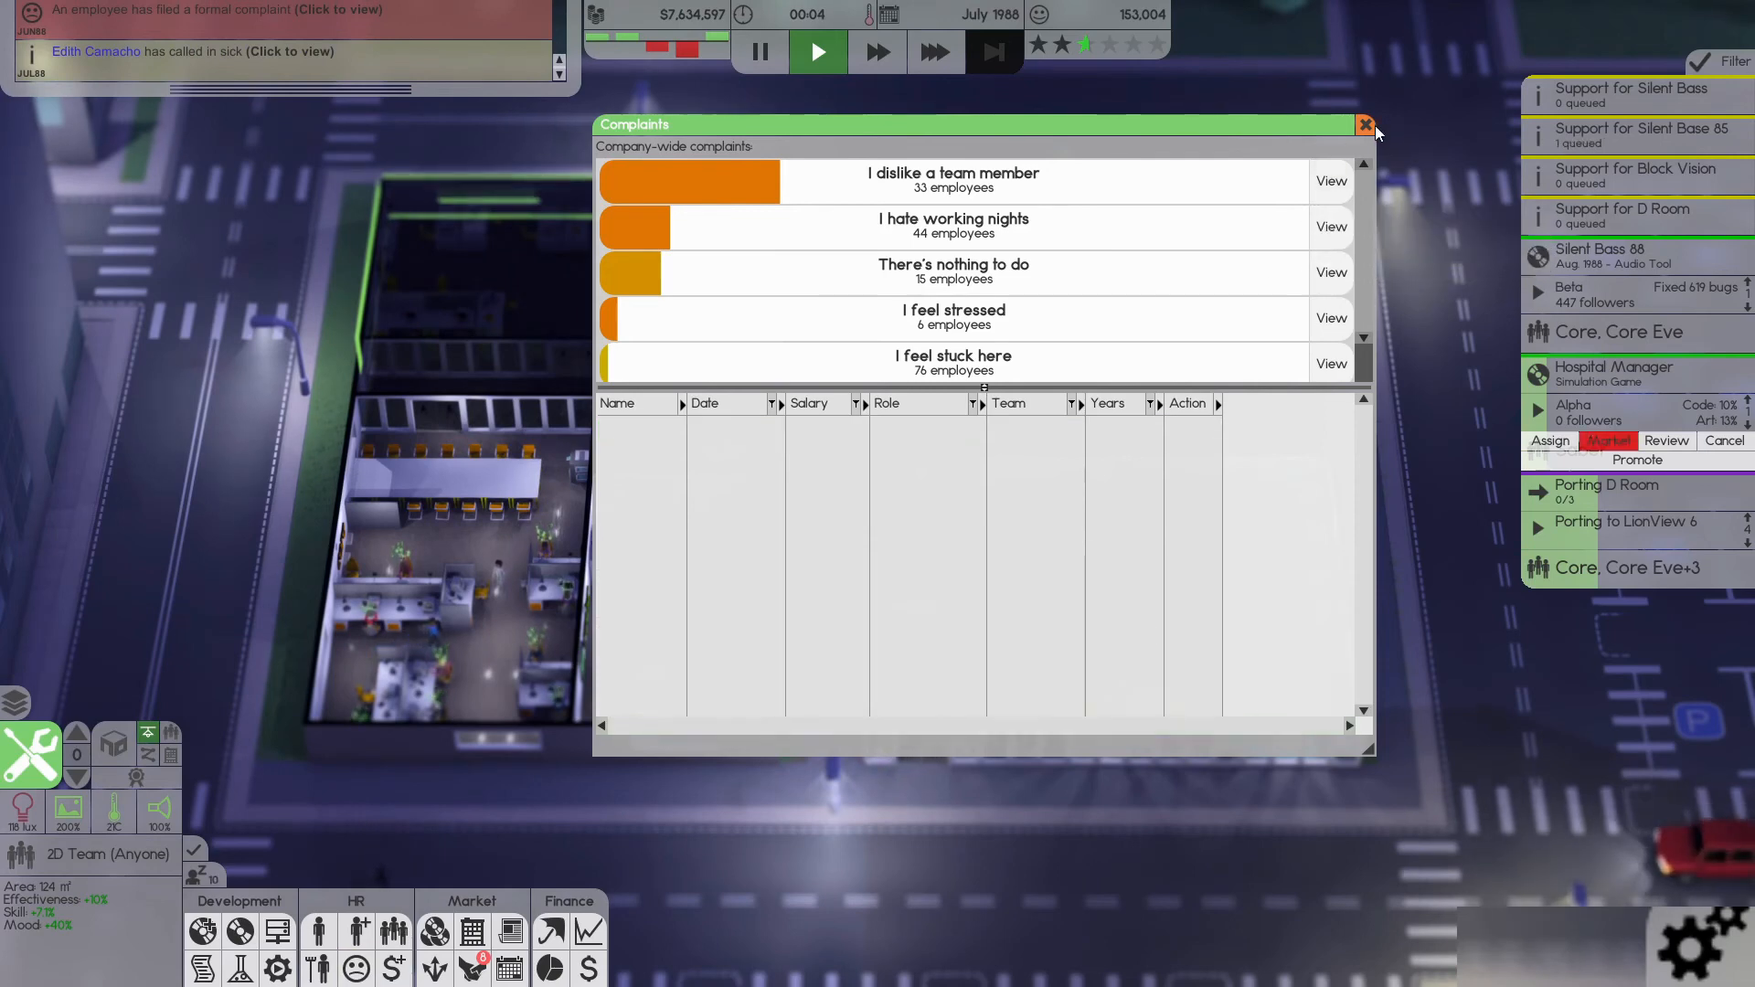
pyautogui.click(1365, 125)
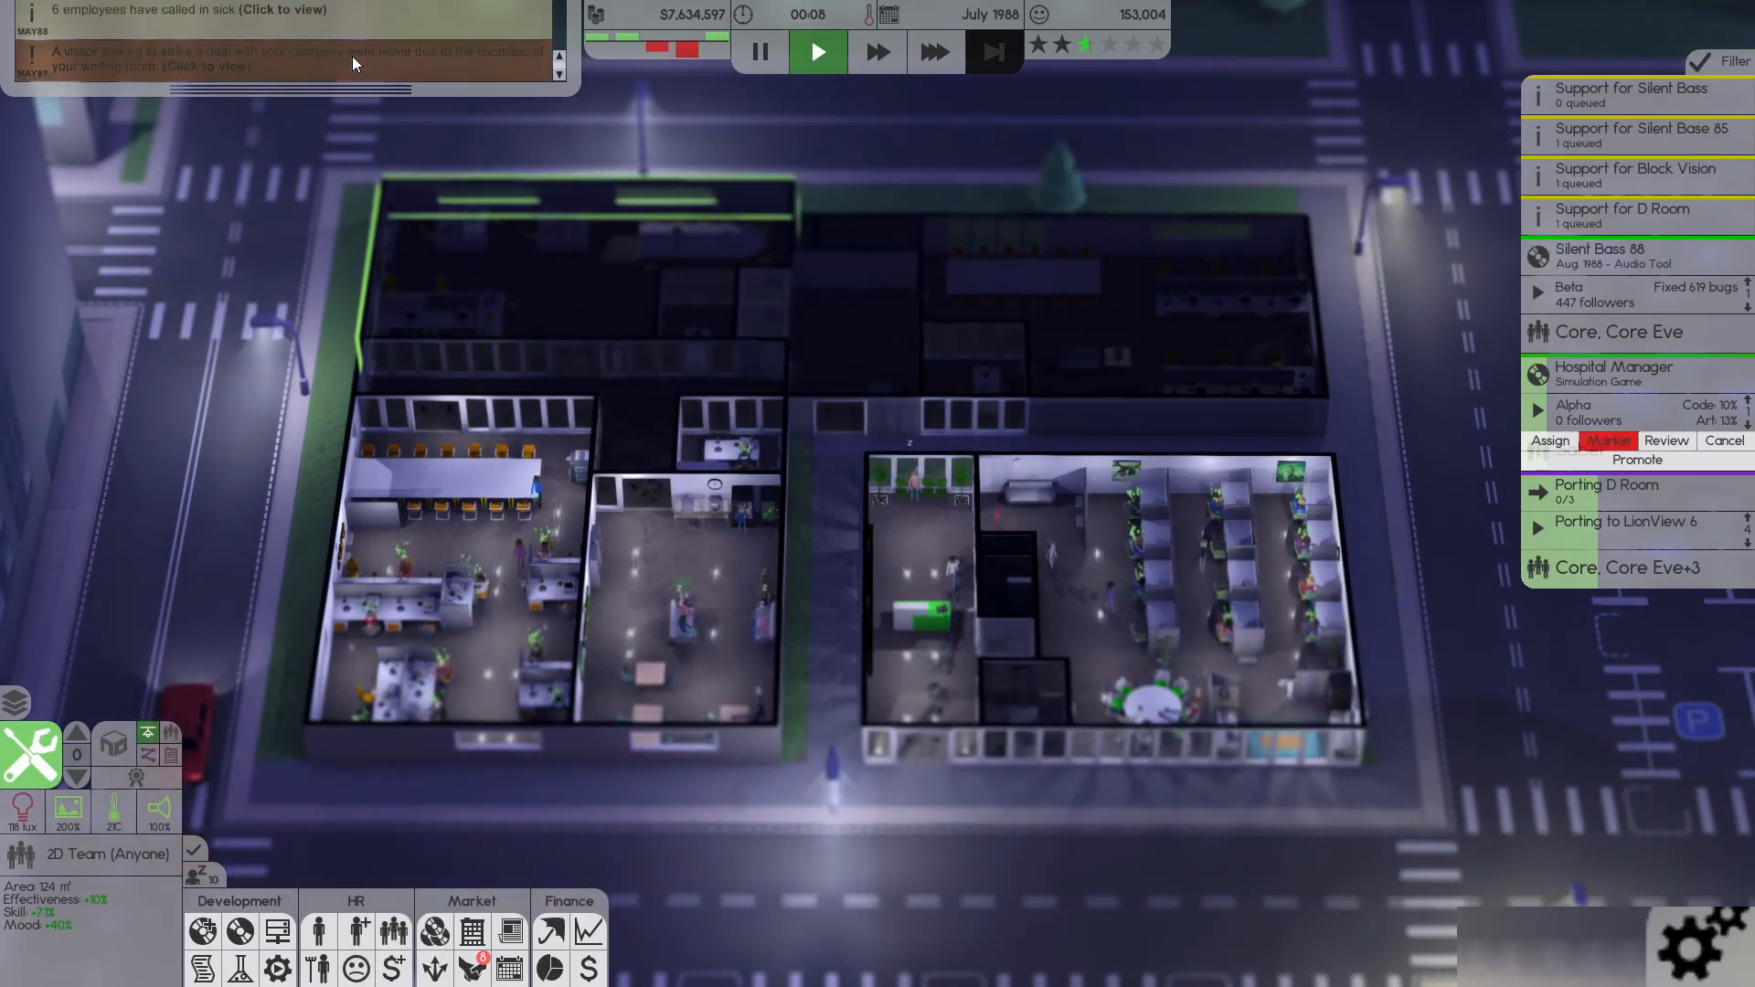
# - Select the Support Eve team in team management and bring up its member role overview
pyautogui.click(819, 51)
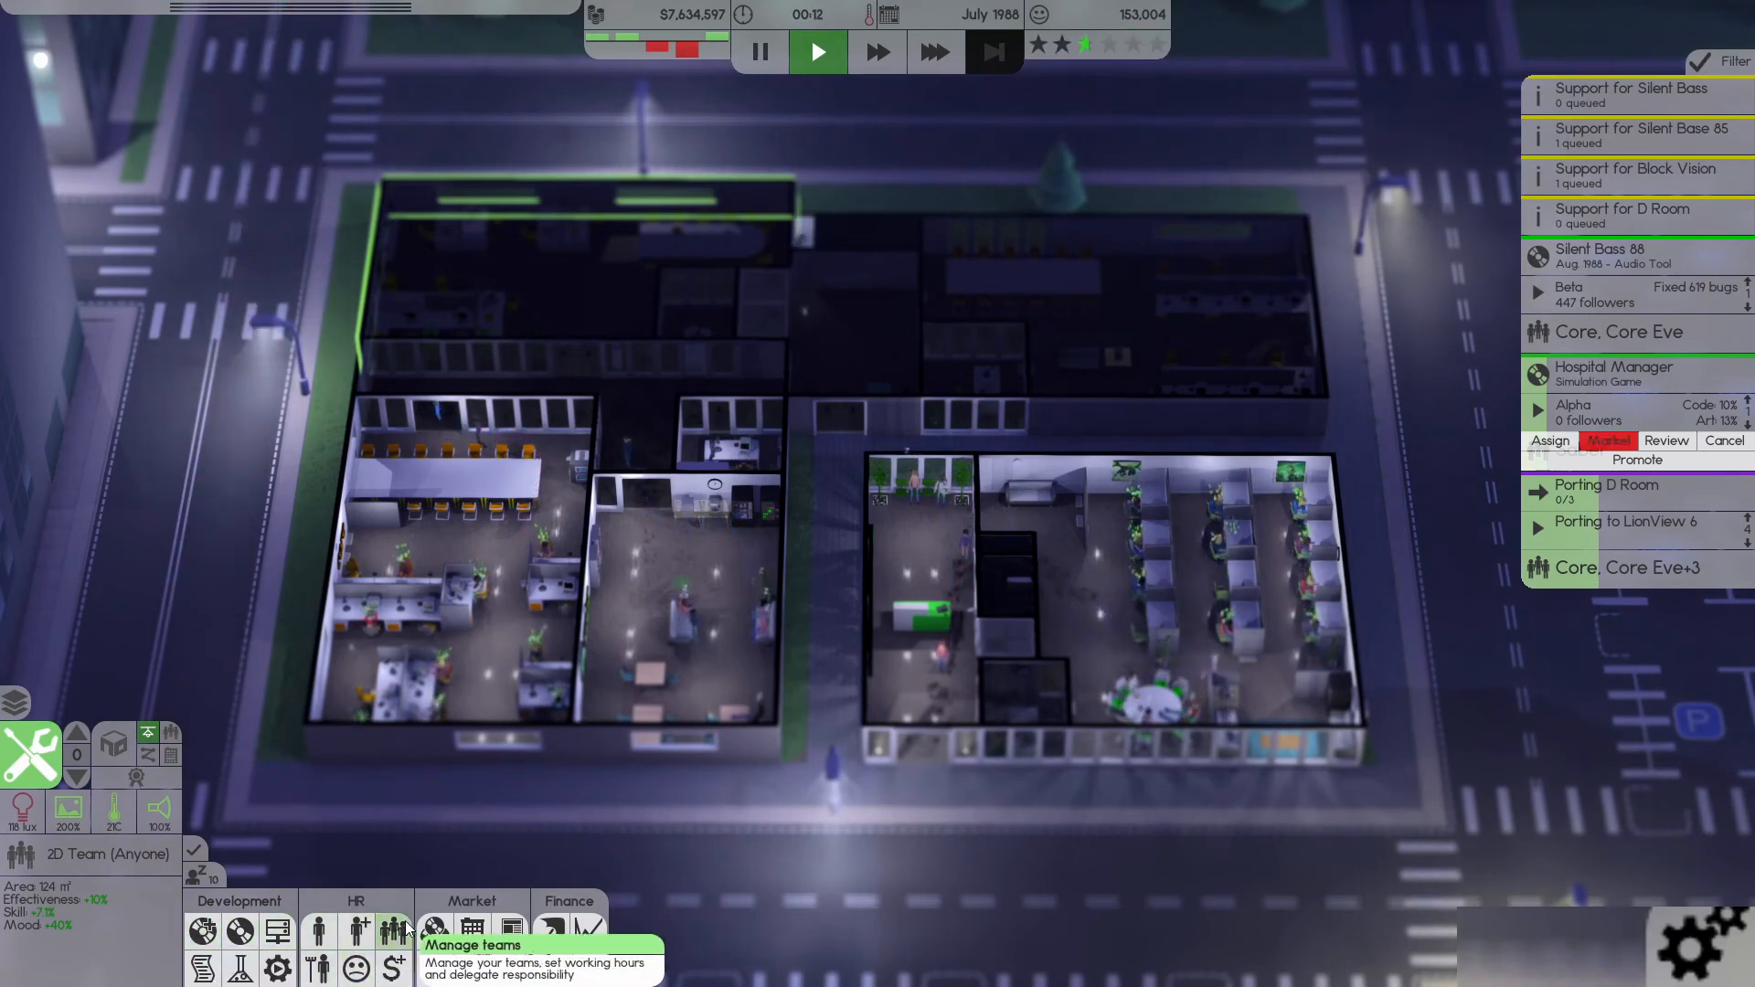
pyautogui.click(393, 930)
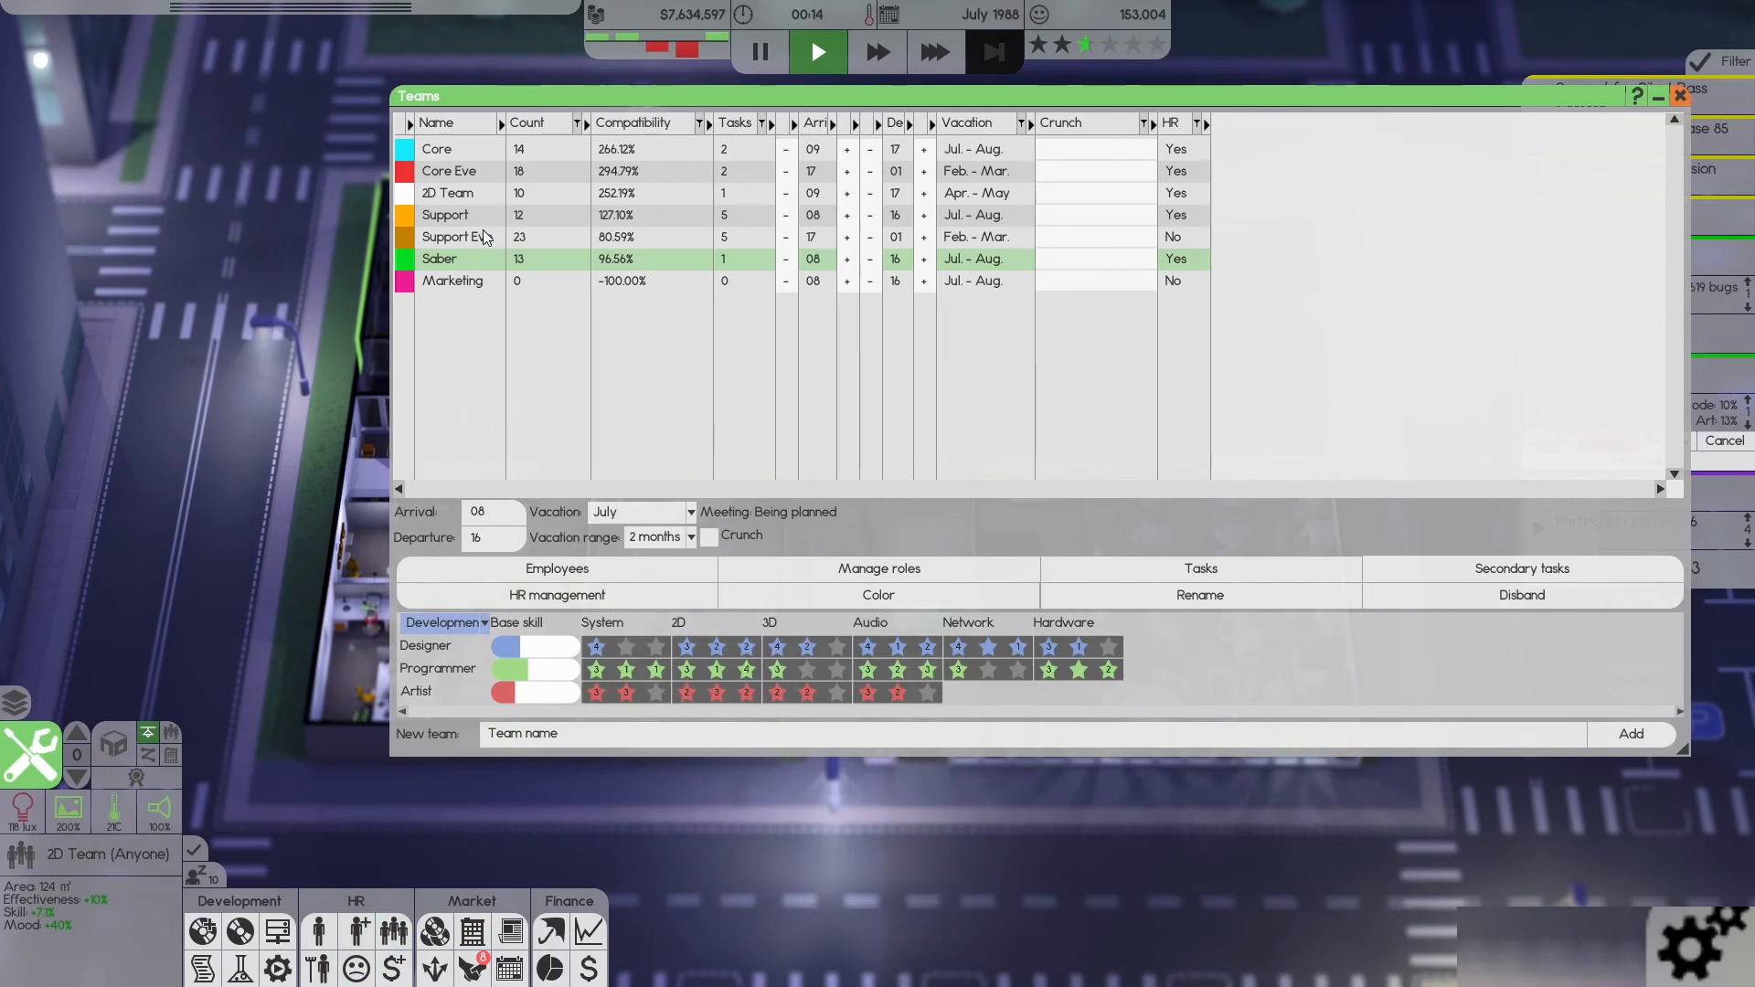
pyautogui.click(457, 236)
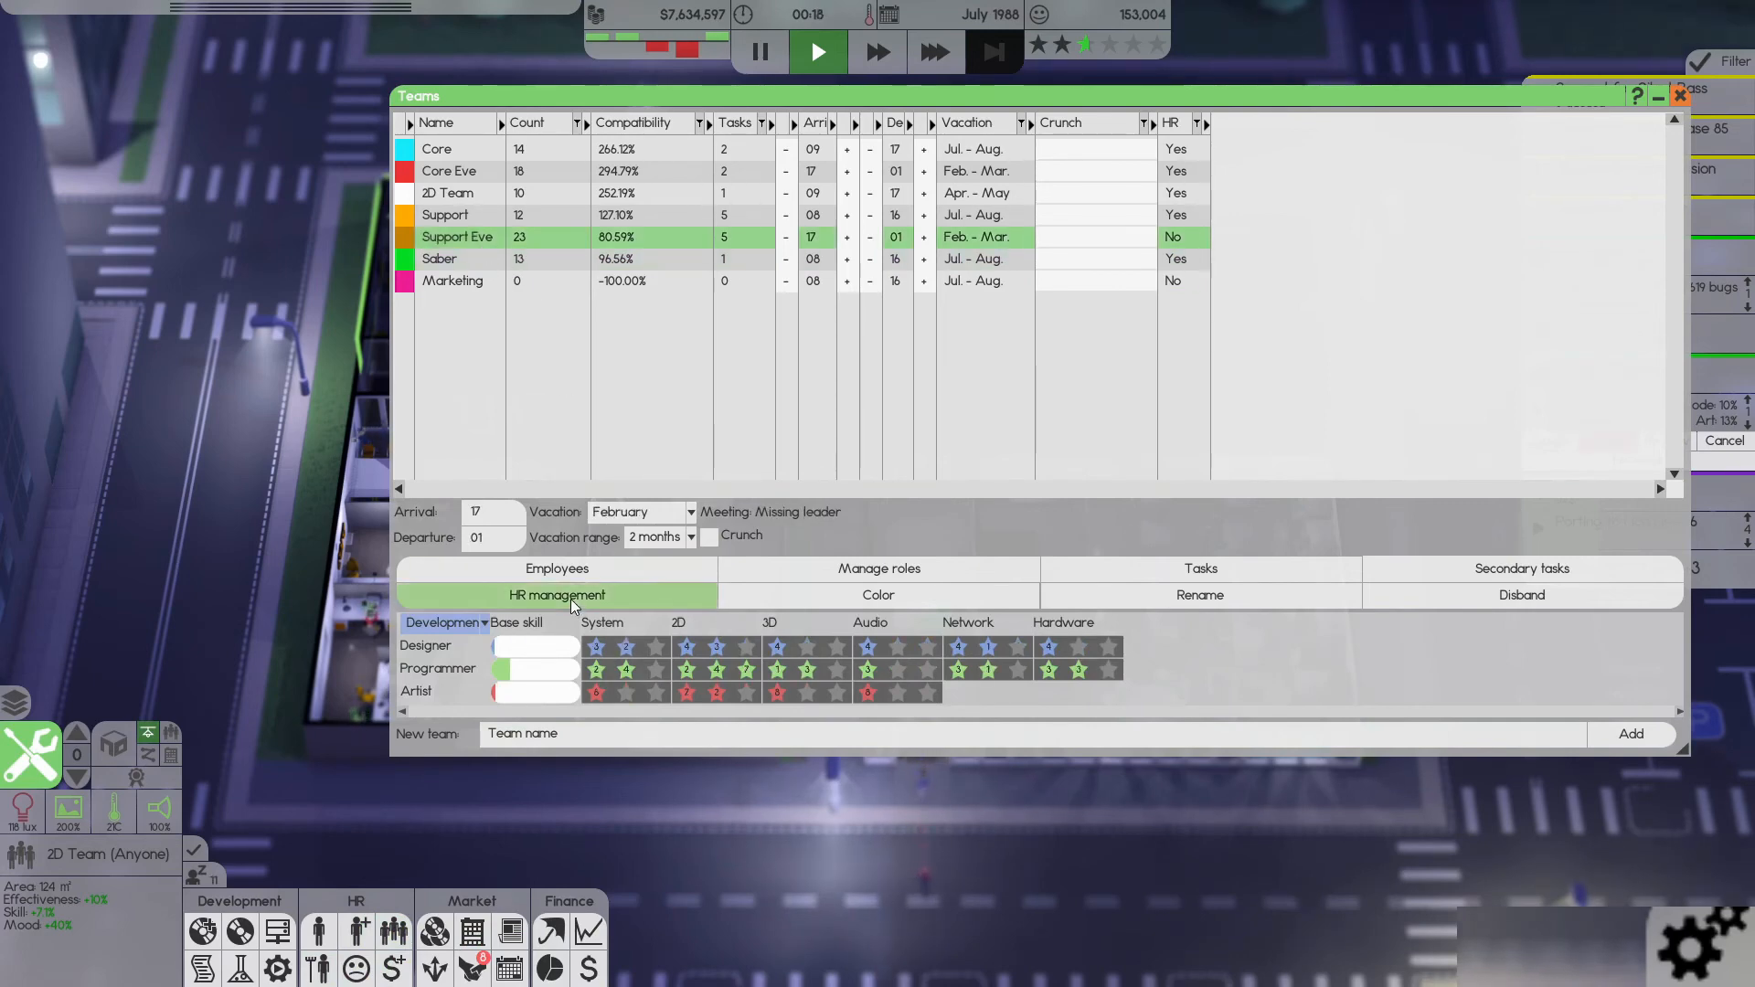
pyautogui.click(878, 595)
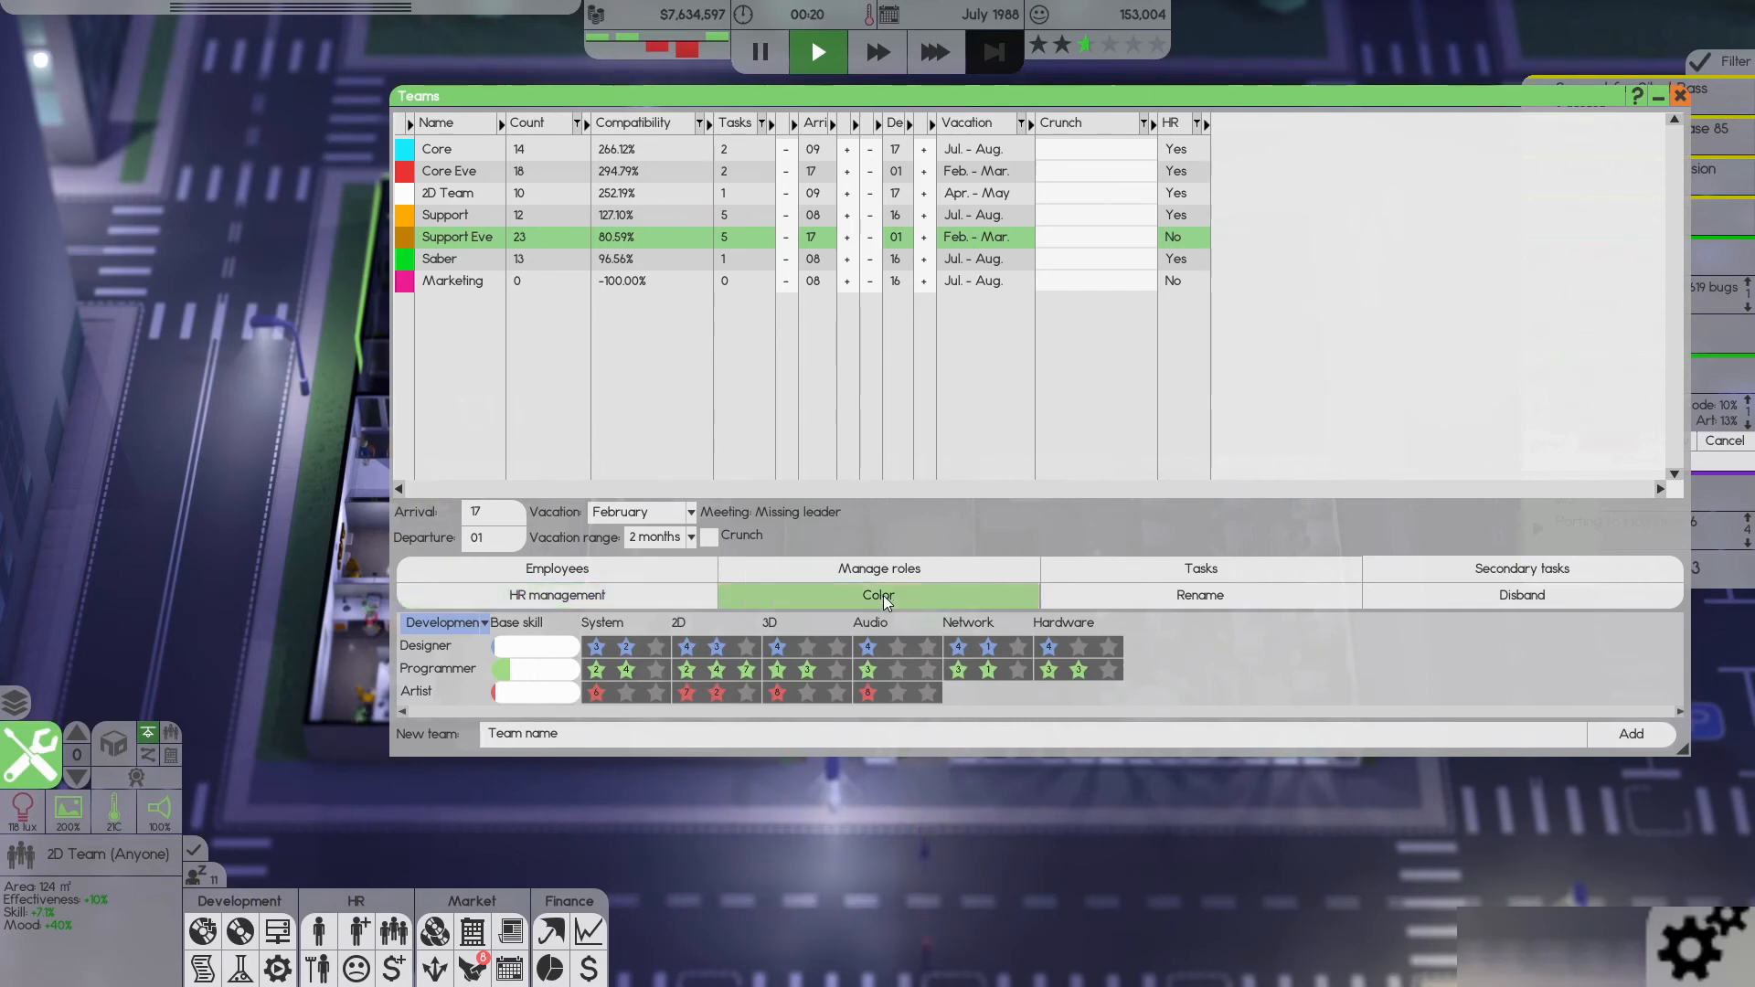
pyautogui.click(879, 569)
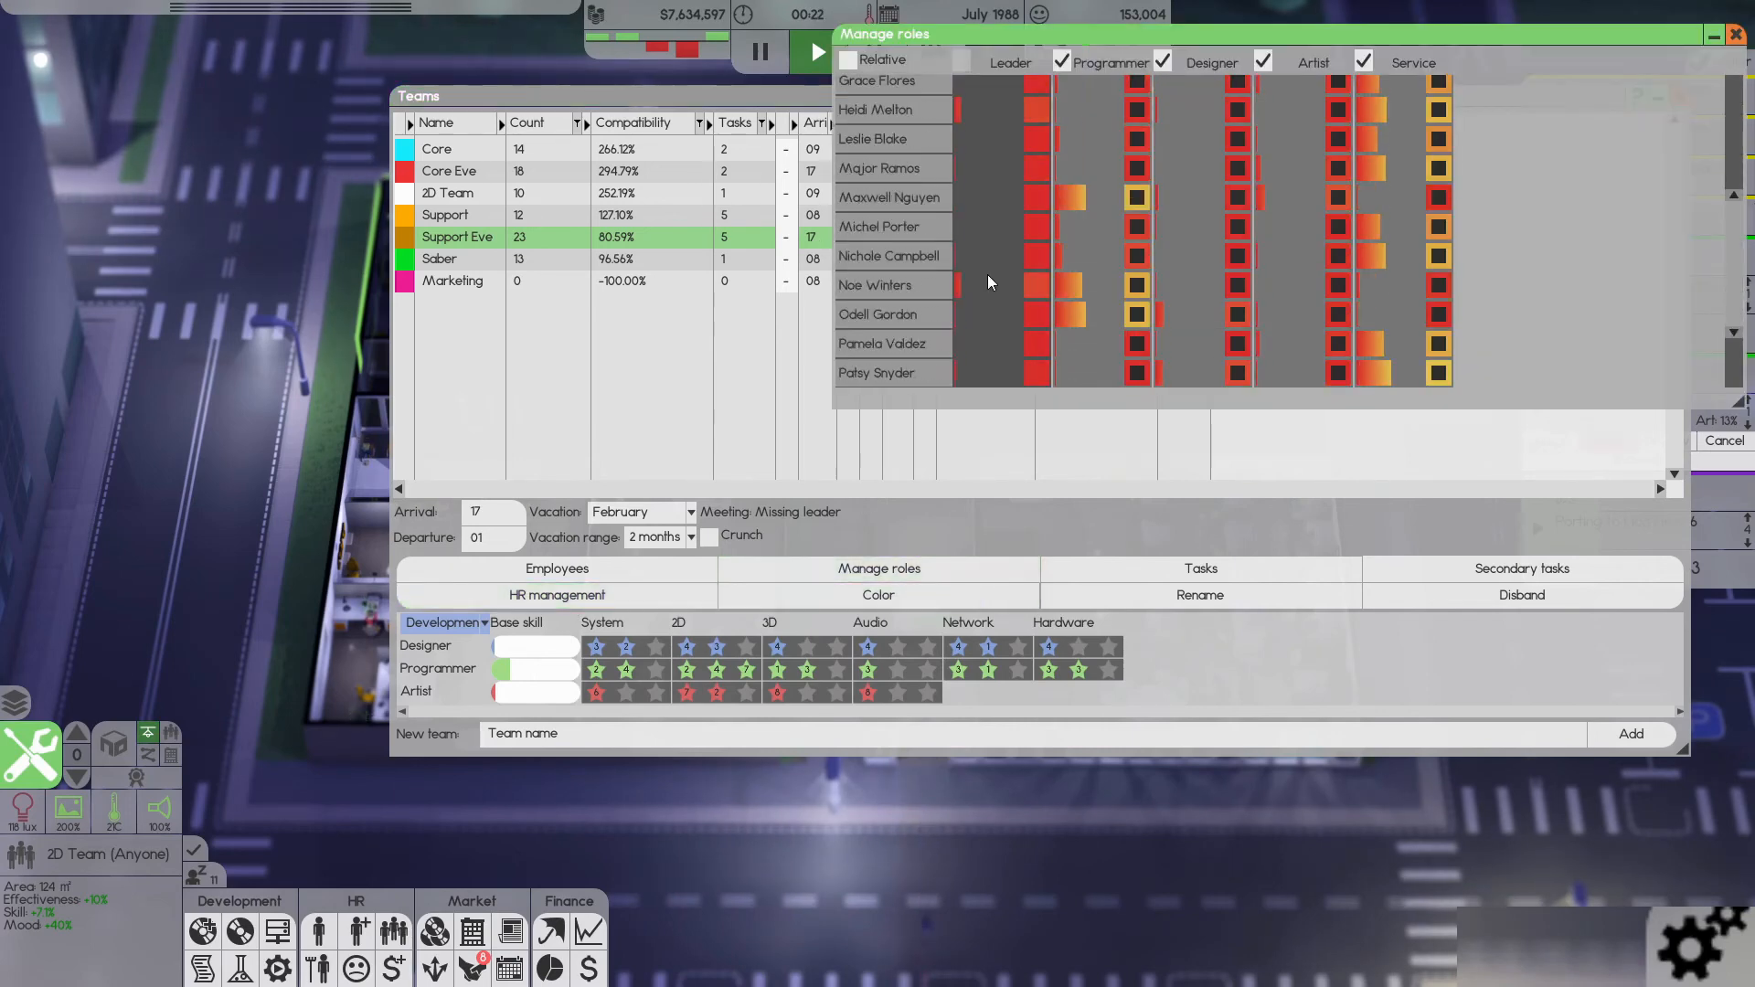
# - Scan the role list, noting the missing leader, then close roles and team management
pyautogui.scroll(3)
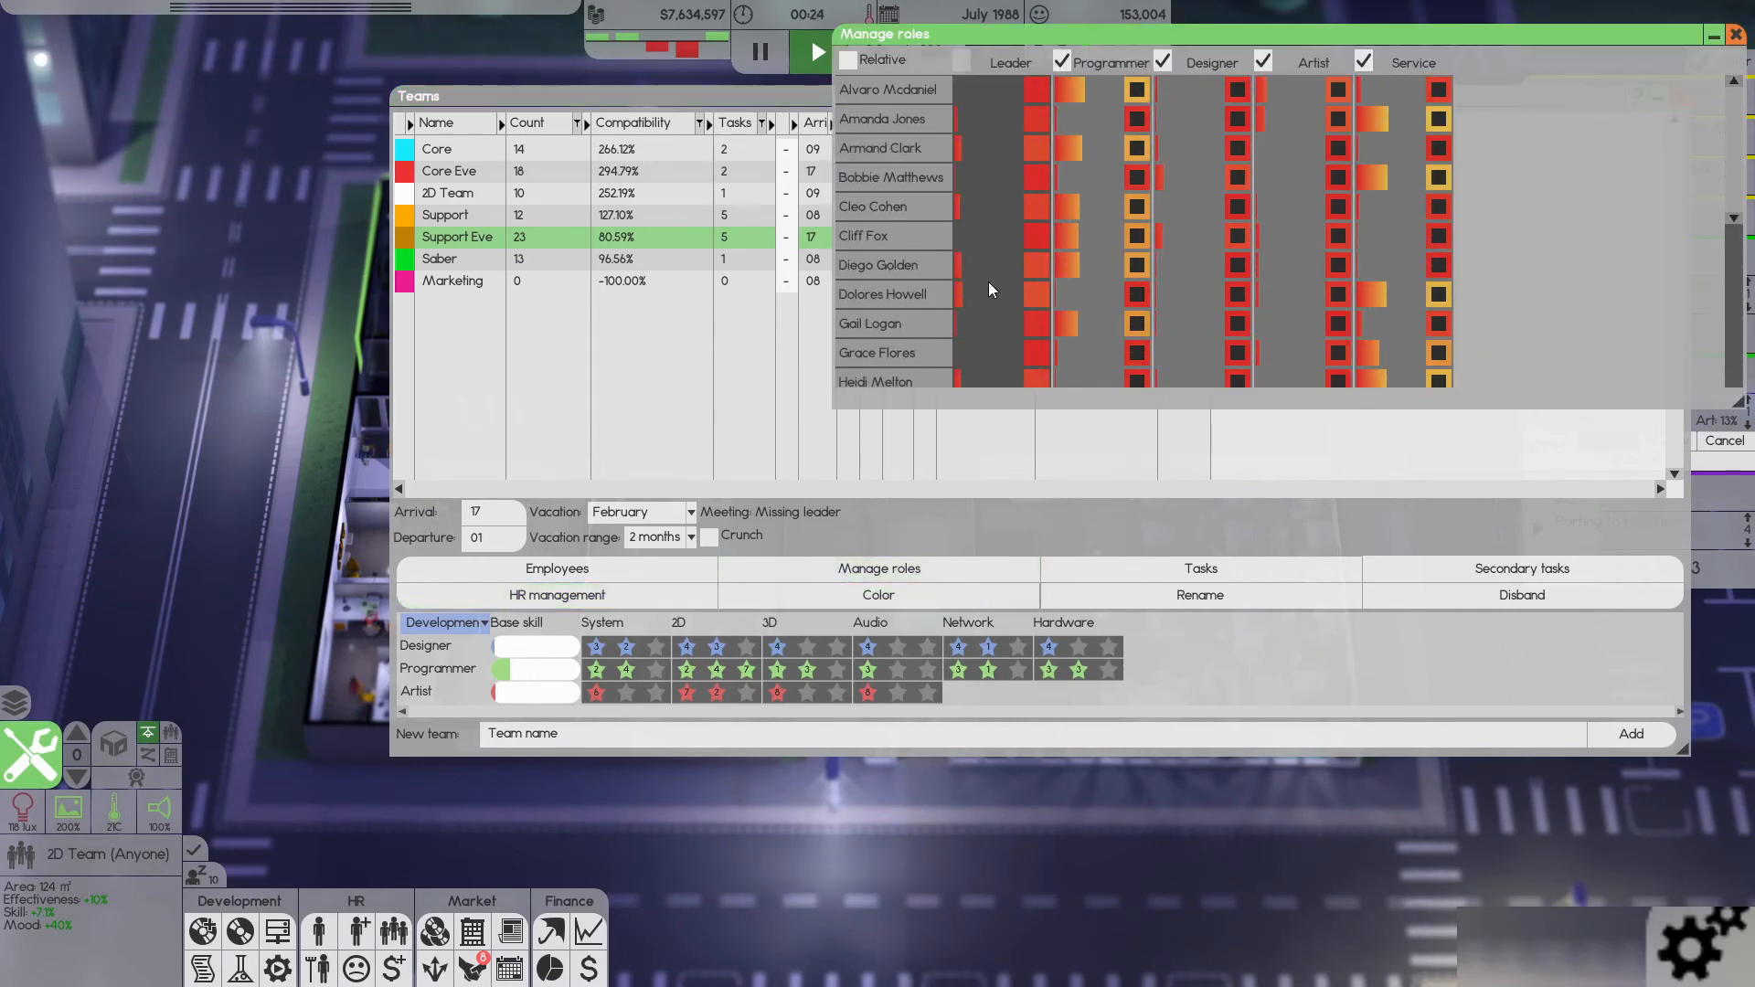
pyautogui.scroll(-3)
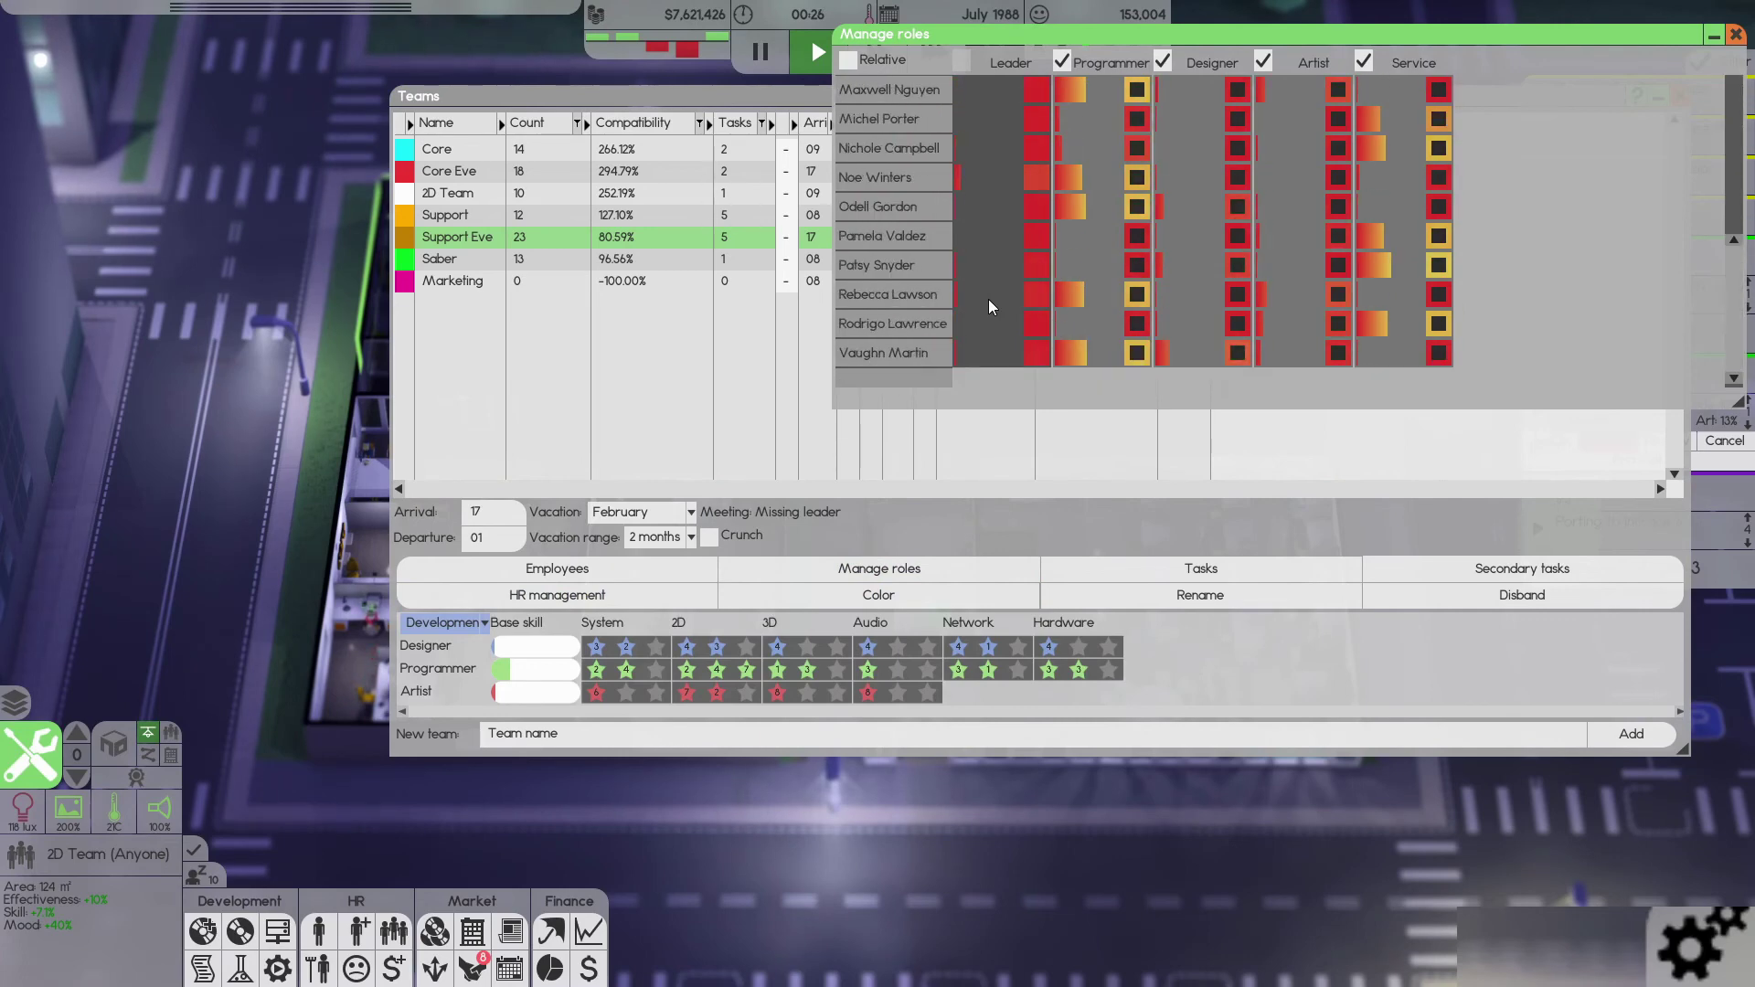
pyautogui.click(1735, 33)
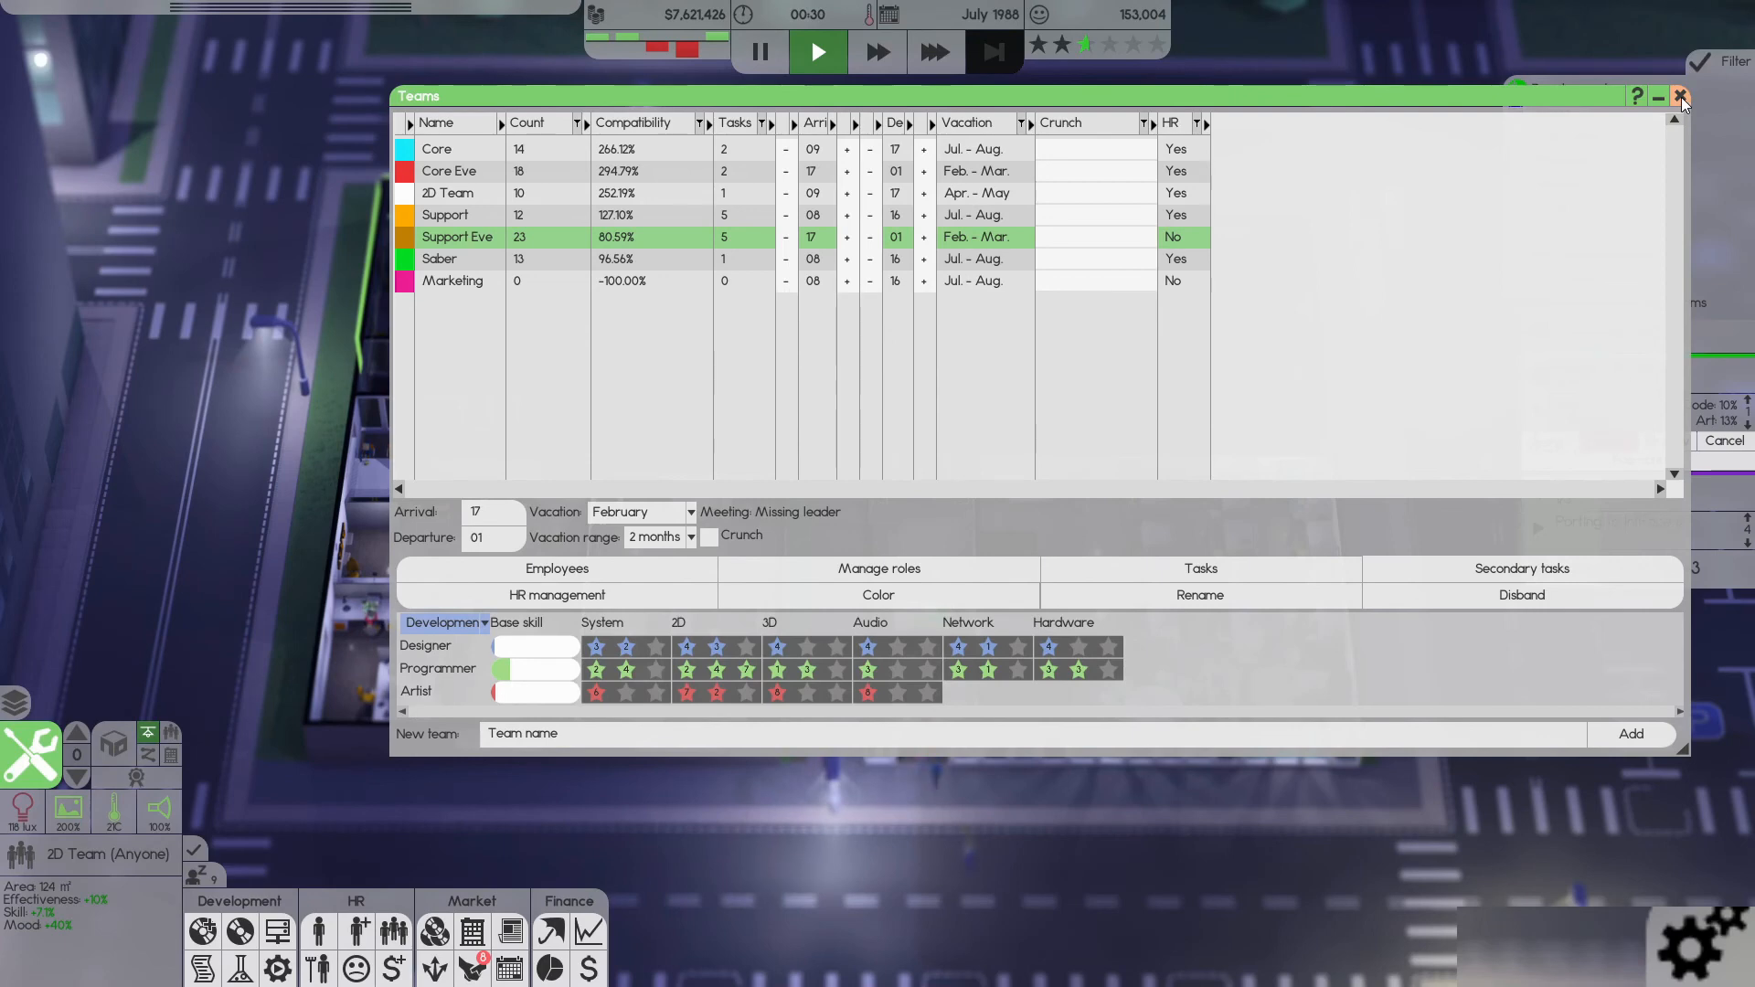
pyautogui.click(1678, 95)
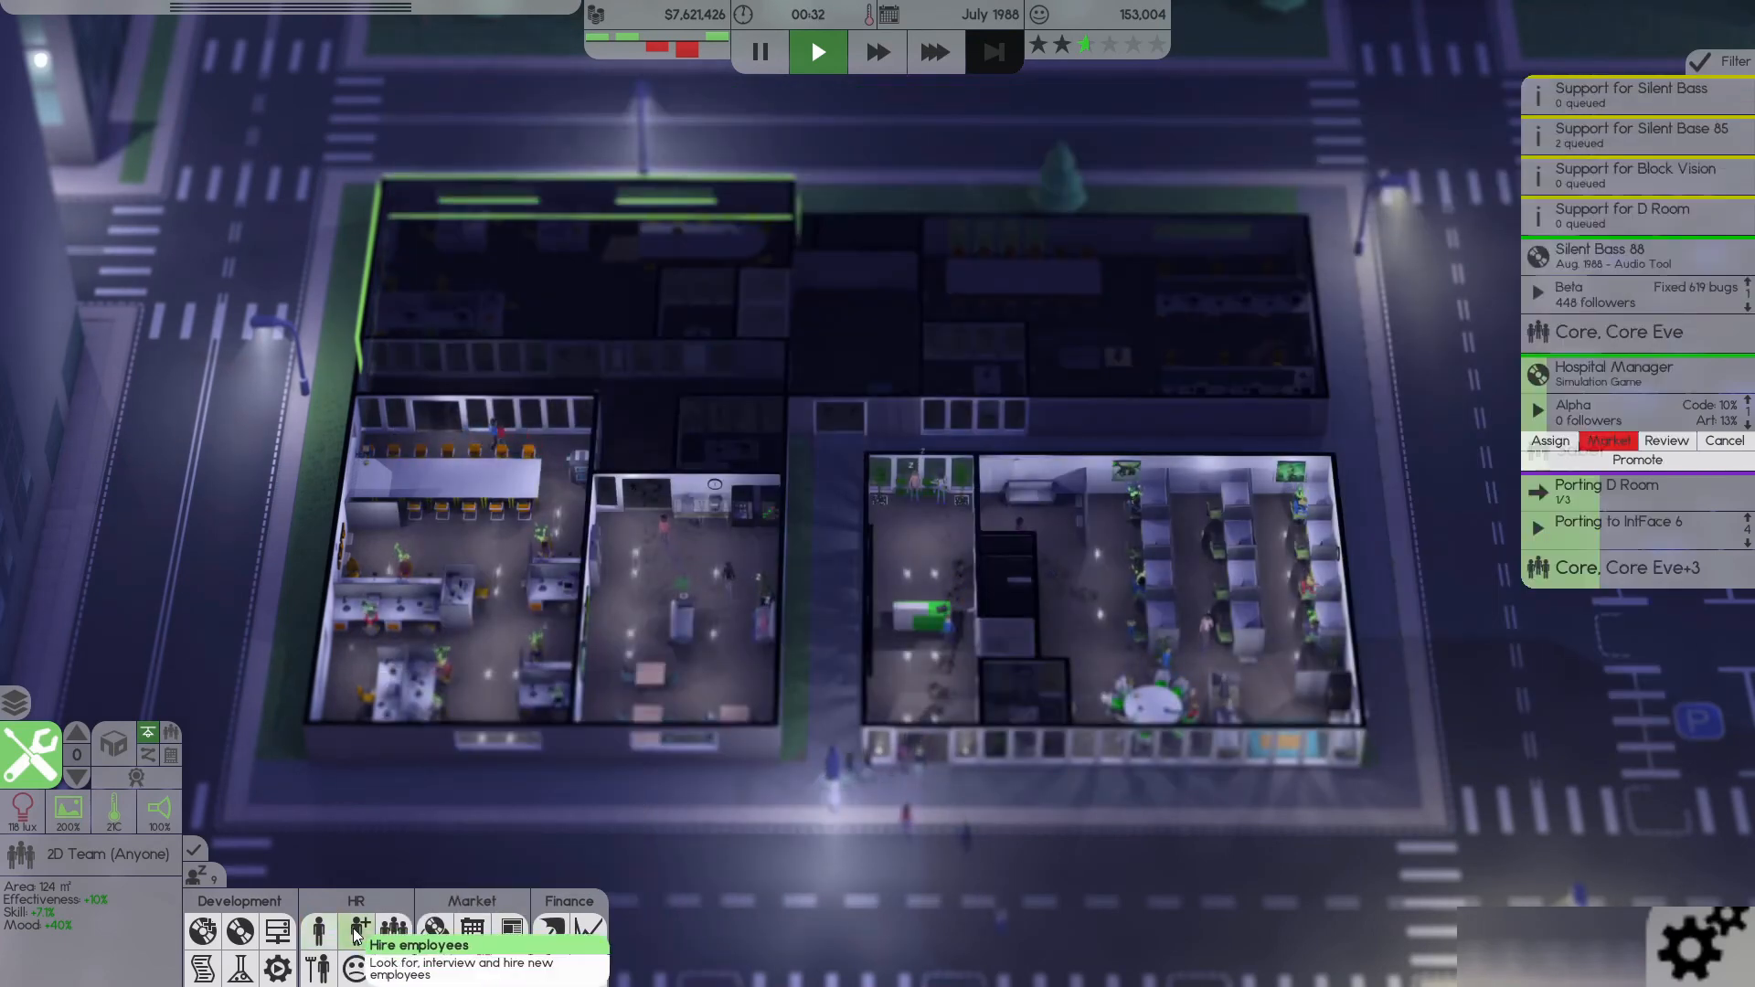
# - Start an HR lead candidate search with new hires assigned to the Support Eve team
pyautogui.click(356, 931)
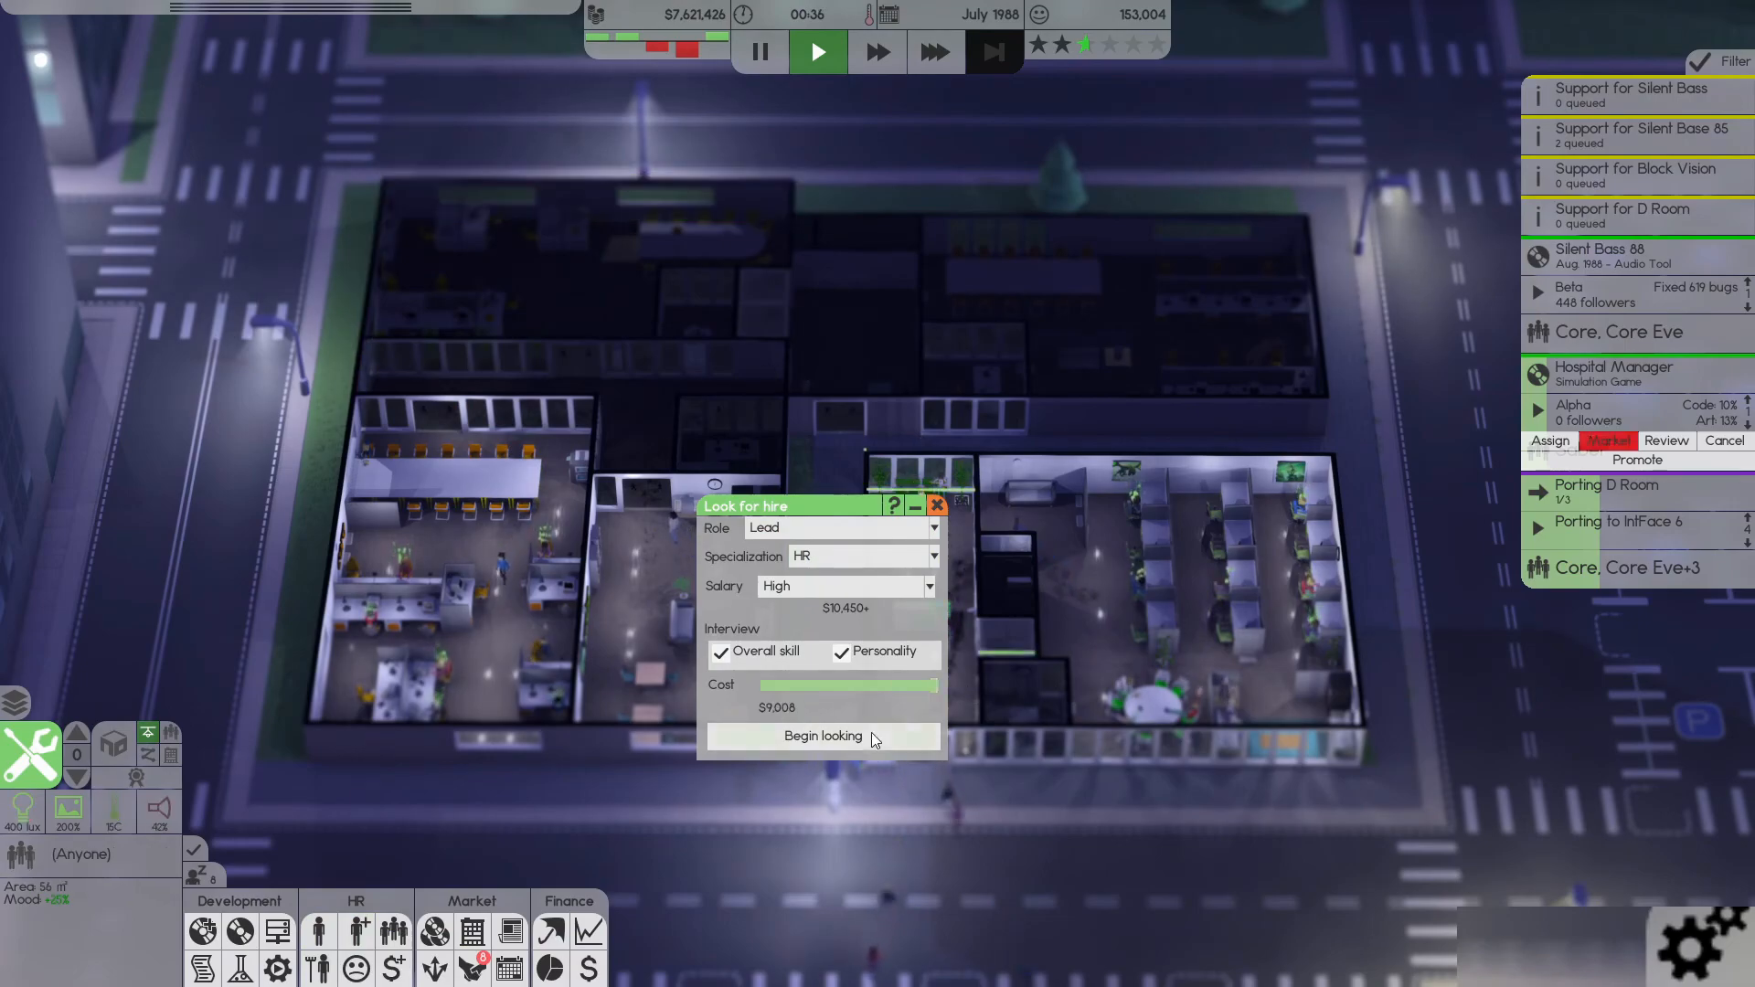
pyautogui.click(821, 737)
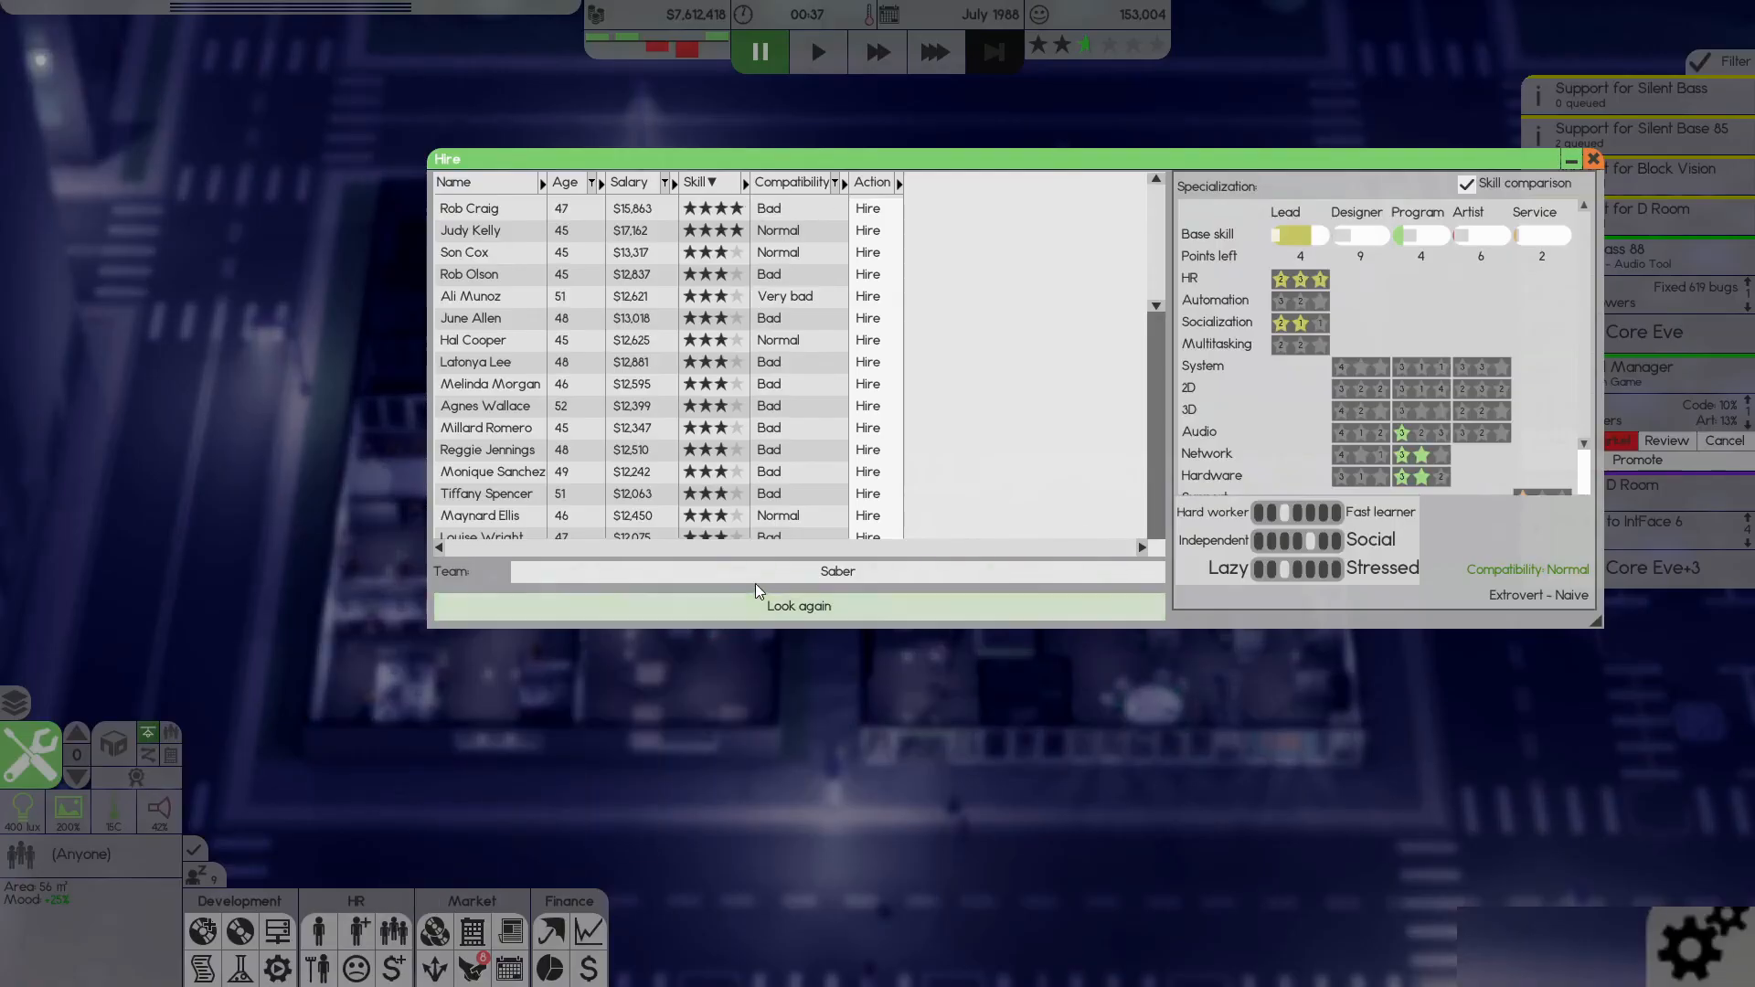
pyautogui.click(837, 570)
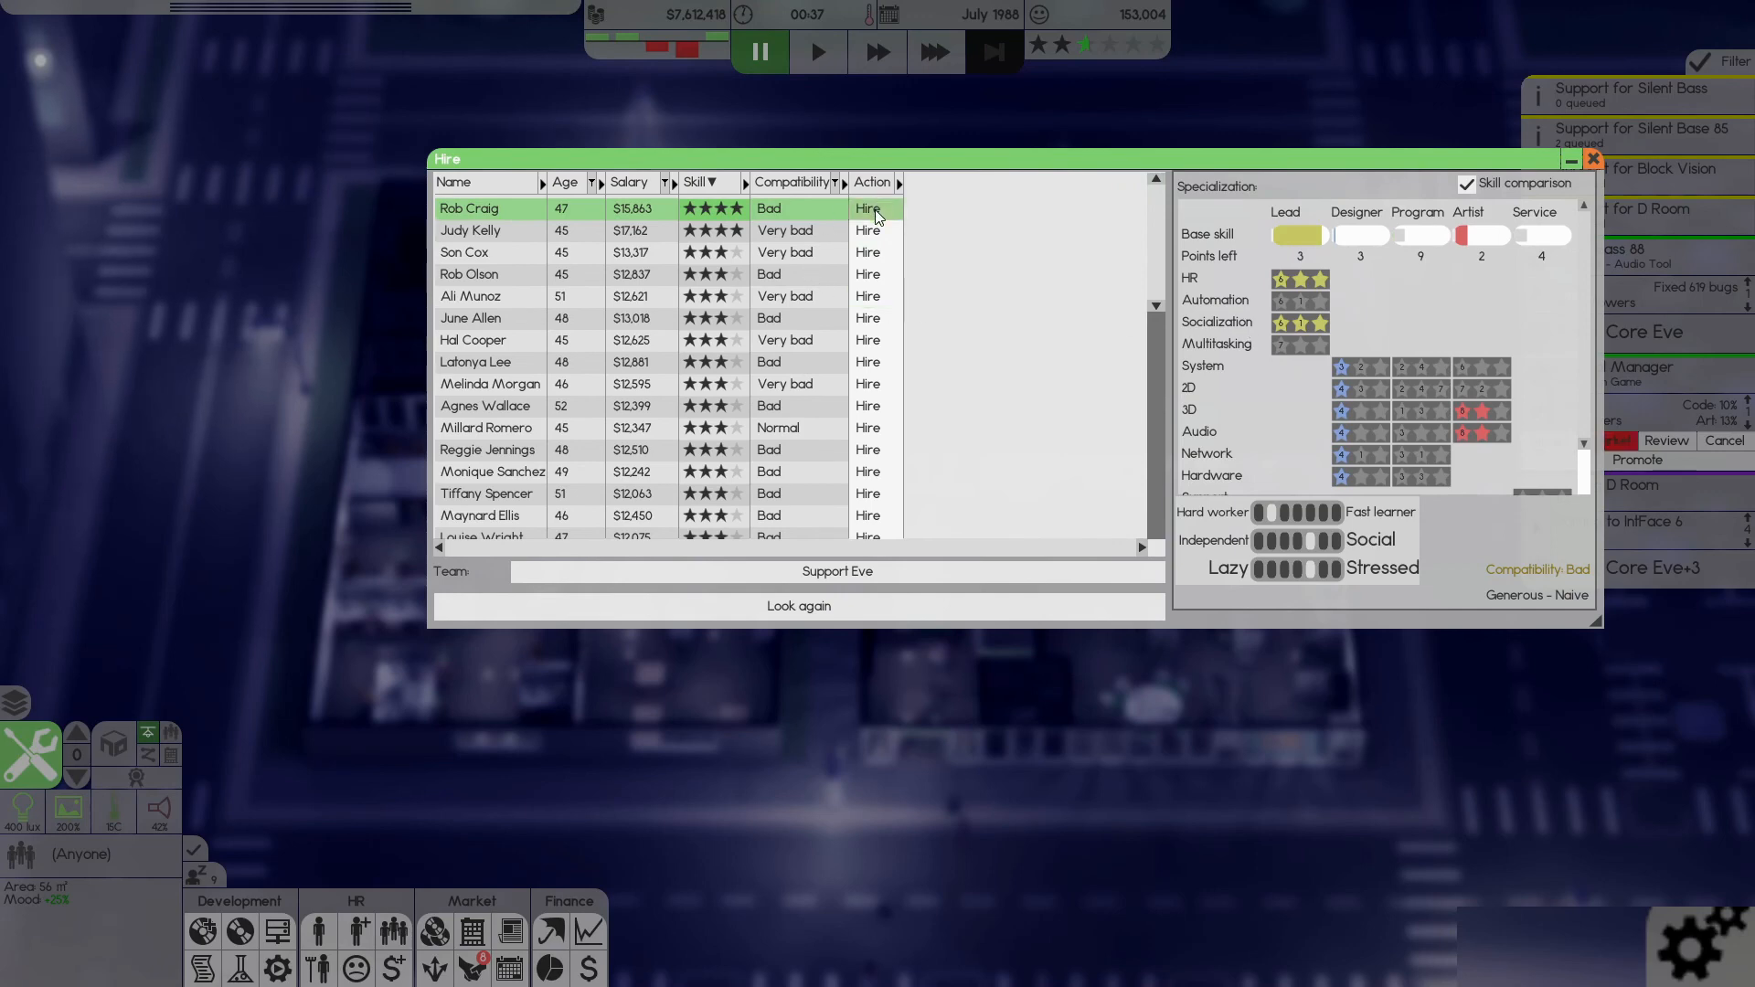
pyautogui.scroll(-3)
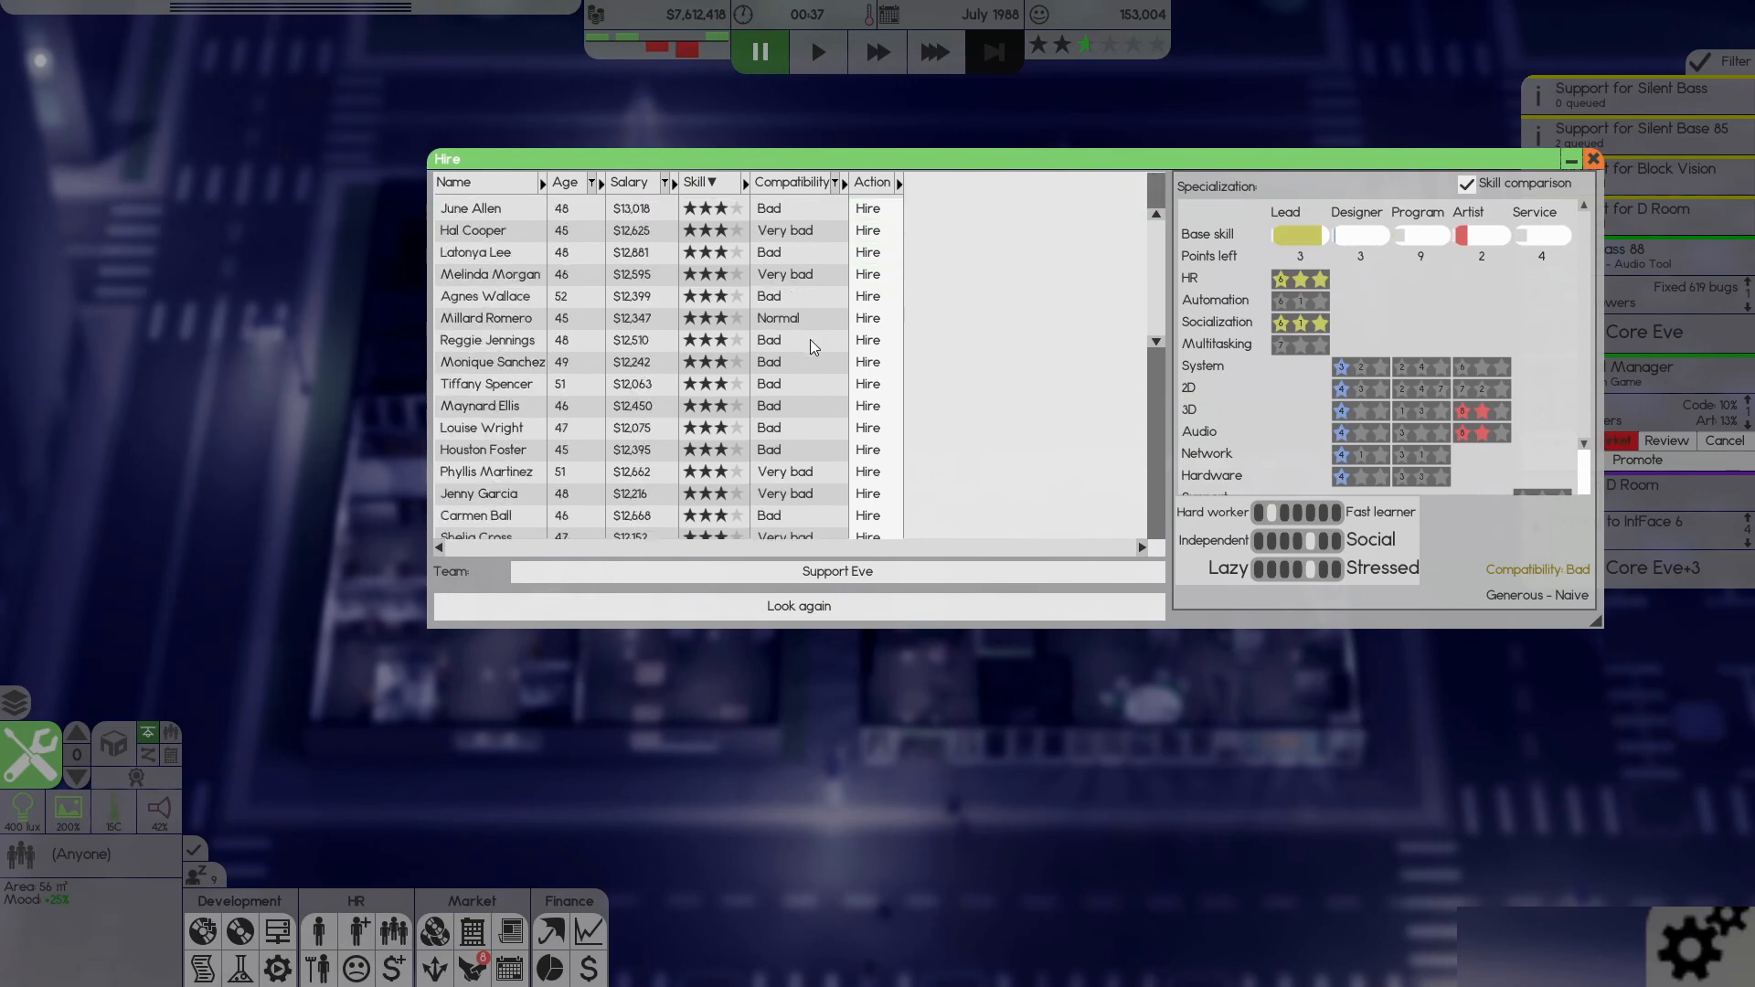
pyautogui.click(799, 605)
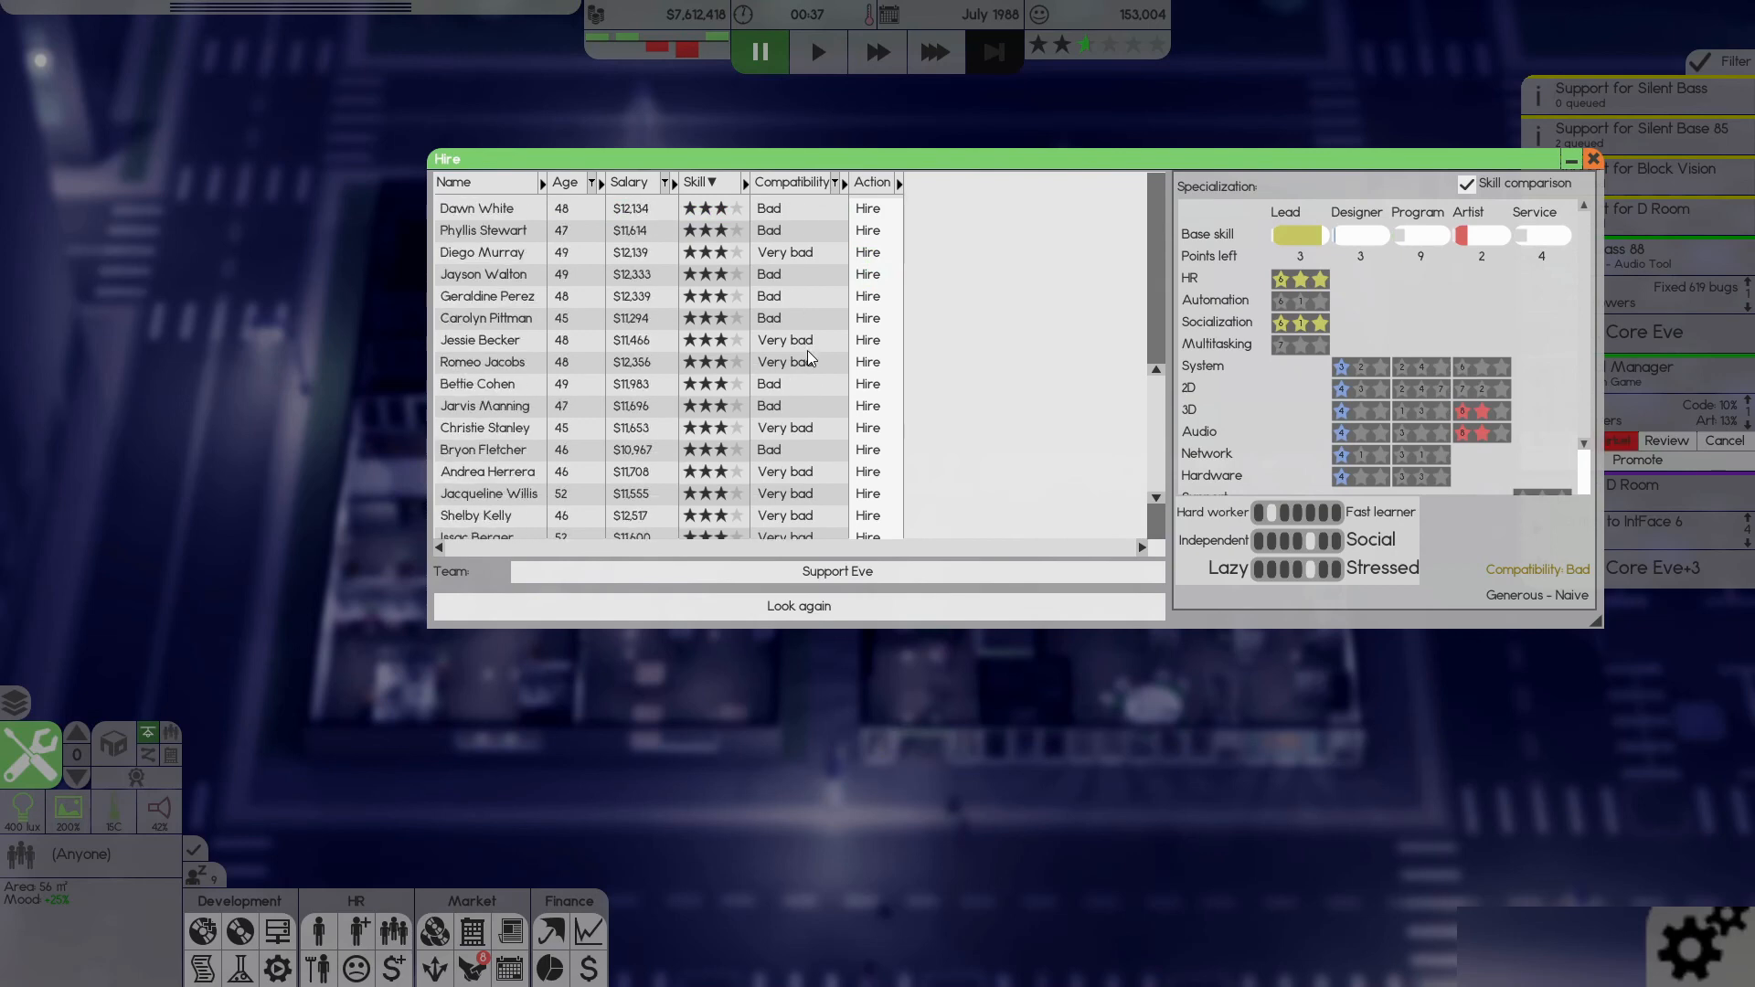
pyautogui.click(799, 605)
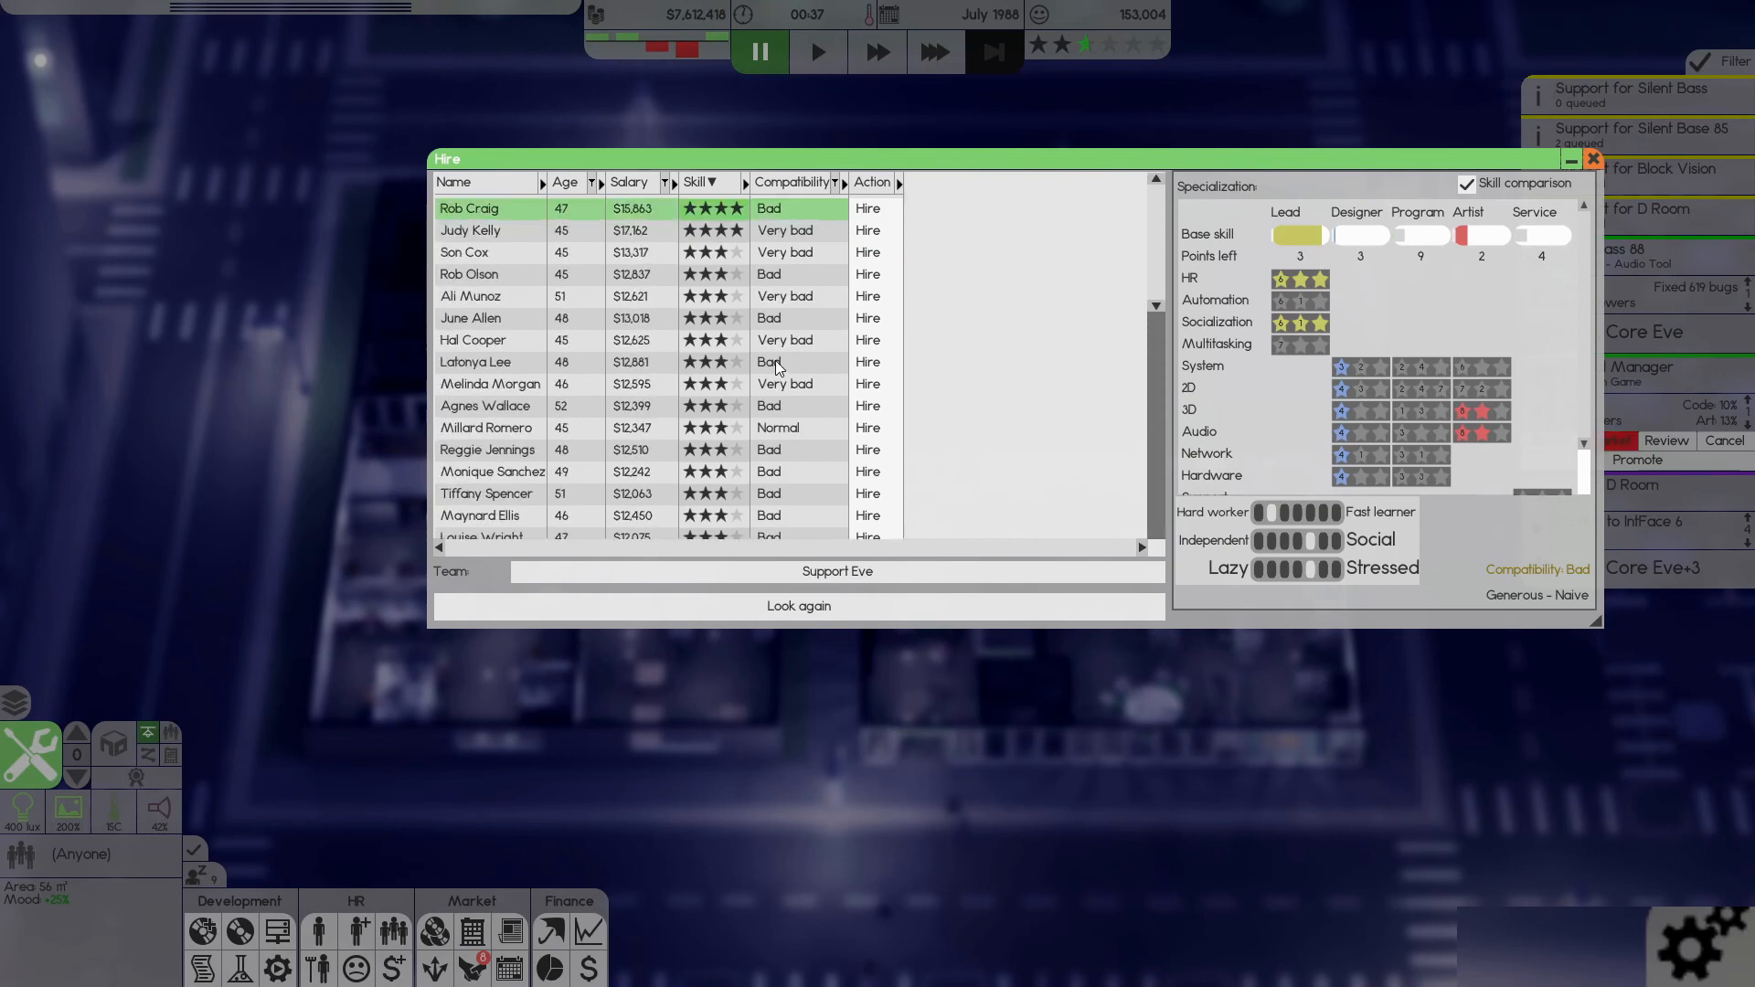
pyautogui.click(866, 208)
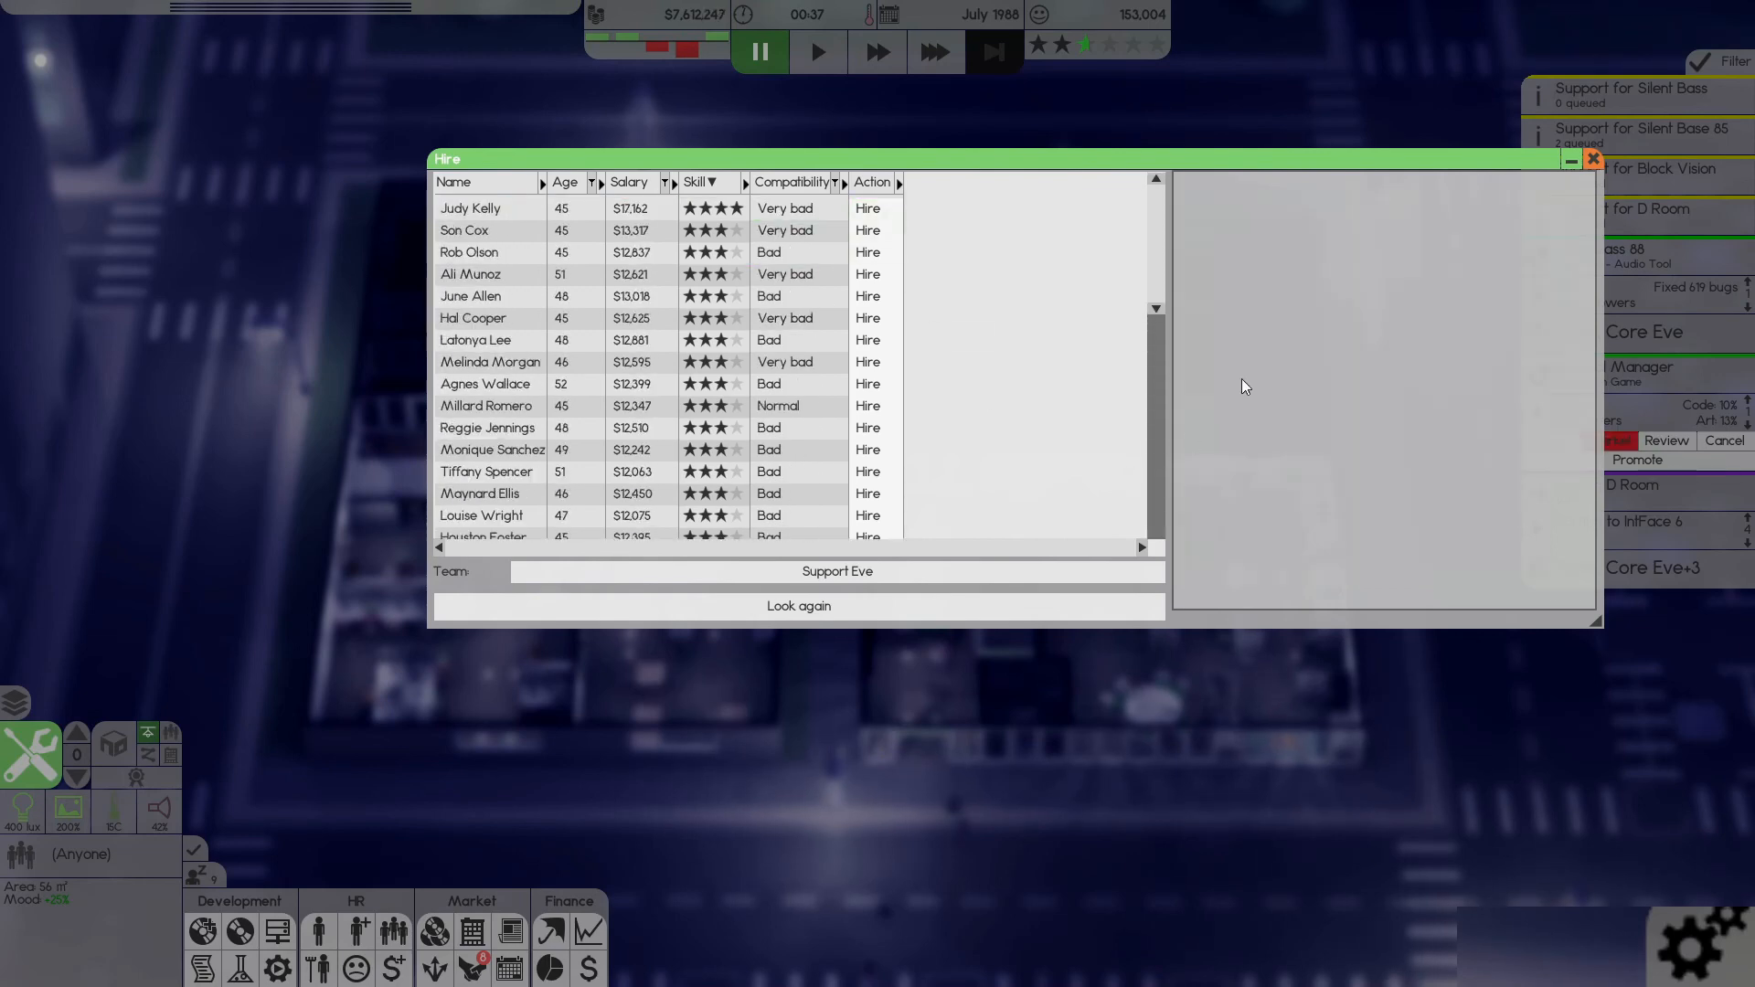
pyautogui.click(1589, 157)
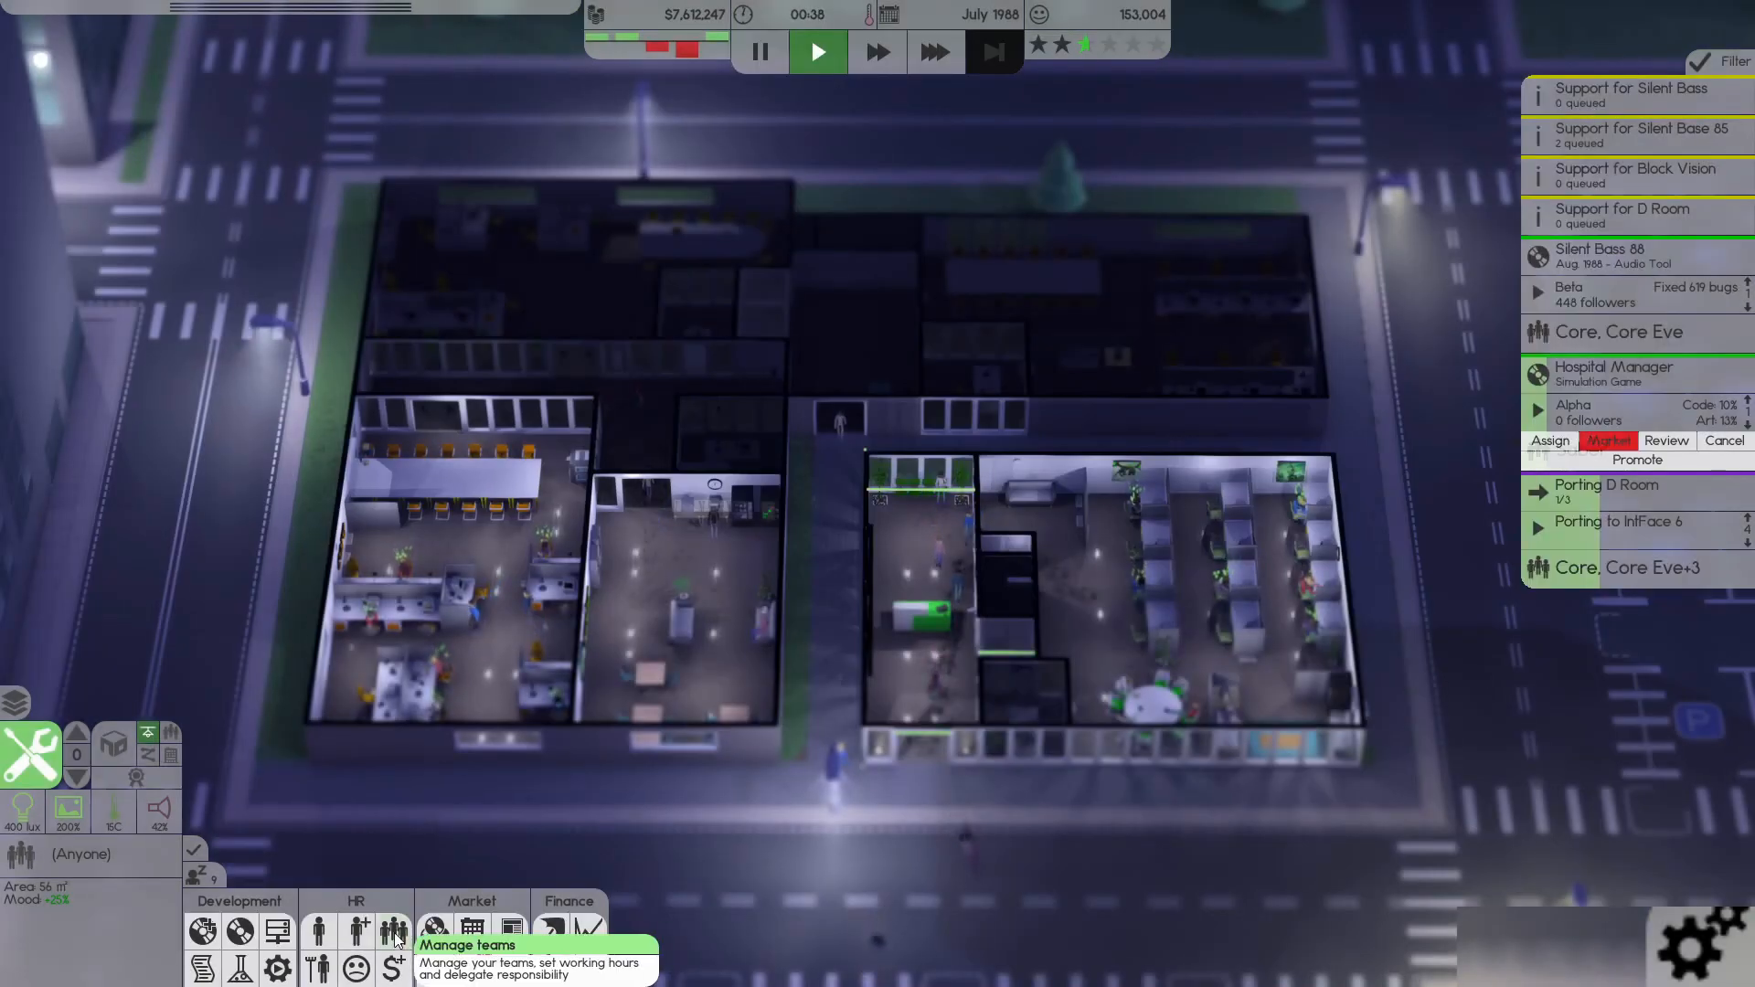
# - Verify Support Eve's roles now show HR handled by its new leader, then skip unused time
pyautogui.click(393, 931)
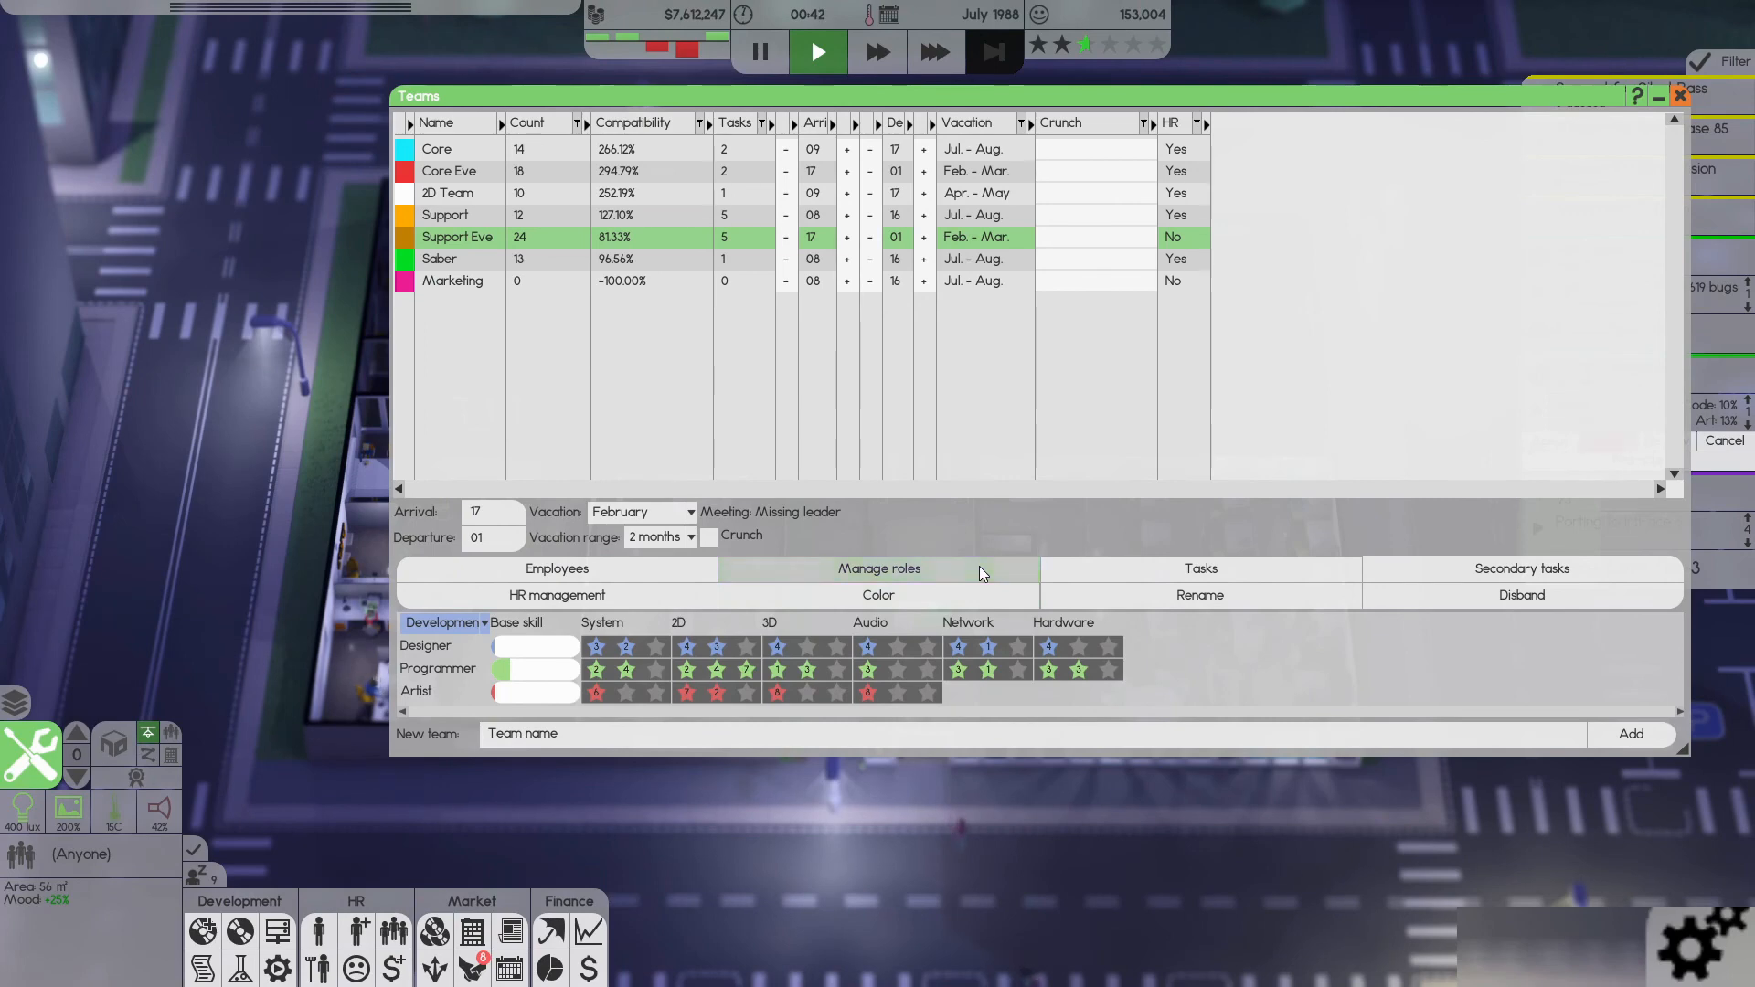
pyautogui.click(877, 569)
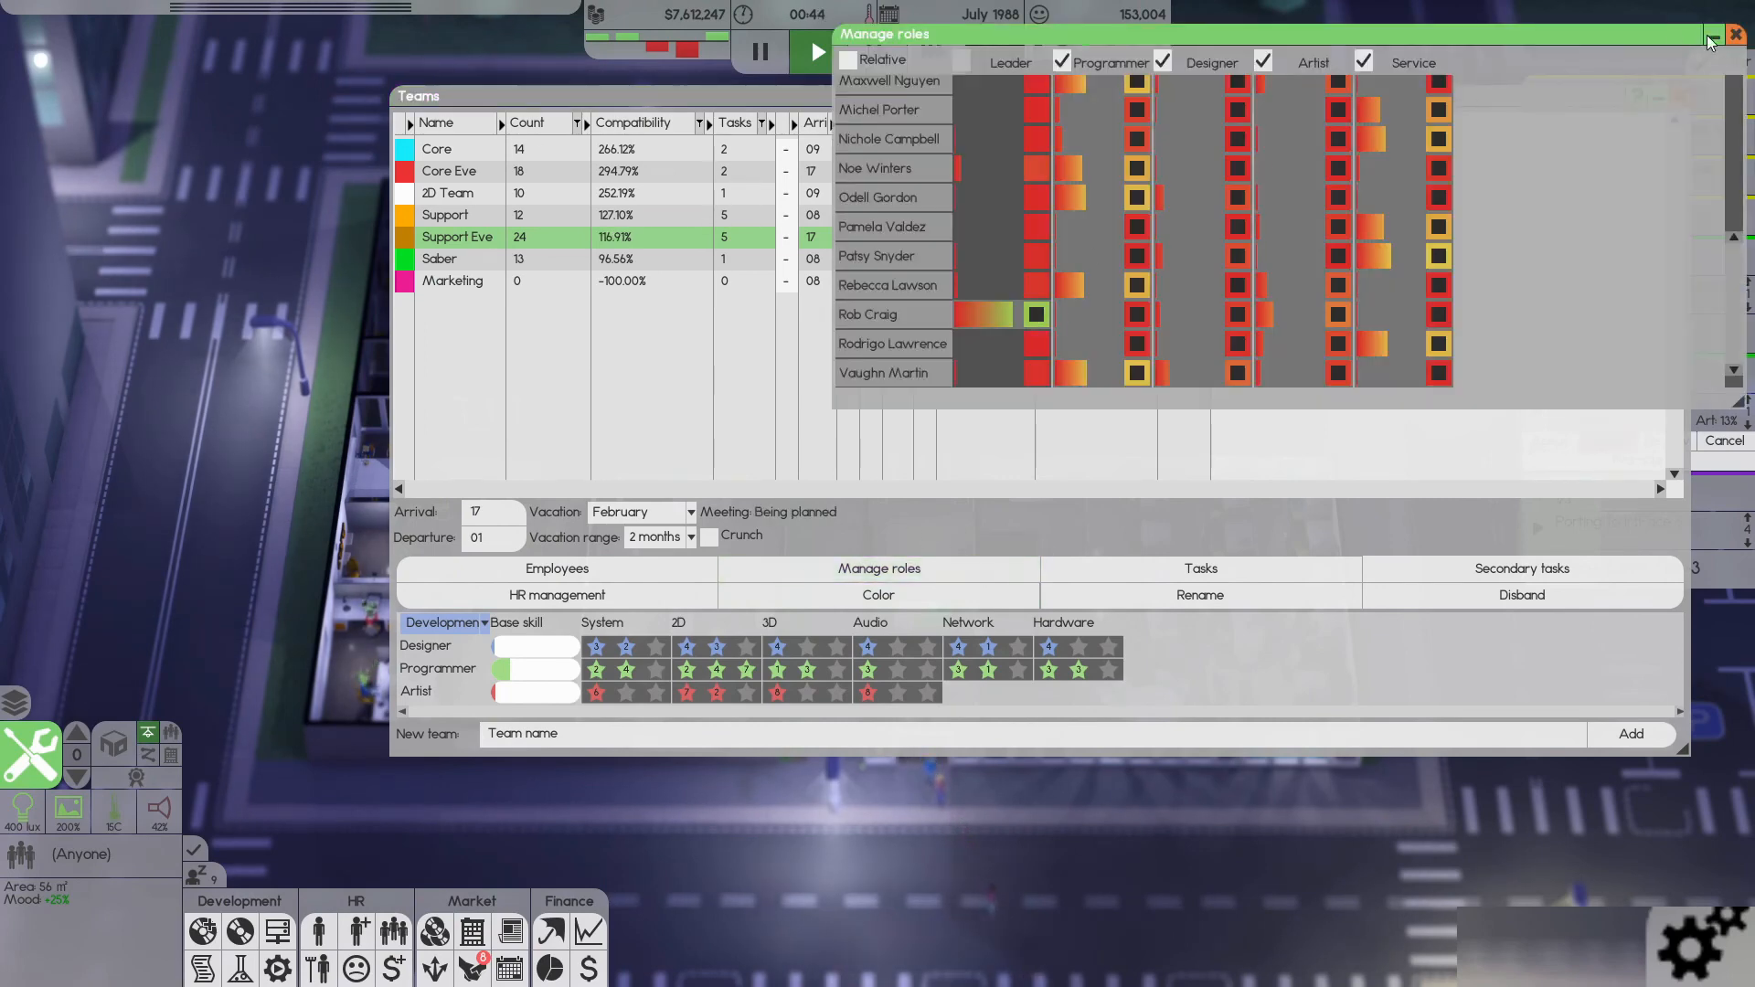
pyautogui.click(1739, 34)
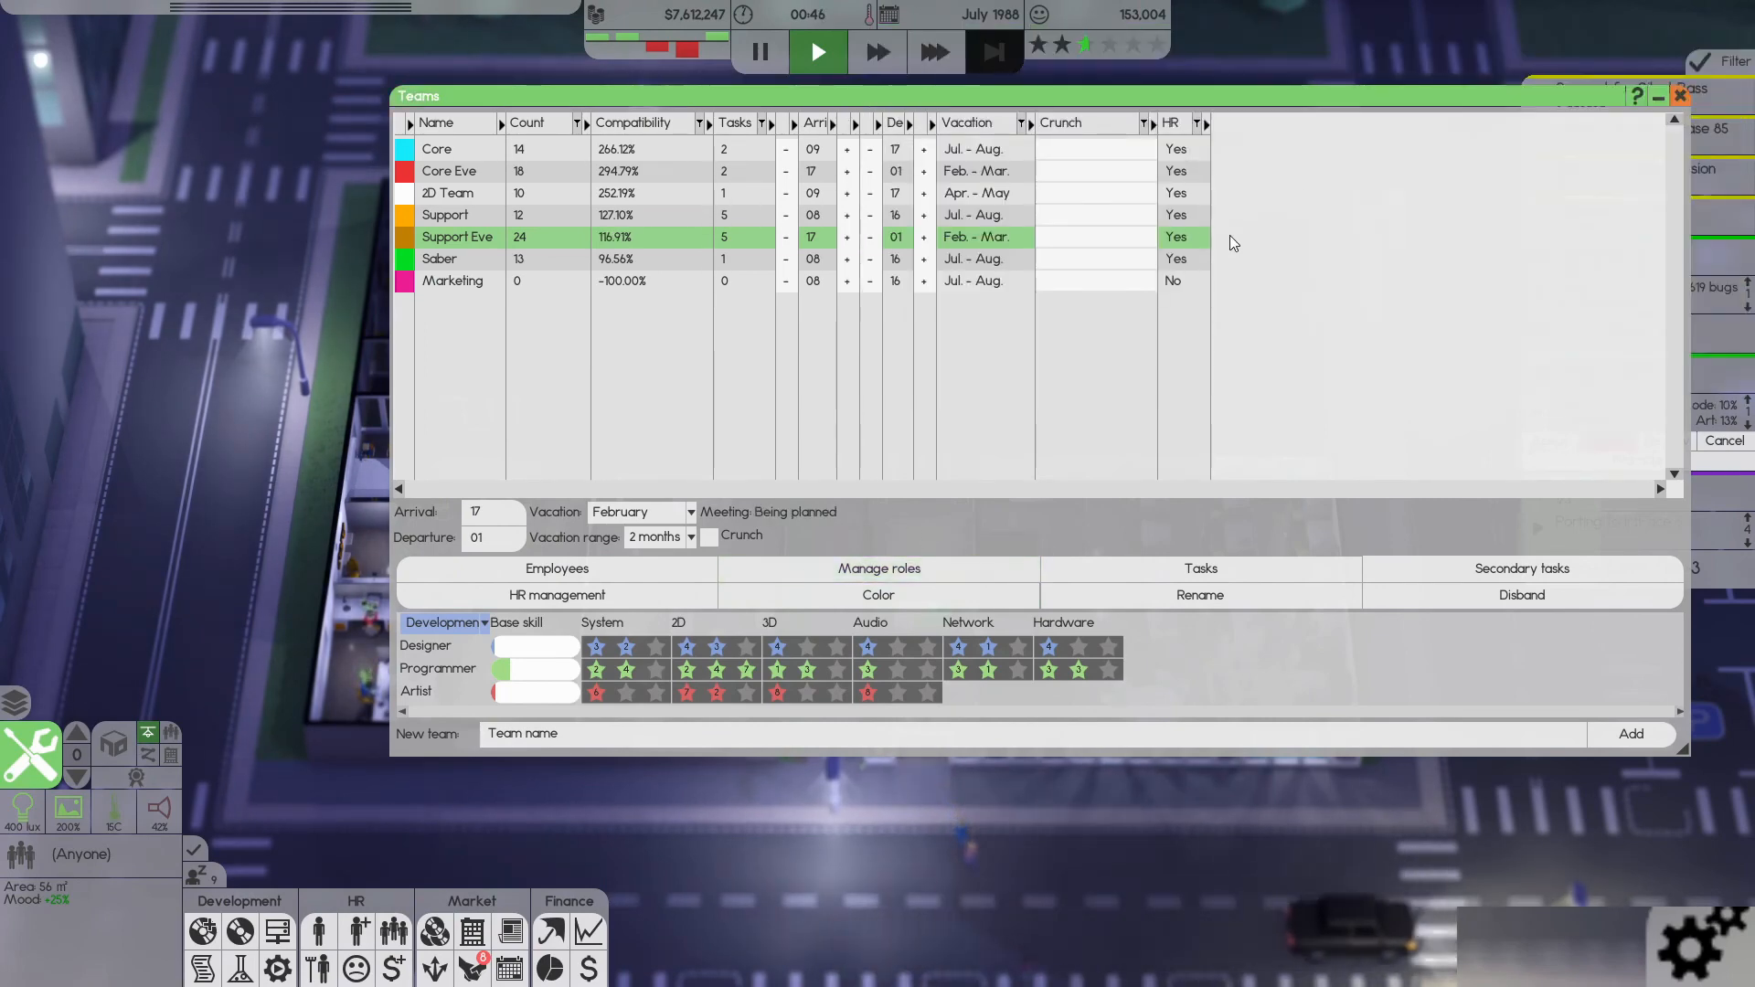
pyautogui.click(1678, 93)
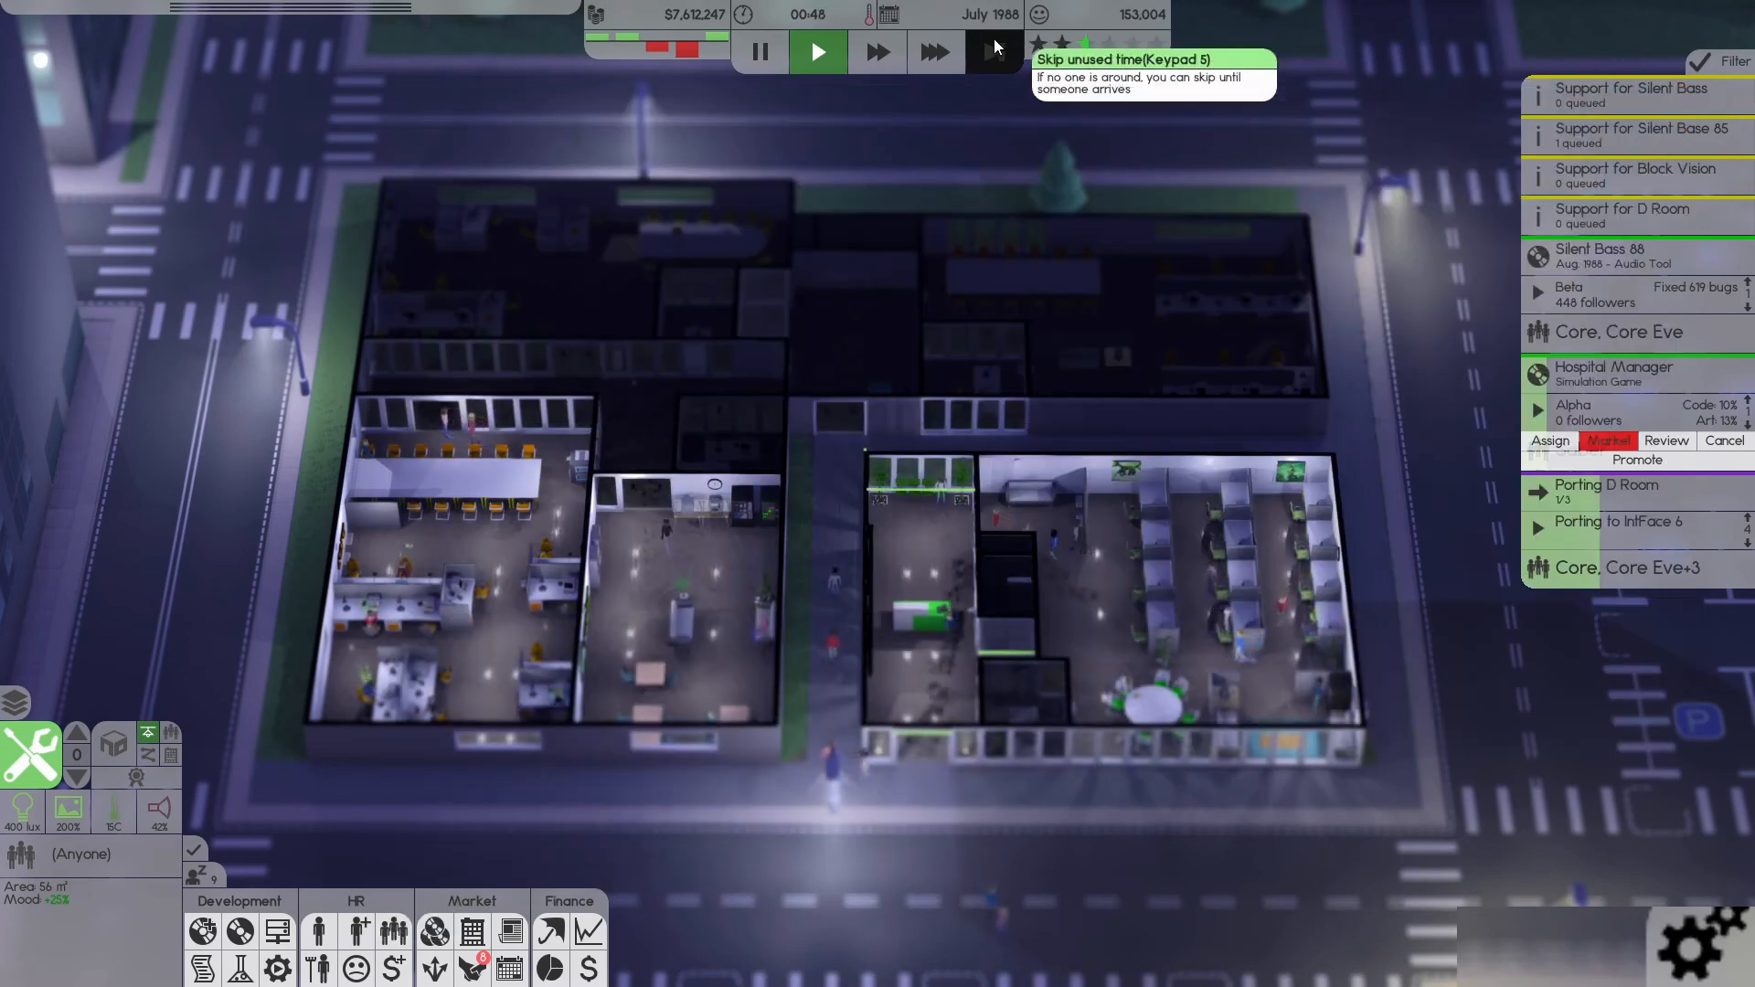
pyautogui.click(937, 51)
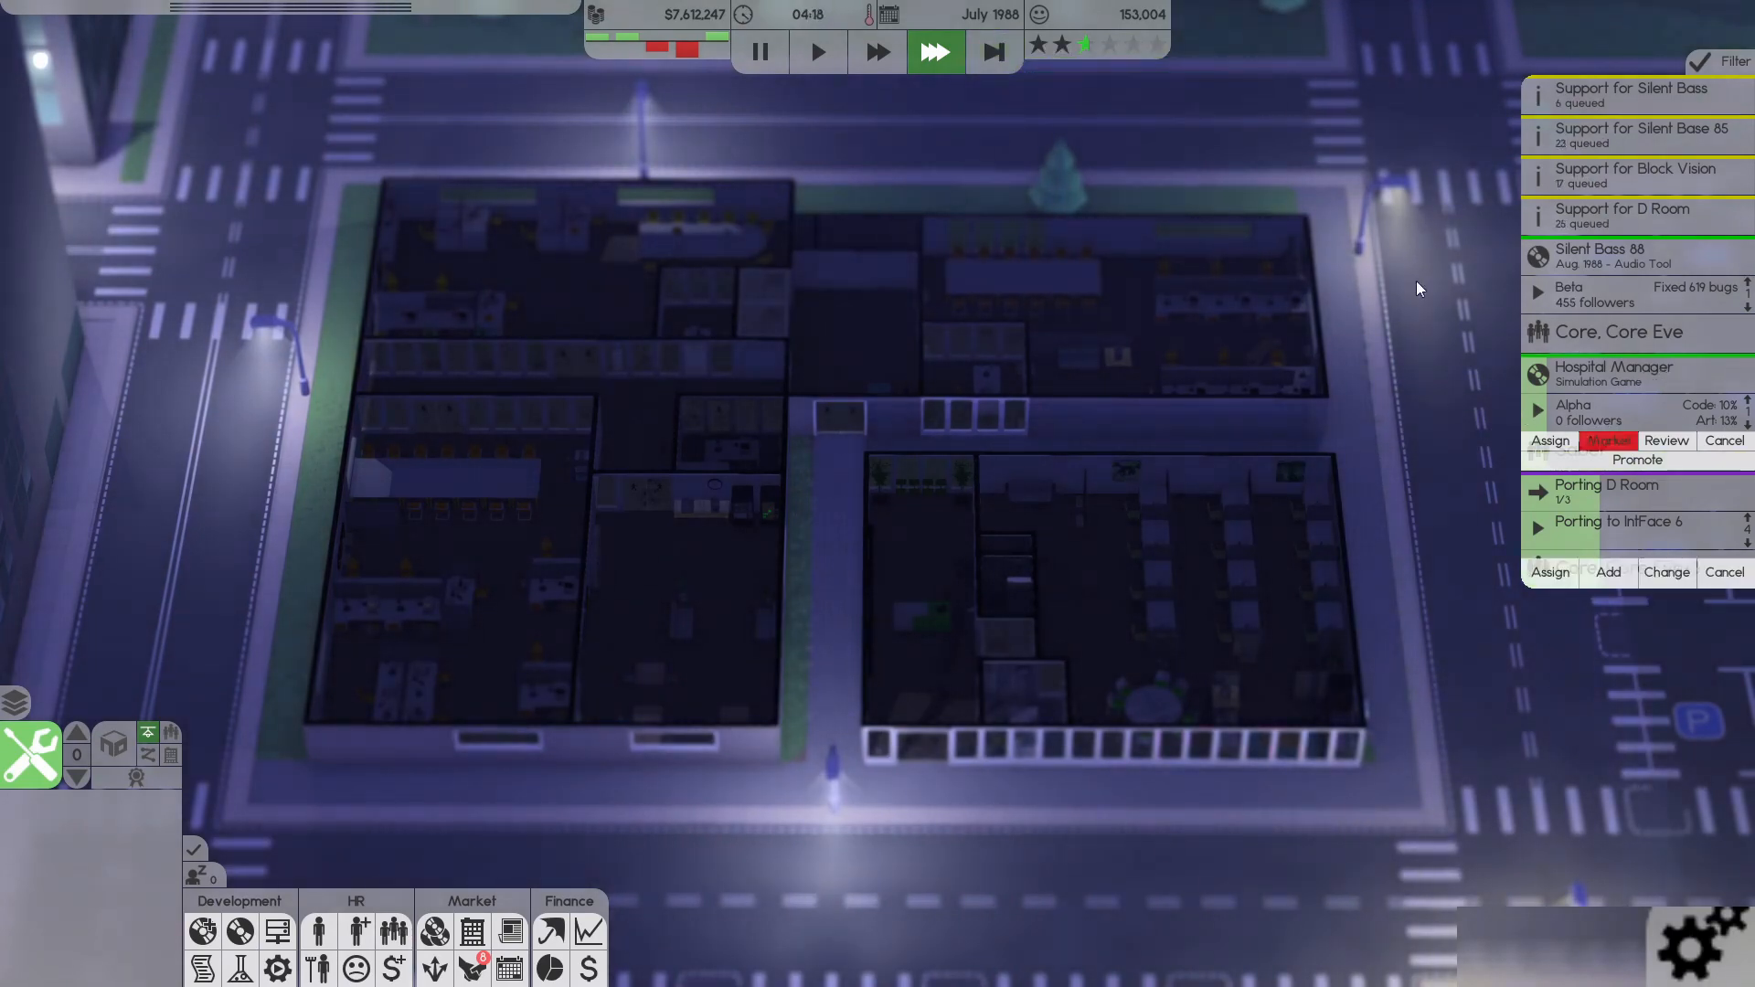
pyautogui.moveTo(991, 51)
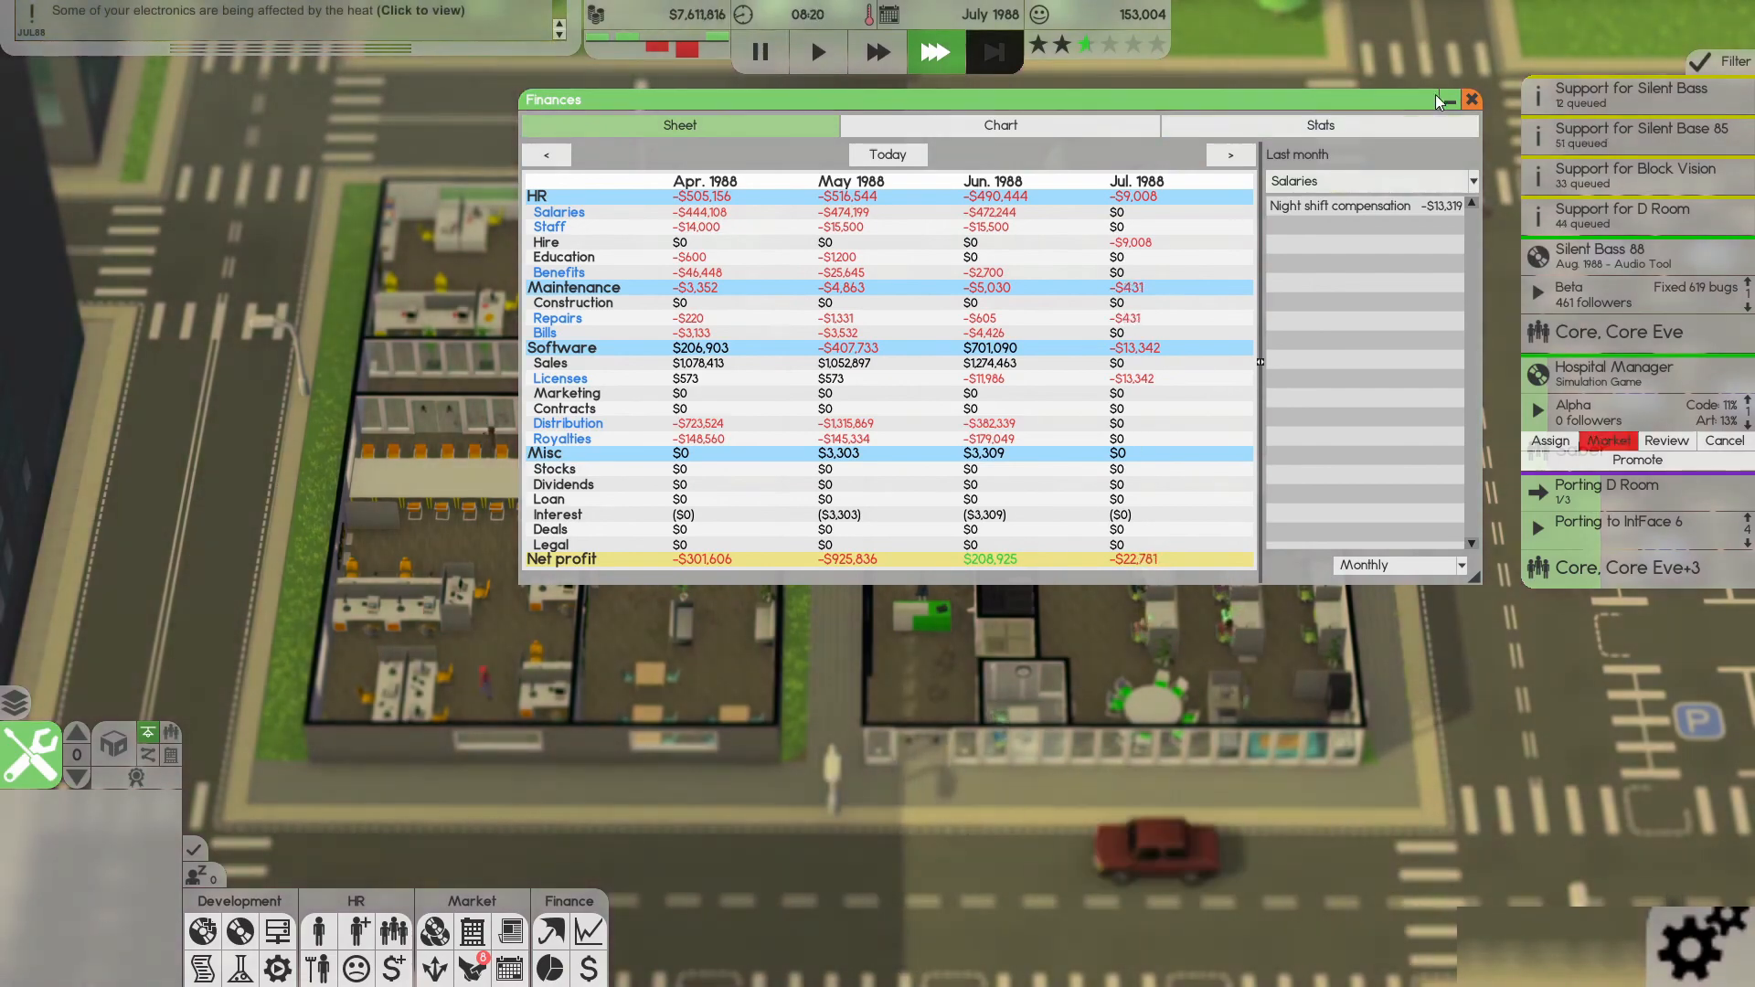
# - Close the monthly finance sheet, run the day forward at top speed, then return to normal speed
pyautogui.click(1470, 99)
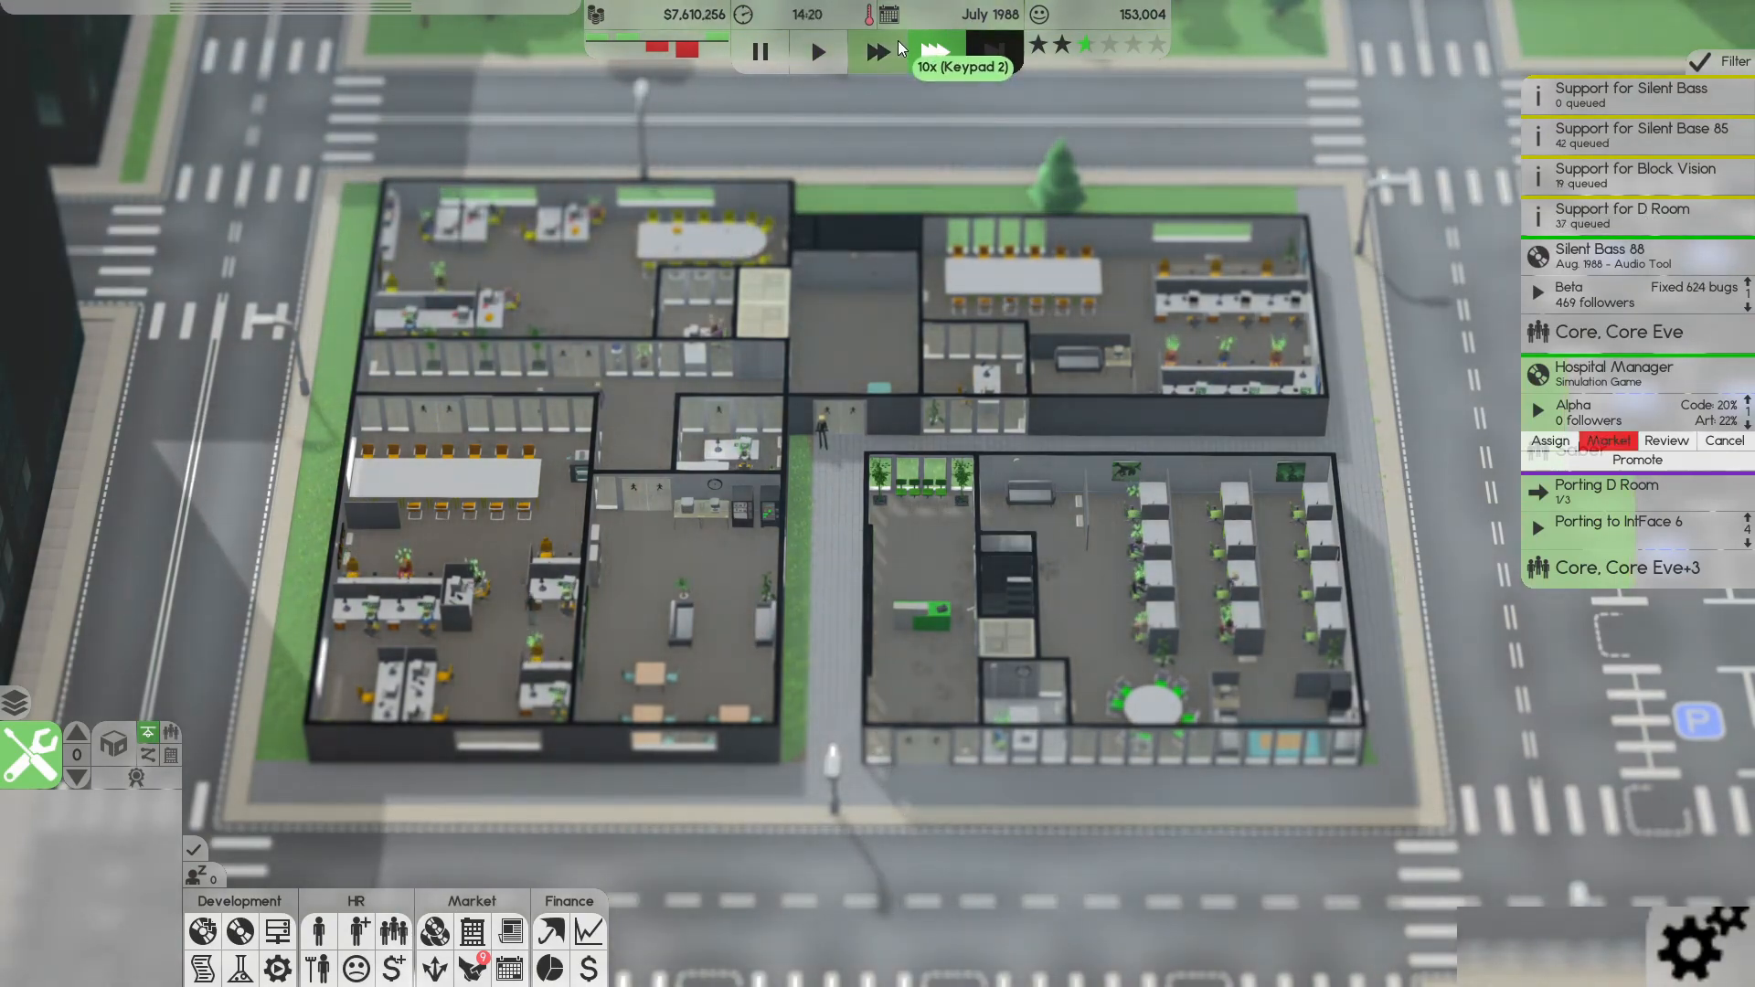
pyautogui.click(934, 51)
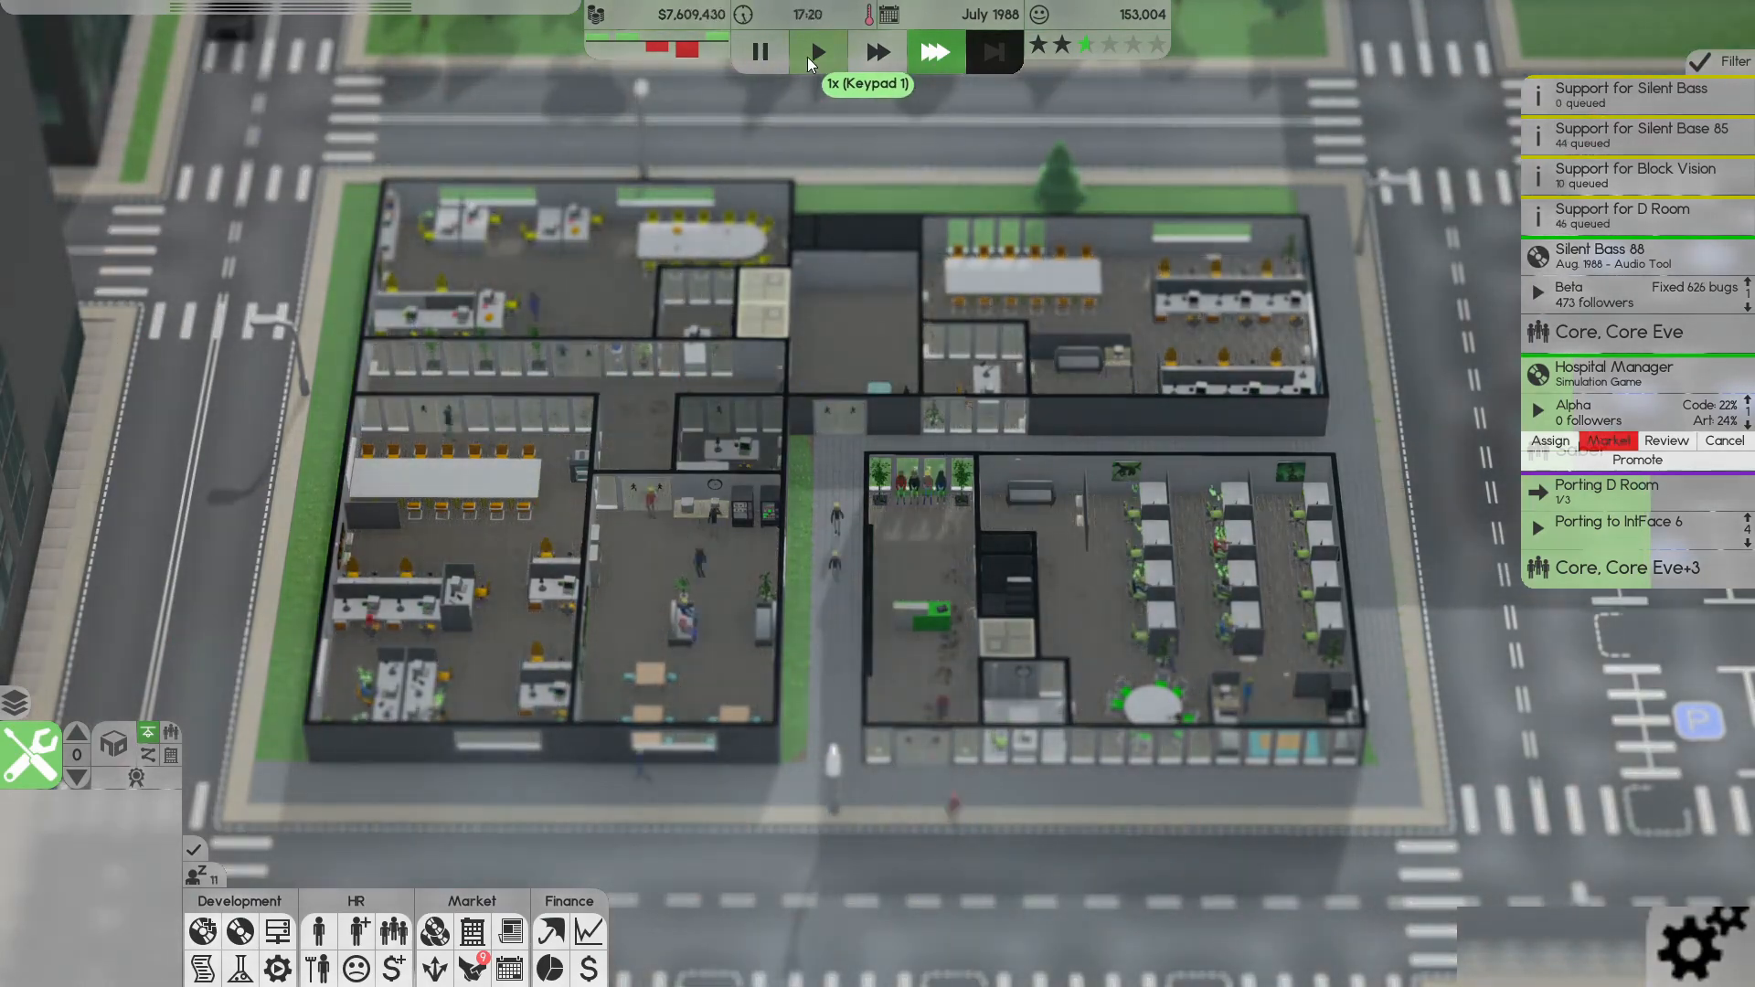
pyautogui.click(815, 51)
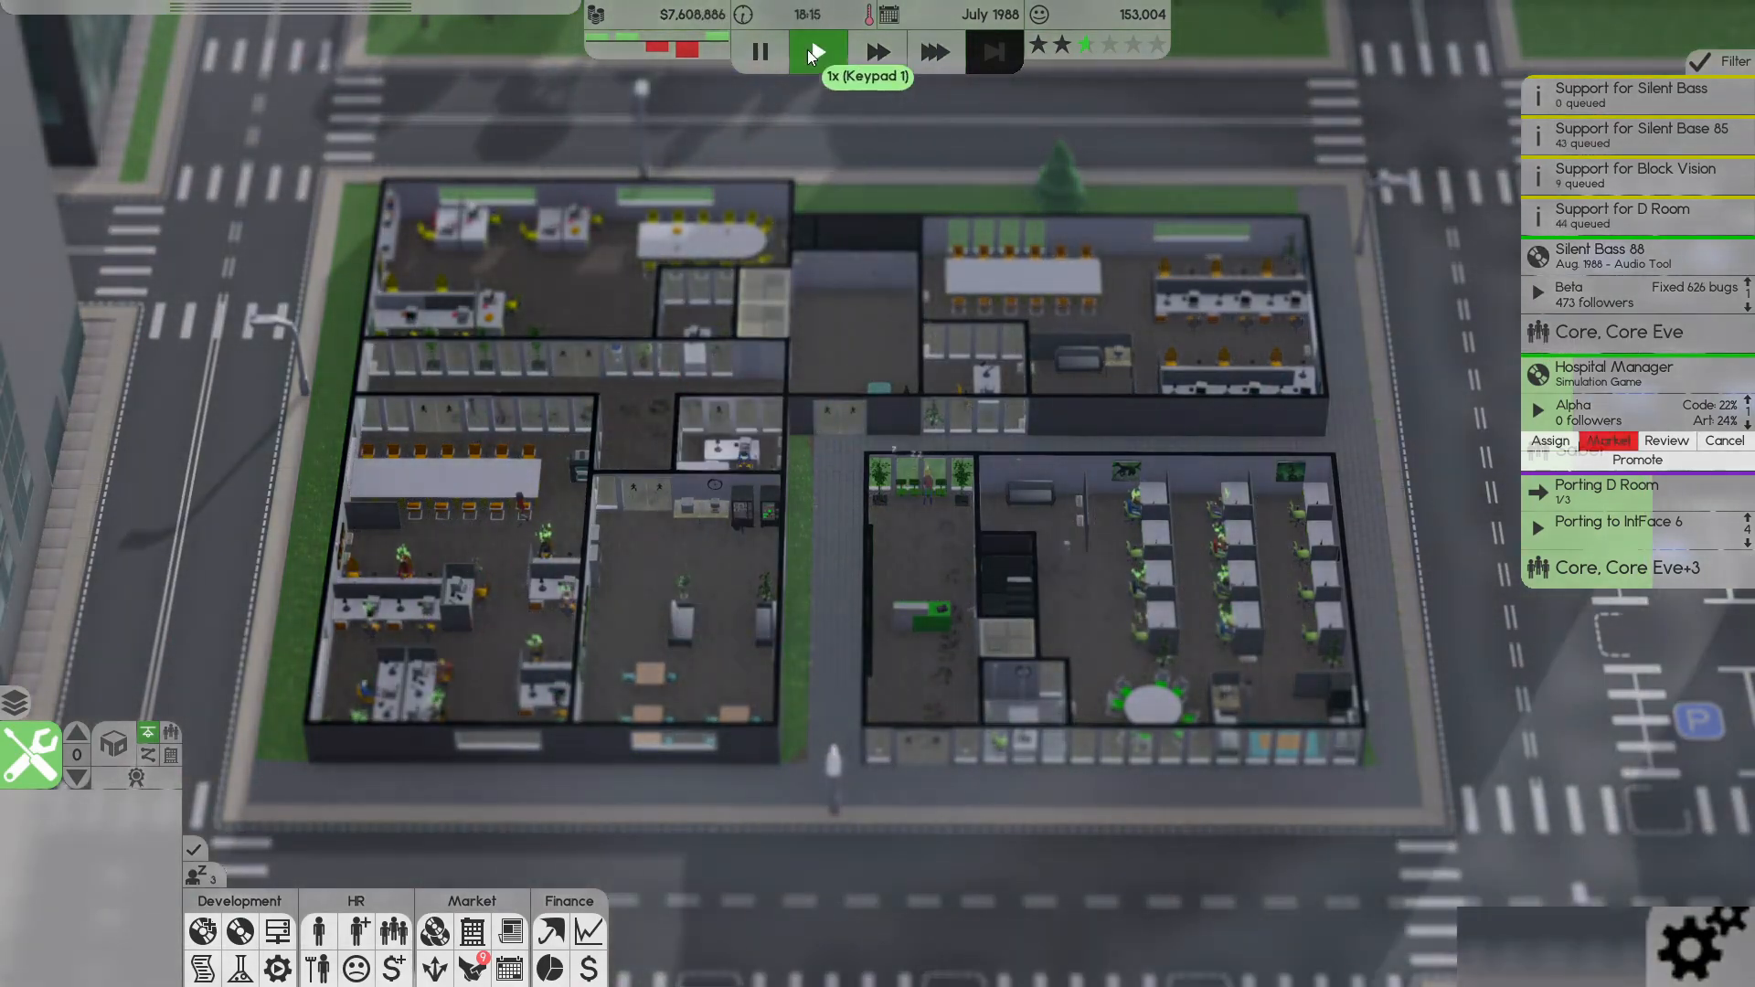